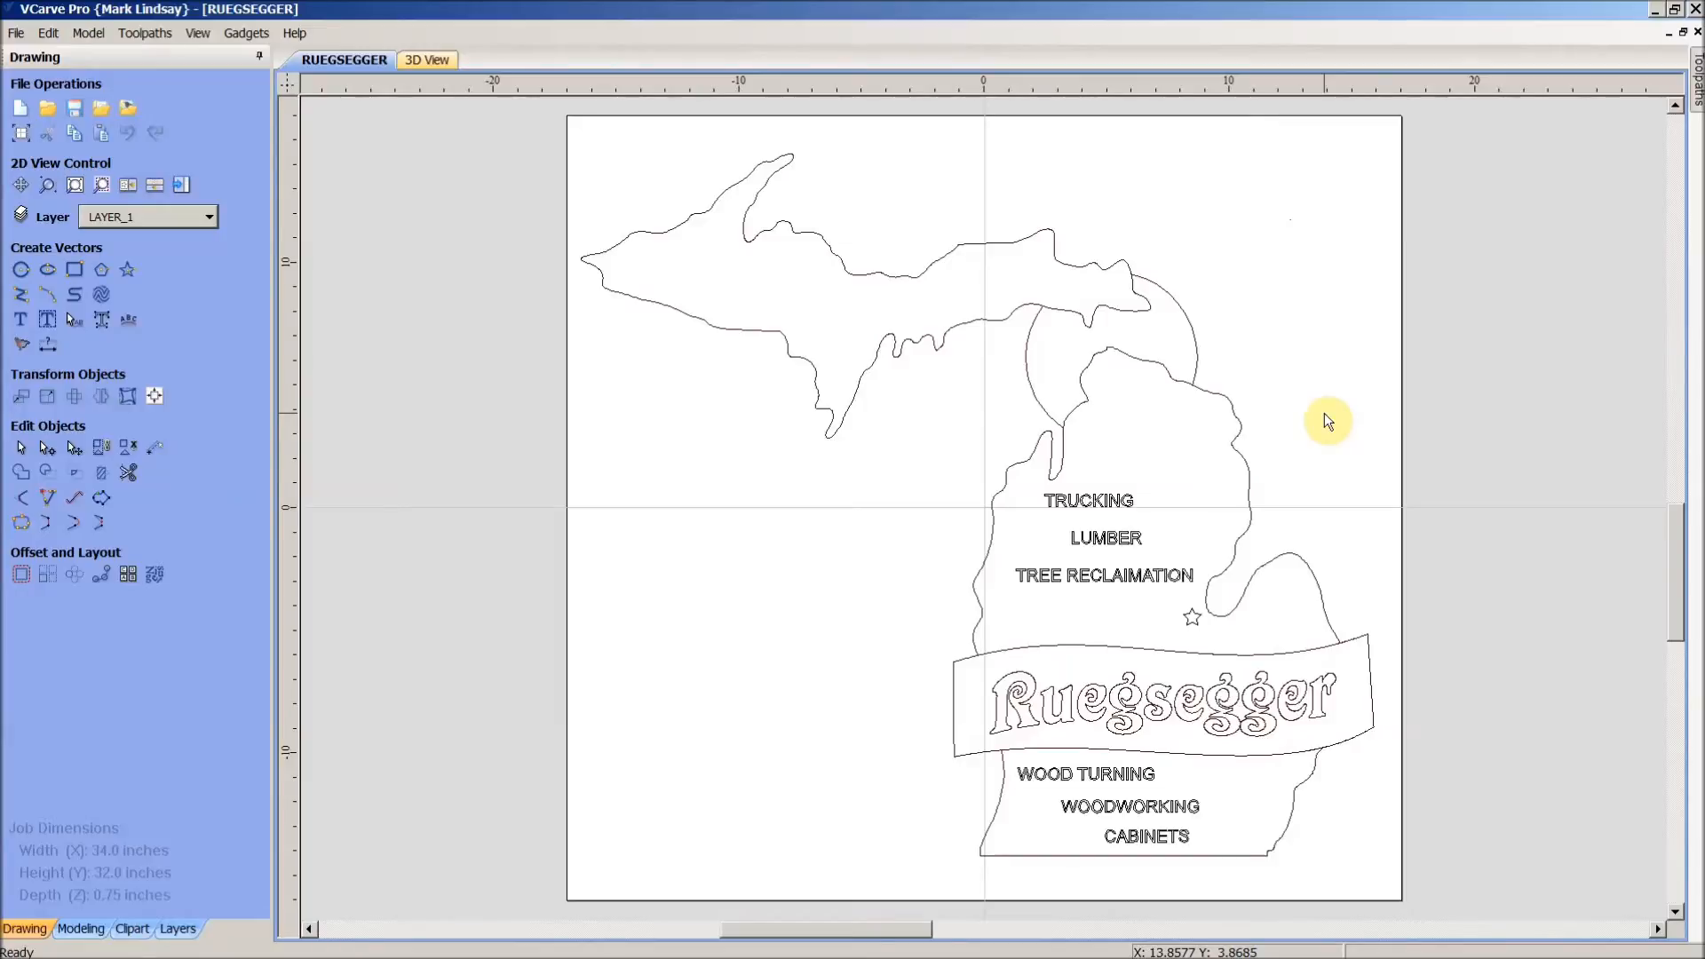
mouse_move(1258, 305)
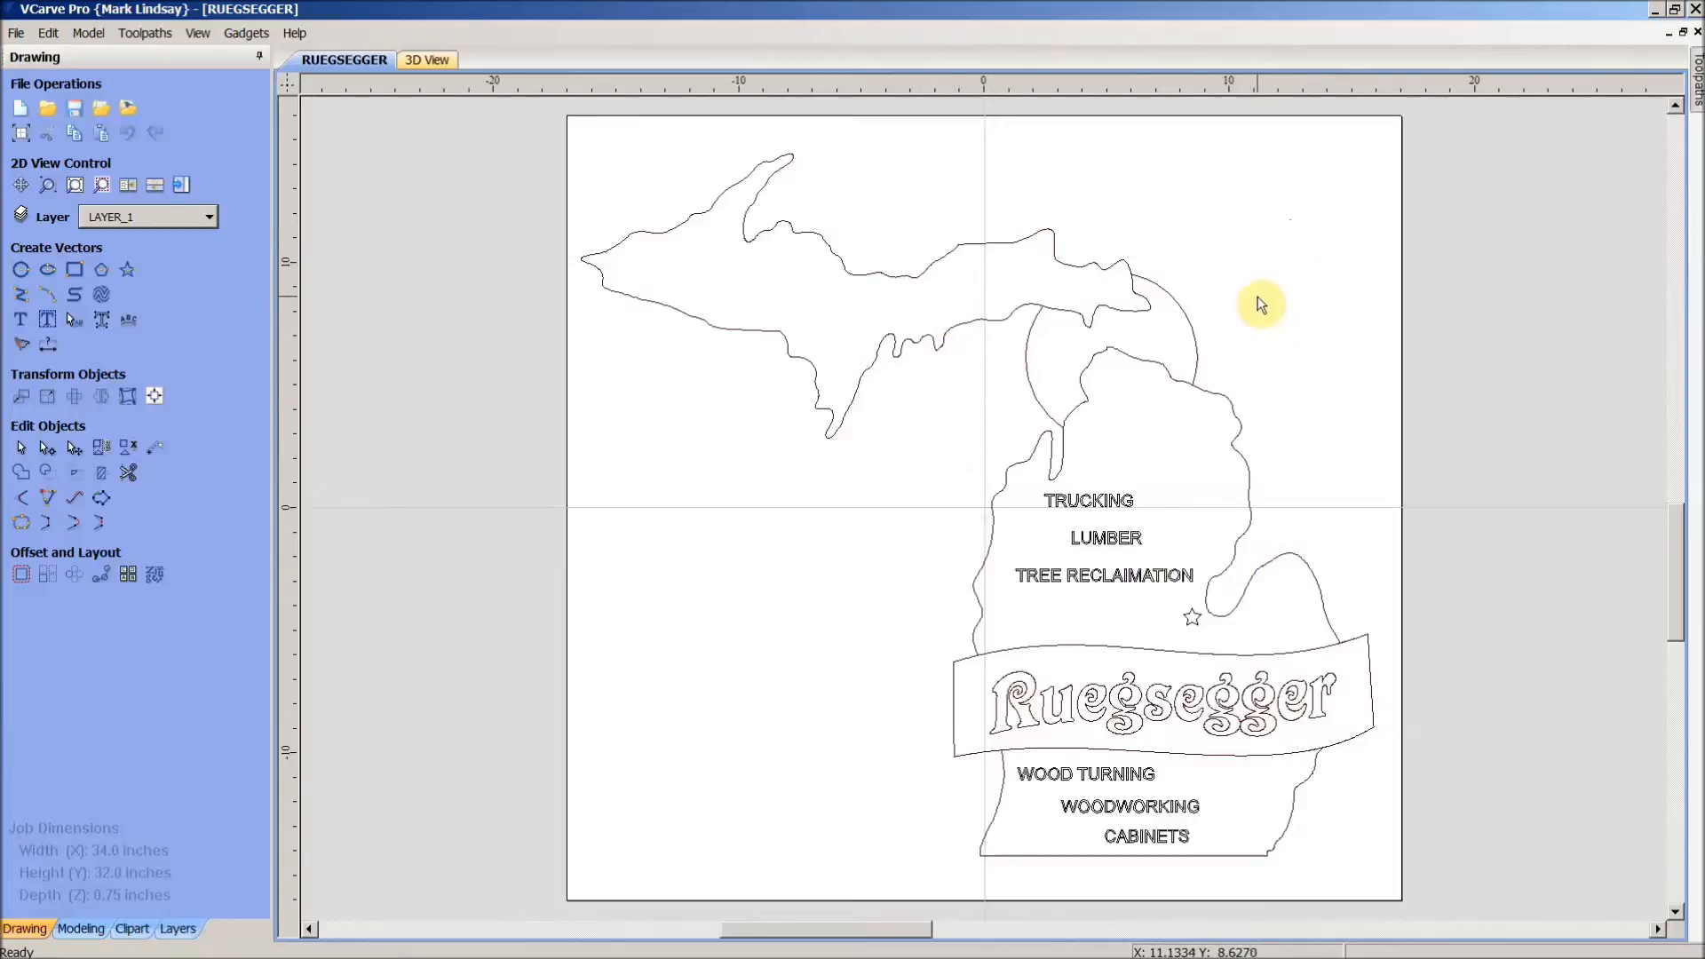
mouse_move(1314, 287)
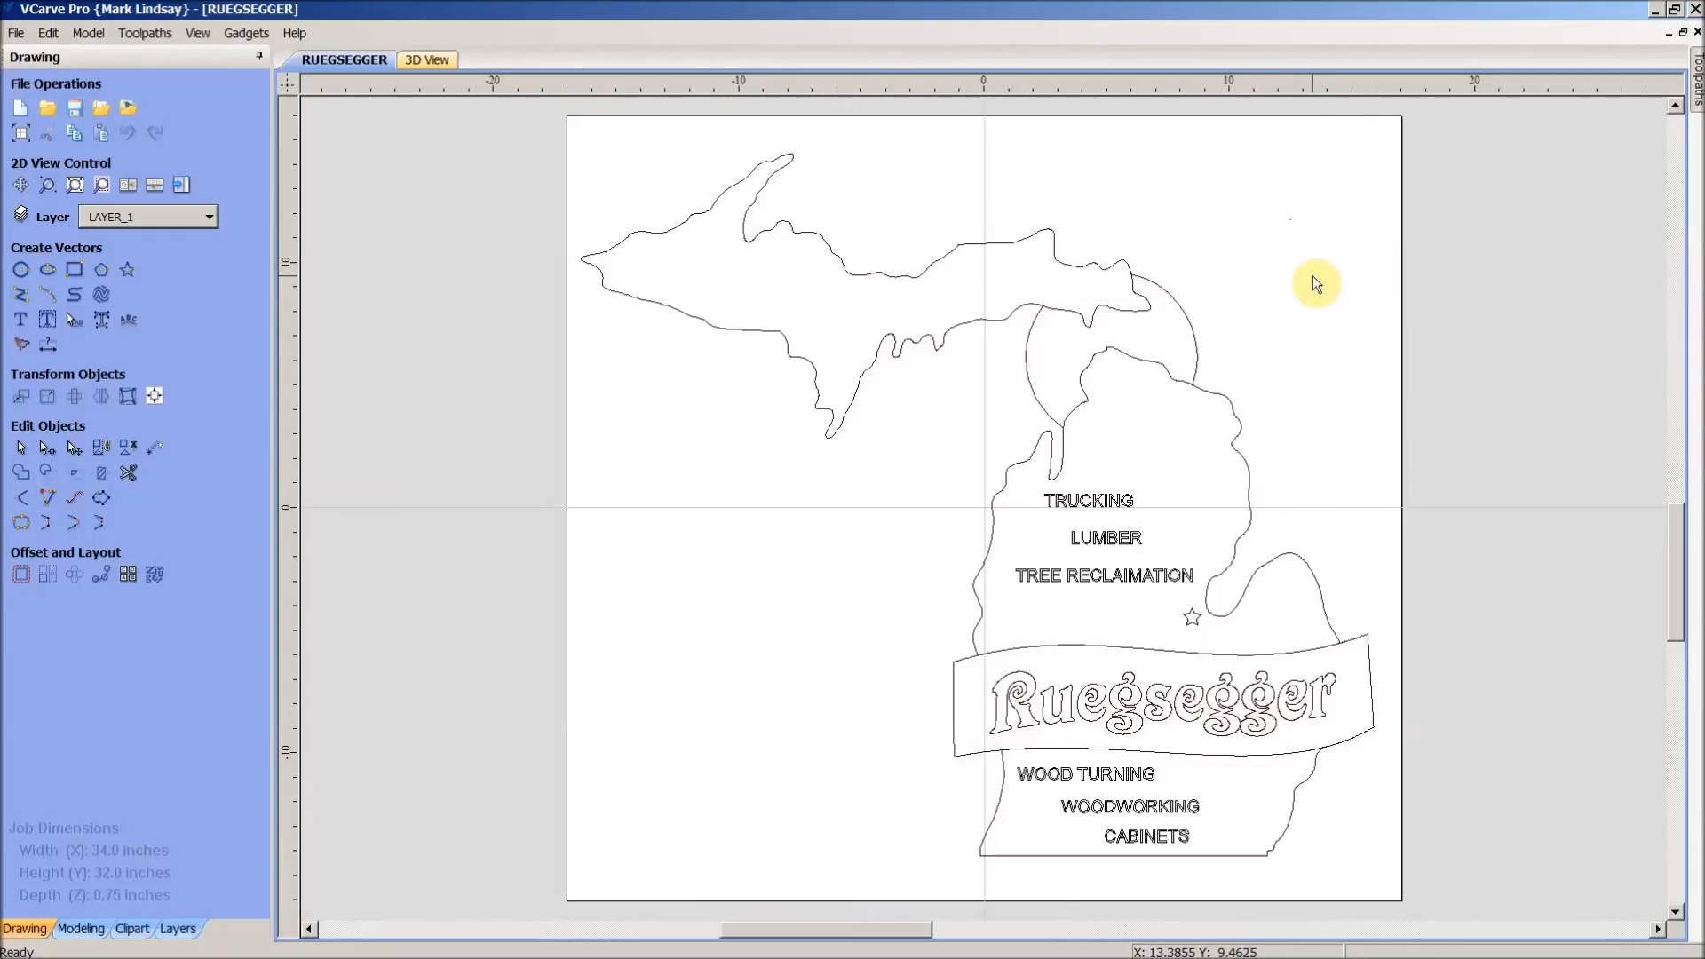
mouse_move(1052, 257)
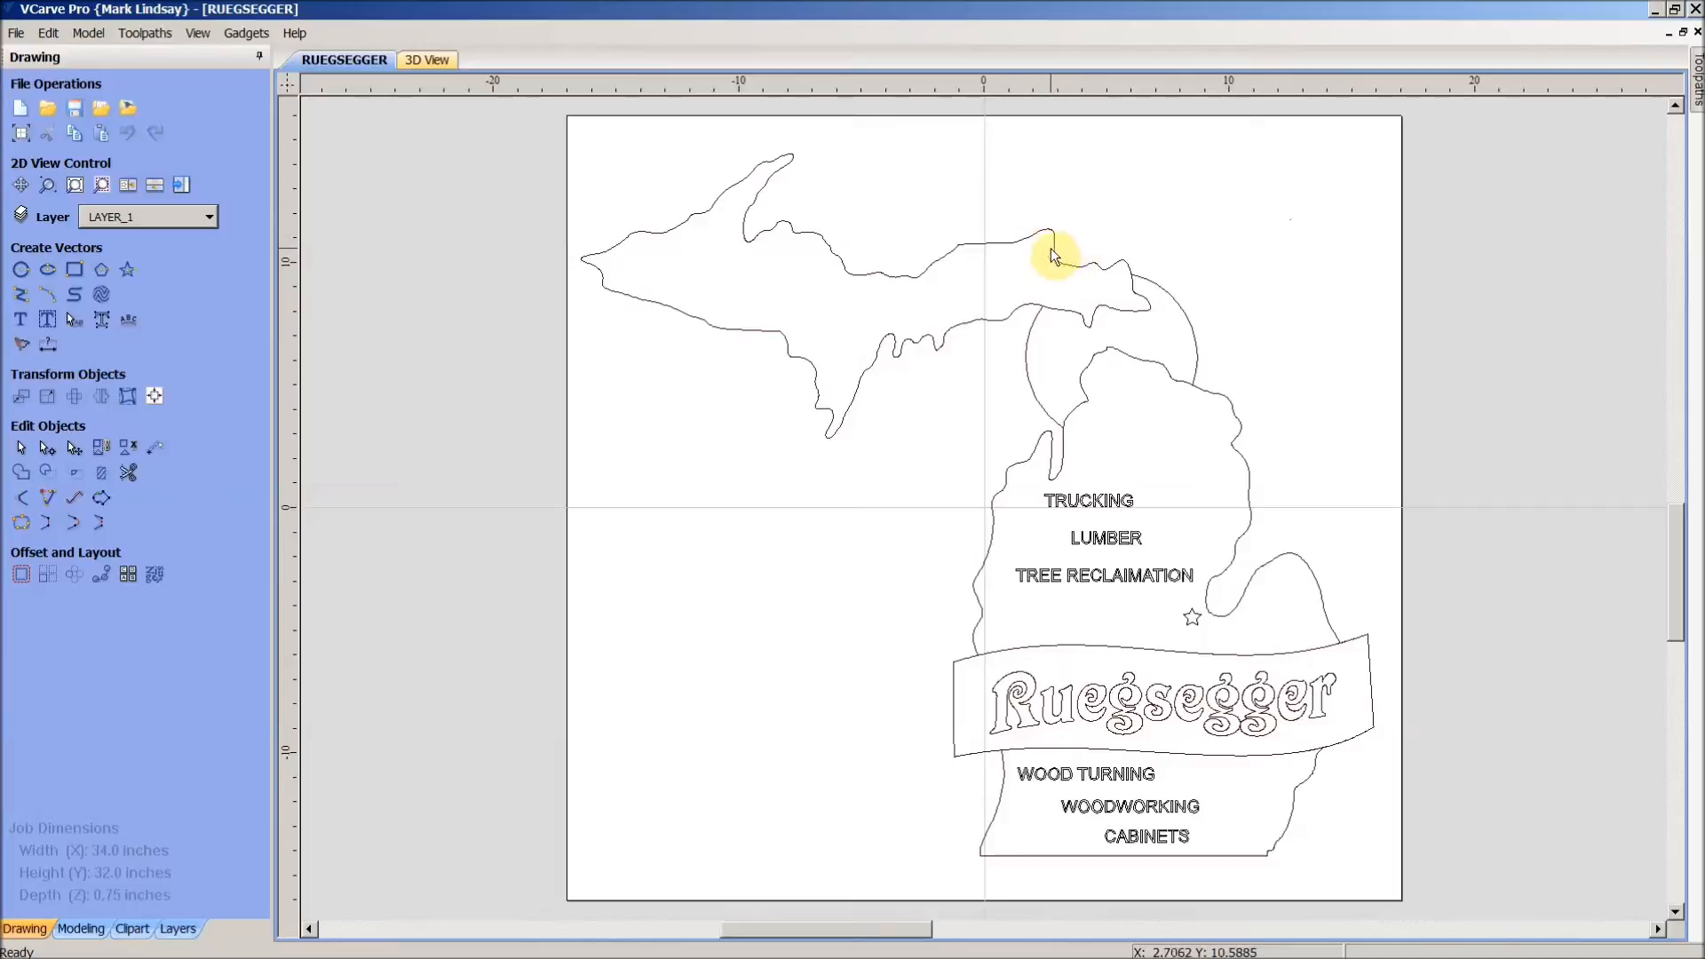
mouse_move(1212, 389)
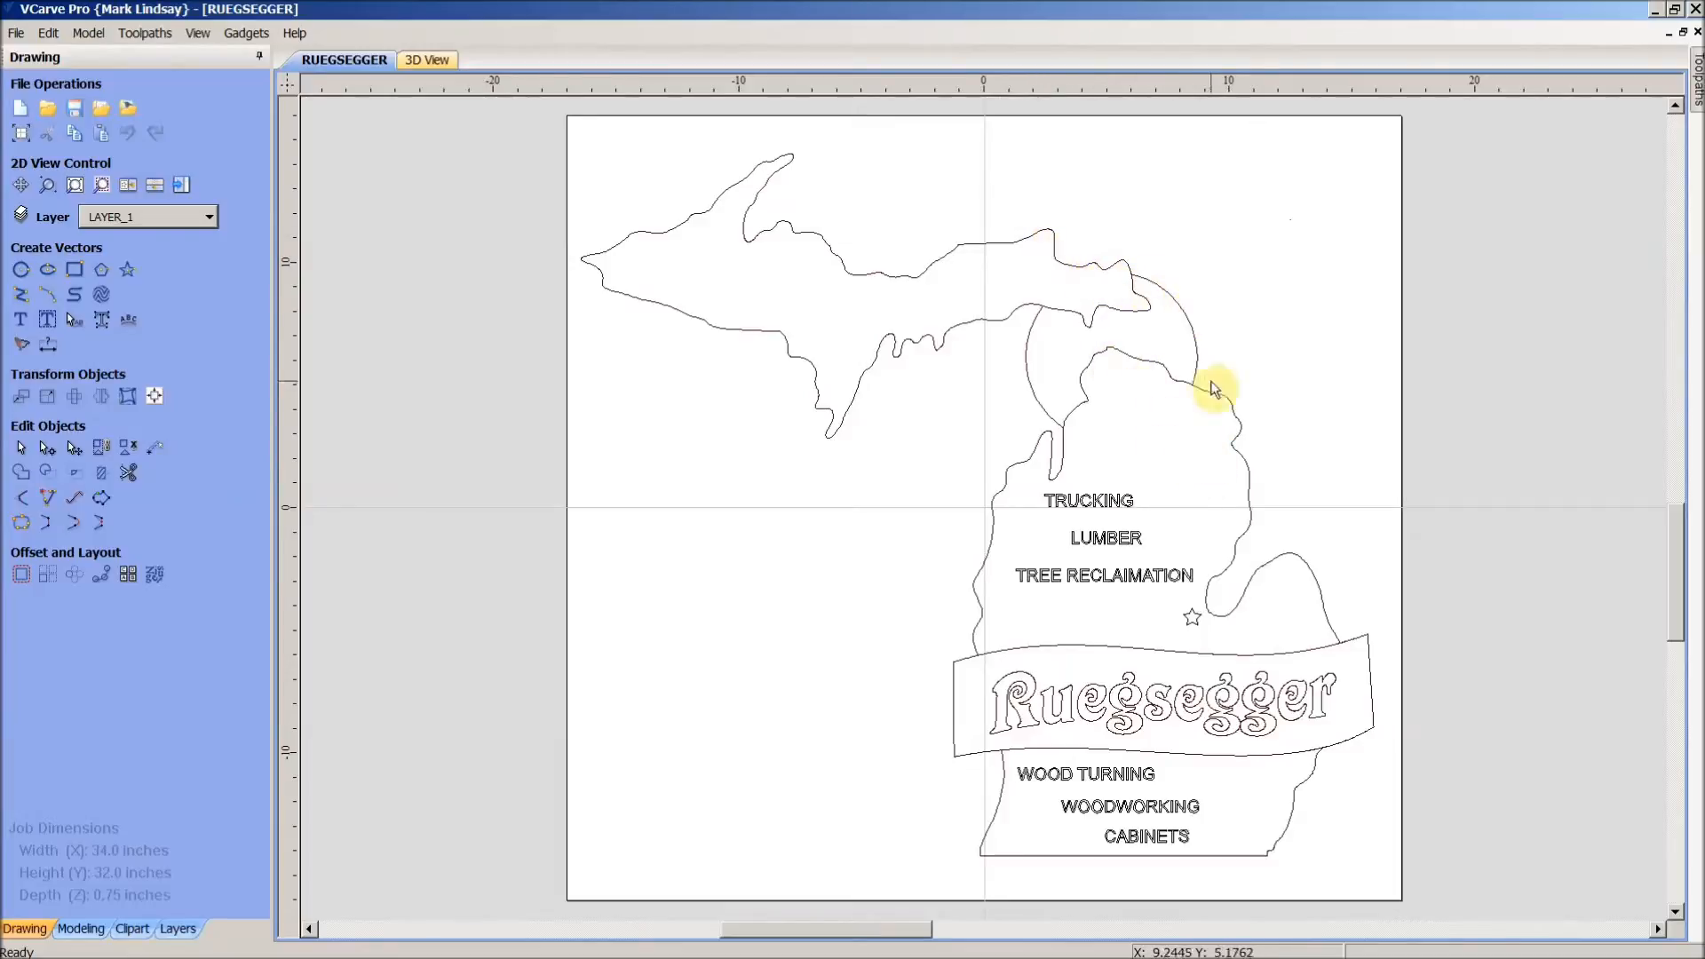
mouse_move(1309, 370)
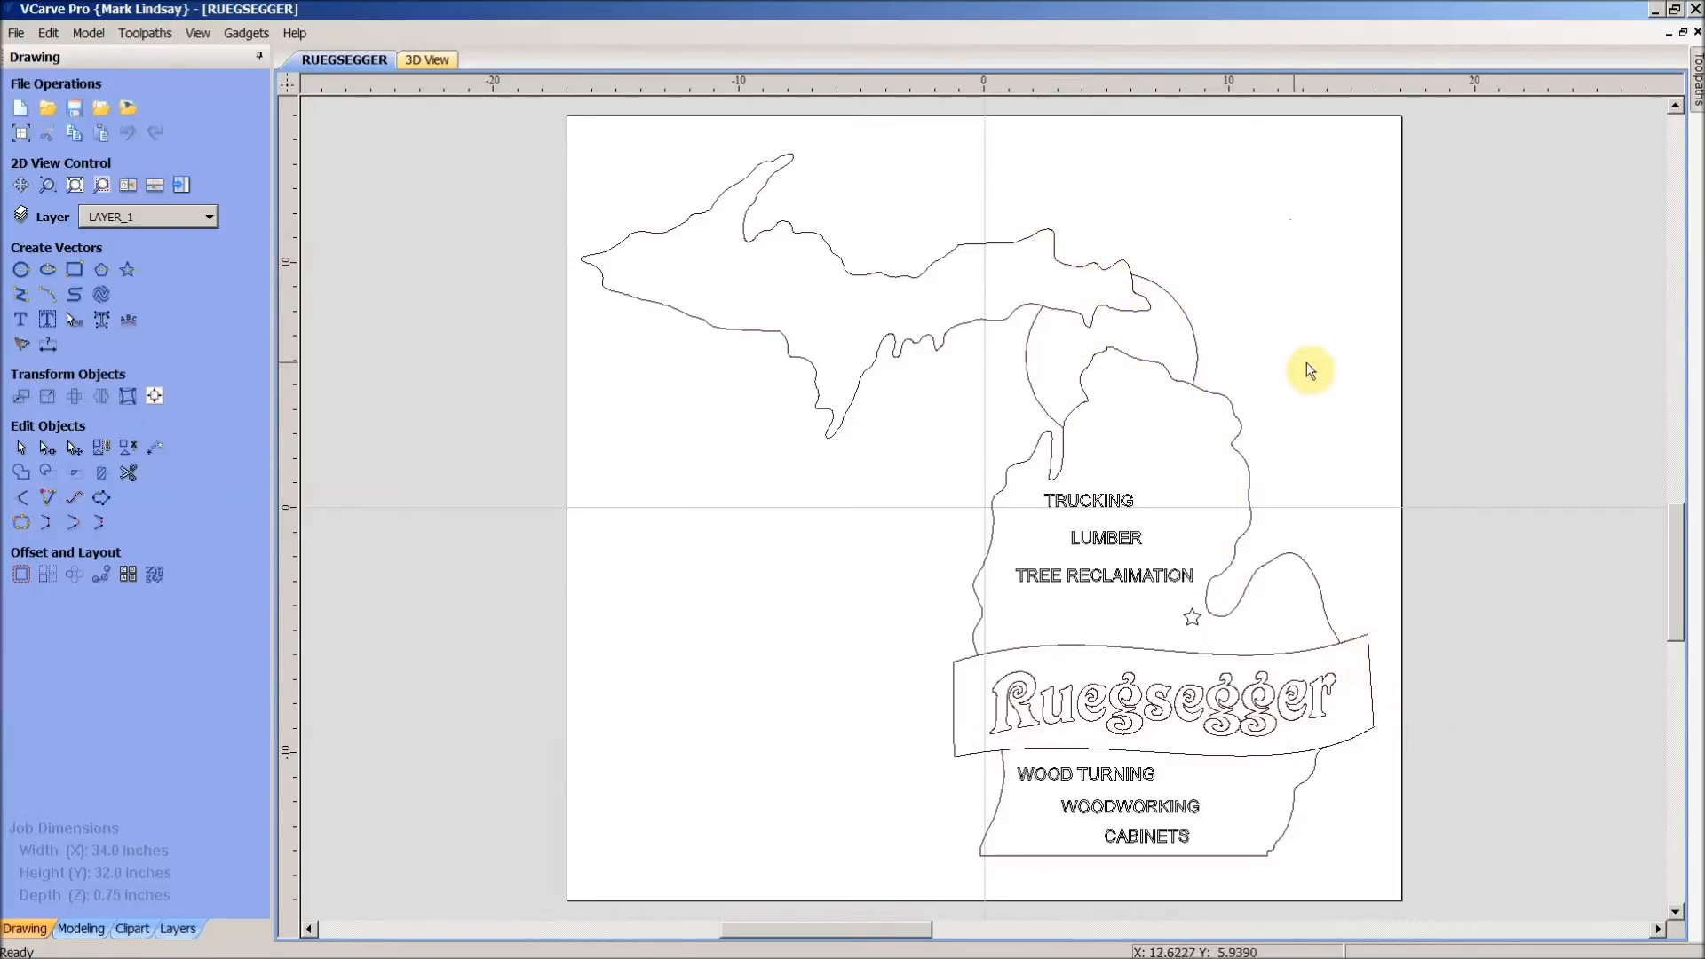
mouse_move(1261, 911)
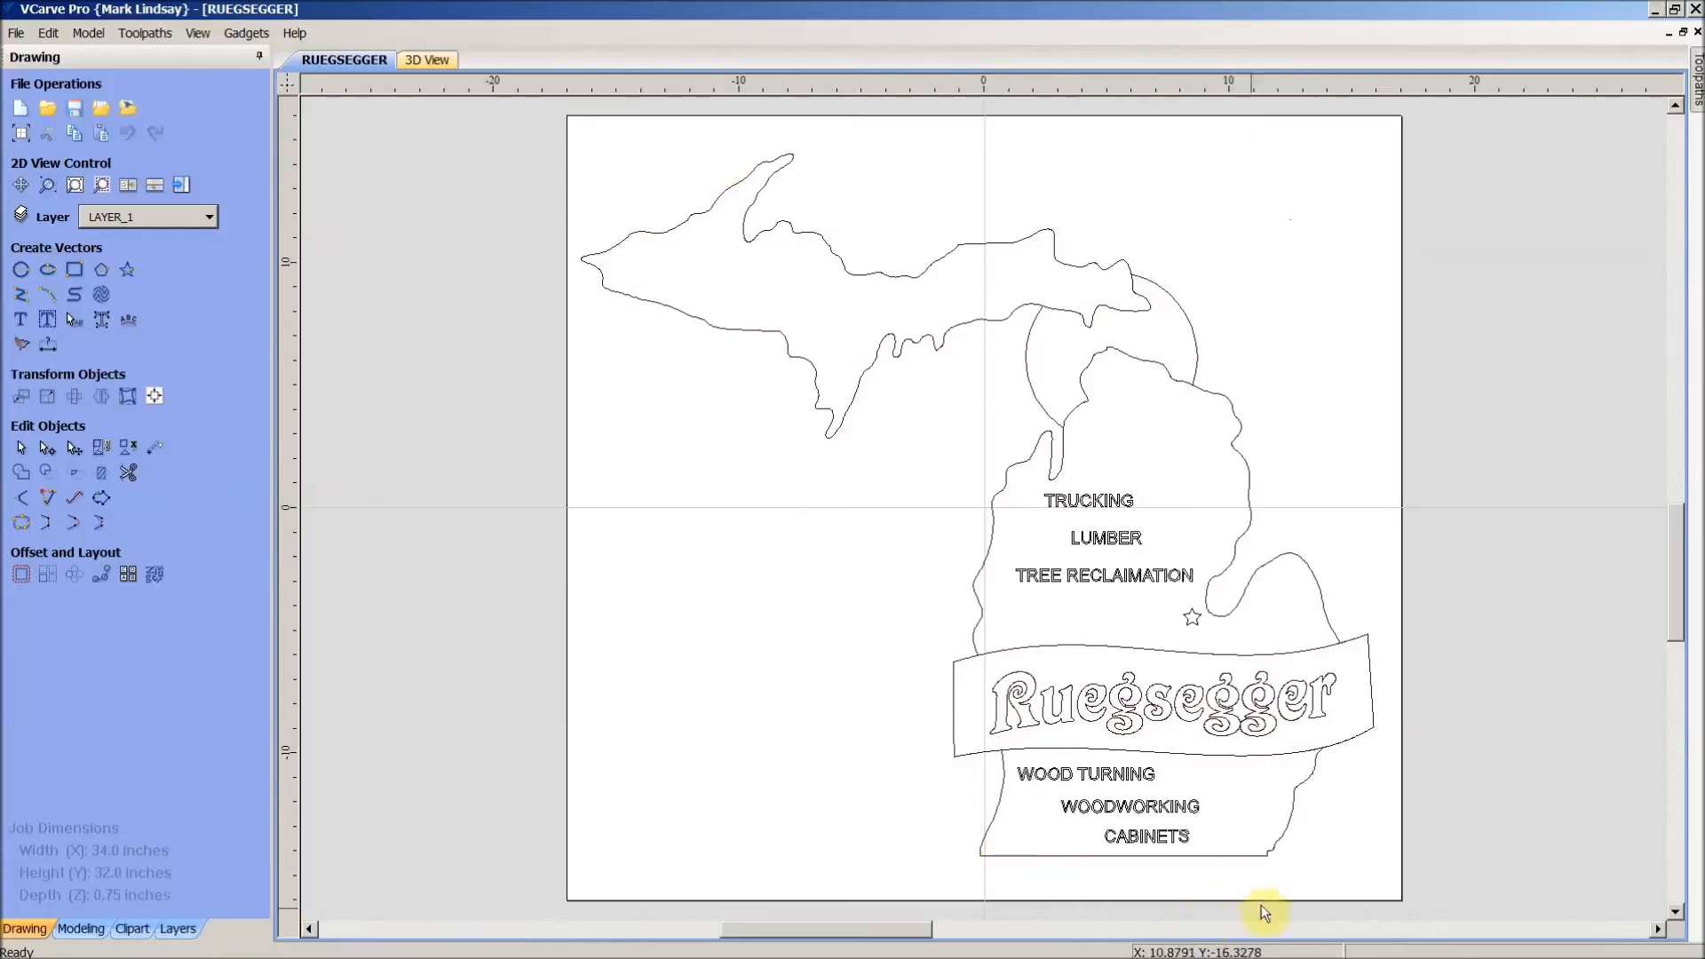
mouse_move(1301, 457)
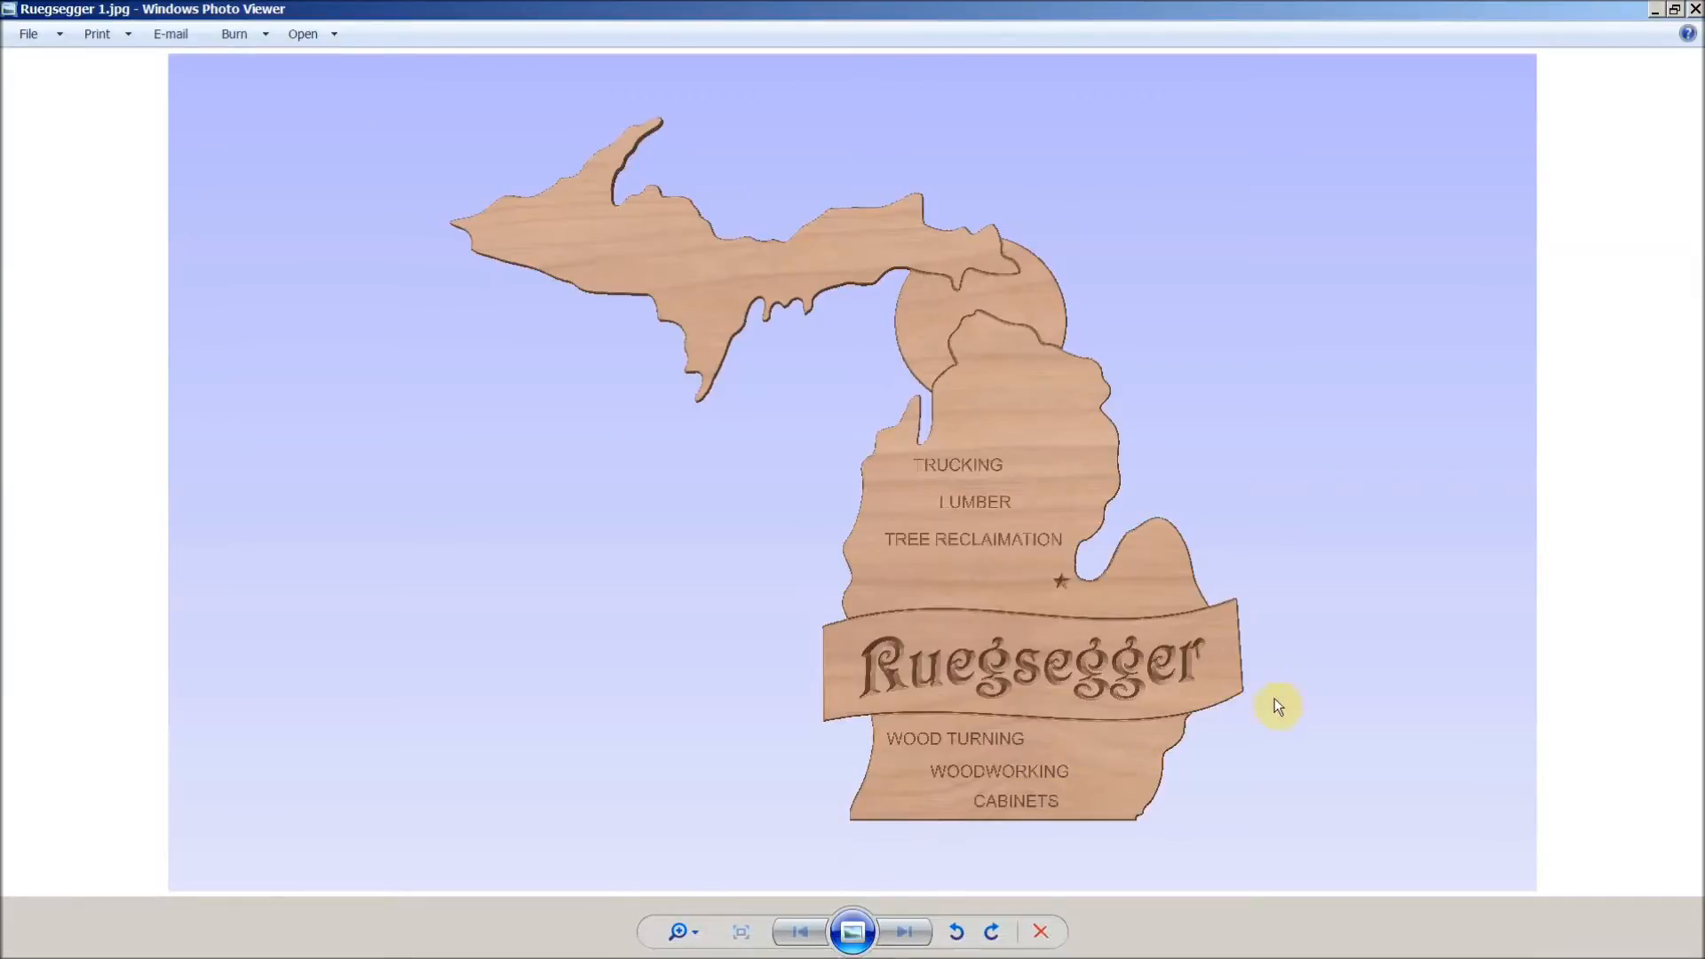
mouse_move(783, 136)
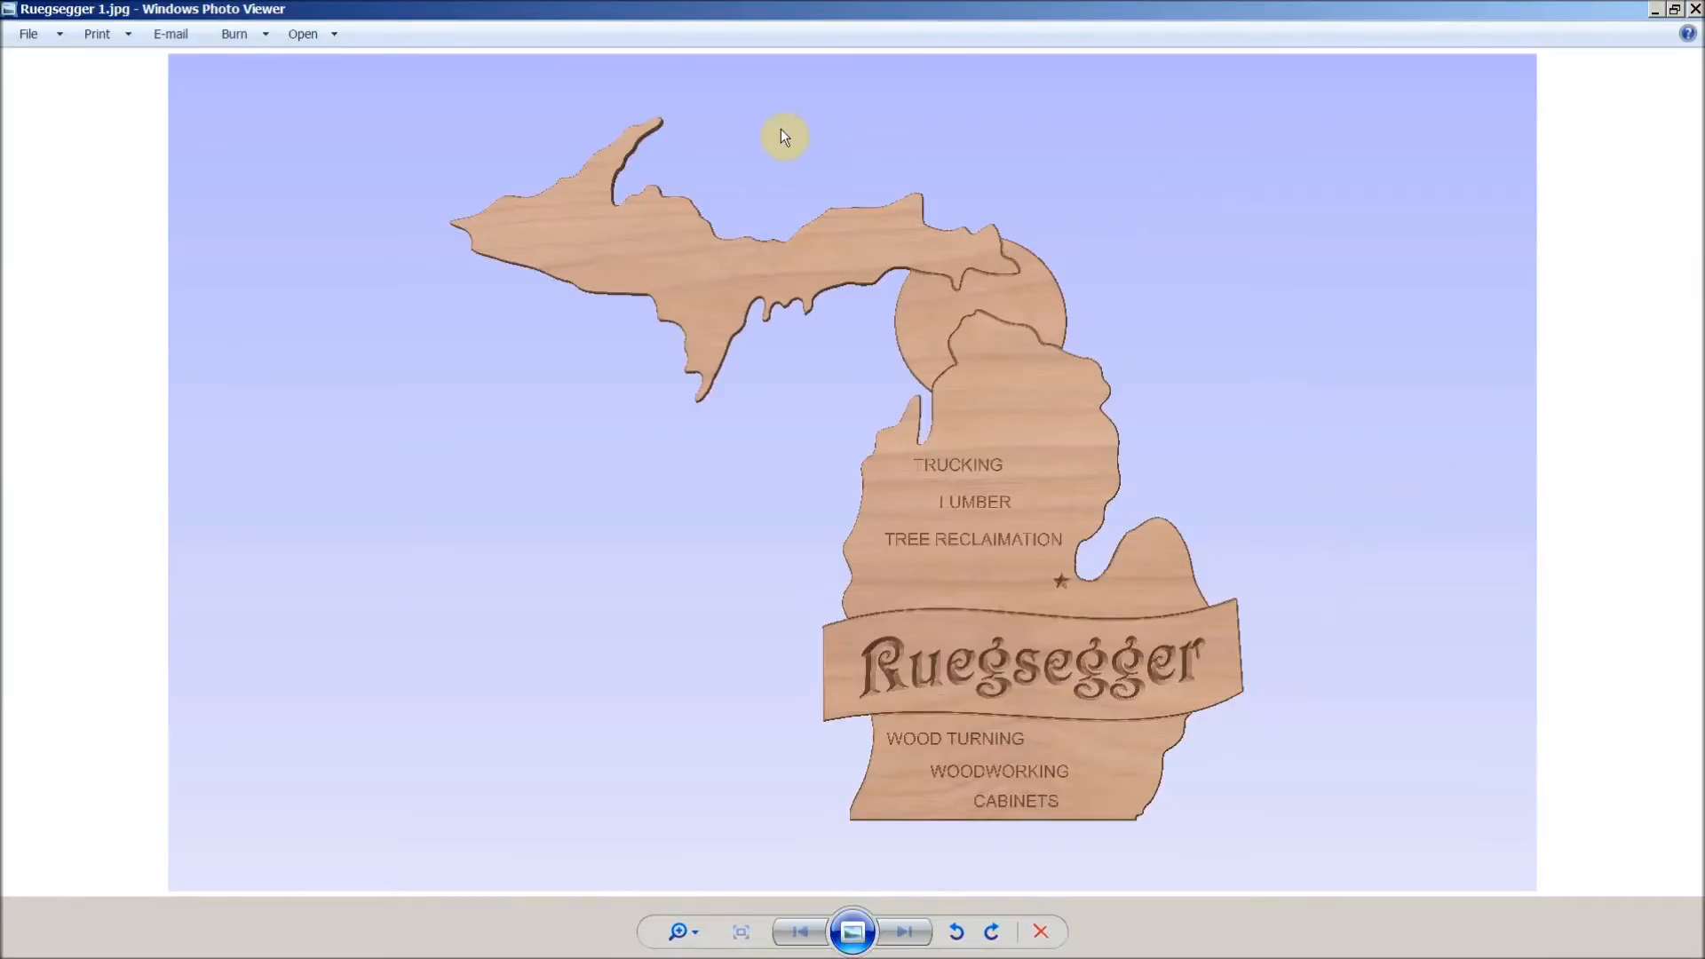
mouse_move(1052, 275)
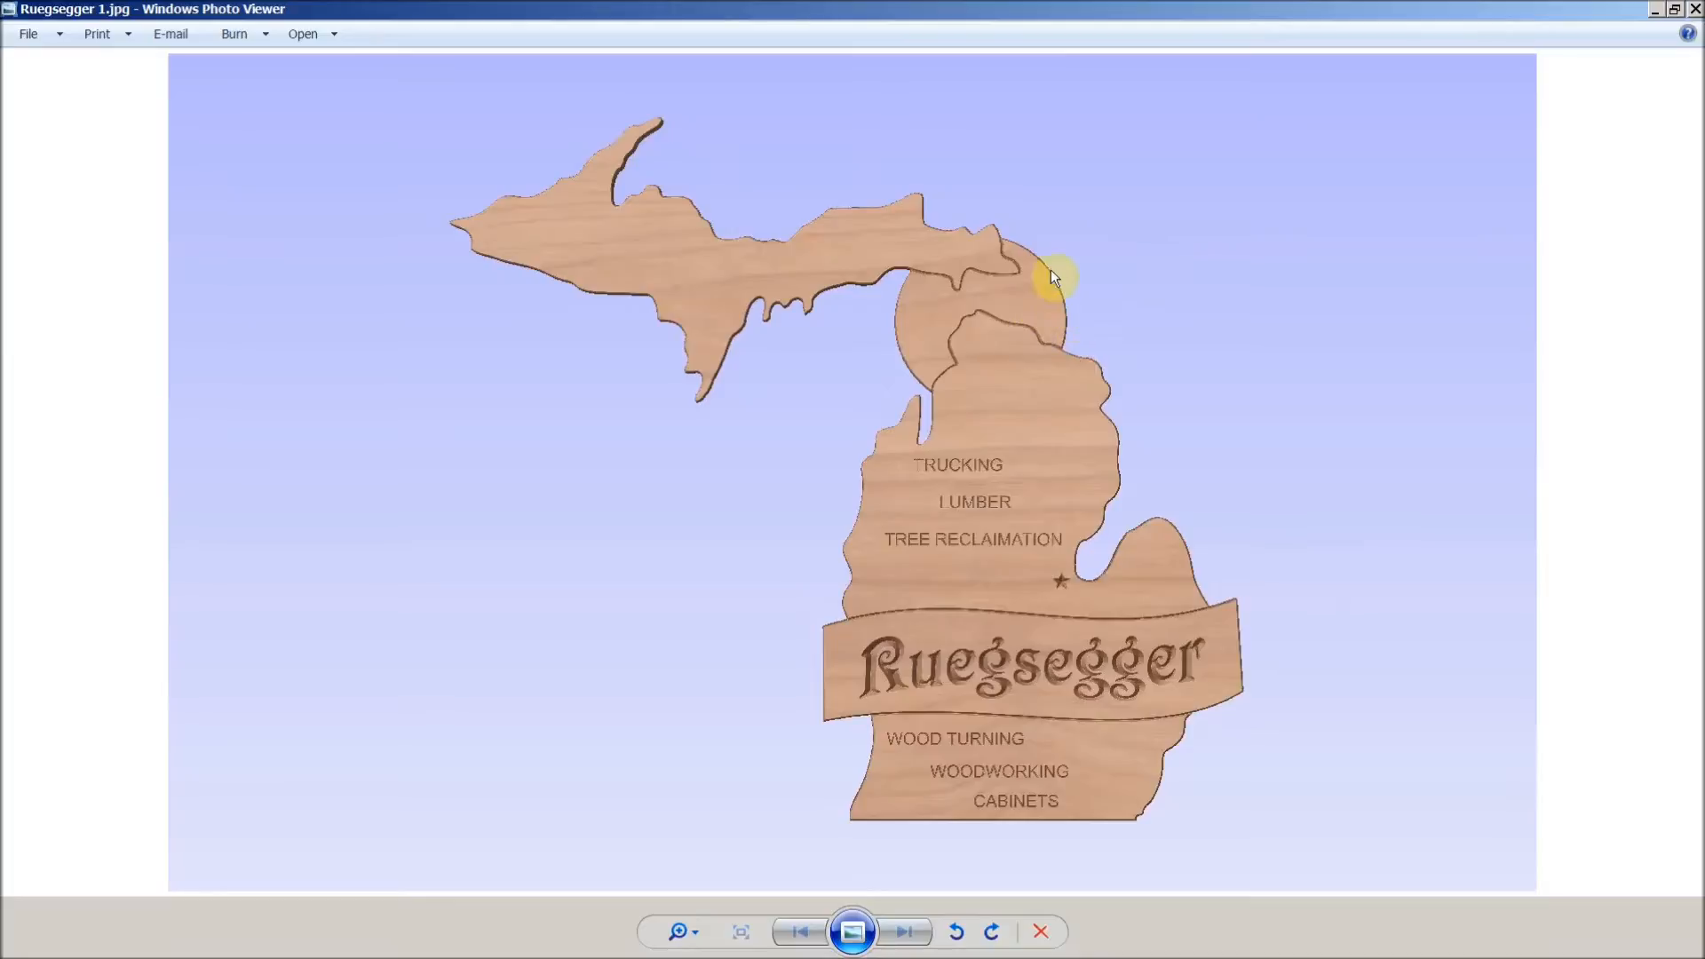
mouse_move(925, 475)
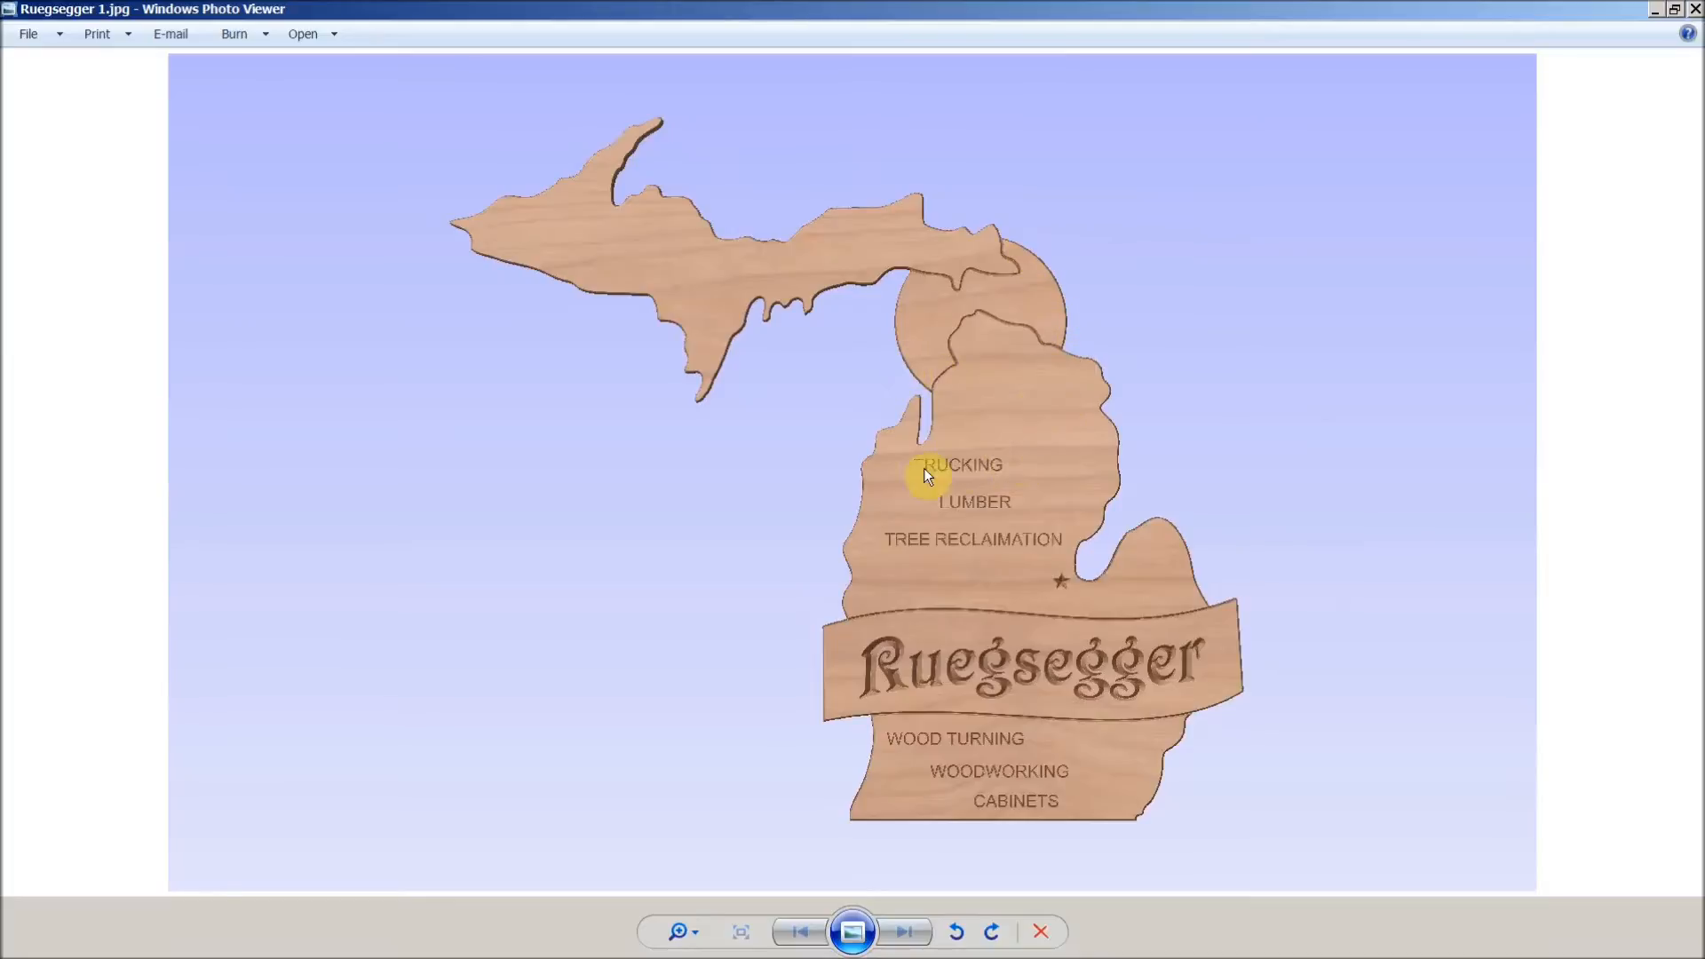
mouse_move(1044, 500)
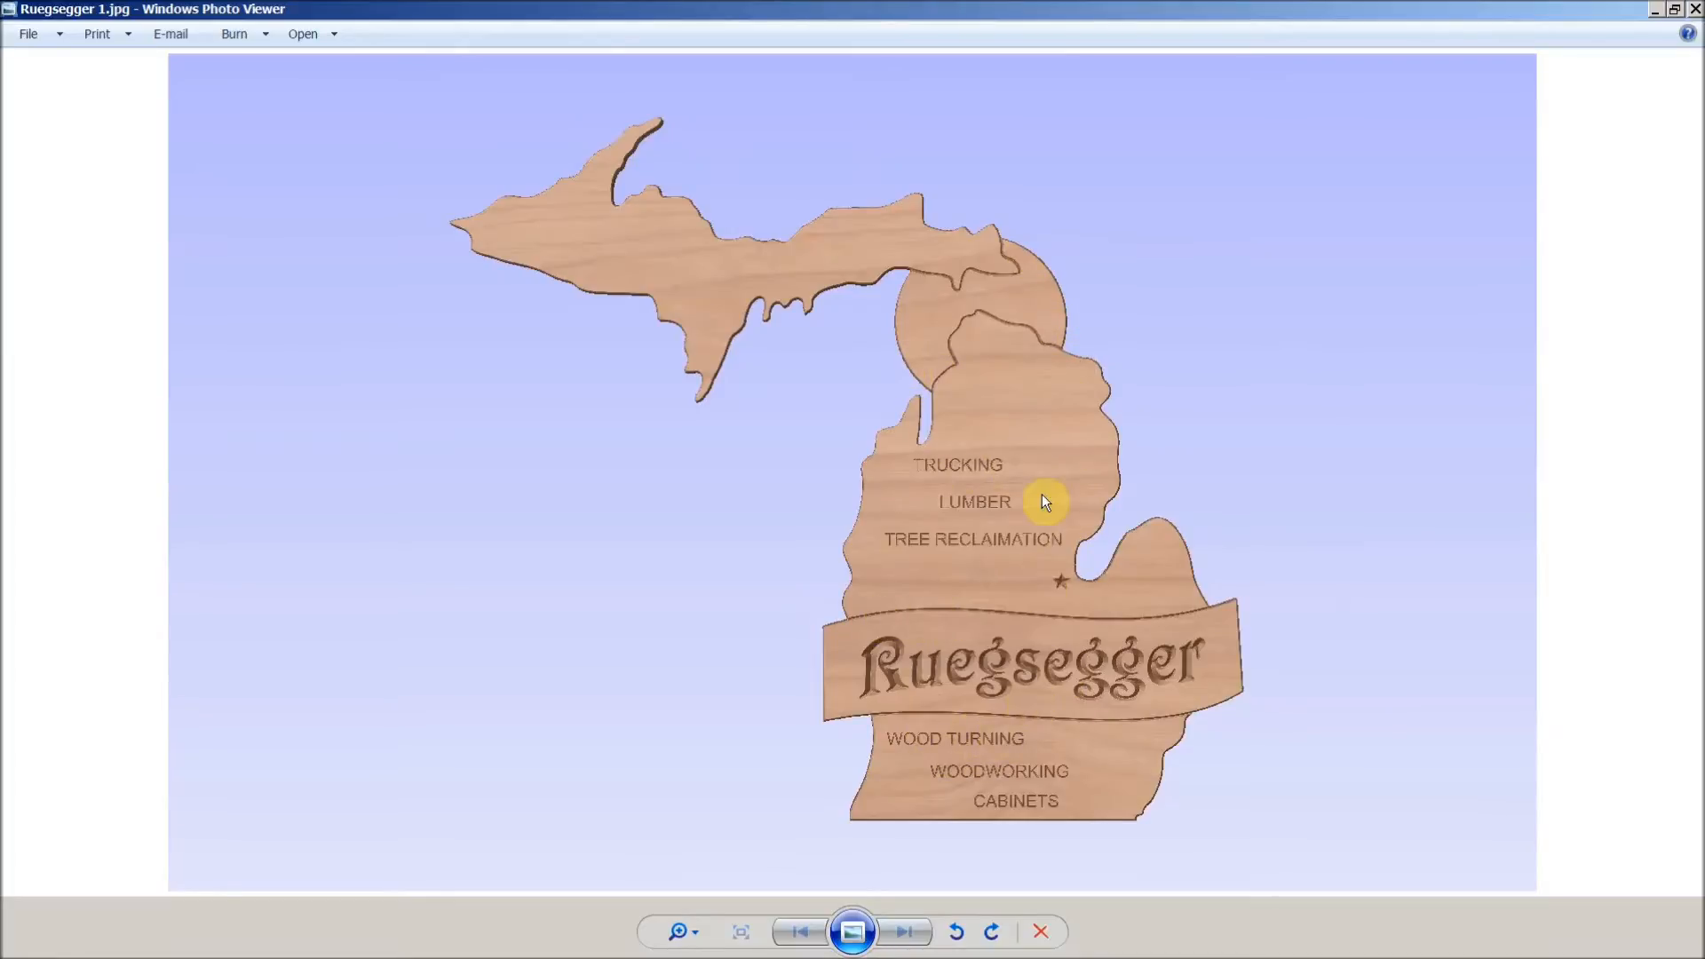
mouse_move(982, 253)
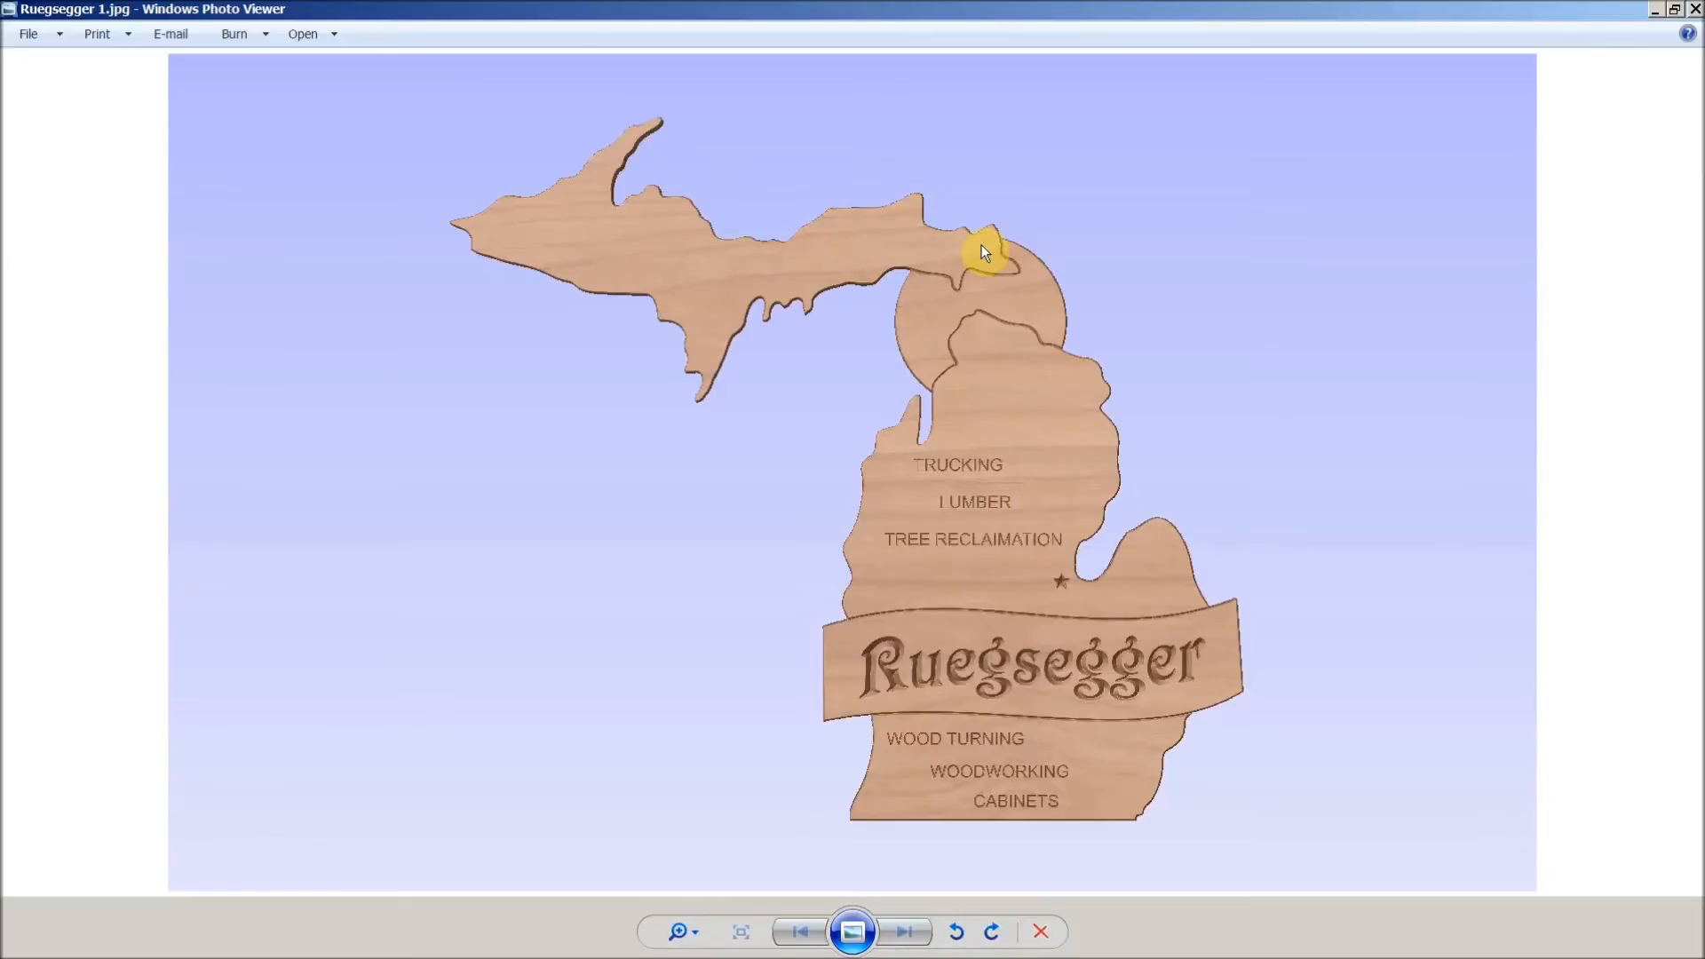
mouse_move(1038, 418)
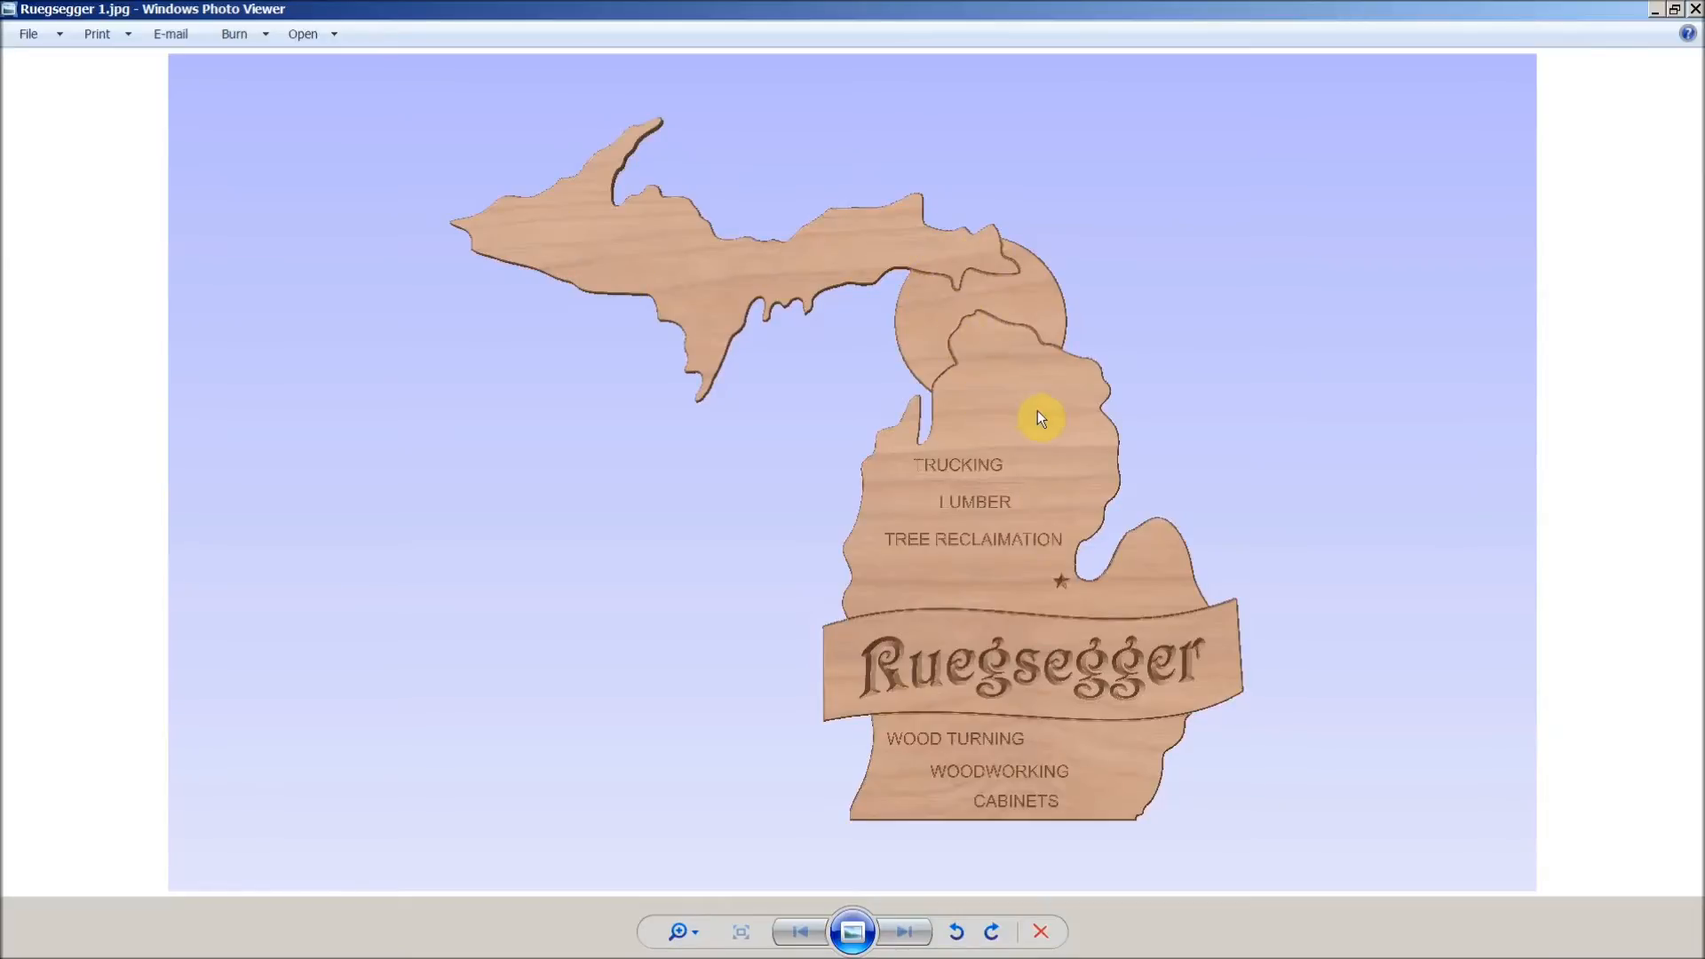
mouse_move(1056, 359)
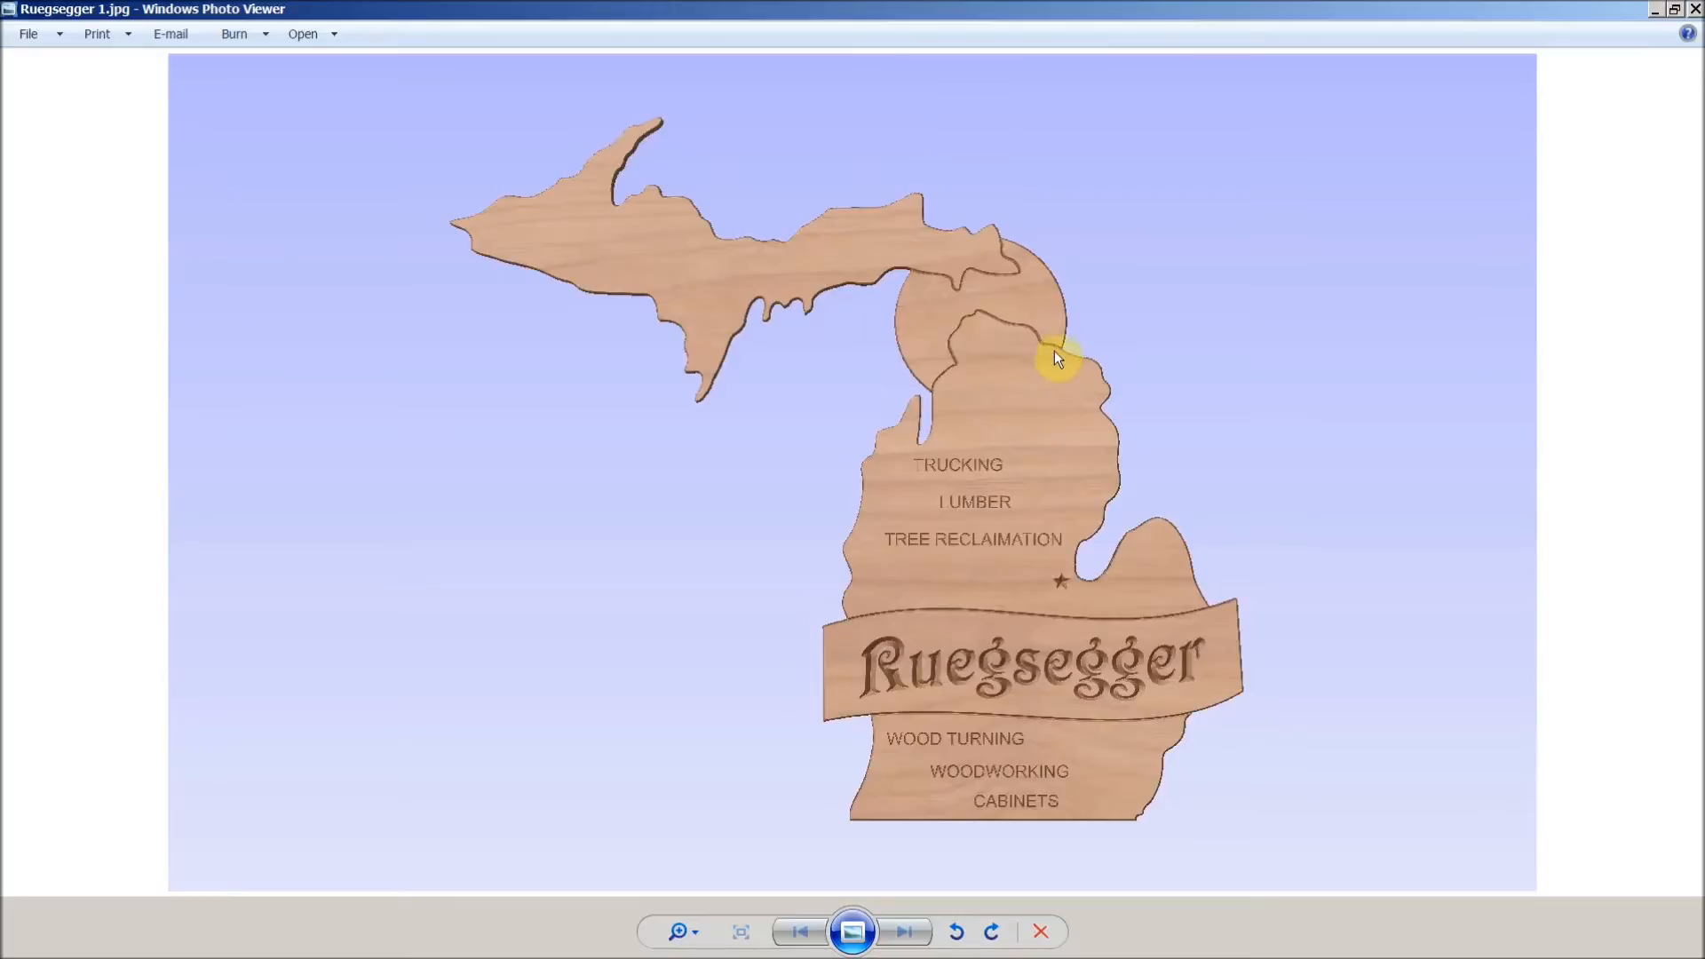
mouse_move(900, 283)
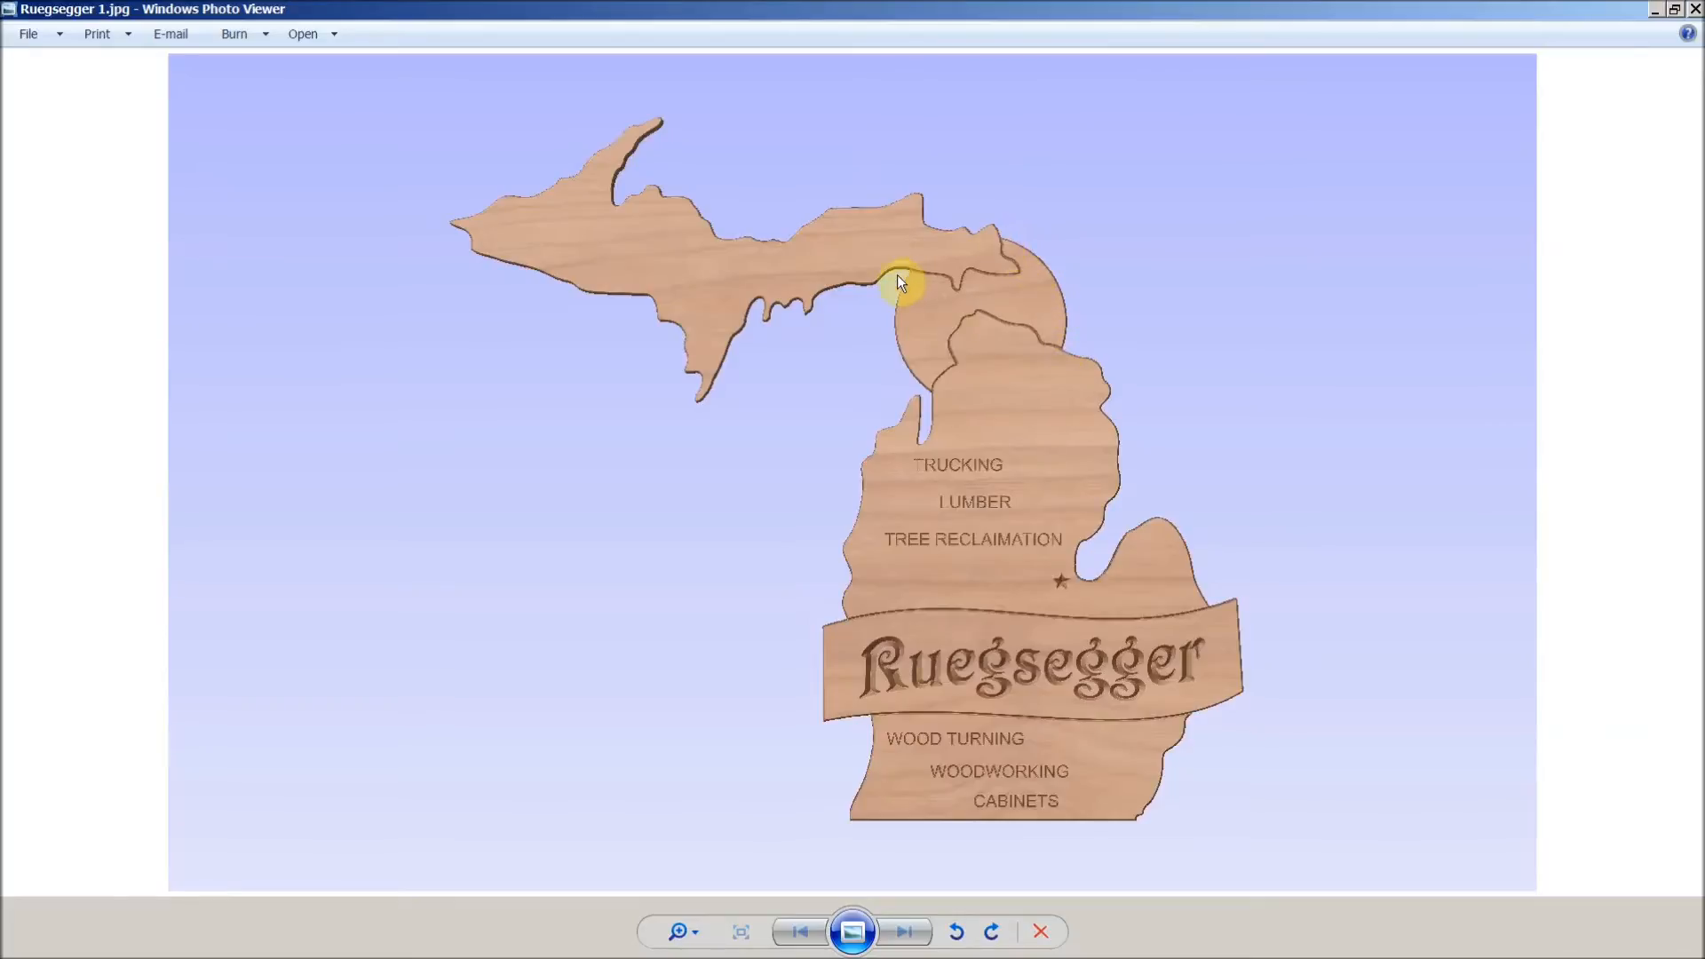
mouse_move(969, 345)
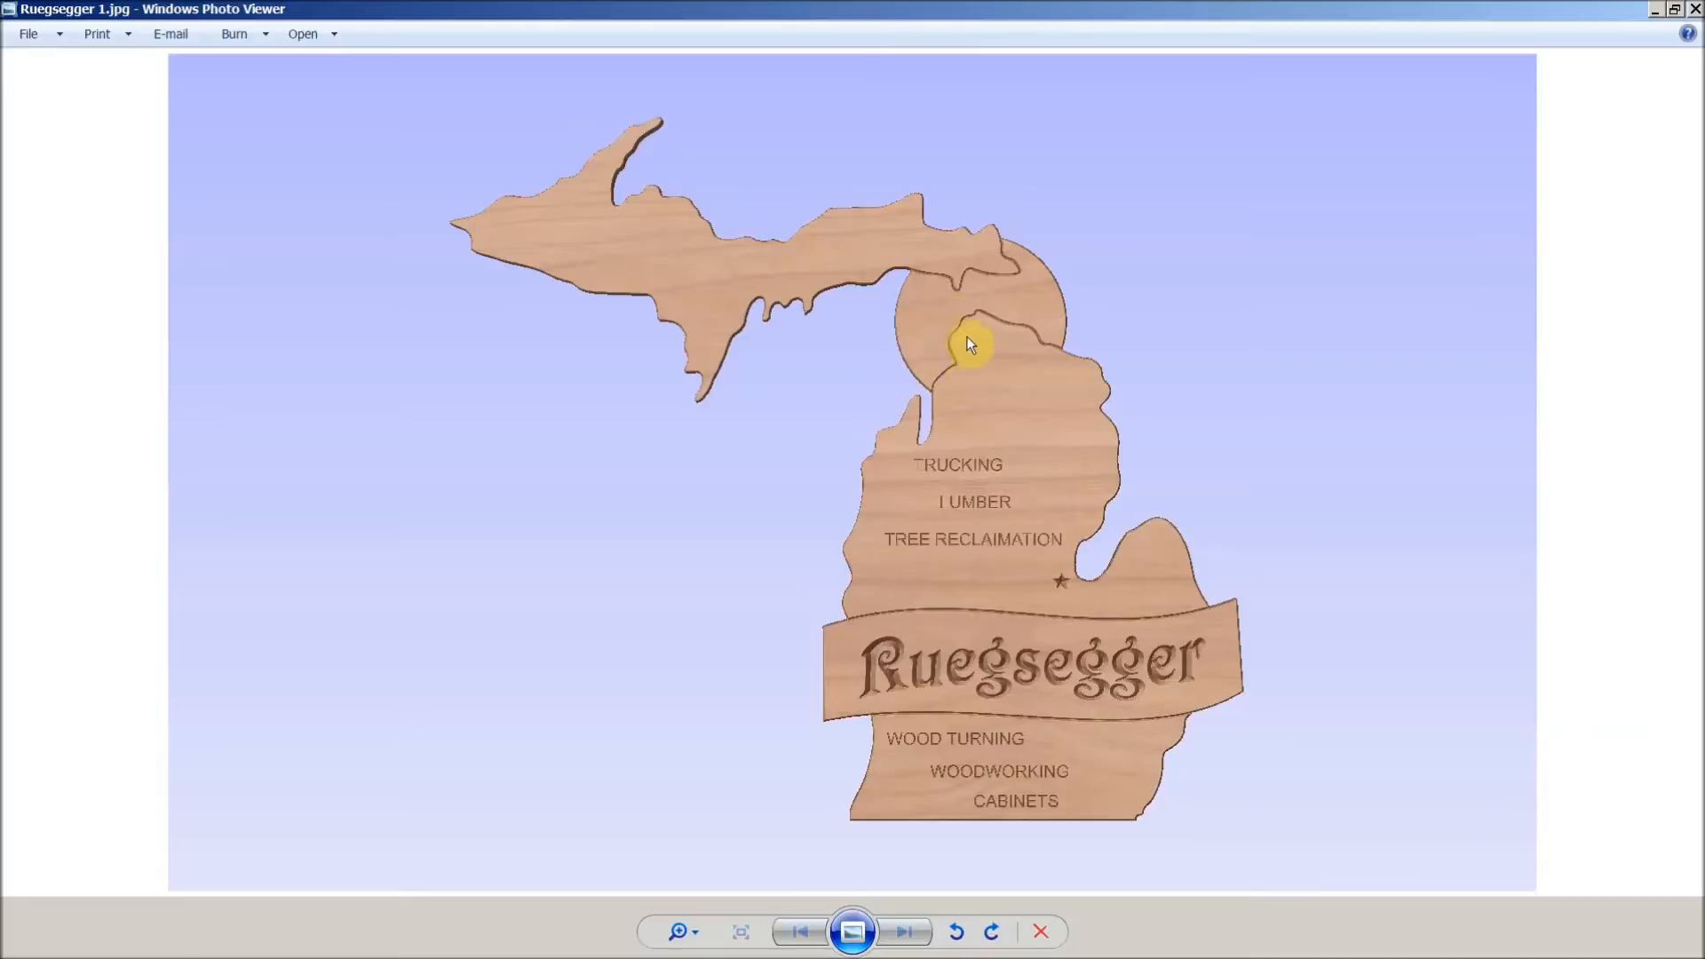
mouse_move(1022, 363)
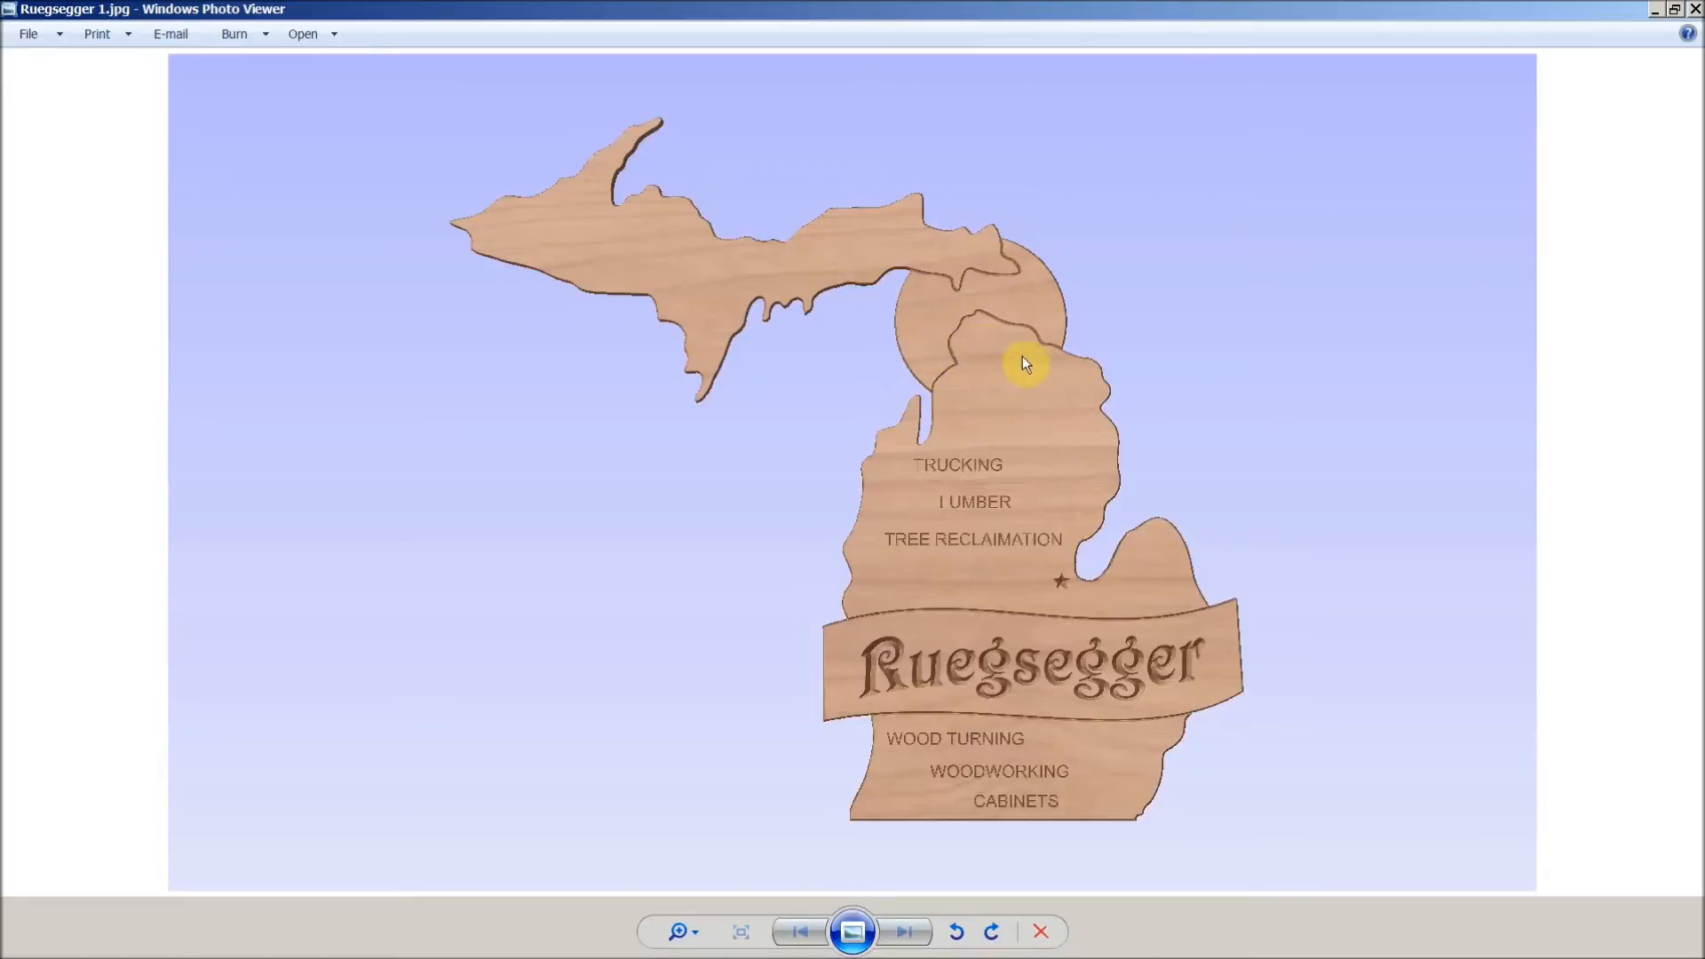
mouse_move(1011, 329)
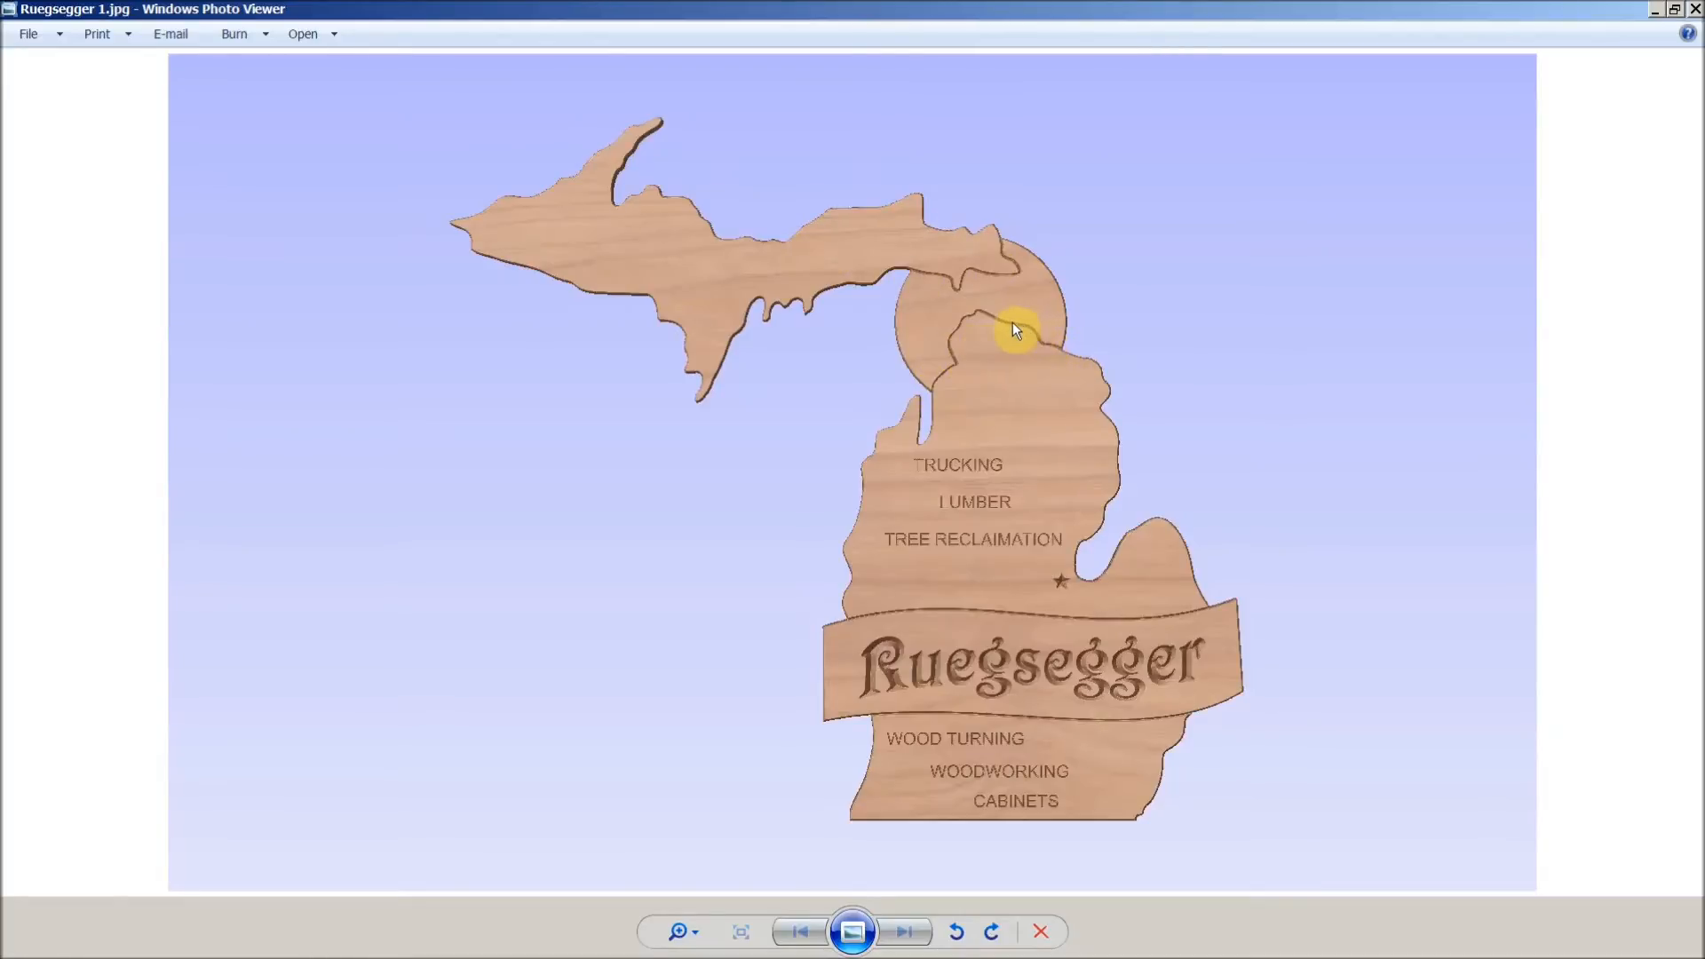
mouse_move(951, 358)
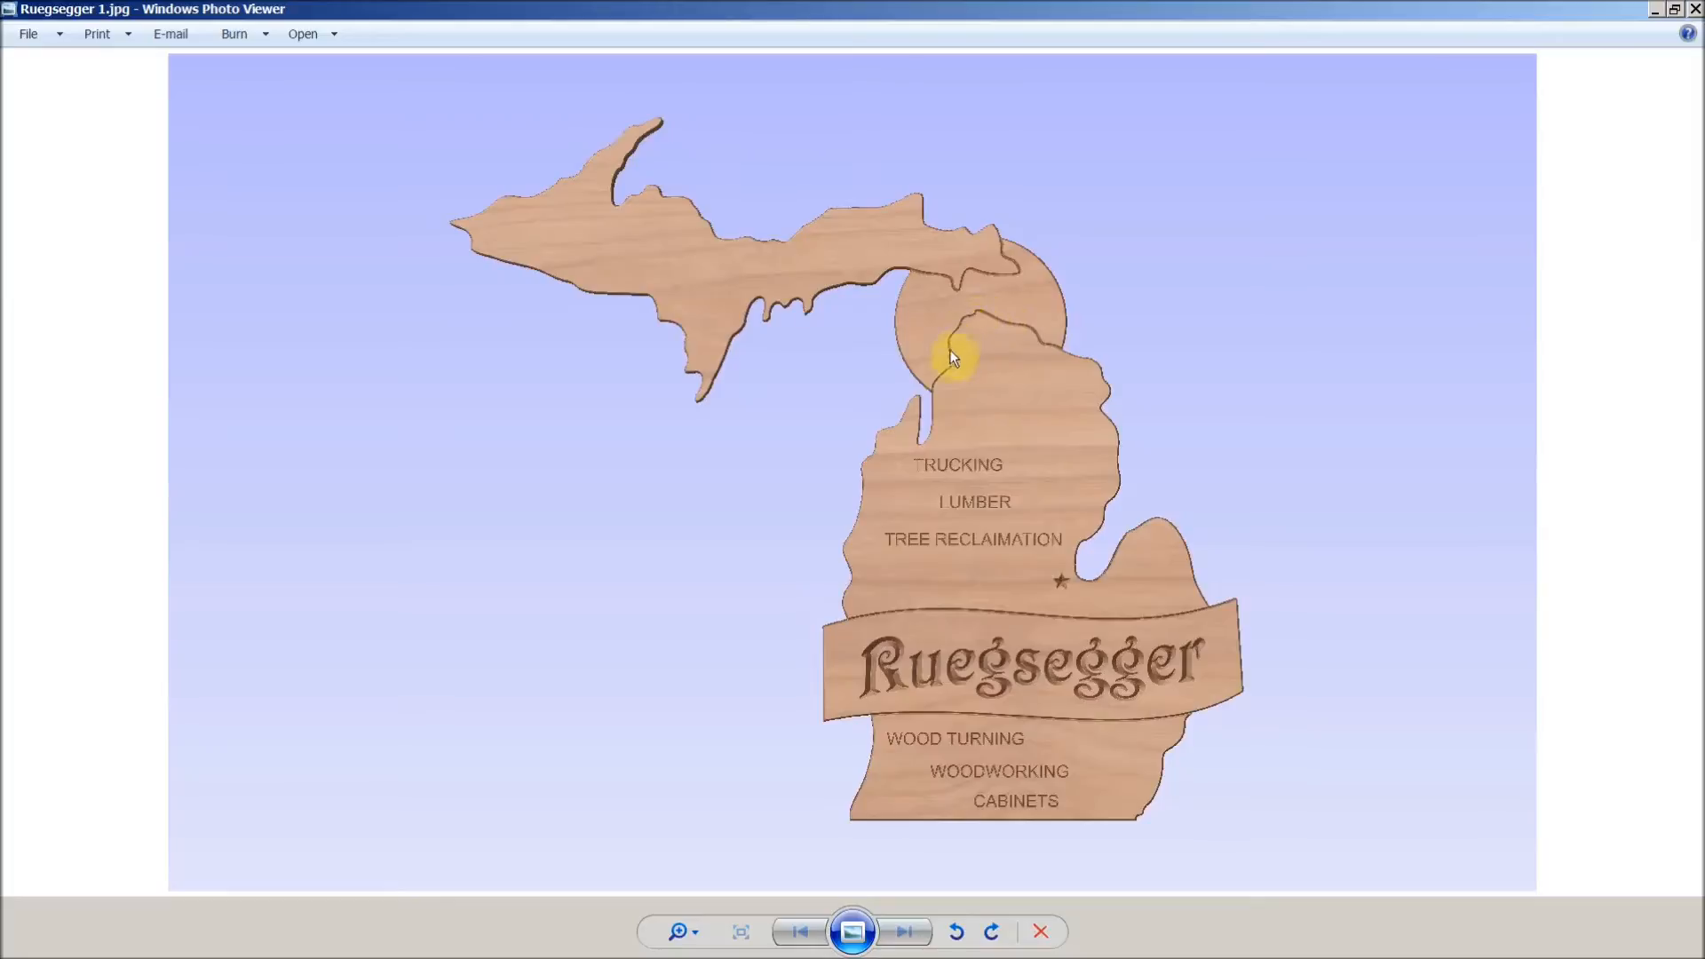
mouse_move(997, 418)
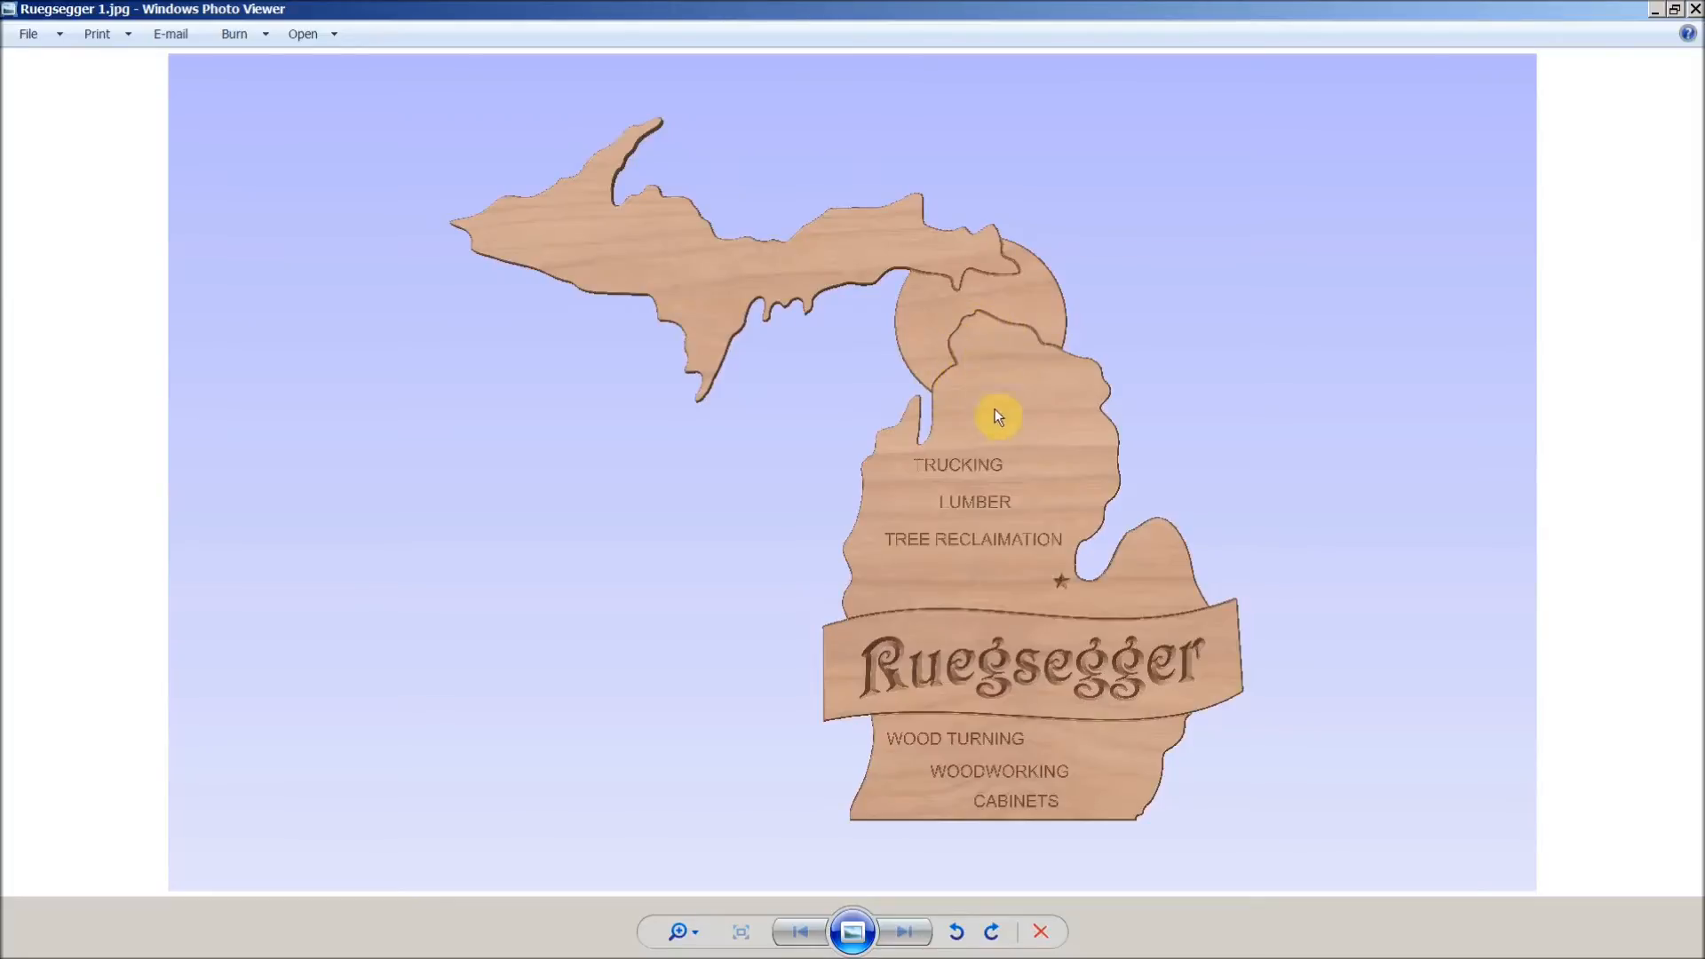
mouse_move(1006, 264)
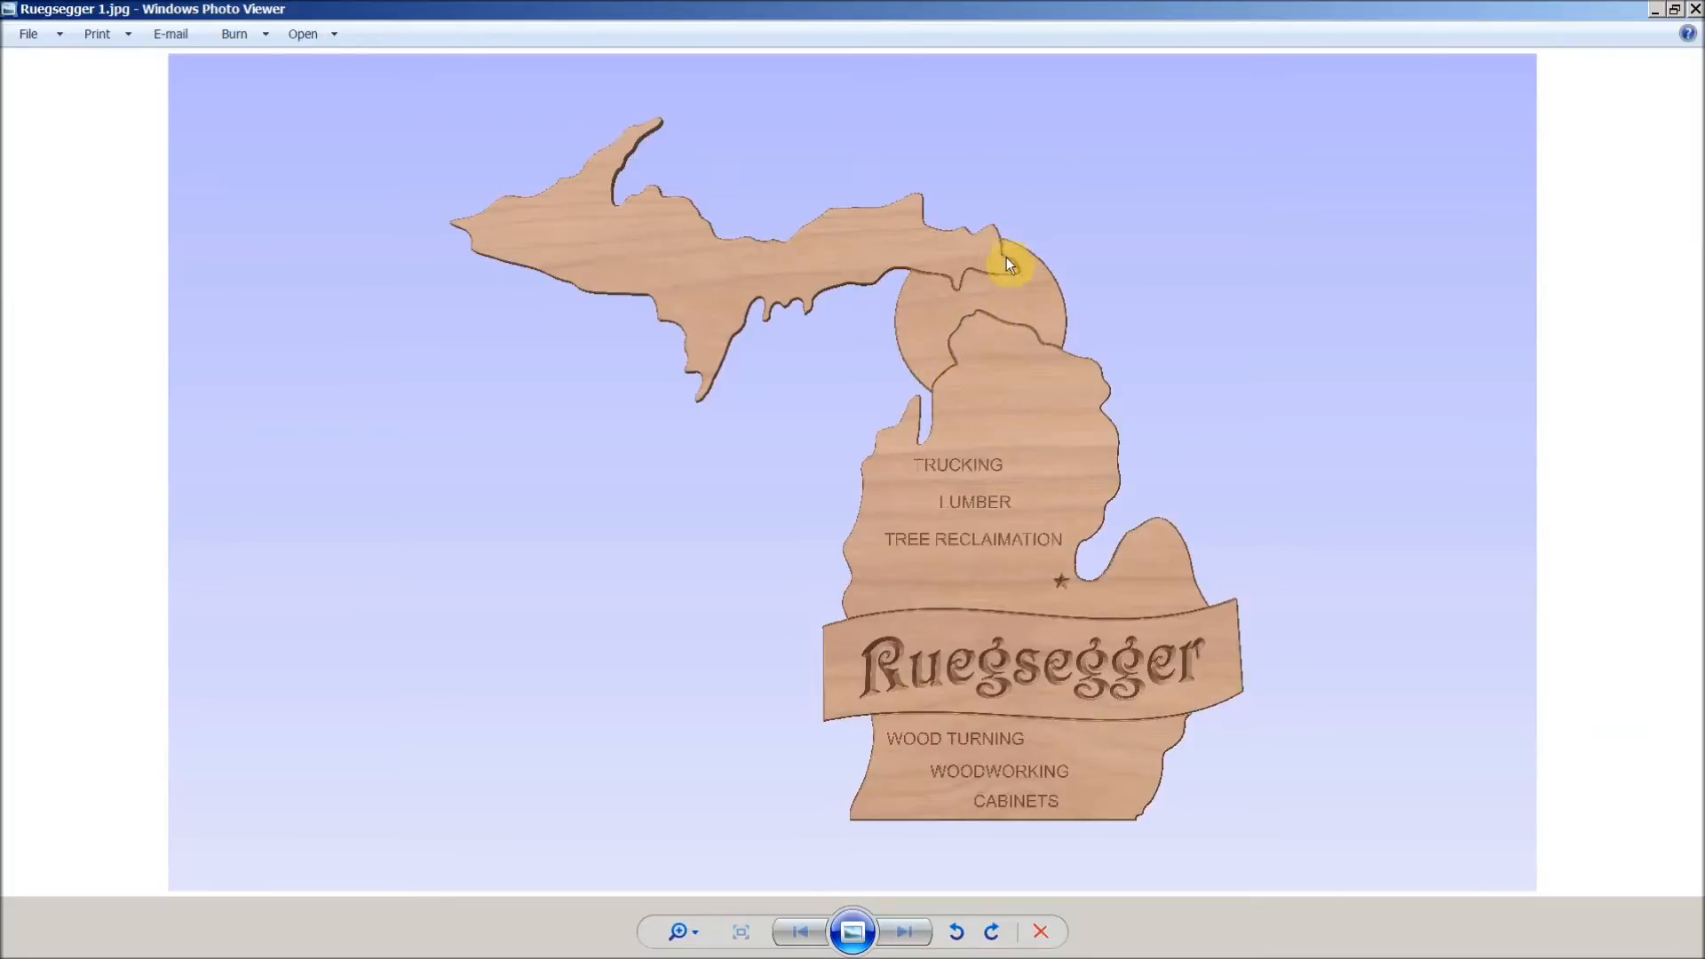
mouse_move(933, 275)
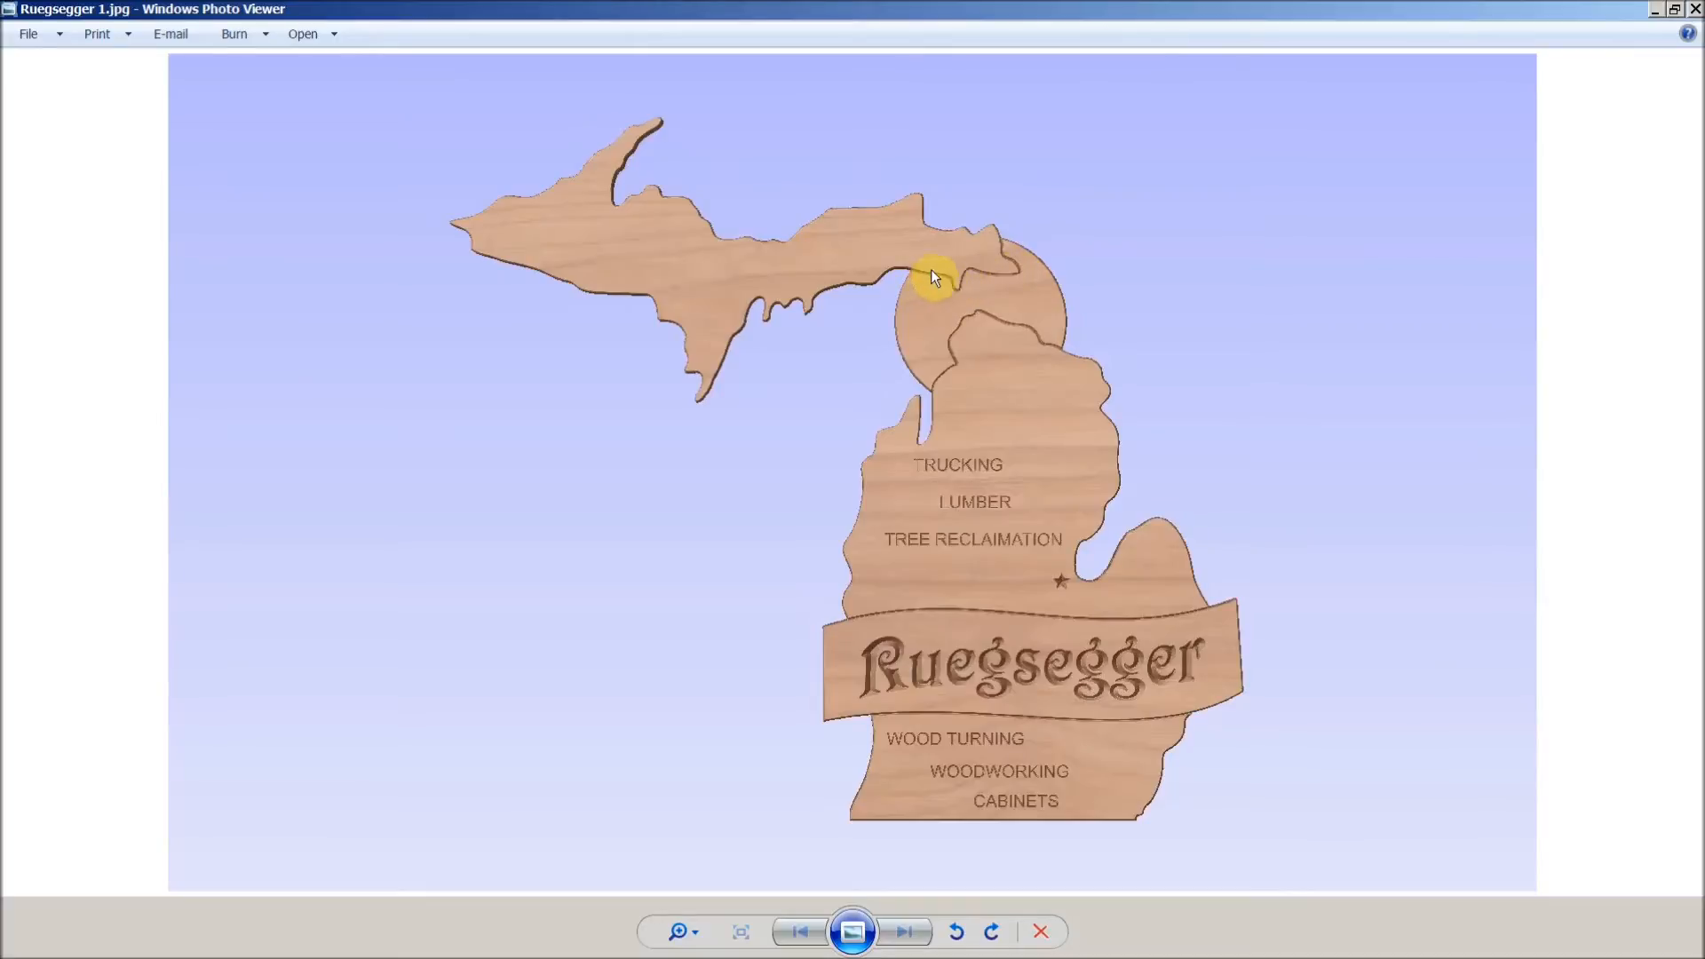
mouse_move(1211, 609)
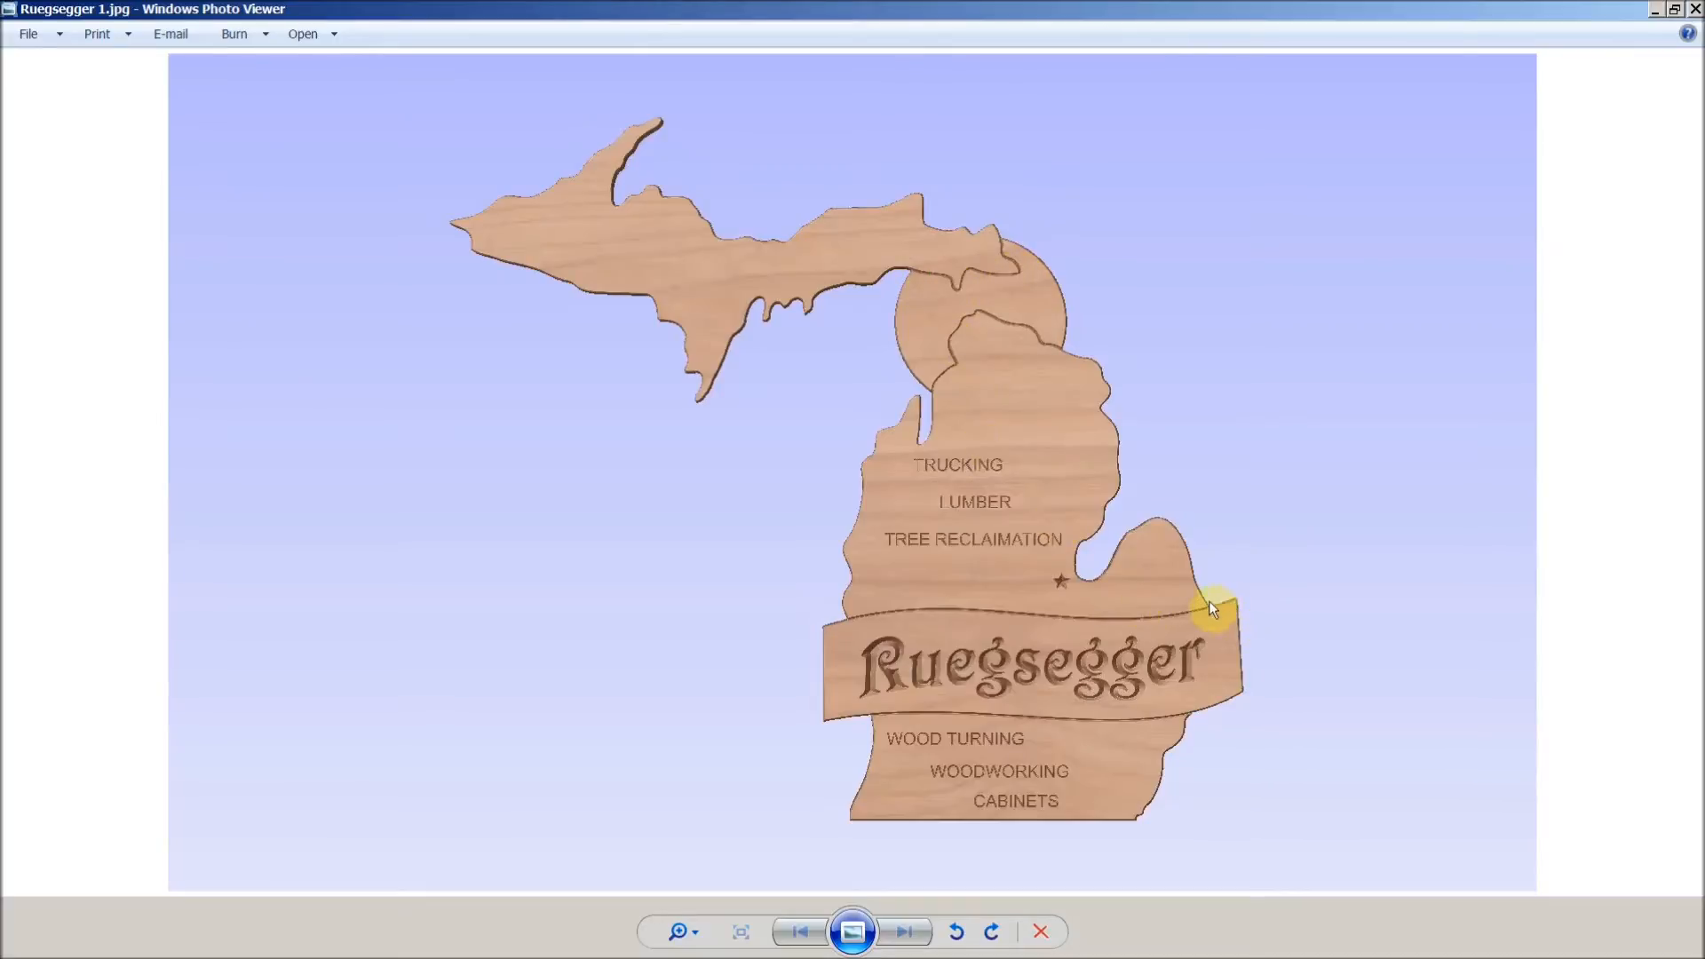
mouse_move(1196, 714)
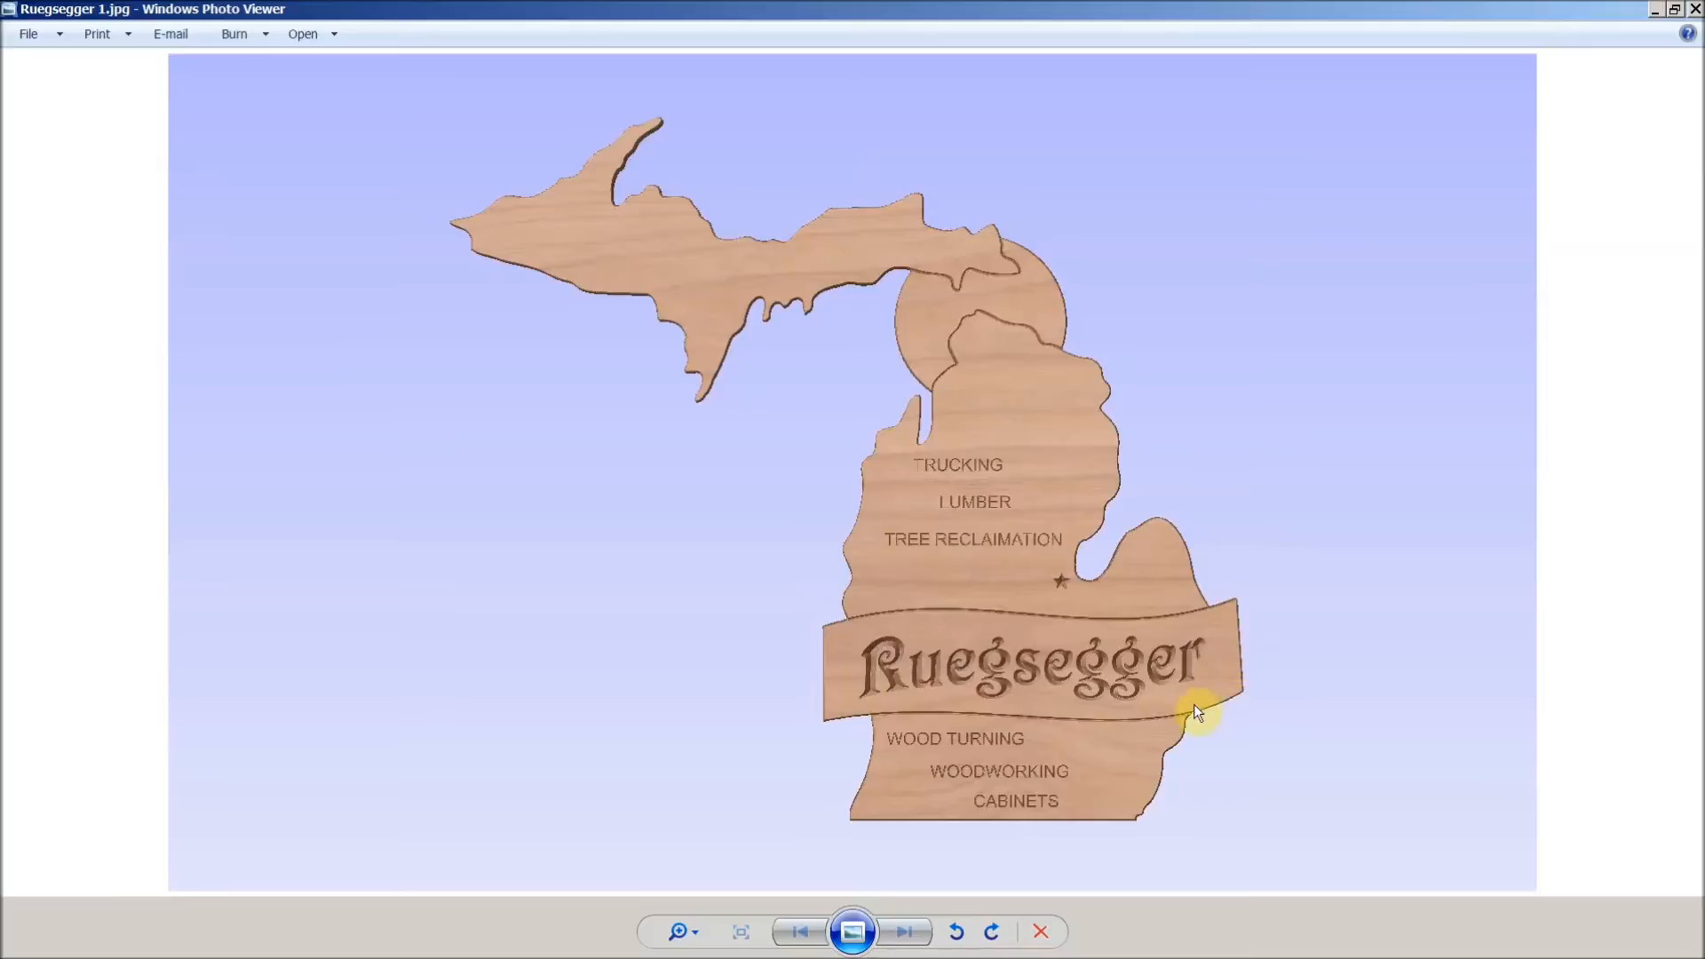
mouse_move(1017, 640)
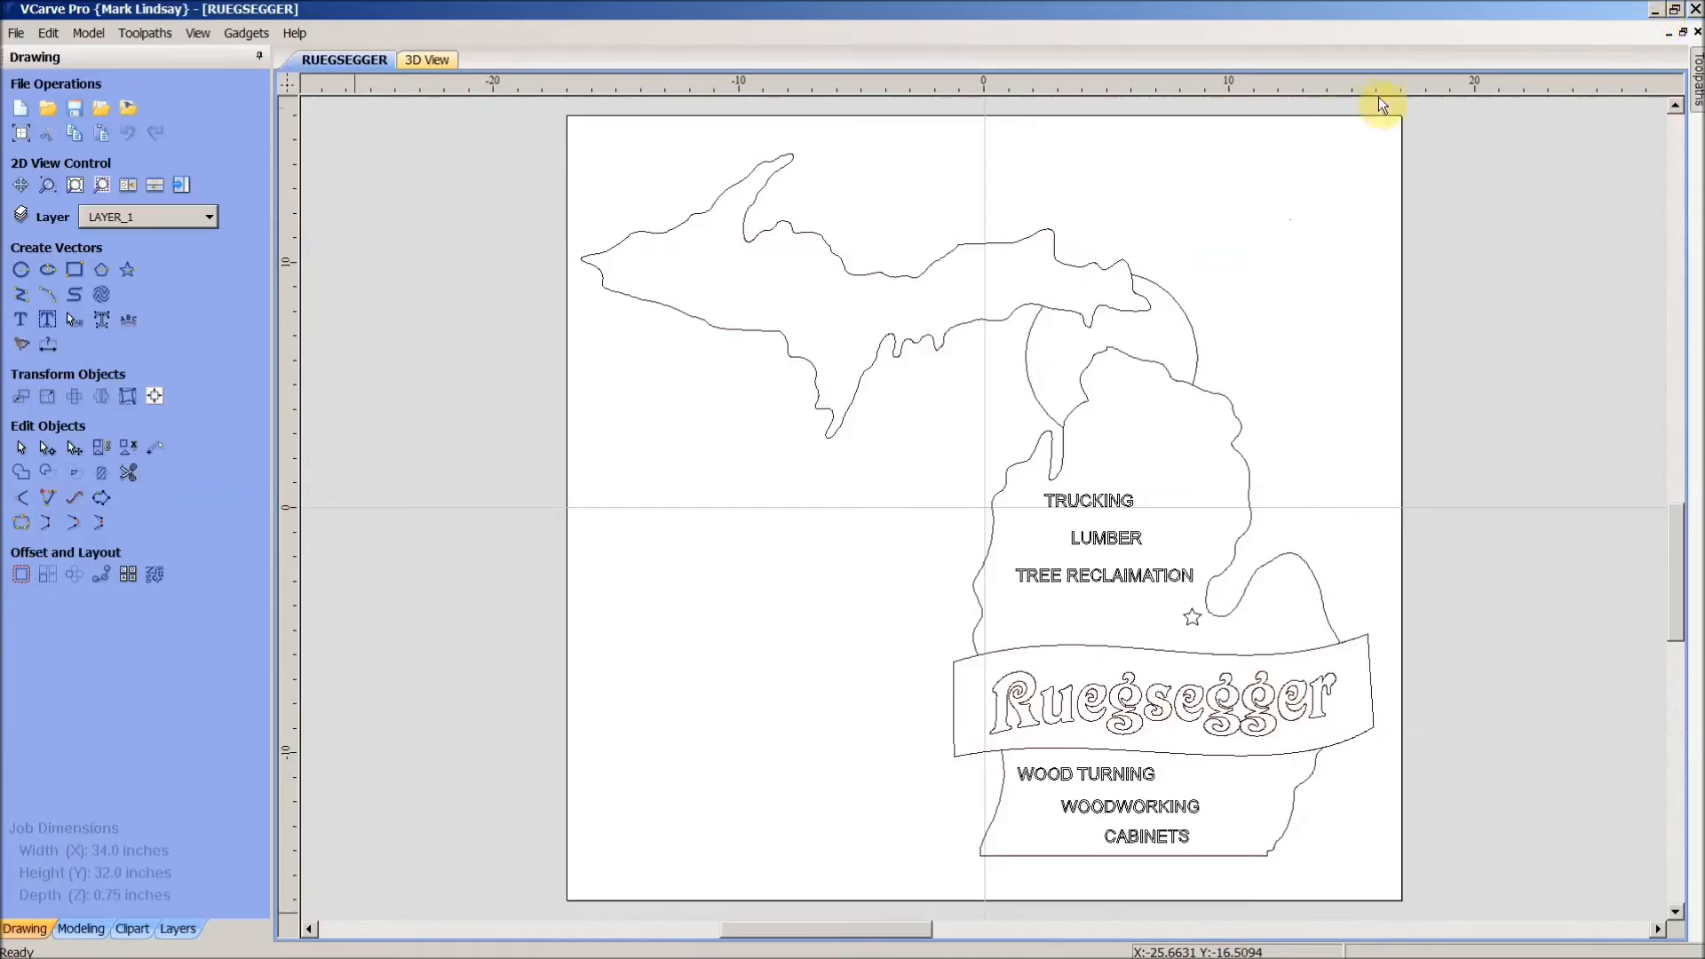
mouse_move(754, 209)
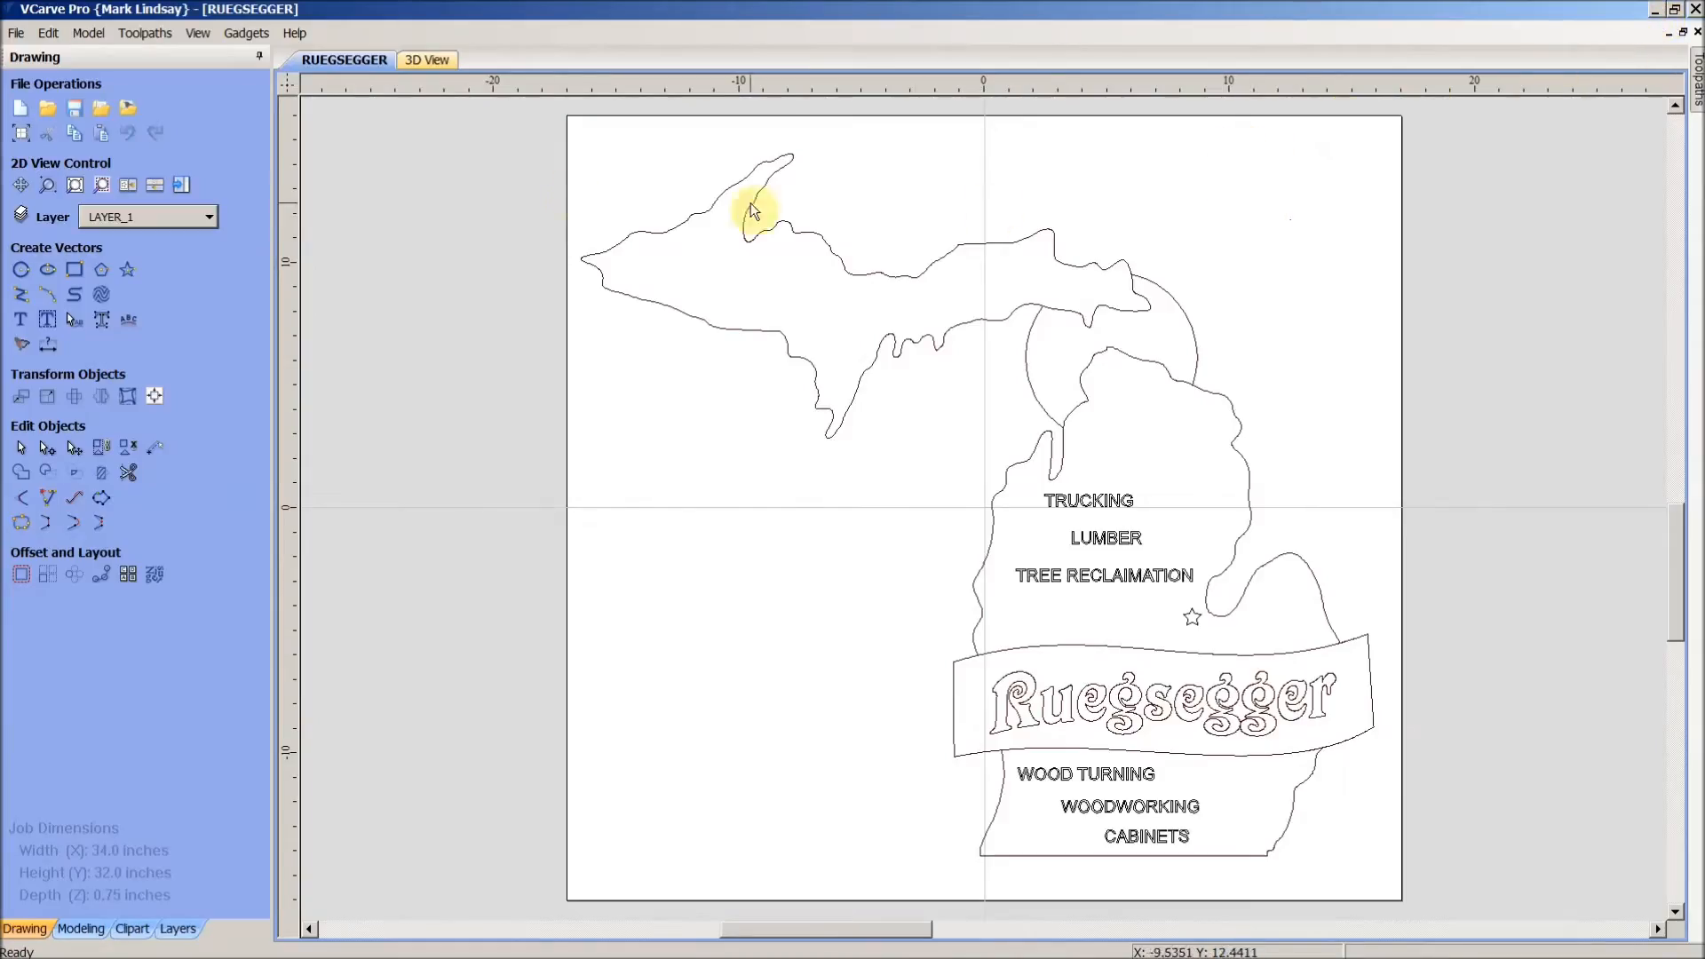
mouse_move(1123, 316)
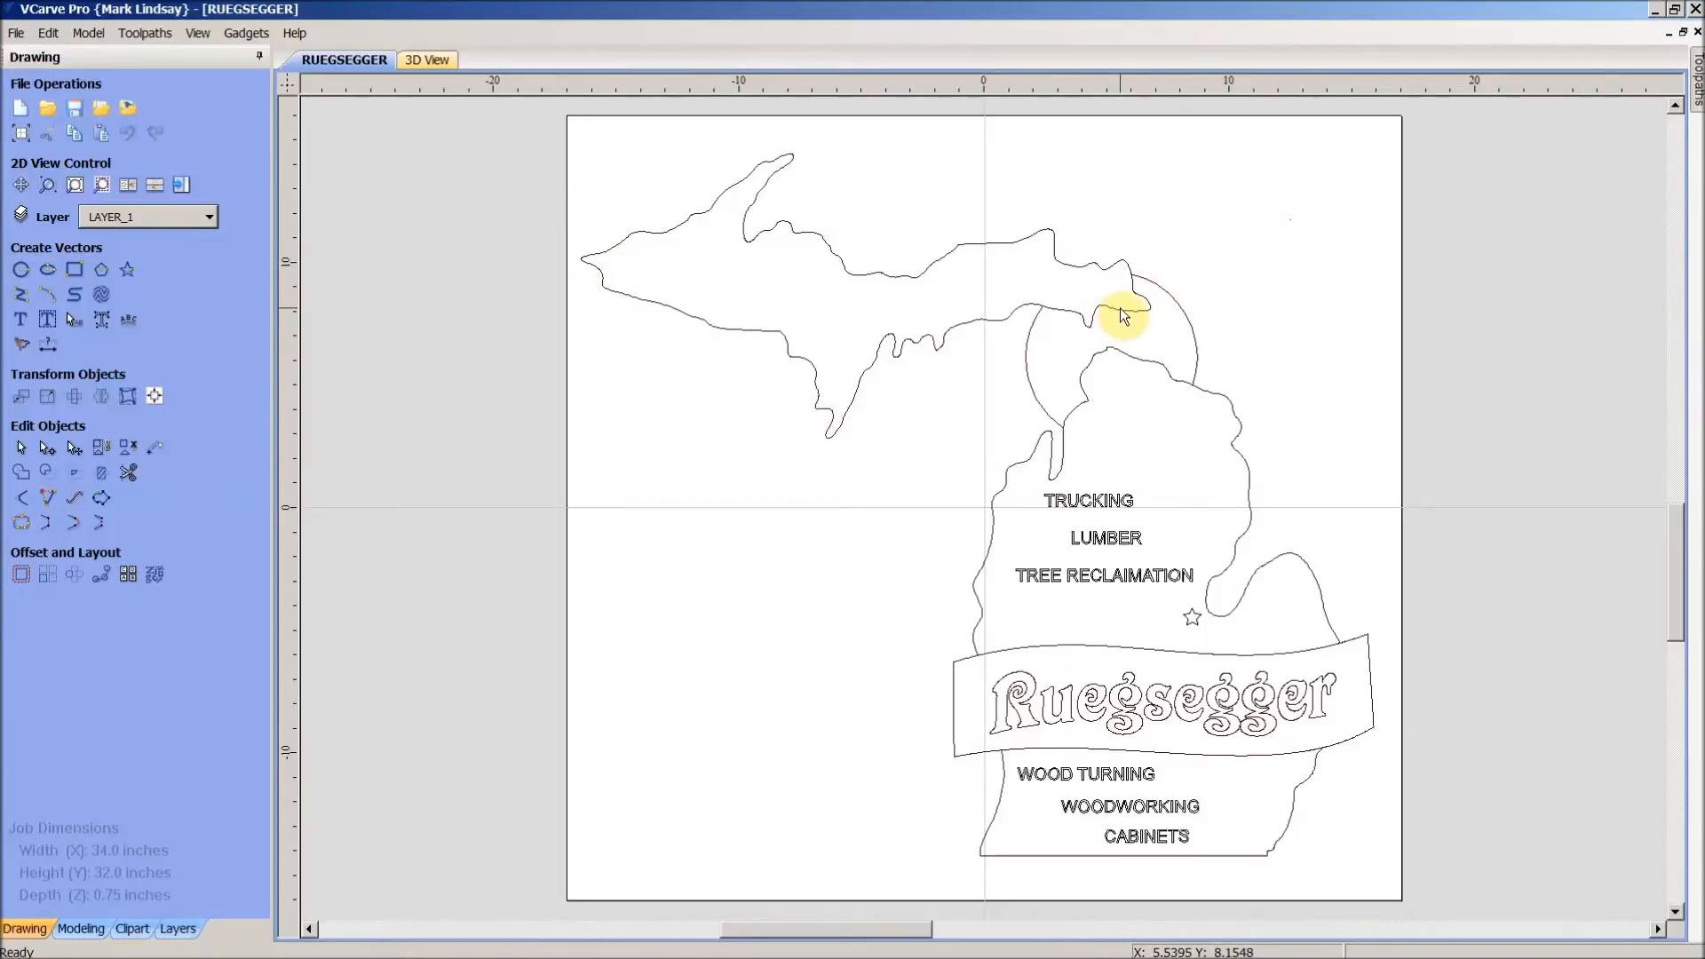
click(1125, 315)
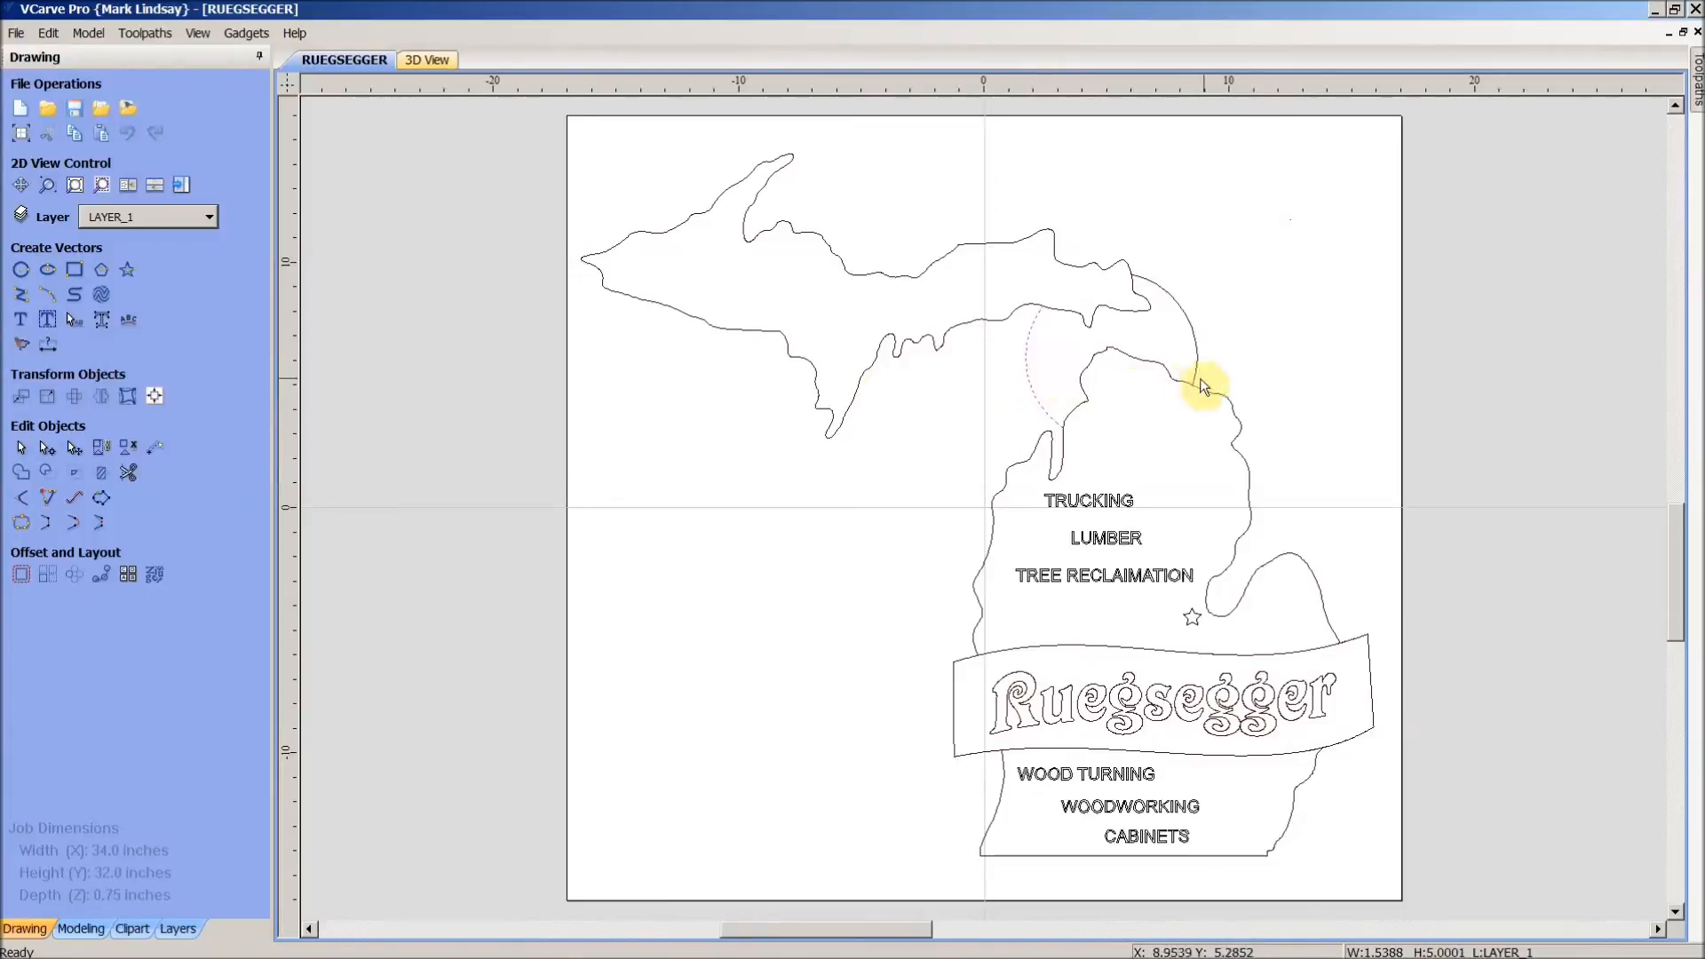
mouse_move(1316, 586)
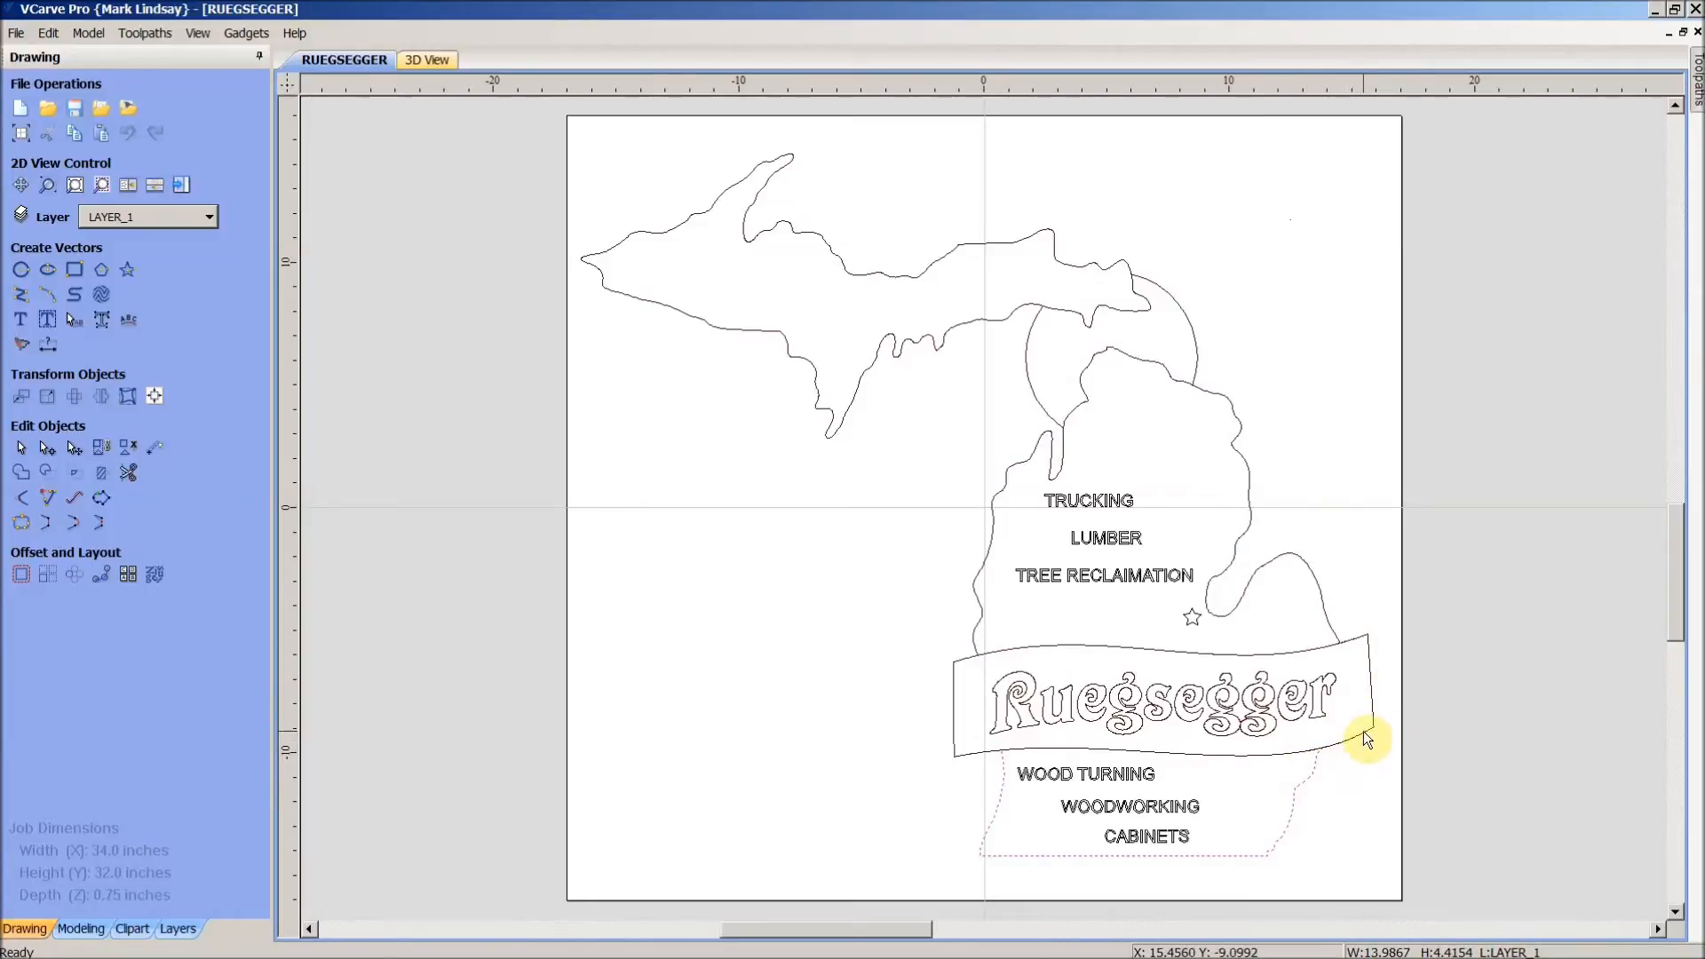
click(1158, 699)
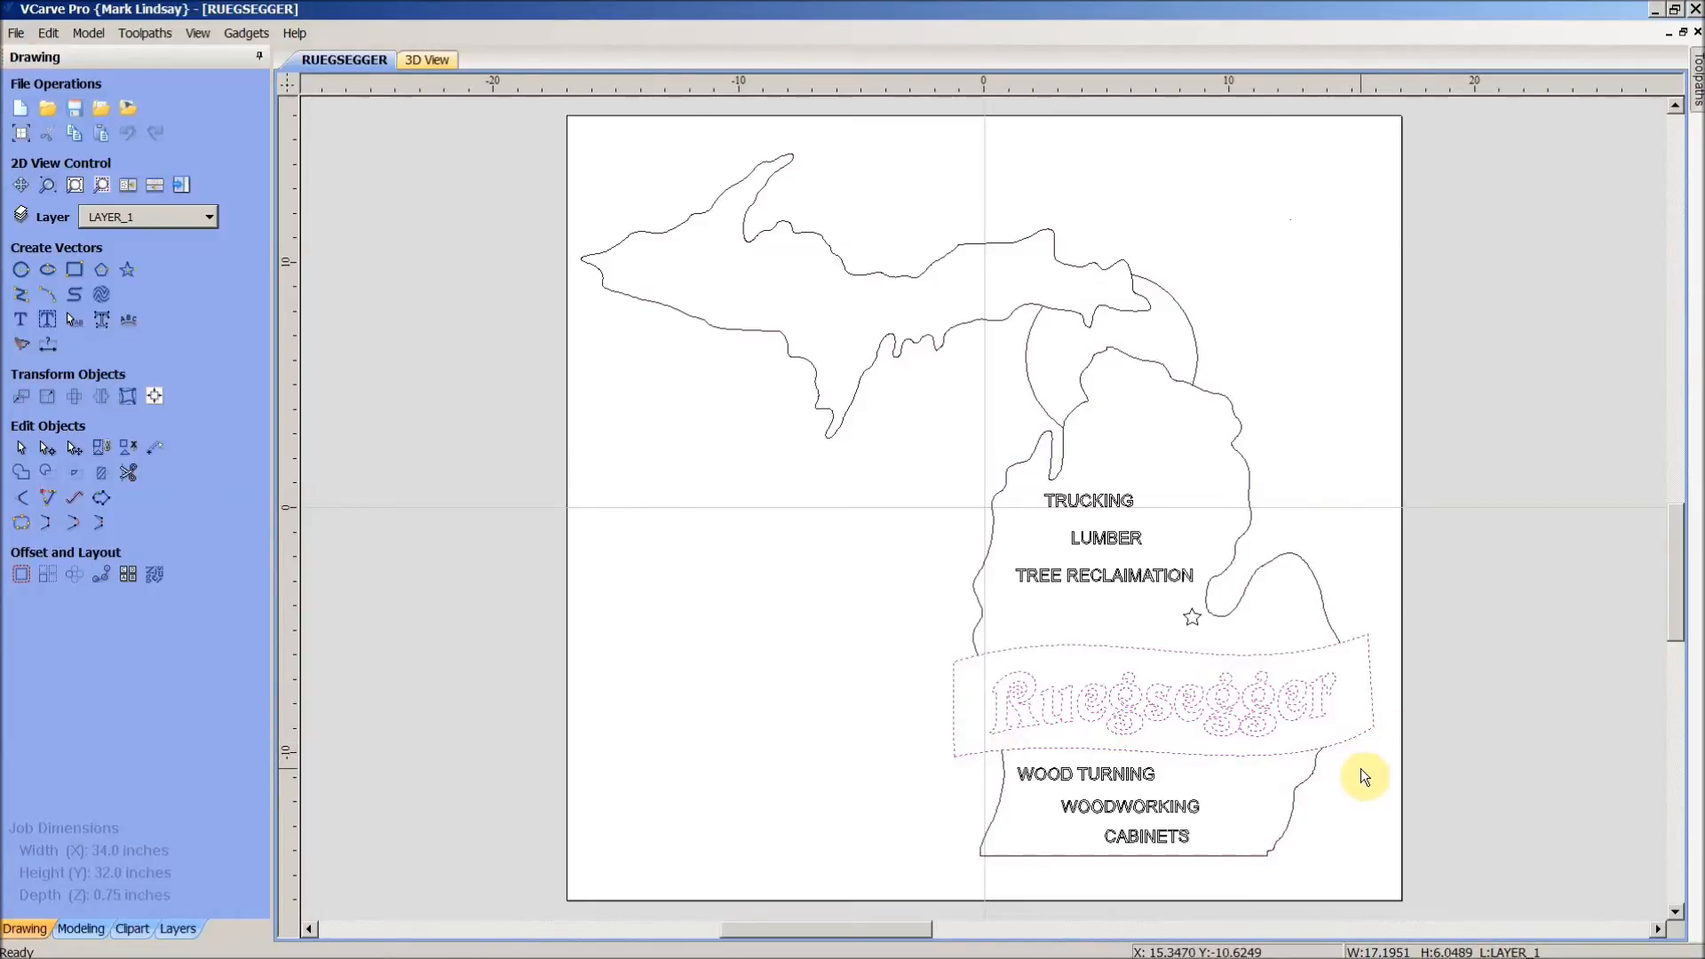
click(1311, 779)
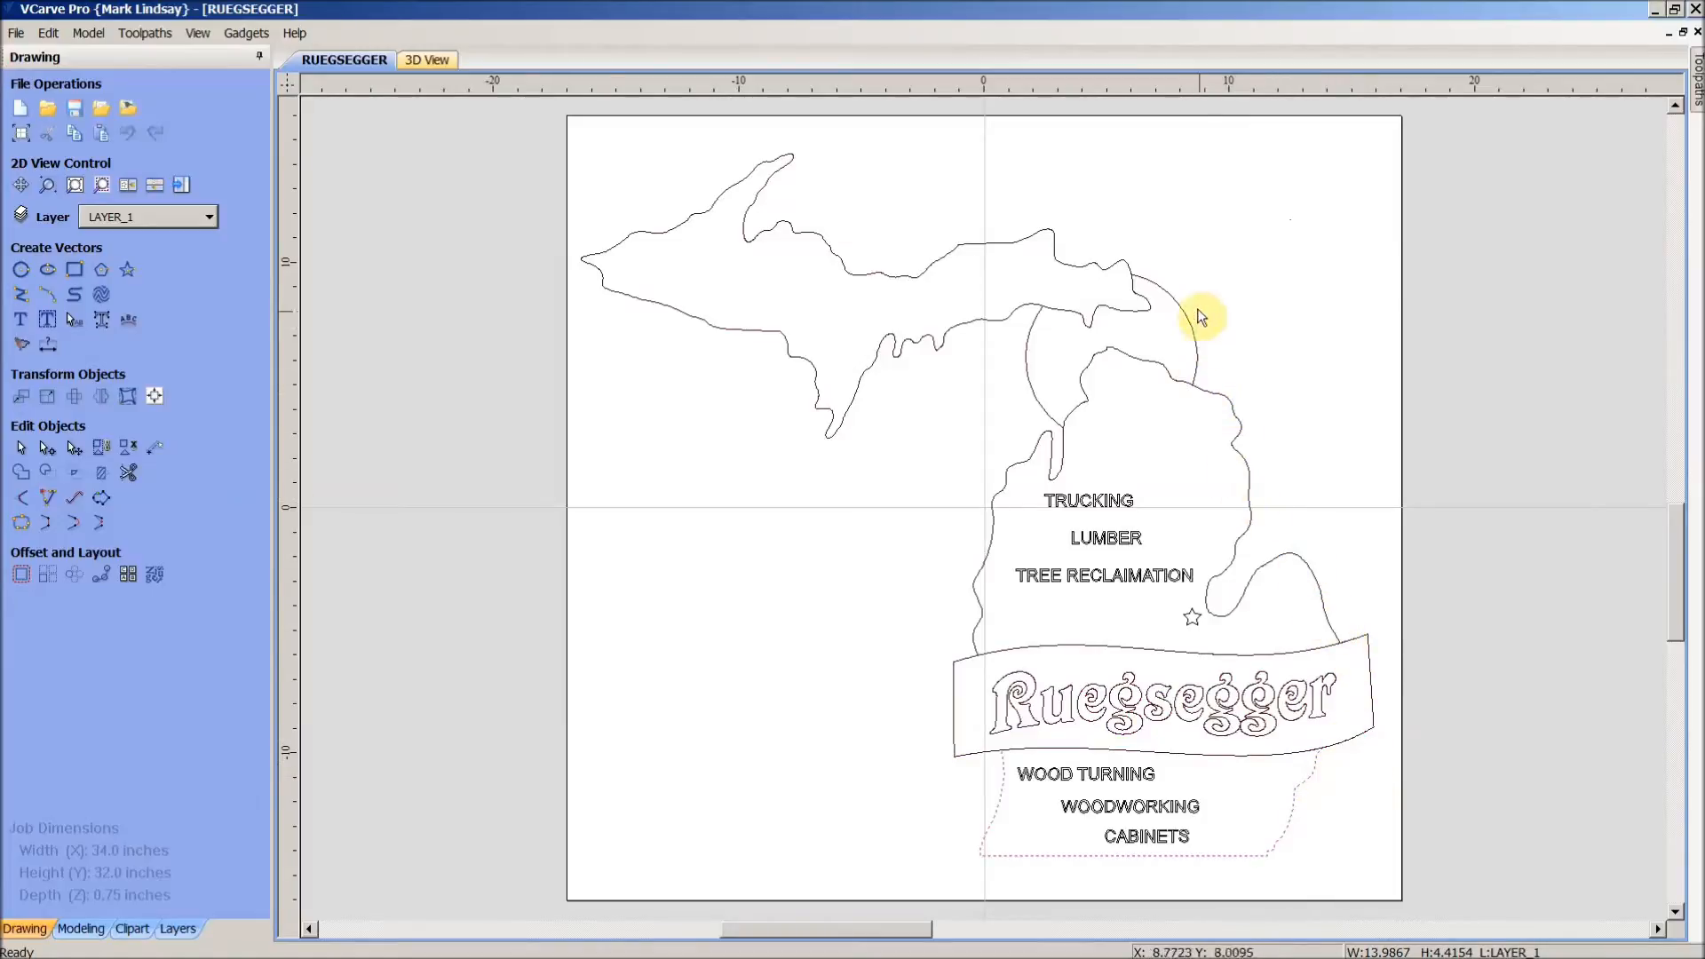
mouse_move(1059, 231)
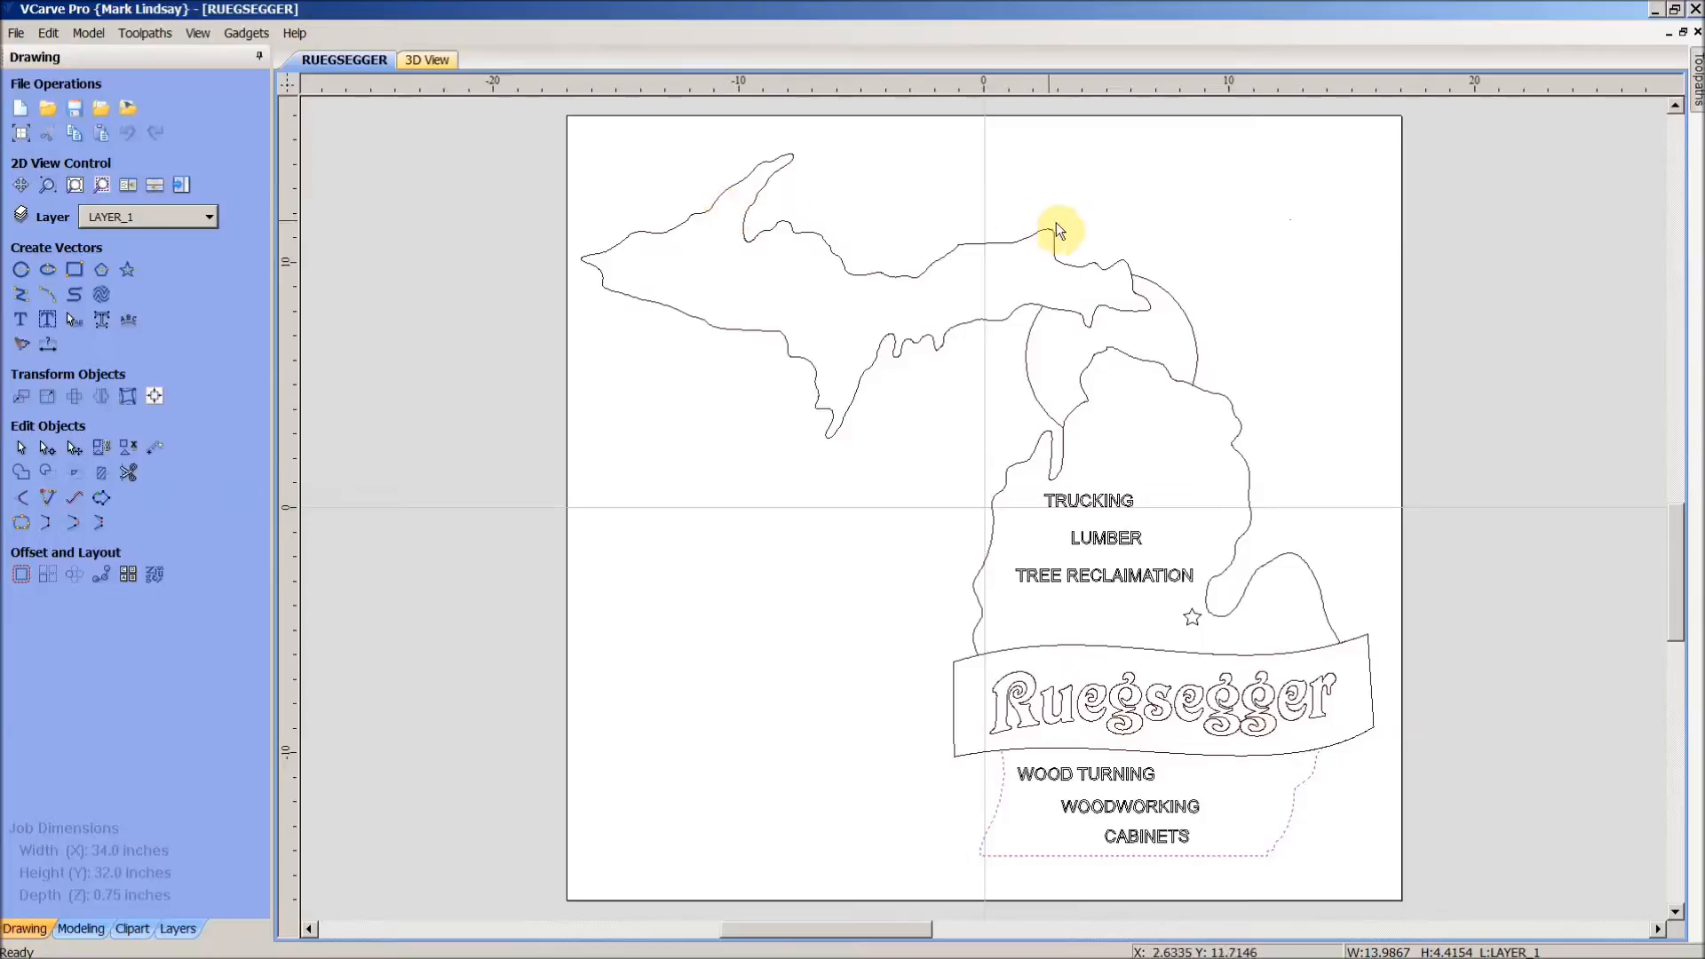
mouse_move(880, 820)
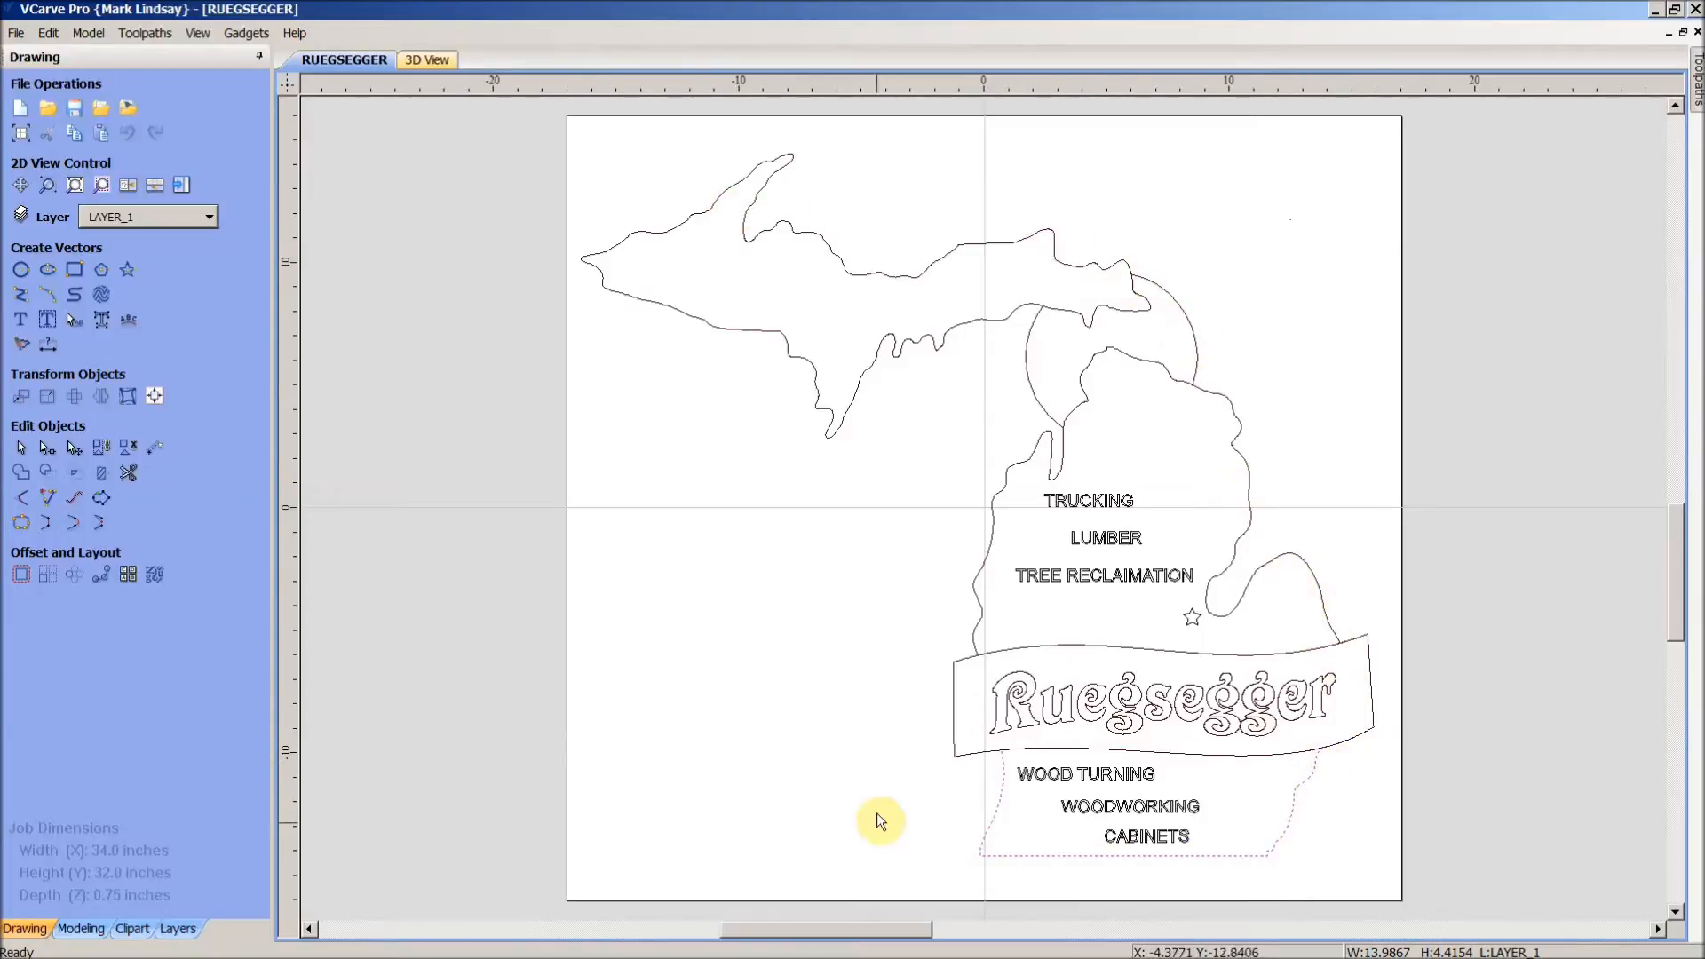
click(766, 366)
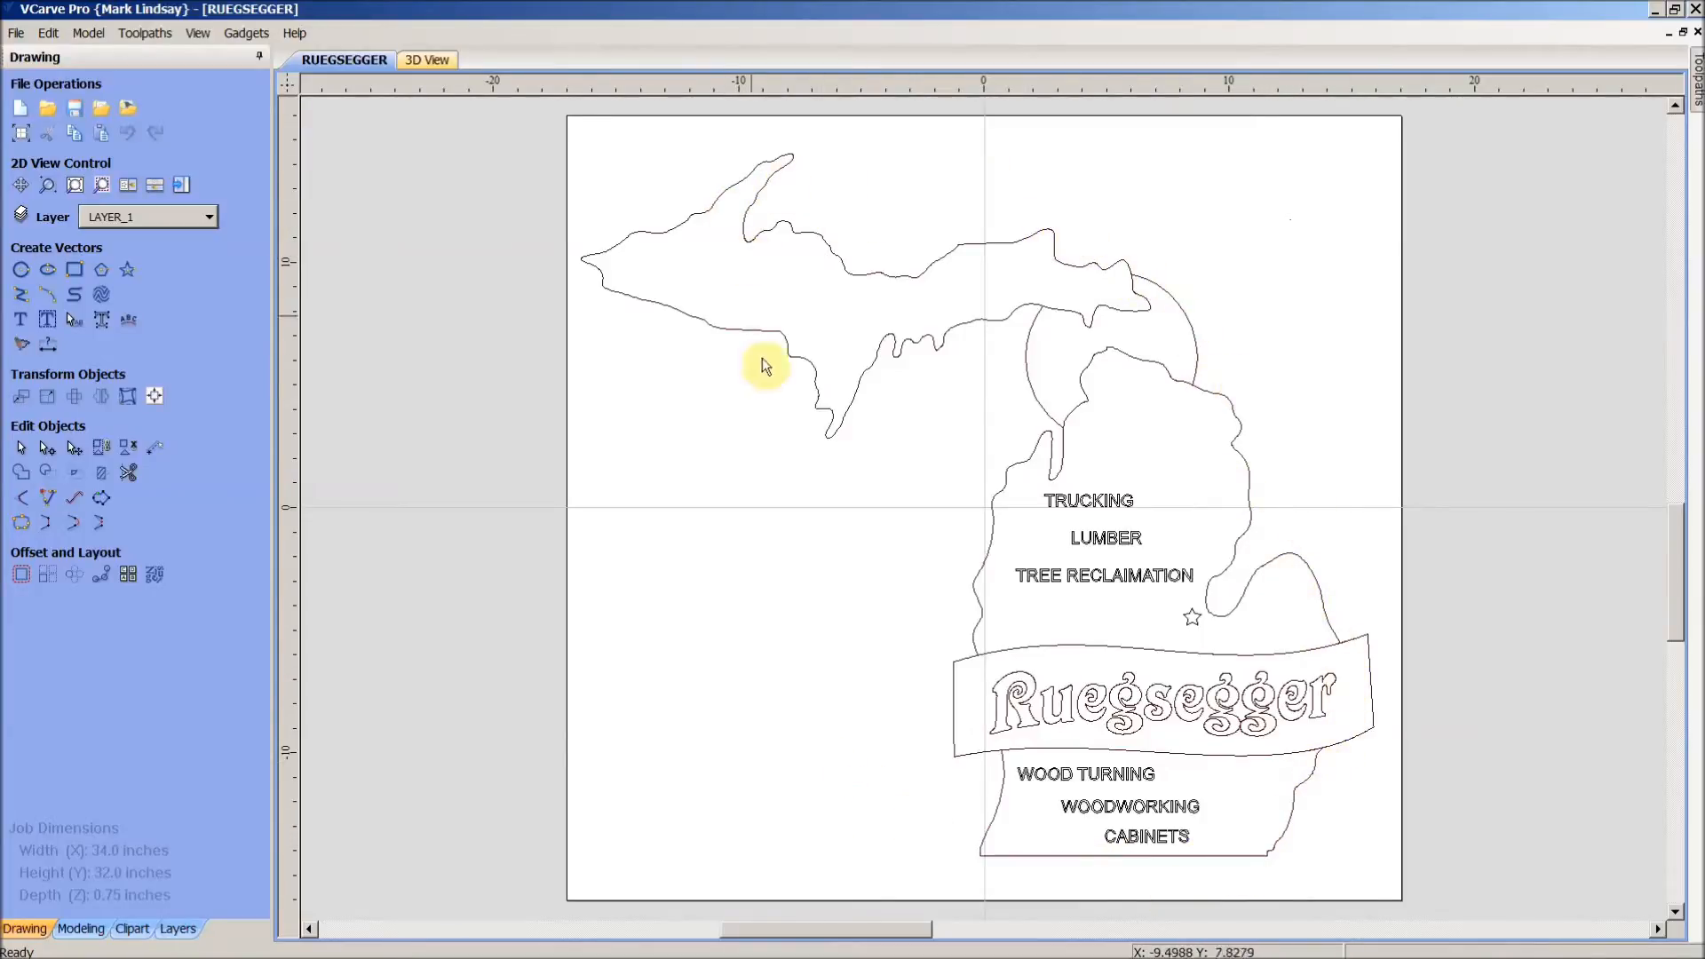
mouse_move(1153, 363)
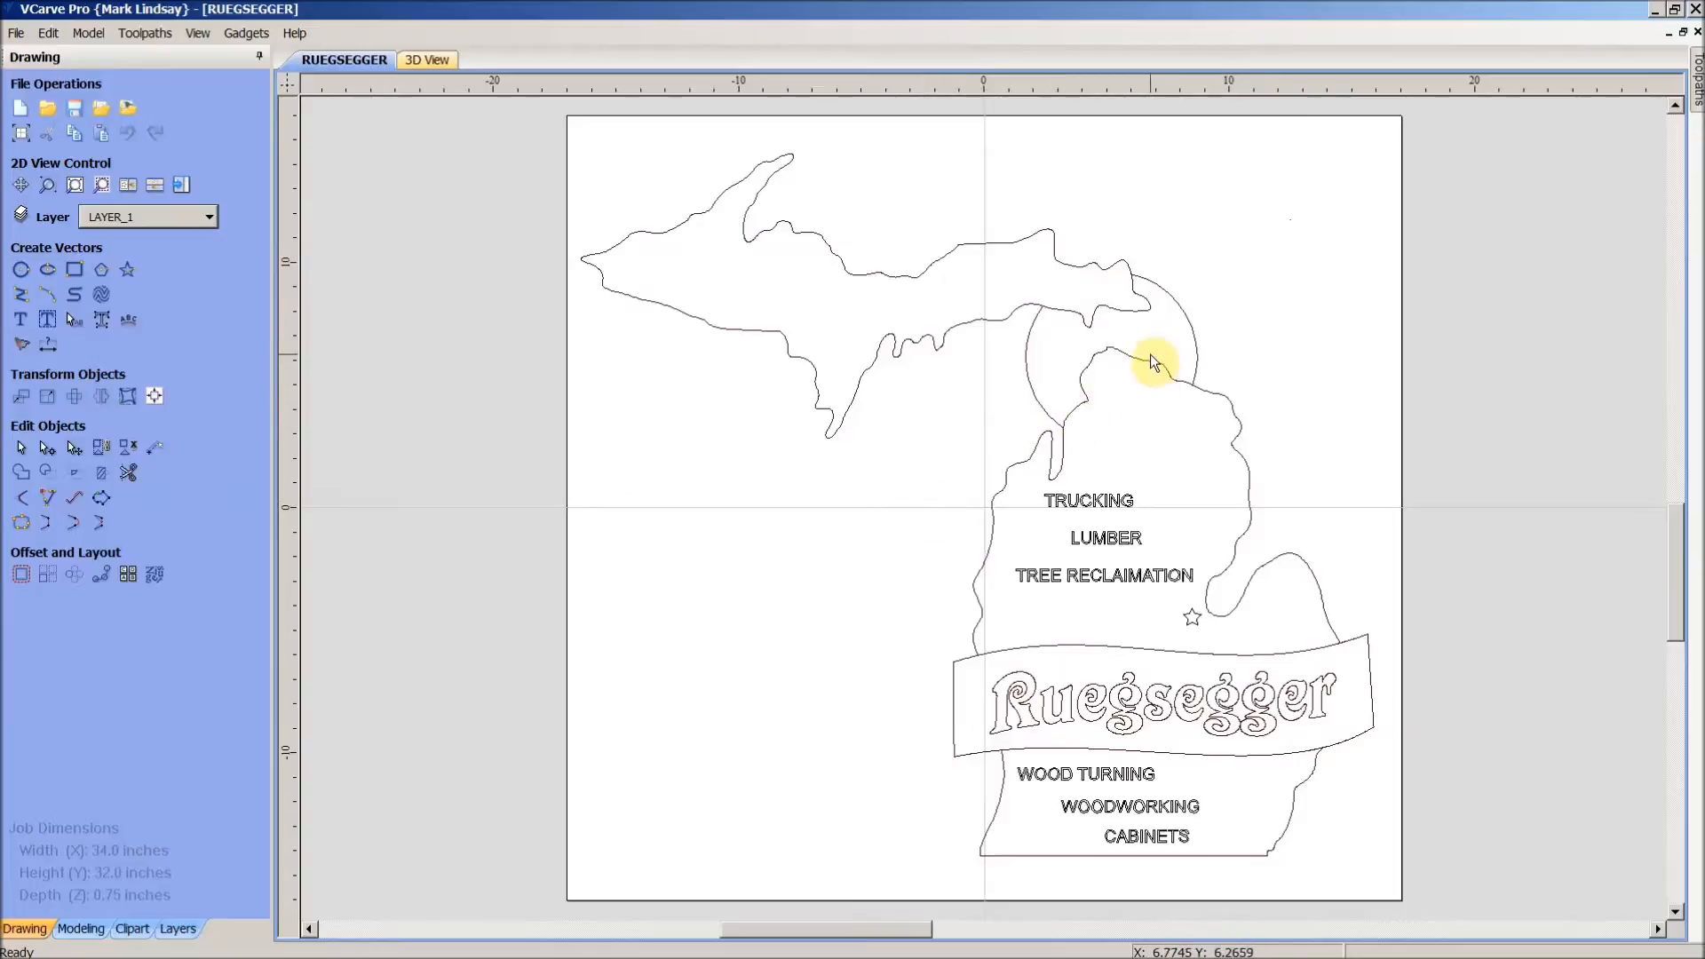
mouse_move(1316, 645)
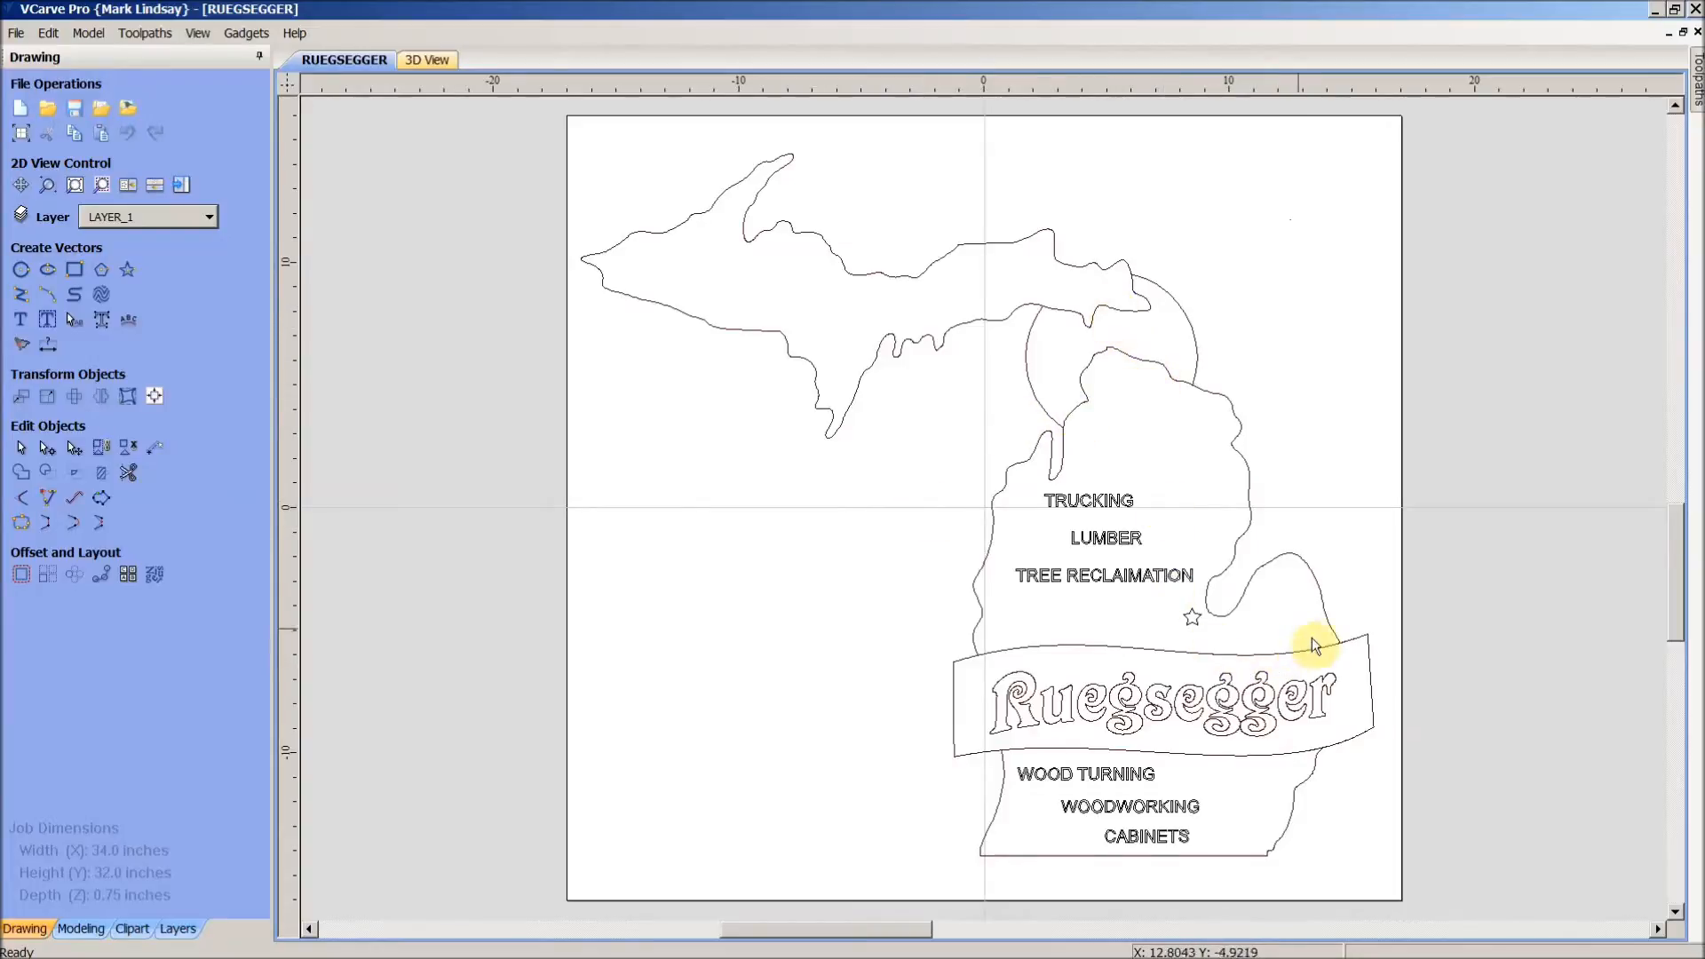
mouse_move(978, 709)
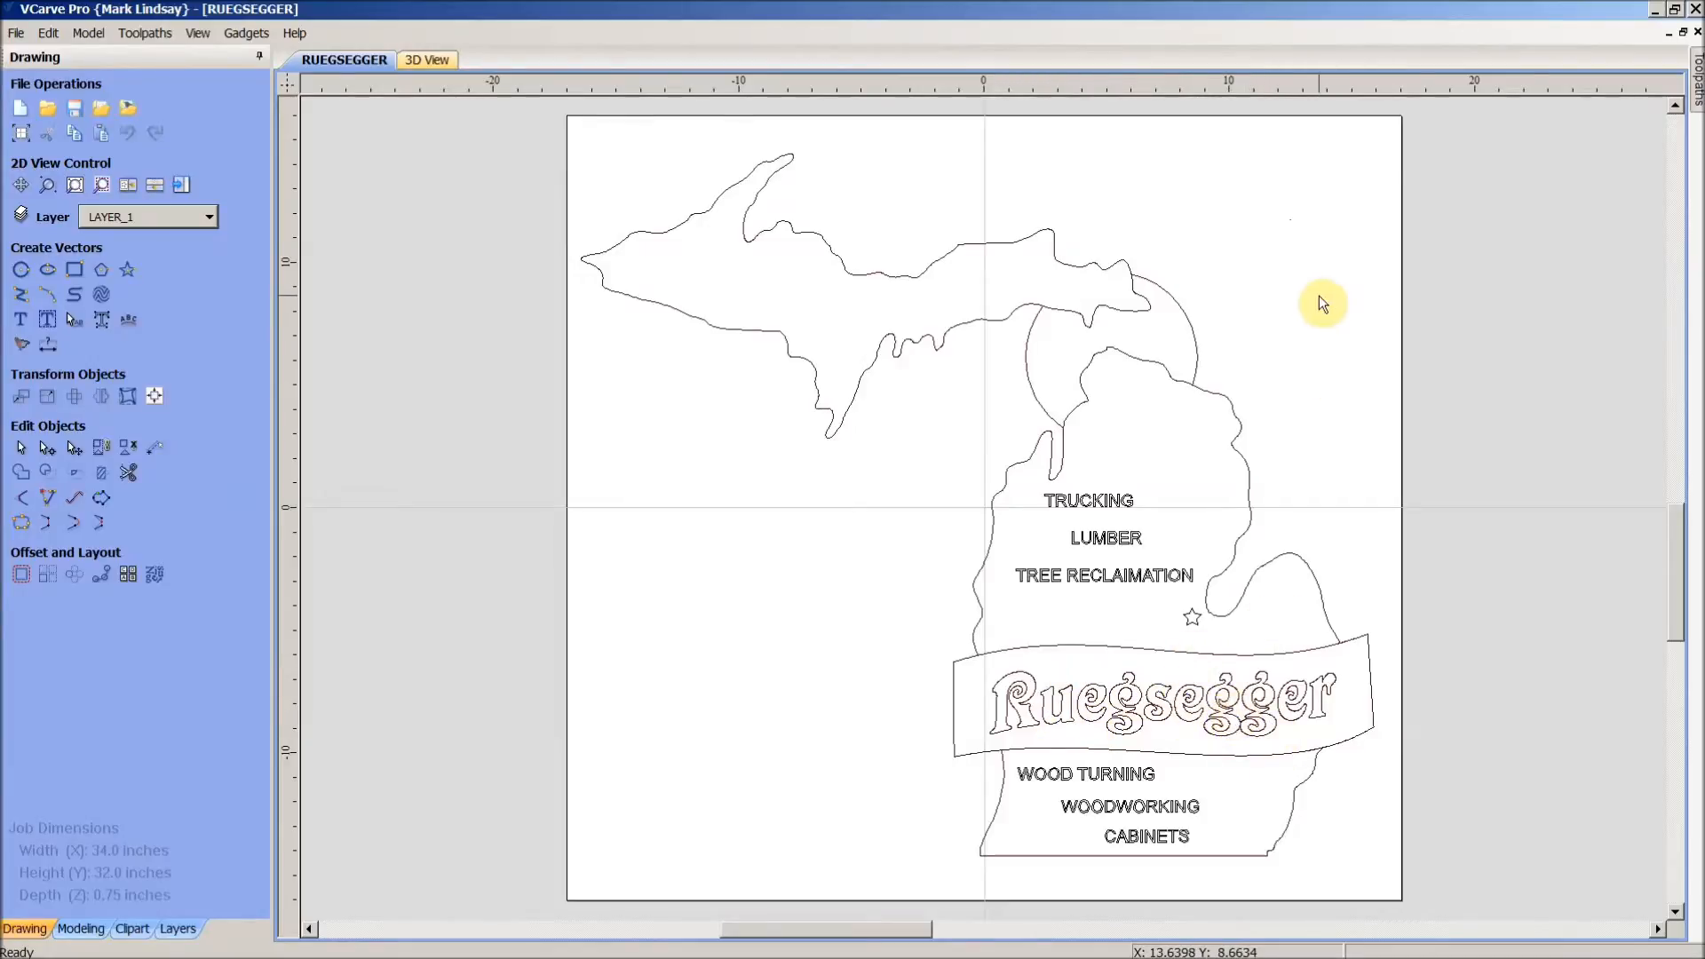
mouse_move(1304, 297)
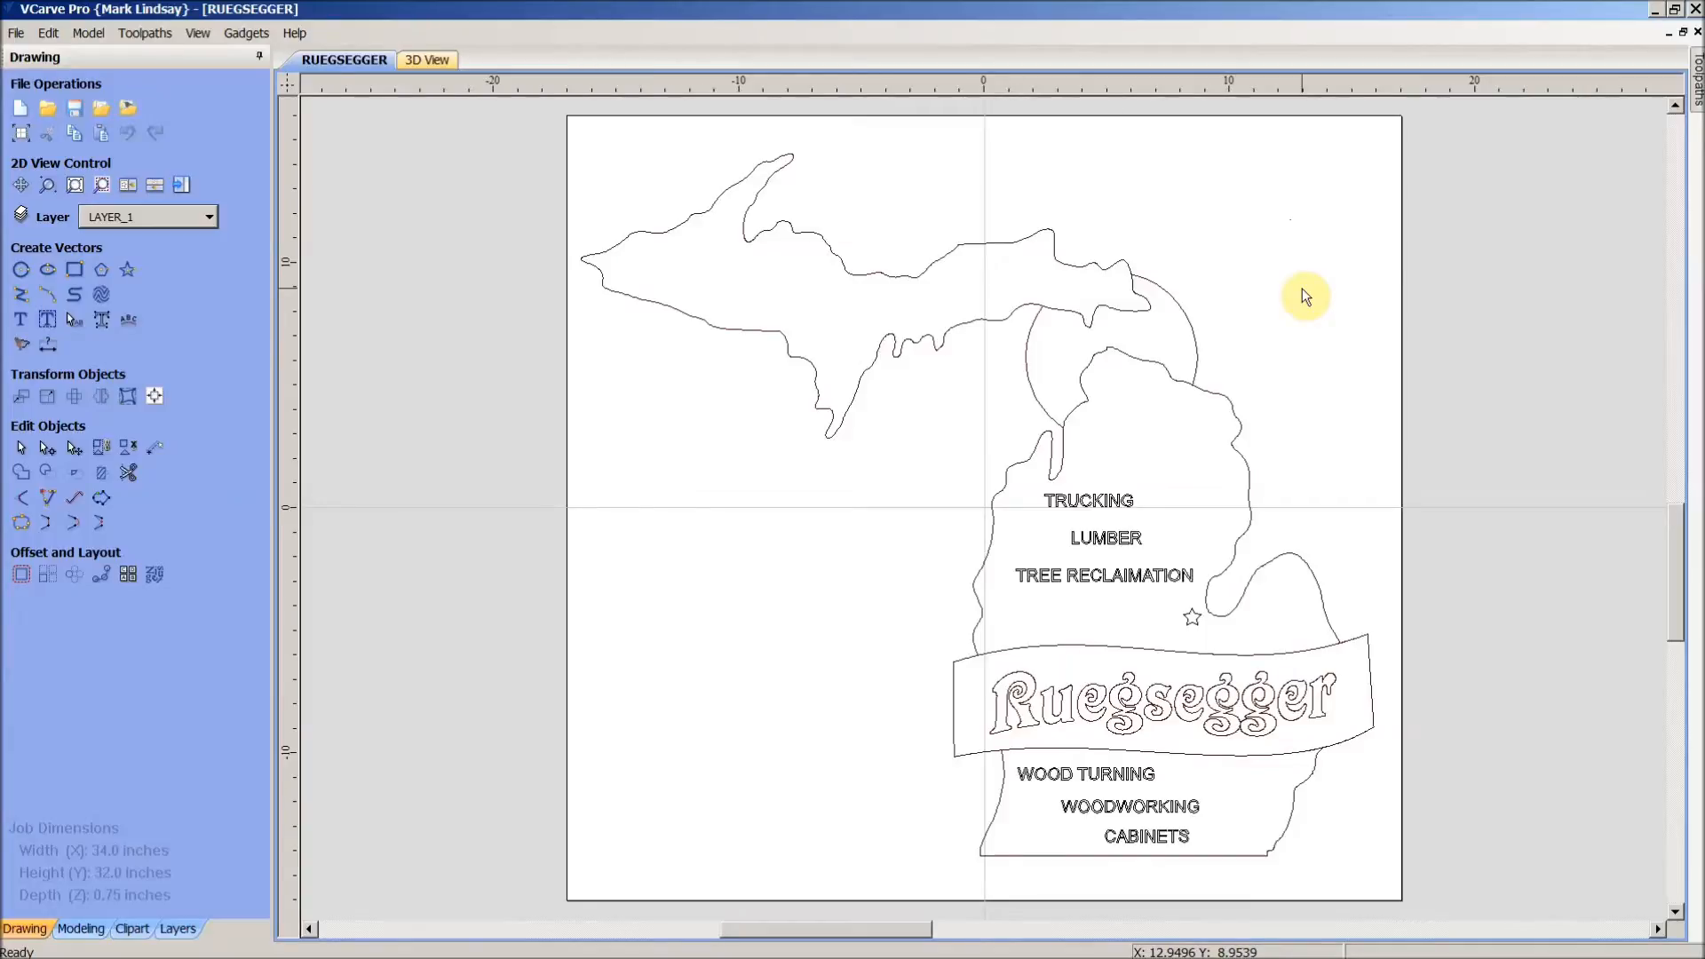
mouse_move(1289, 294)
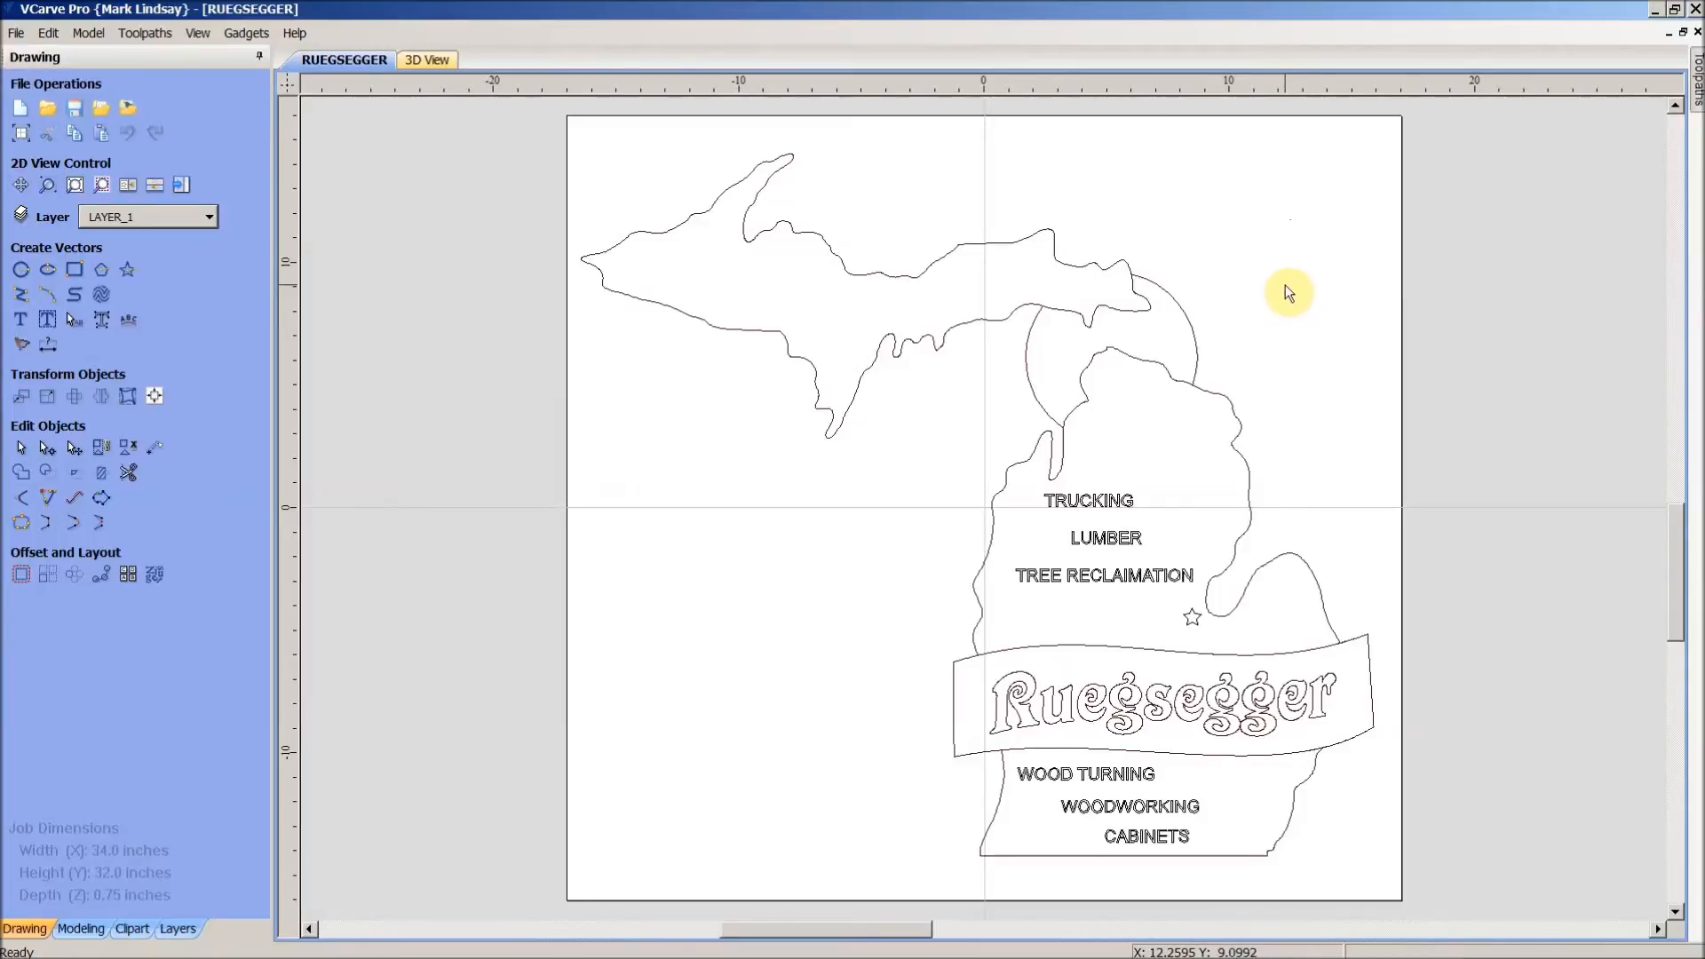
mouse_move(1273, 302)
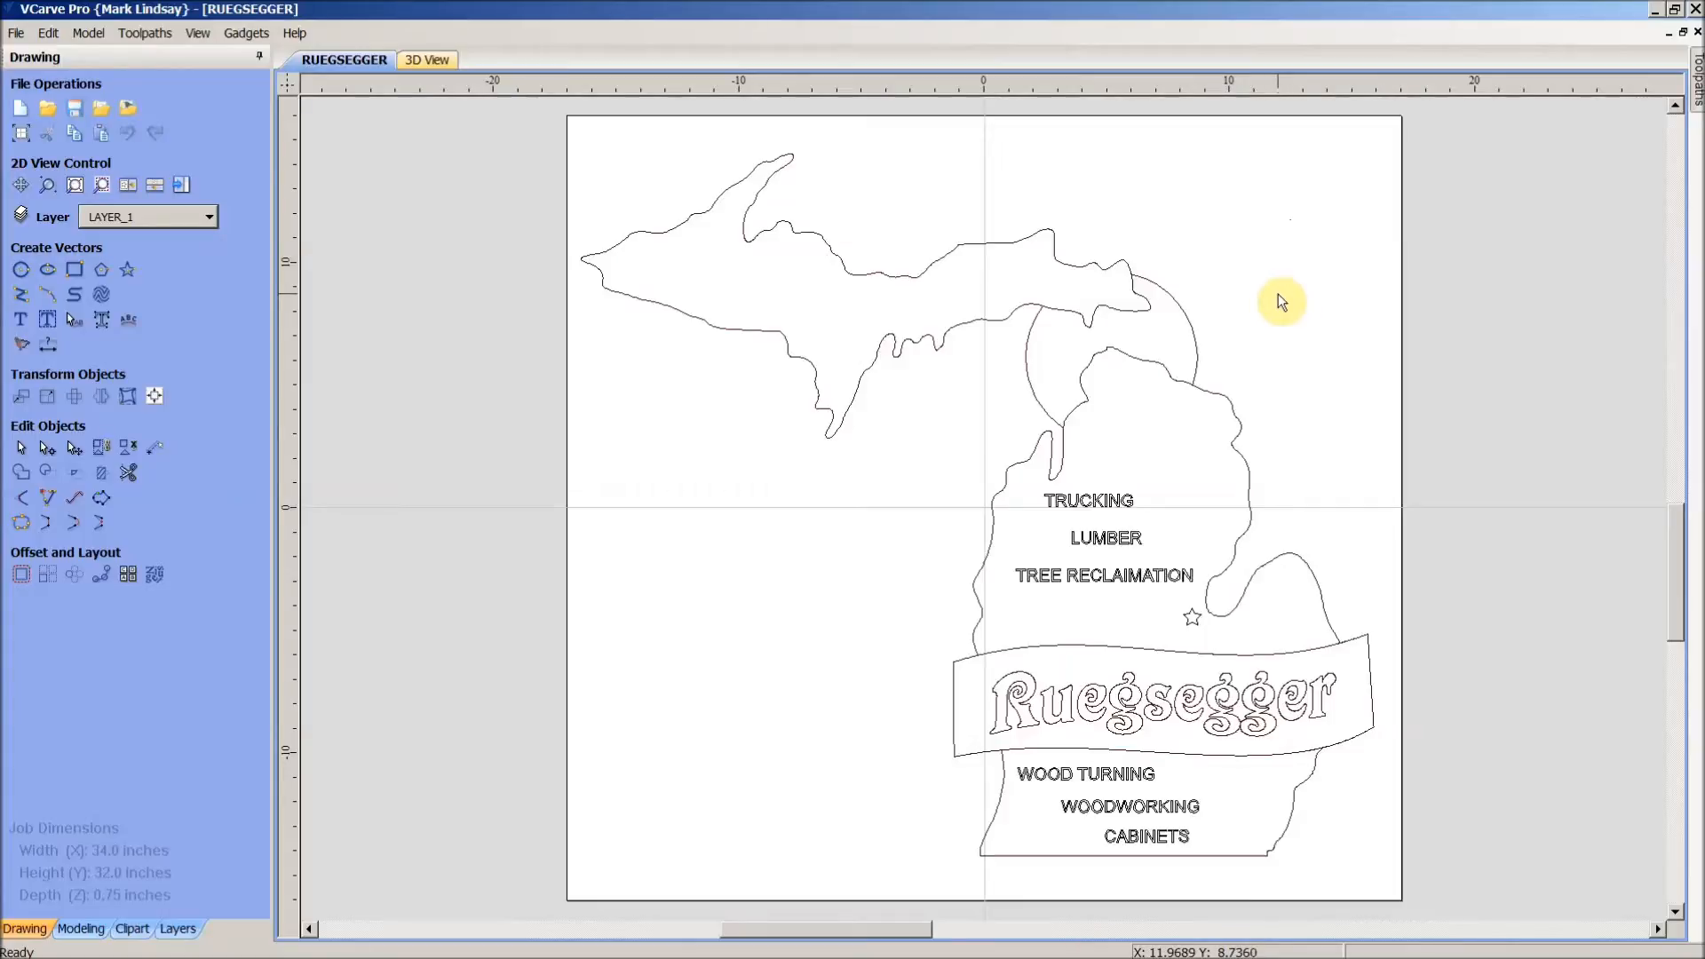
click(1086, 501)
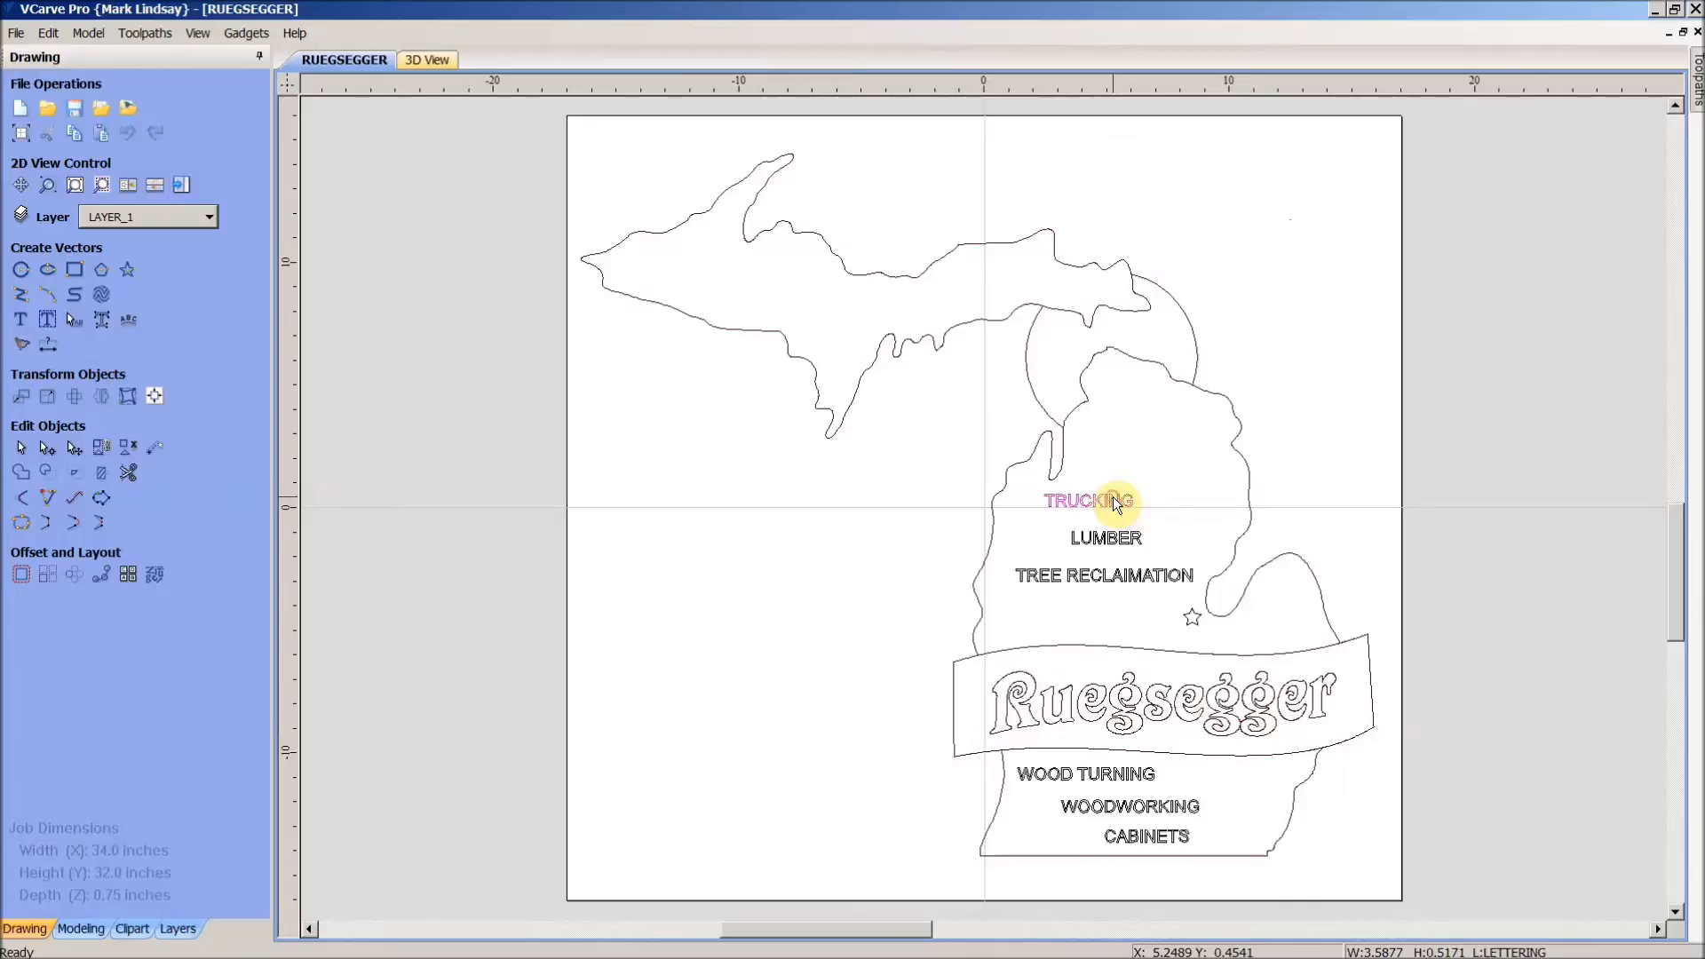
mouse_move(1104, 543)
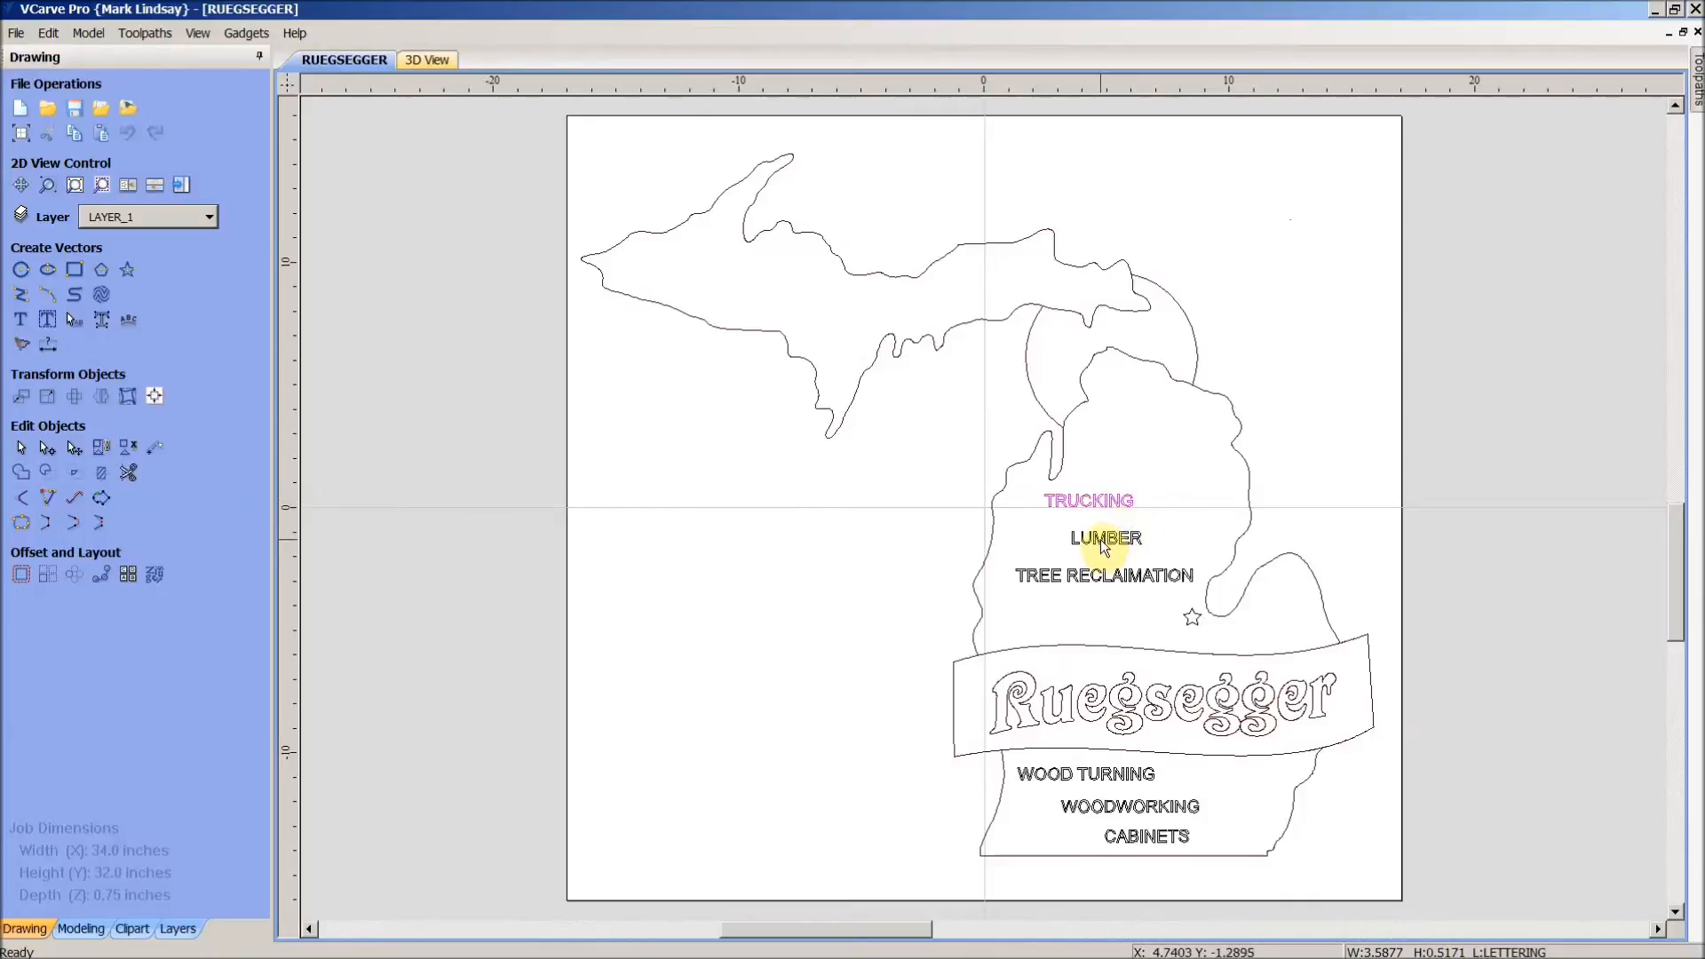
click(1104, 538)
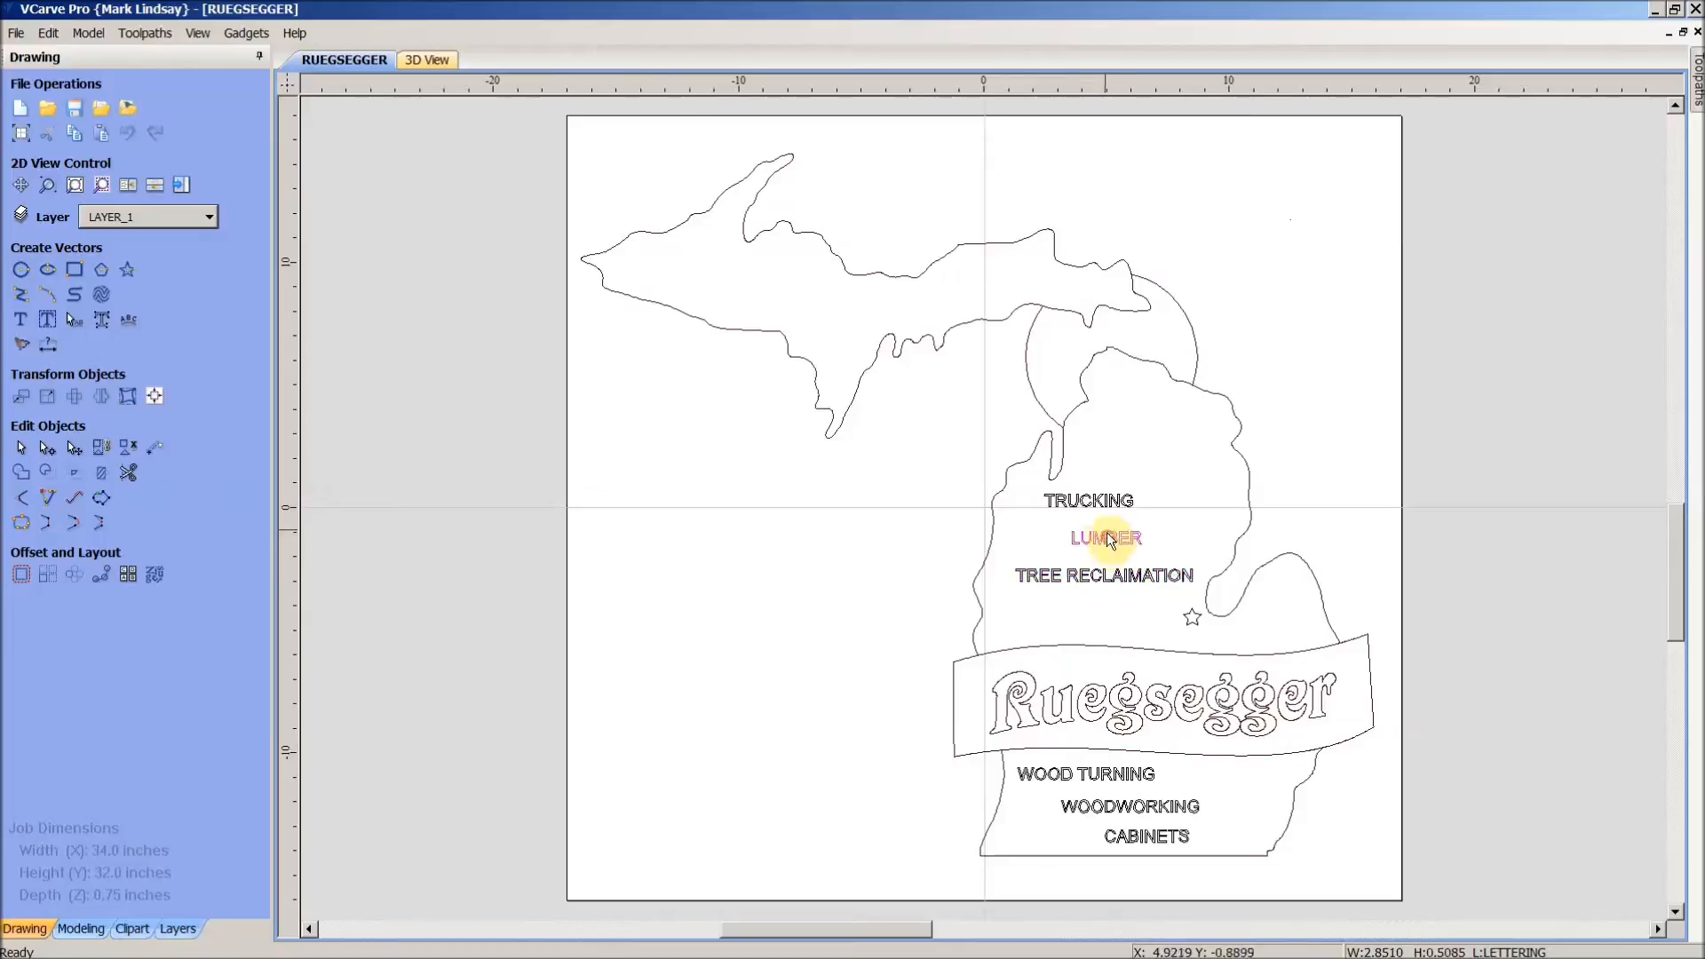
click(1089, 501)
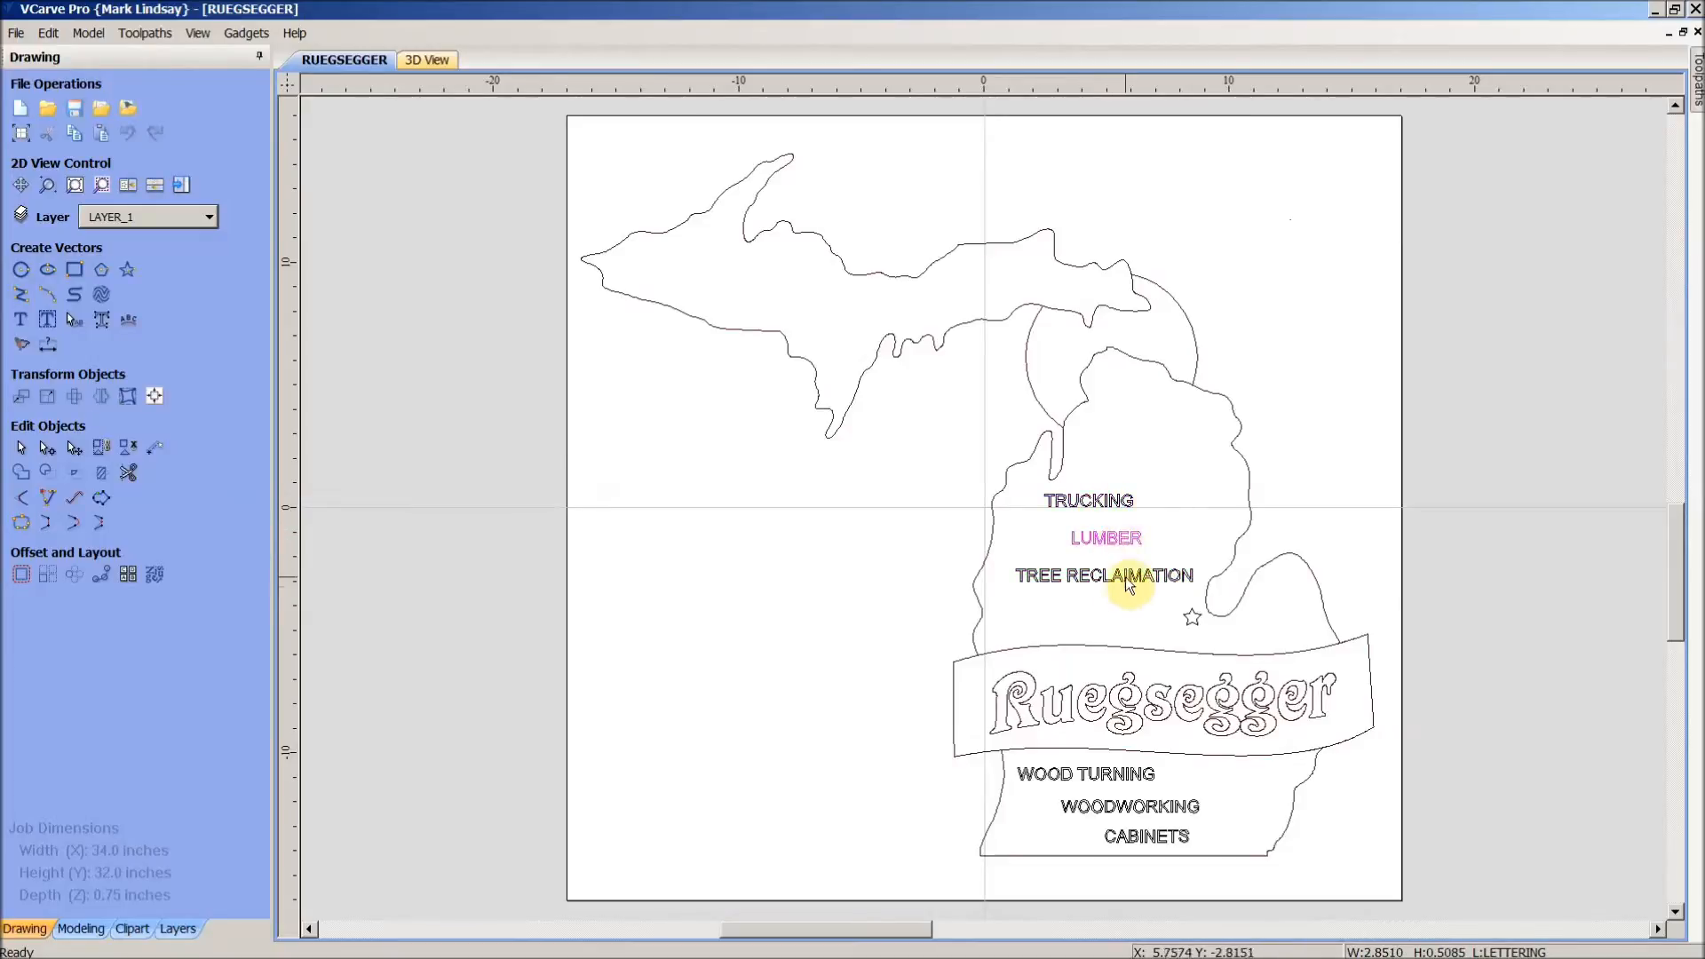
click(1103, 576)
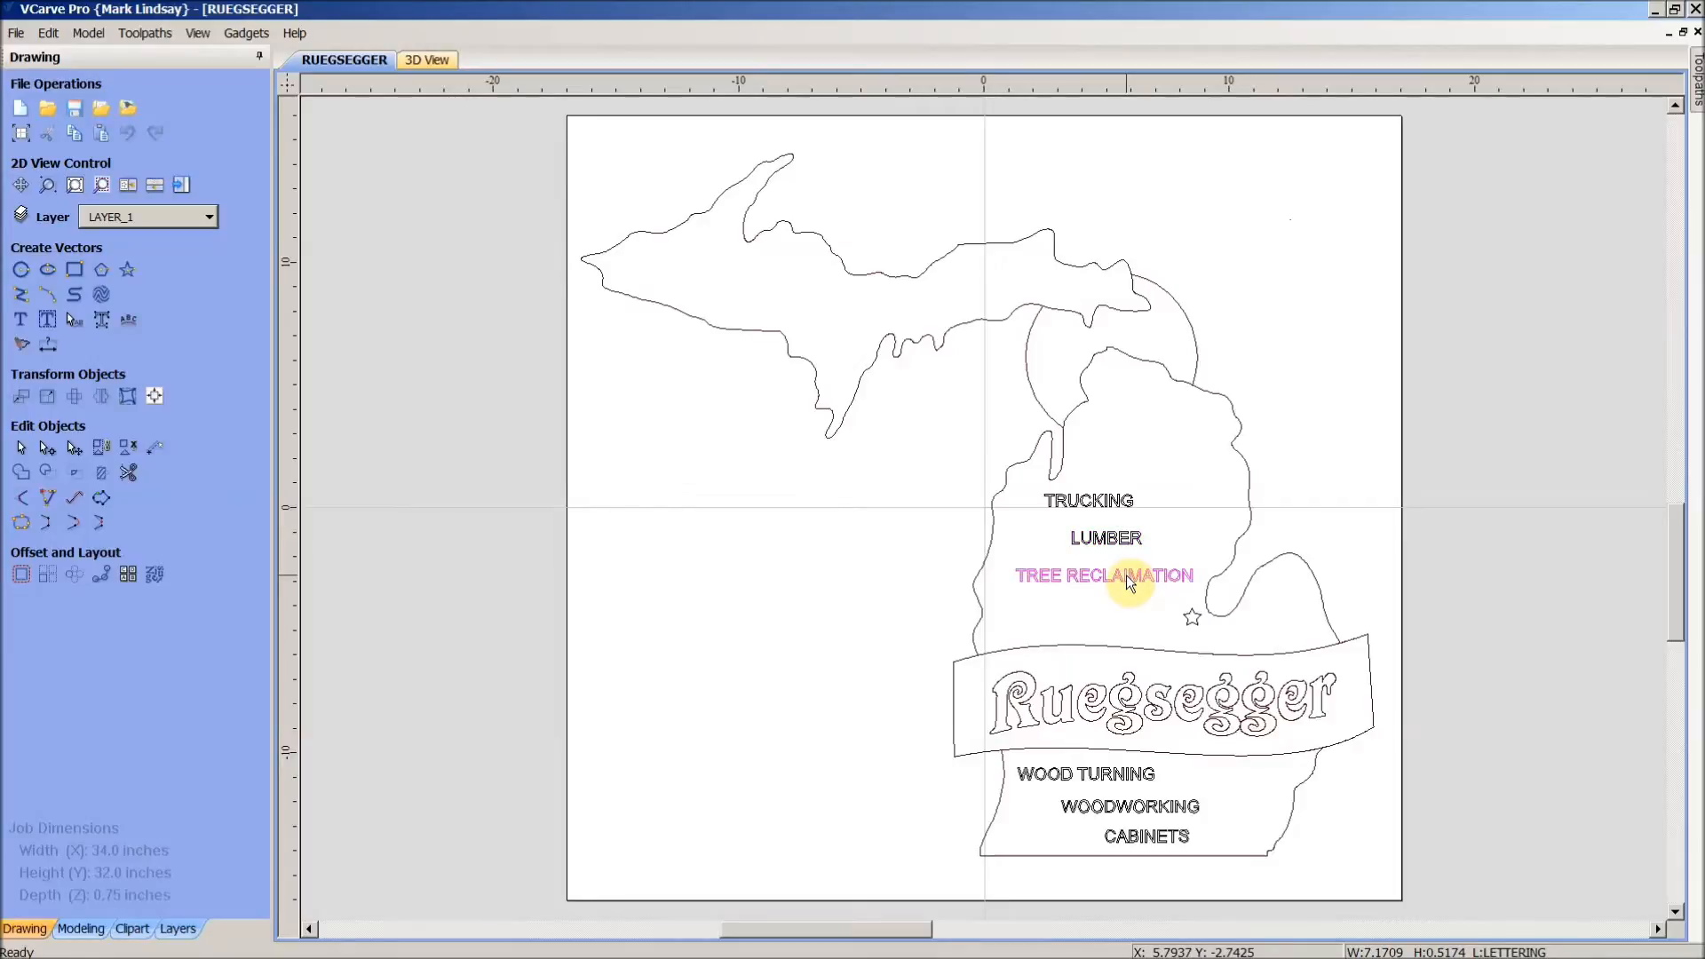
mouse_move(1136, 781)
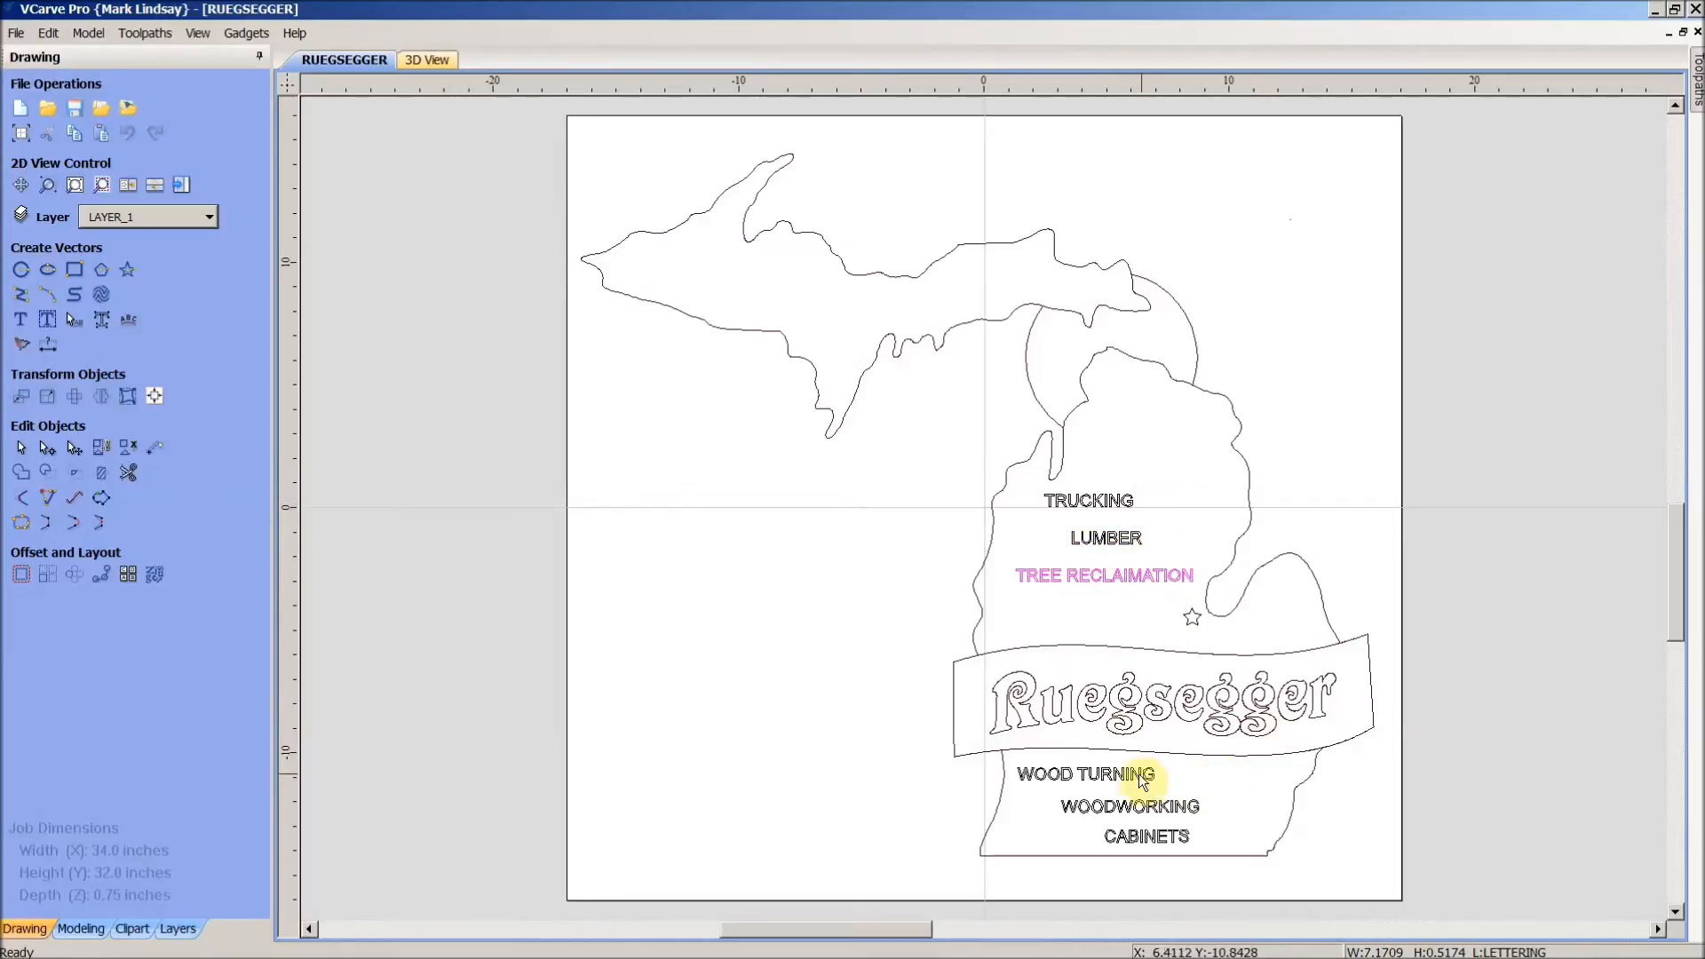
click(1144, 835)
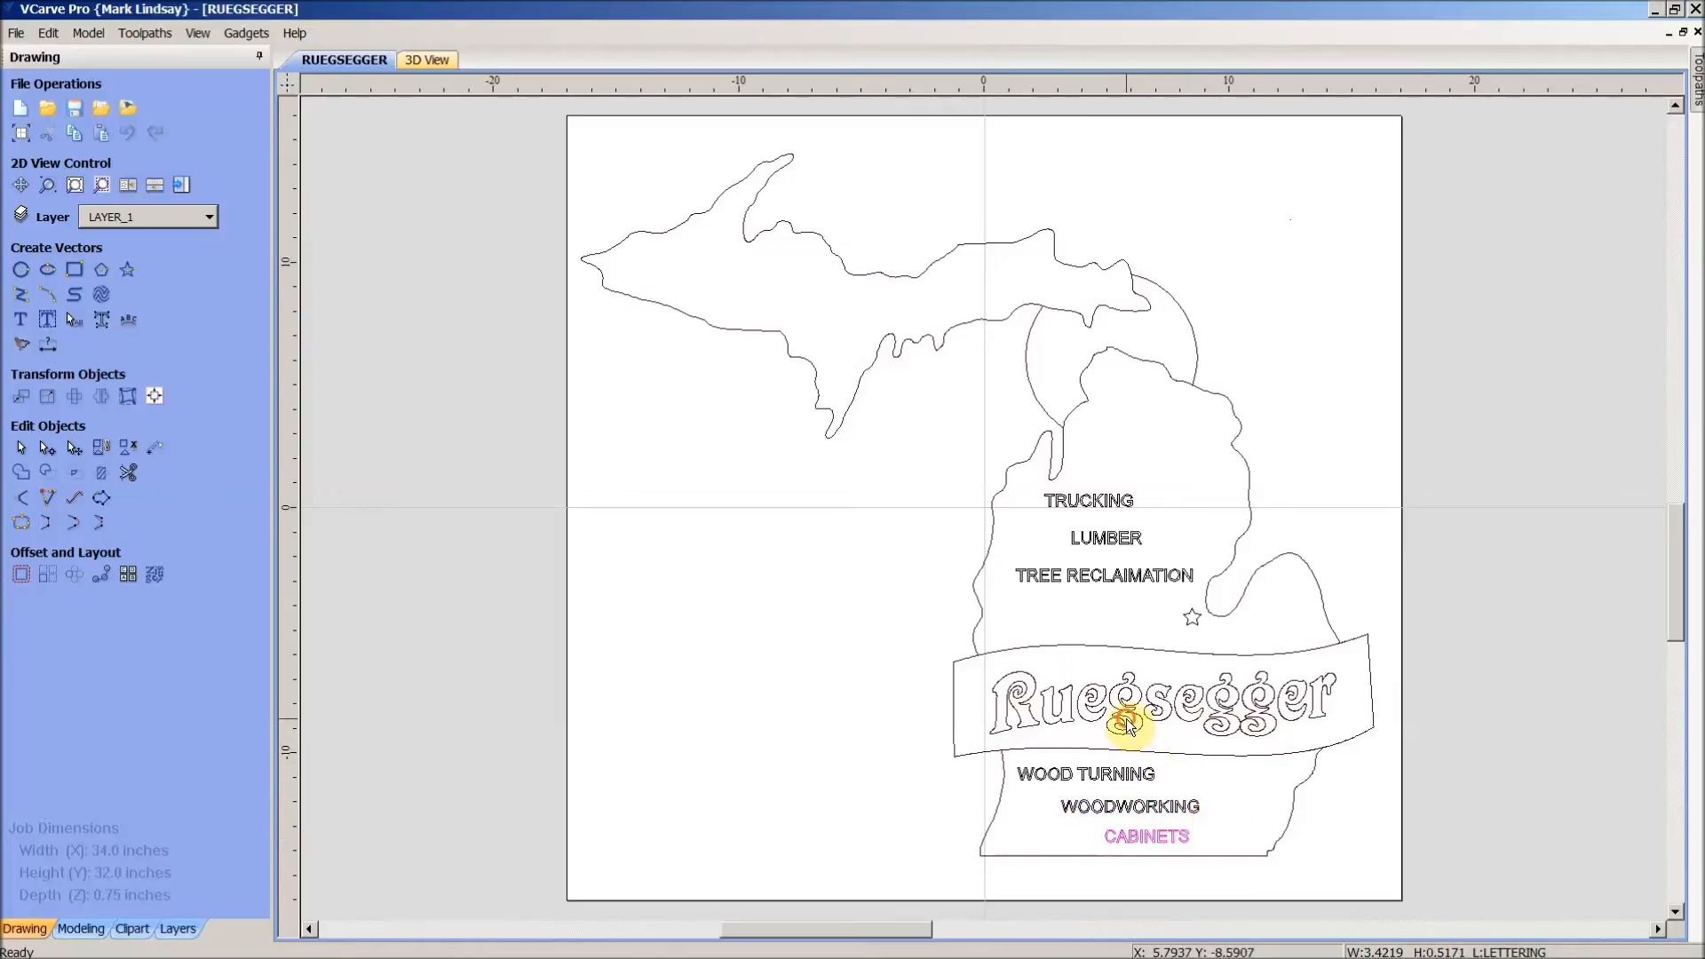
click(1331, 696)
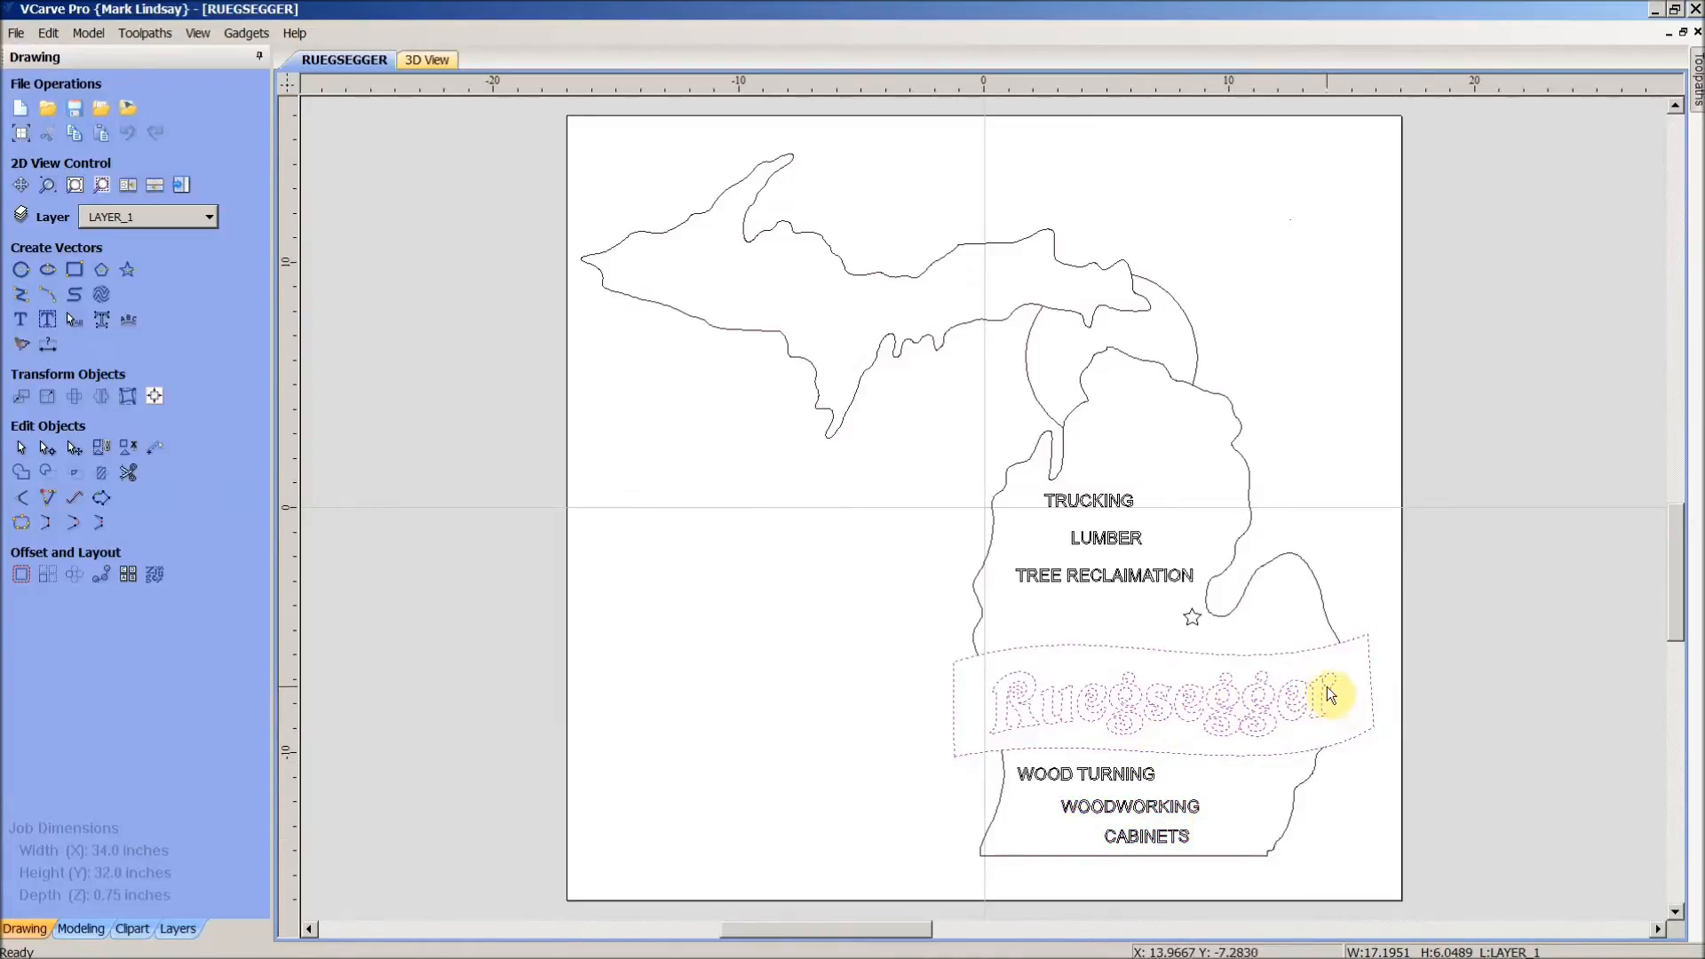
mouse_move(1177, 722)
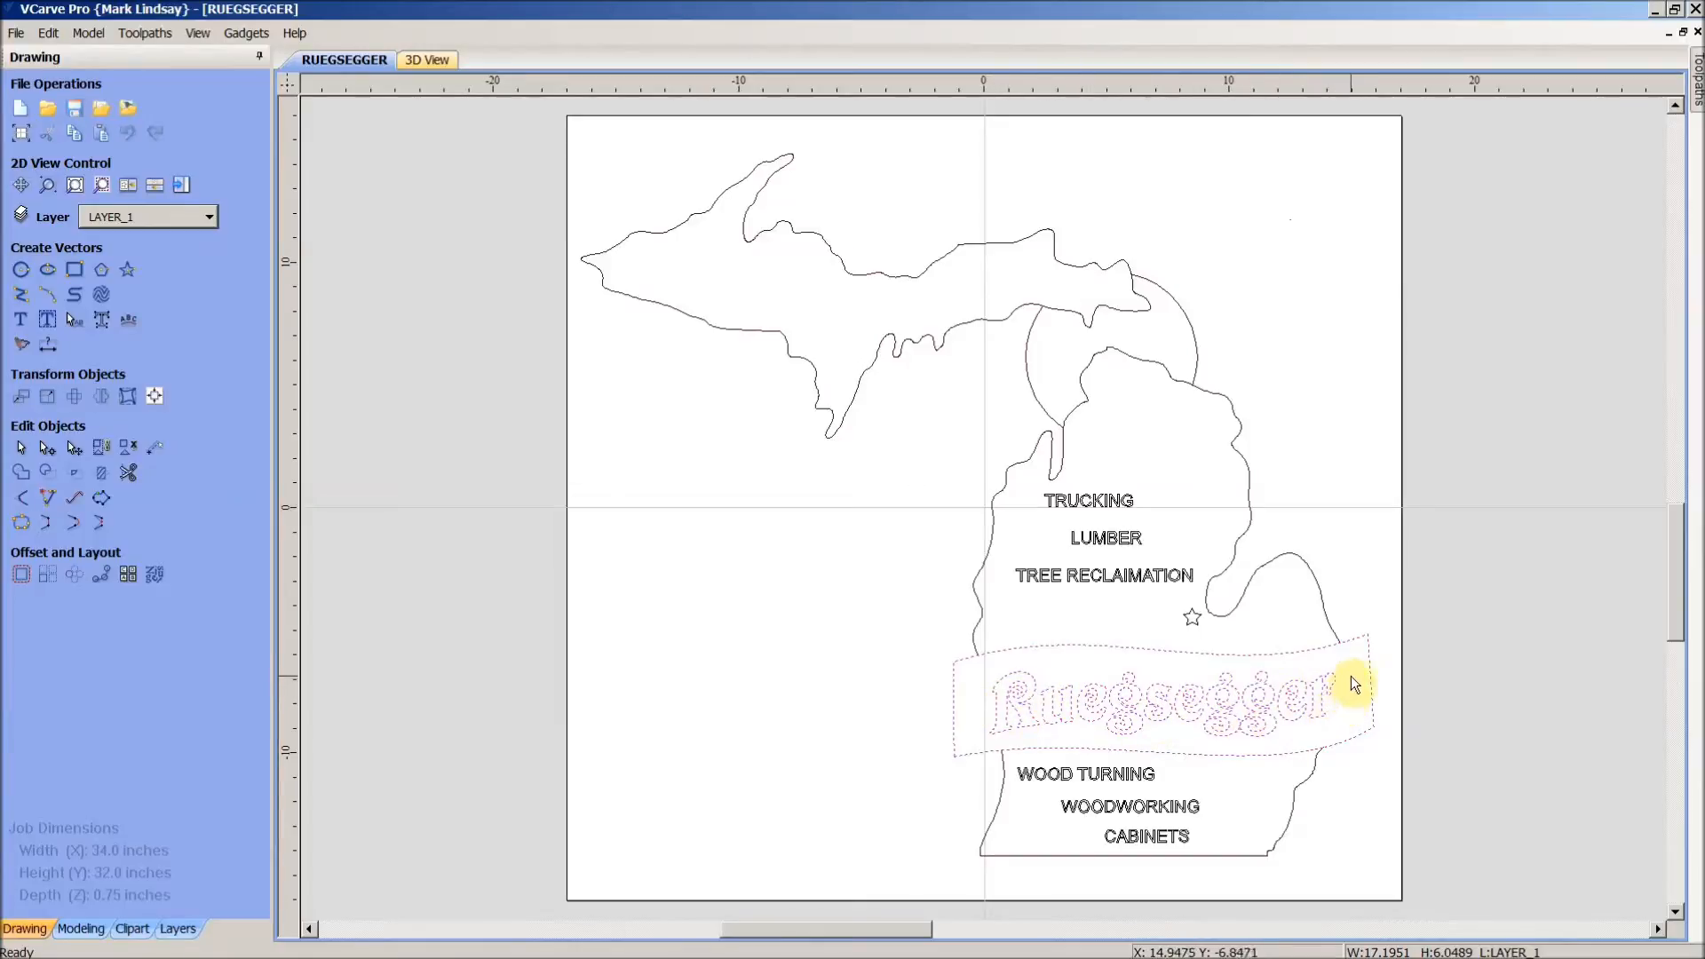
mouse_move(1373, 710)
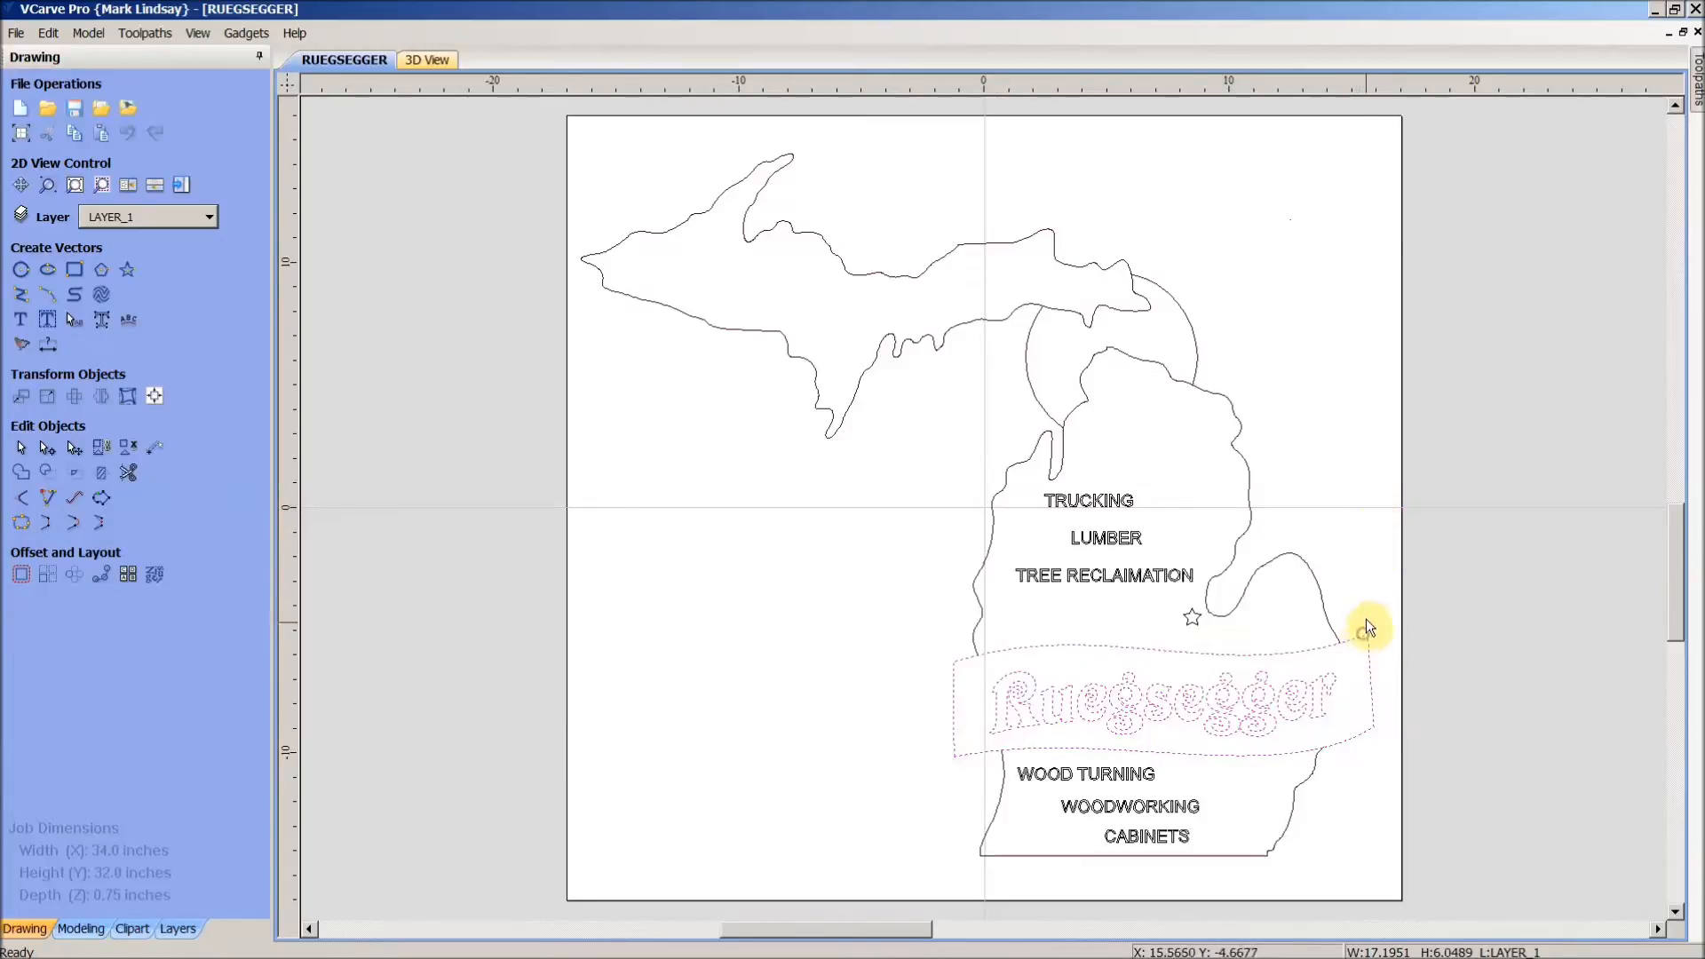
mouse_move(1348, 611)
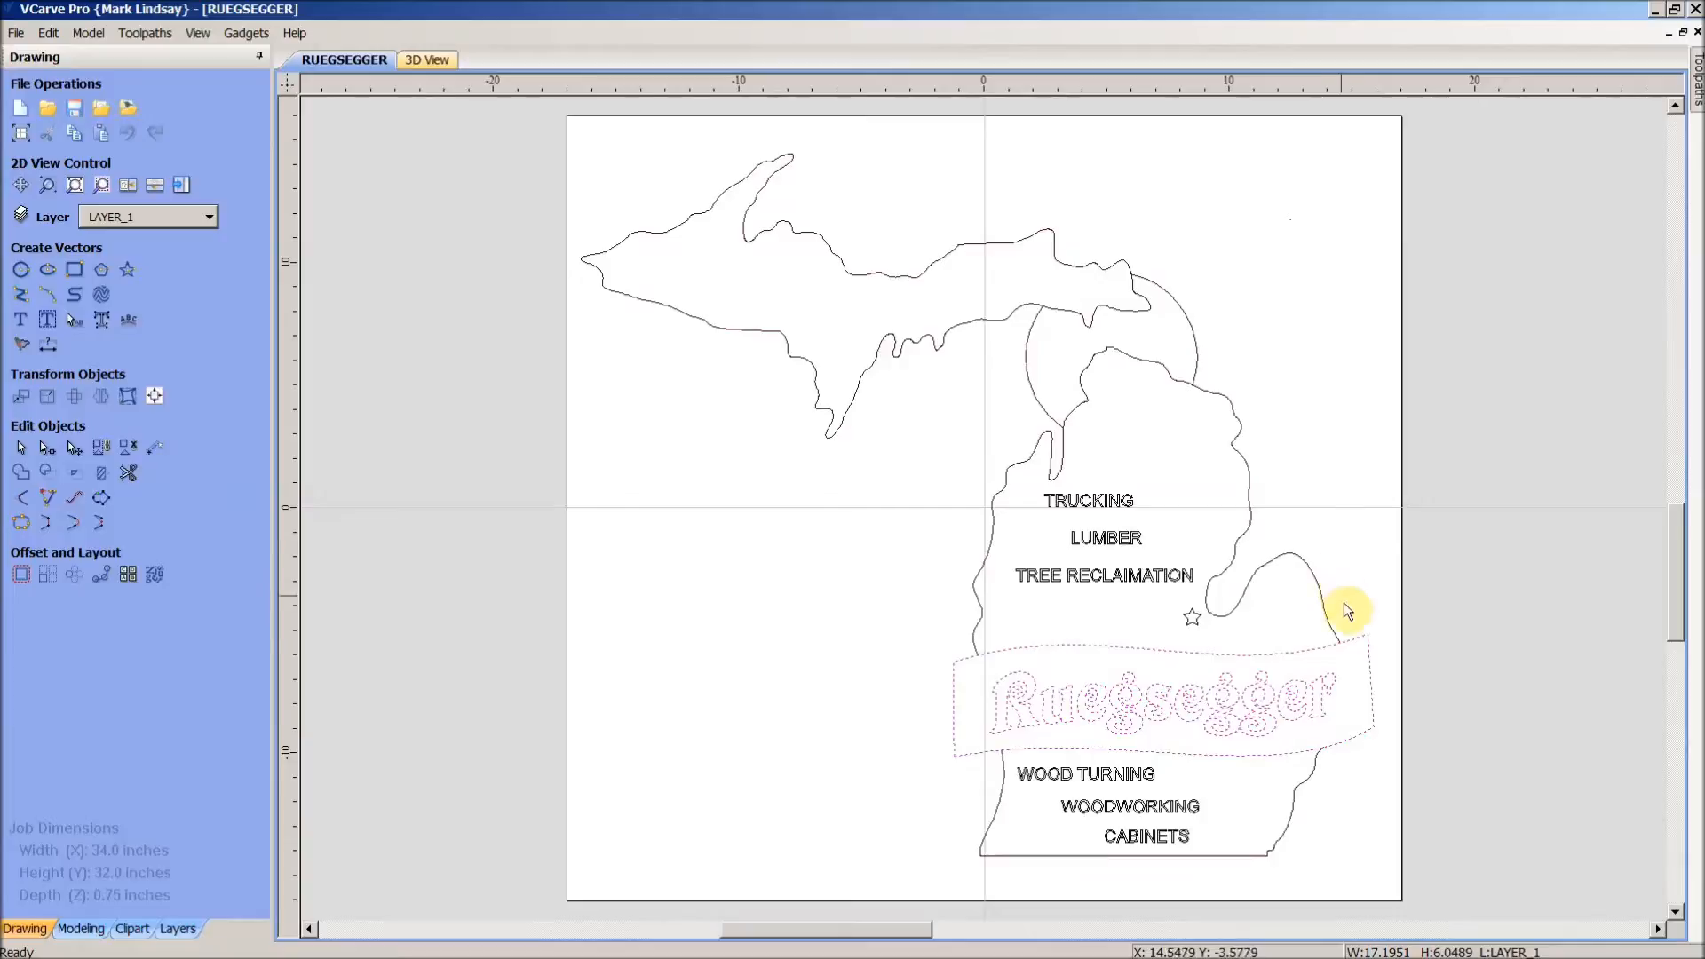
mouse_move(1310, 706)
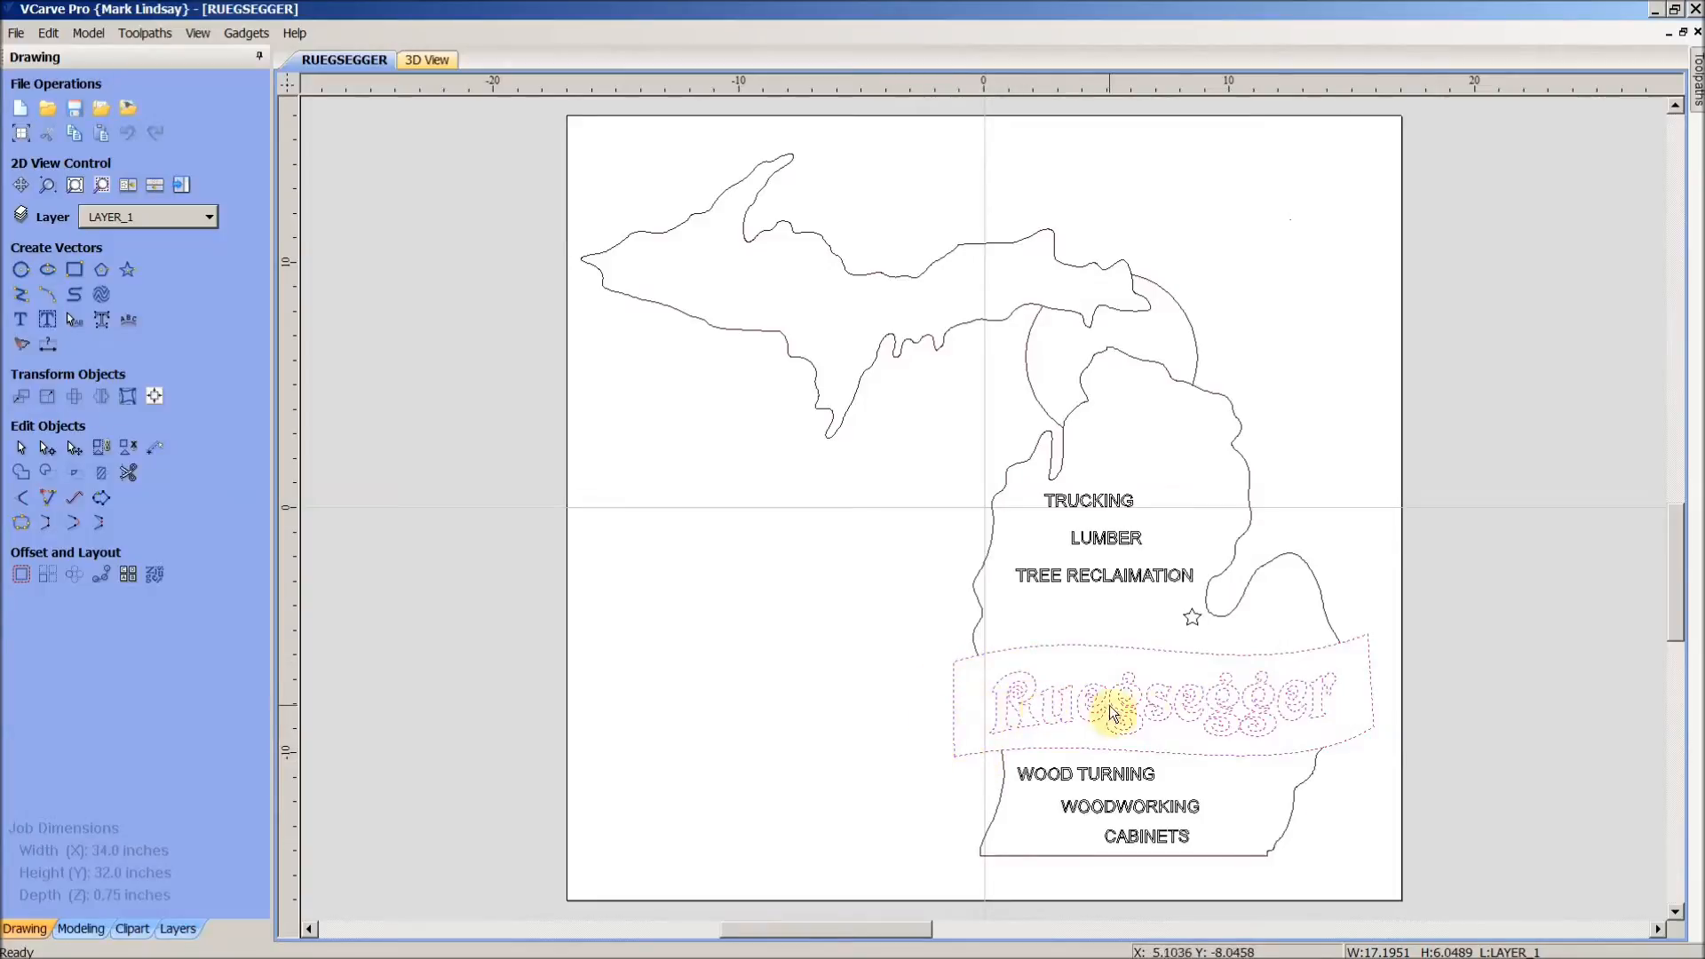
mouse_move(1342, 710)
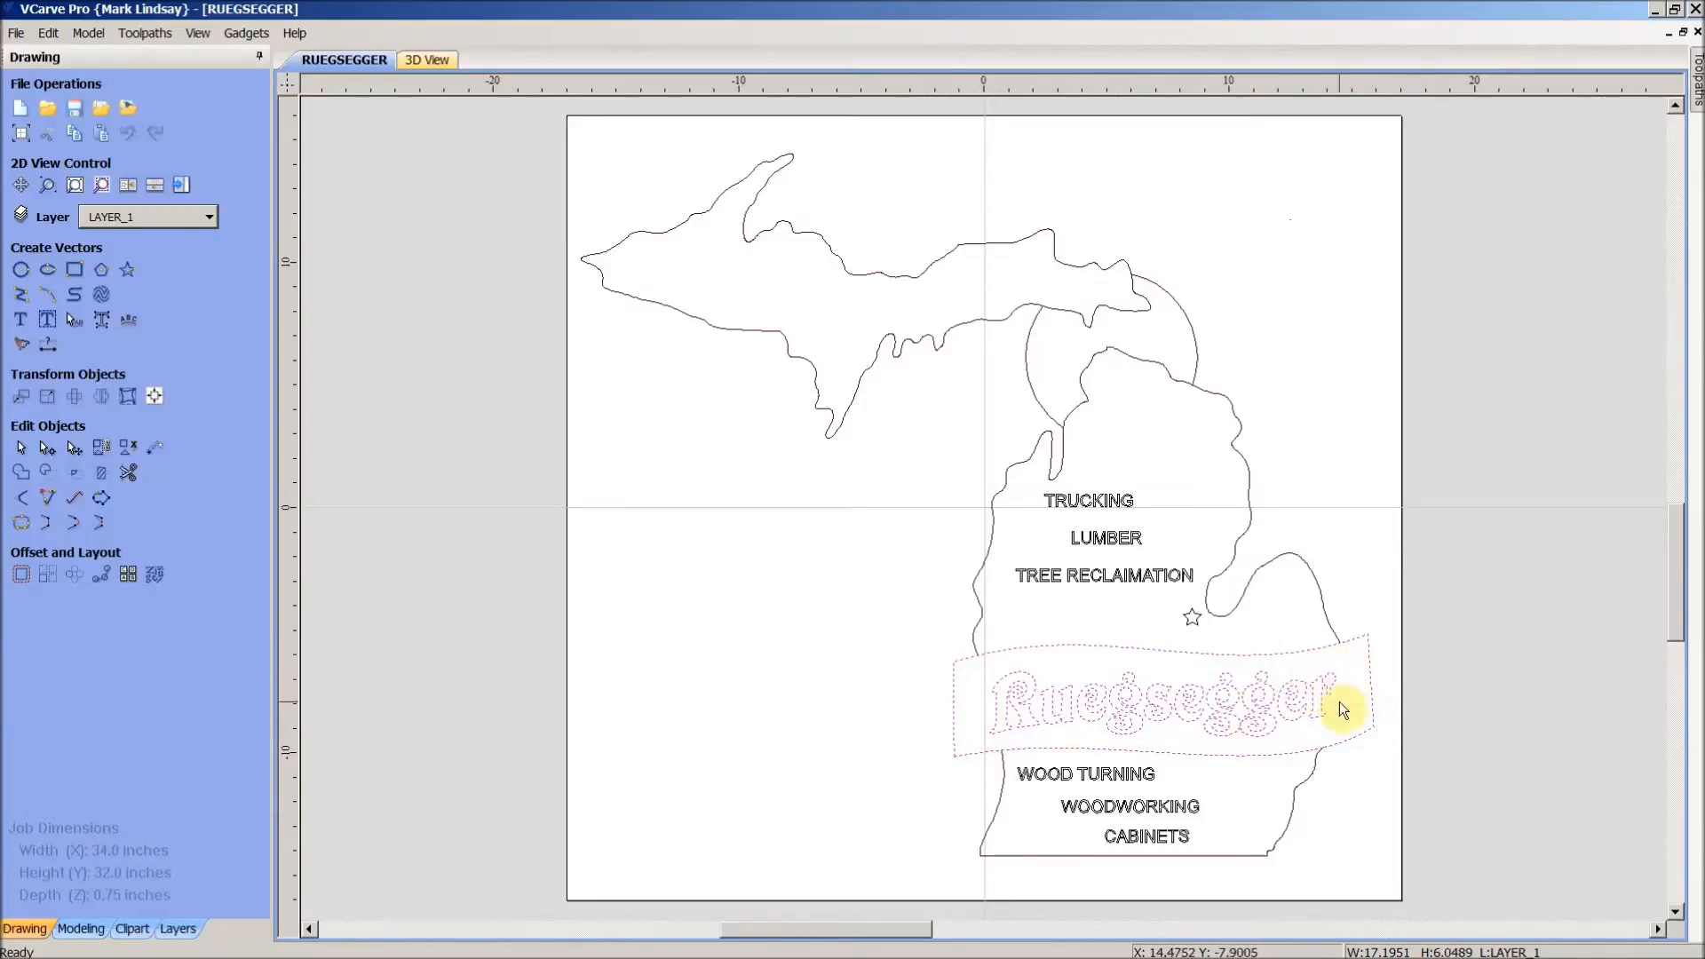
mouse_move(1315, 701)
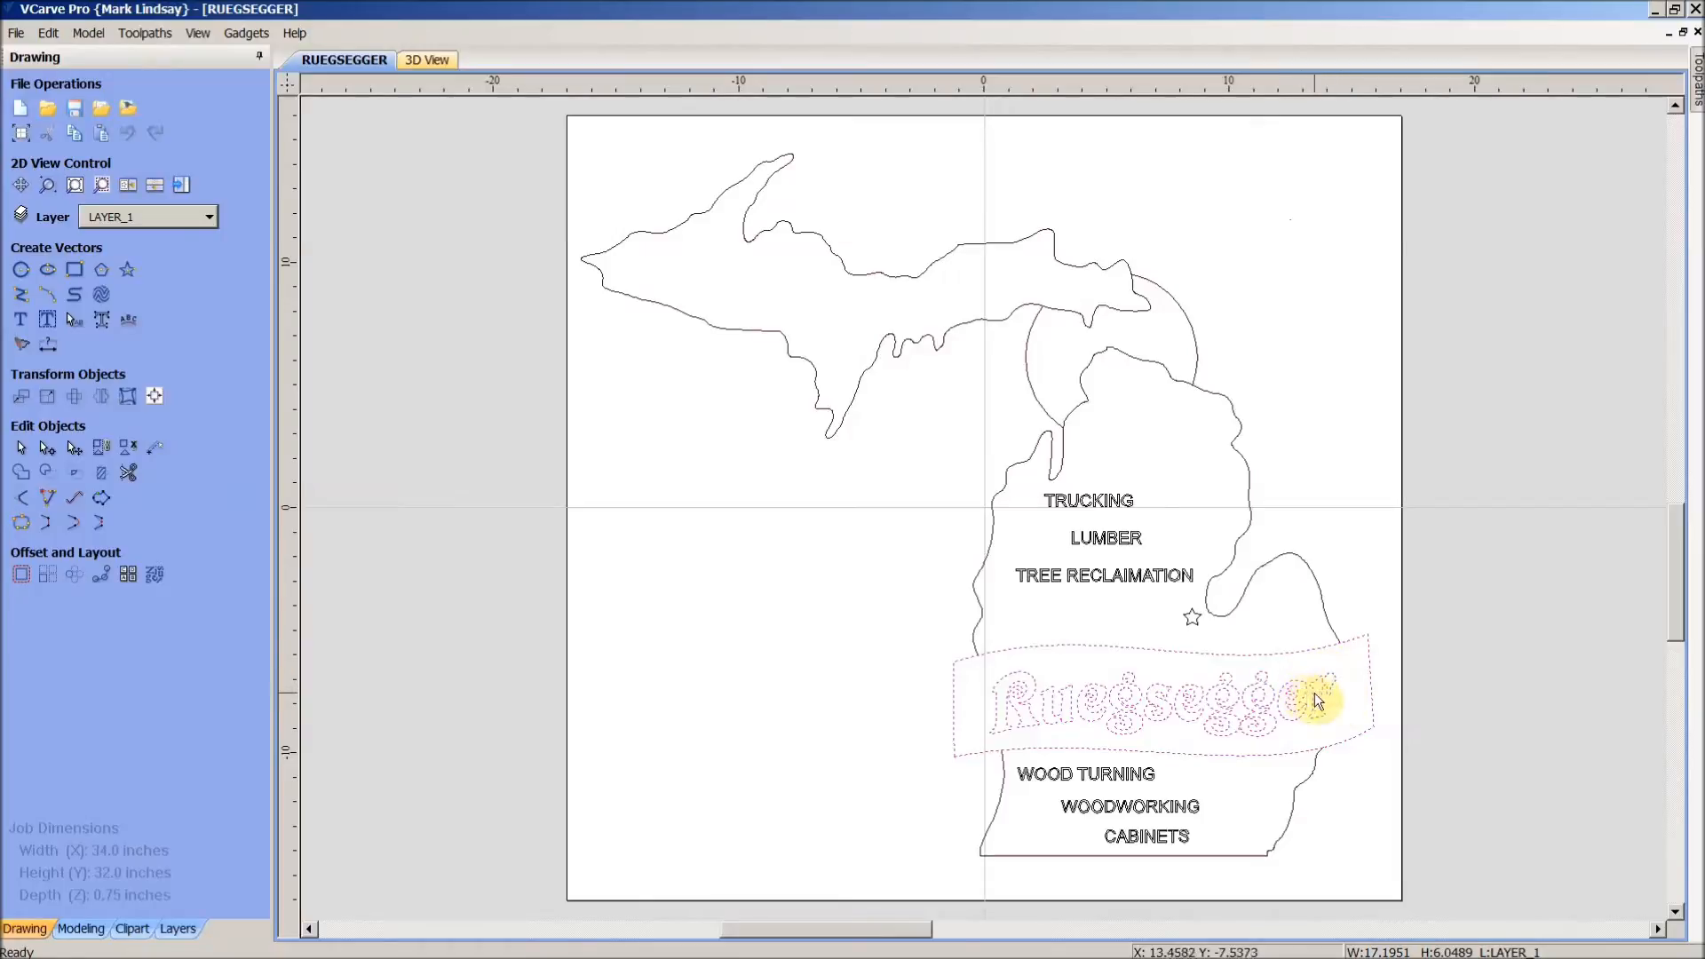
mouse_move(1328, 694)
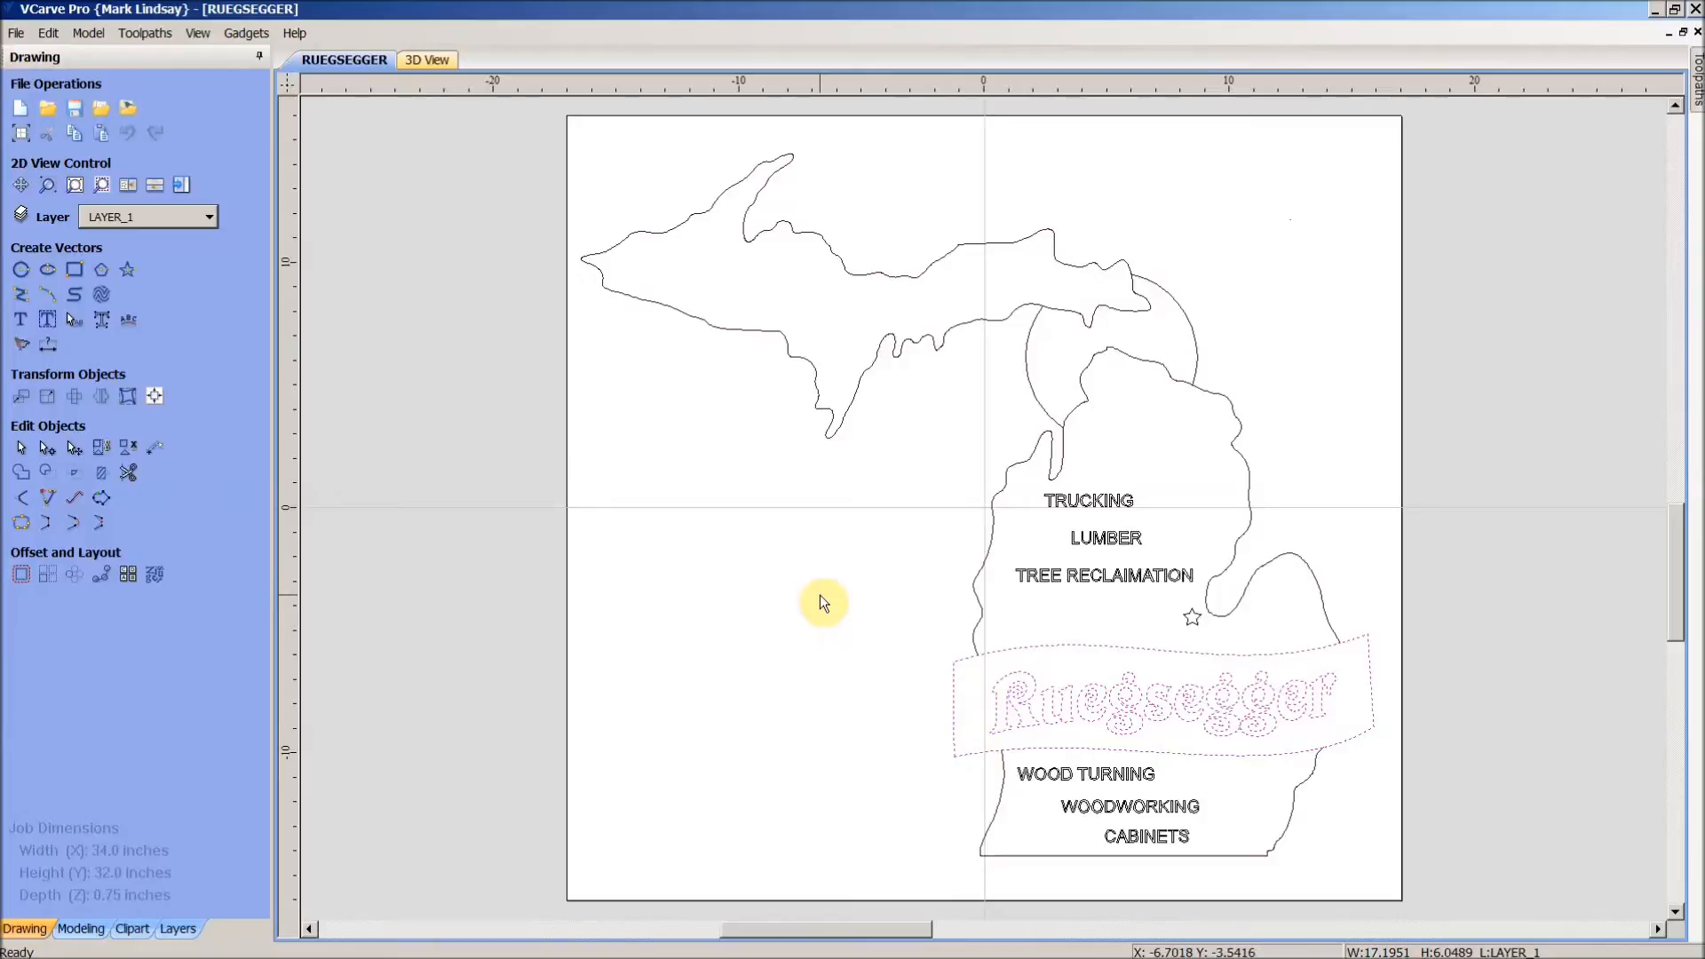
- Deselect the banner, then switch the LETTERING layer off and back on so its text shows
click(473, 461)
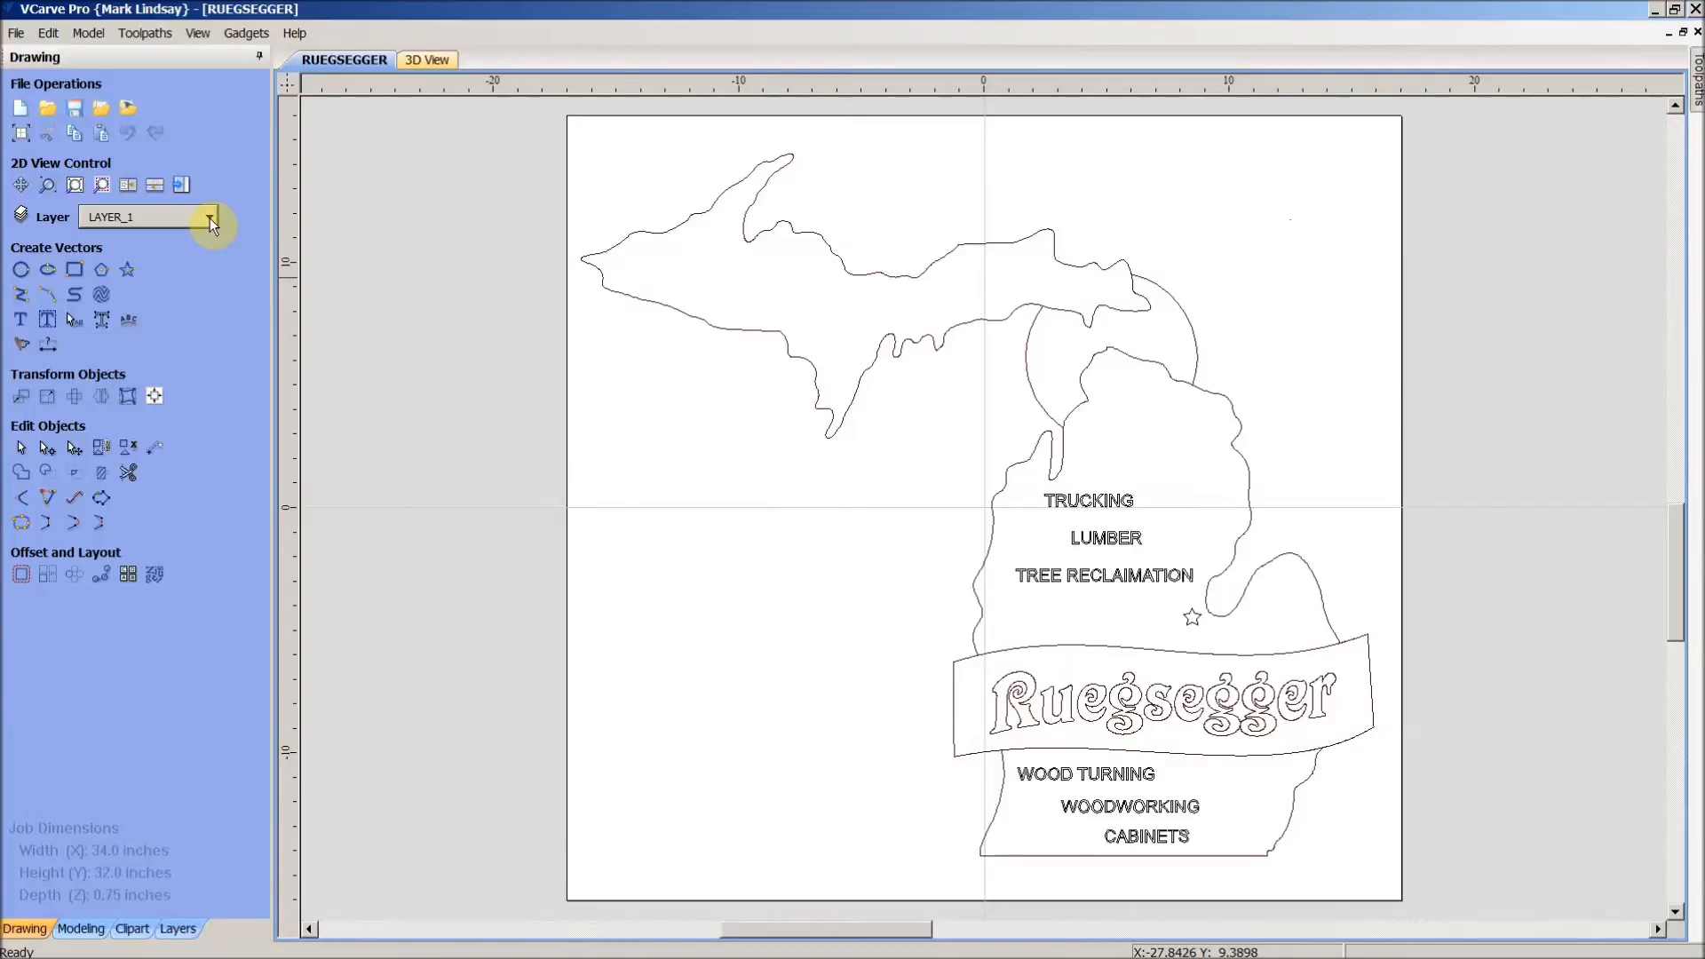
click(209, 216)
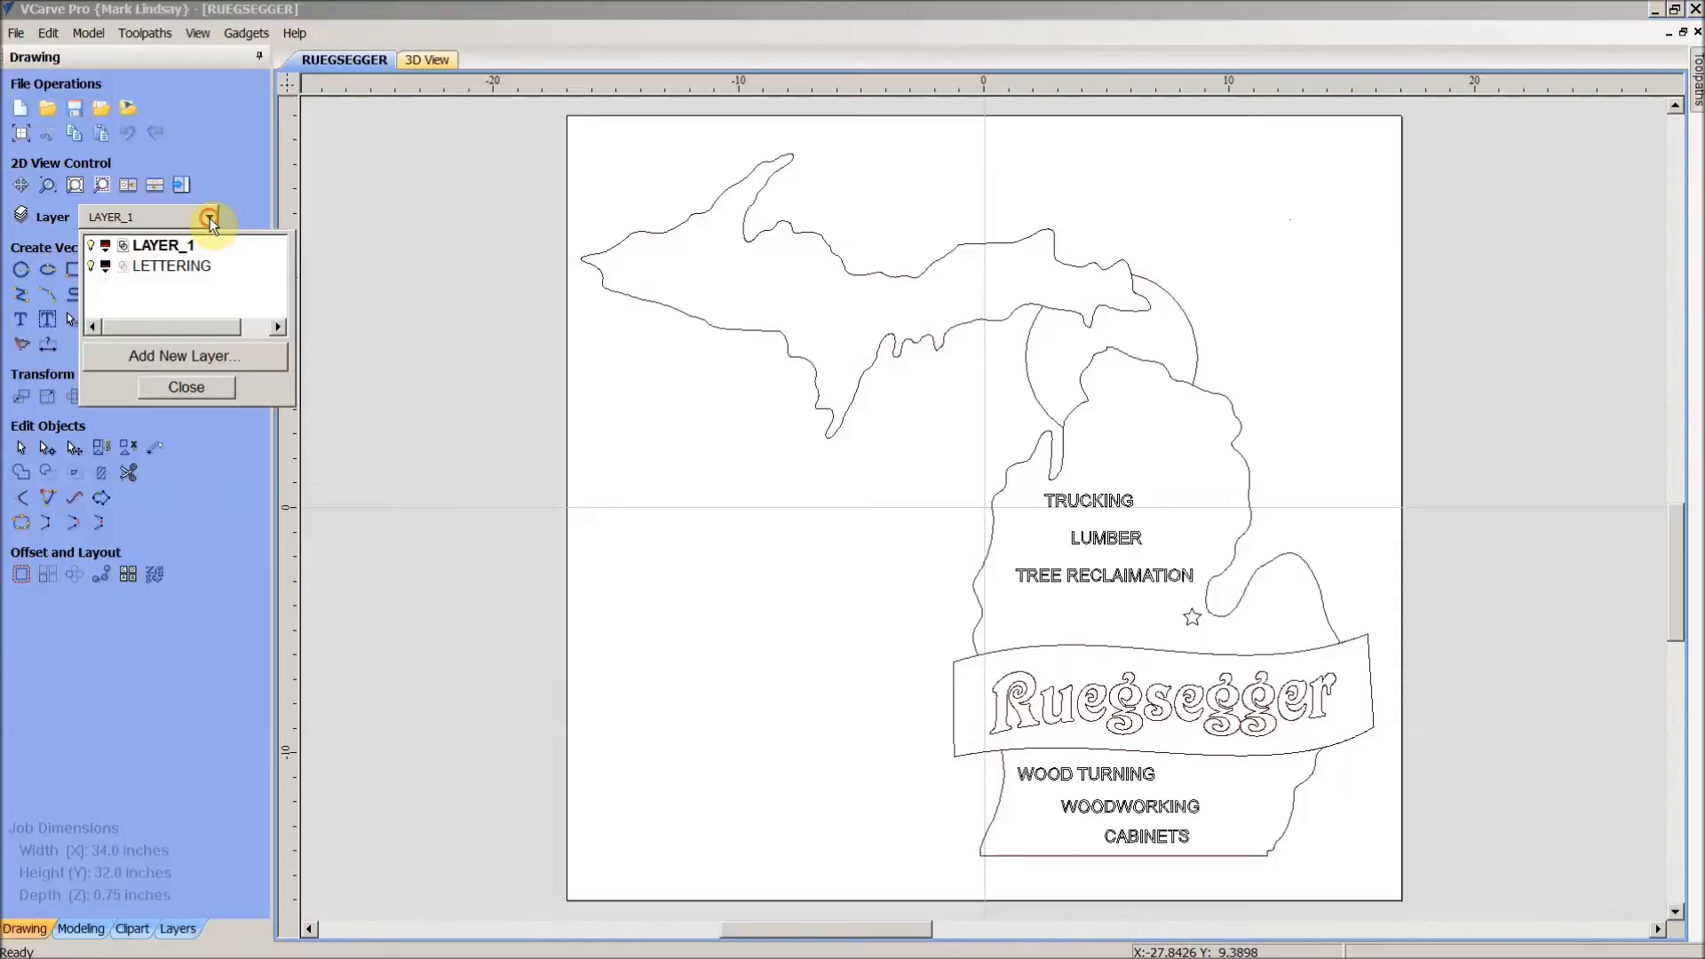
mouse_move(221, 257)
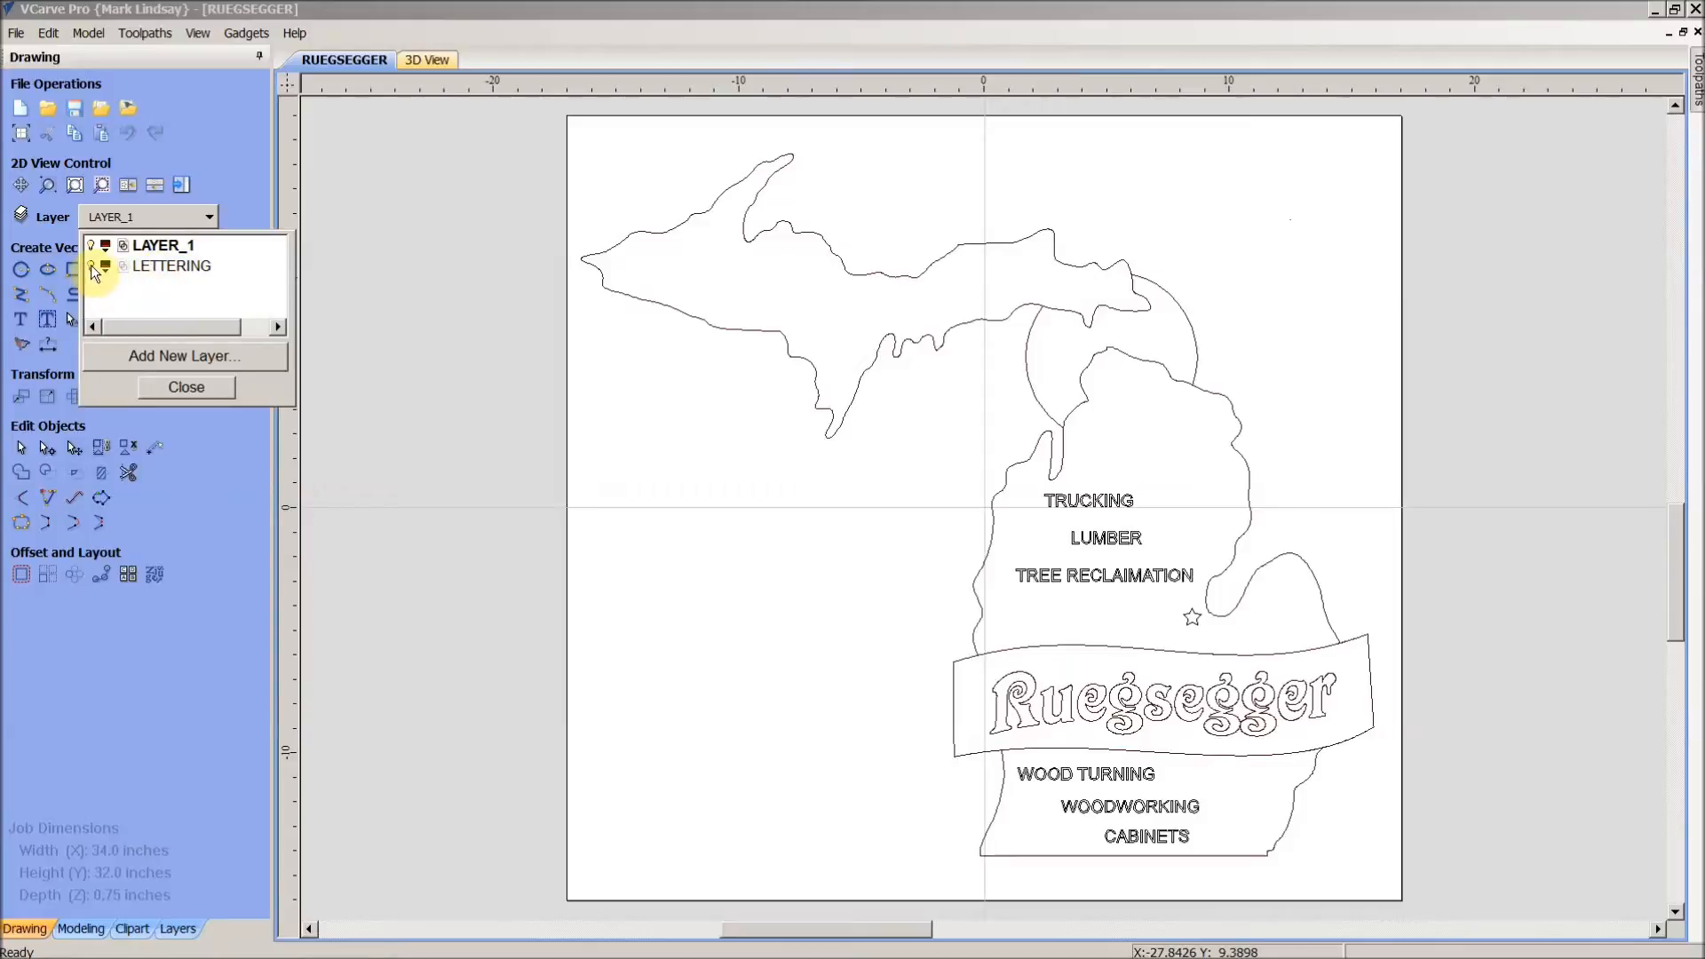
click(101, 268)
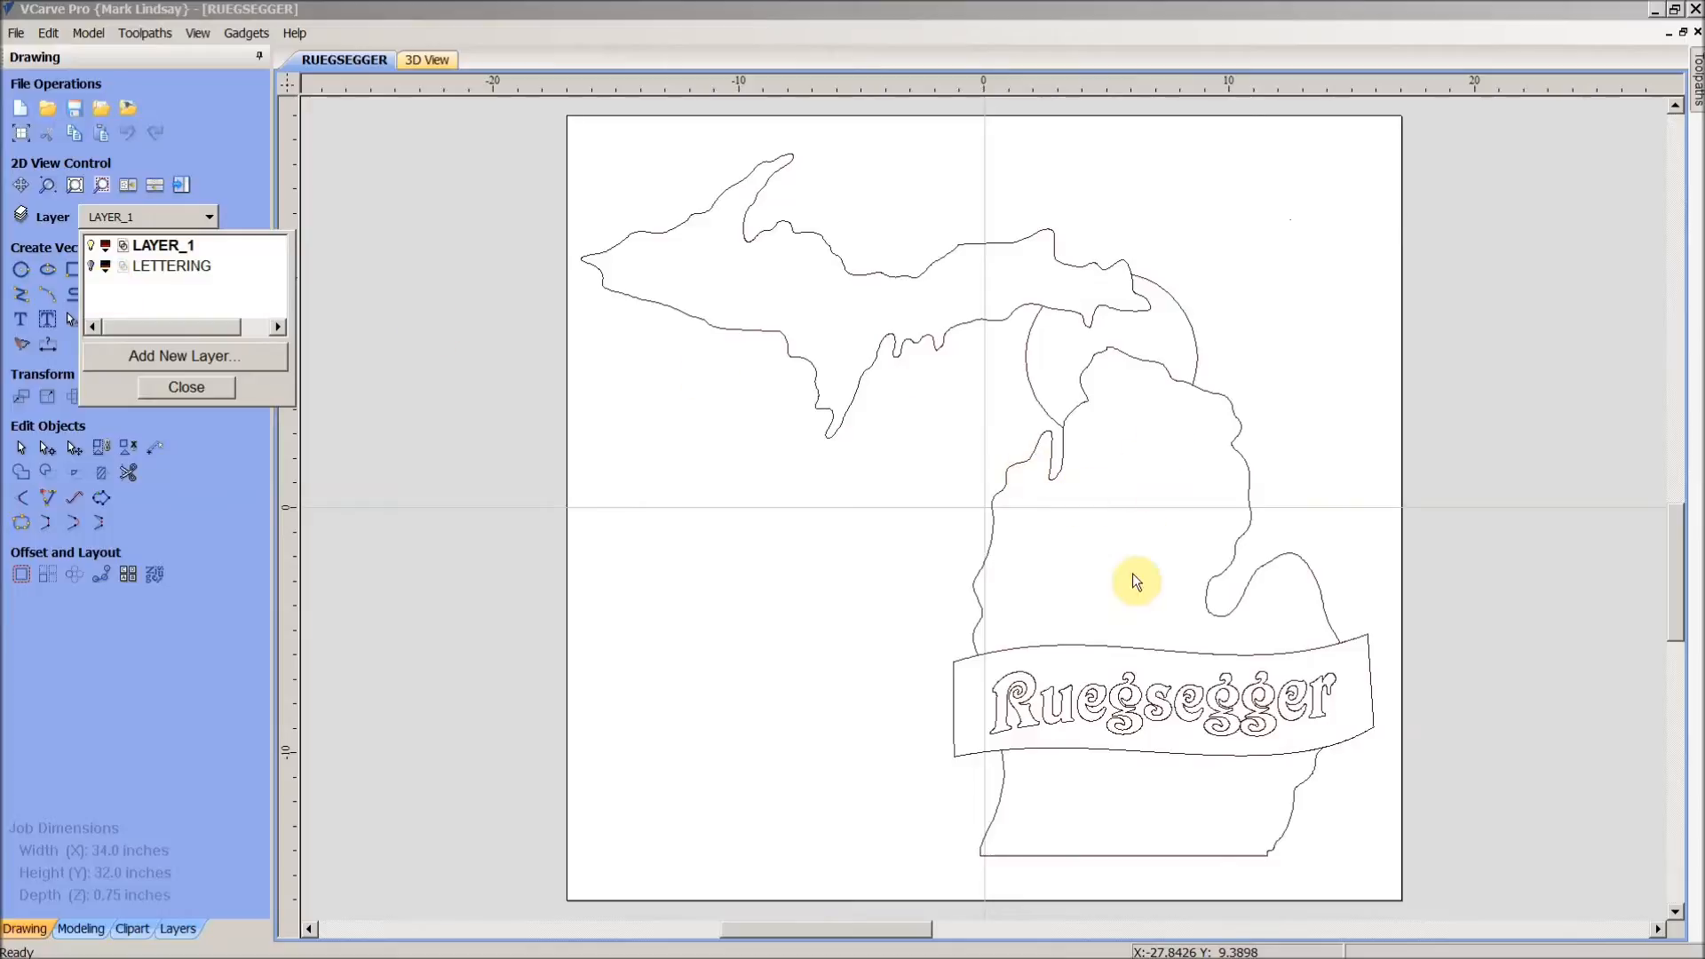
mouse_move(1151, 501)
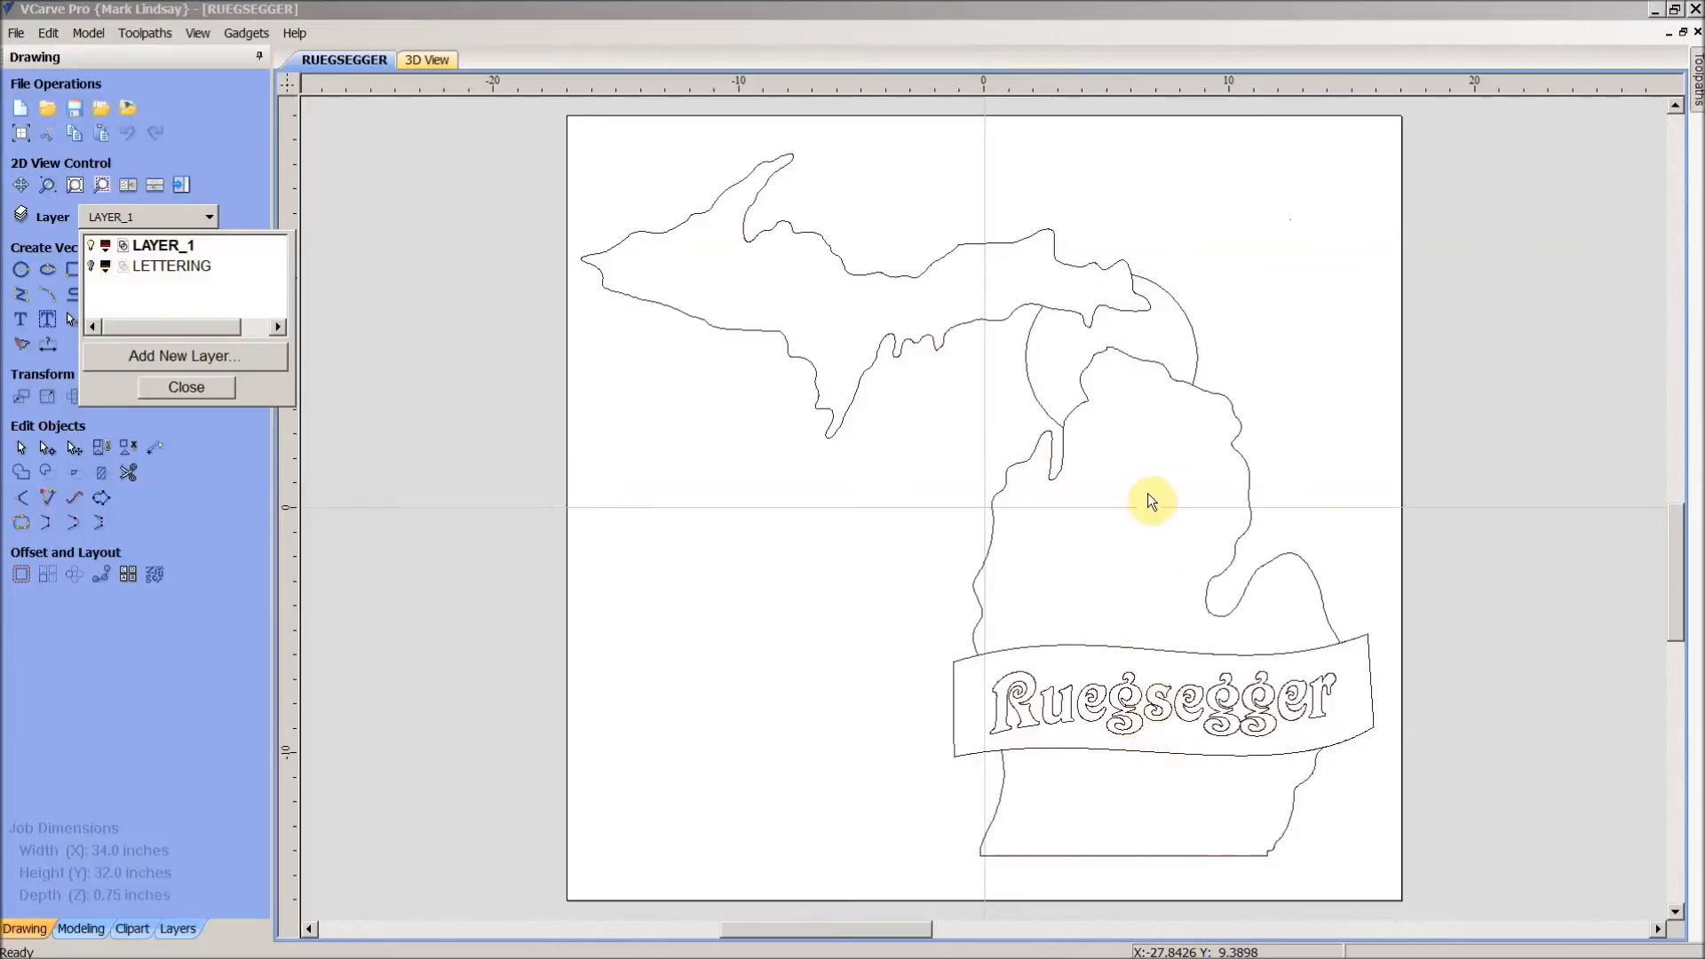
mouse_move(161, 326)
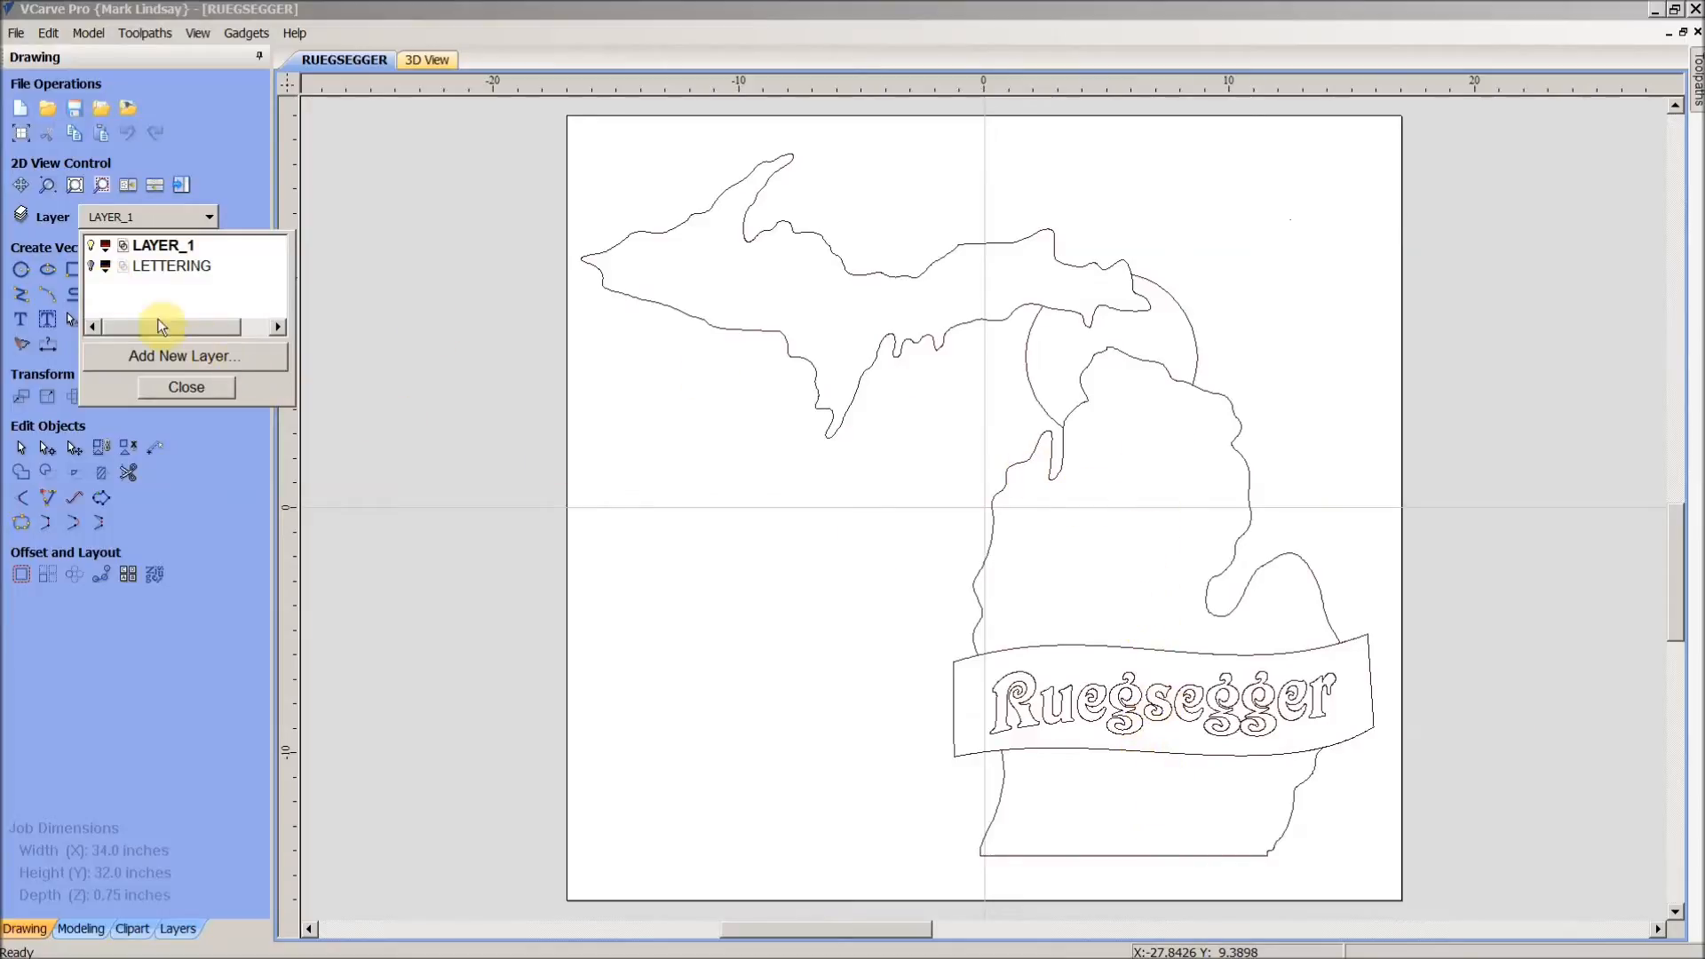
click(92, 267)
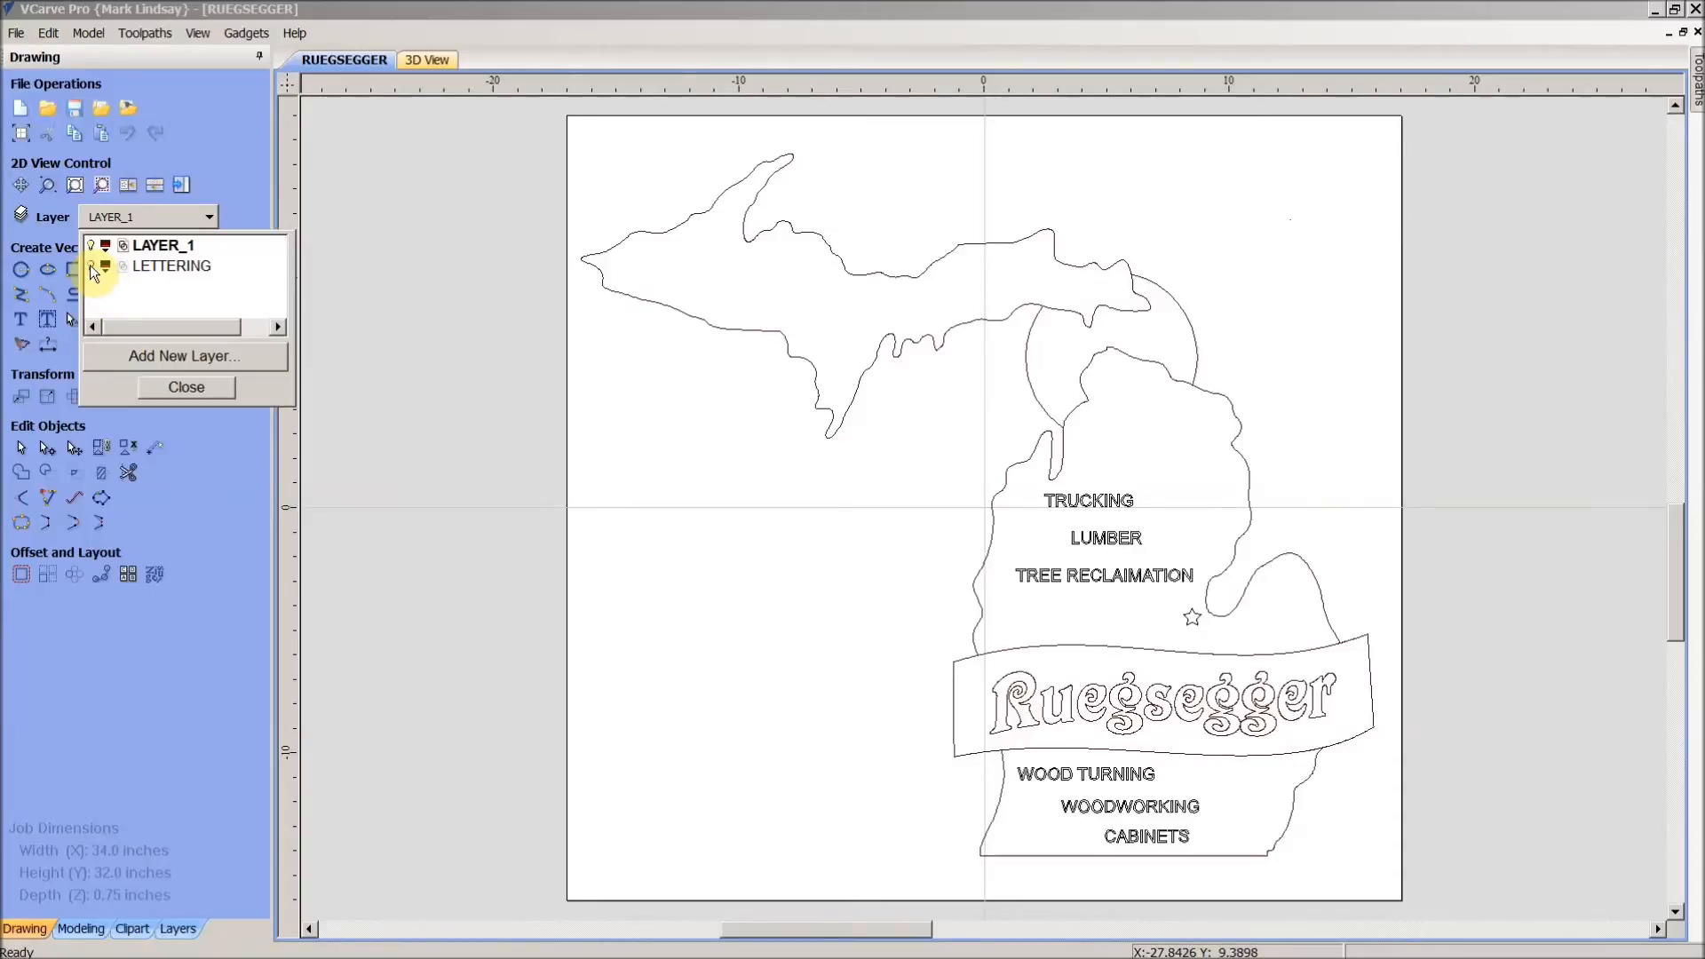
click(92, 267)
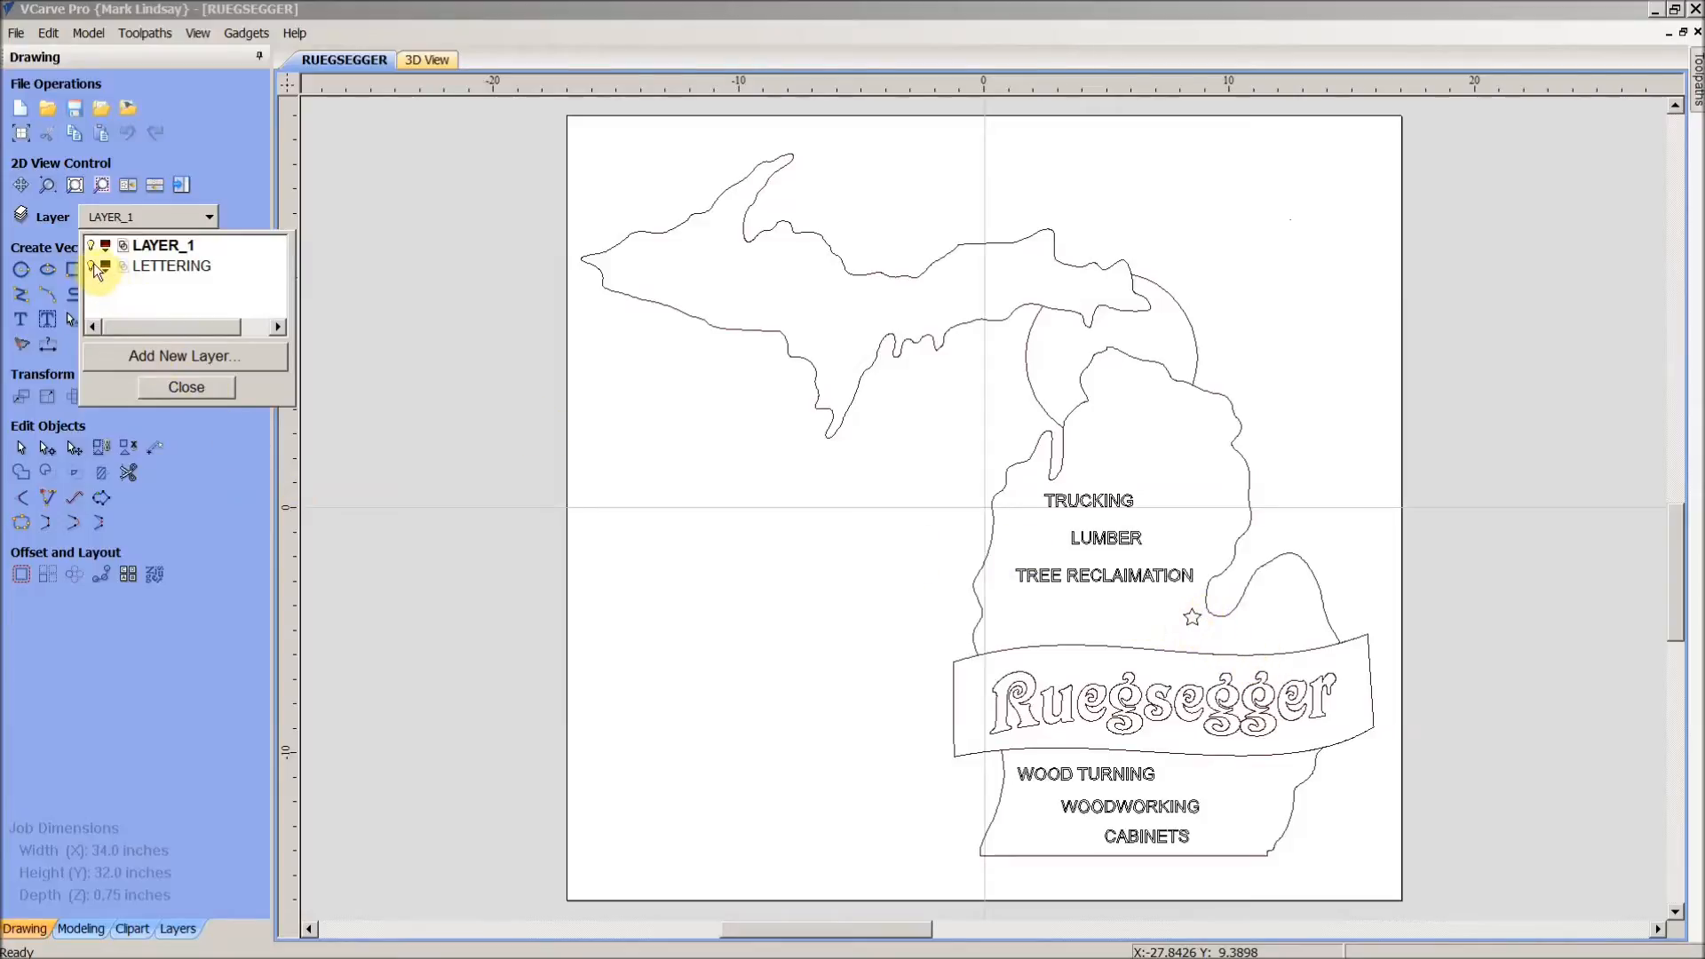
click(92, 268)
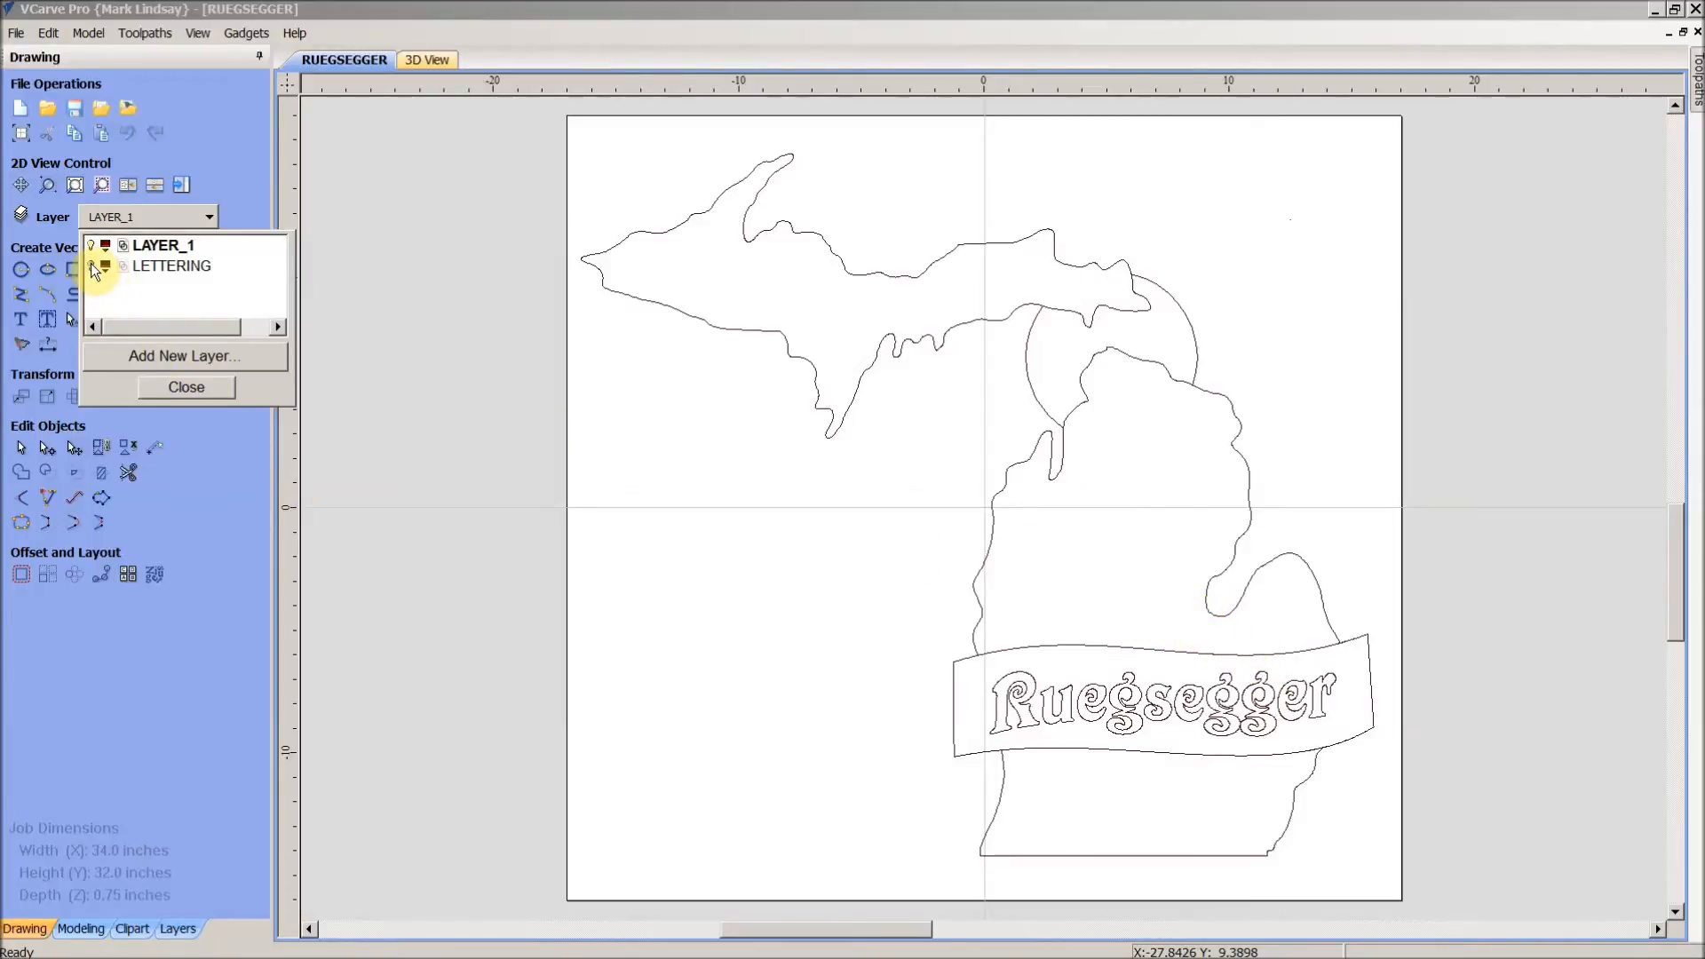
click(92, 267)
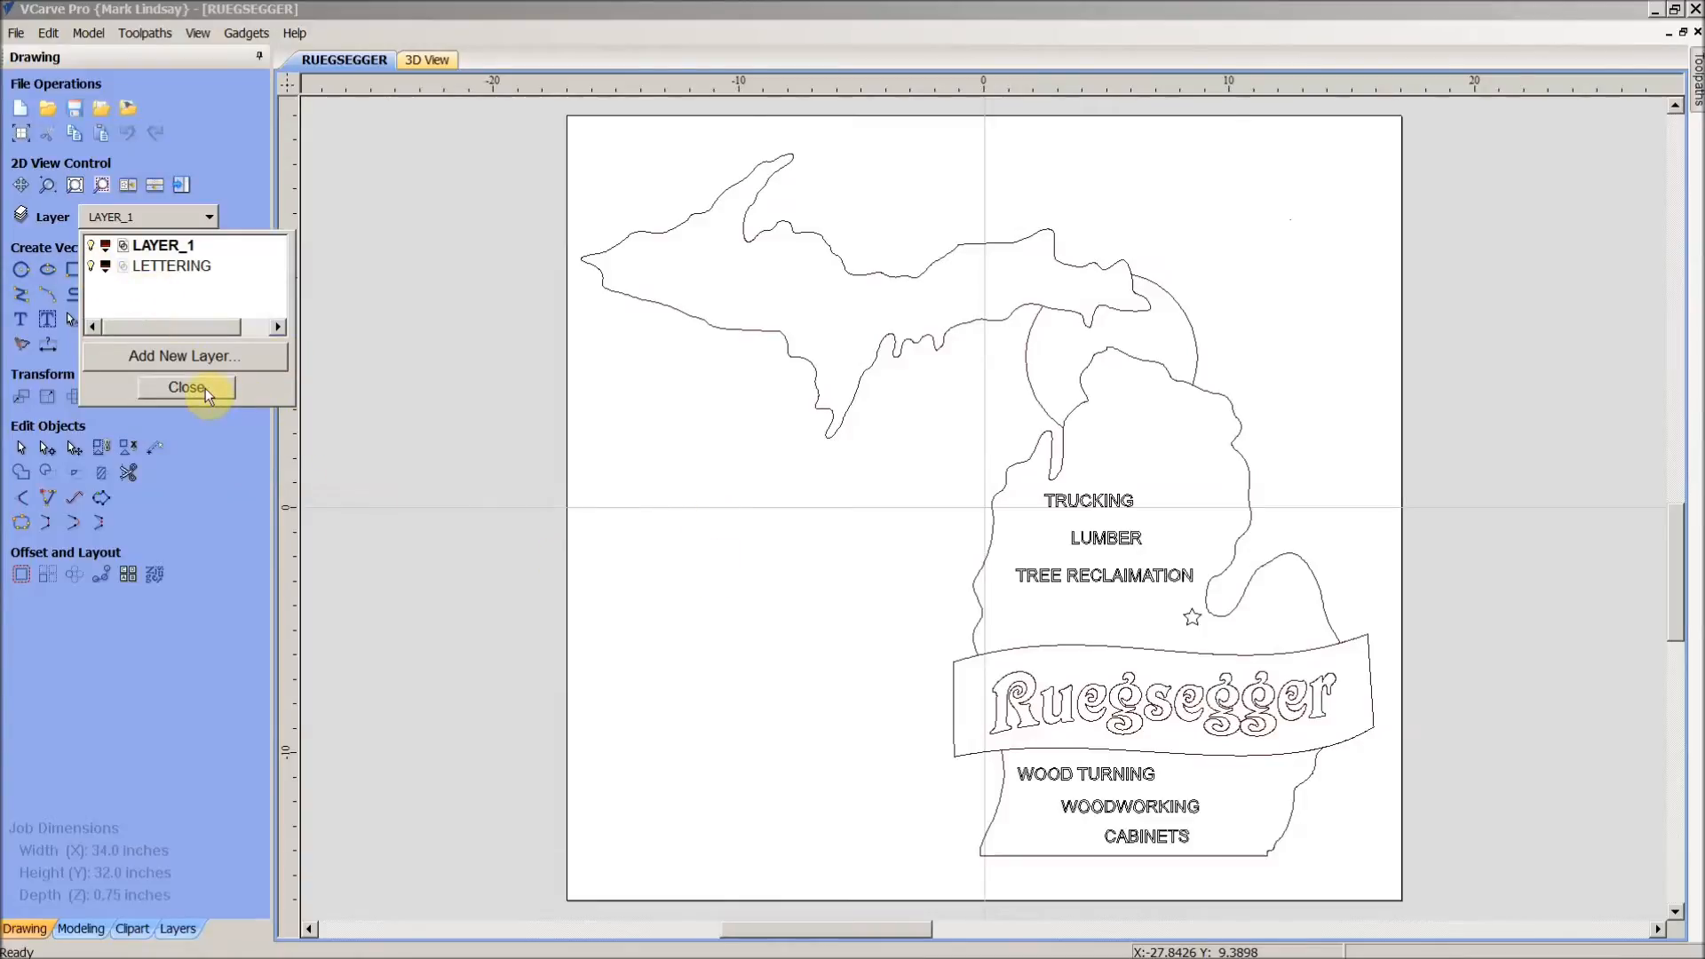
- Close the layer list and select the Ruegsegger banner together with its lettering
click(185, 388)
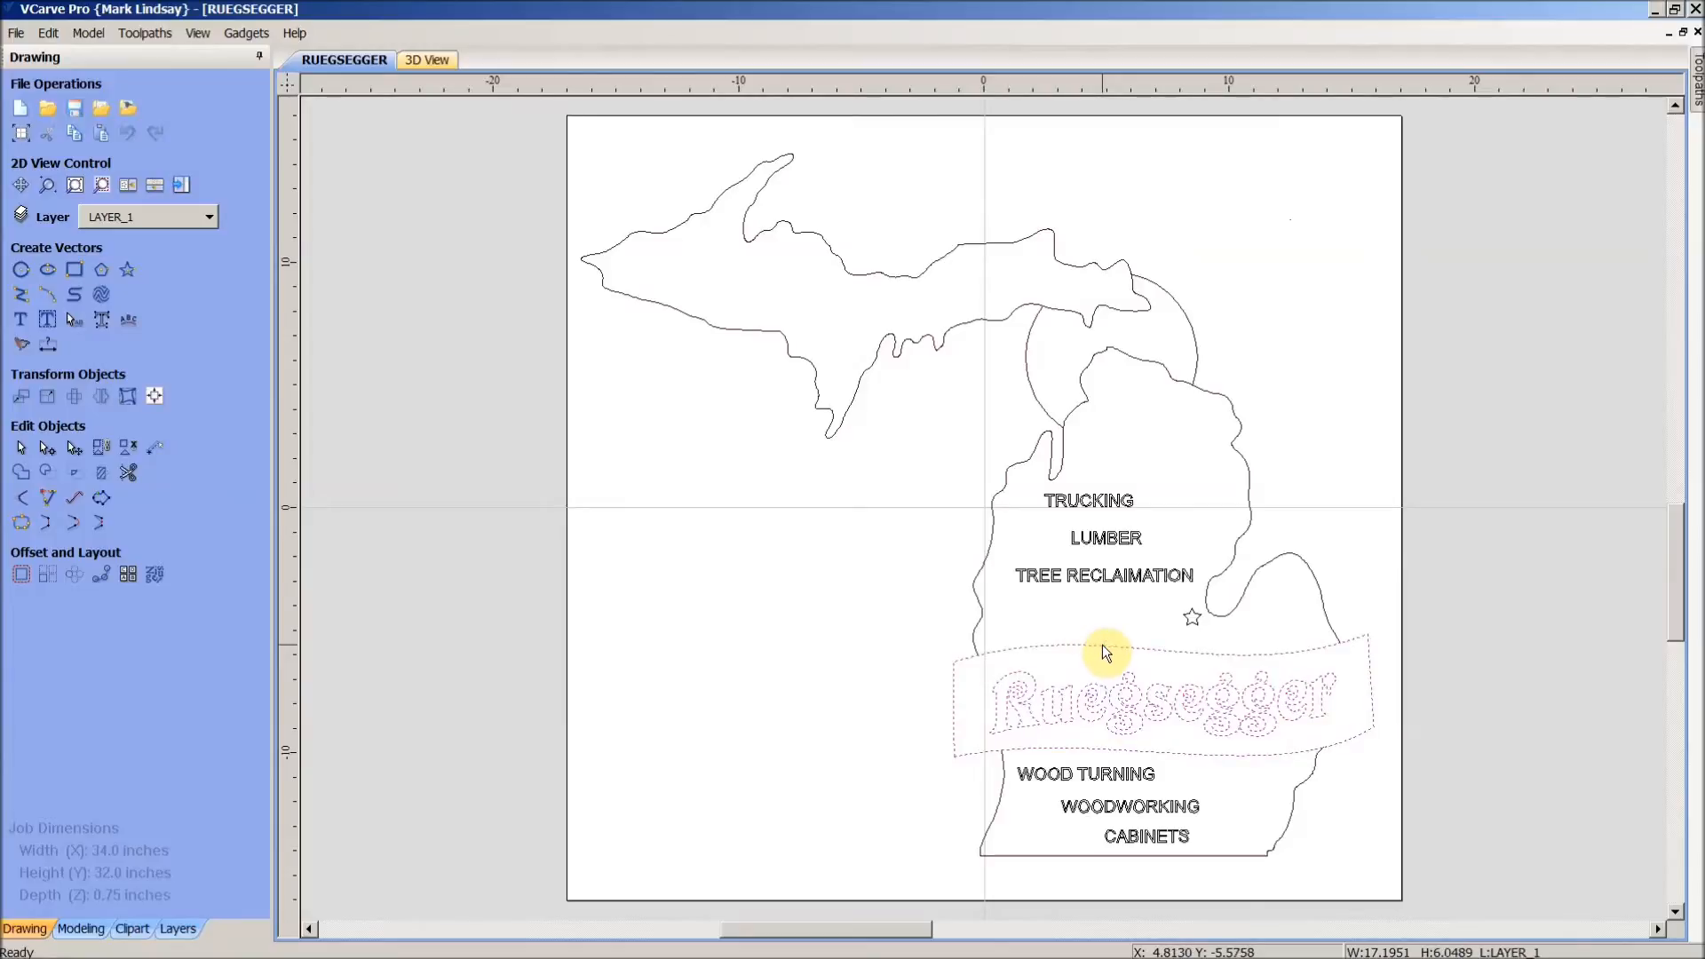
mouse_move(1143, 668)
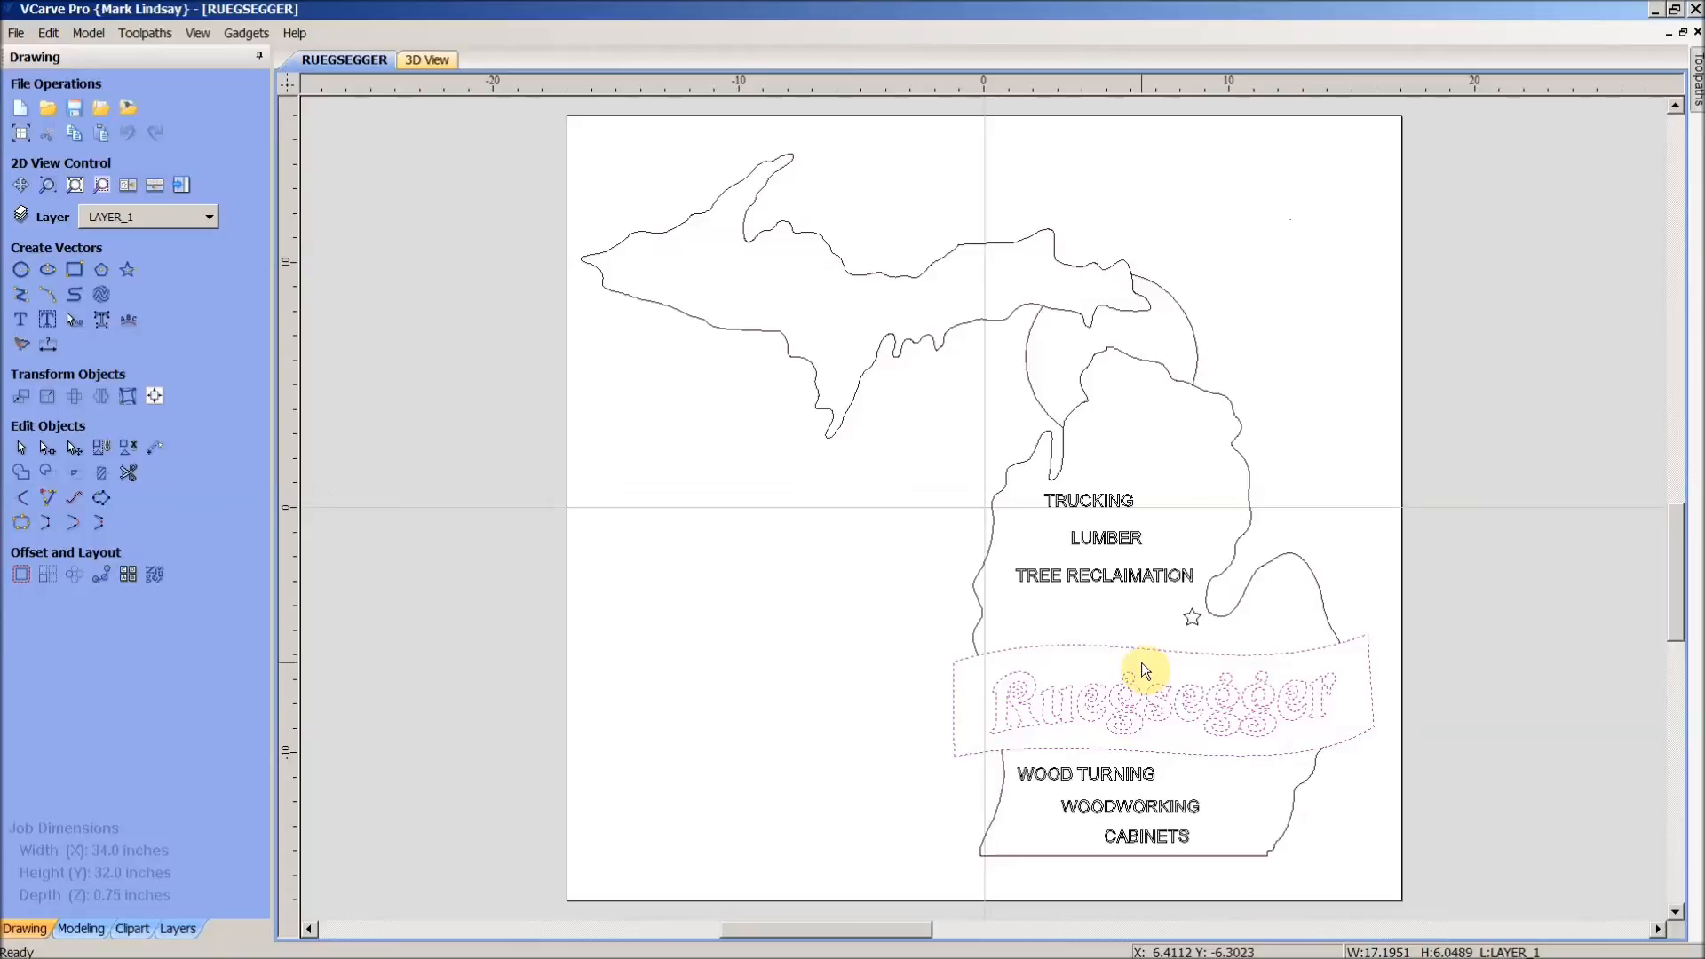
mouse_move(1348, 712)
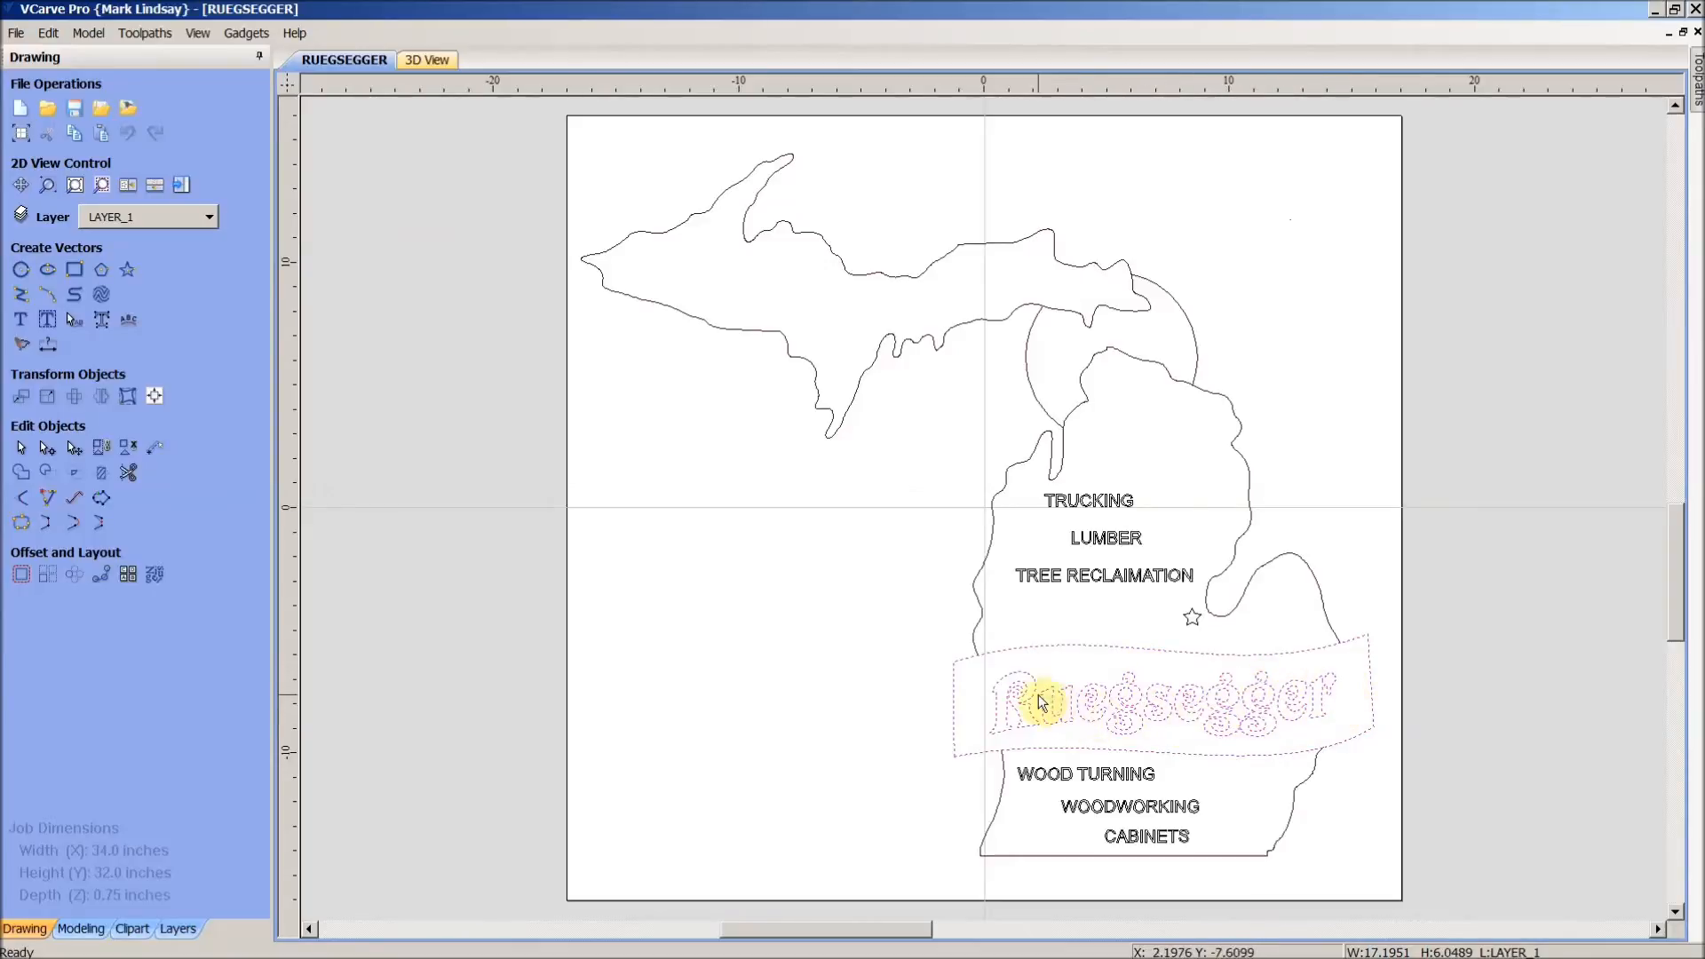
mouse_move(1324, 709)
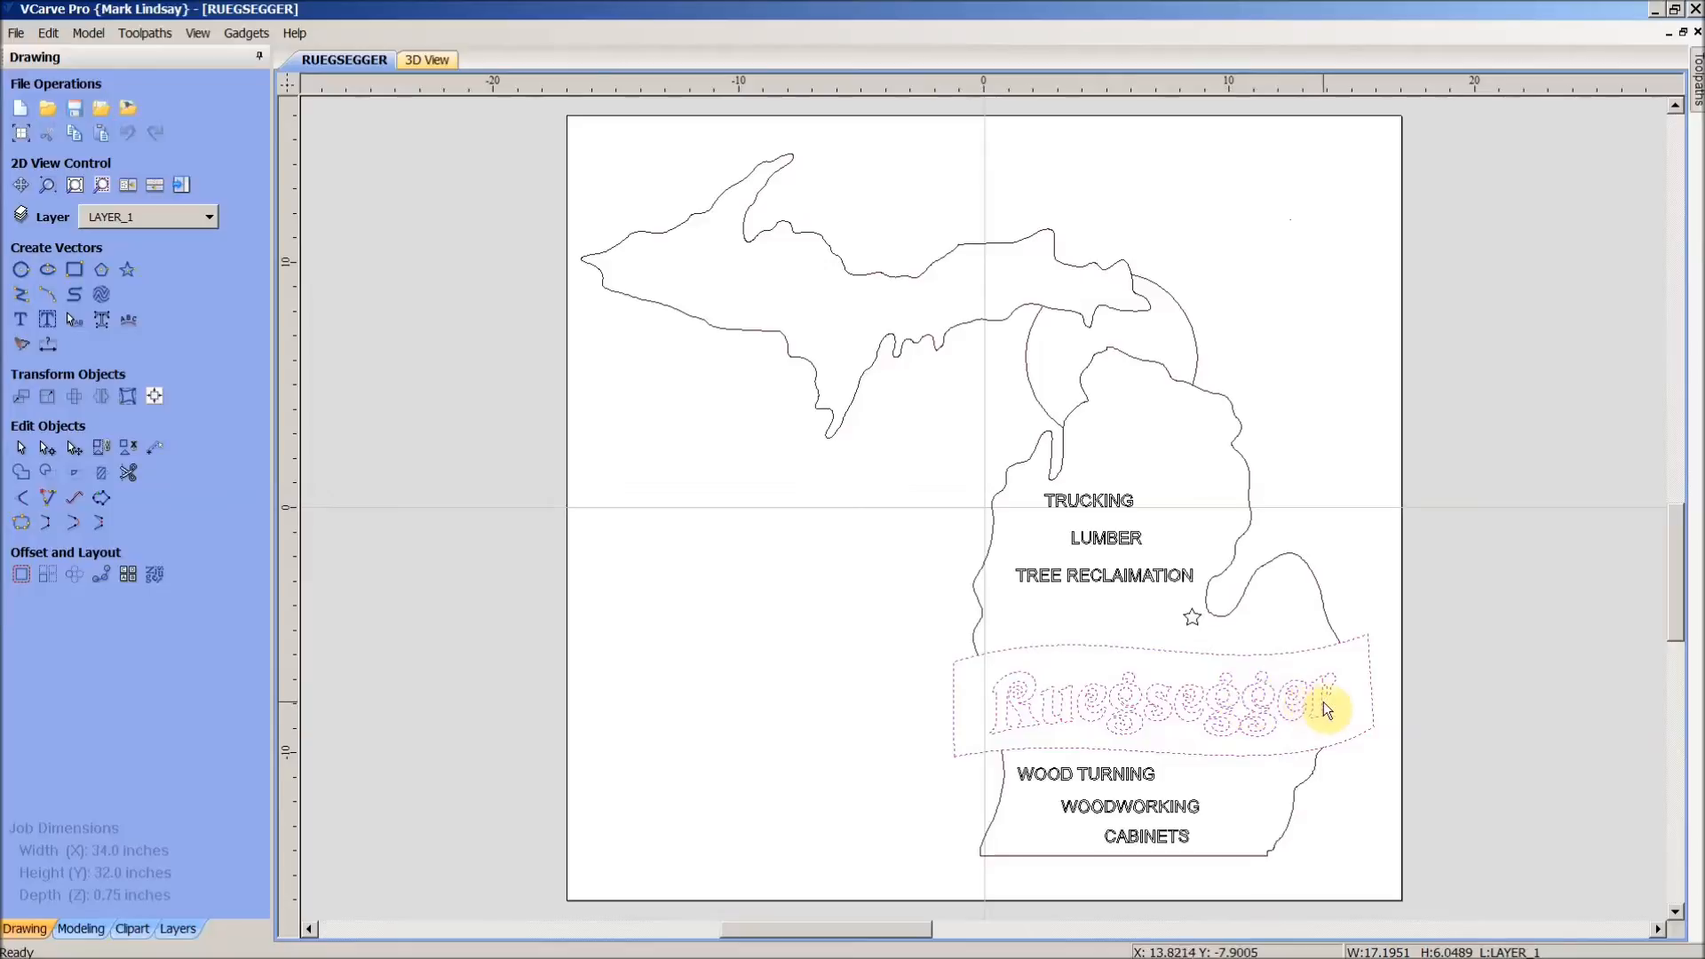
mouse_move(1336, 730)
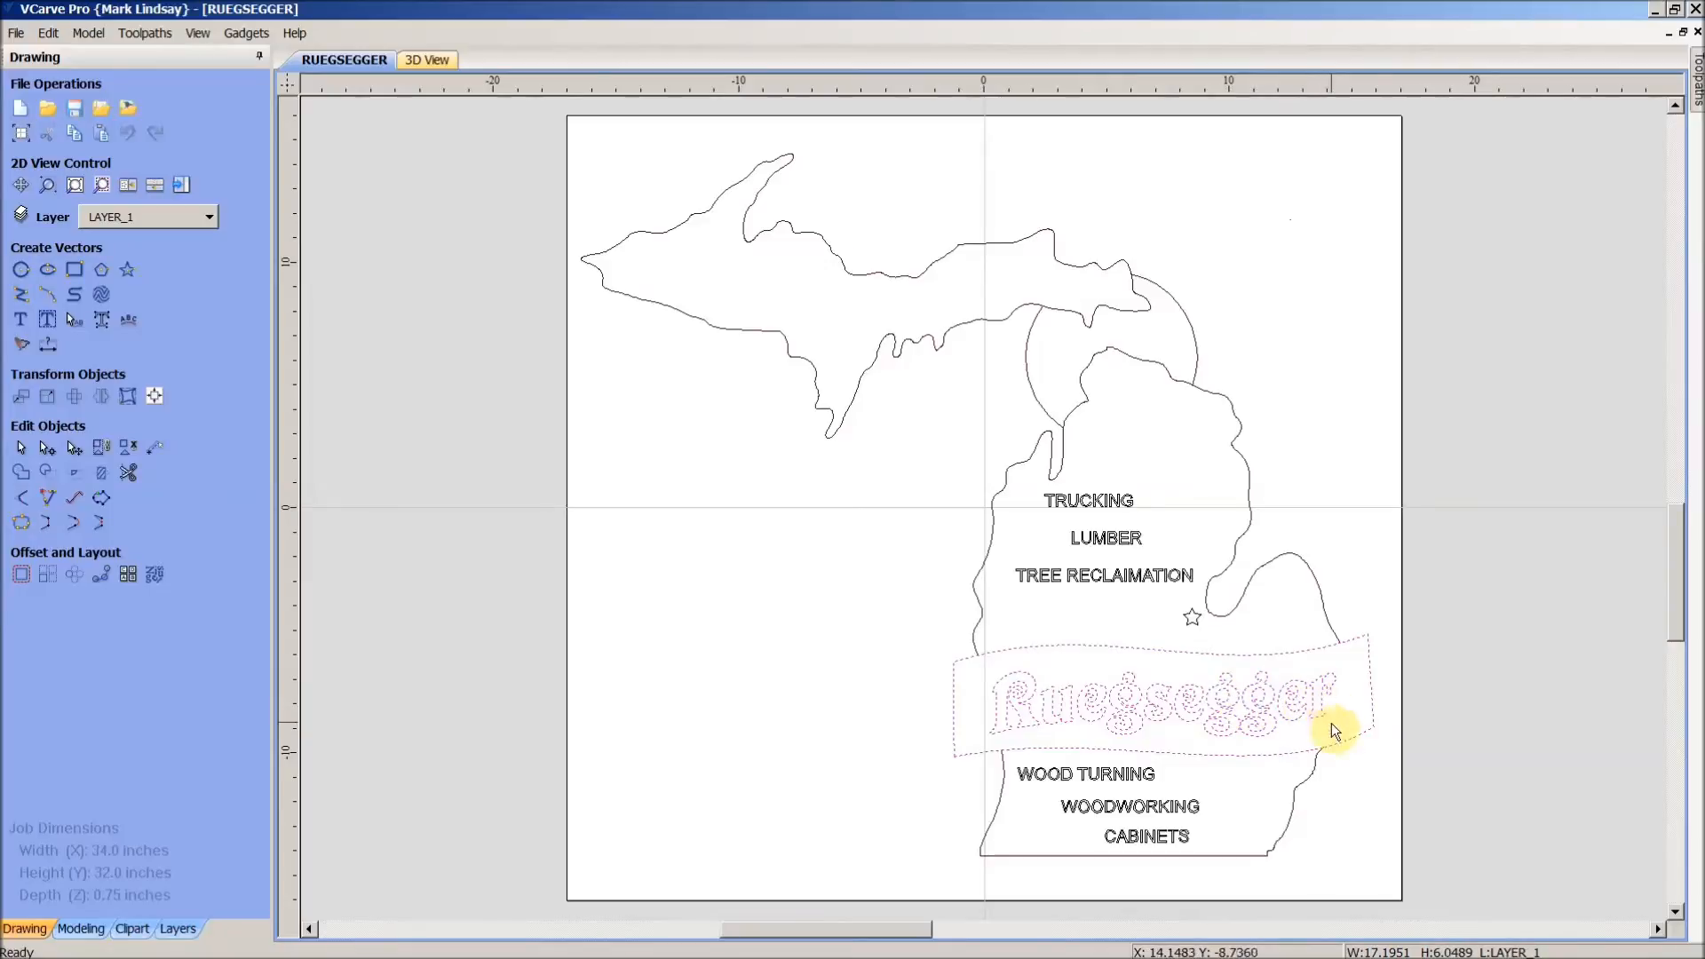
mouse_move(126, 447)
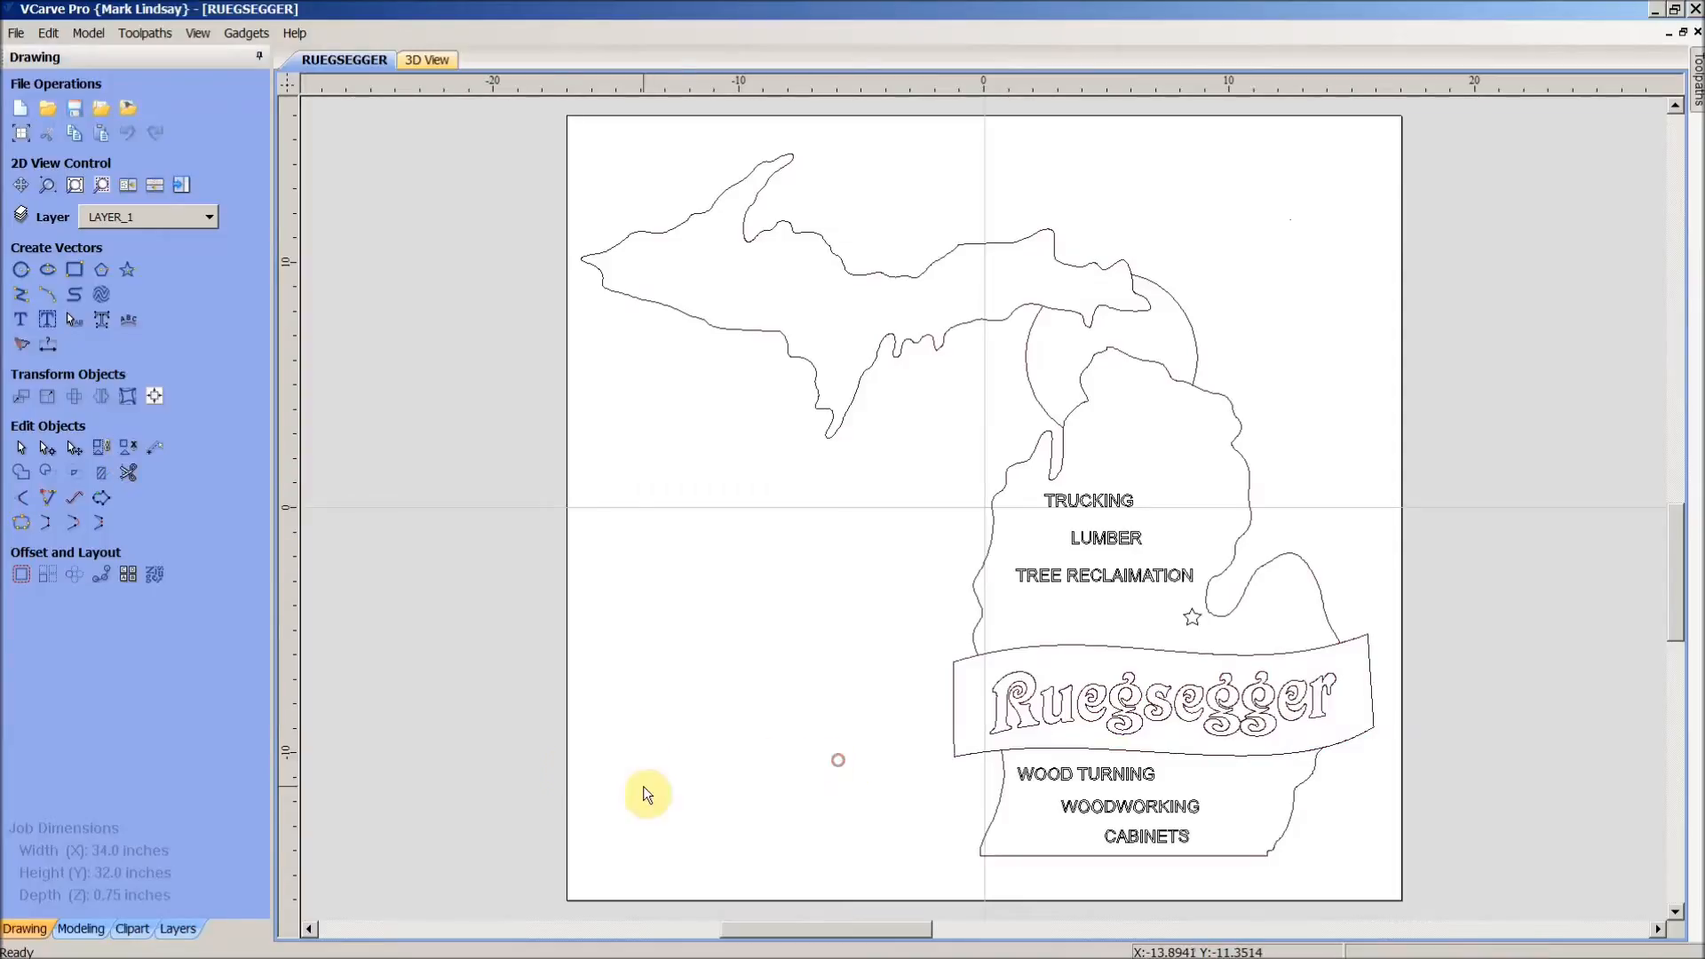
click(1163, 701)
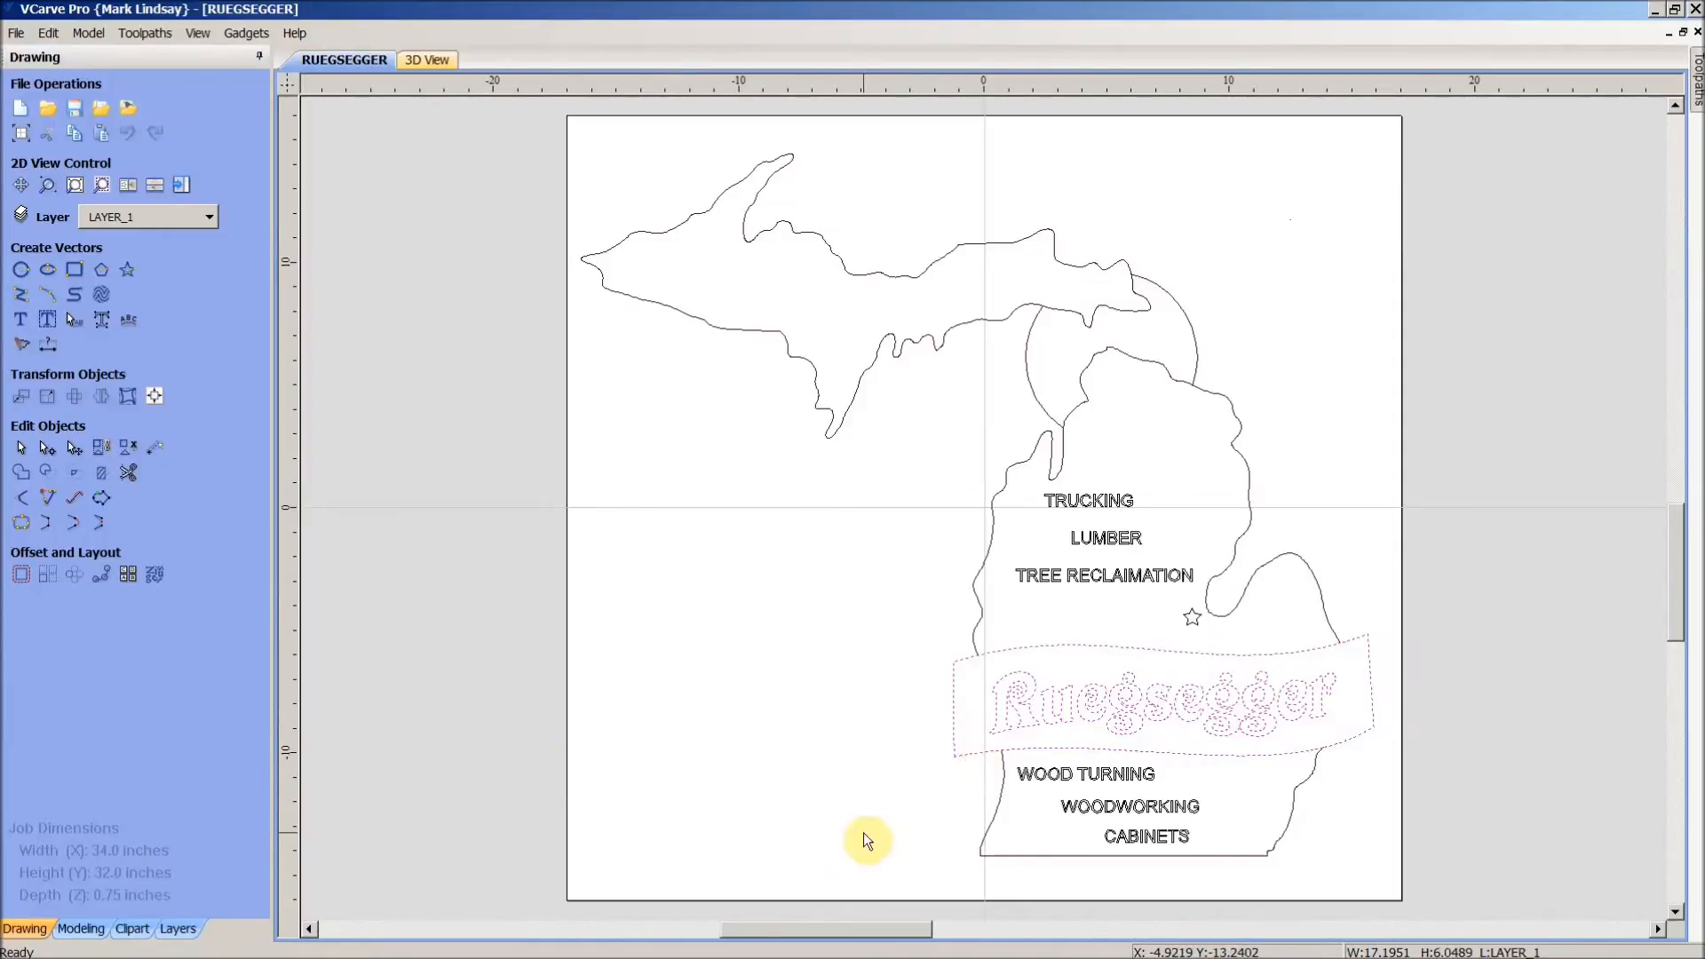
mouse_move(987, 727)
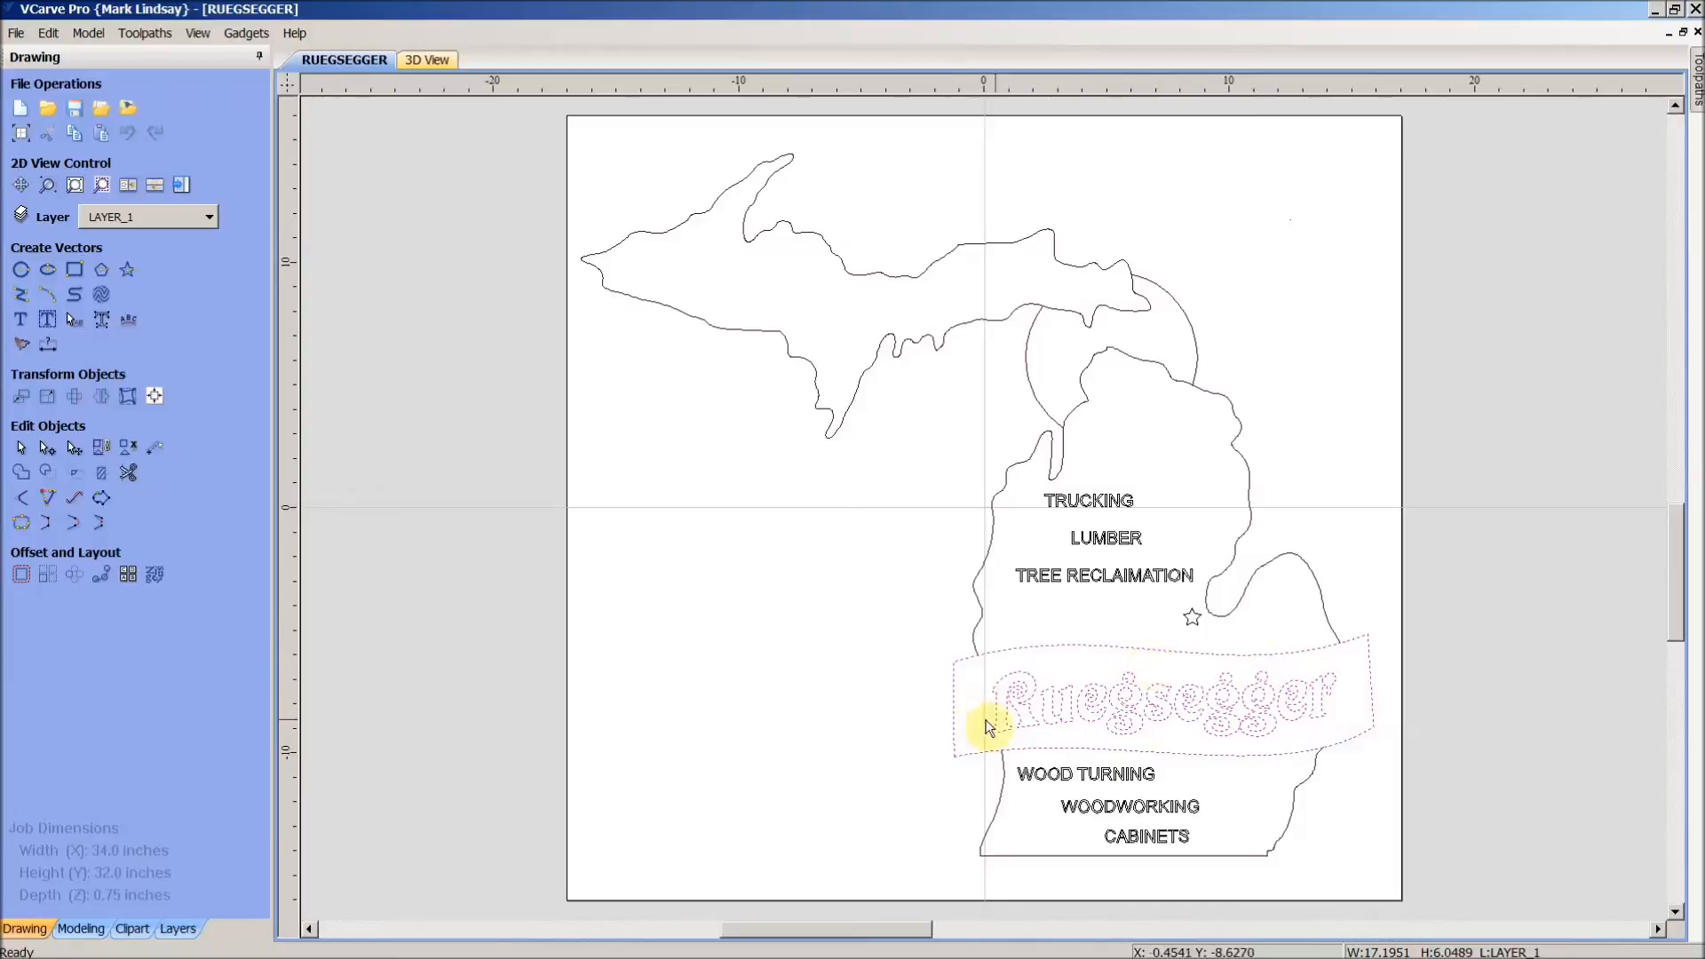
mouse_move(1352, 721)
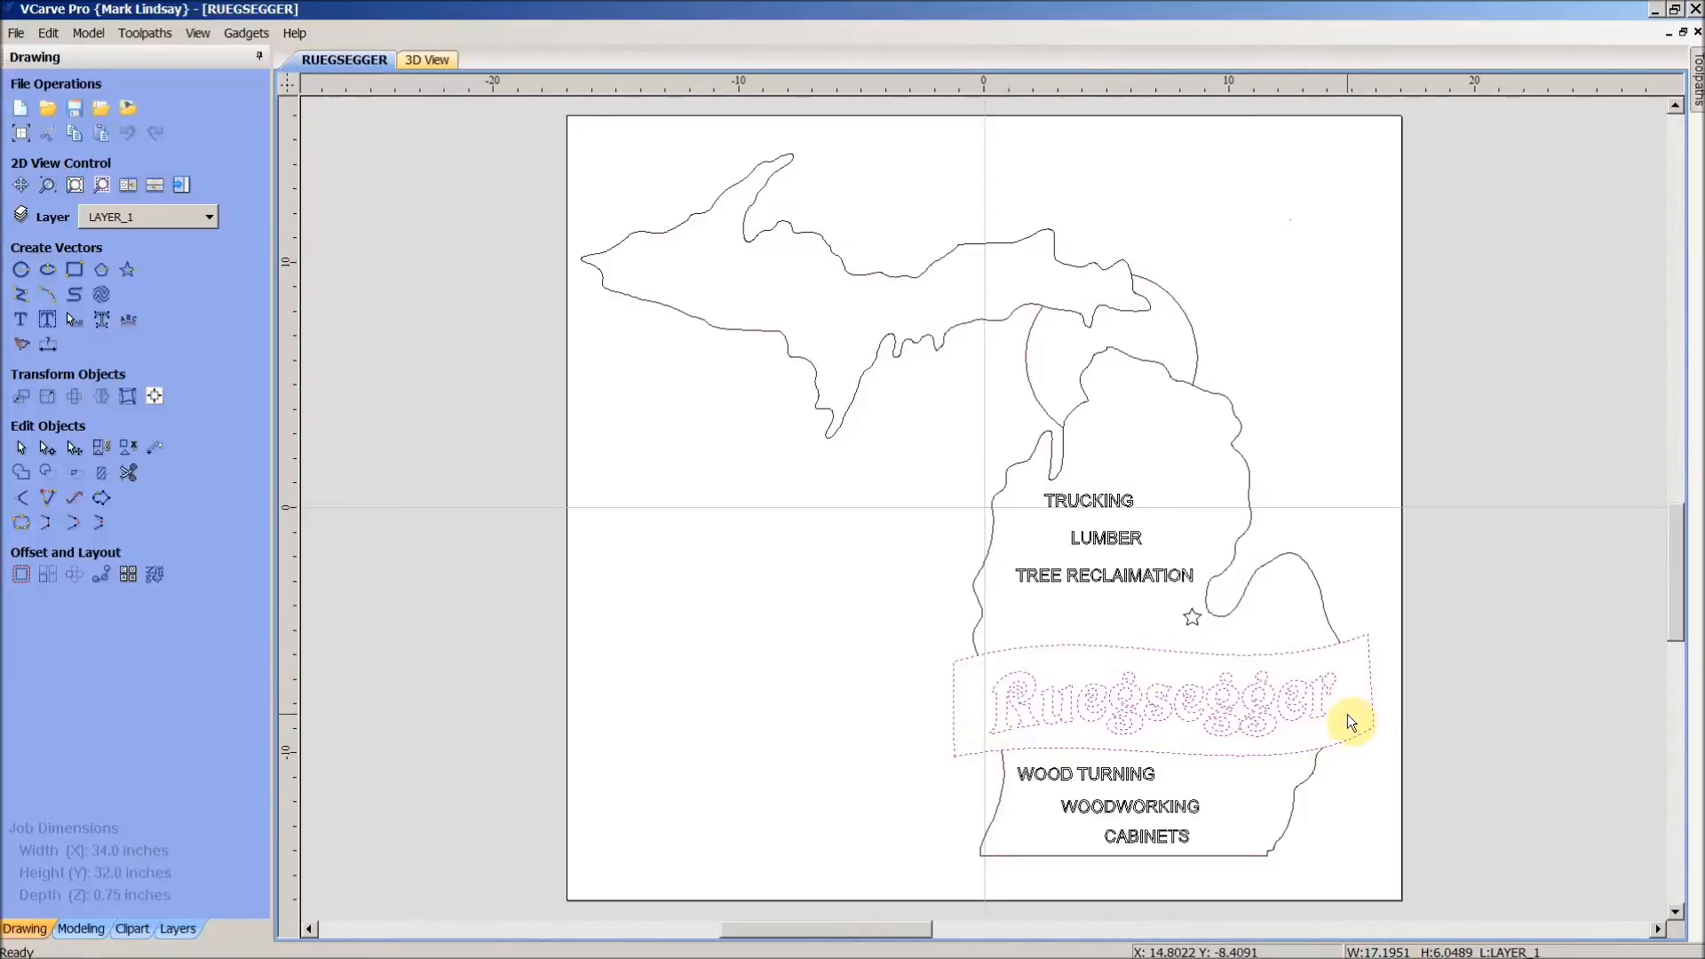
mouse_move(1077, 697)
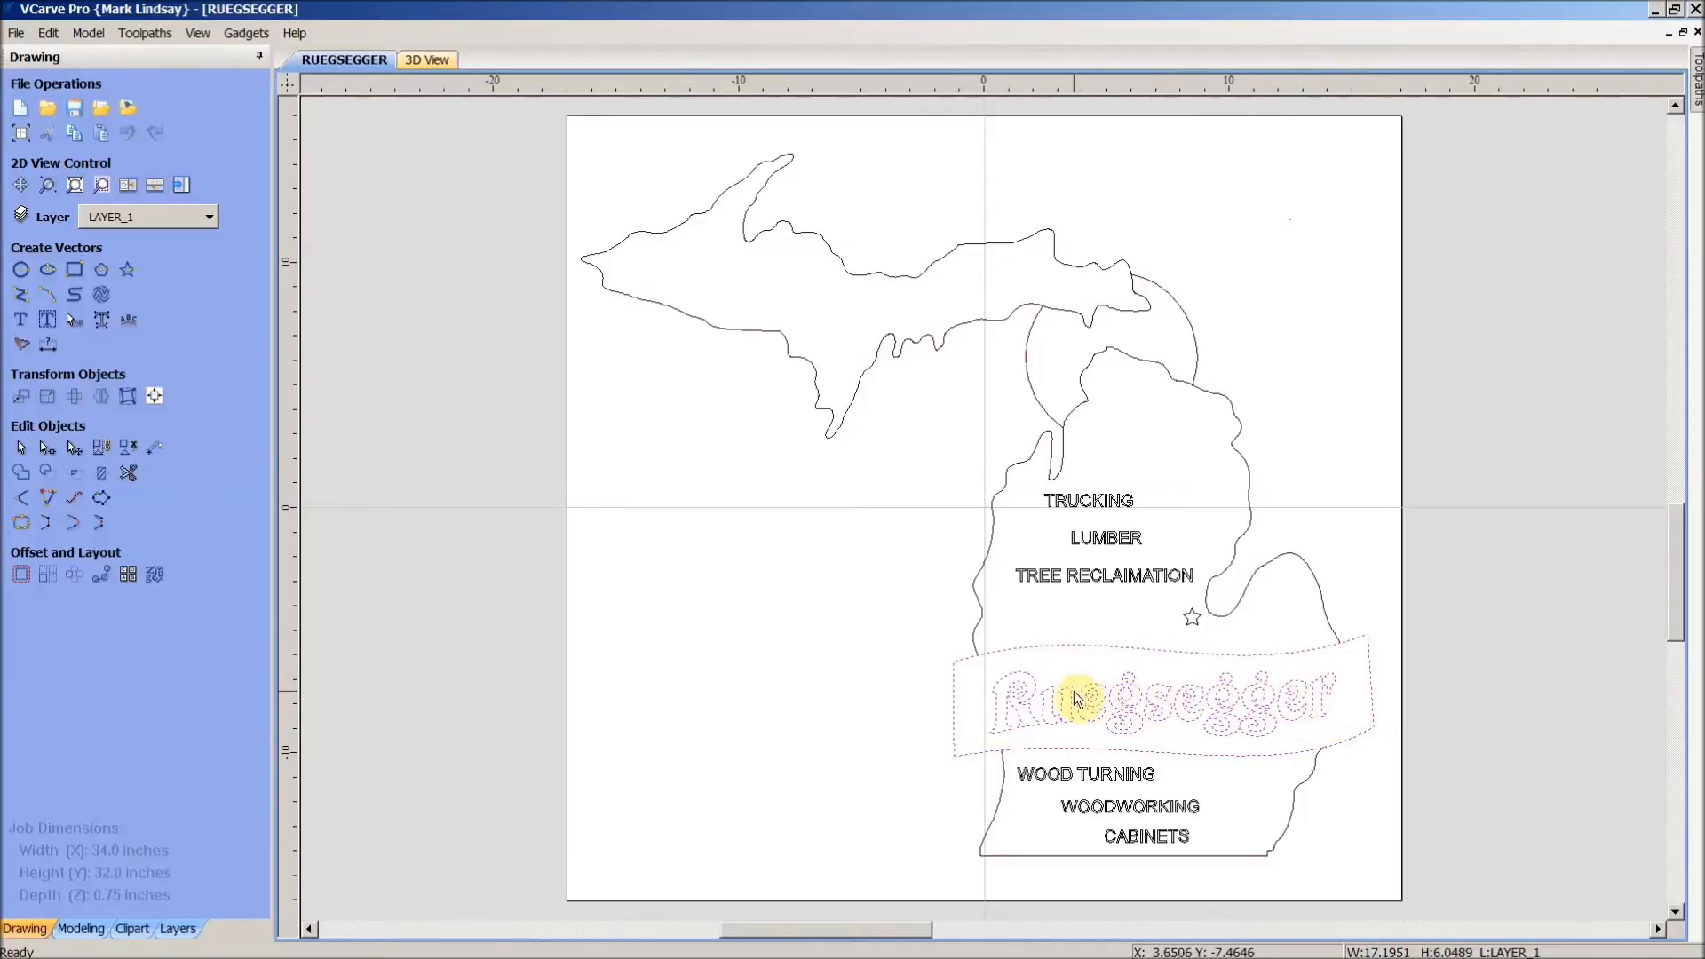
mouse_move(1027, 704)
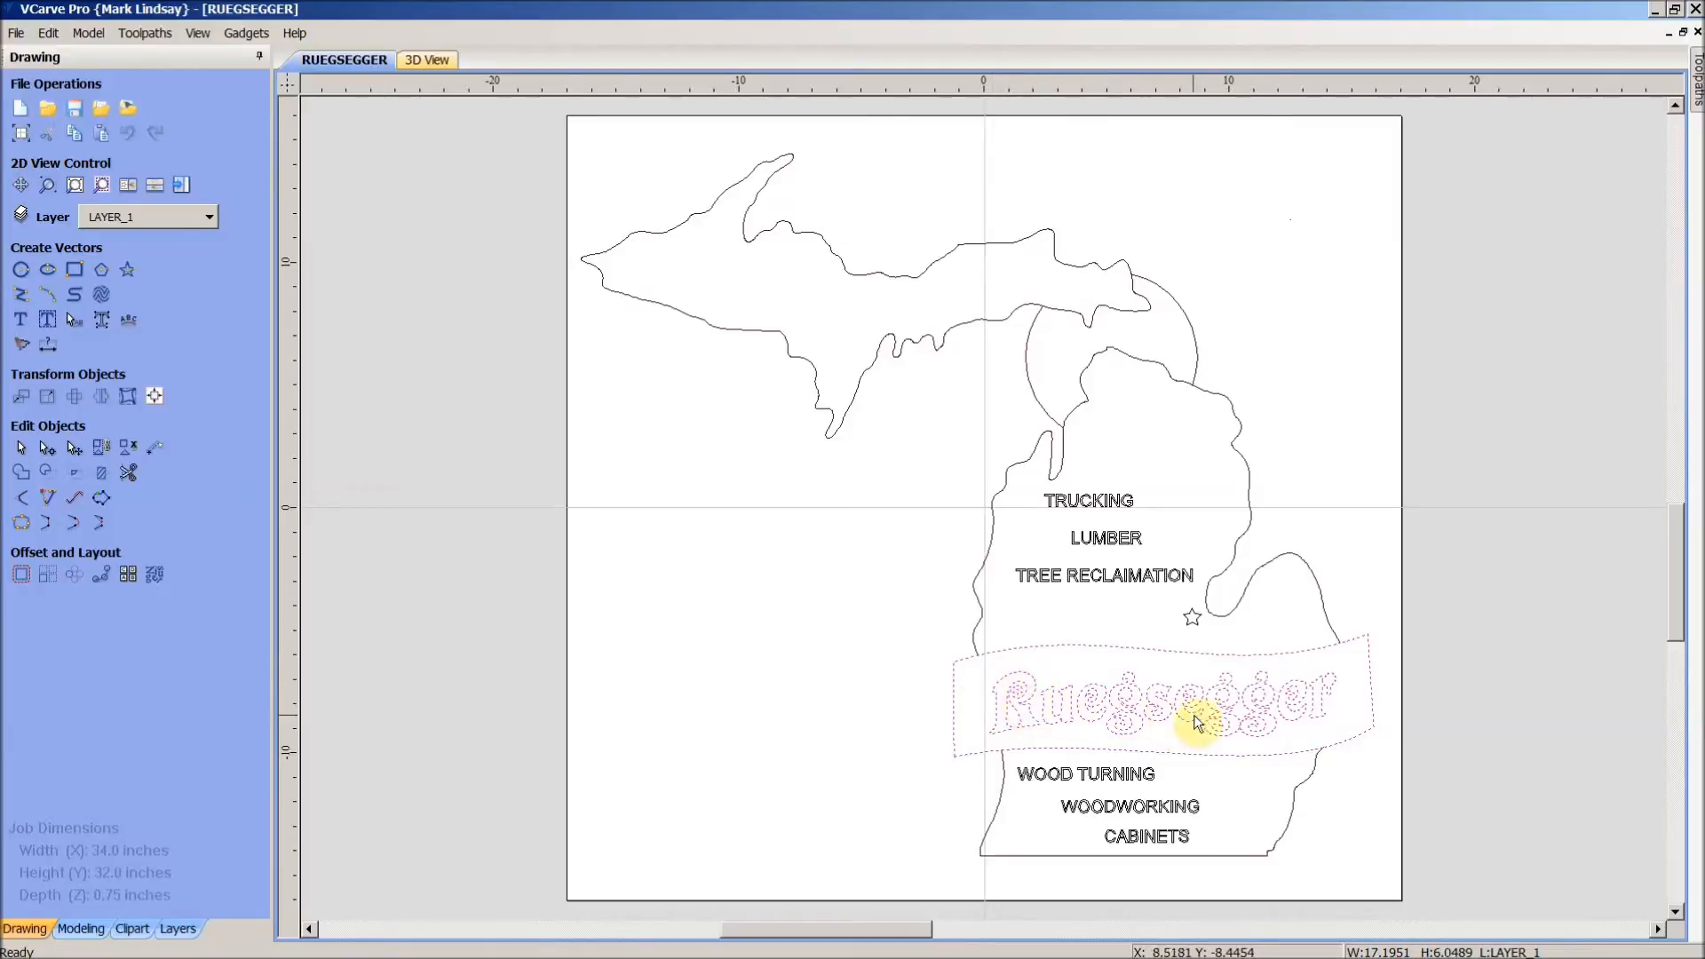
mouse_move(1277, 726)
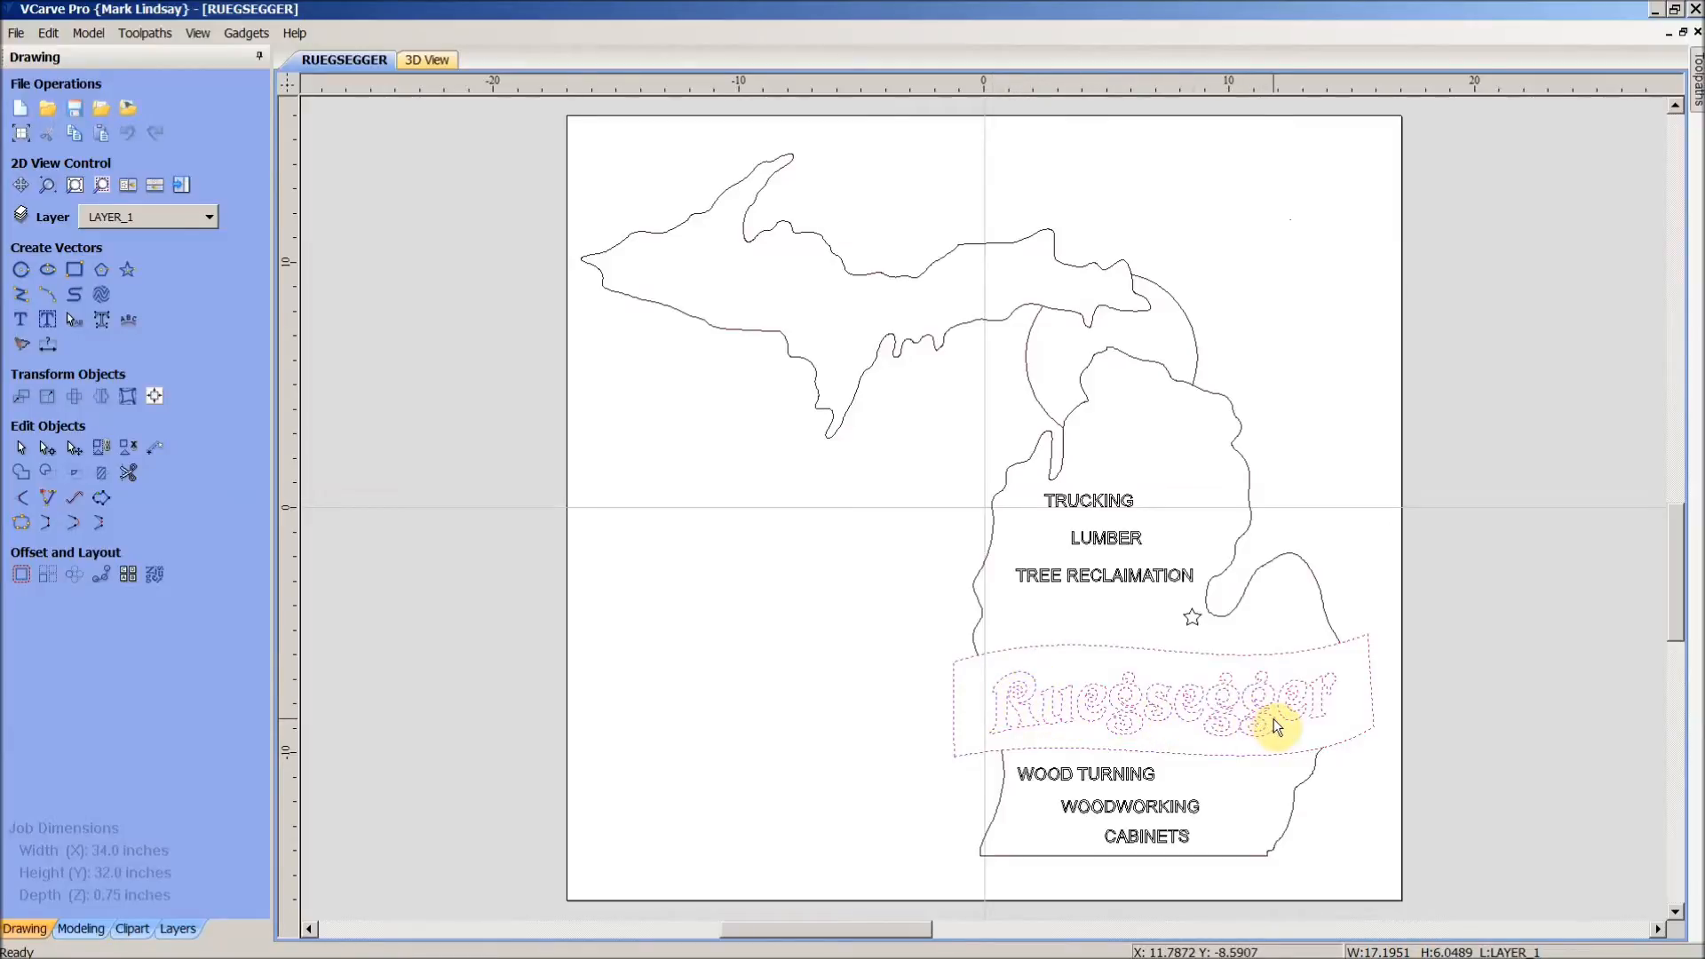
mouse_move(1100, 723)
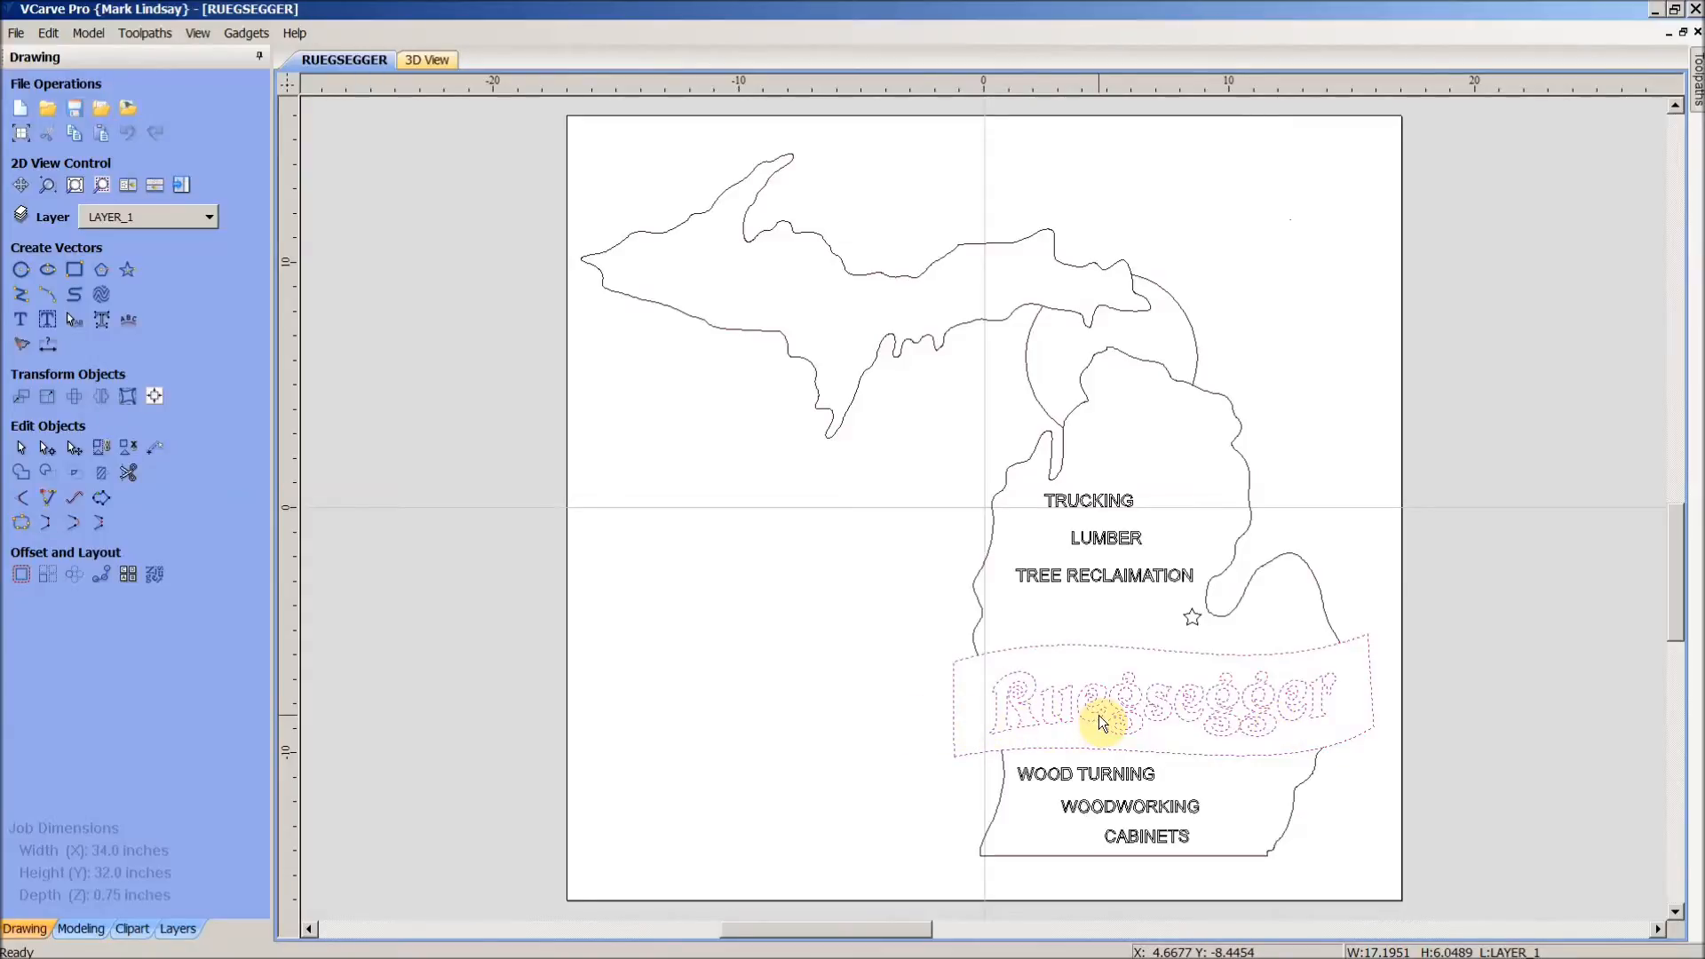
mouse_move(1097, 718)
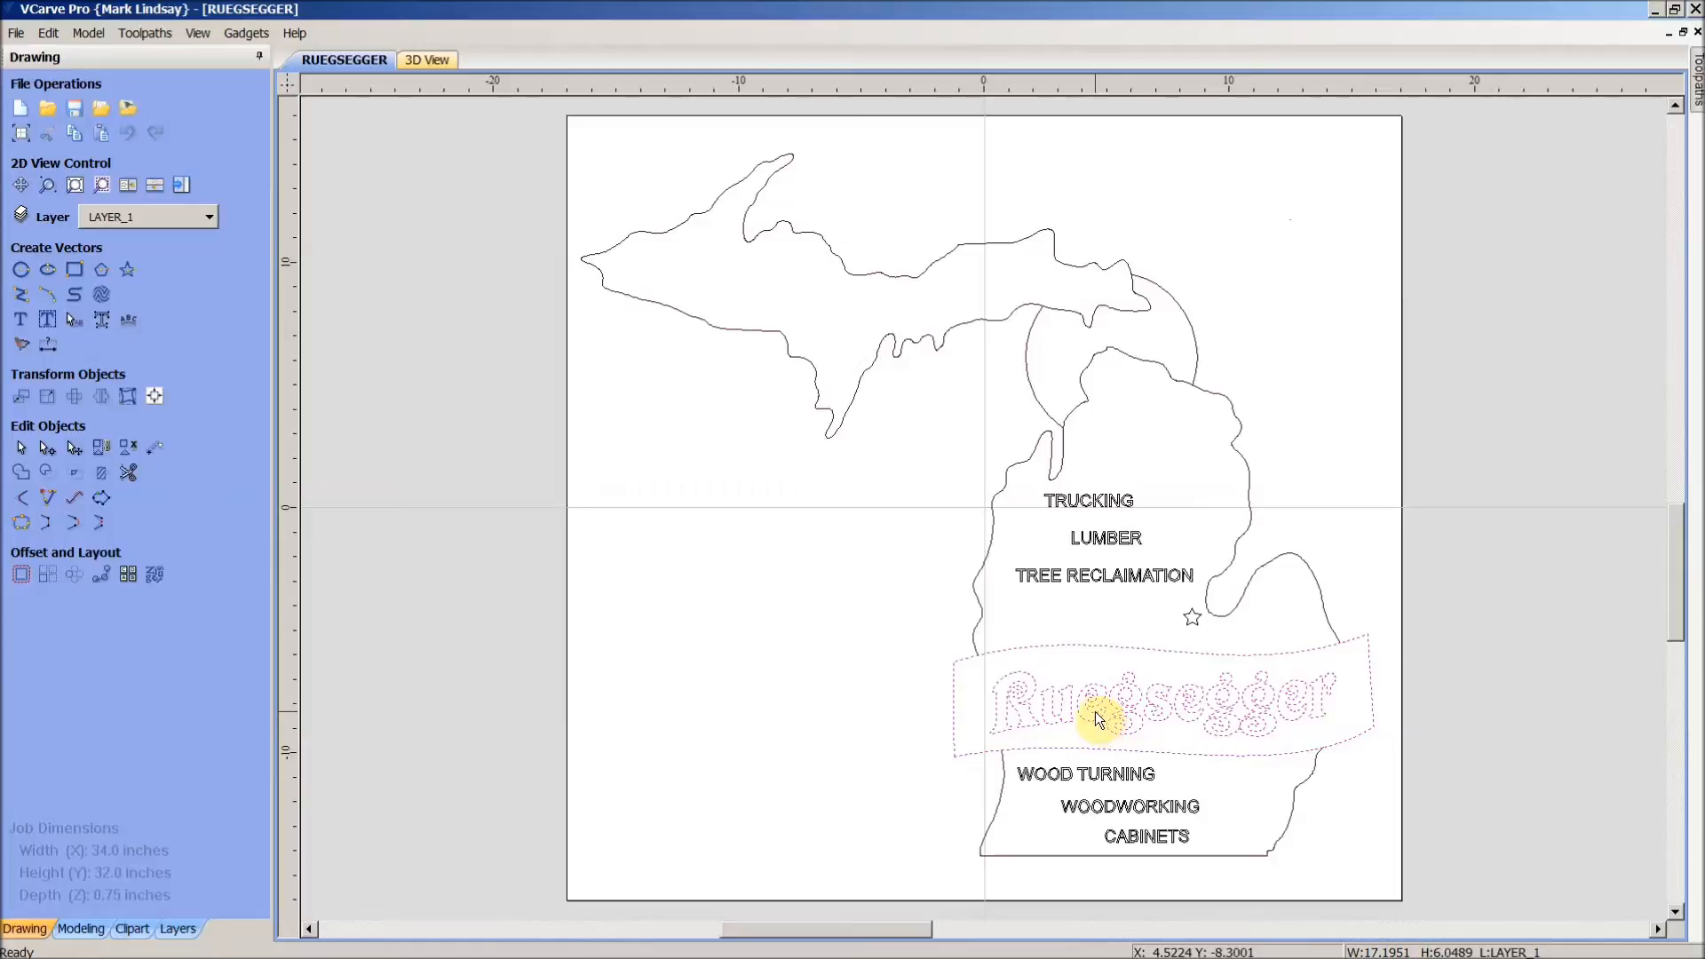
mouse_move(1077, 668)
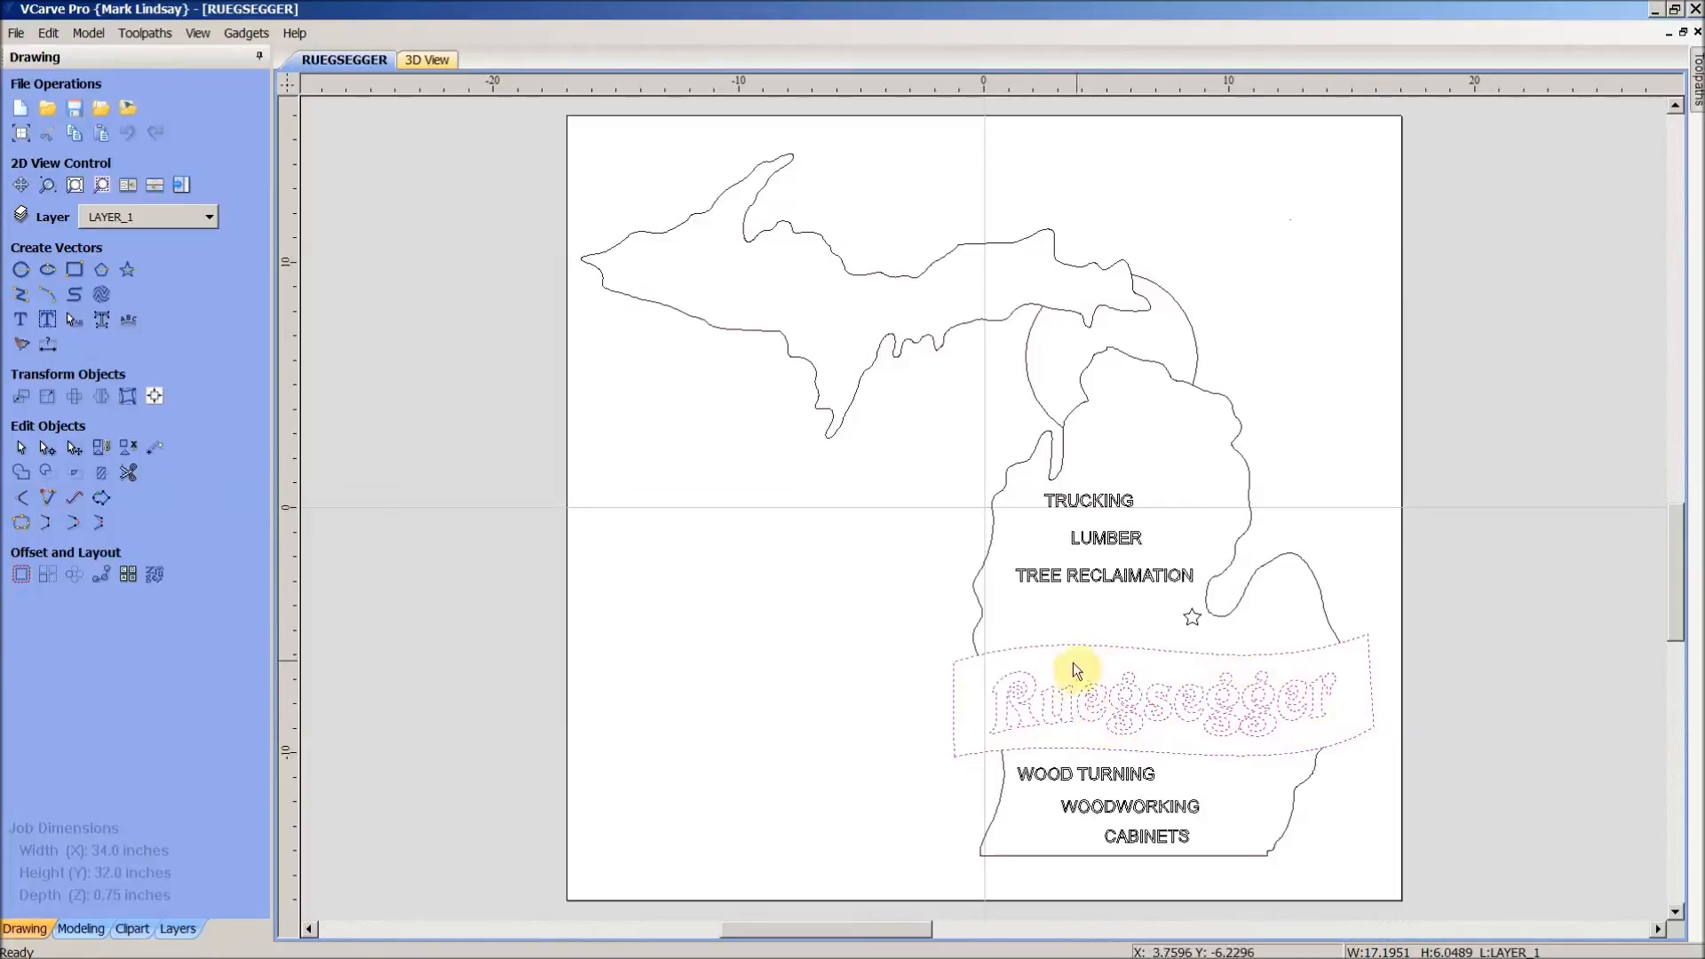
mouse_move(1128, 714)
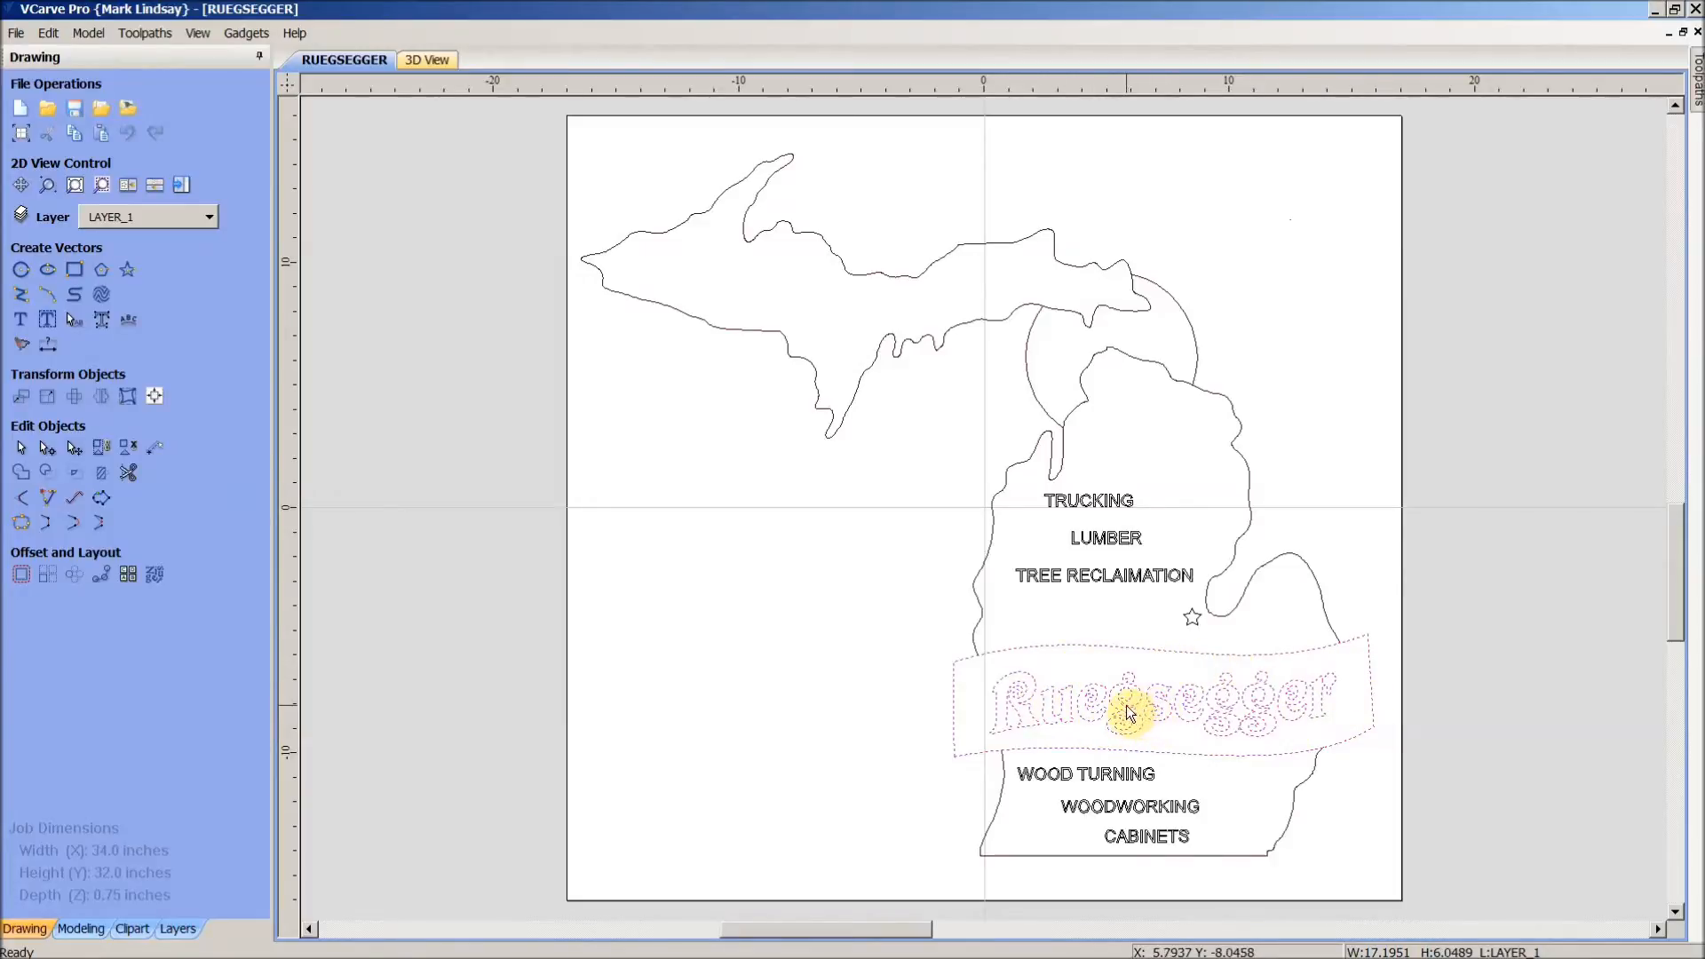
- Convert the selected Ruegsegger banner lettering to curves with Convert To Curves
right_click(1125, 714)
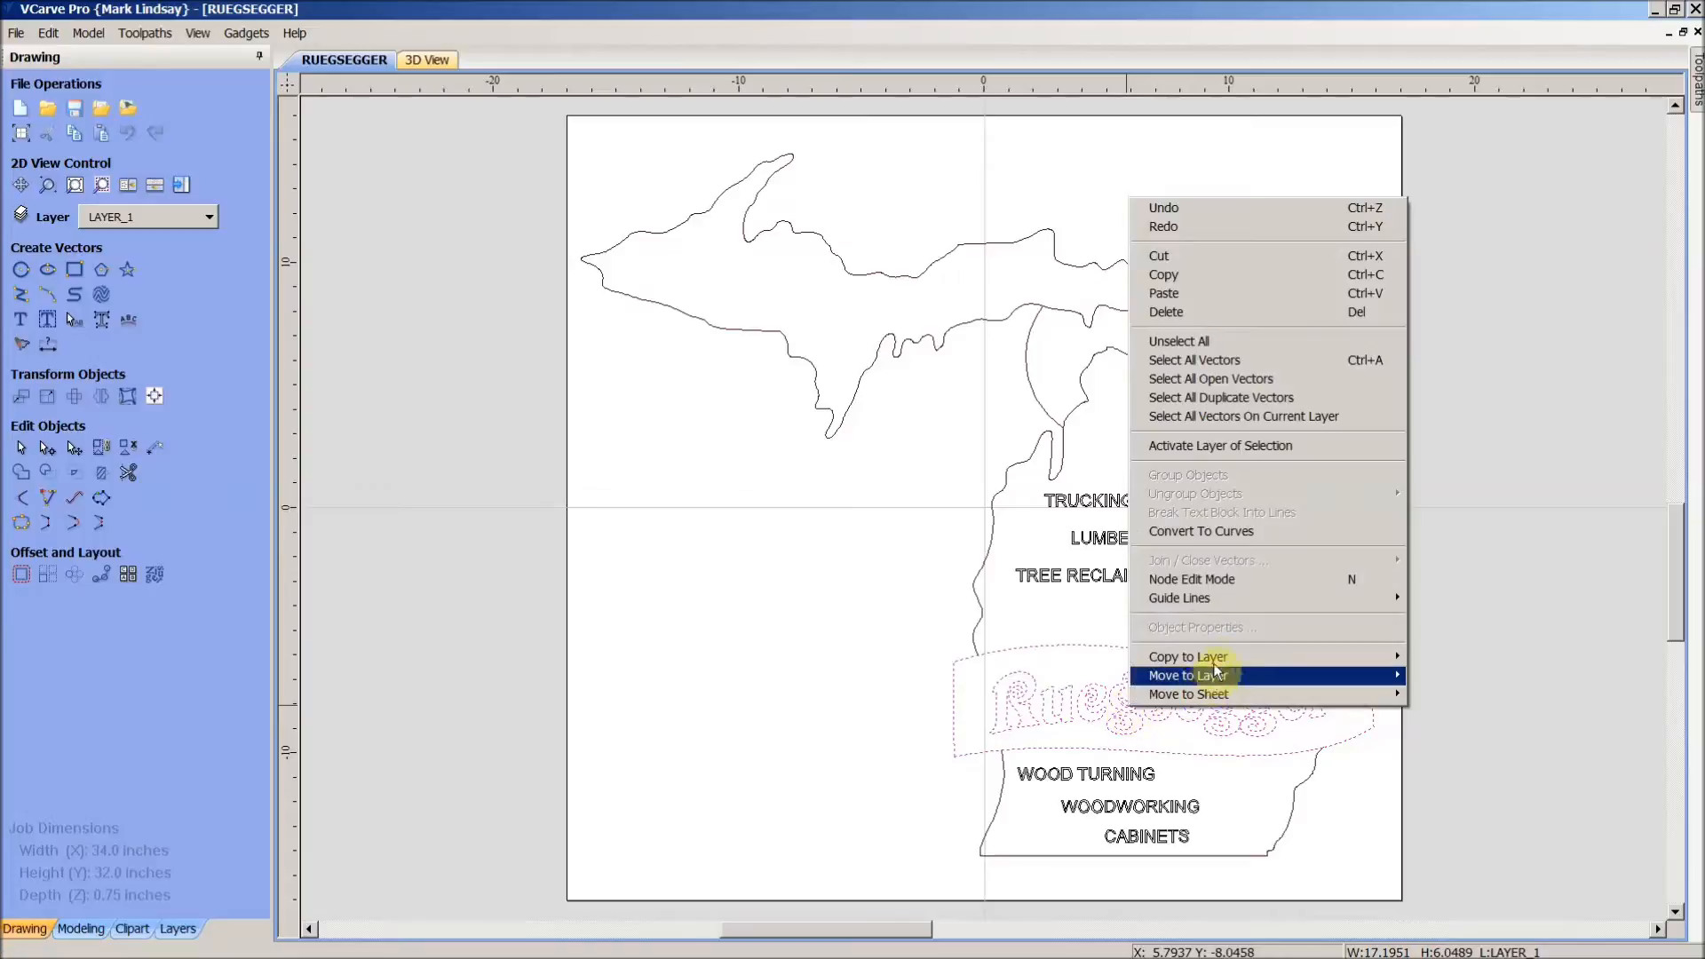
mouse_move(1215, 532)
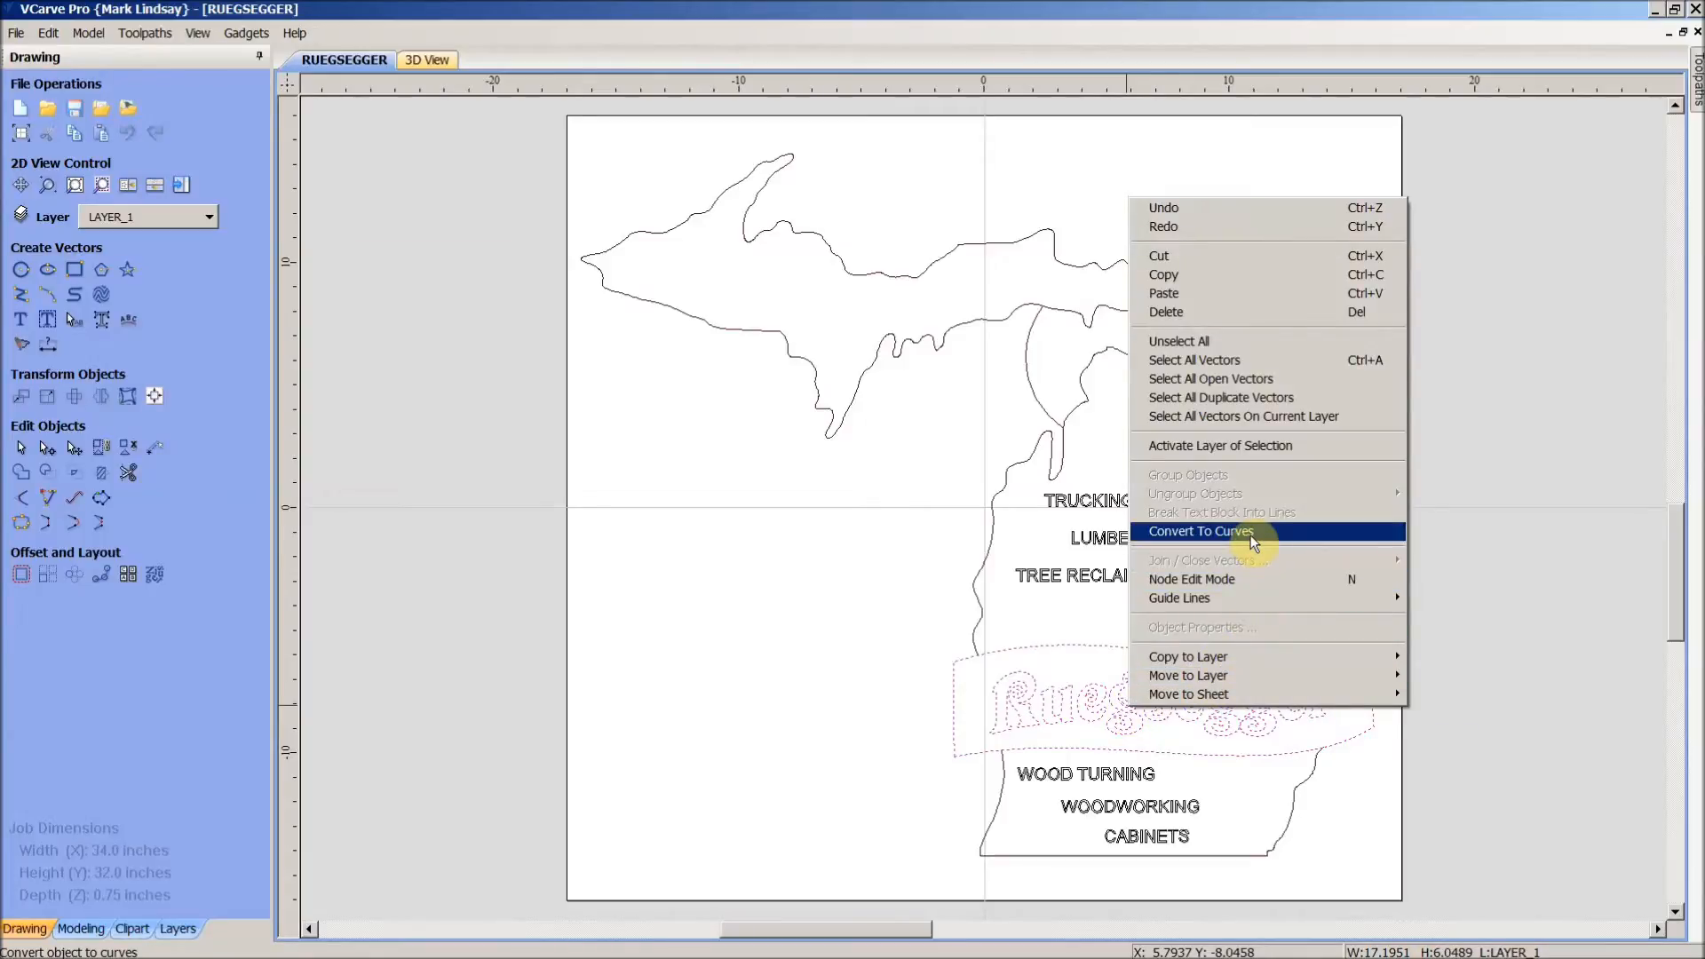
click(1201, 532)
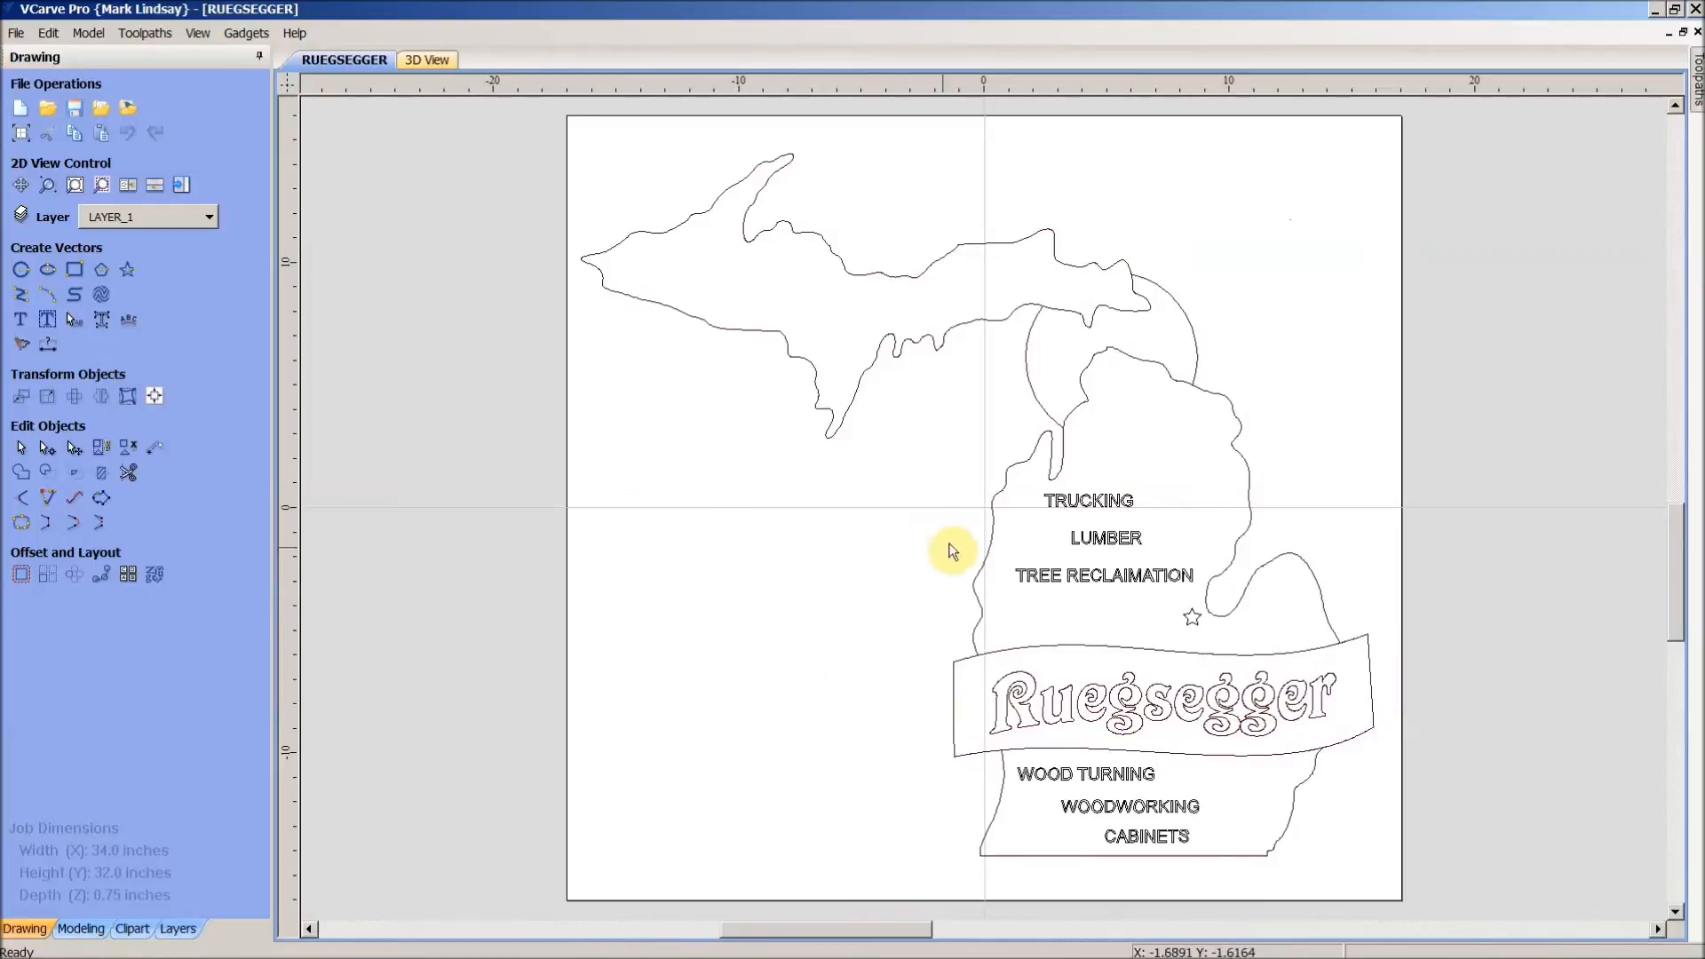
click(880, 386)
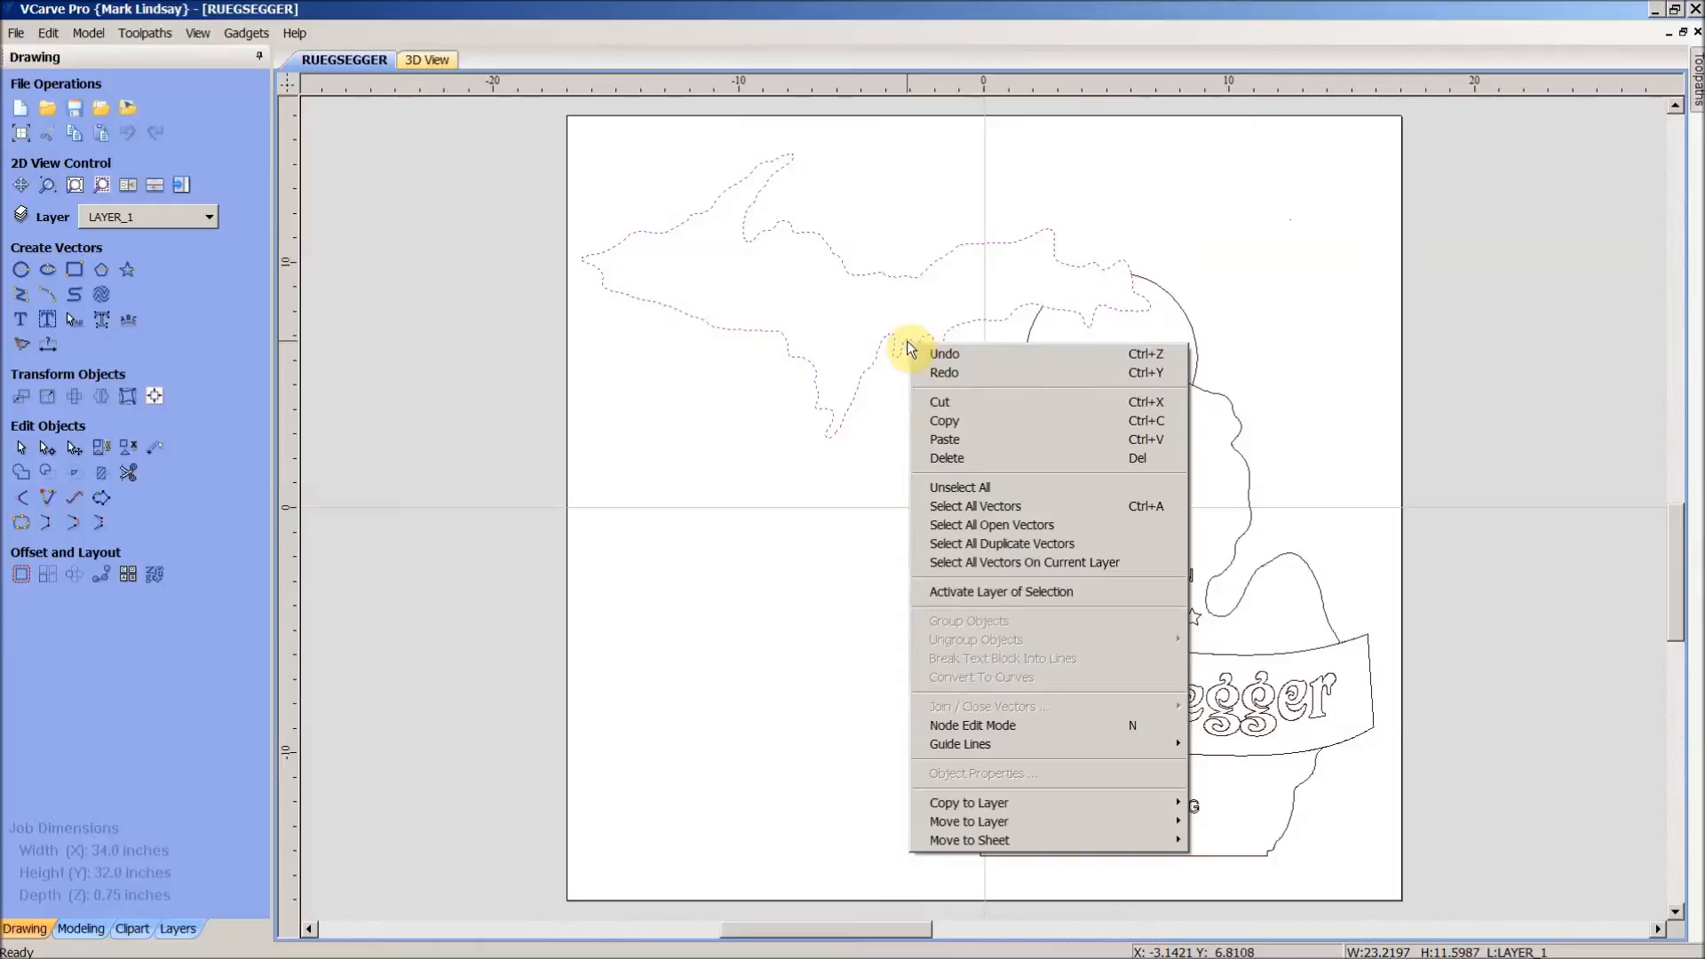
mouse_move(1084, 440)
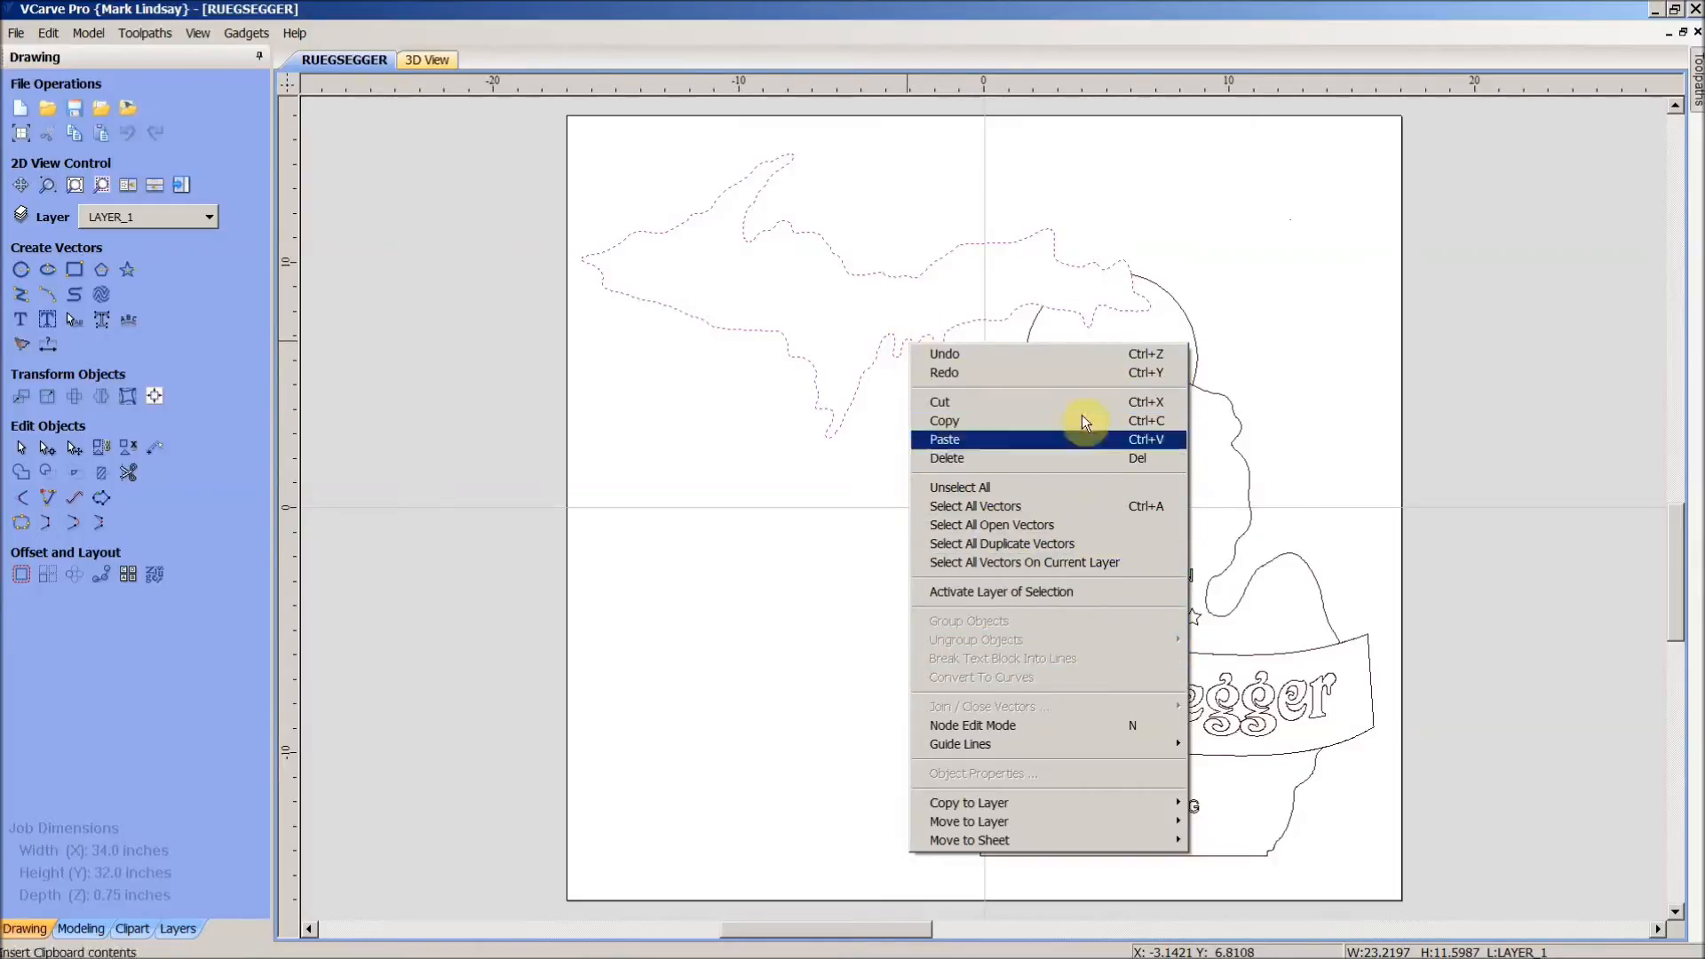
mouse_move(1011, 676)
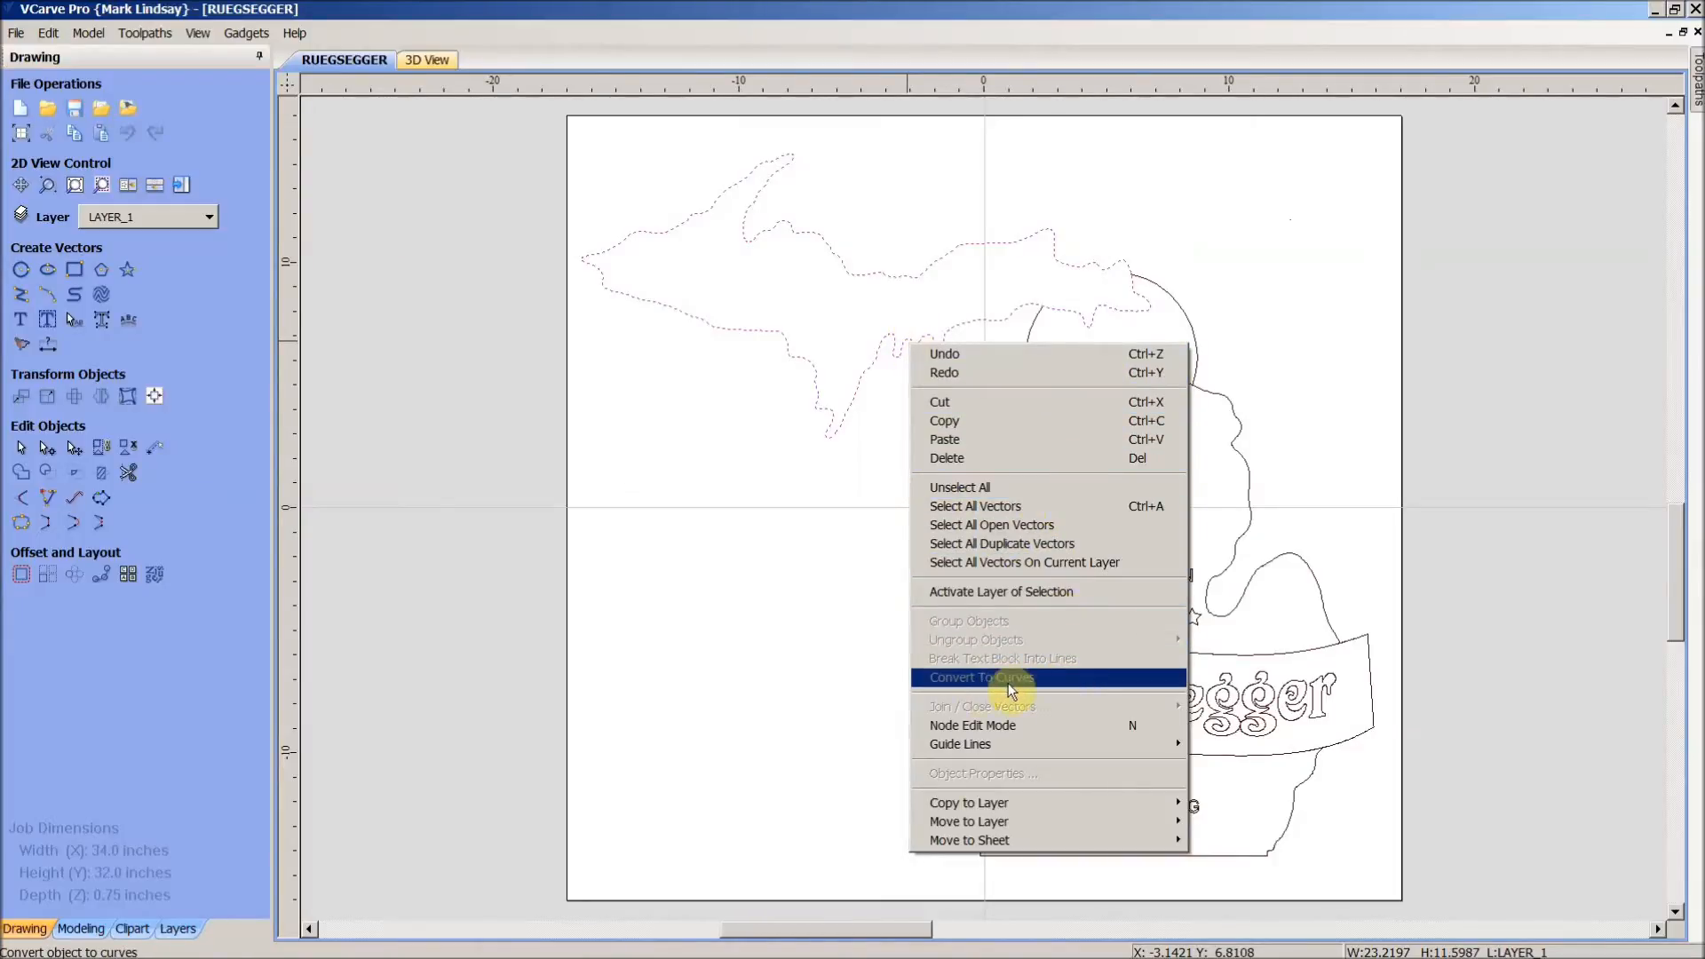
mouse_move(1044, 685)
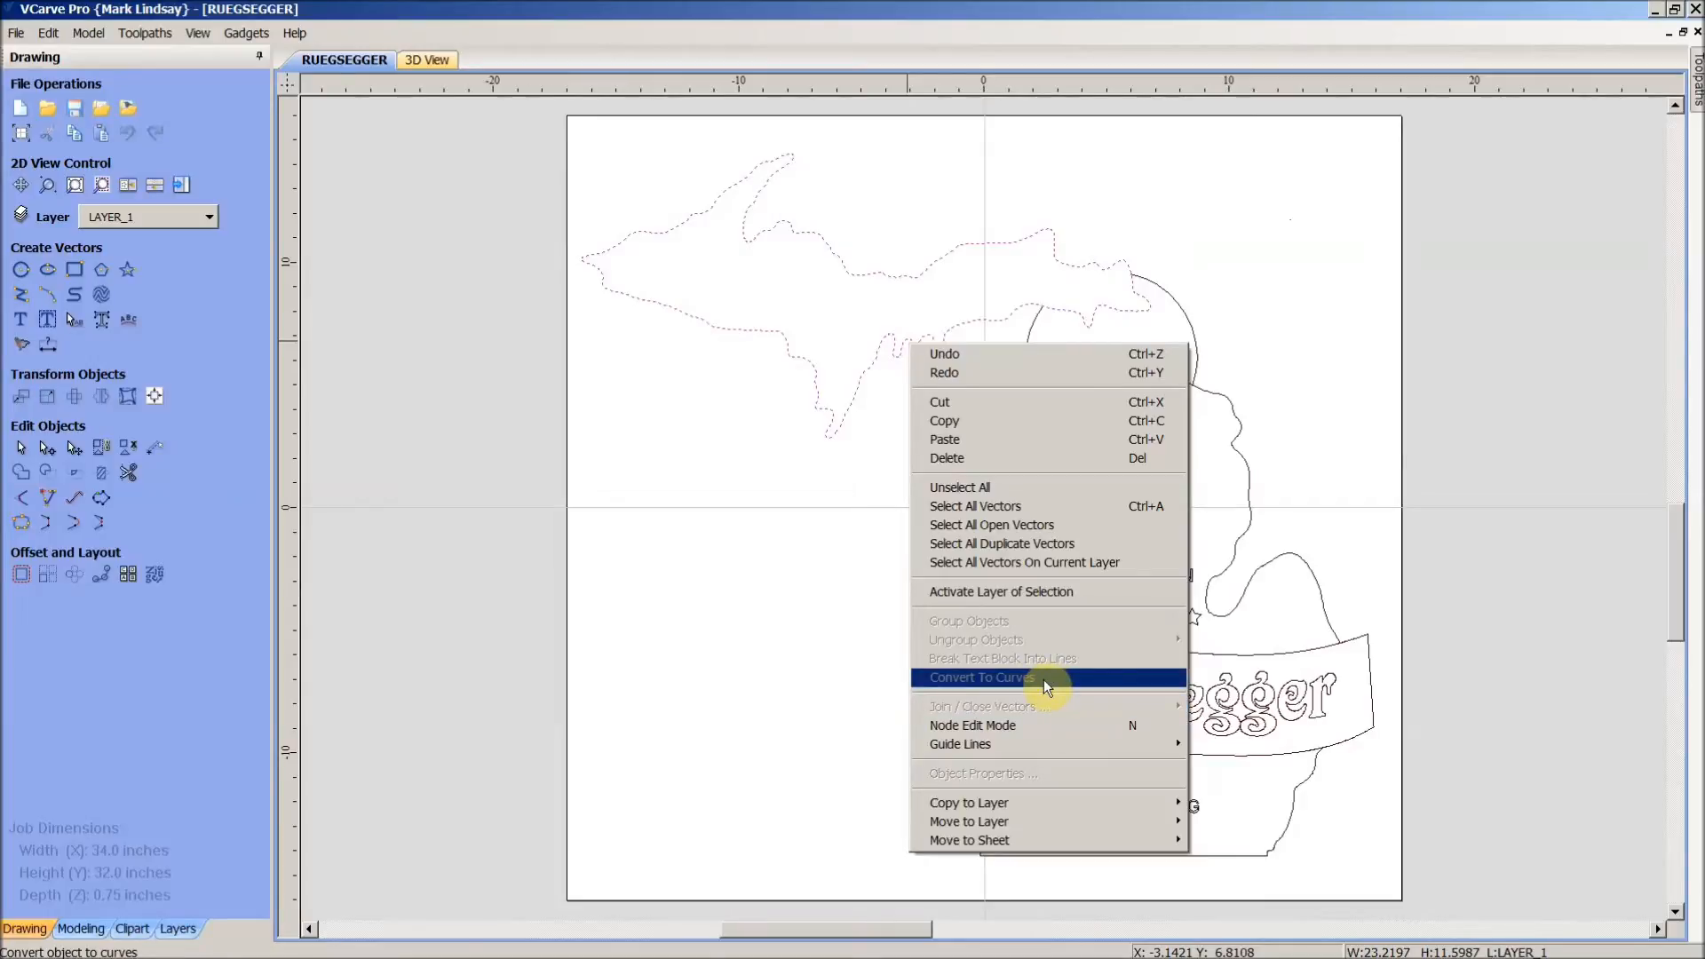
mouse_move(861, 657)
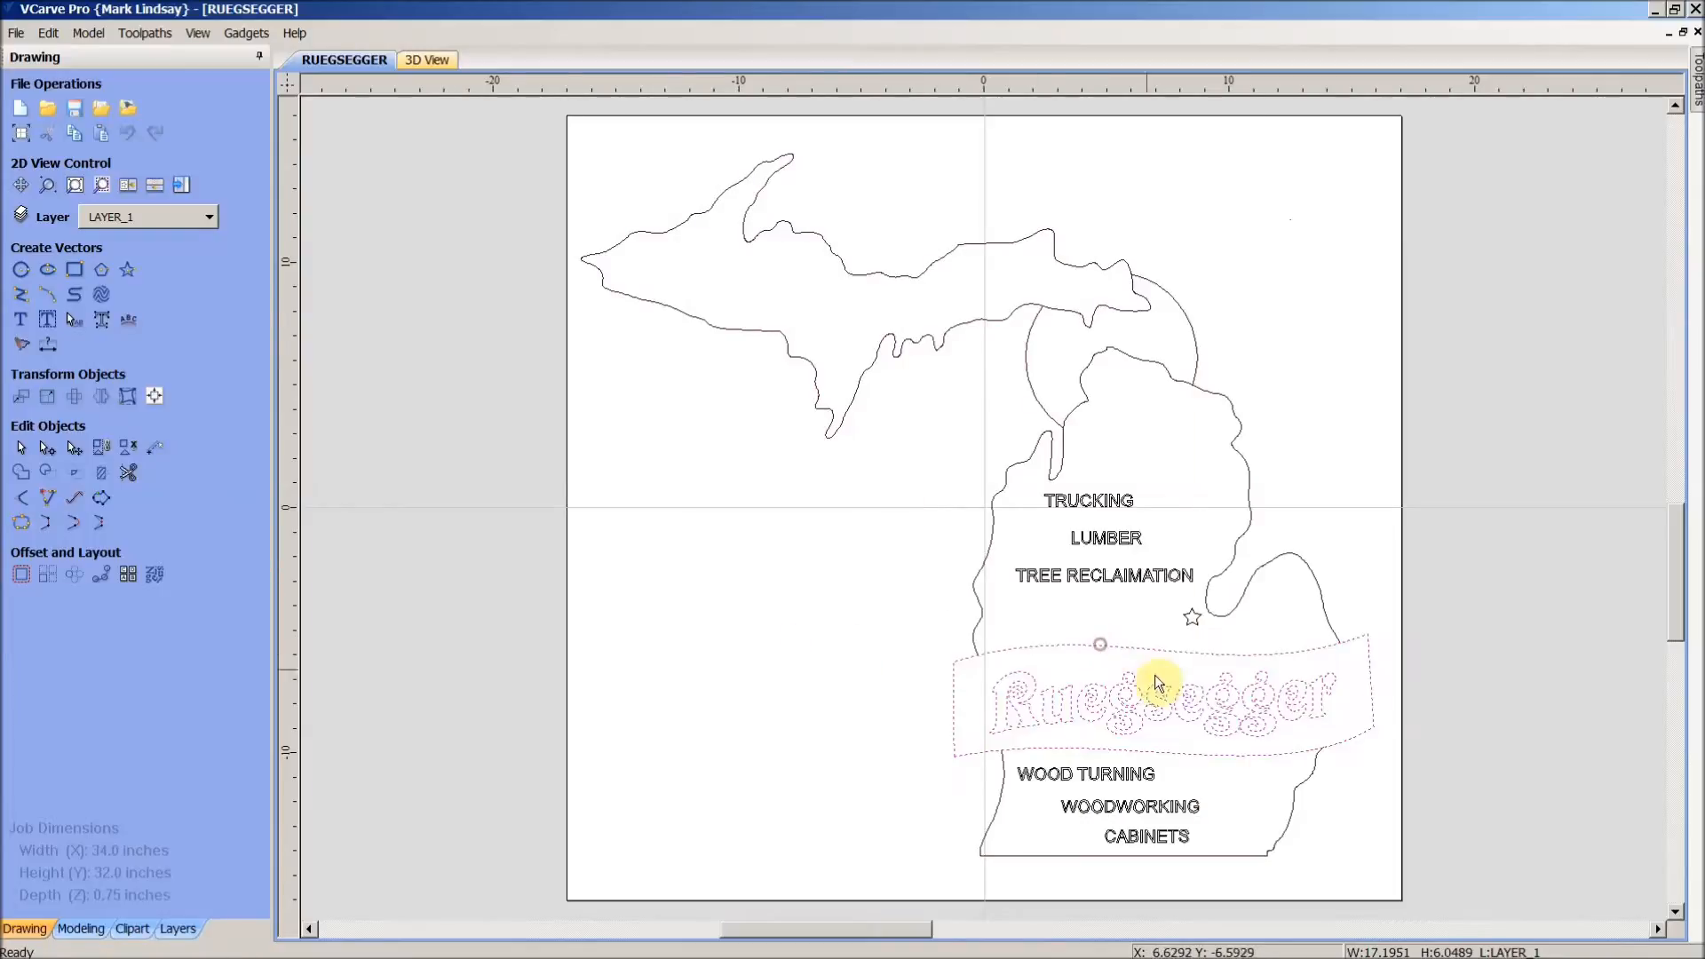
right_click(1137, 707)
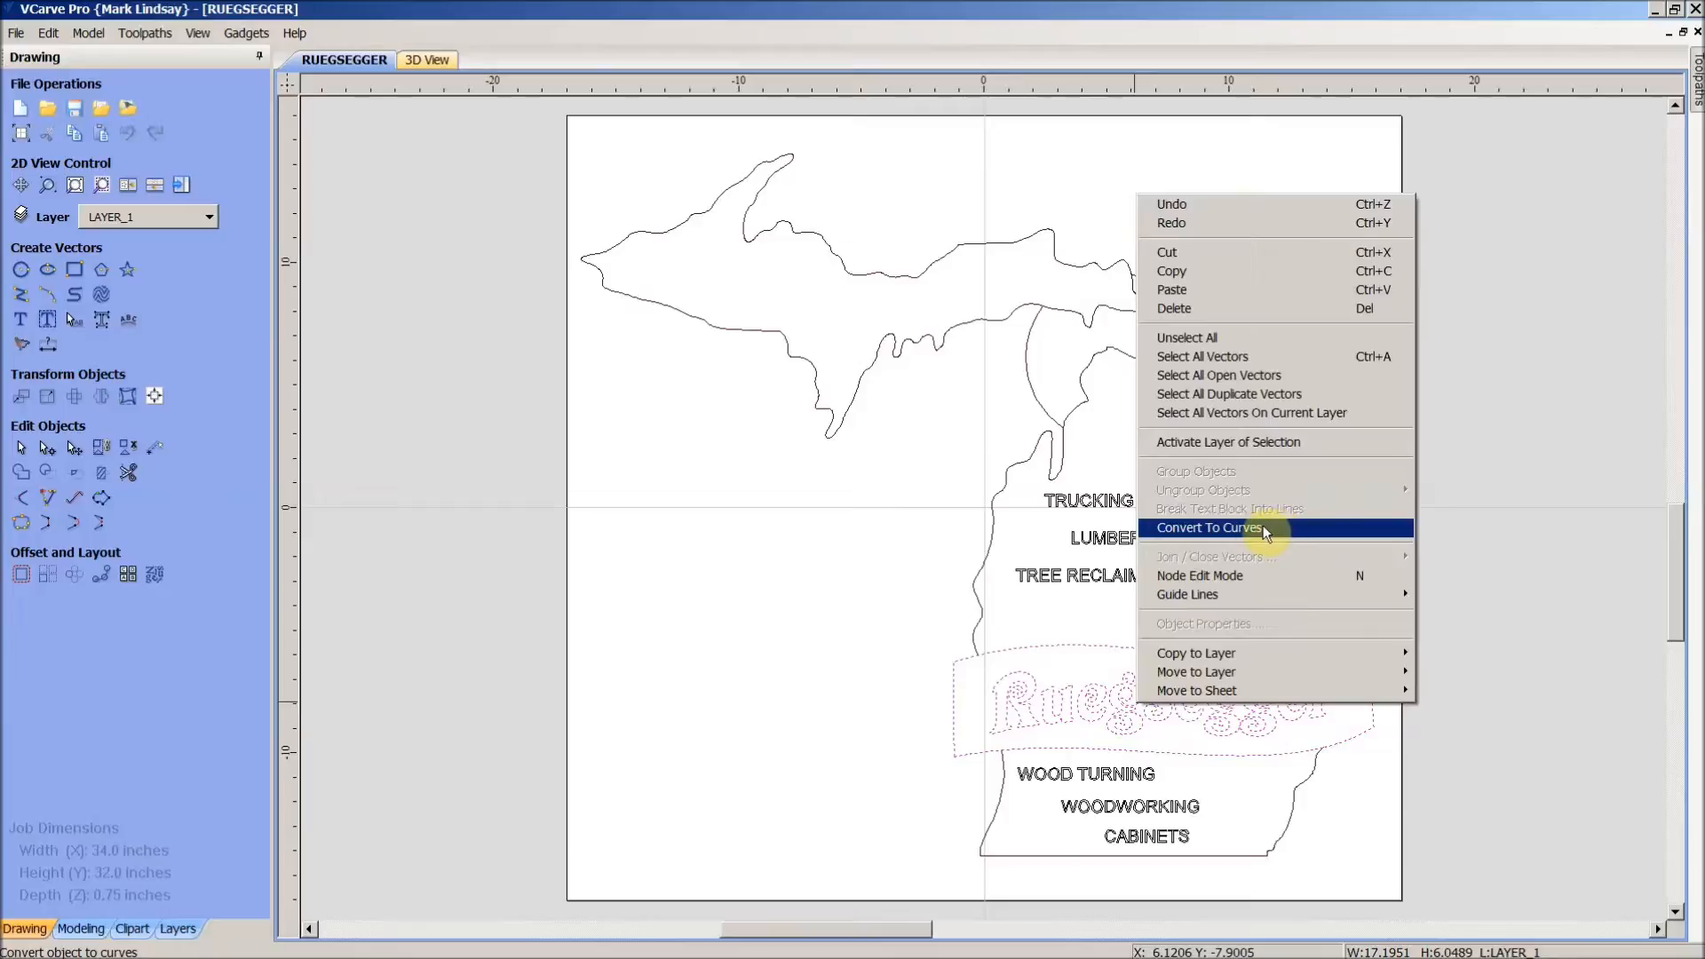
click(1208, 528)
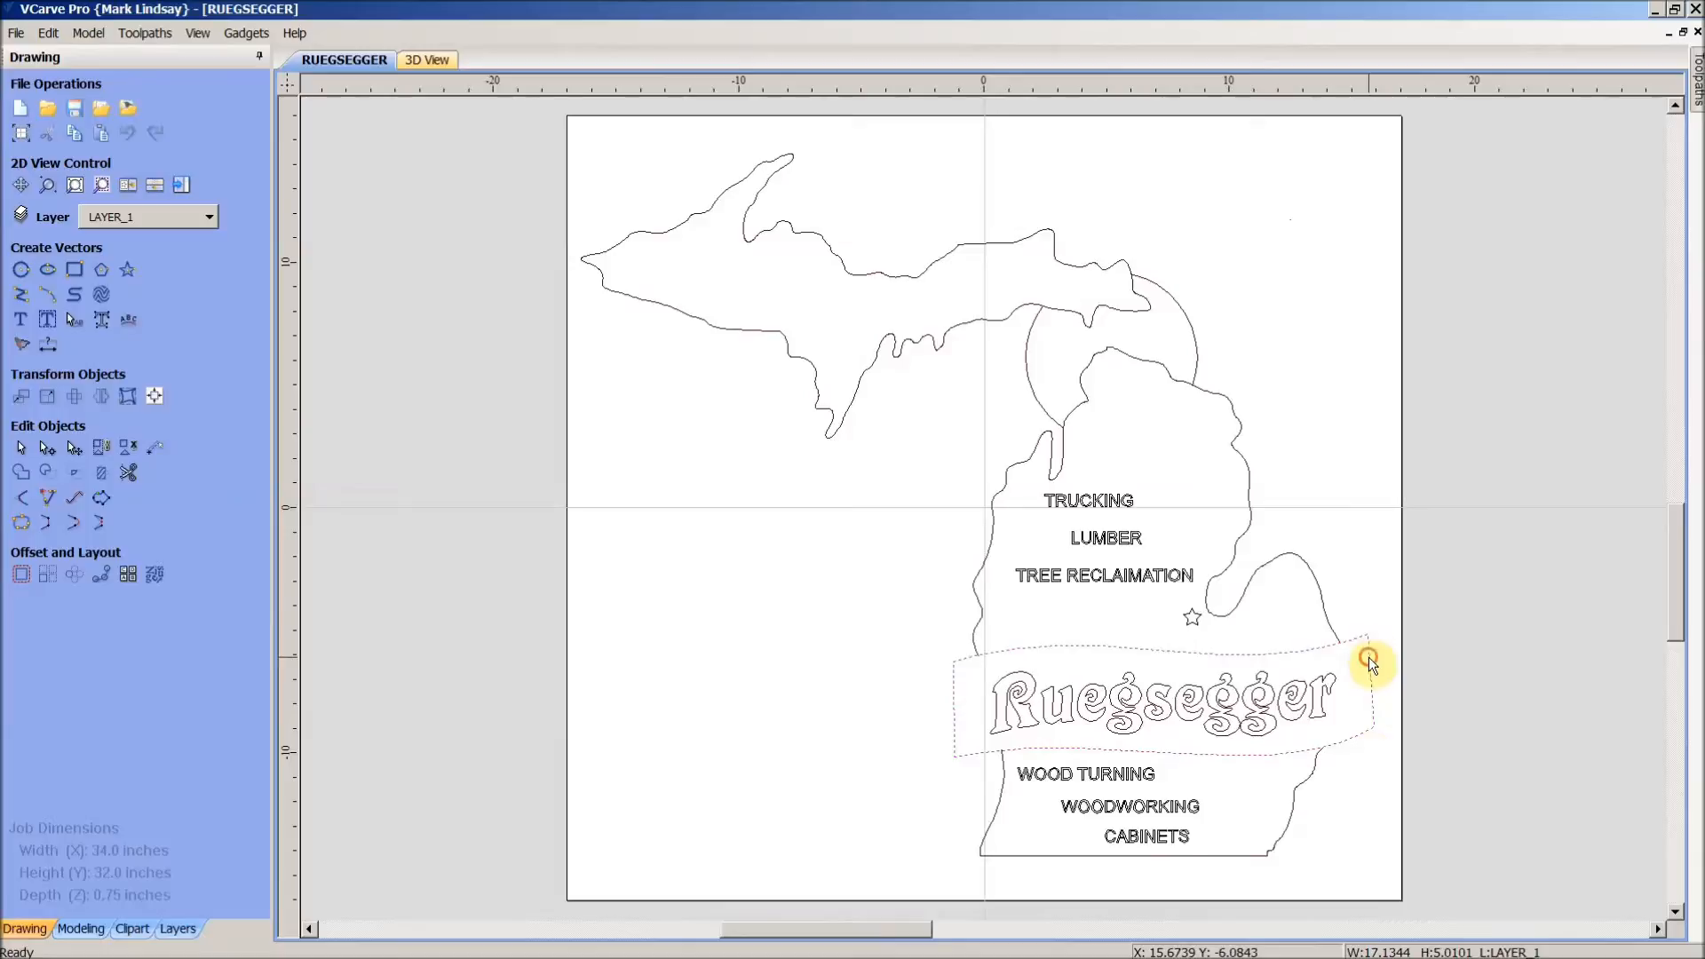
mouse_move(1352, 741)
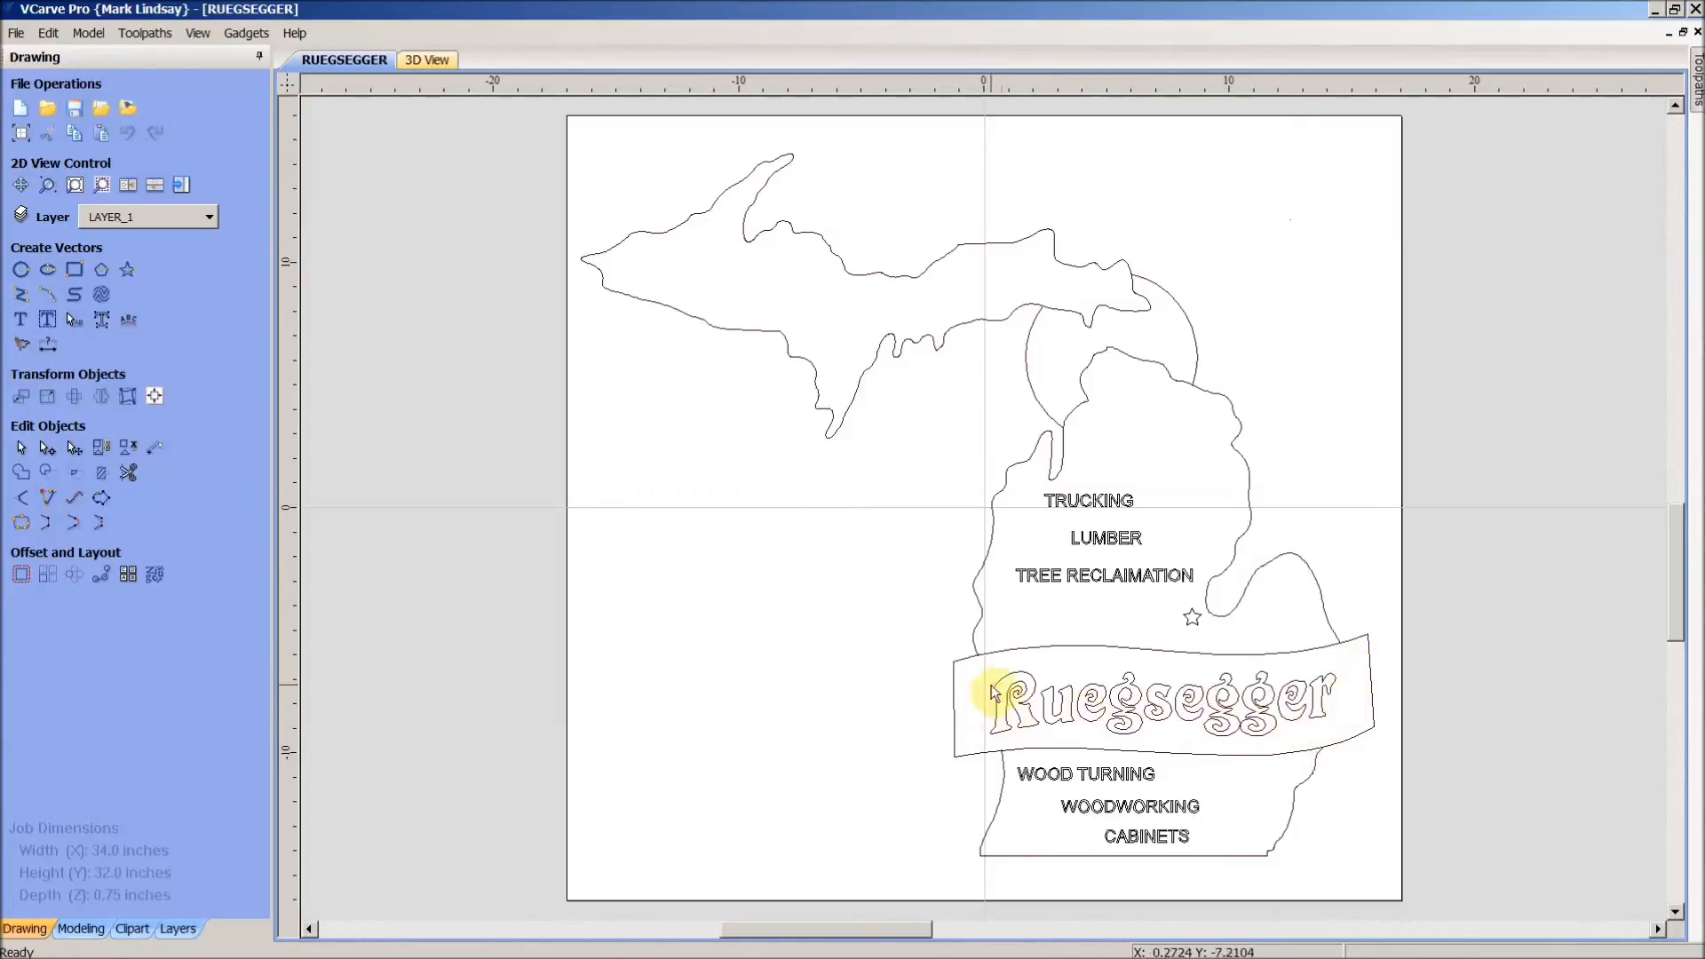
mouse_move(1356, 680)
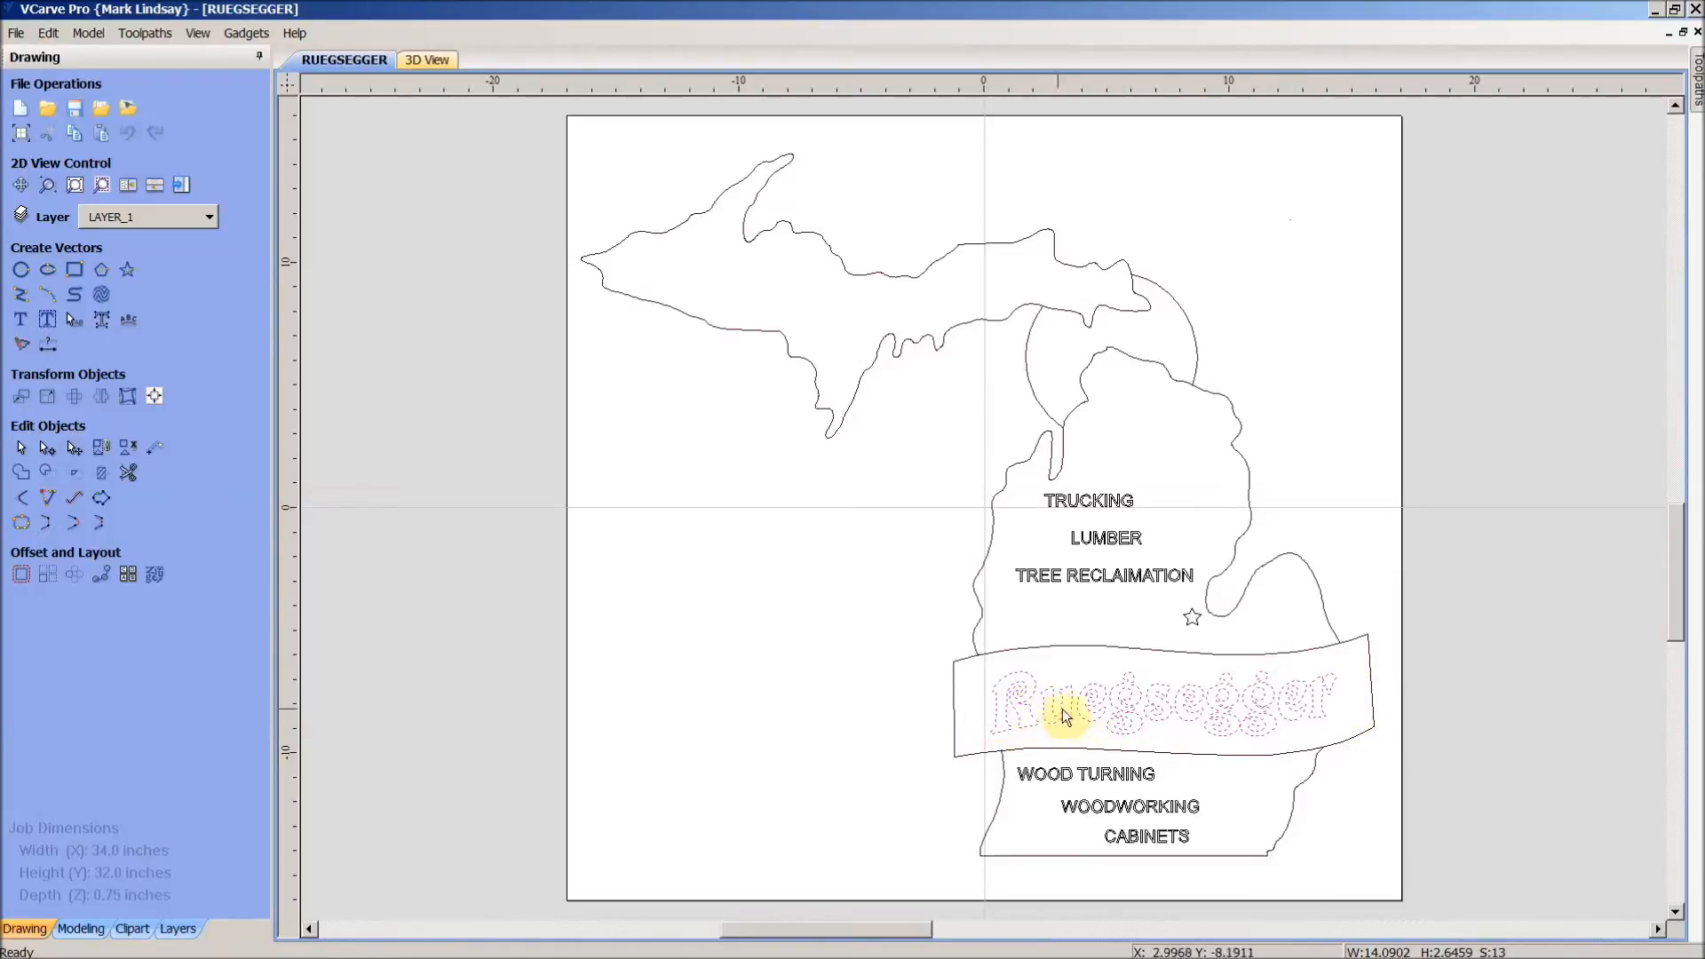
mouse_move(1158, 698)
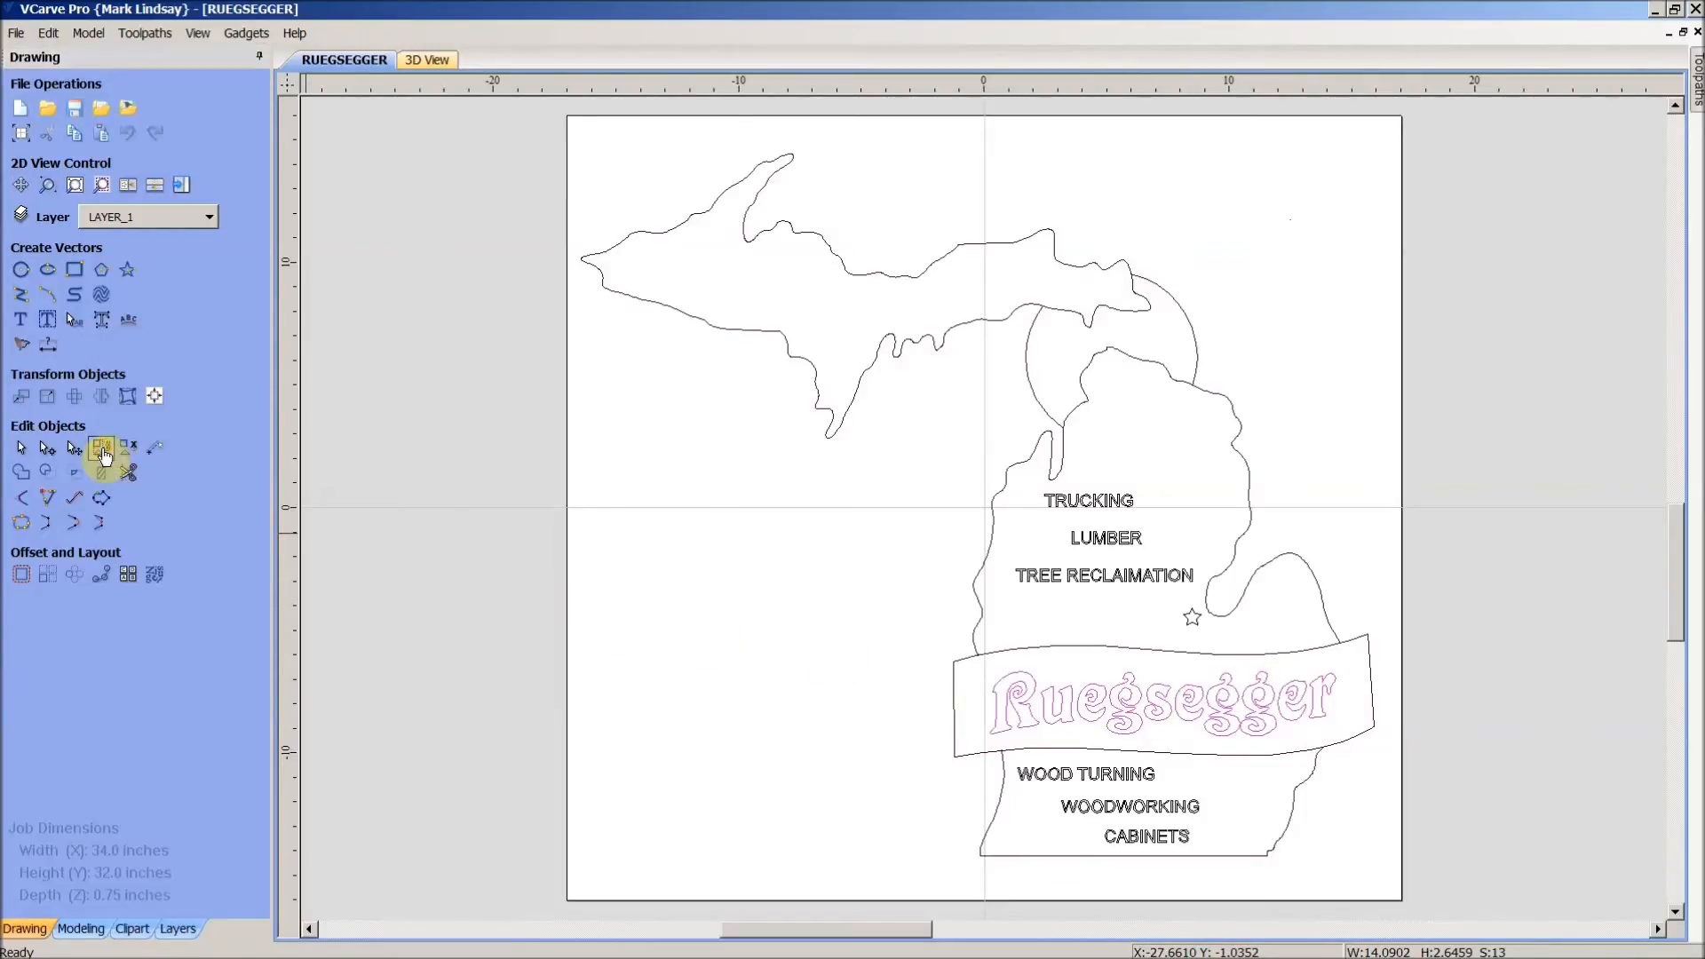
mouse_move(1142, 750)
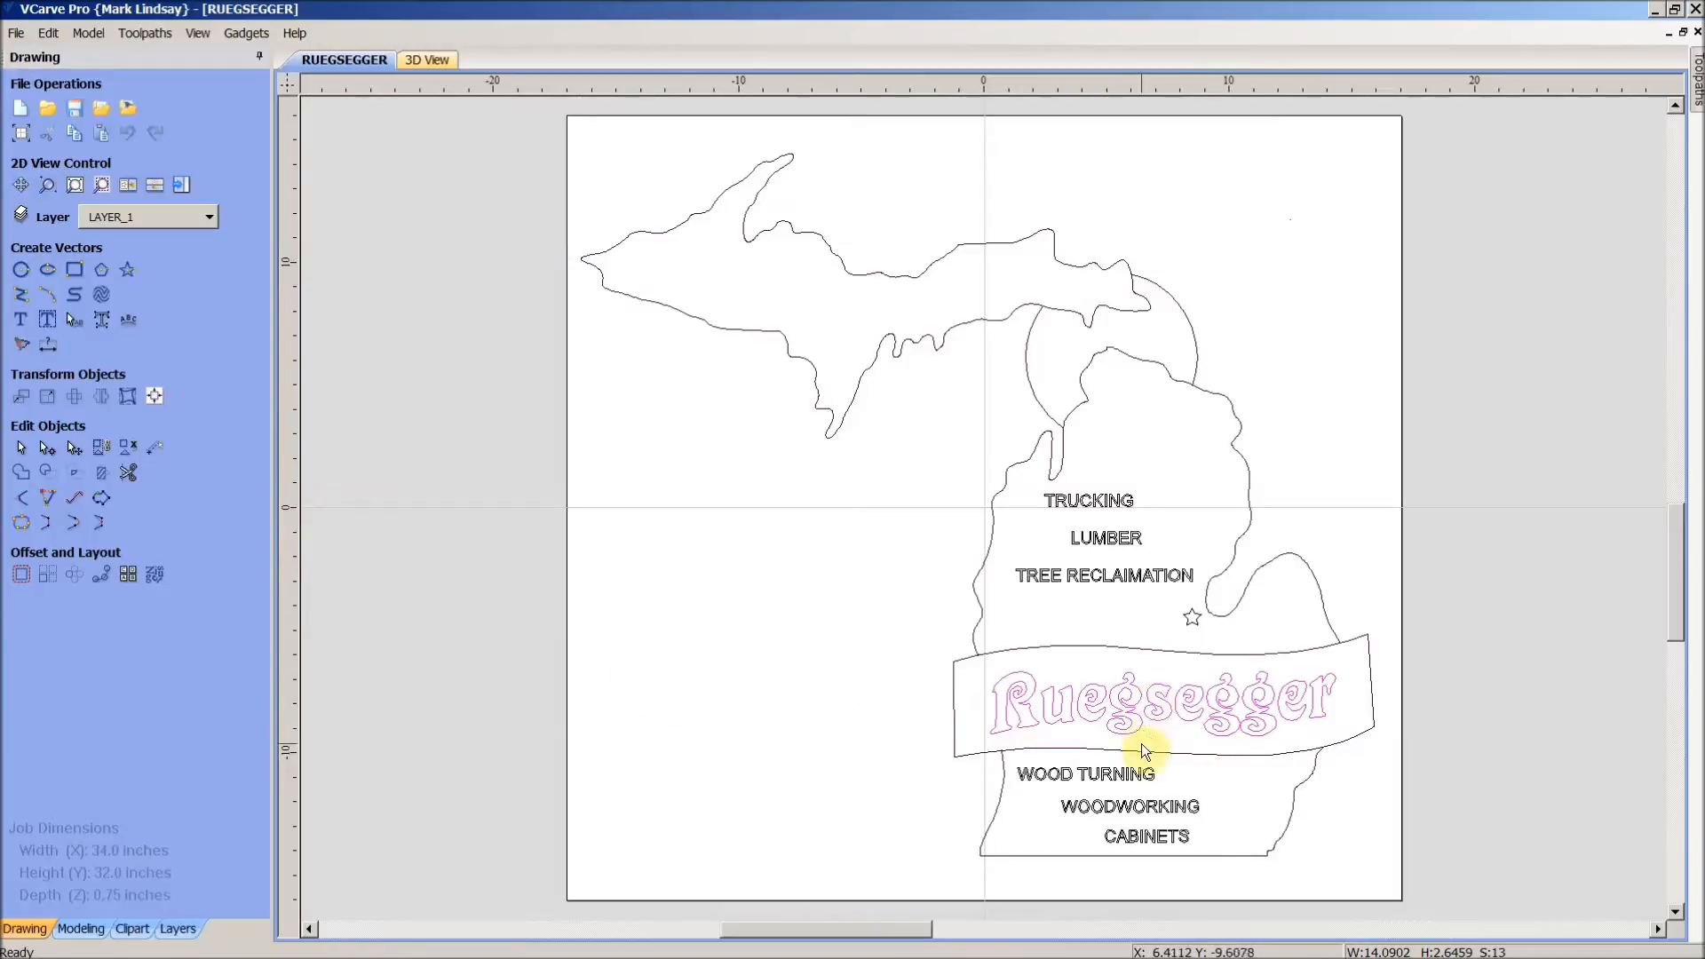
mouse_move(1272, 728)
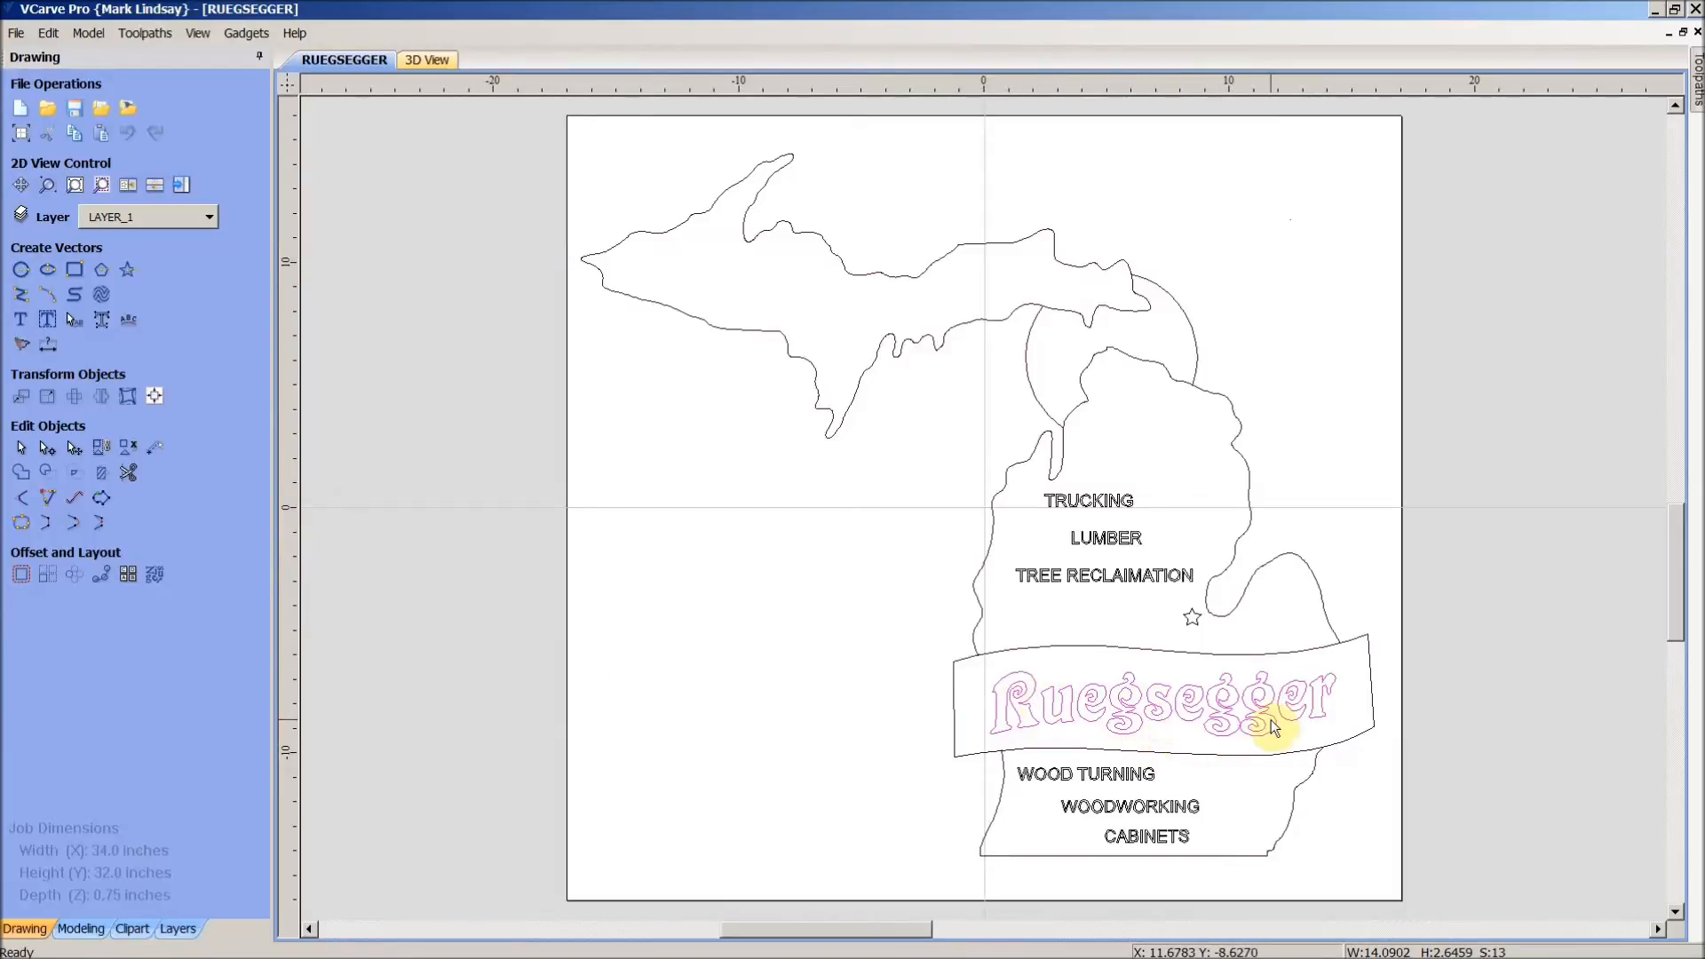
- Confirm TREE RECLAIMATION is on LETTERING, then select the 13 Ruegsegger name curves
click(1101, 576)
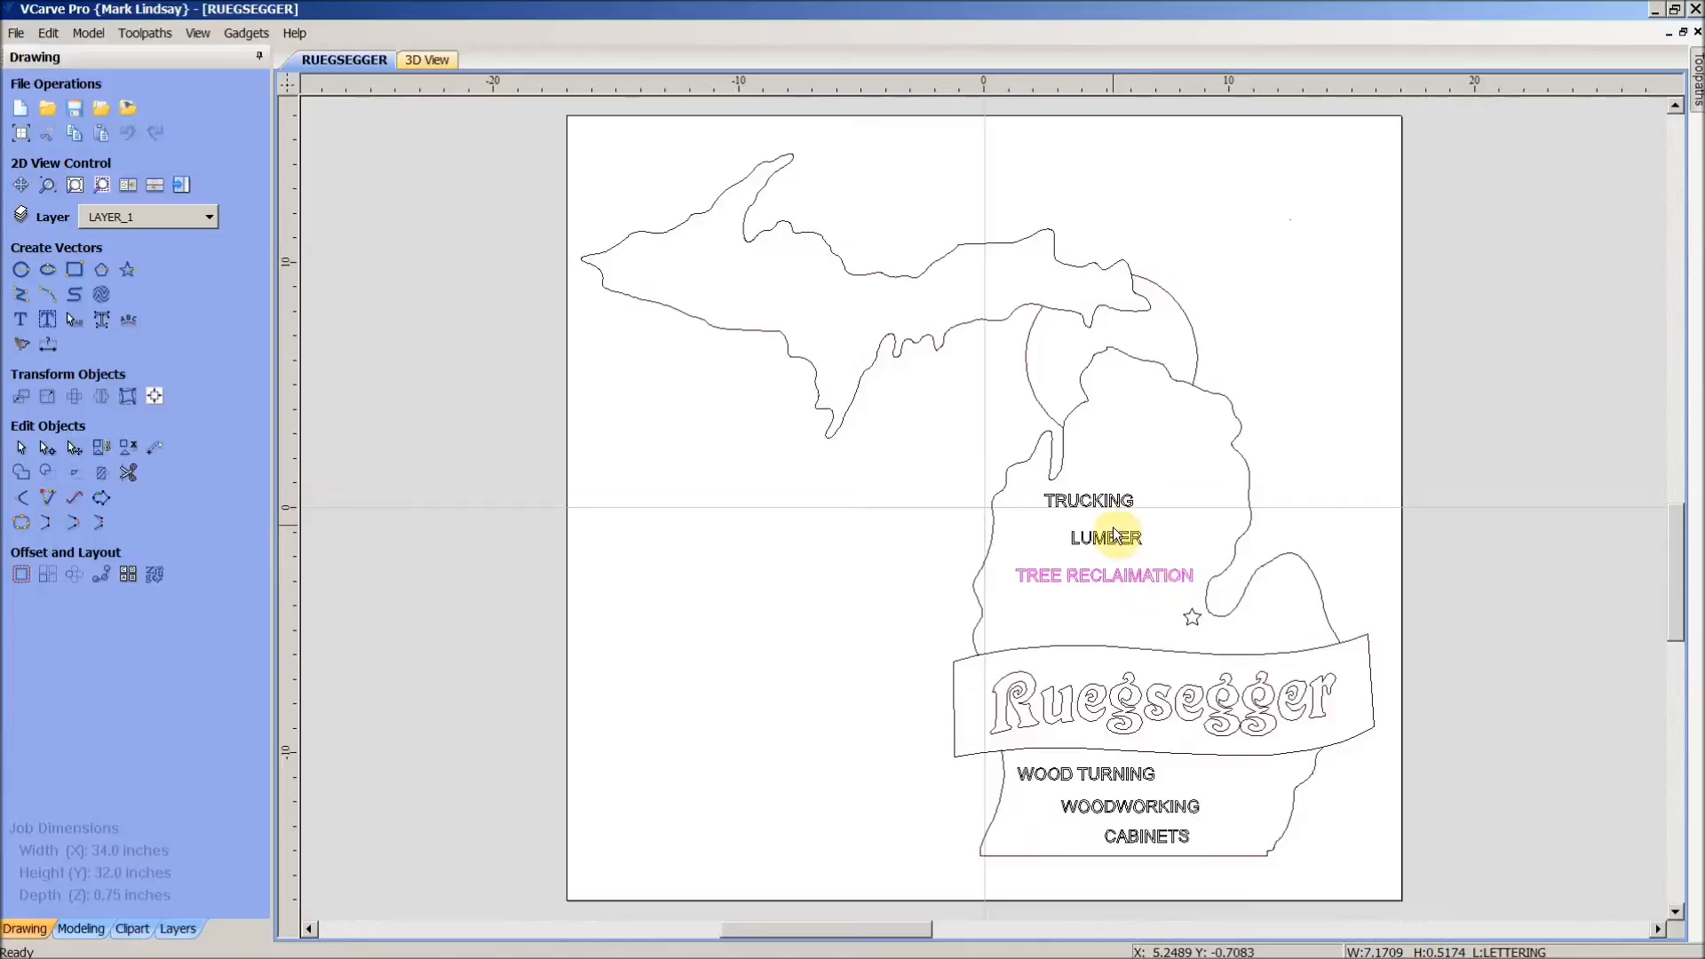
click(1134, 702)
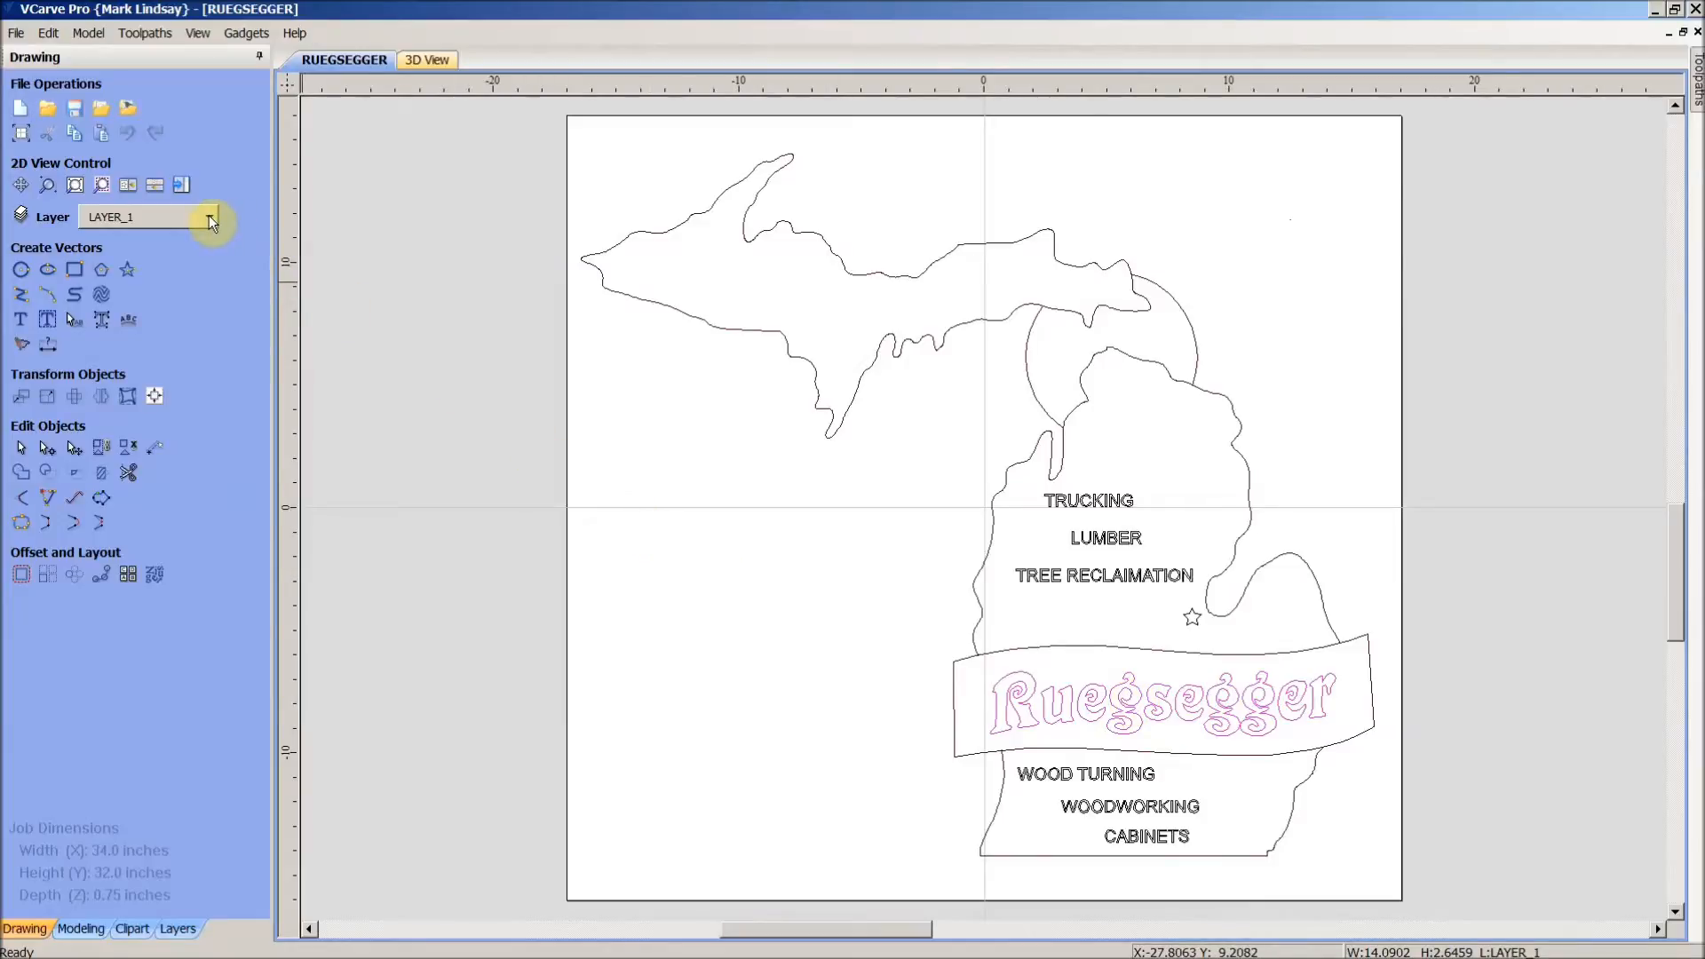
- Check the layer list, then move the Ruegsegger name curves onto the LETTERING layer
click(208, 217)
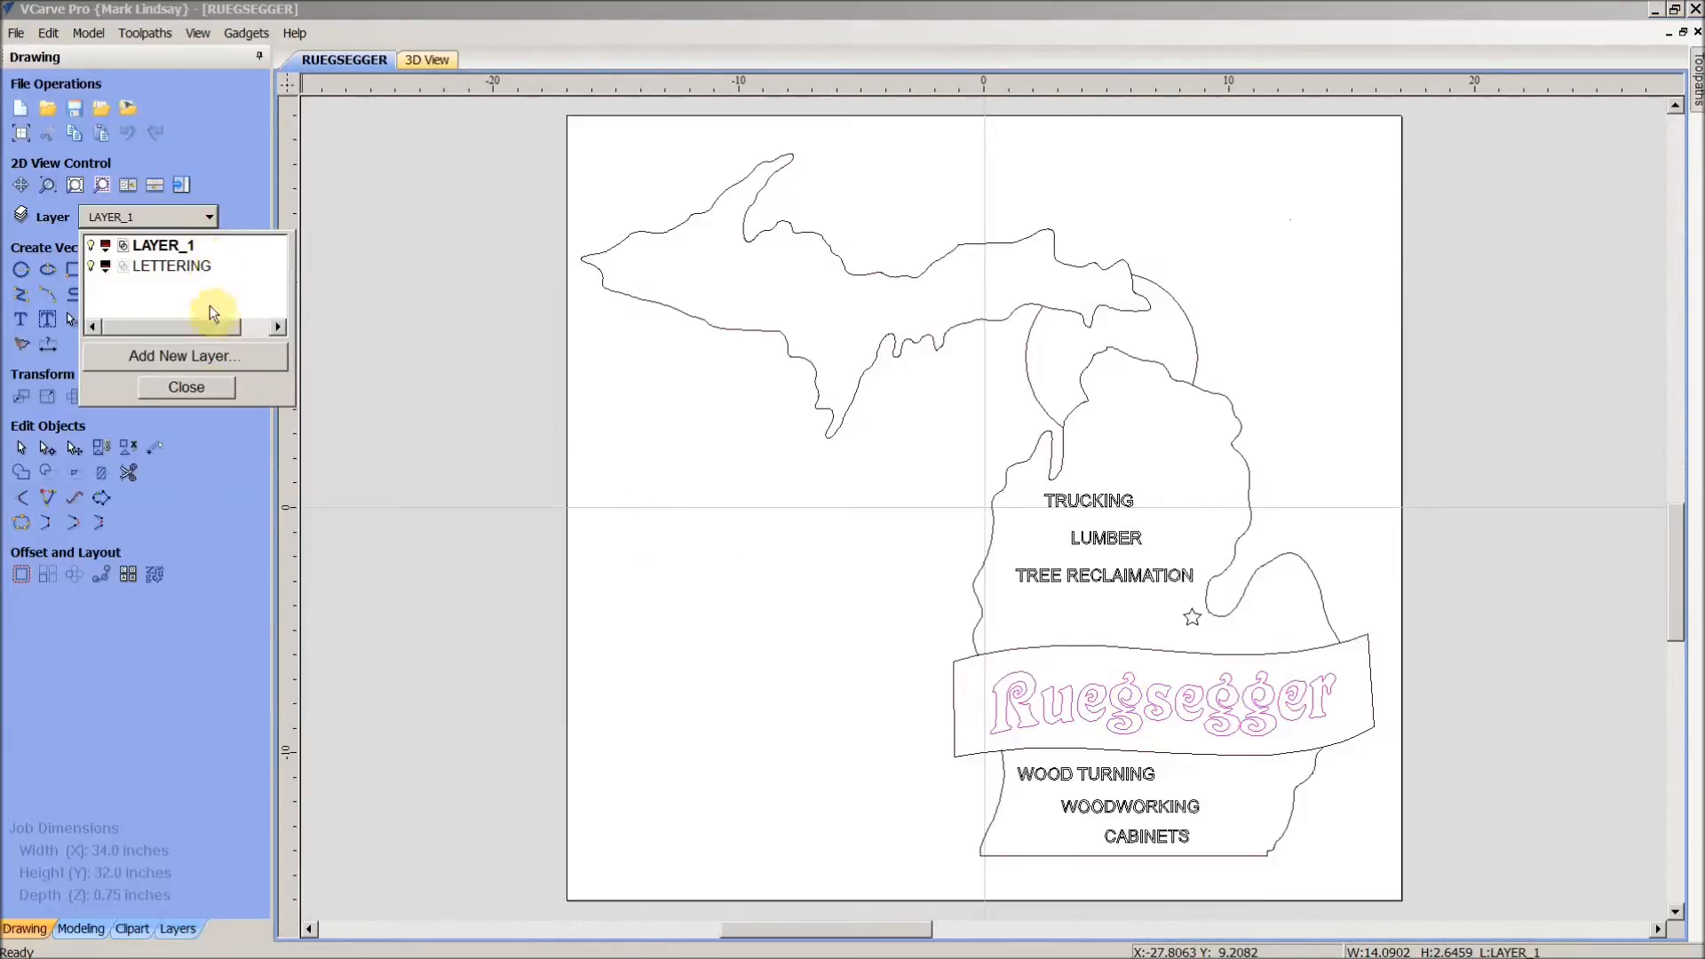
click(186, 387)
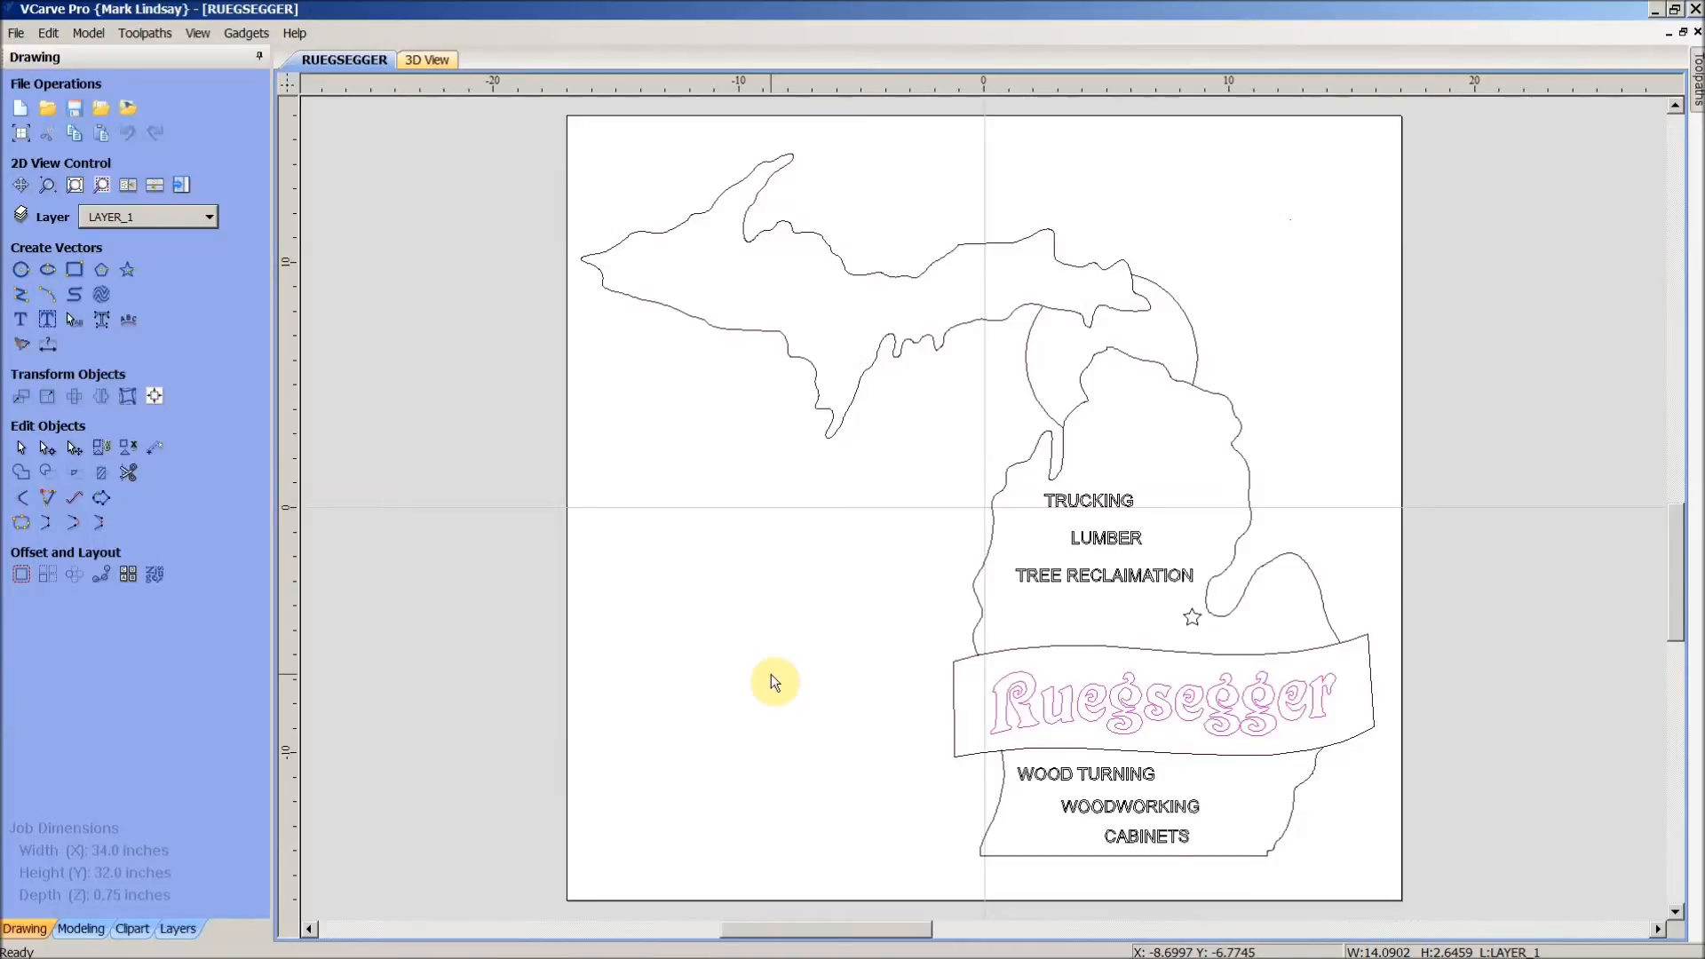
mouse_move(776, 683)
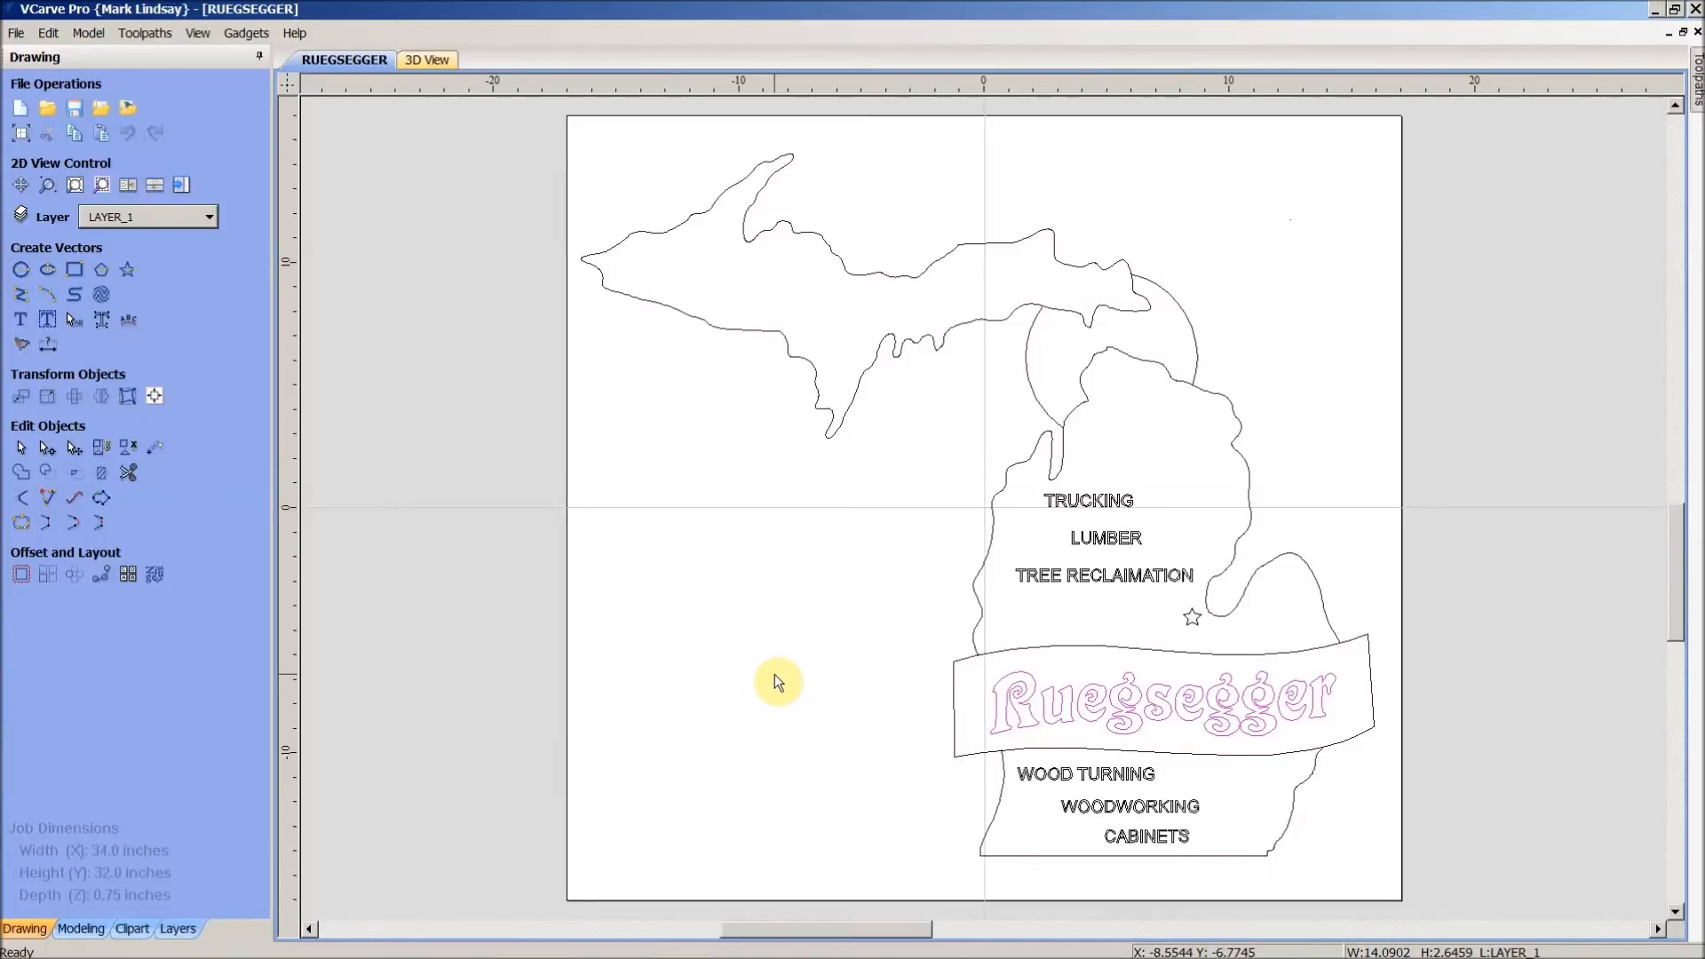
mouse_move(1125, 712)
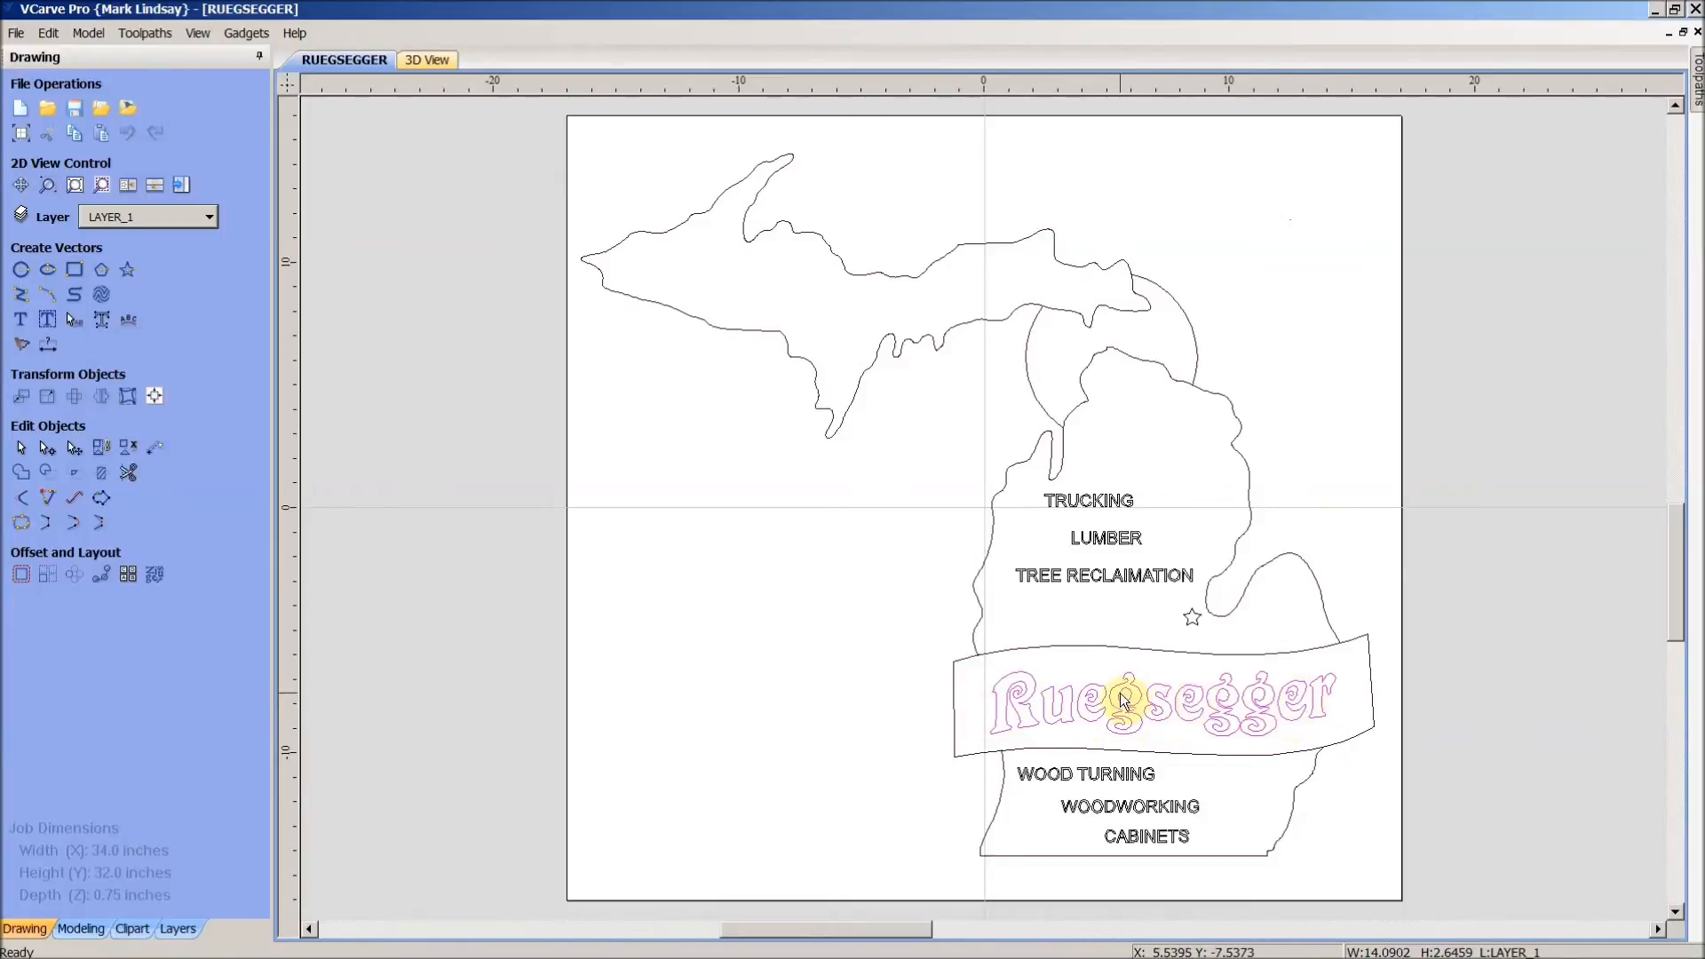
right_click(1125, 701)
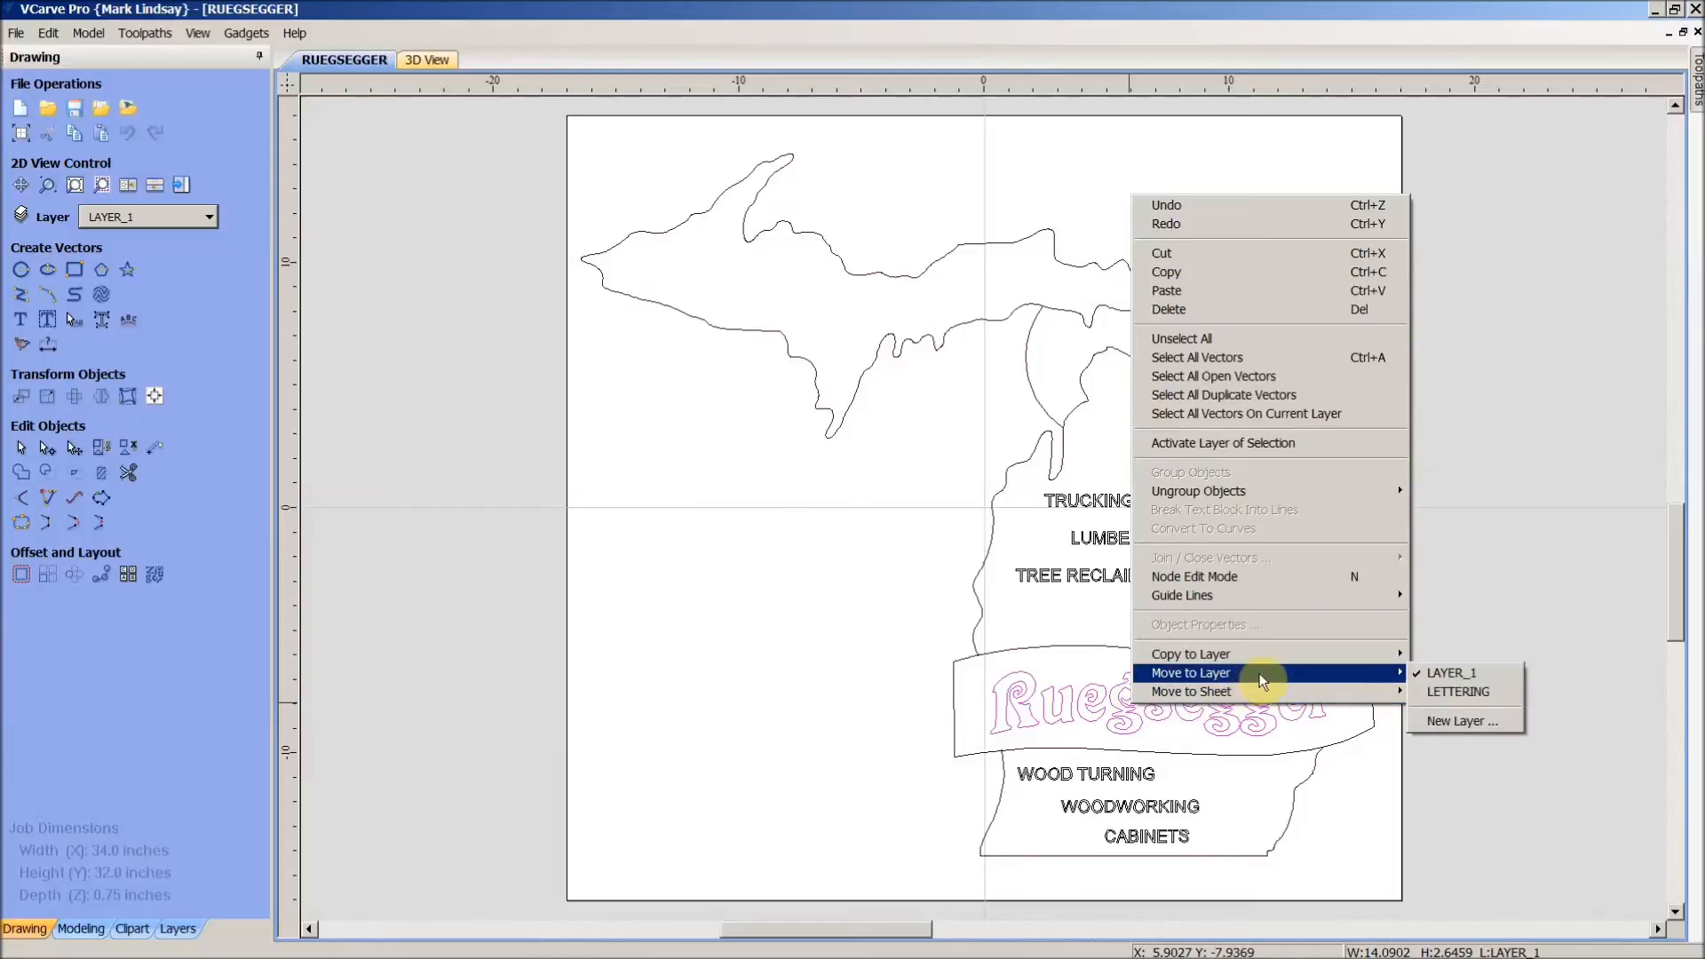
mouse_move(1456, 693)
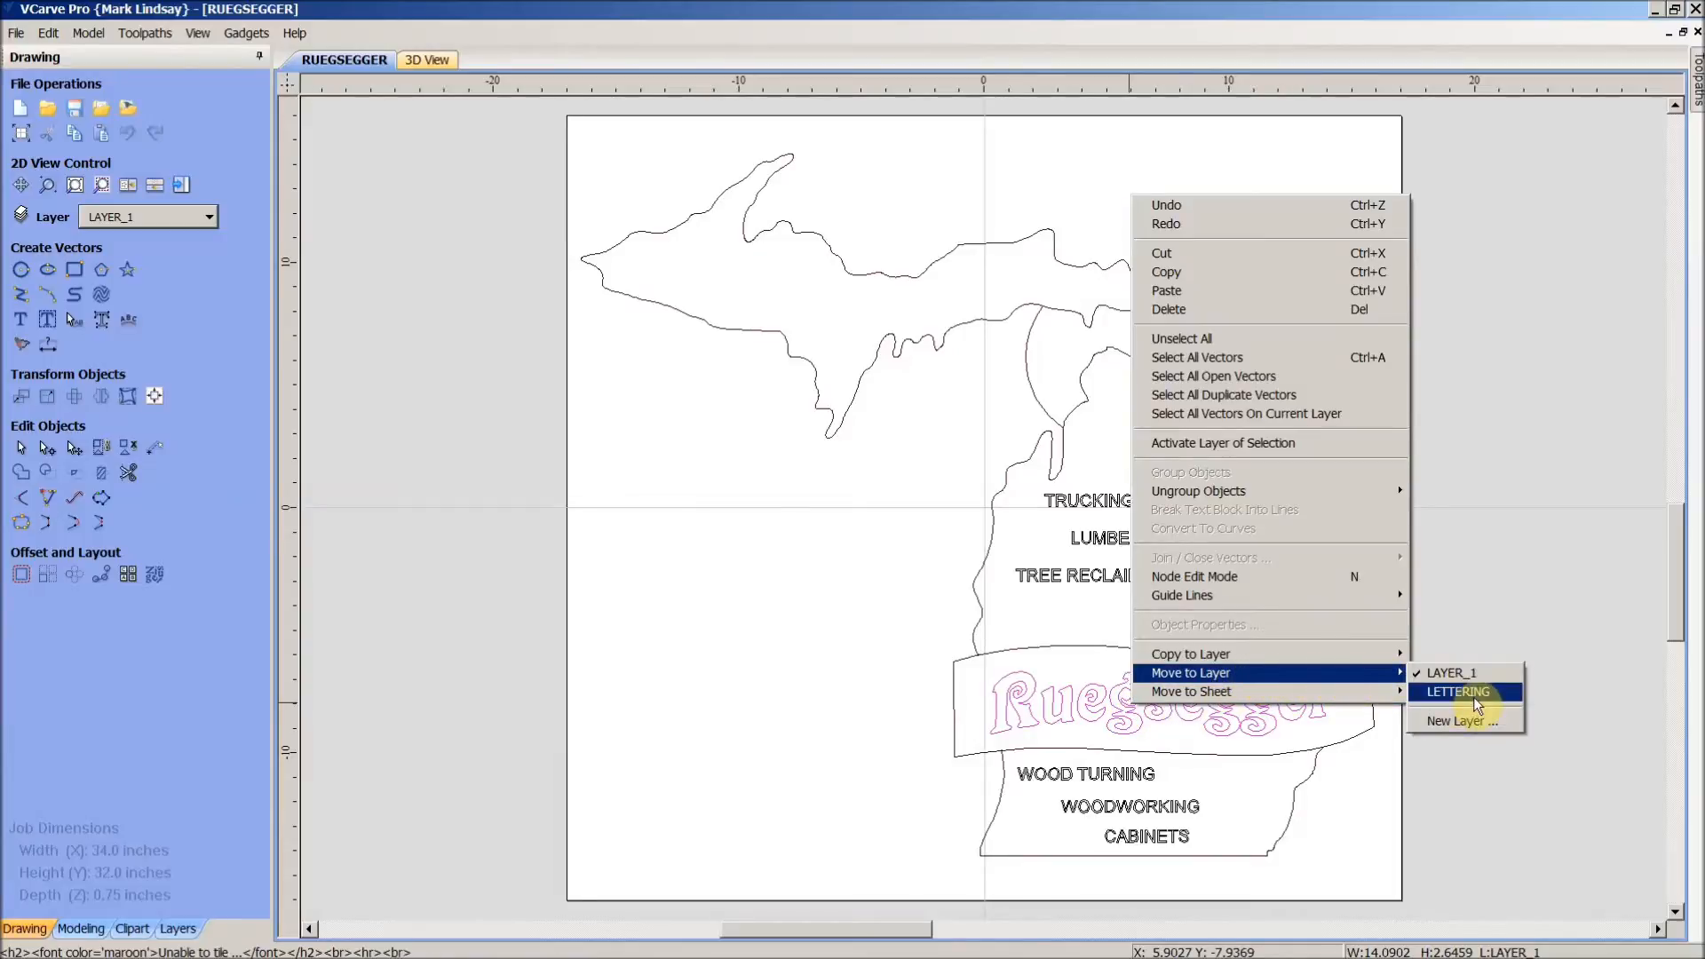
click(1456, 691)
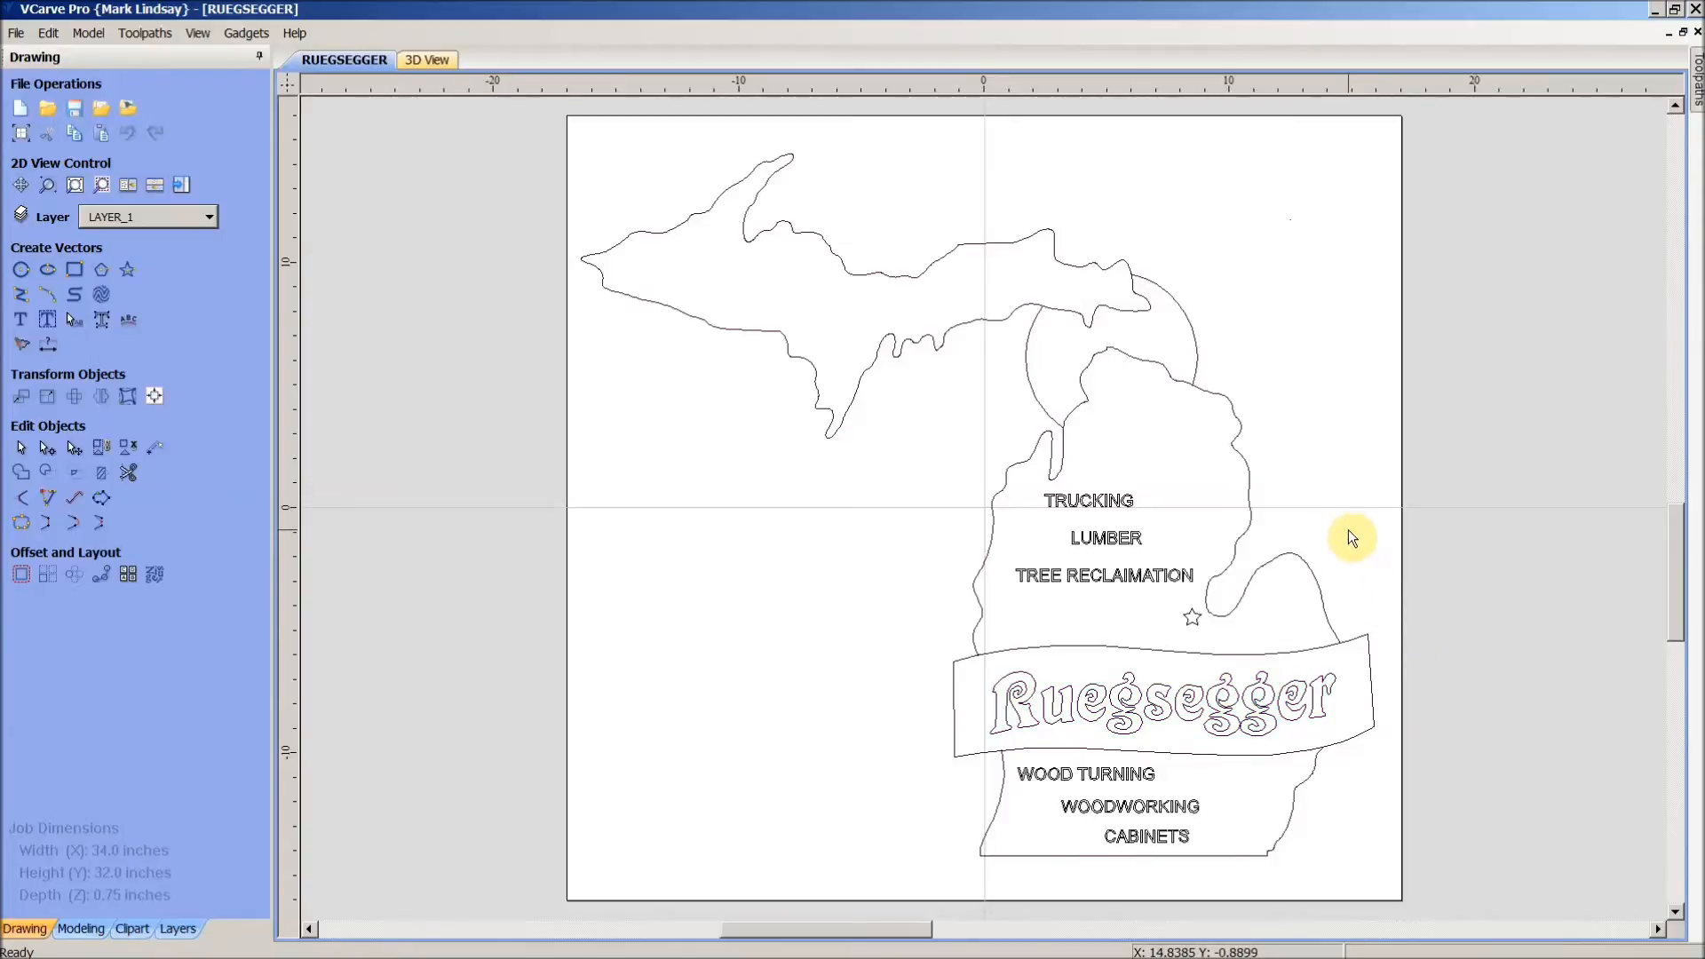
- Toggle LETTERING off and on to check, then hide it, leaving the outline and empty banner
click(207, 217)
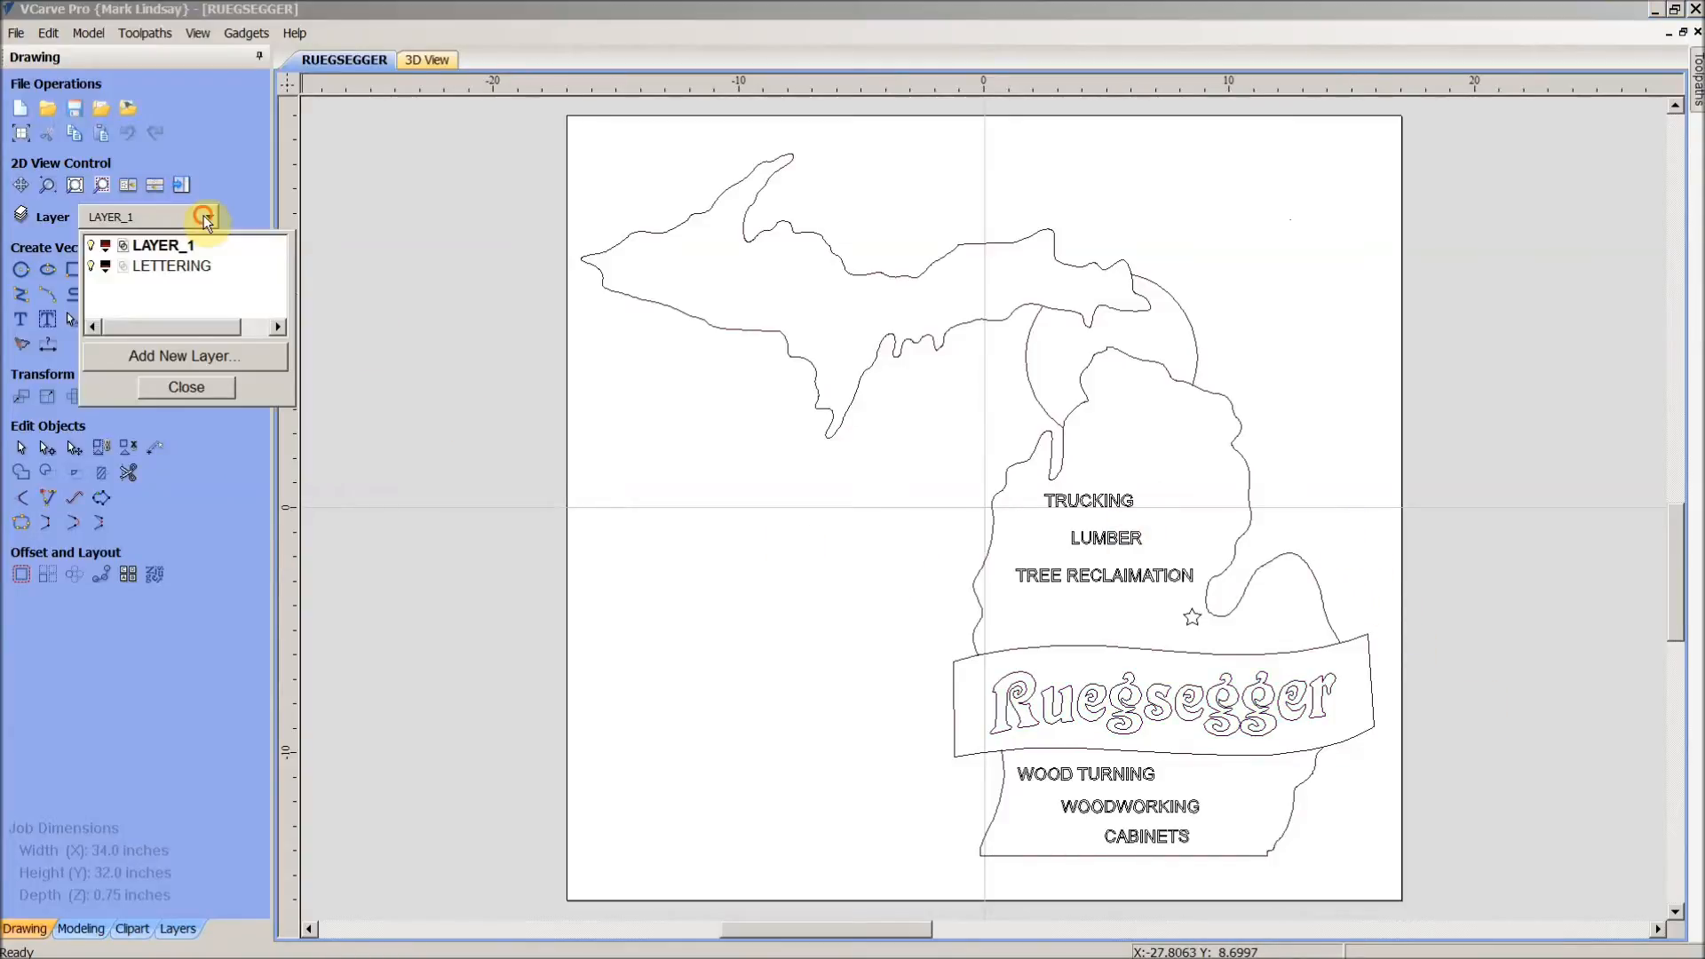
click(91, 266)
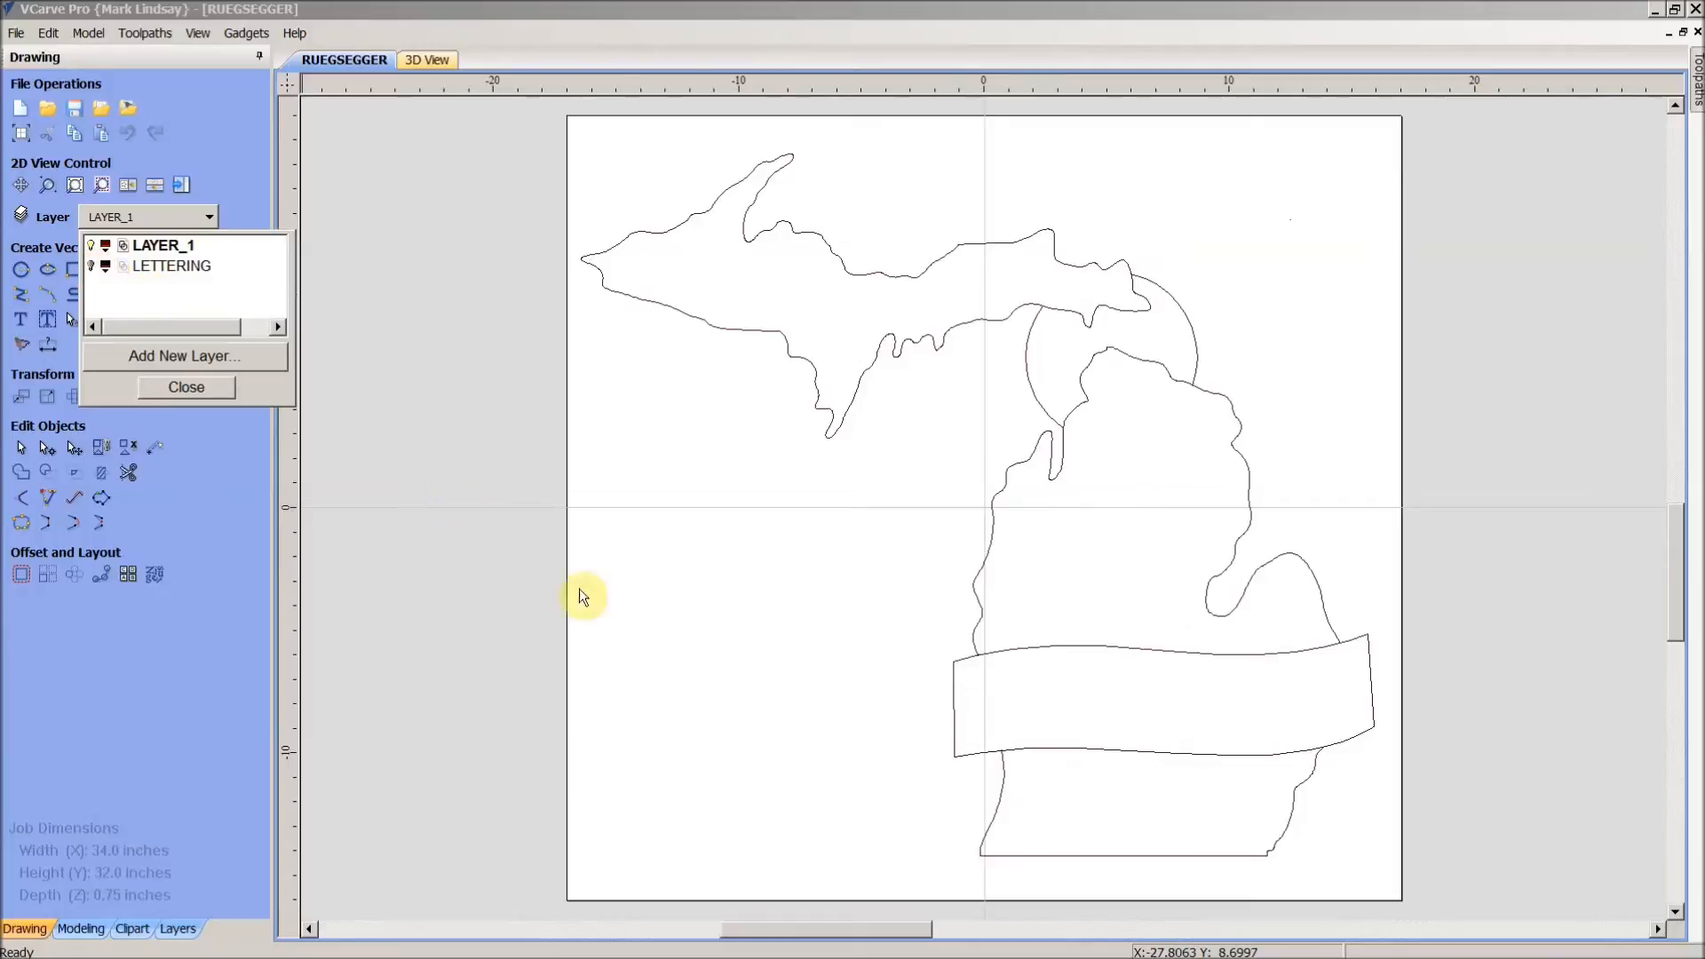
mouse_move(966, 233)
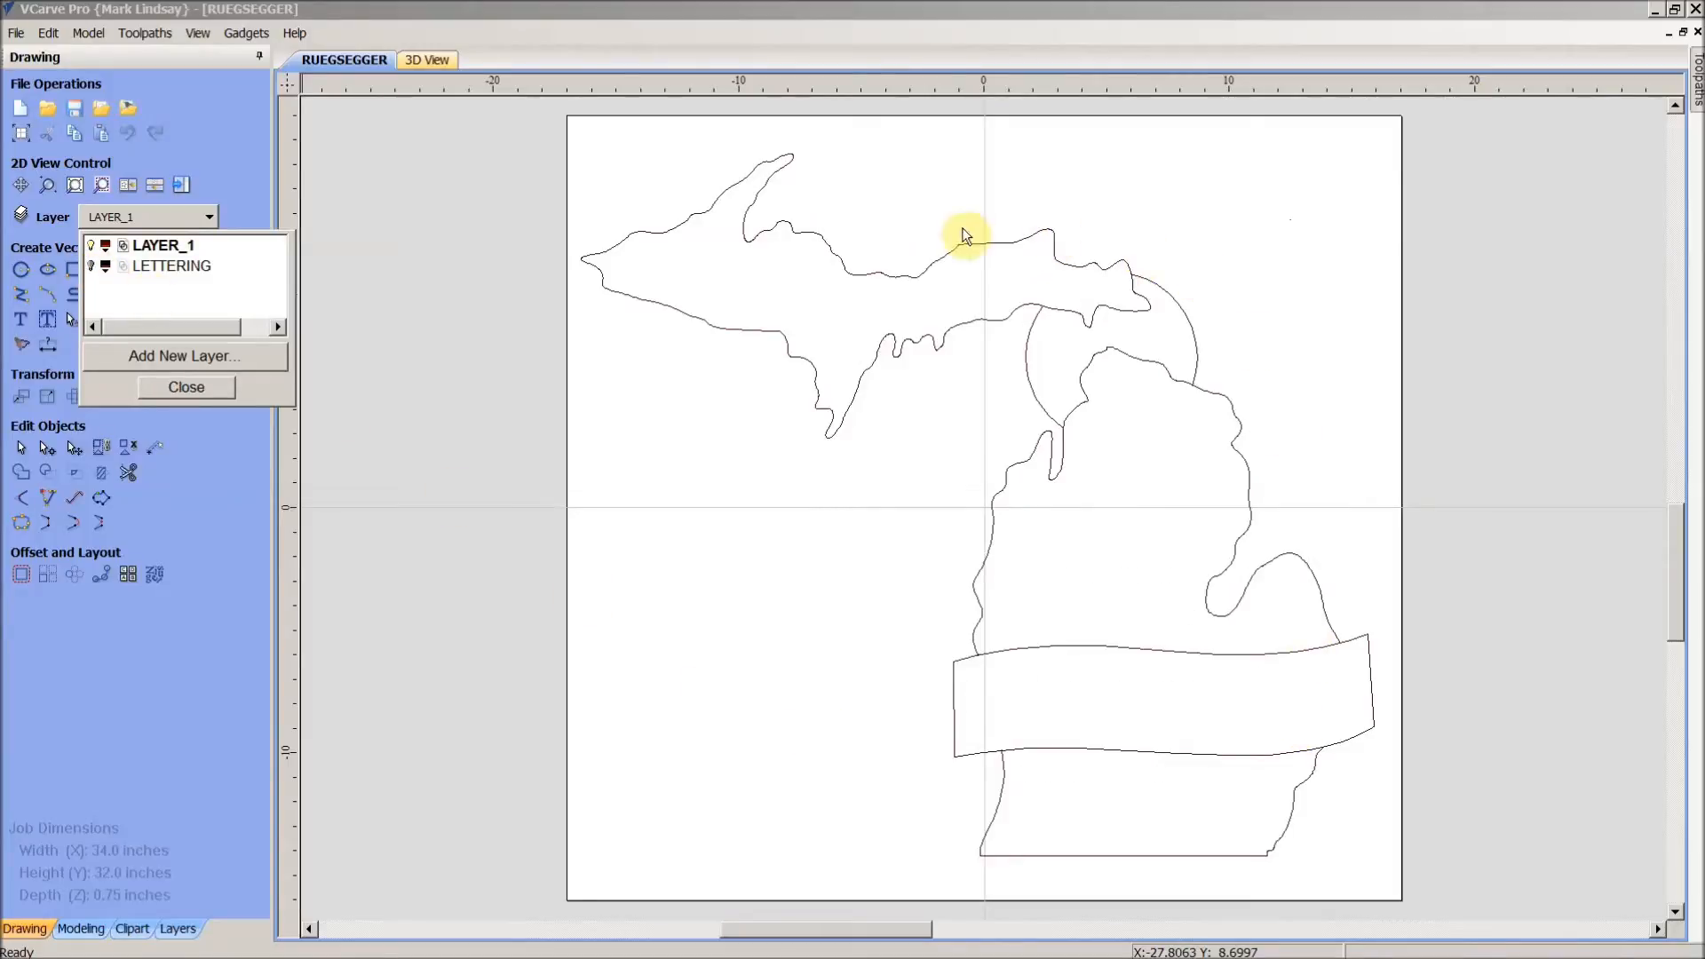
mouse_move(1288, 299)
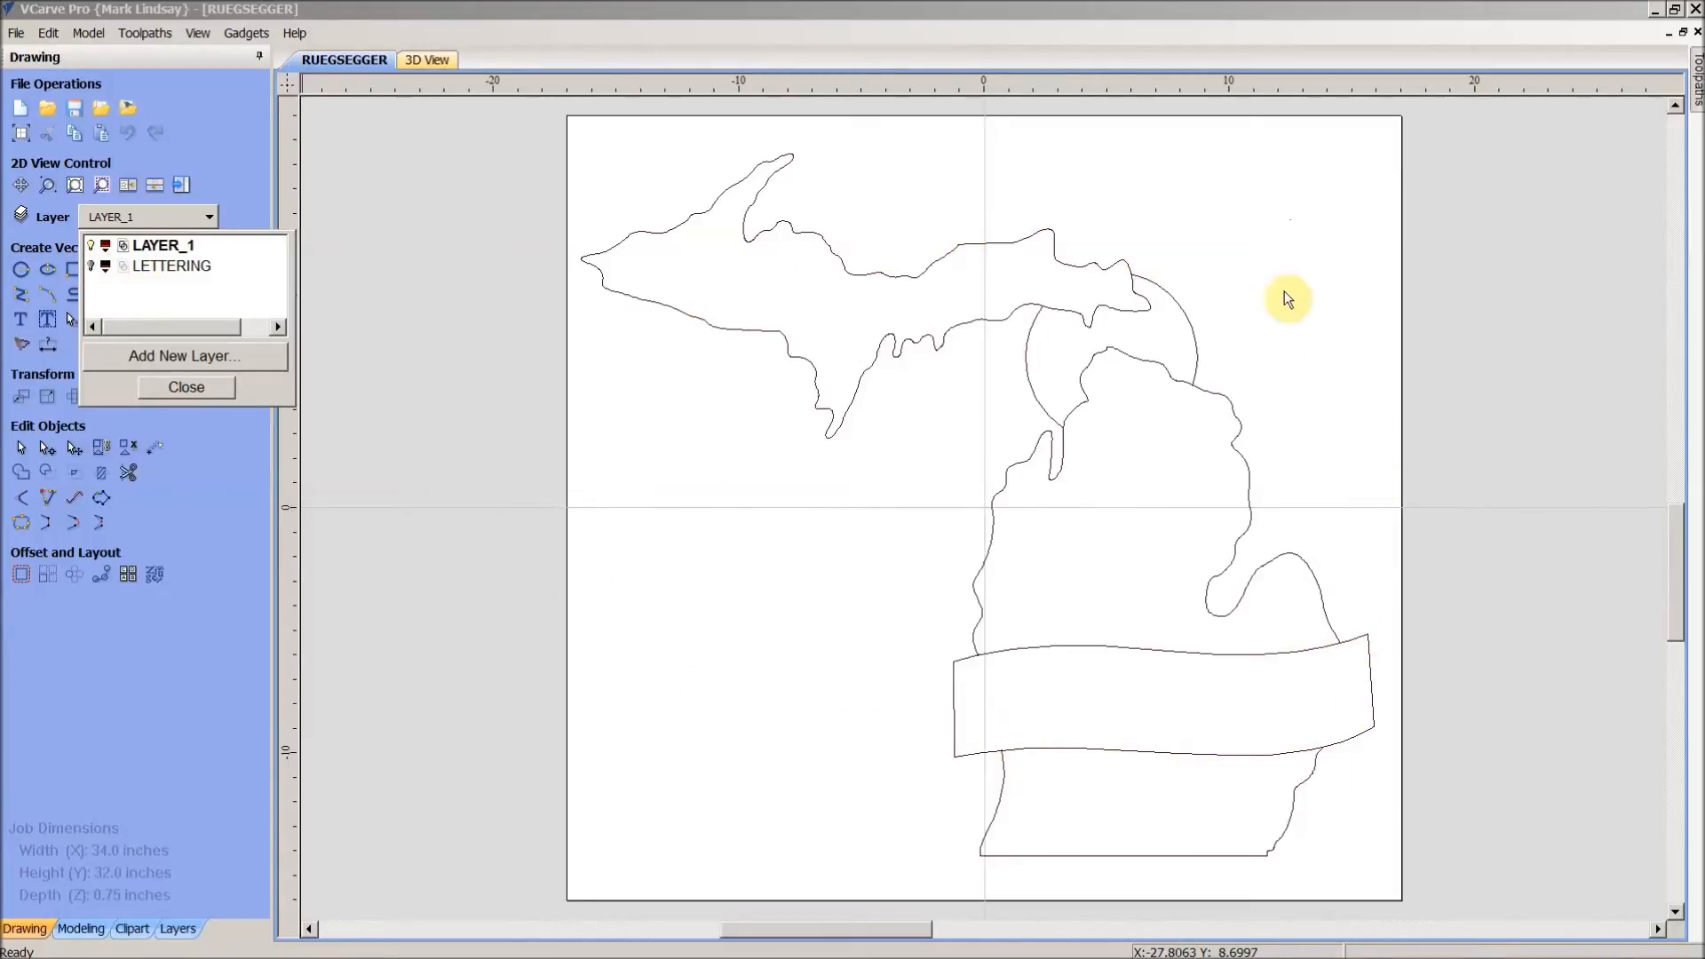
mouse_move(881, 536)
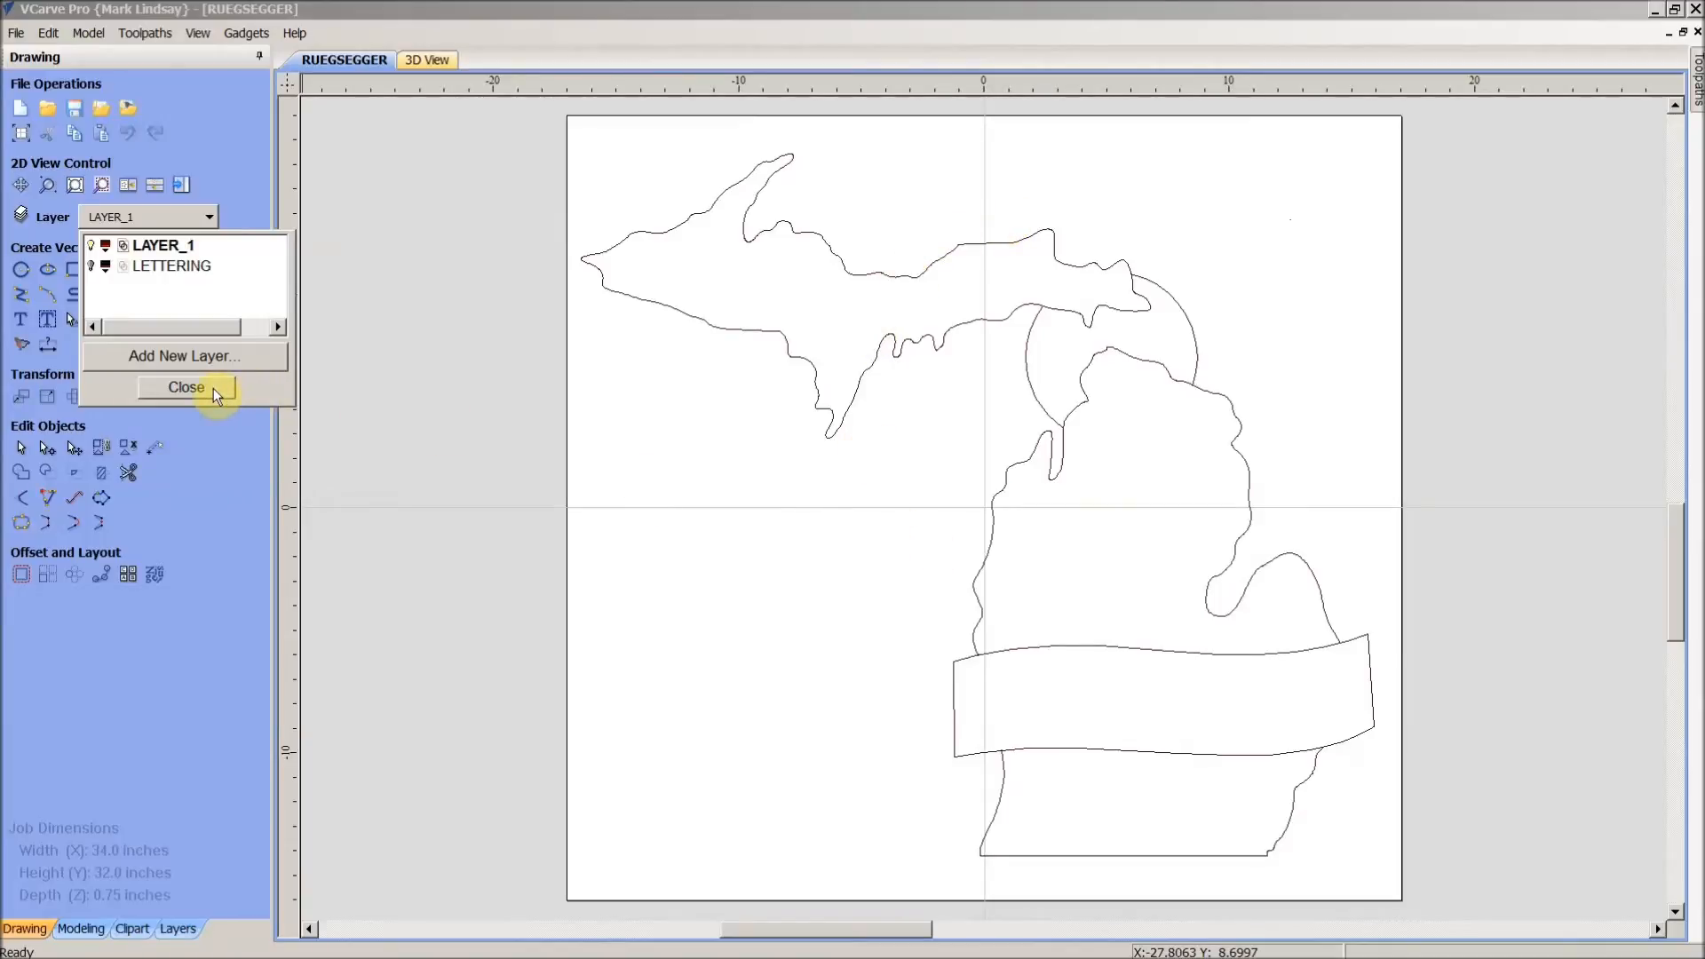
mouse_move(96, 268)
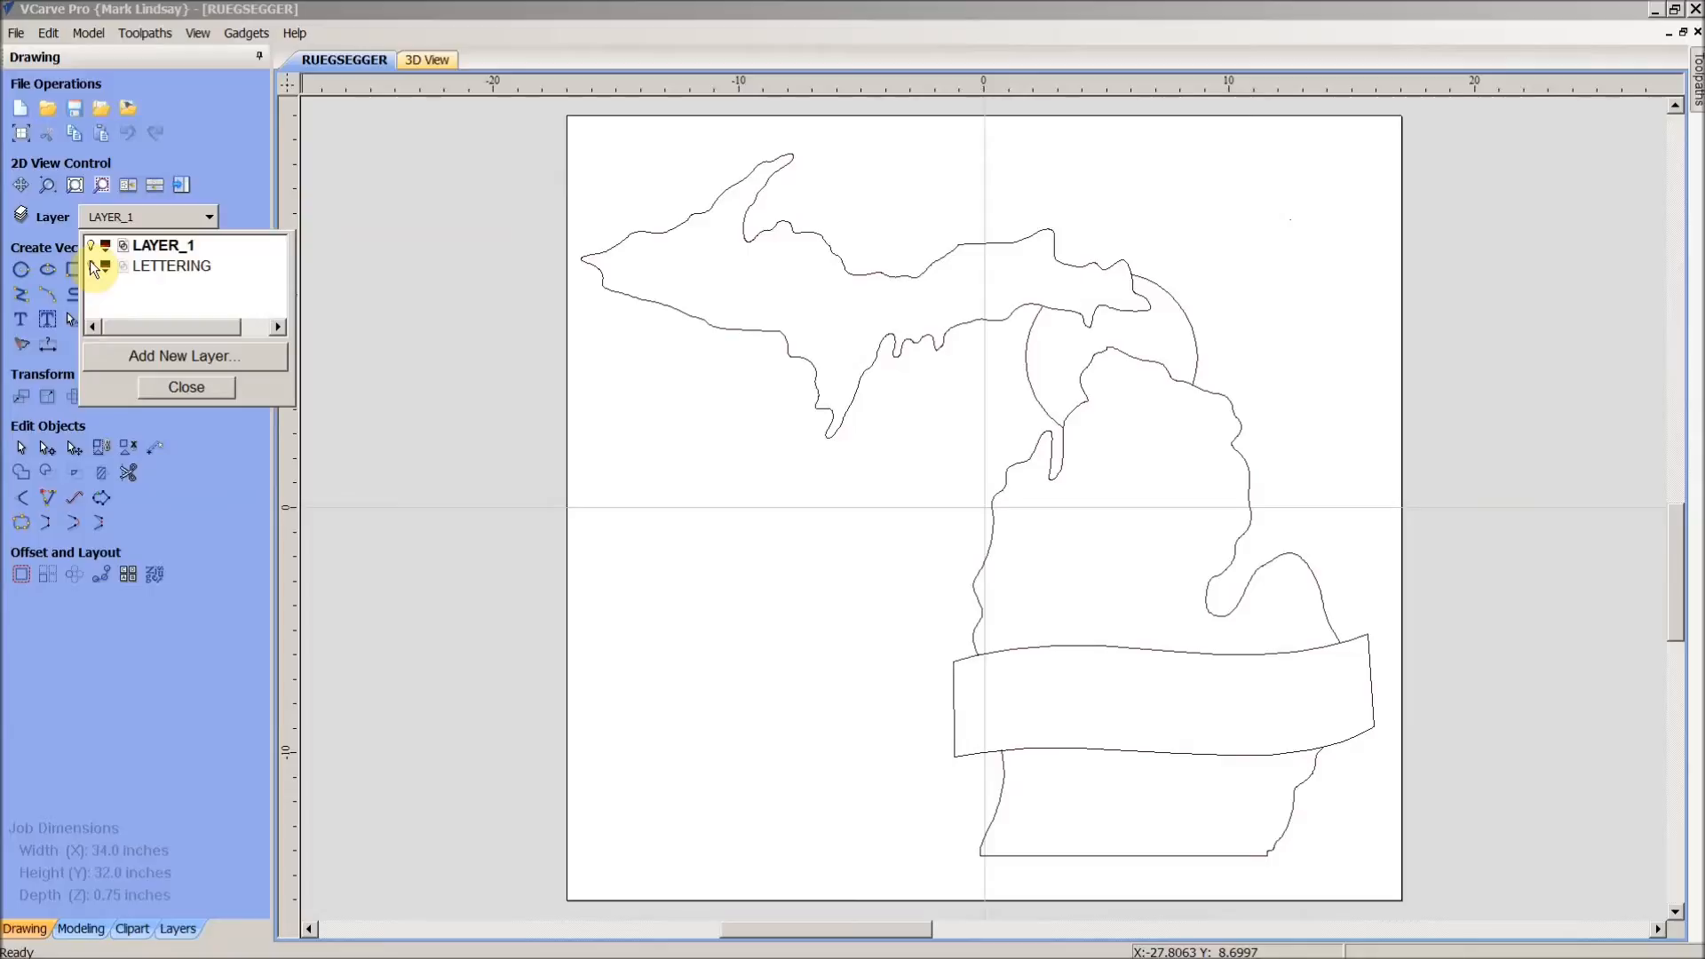
click(92, 266)
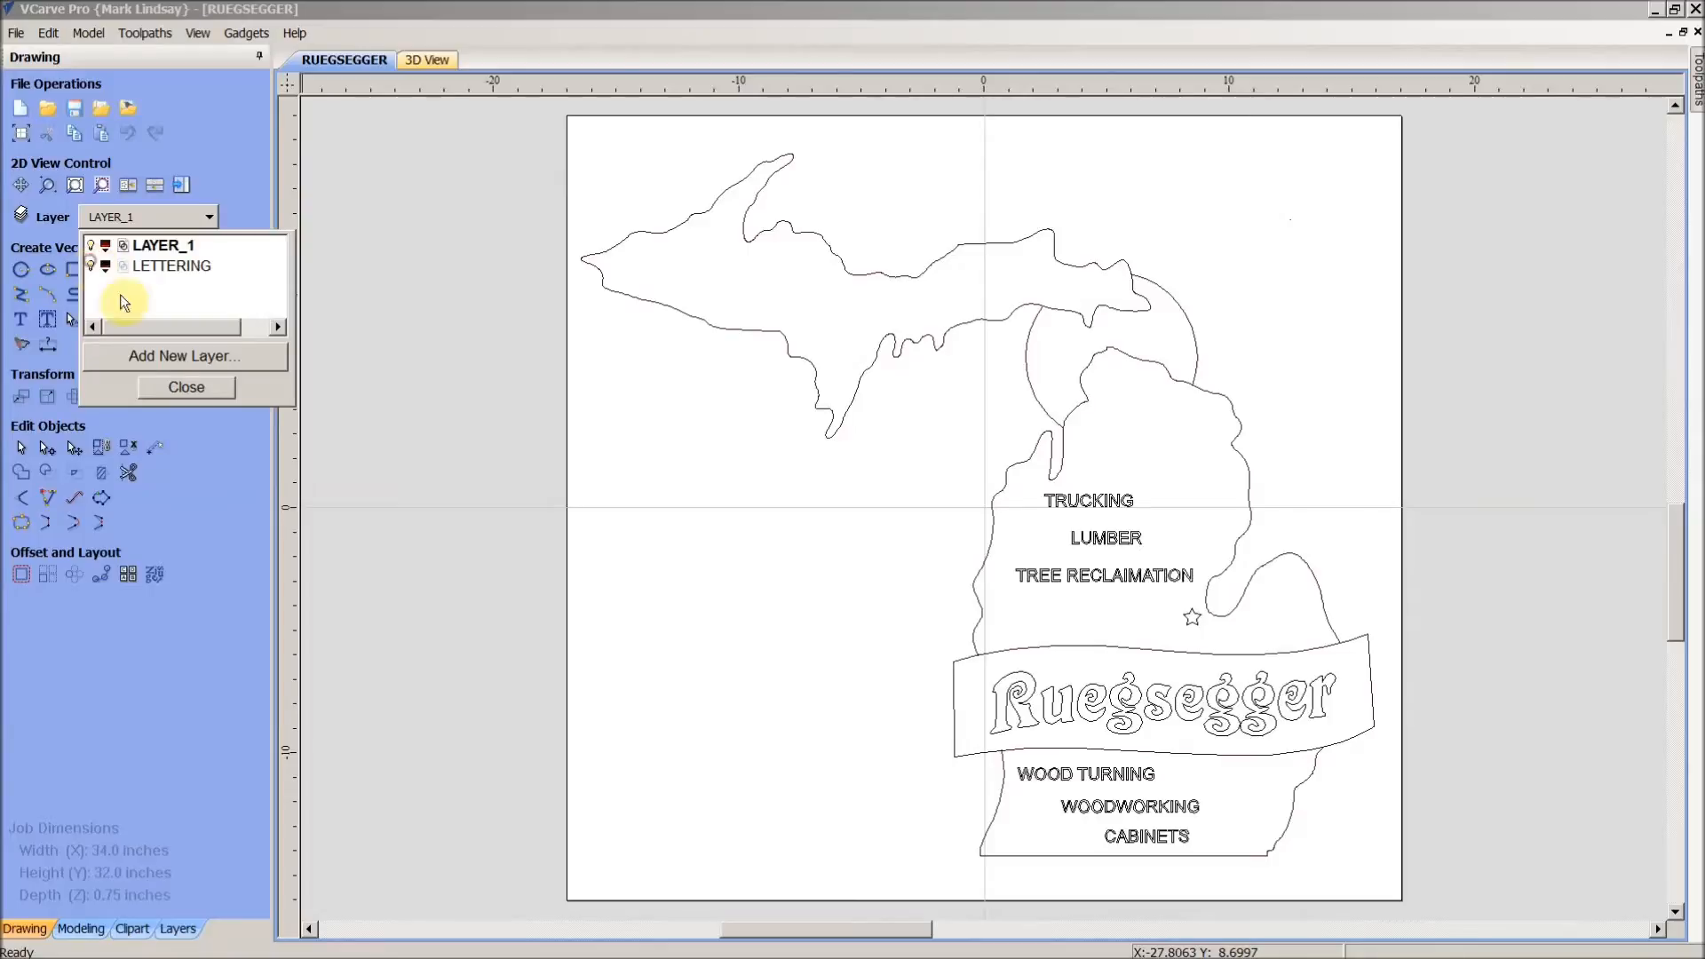
click(185, 387)
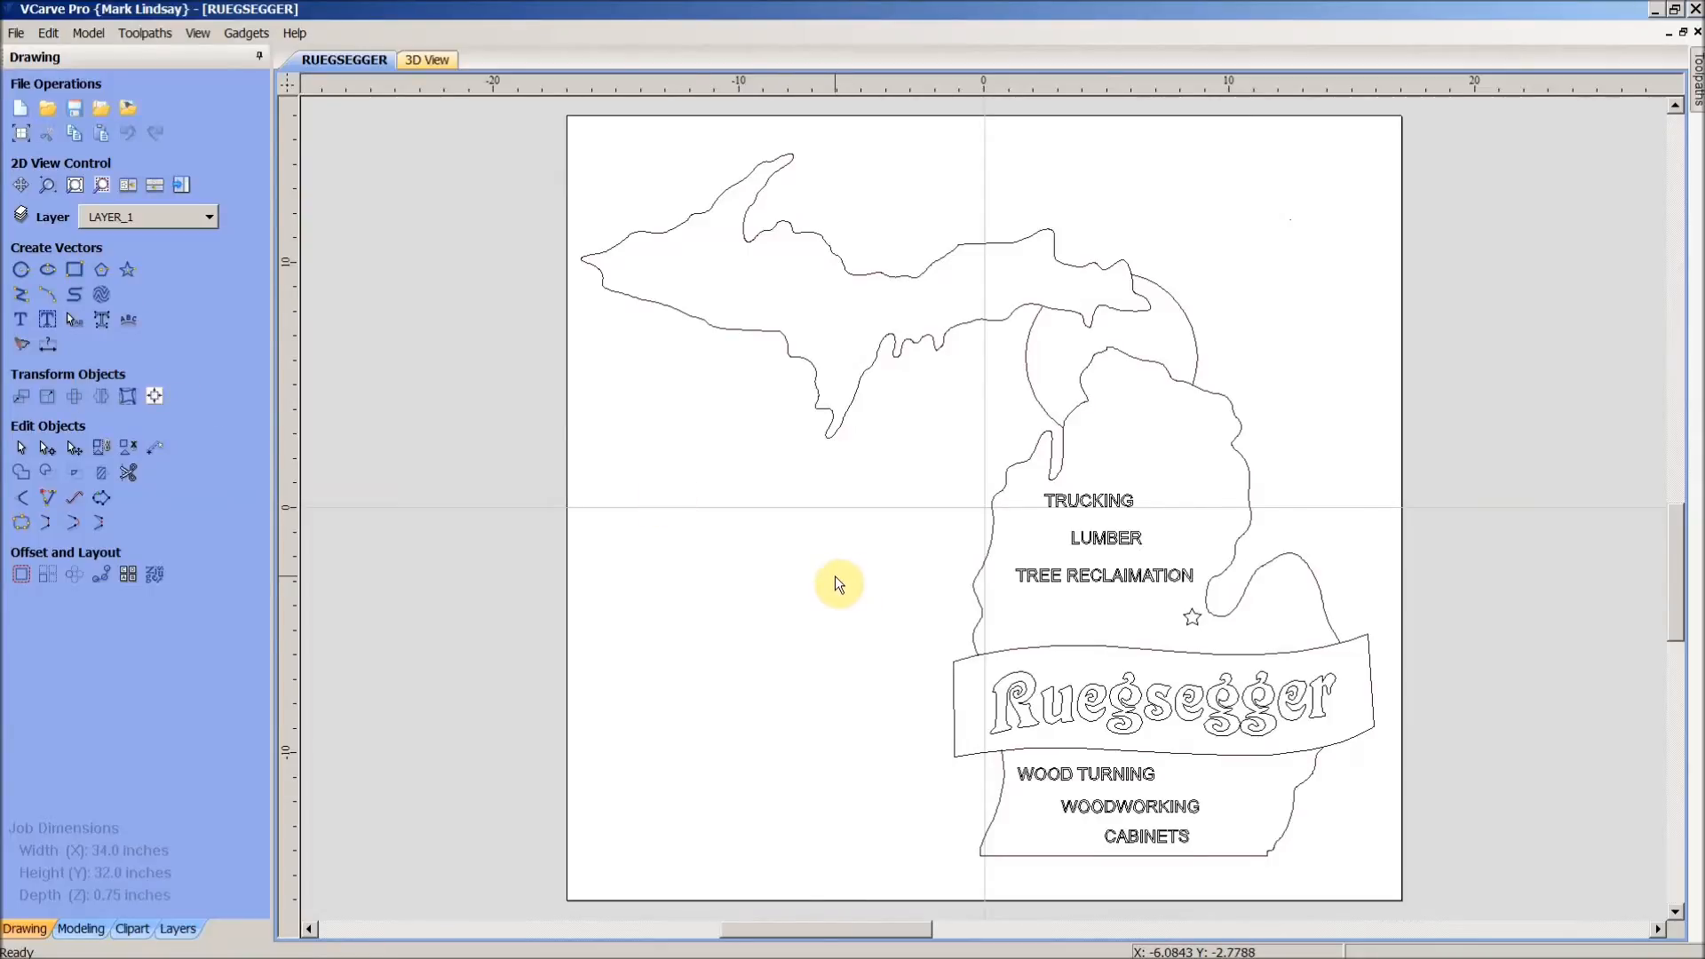
mouse_move(1201, 299)
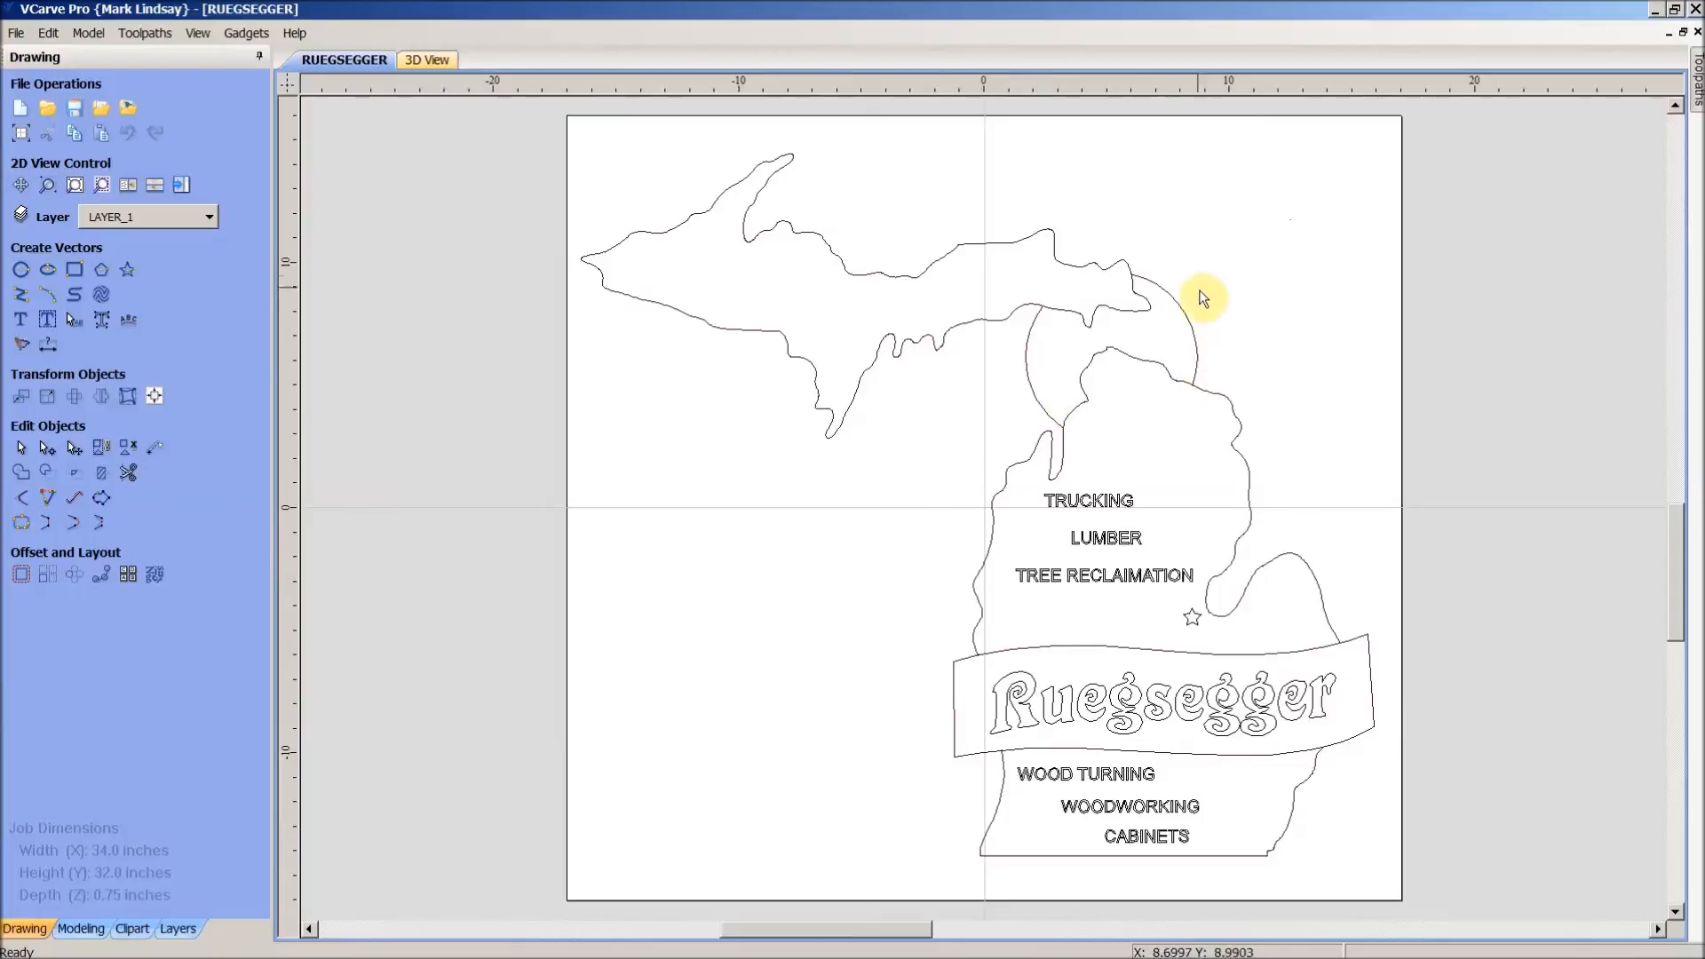
mouse_move(1185, 338)
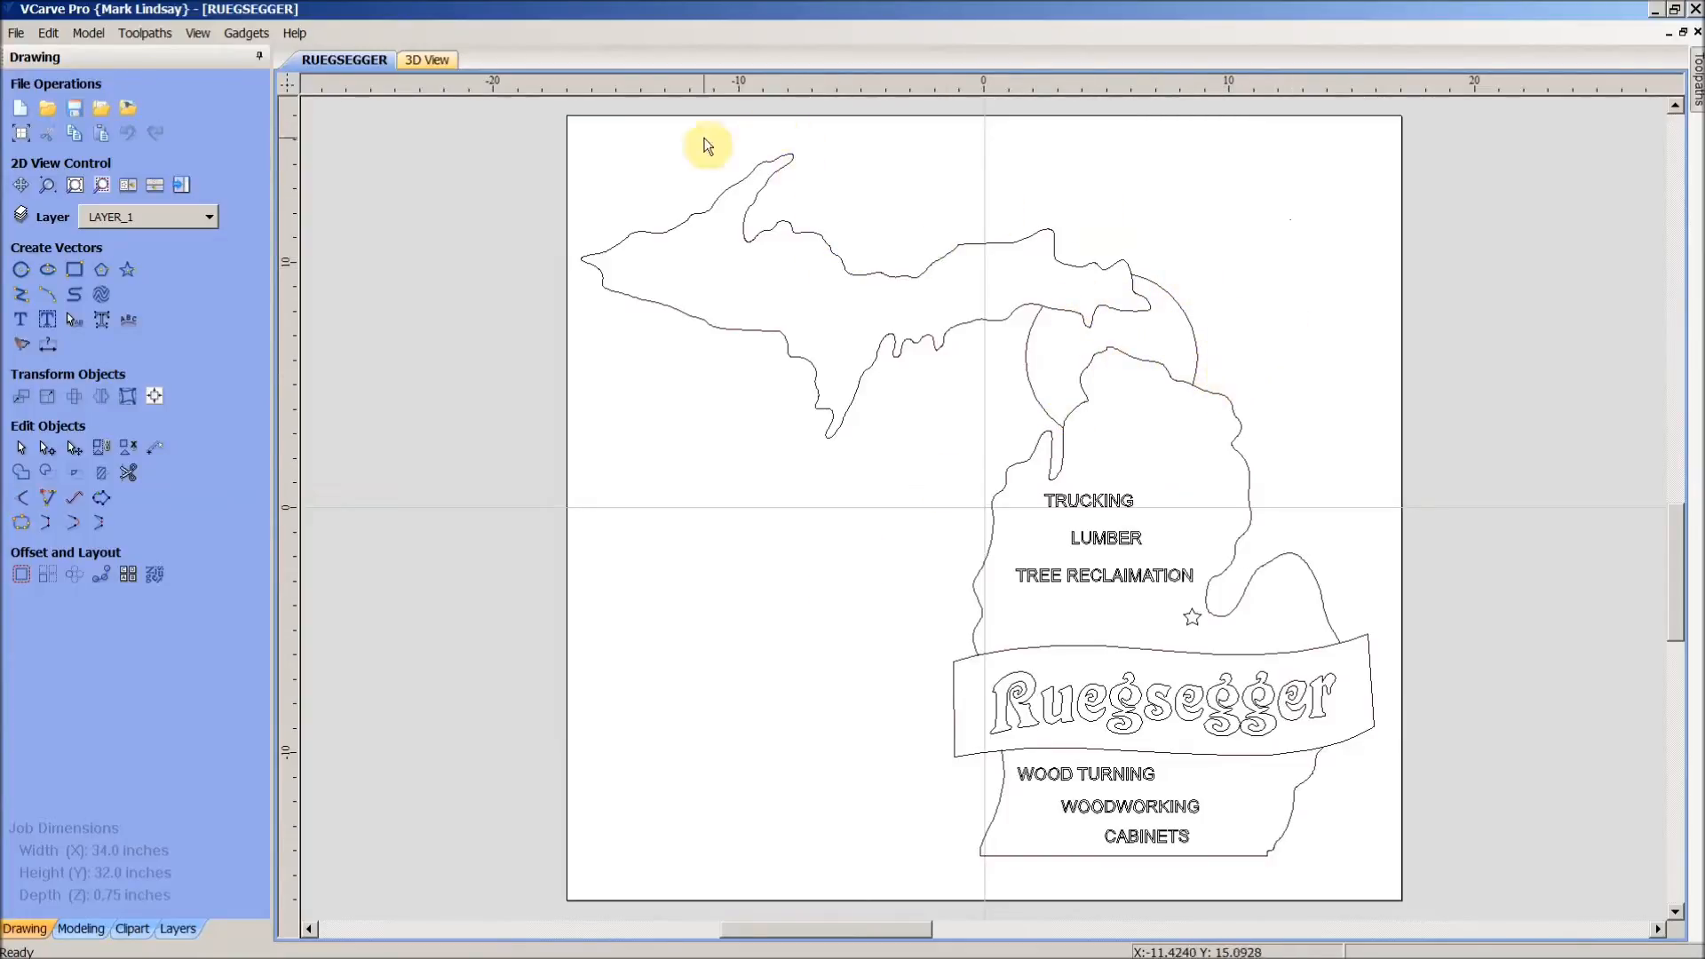
mouse_move(1119, 301)
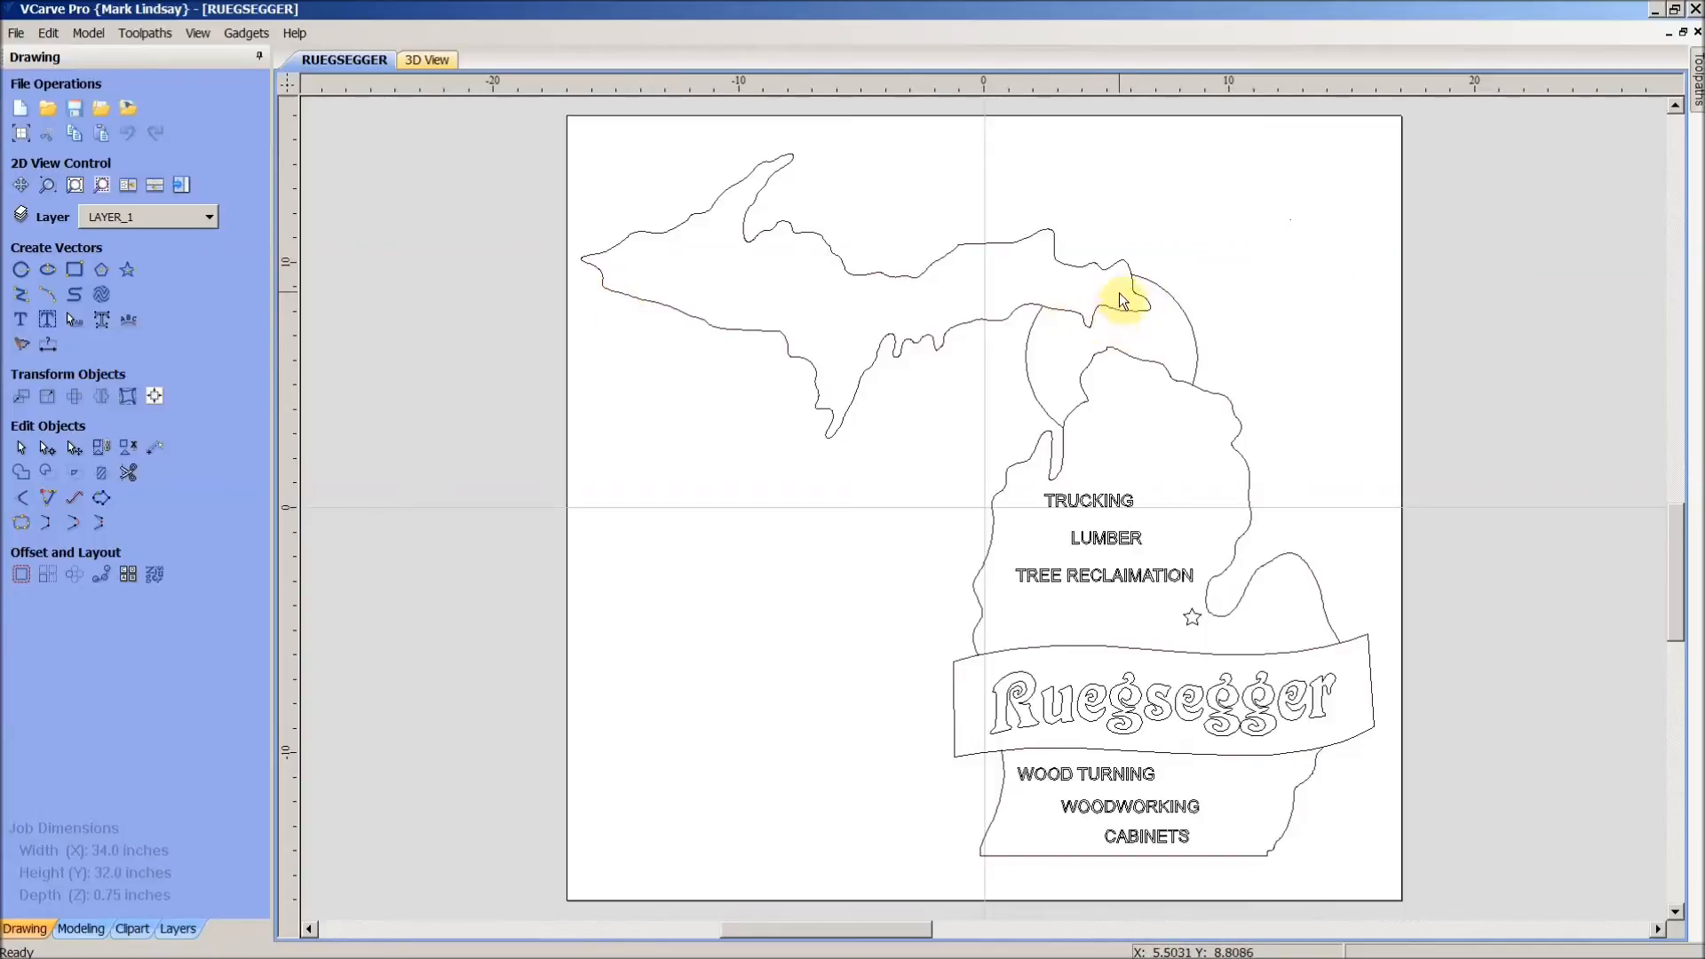
mouse_move(1133, 355)
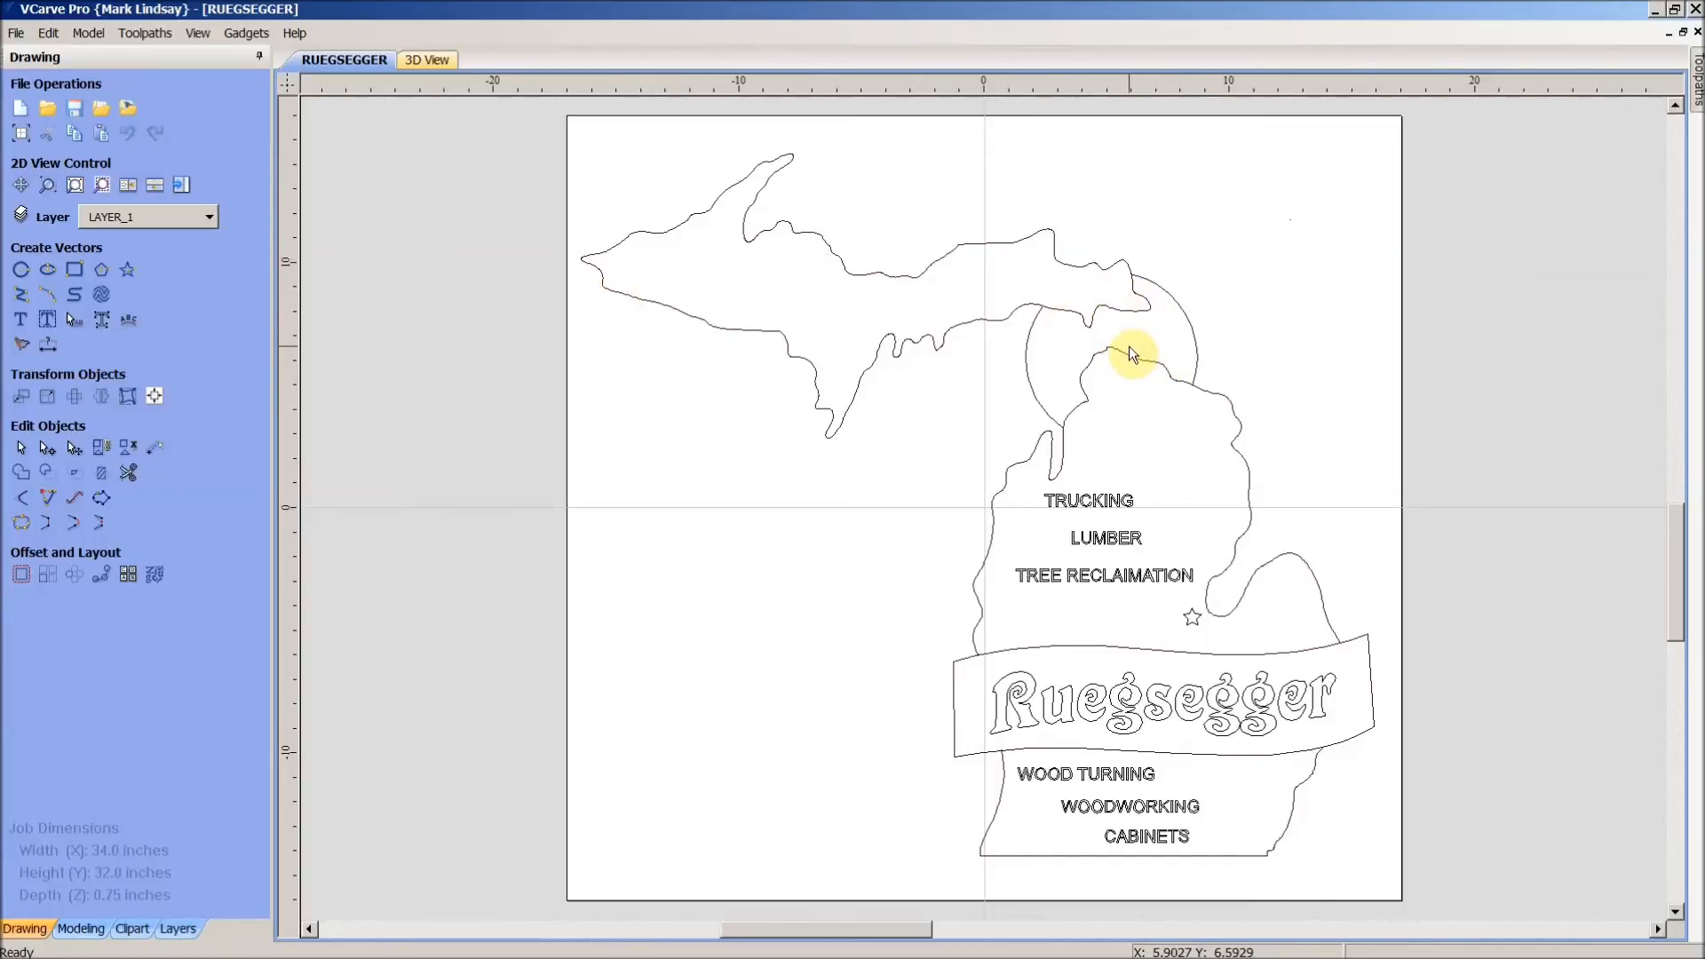
mouse_move(1163, 360)
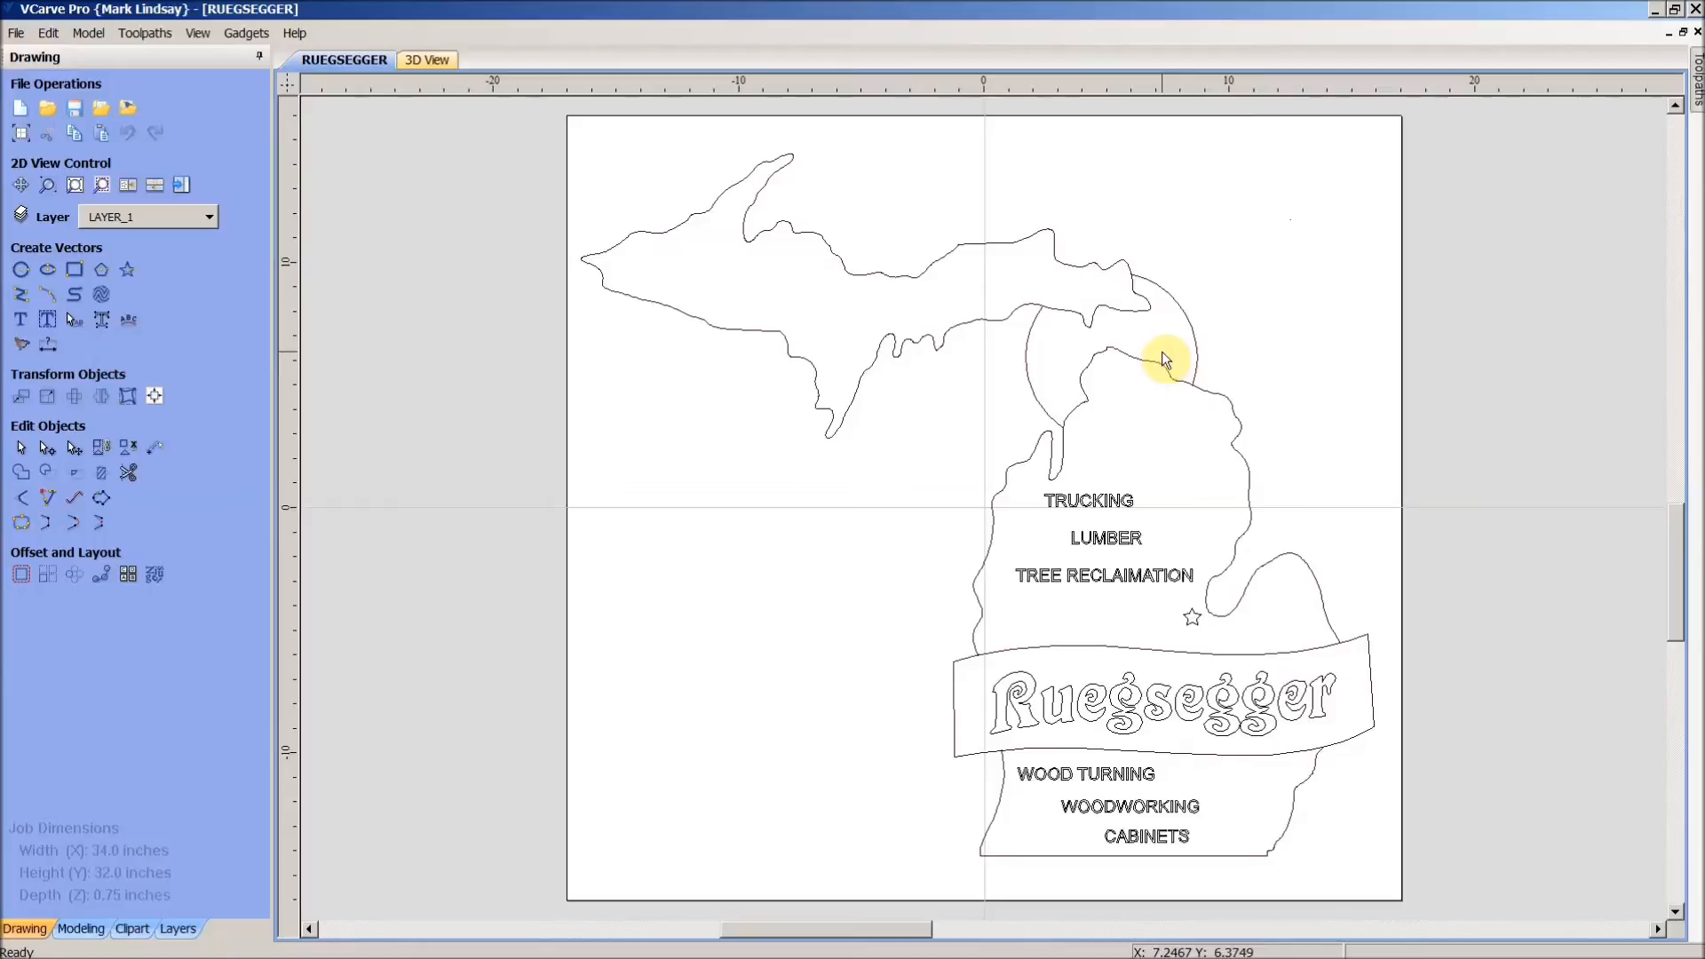
mouse_move(1138, 450)
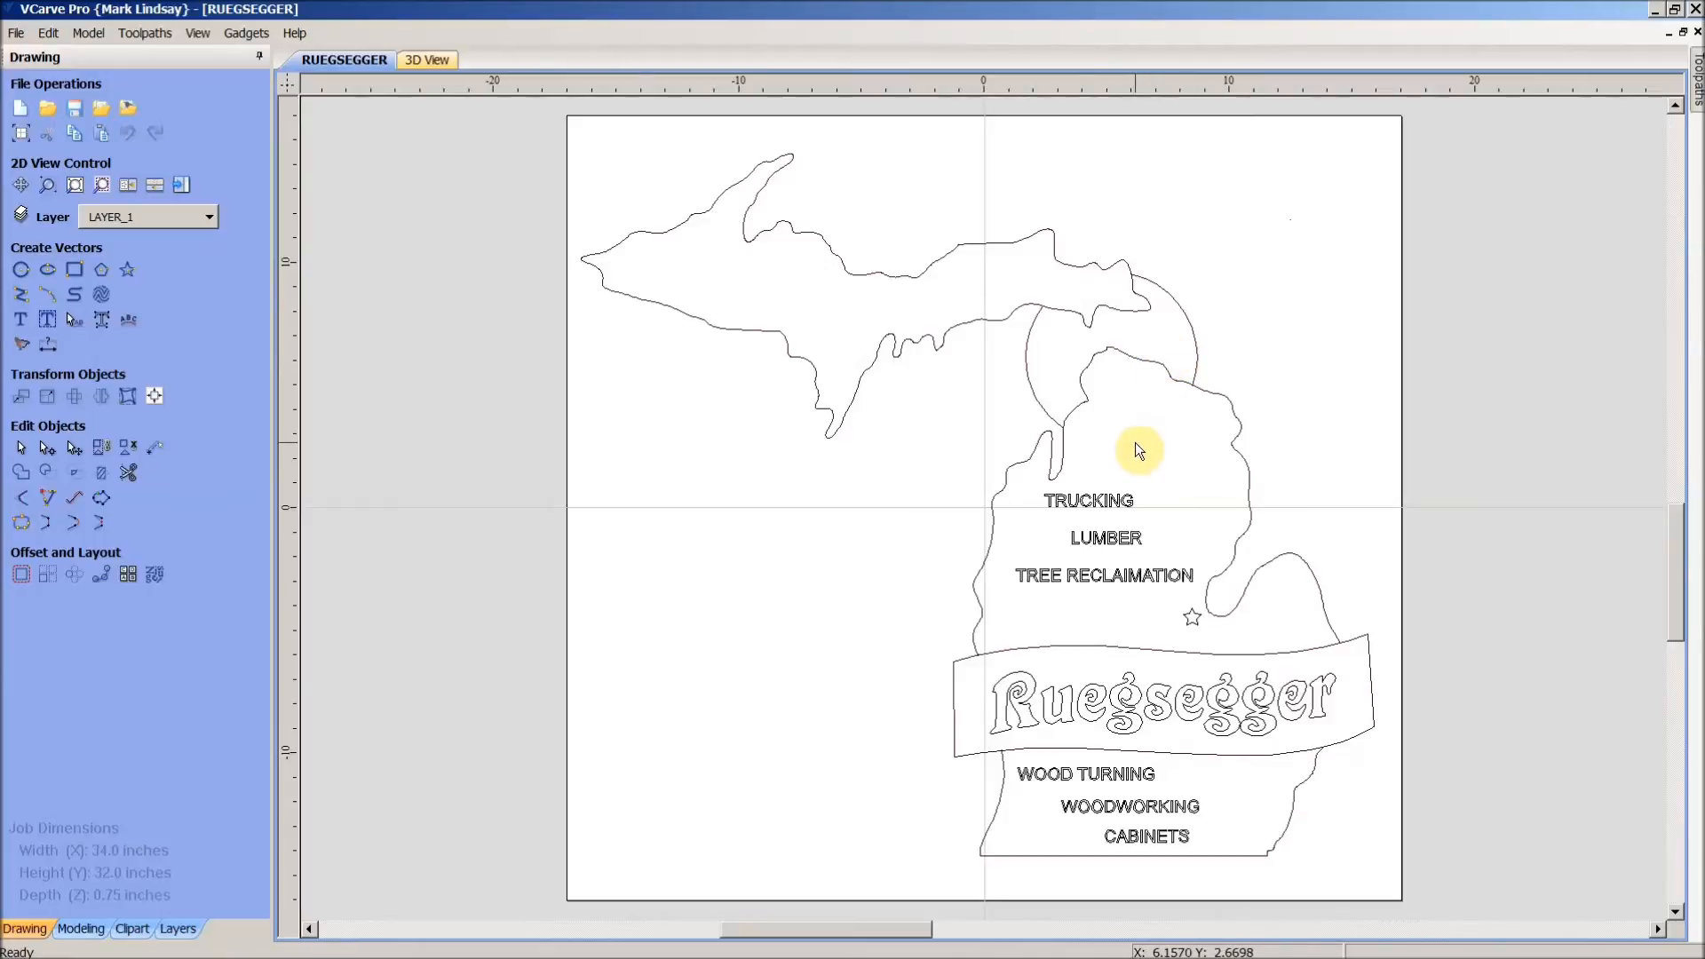
mouse_move(1136, 455)
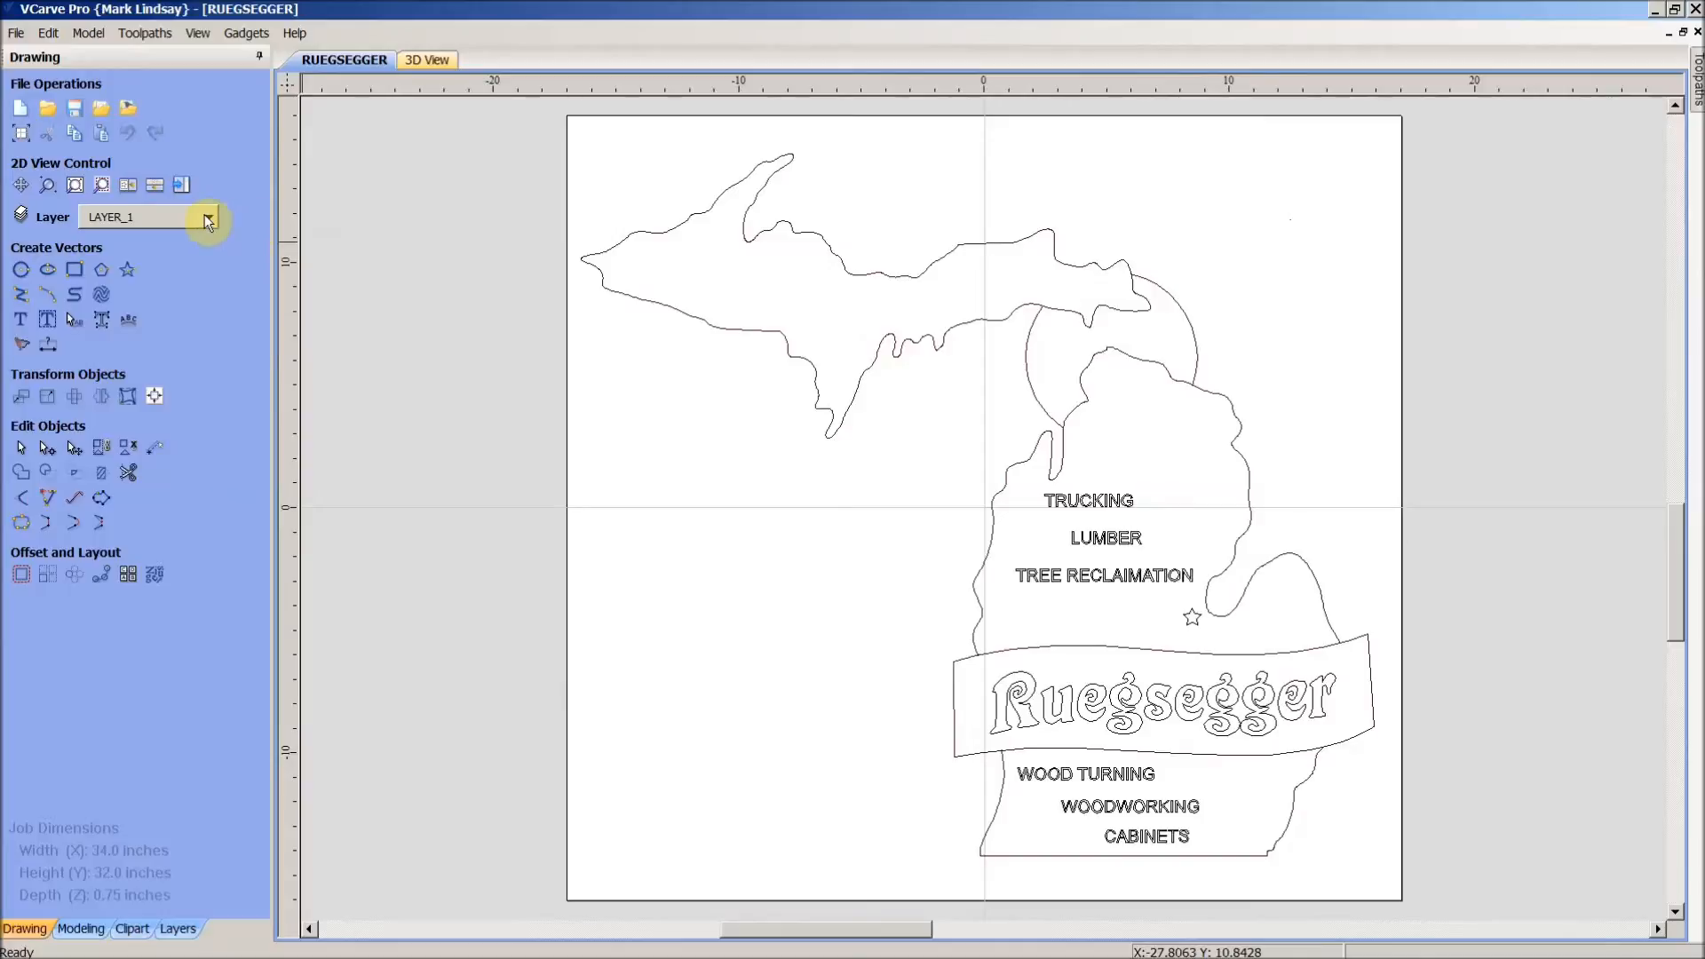
click(207, 217)
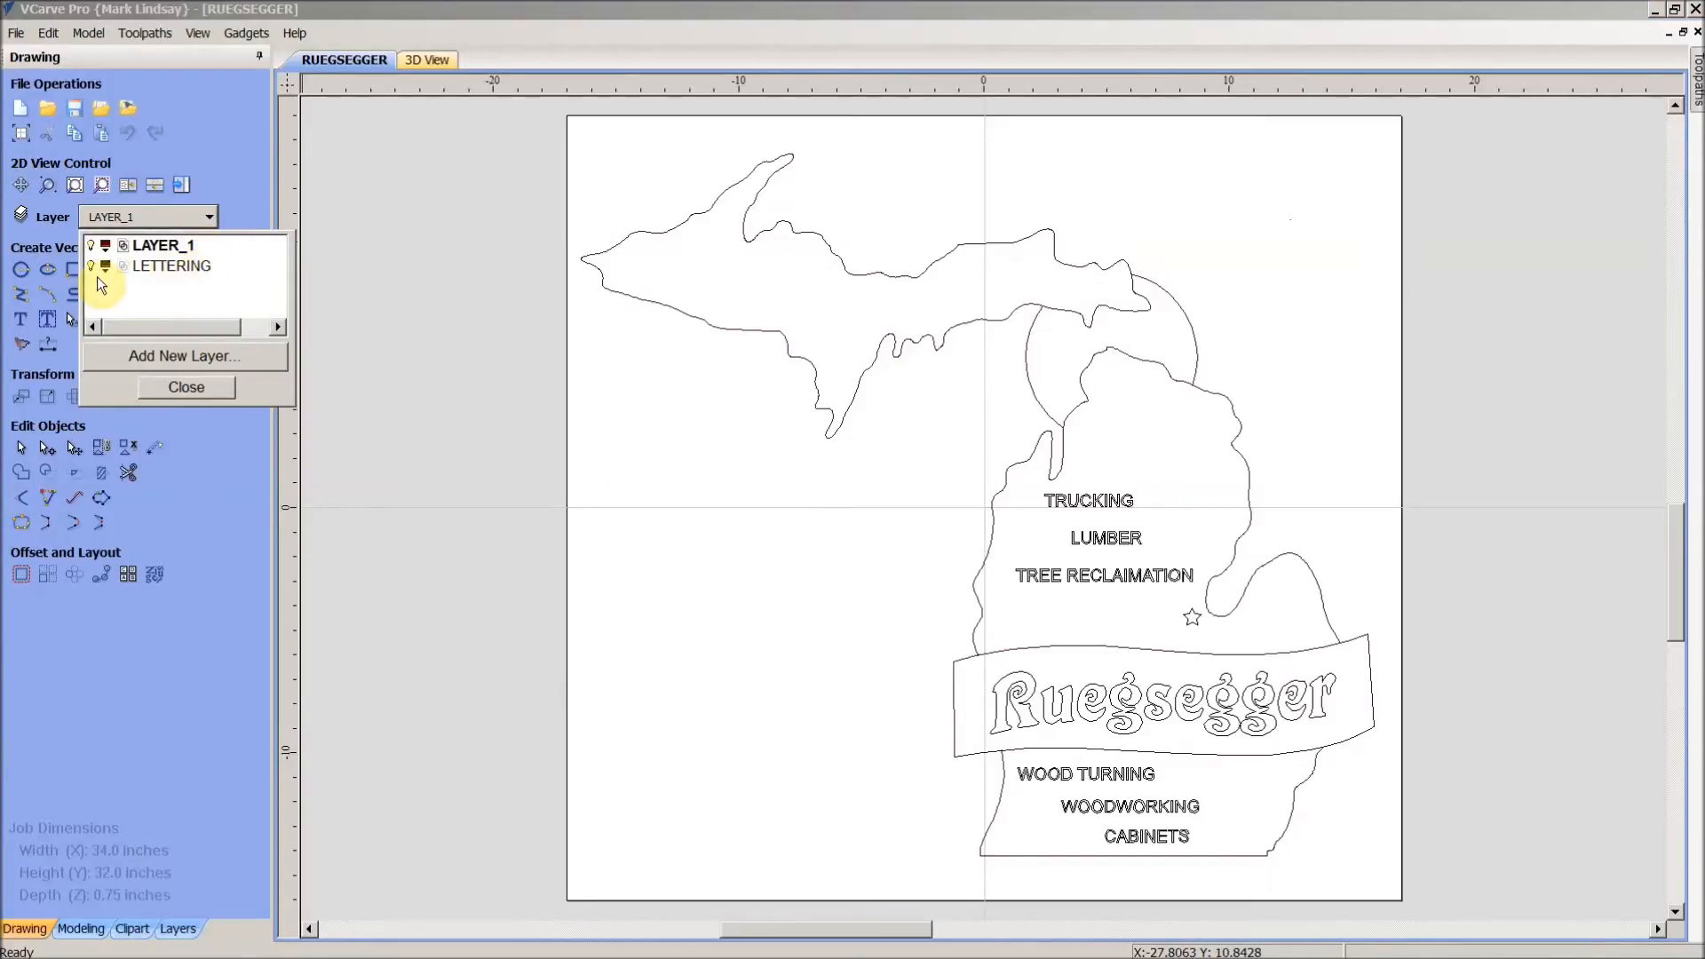
click(92, 267)
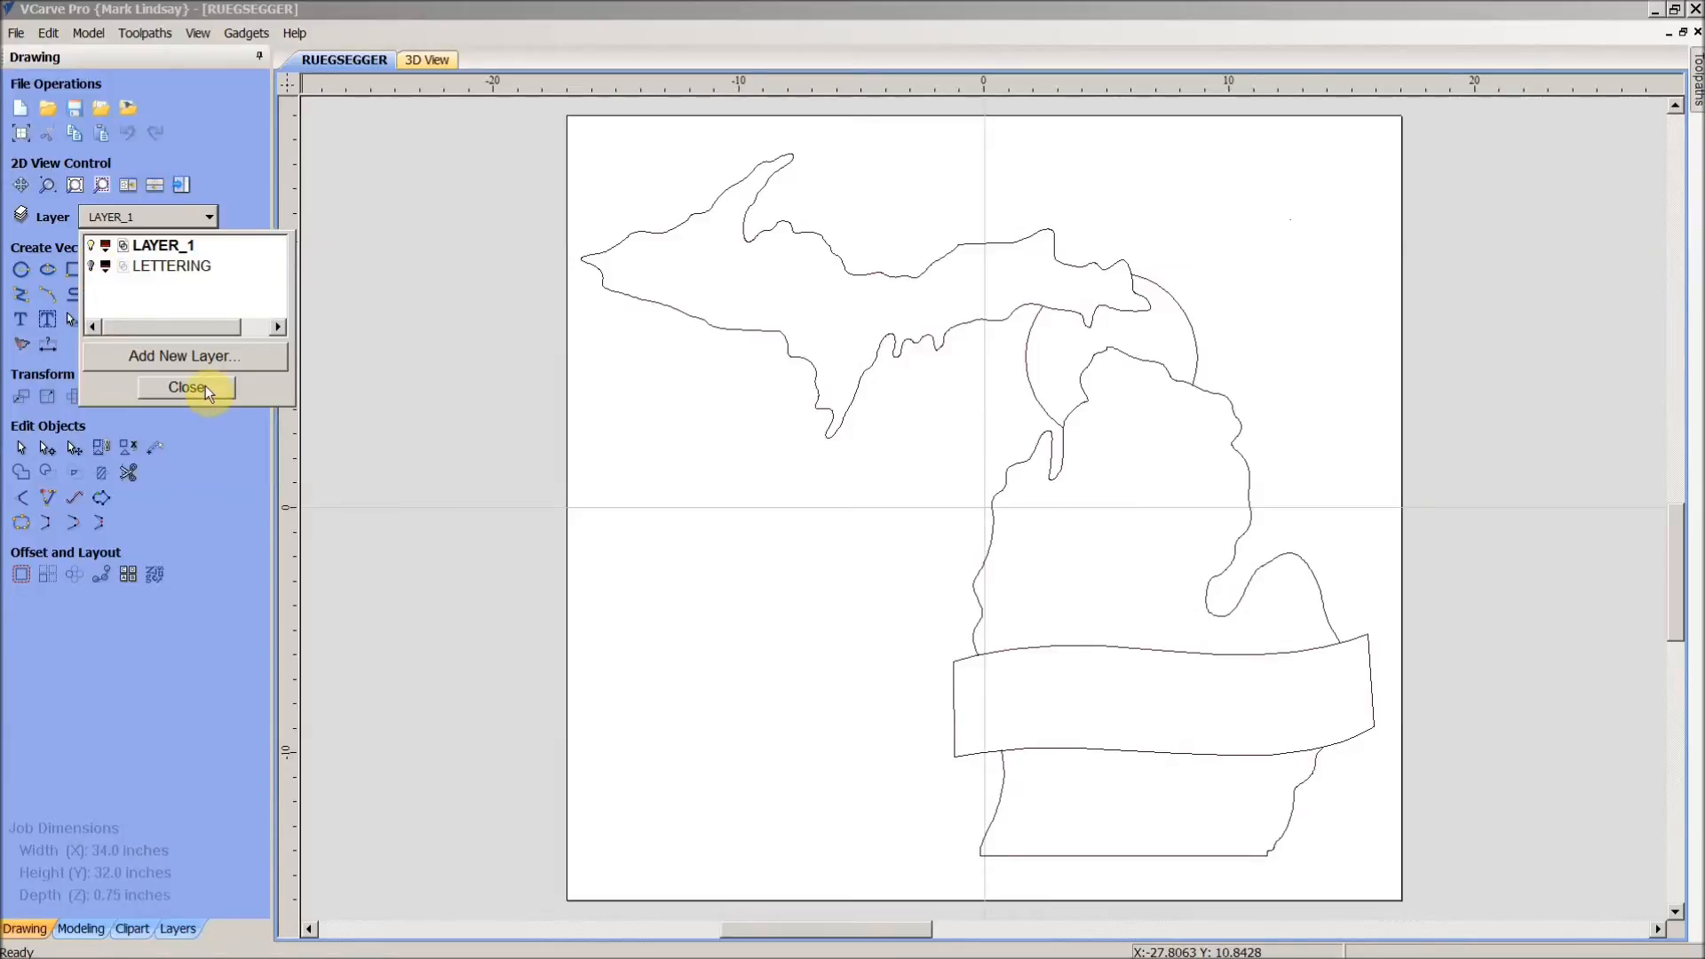
mouse_move(169, 285)
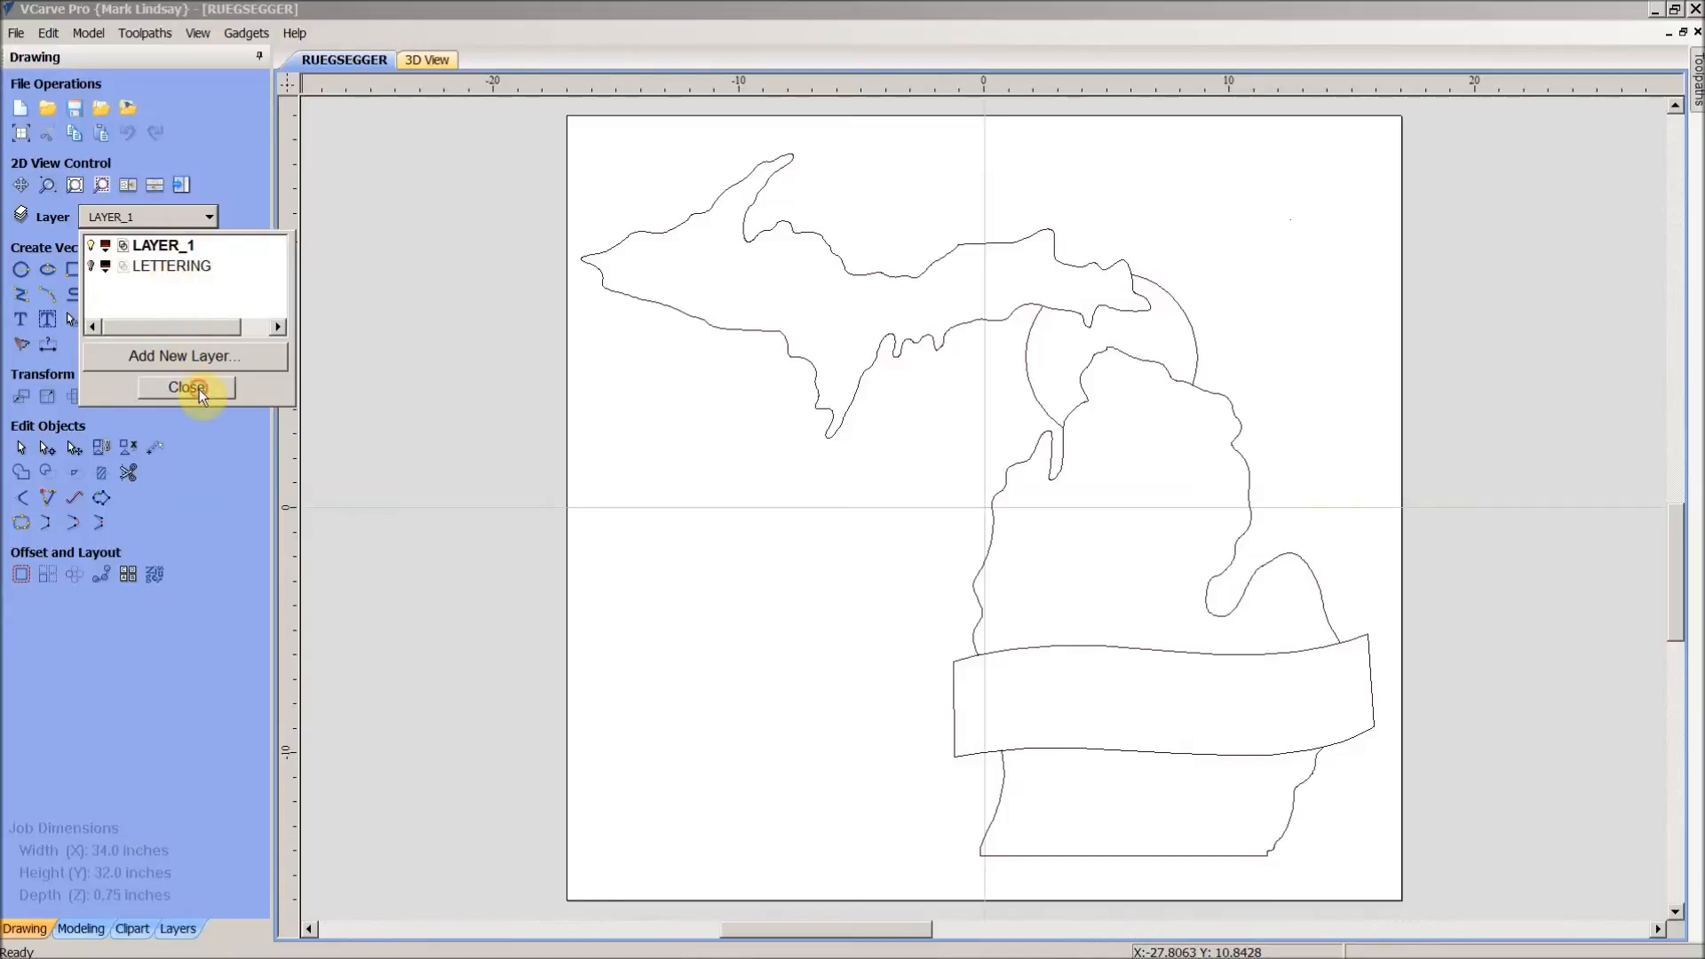
click(185, 387)
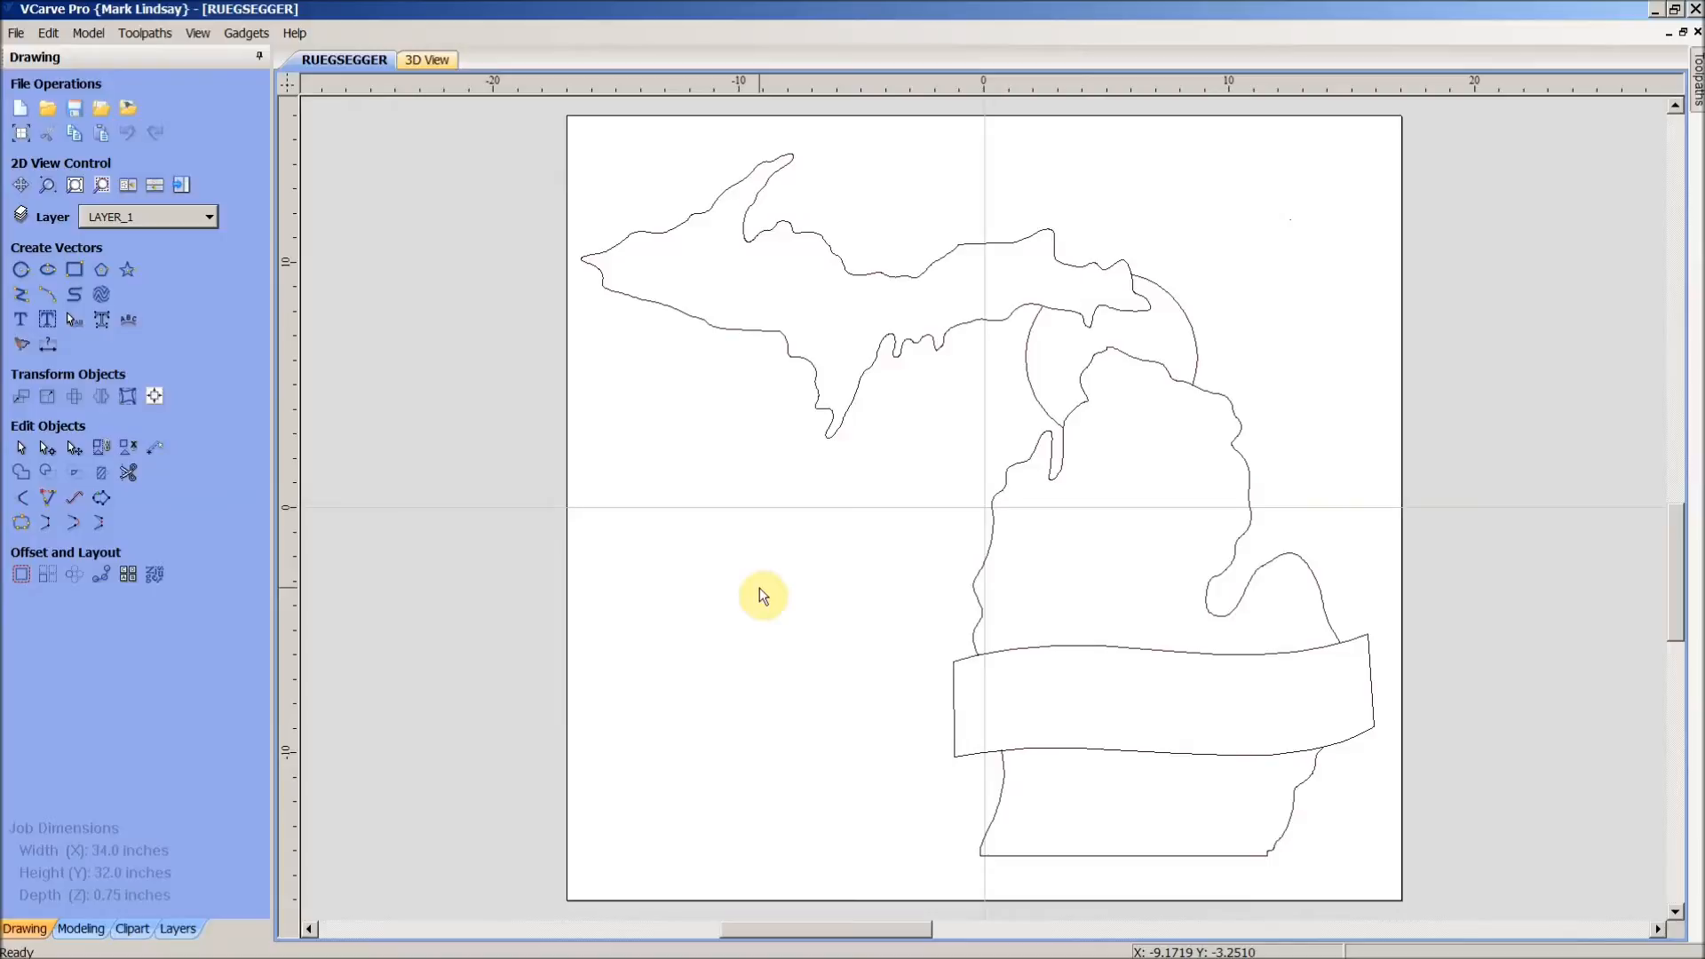
mouse_move(766, 619)
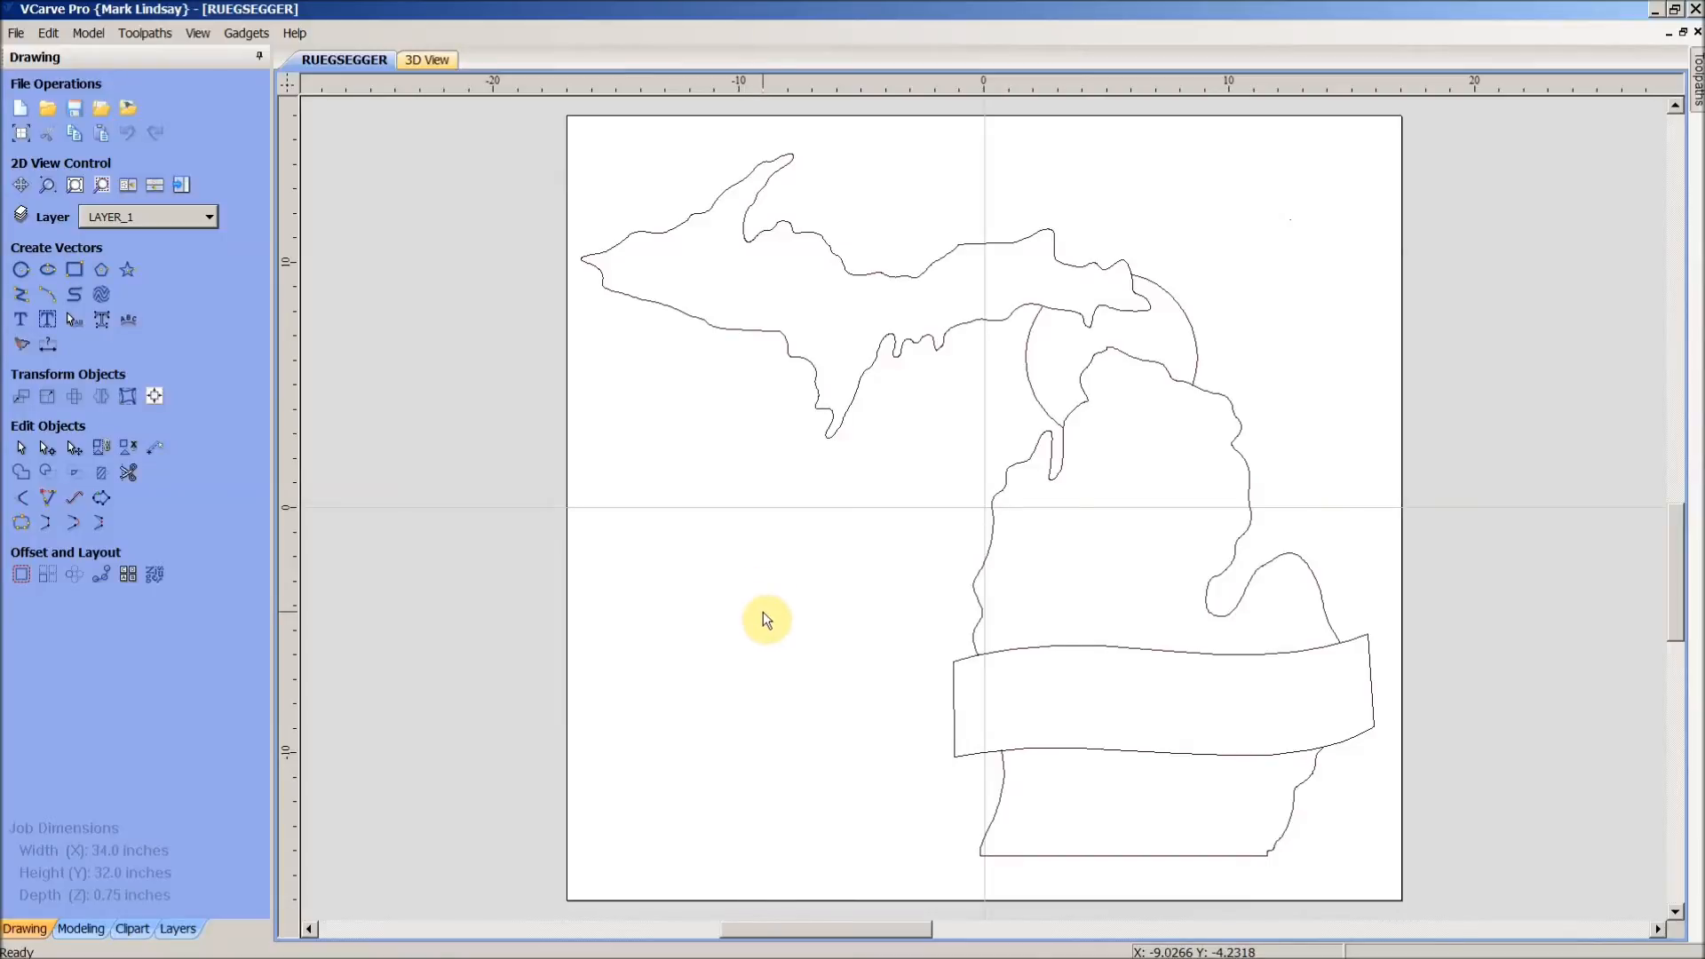
mouse_move(1377, 355)
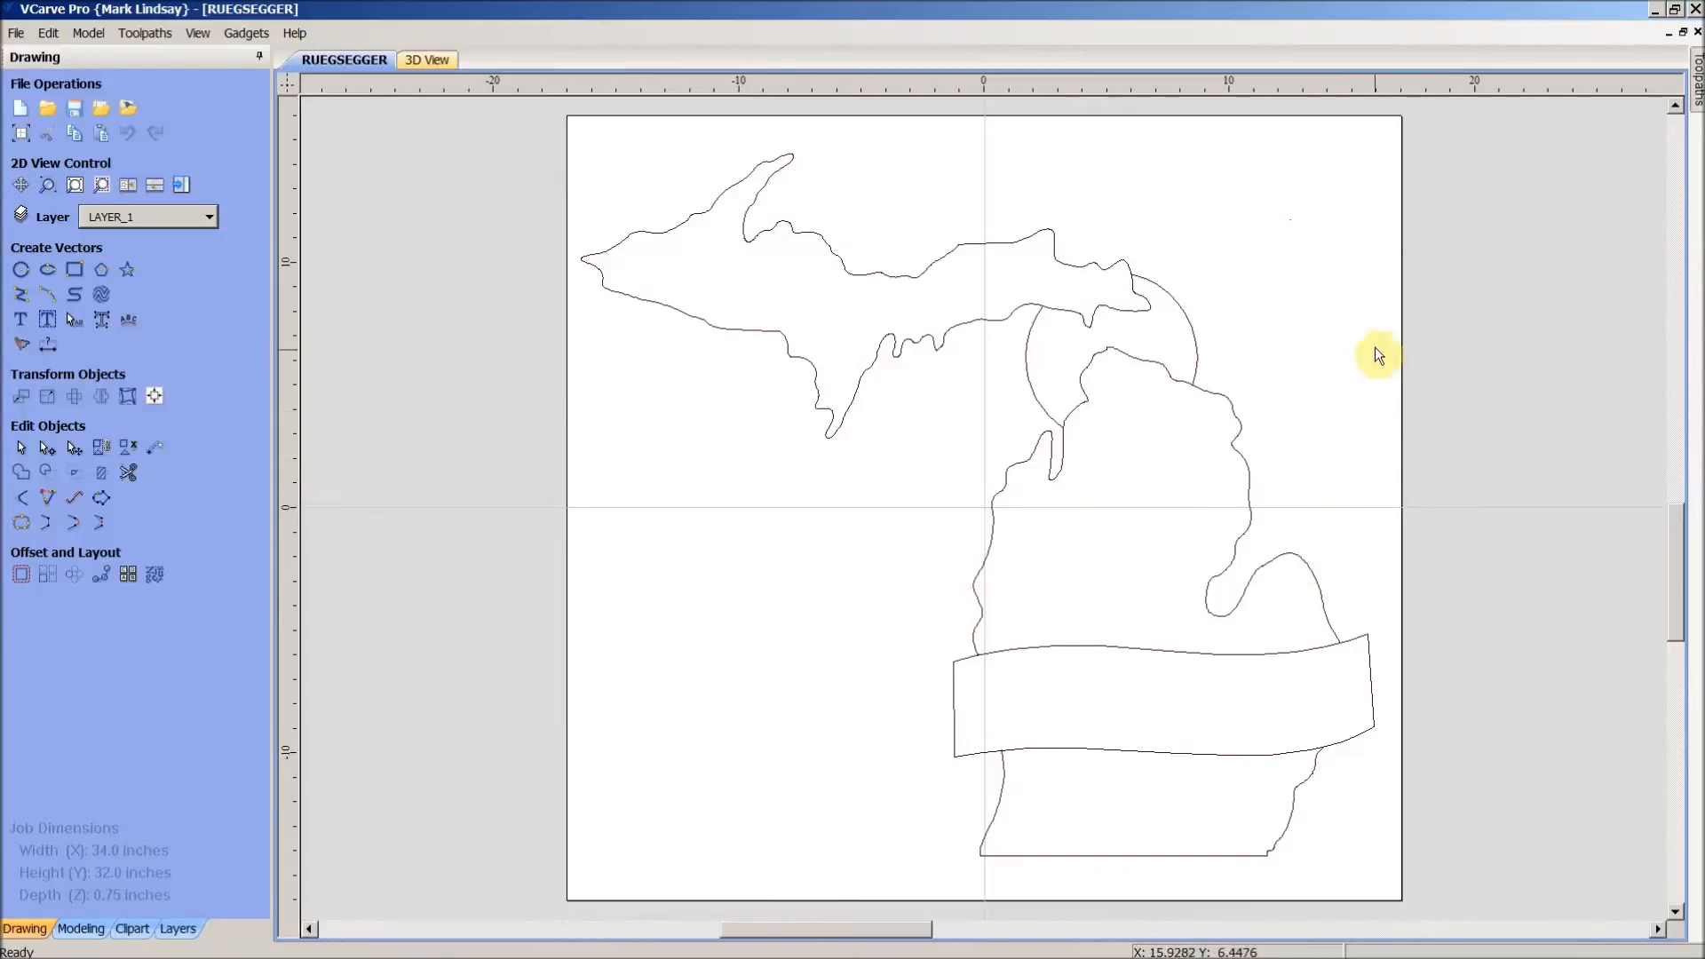
mouse_move(1386, 183)
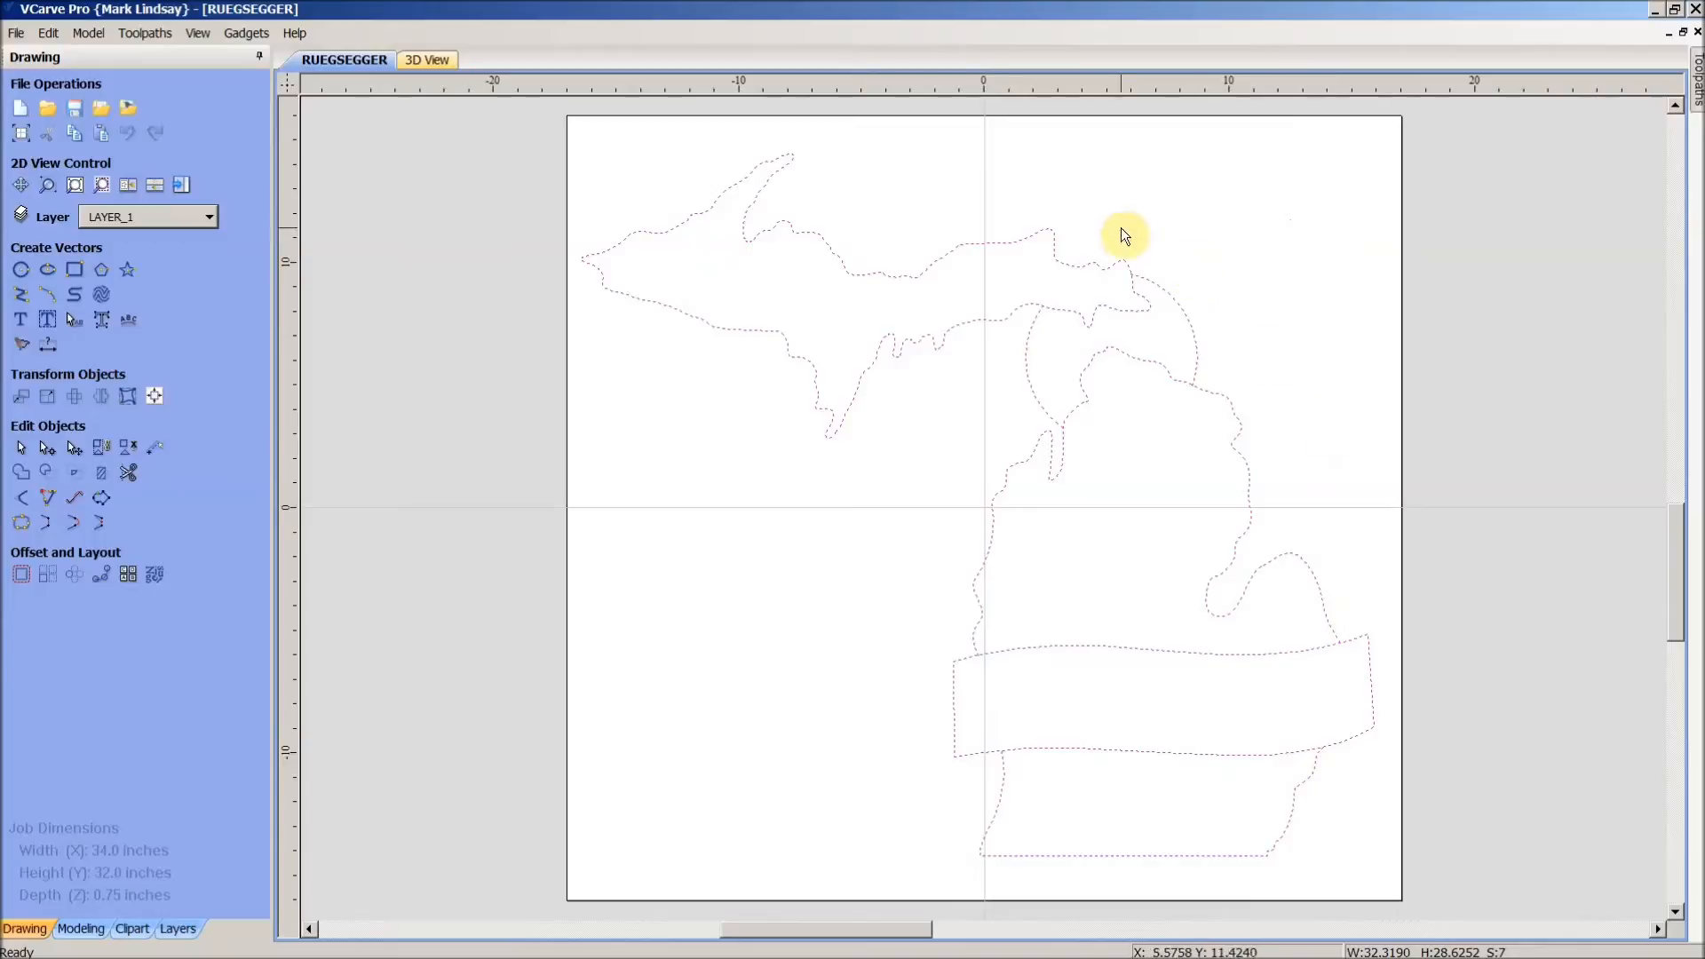
mouse_move(1250, 372)
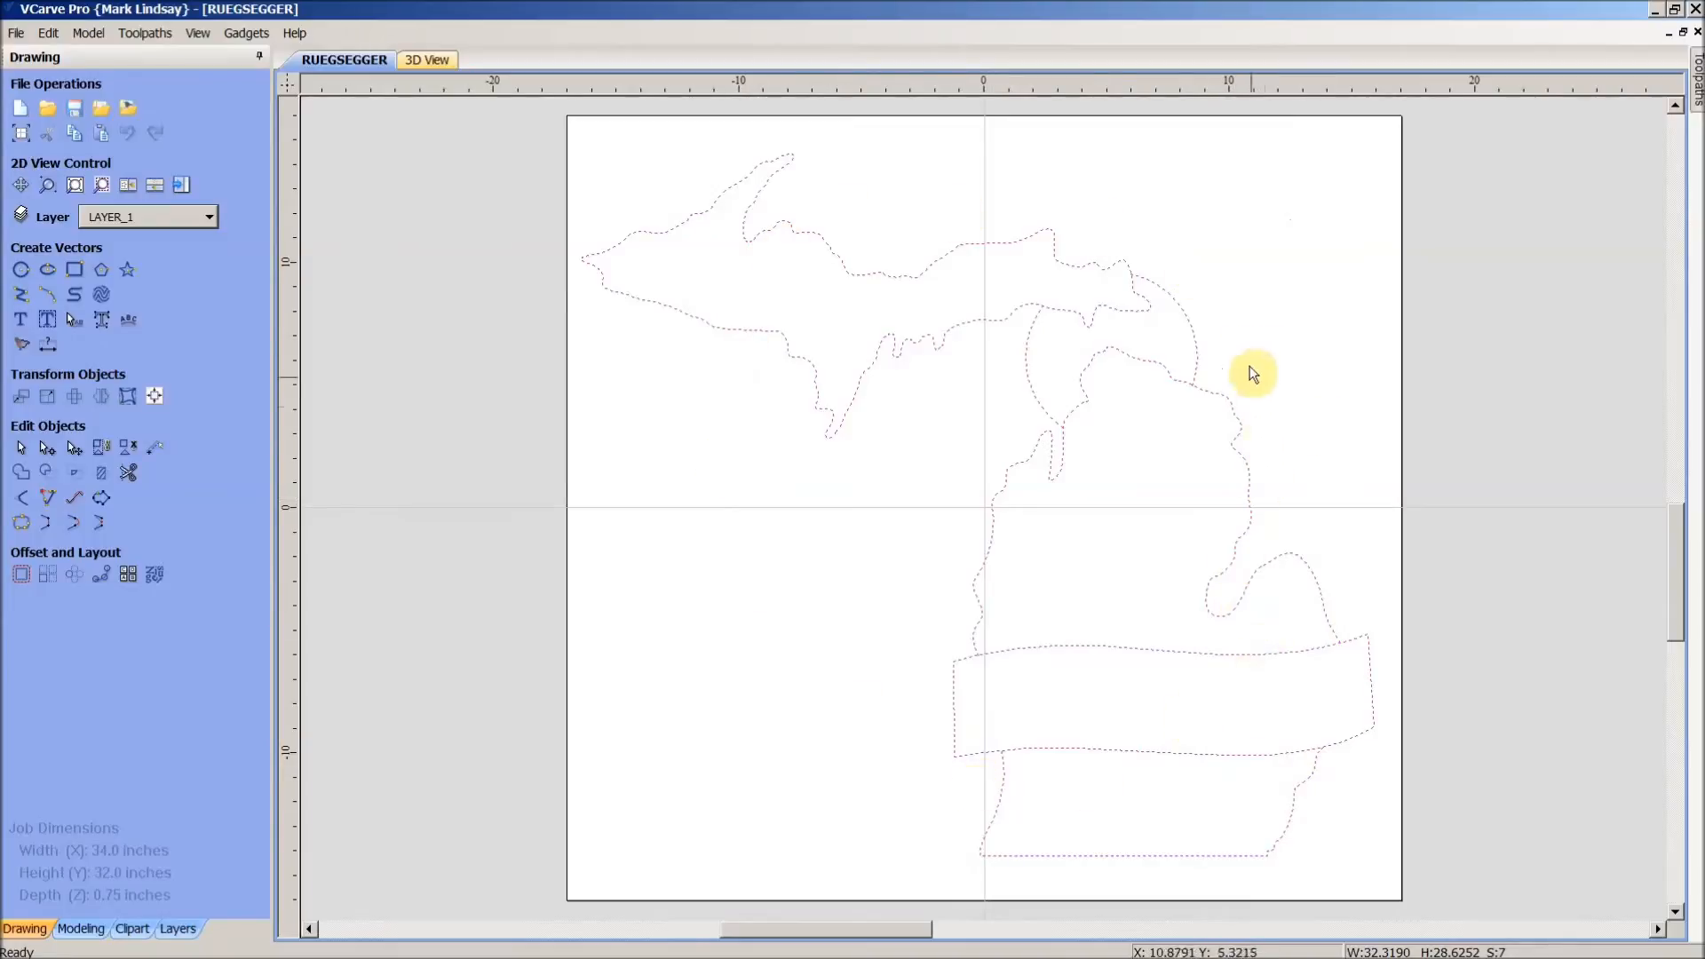
mouse_move(1167, 559)
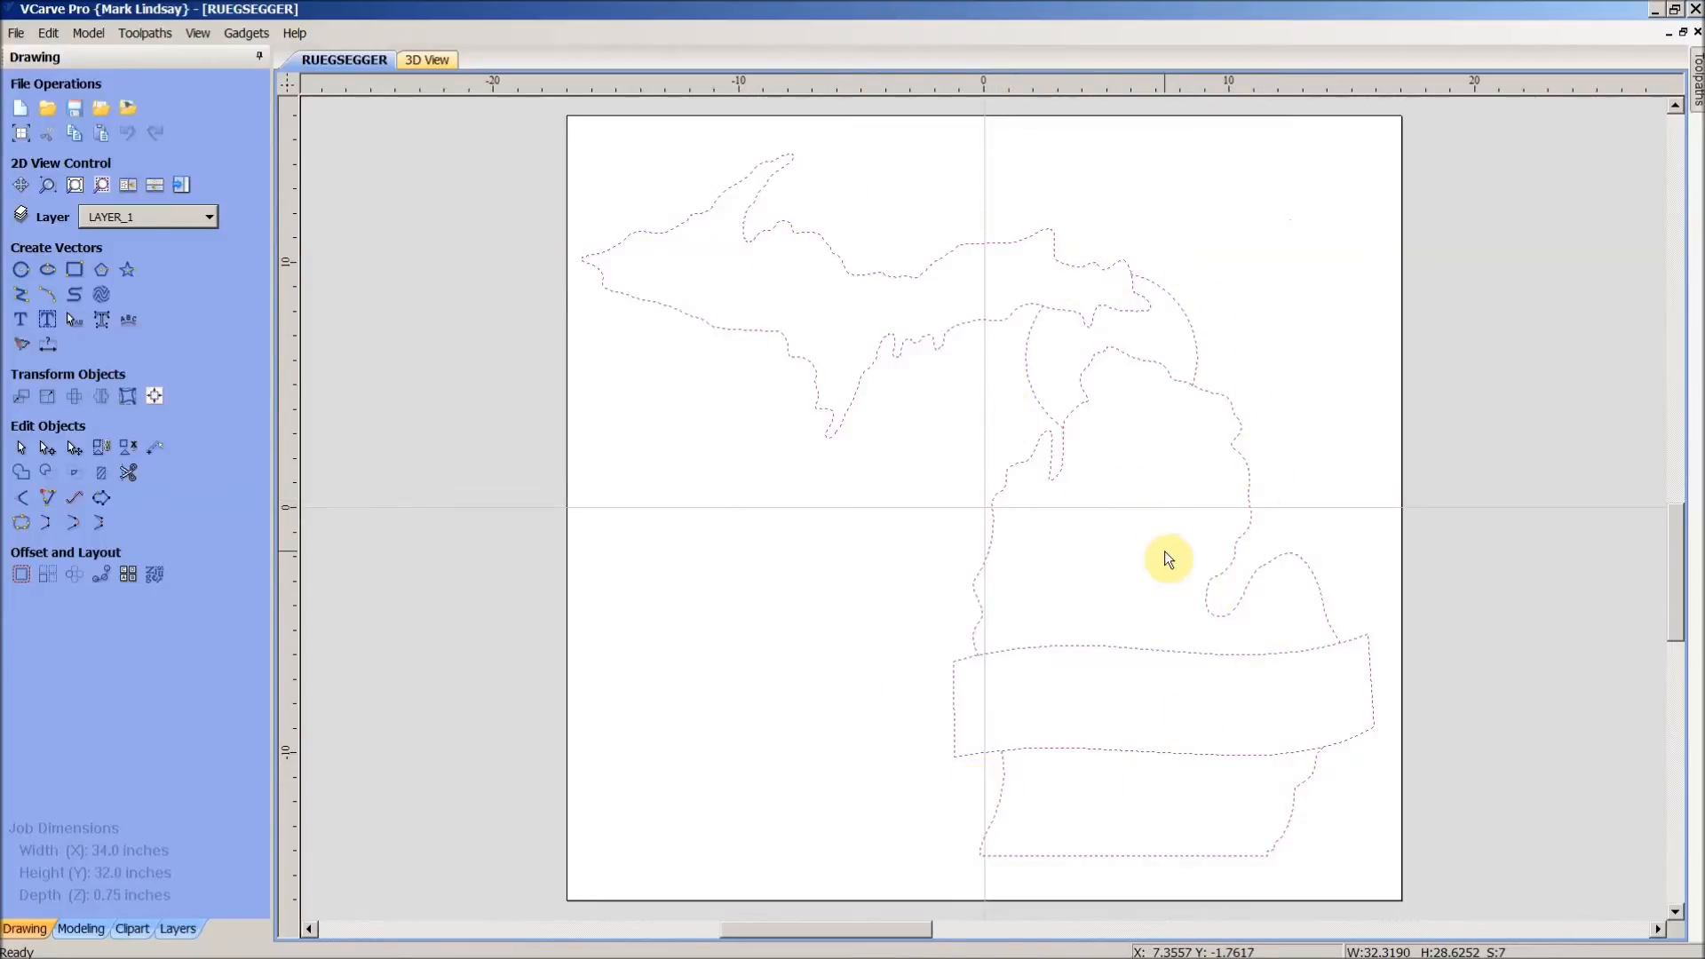
mouse_move(1119, 541)
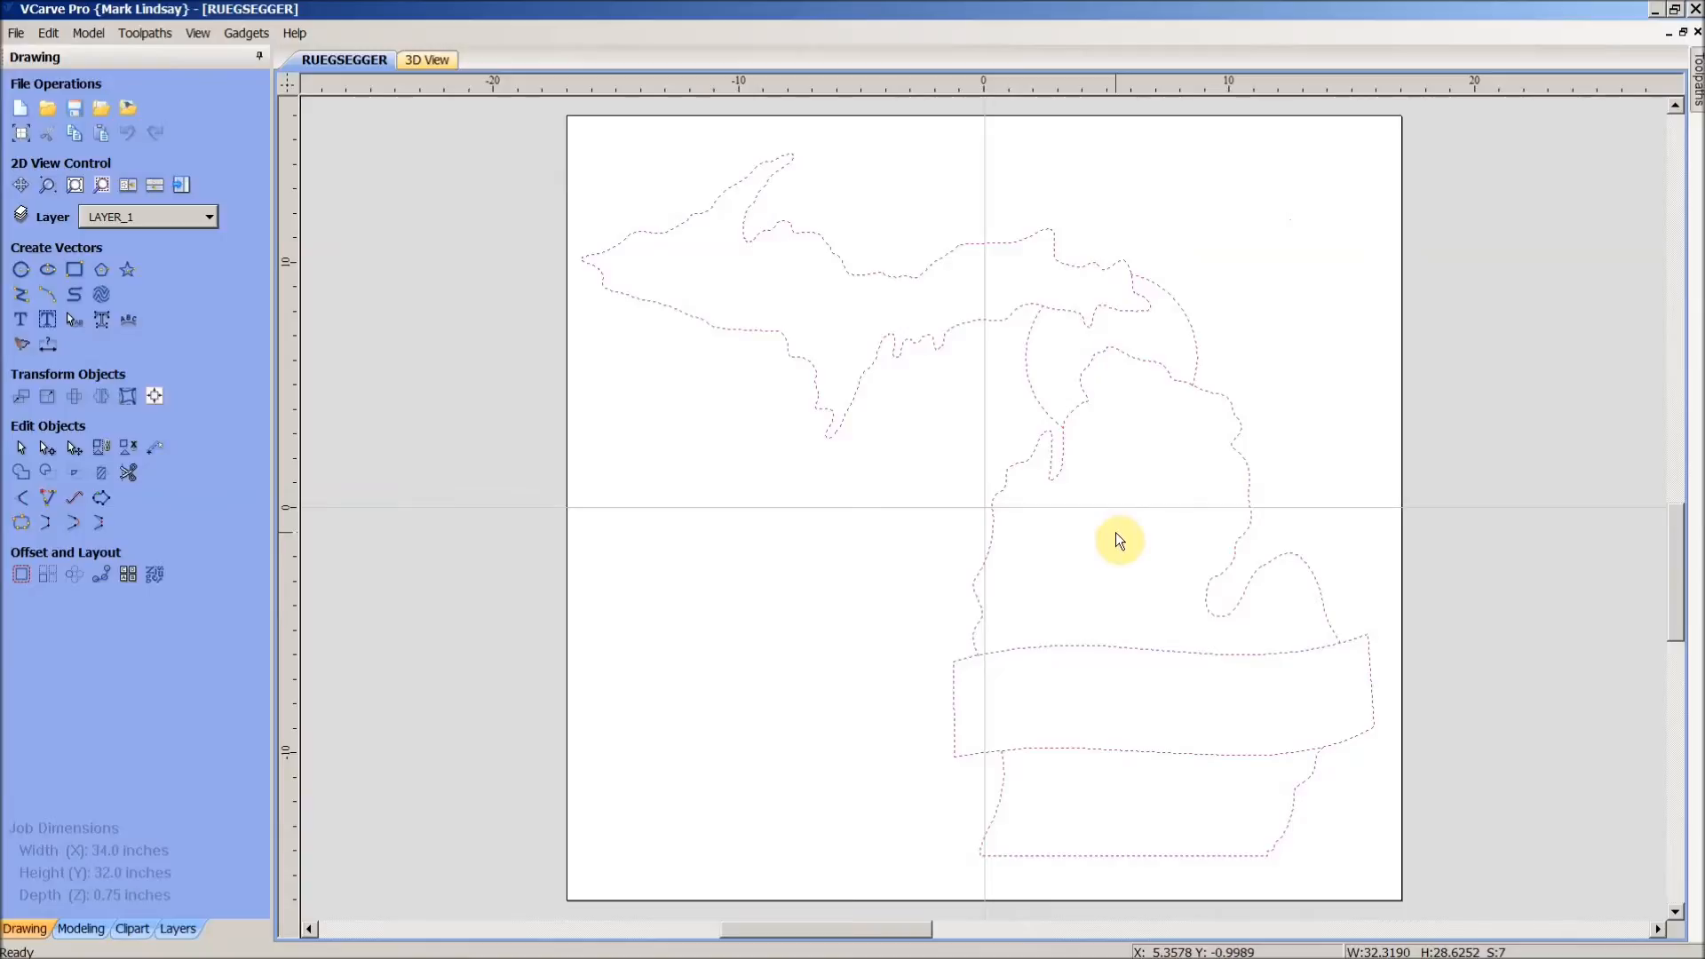
mouse_move(1100, 499)
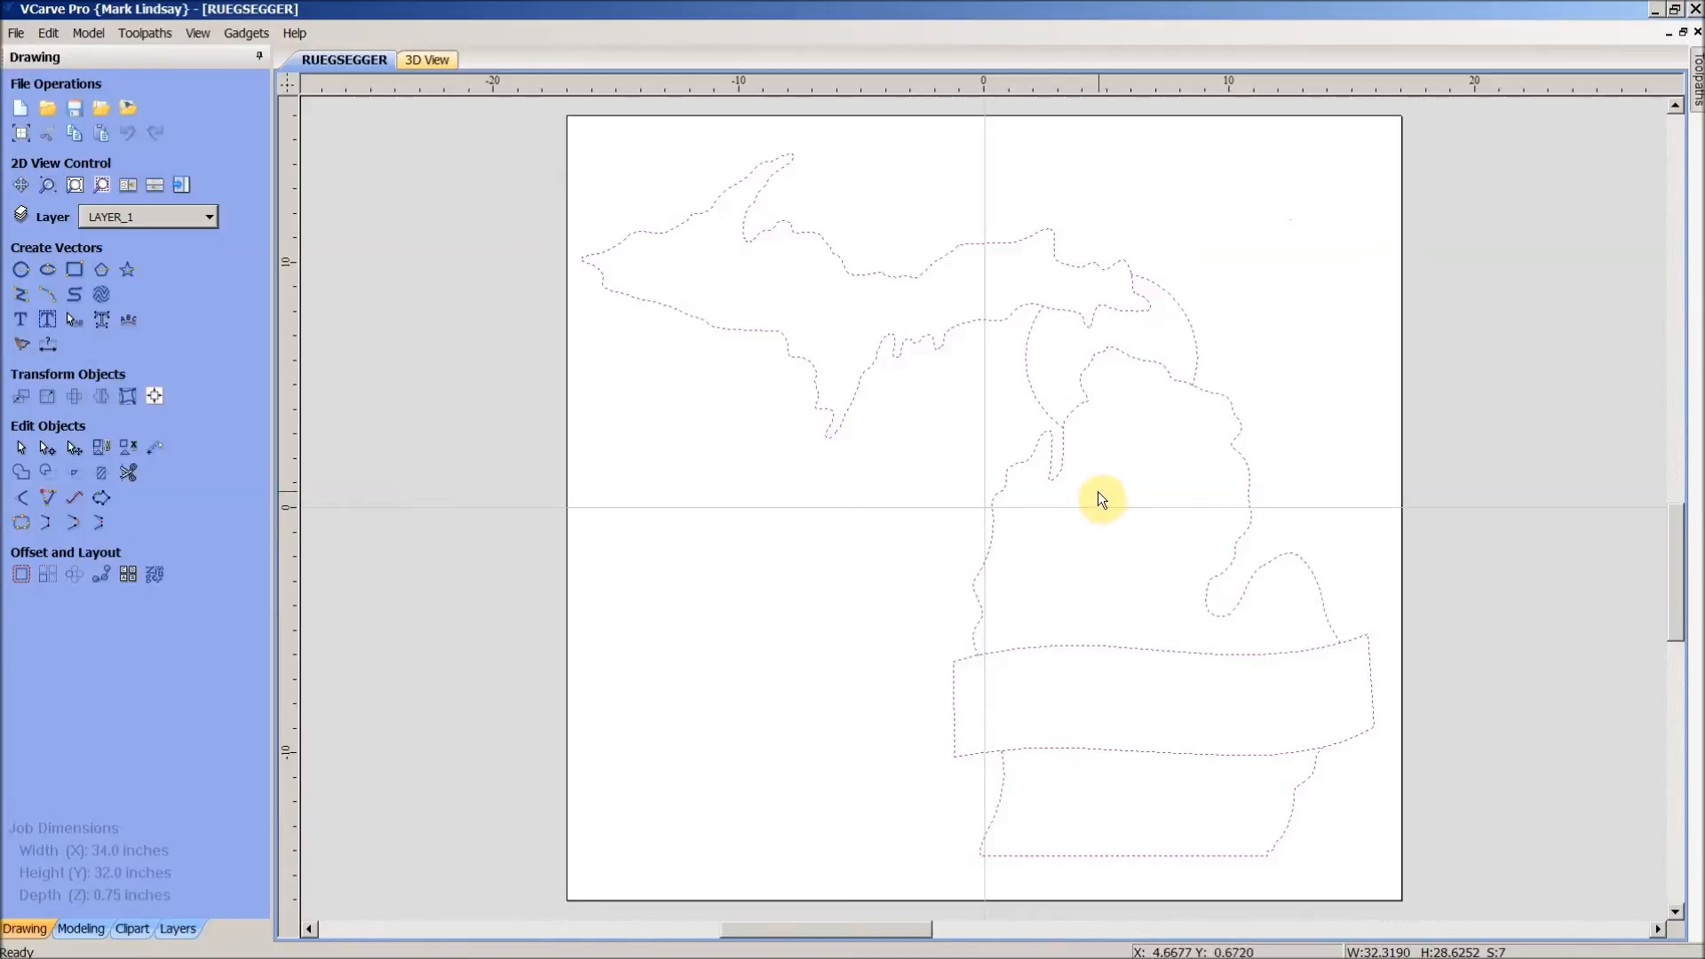
- Copy the selected outline and banner vectors to a new layer 'Profile', set as active
right_click(1055, 484)
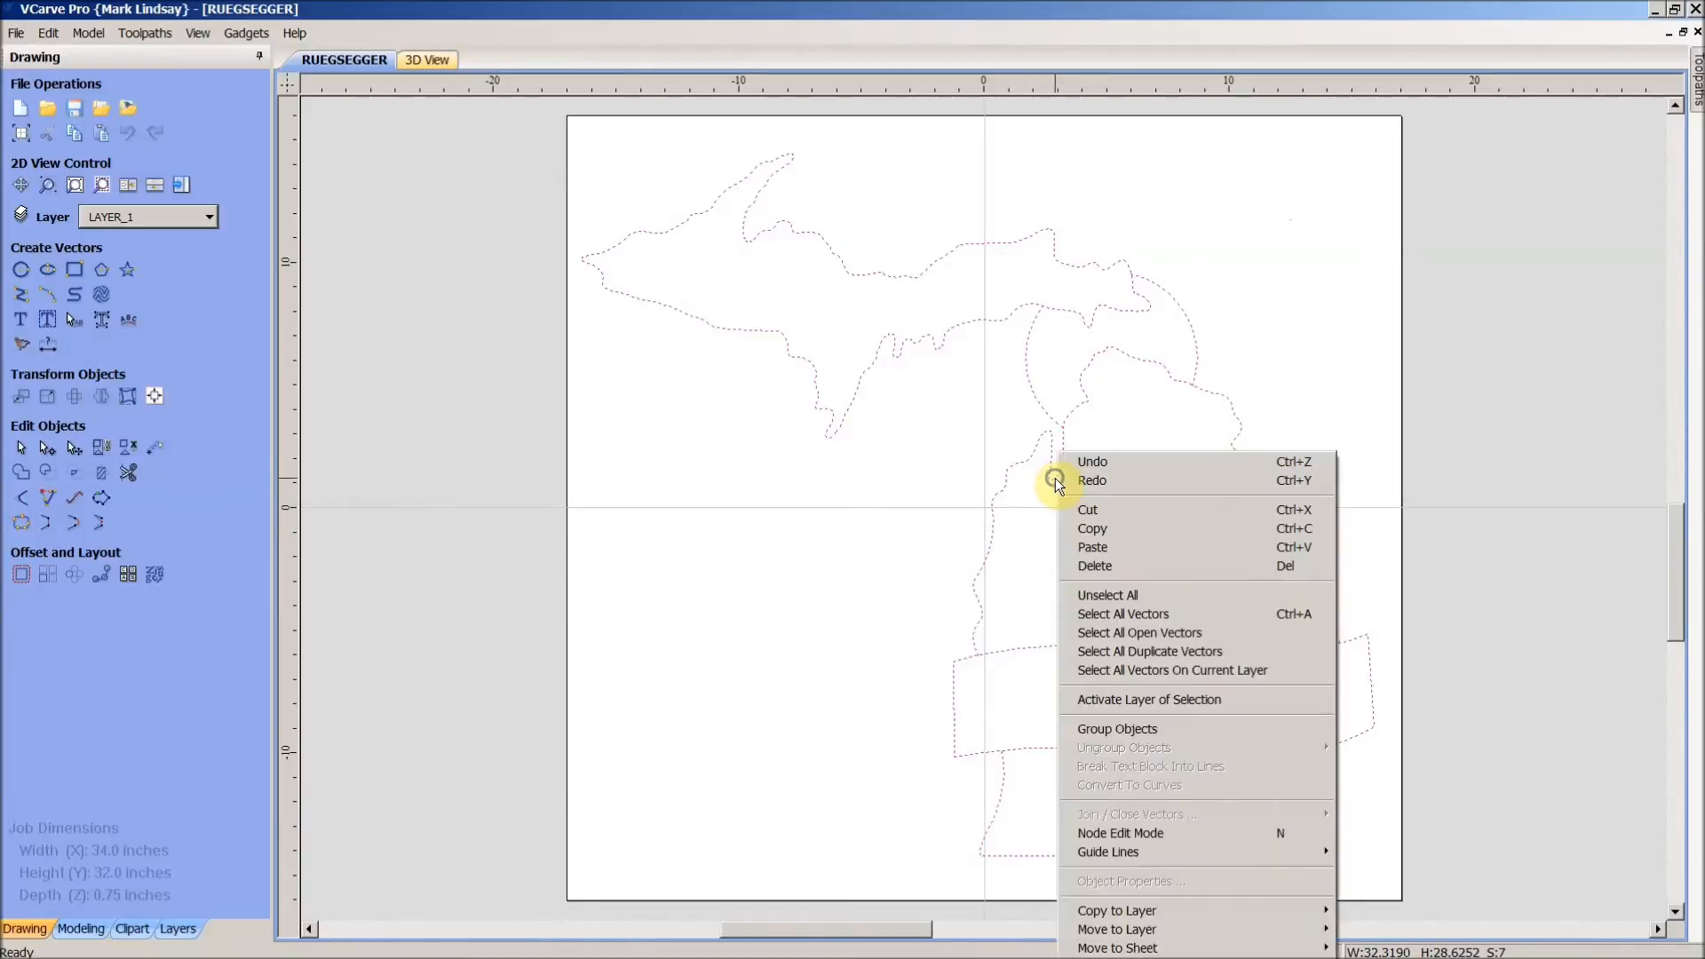
mouse_move(1148, 699)
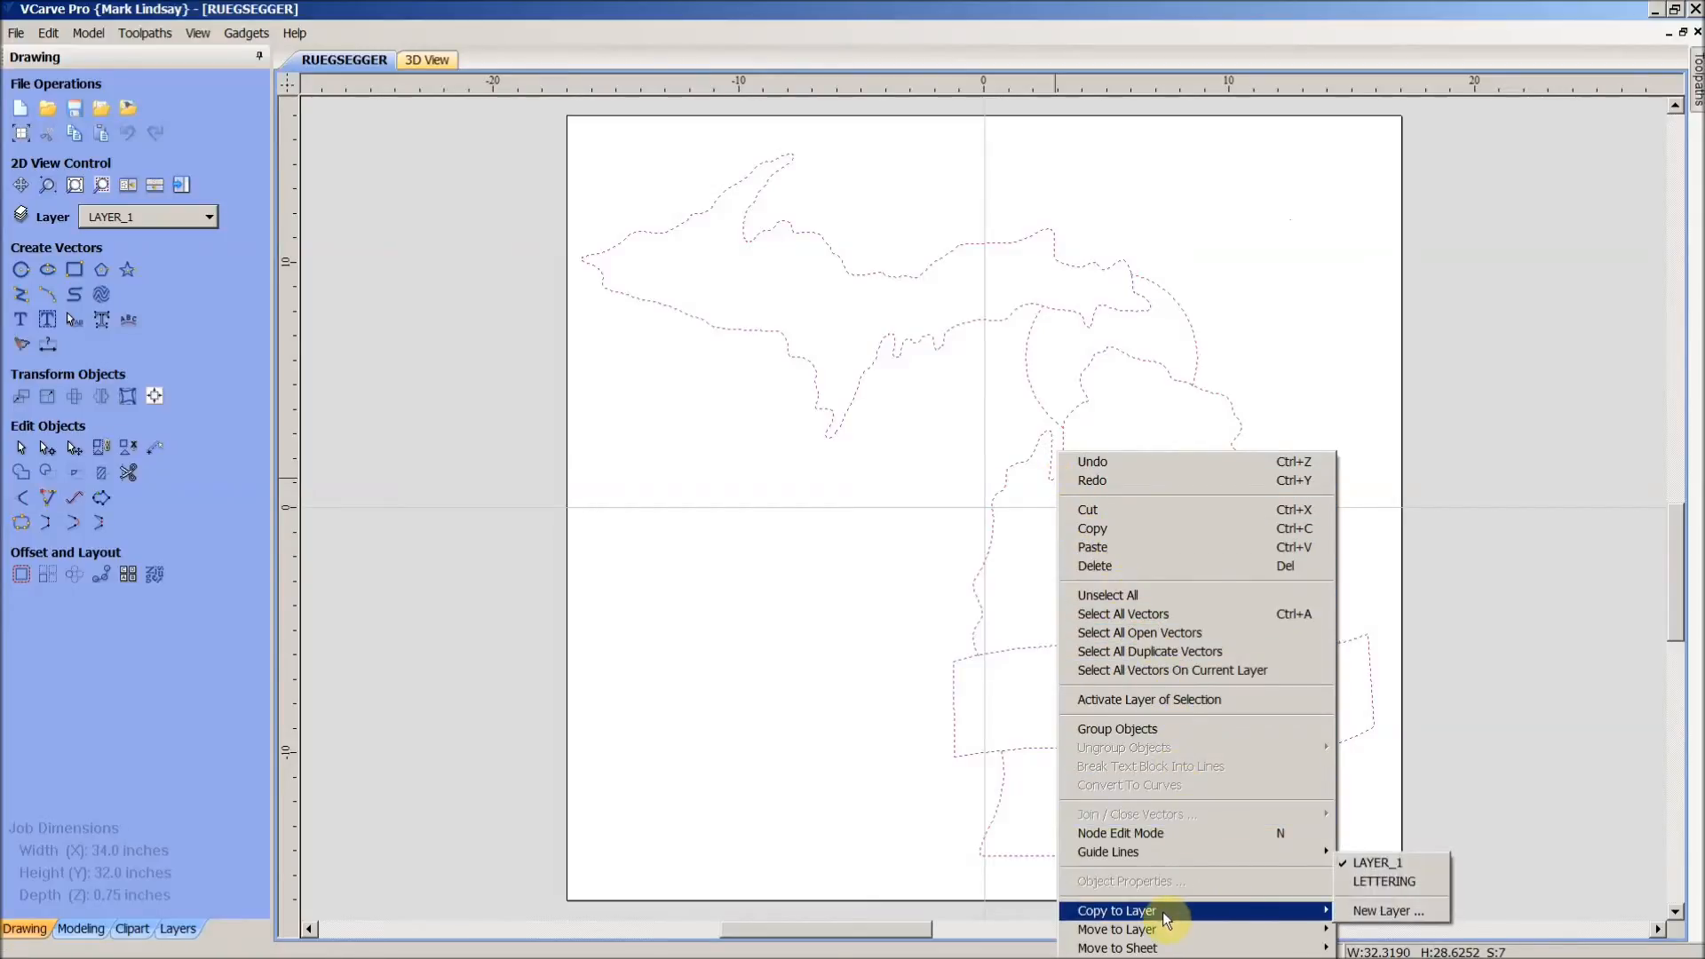
mouse_move(1386, 910)
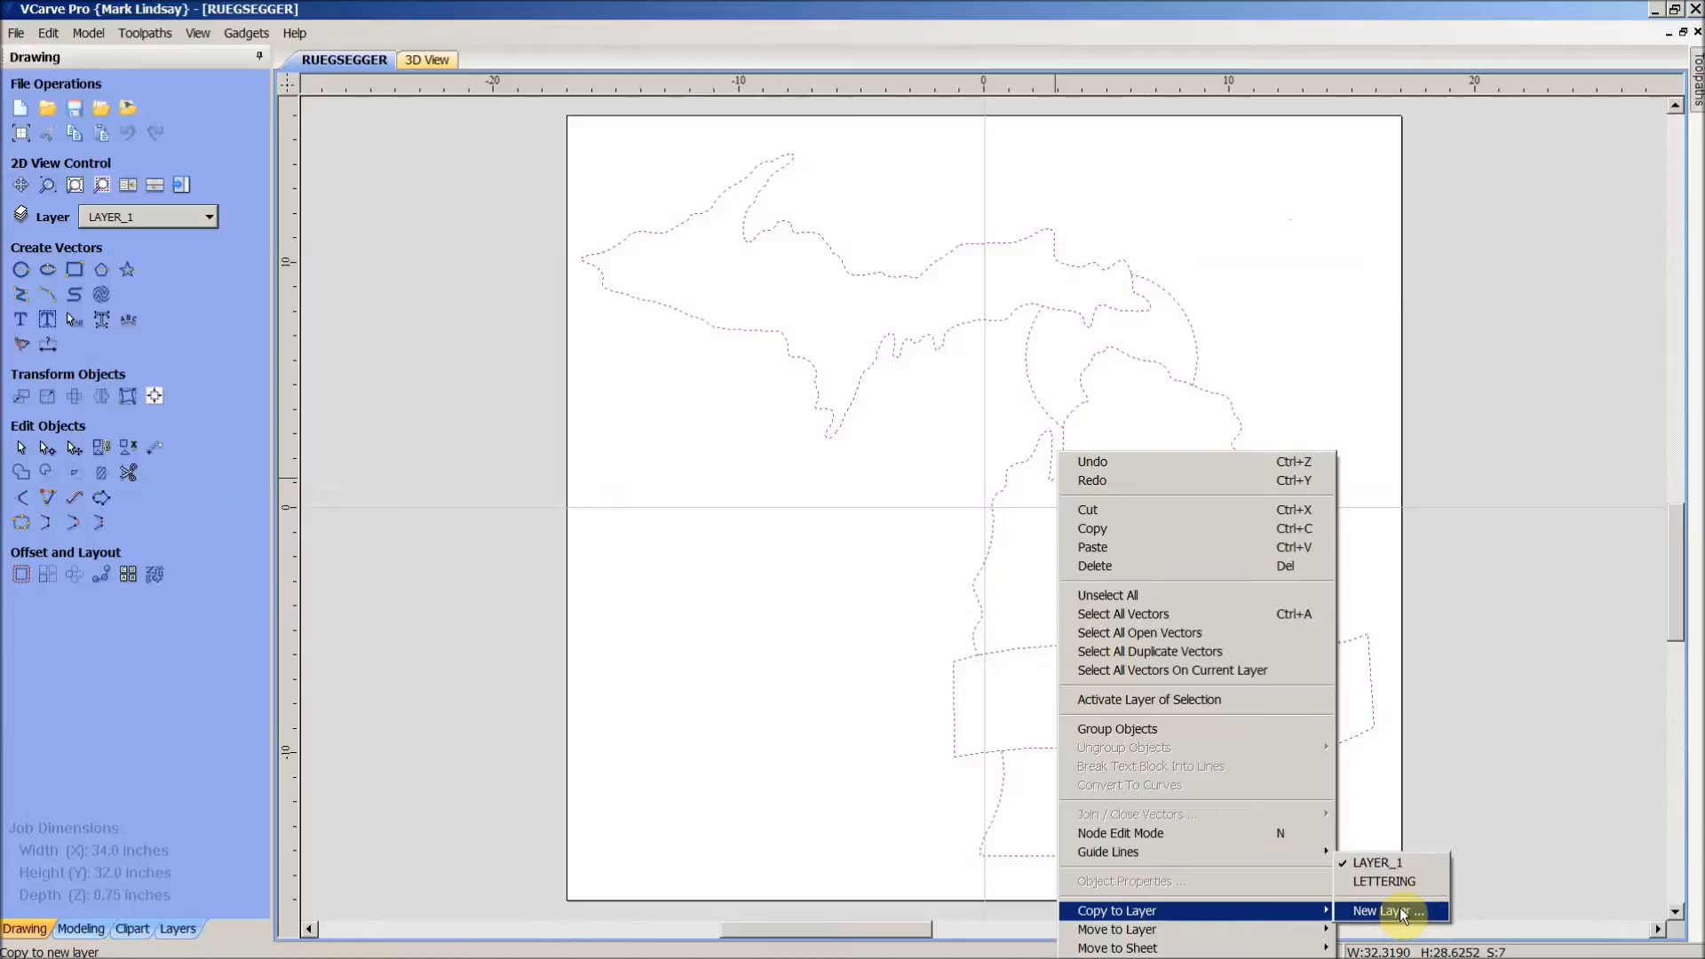
click(1385, 911)
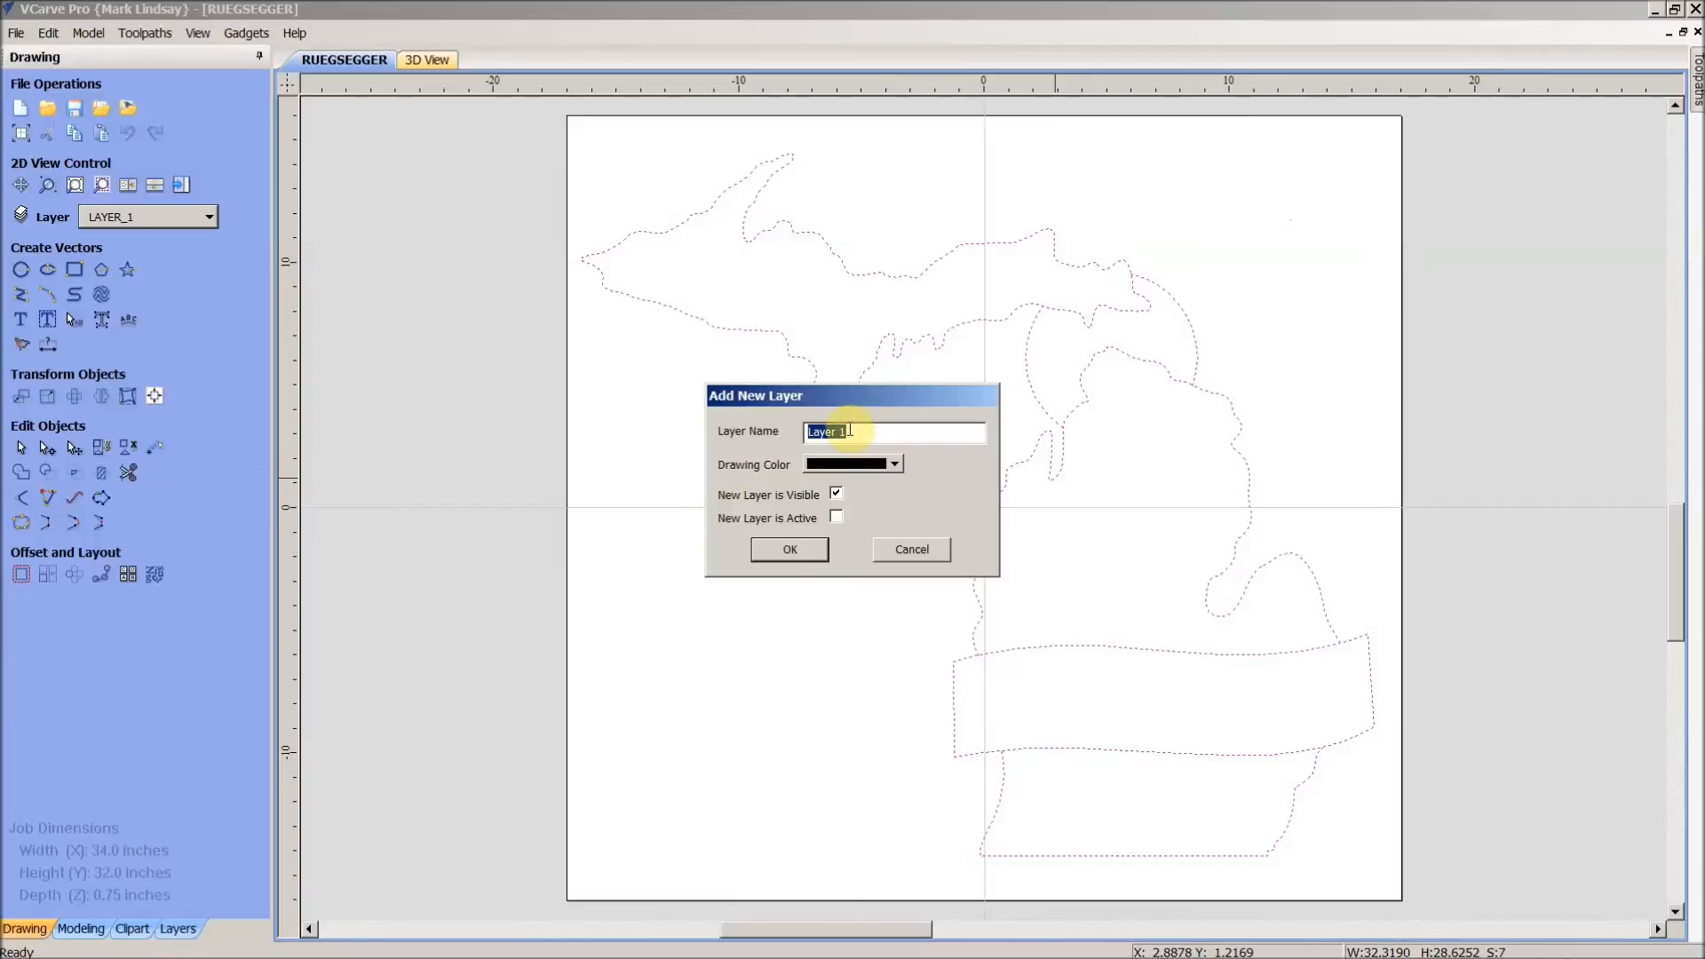
text(Profil)
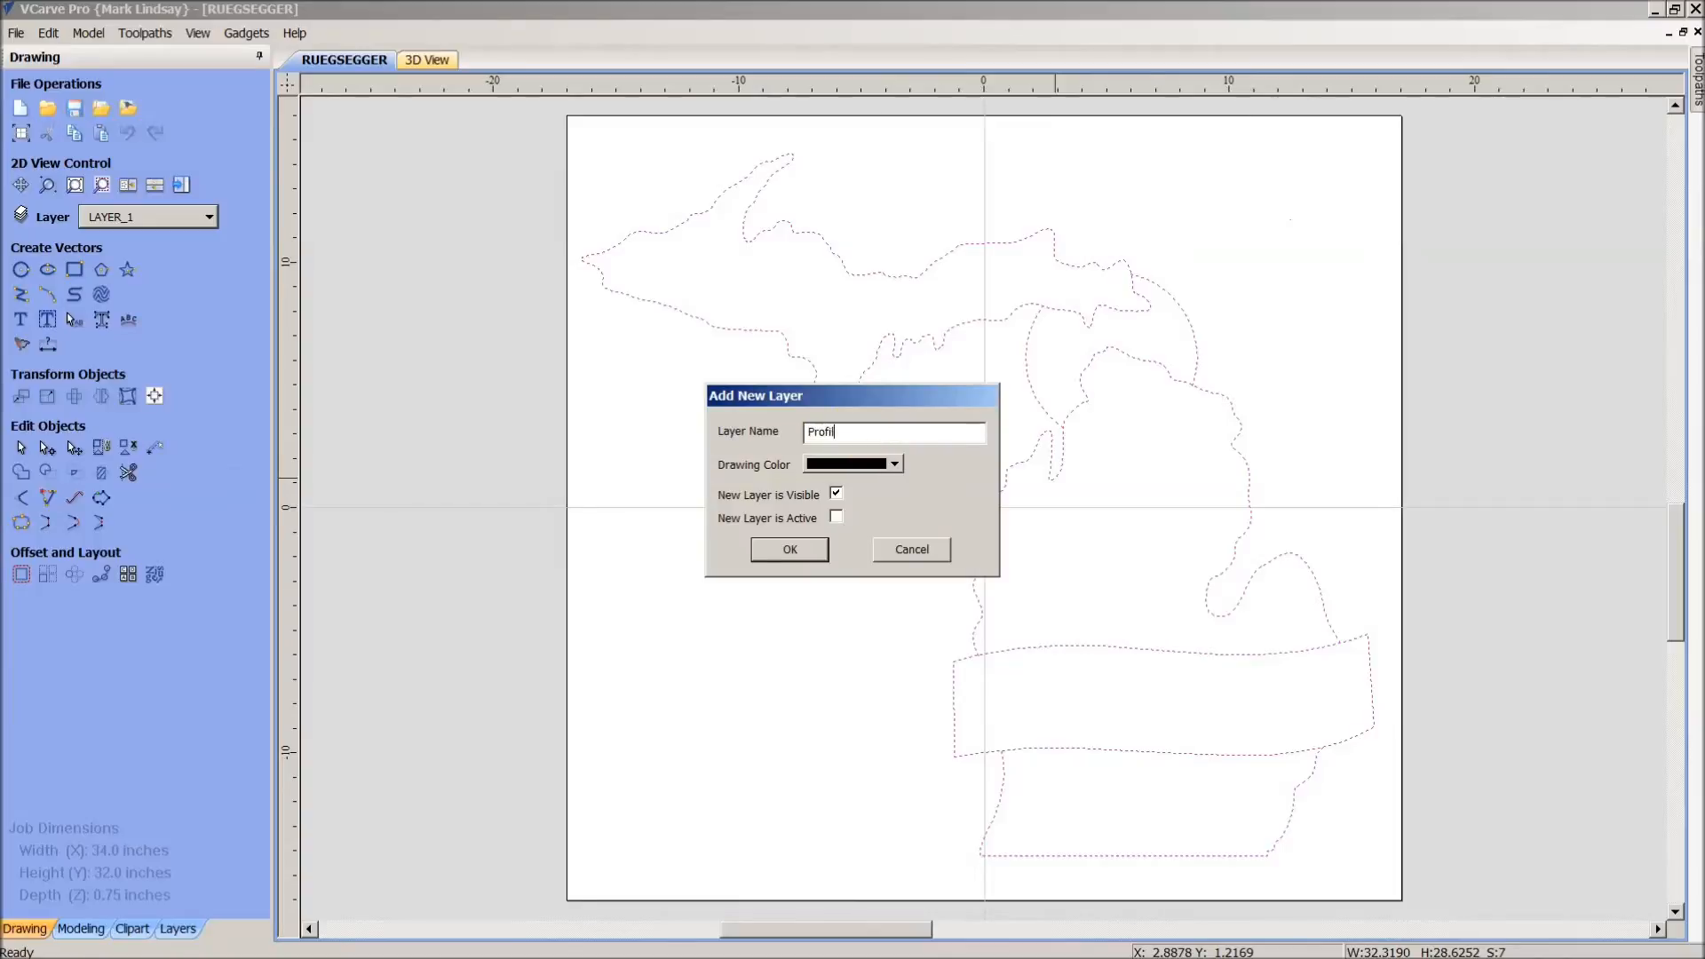
text(e)
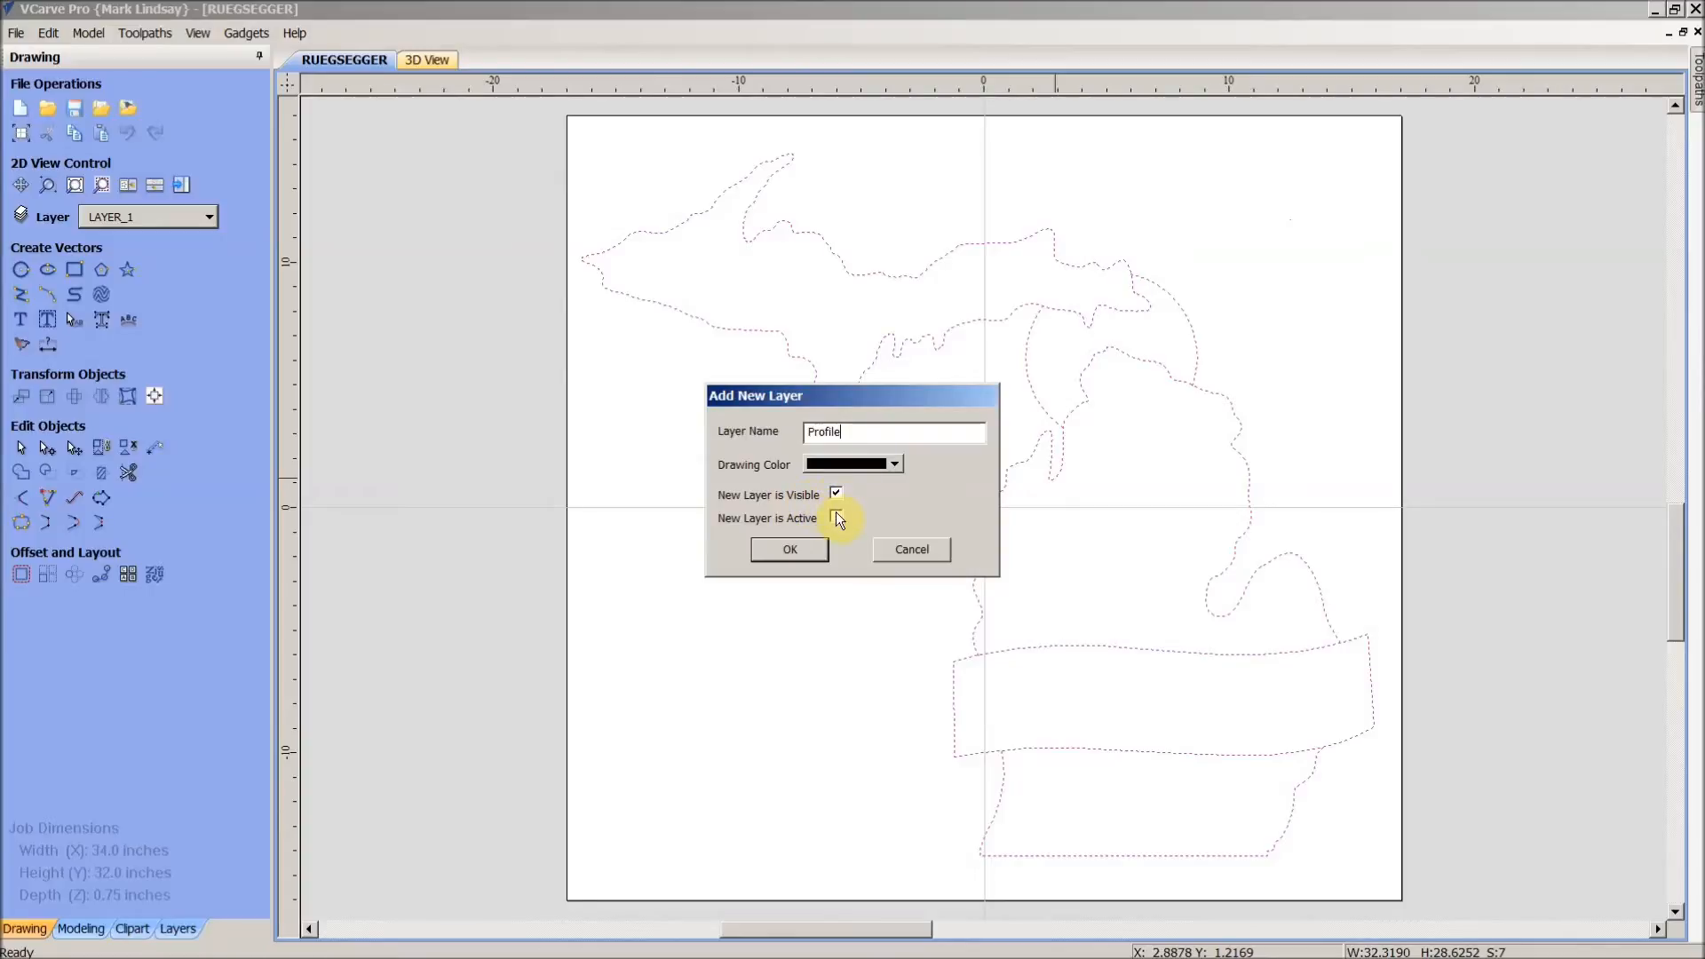
click(837, 519)
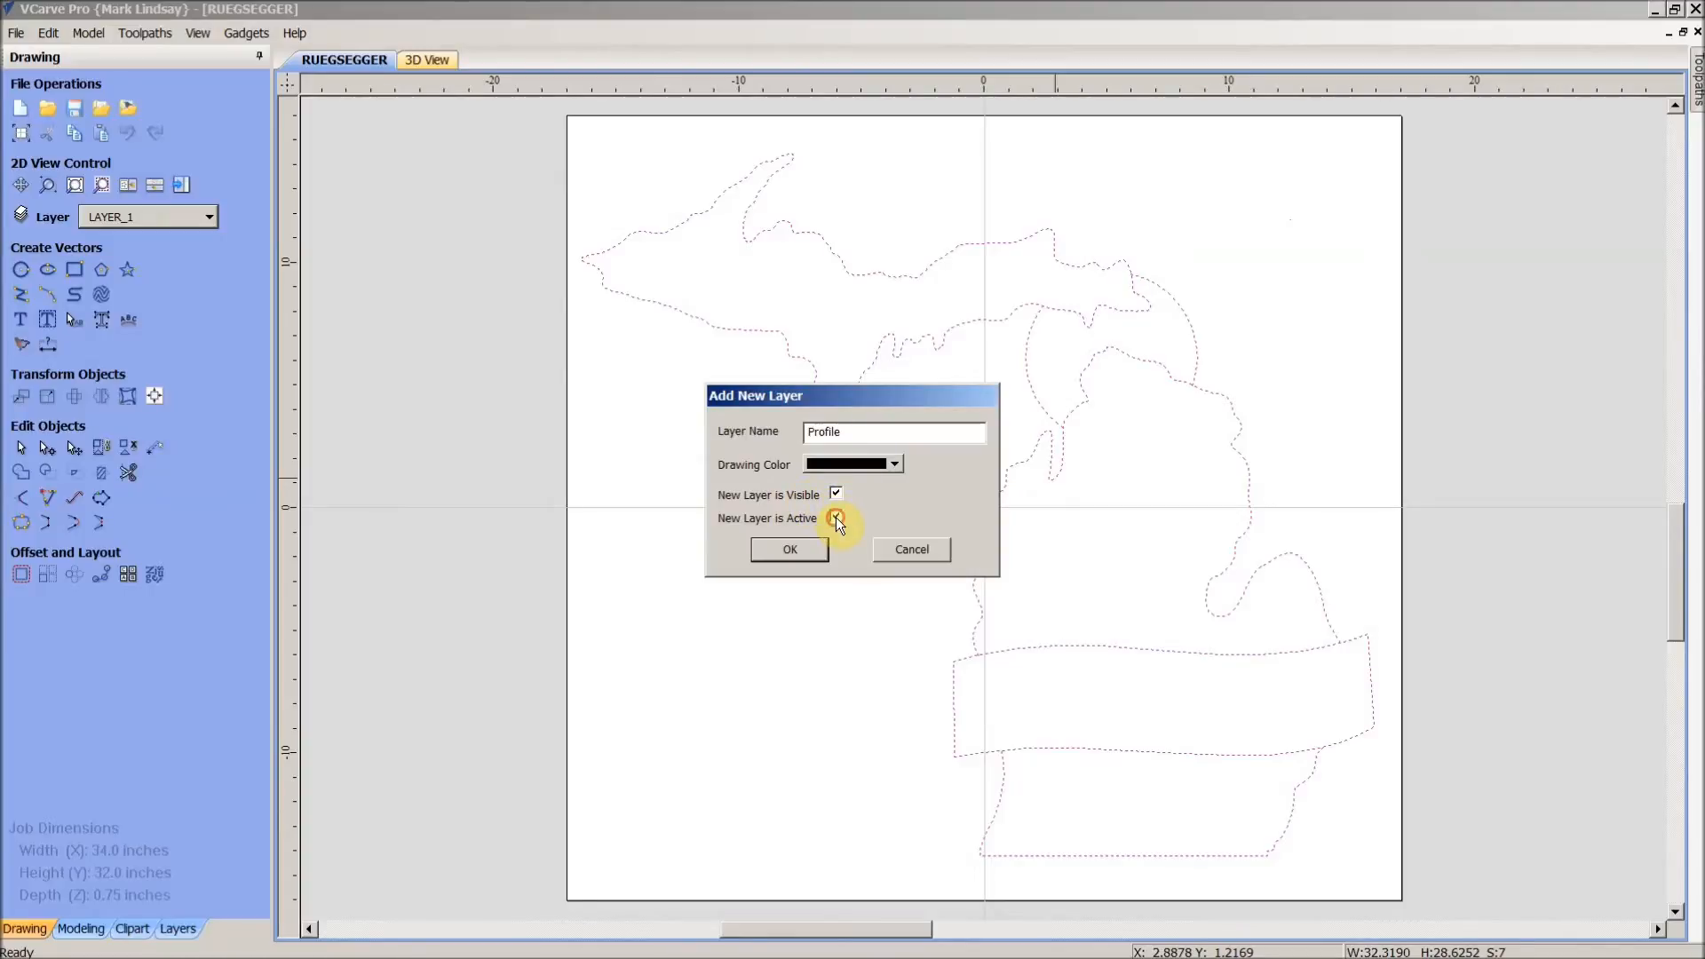
click(836, 518)
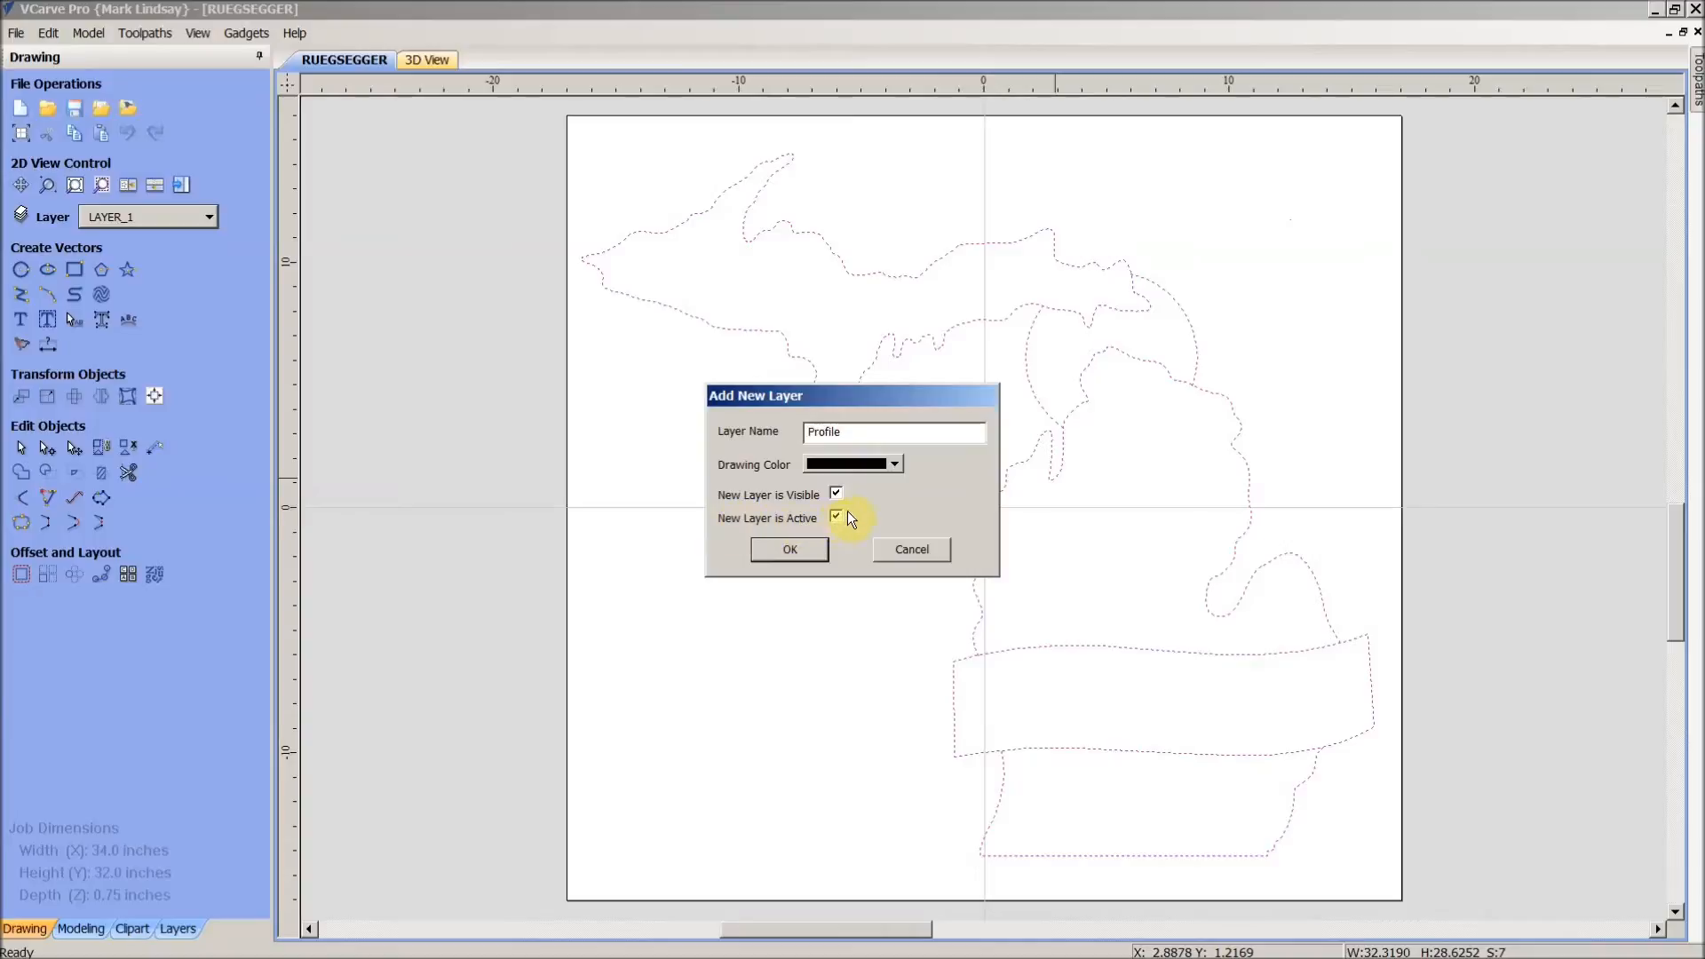
mouse_move(843, 556)
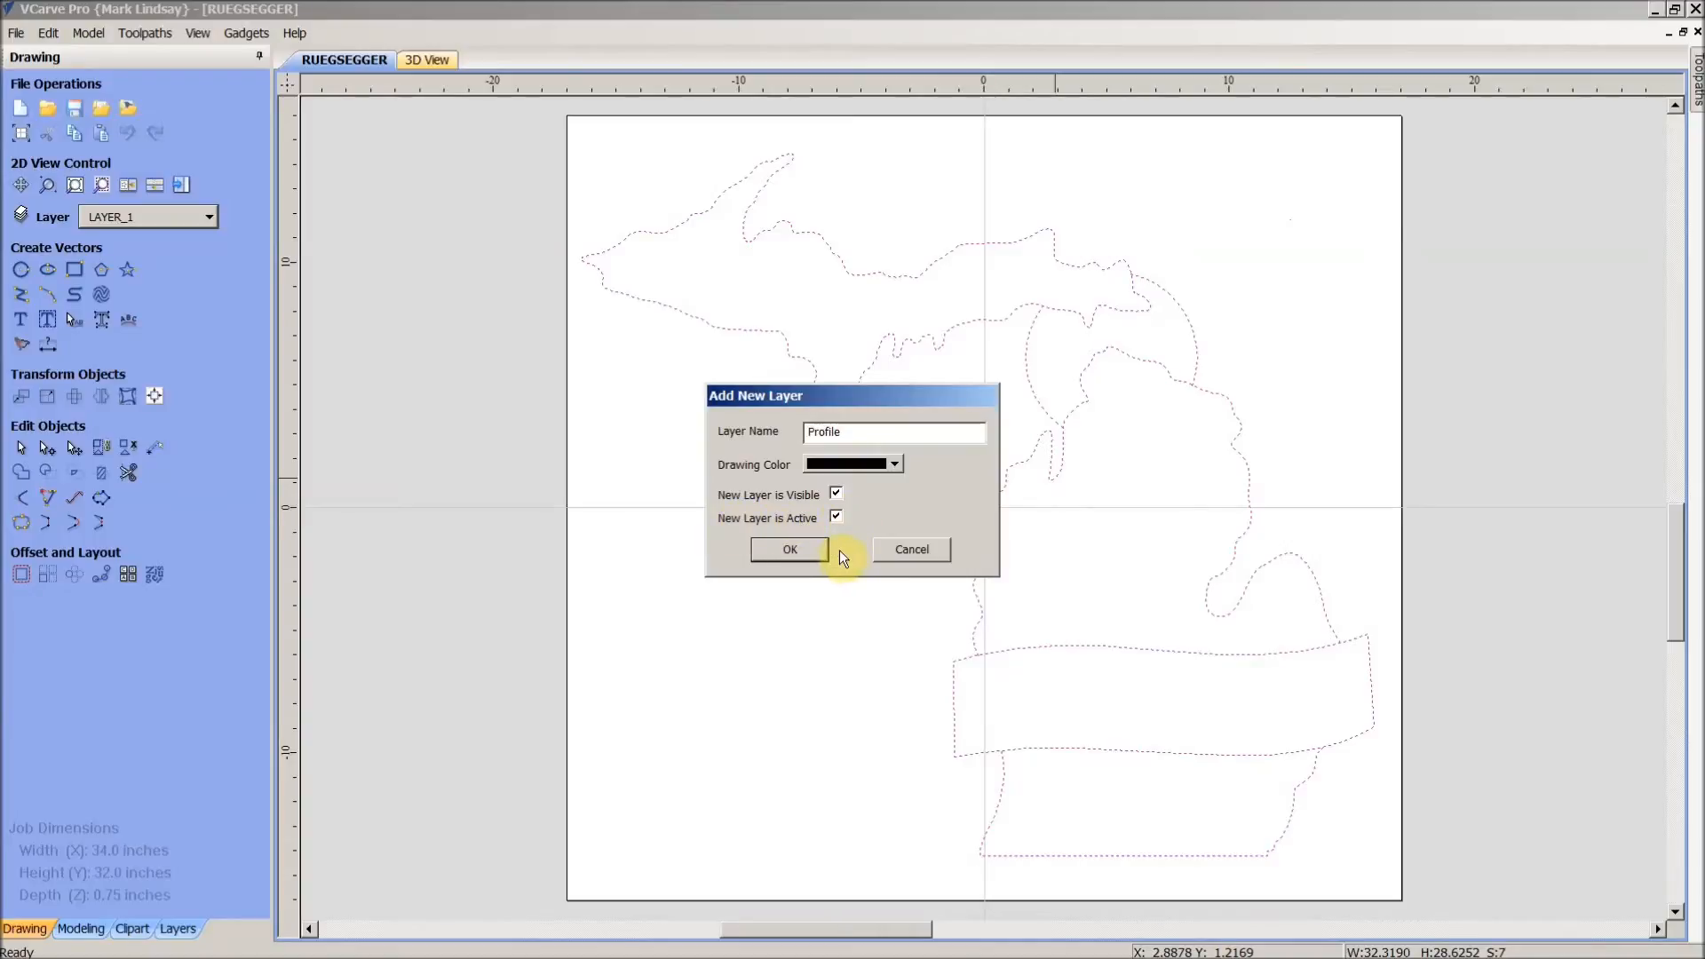
mouse_move(1008, 318)
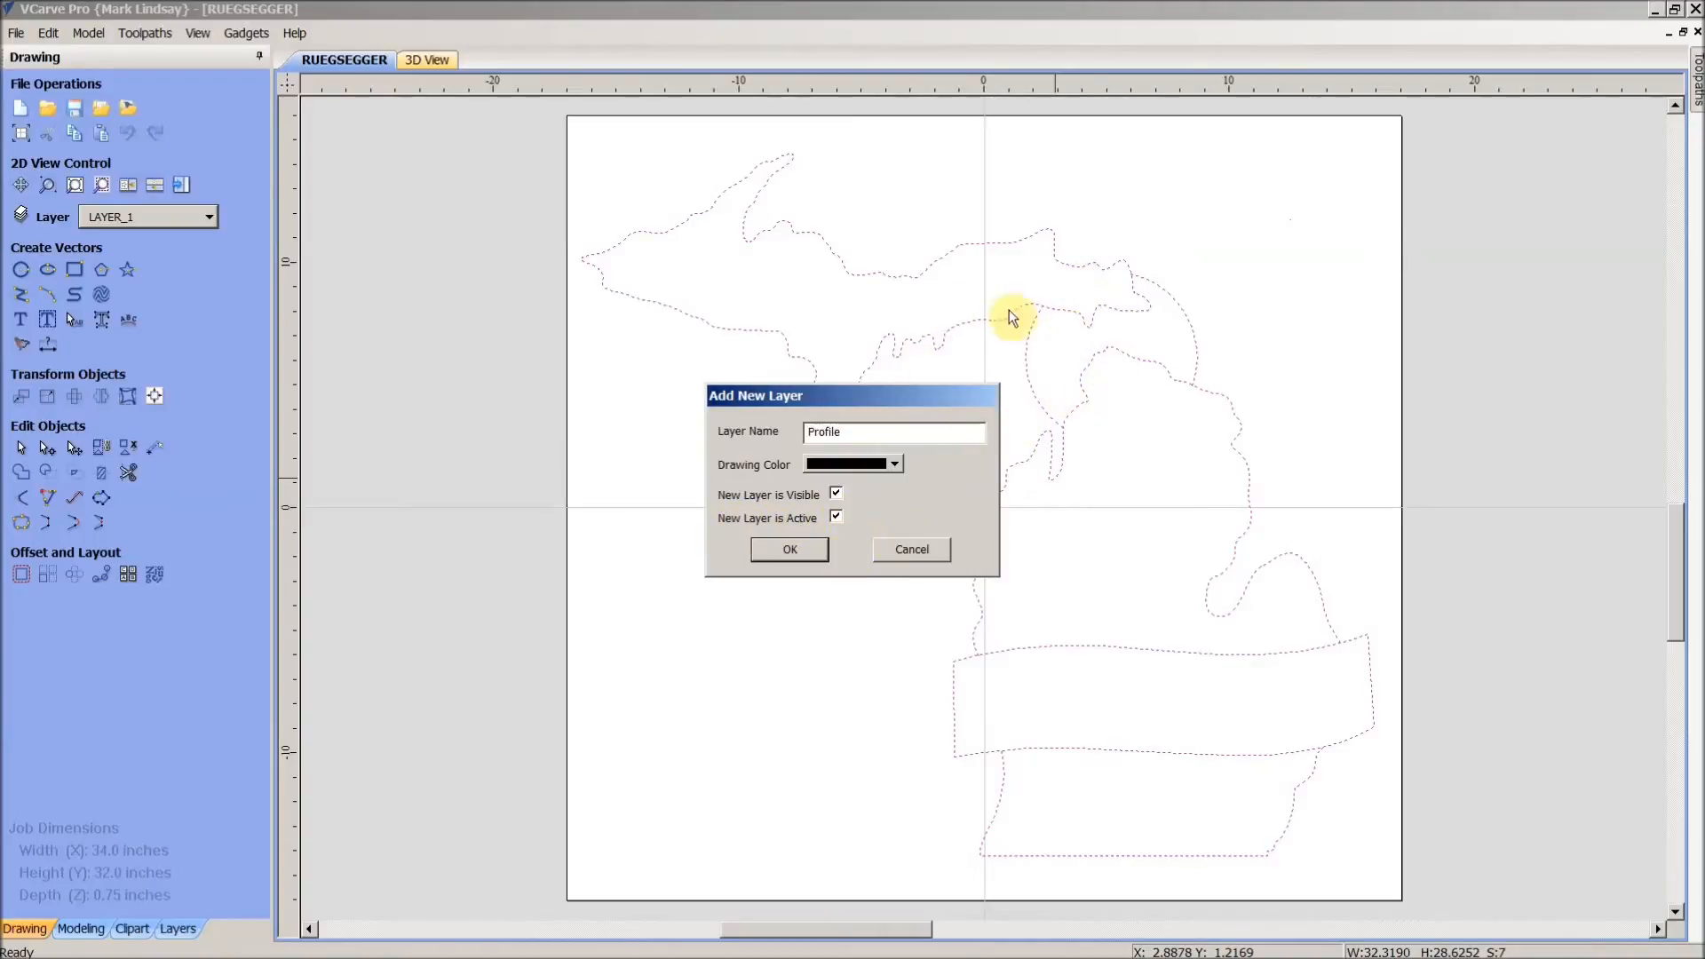
mouse_move(851, 549)
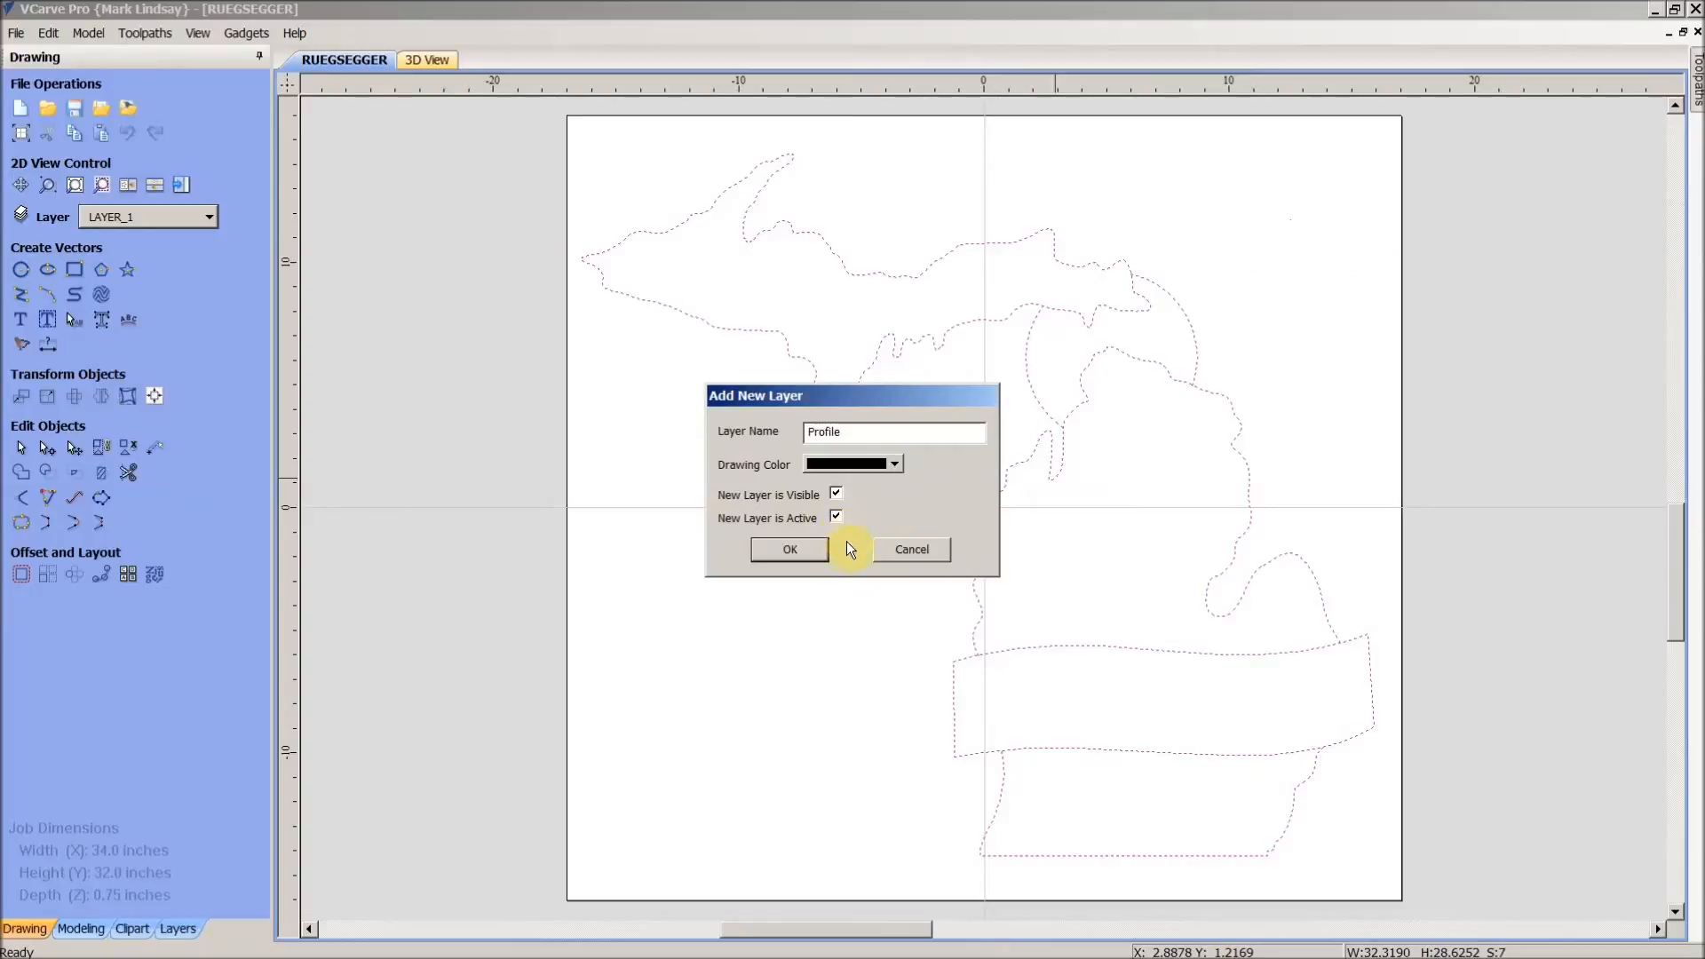
mouse_move(849, 534)
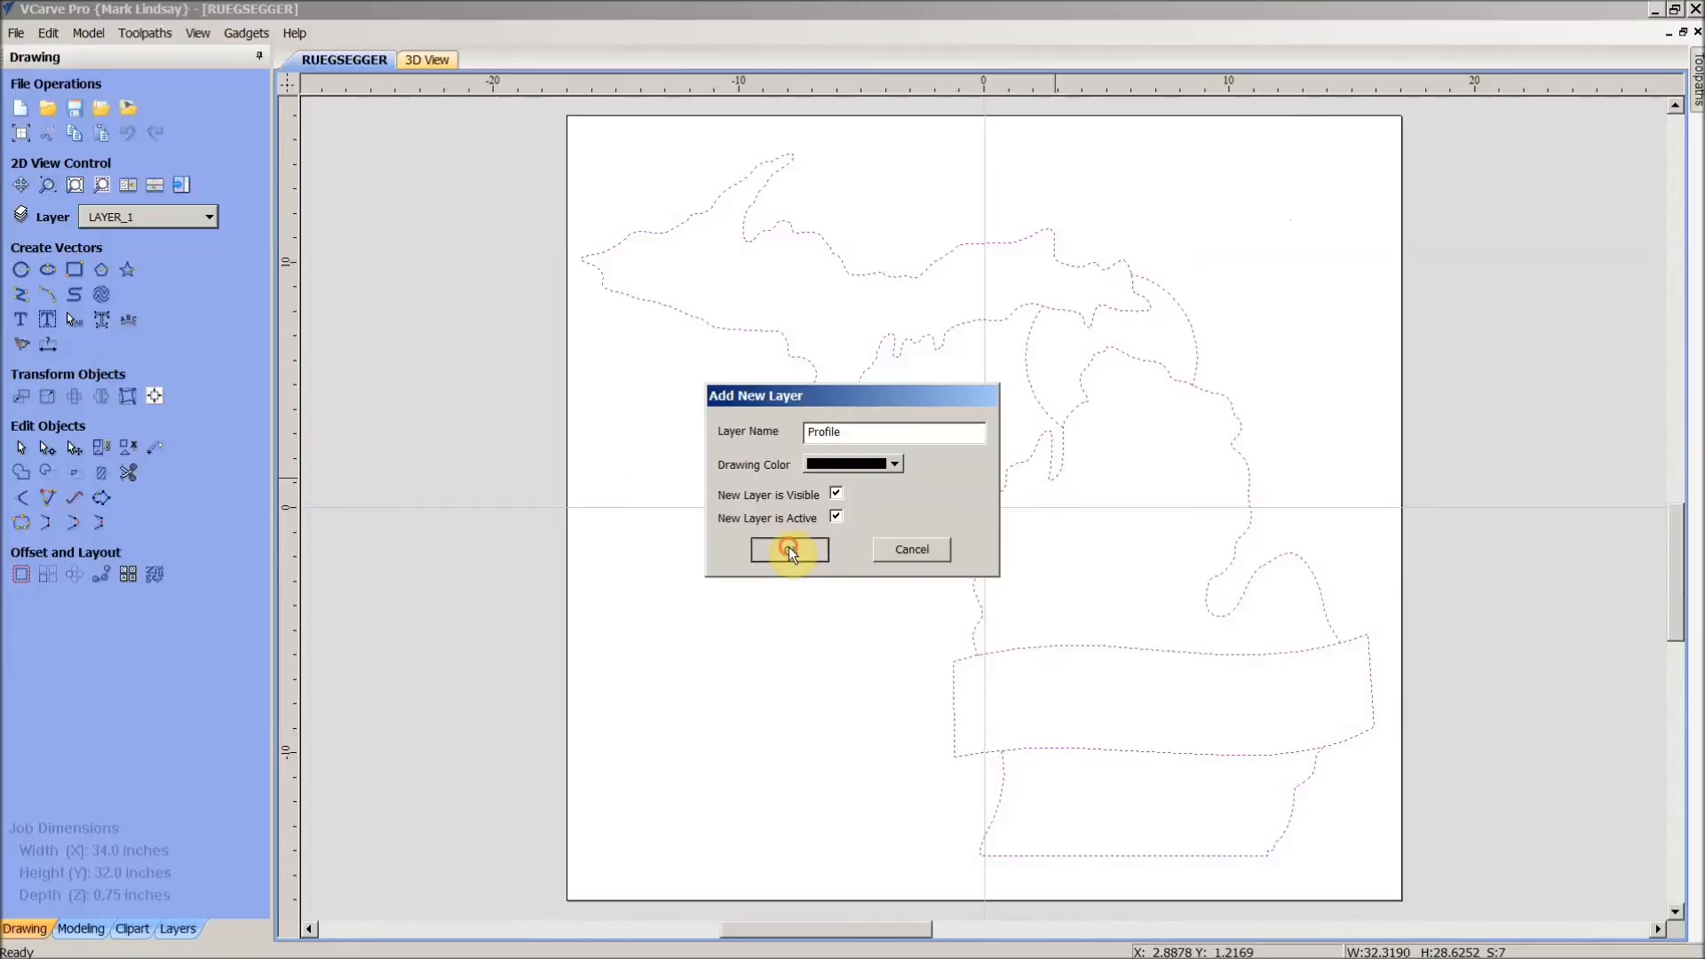
click(788, 549)
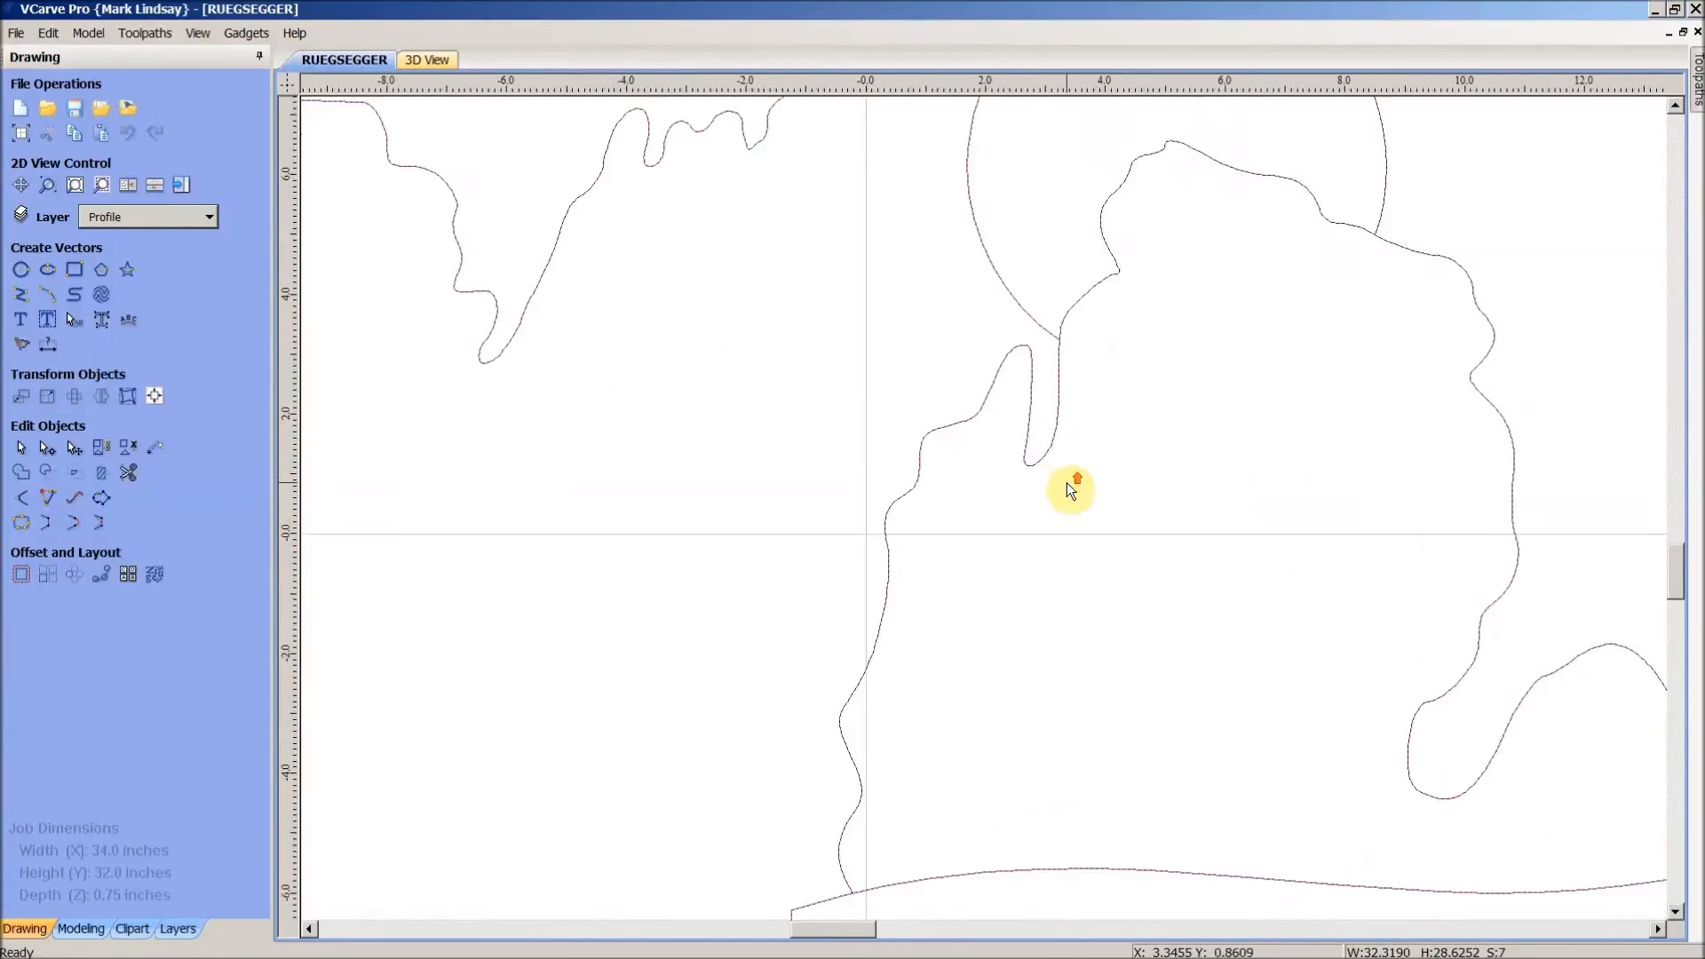
- Zoom in on the copied outline and confirm LAYER_1 and LETTERING are hidden
scroll(up, 3)
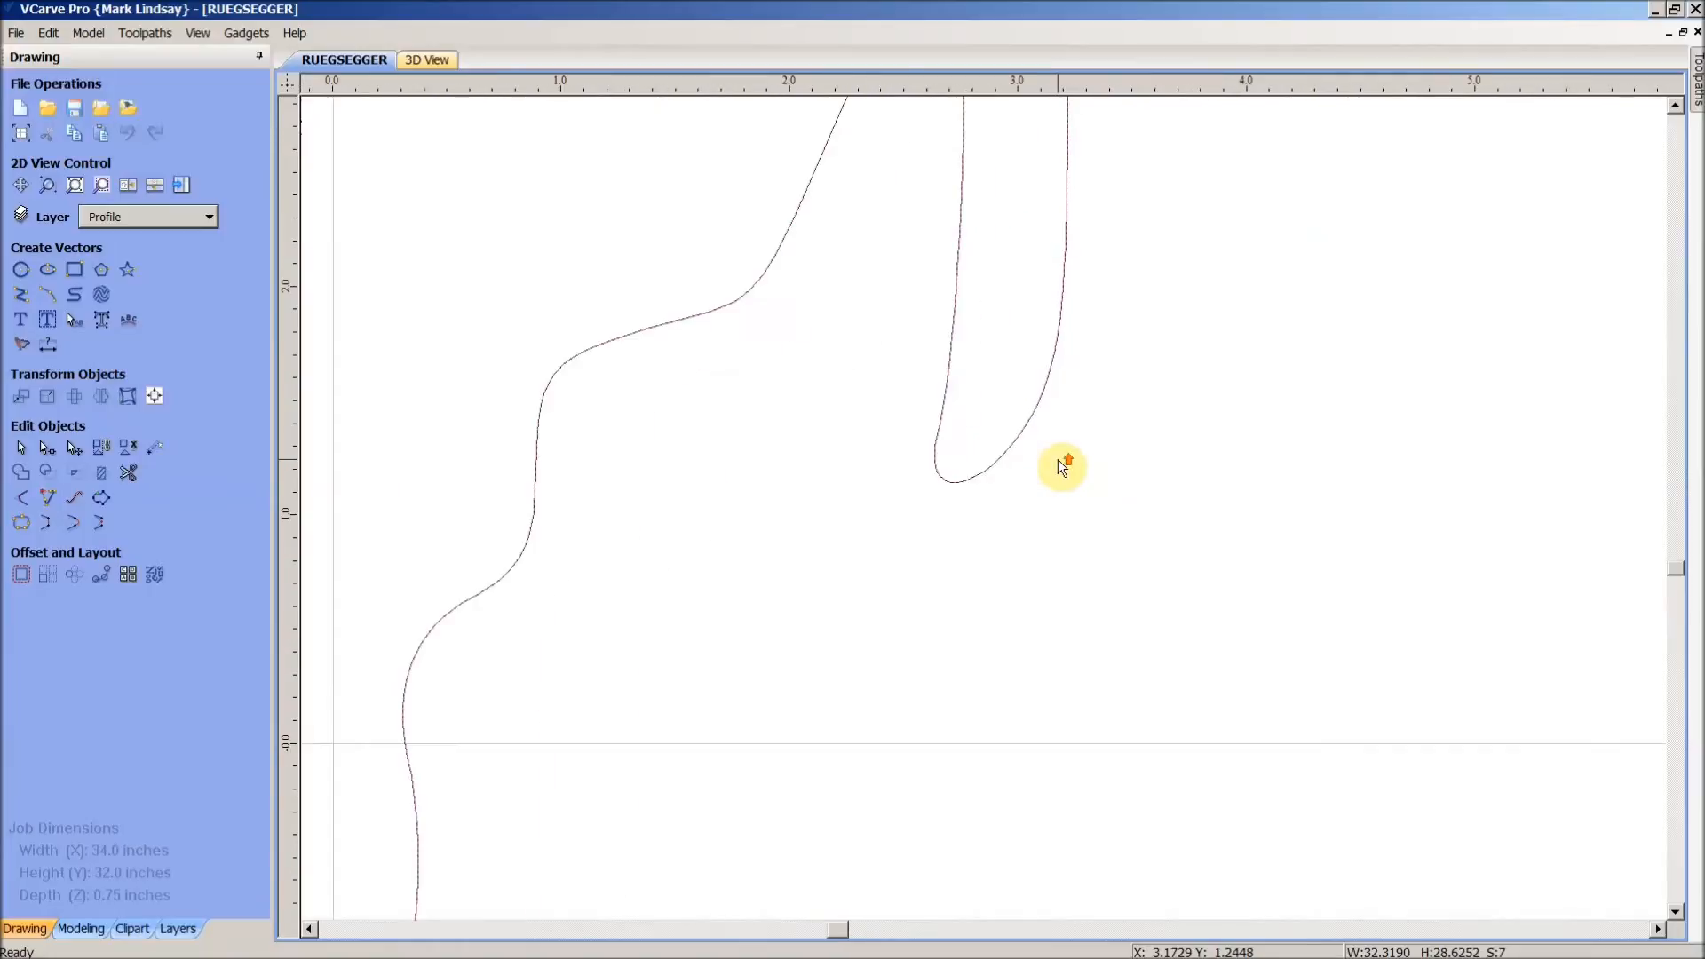
mouse_move(1071, 214)
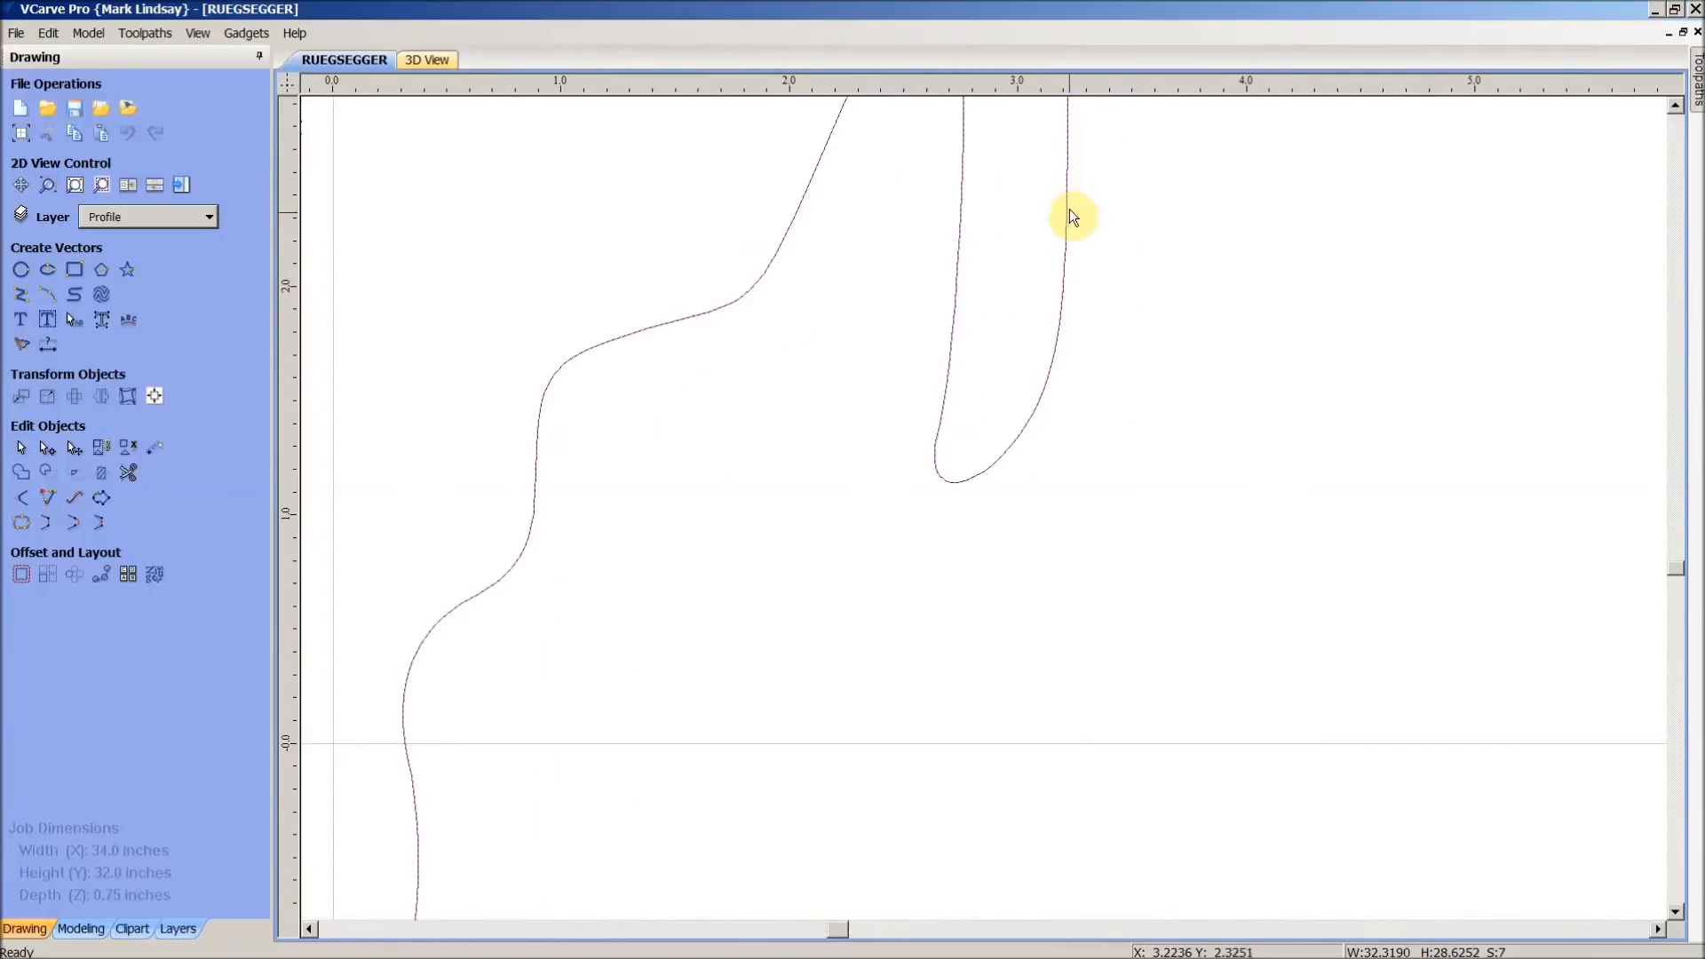
mouse_move(976, 484)
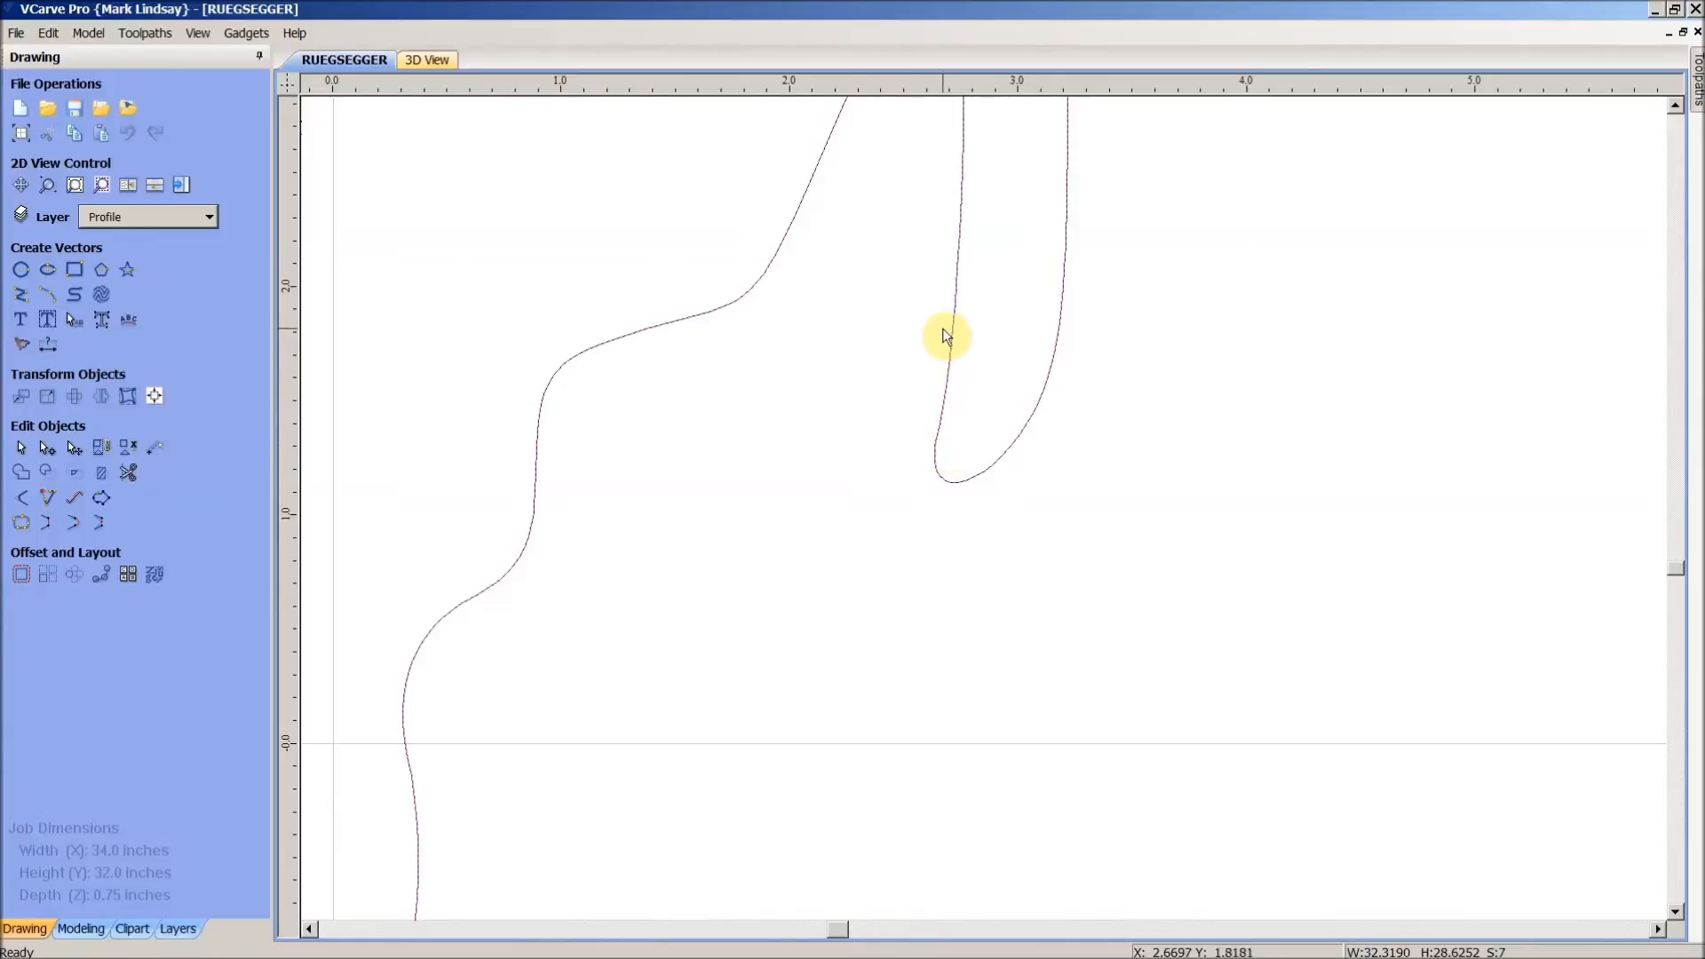
mouse_move(965, 155)
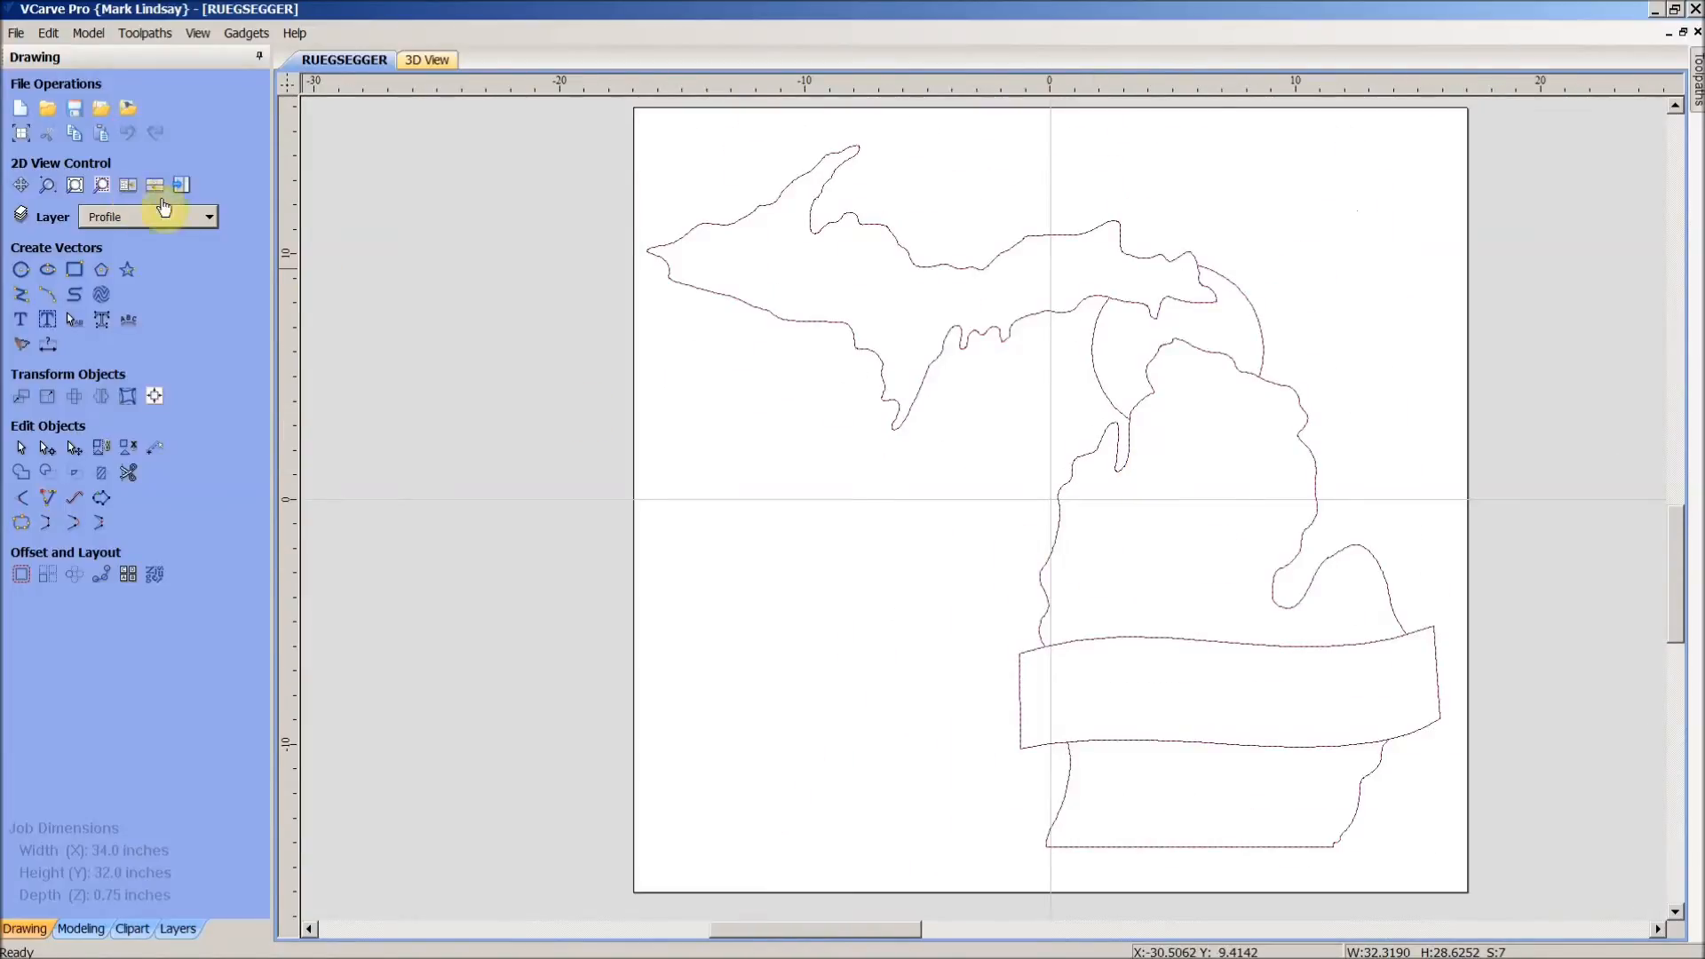
click(207, 217)
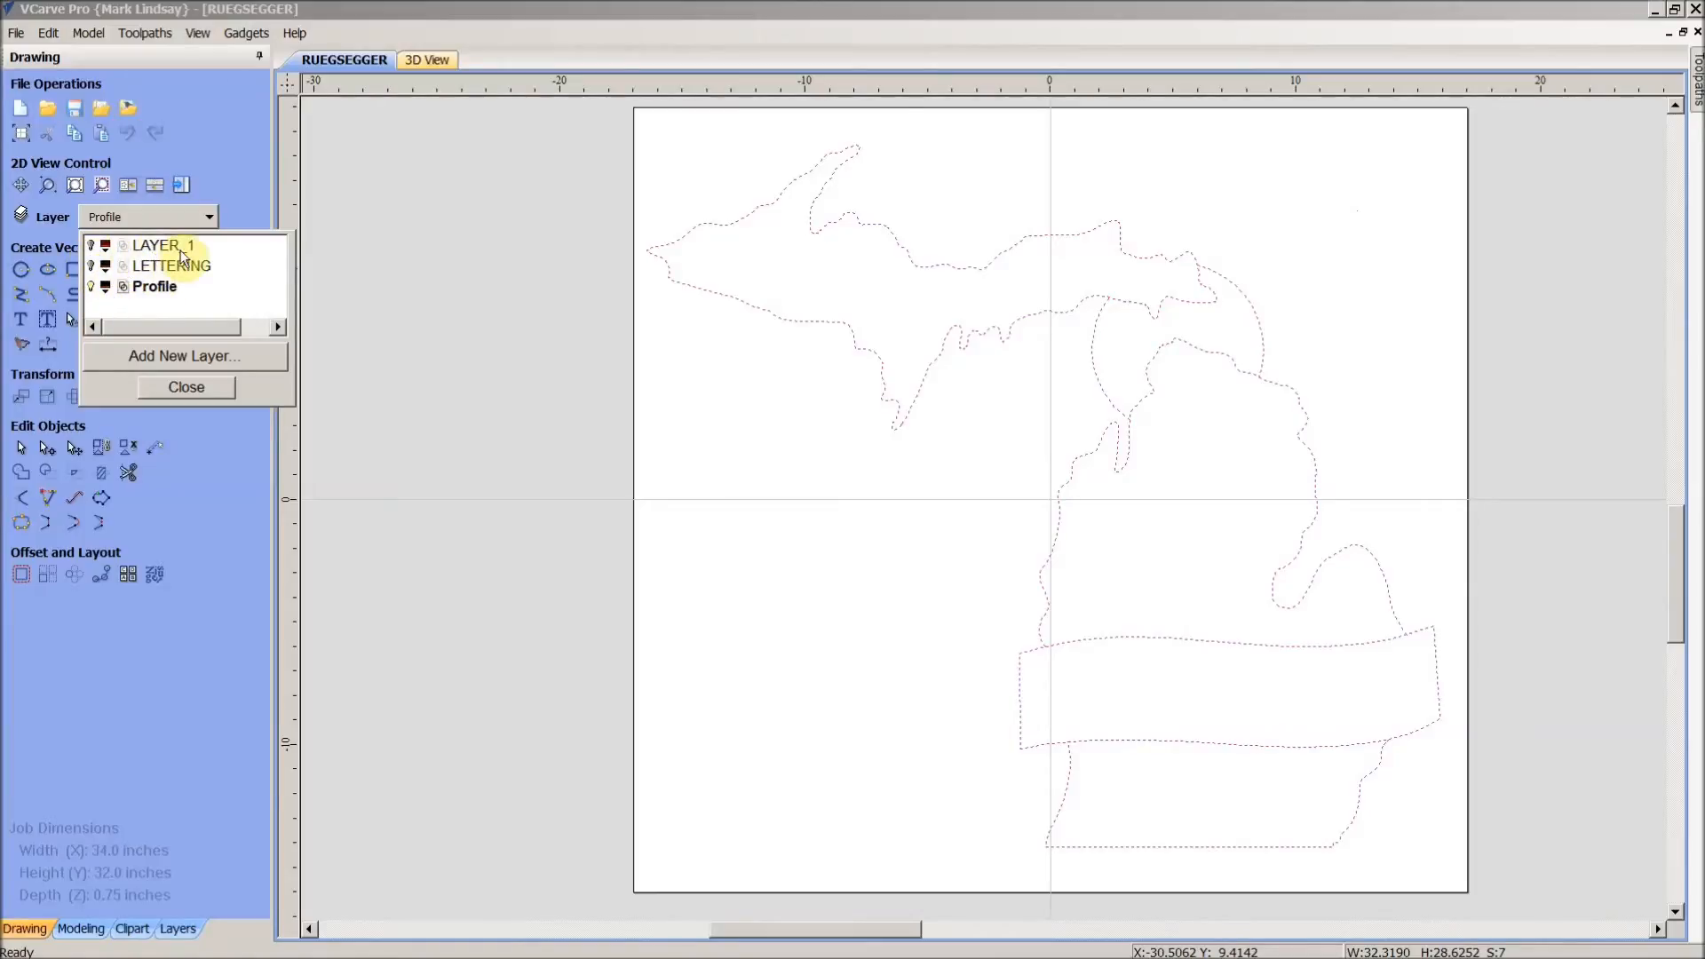
mouse_move(185, 388)
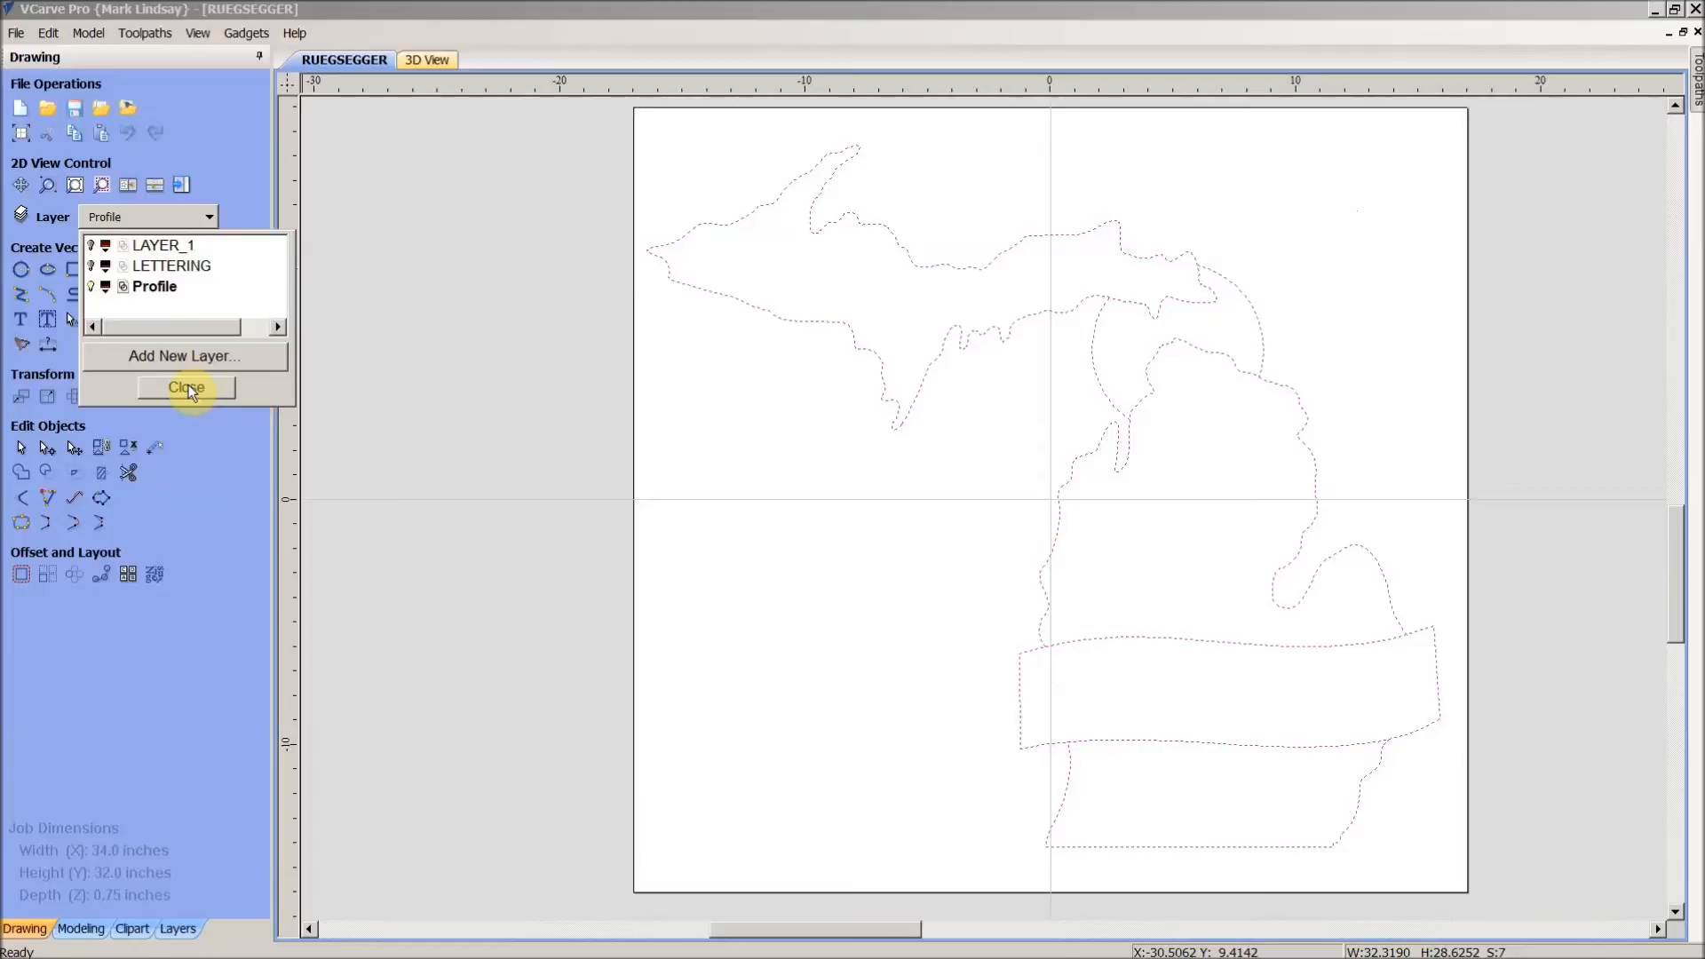
mouse_move(136, 294)
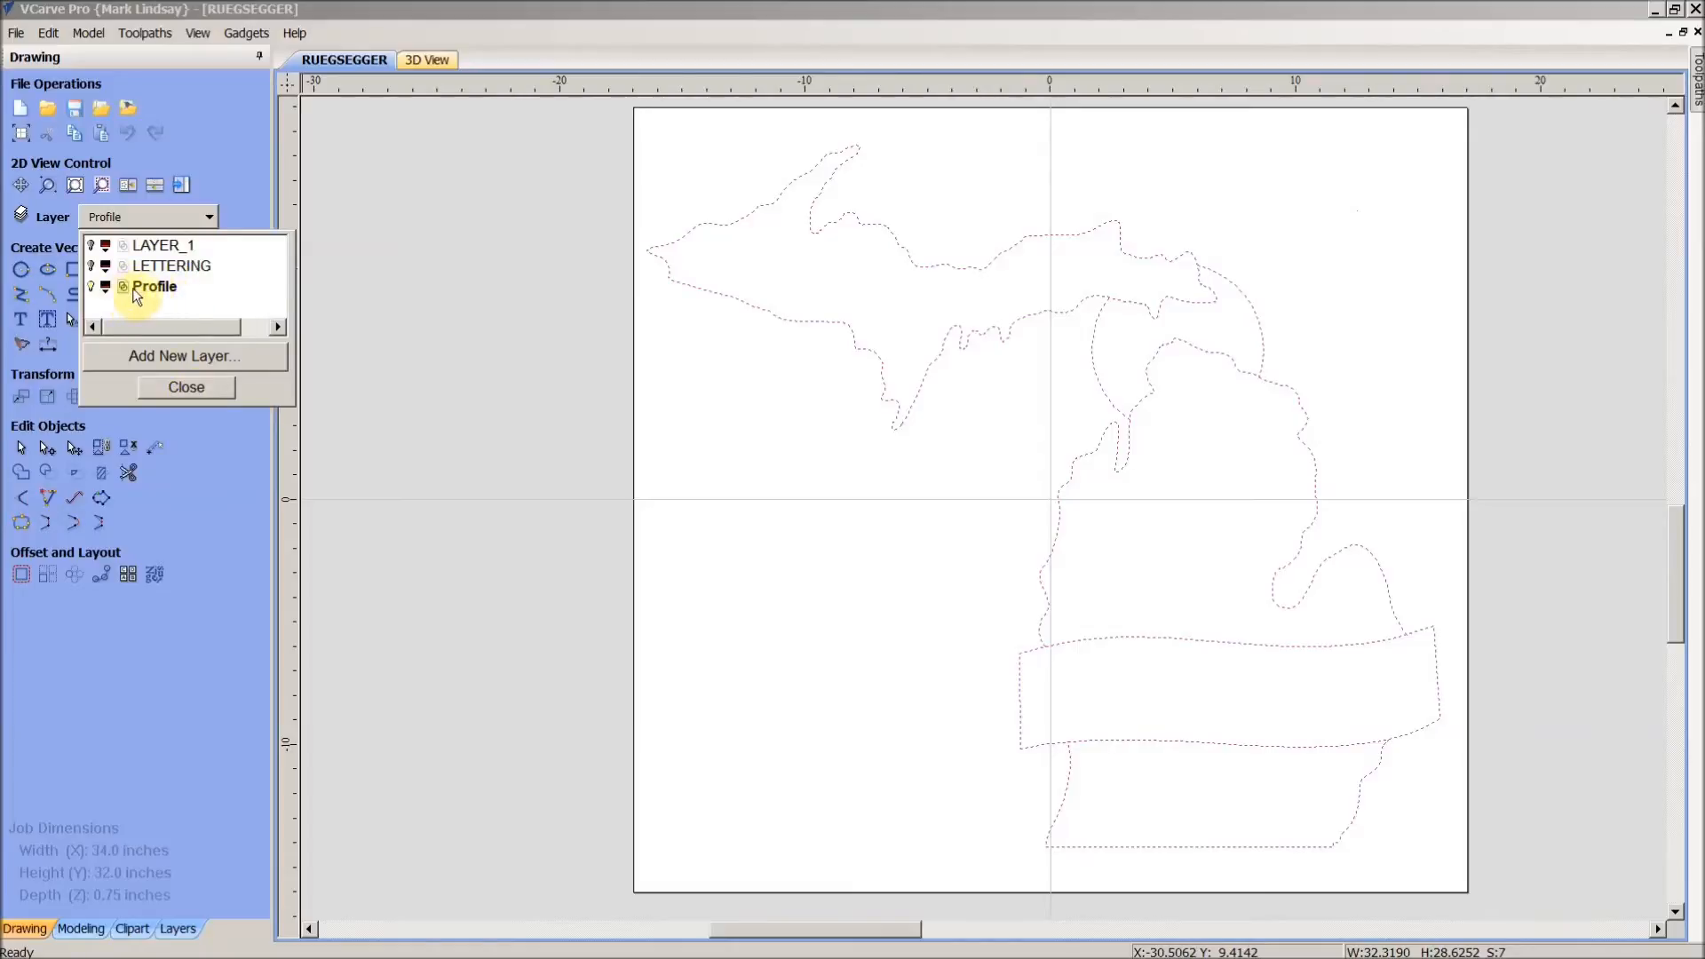
click(185, 388)
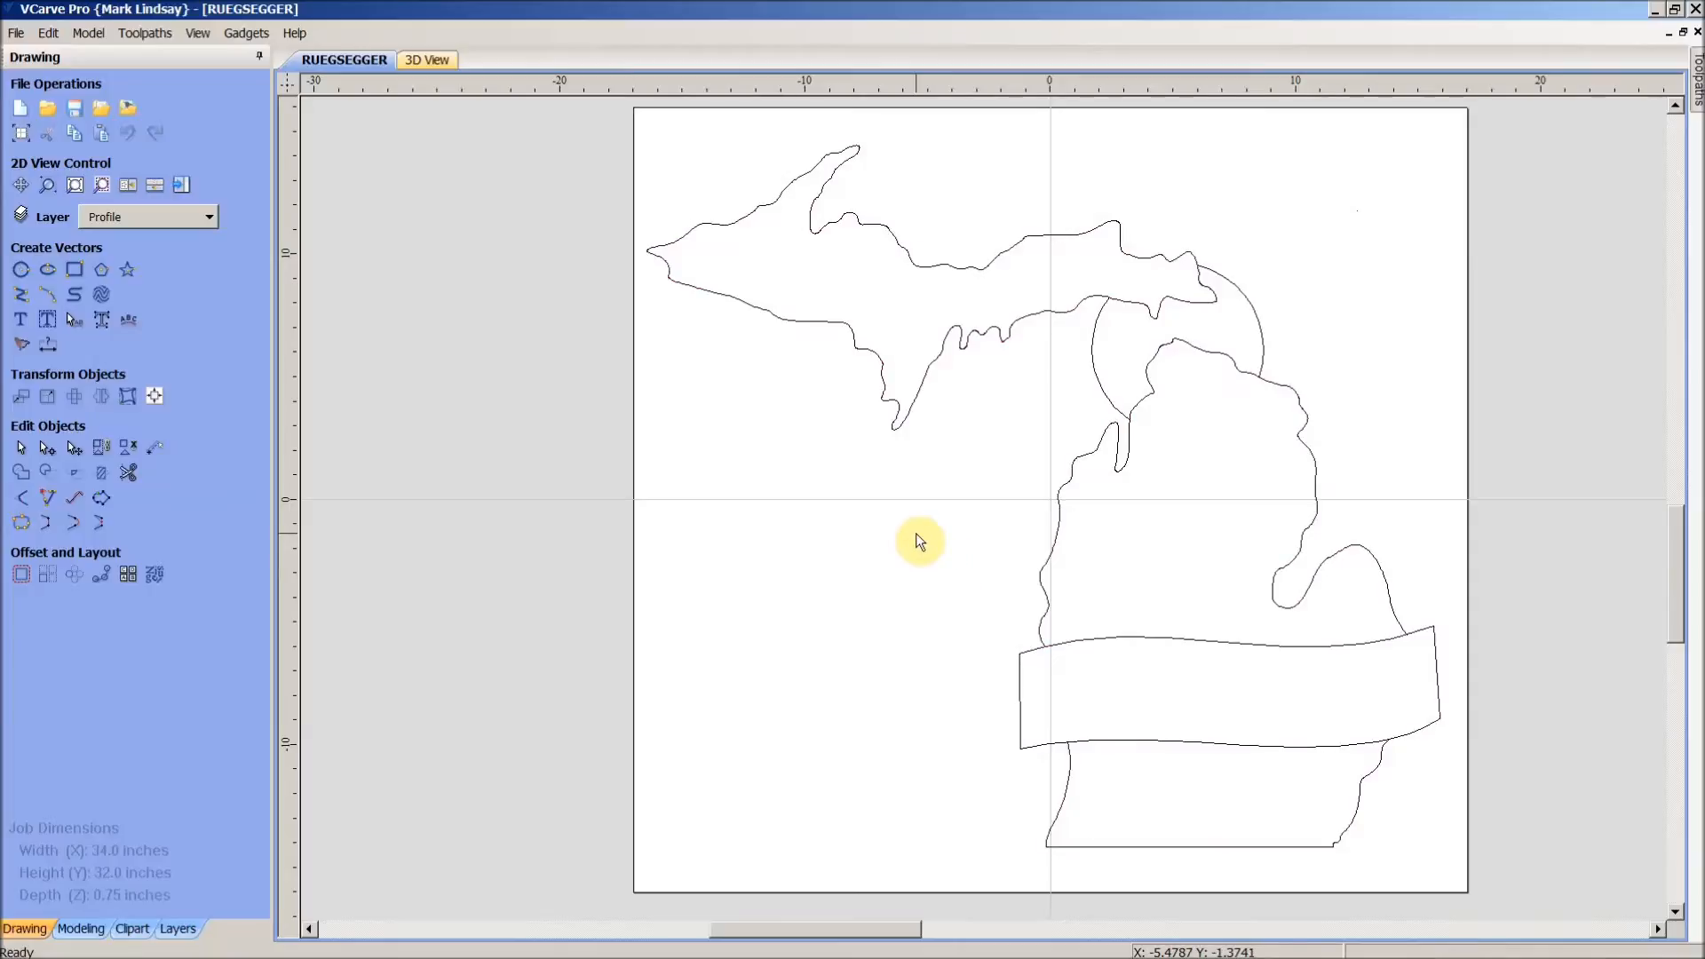
mouse_move(1250, 502)
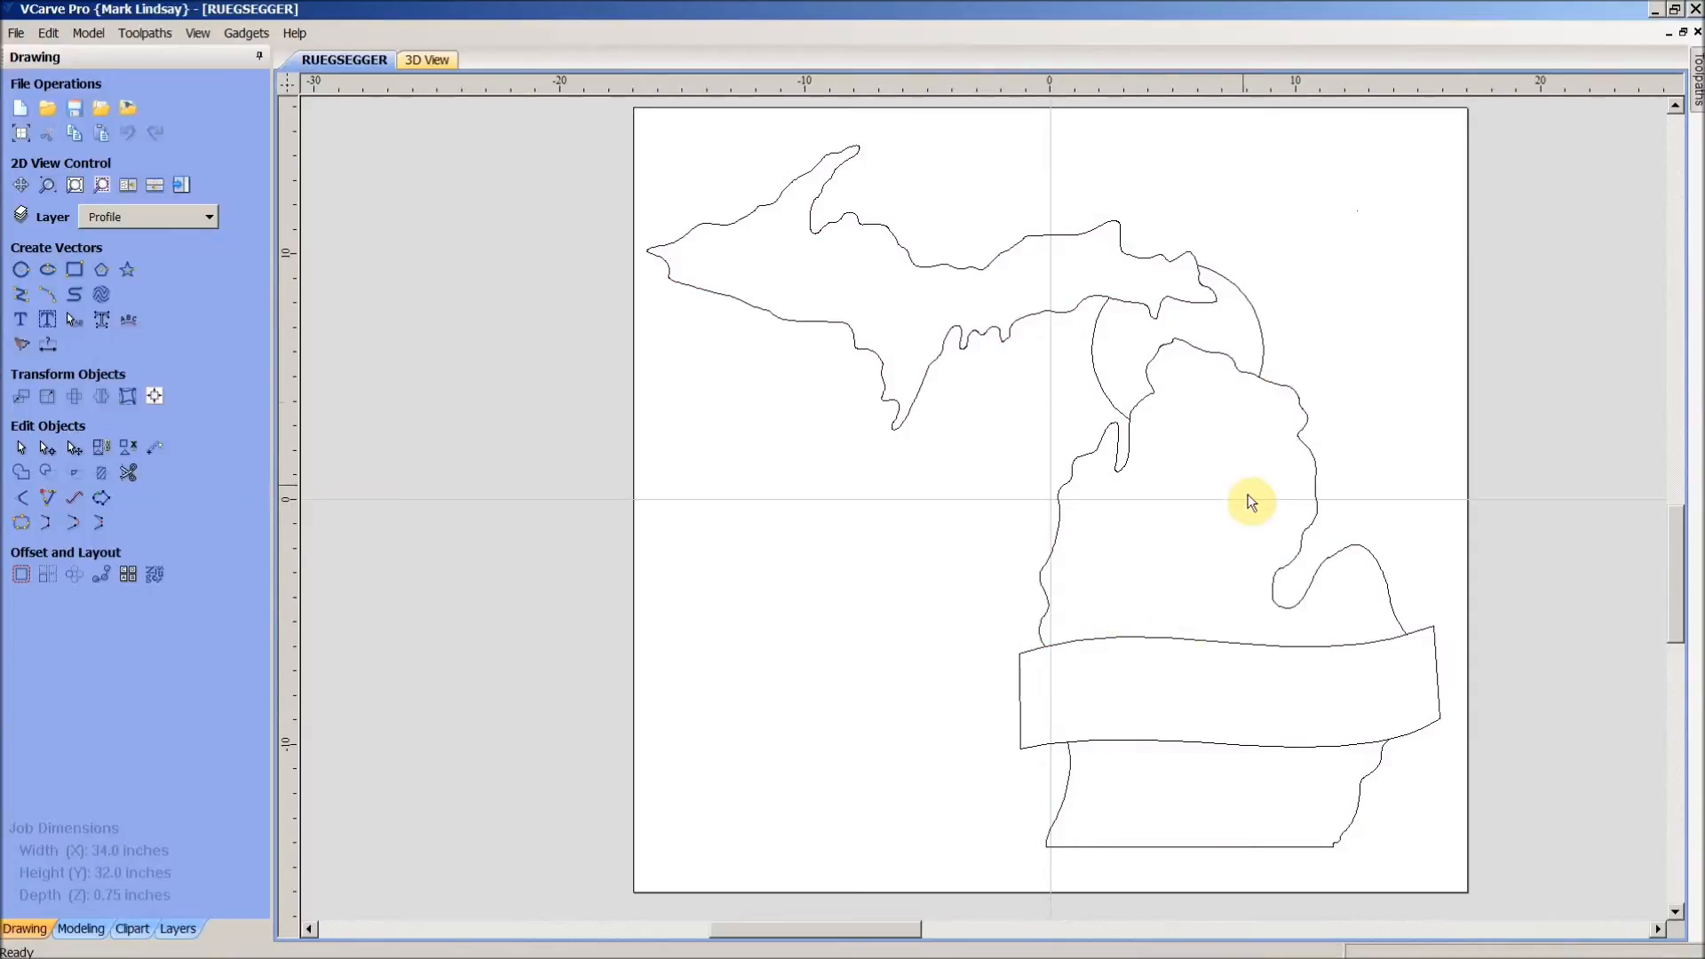
mouse_move(344, 527)
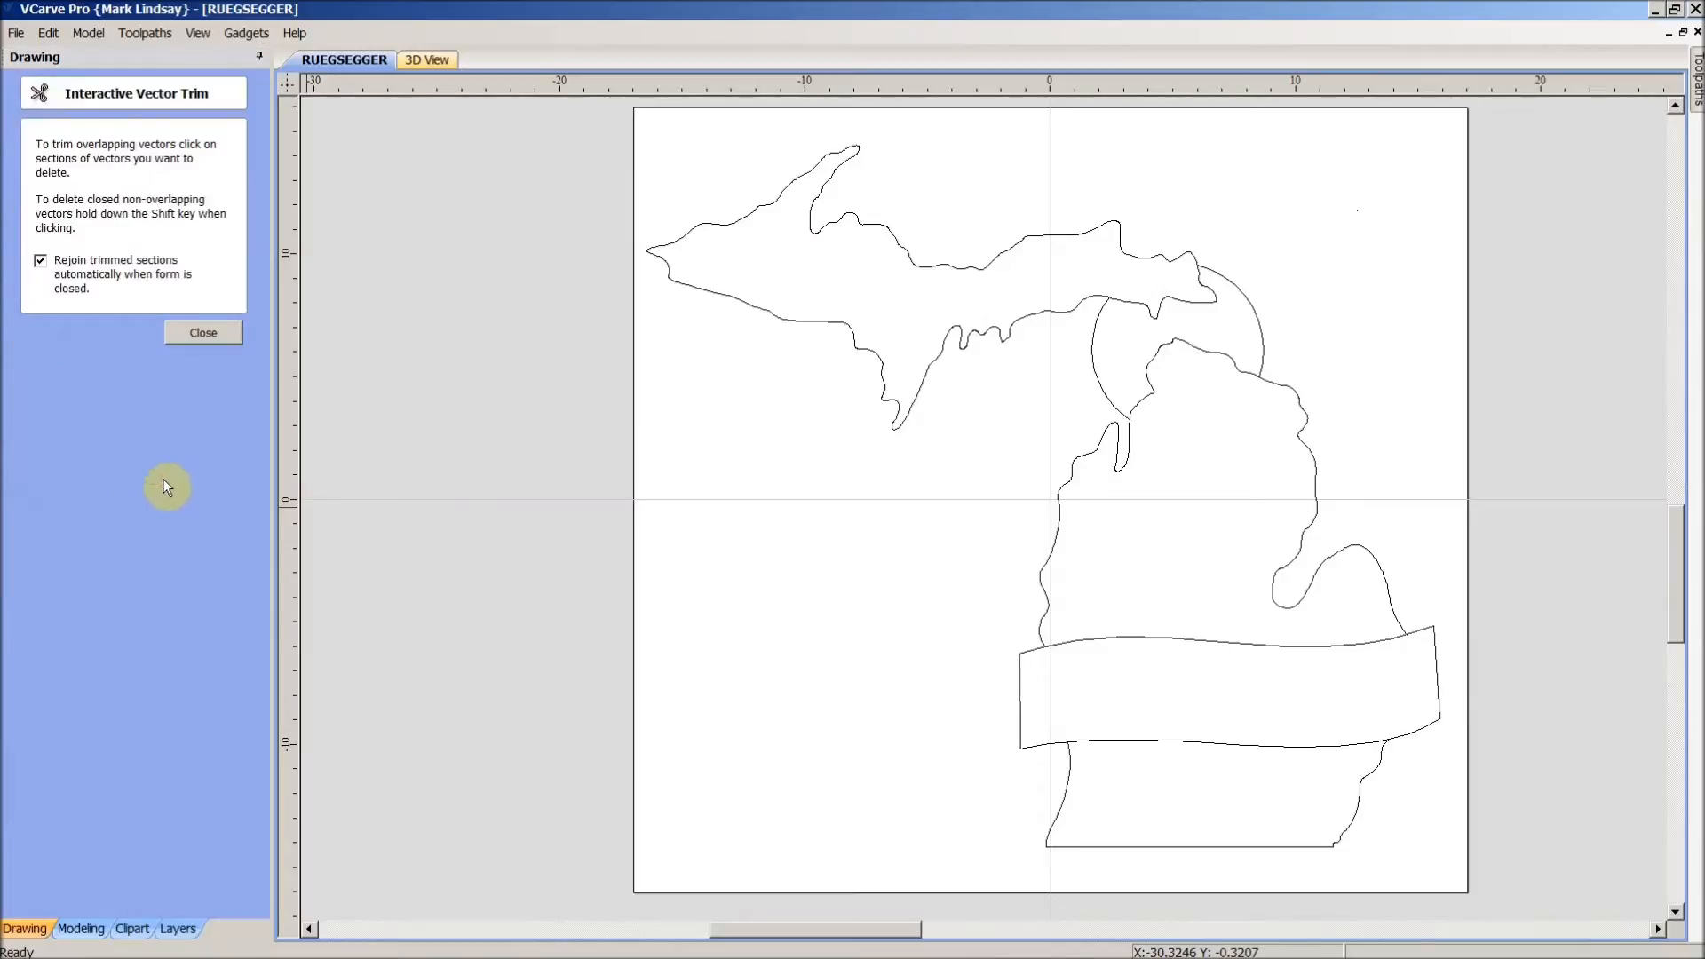
mouse_move(92, 291)
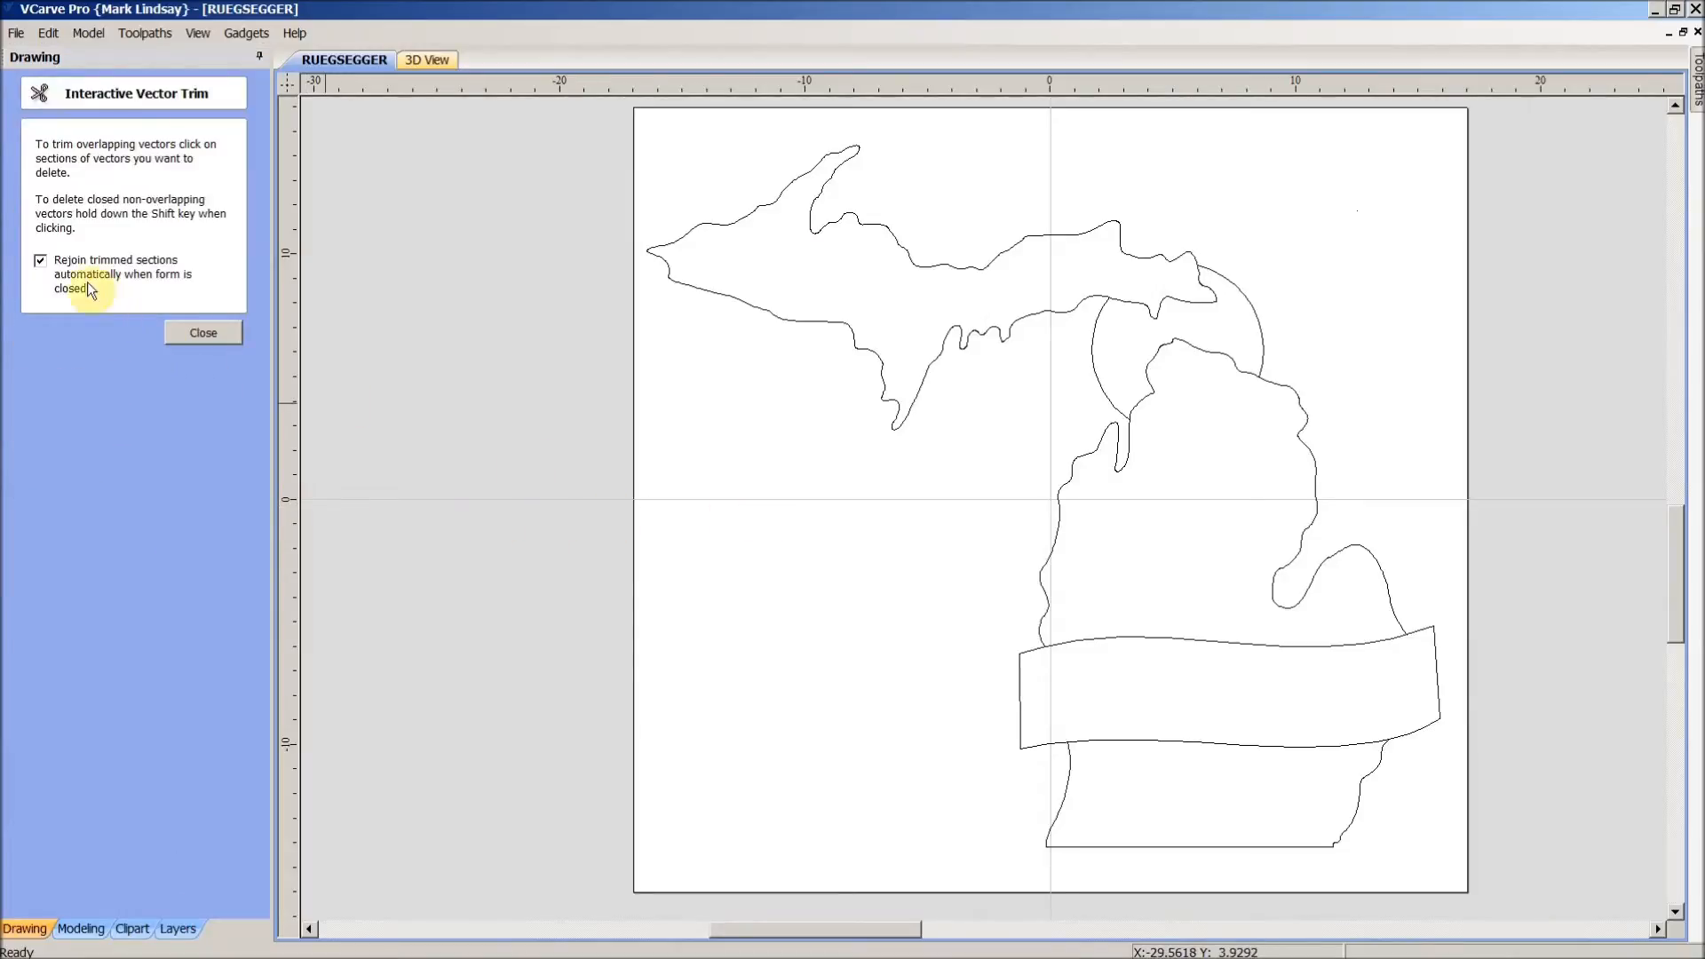
mouse_move(151, 275)
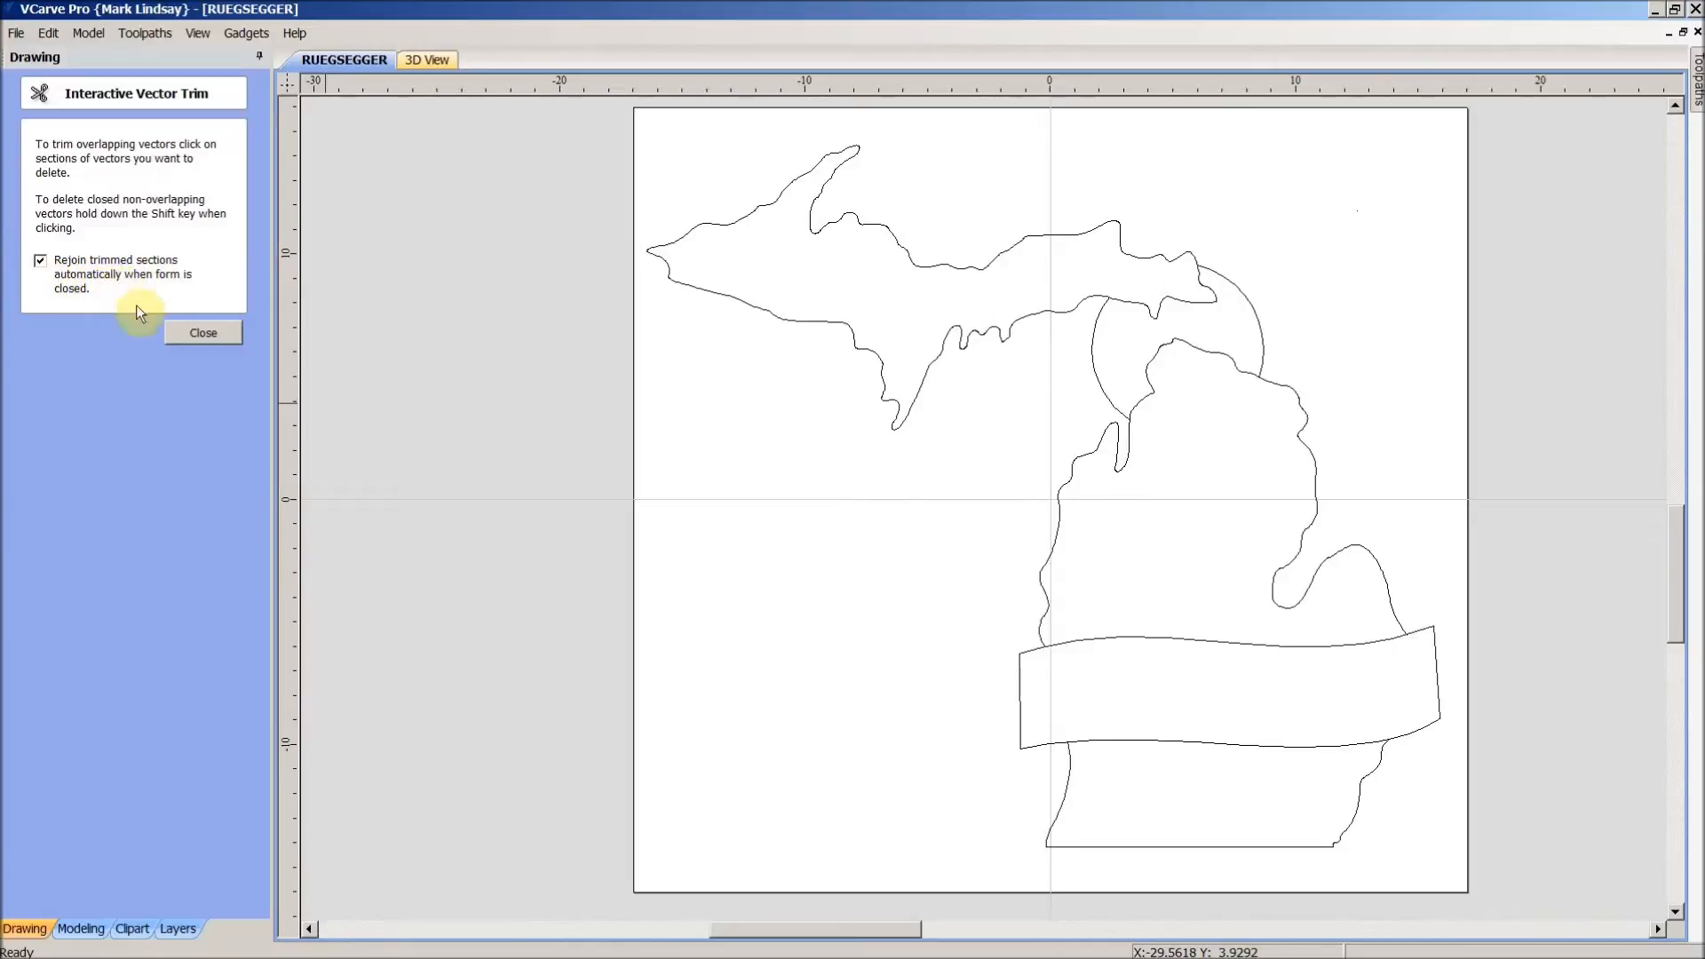
mouse_move(1215, 307)
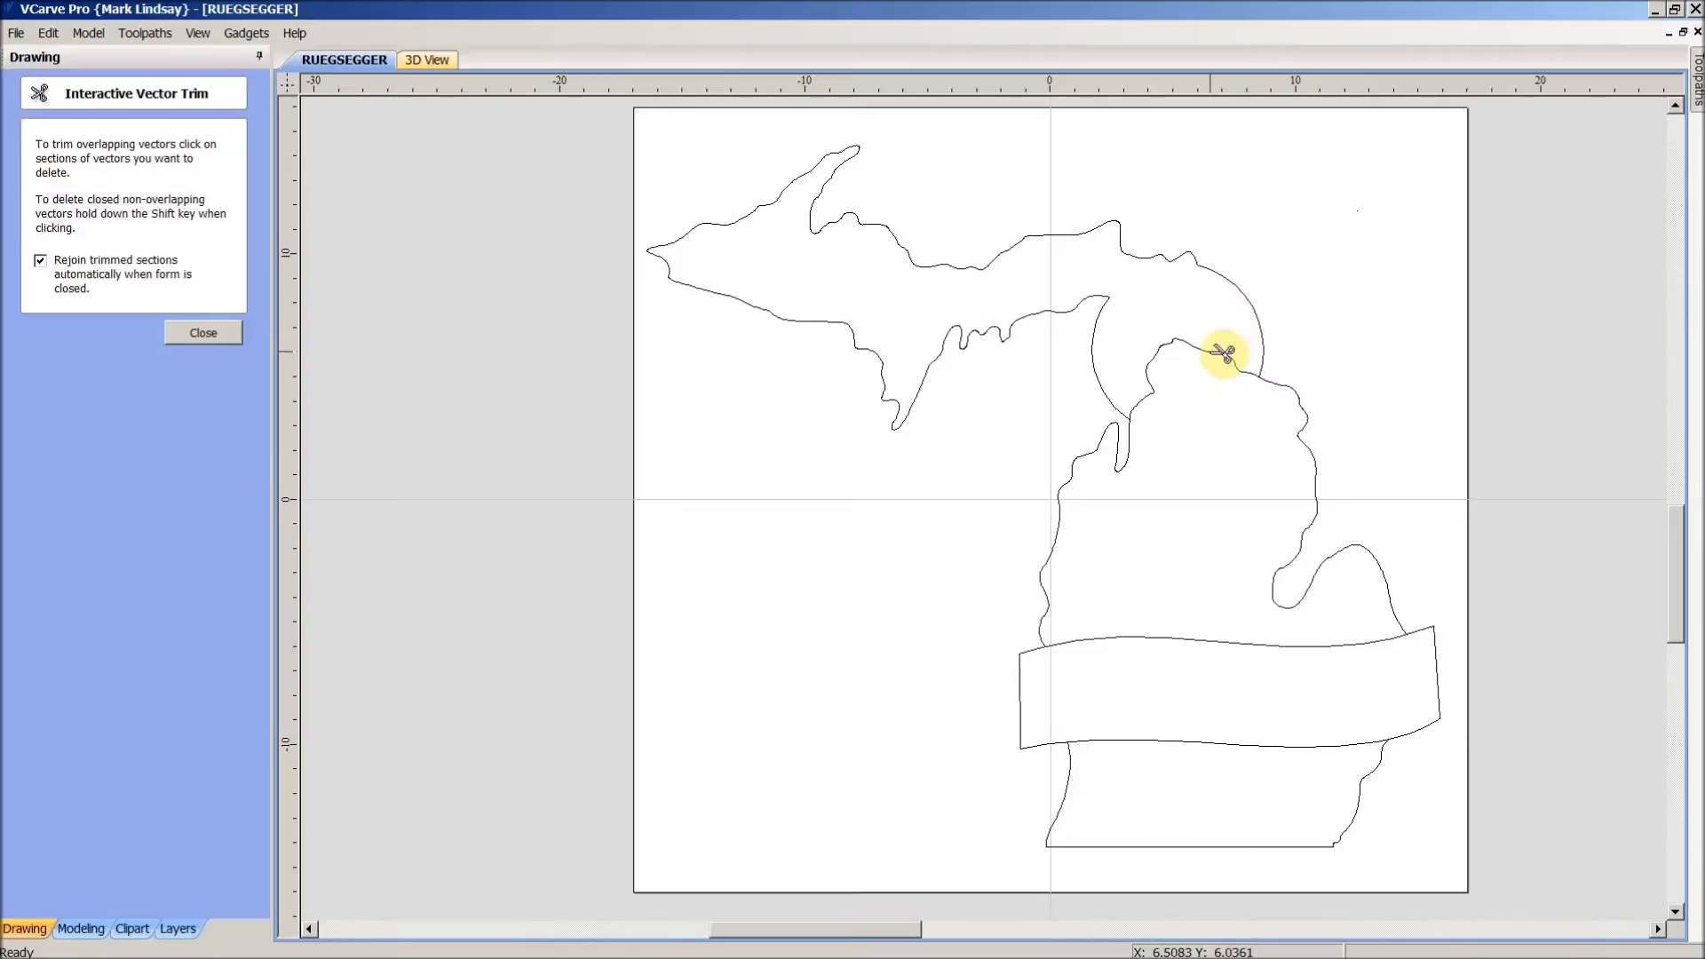
click(1220, 354)
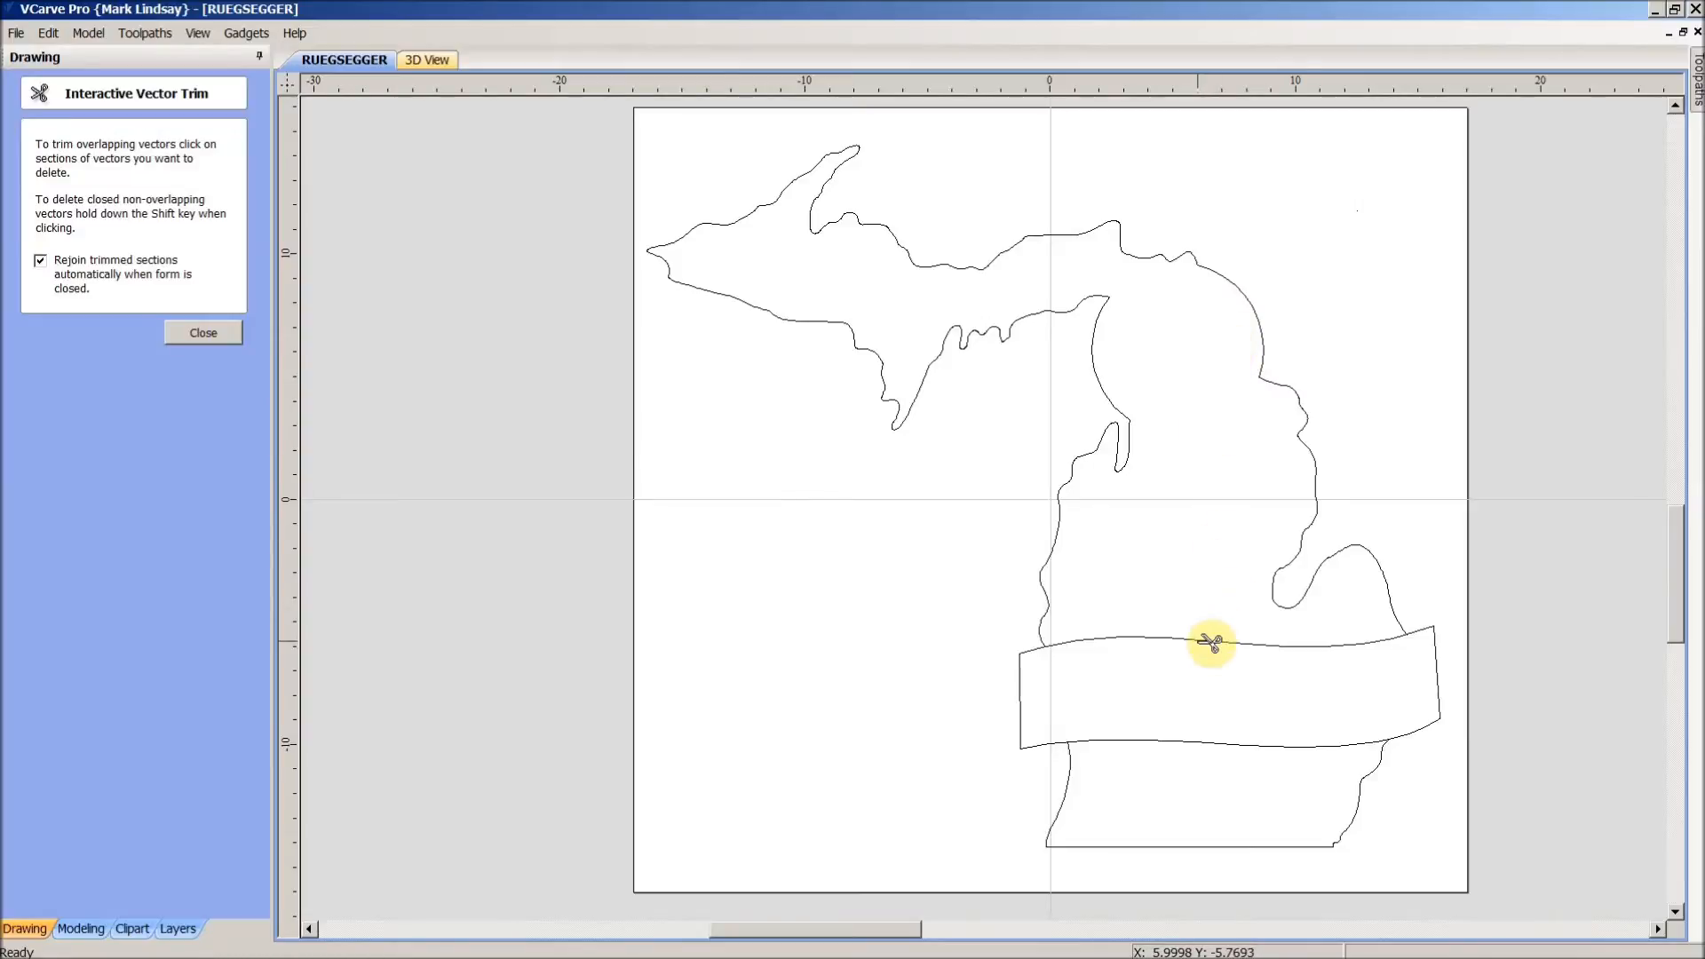
click(1210, 642)
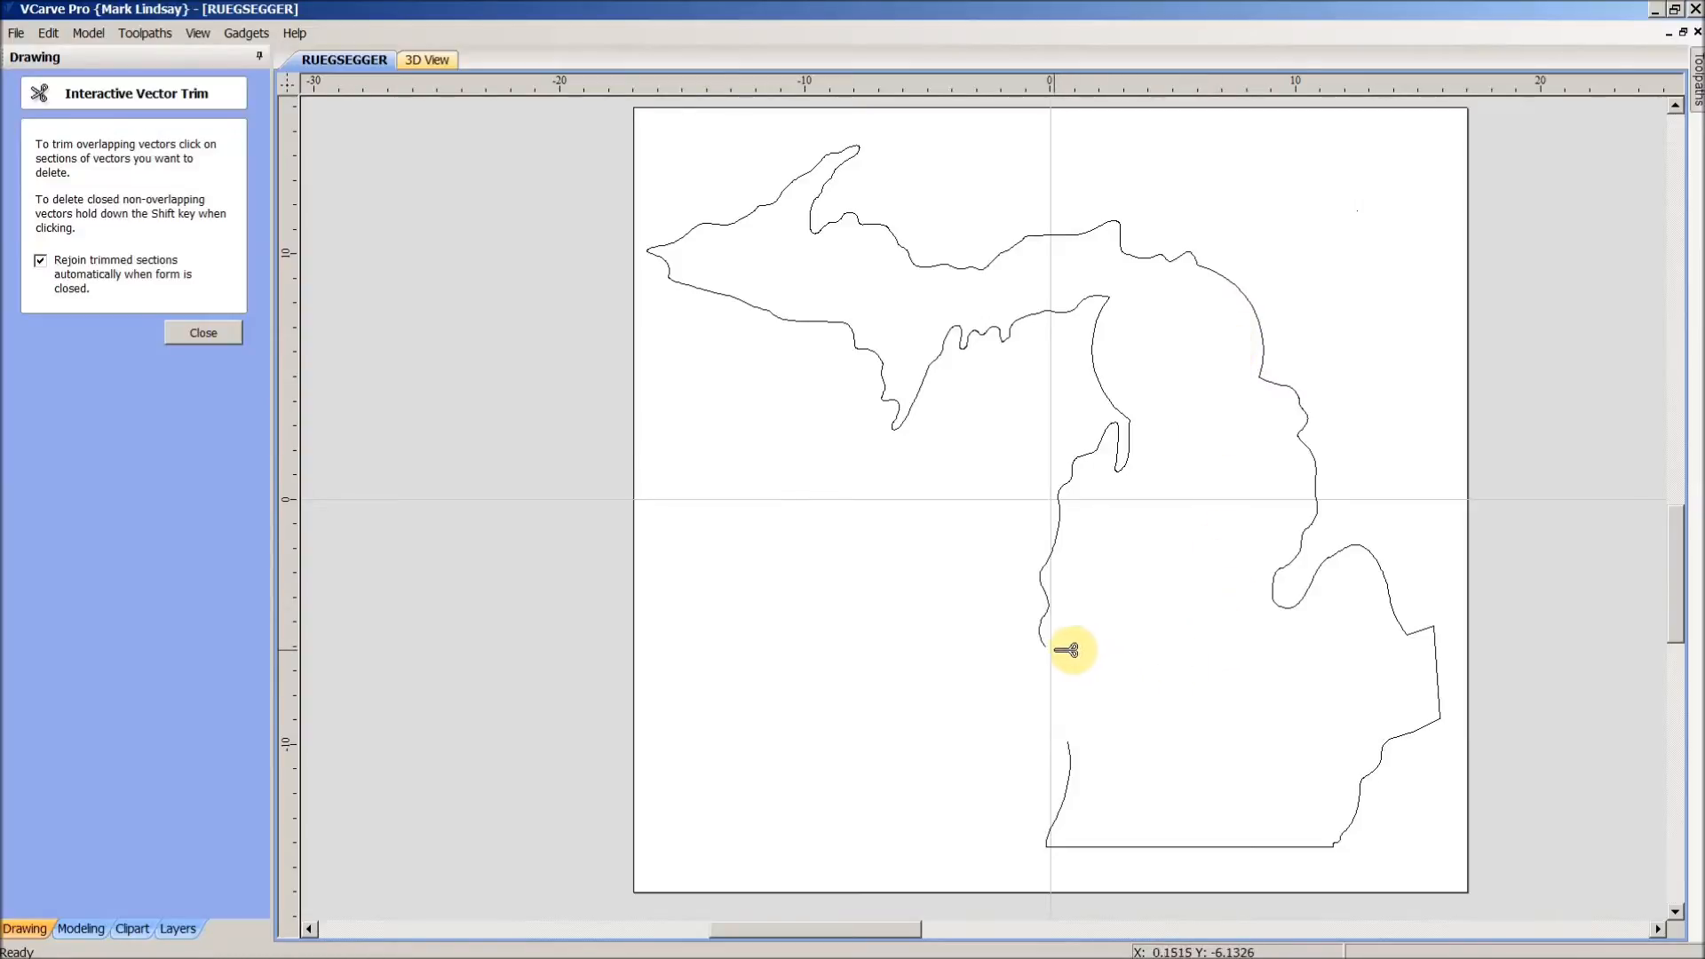
mouse_move(1166, 639)
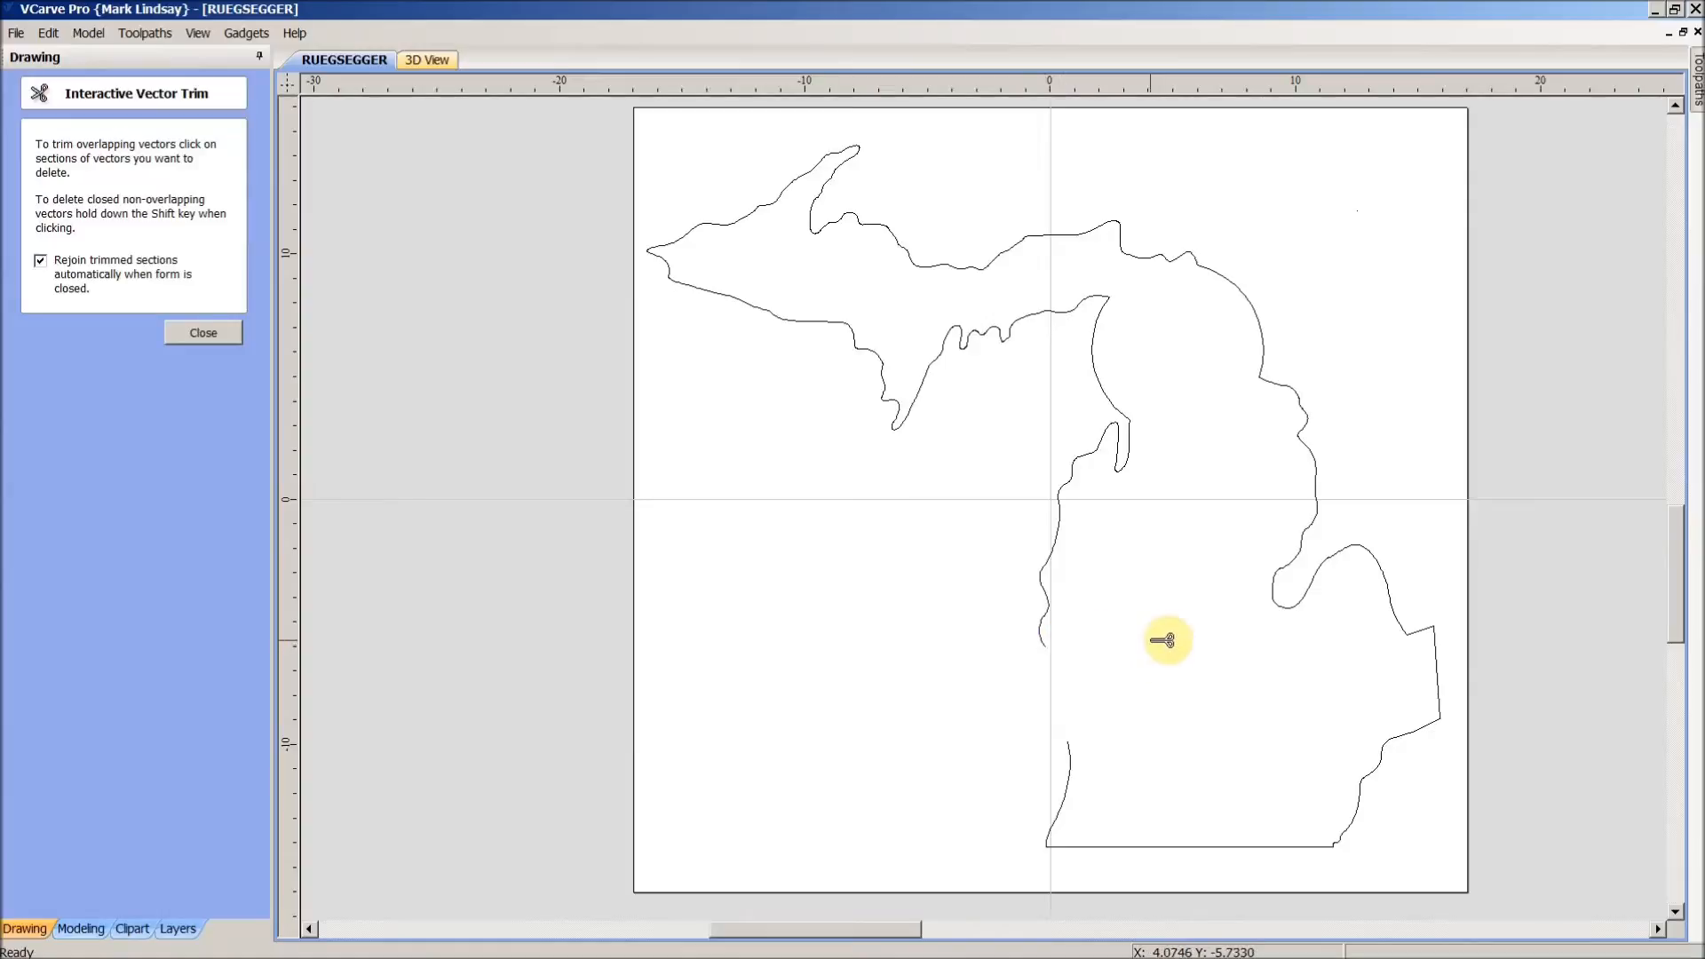
mouse_move(1157, 642)
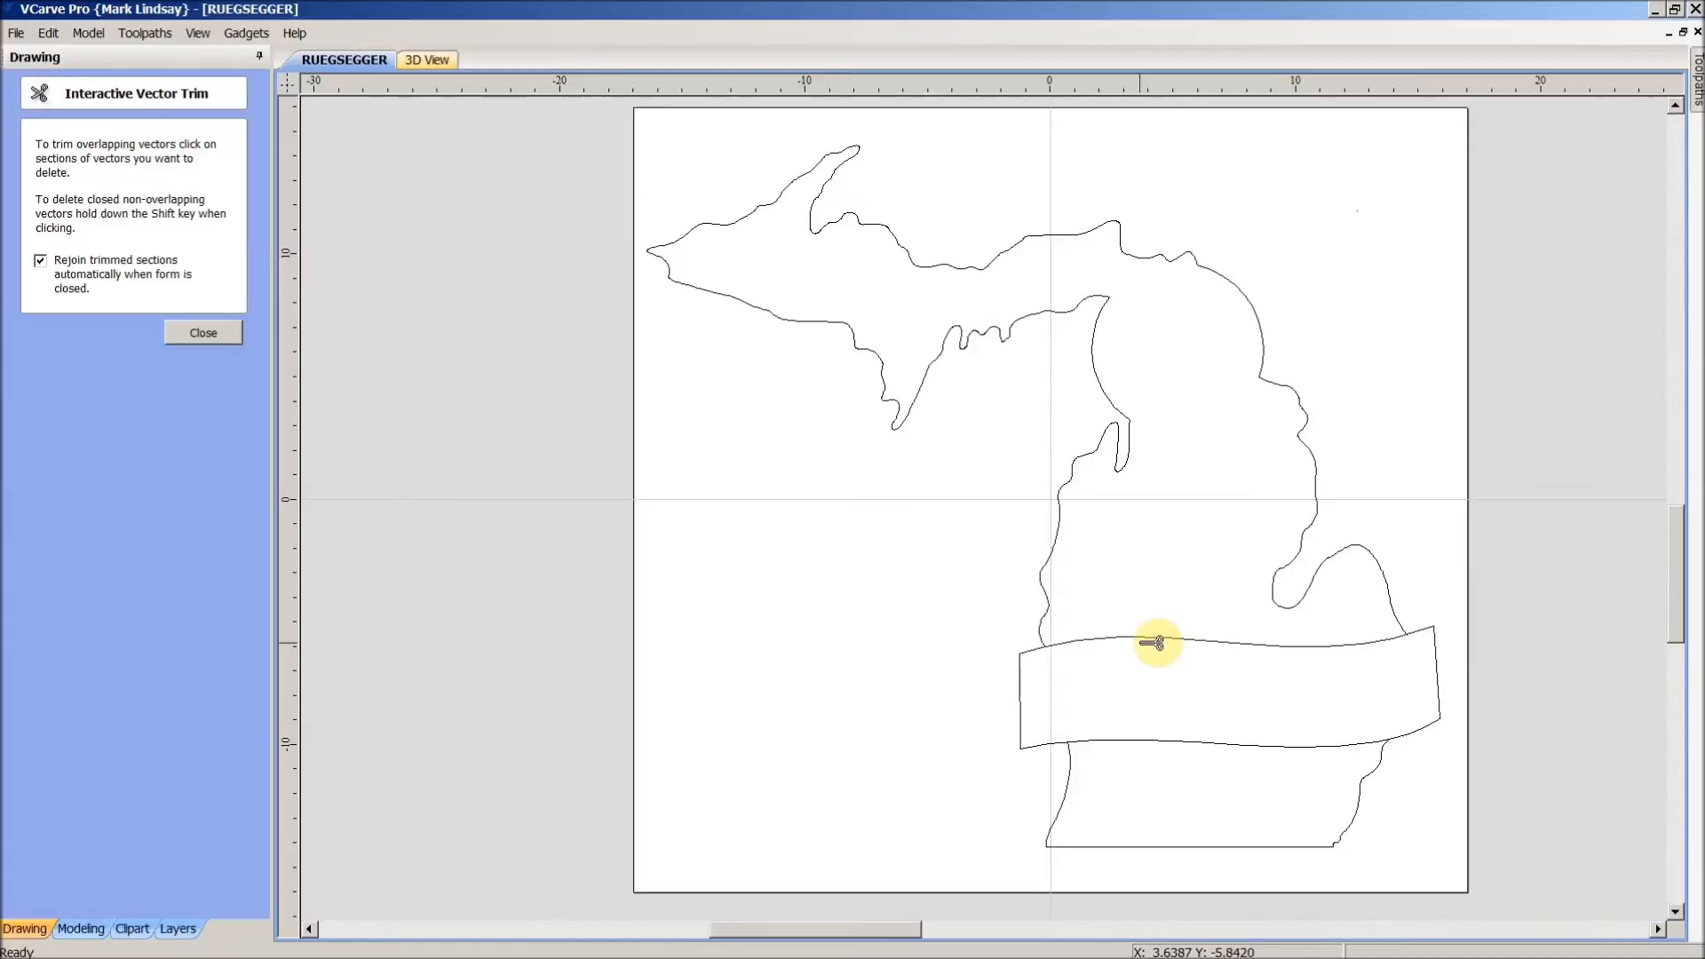
click(1157, 641)
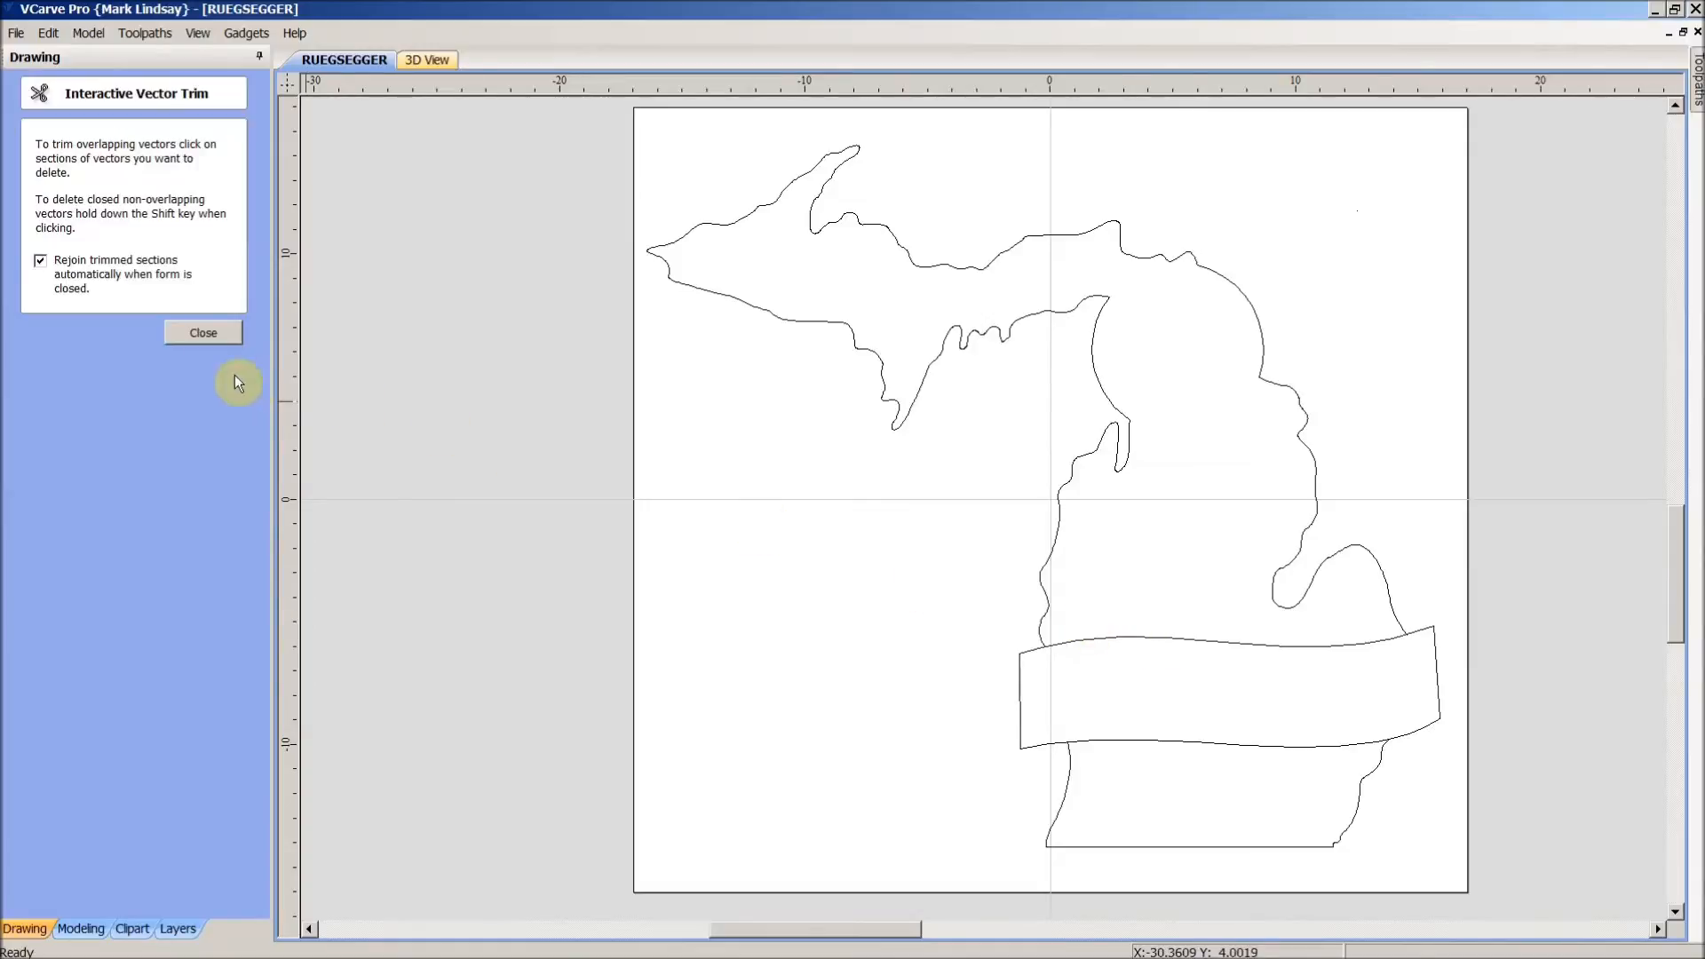
click(203, 333)
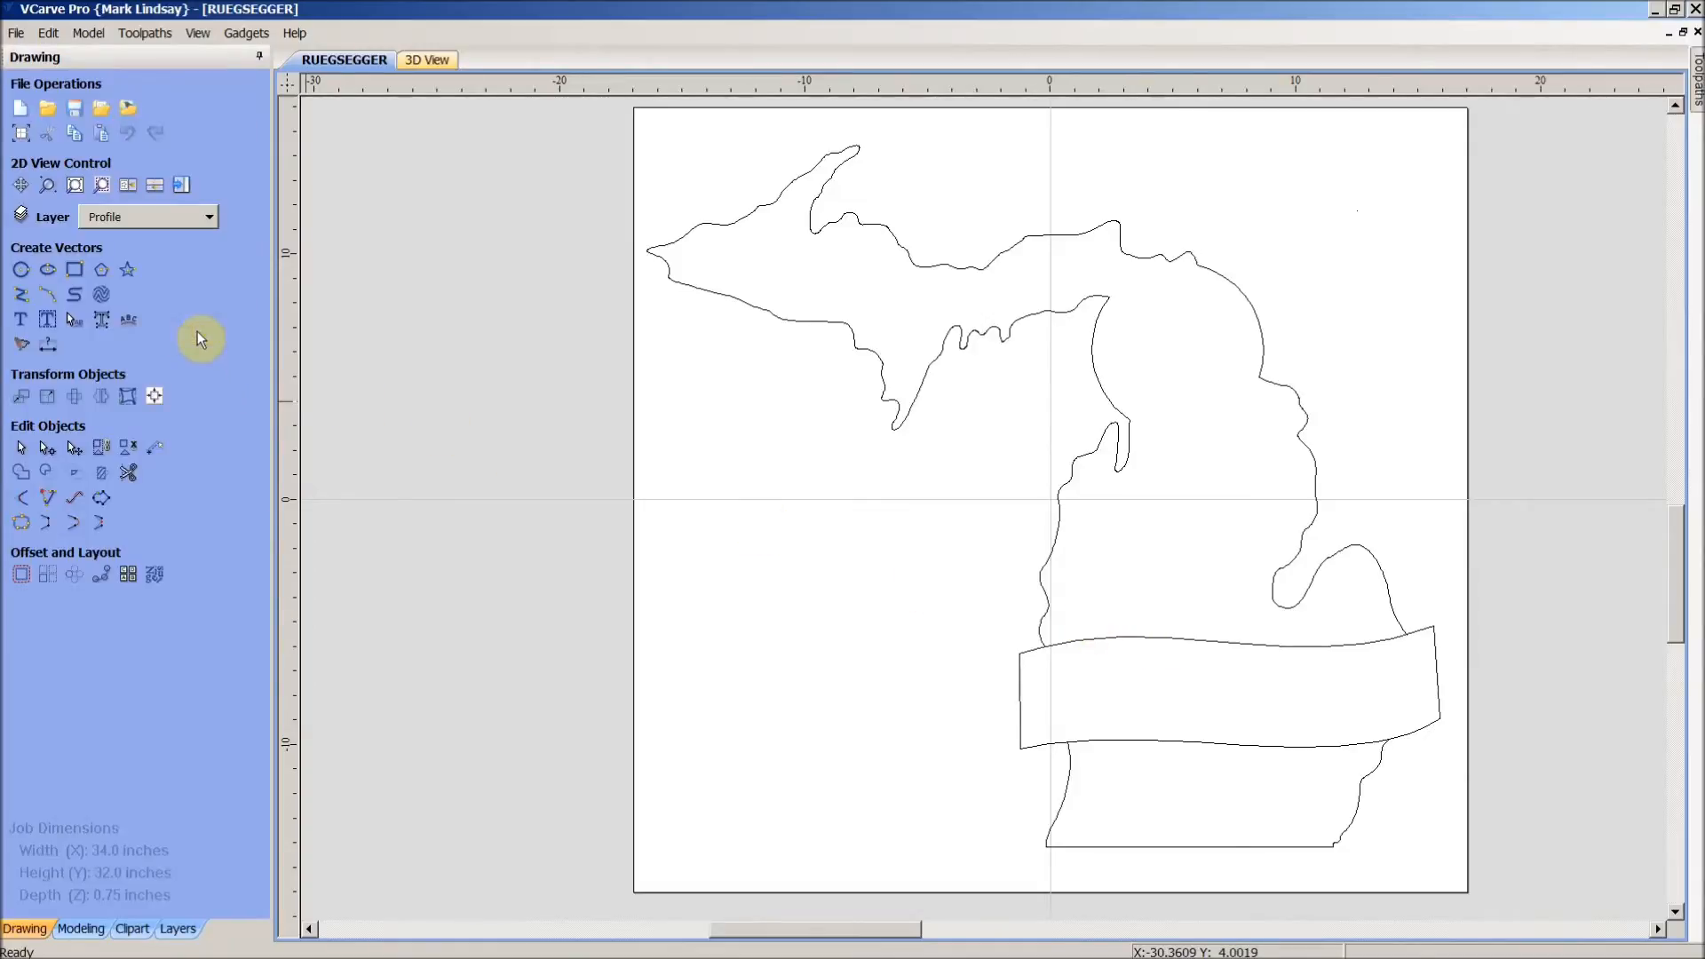
mouse_move(1060, 712)
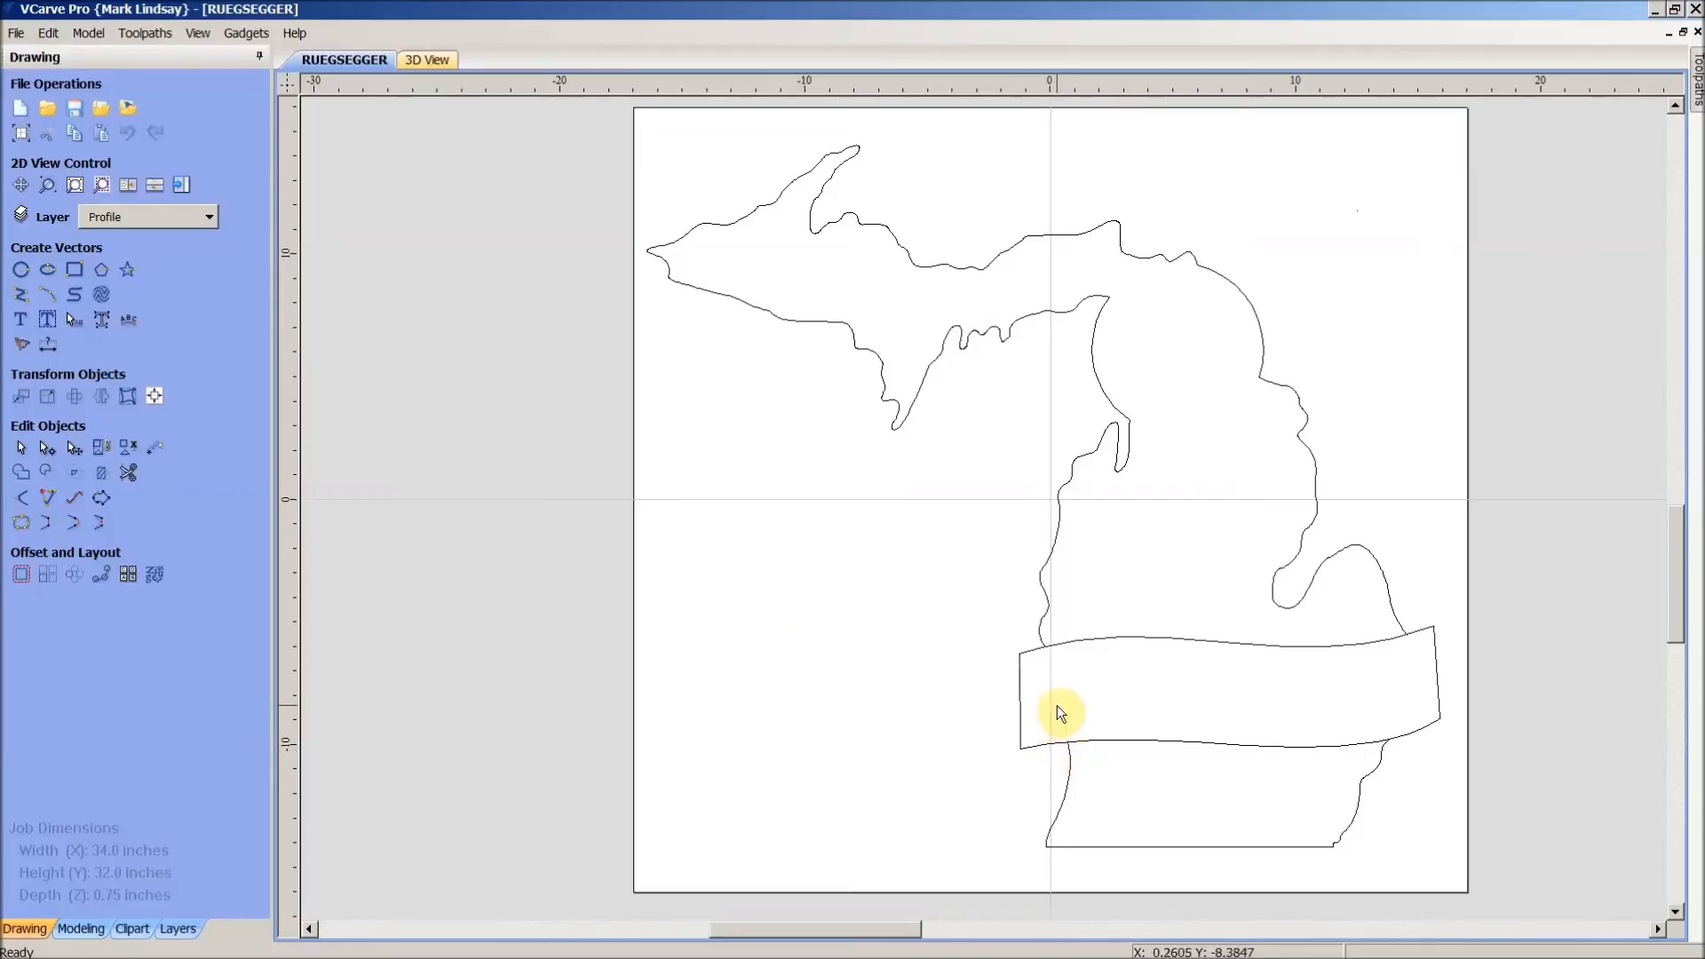
mouse_move(1057, 717)
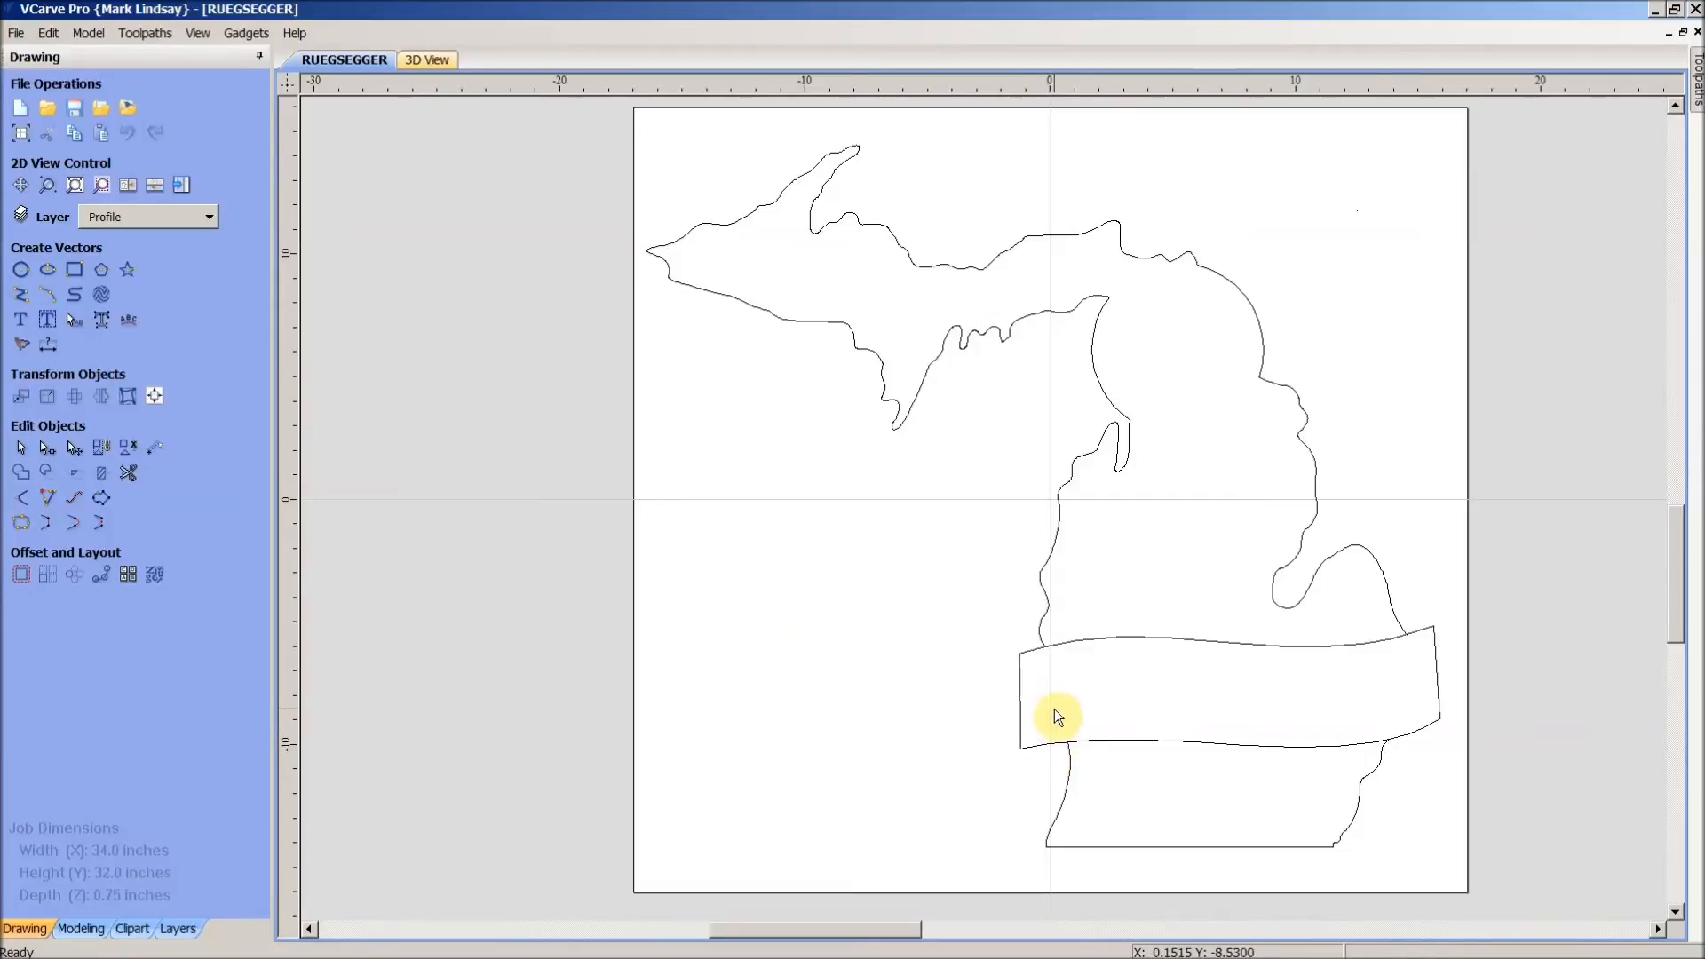
mouse_move(1103, 653)
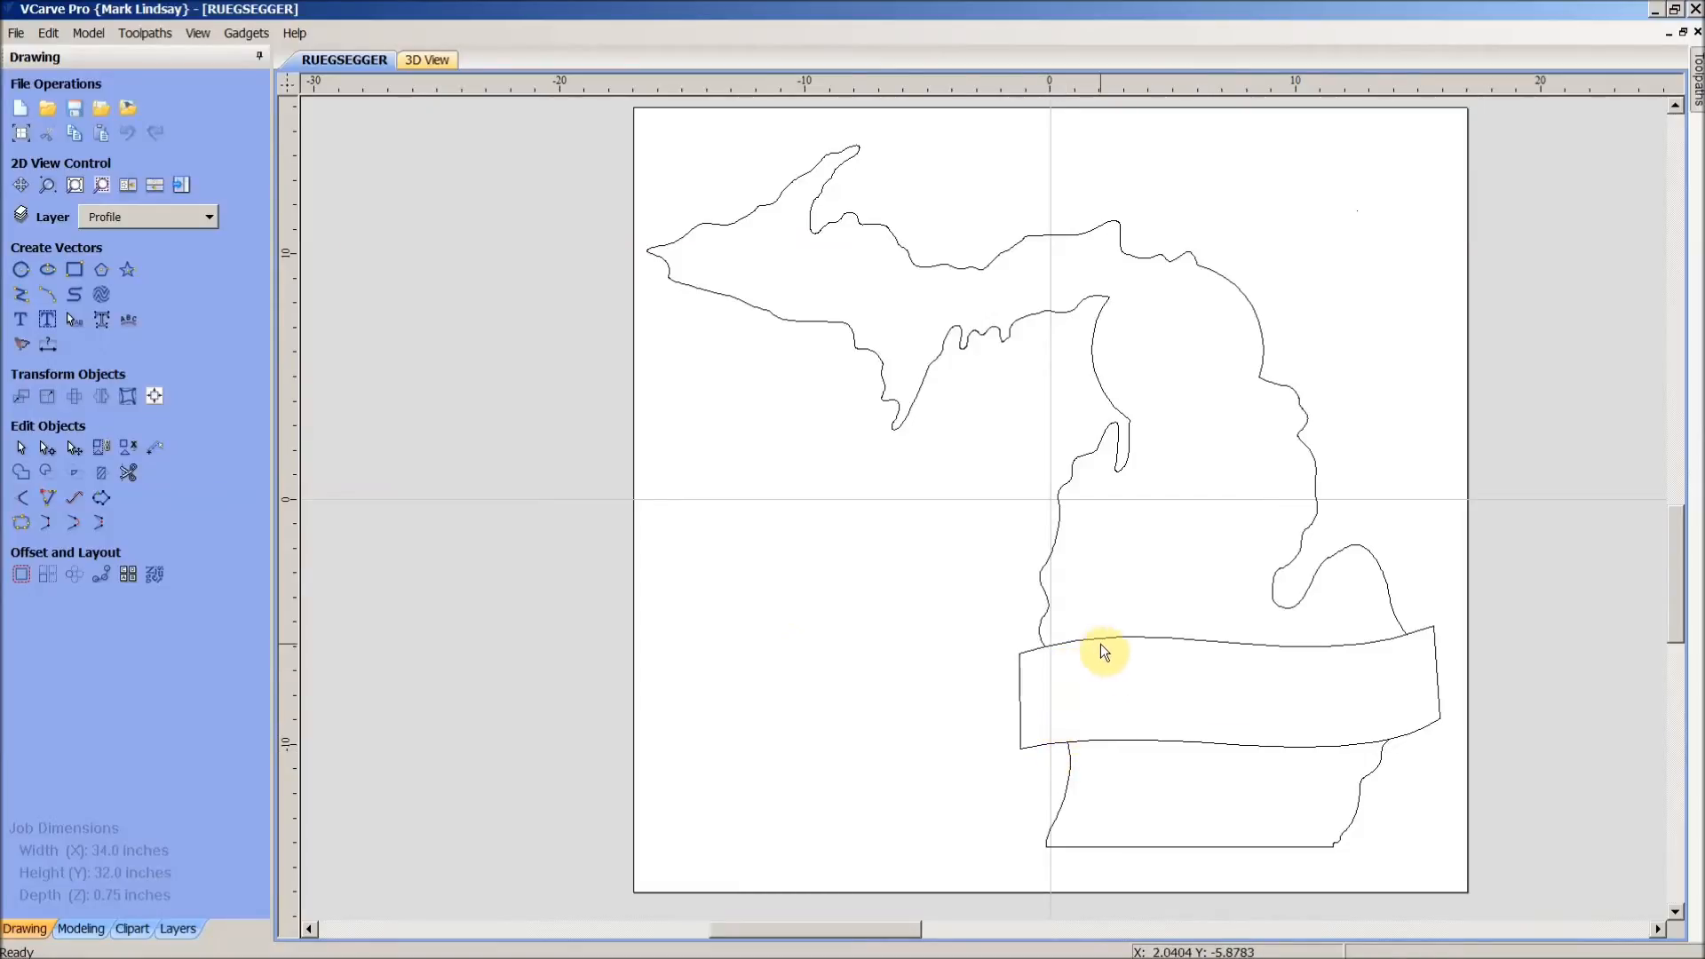
mouse_move(1047, 711)
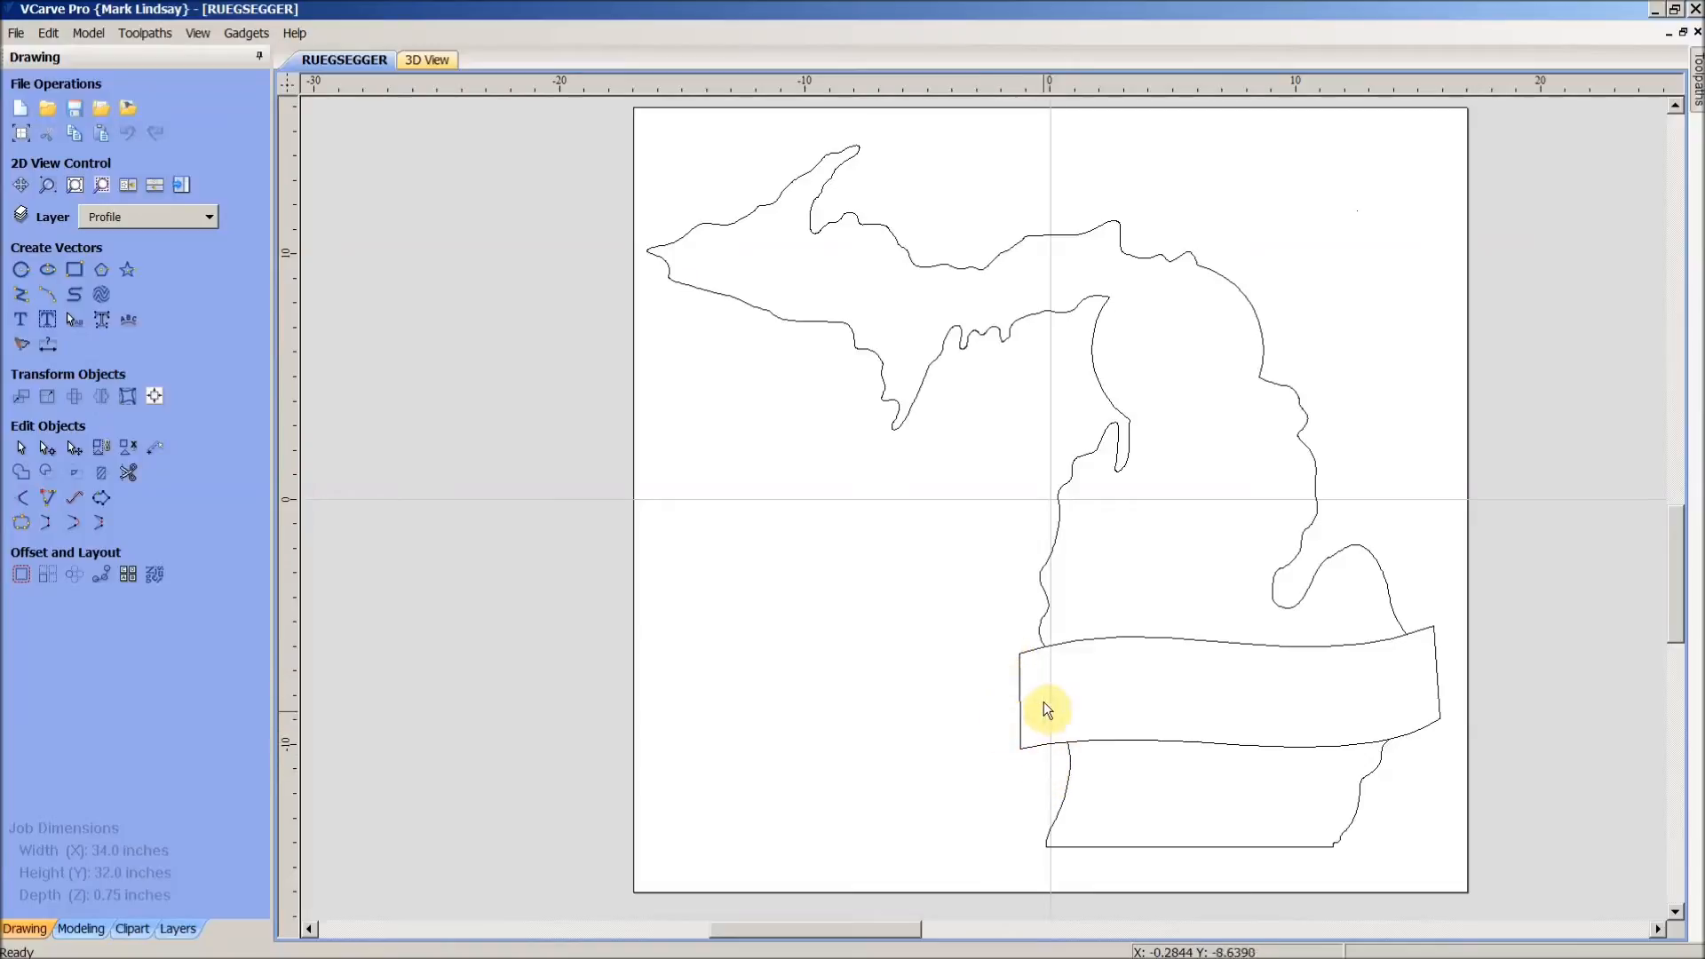
mouse_move(1240, 728)
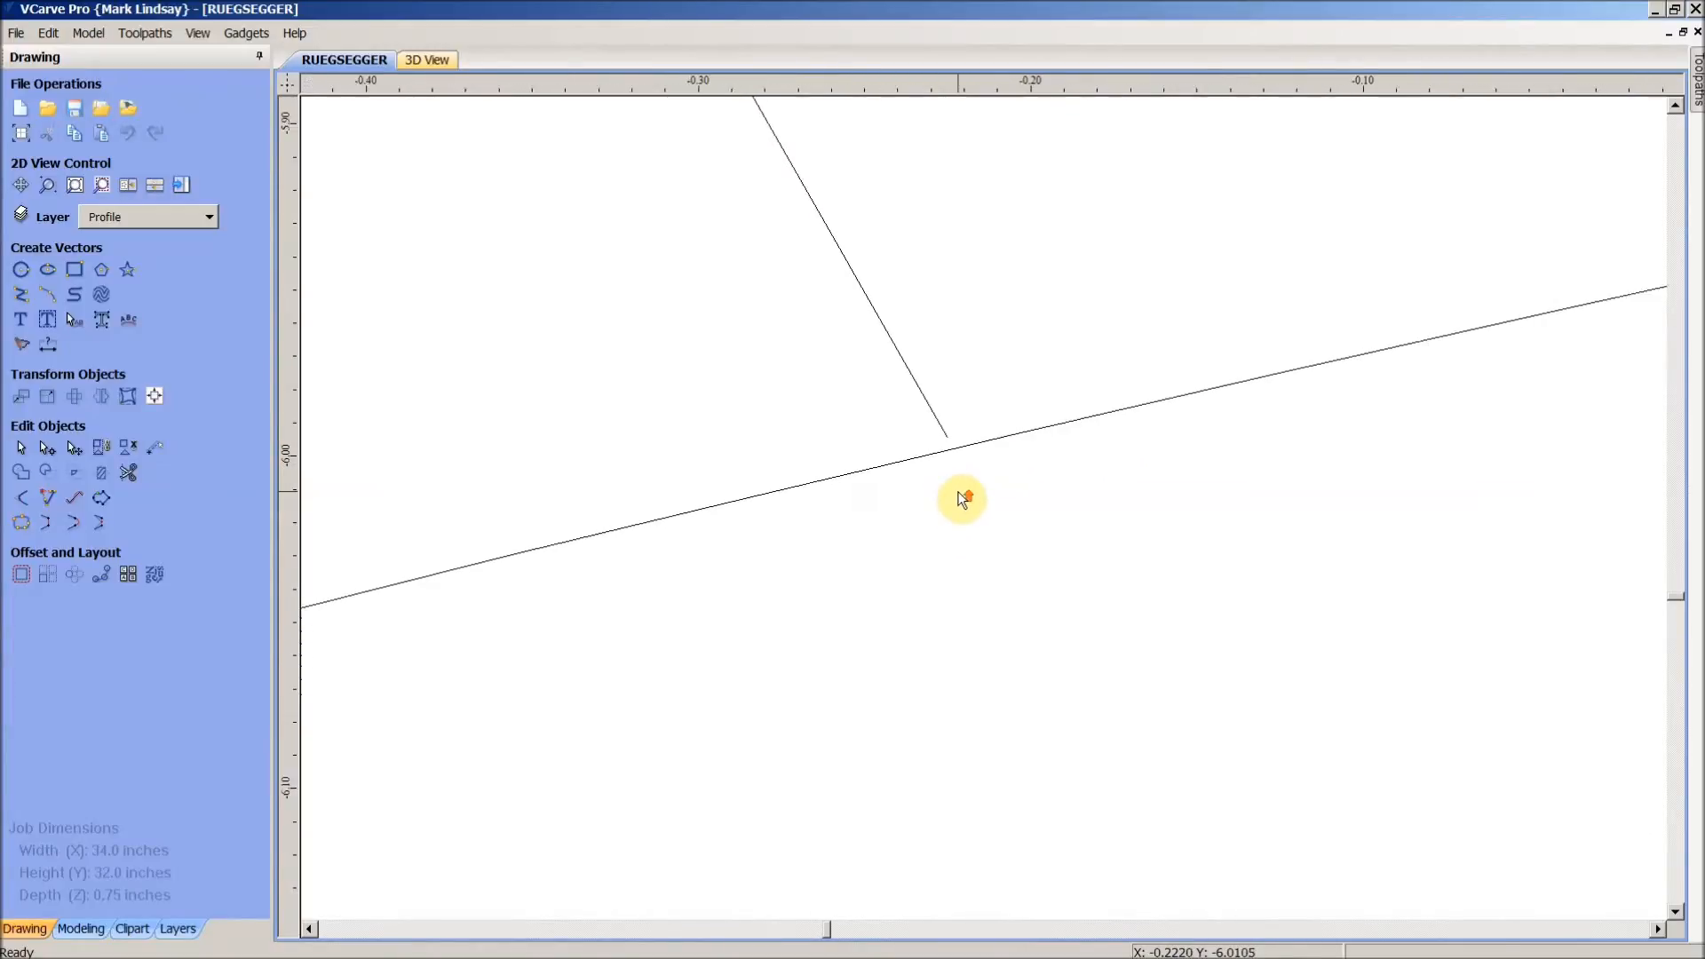
- Zoom in on the junction of the peninsula outline and the banner's upper edge
scroll(up, 3)
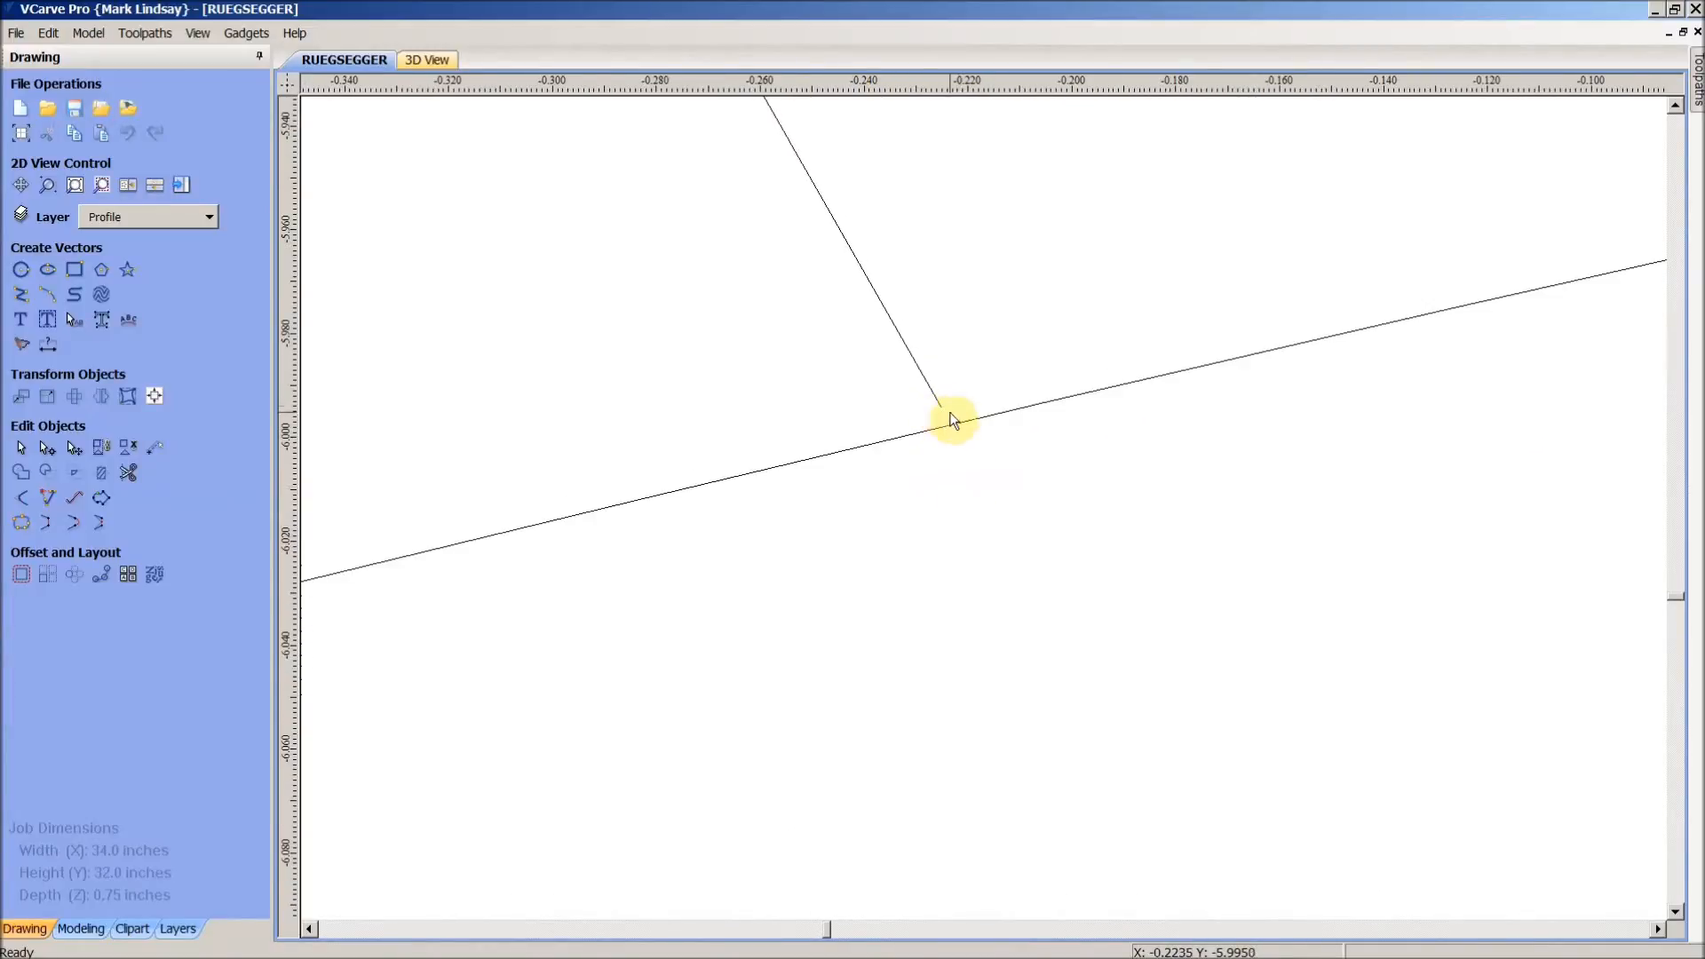
mouse_move(954, 432)
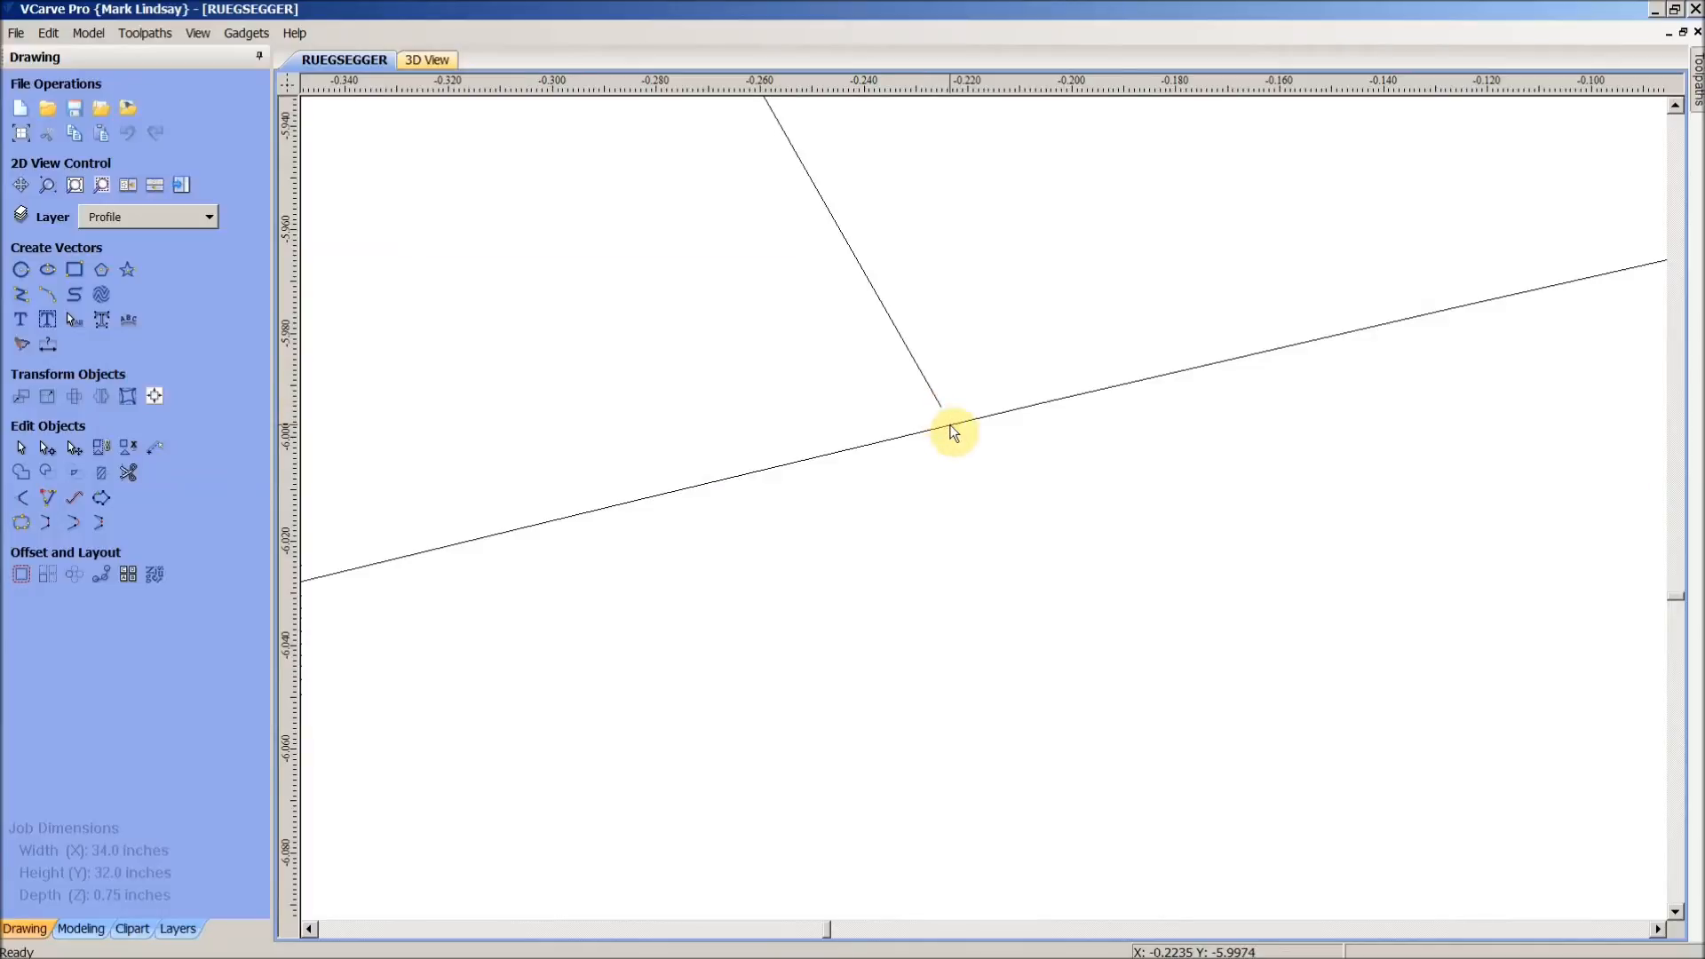
mouse_move(941, 411)
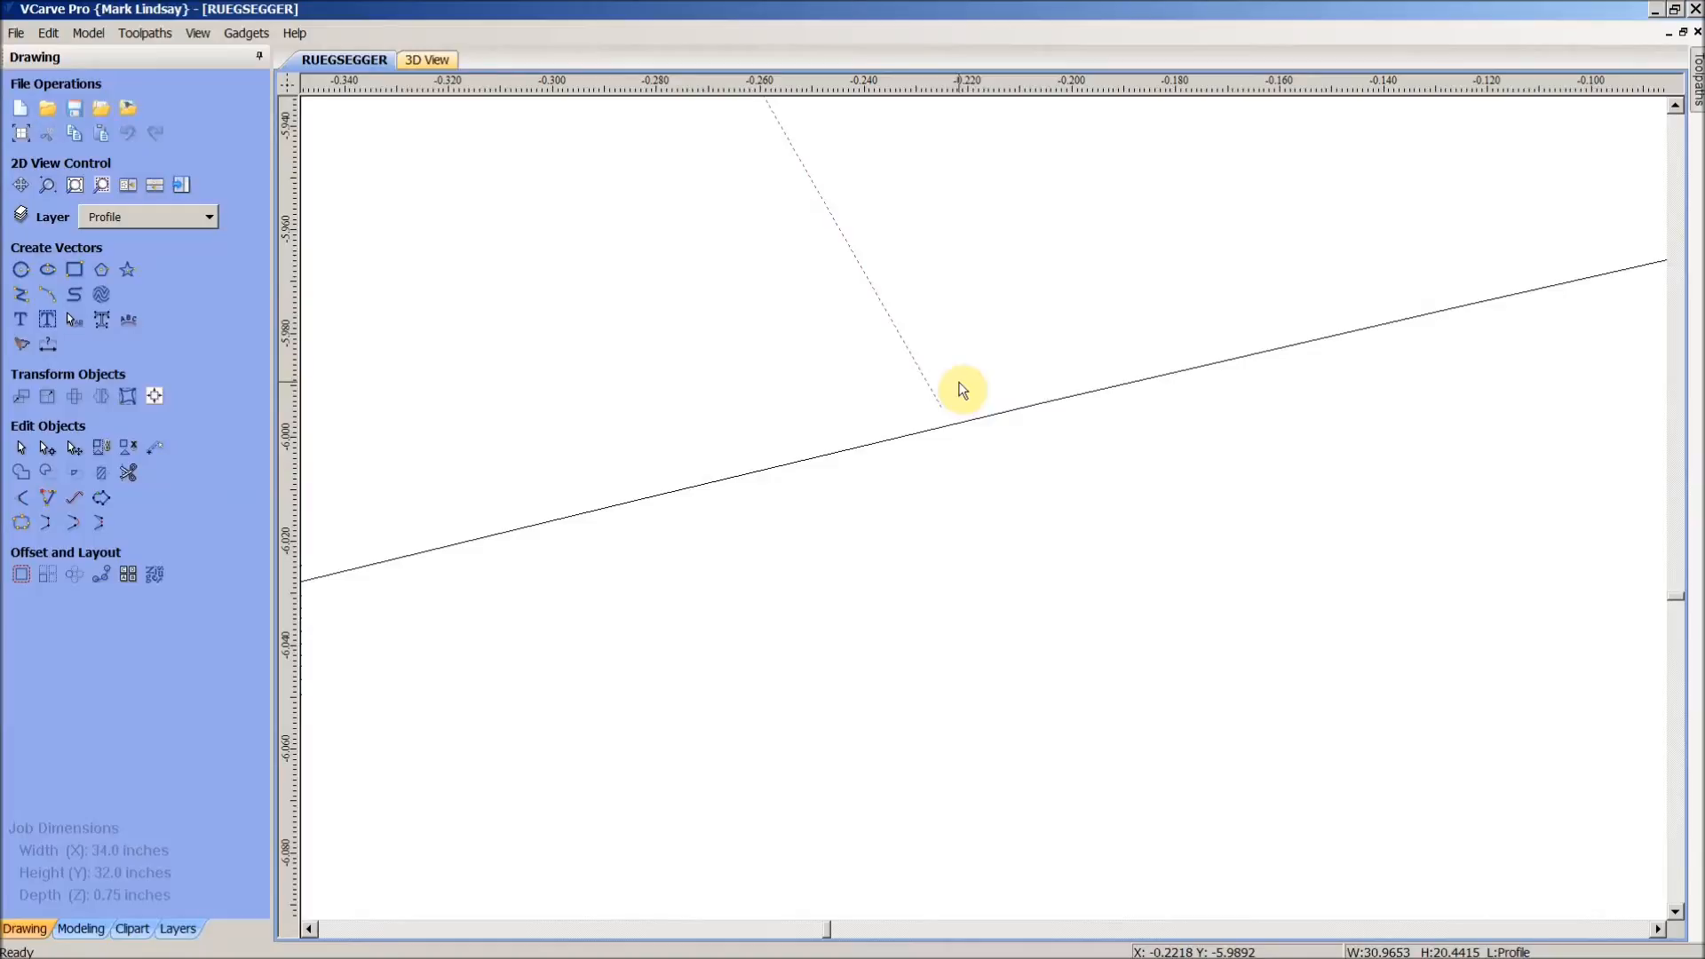
- Select the peninsula outline on the Profile layer to edit its loose end
click(940, 406)
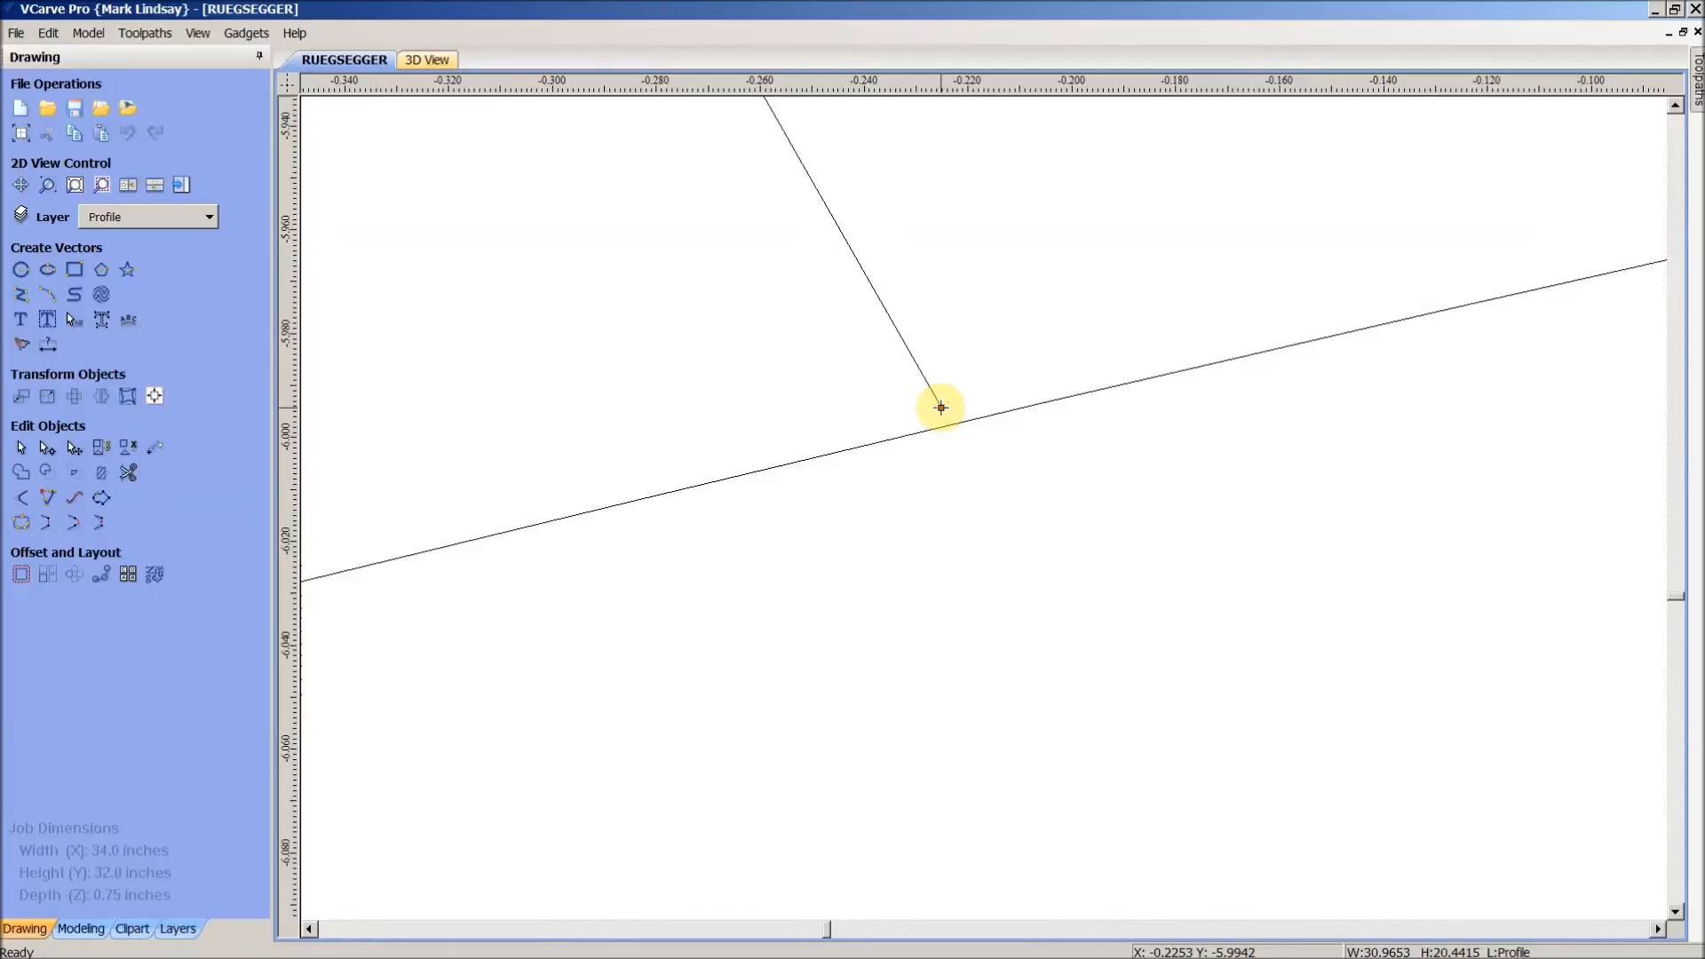
mouse_move(944, 413)
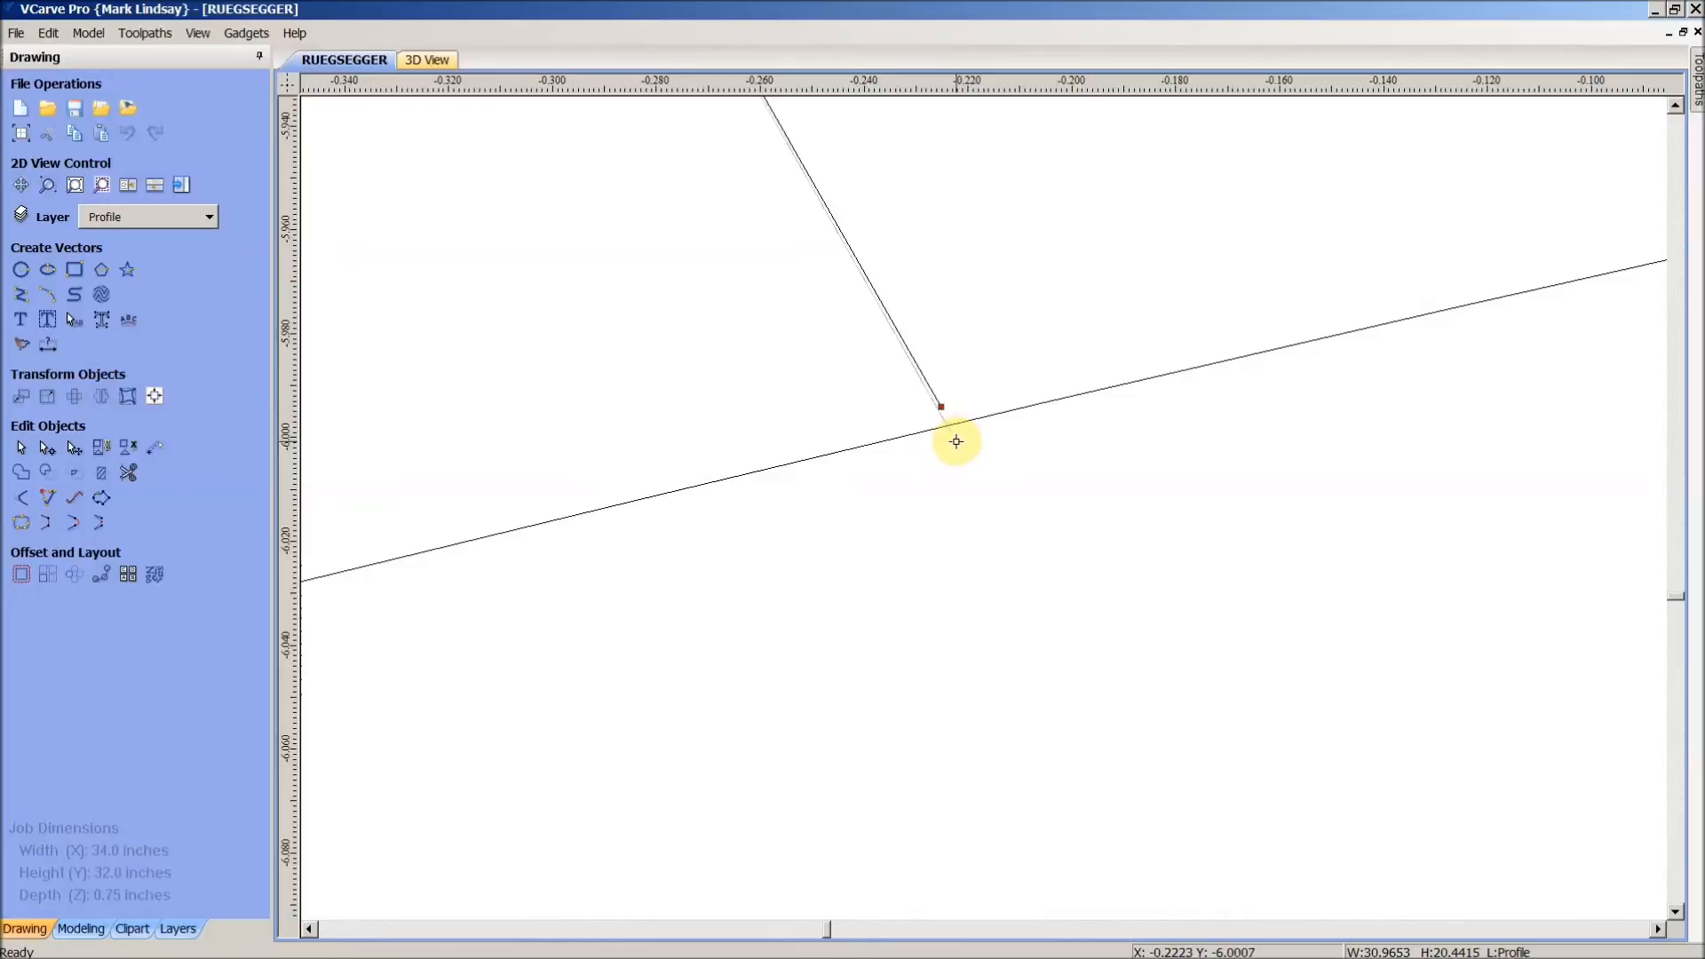
mouse_move(959, 454)
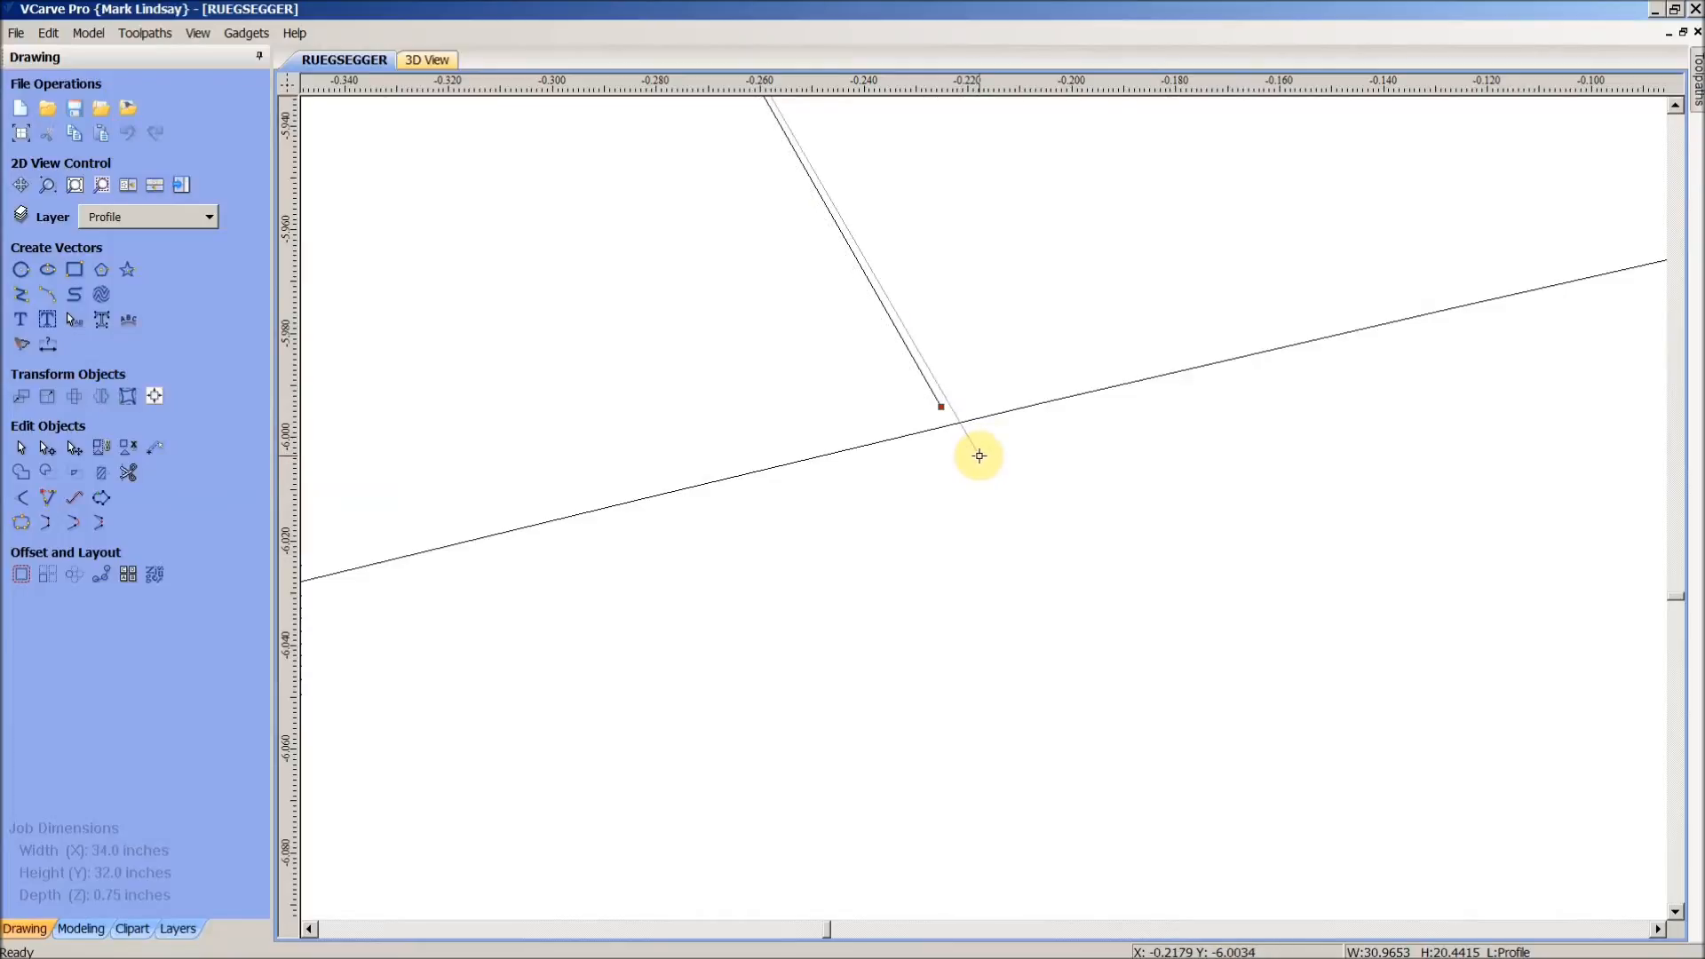
mouse_move(974, 456)
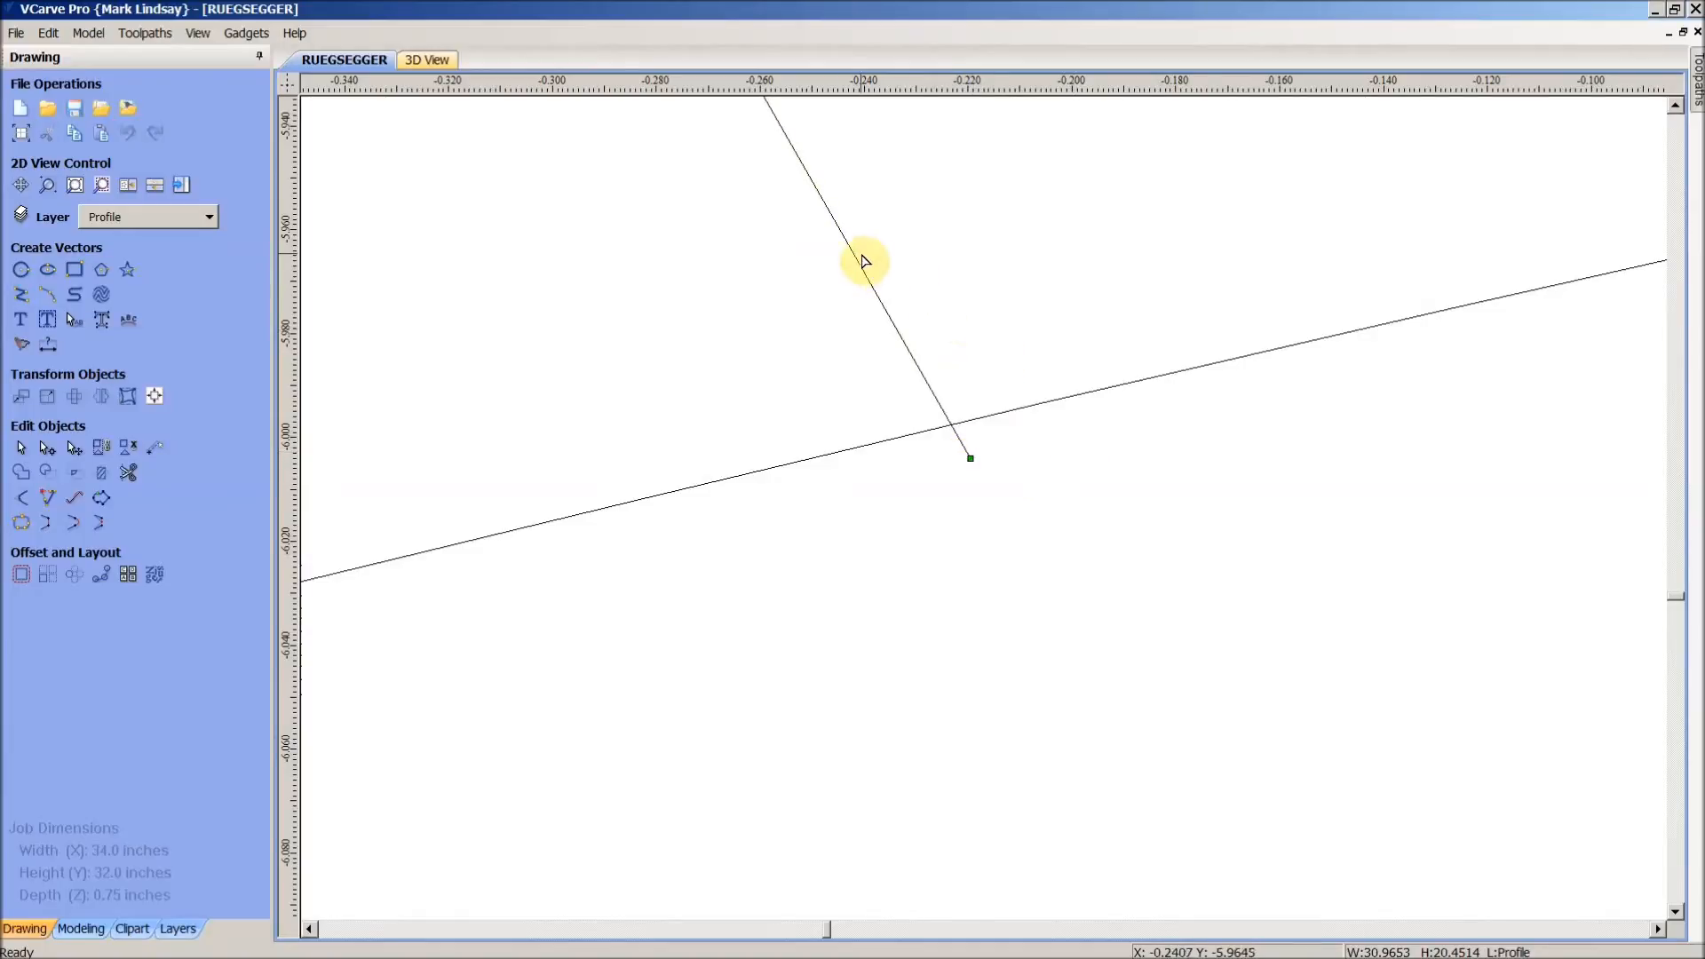
mouse_move(778, 180)
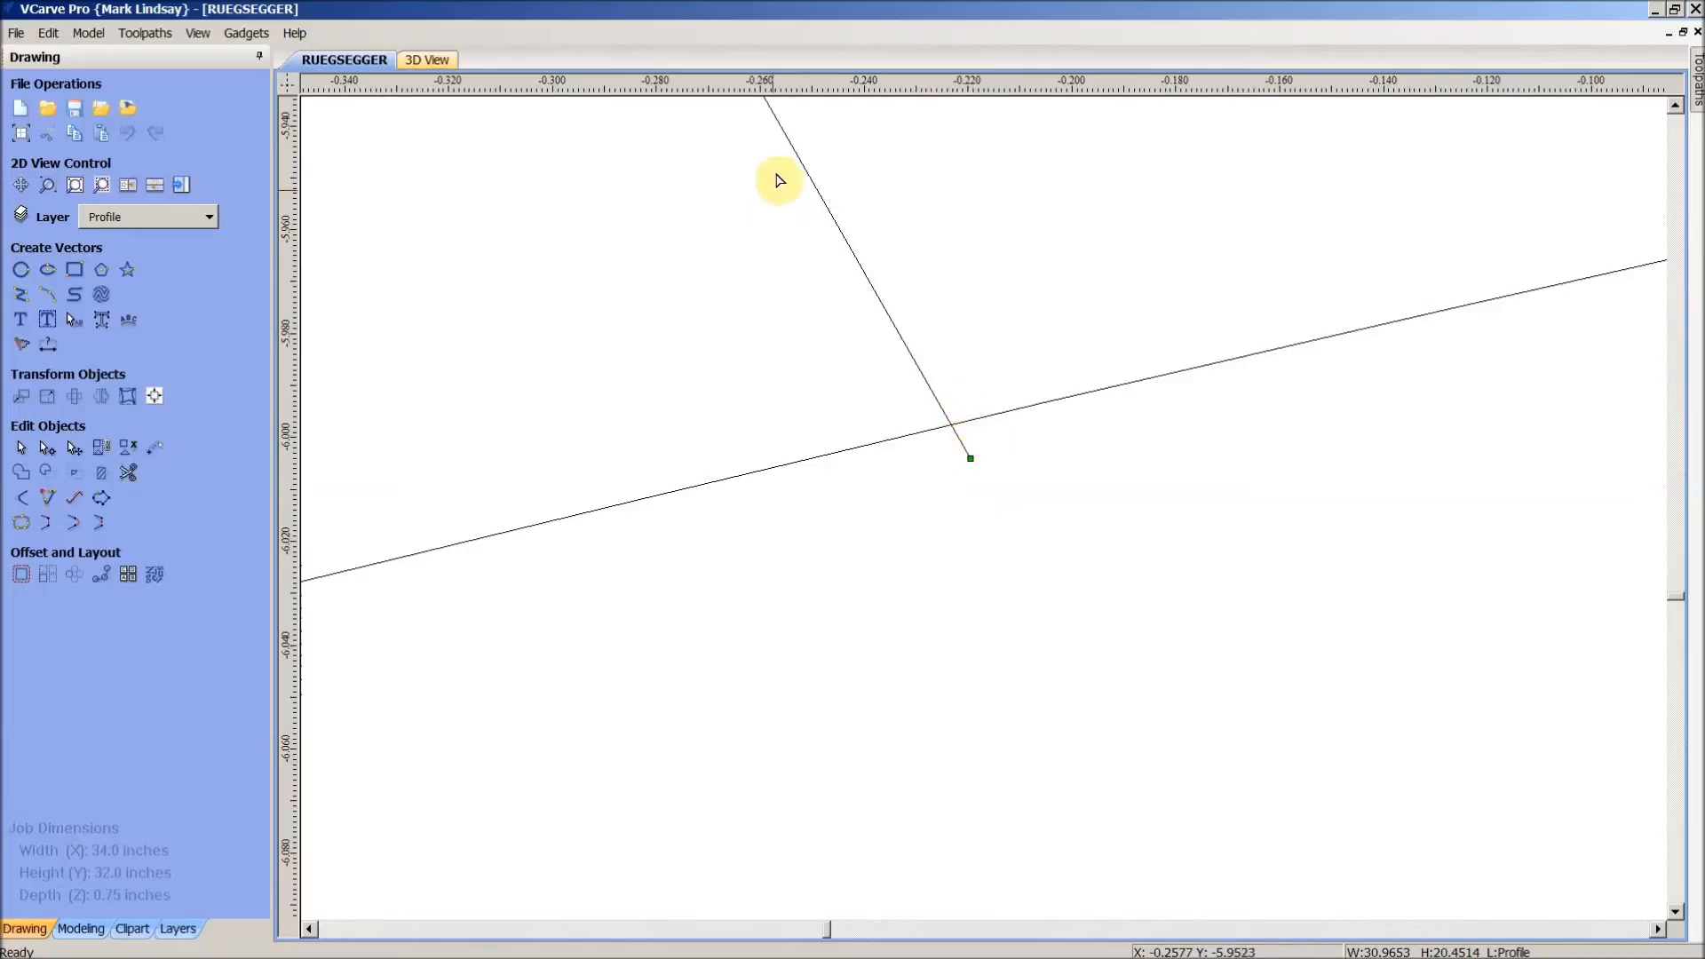
mouse_move(954, 425)
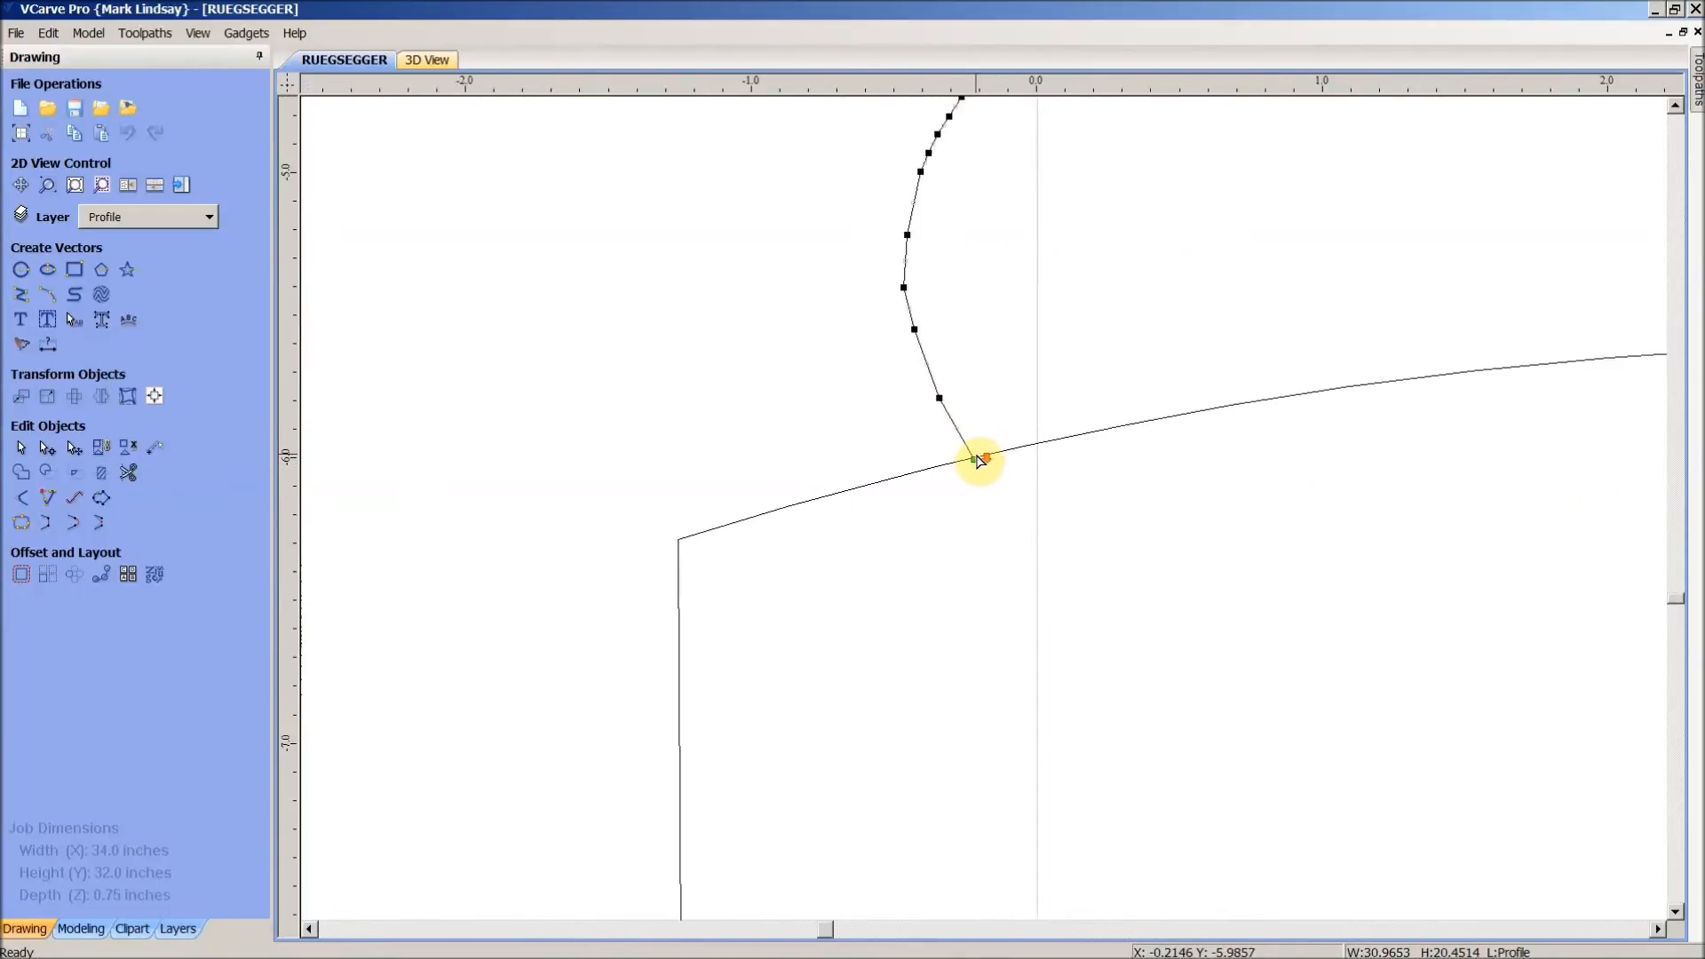
- Zoom in on the lower banner edge where the outline's end crosses, then inspect other junctions
scroll(down, 3)
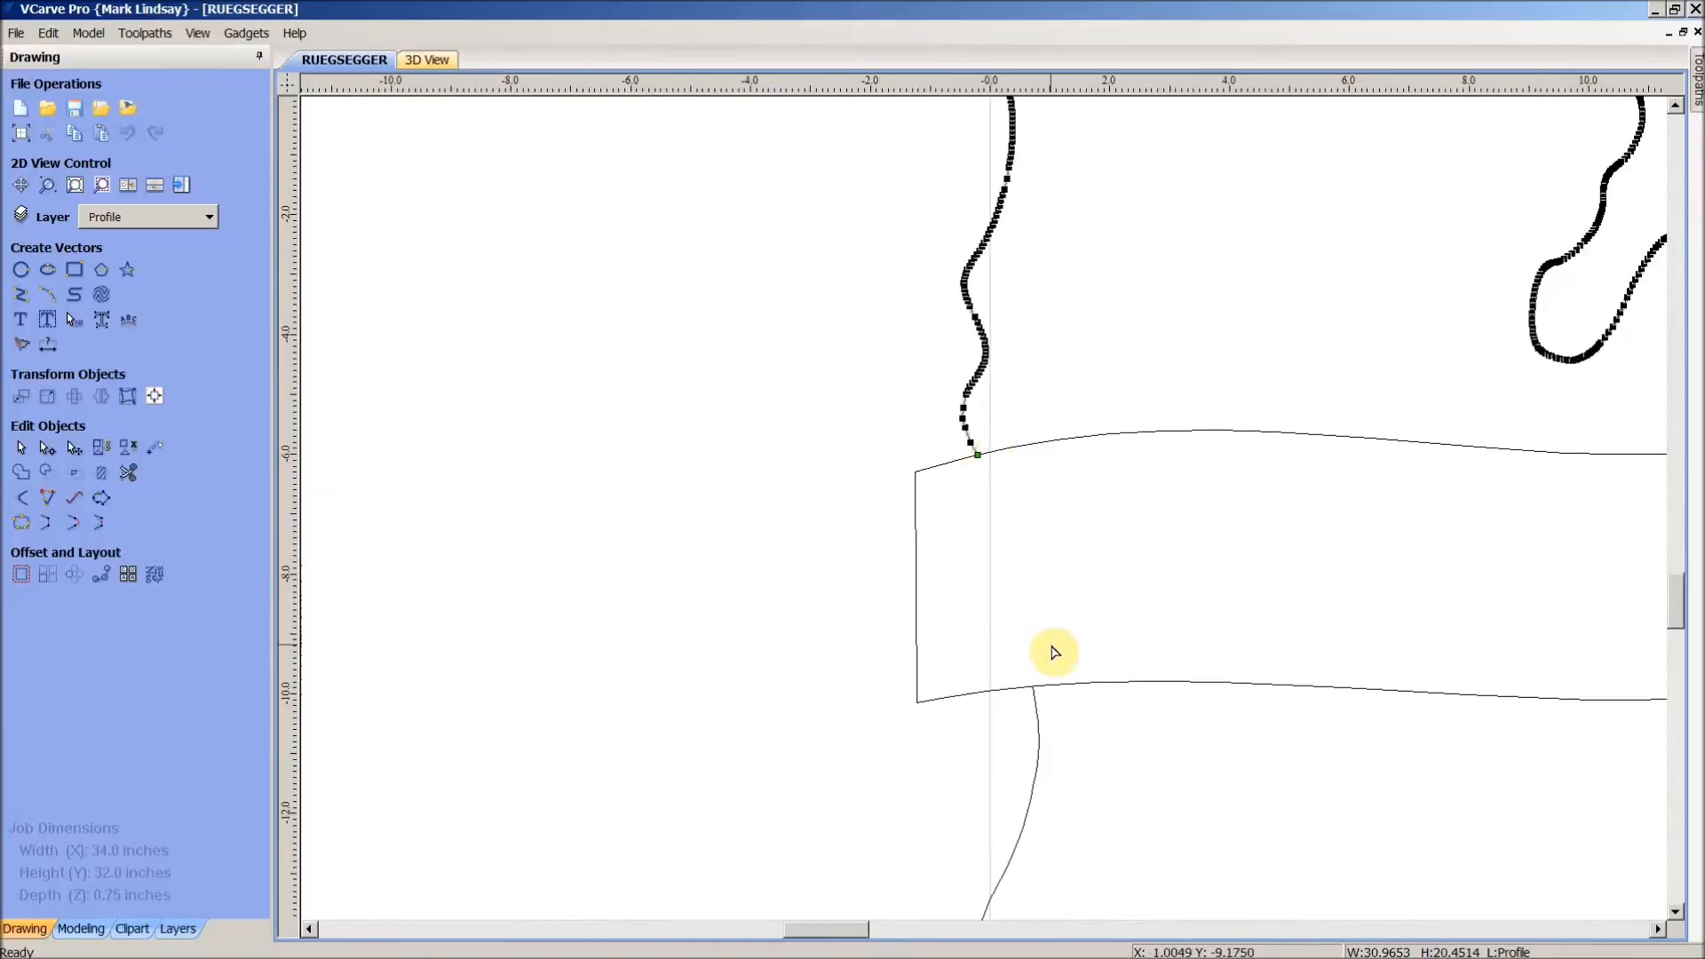
scroll(up, 3)
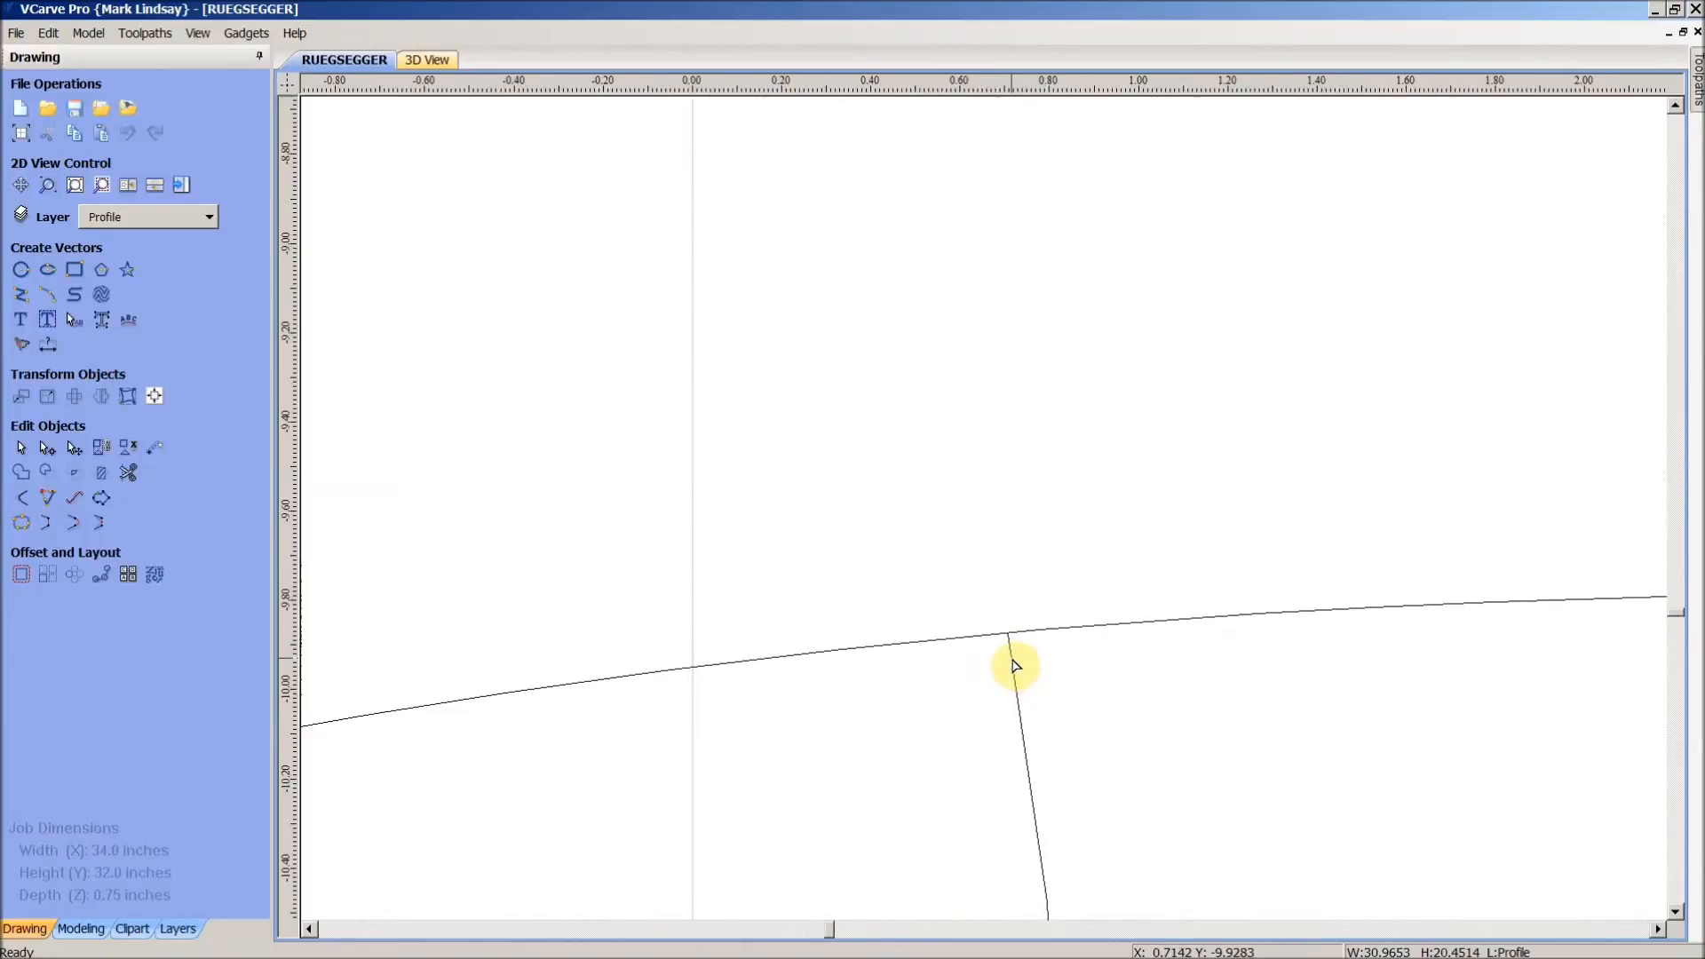
scroll(up, 3)
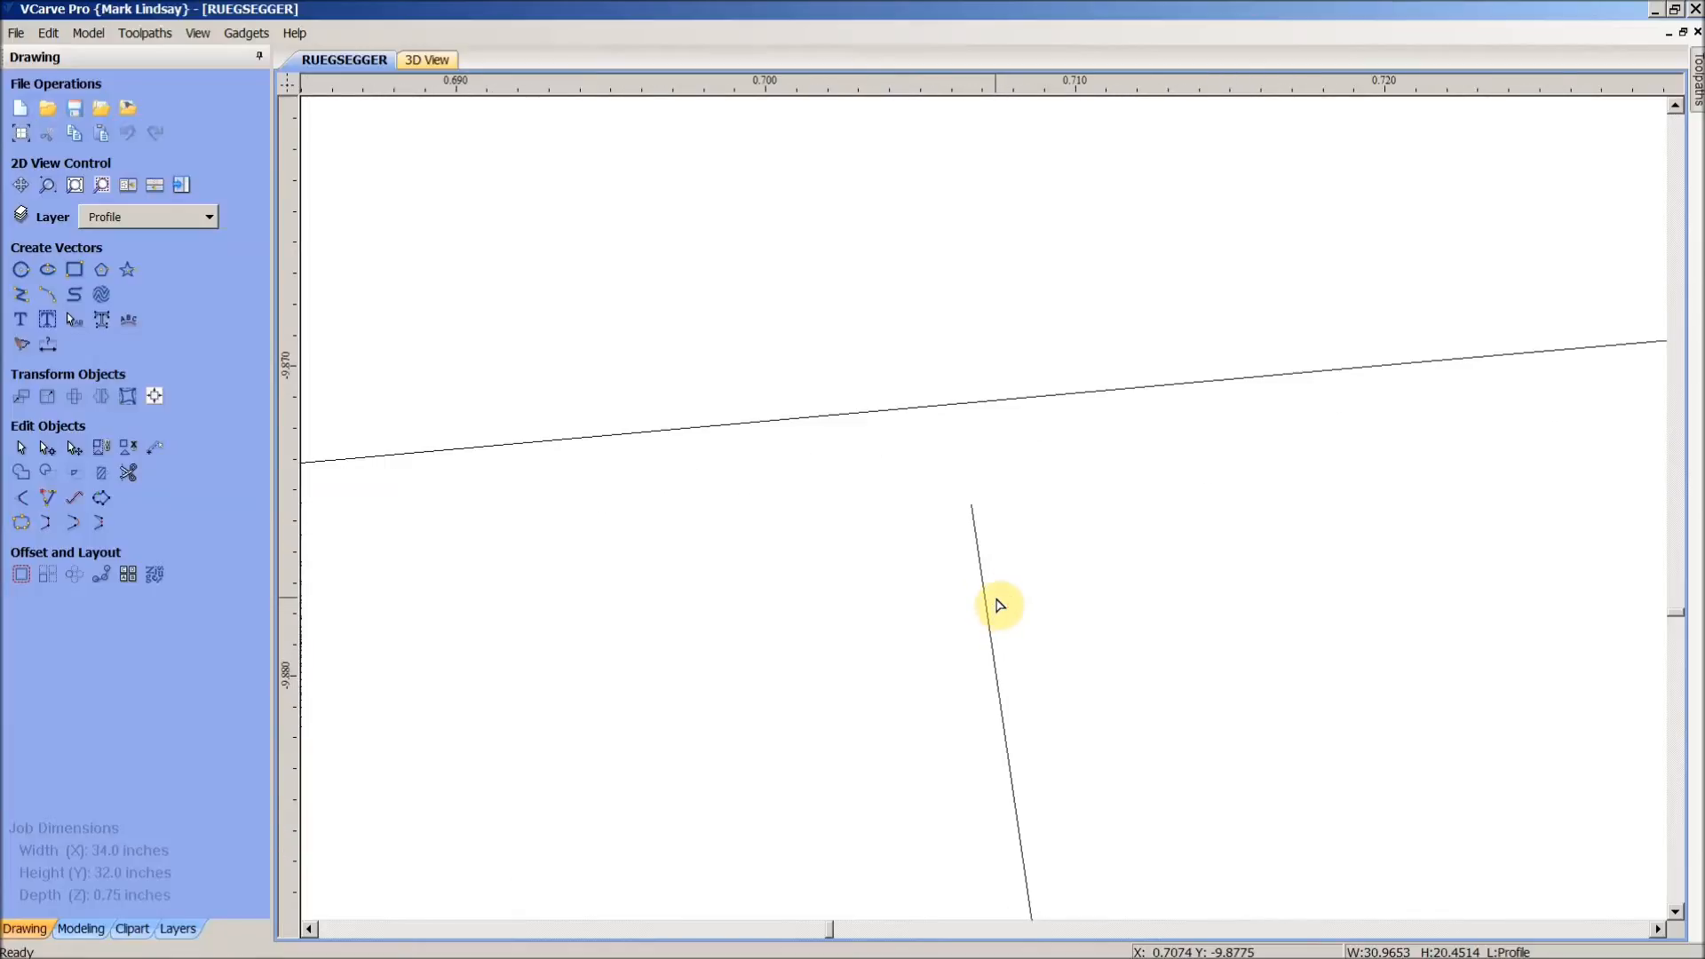
mouse_move(983, 561)
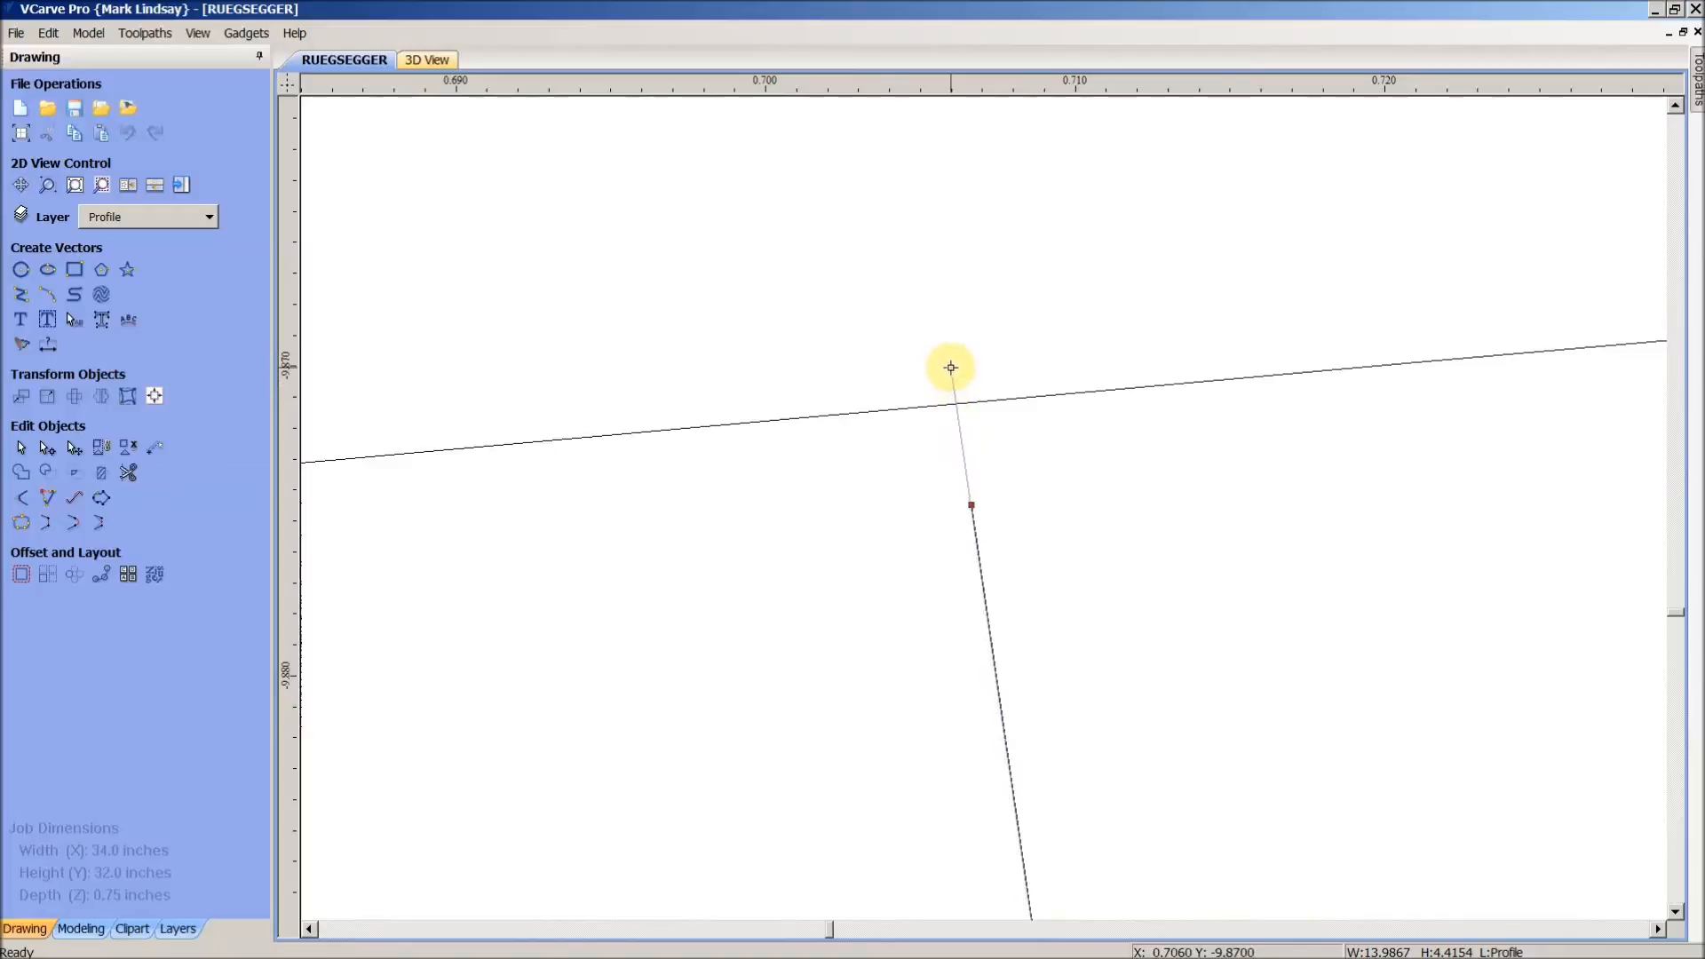
mouse_move(949, 361)
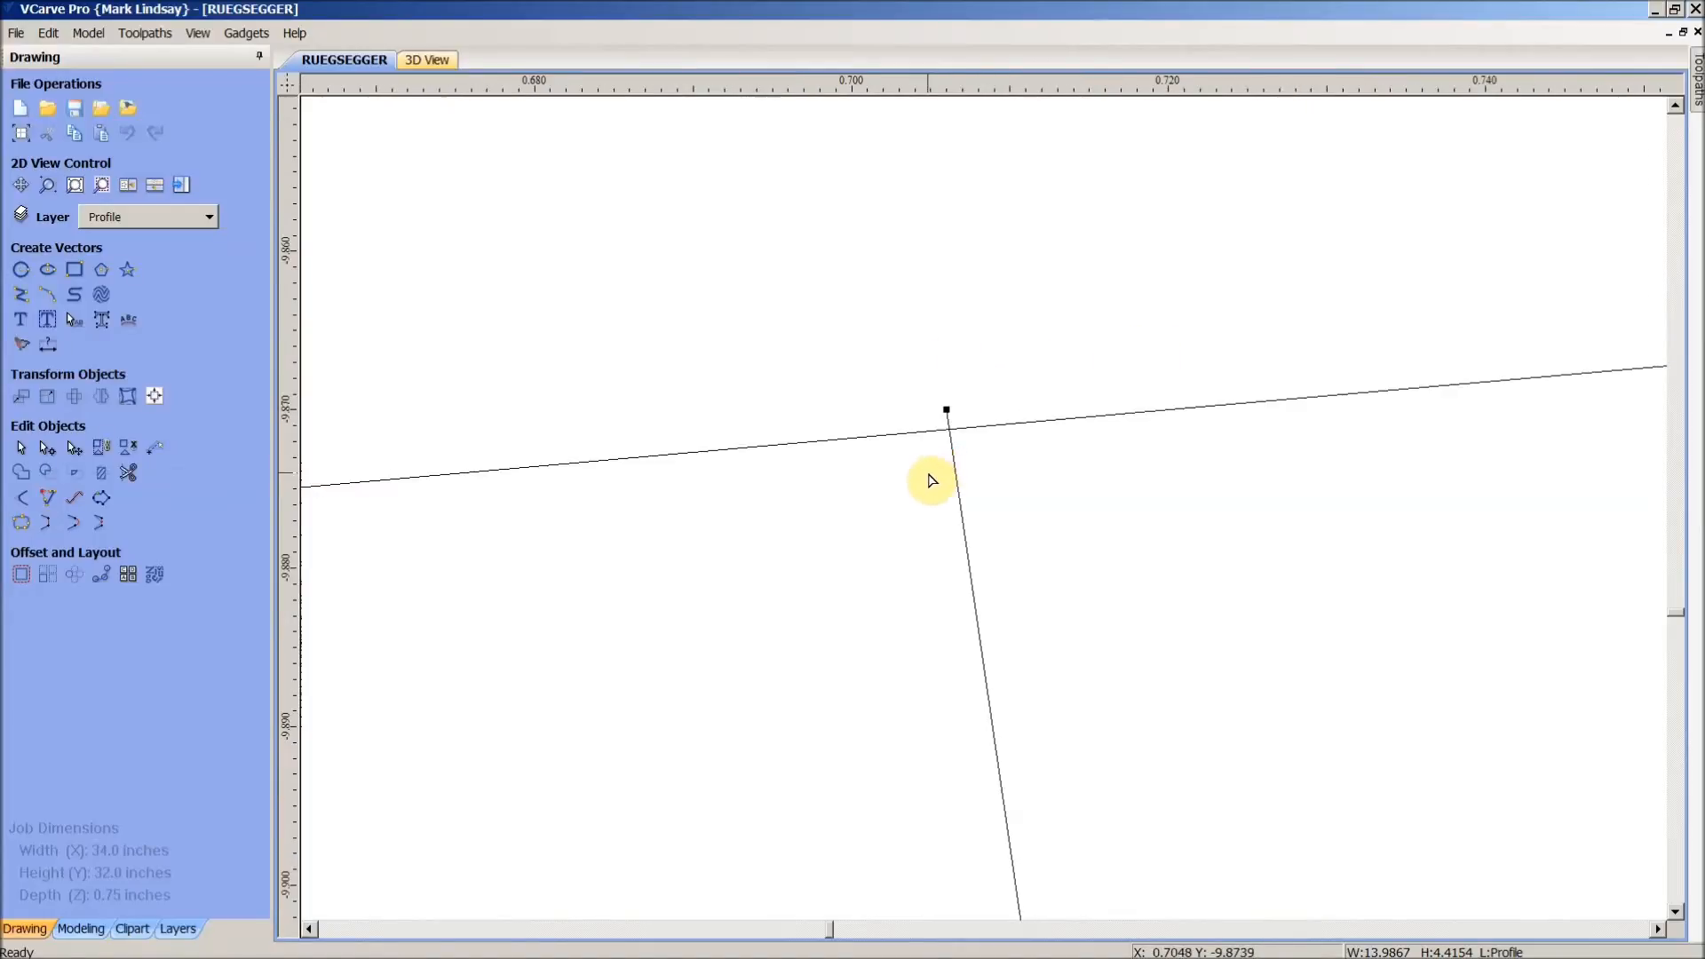
scroll(down, 3)
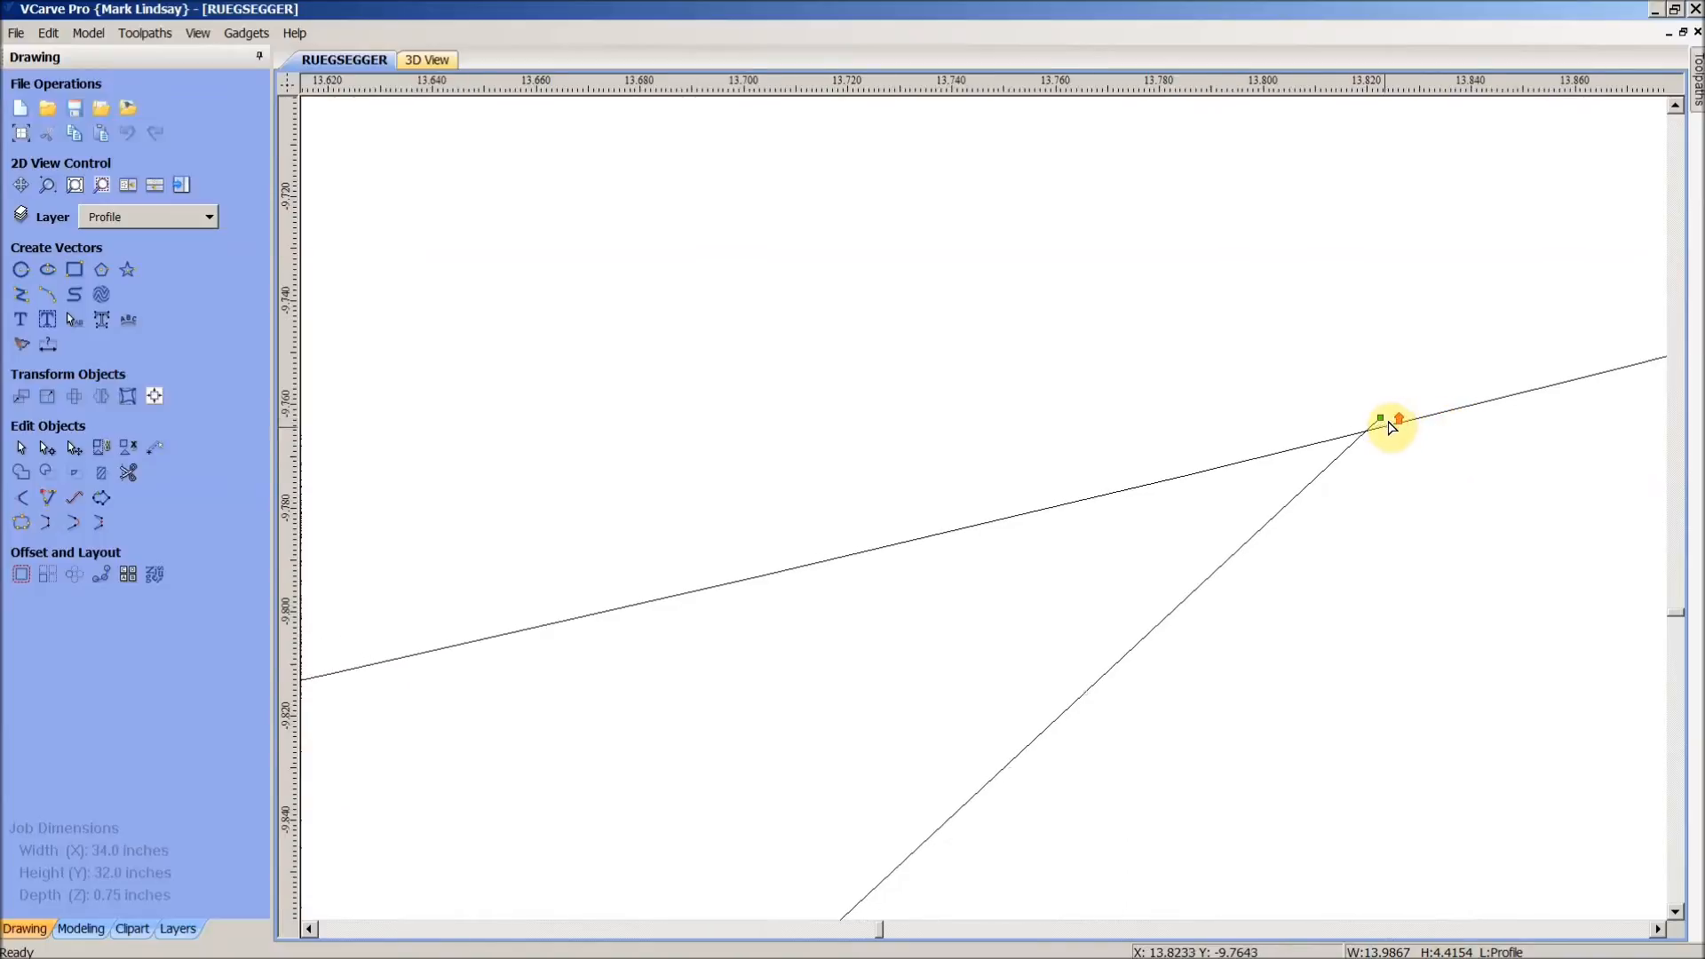
mouse_move(1357, 464)
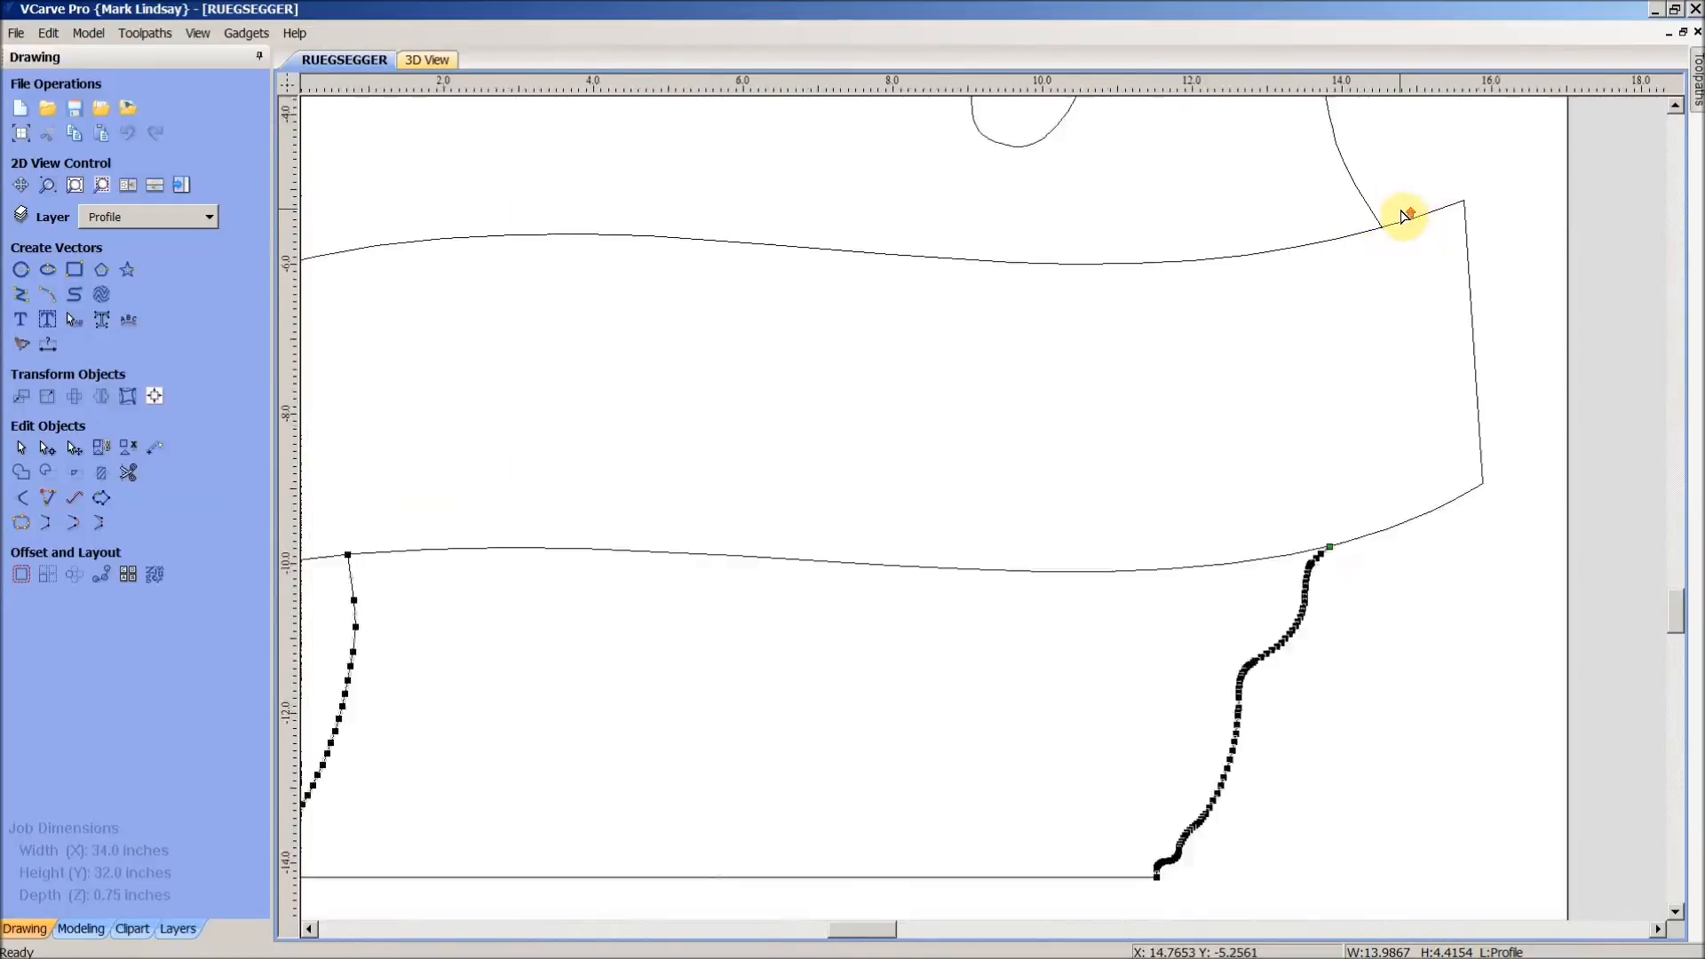
scroll(up, 3)
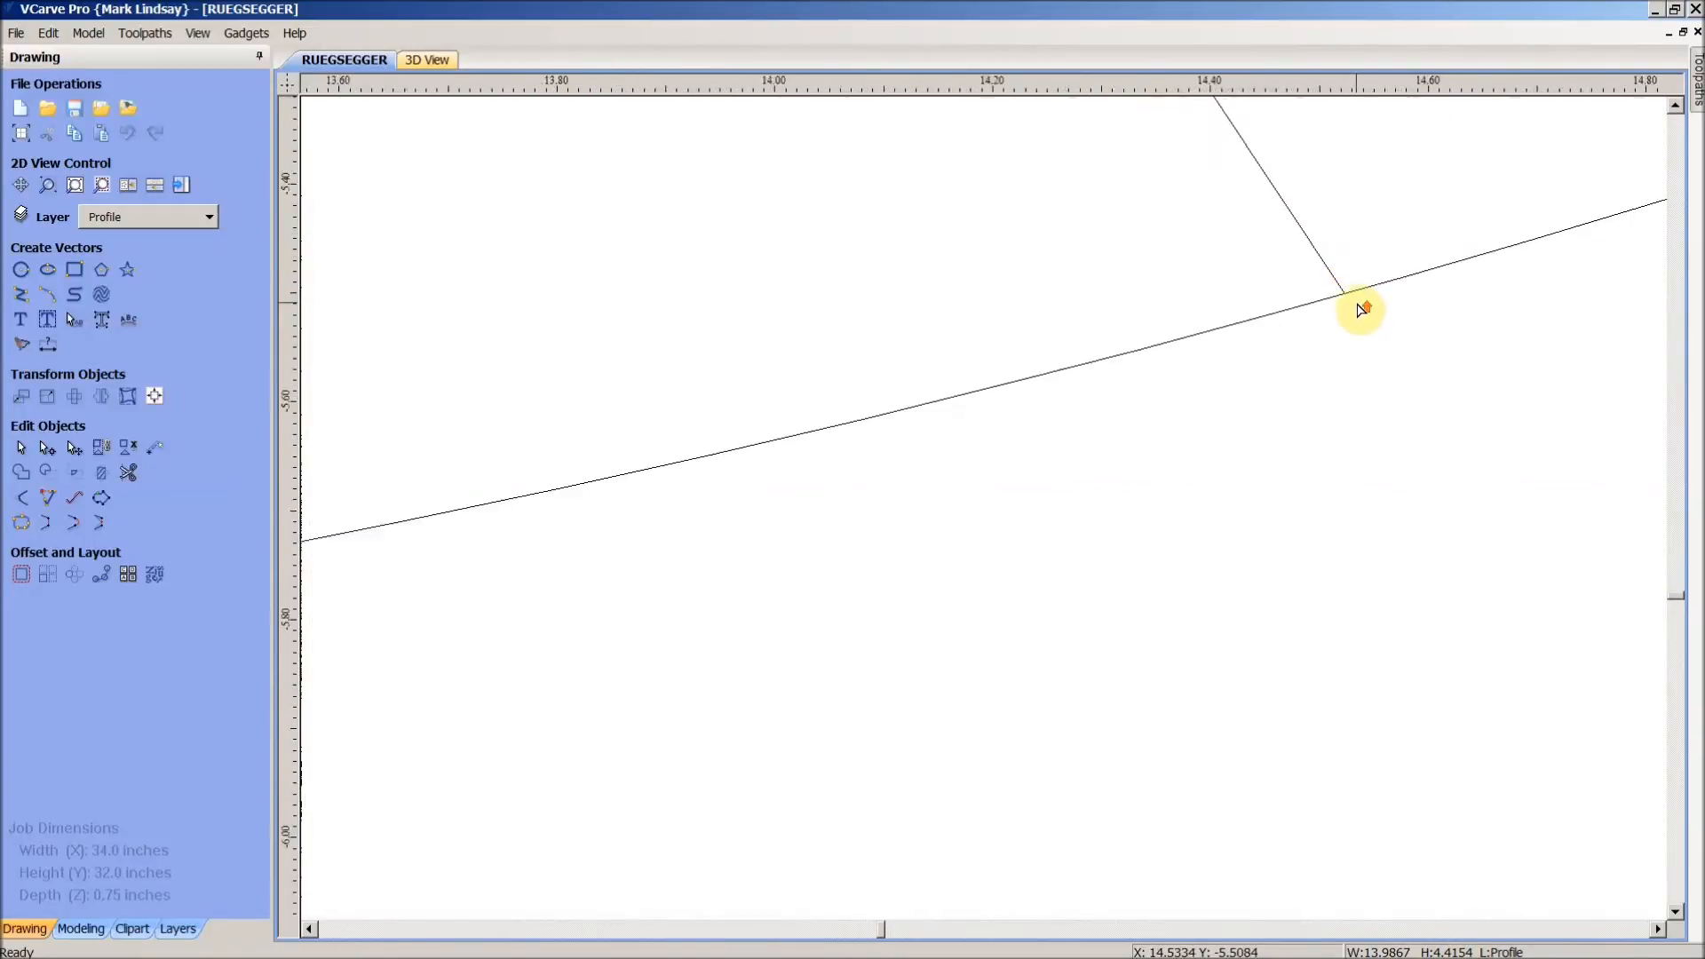
scroll(up, 3)
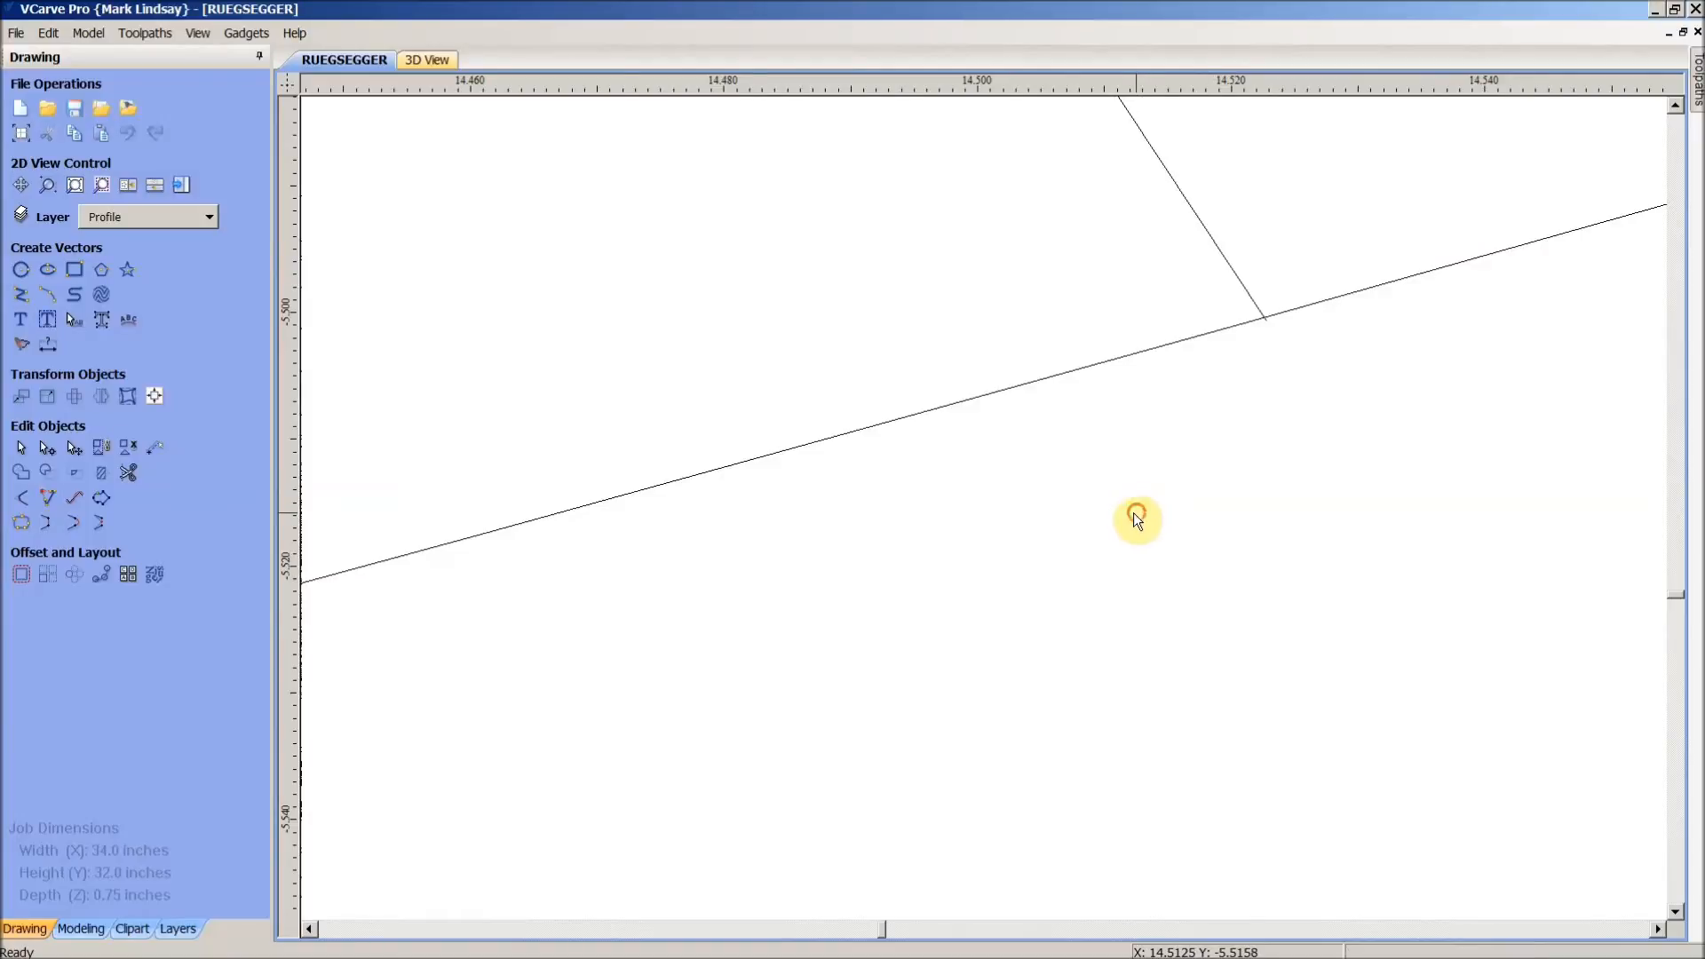
mouse_move(101, 184)
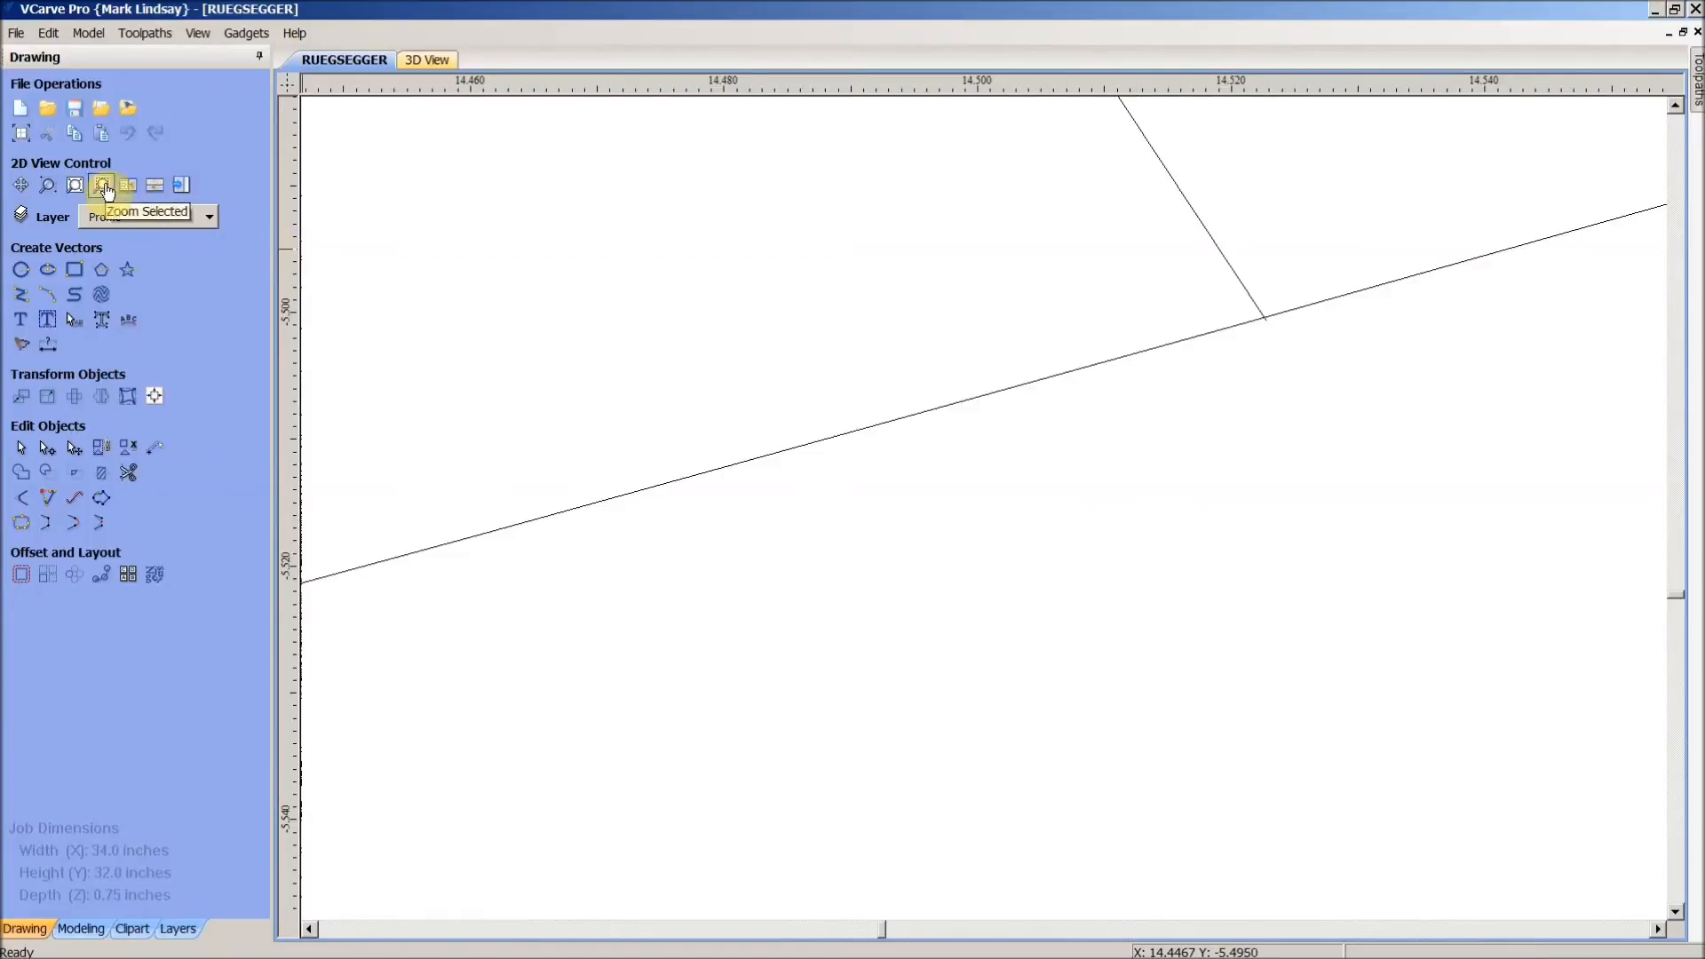
- Trim the overlapping banner sections and select the merged lower-peninsula outline
click(101, 185)
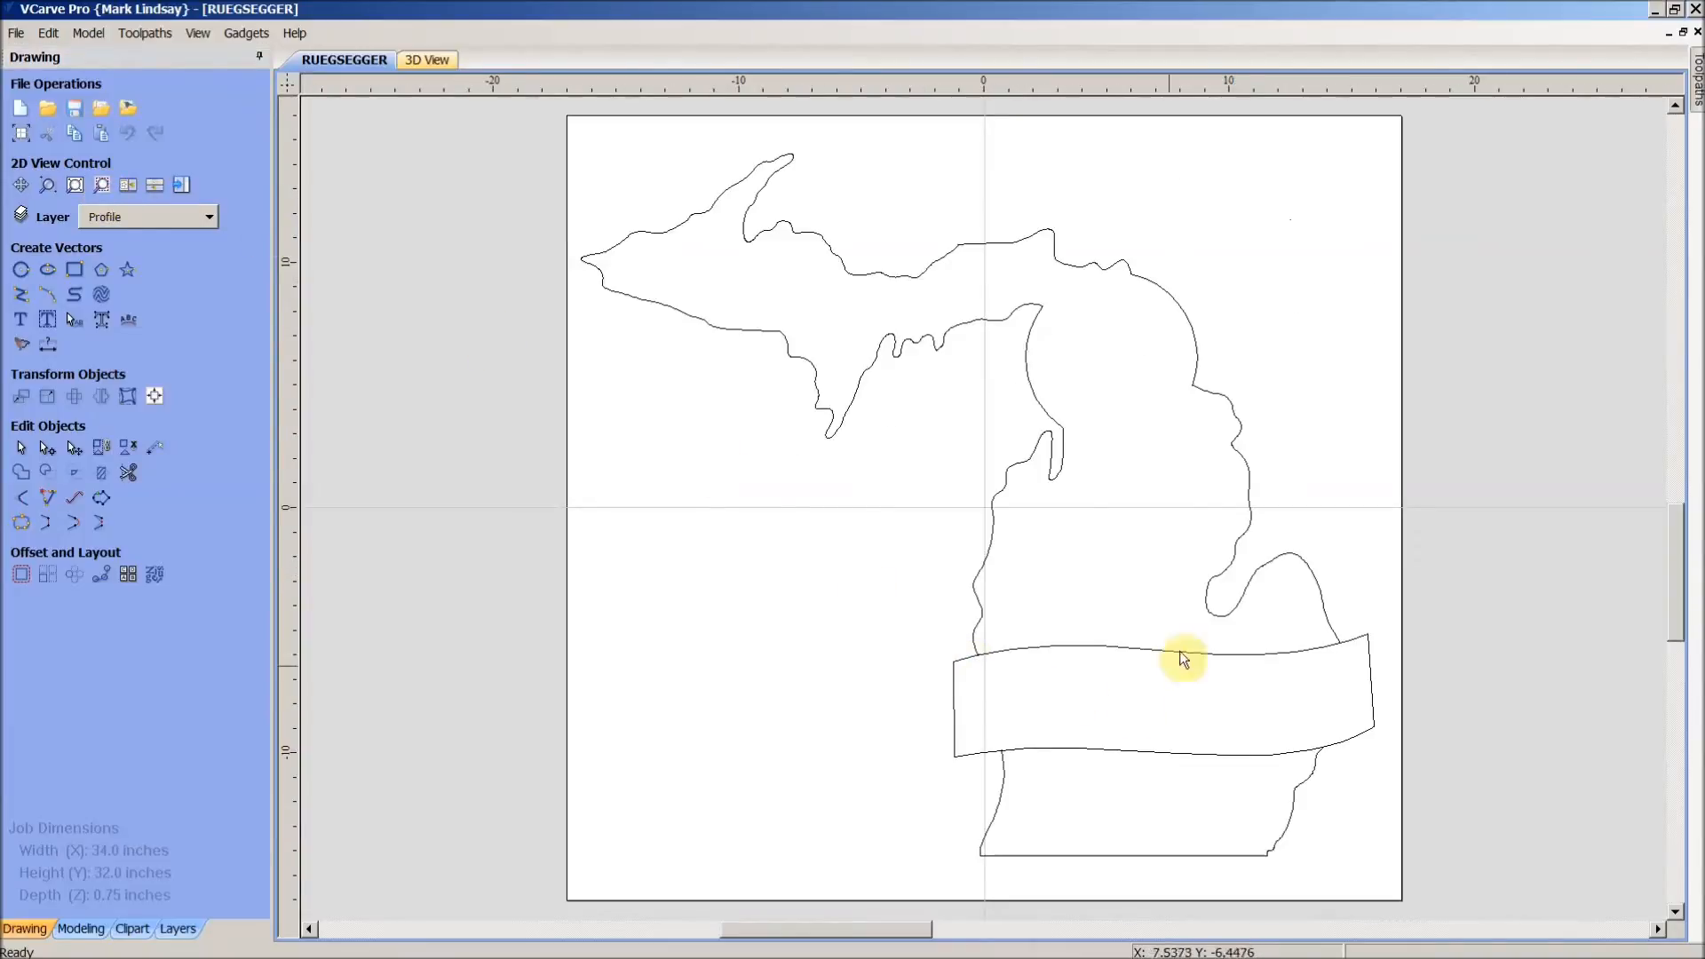
mouse_move(1346, 401)
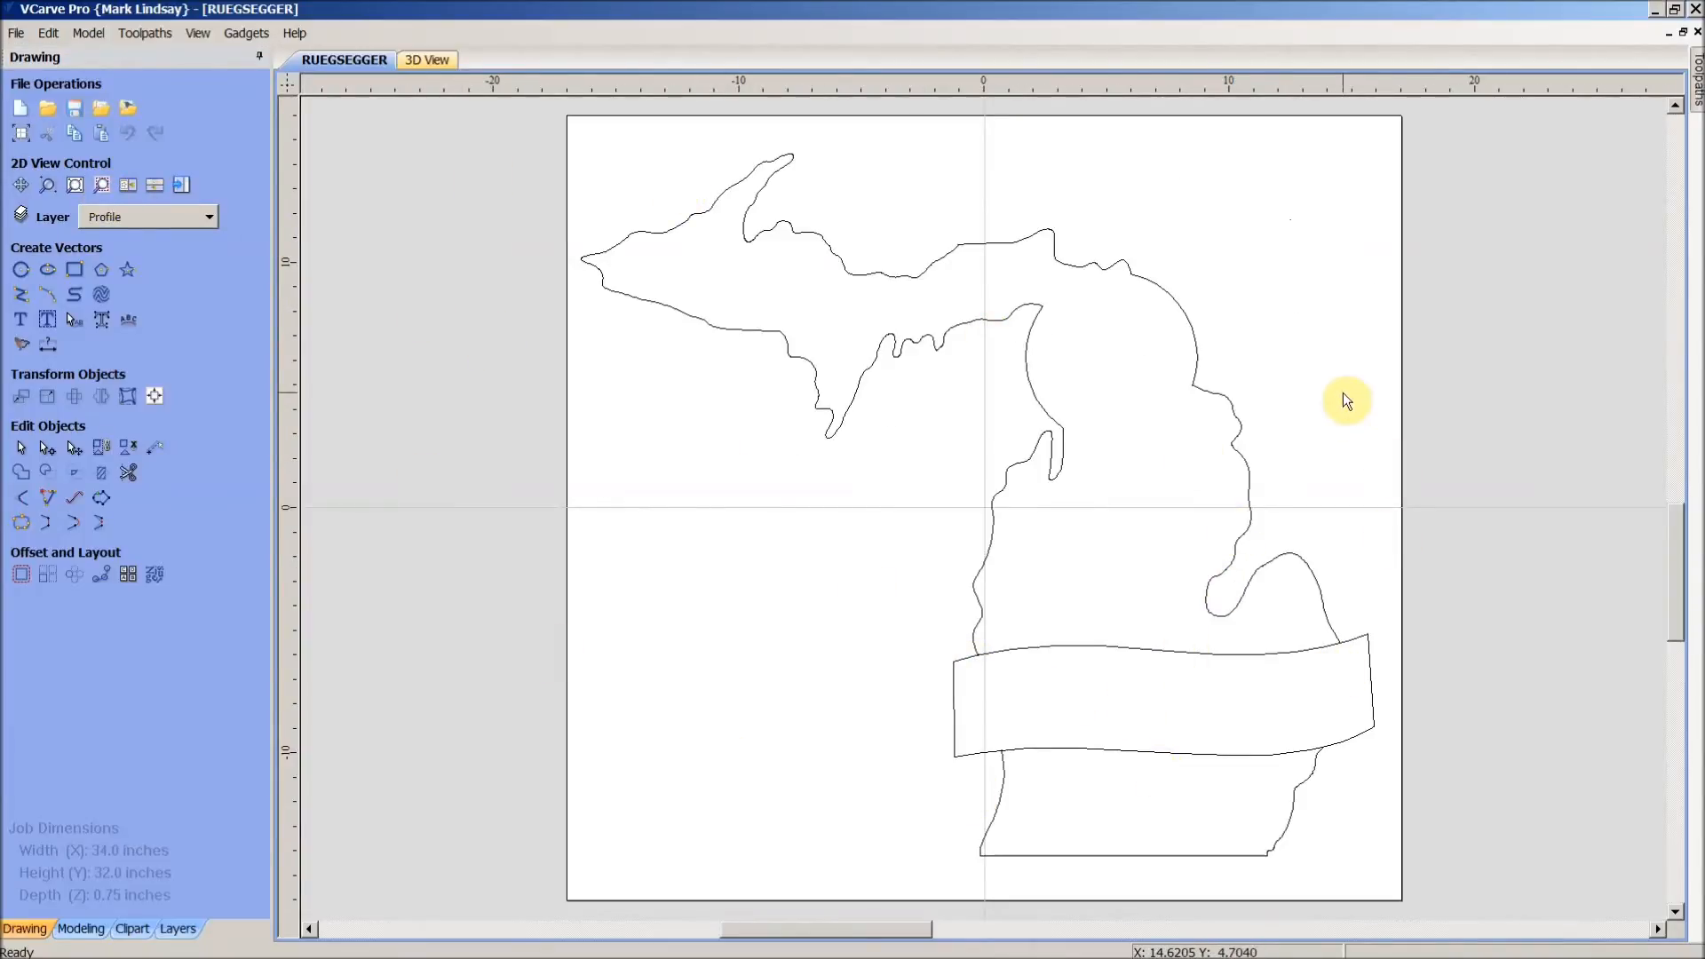
click(127, 471)
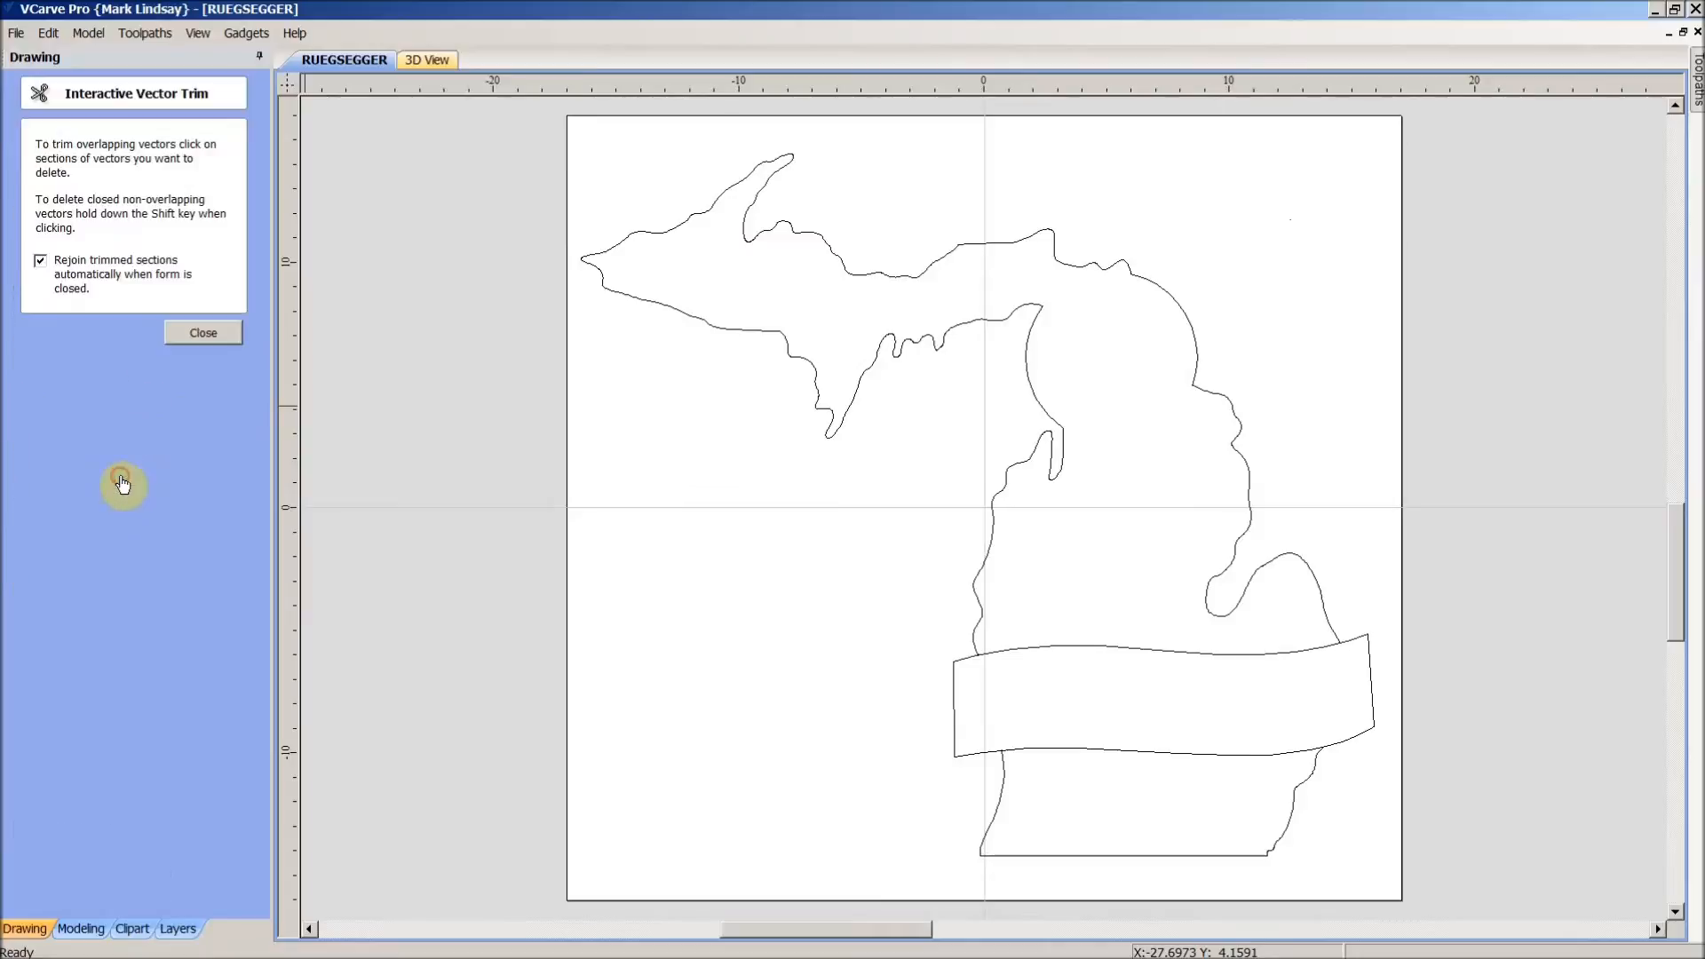
click(1142, 652)
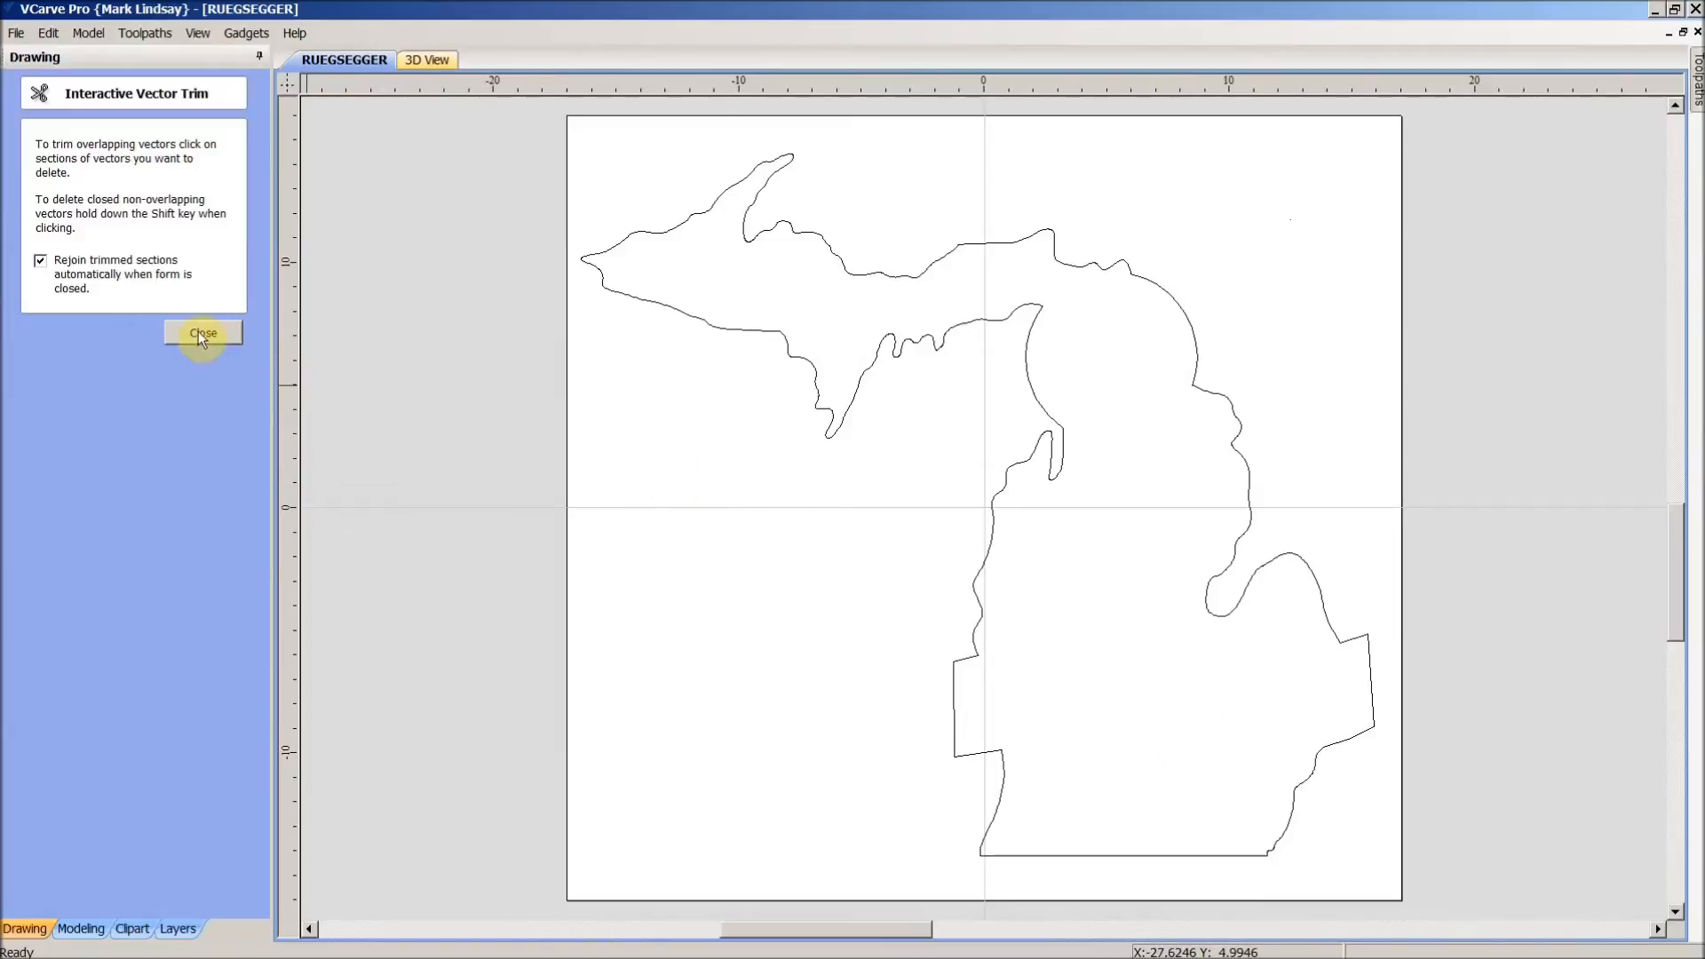
click(202, 333)
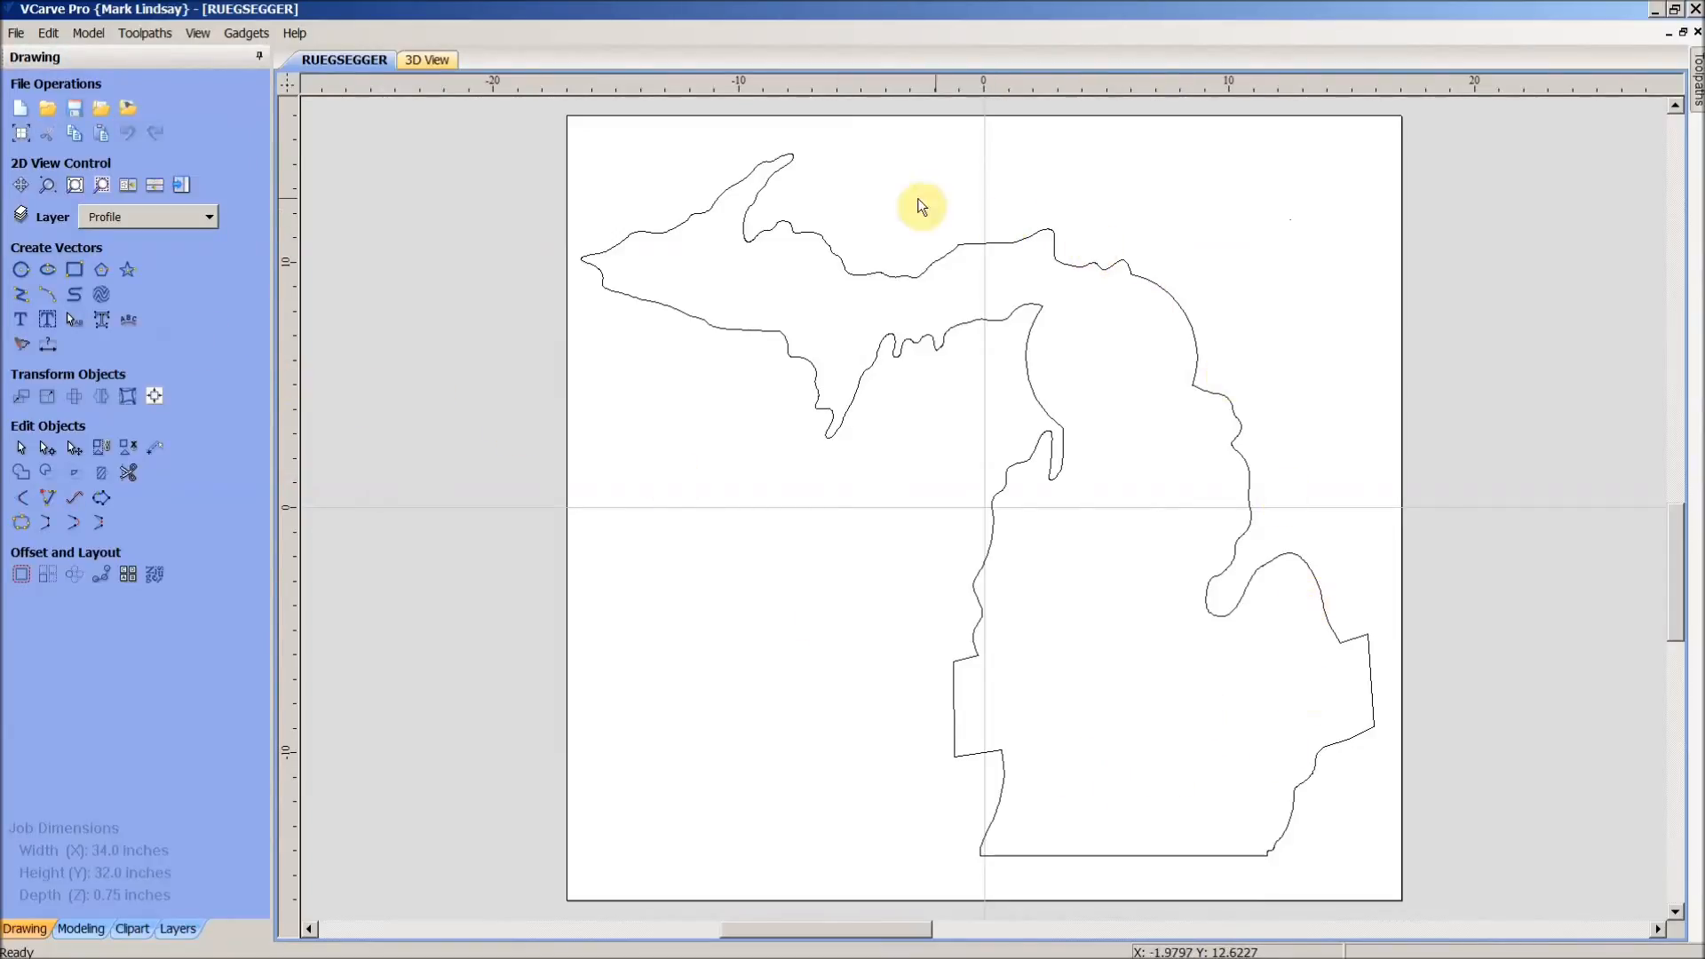
mouse_move(1248, 854)
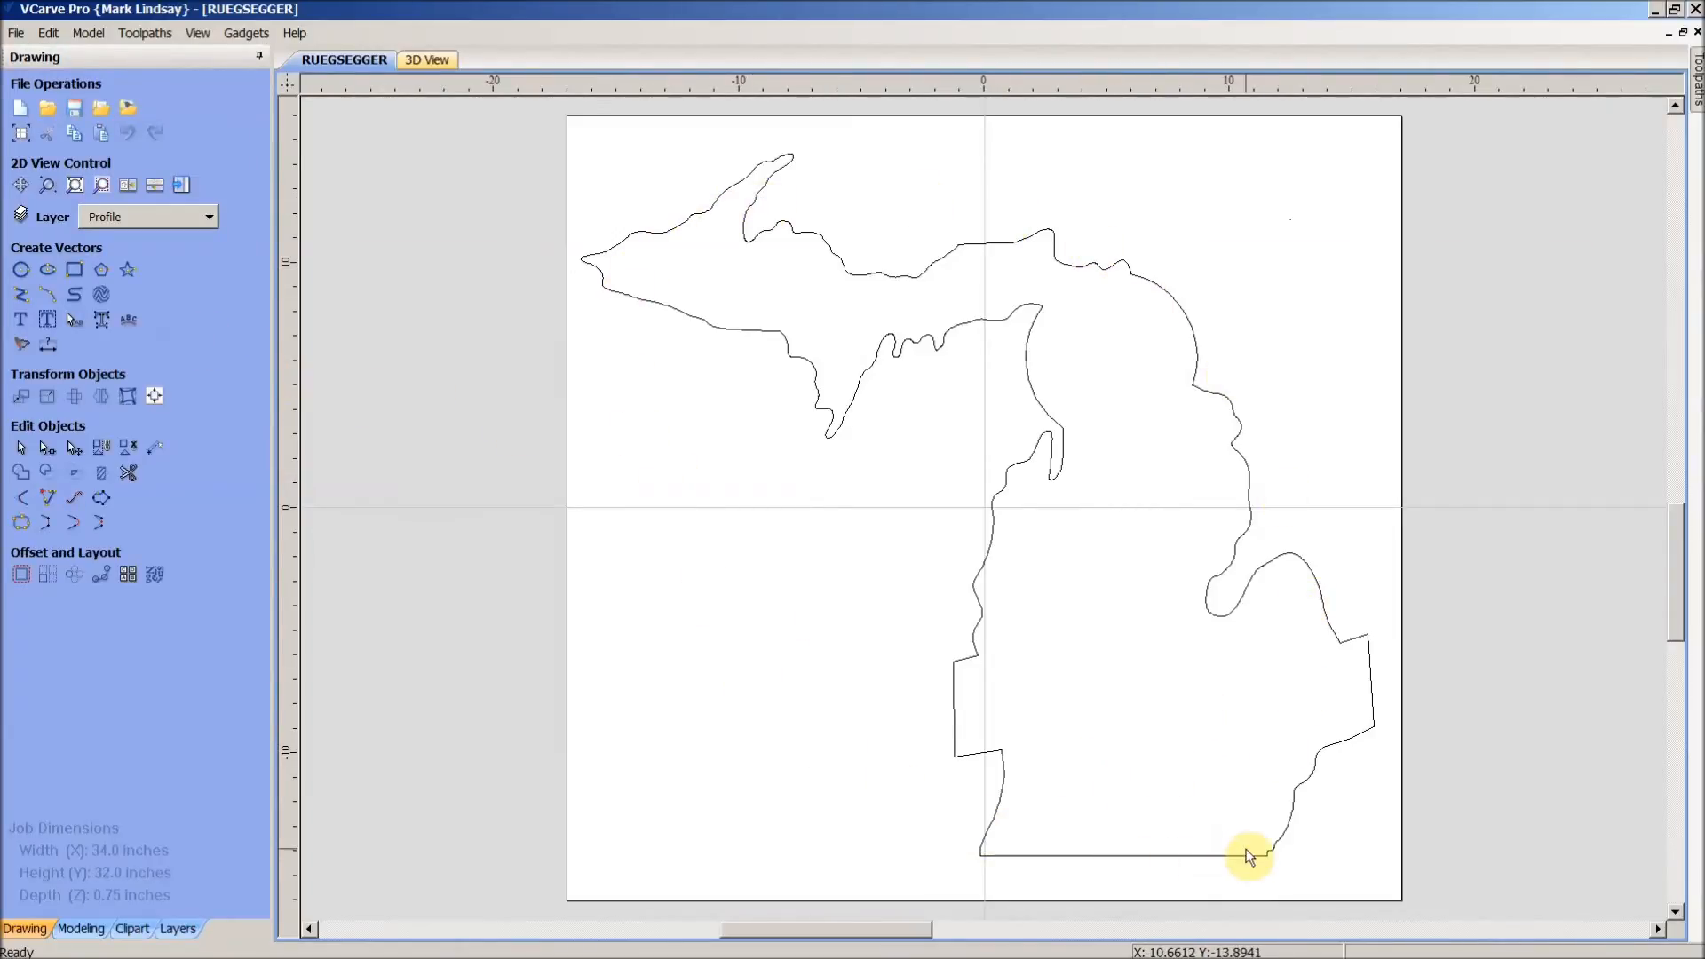
click(1248, 859)
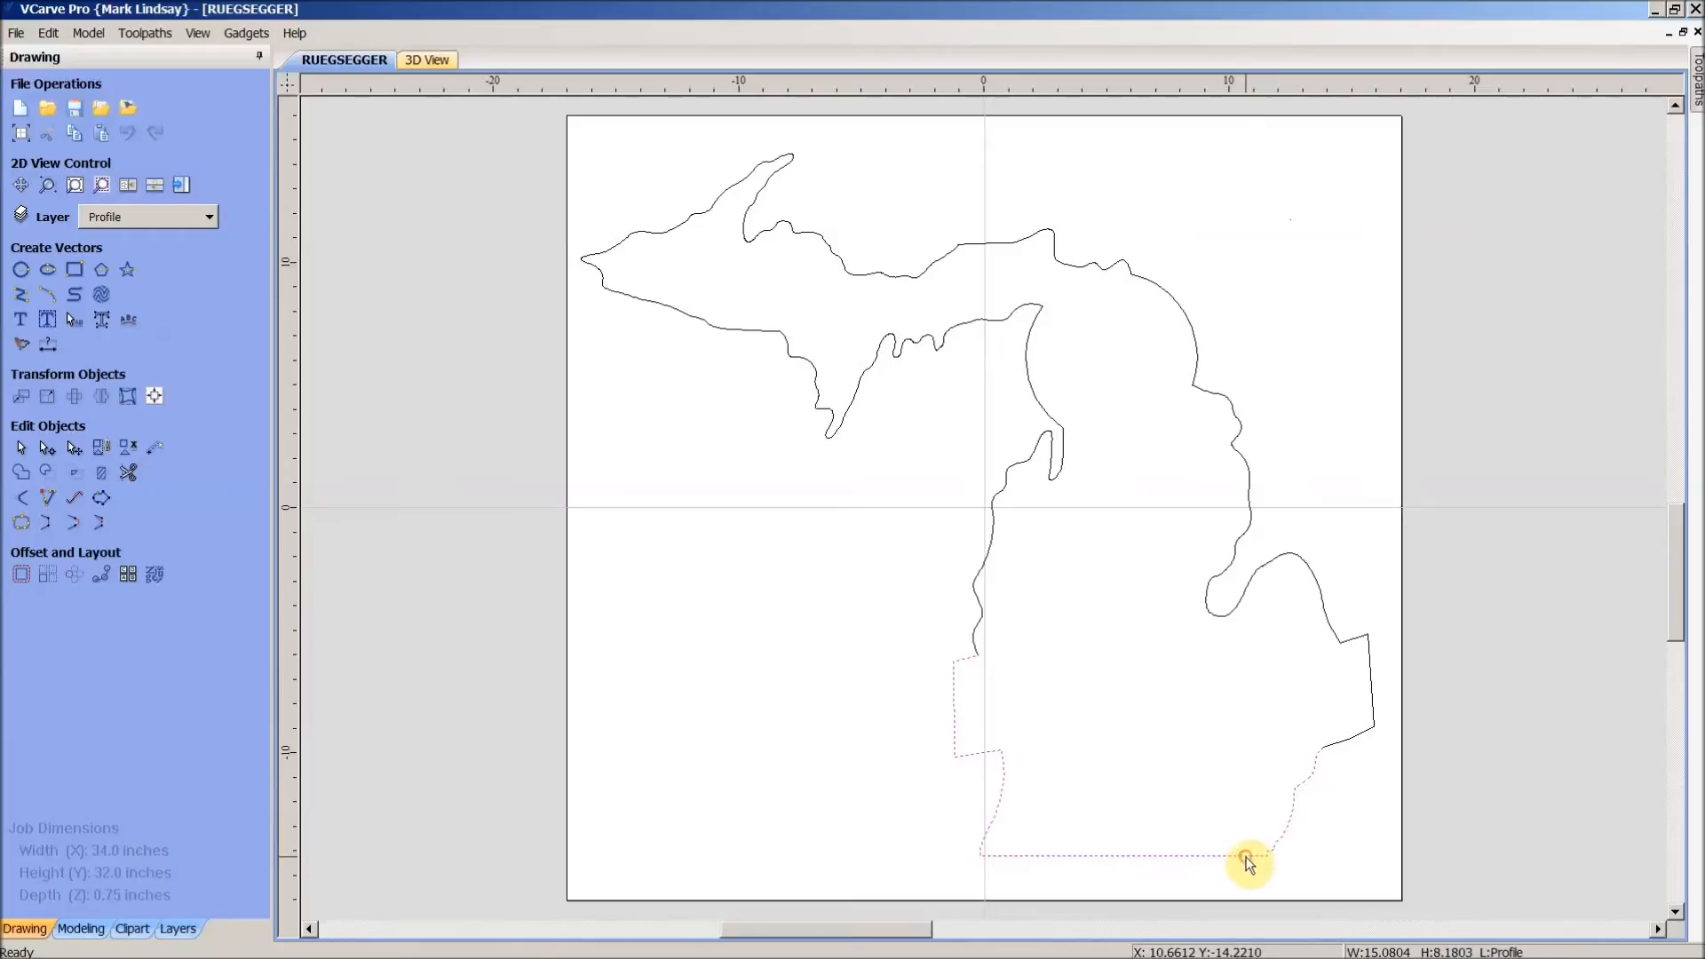
mouse_move(1316, 761)
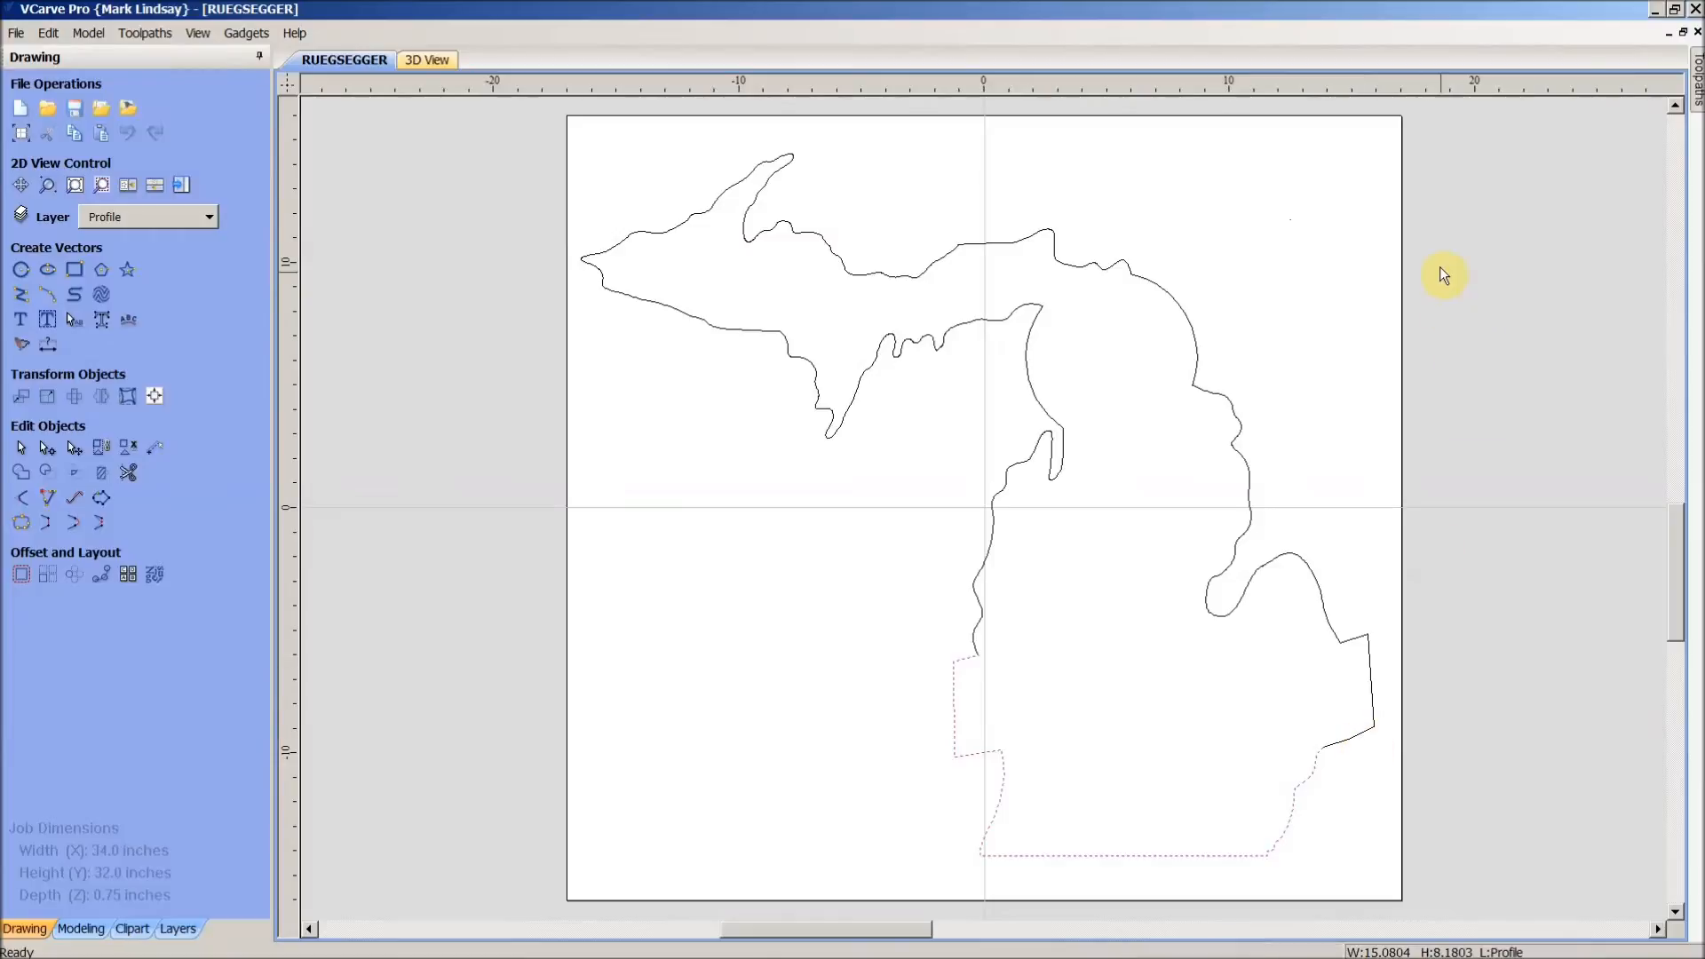
click(783, 851)
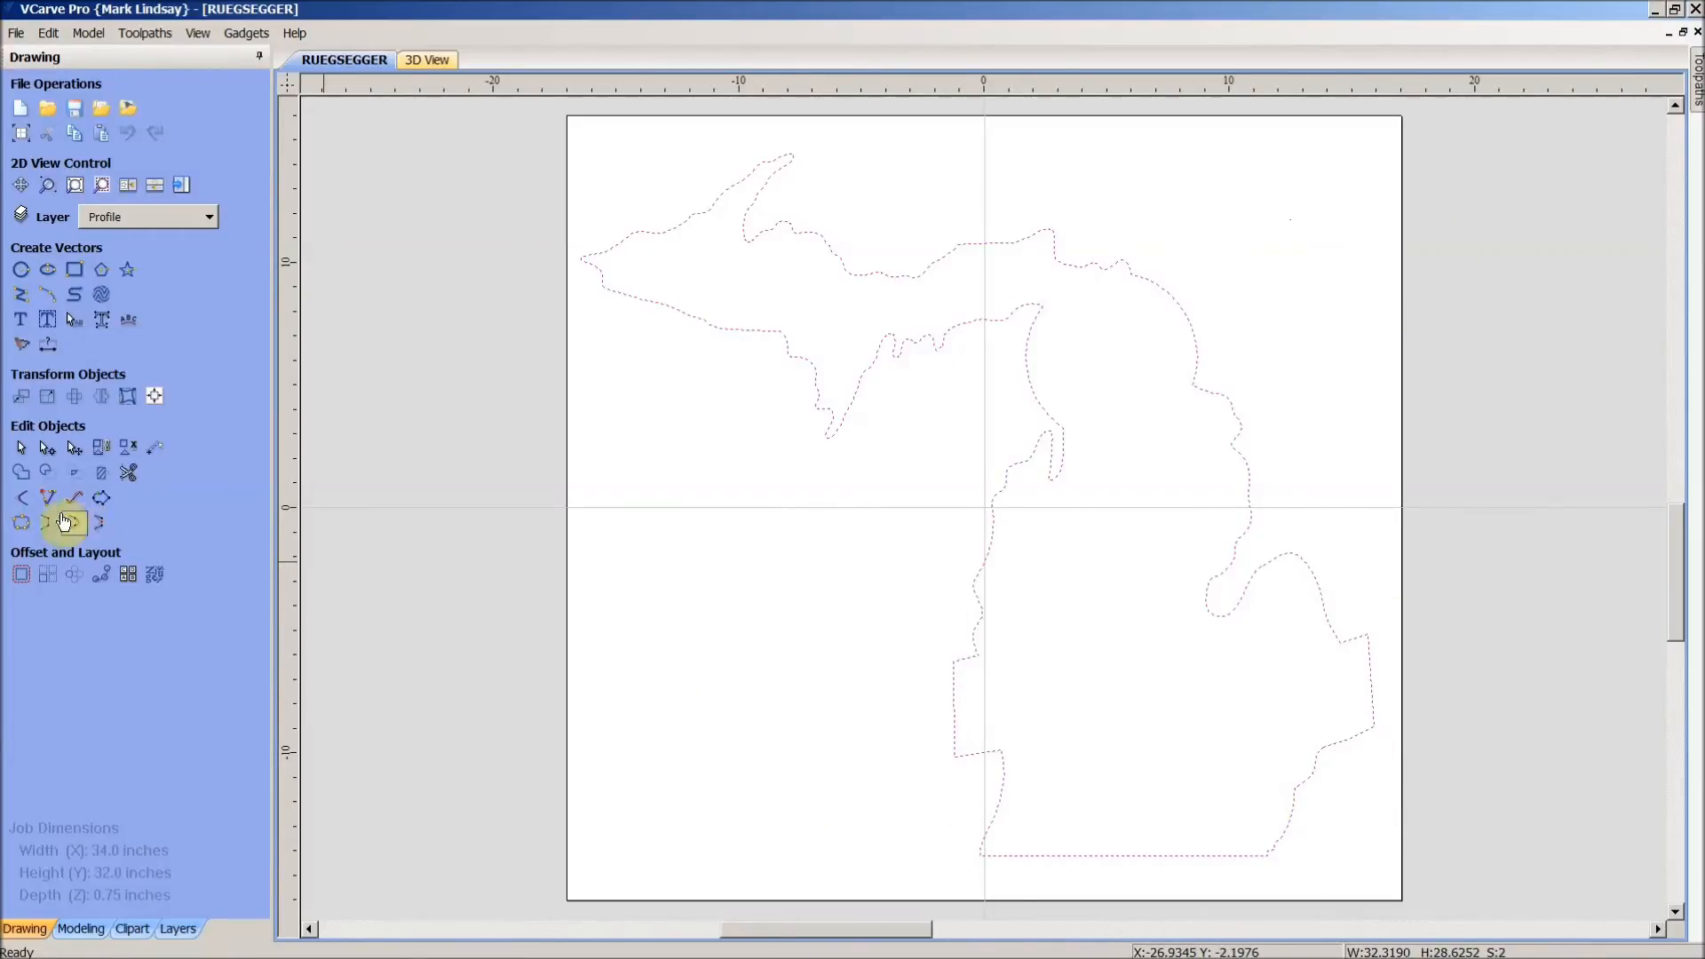
mouse_move(22, 523)
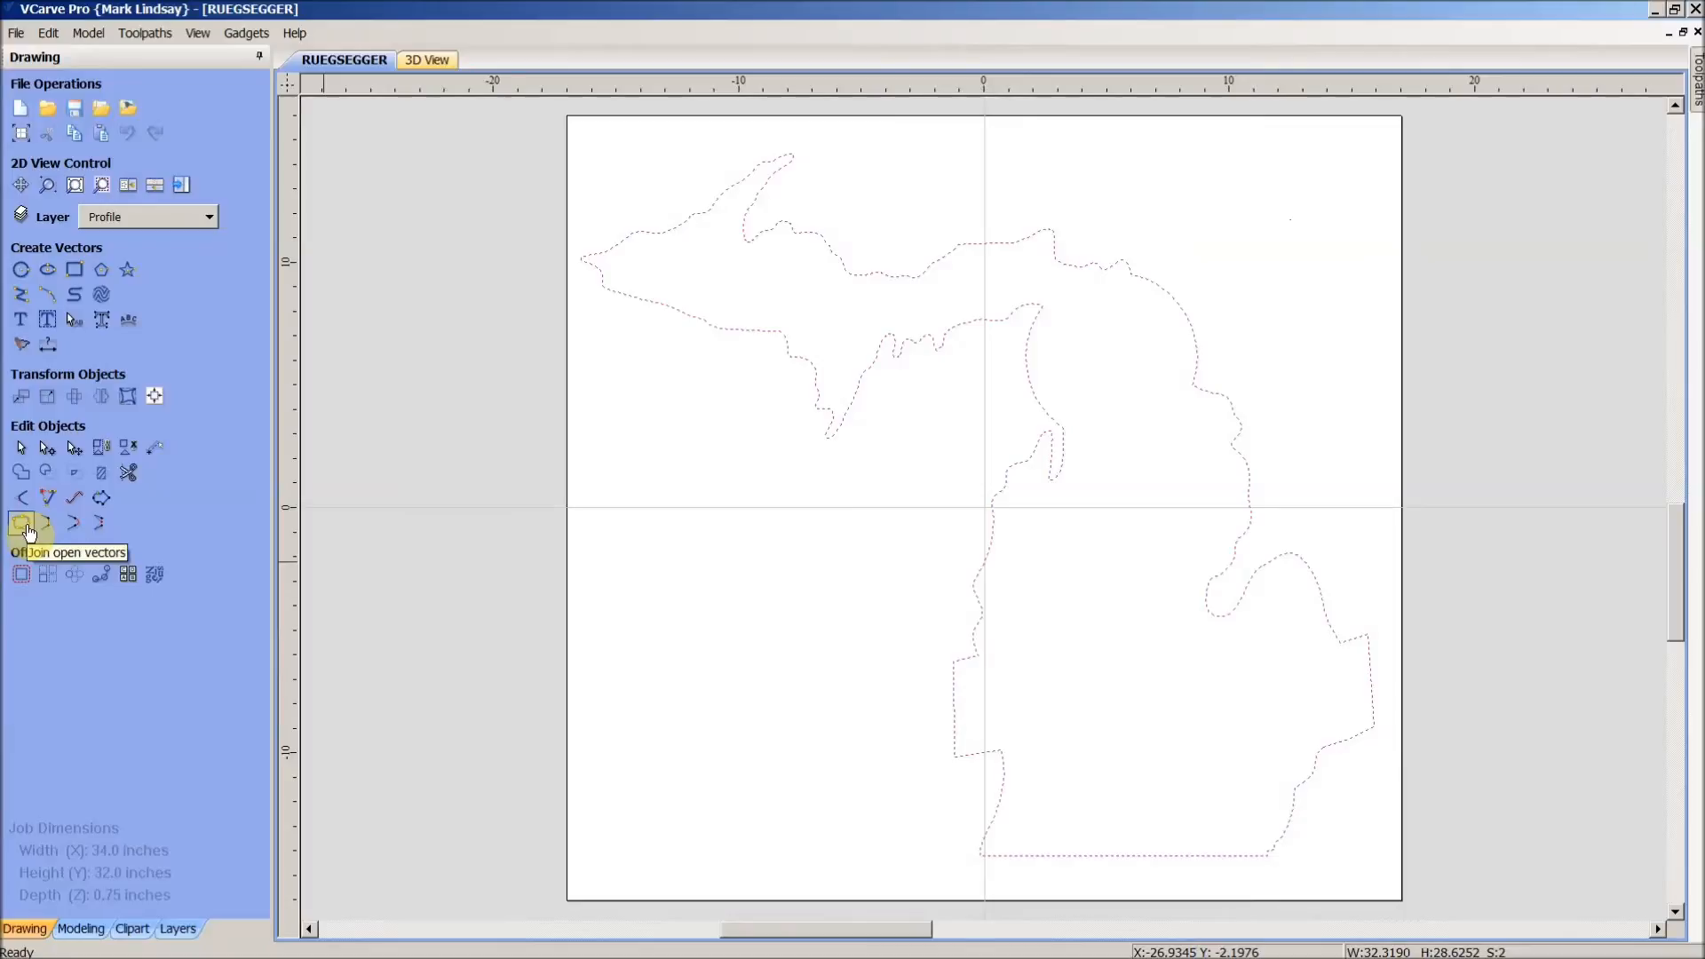
click(21, 523)
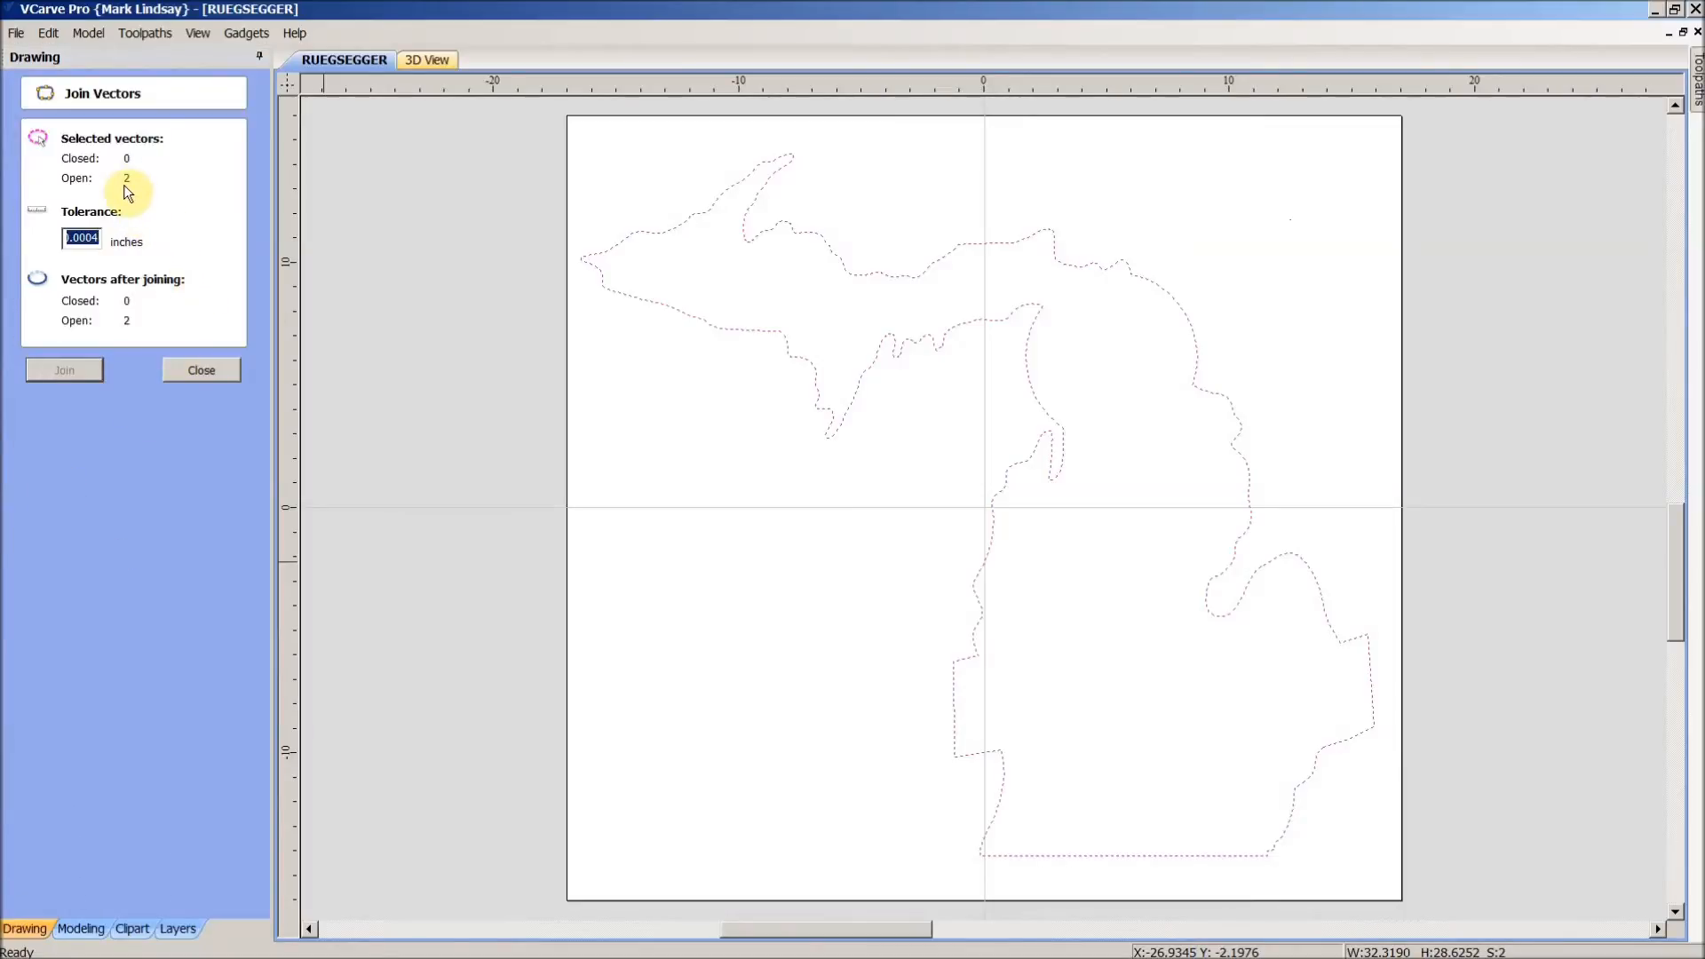
mouse_move(136, 335)
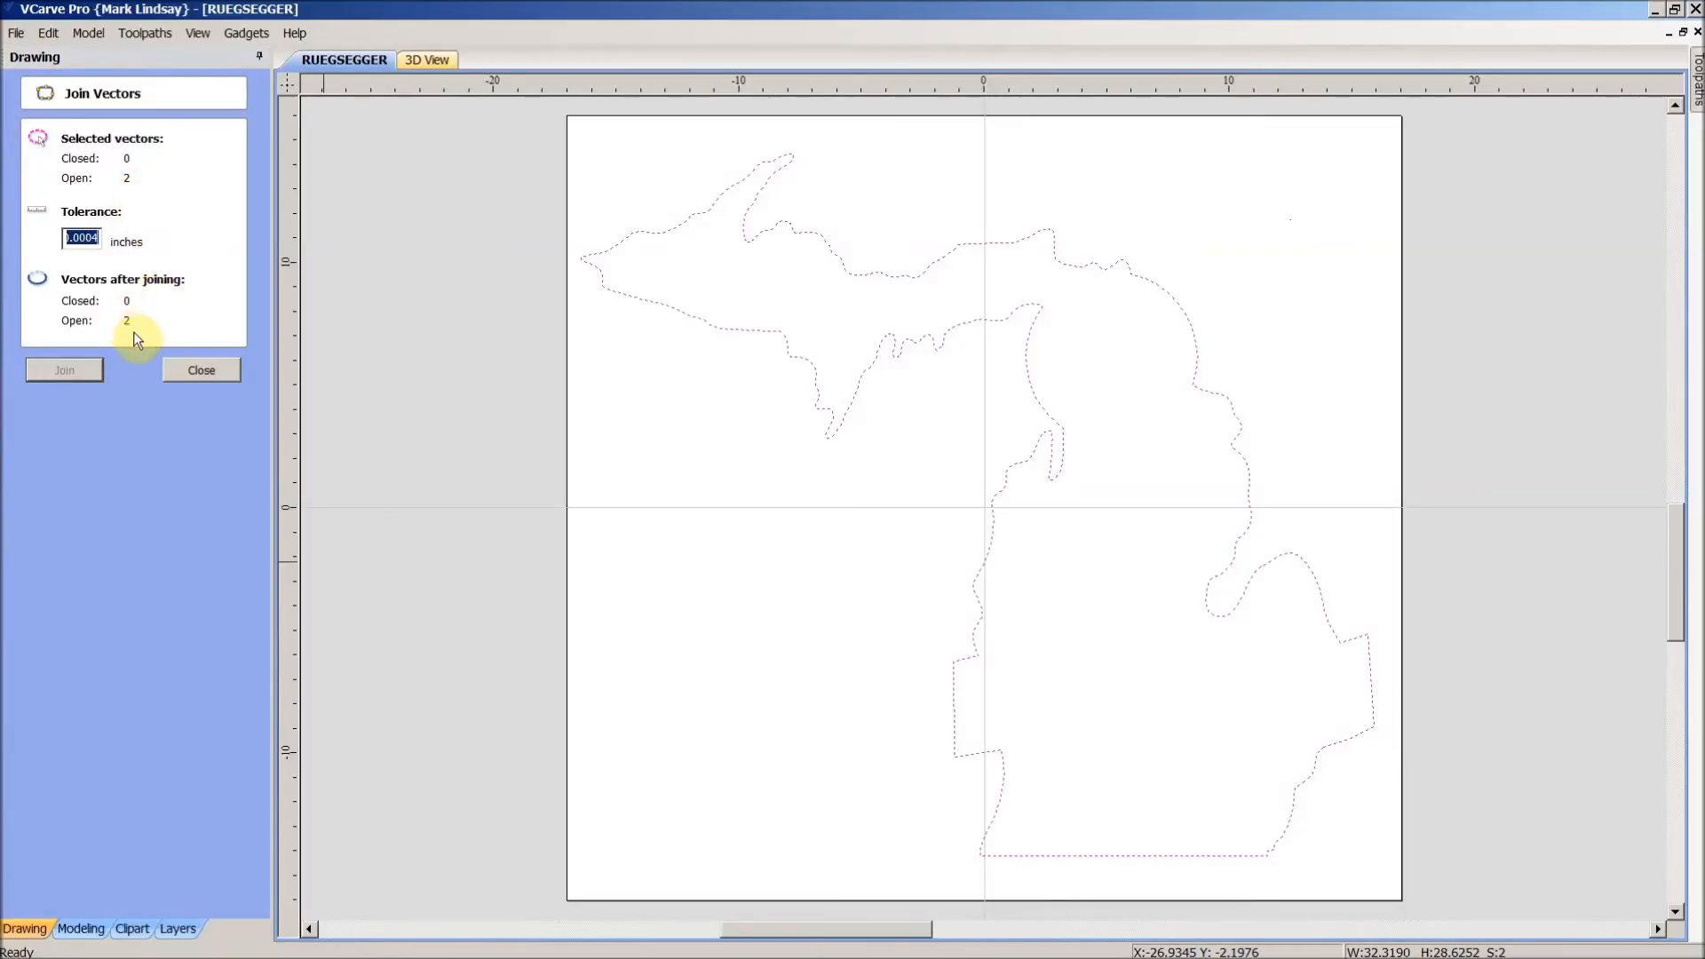
mouse_move(116, 225)
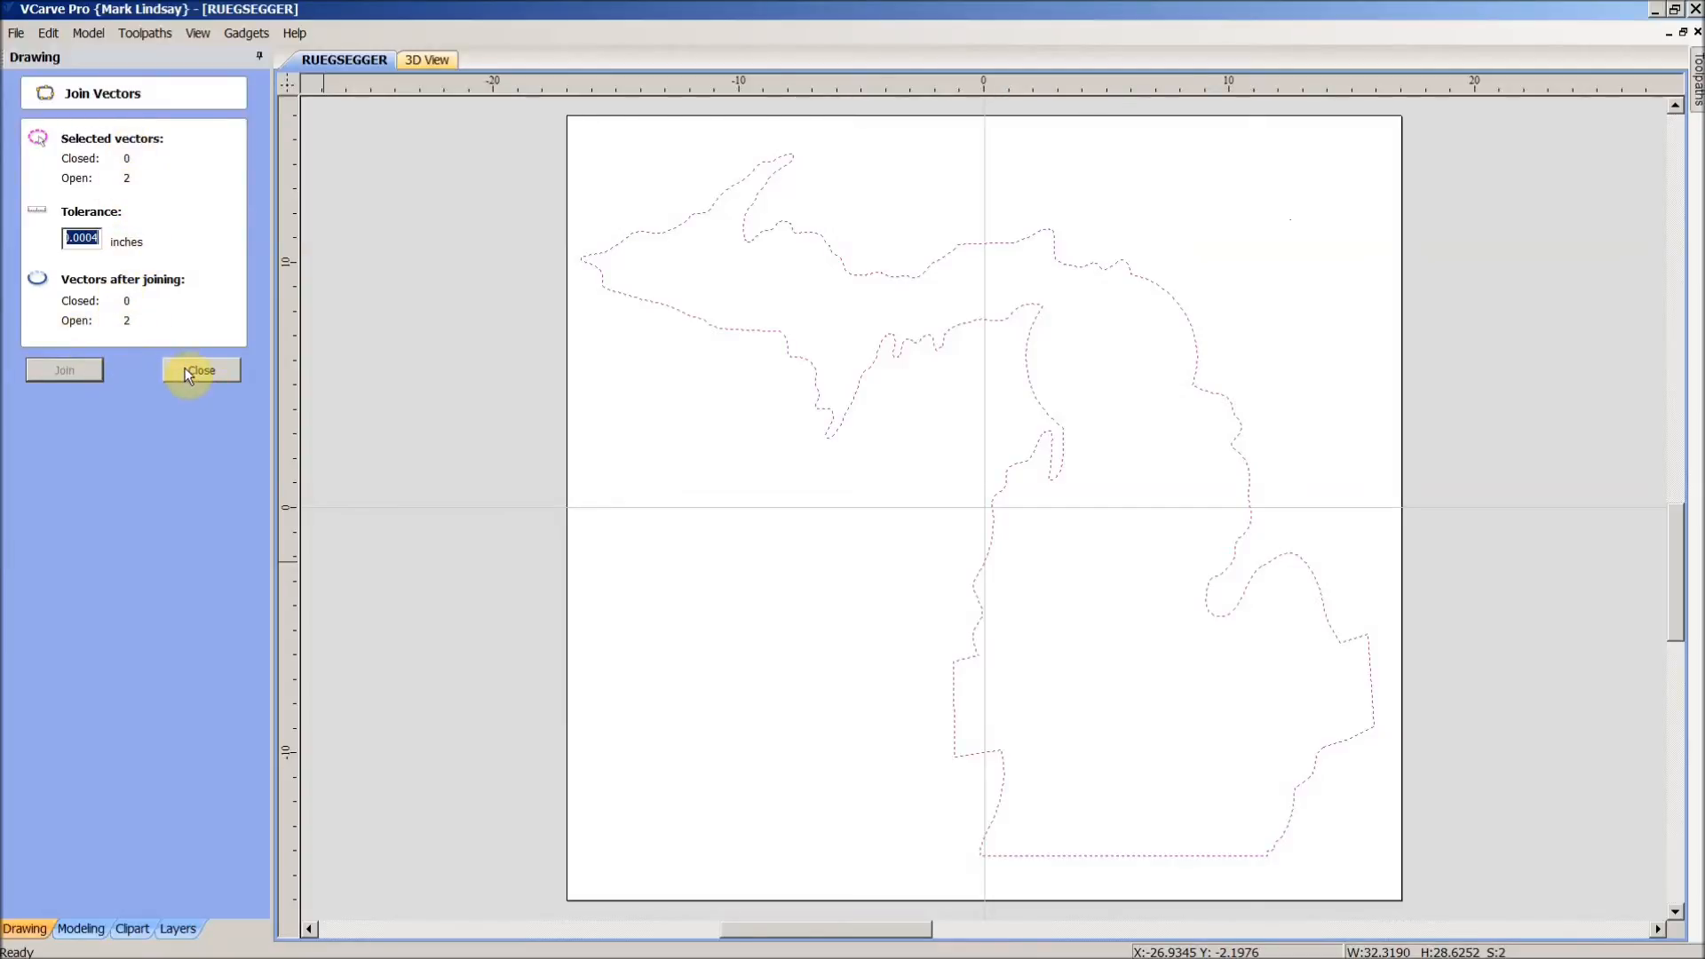
click(199, 369)
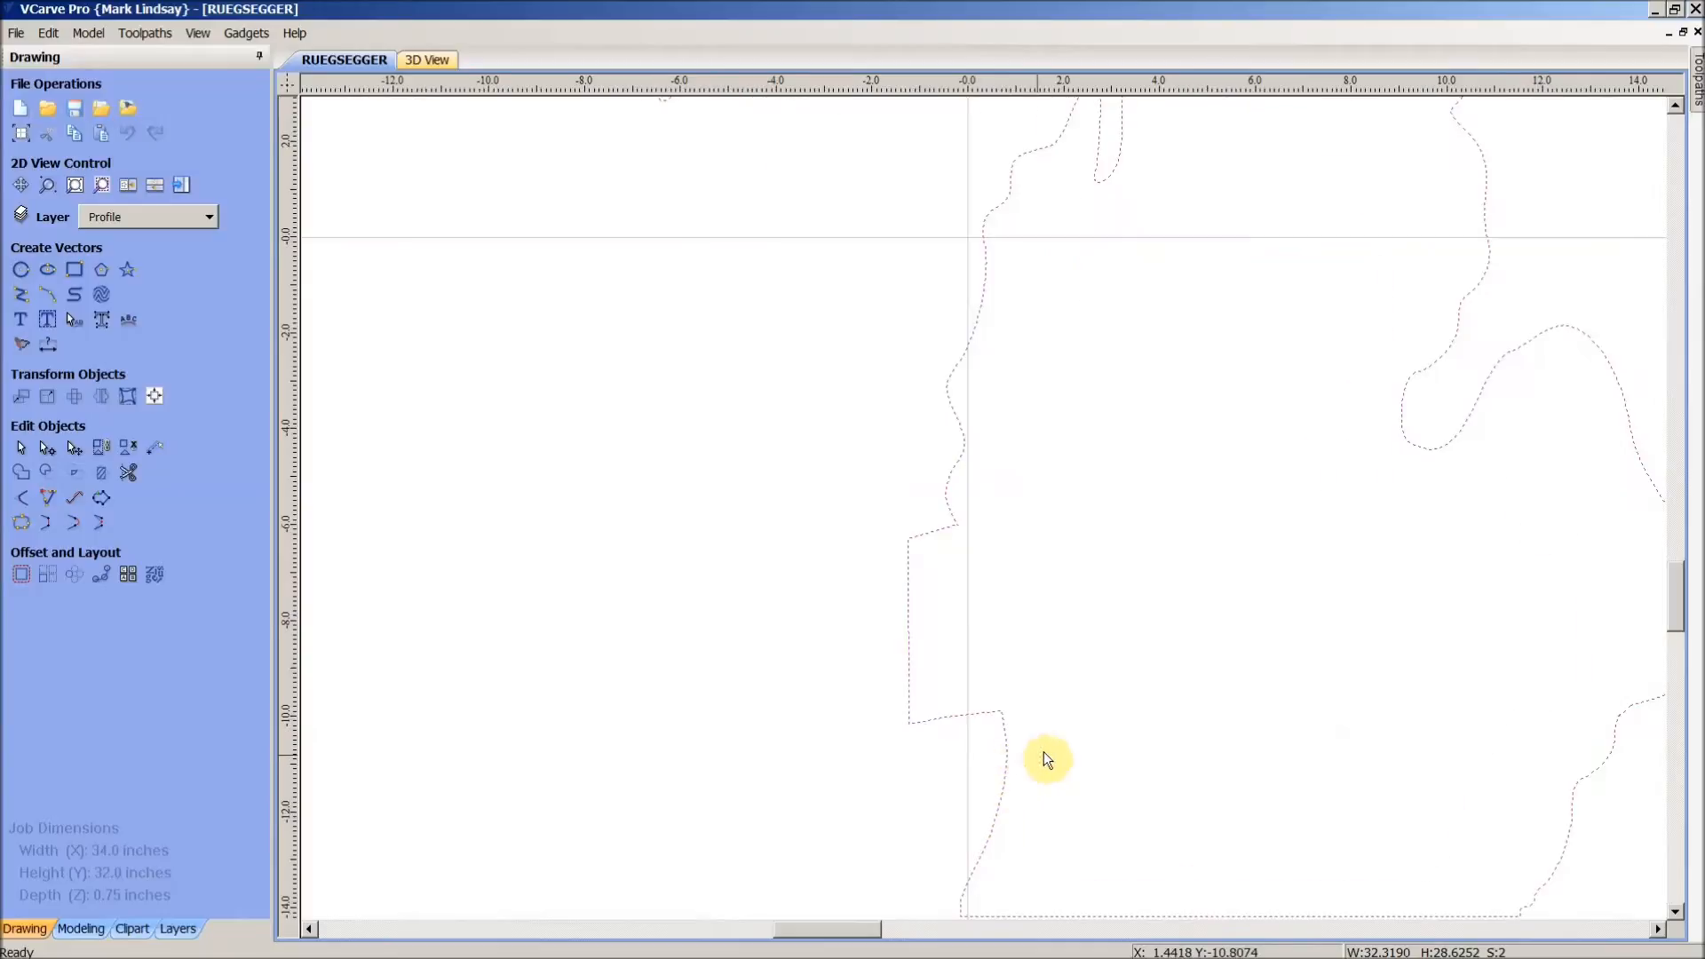
- Select both outline pieces at the crossing and join them with Move End Points
click(949, 725)
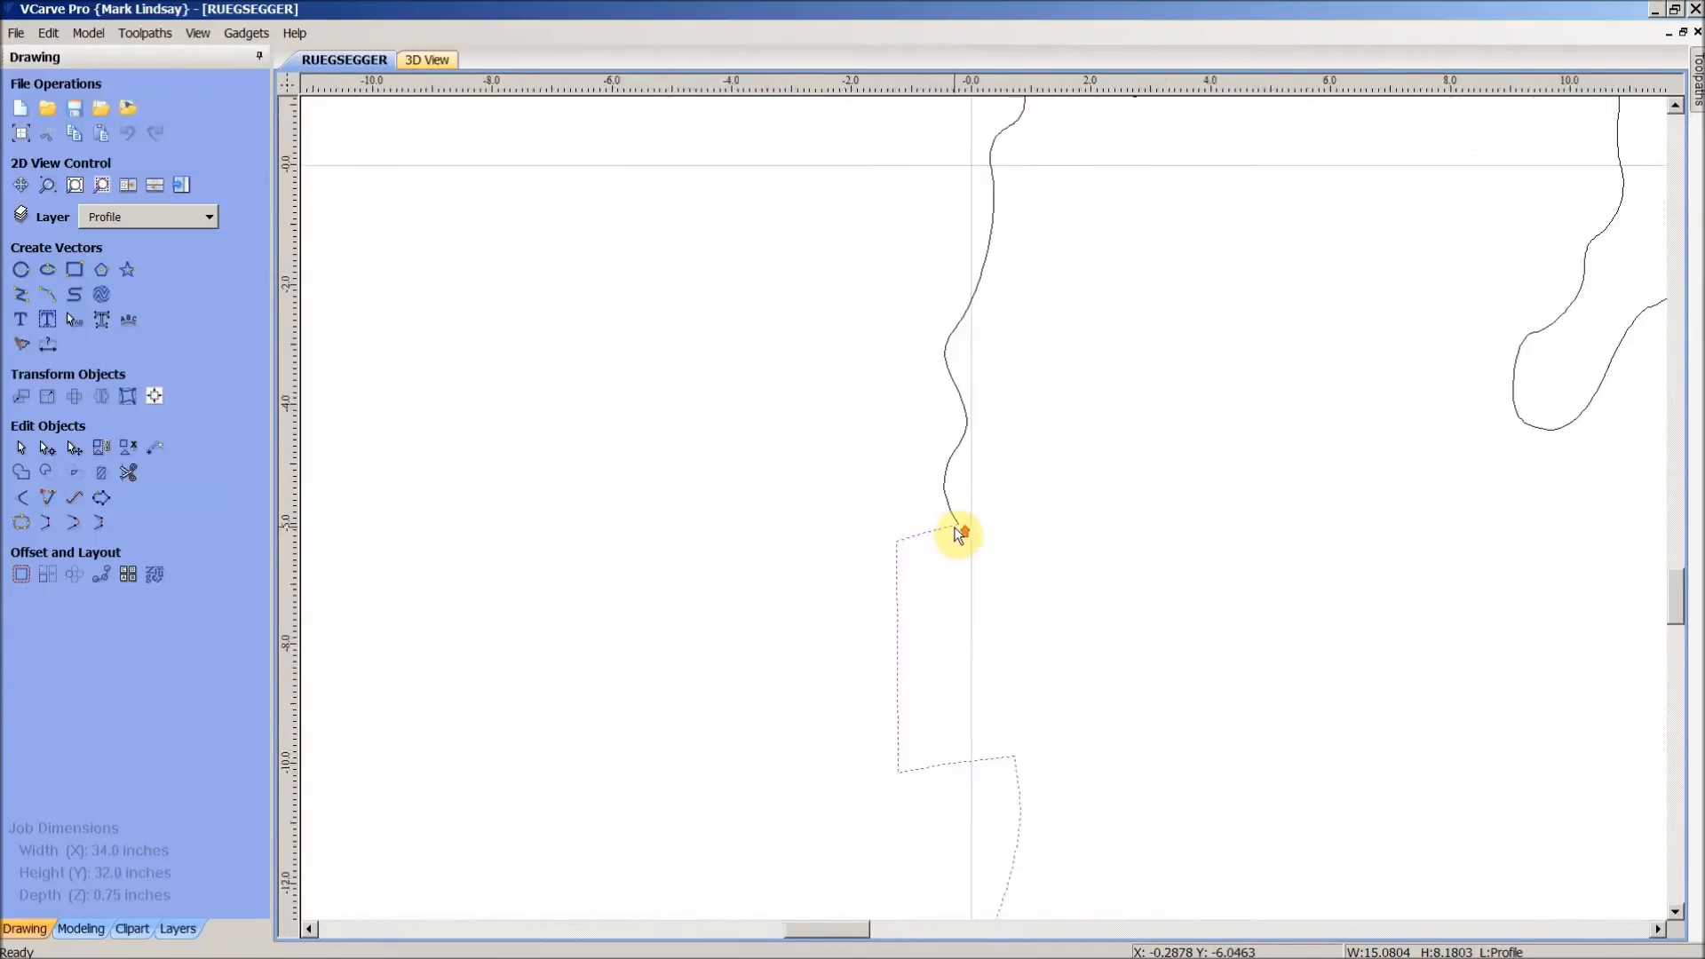
scroll(up, 3)
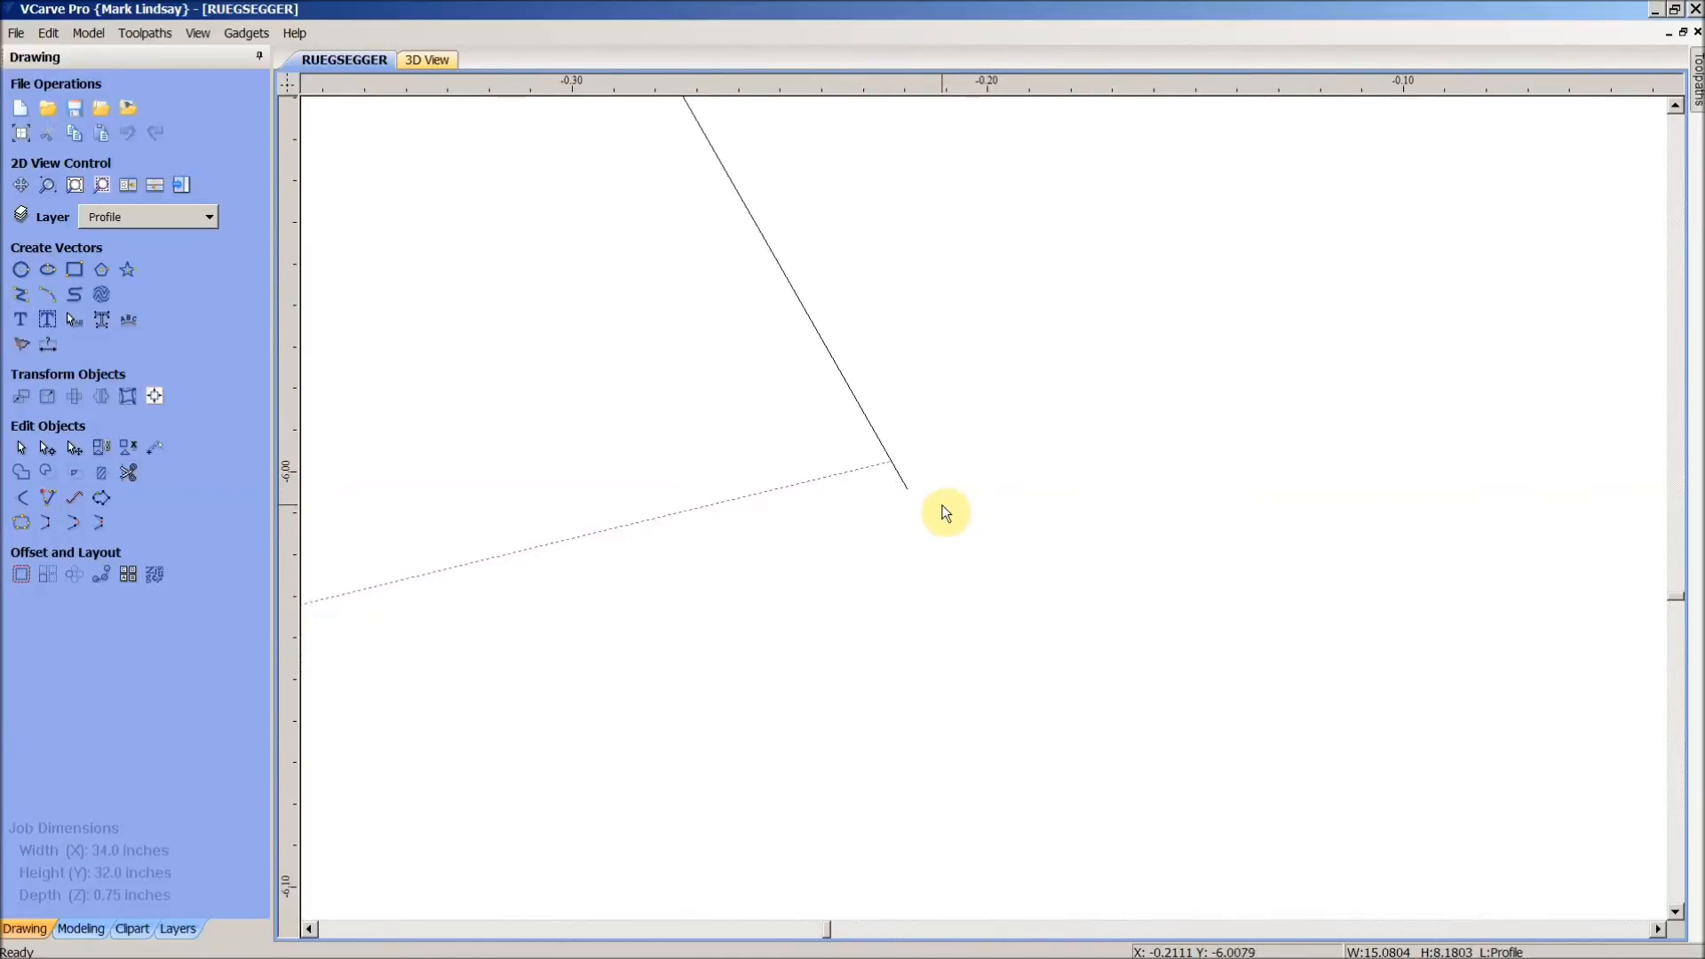
scroll(up, 3)
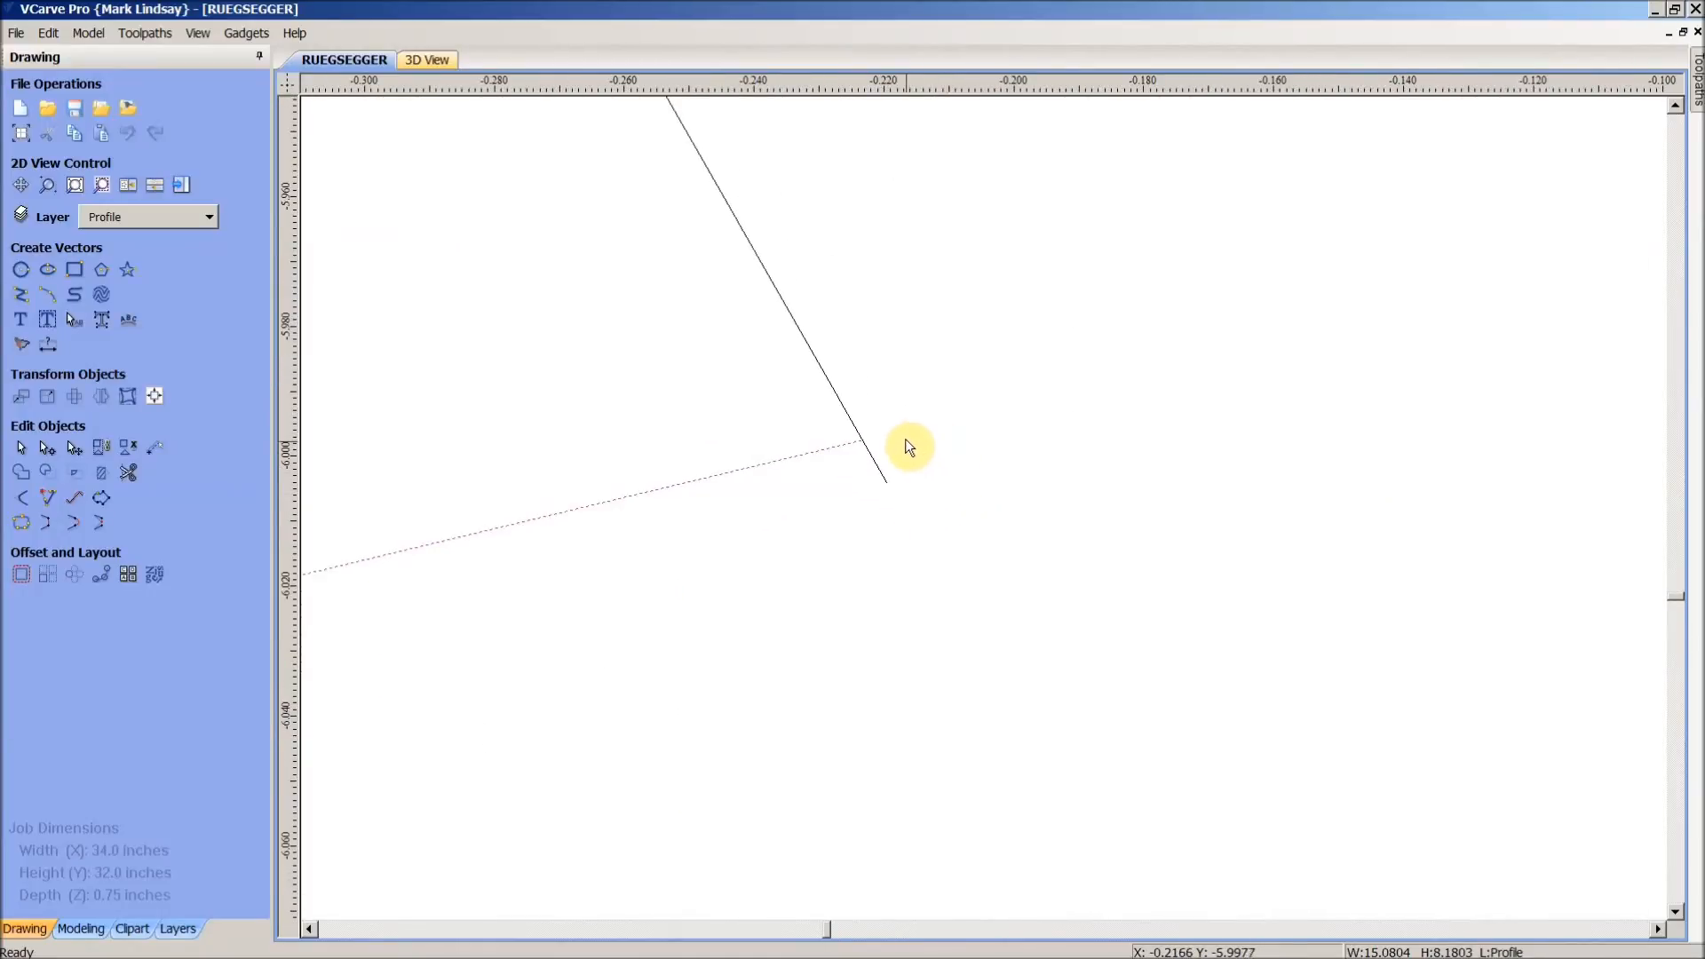
mouse_move(873, 460)
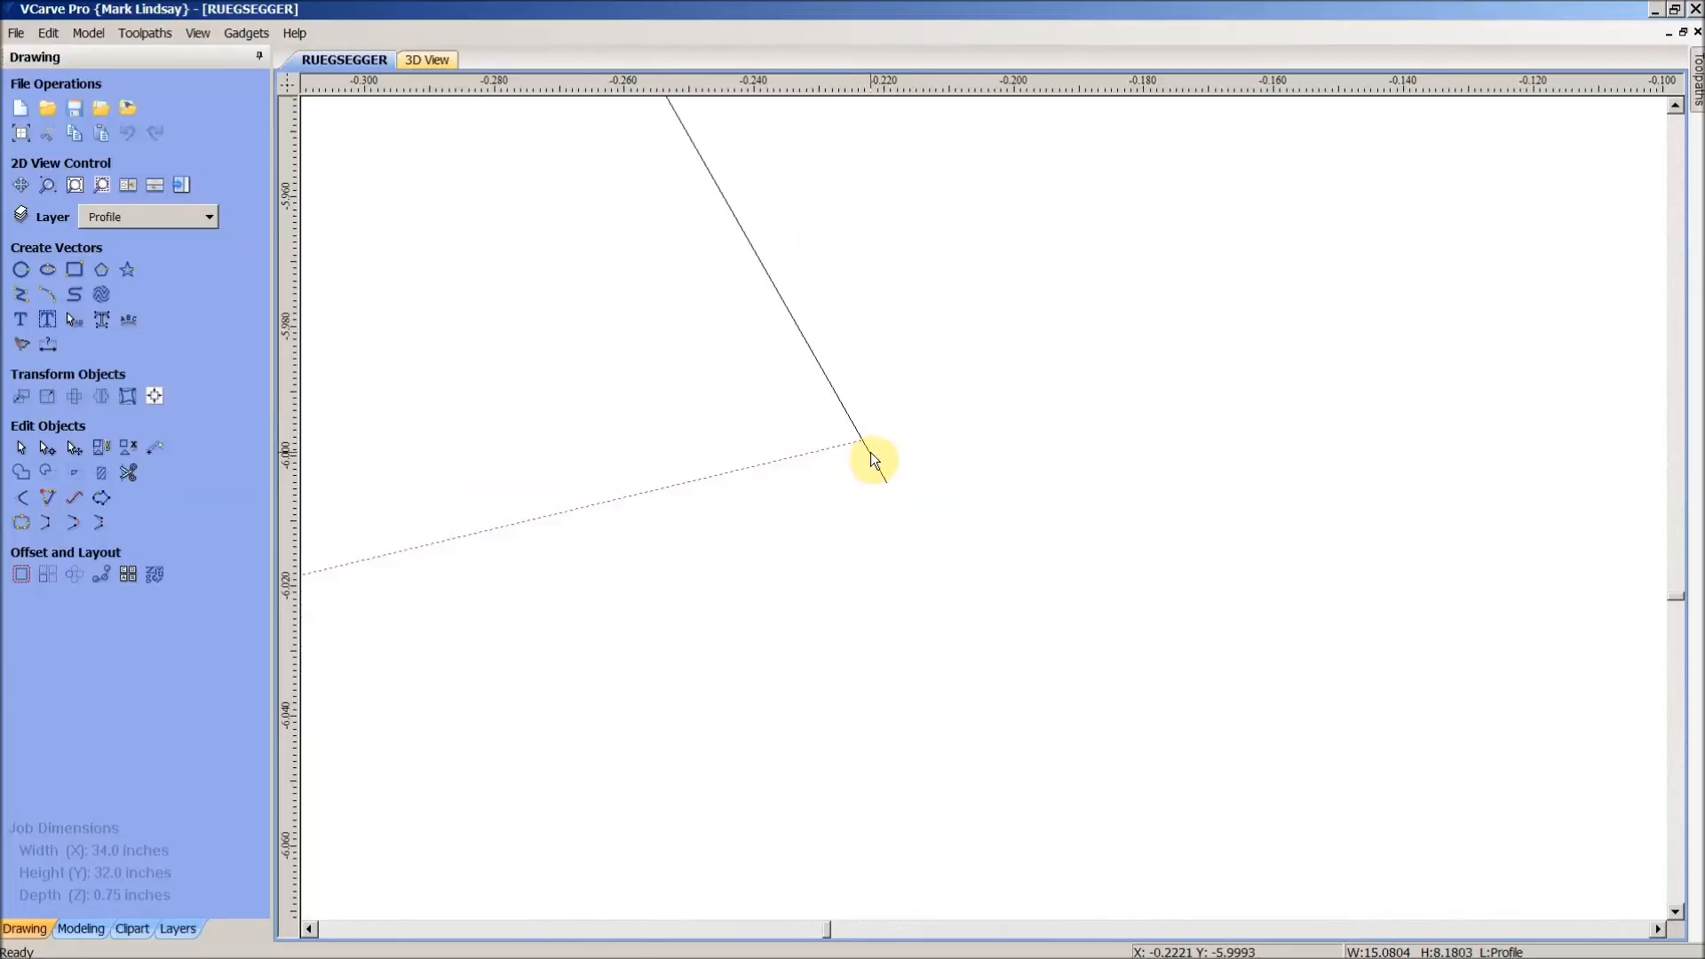
scroll(up, 3)
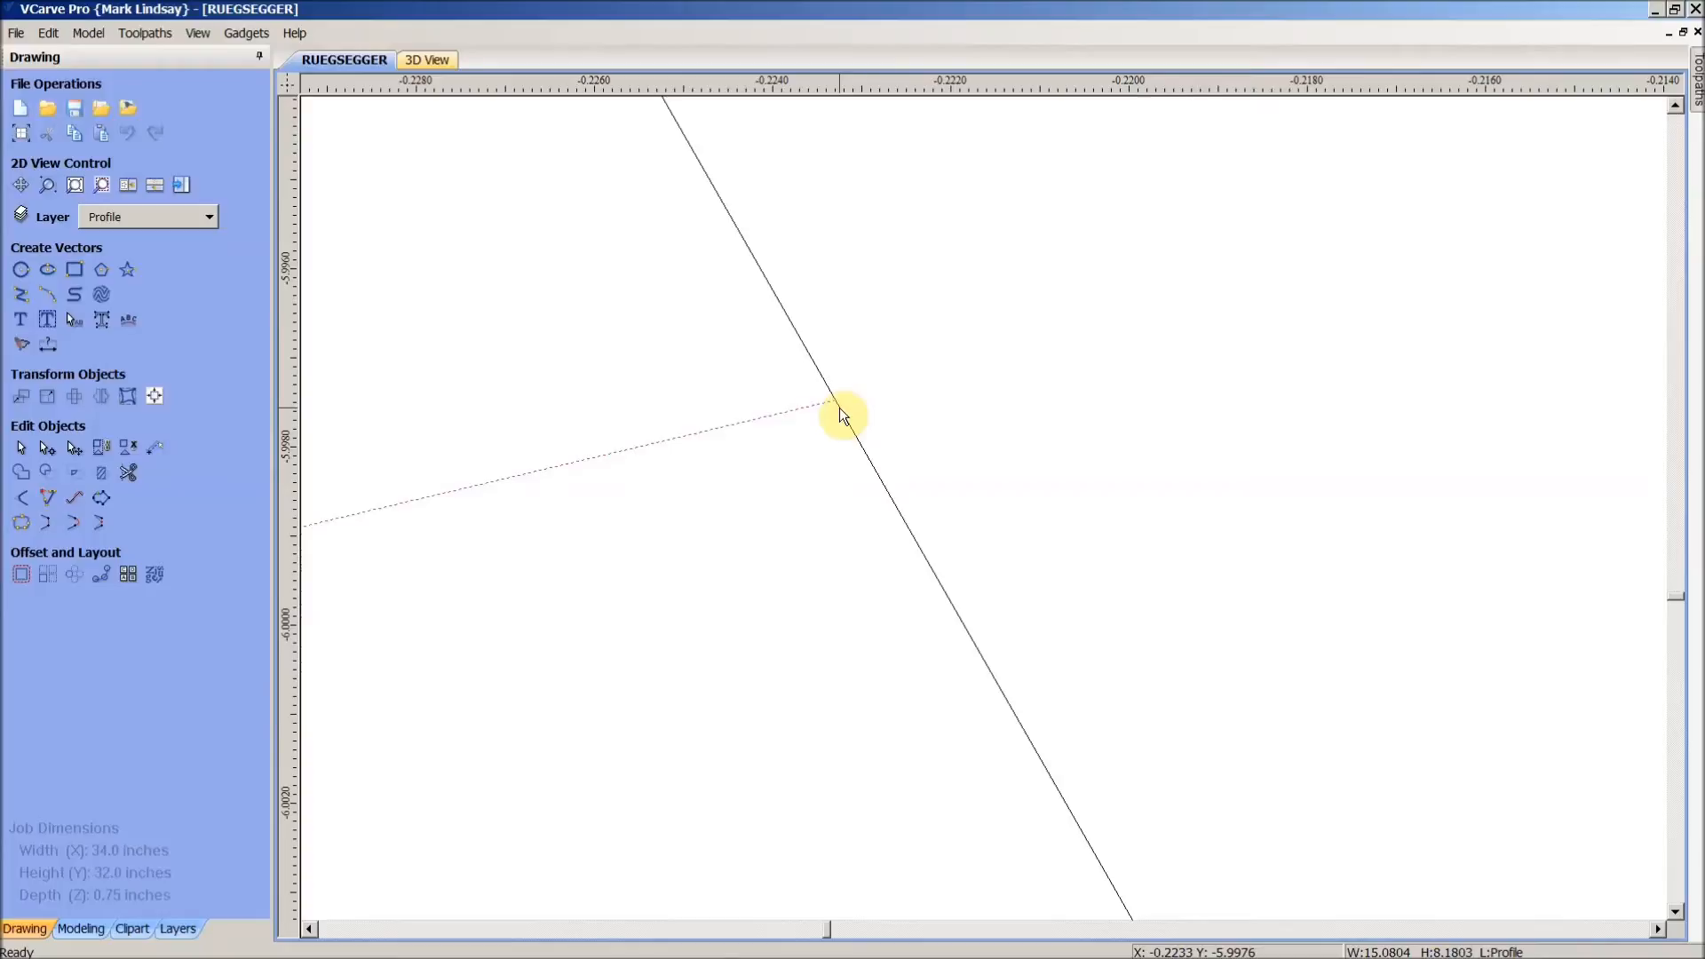
mouse_move(837, 542)
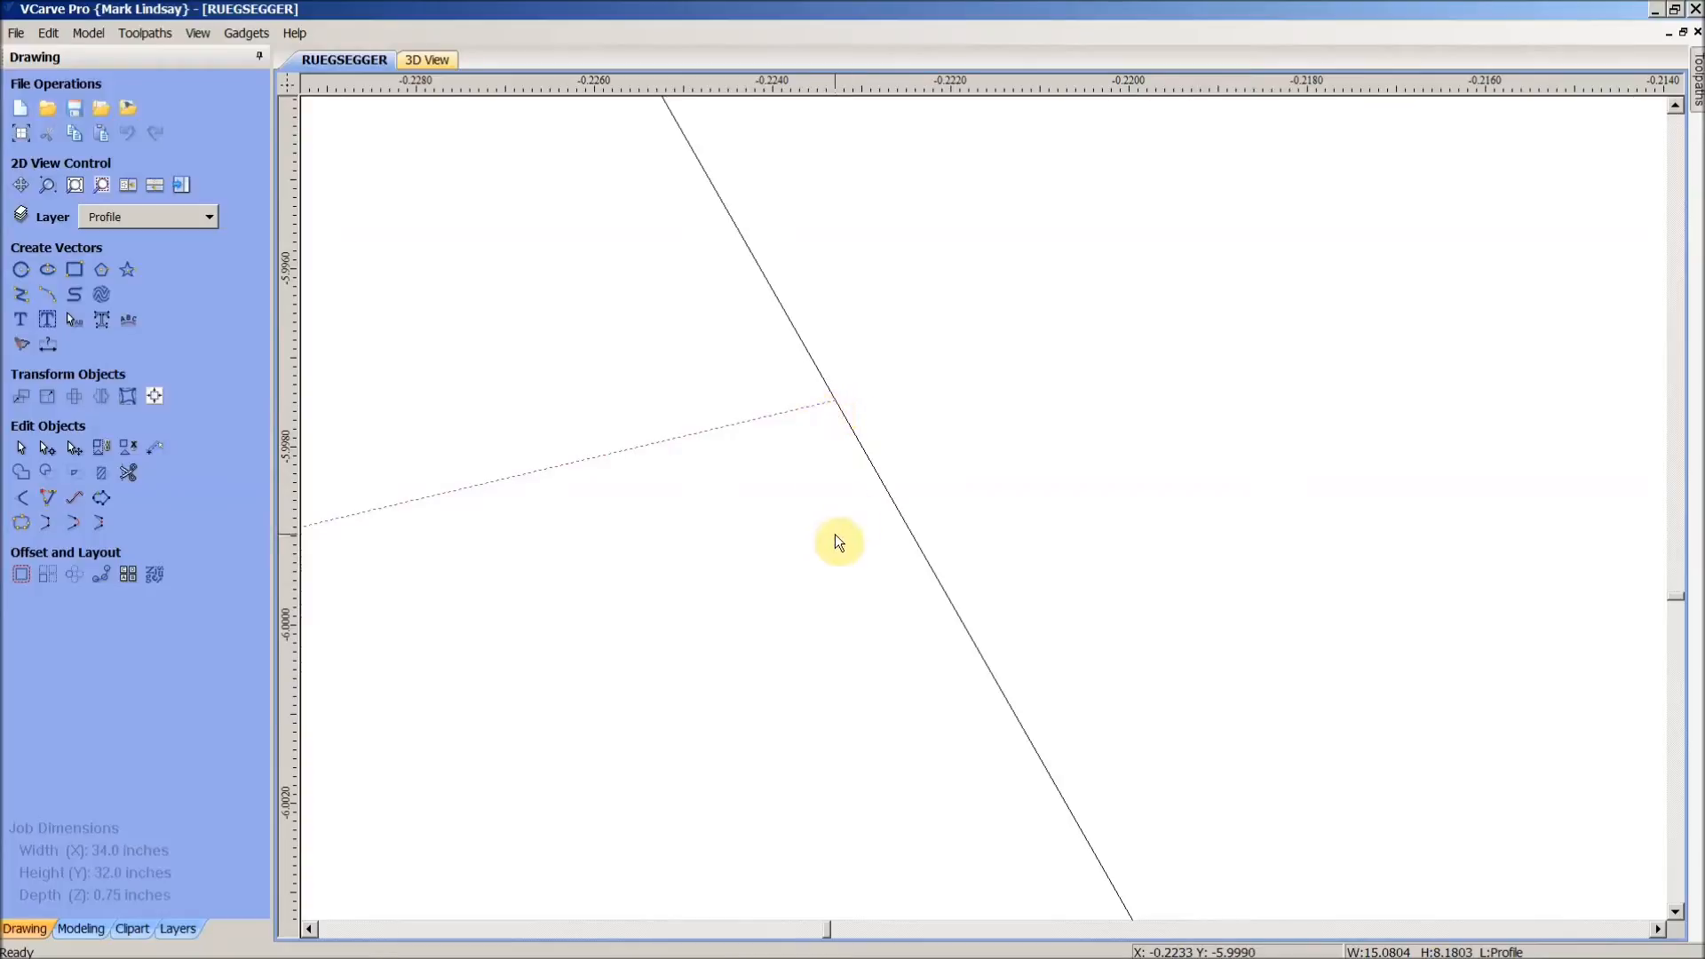
click(864, 454)
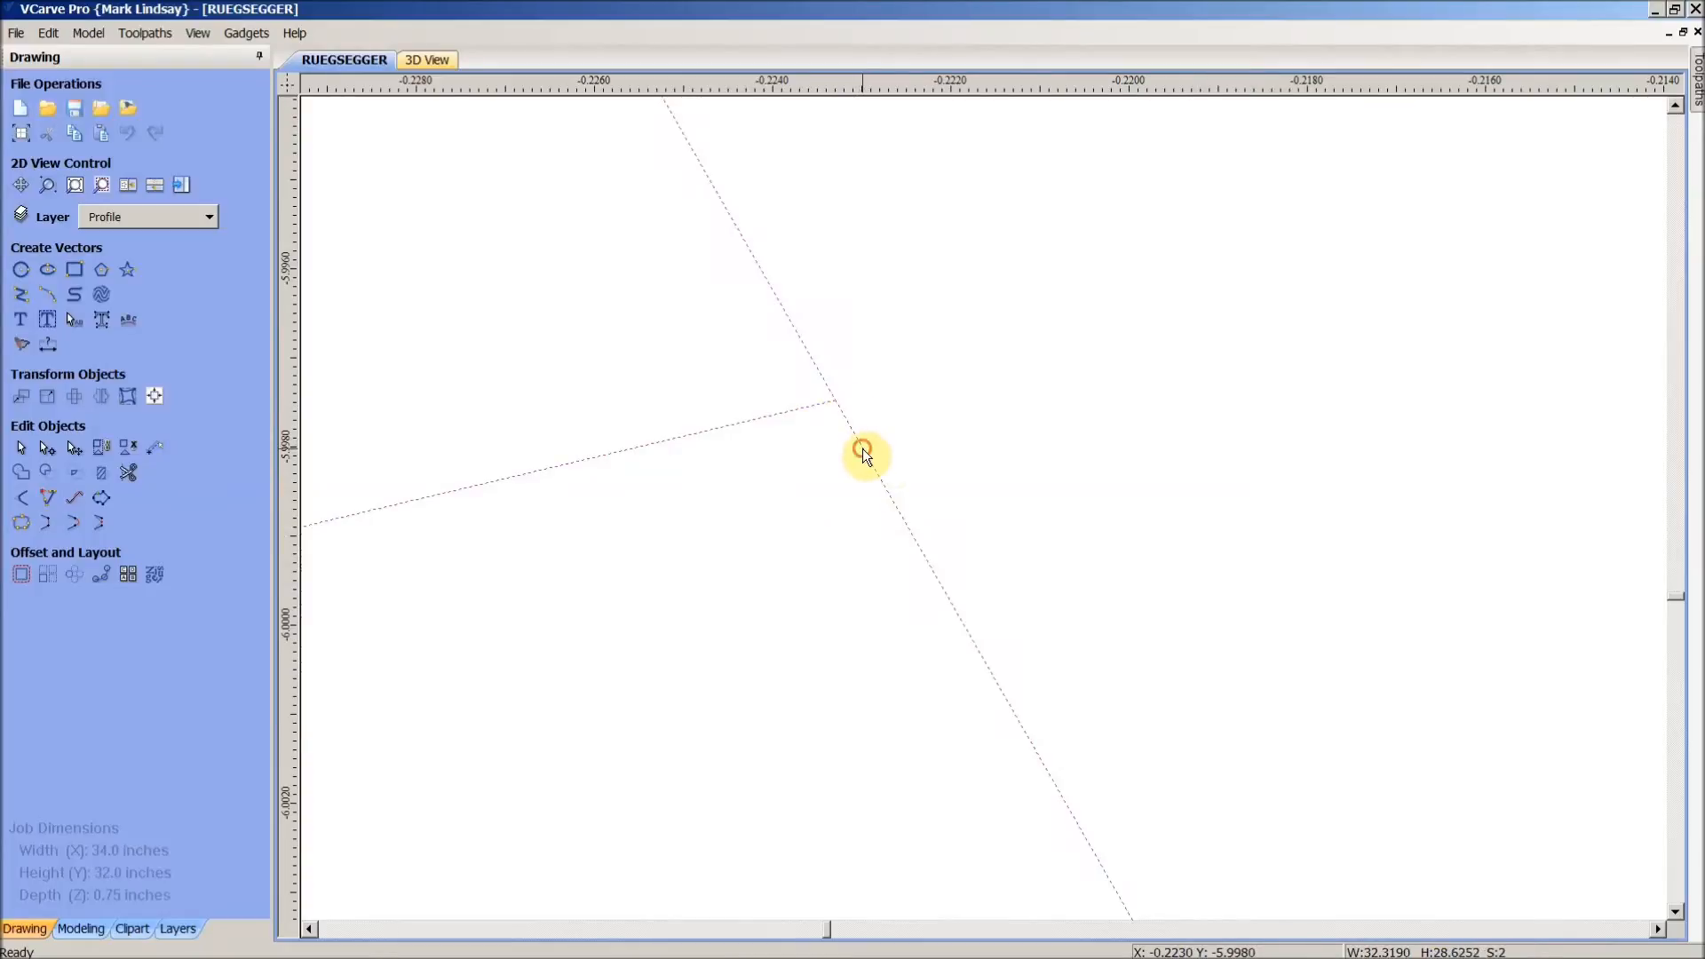
mouse_move(913, 473)
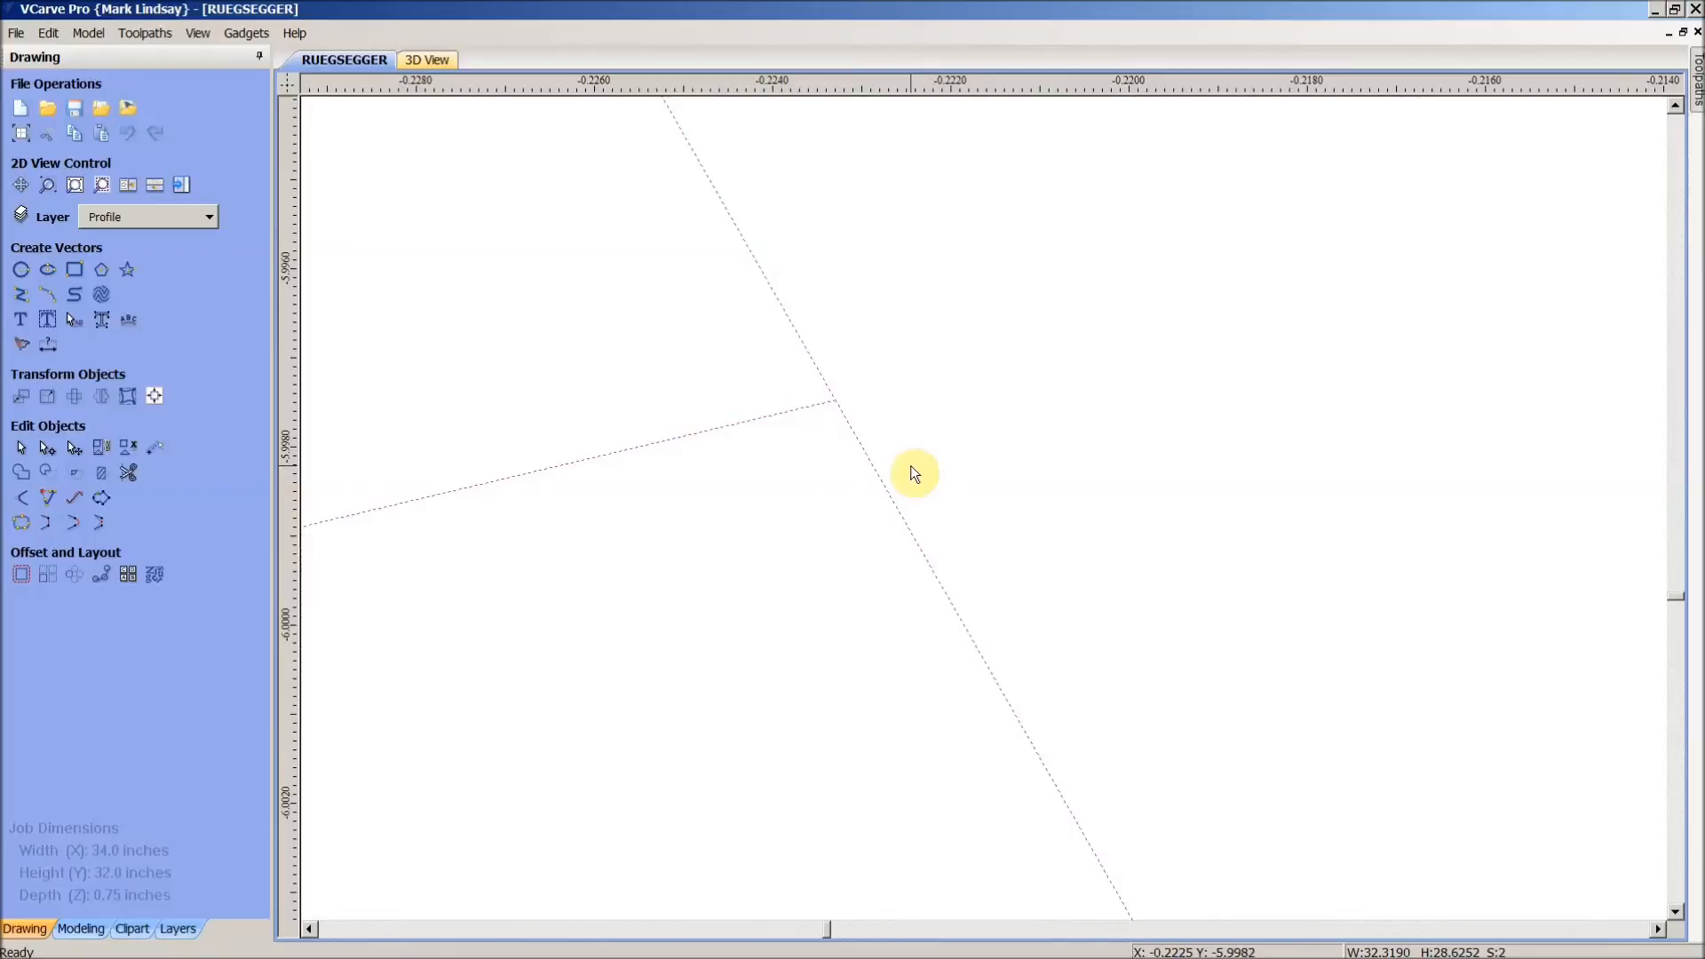
right_click(862, 456)
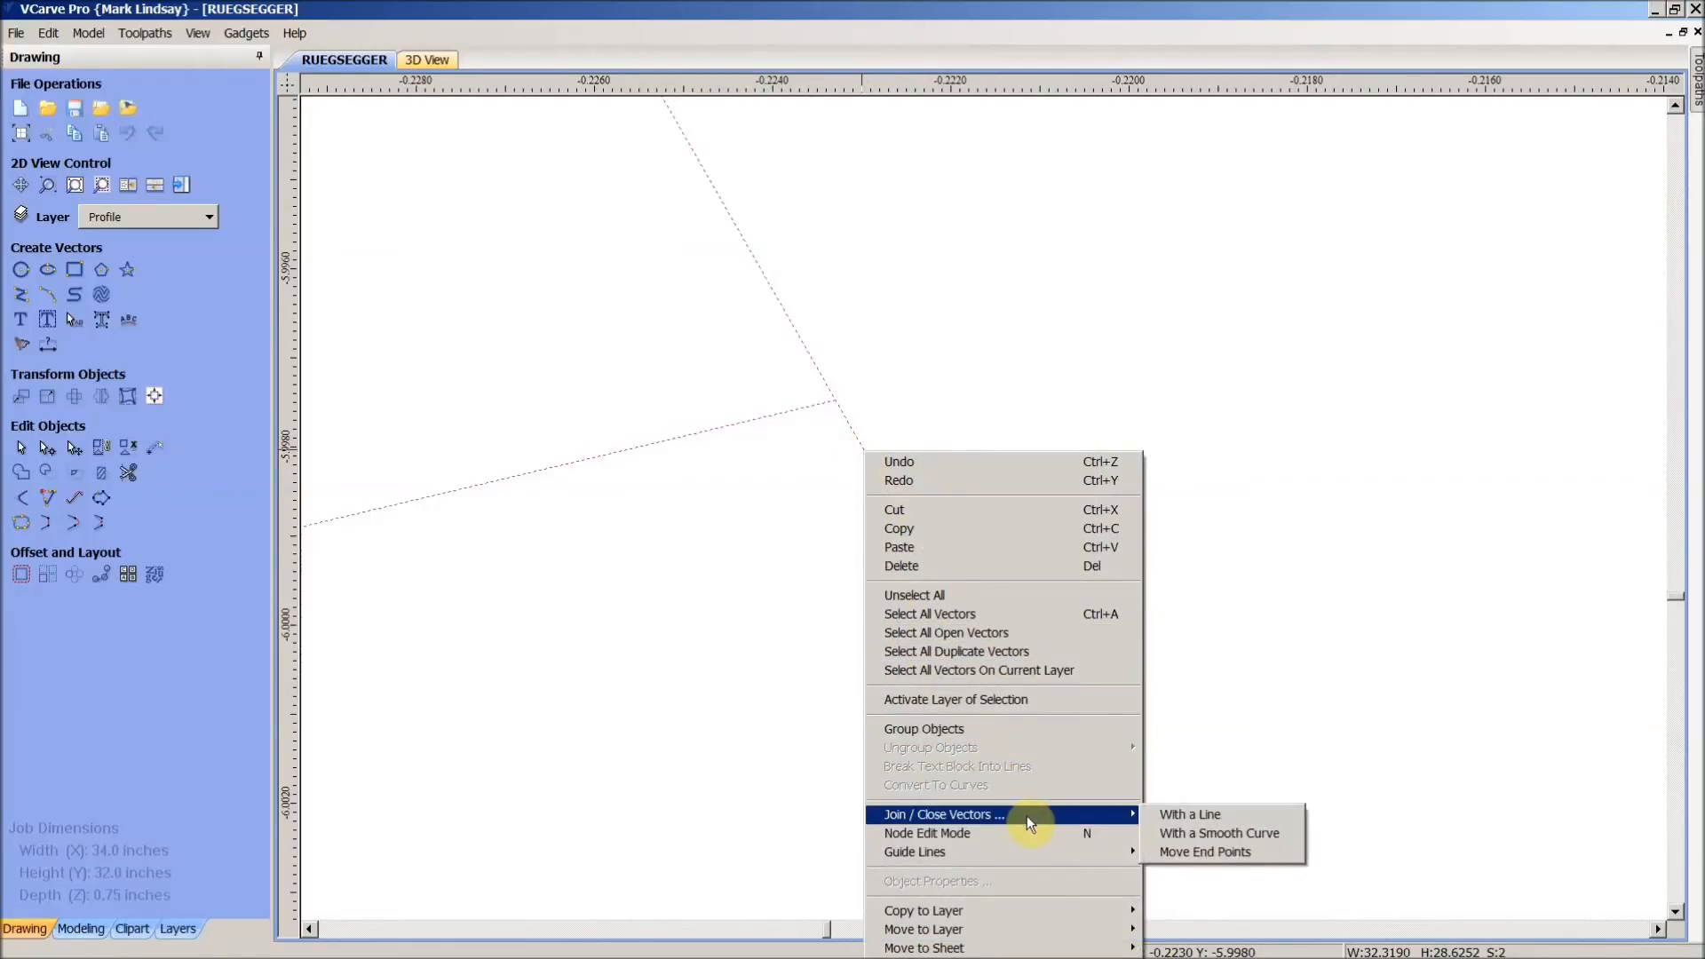
mouse_move(1205, 852)
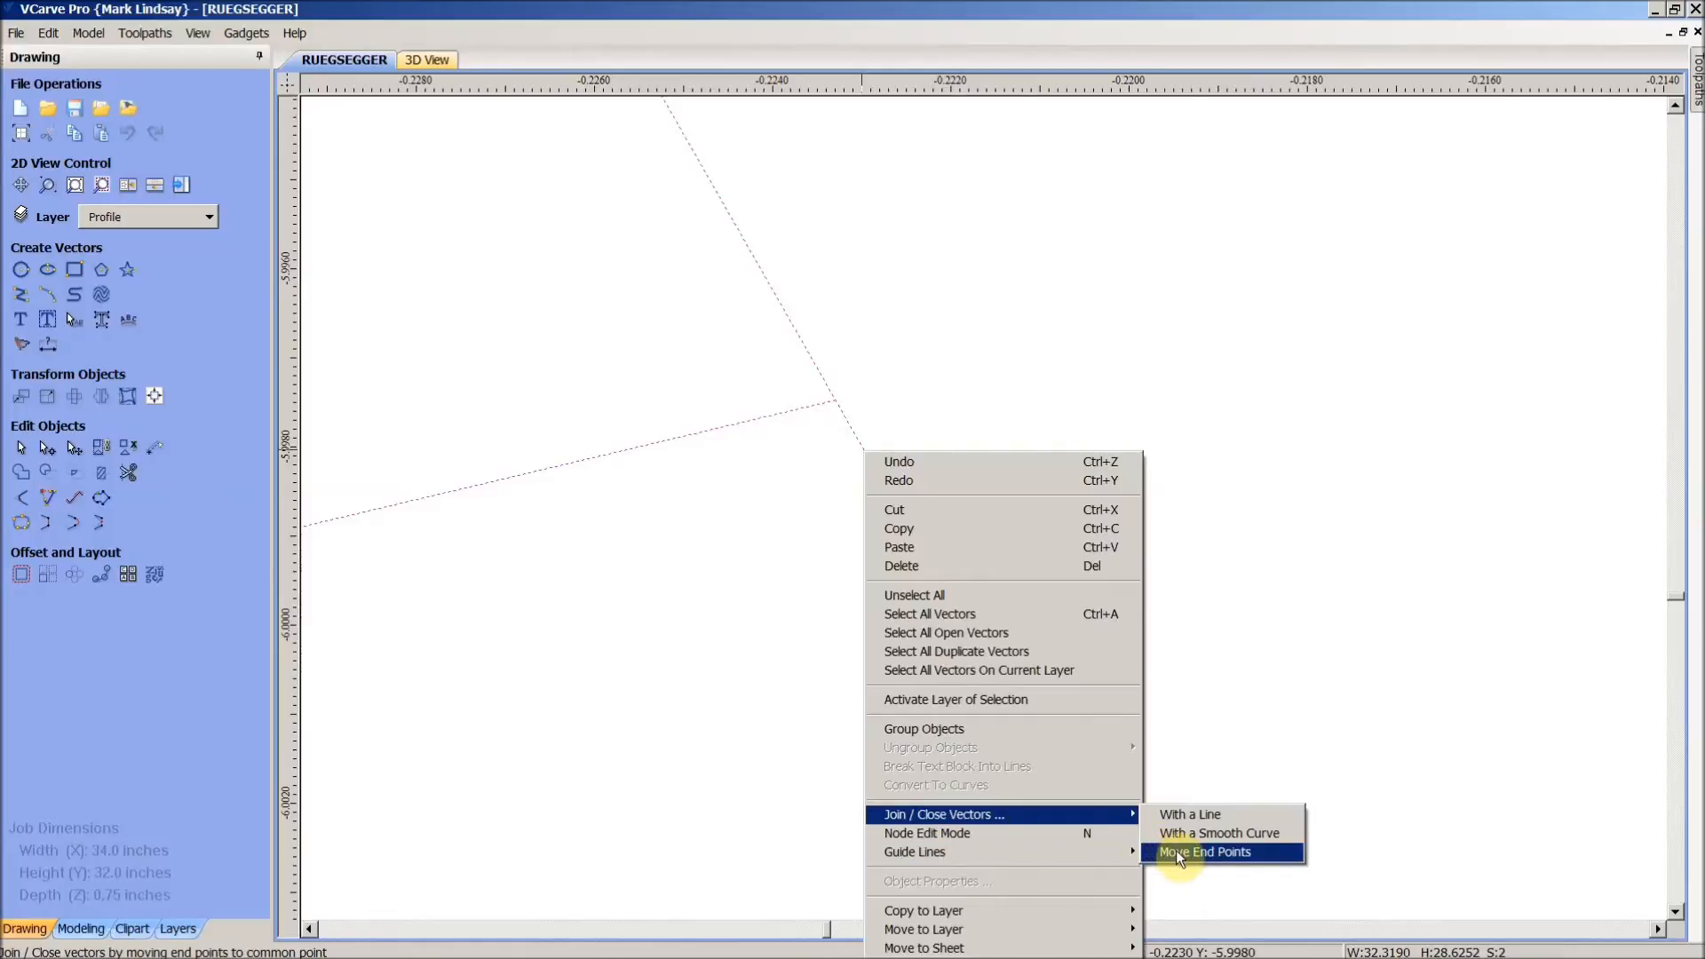
click(1205, 852)
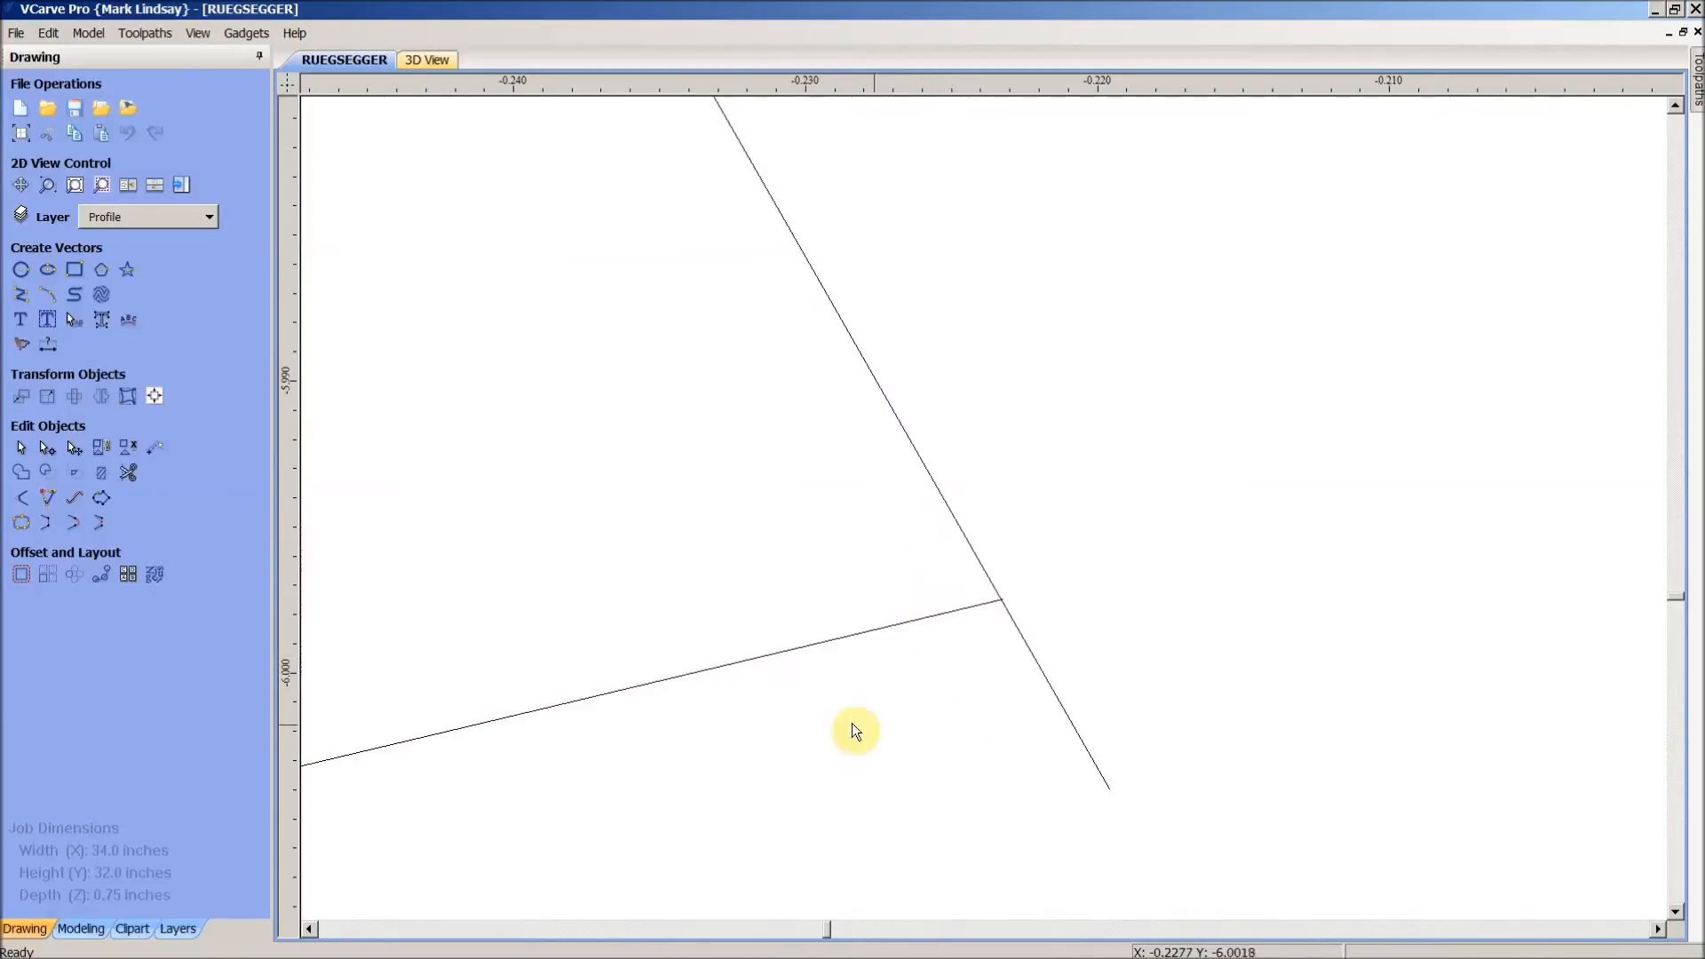
- Trim the overshooting stubs at the crossing and corner with Interactive Vector Trim
click(127, 470)
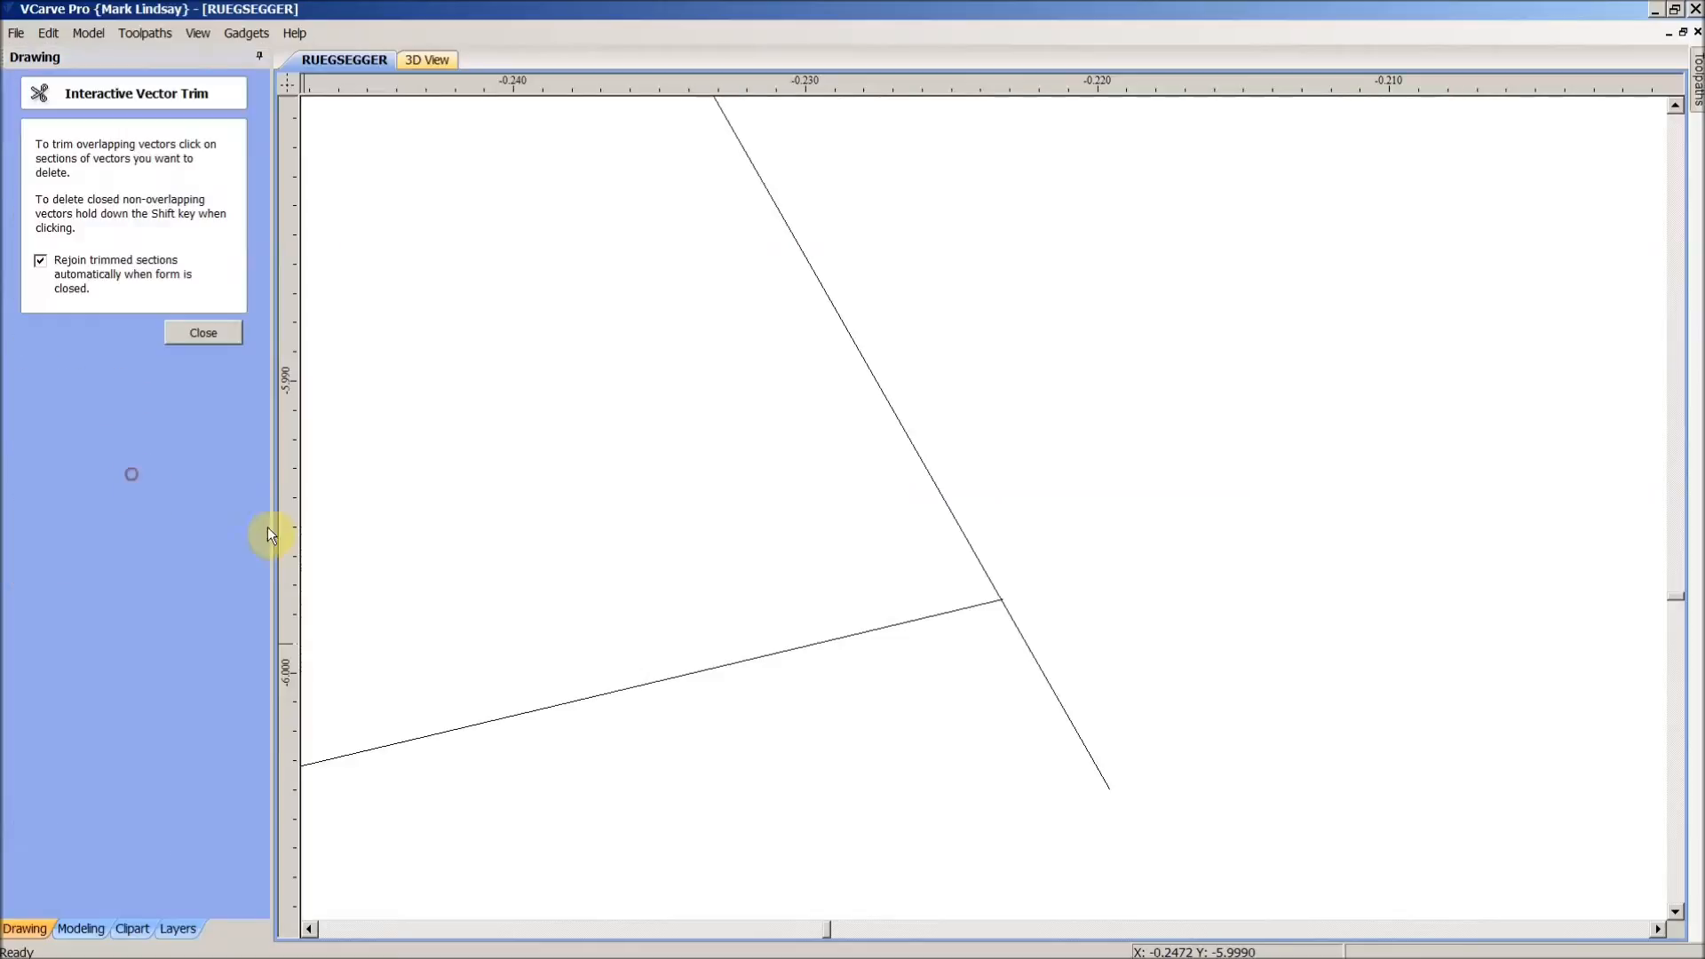
click(1071, 702)
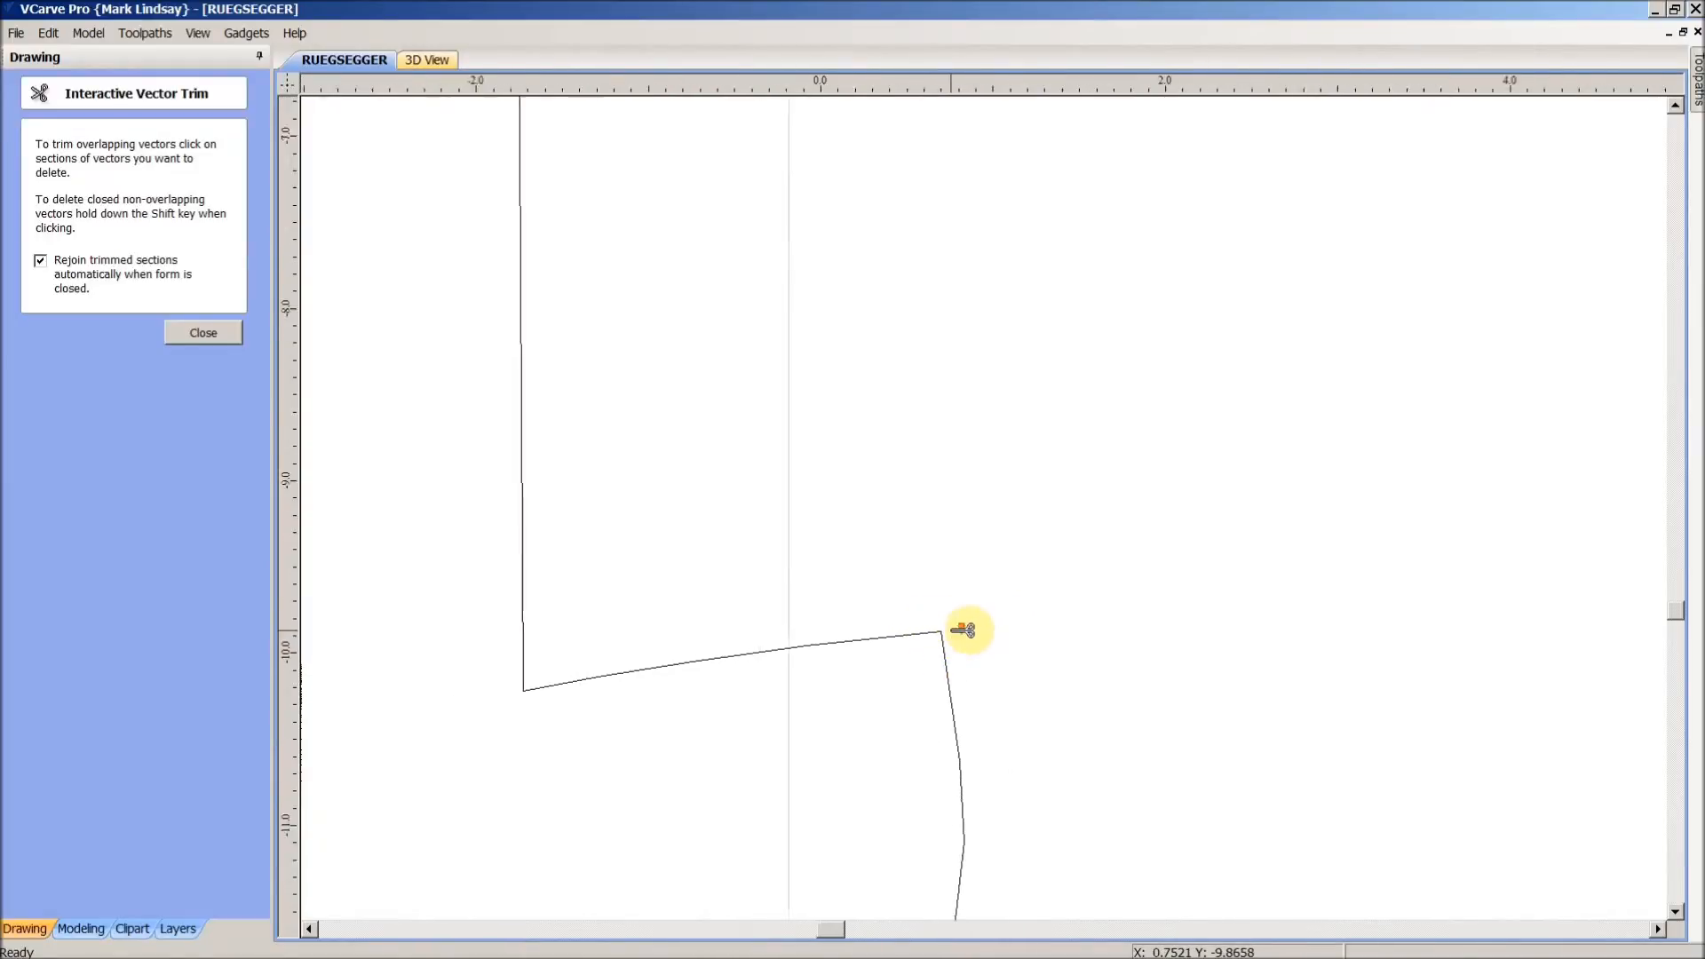
scroll(down, 3)
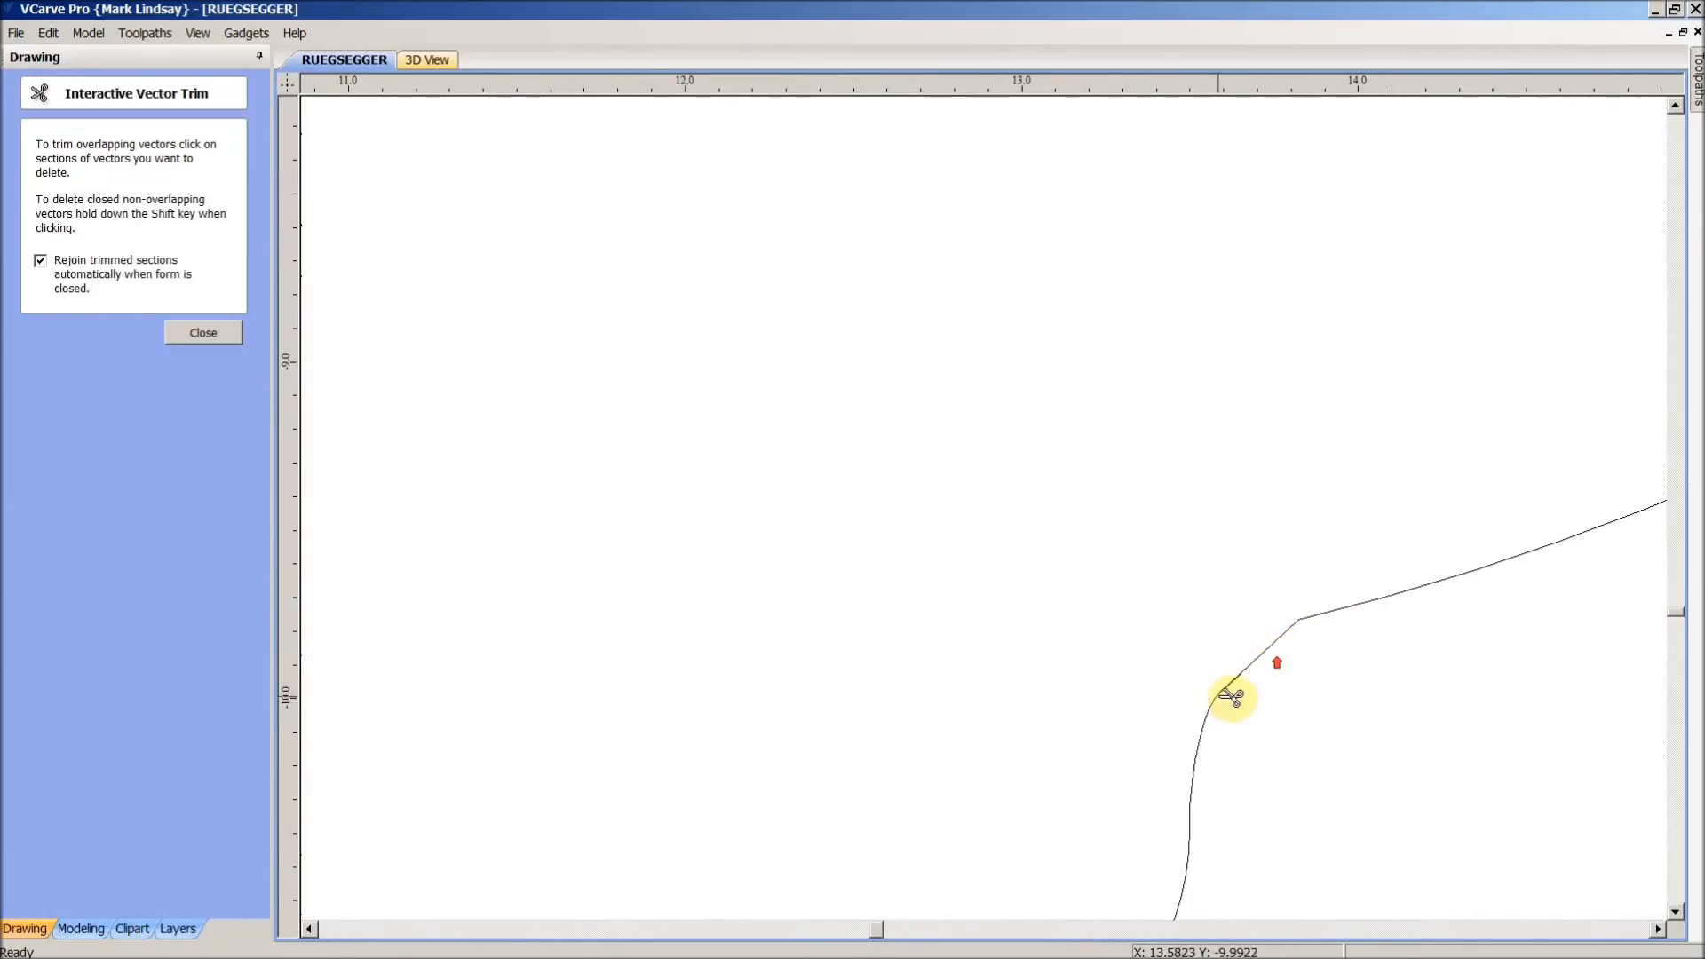
scroll(up, 3)
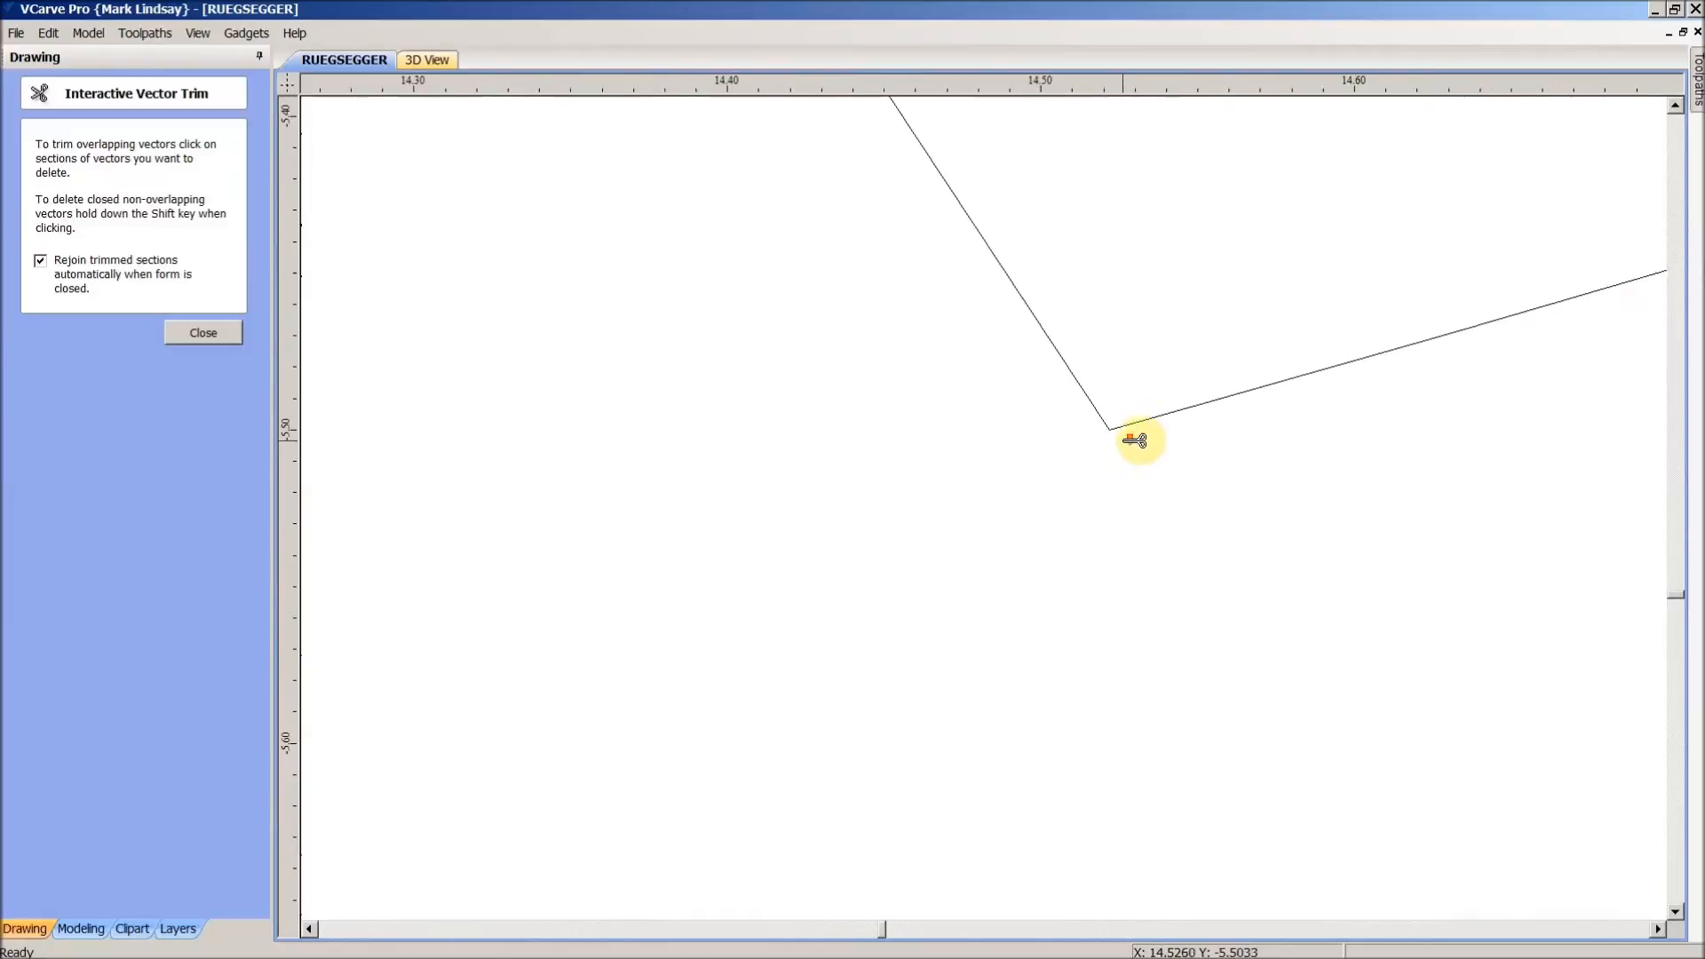
click(202, 333)
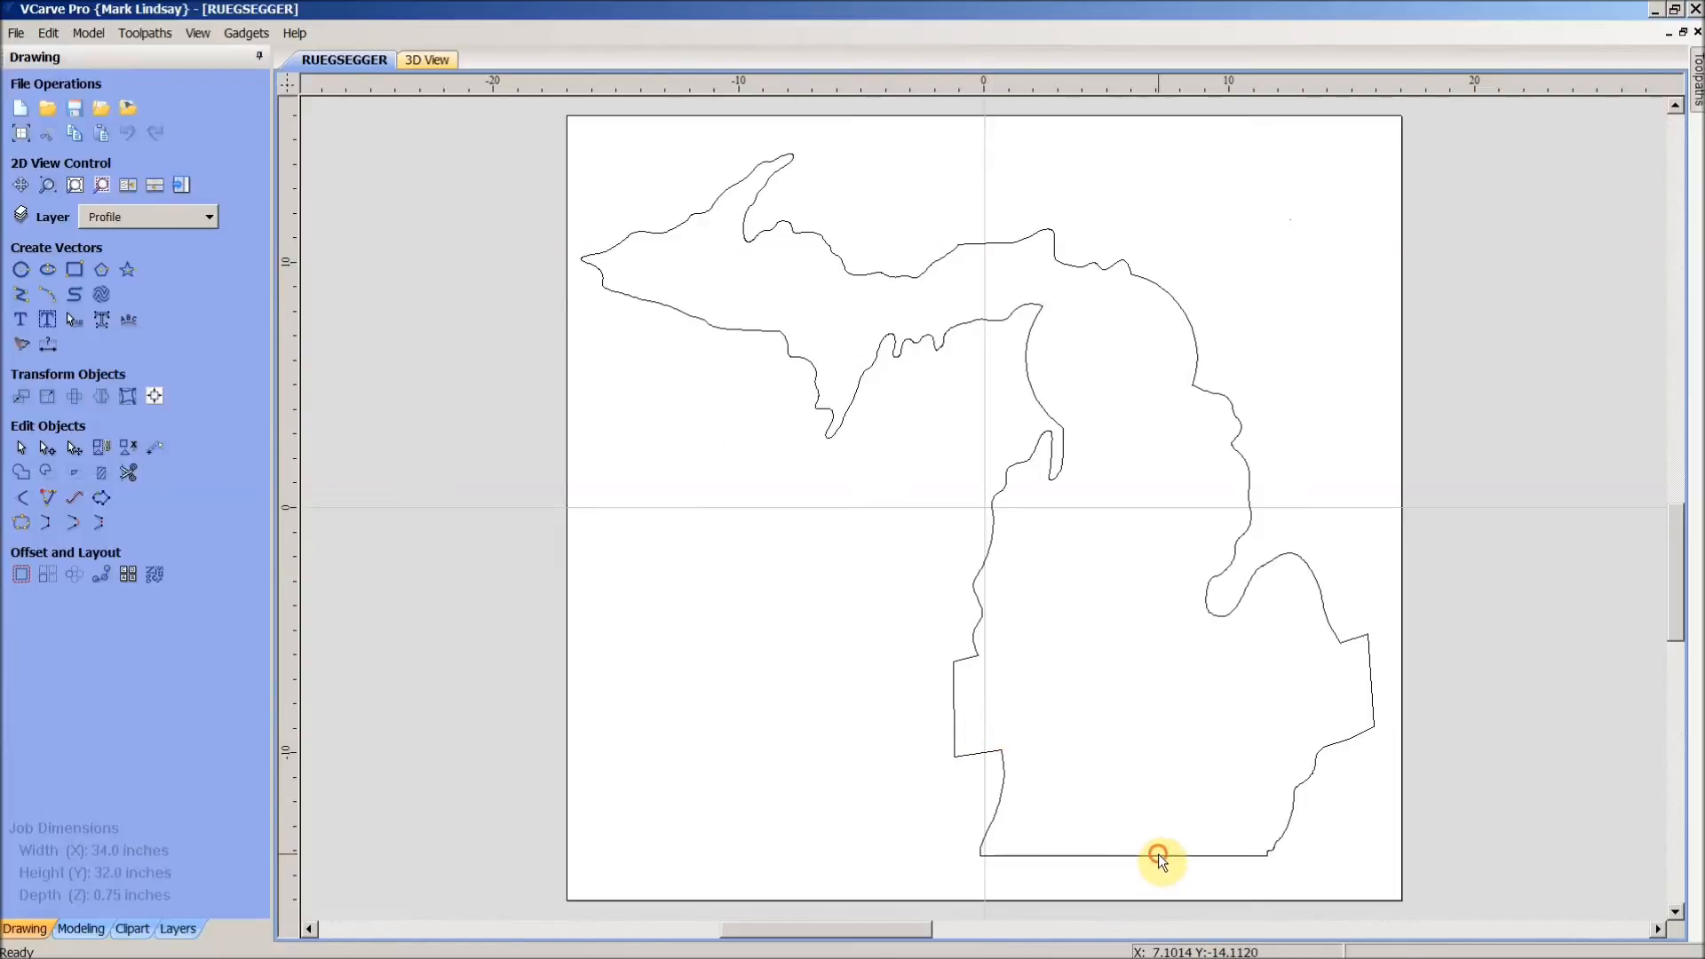
click(1162, 854)
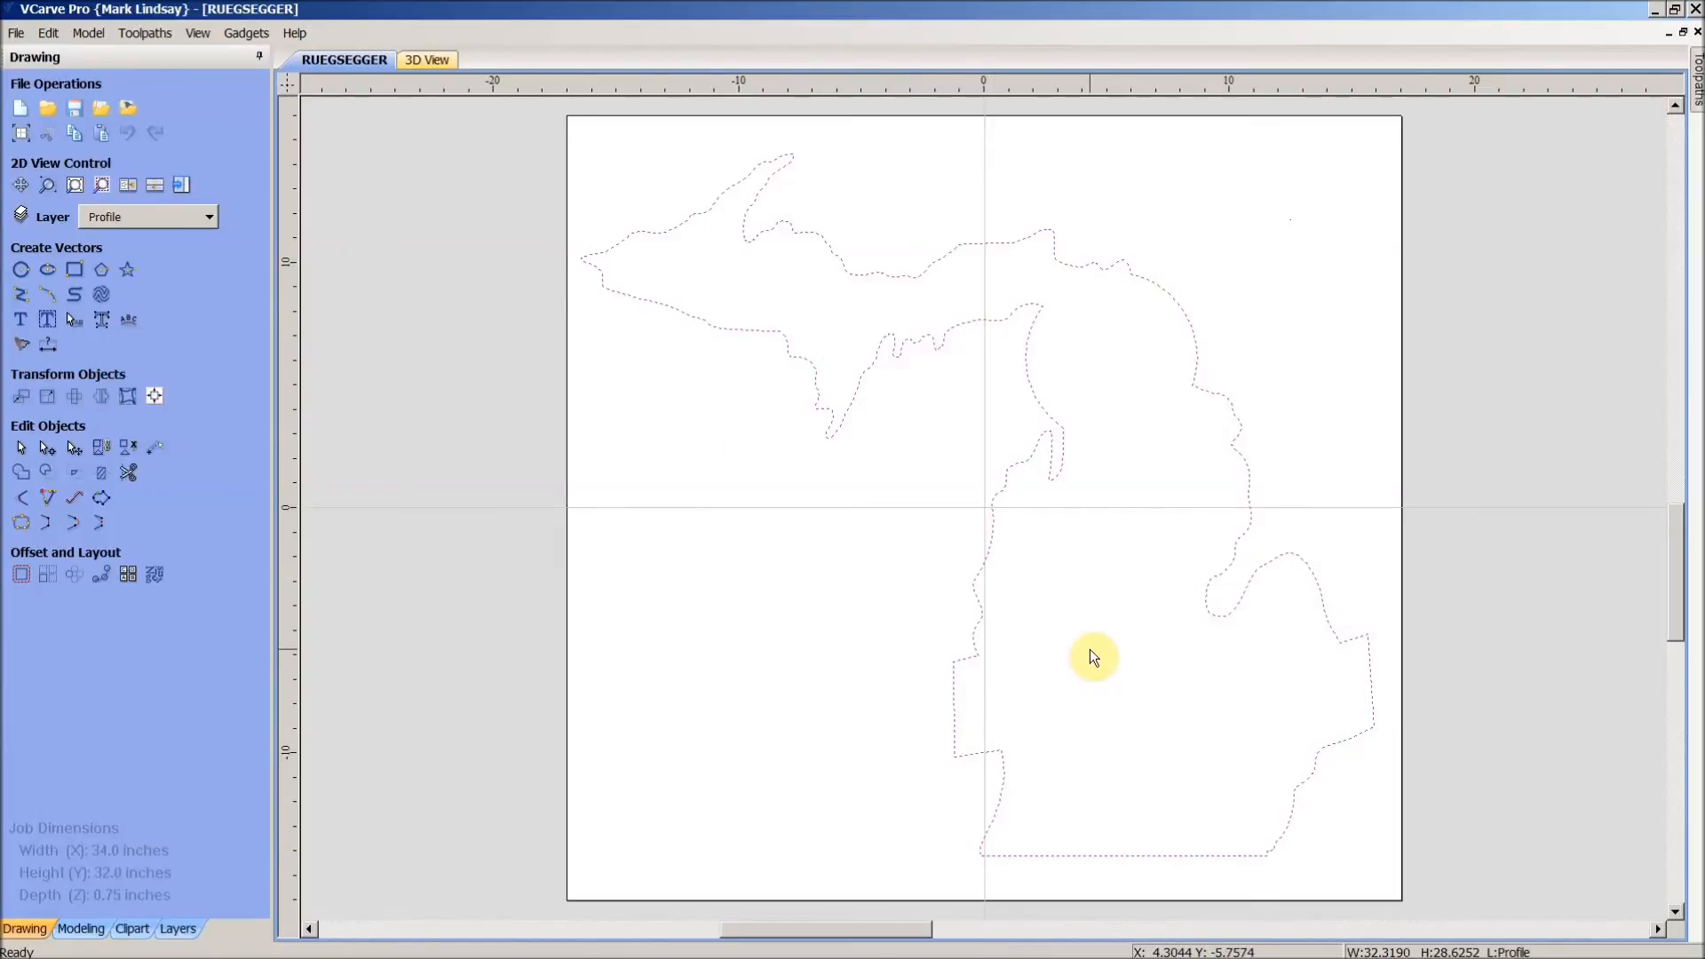
mouse_move(979, 667)
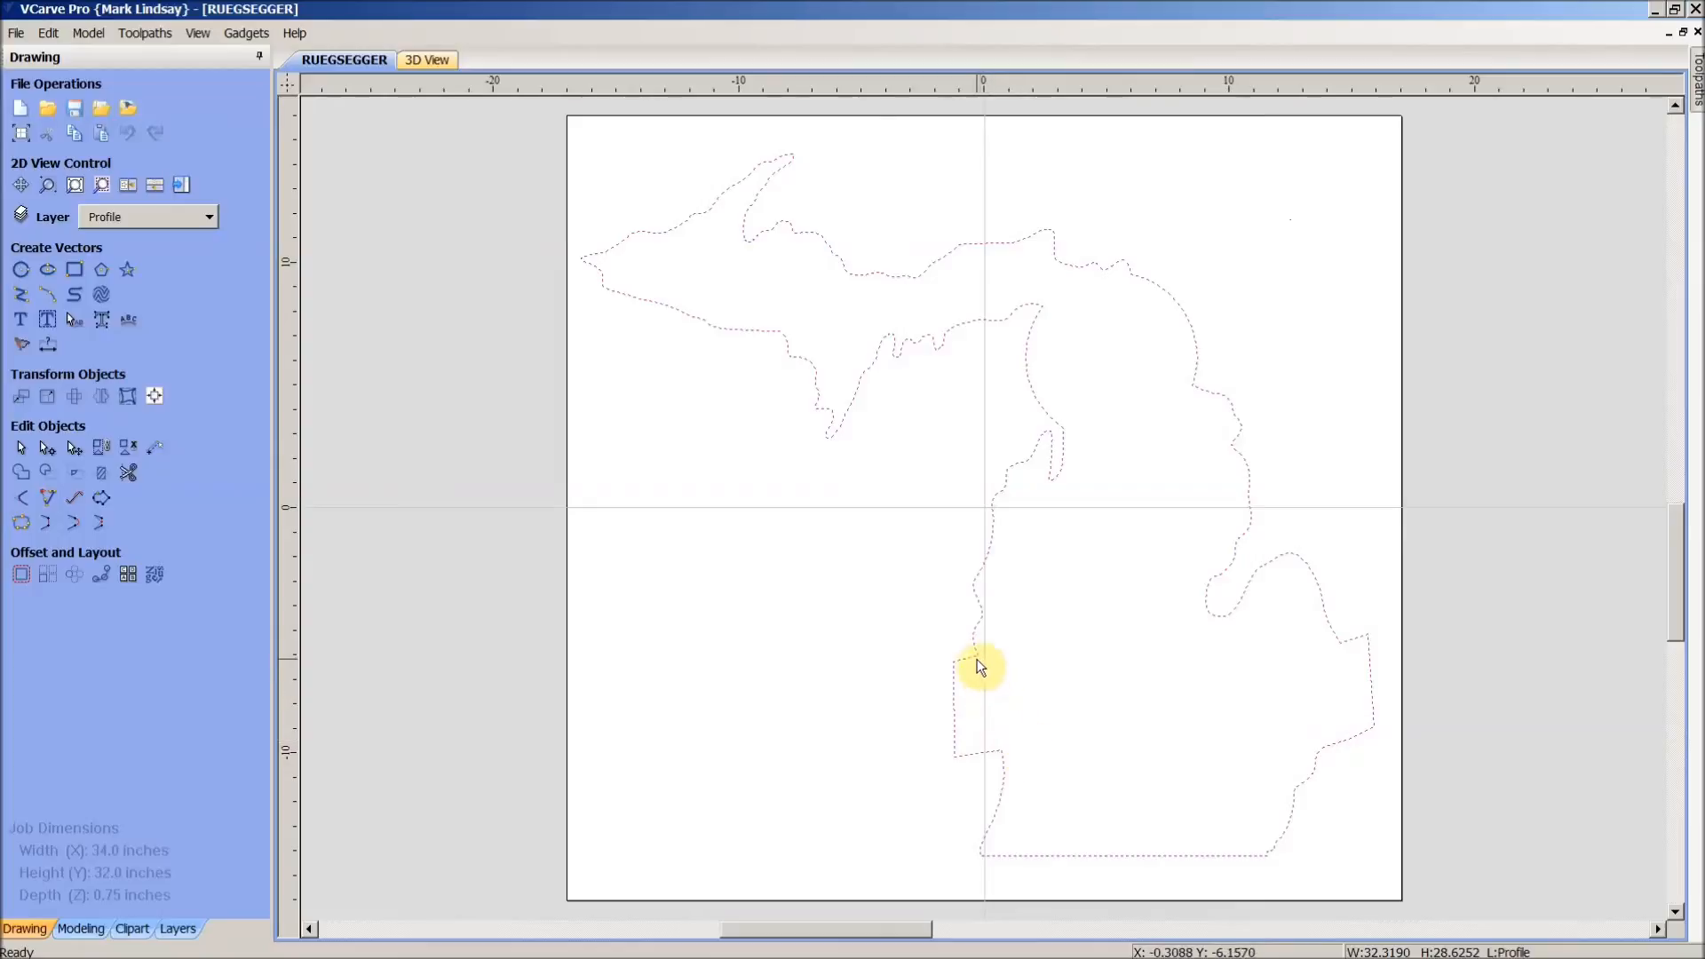
mouse_move(1128, 665)
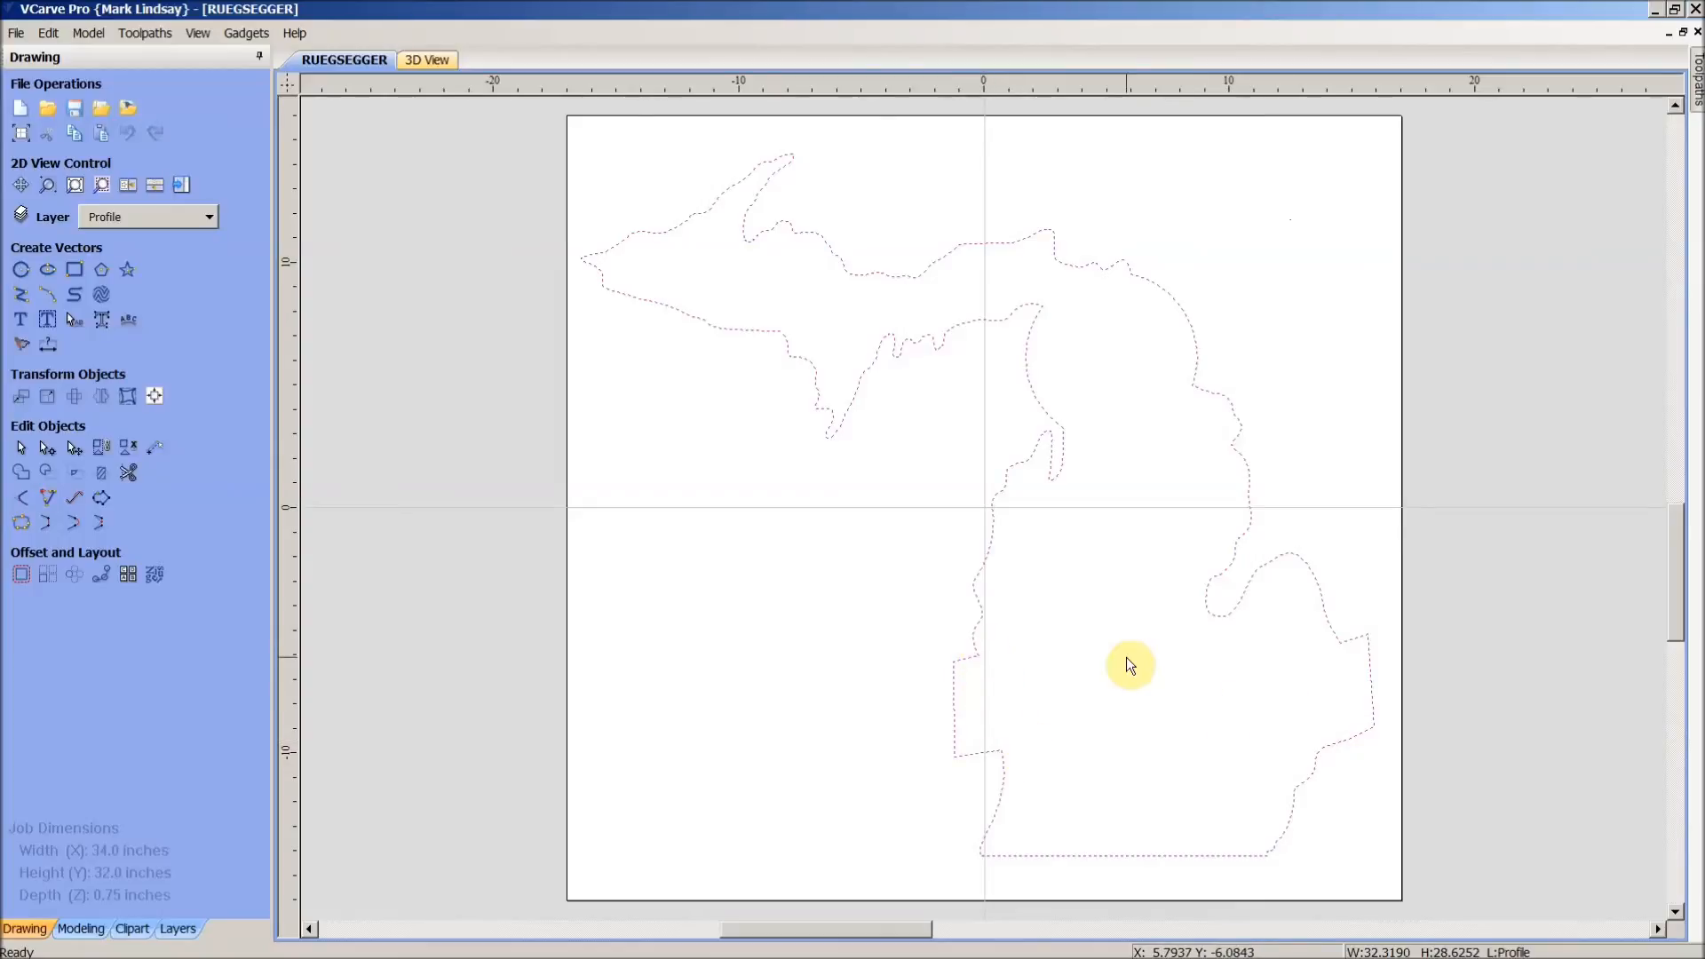
mouse_move(16, 543)
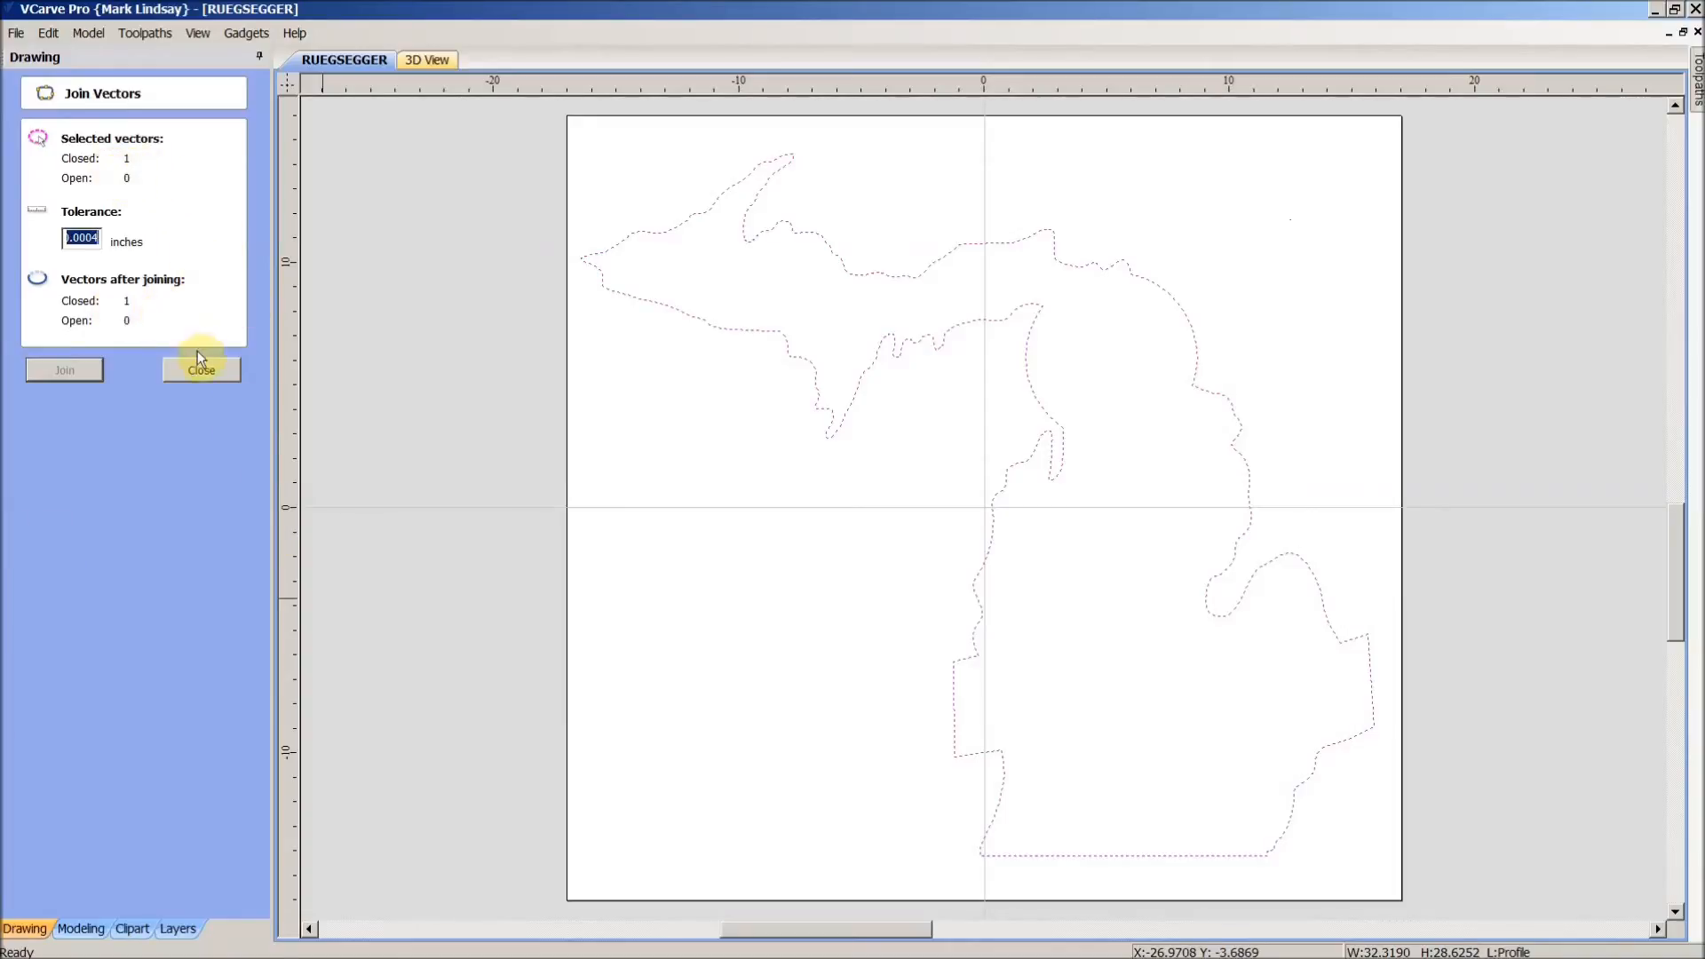
click(202, 370)
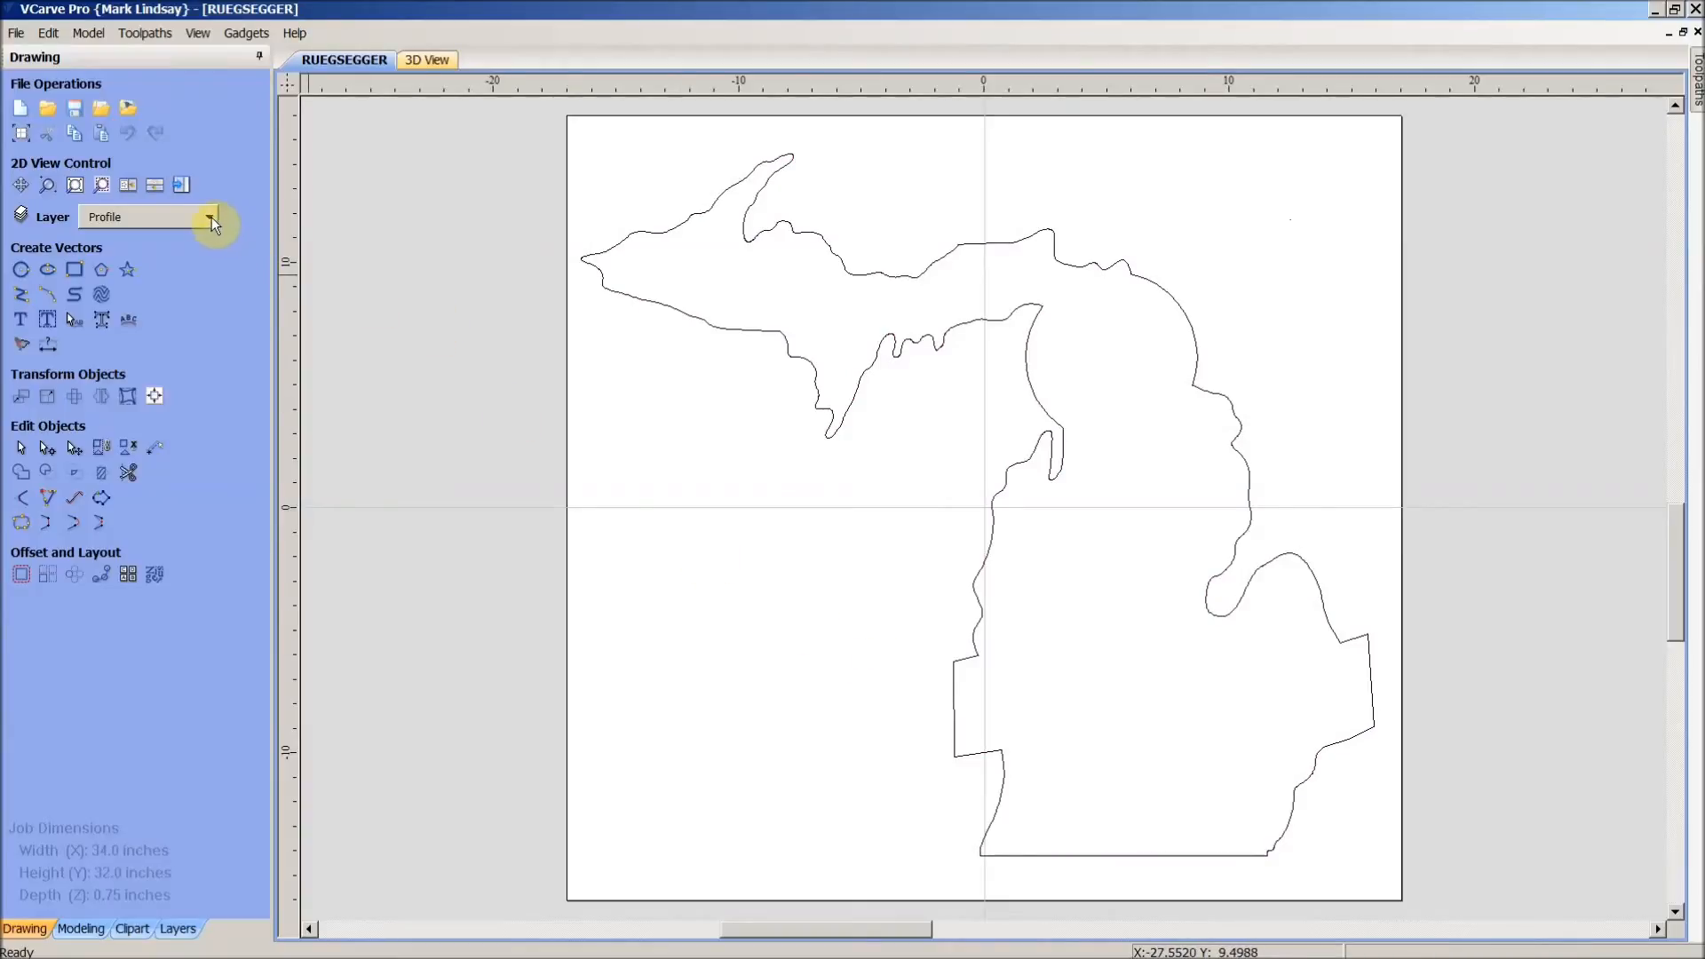
- Turn on LAYER_1's light bulb in the Layers list and close it
click(210, 217)
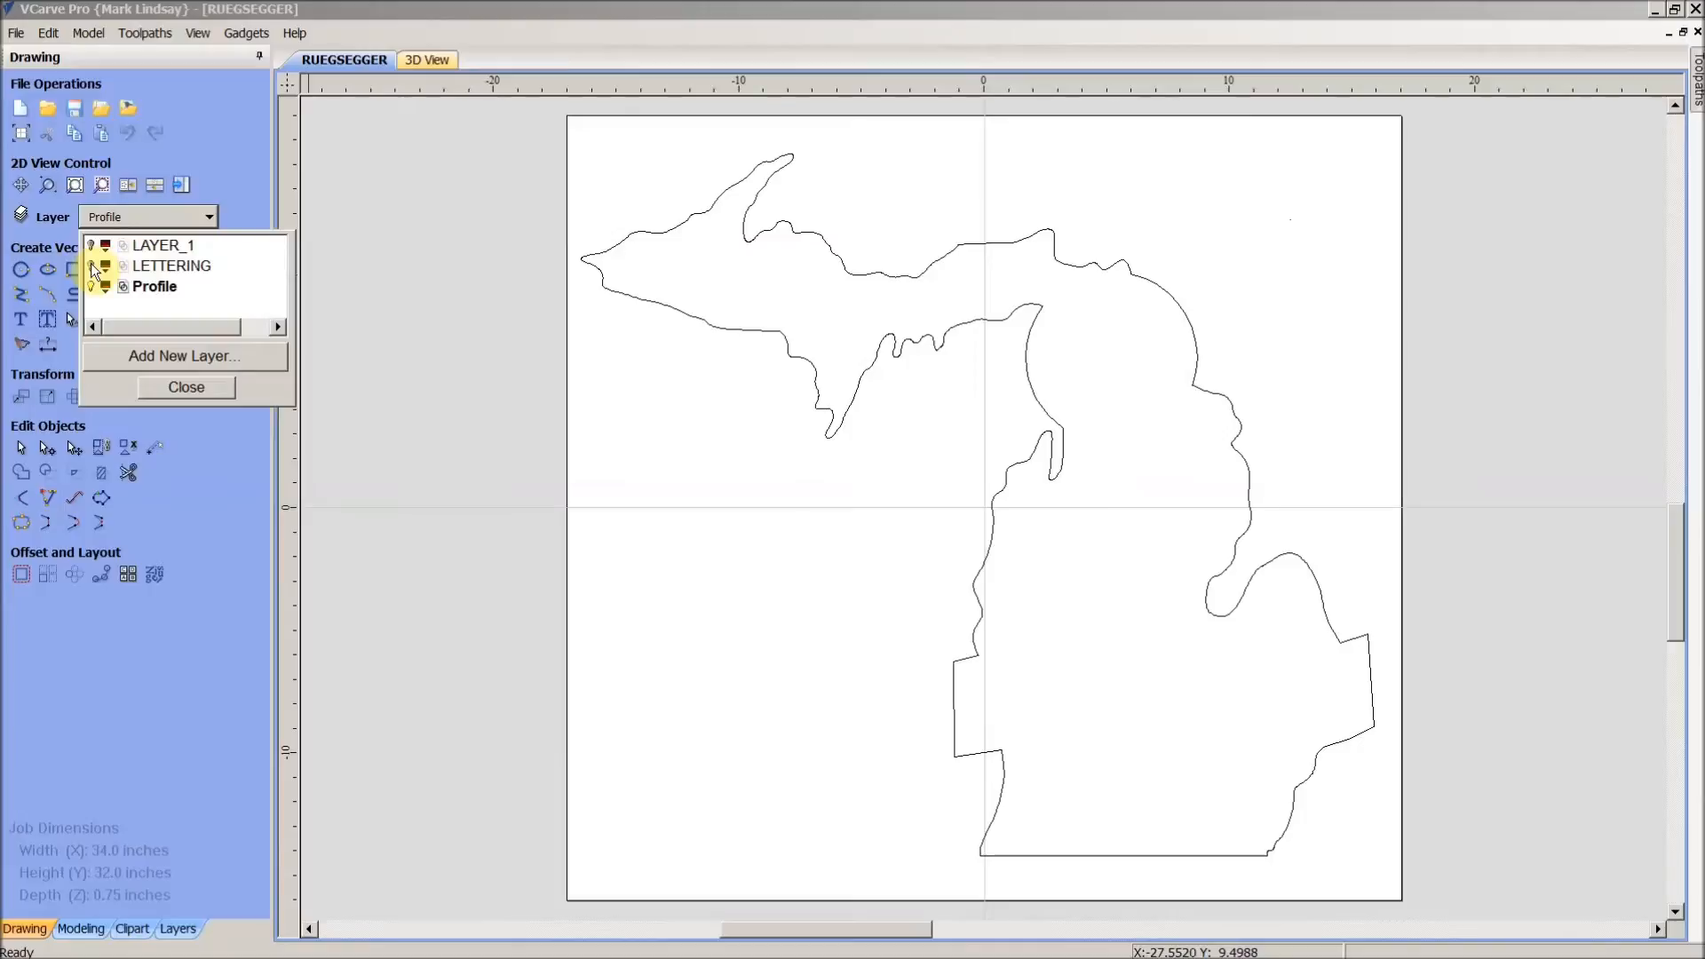
click(92, 265)
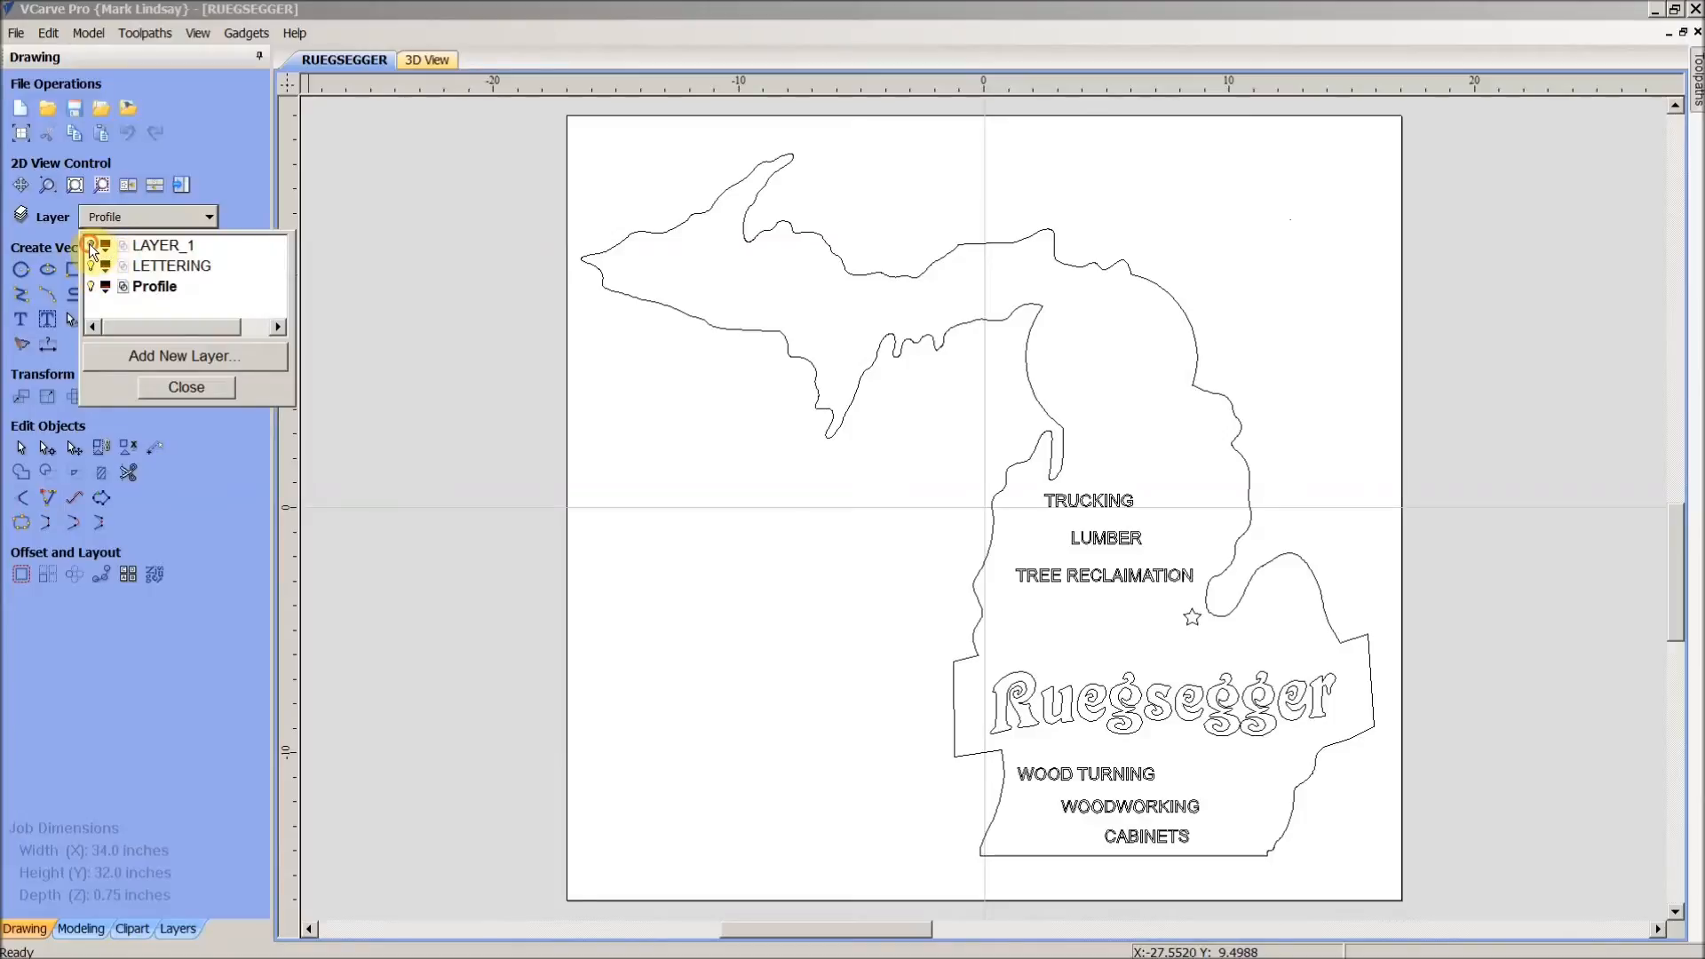
click(185, 387)
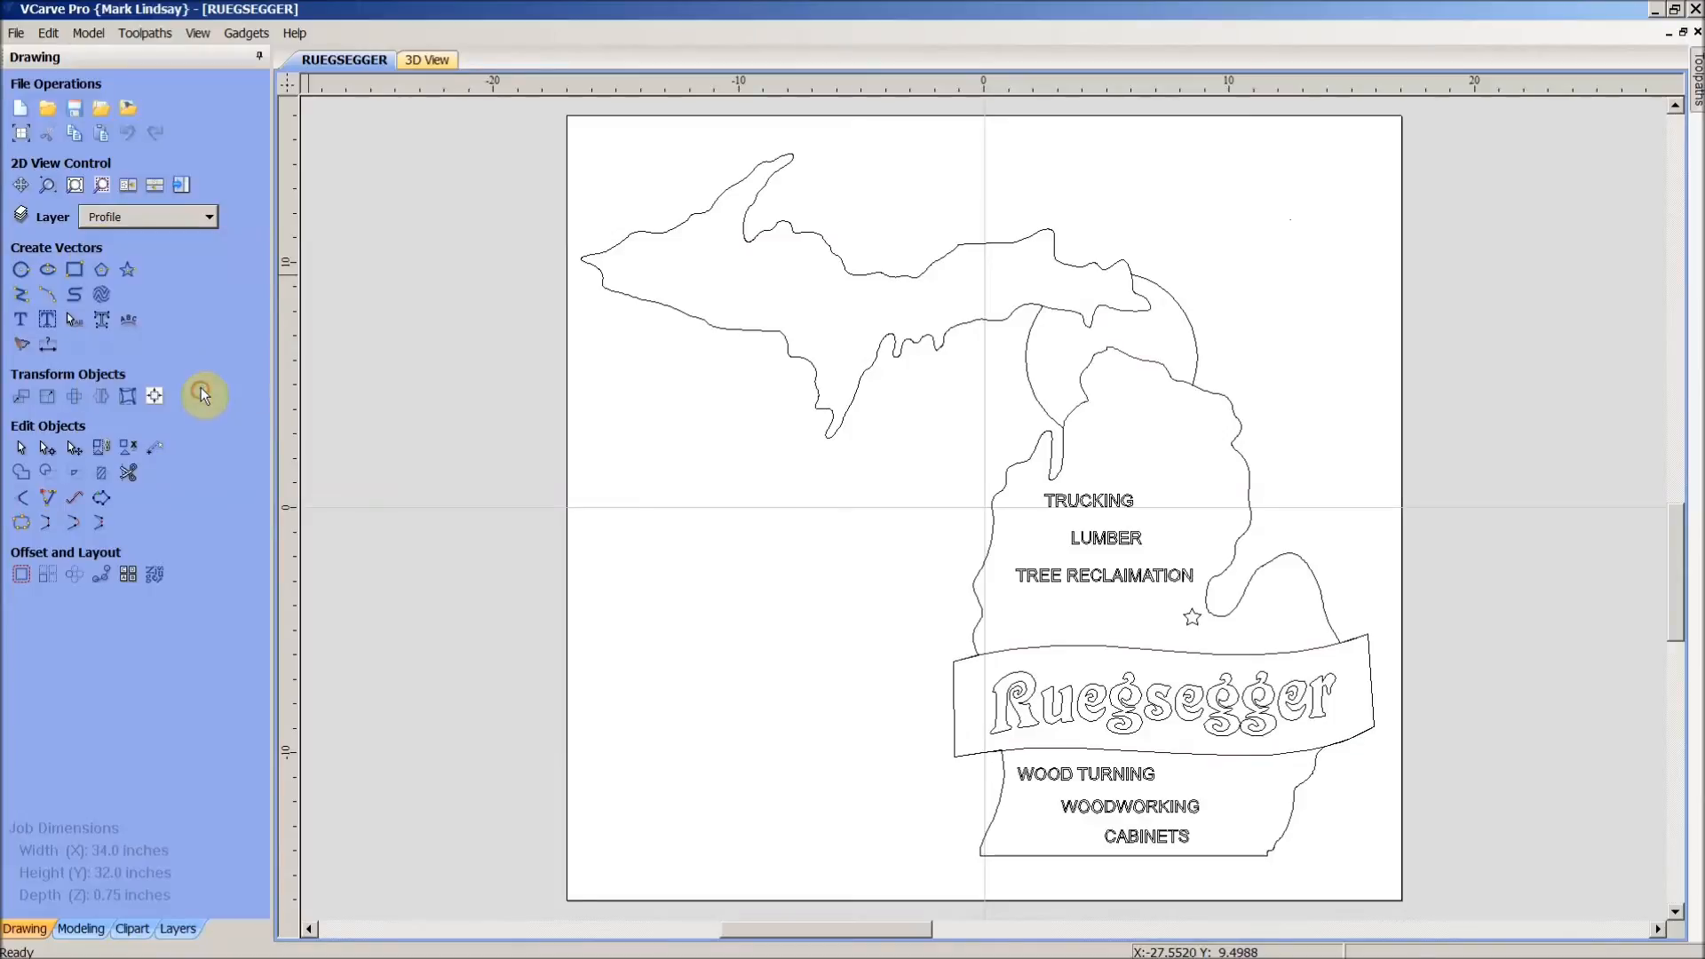
mouse_move(1533, 710)
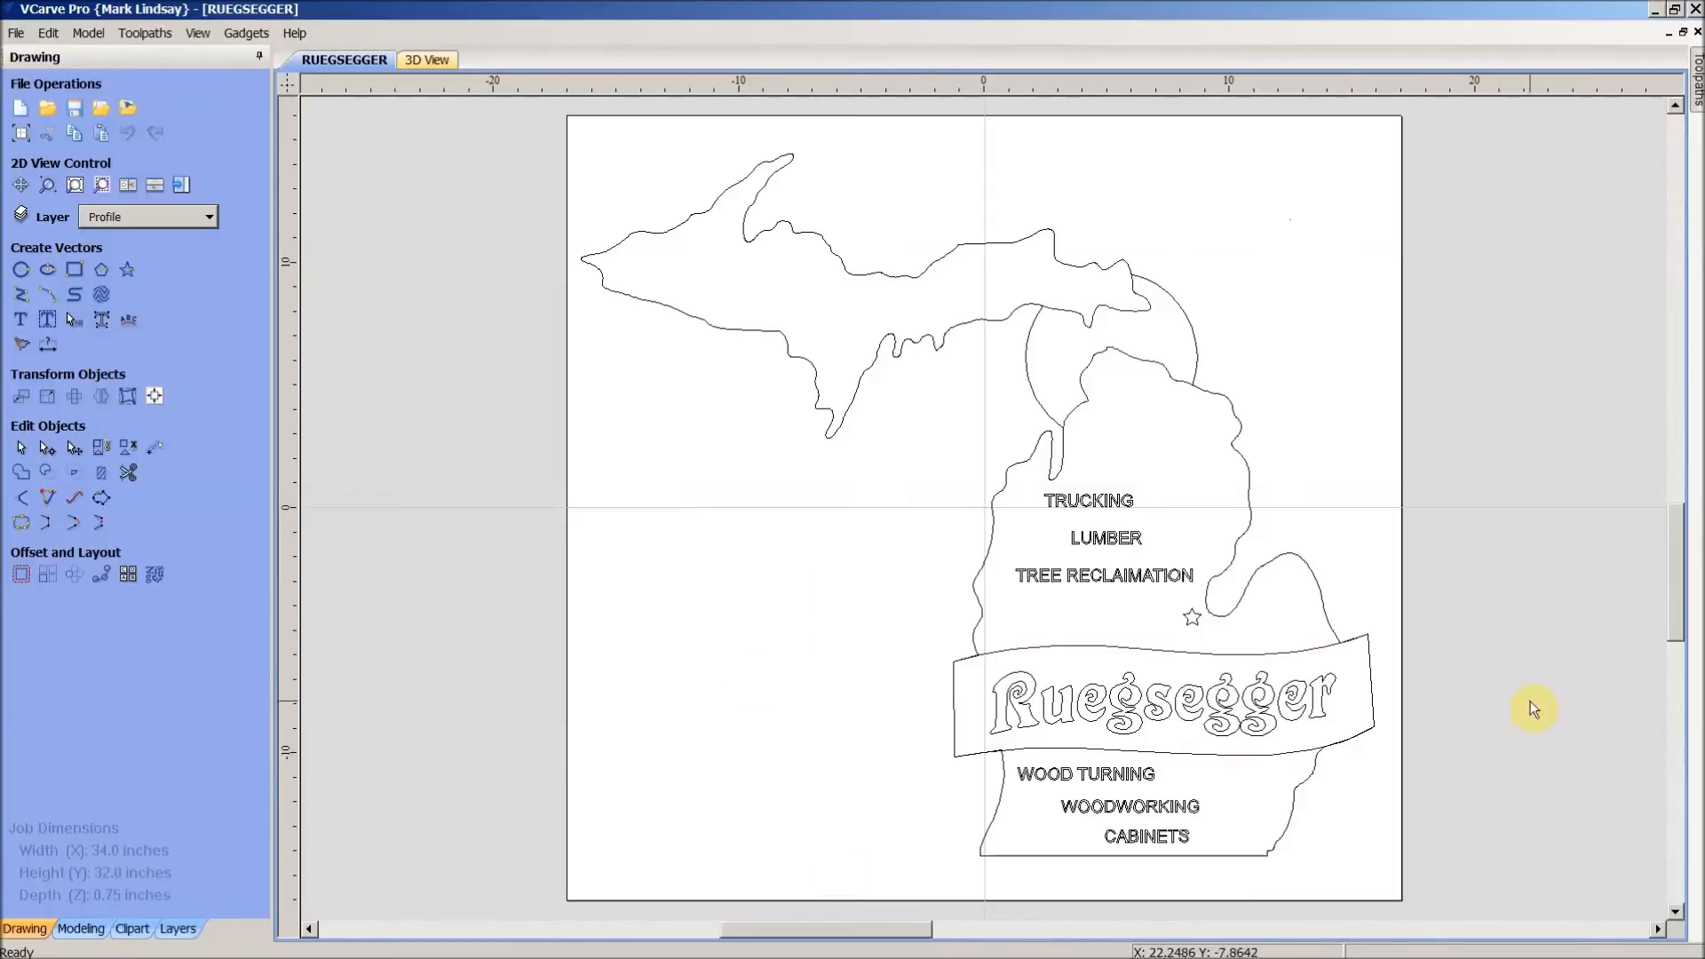
mouse_move(662, 640)
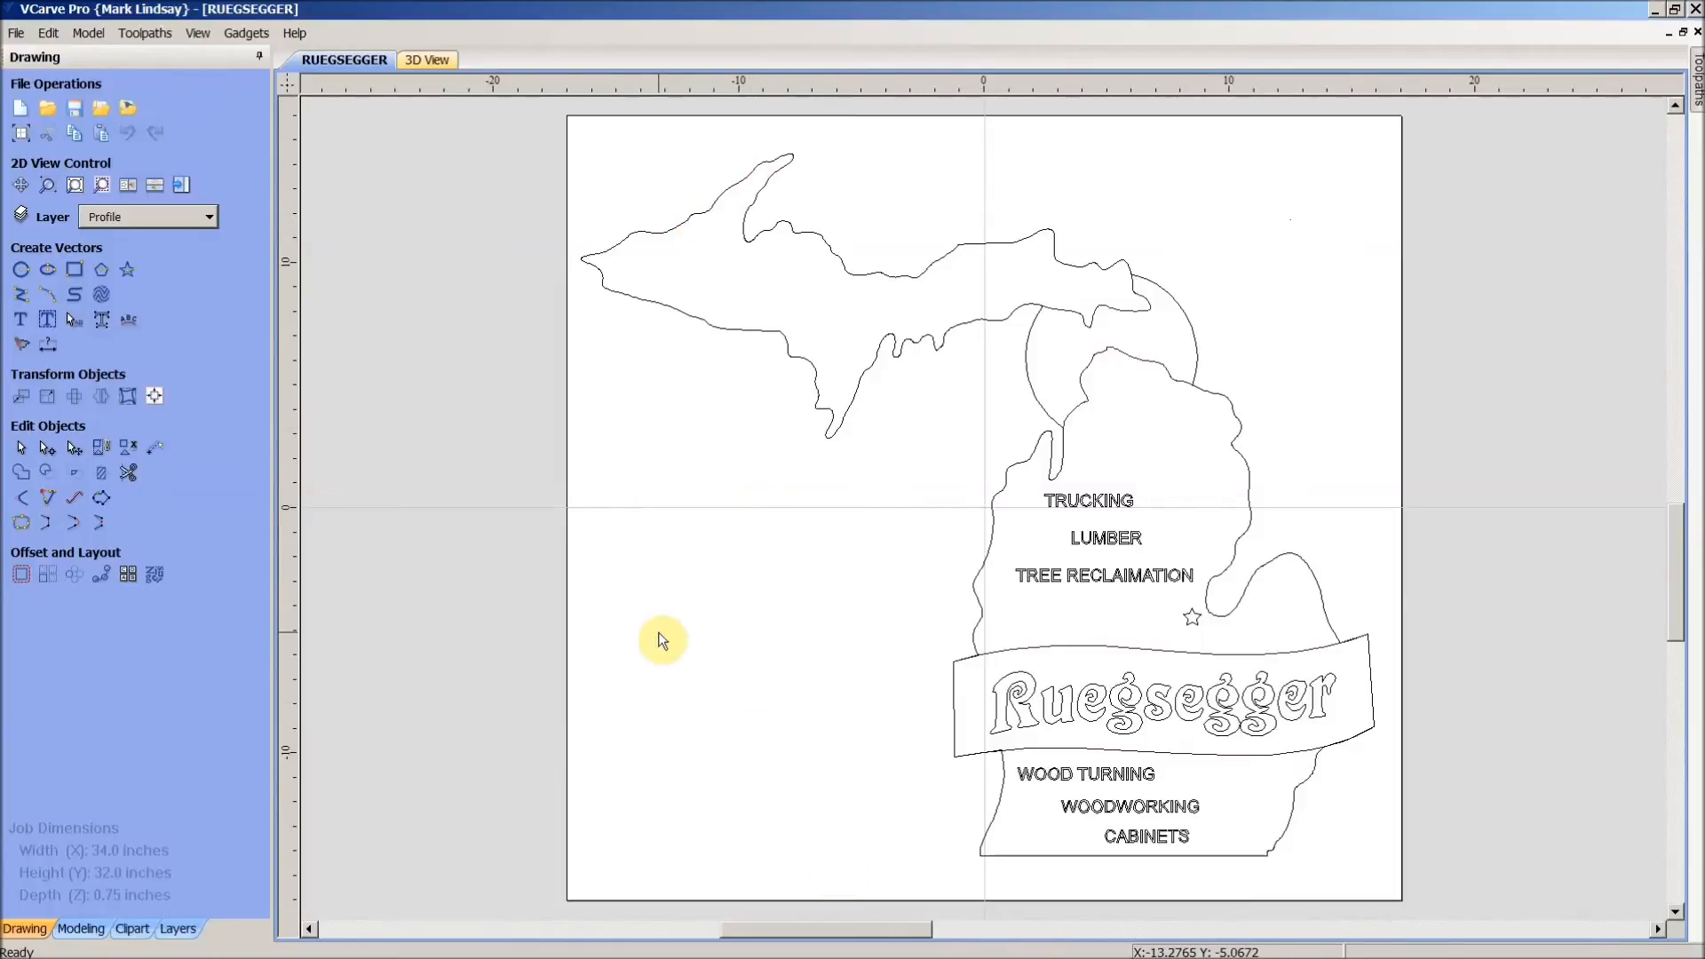
mouse_move(716, 643)
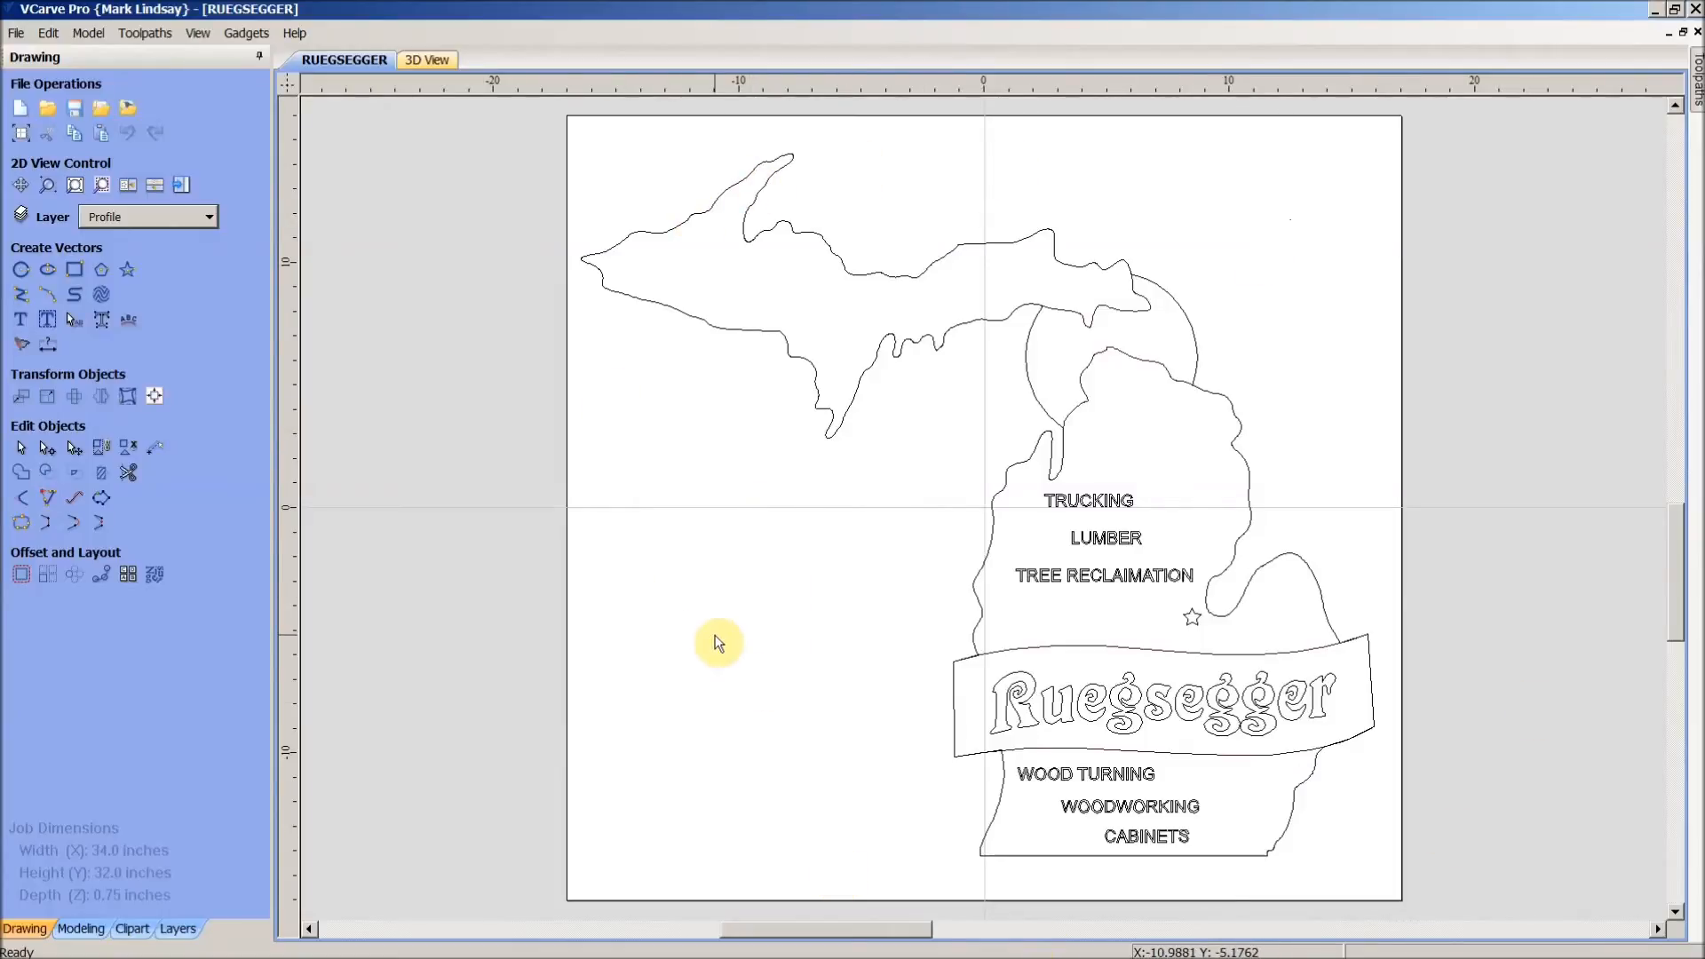
mouse_move(228, 202)
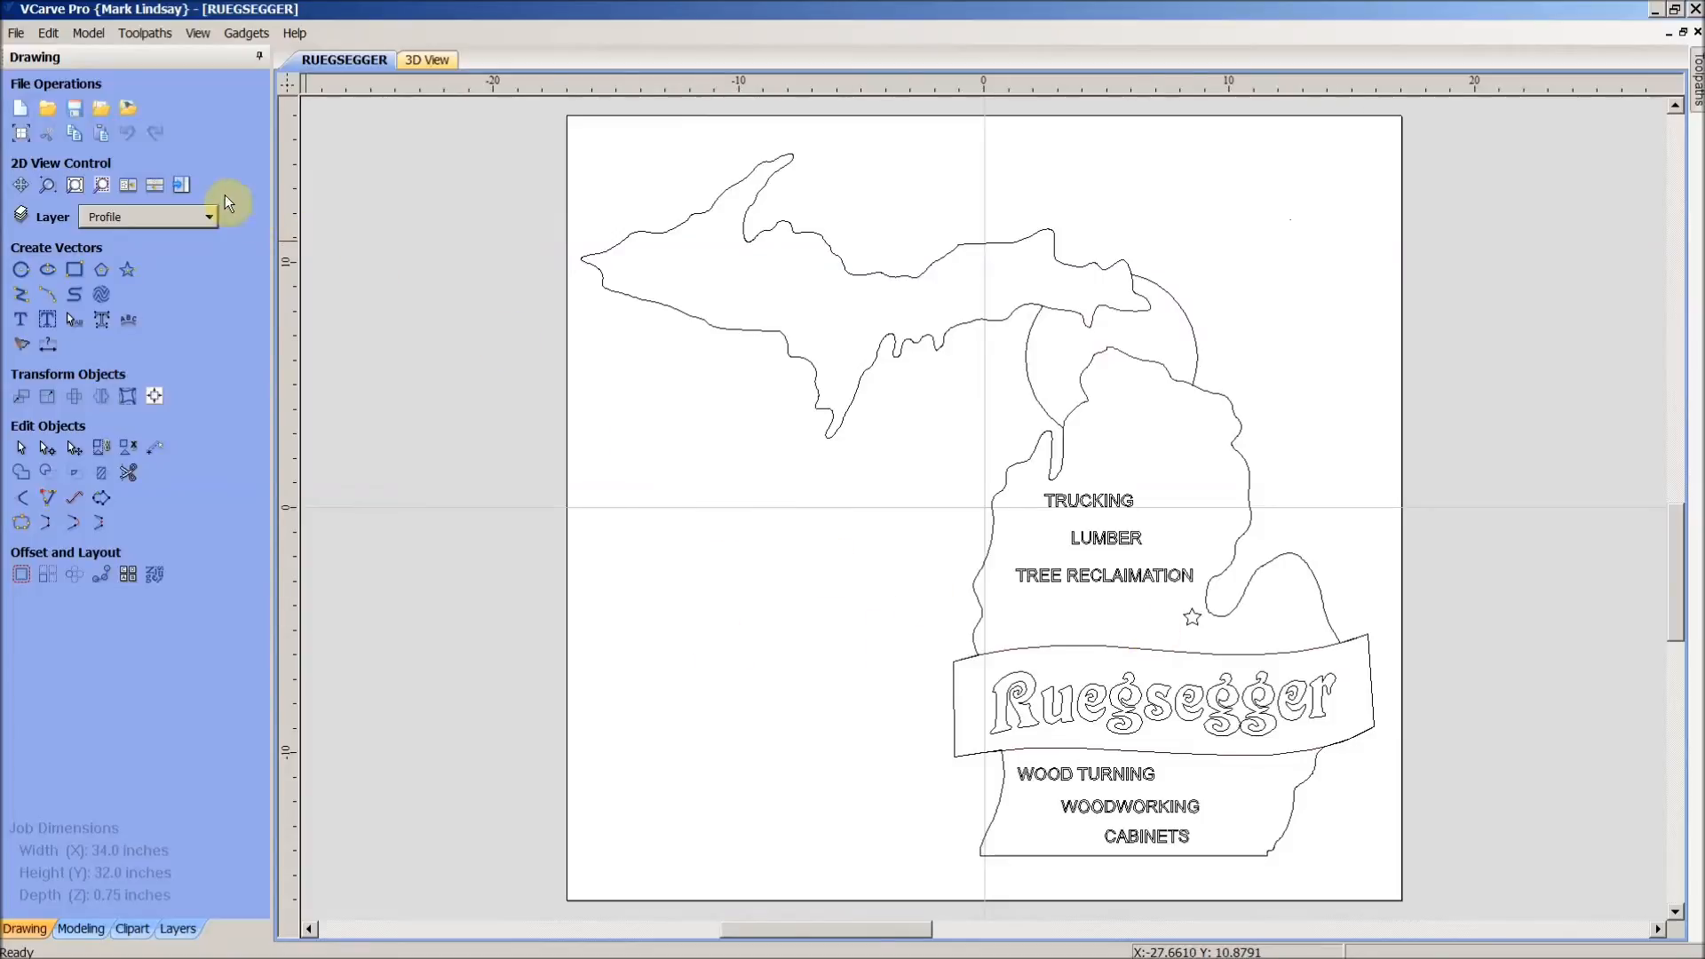
mouse_move(181, 185)
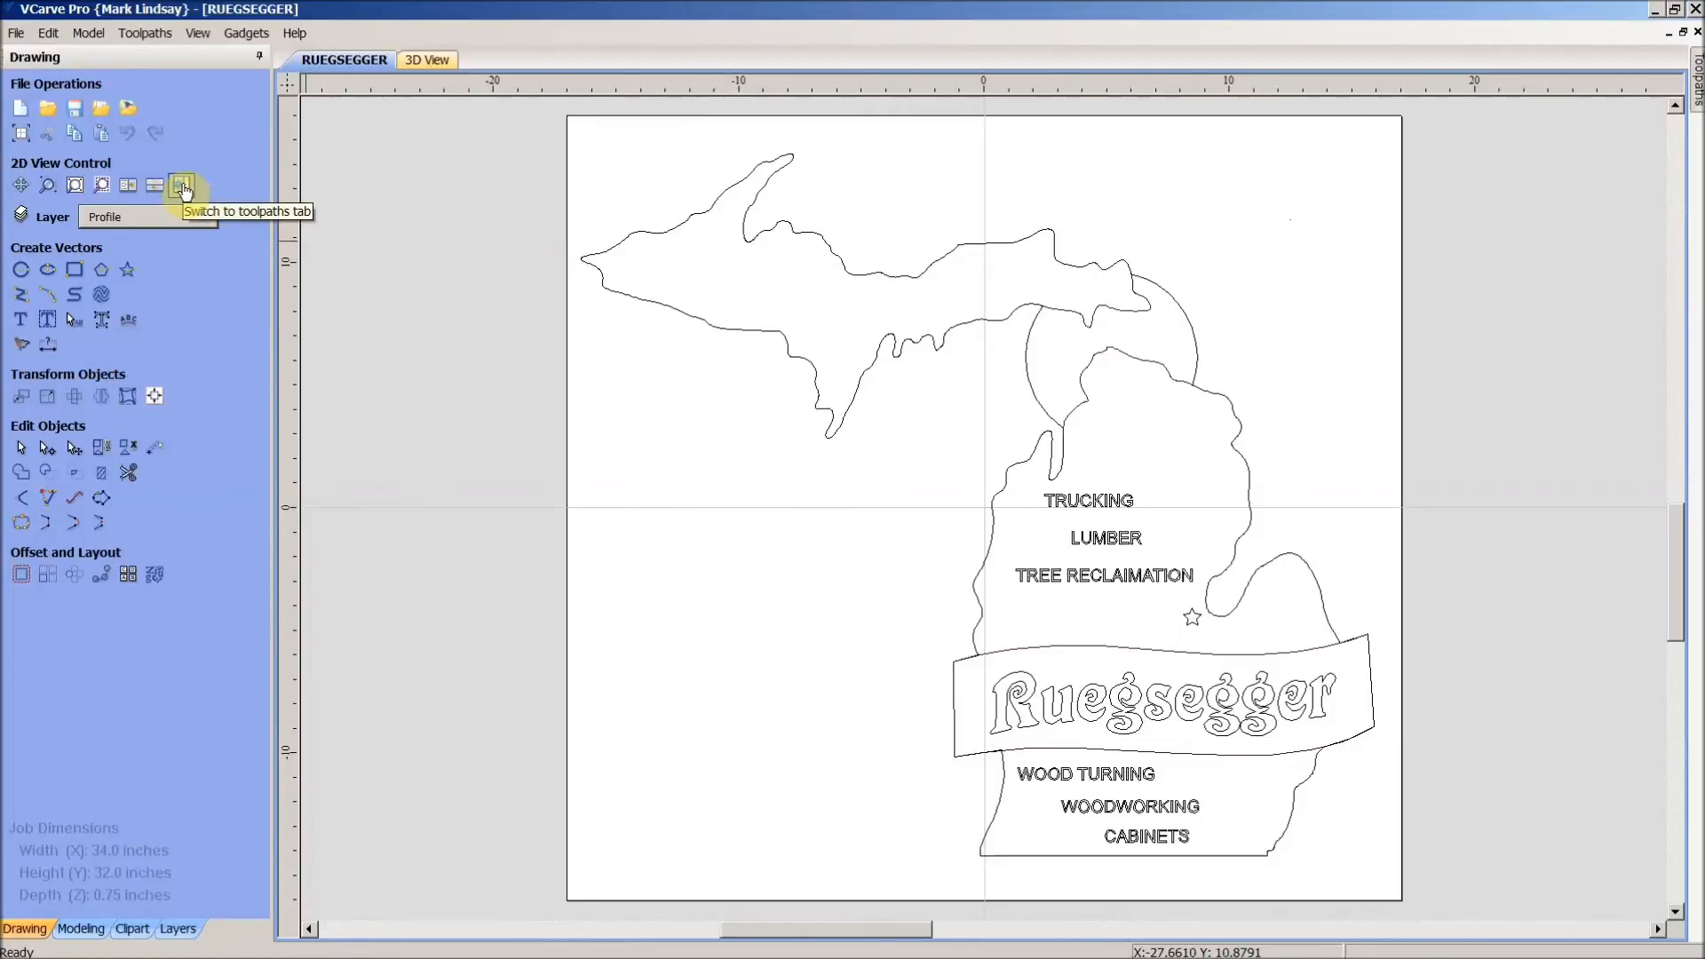
- Show the toolpaths panel and select the six small business-line words
click(183, 184)
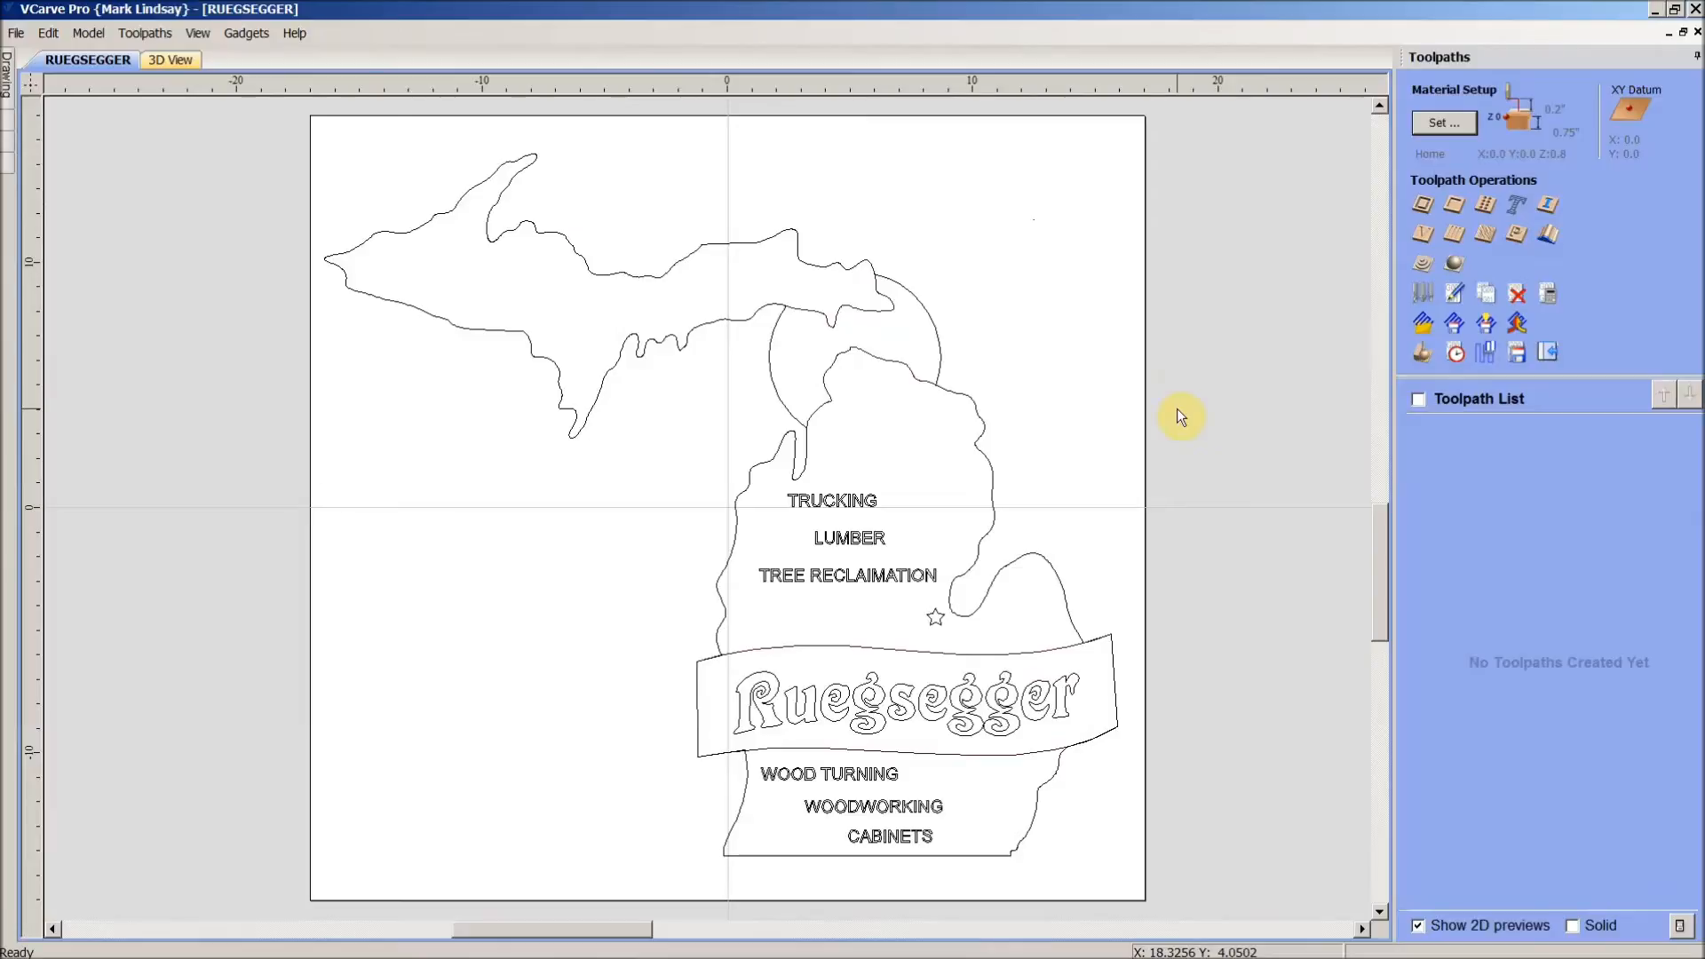
mouse_move(853, 505)
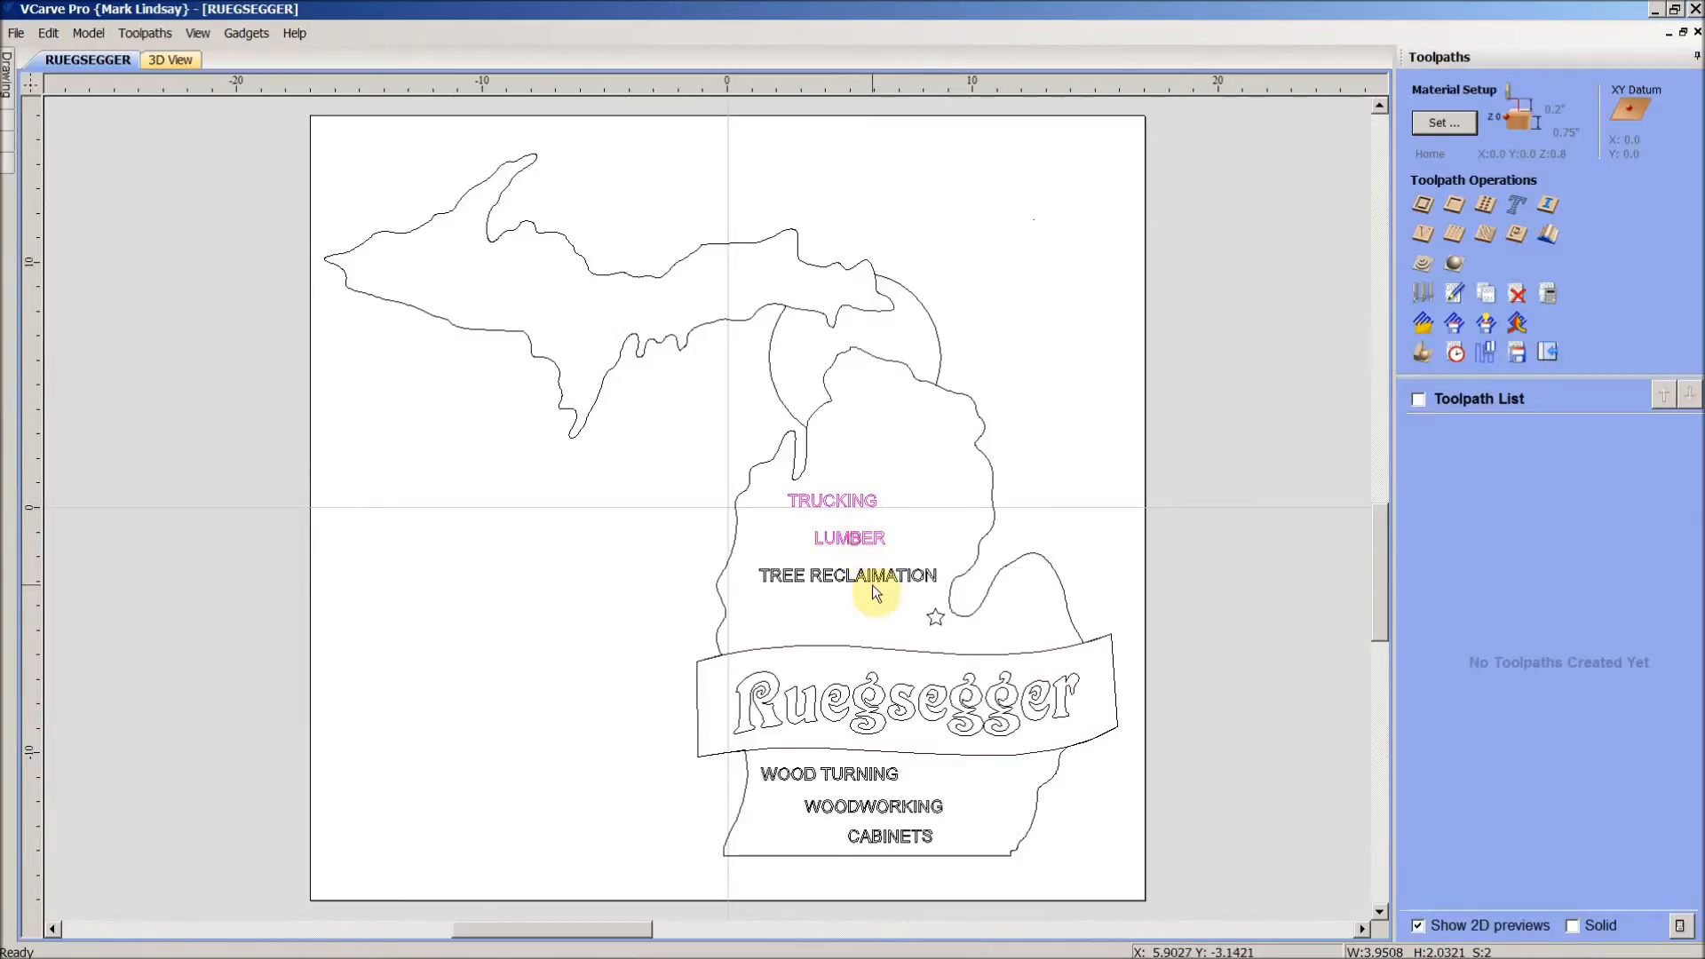
click(847, 575)
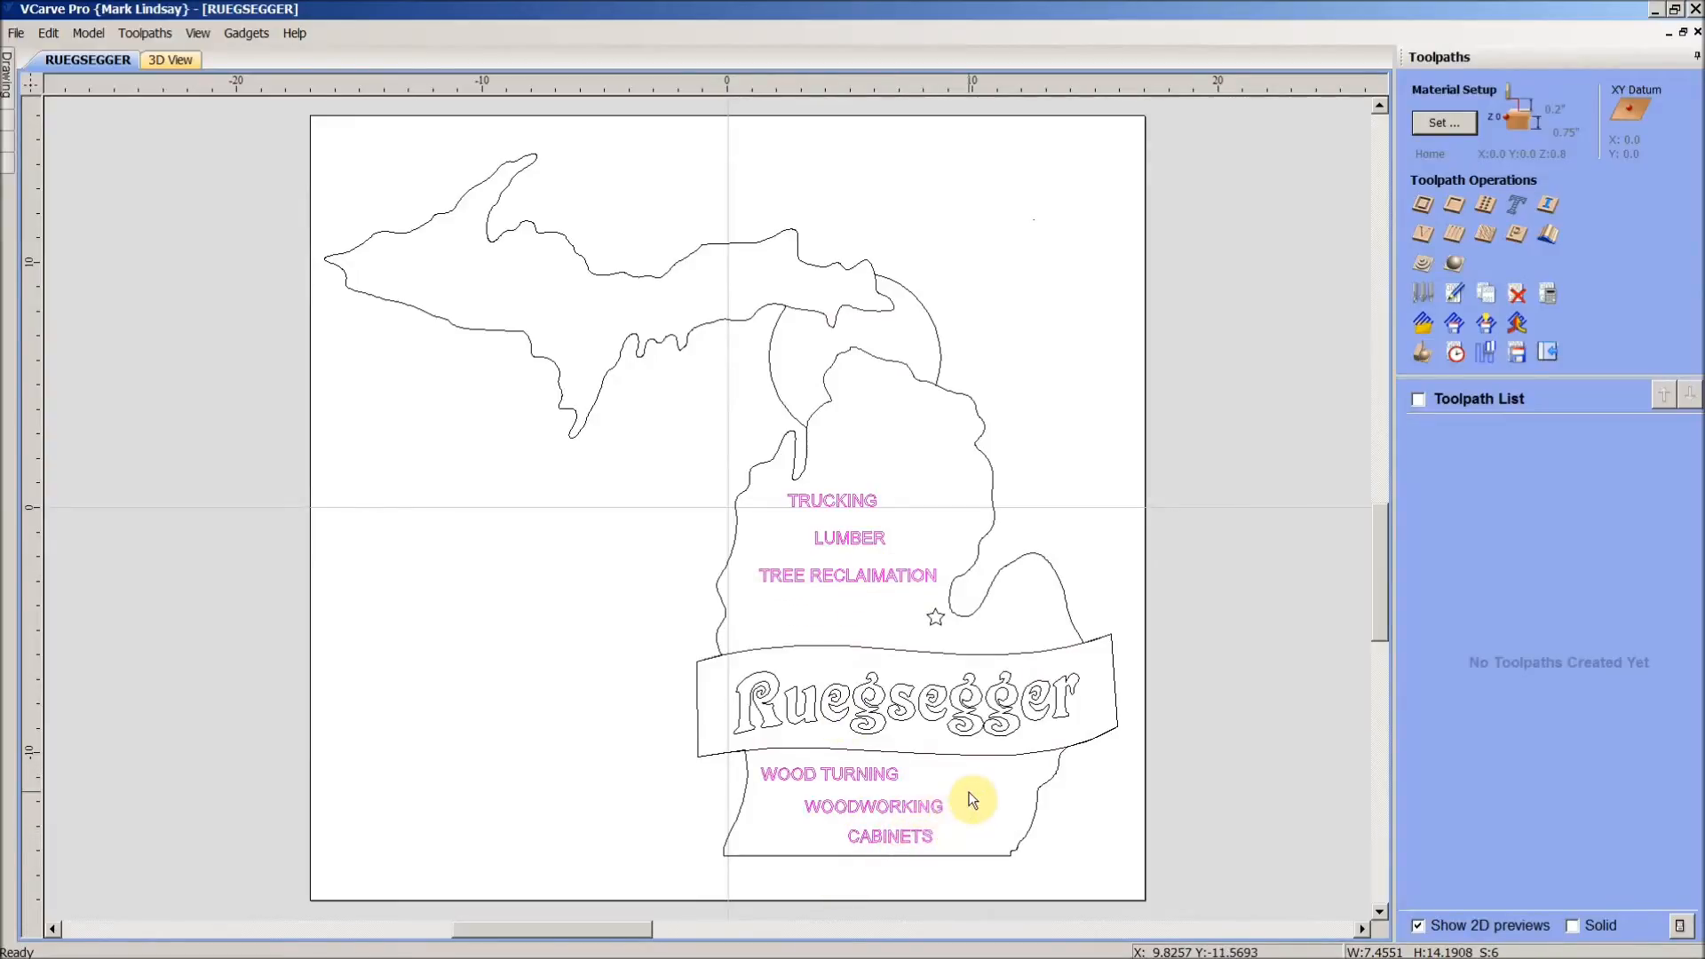
mouse_move(826, 576)
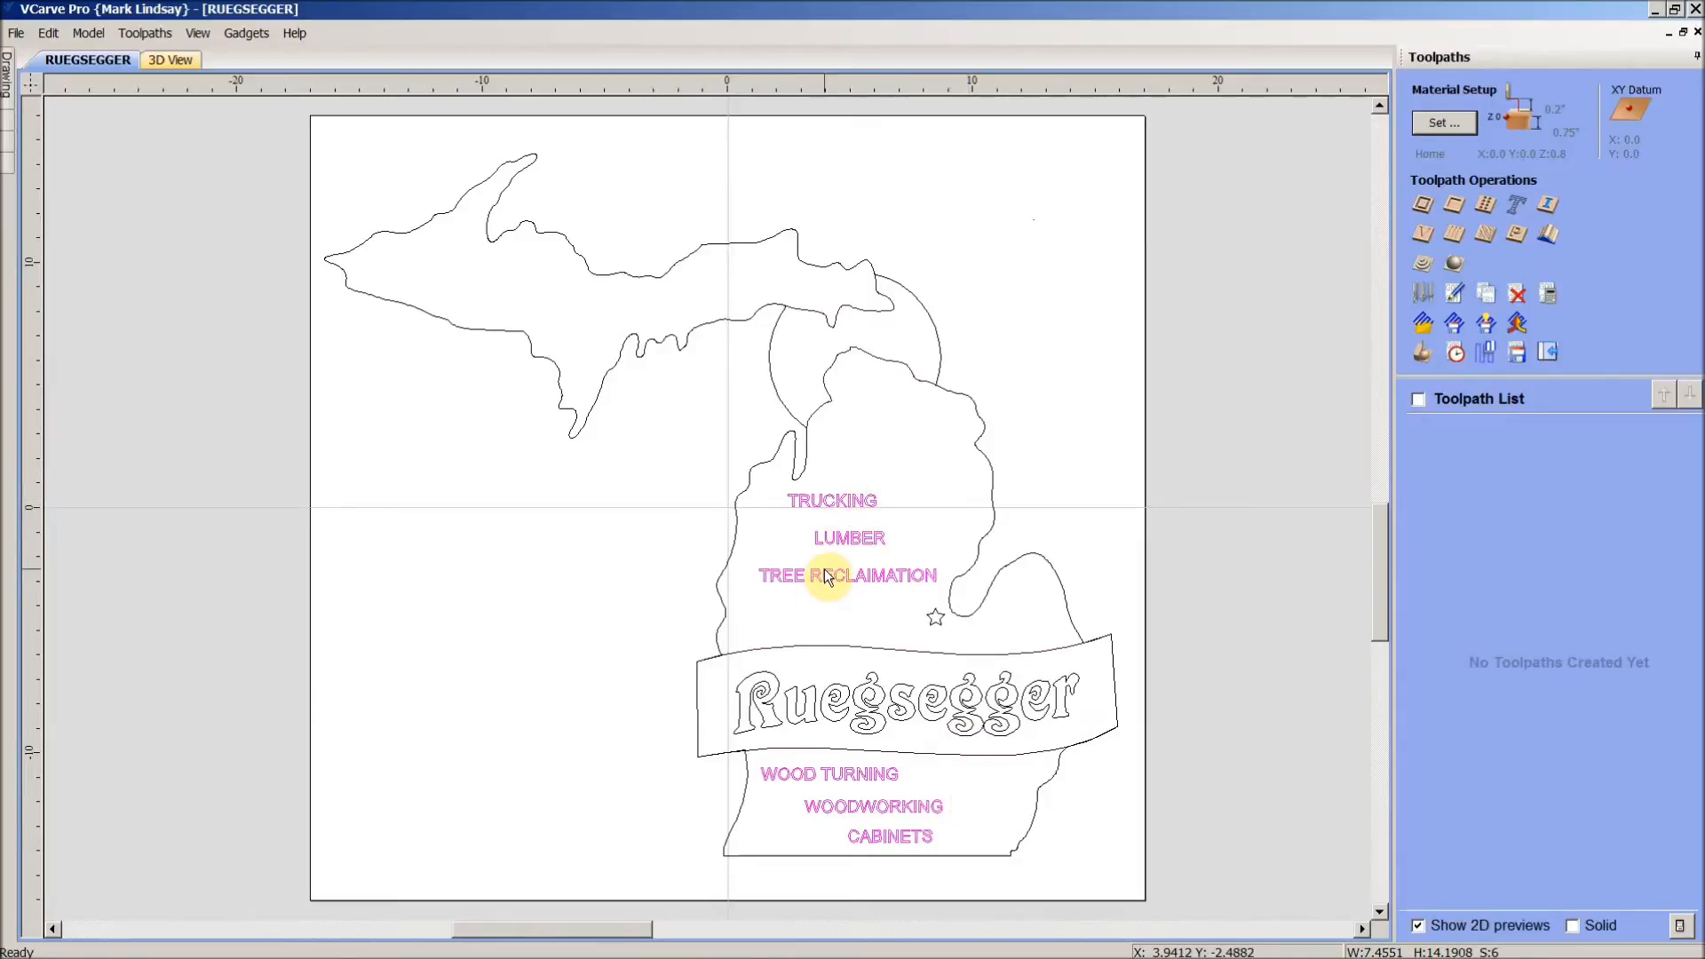
mouse_move(777, 593)
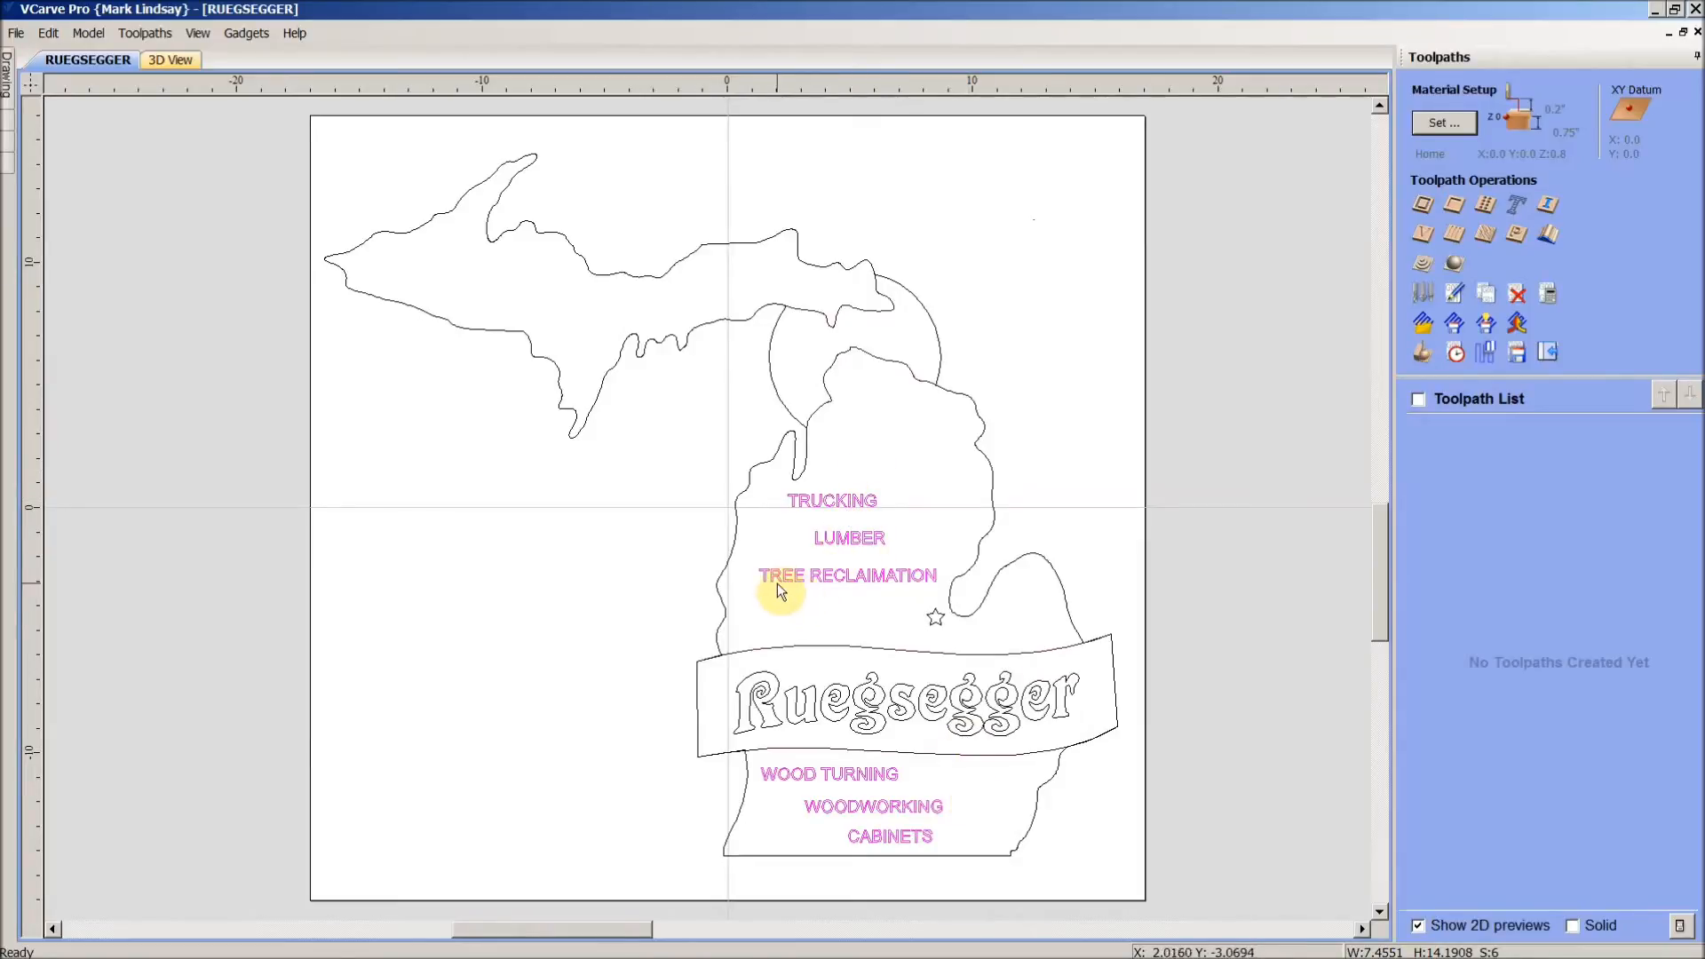
mouse_move(824, 584)
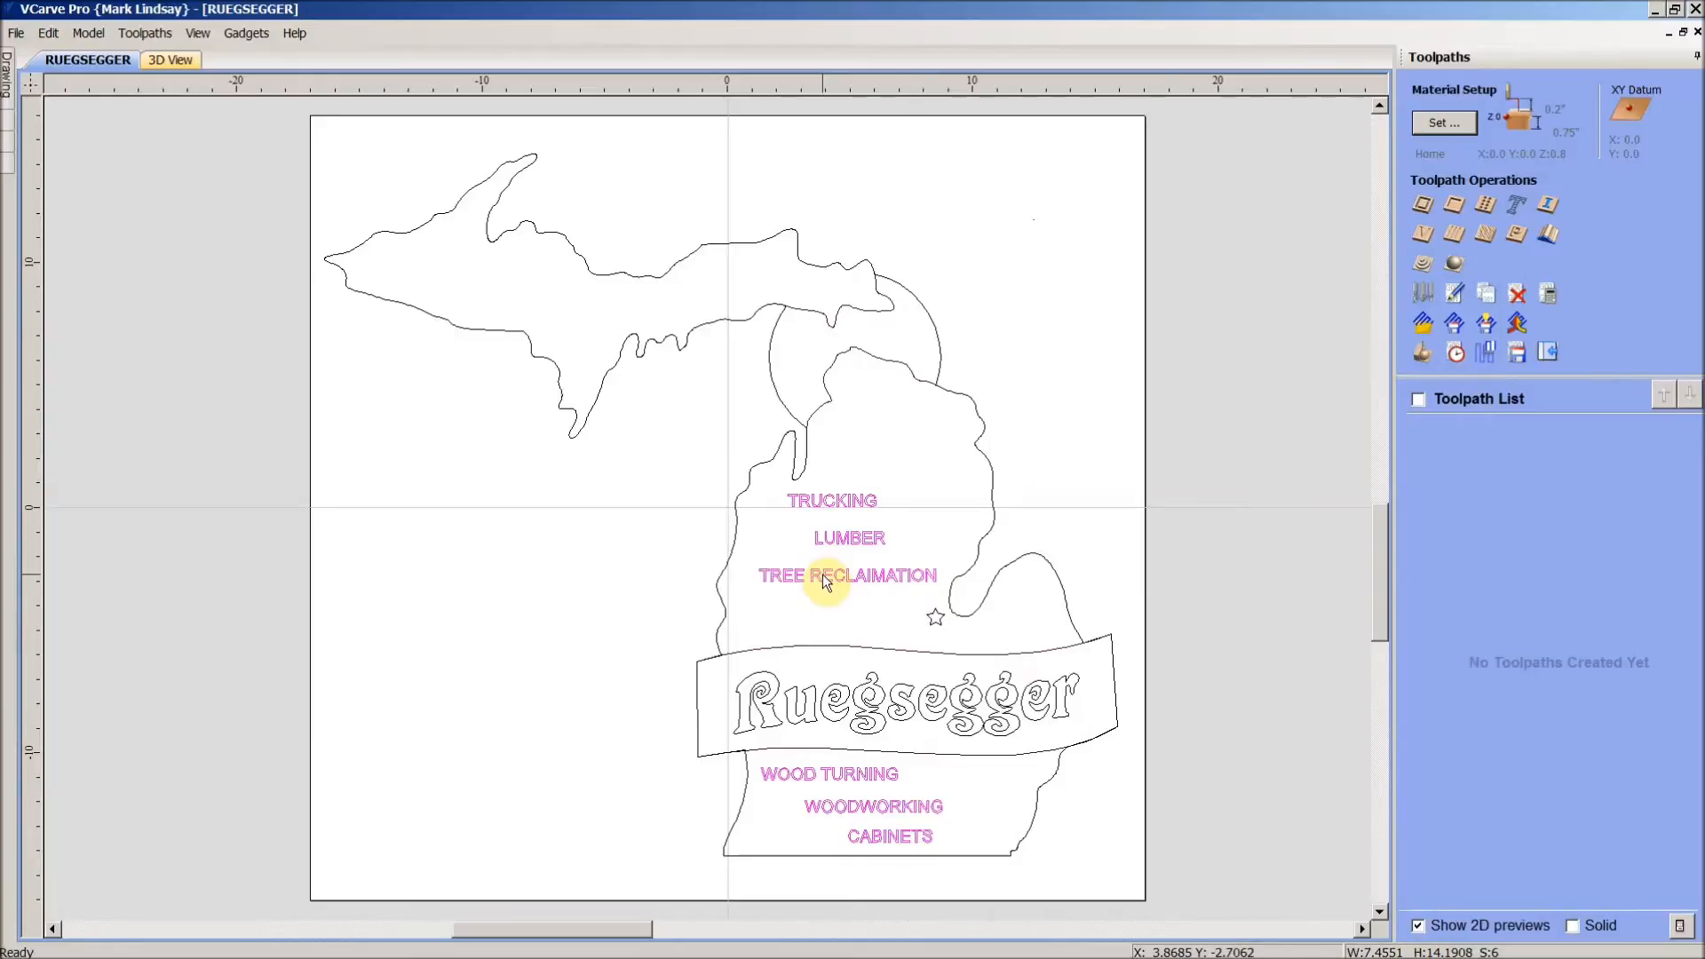
mouse_move(1420, 235)
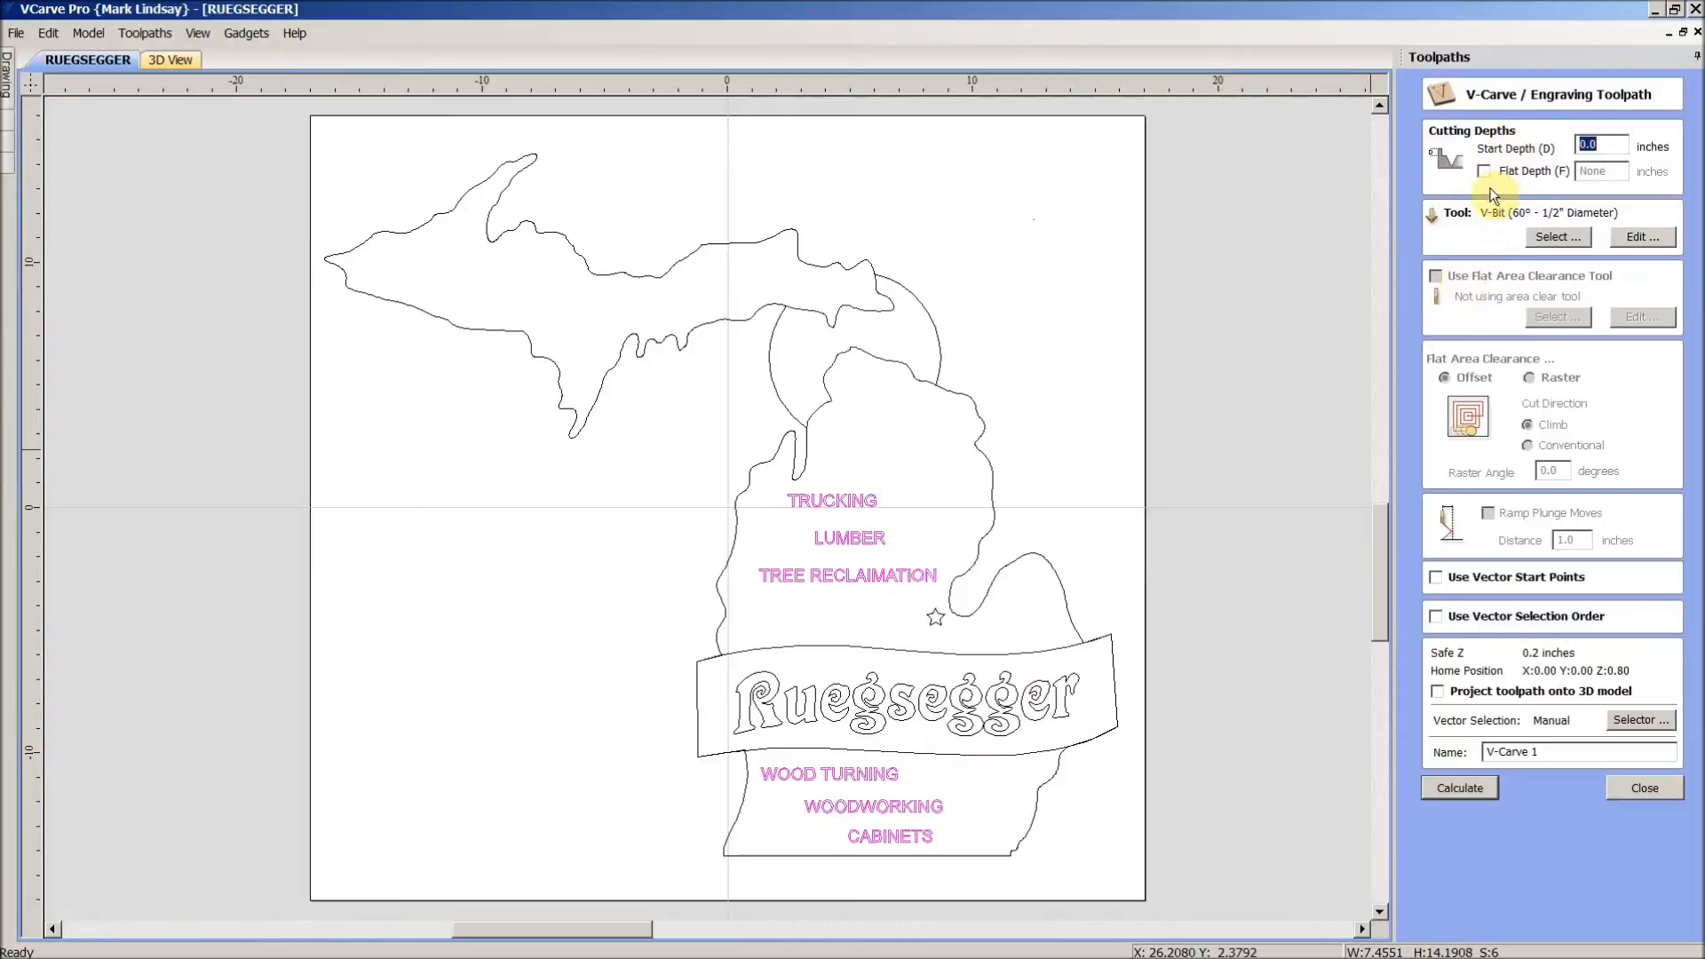
mouse_move(1600, 176)
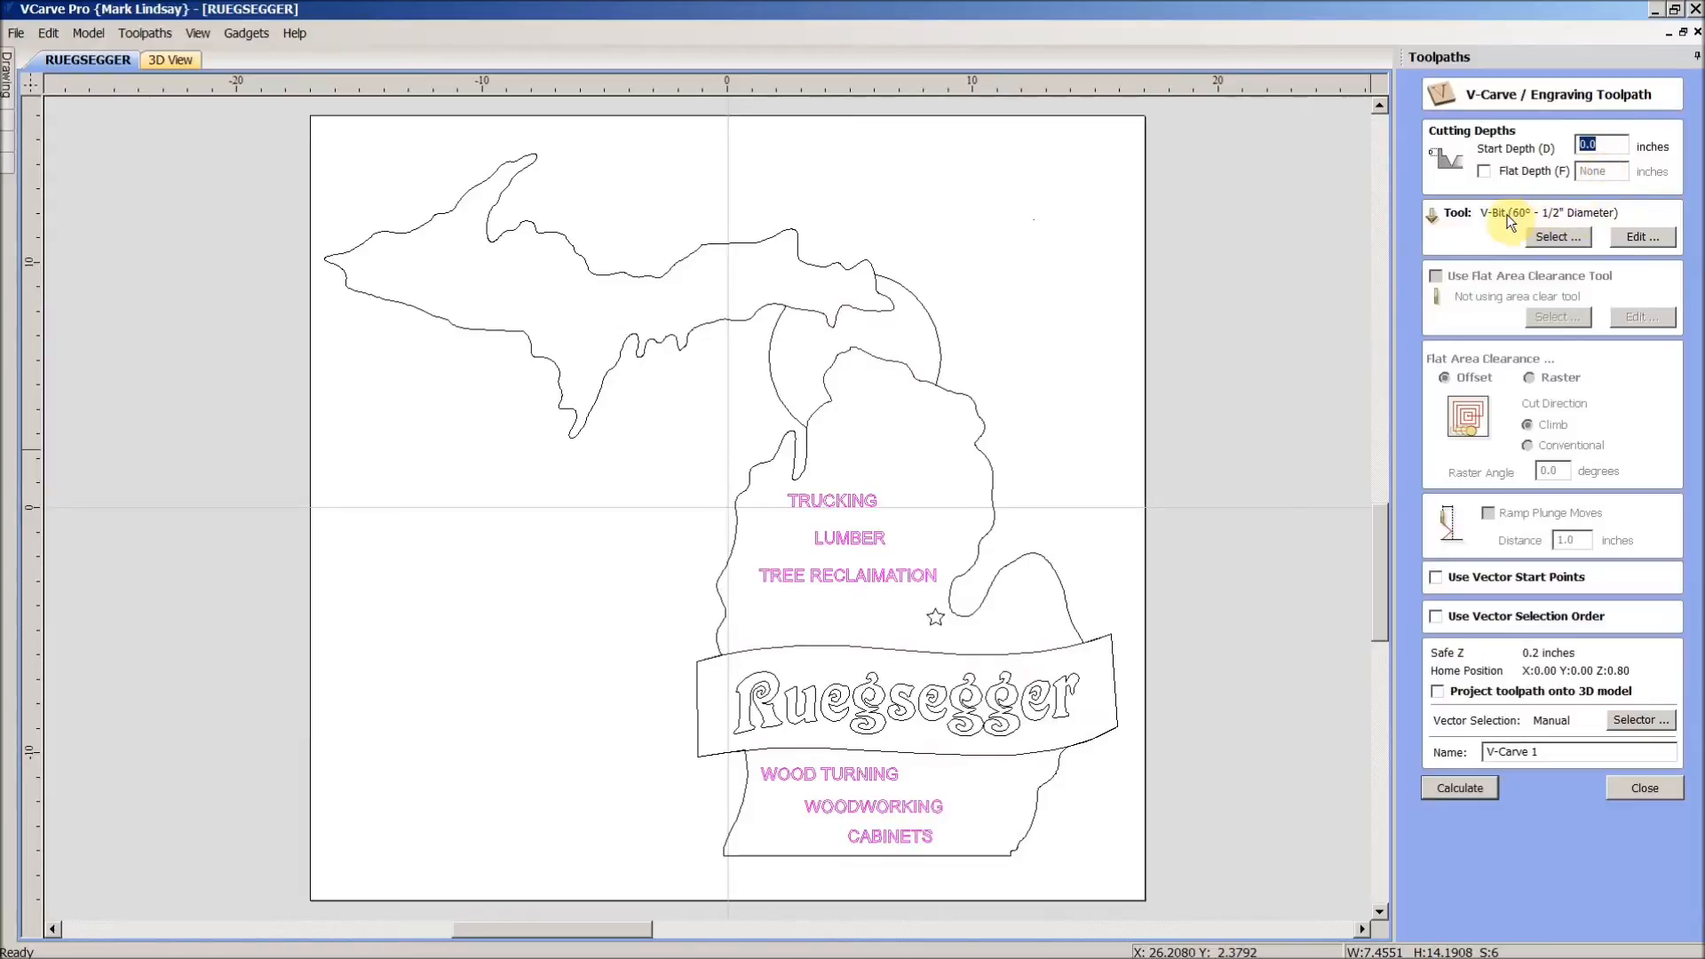
mouse_move(1563, 221)
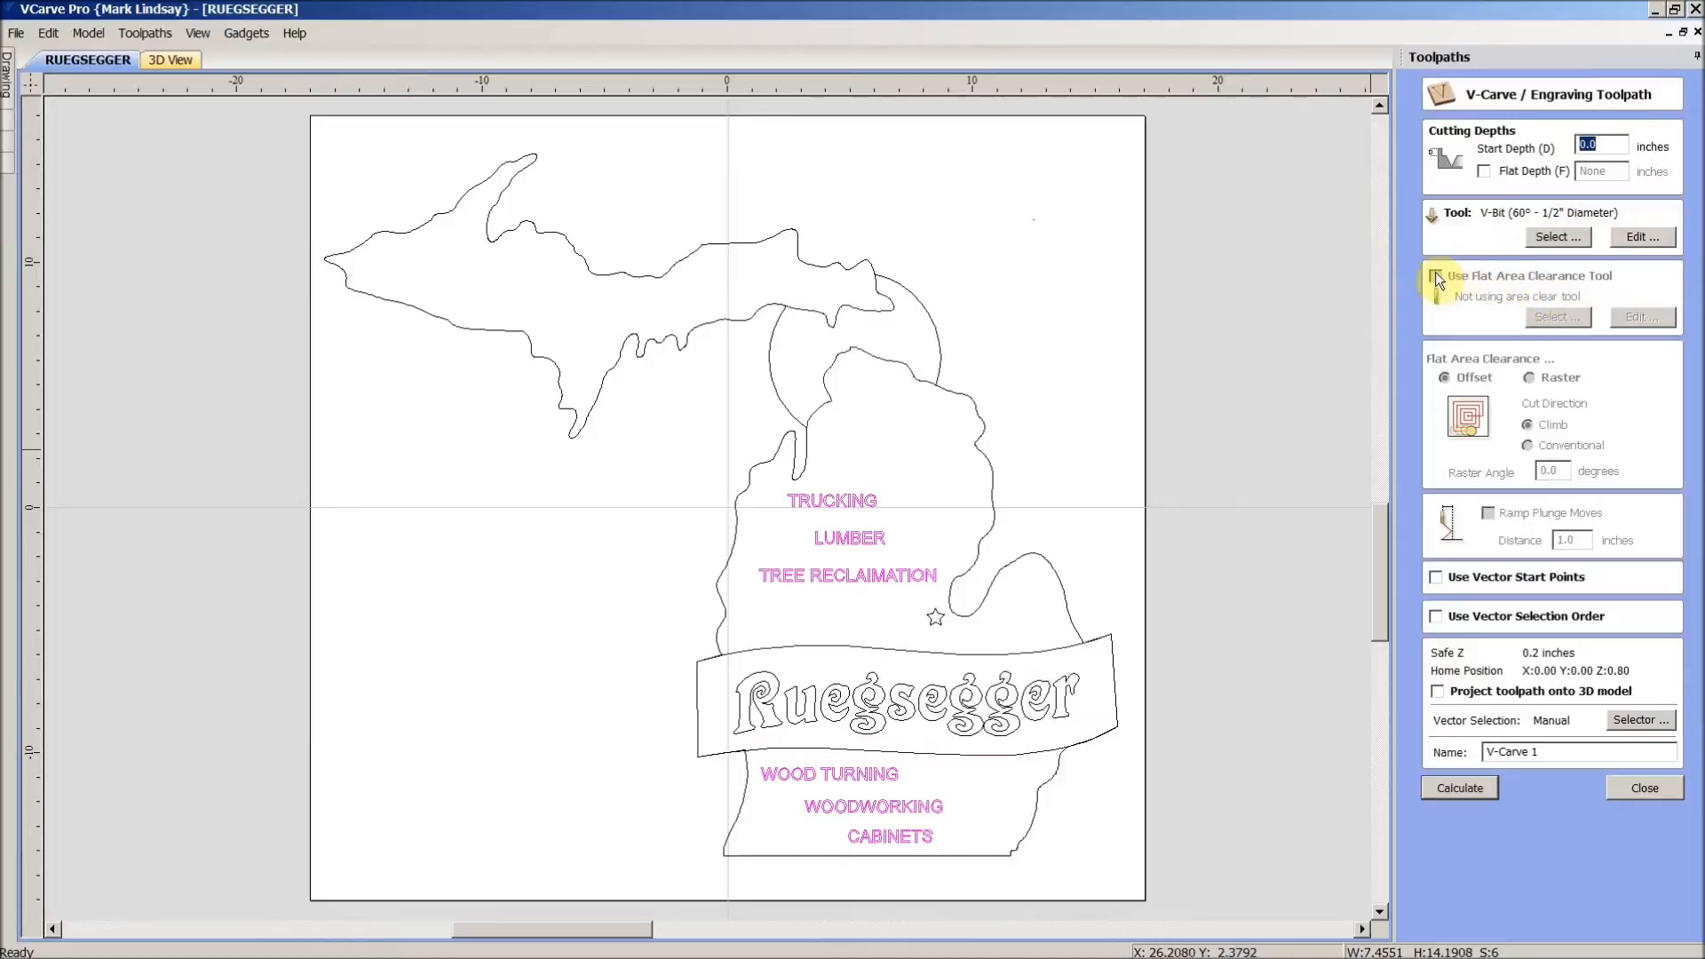
mouse_move(1623, 446)
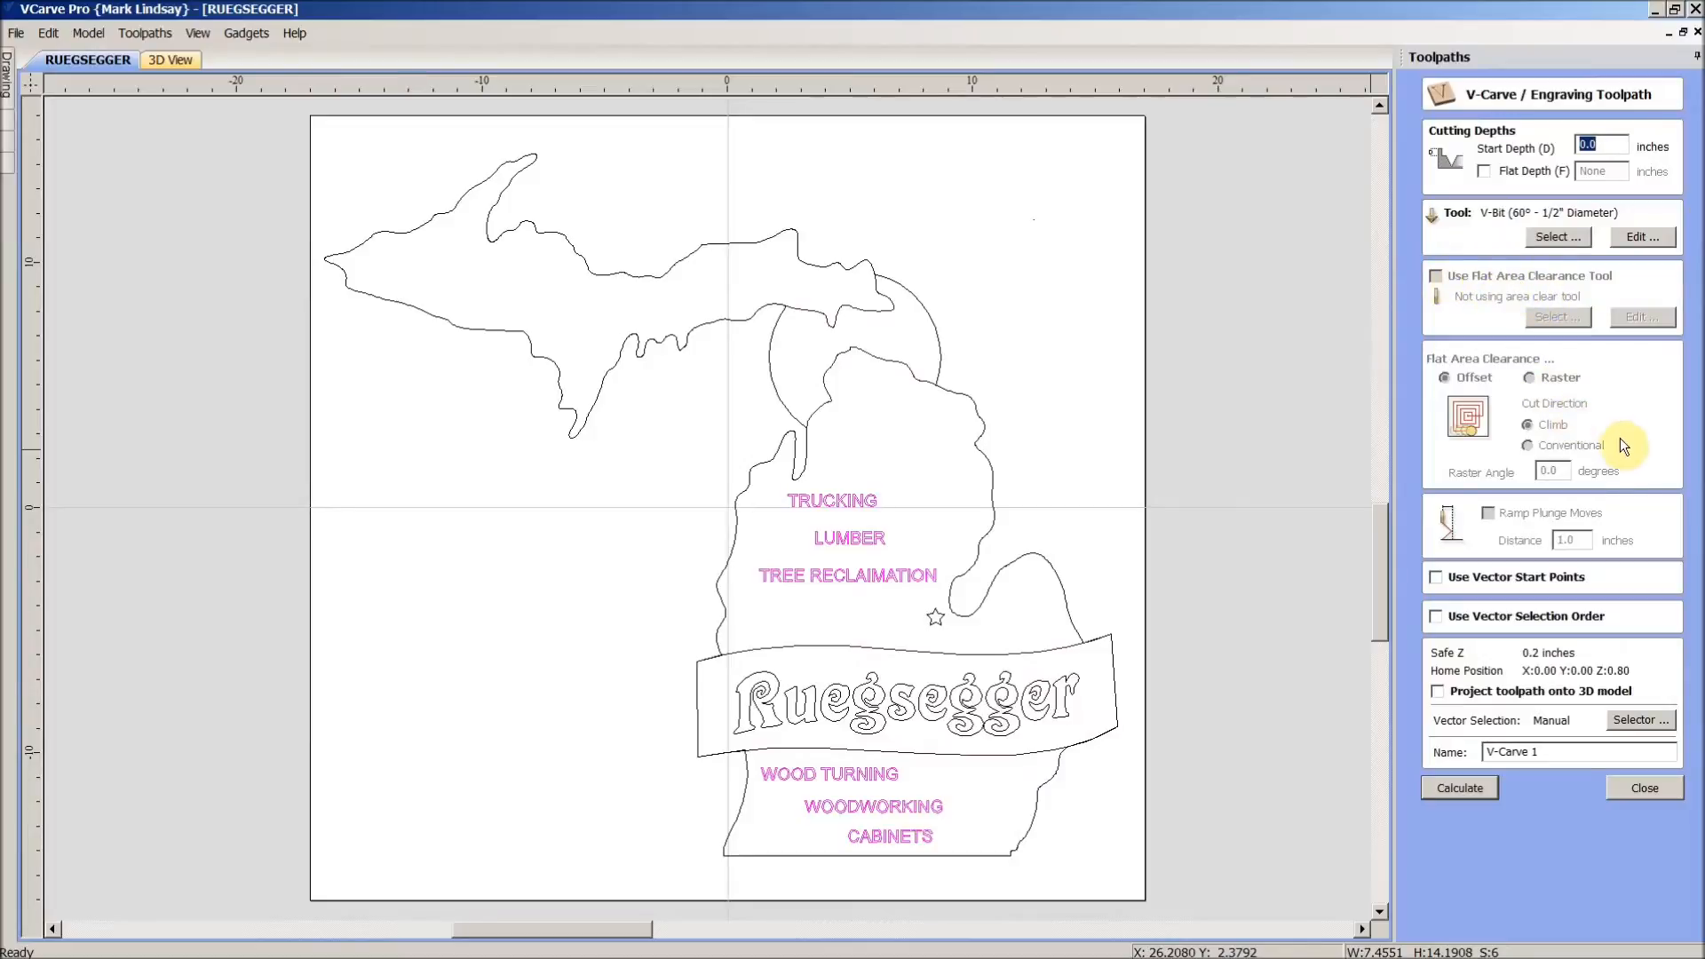
mouse_move(1519, 657)
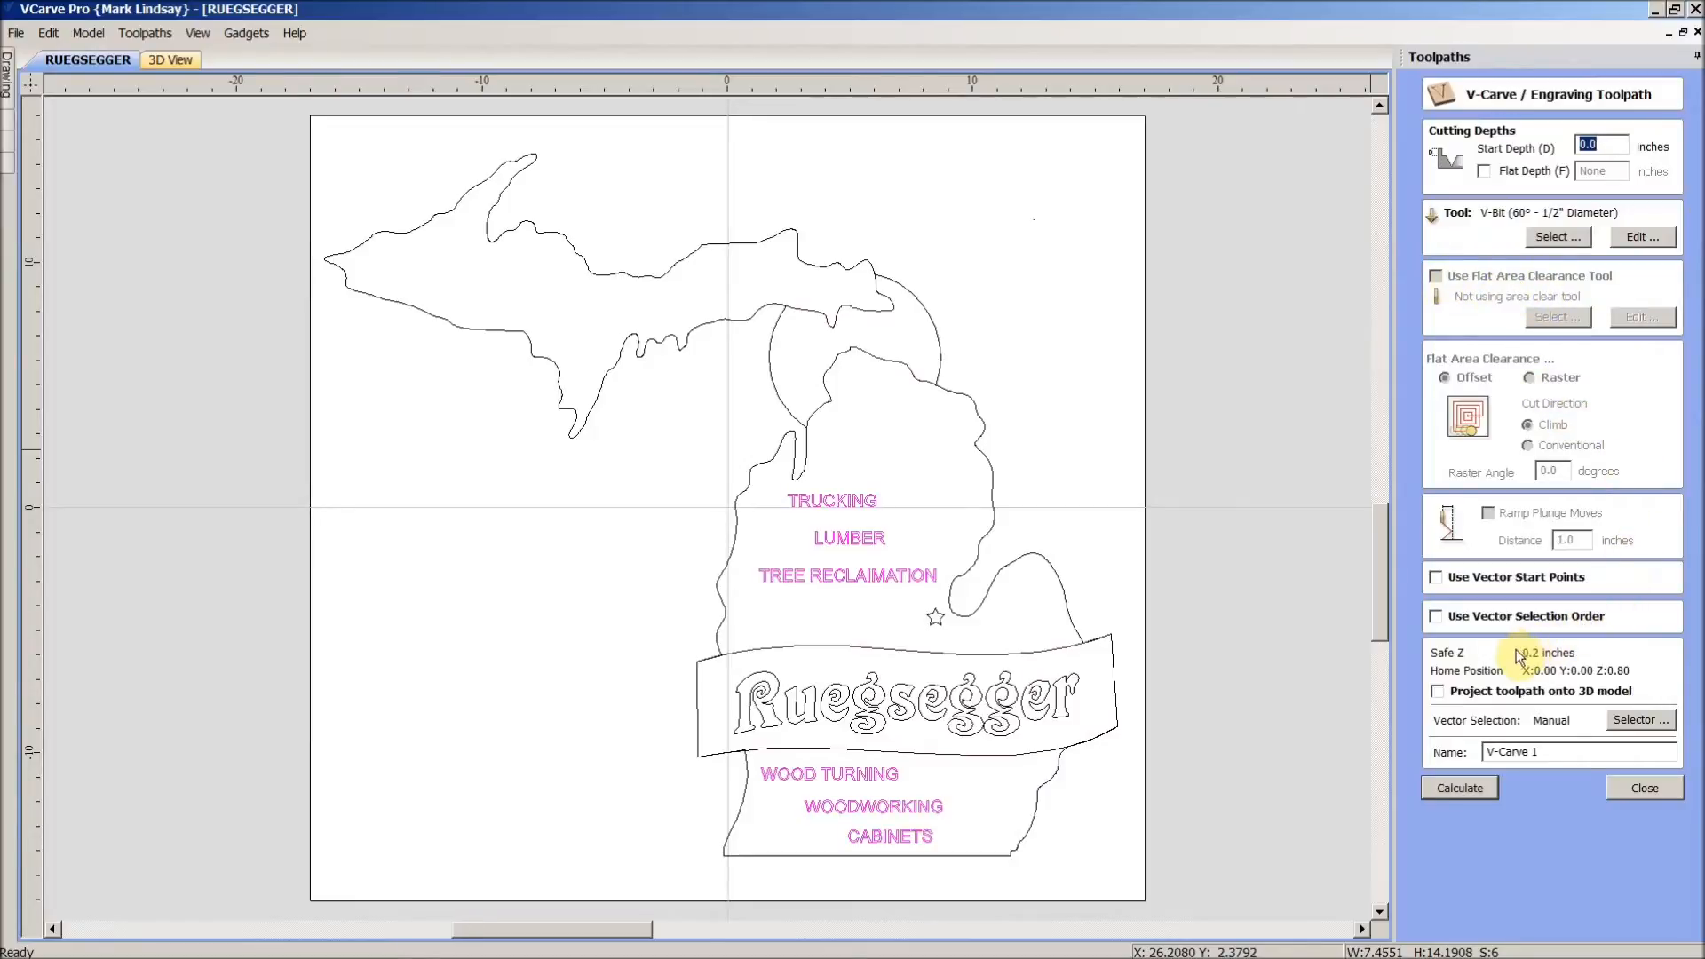
mouse_move(1552, 780)
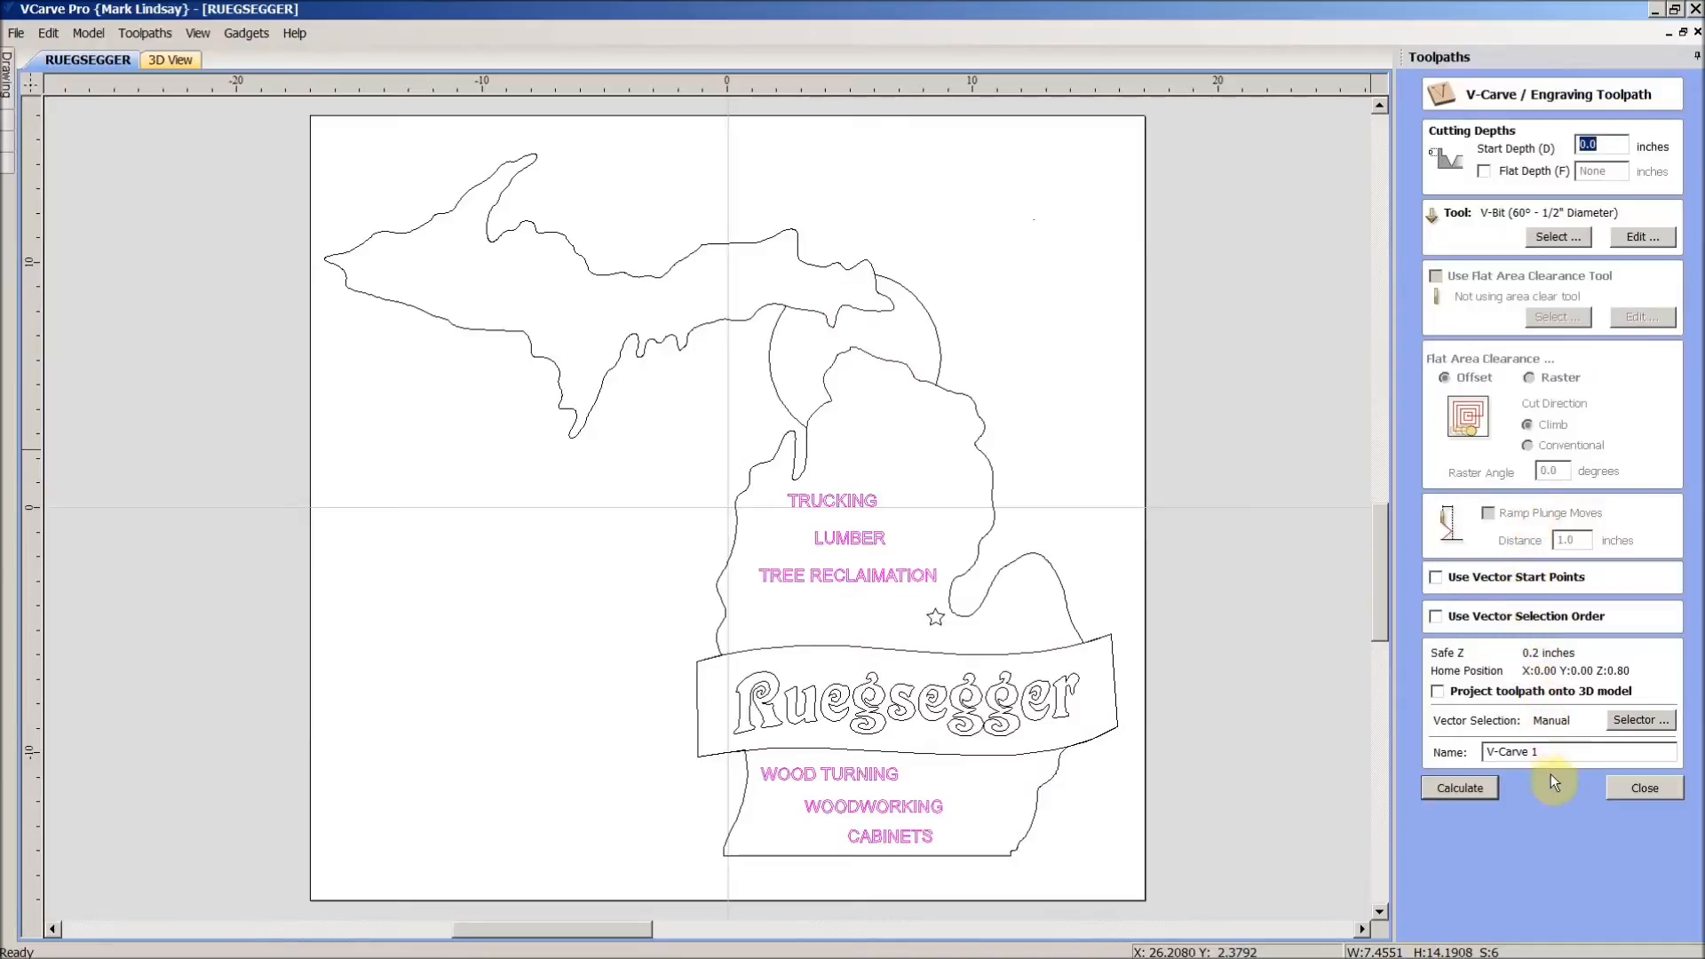
- Name the 60° V-bit toolpath '60 degree v-carve' and calculate it
triple_click(1509, 751)
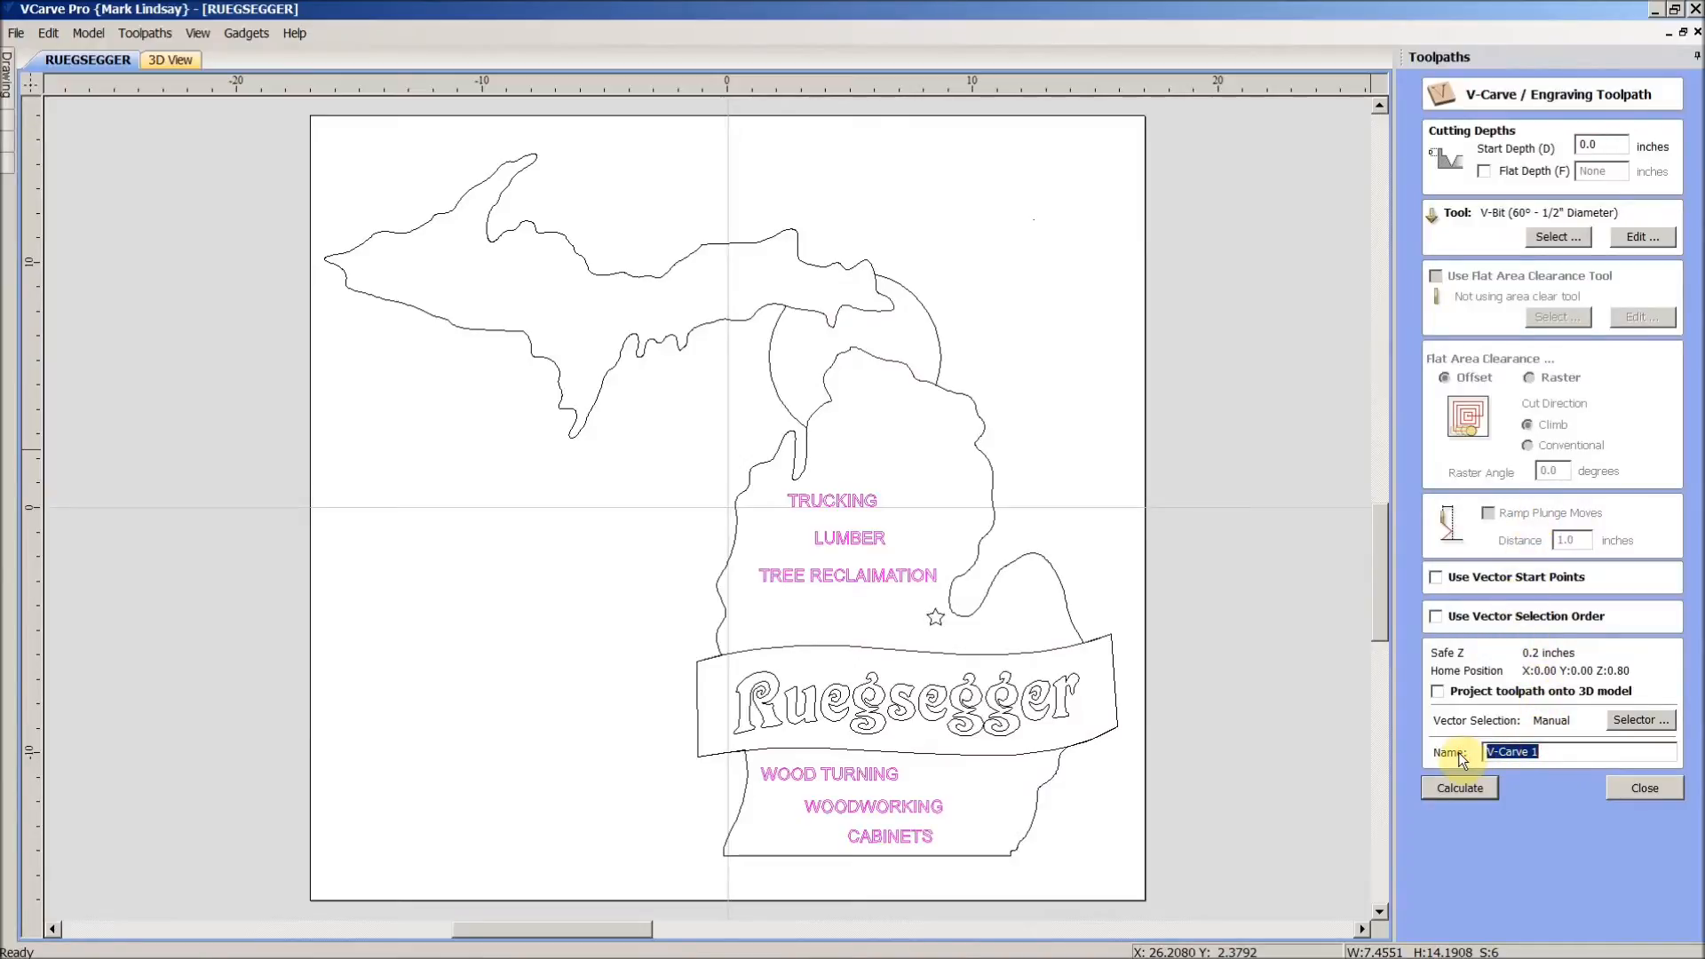
text(60 degr)
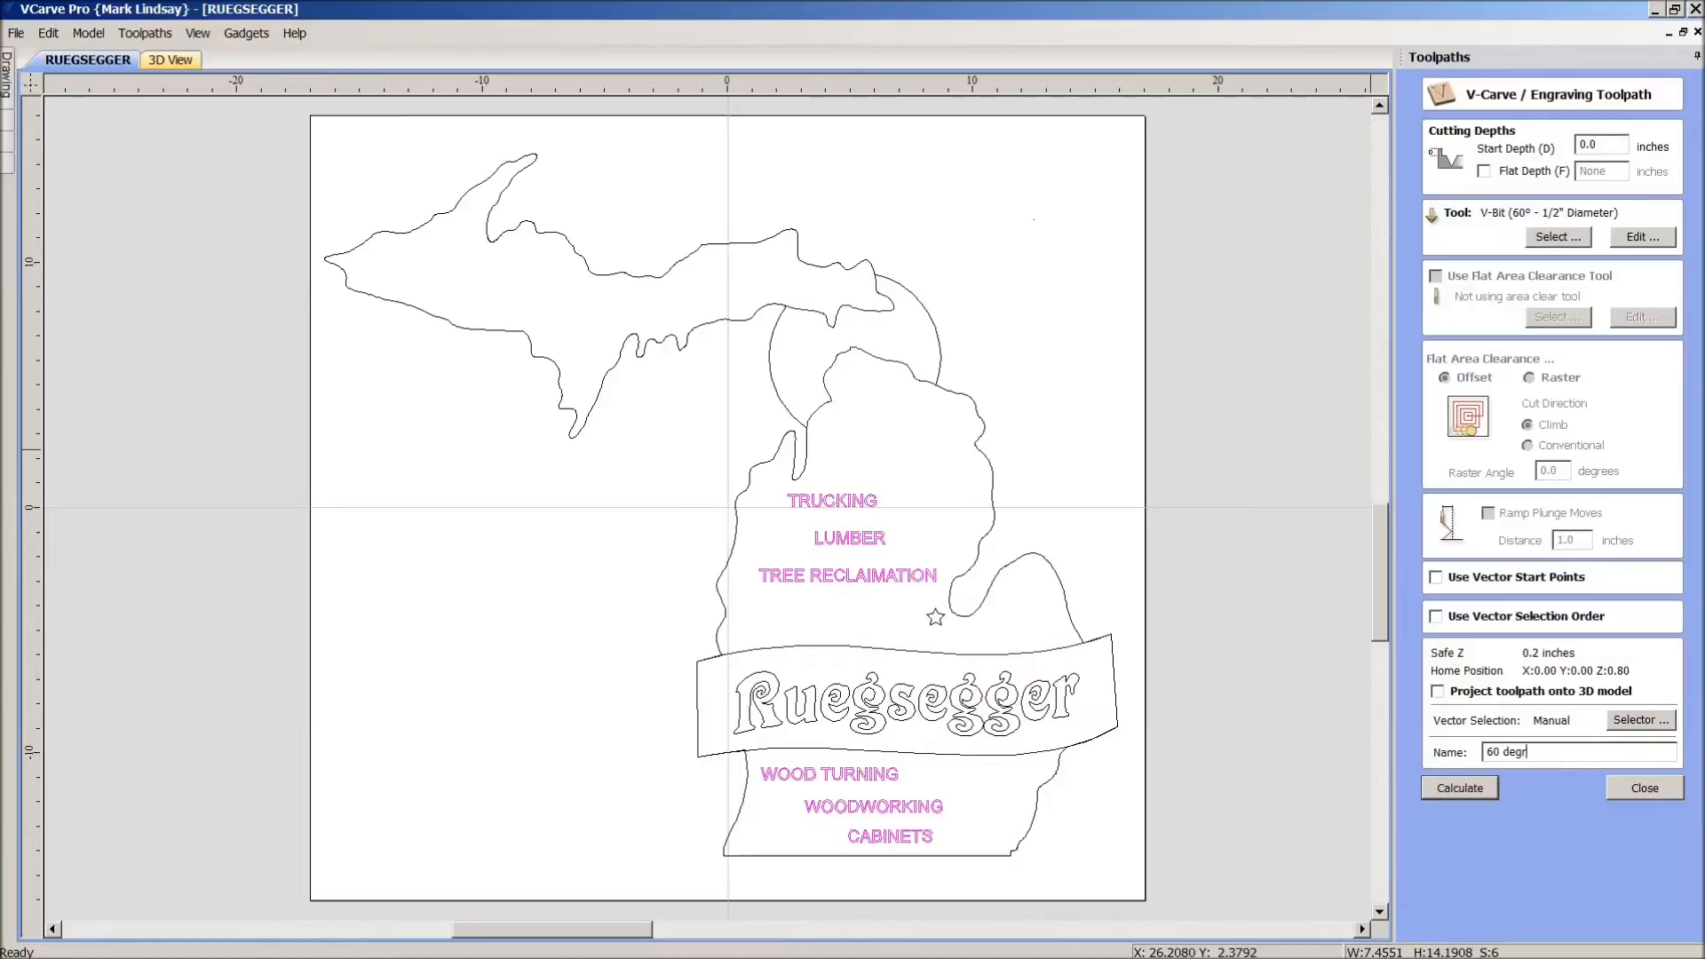
text(ee v-carve)
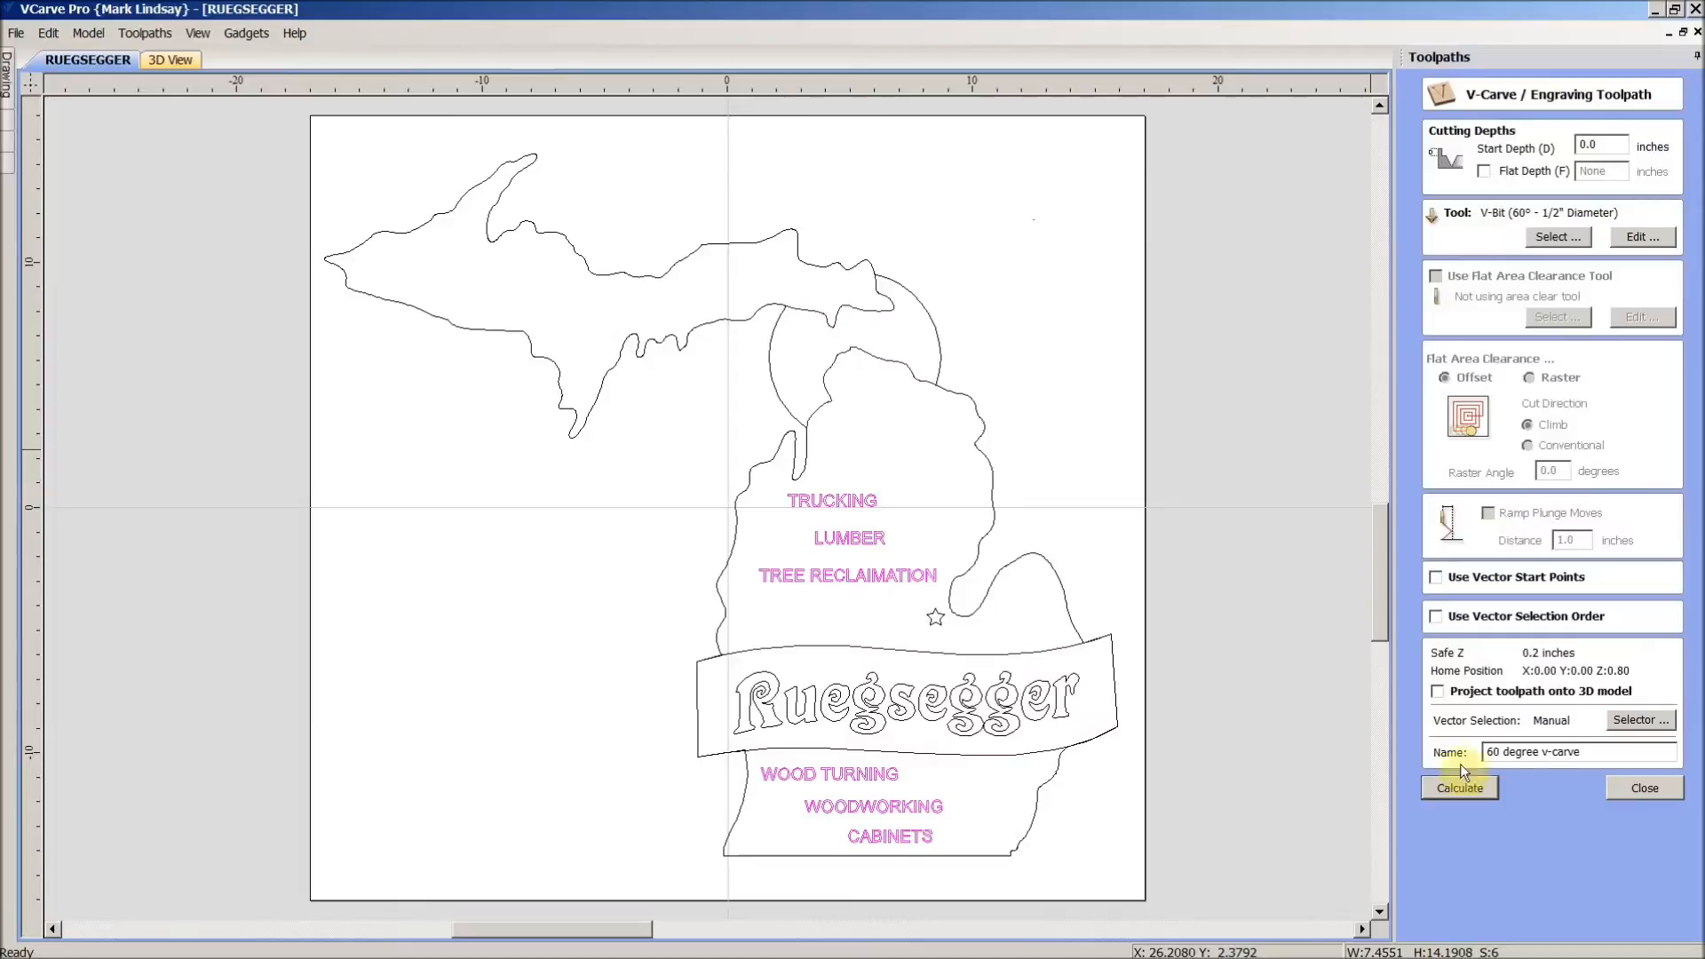
click(1458, 787)
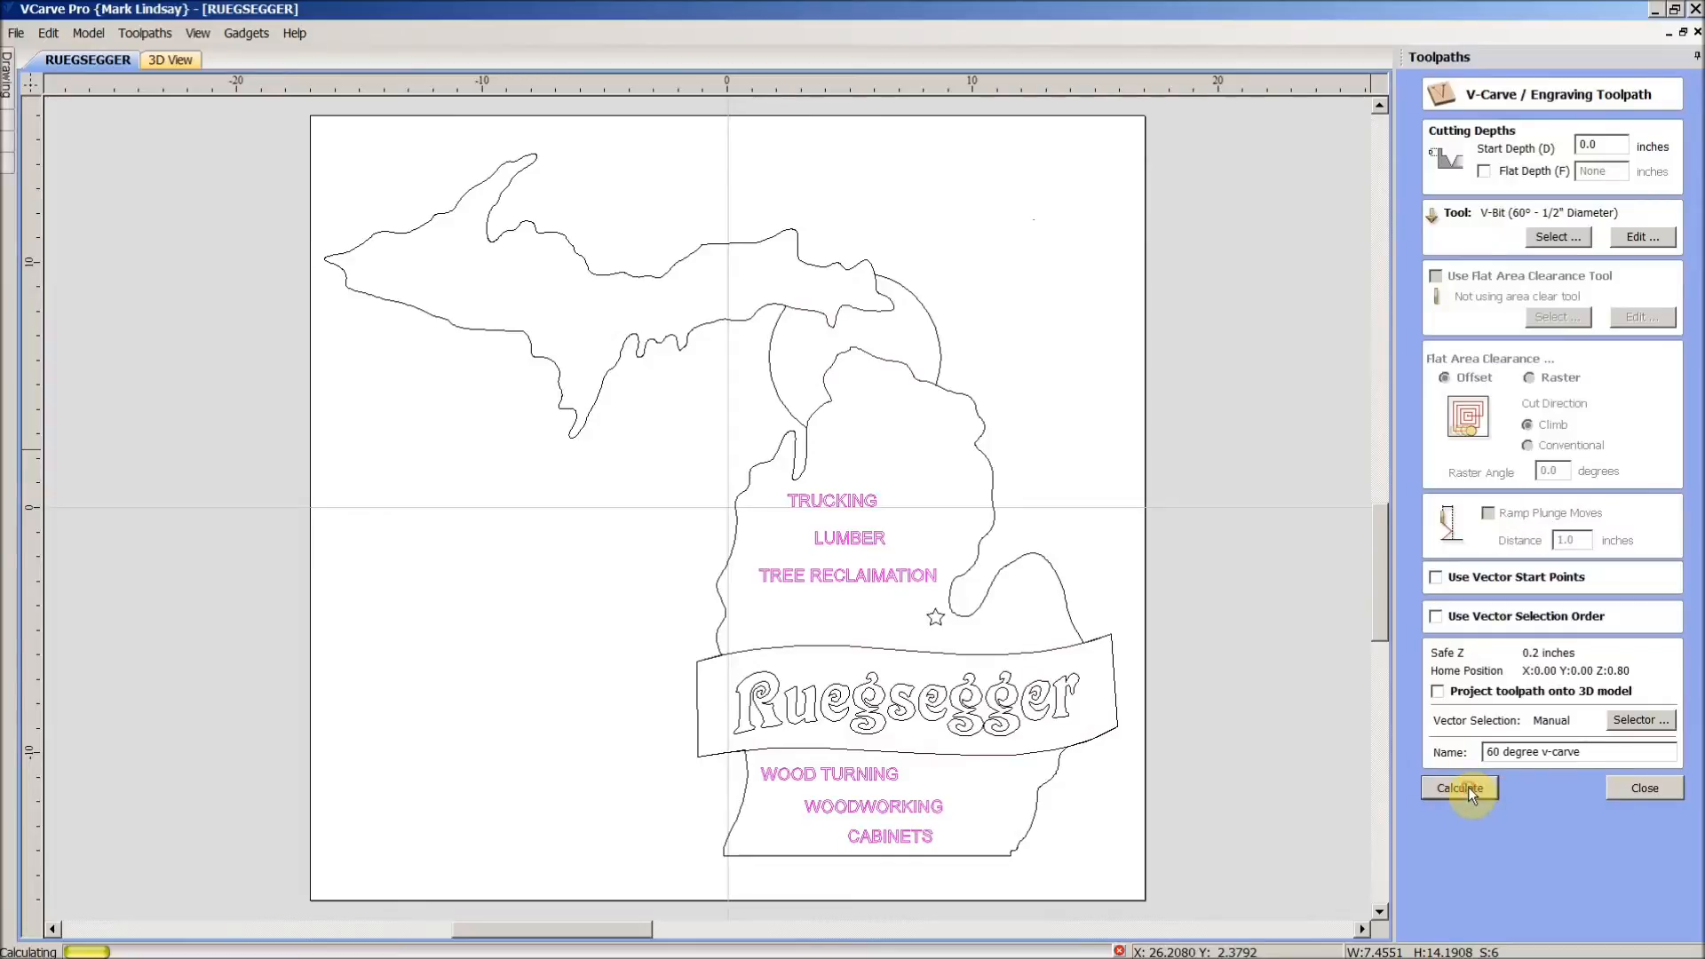
- Render the lettering carve on cherry, zoom in to inspect, fit the view, then close
click(1458, 788)
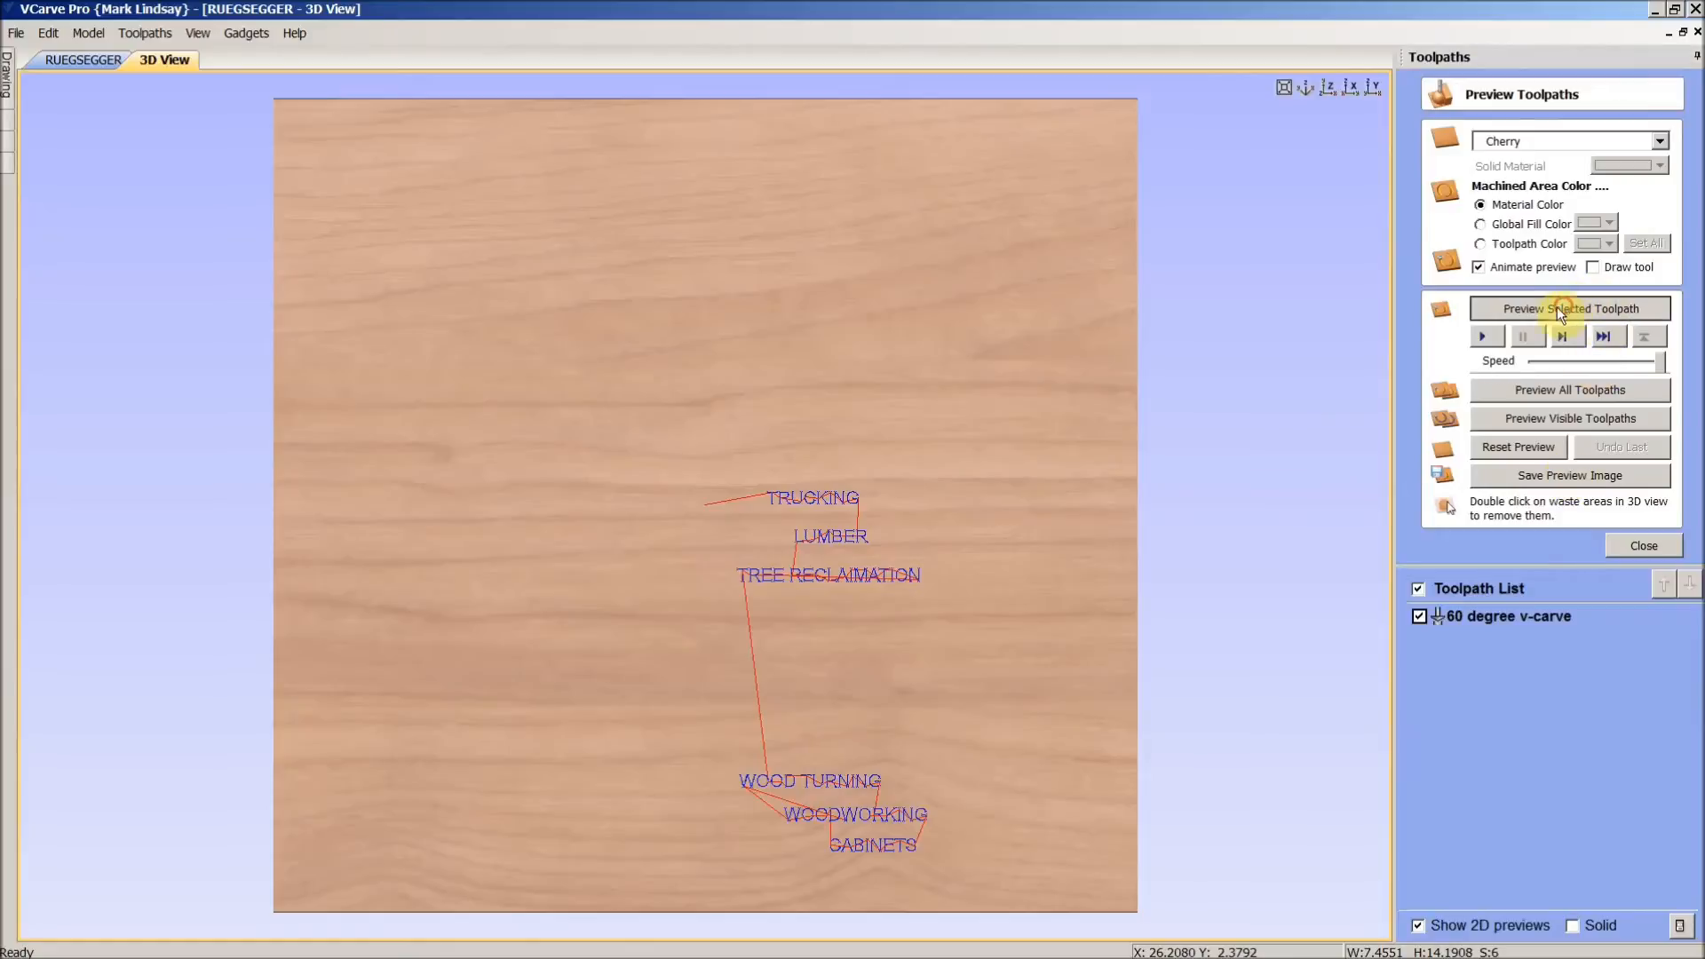
click(1569, 309)
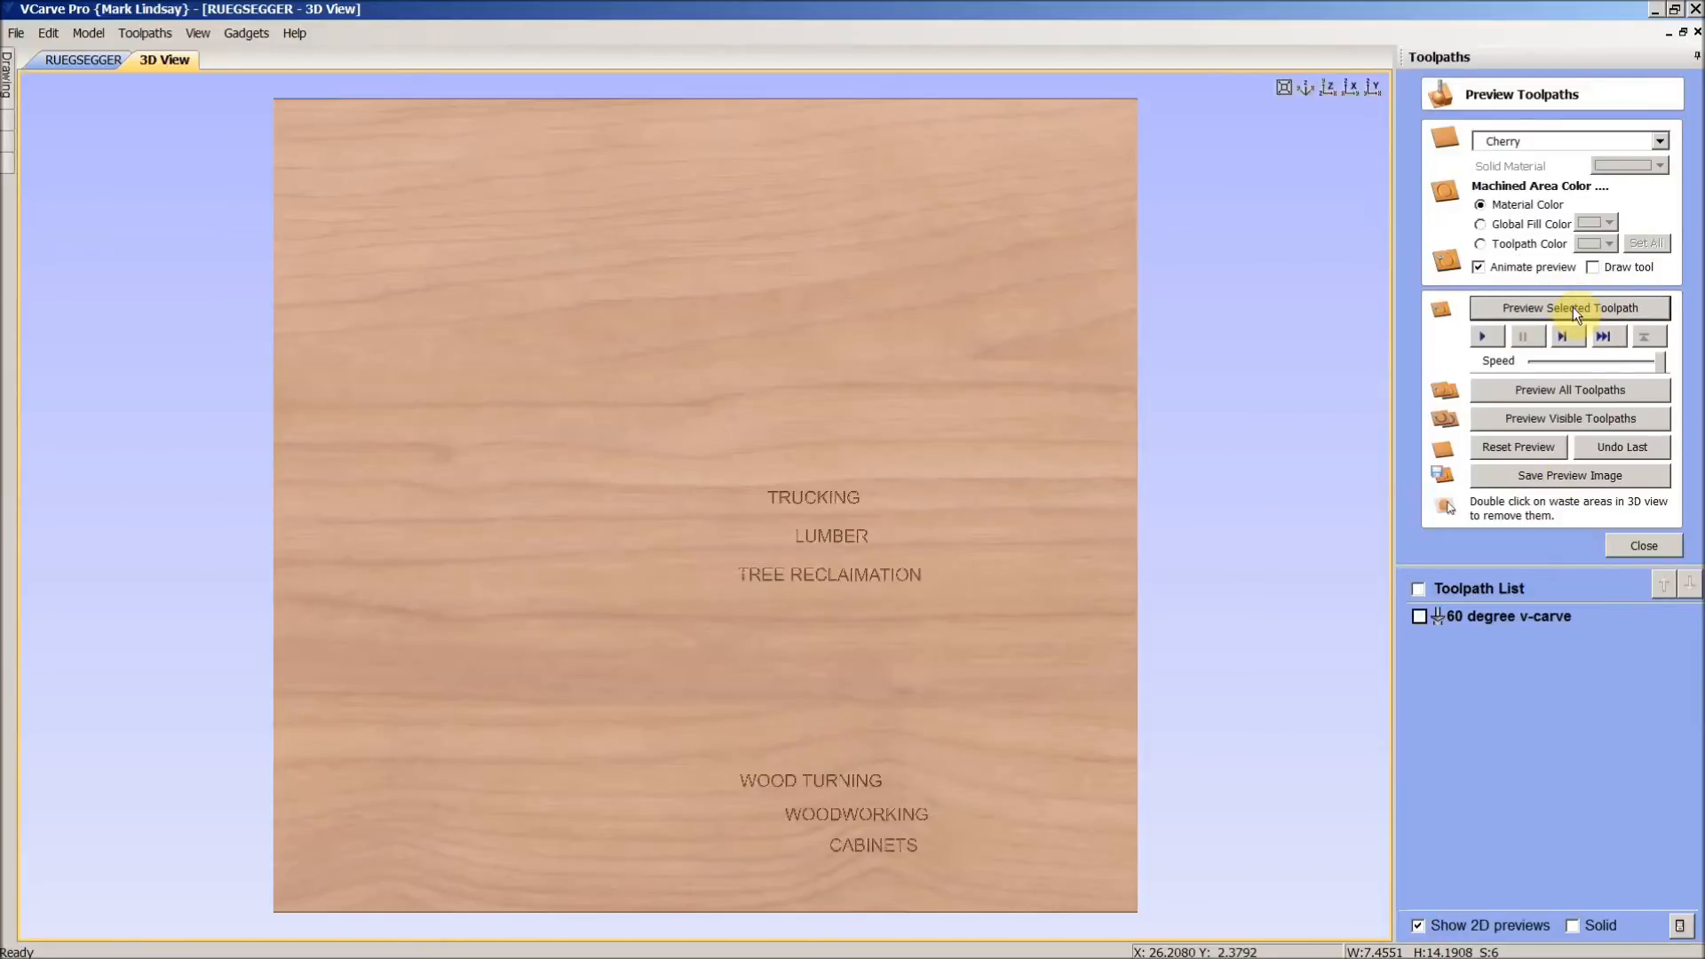
mouse_move(848, 574)
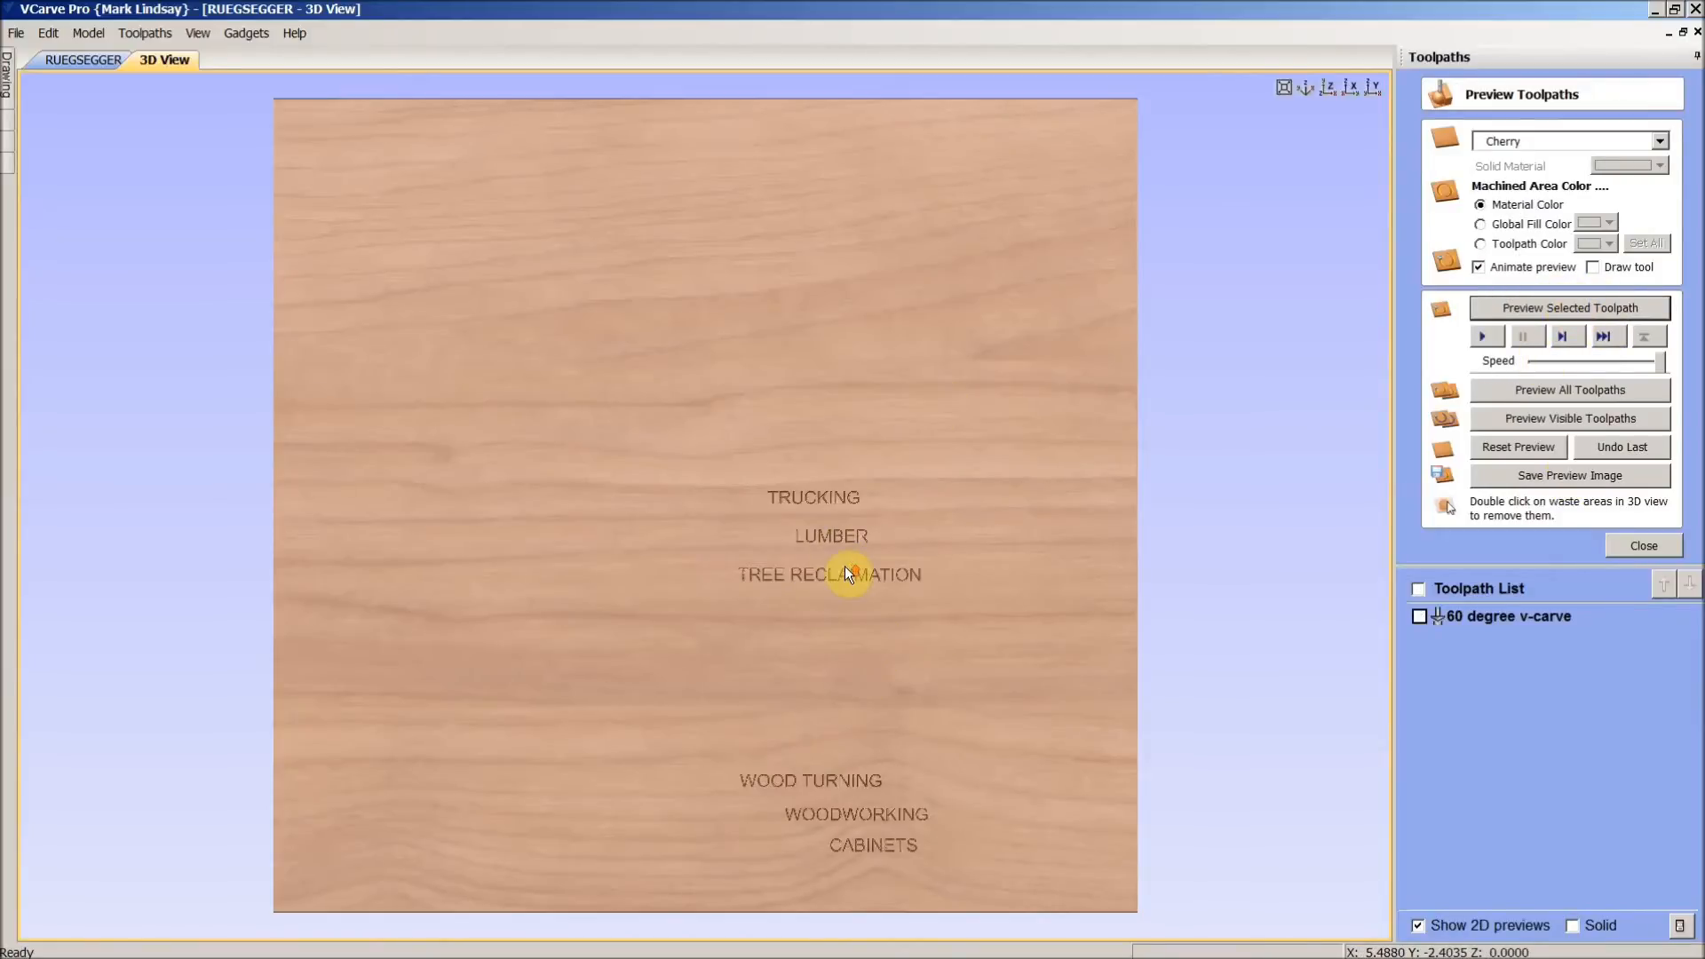
scroll(up, 3)
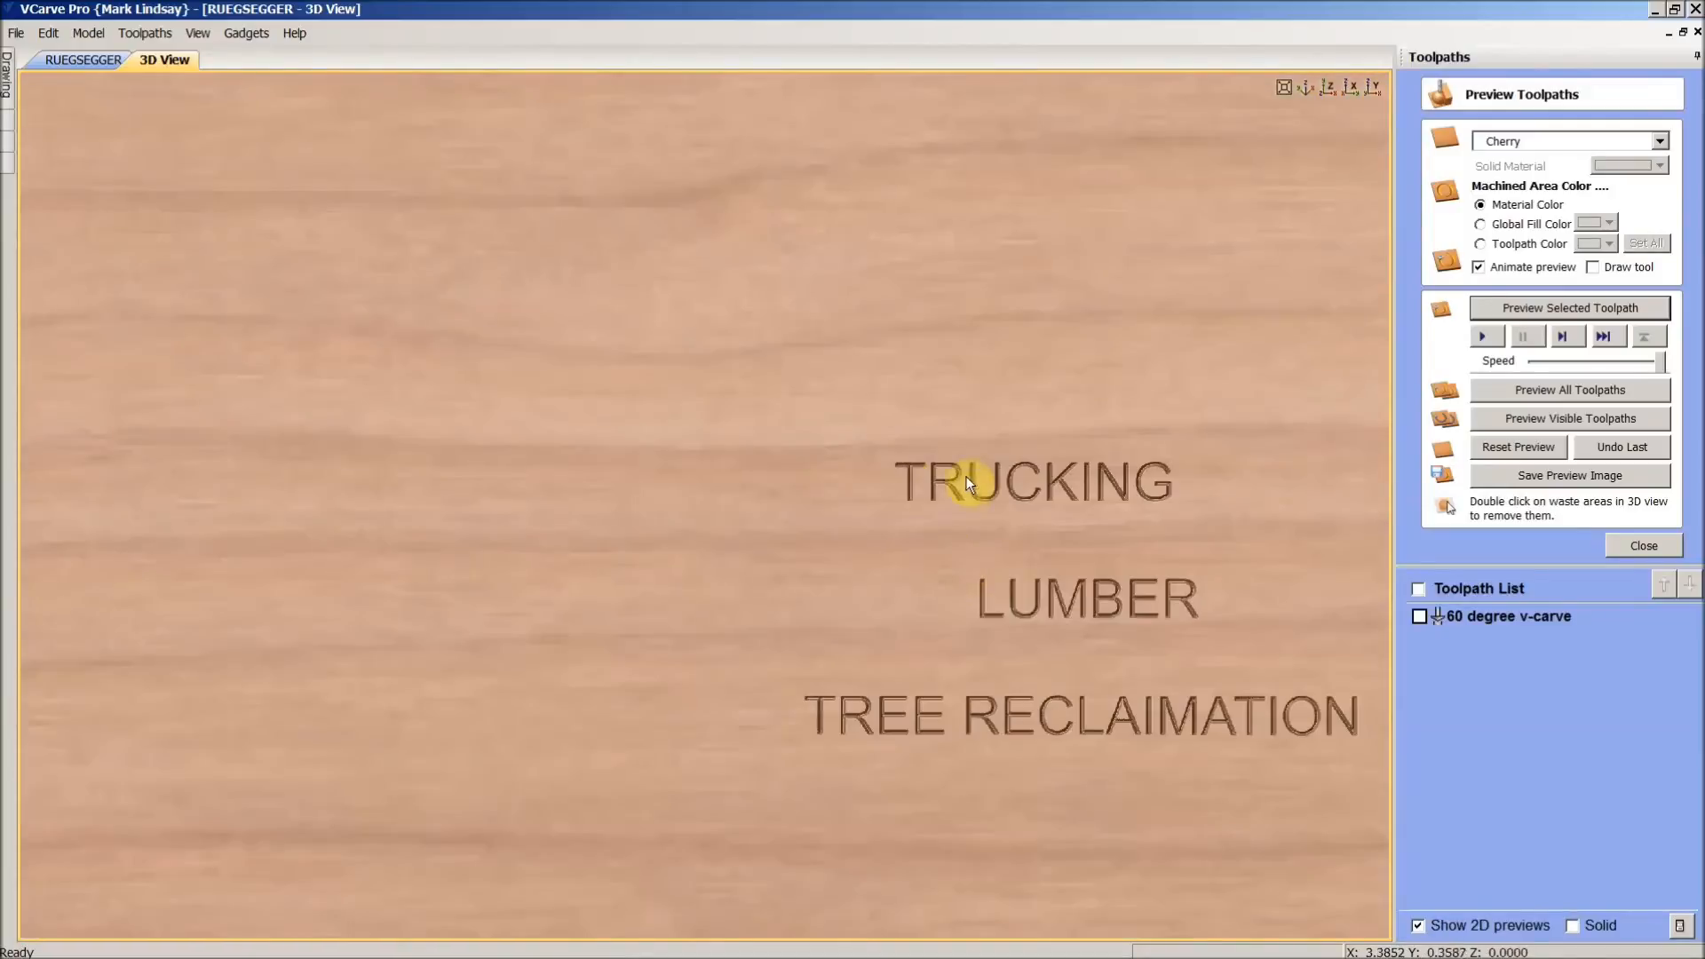
mouse_move(888, 661)
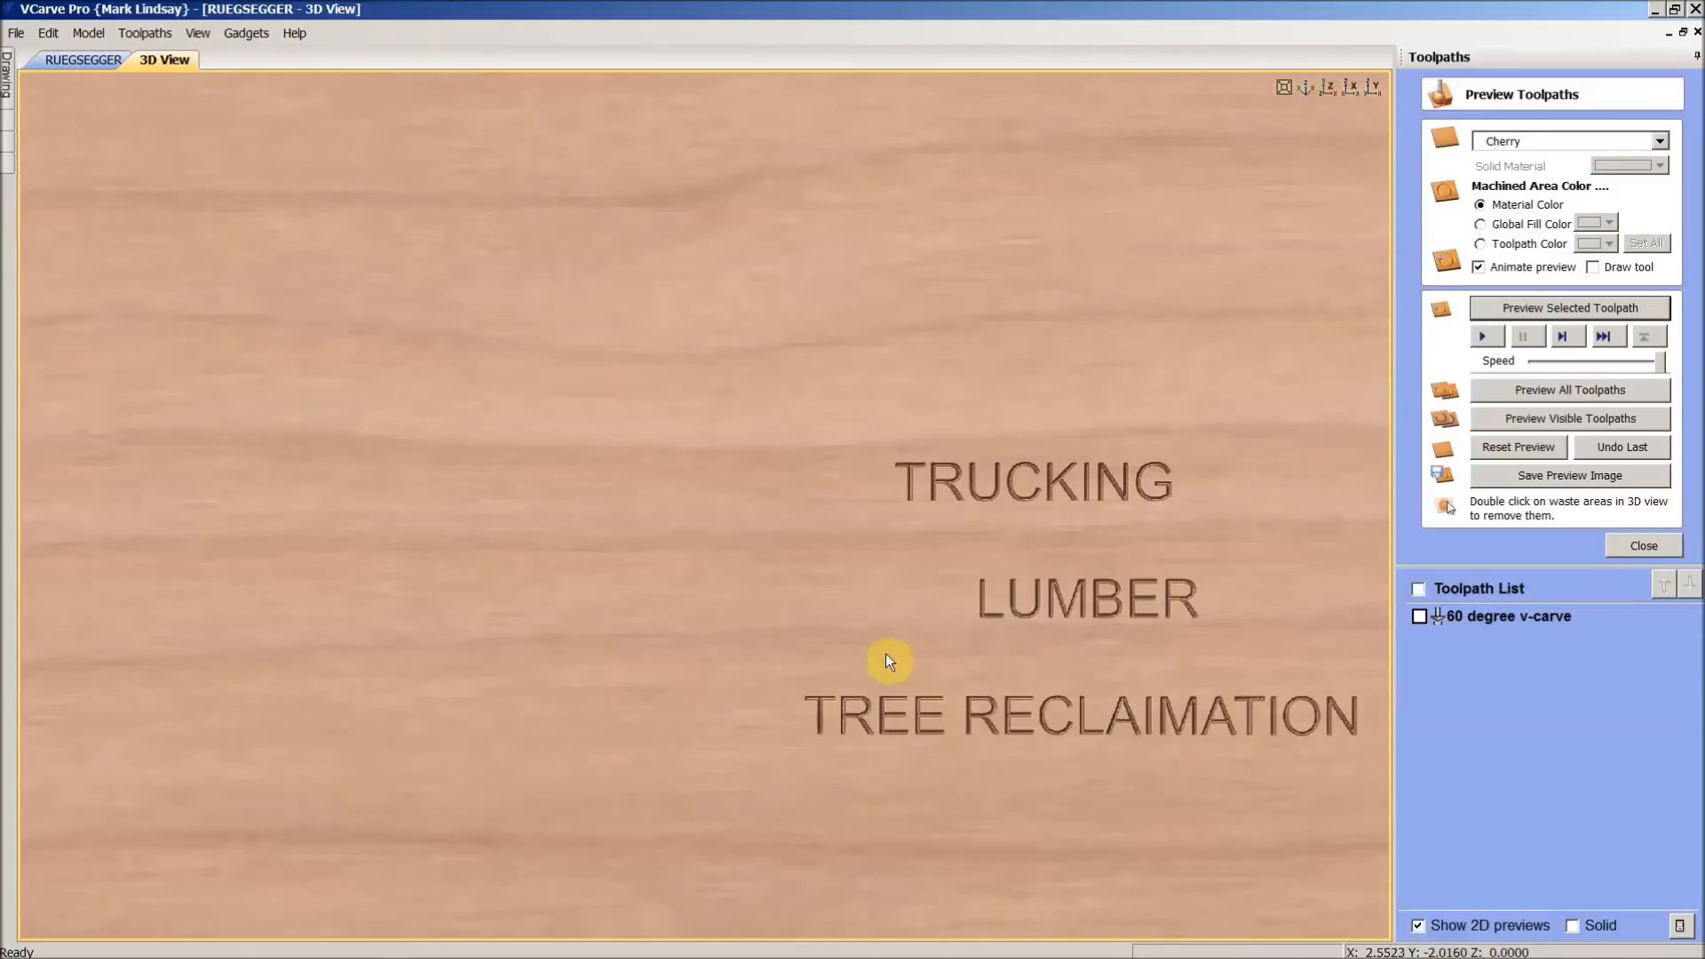
scroll(down, 3)
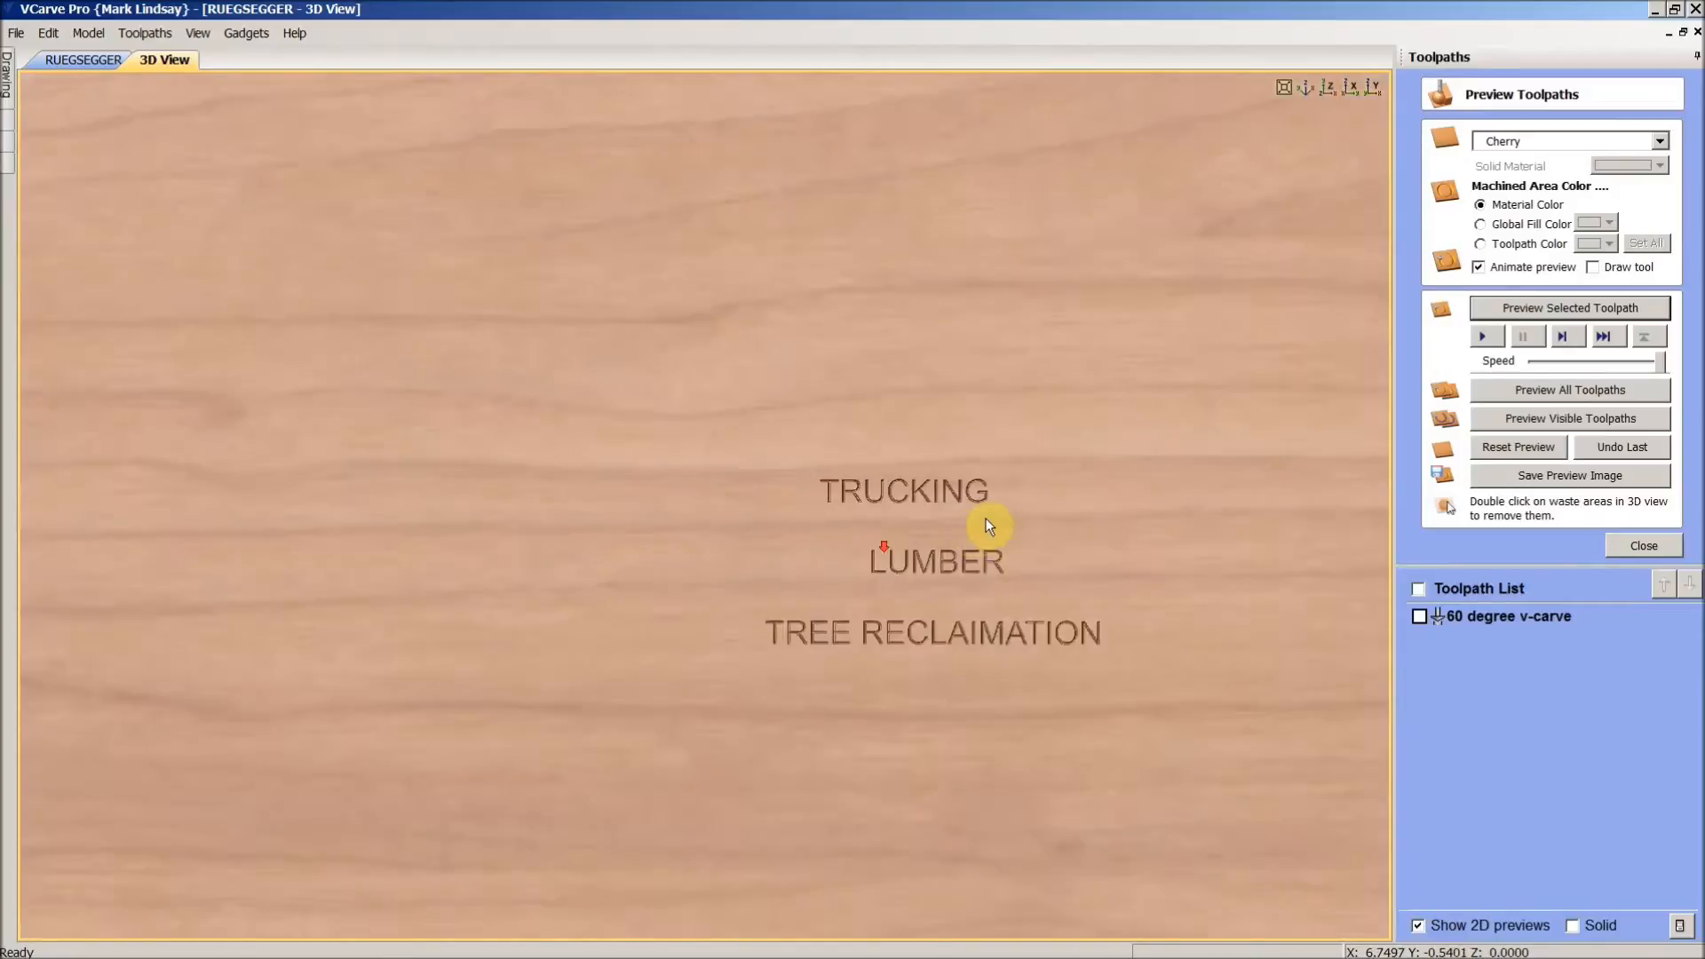
click(1327, 87)
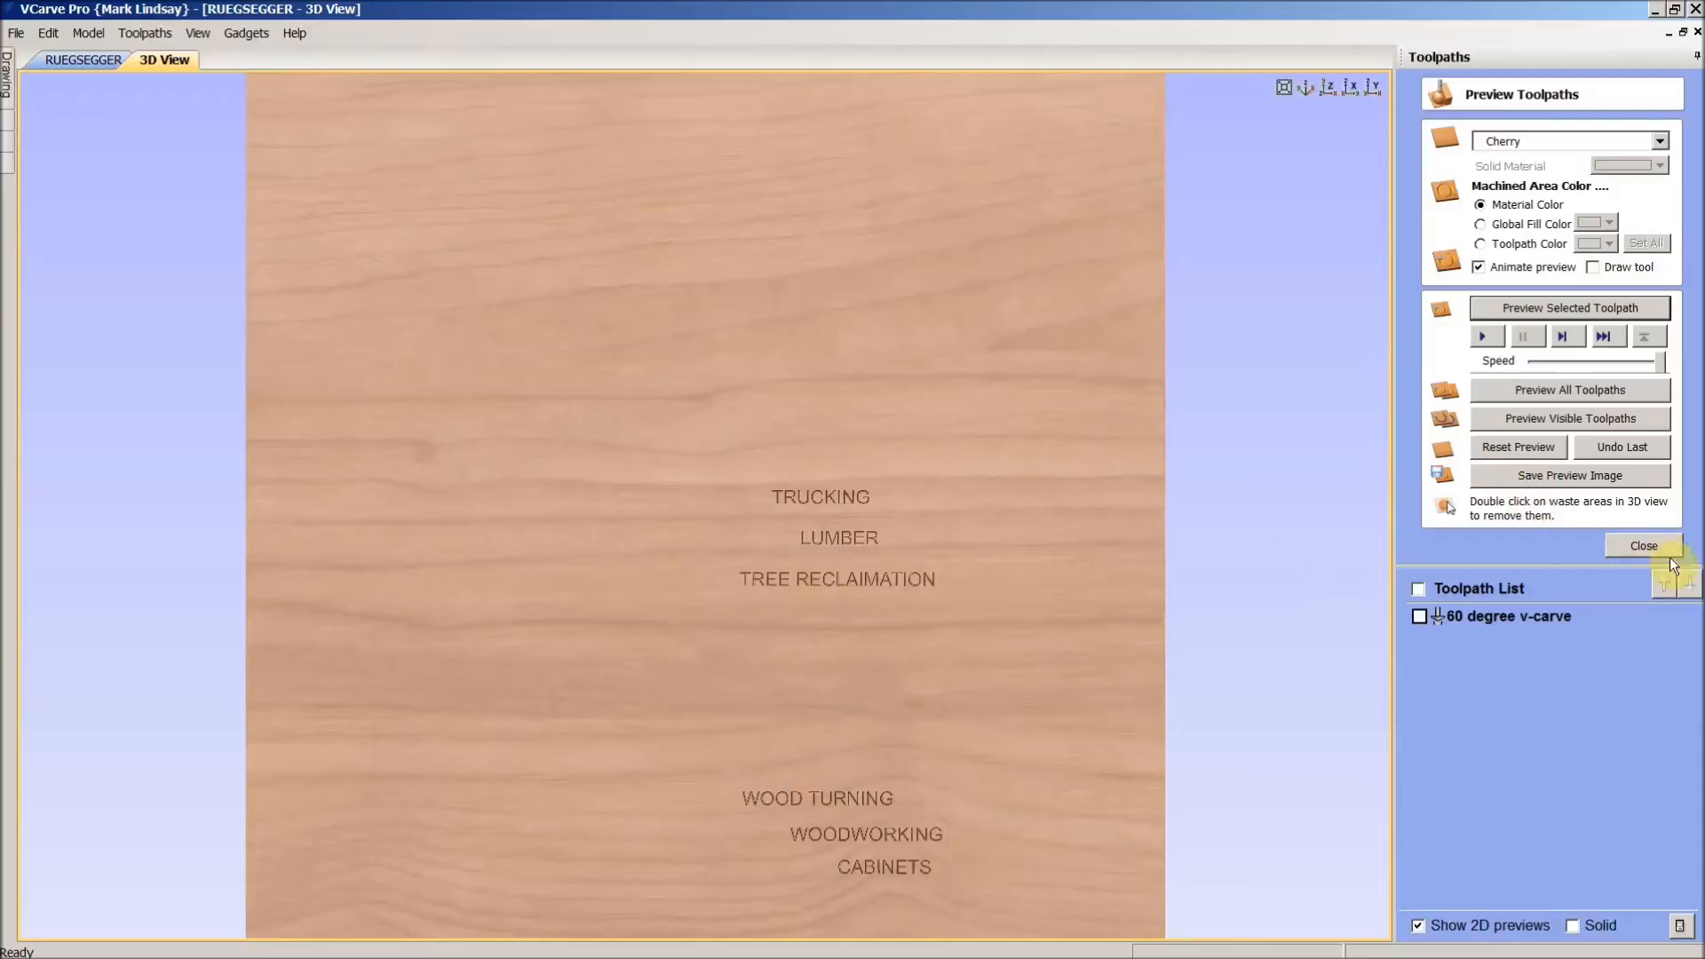
click(1642, 546)
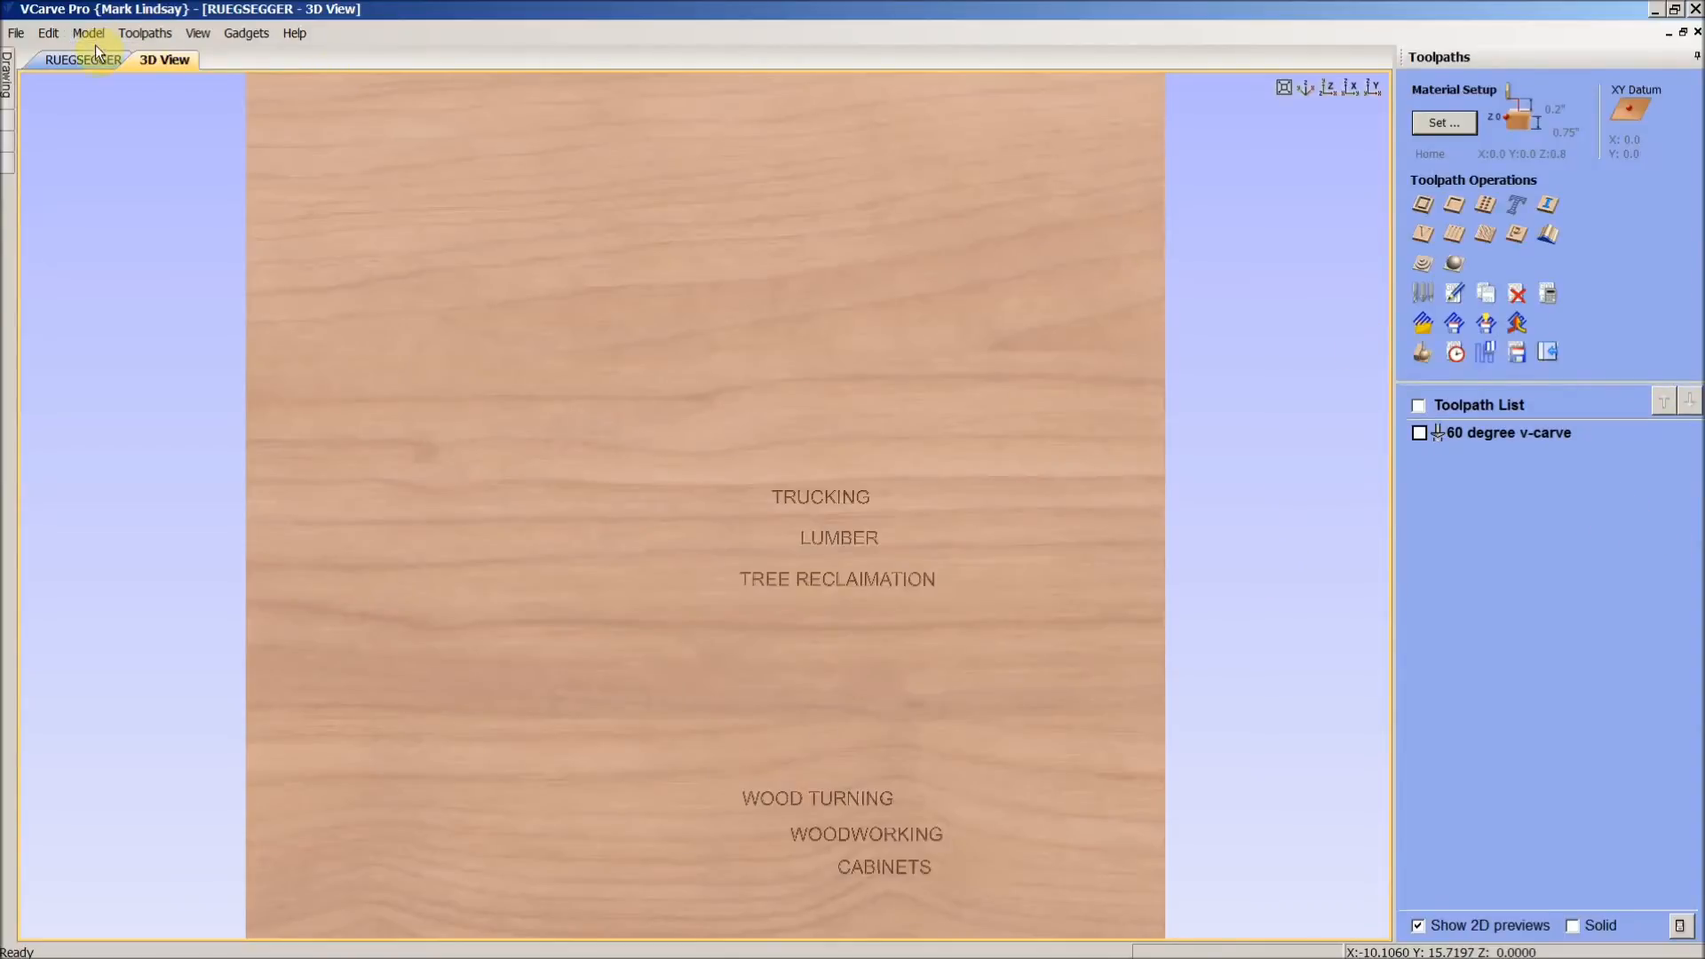
- Return to the 2D drawing view of the Michigan sign
click(87, 59)
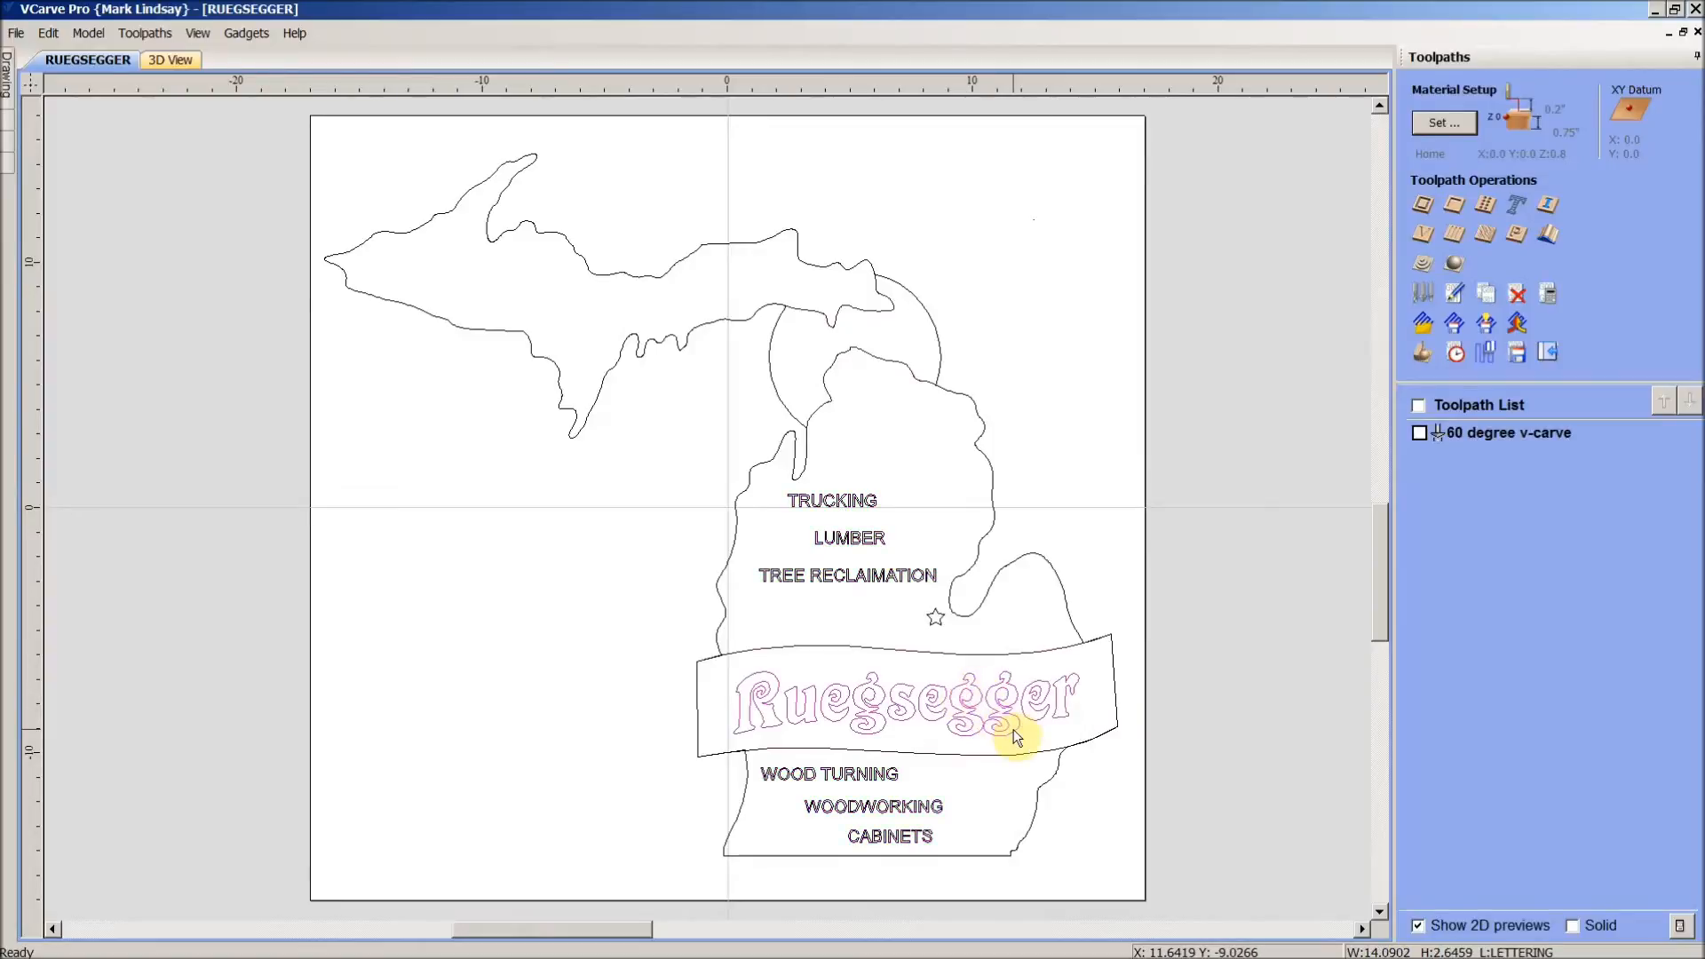
mouse_move(936, 629)
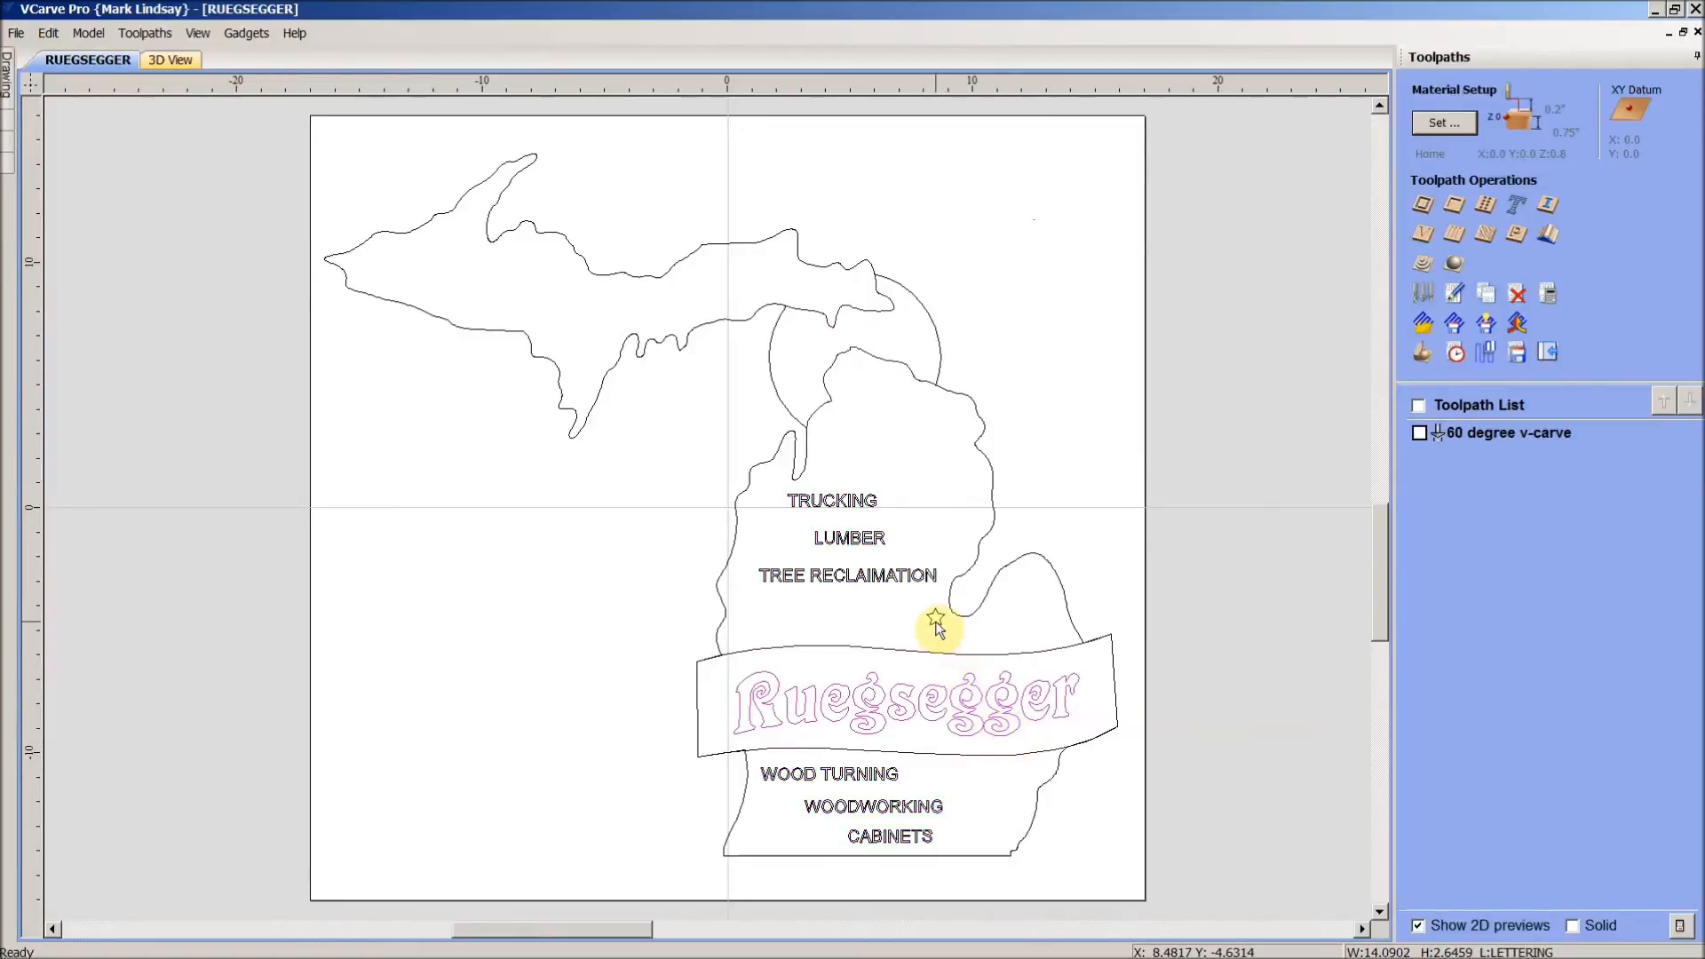
mouse_move(965, 689)
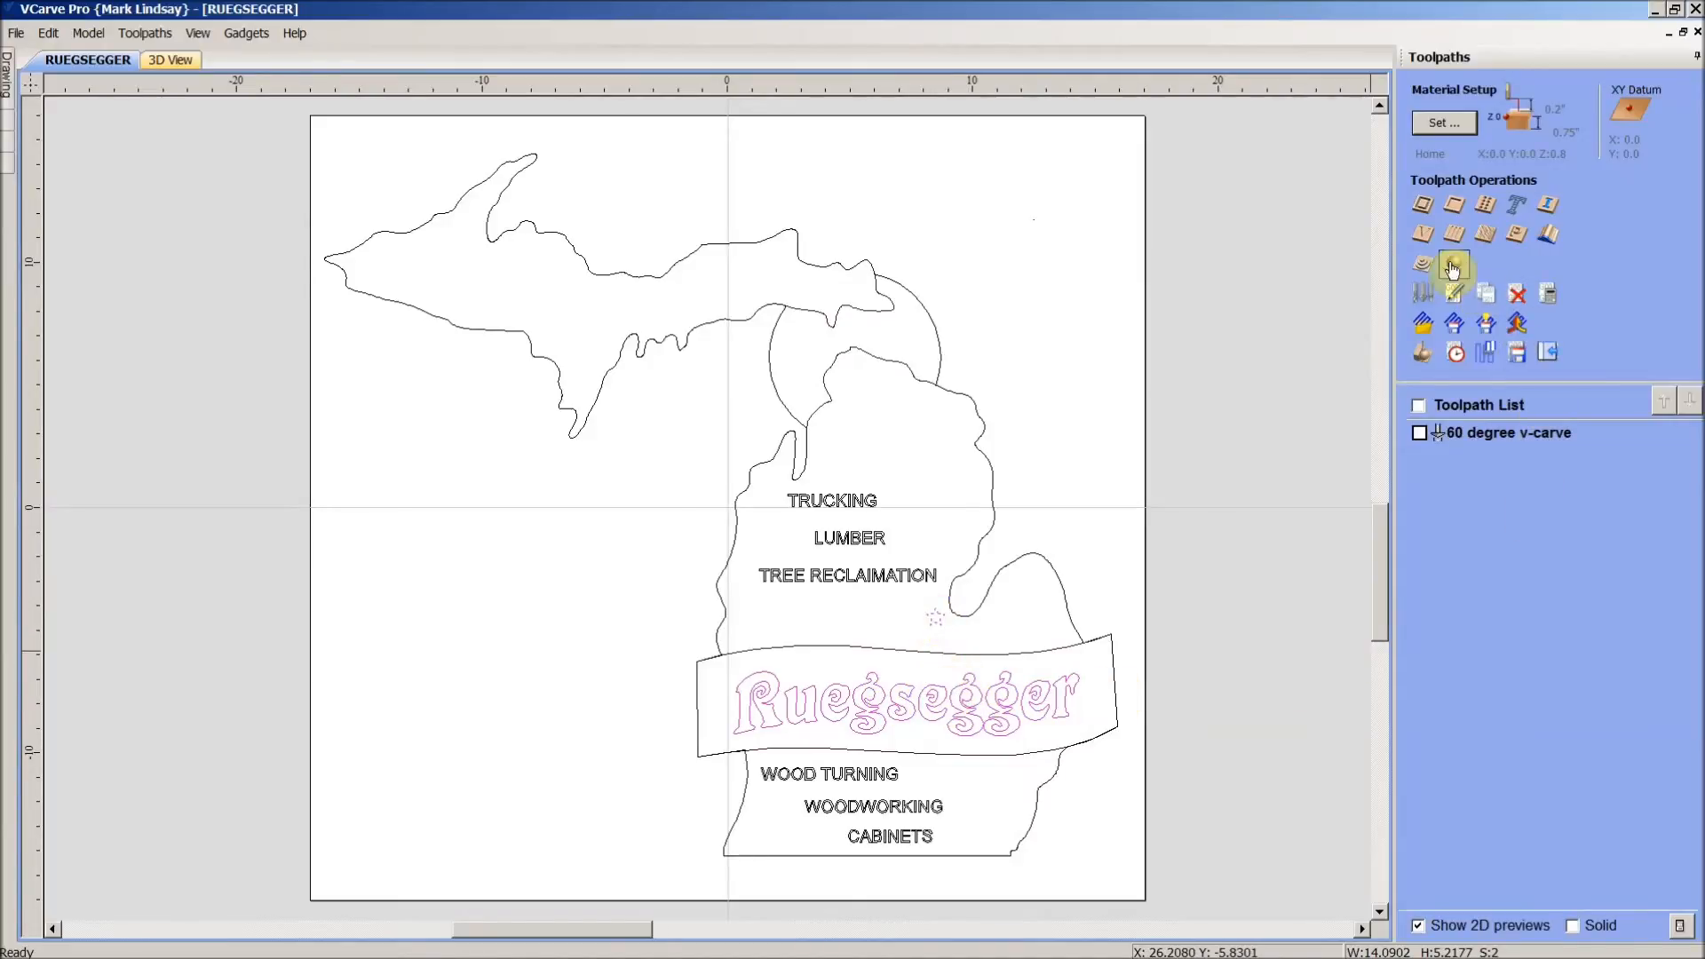
- Start a new V-carve toolpath using the Bosch 90° 0.5625-inch V-bit
click(1452, 264)
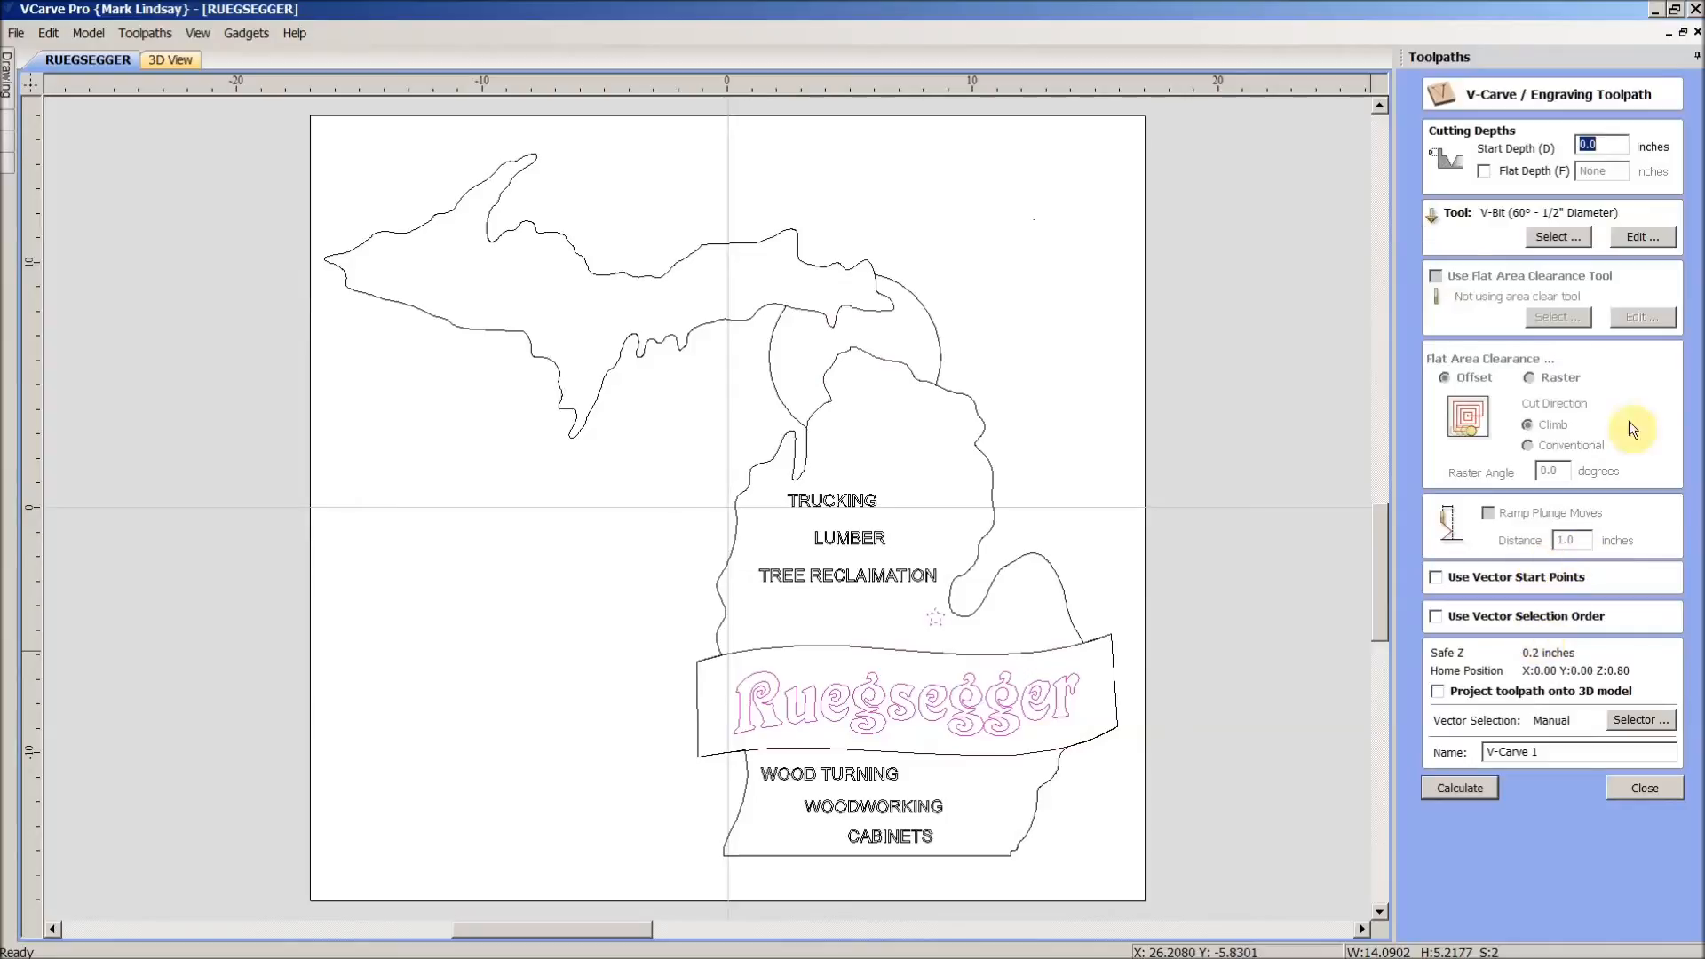
click(1555, 237)
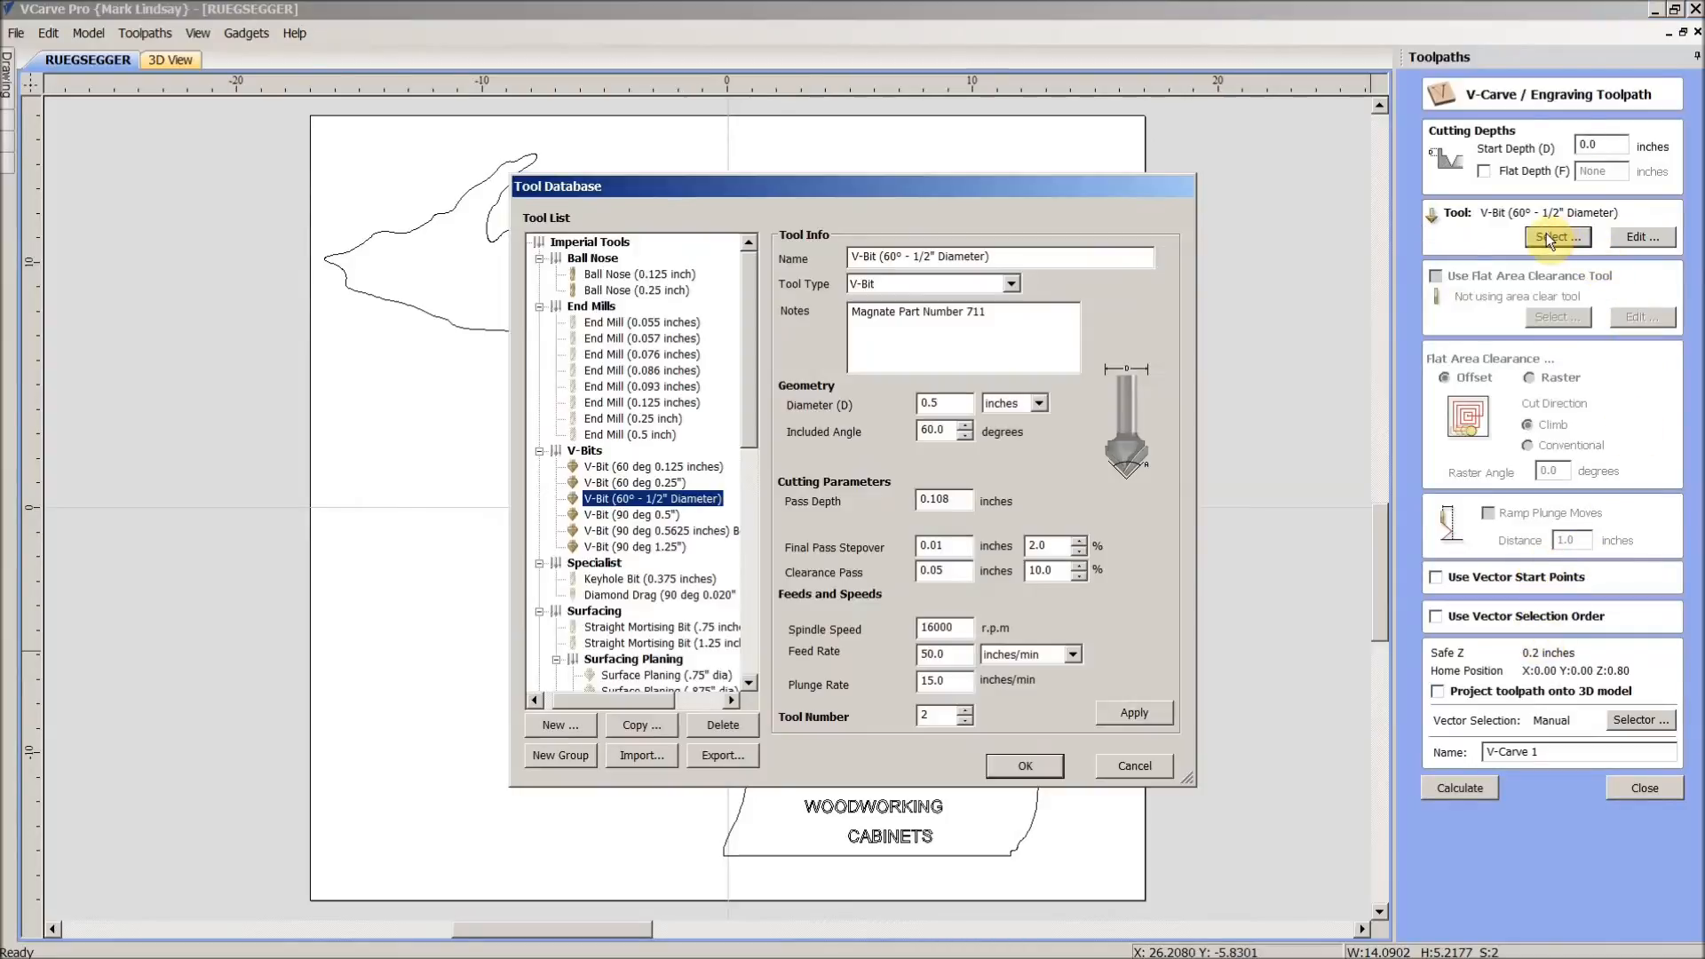
mouse_move(694, 427)
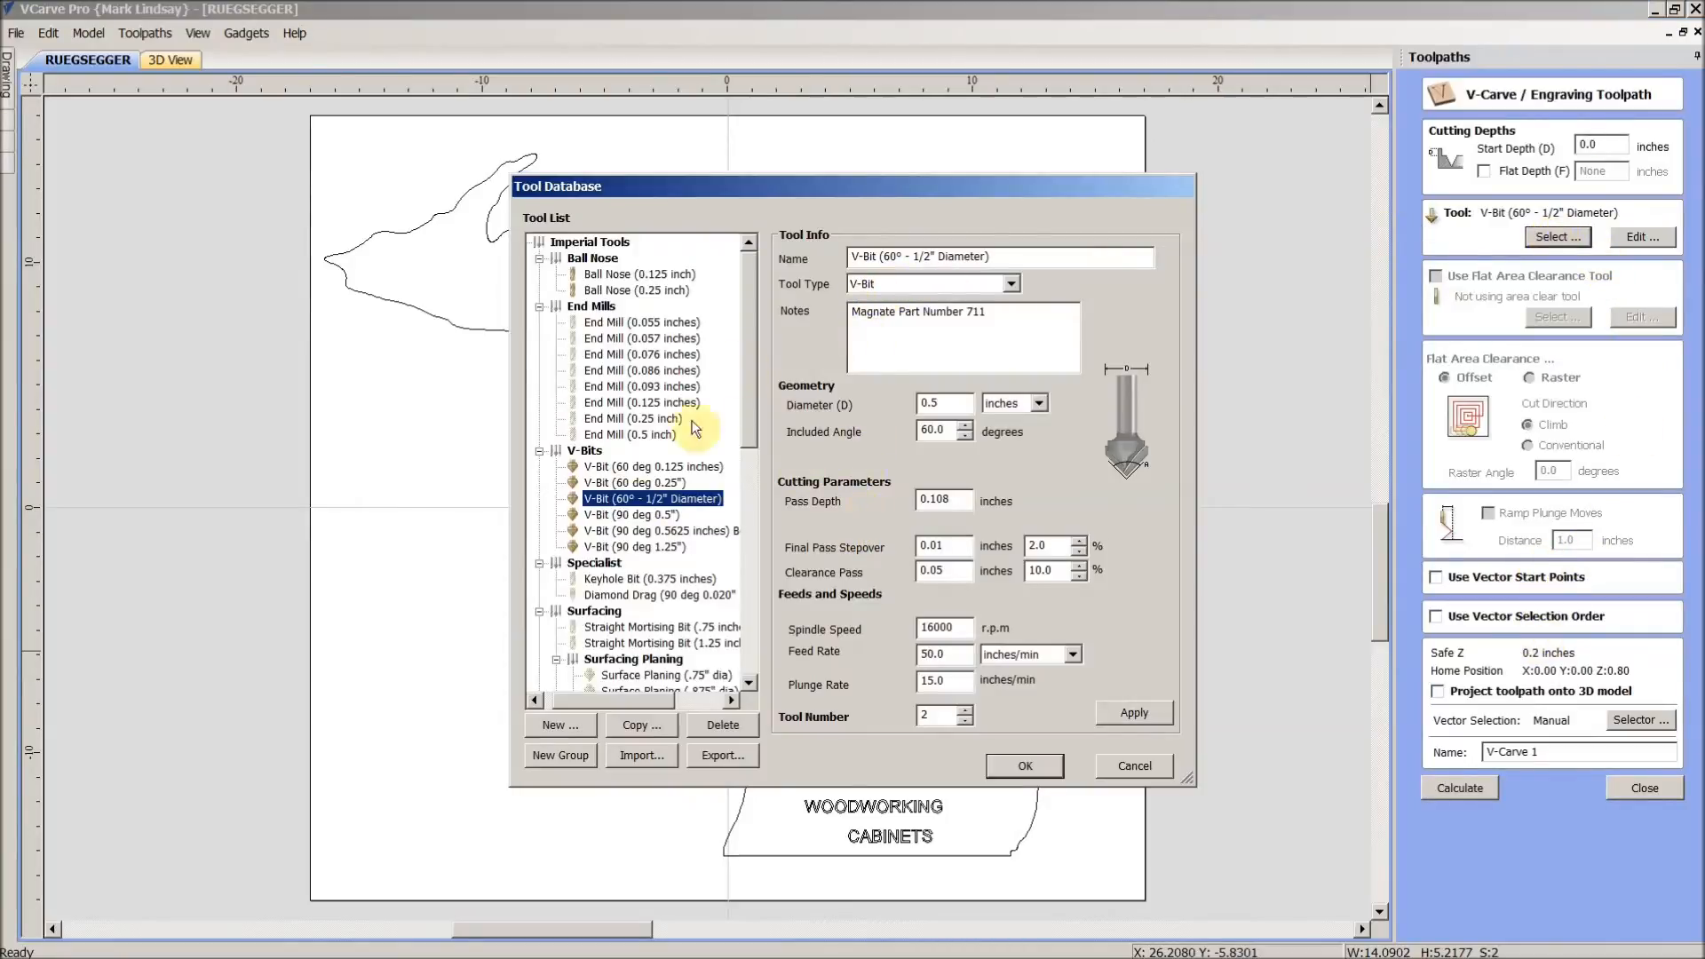
click(657, 531)
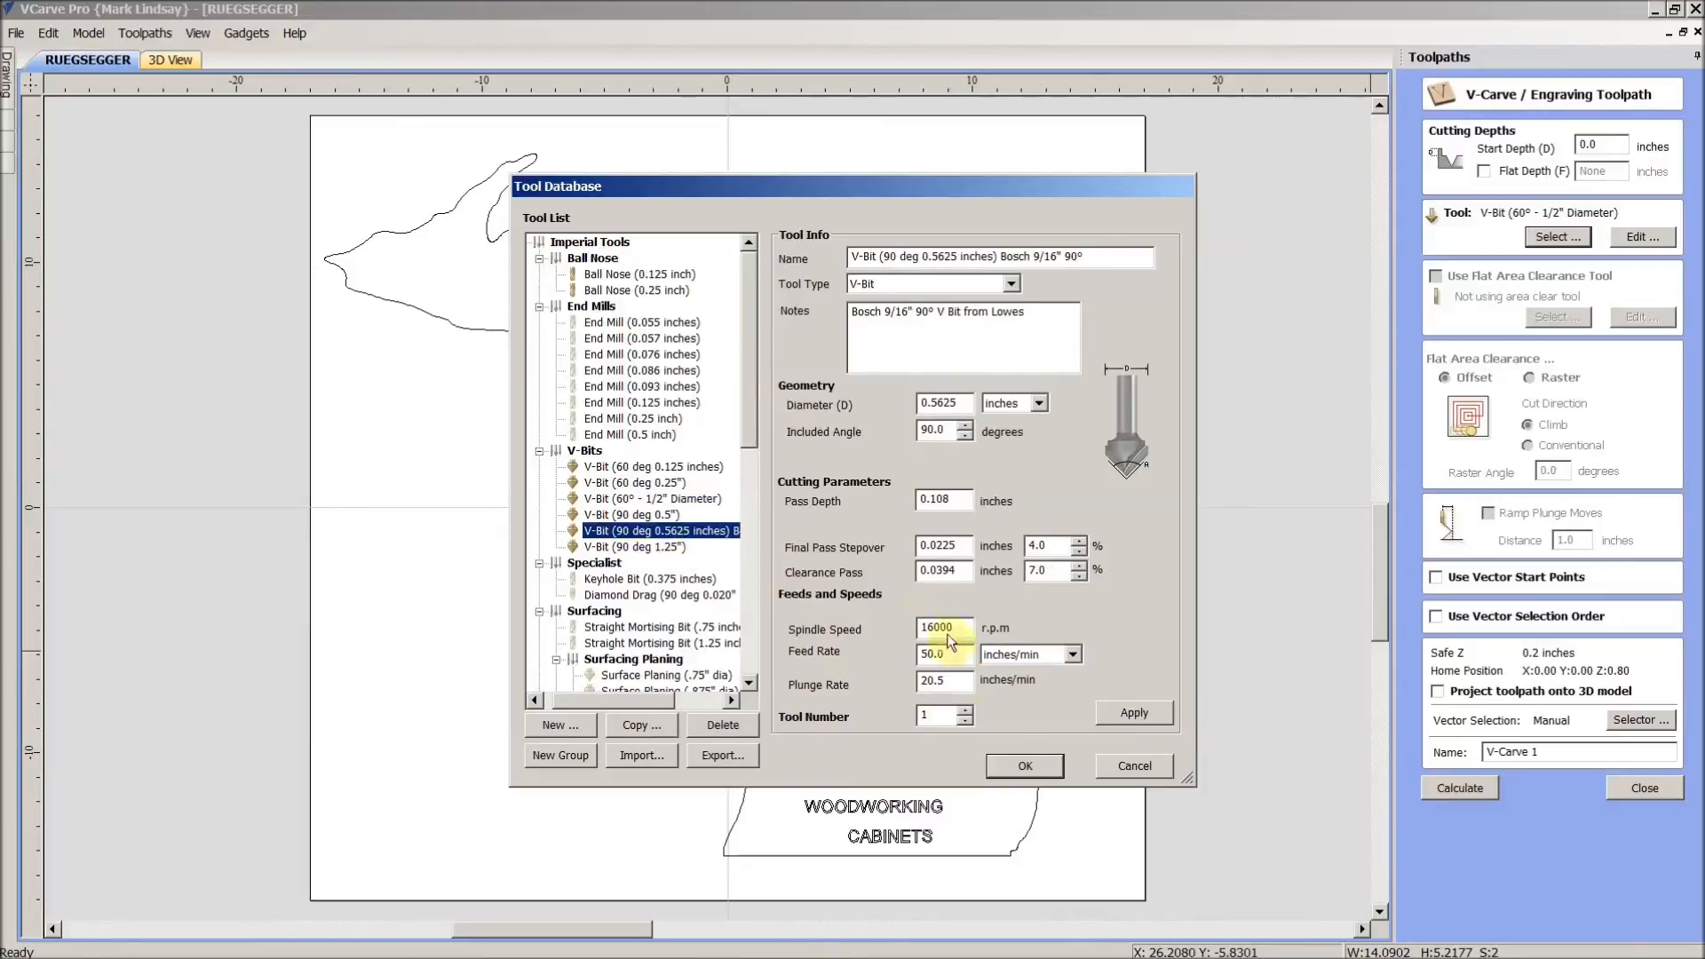
click(941, 571)
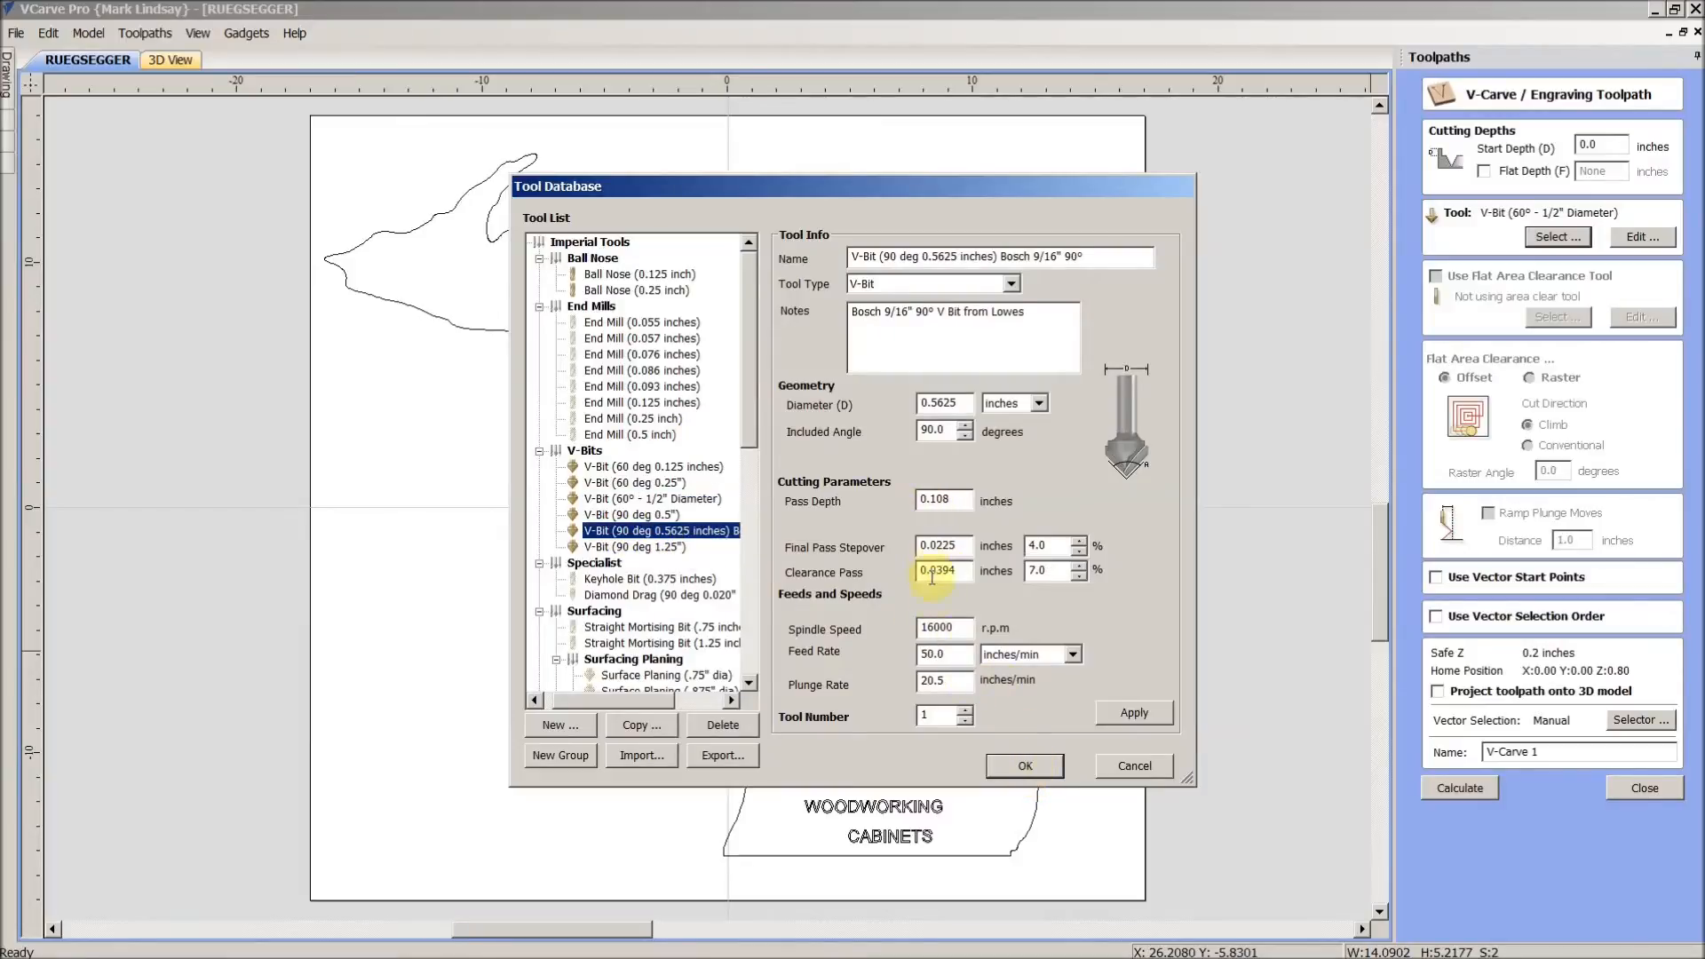
click(1022, 765)
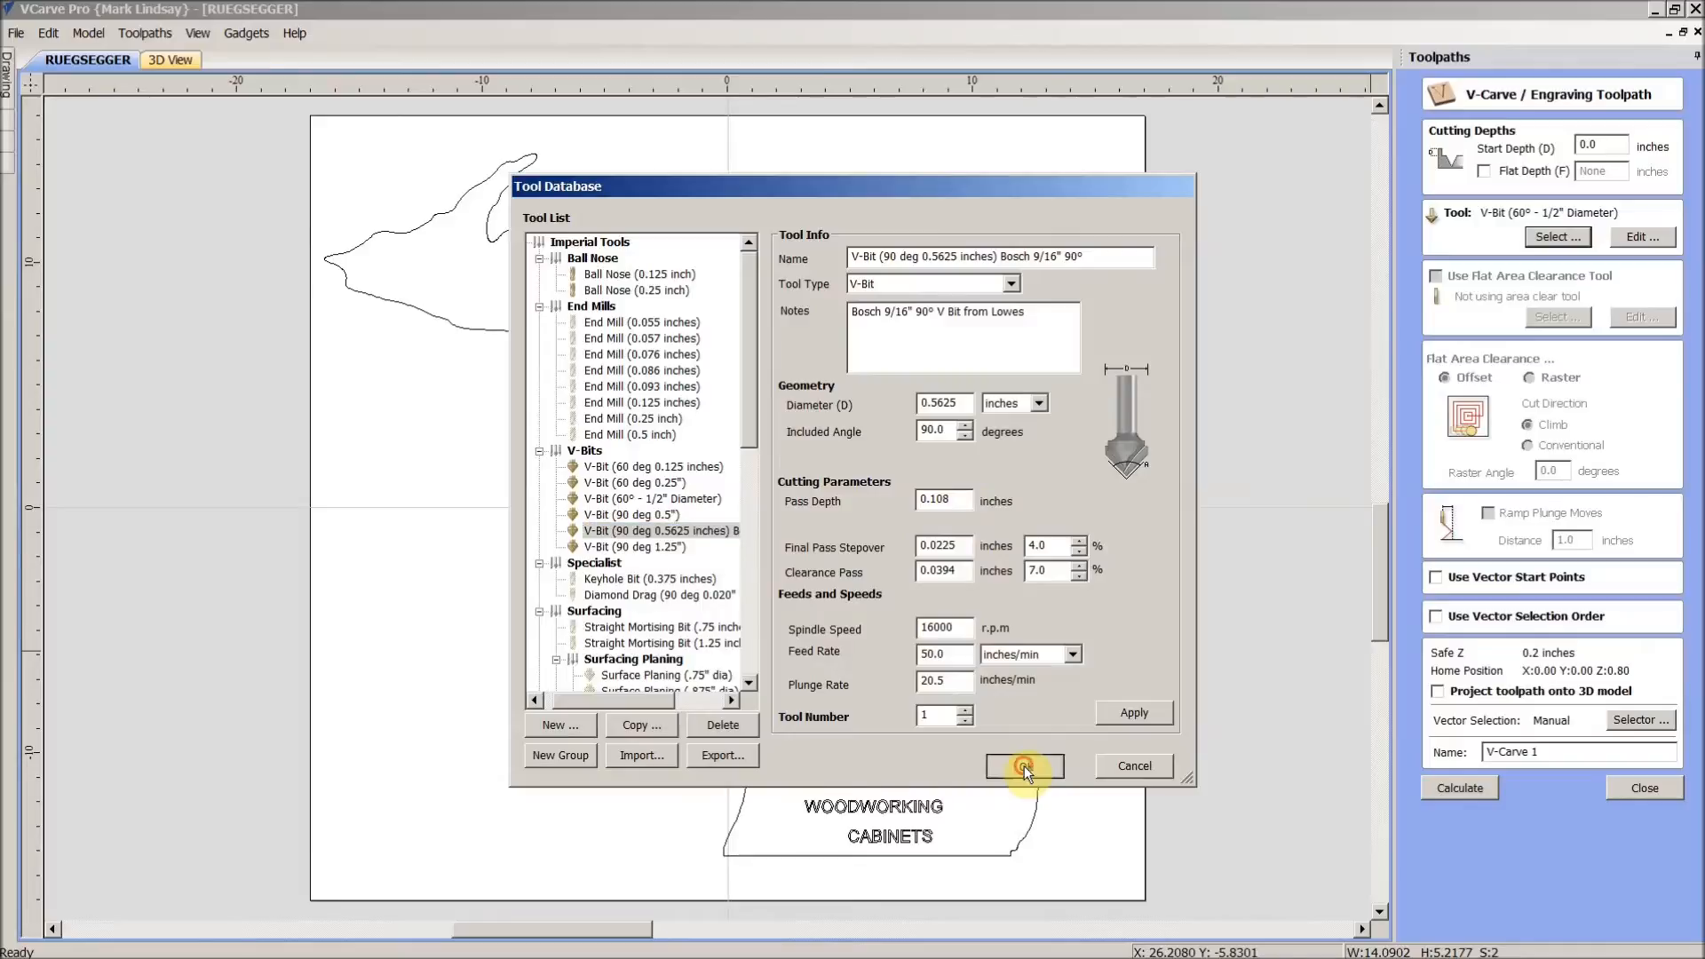
click(1021, 765)
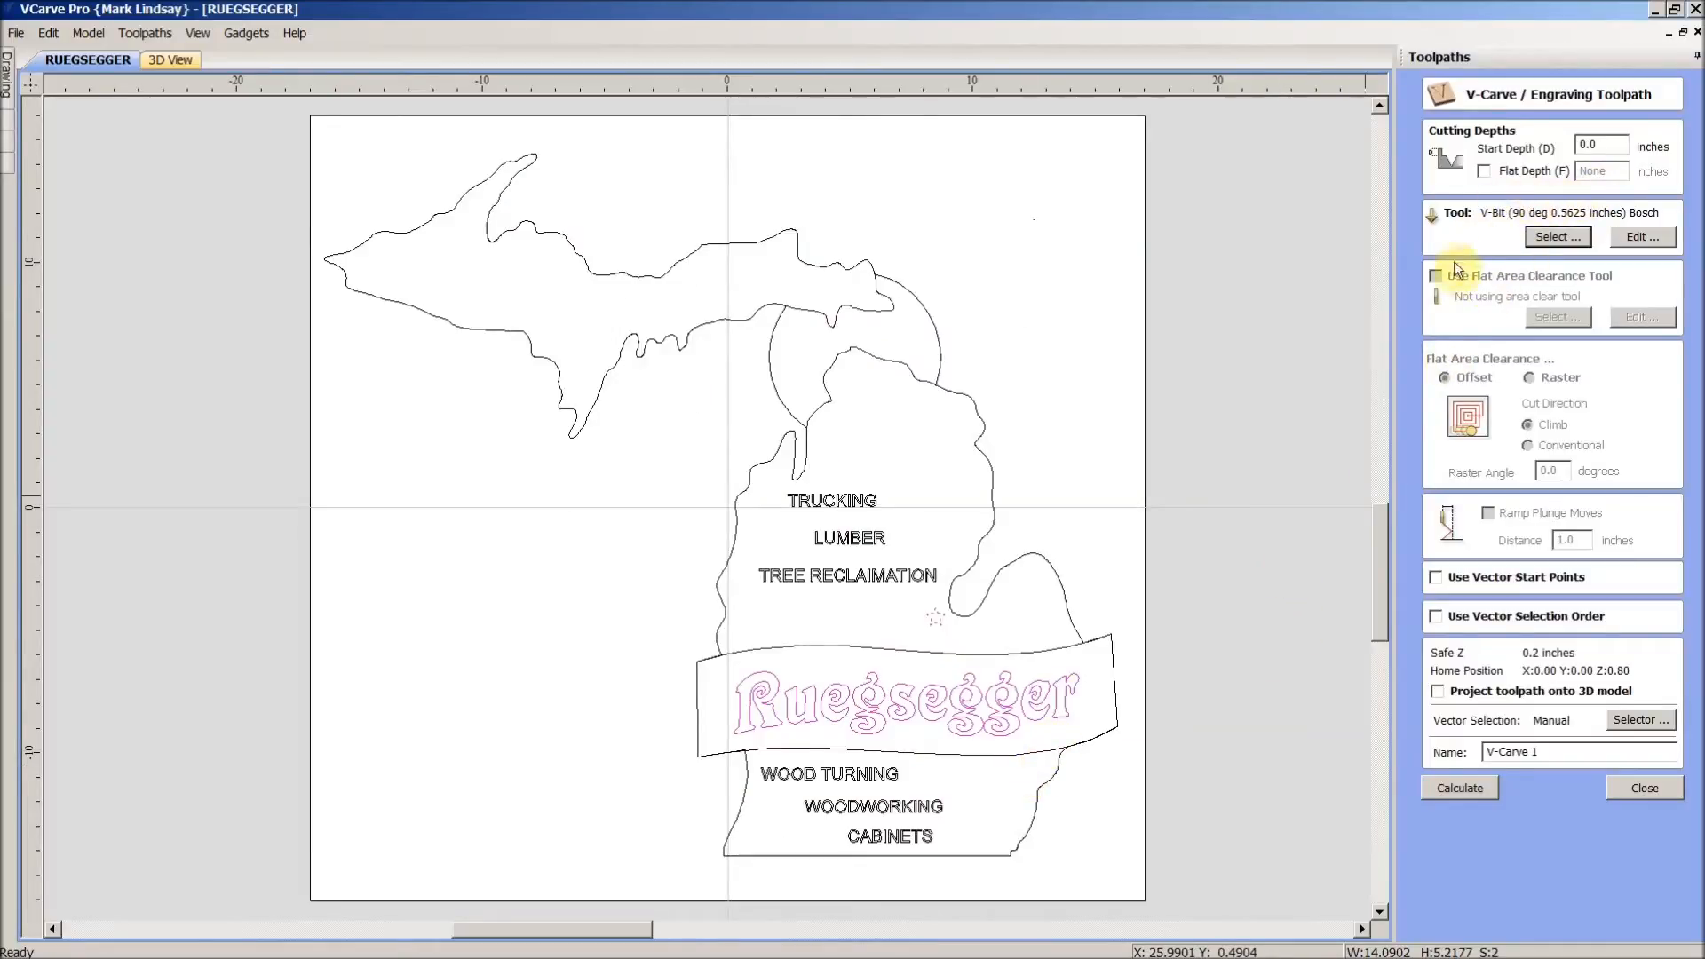
mouse_move(1511, 543)
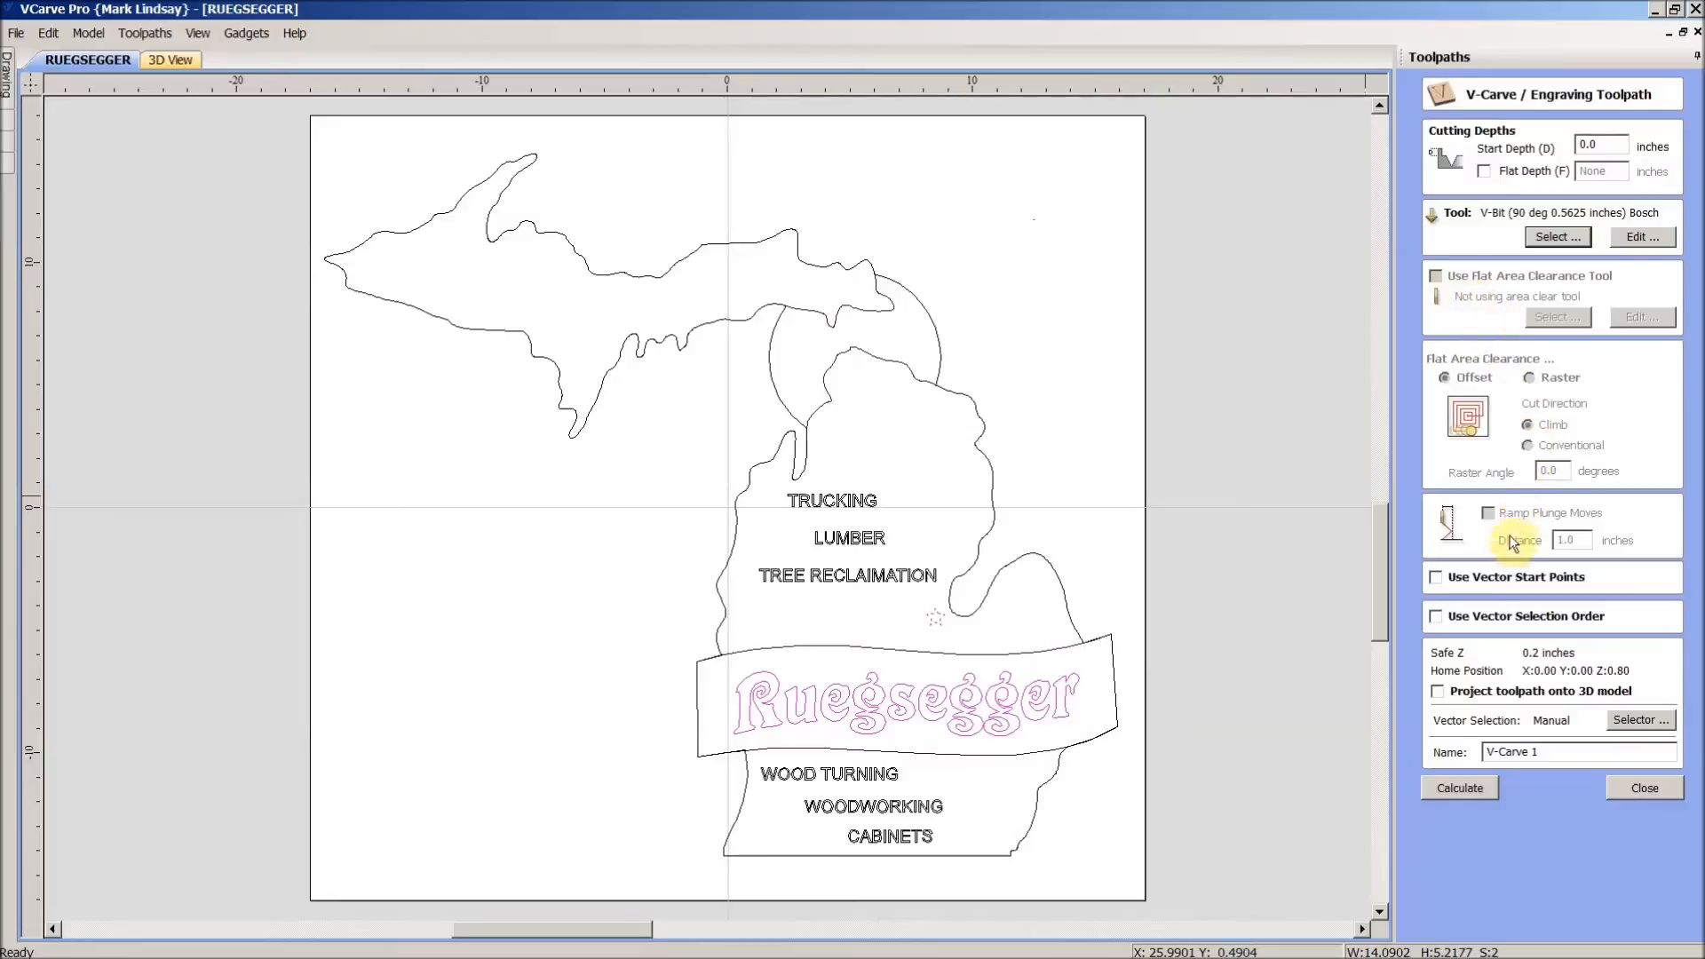
- Rename the toolpath '90 degree v-carve' and calculate it
click(1577, 751)
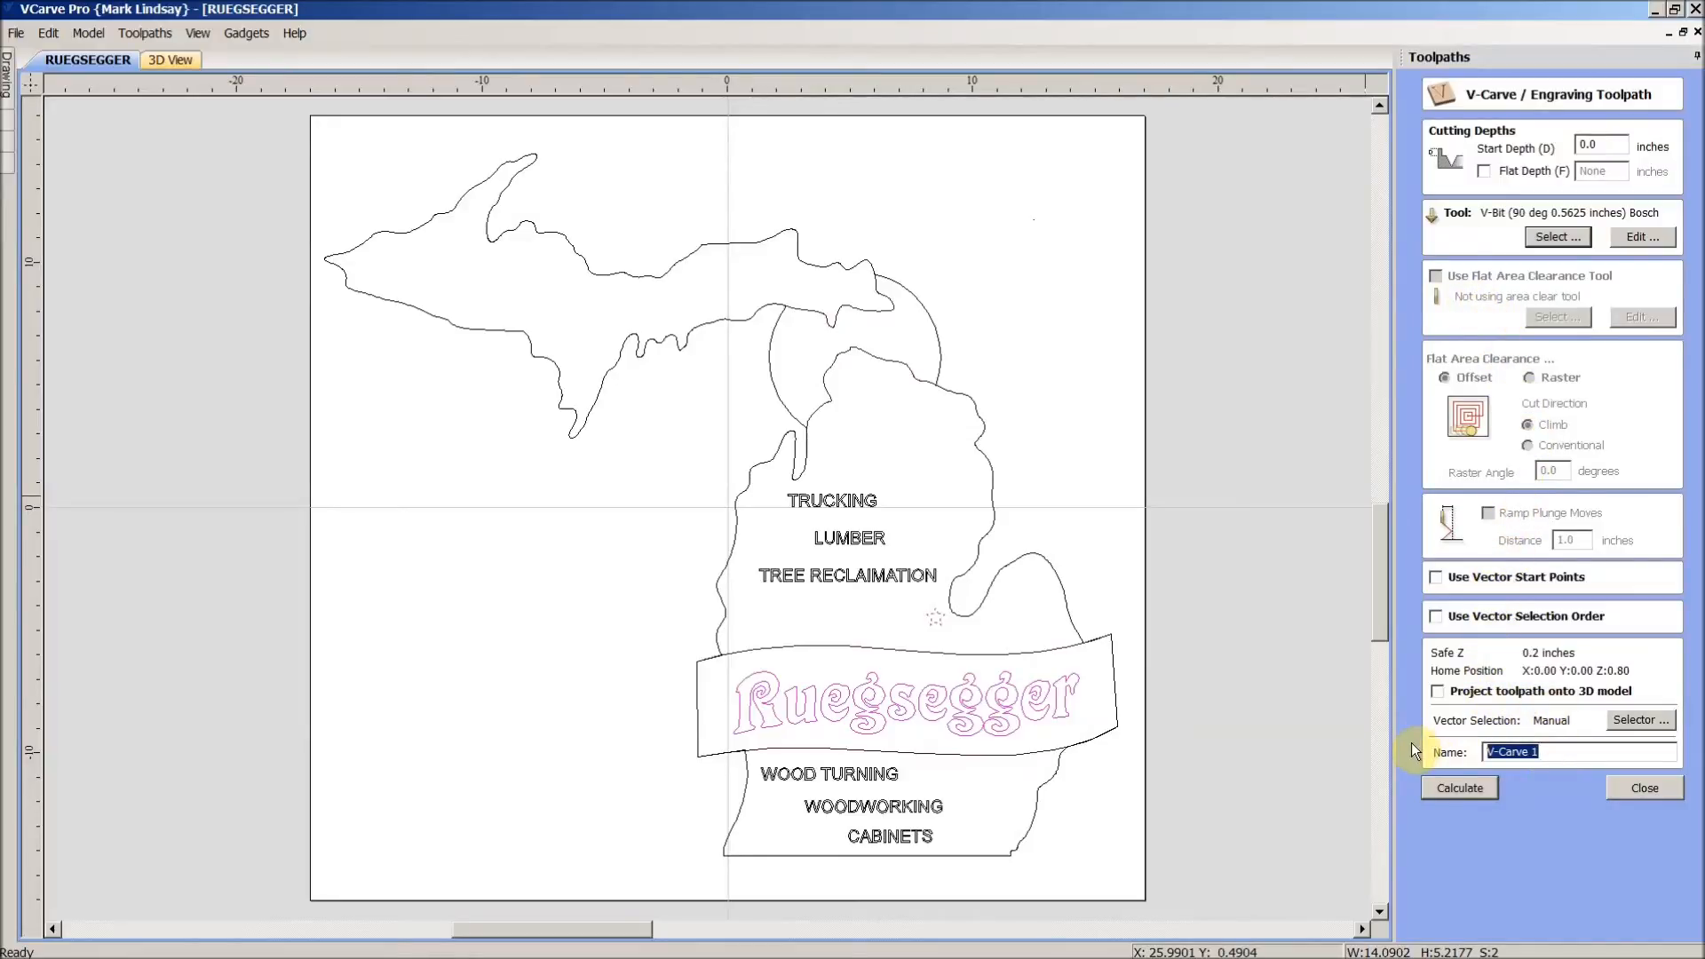
text(90 degree v)
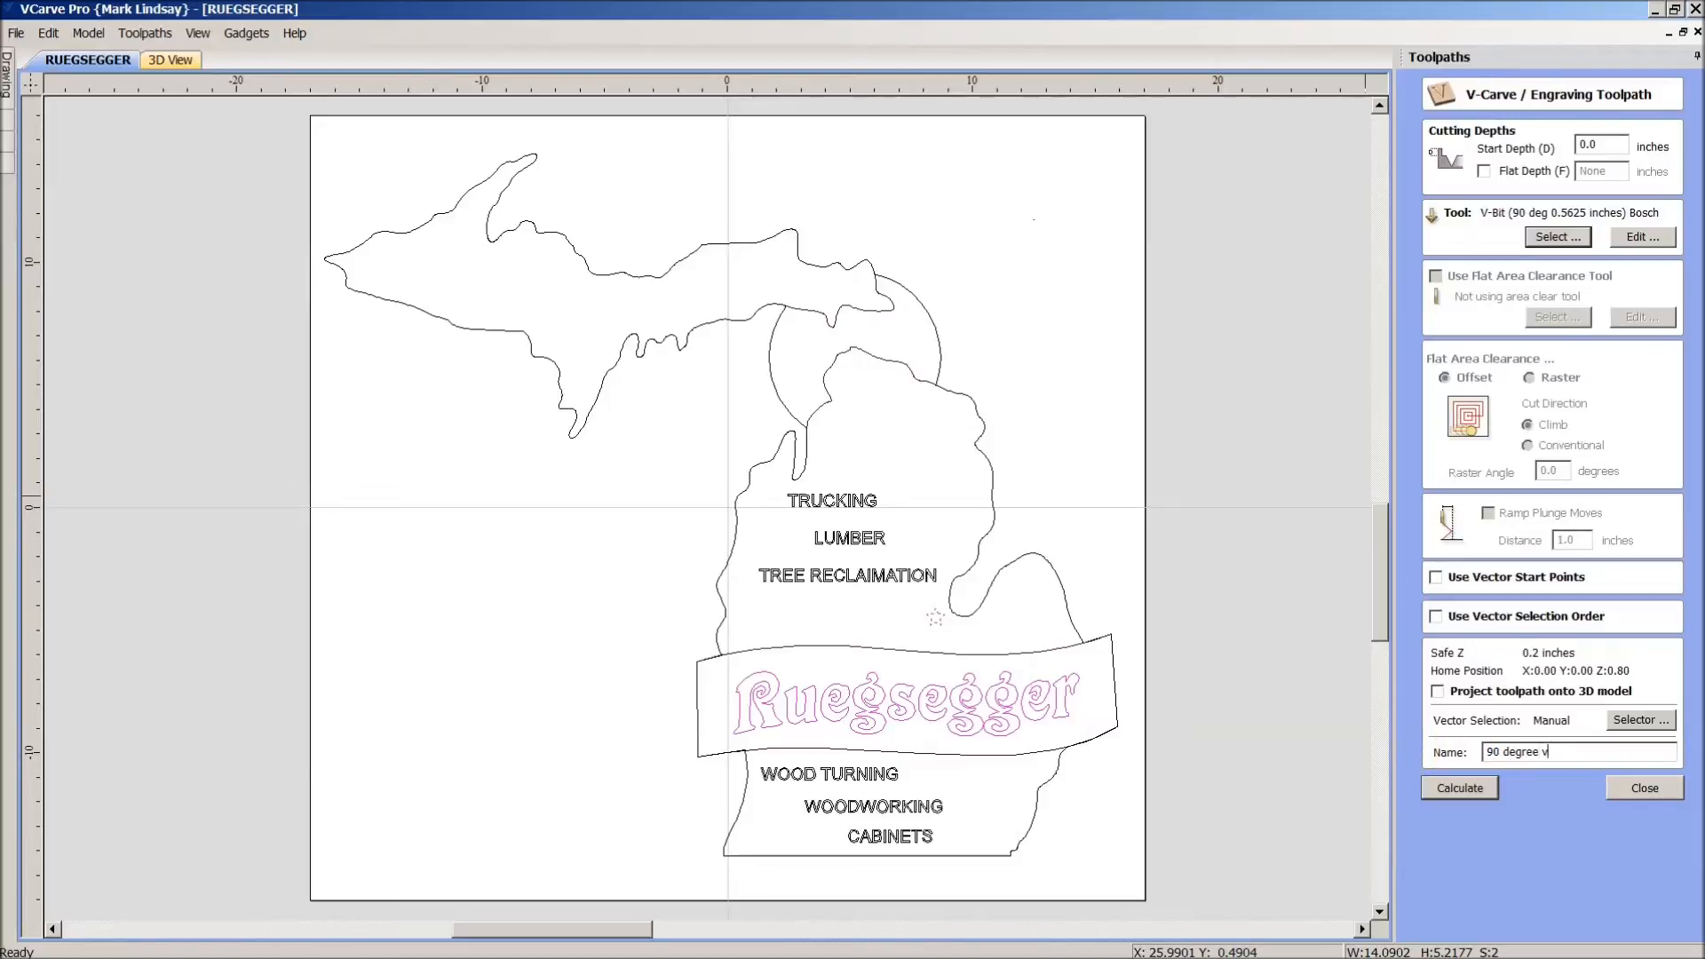
text(-carve)
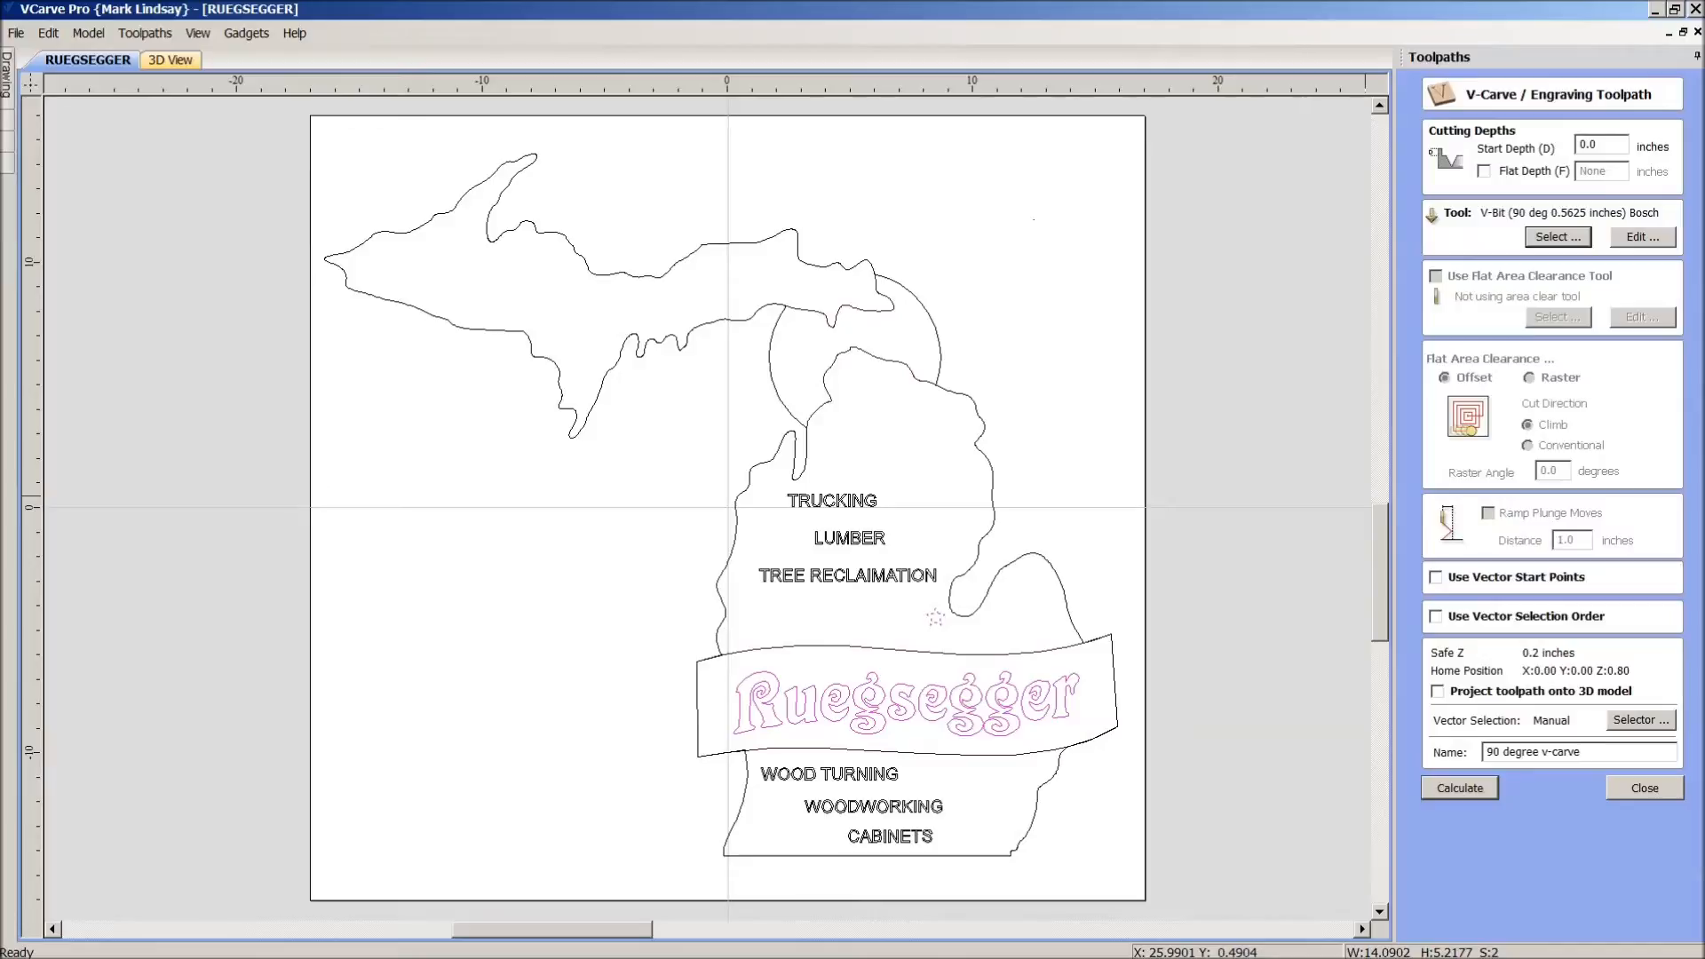
click(1458, 787)
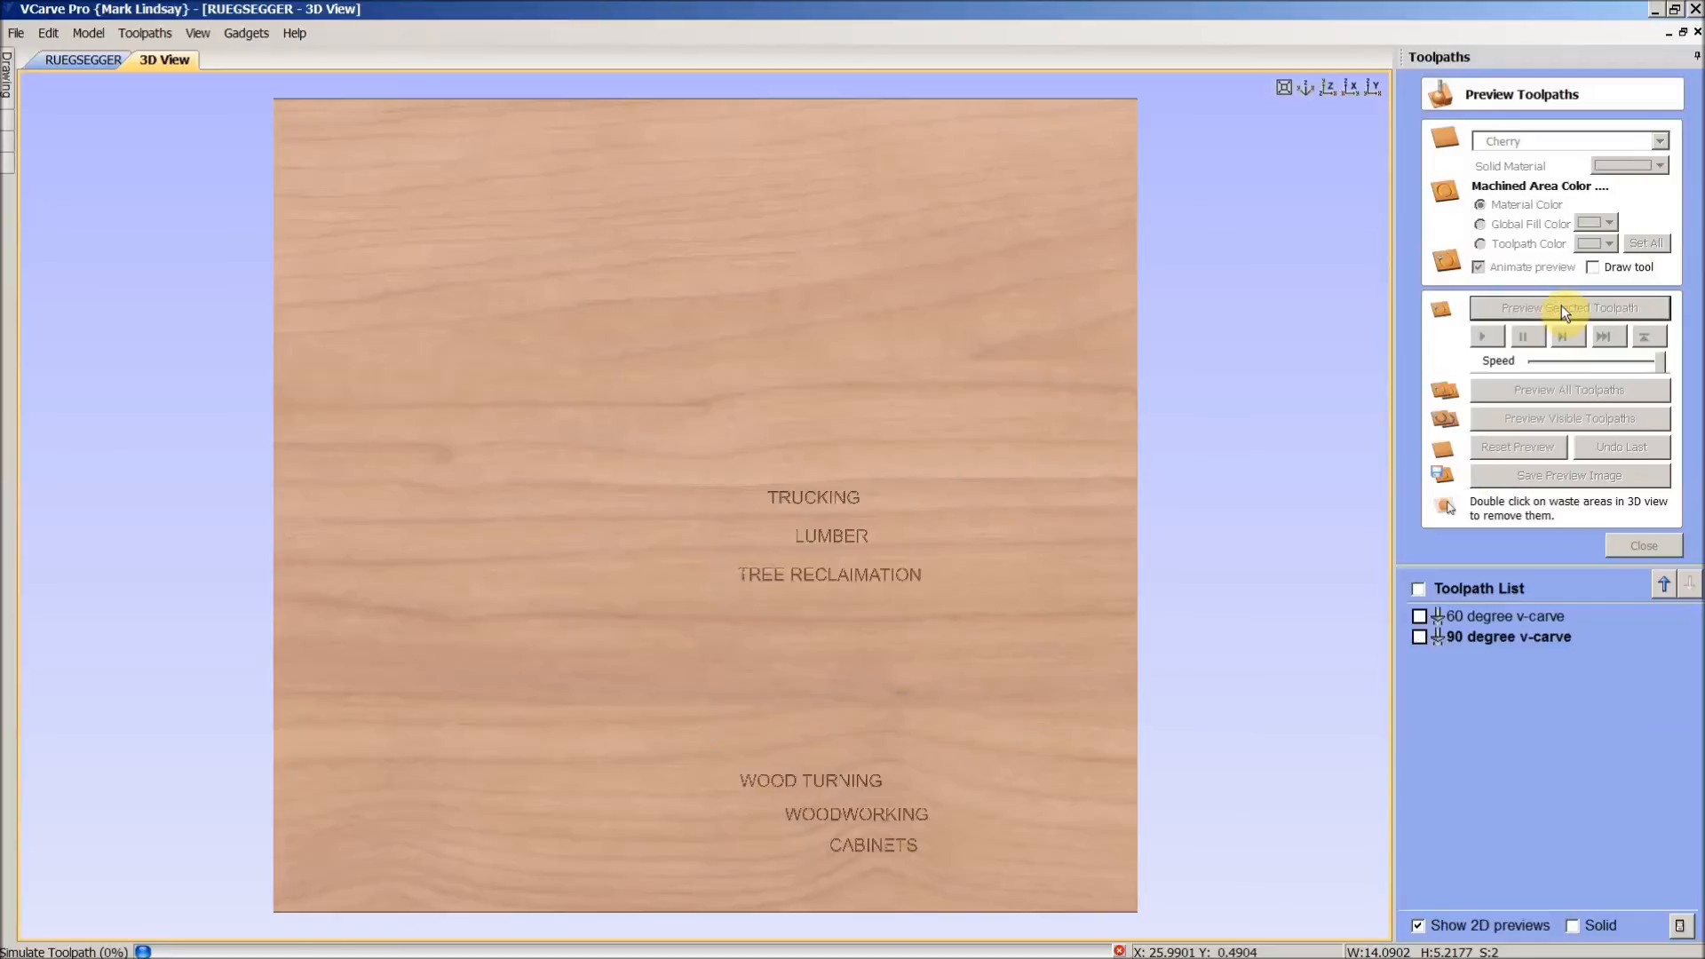
- Run the 3D preview to show Ruegsegger and the star carved in cherry
click(1569, 308)
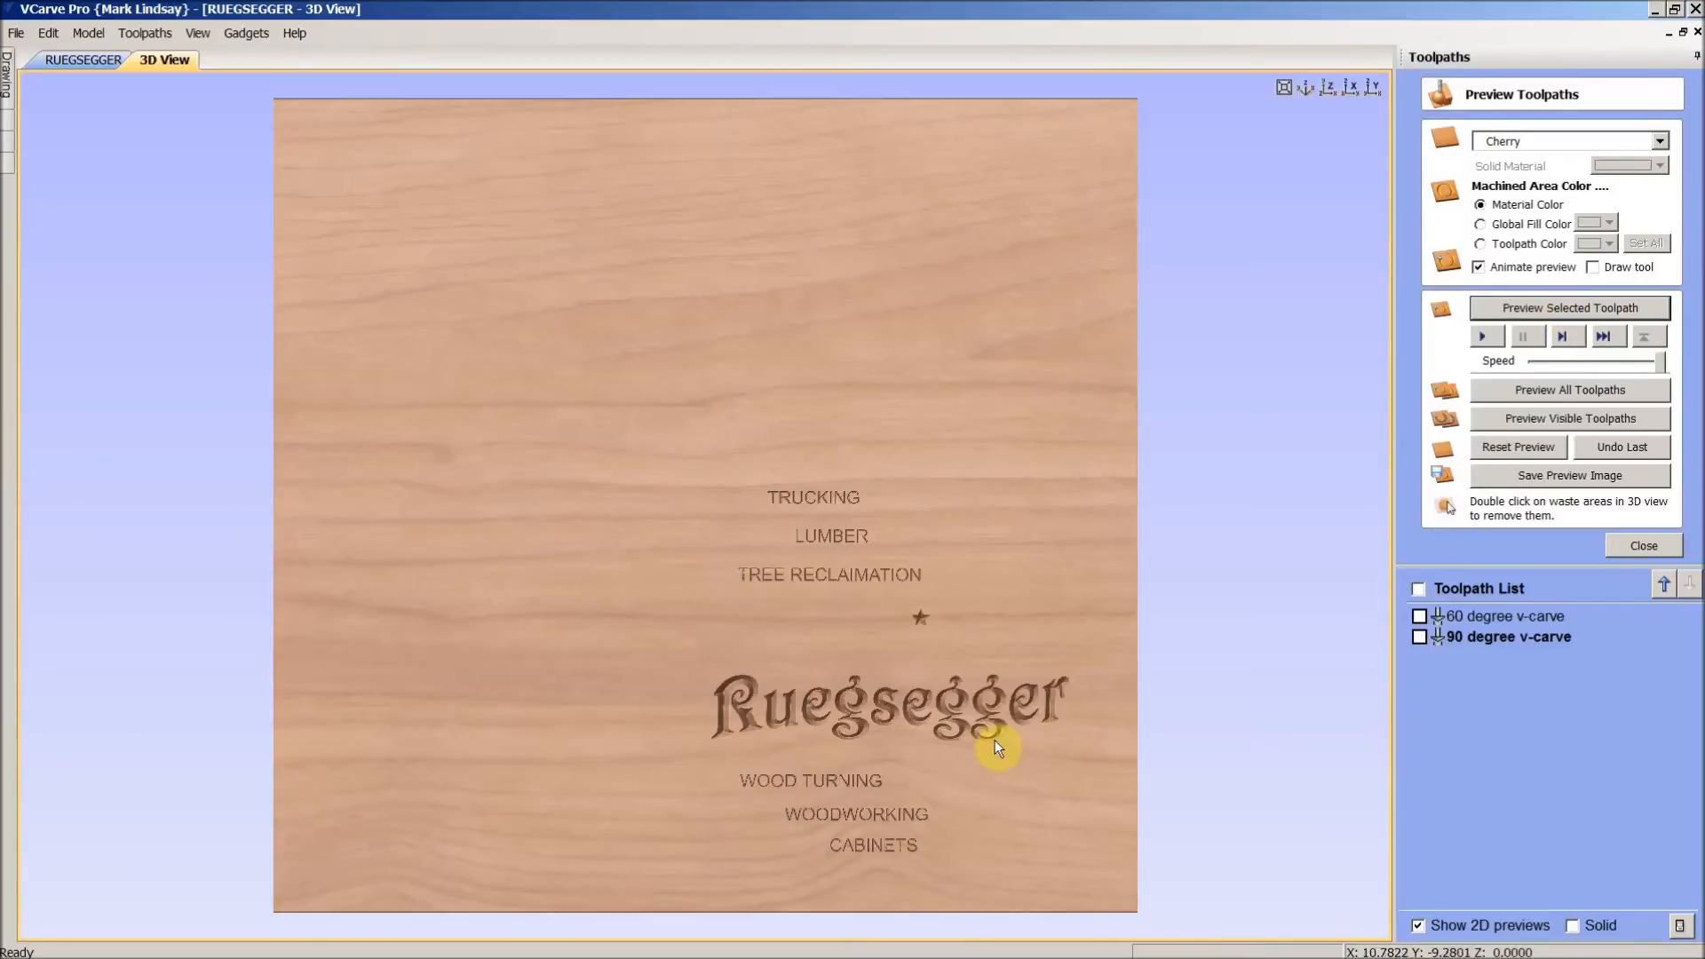
mouse_move(903, 664)
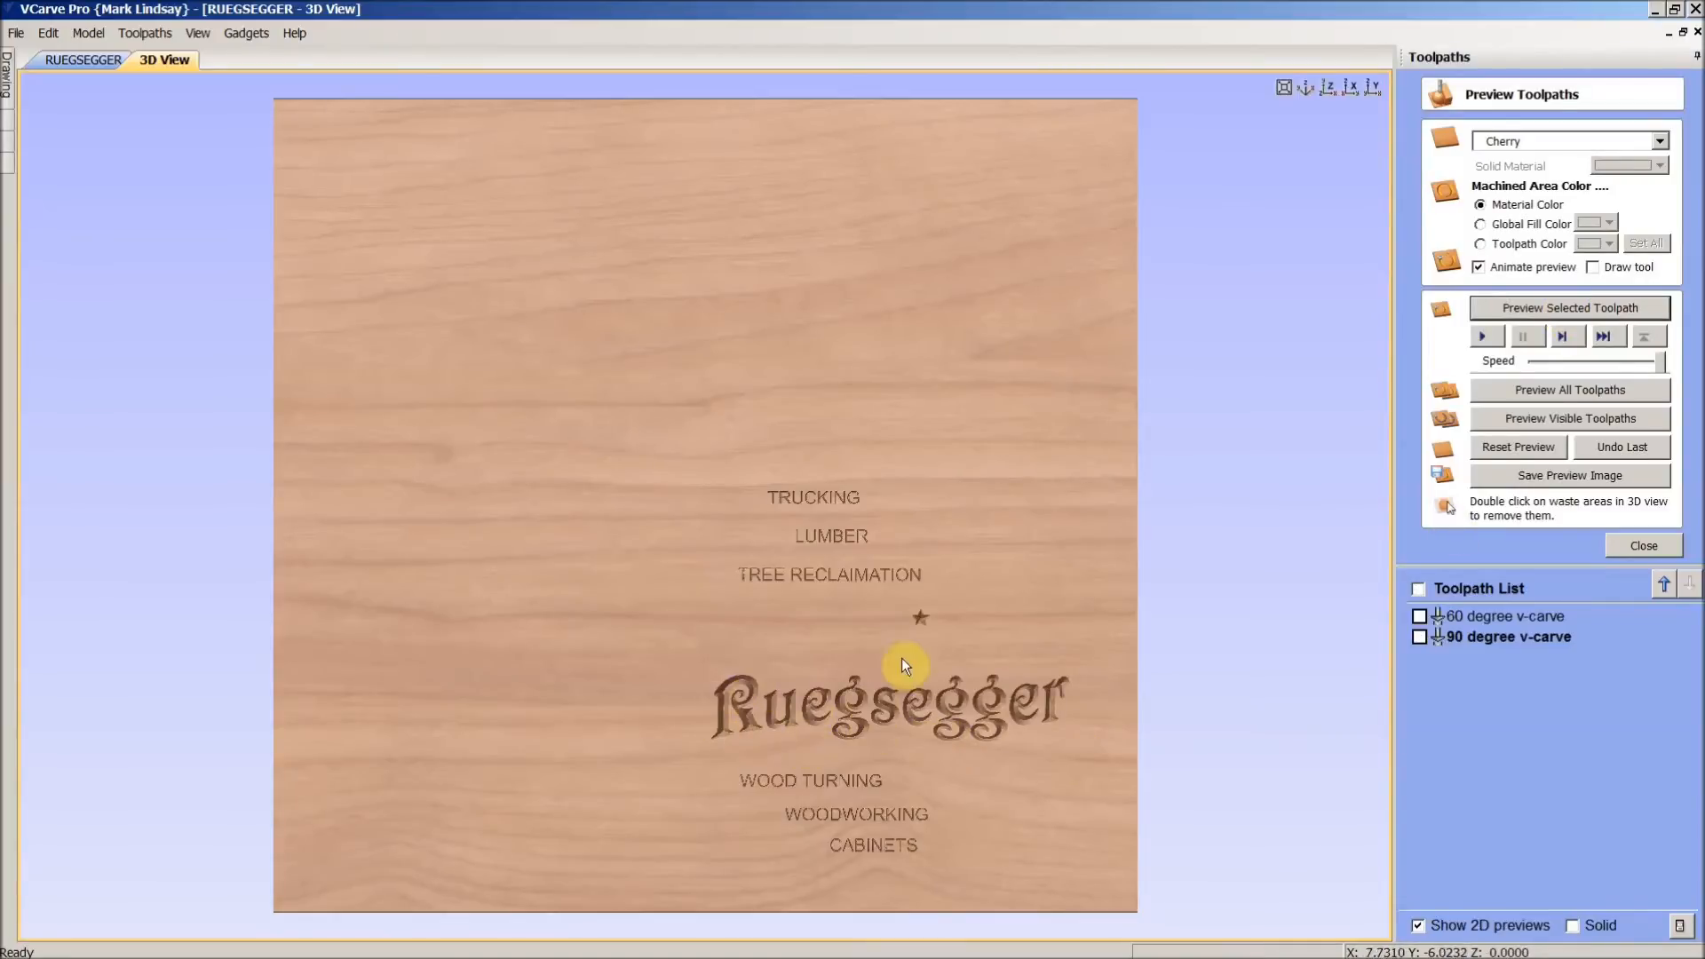
mouse_move(930, 639)
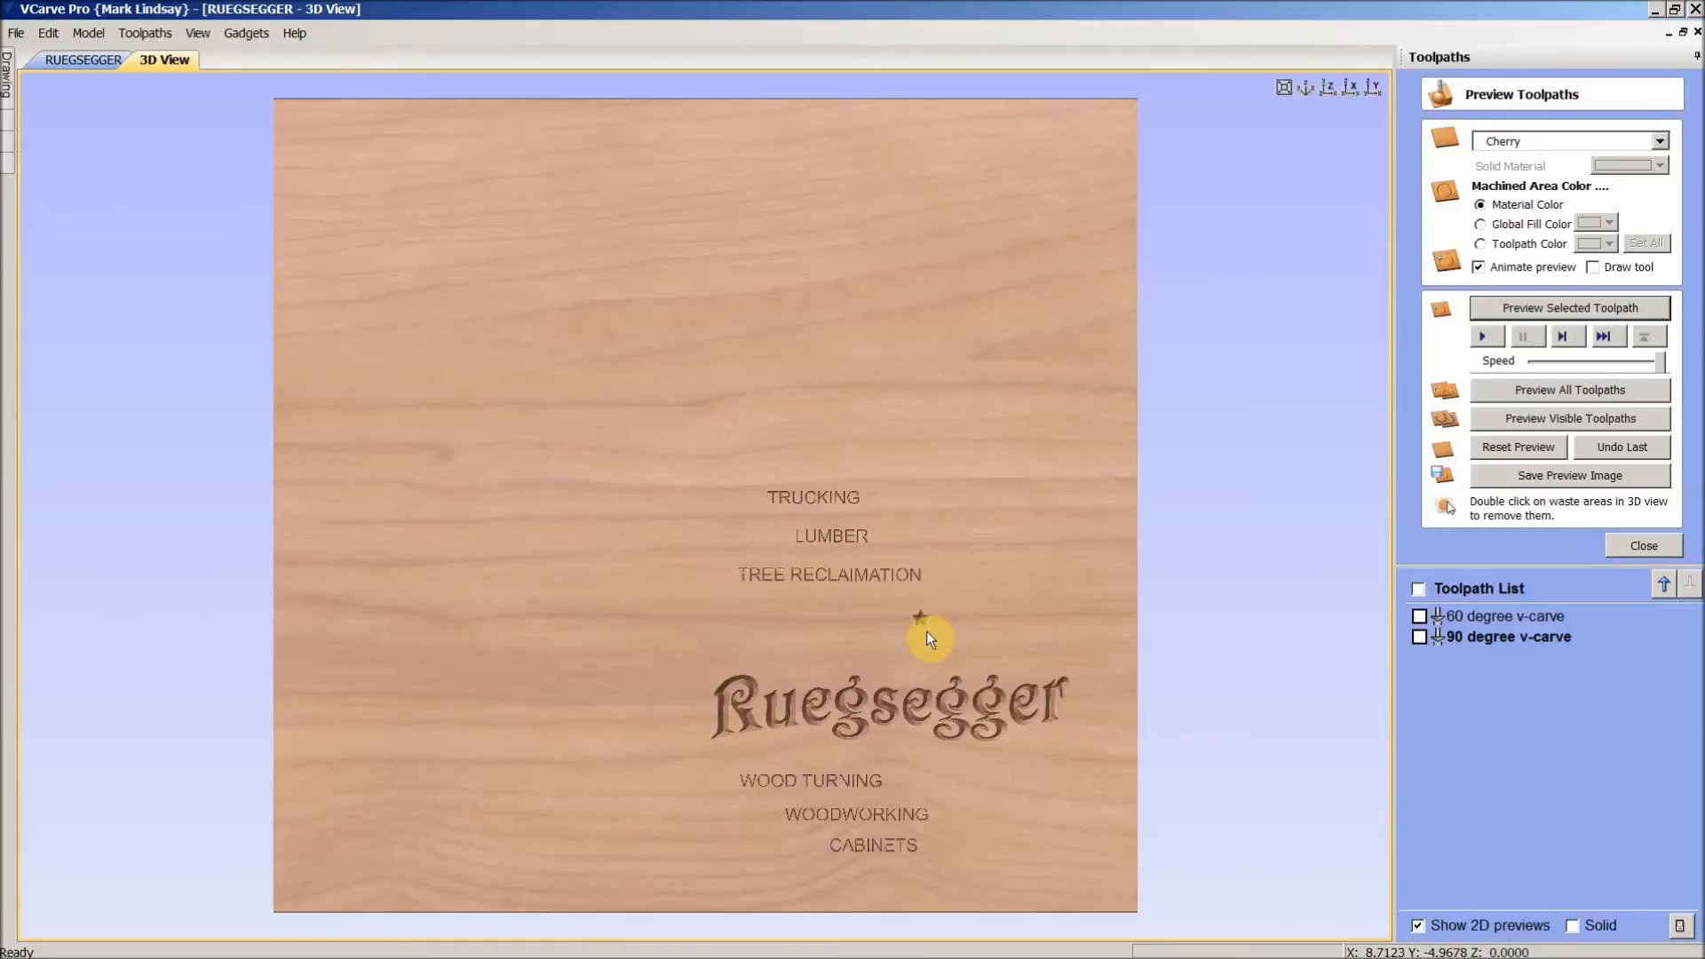
mouse_move(964, 644)
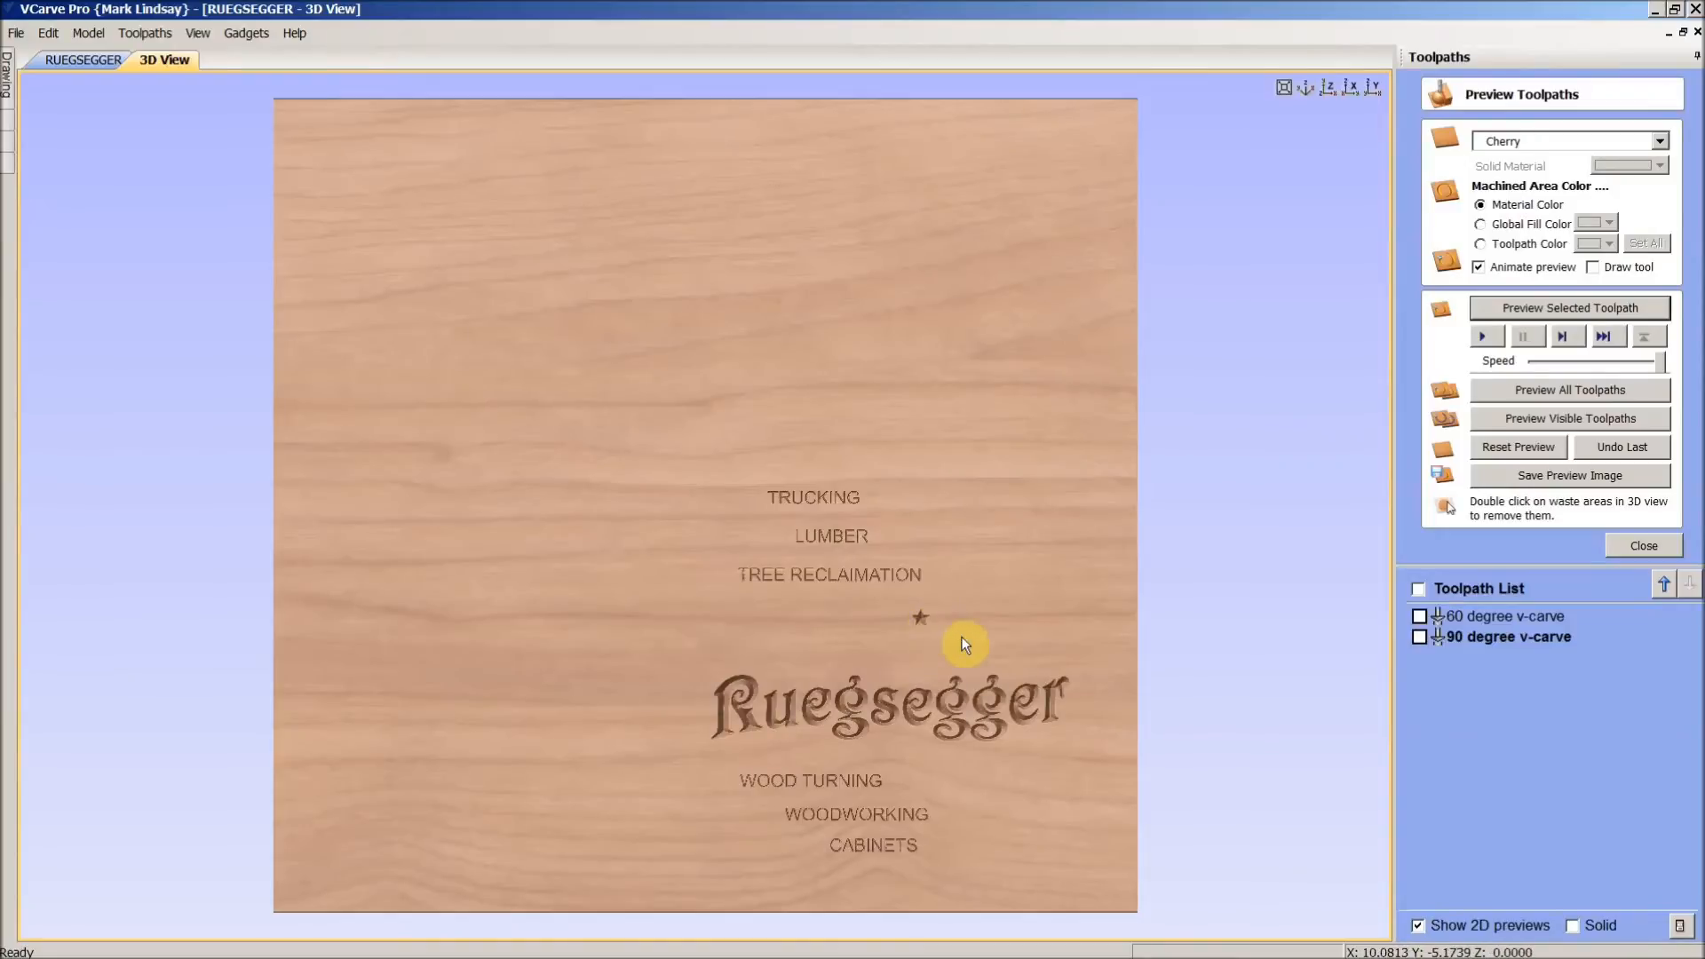
mouse_move(726, 731)
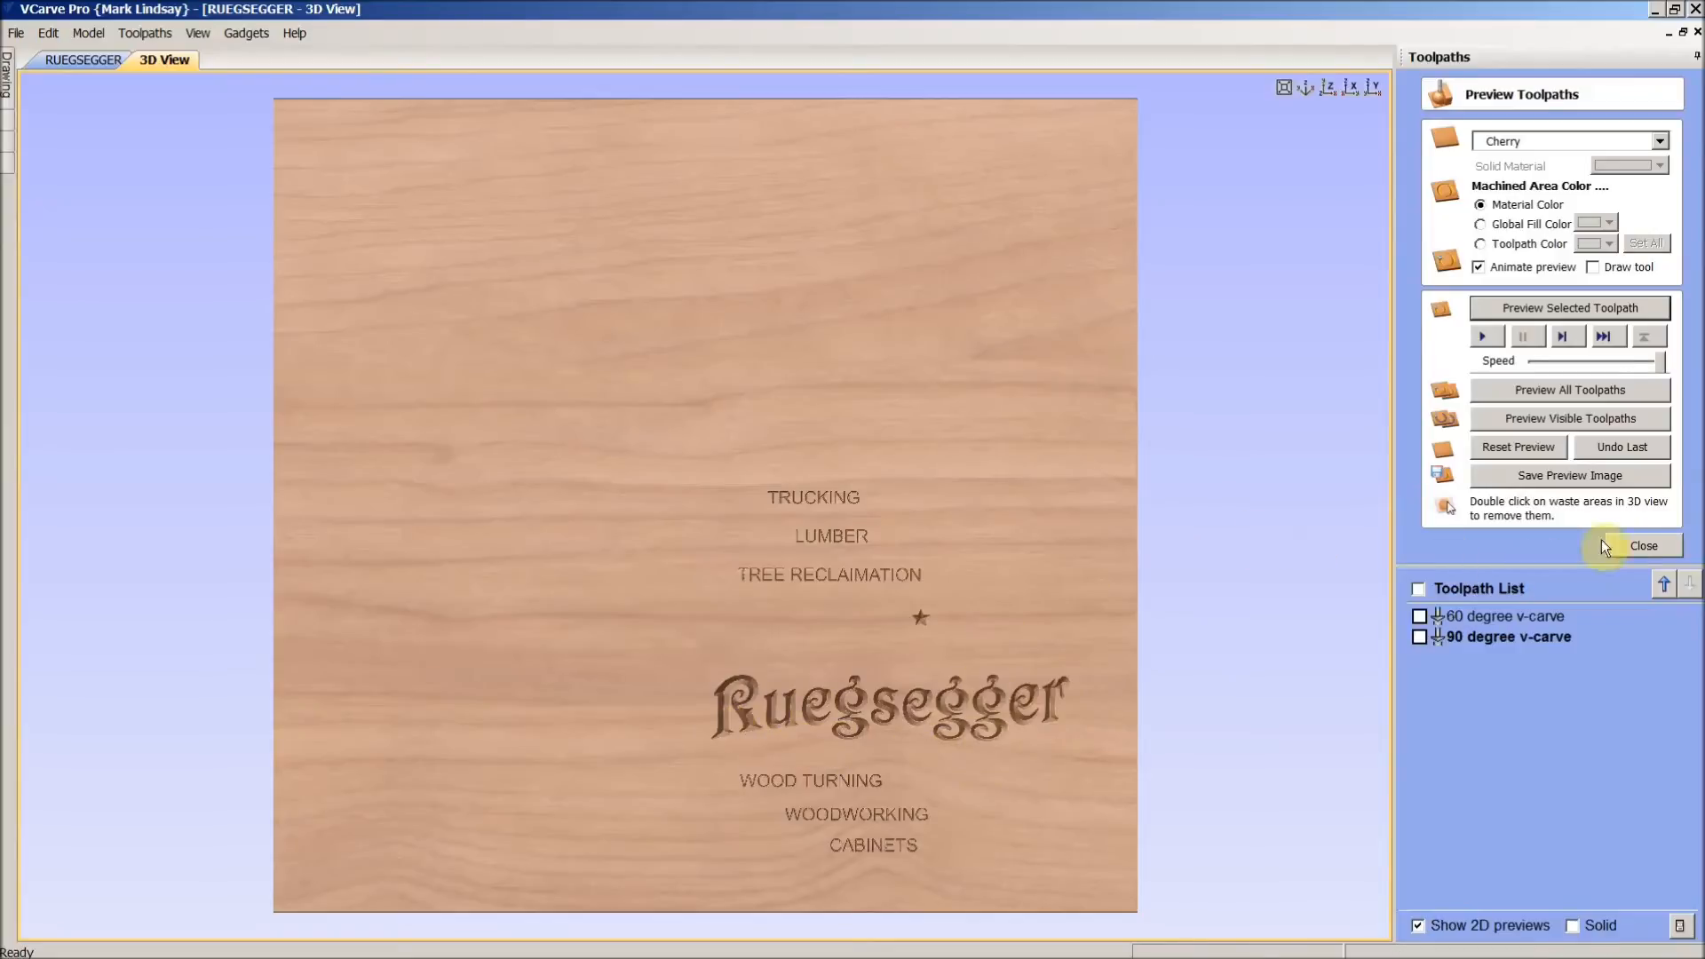
click(1643, 546)
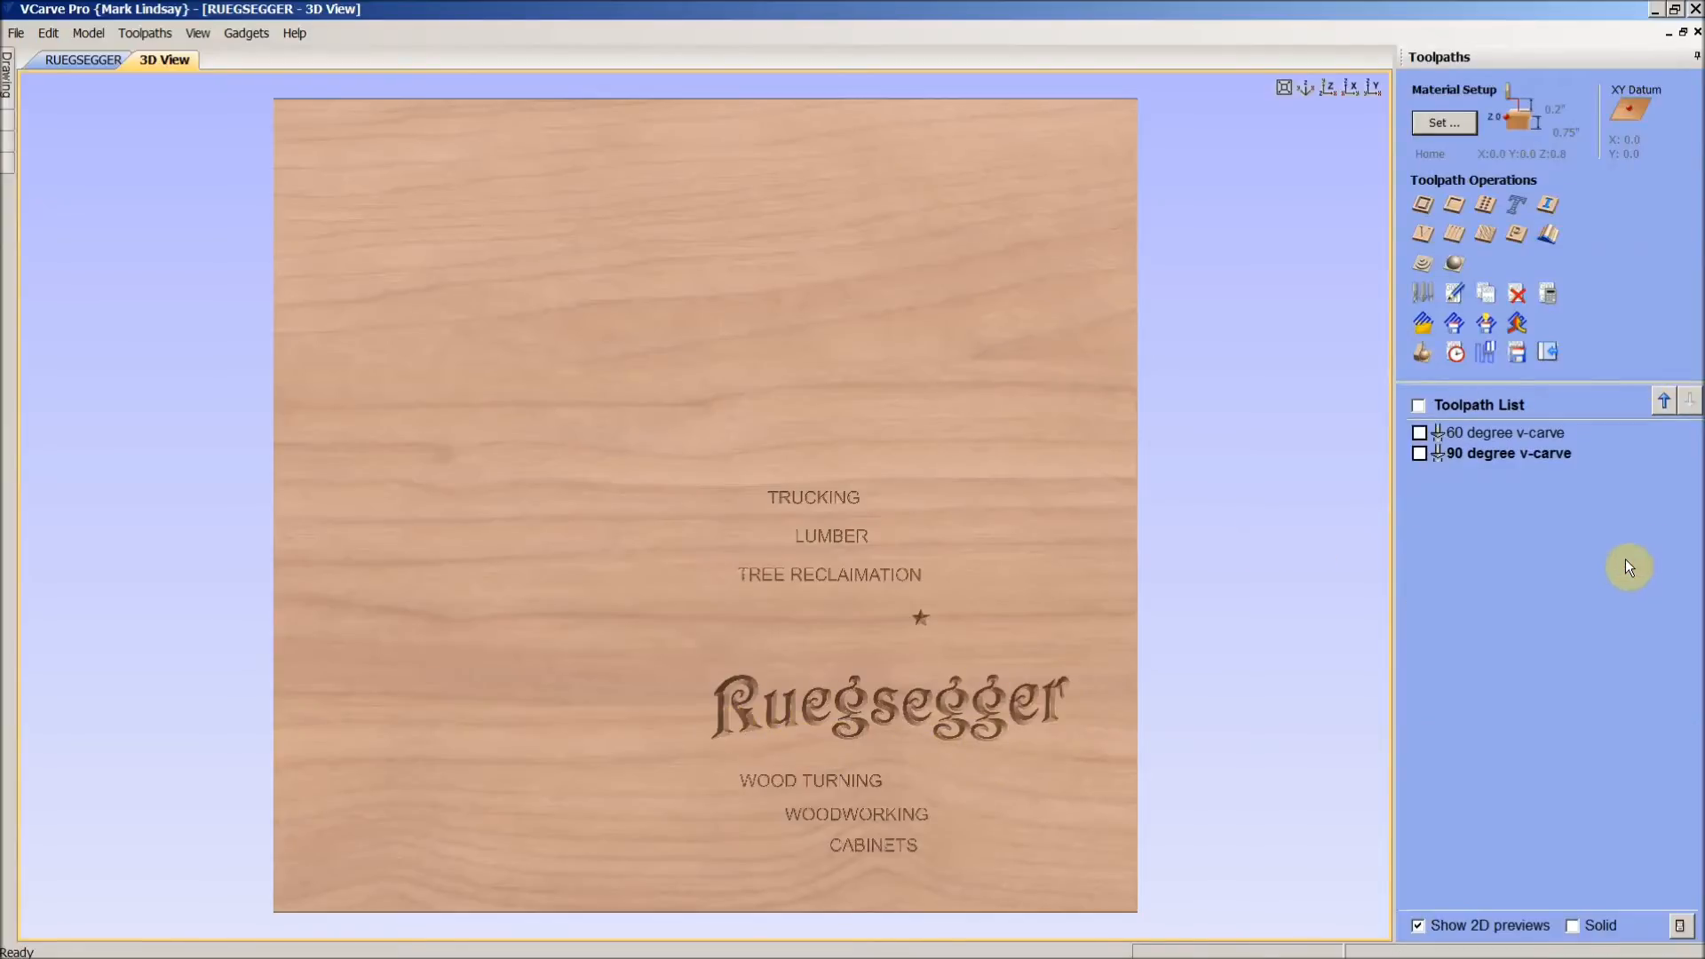
mouse_move(607, 270)
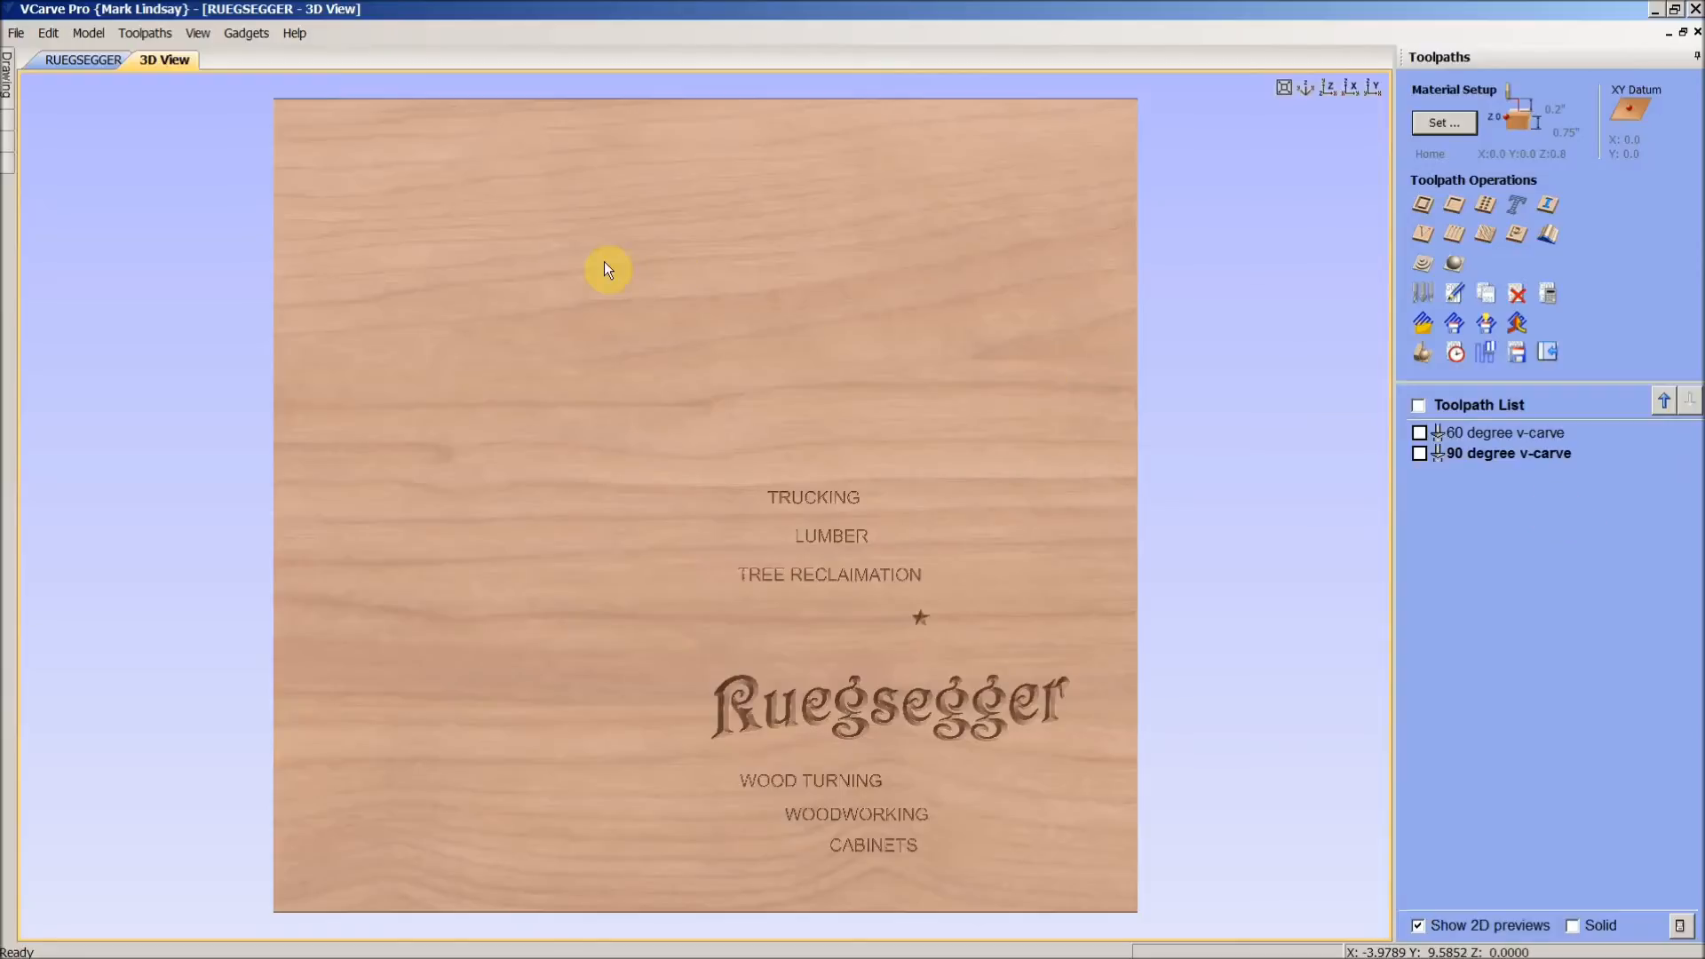
click(82, 59)
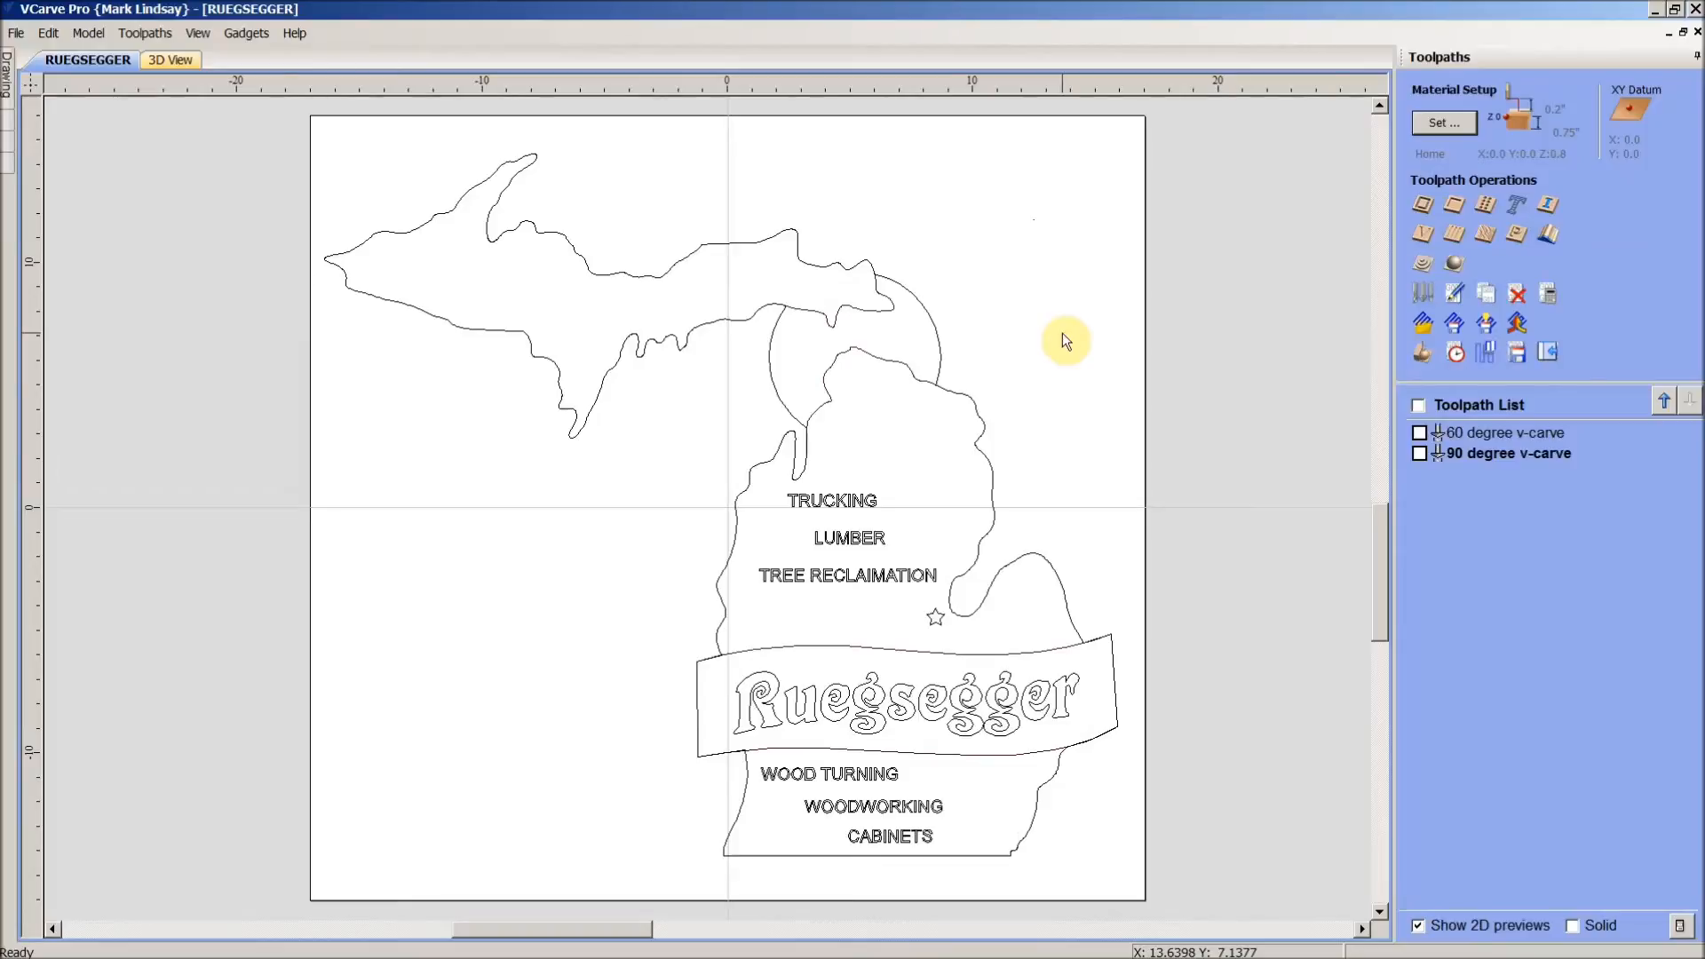
mouse_move(1051, 343)
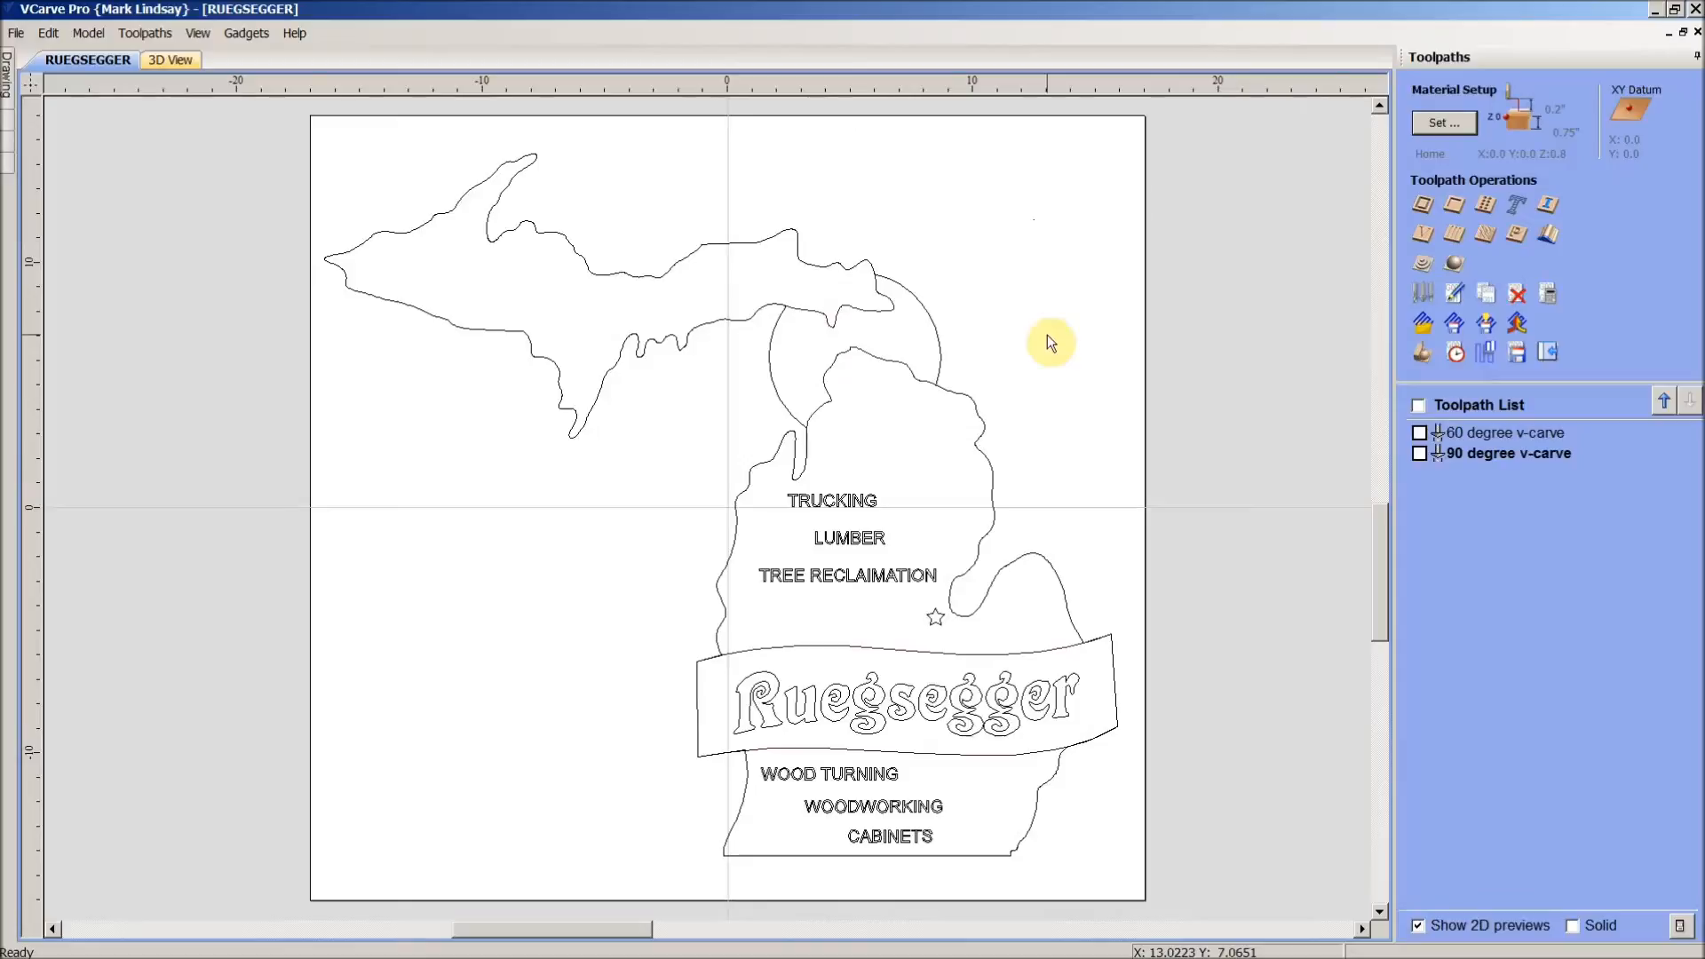
mouse_move(897, 369)
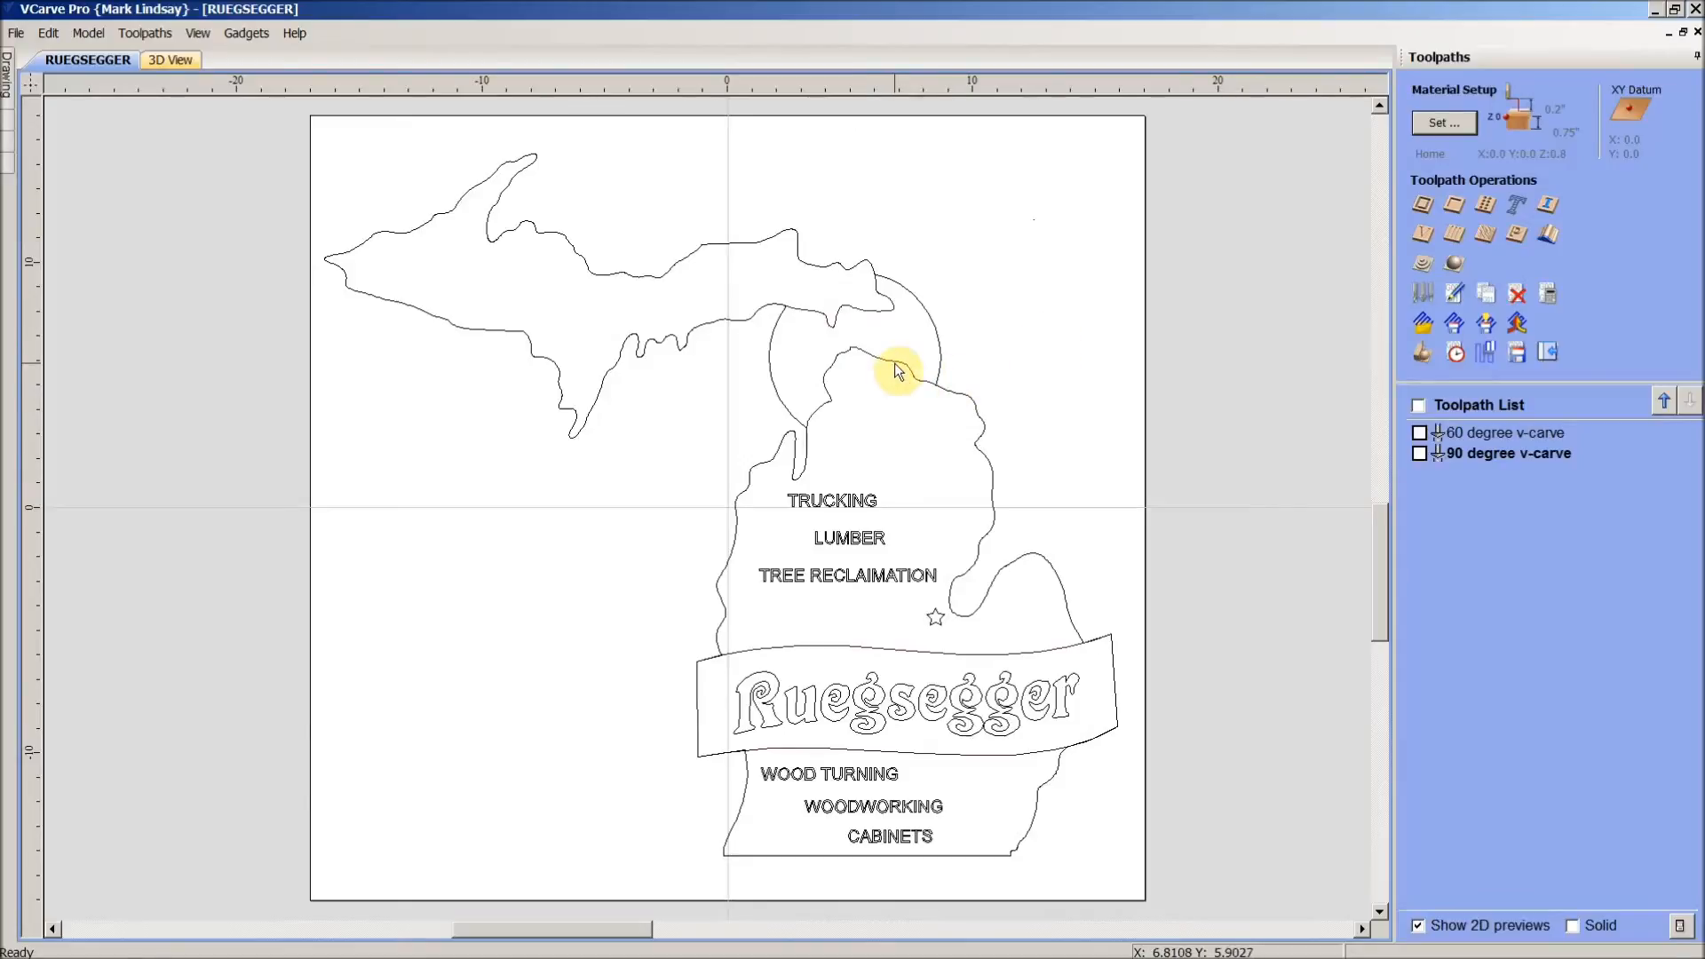
mouse_move(897, 422)
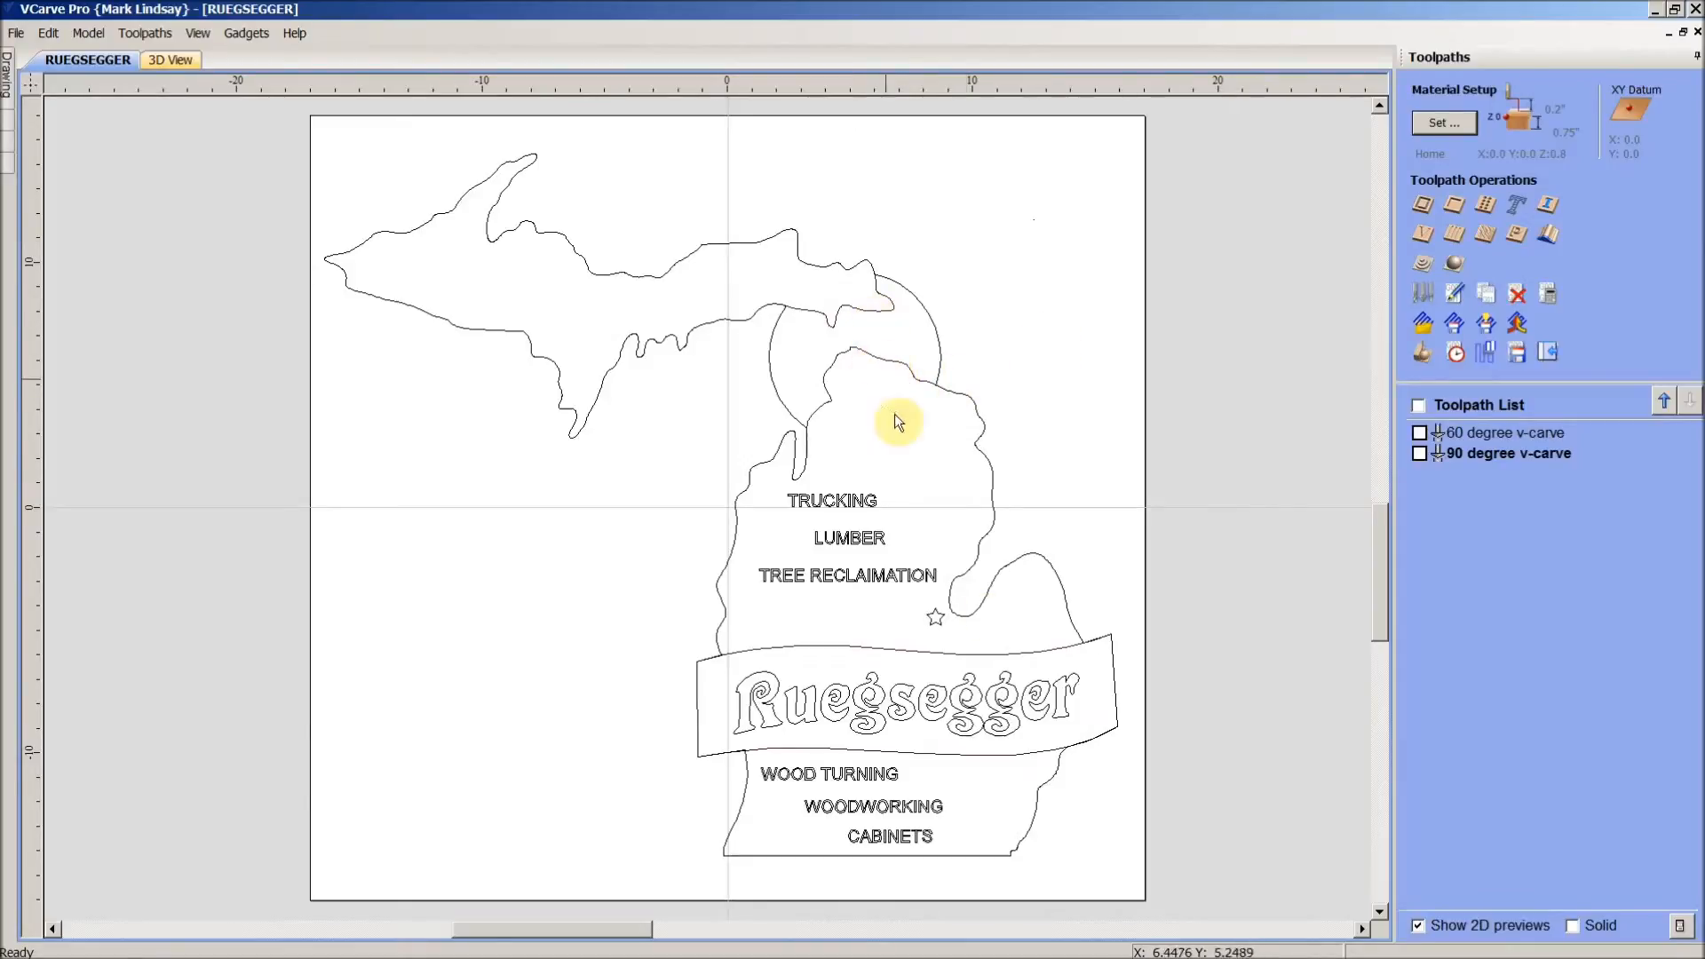
mouse_move(884, 433)
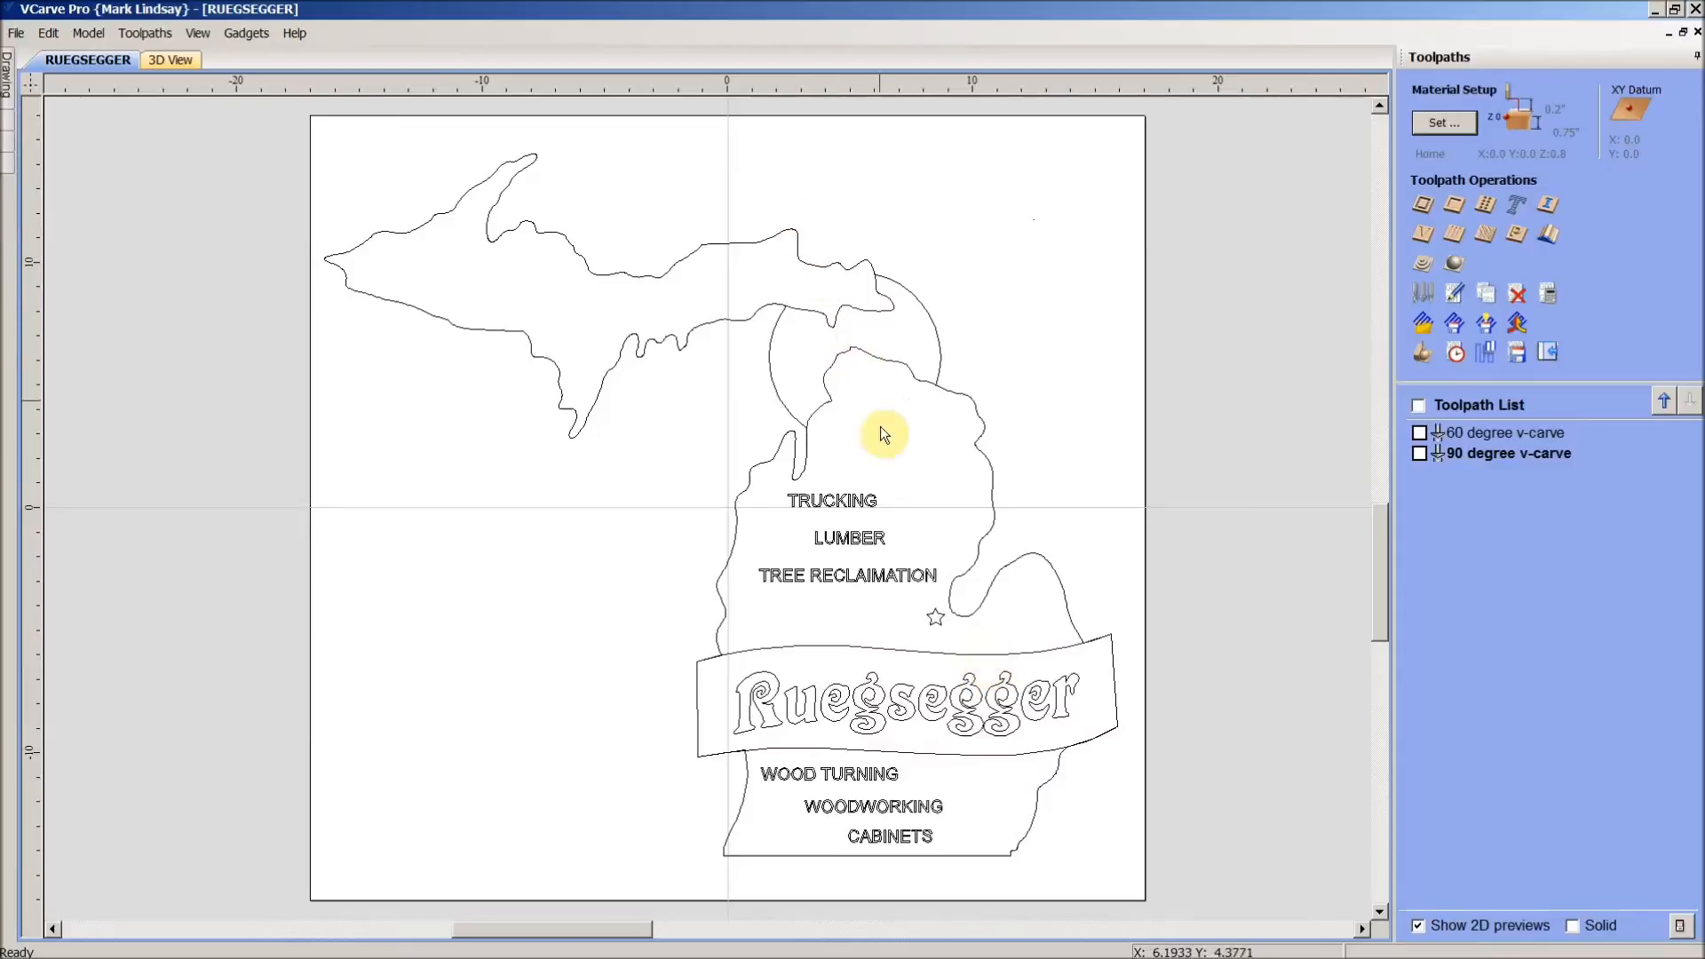
mouse_move(973, 661)
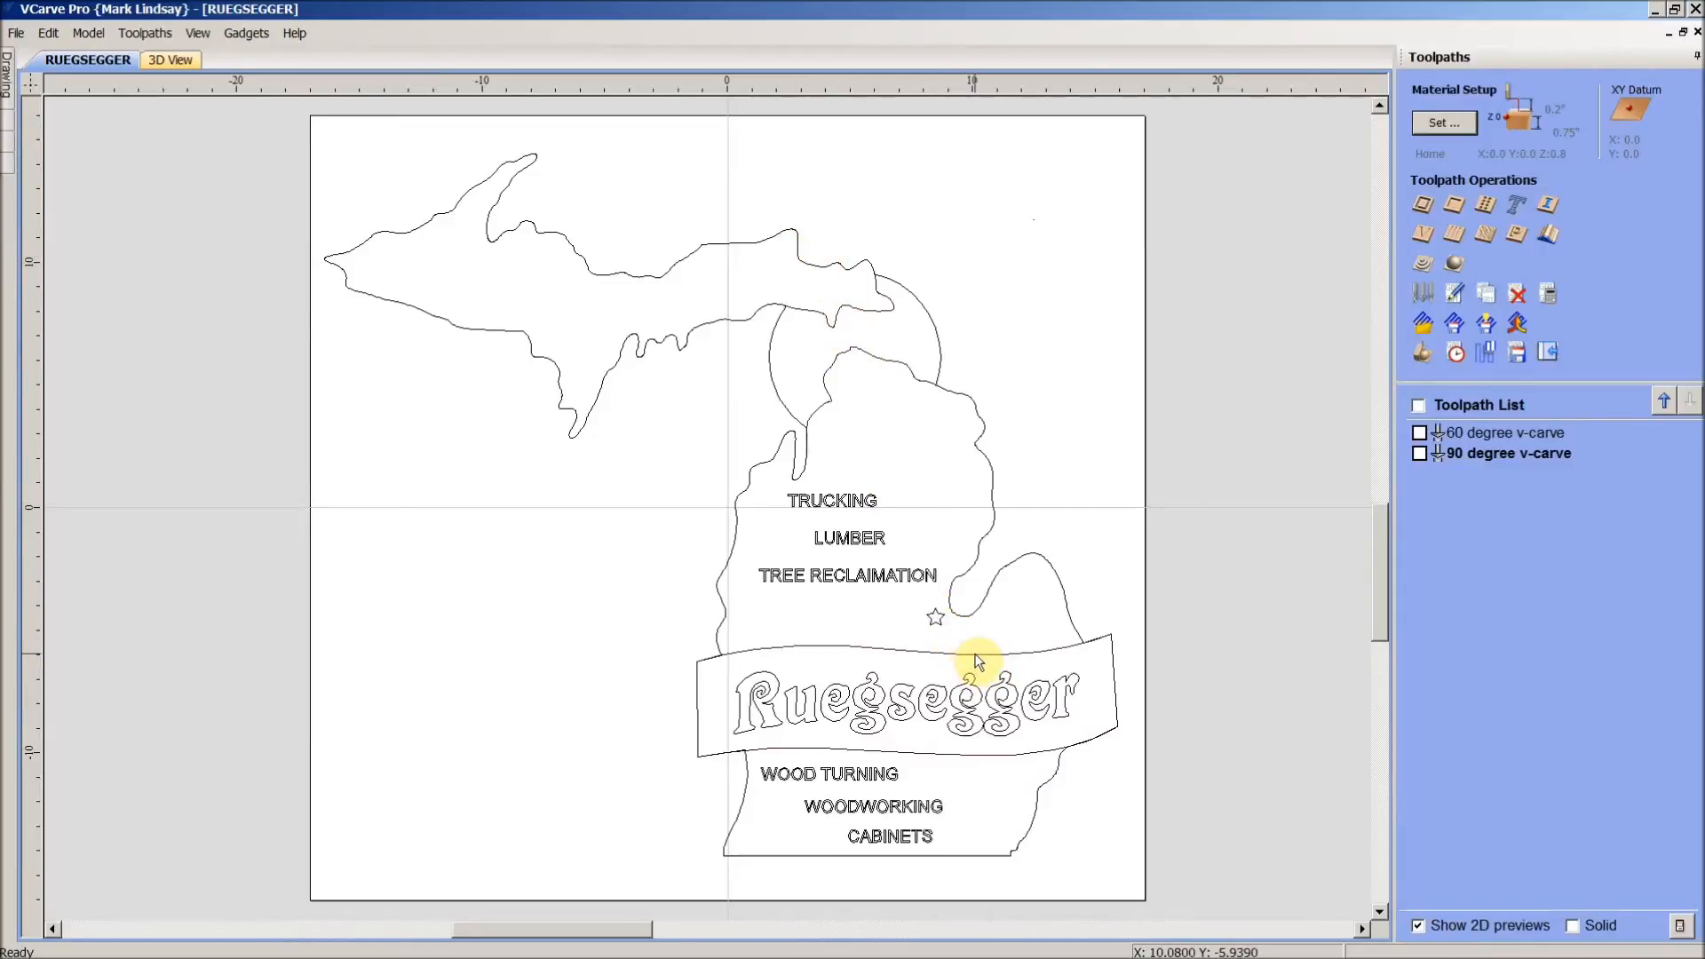
mouse_move(979, 655)
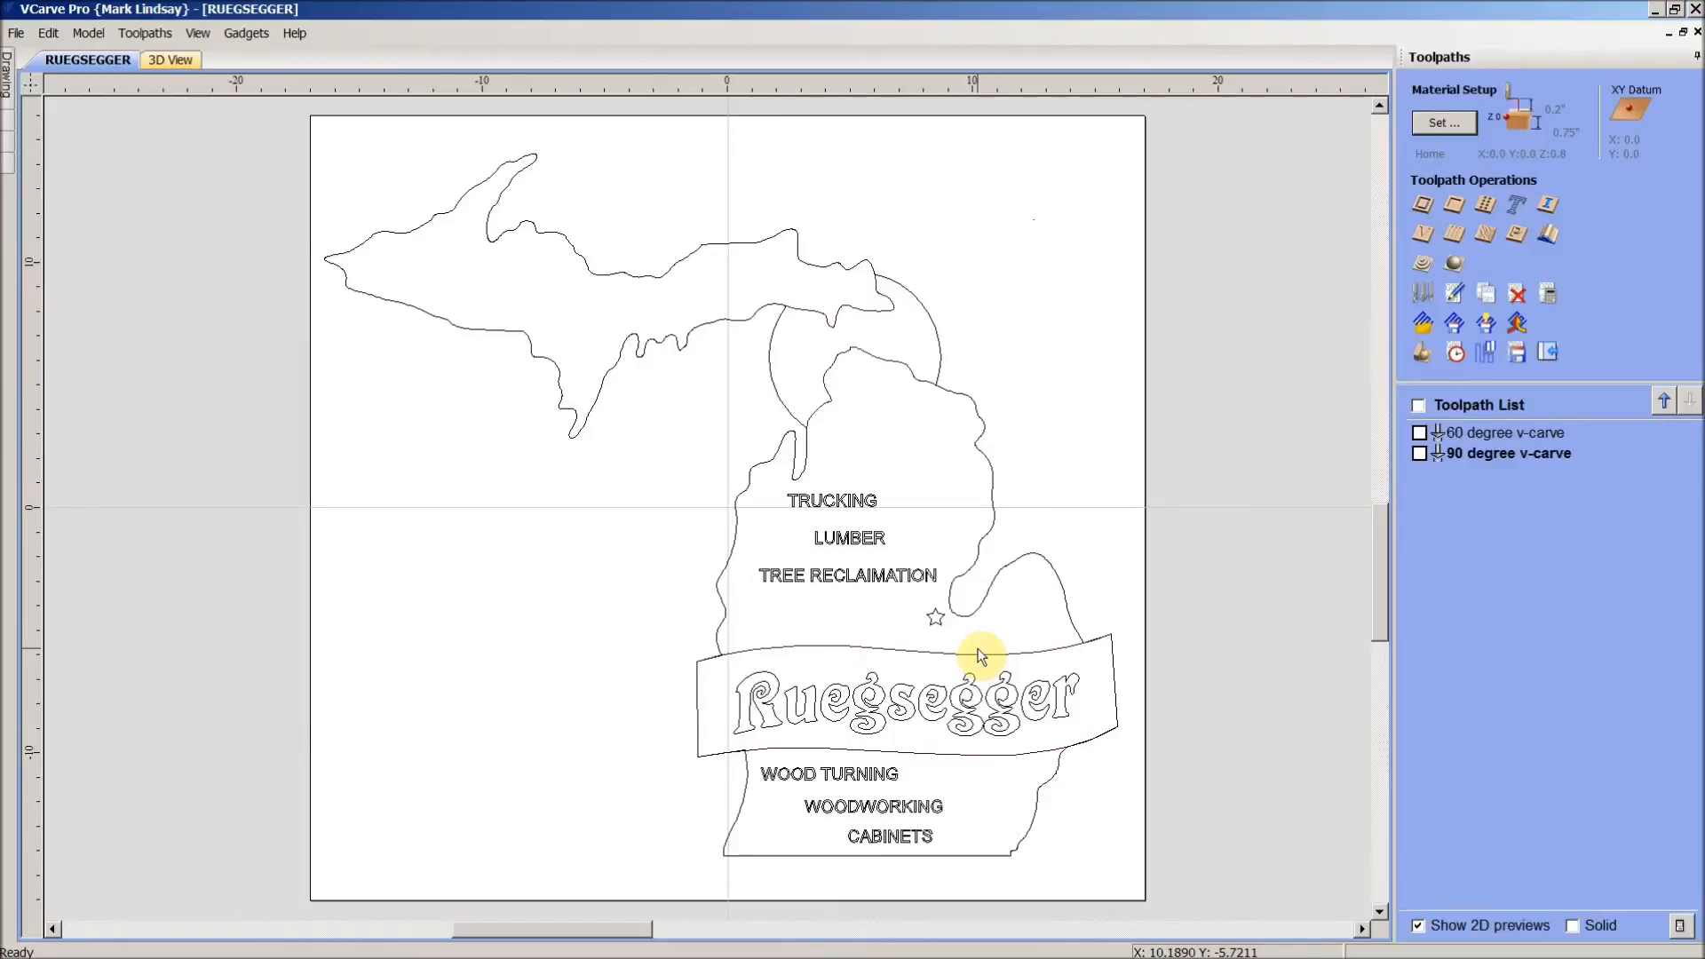
click(979, 659)
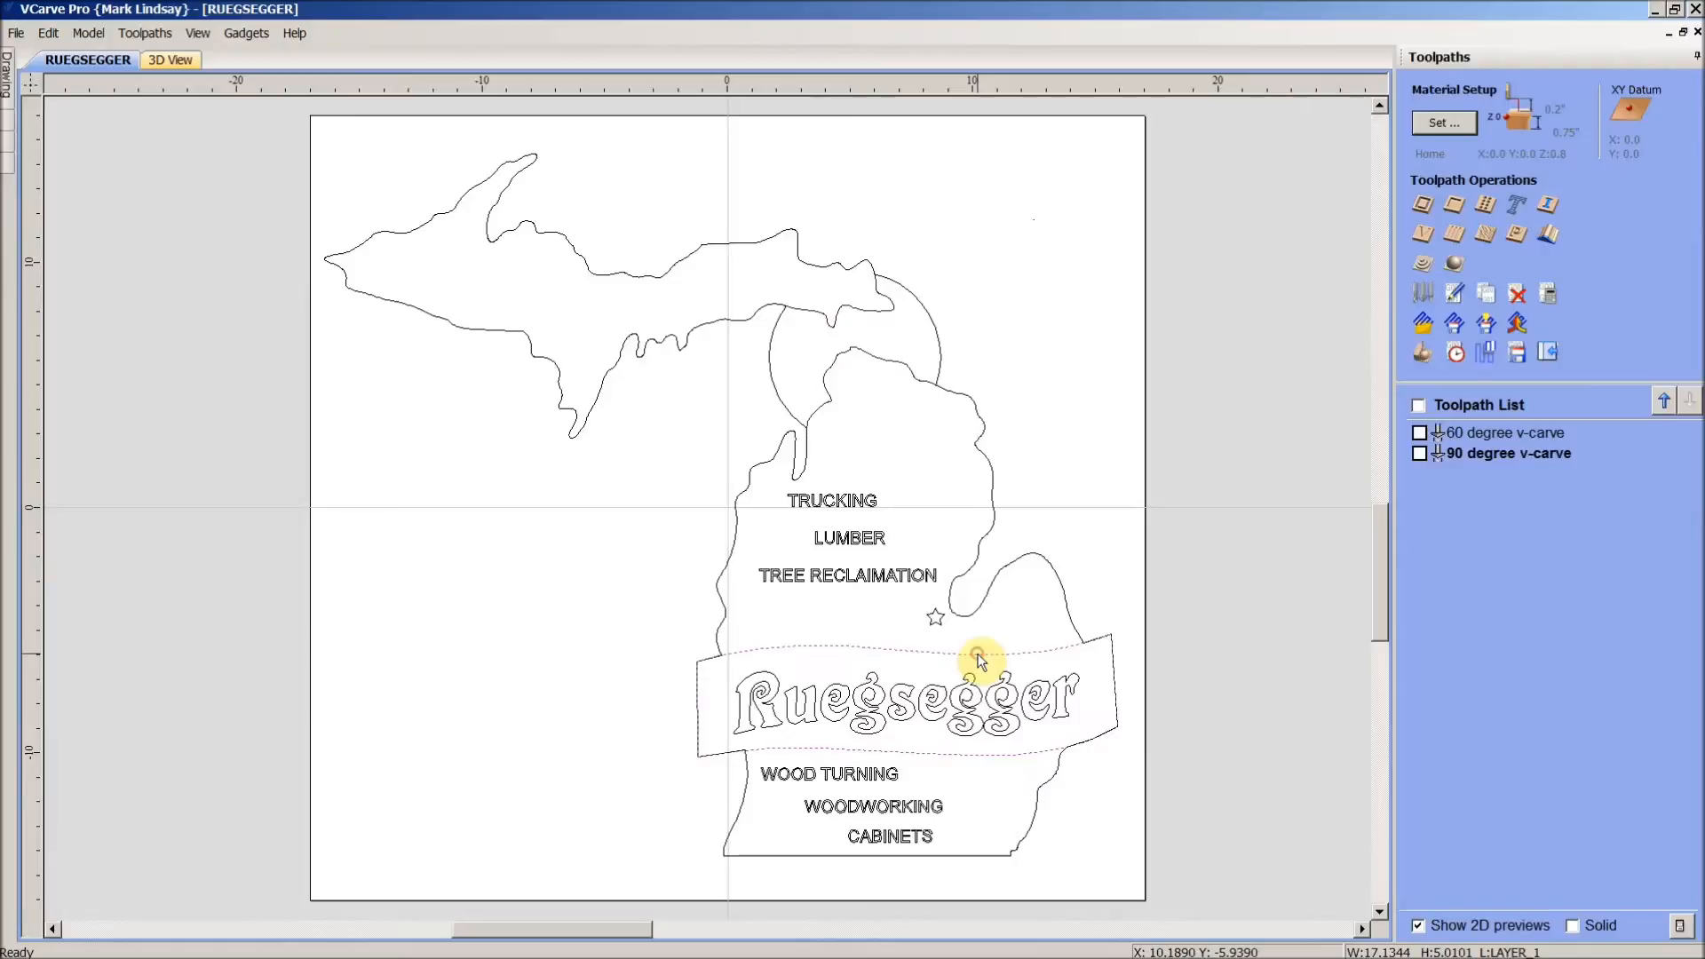
mouse_move(968, 570)
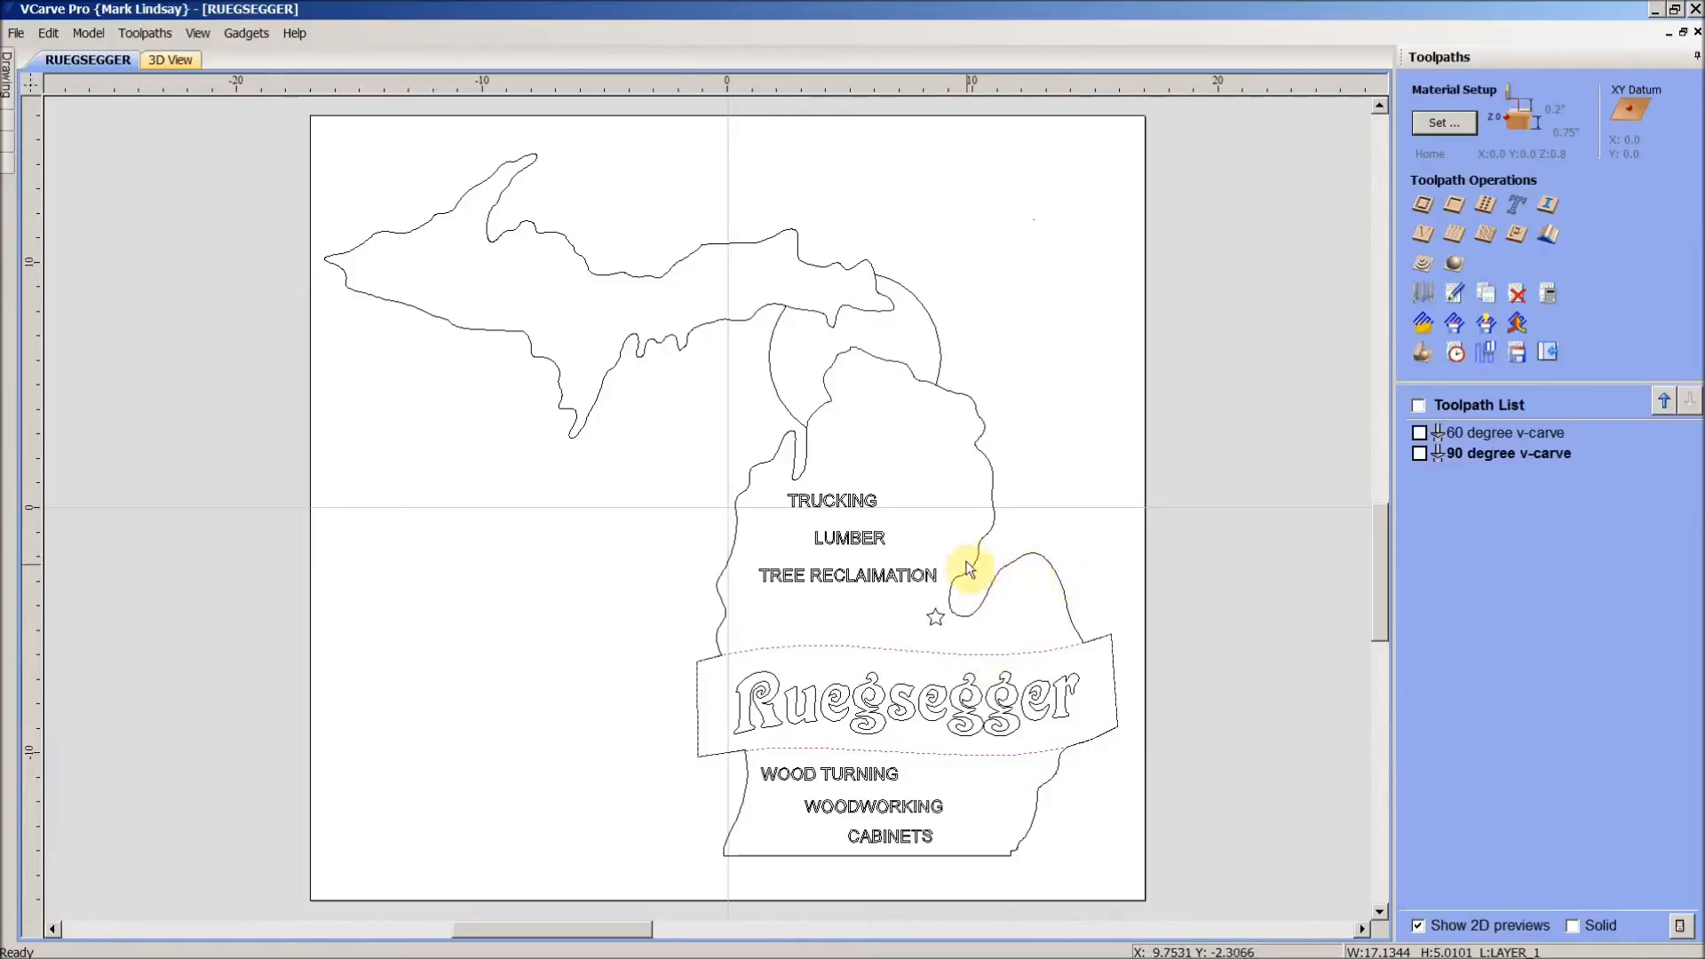
mouse_move(1054, 783)
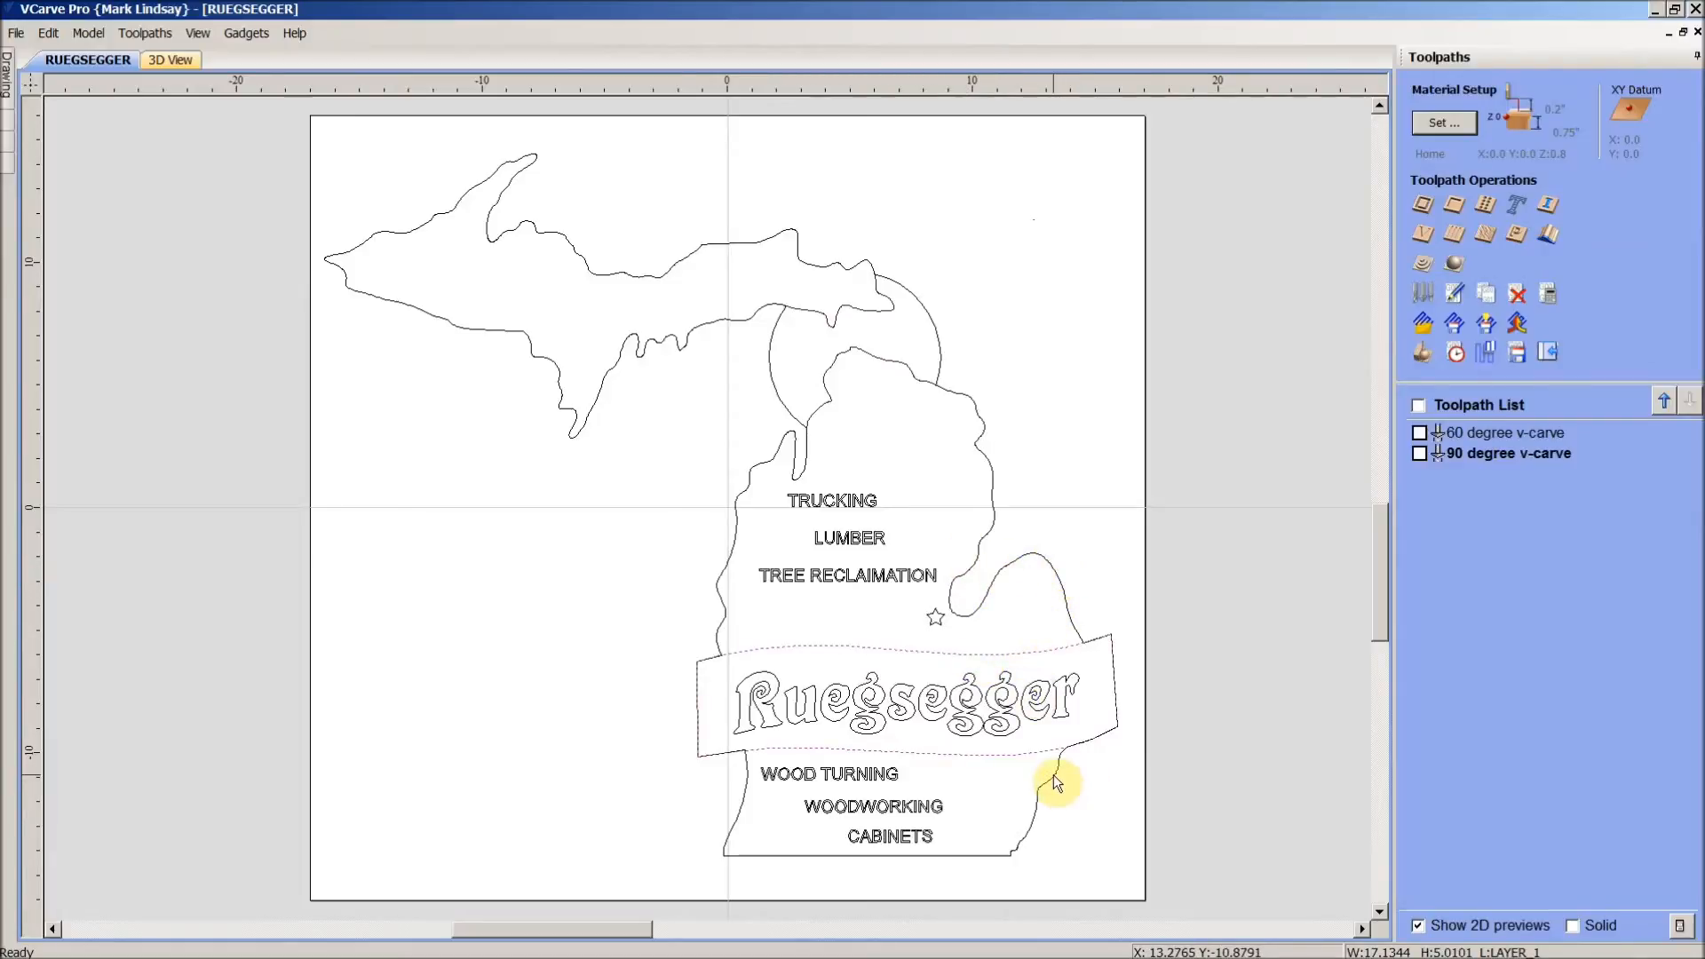
mouse_move(948, 471)
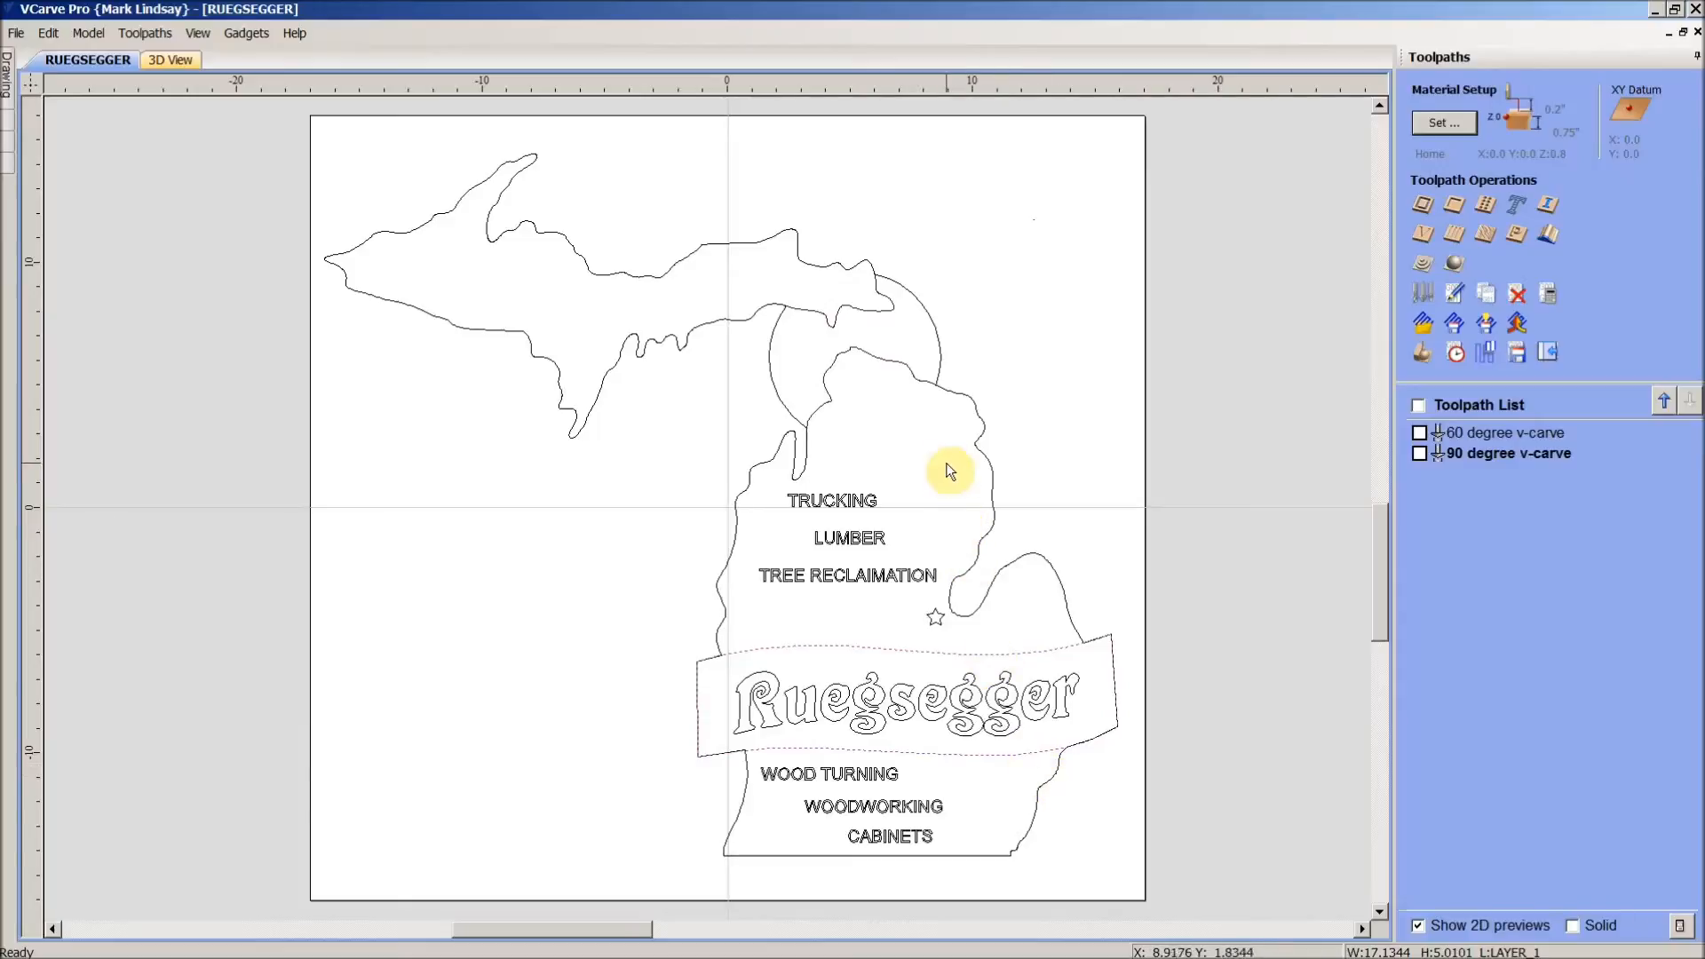
mouse_move(946, 464)
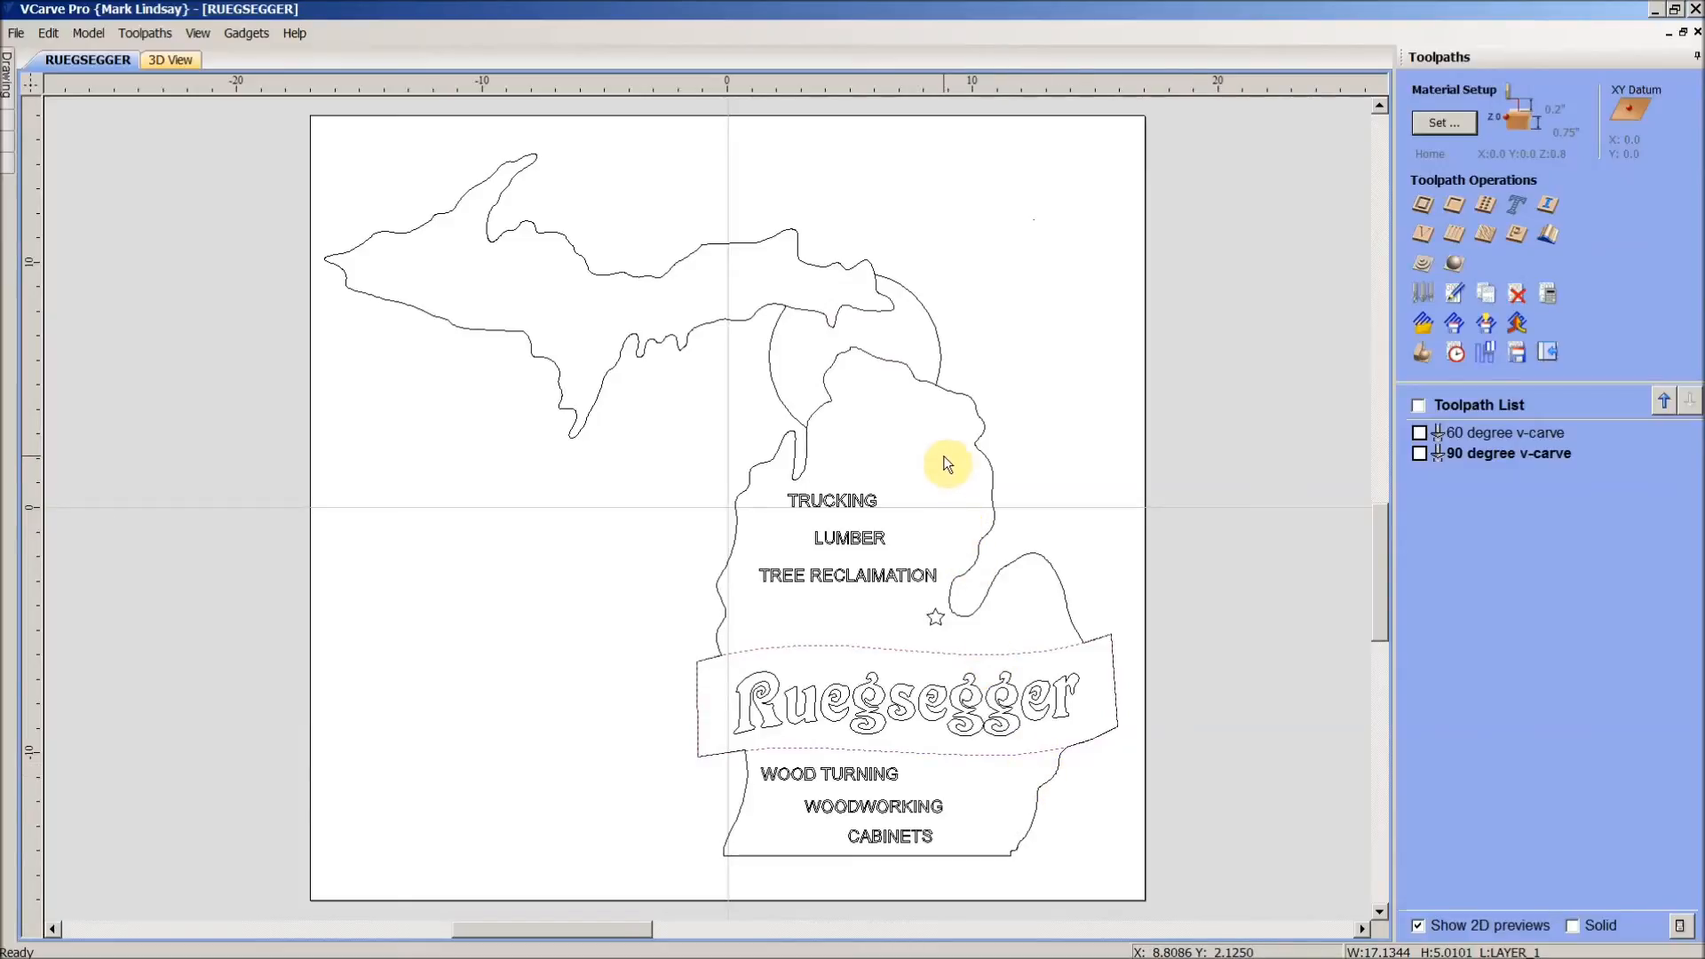
mouse_move(922, 358)
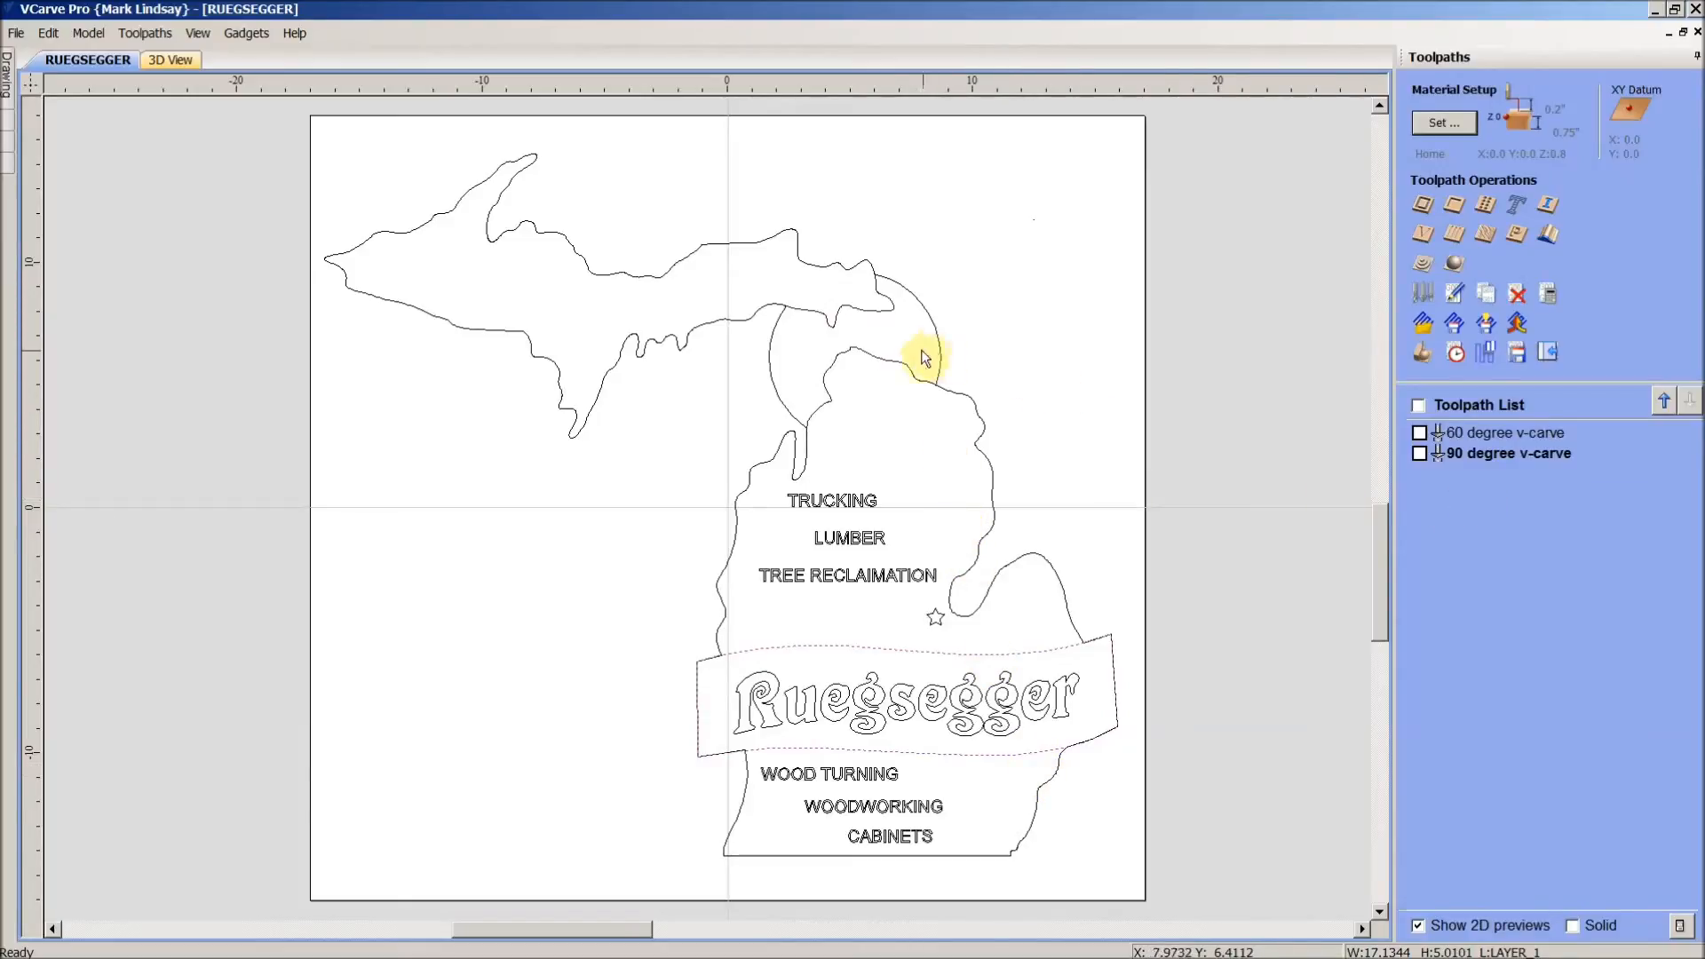
mouse_move(821, 424)
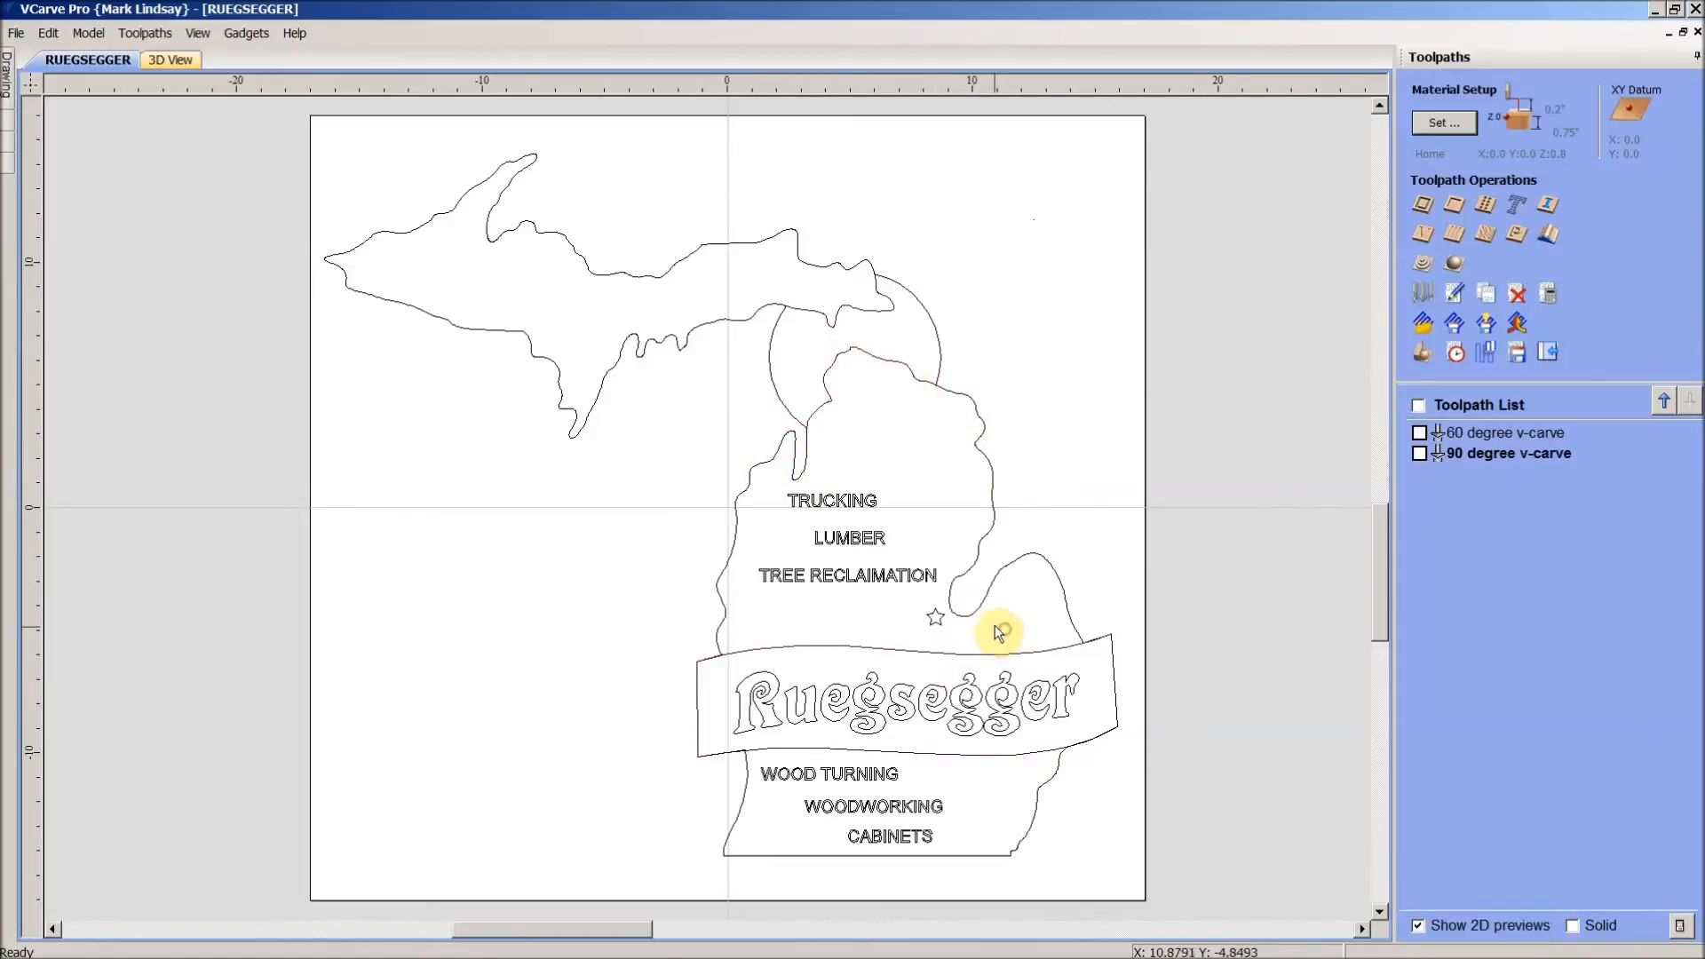
mouse_move(1533, 452)
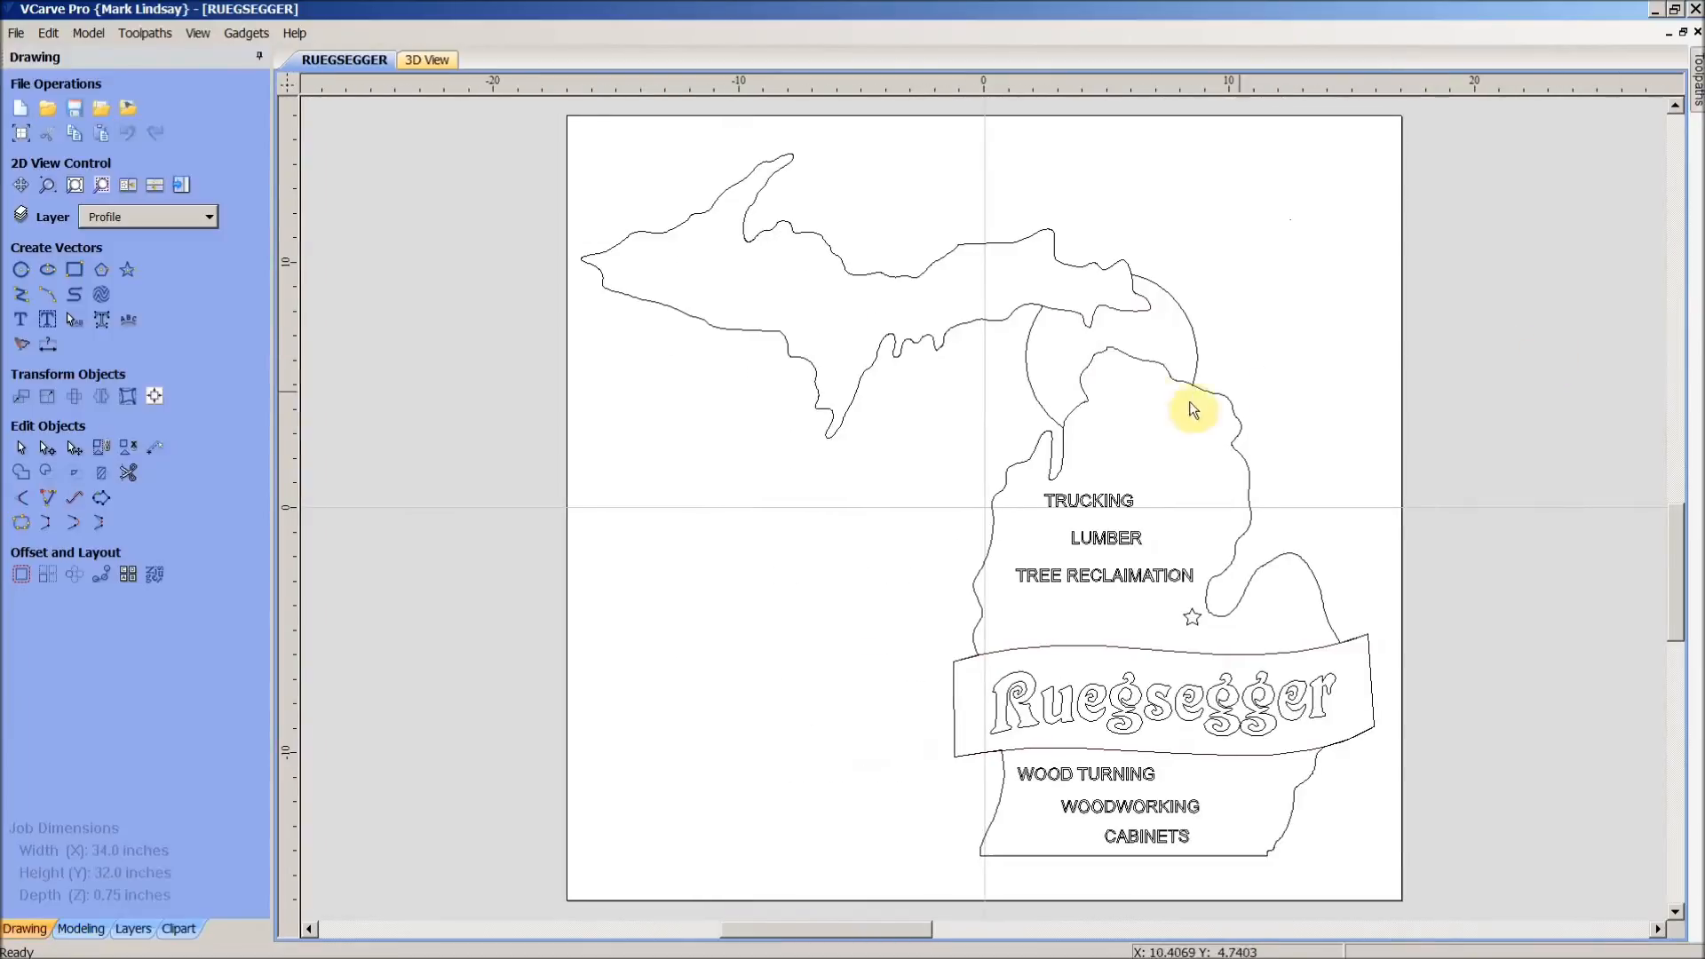
mouse_move(562, 256)
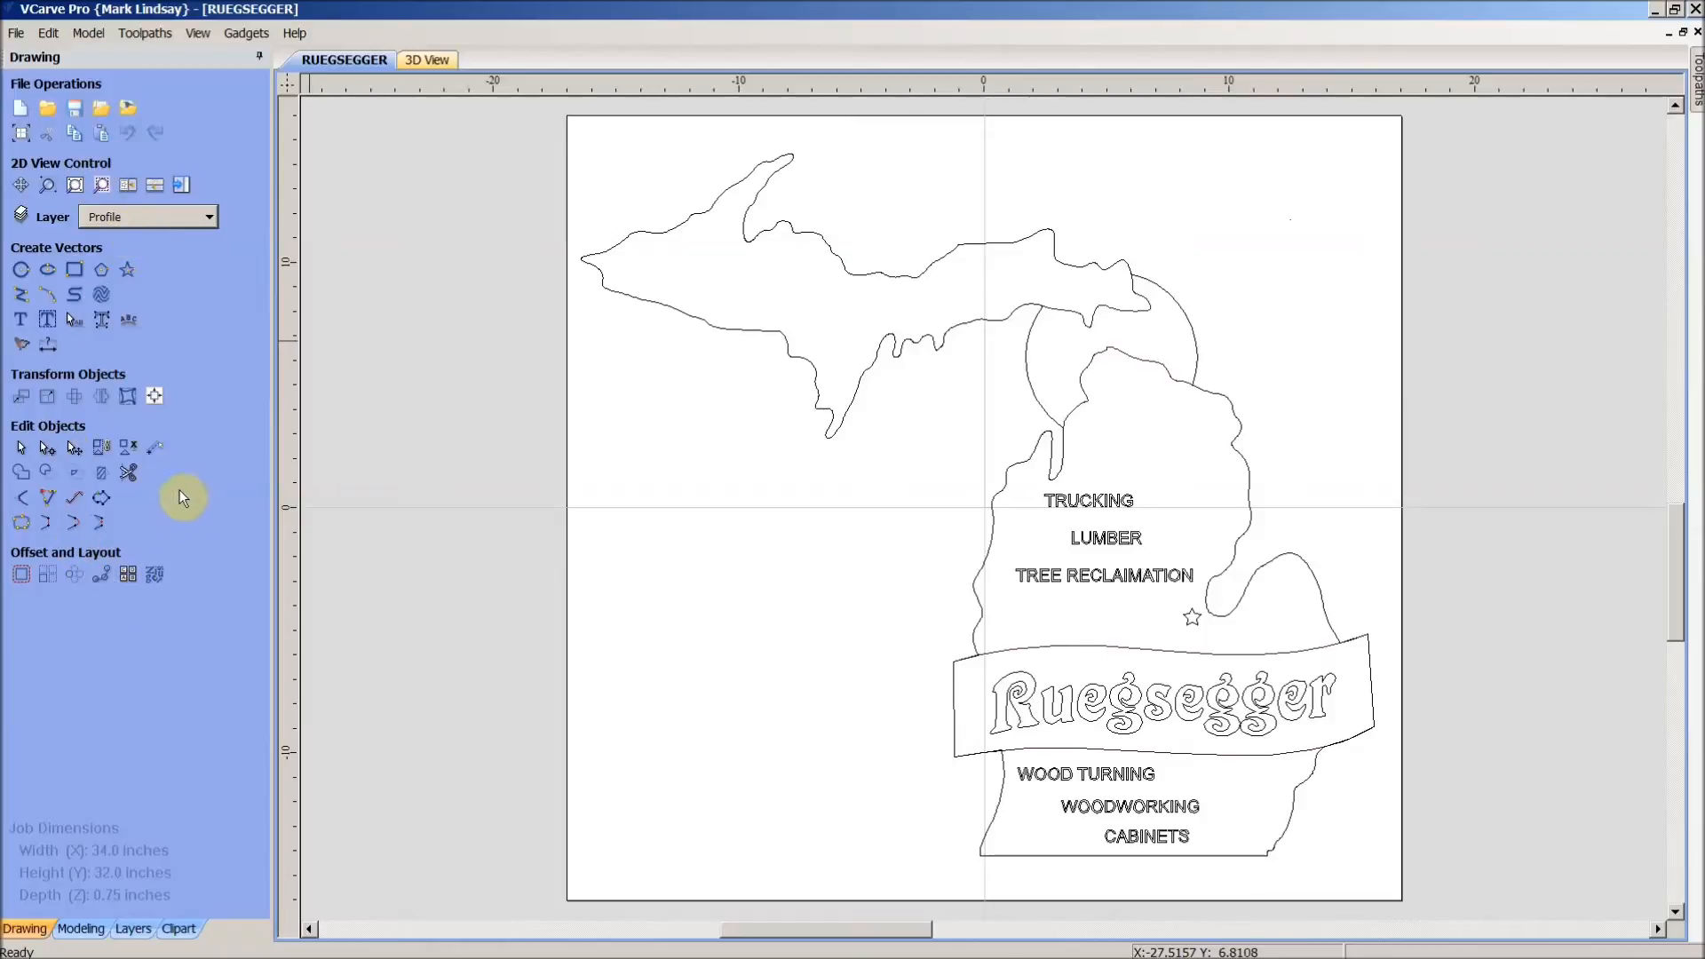
- Make Profile the active layer and select the Michigan outline and banner vectors
click(208, 216)
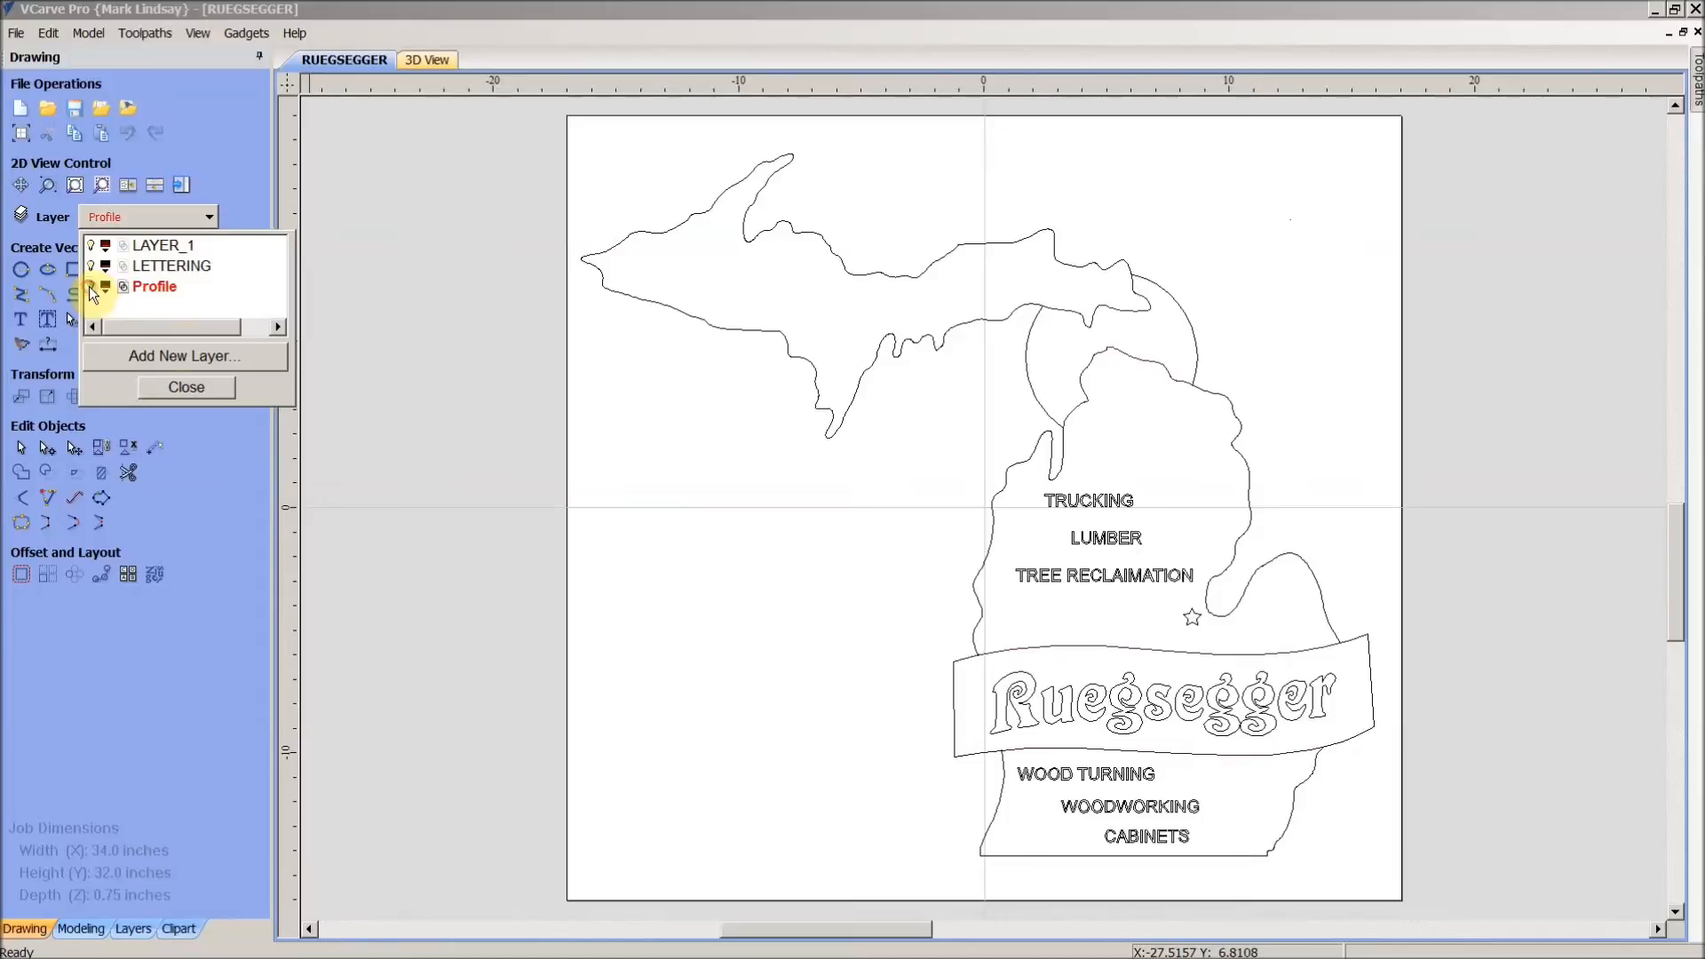
mouse_move(232, 355)
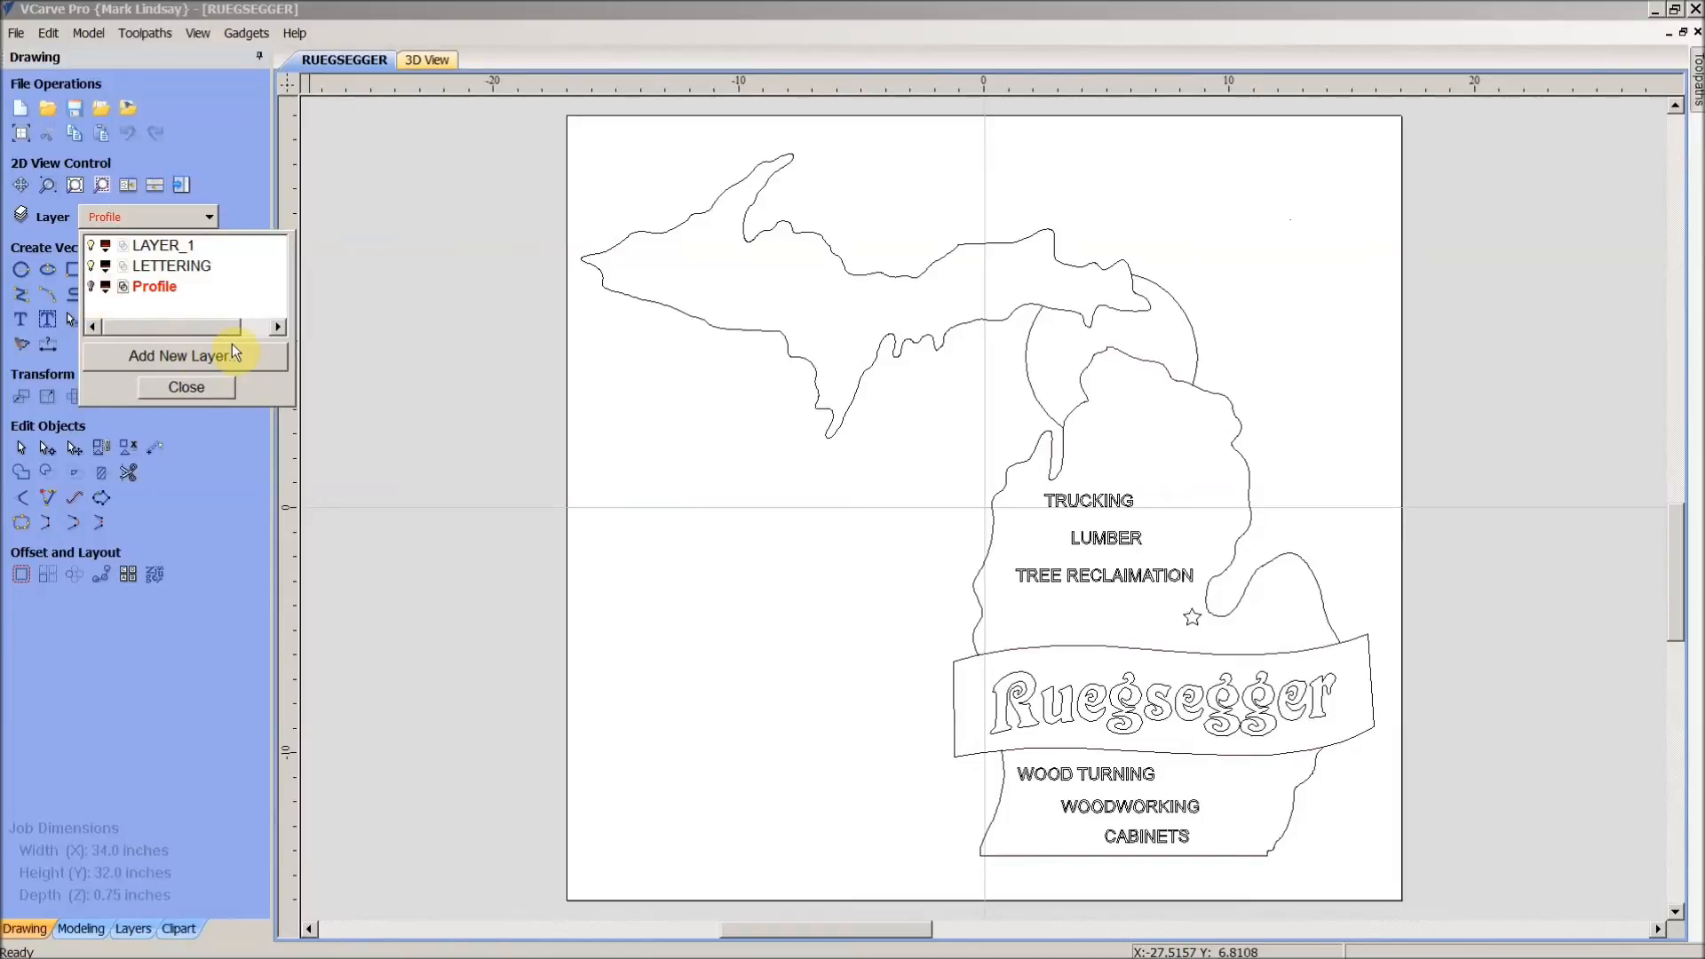
mouse_move(925, 599)
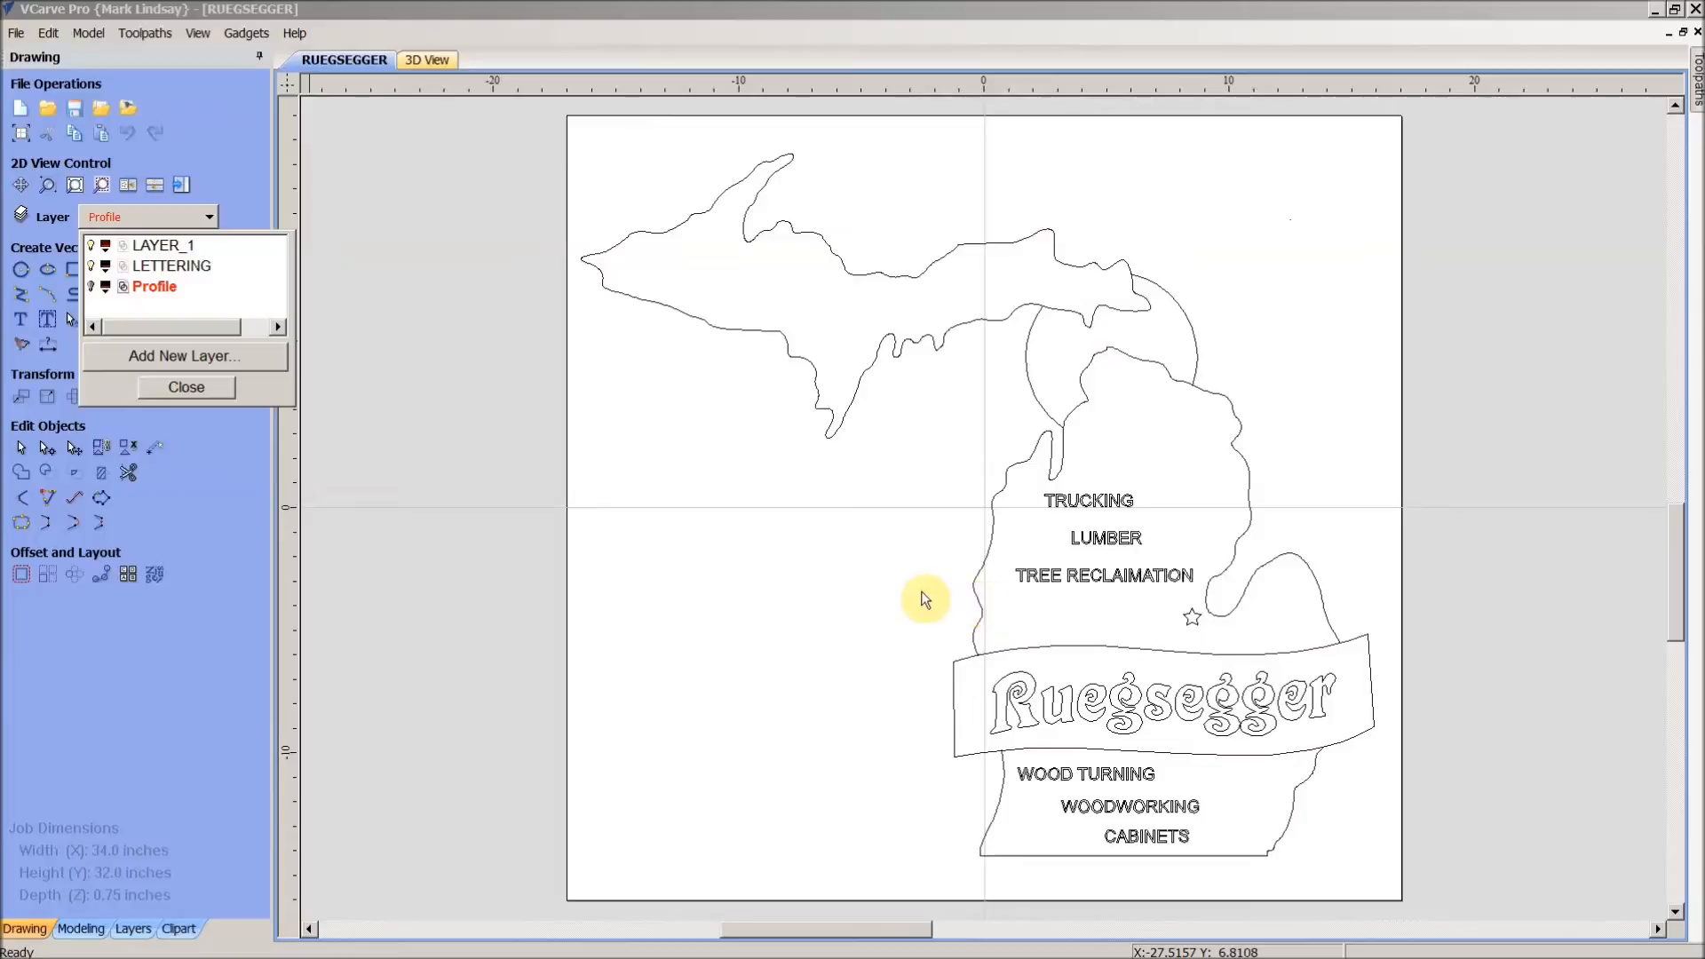
mouse_move(180, 290)
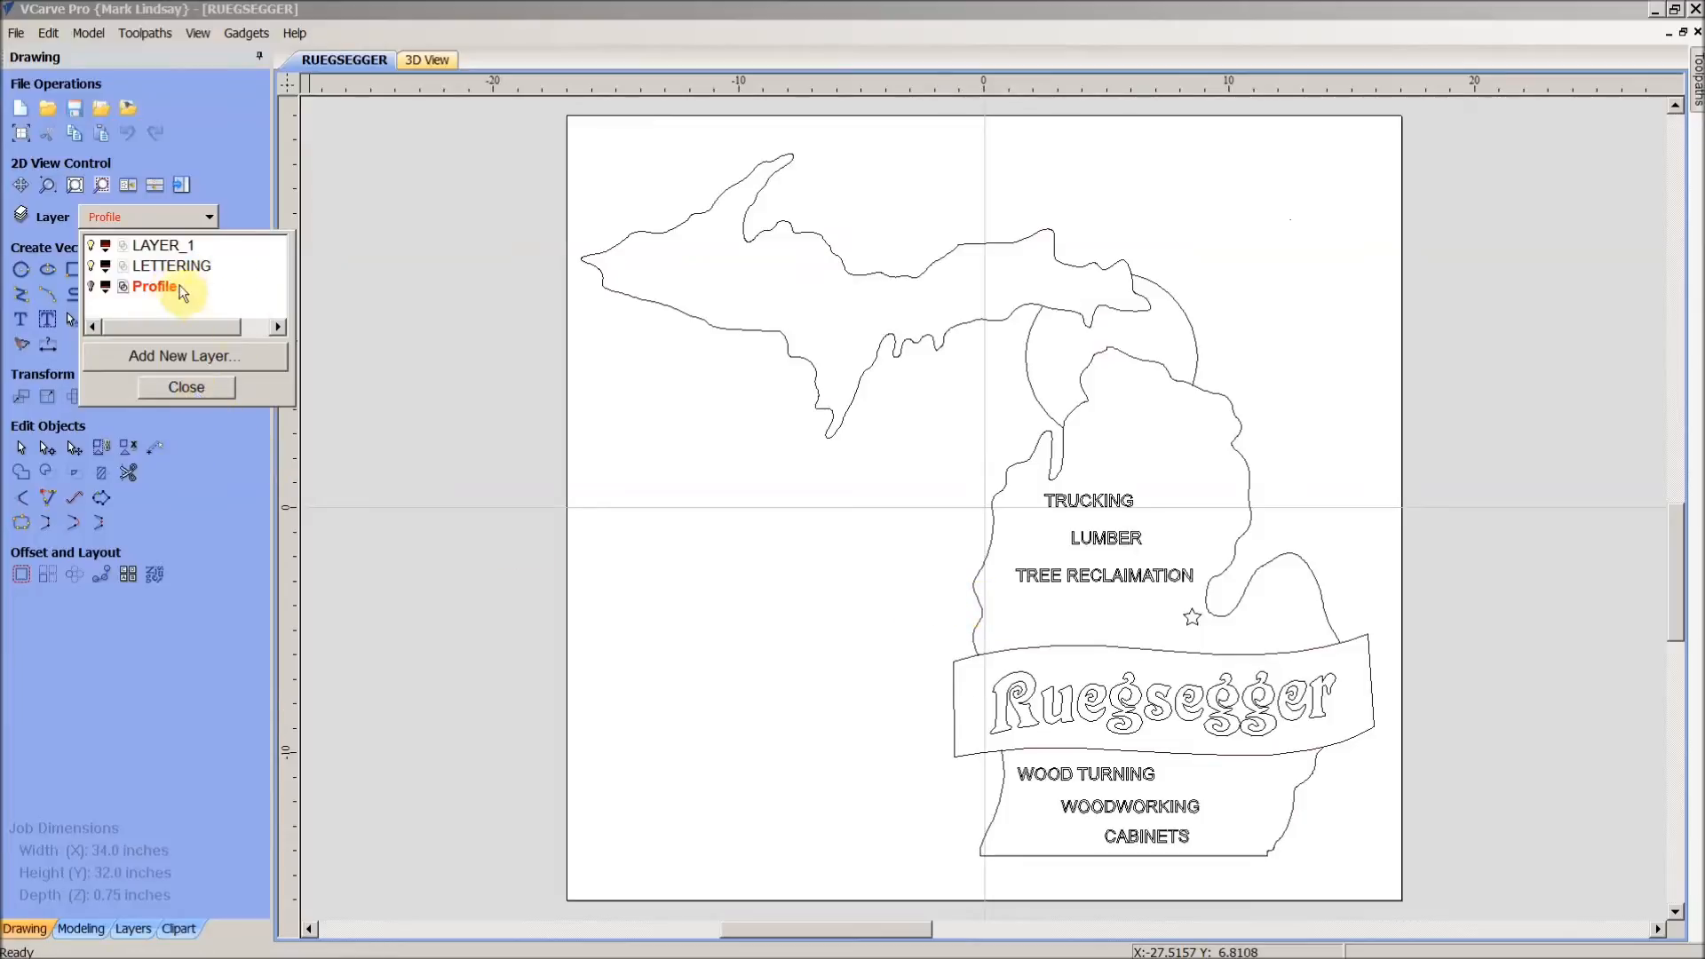
click(184, 387)
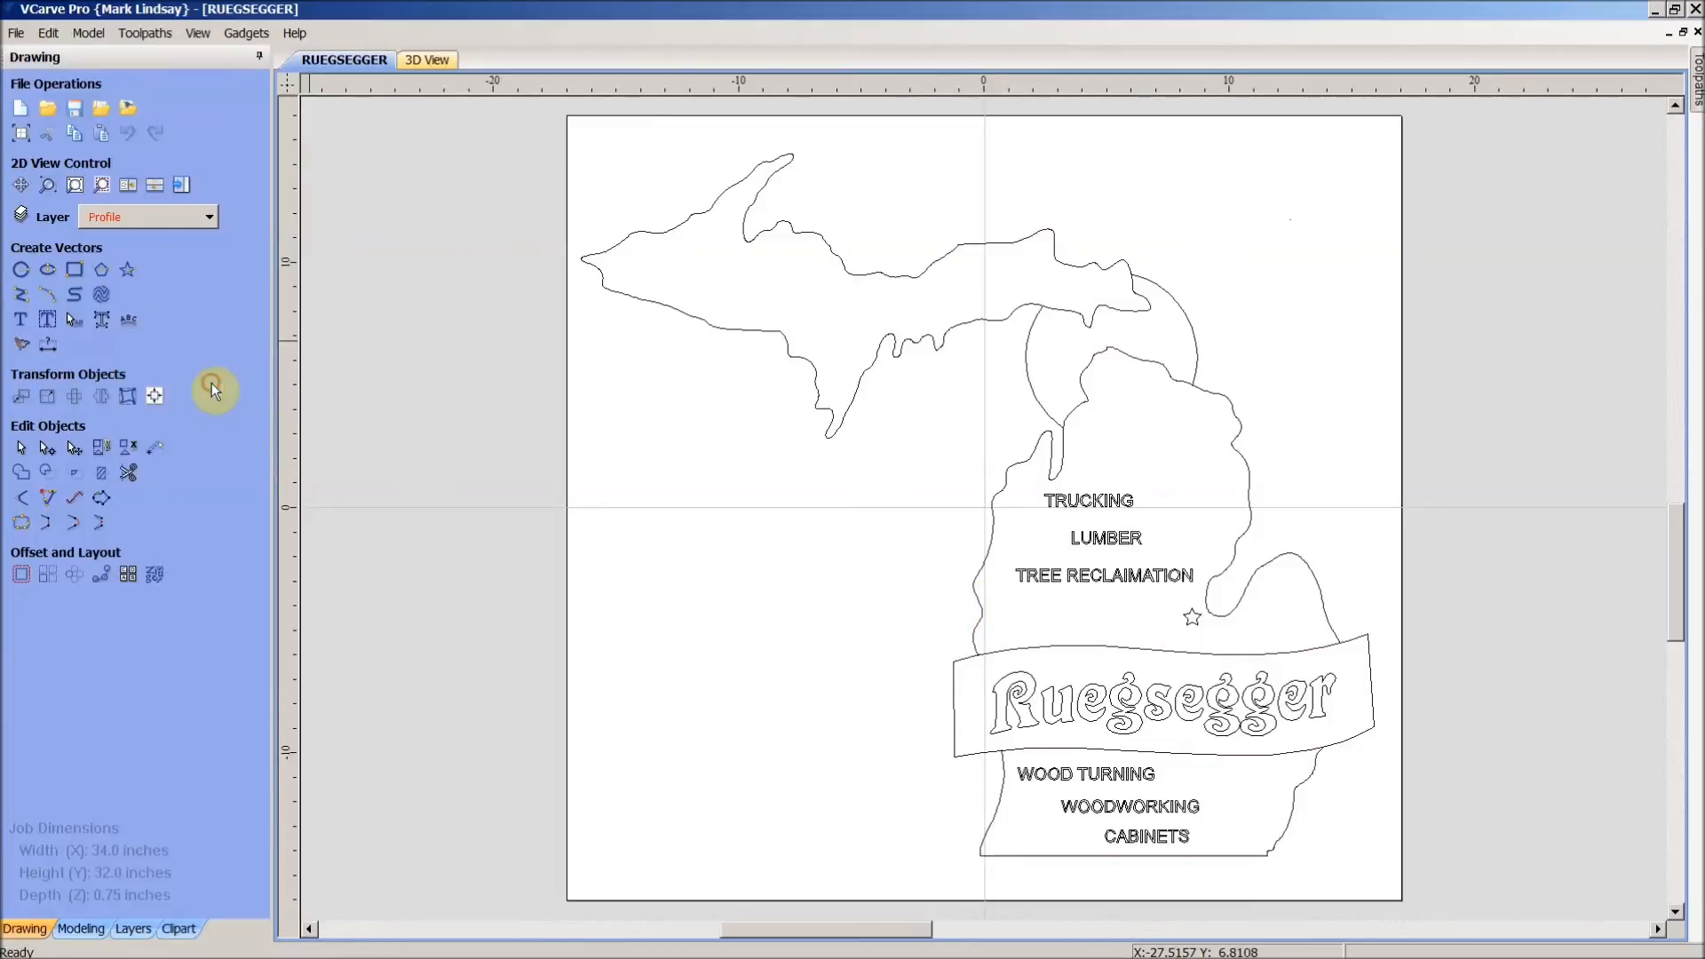
mouse_move(732, 568)
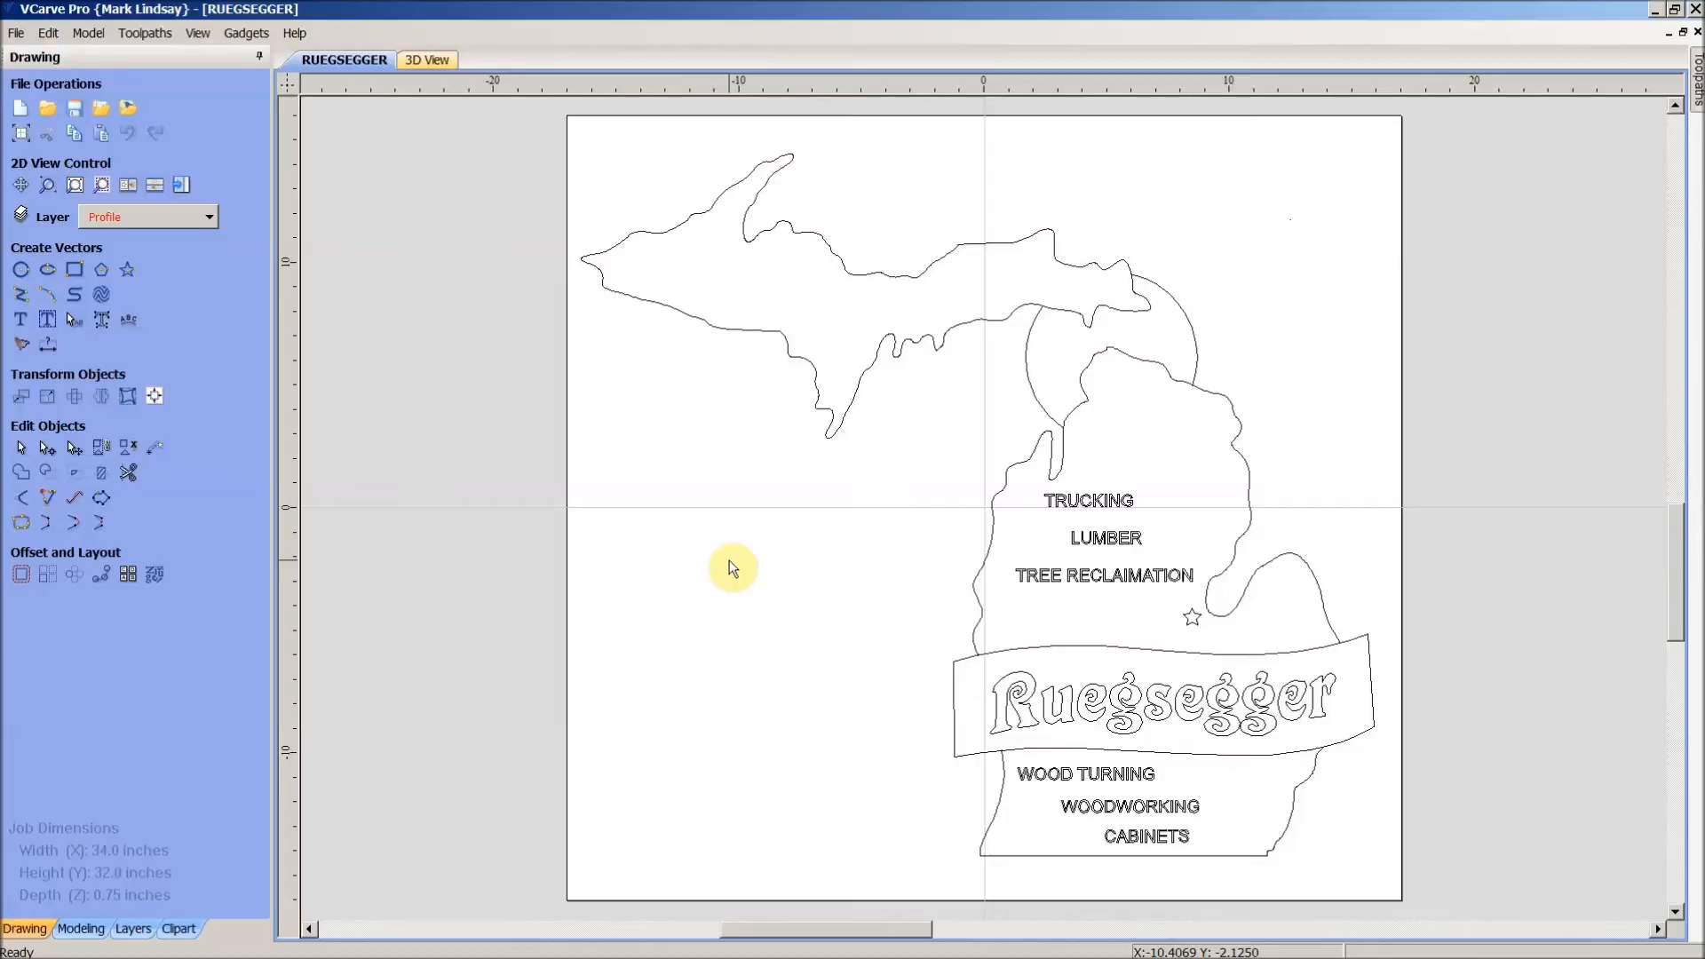
mouse_move(1006, 320)
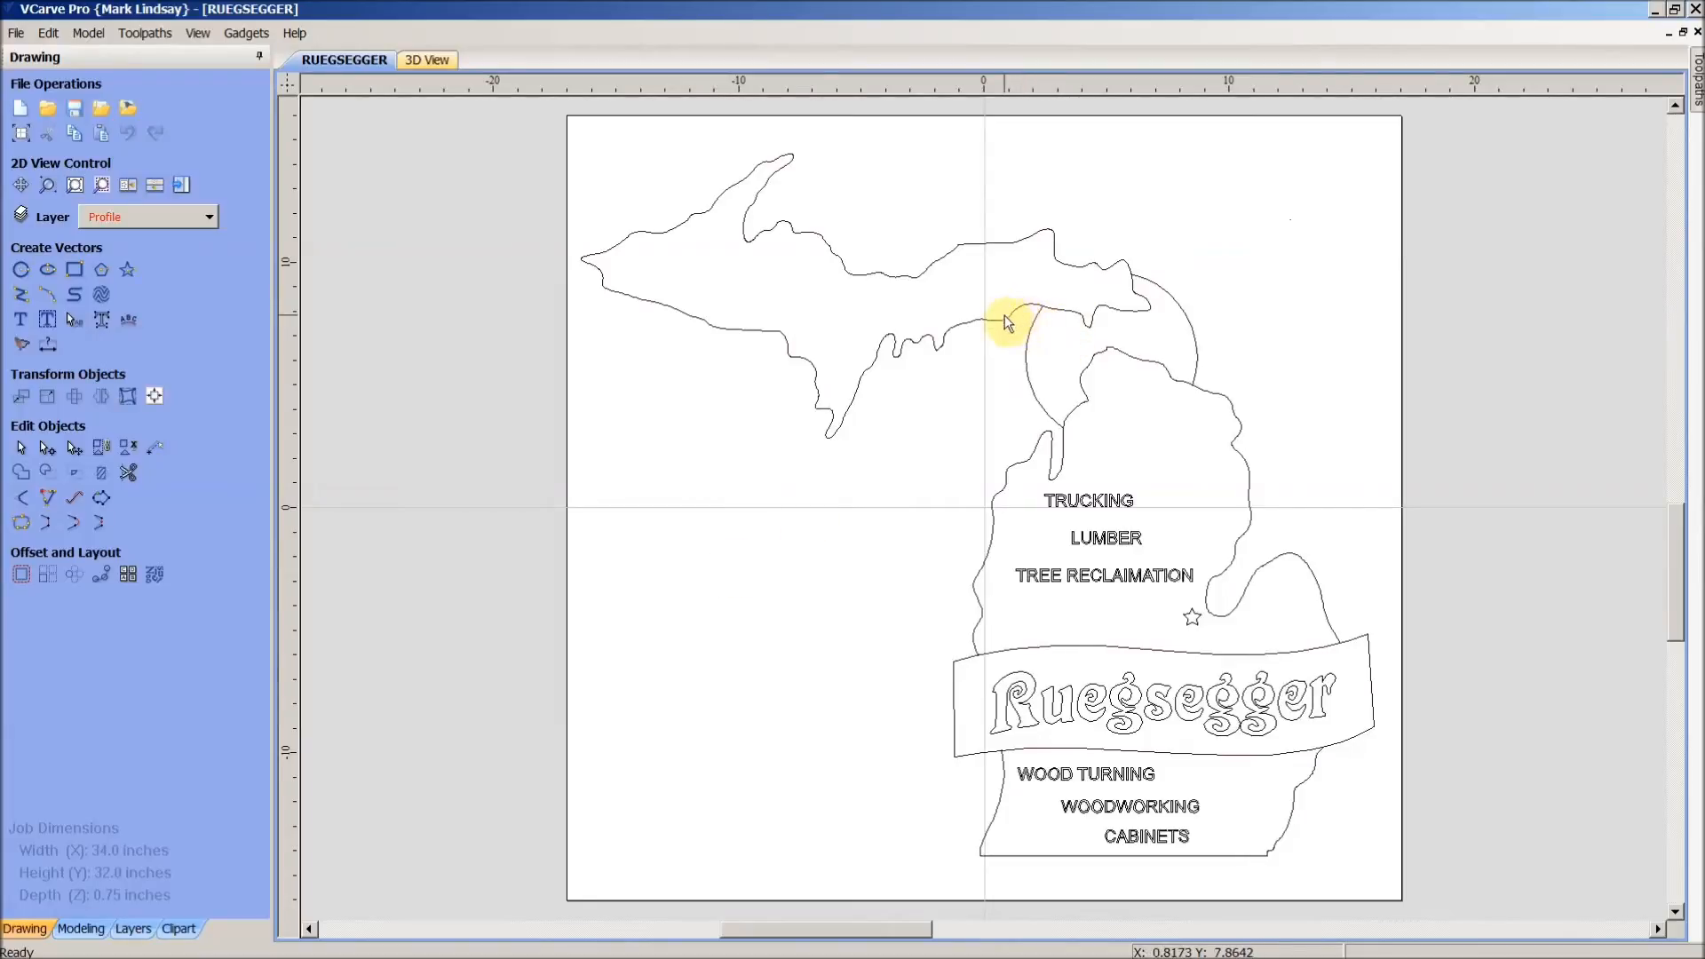
mouse_move(1255, 272)
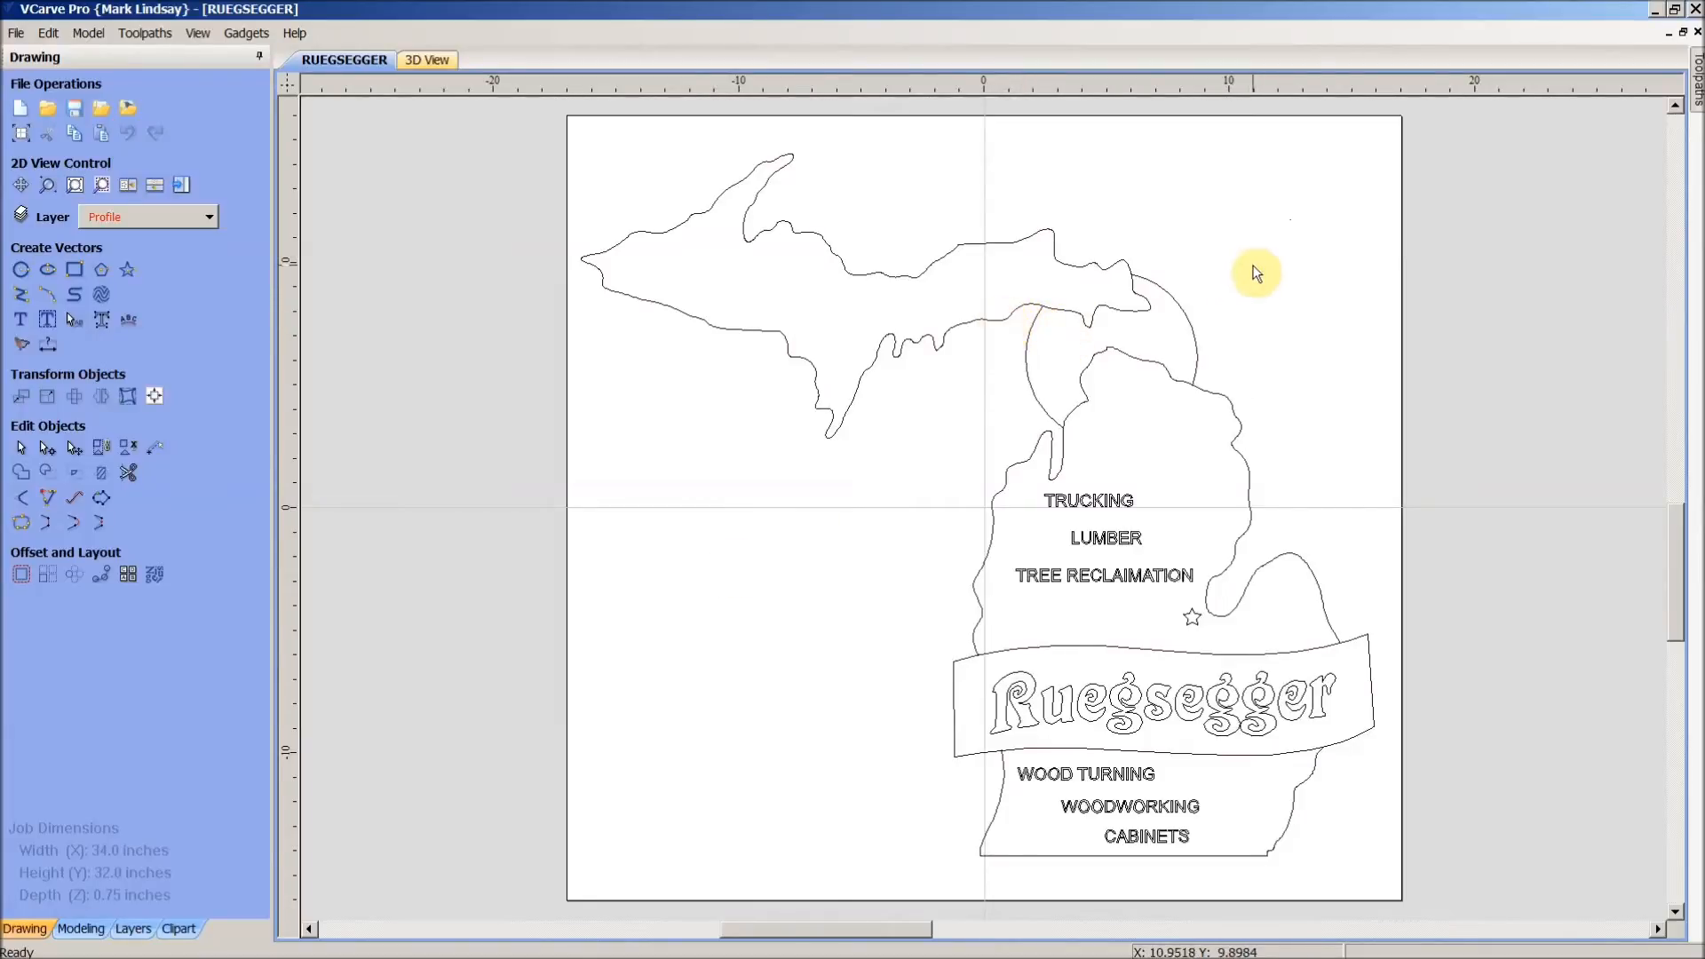
click(925, 450)
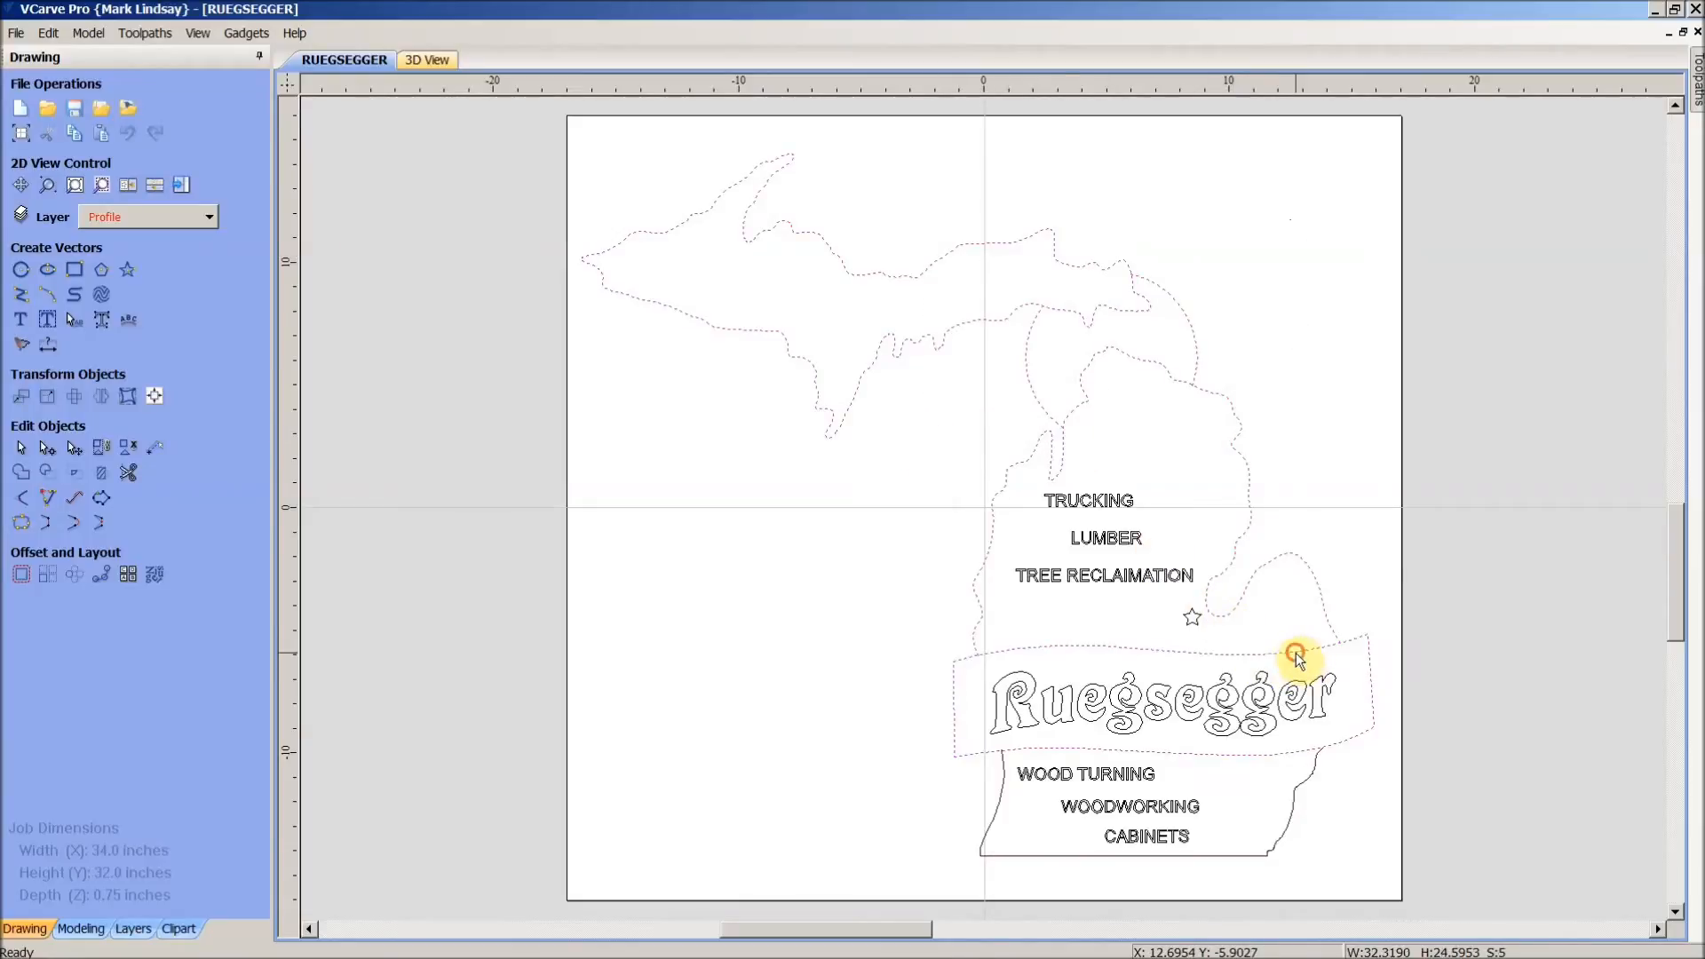
mouse_move(1283, 846)
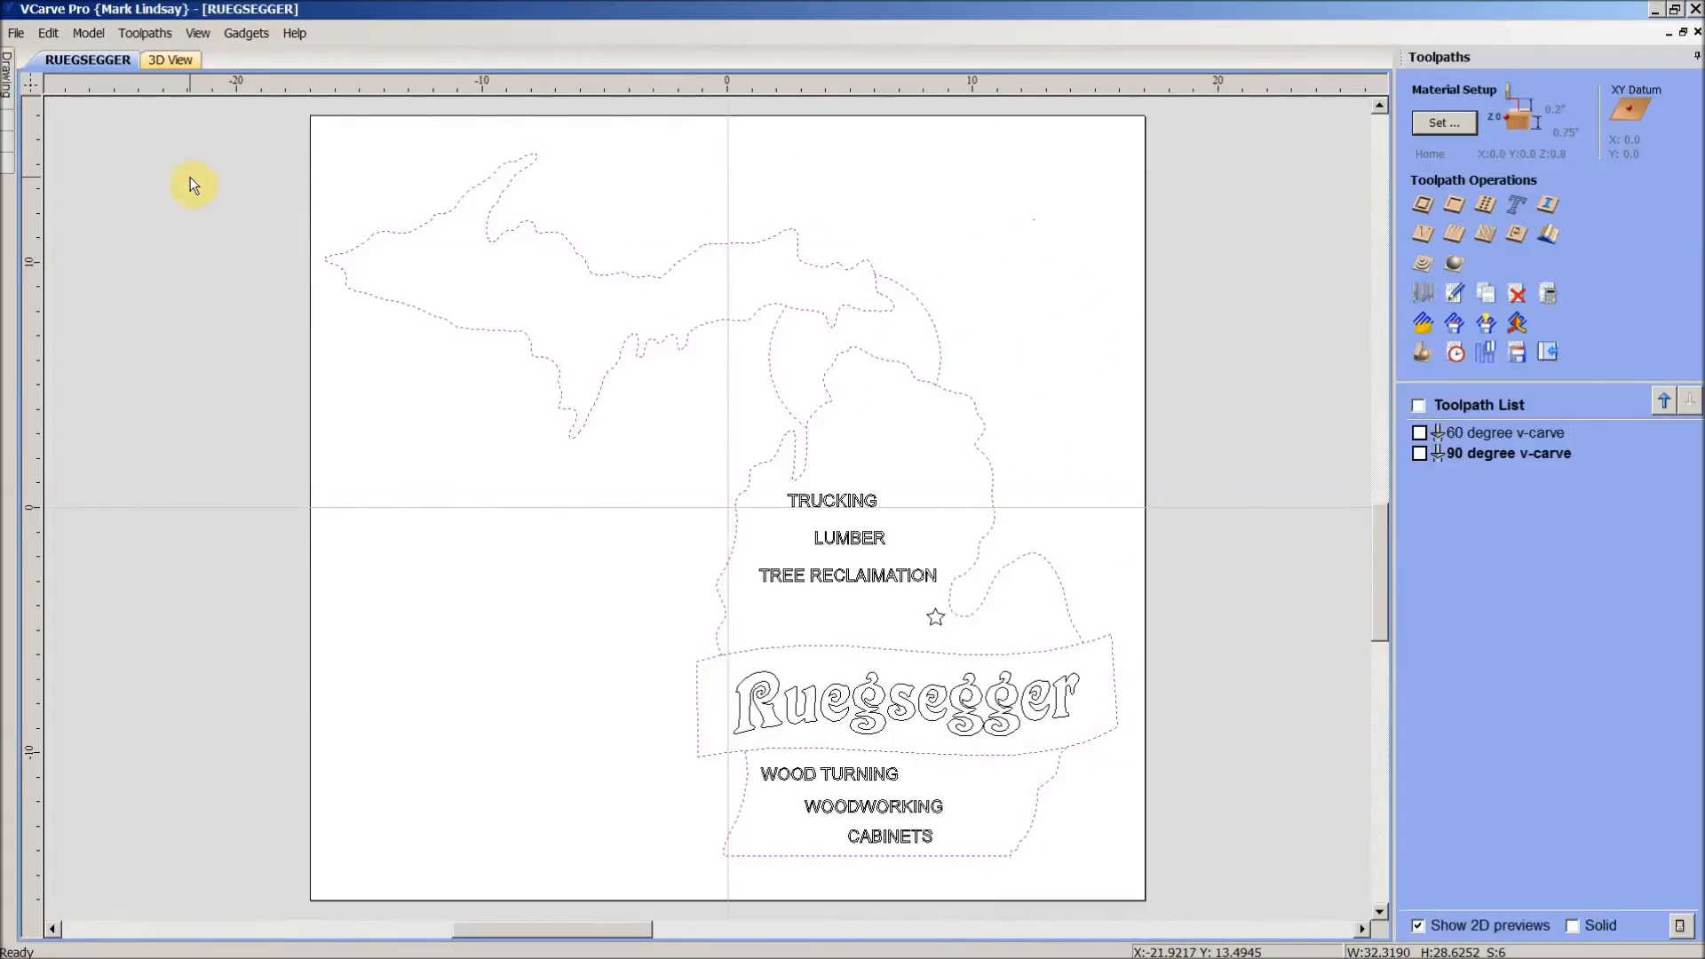
mouse_move(1264, 909)
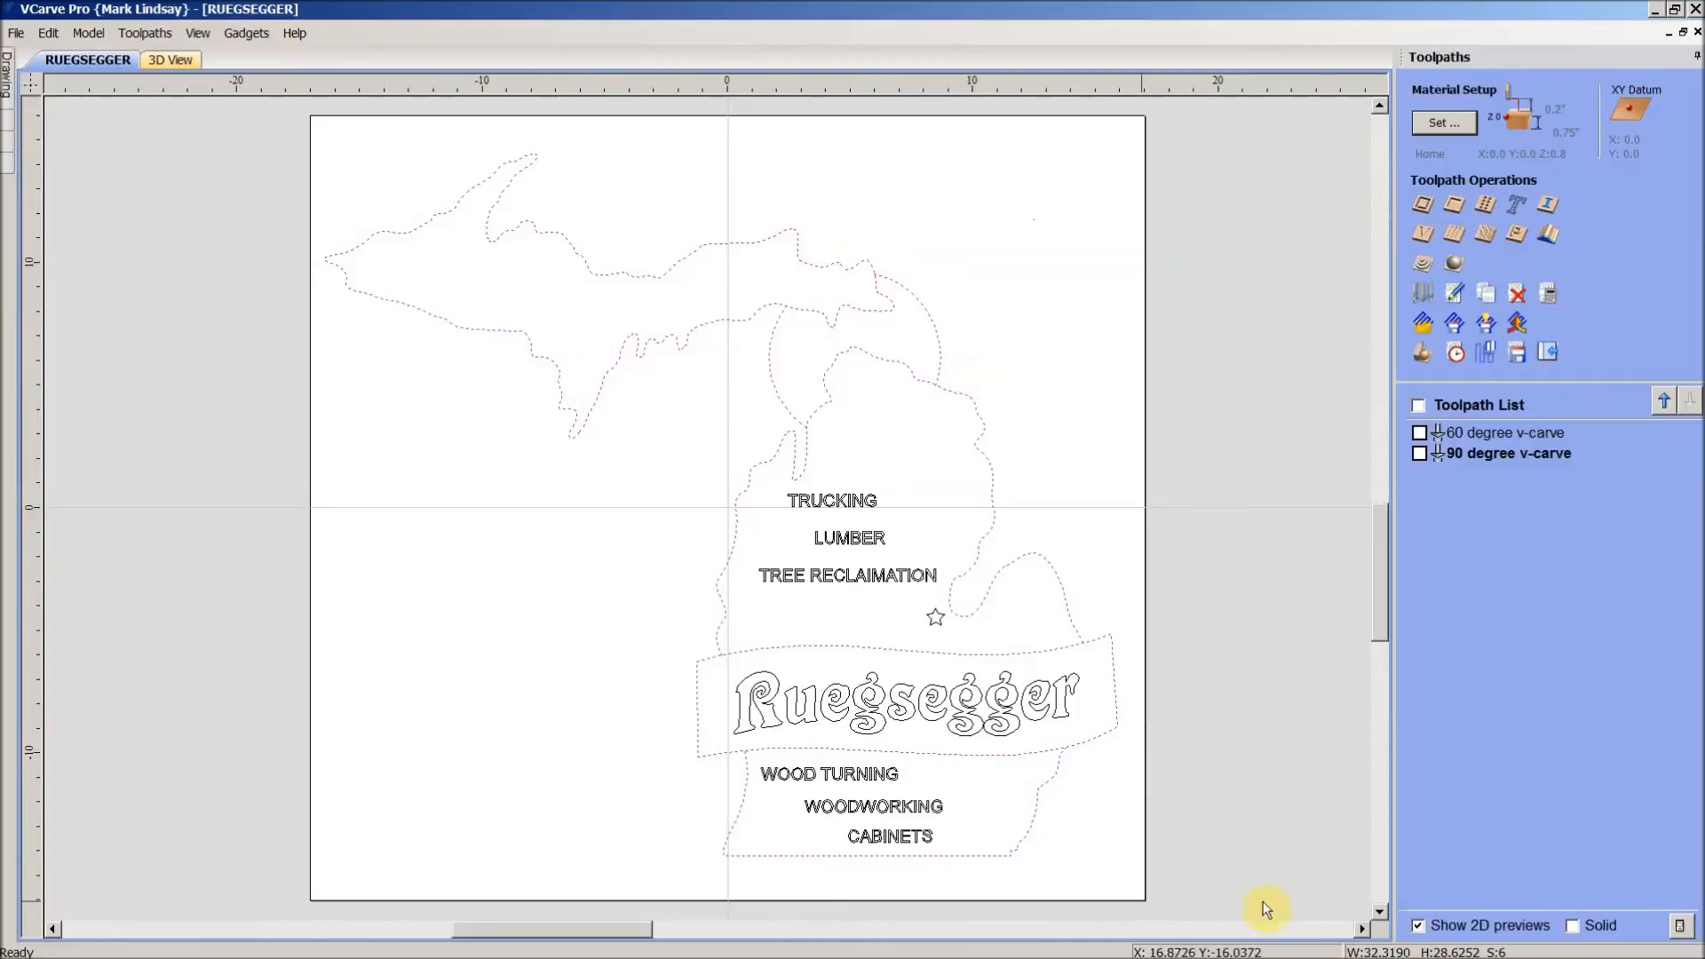
mouse_move(1559, 519)
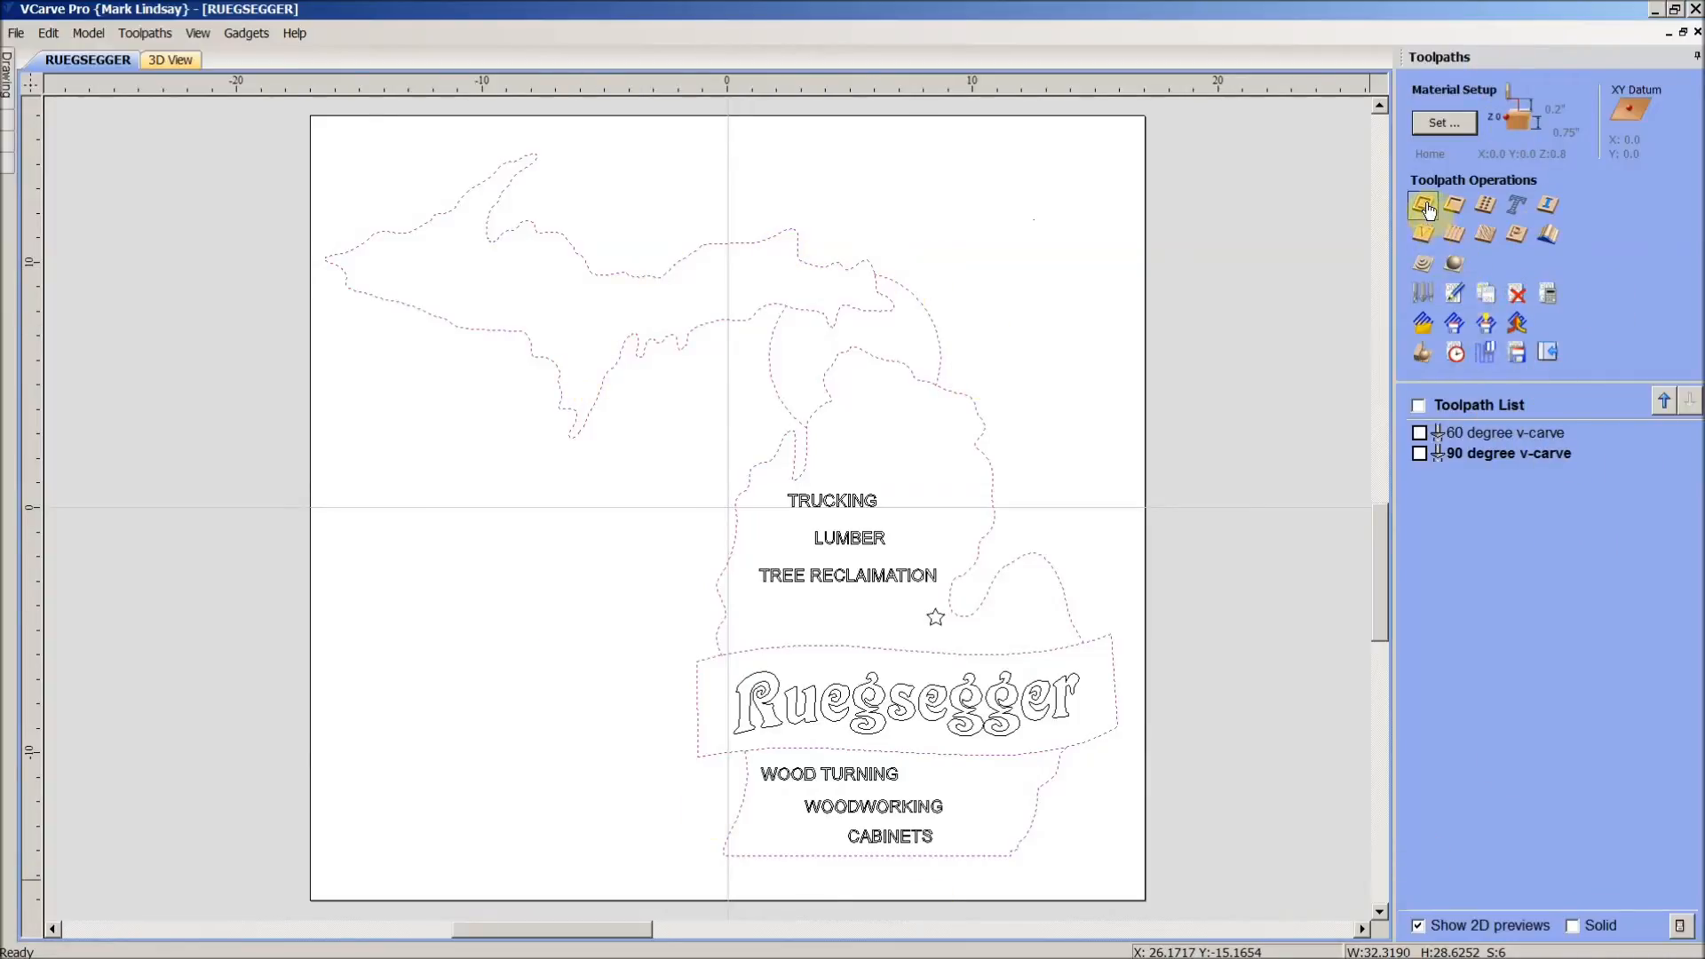
- Open the 2D Profile Toolpath form for the selected outline
click(1423, 204)
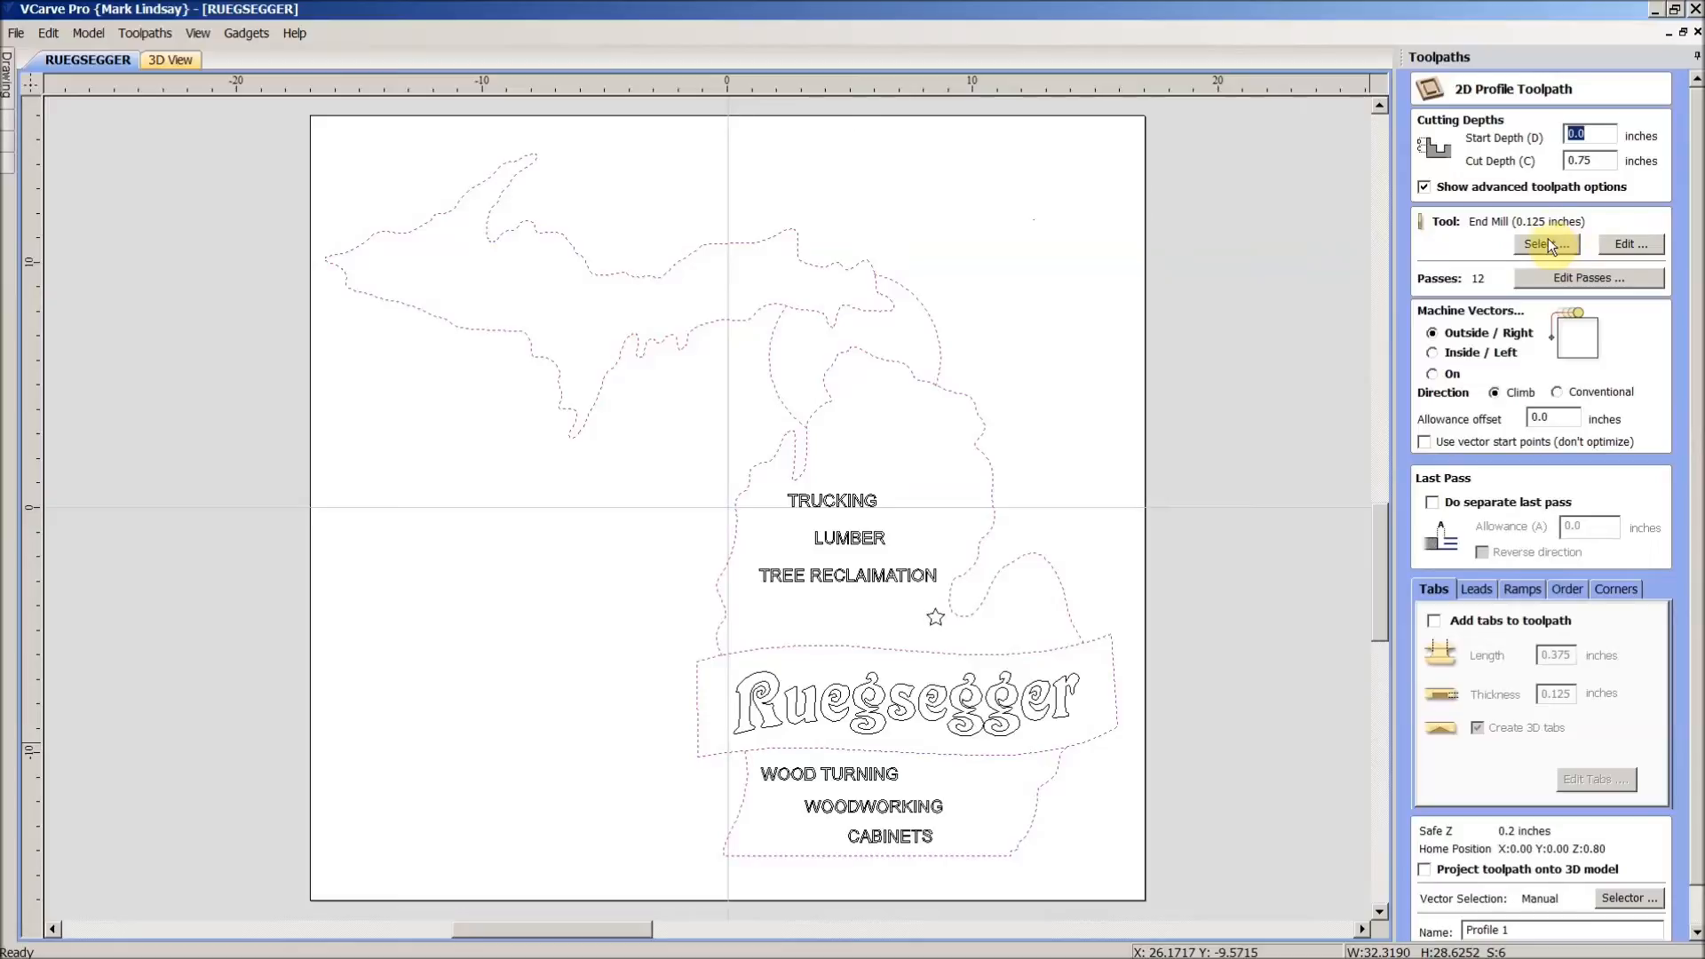
mouse_move(1521, 174)
text(0.0625)
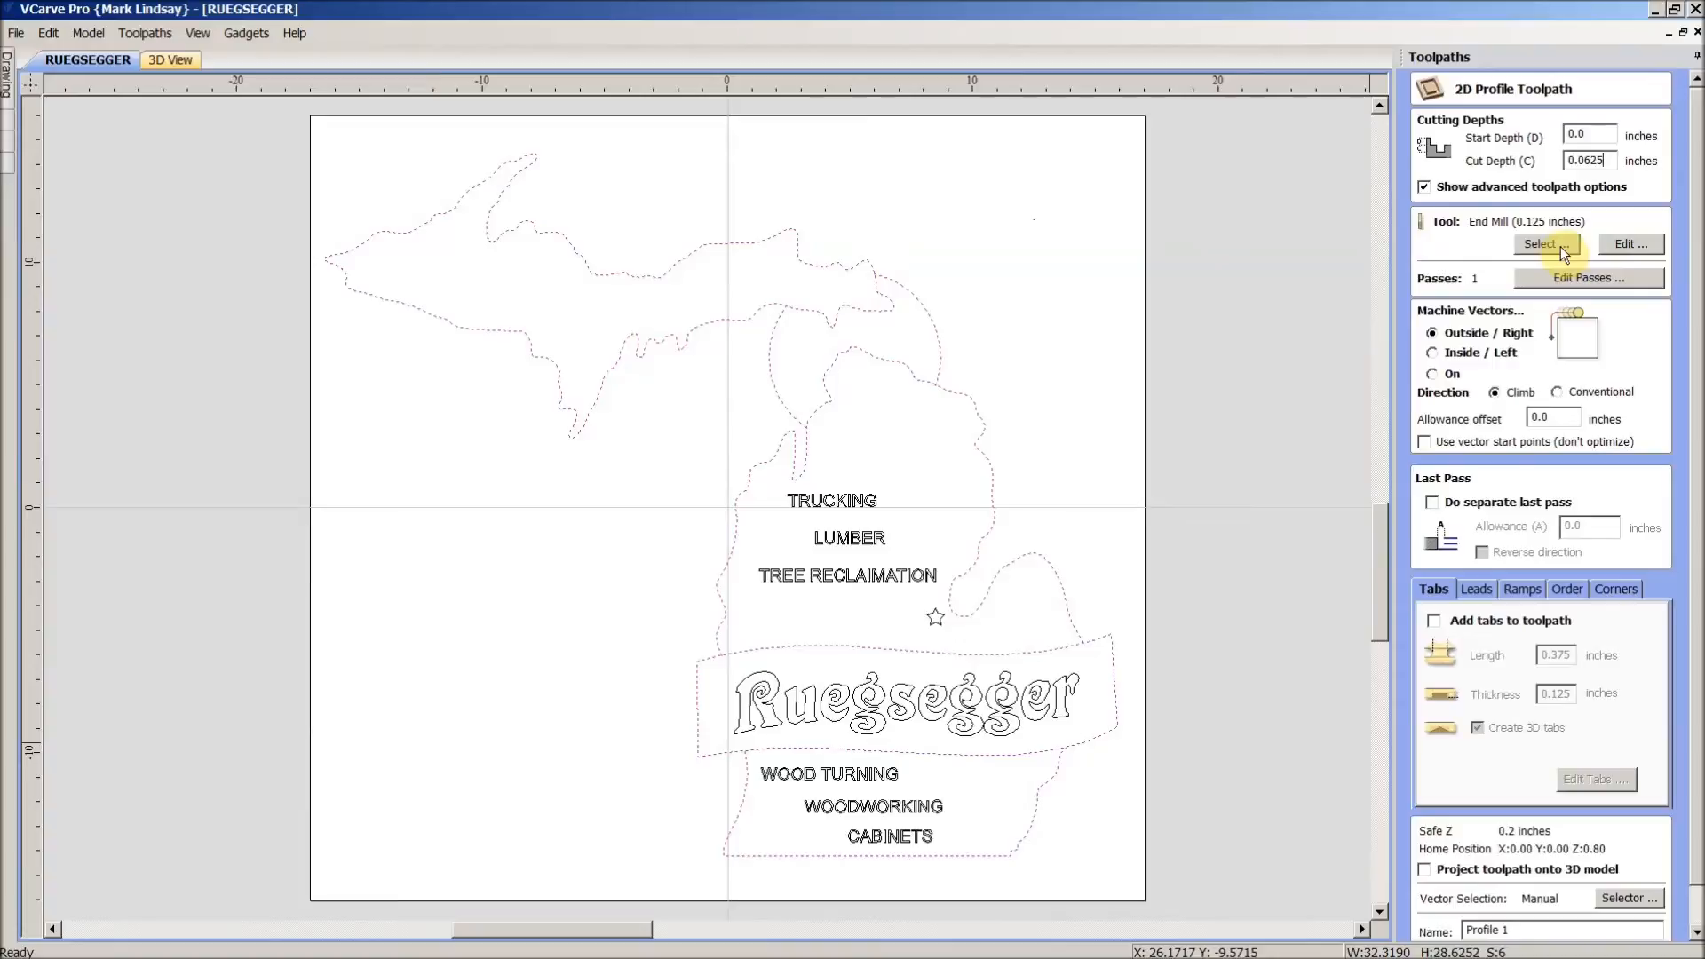
- Choose the Bosch 90° 0.5625-inch V-bit from the Tool Database
click(1543, 244)
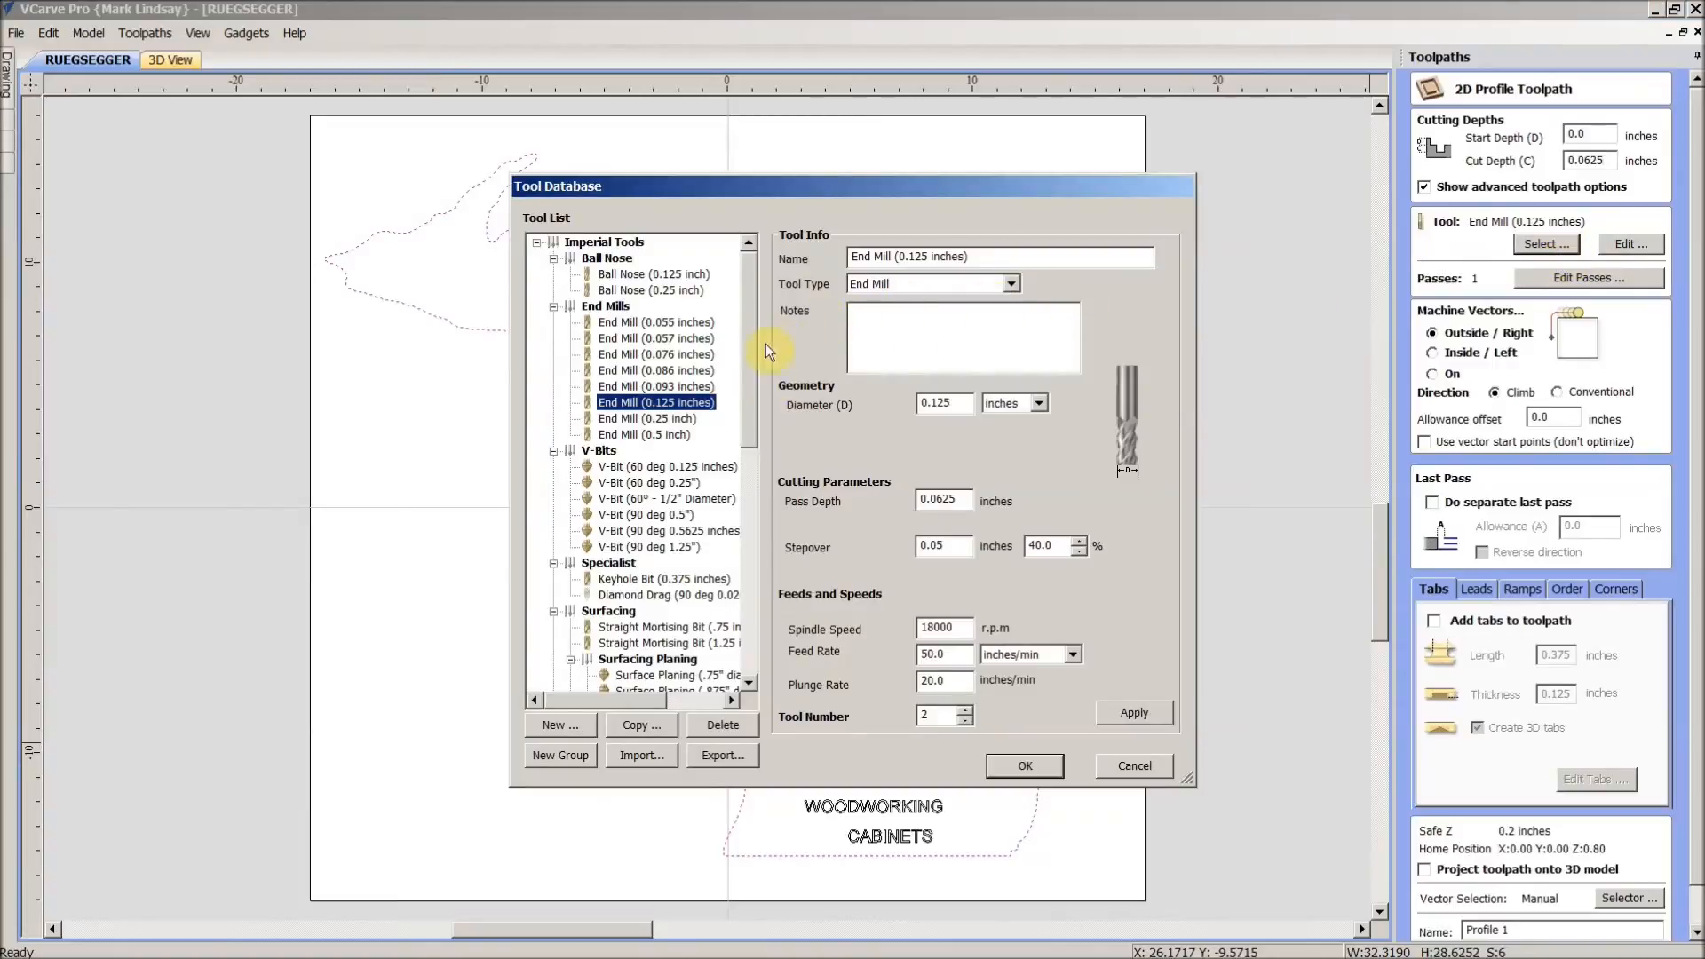
mouse_move(674, 538)
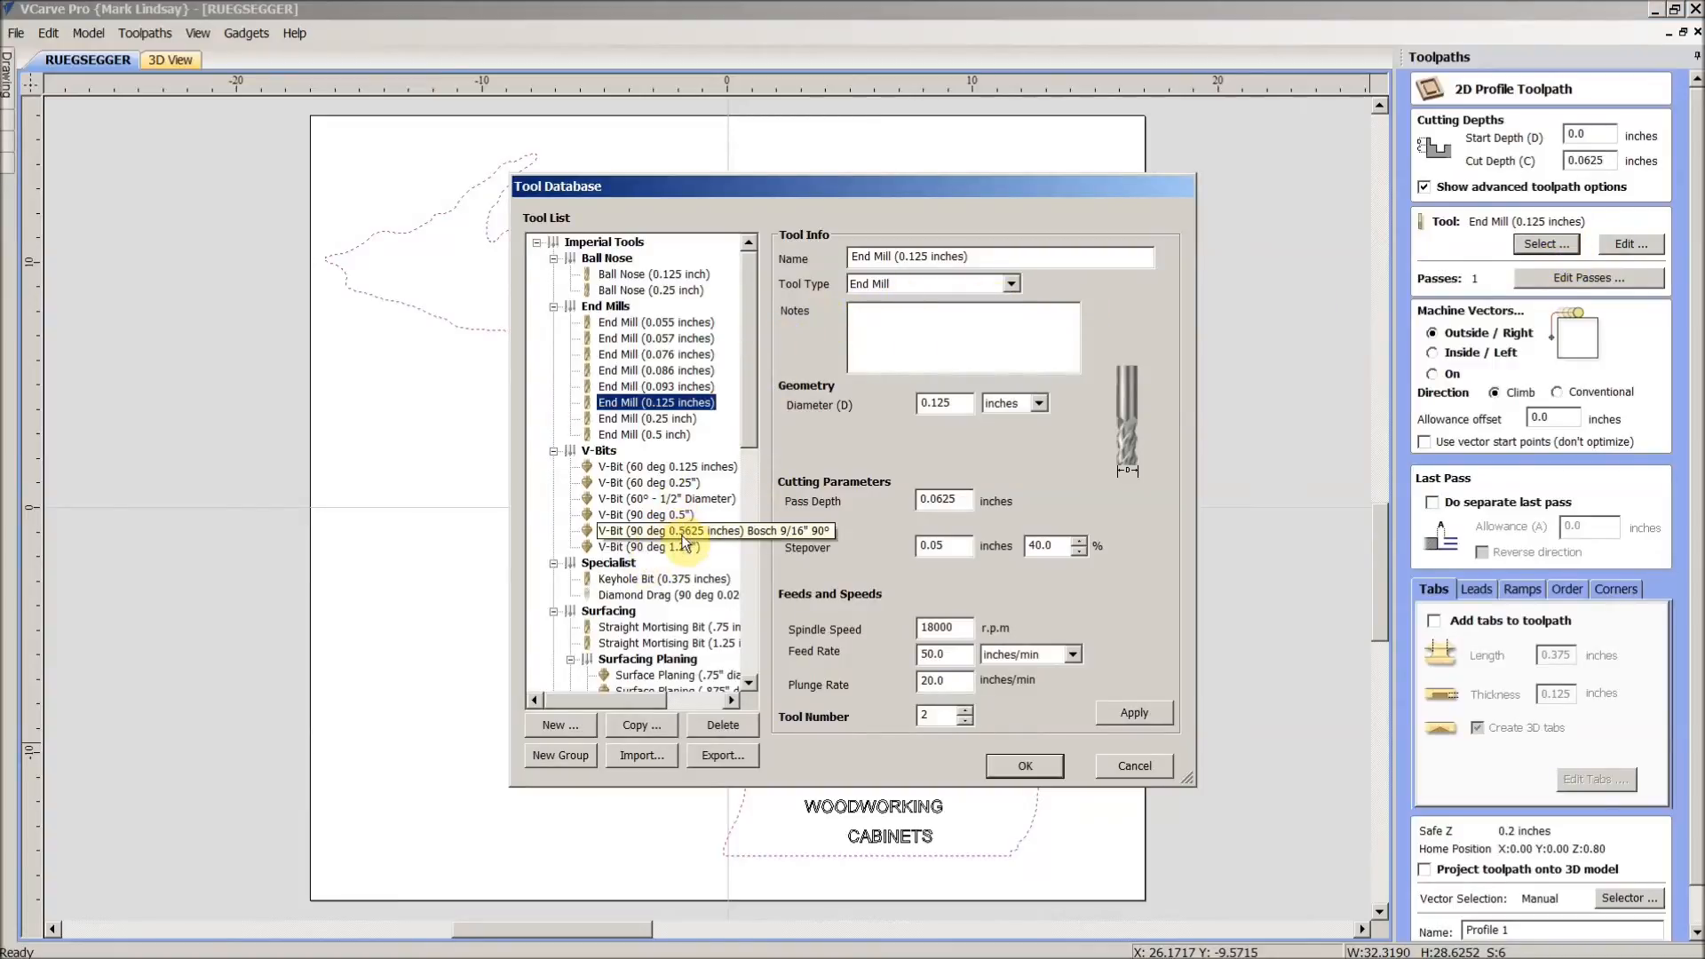
click(668, 530)
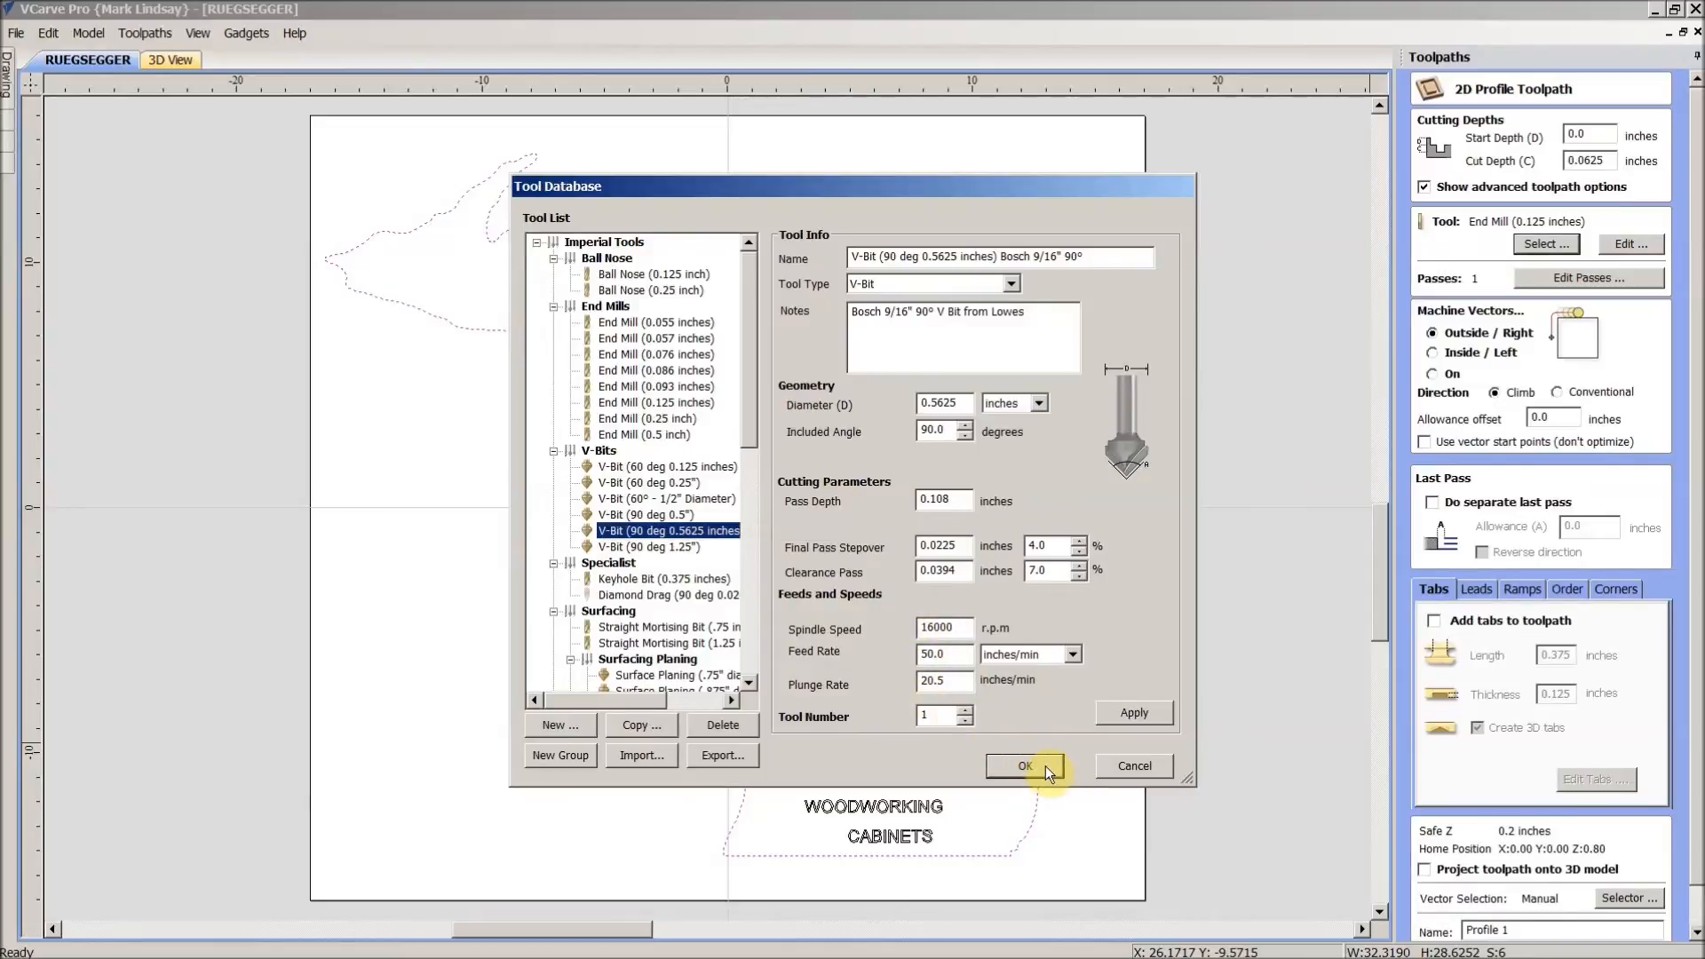
click(1022, 765)
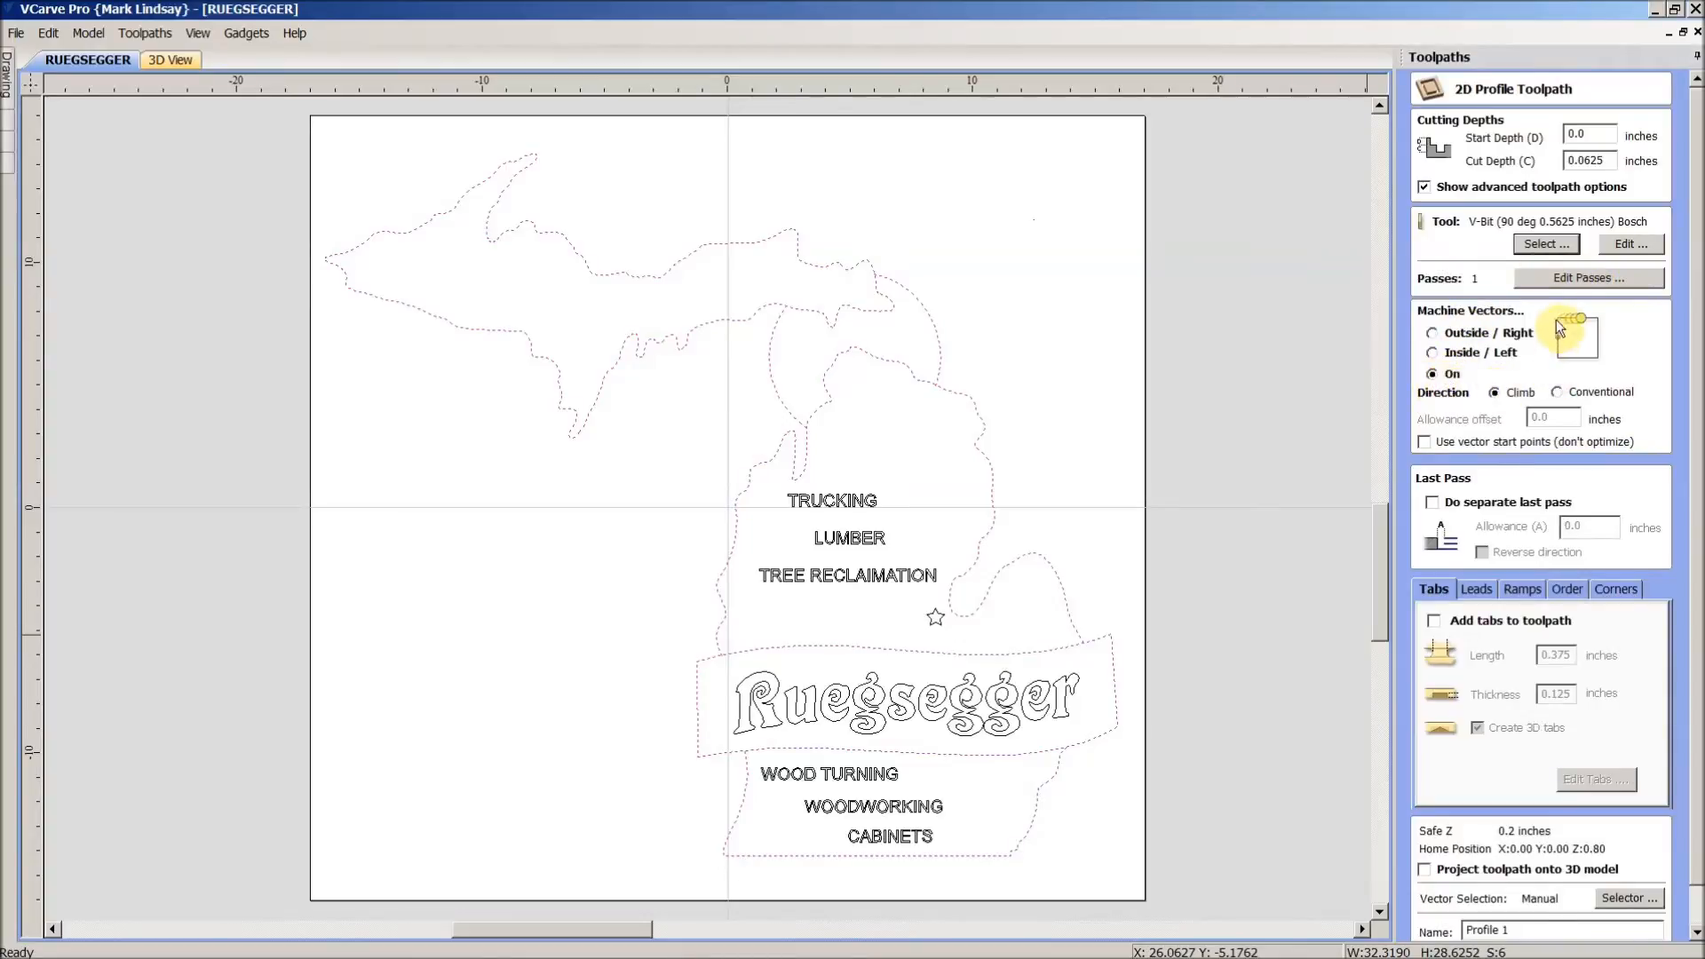
mouse_move(1018, 445)
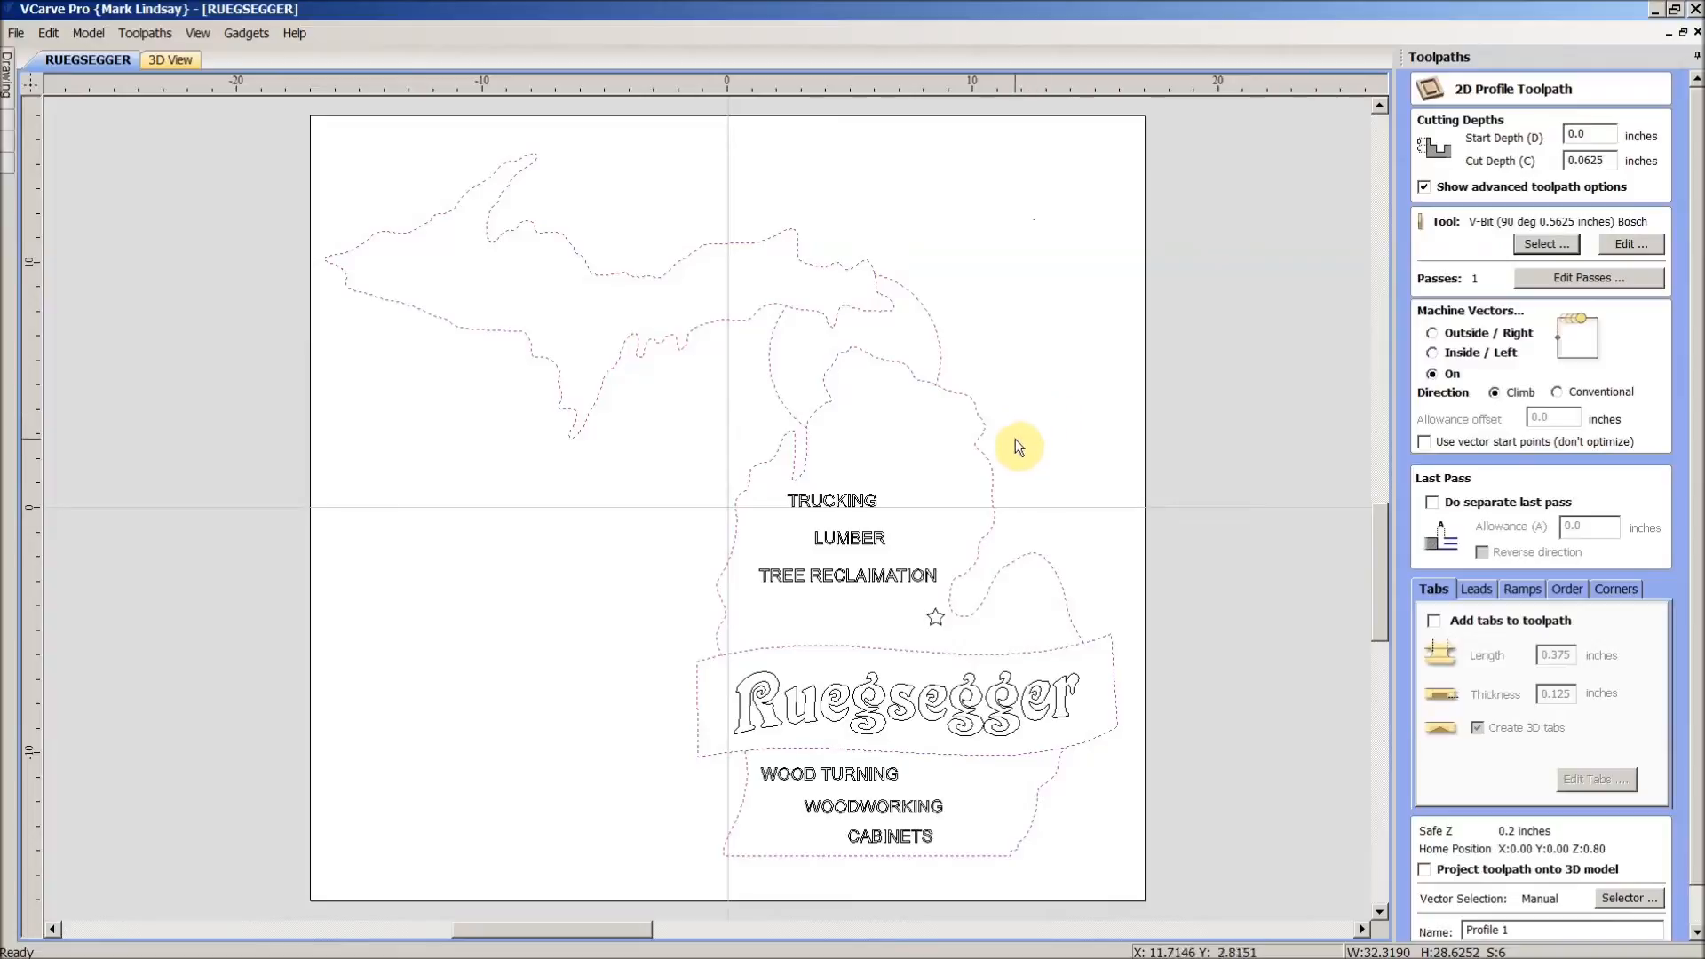
mouse_move(994, 478)
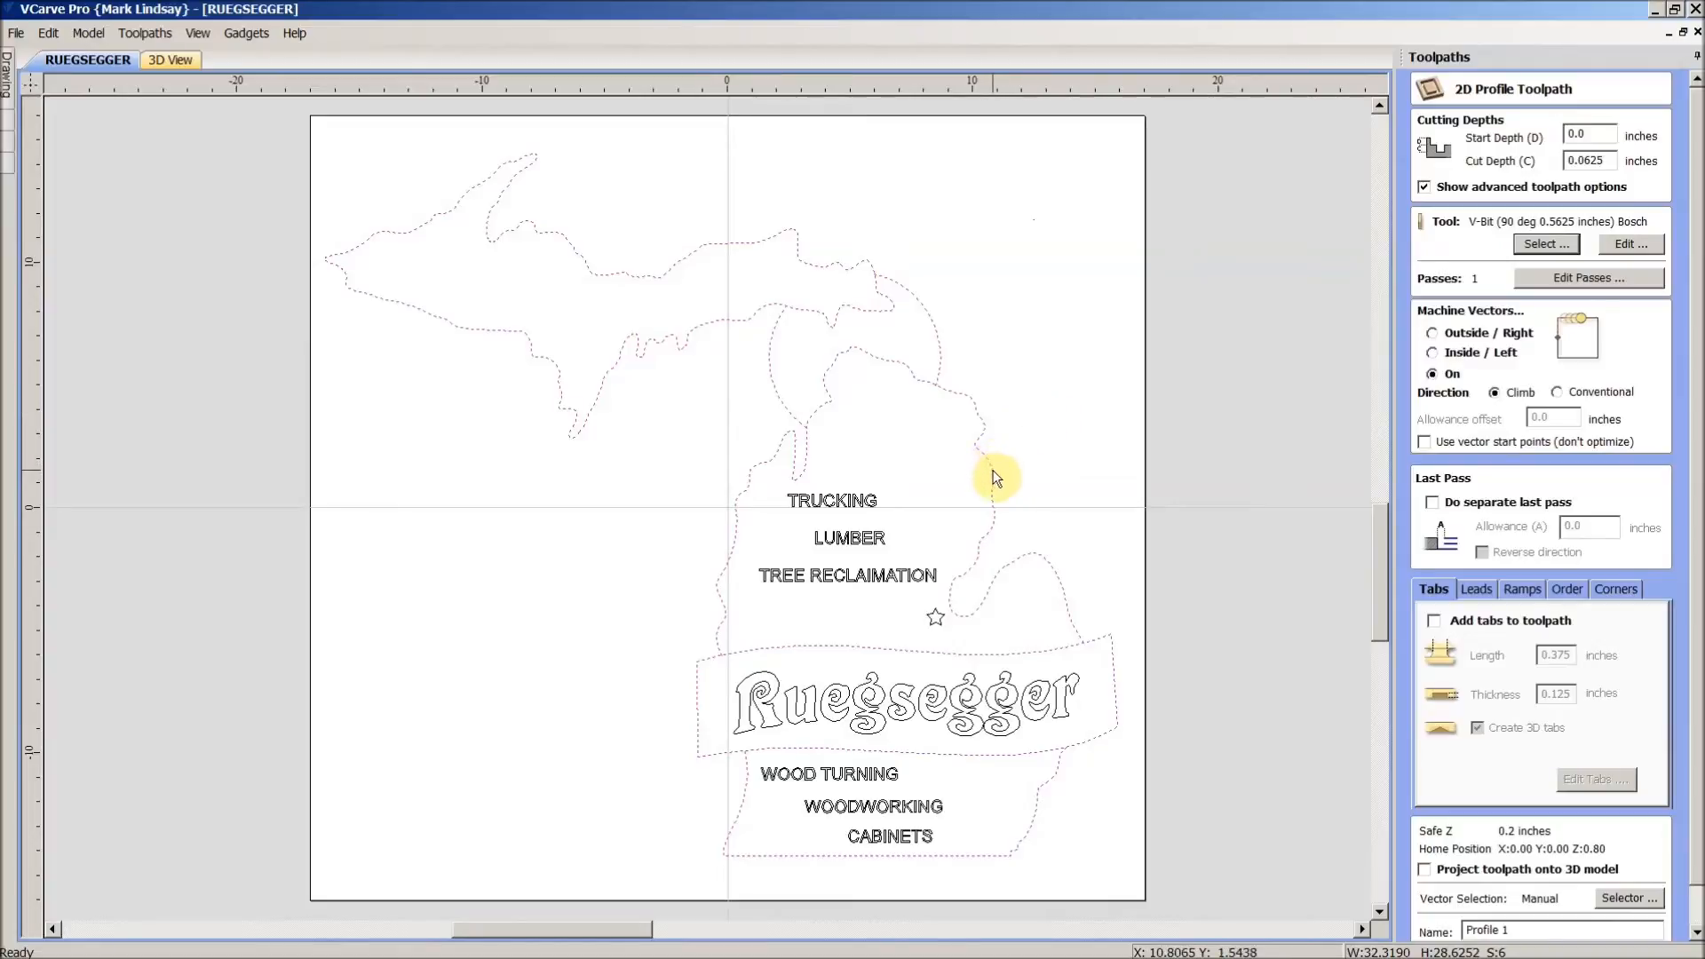
mouse_move(979, 560)
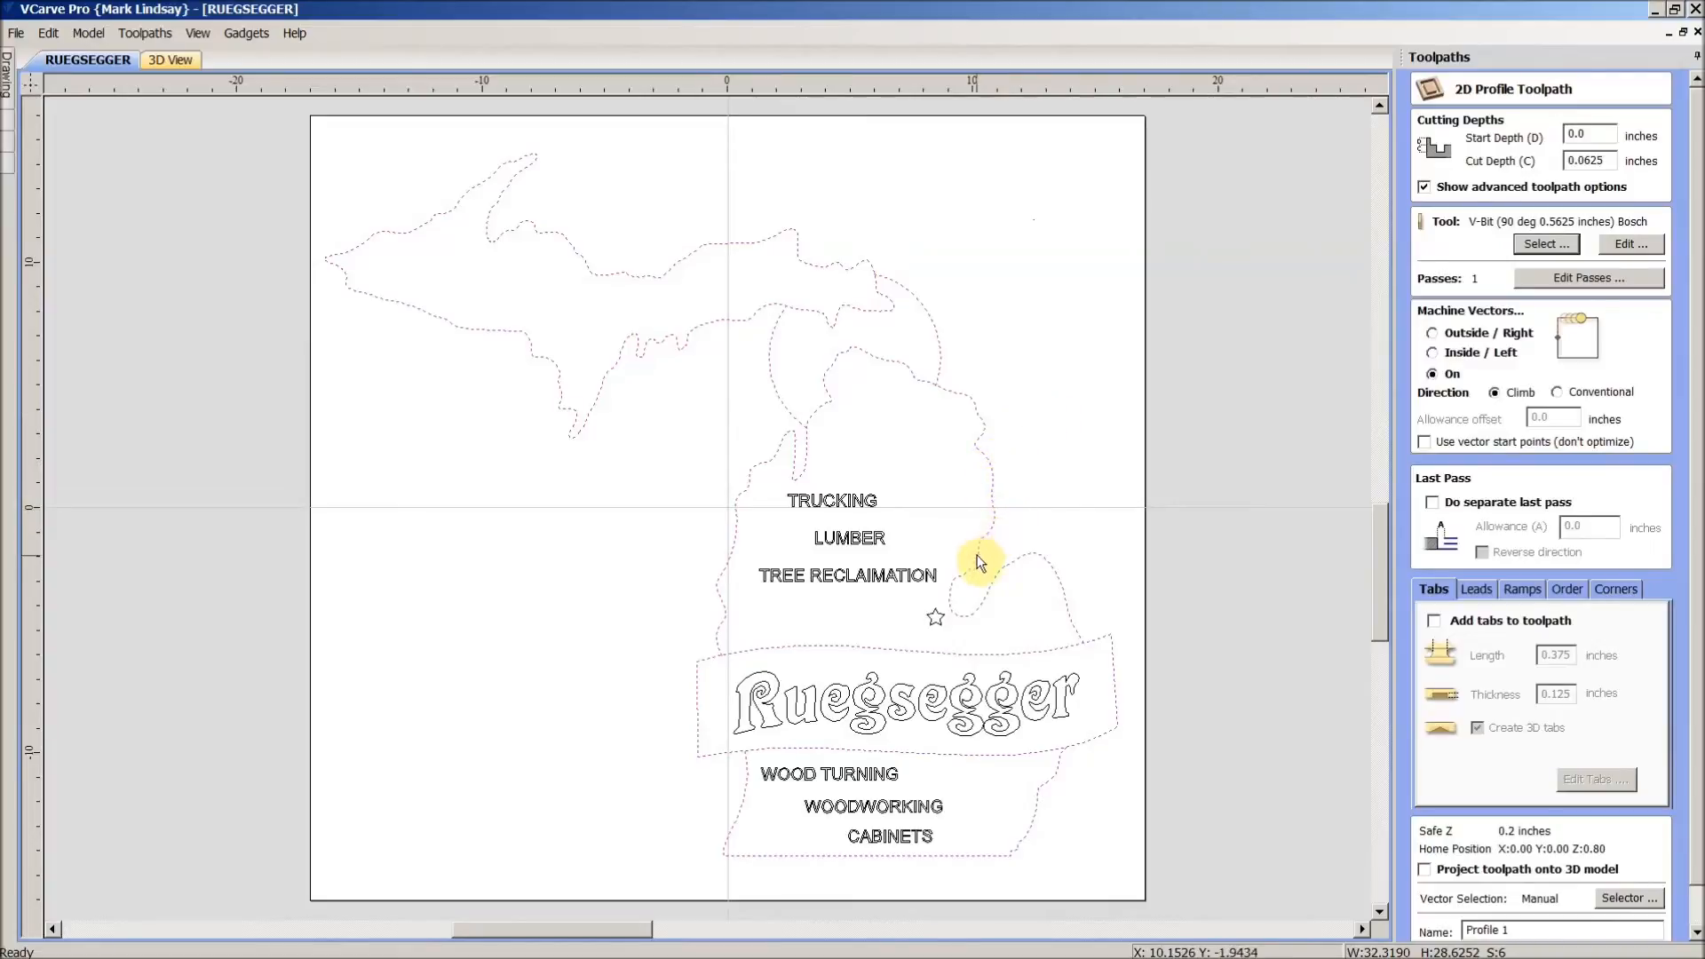
mouse_move(1630, 430)
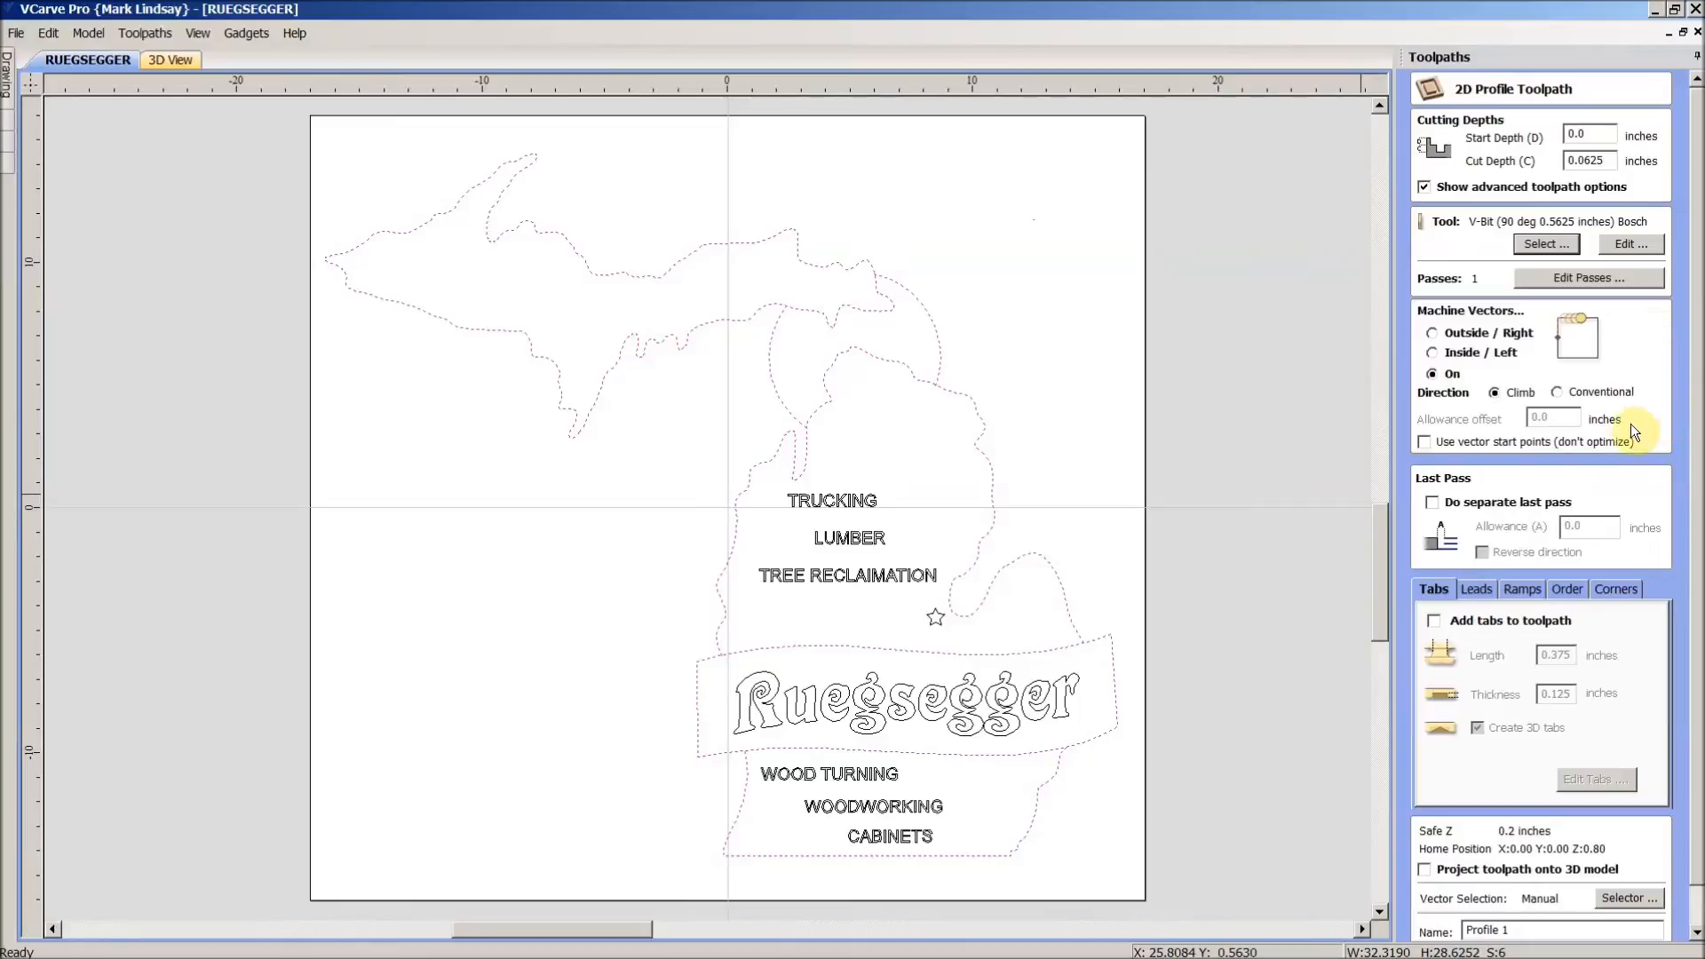
mouse_move(1579, 573)
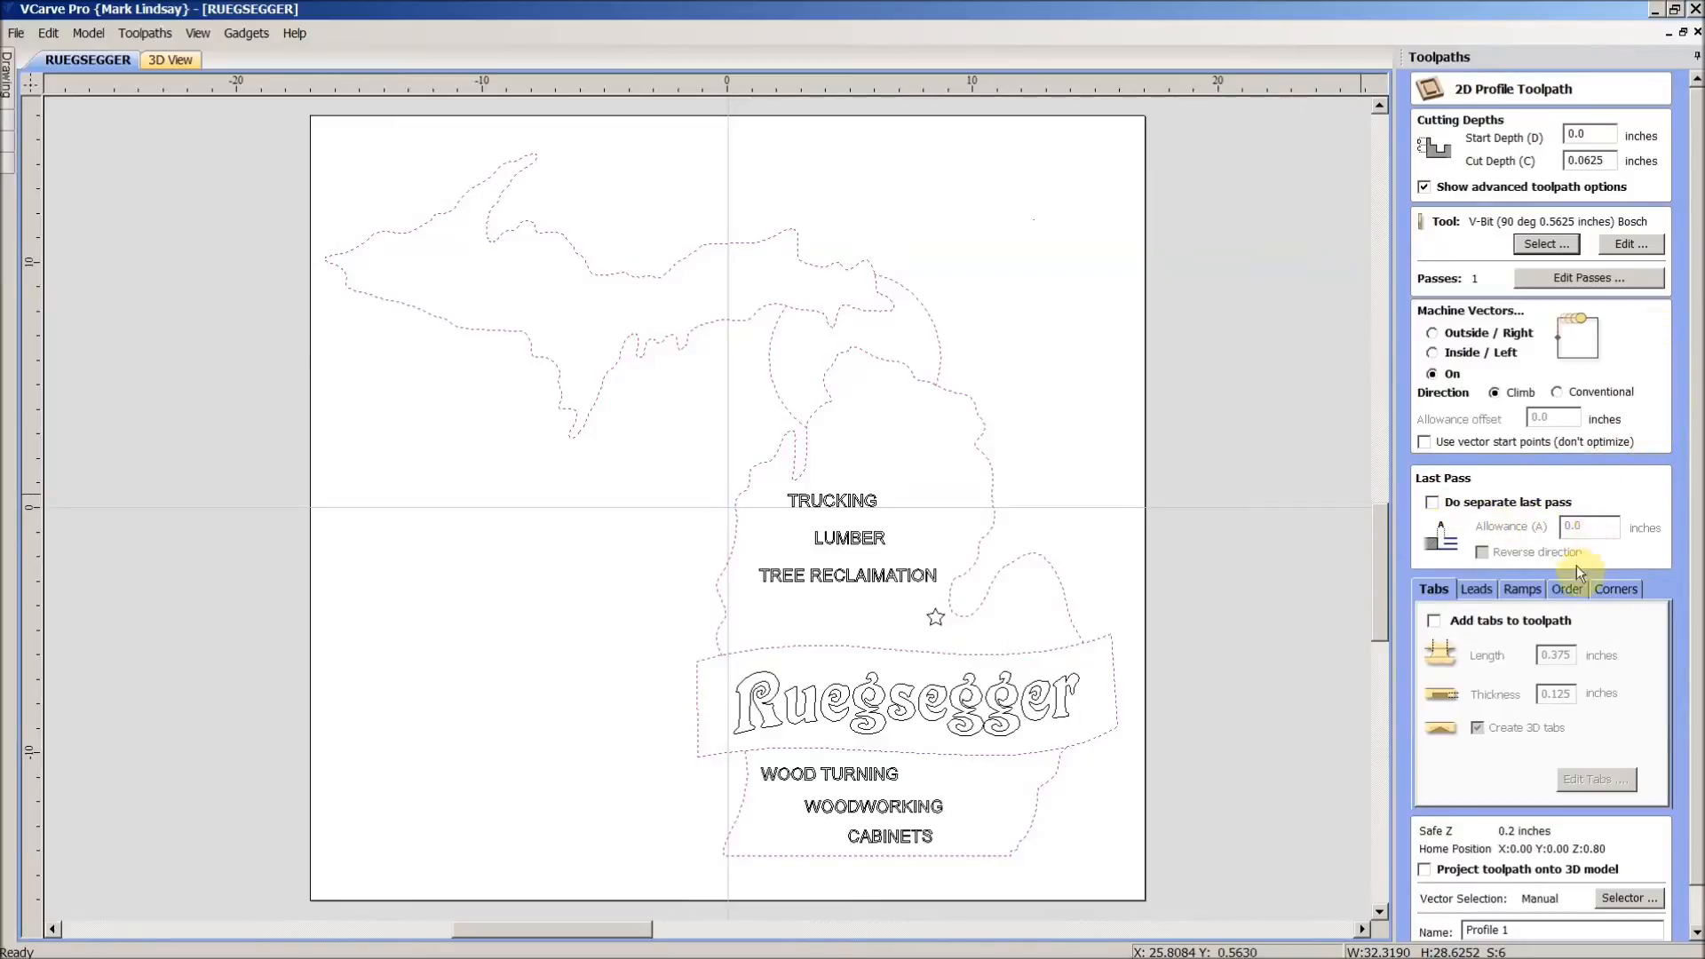
click(1521, 588)
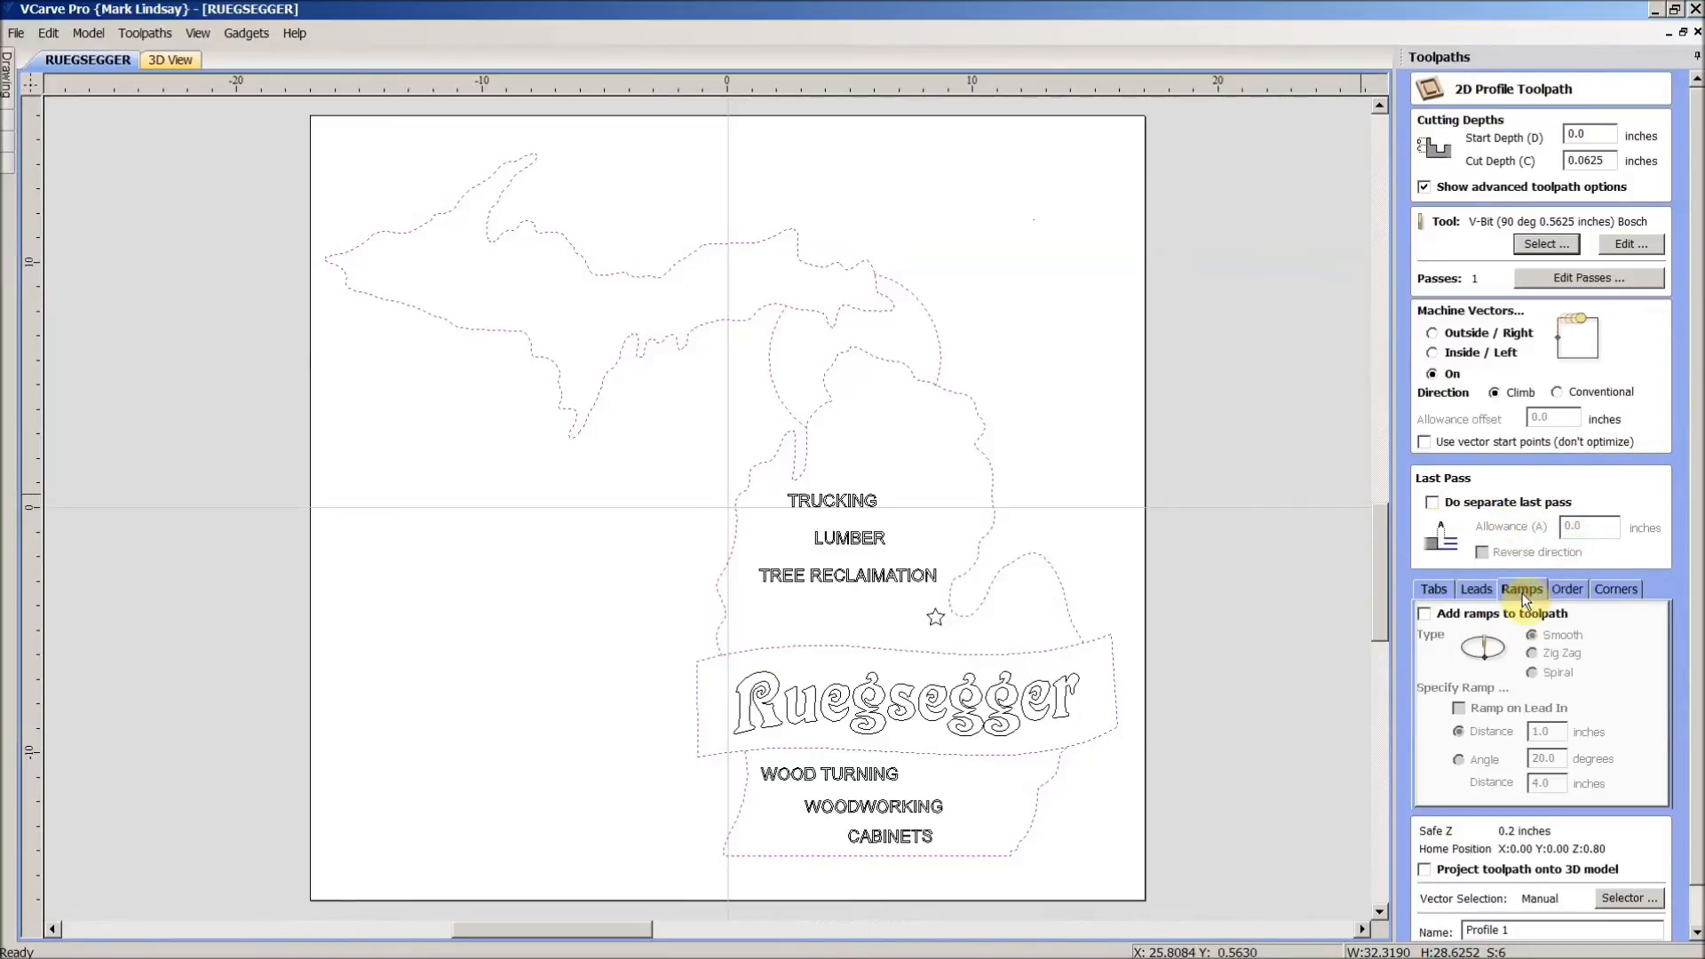
click(1424, 613)
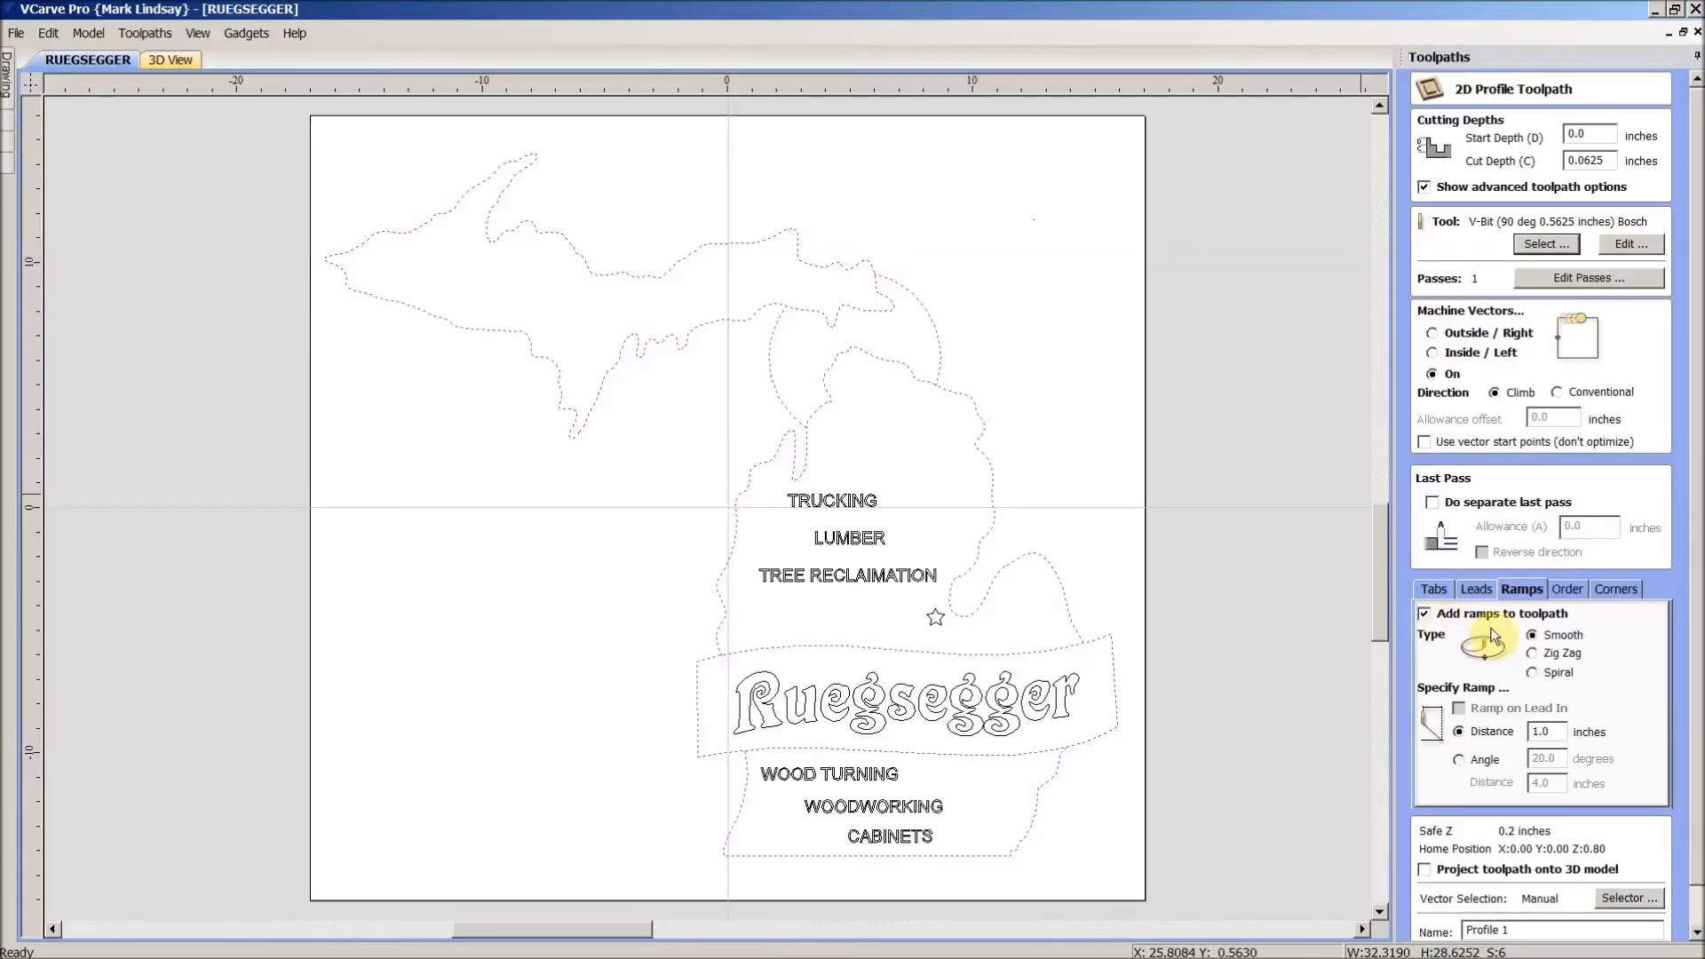
mouse_move(1562, 641)
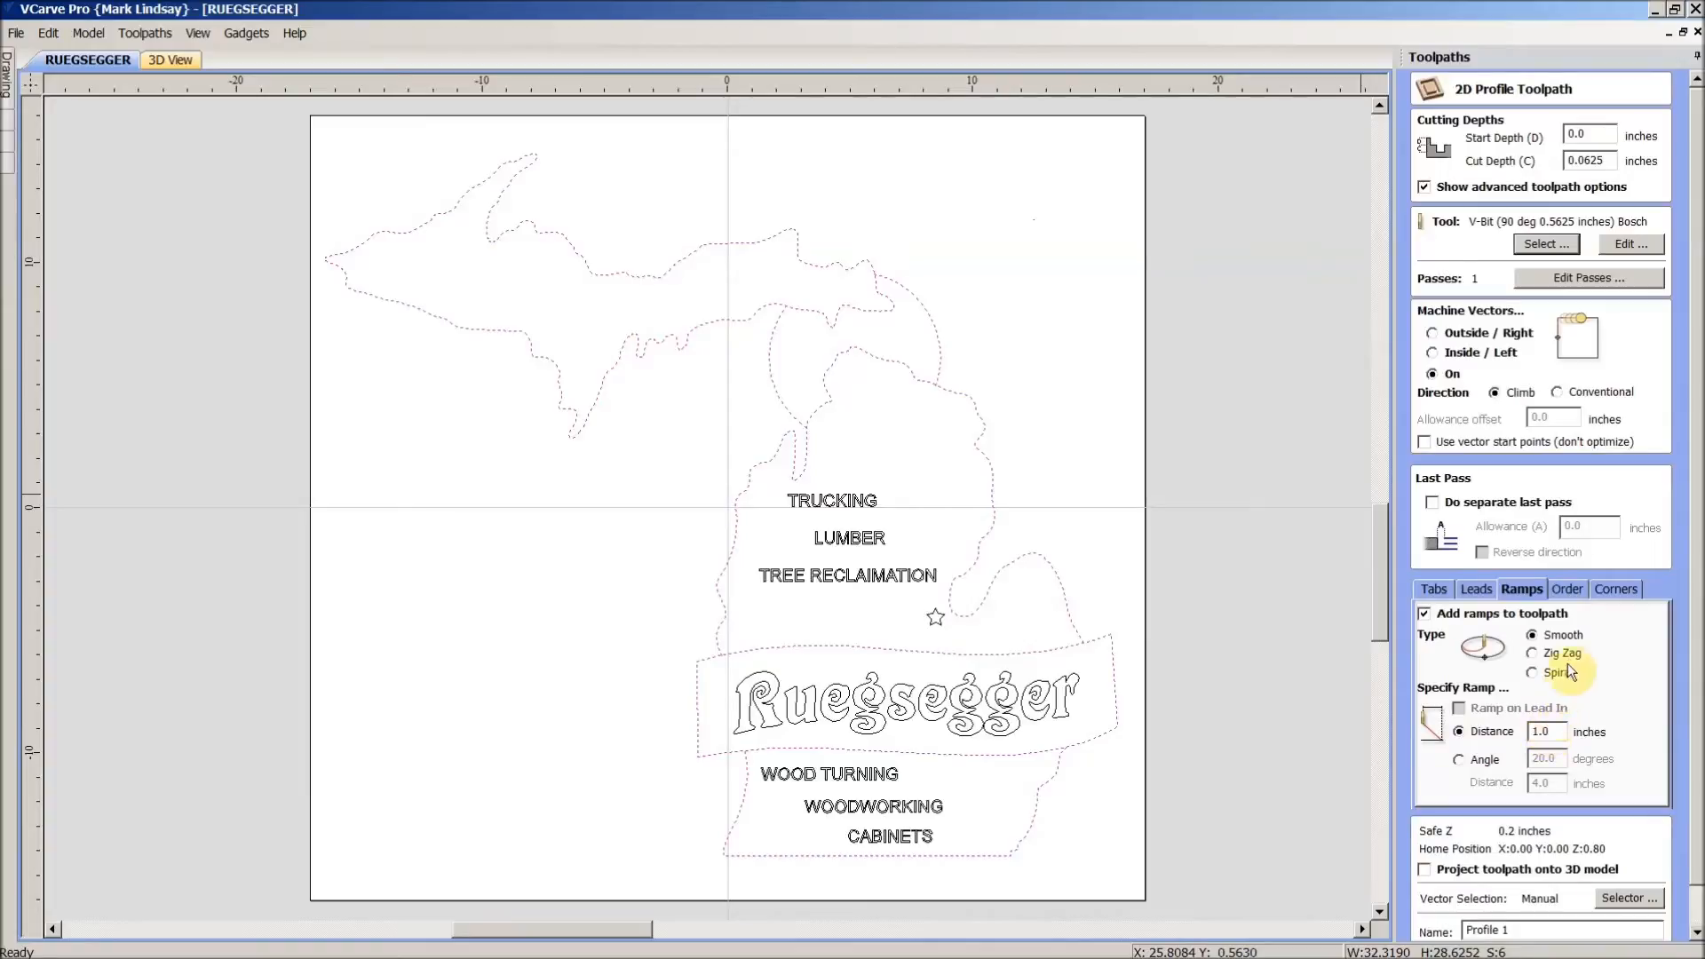
mouse_move(1679, 587)
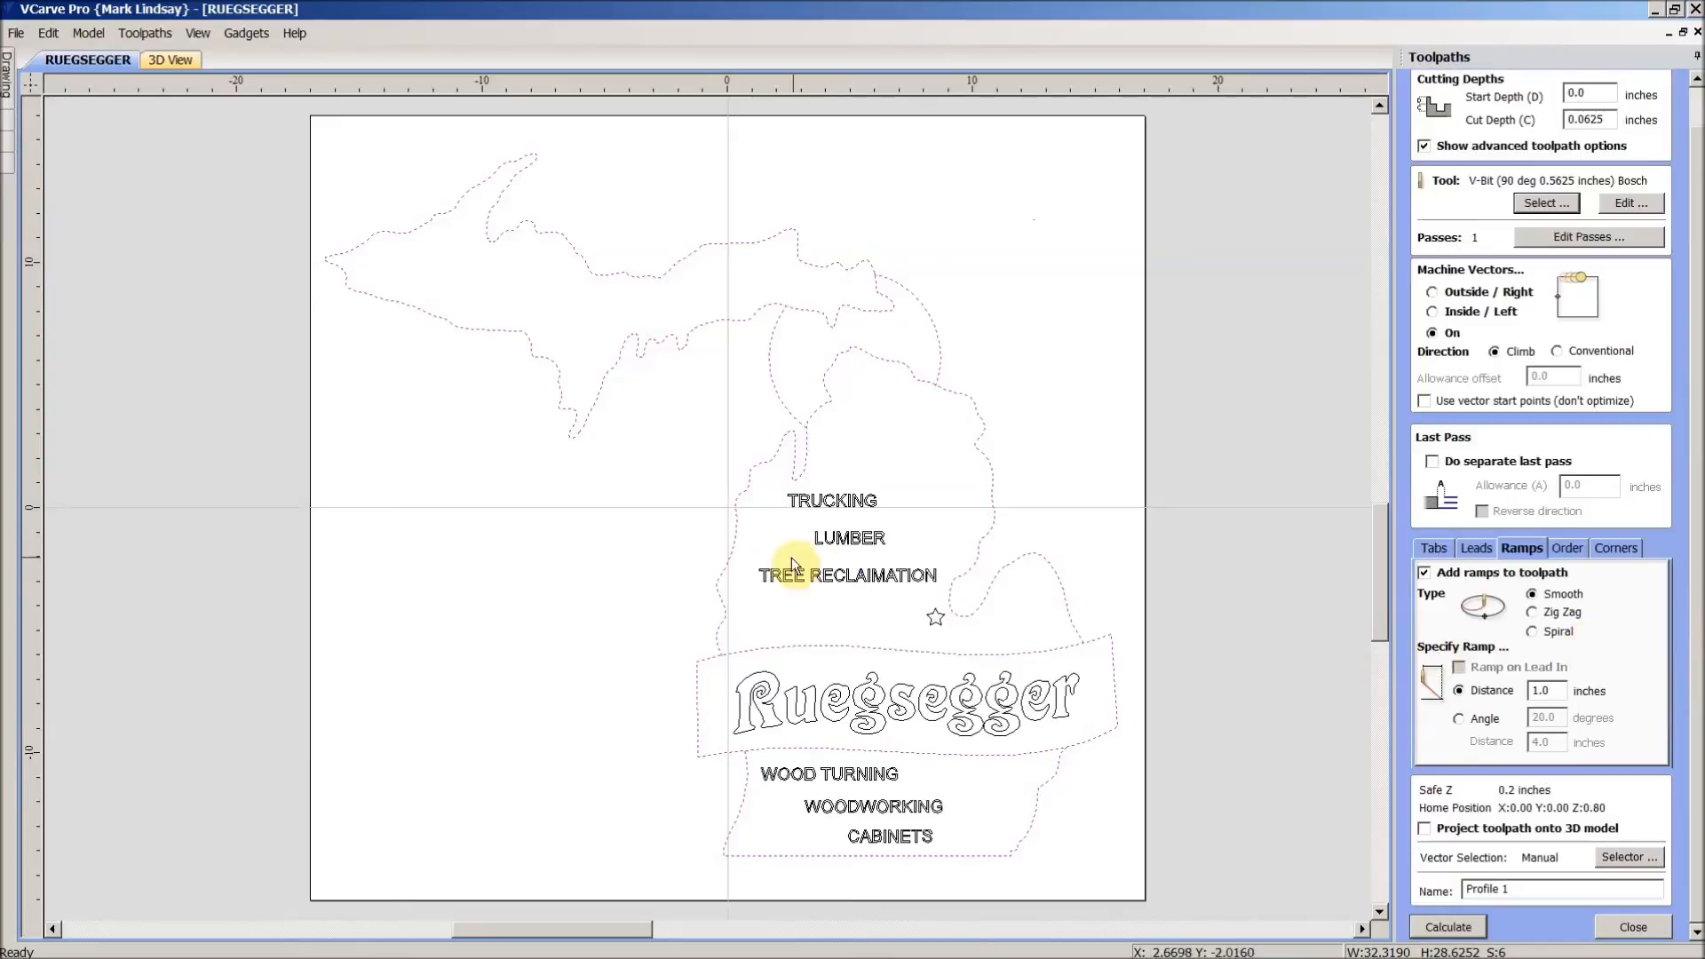
mouse_move(721, 663)
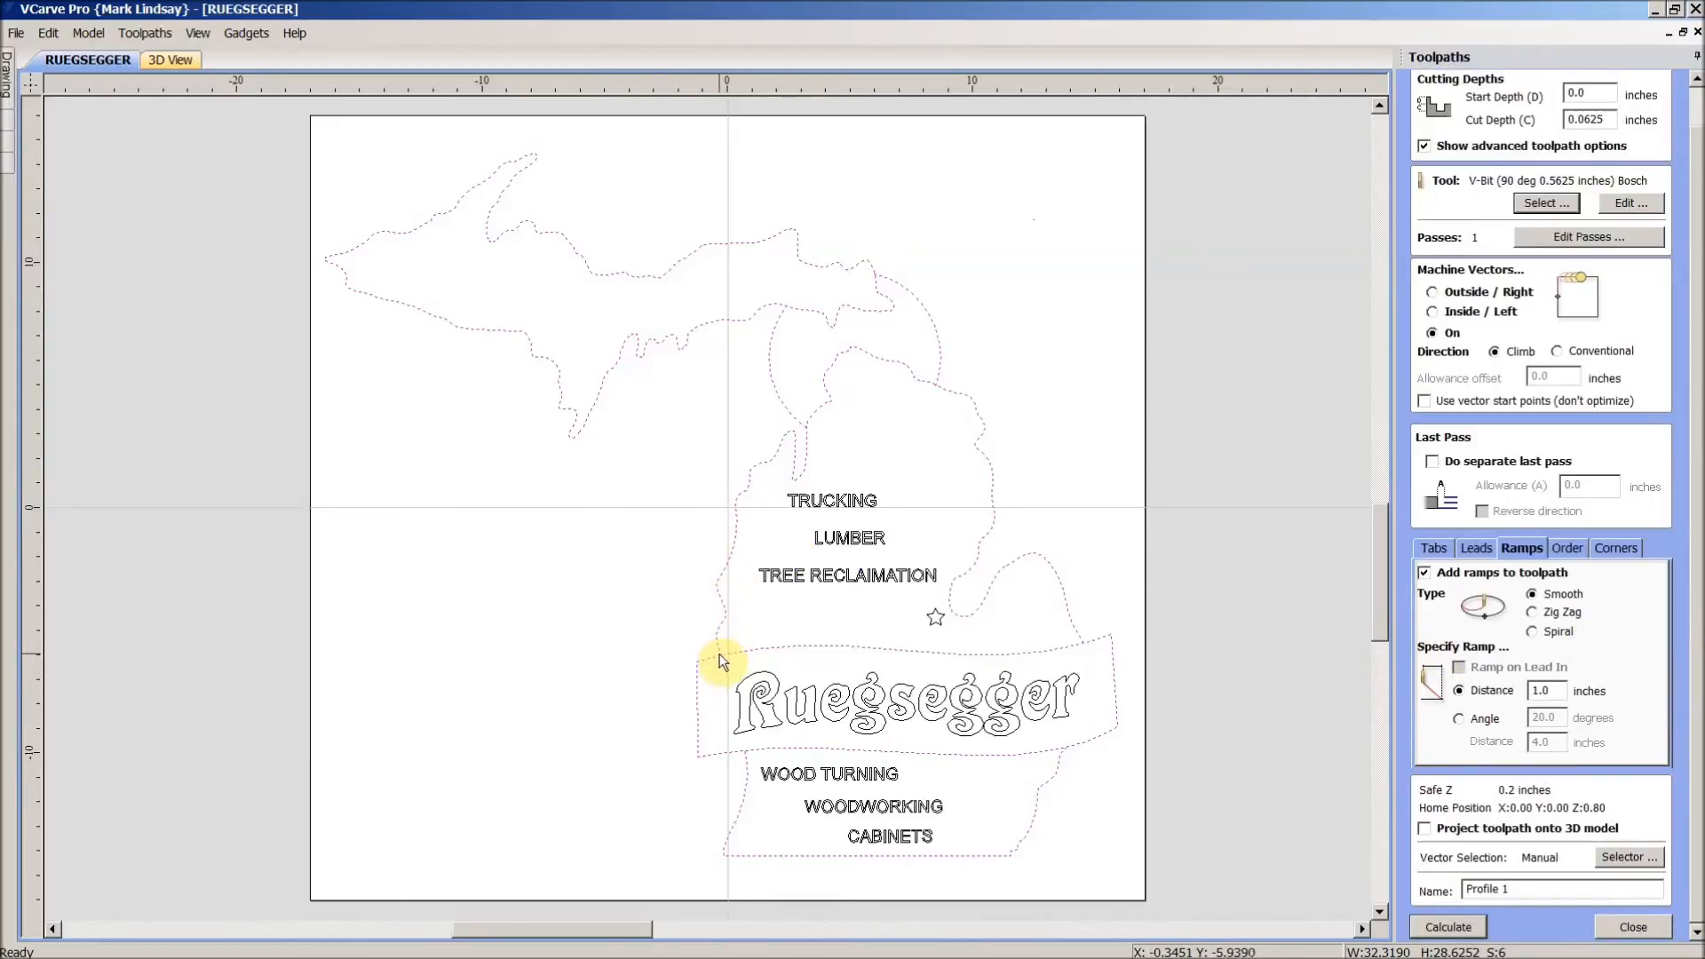
mouse_move(726, 620)
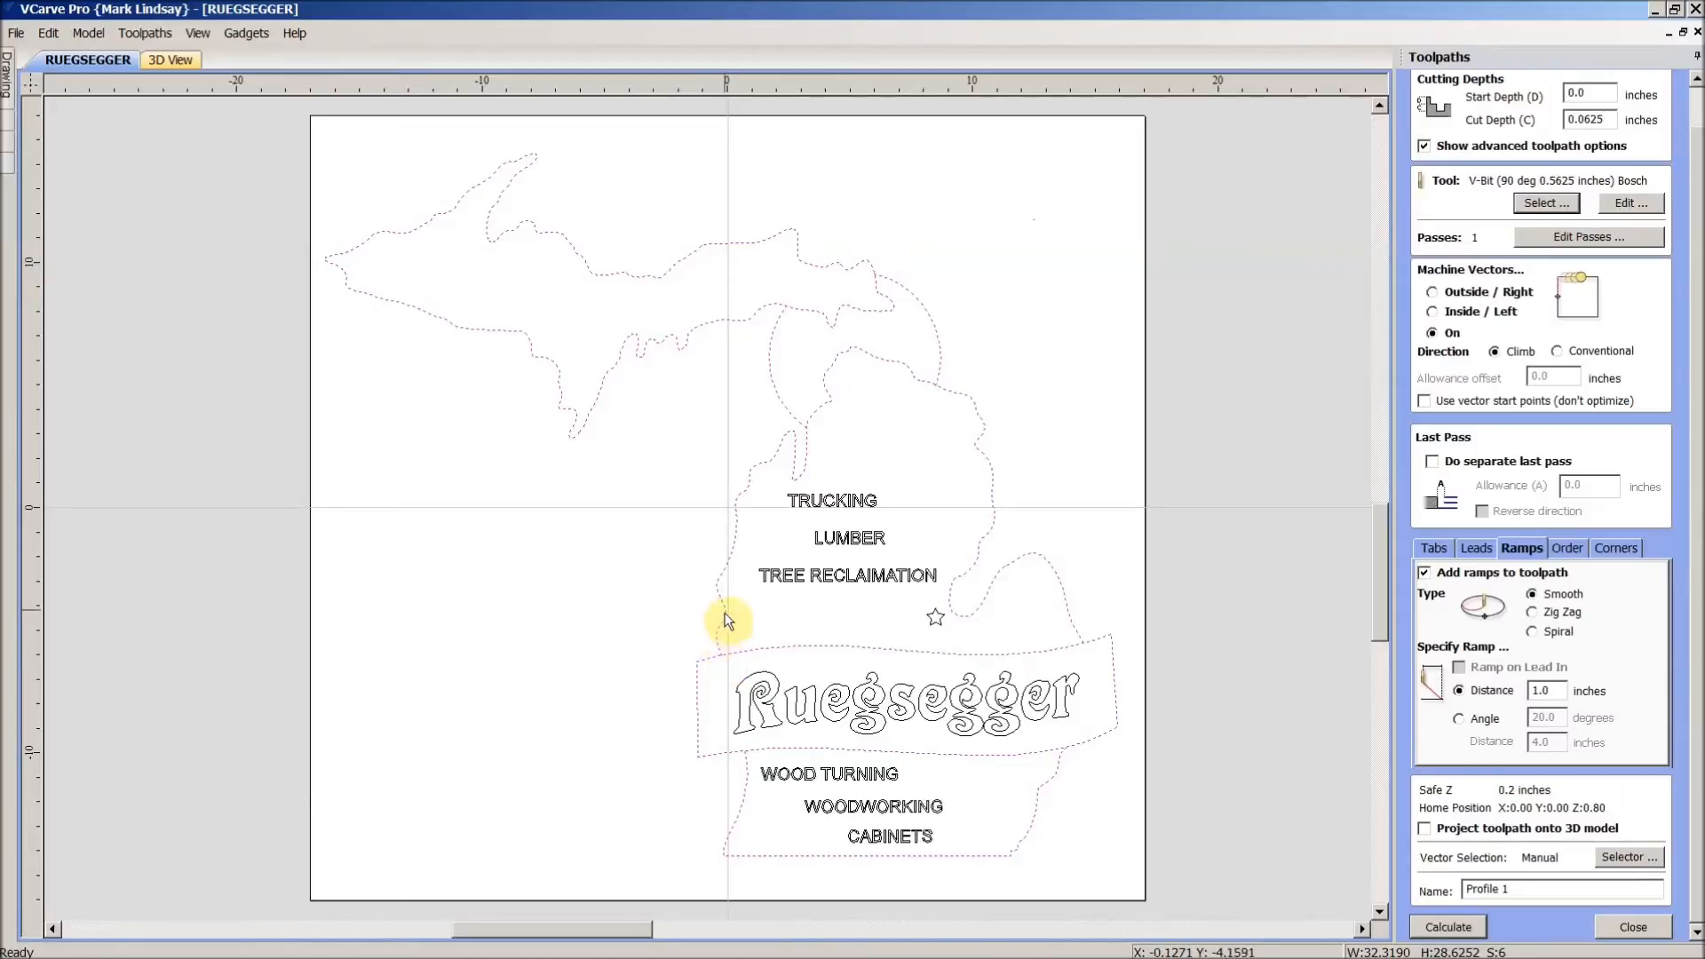
mouse_move(688, 668)
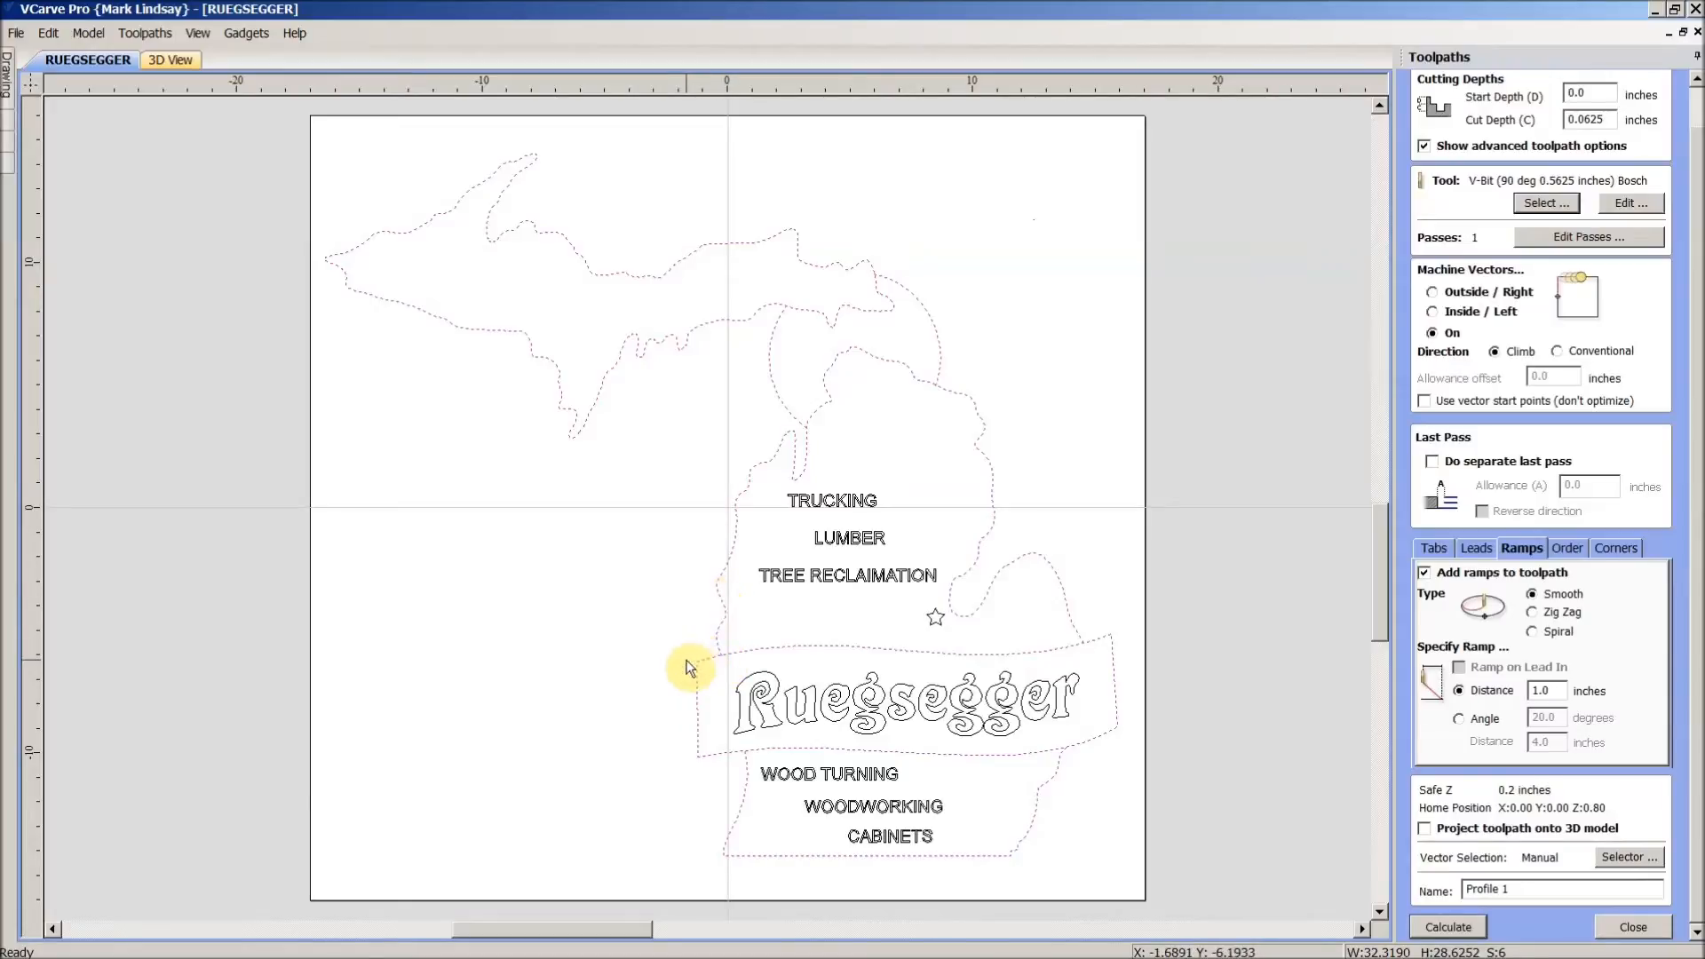
mouse_move(723, 663)
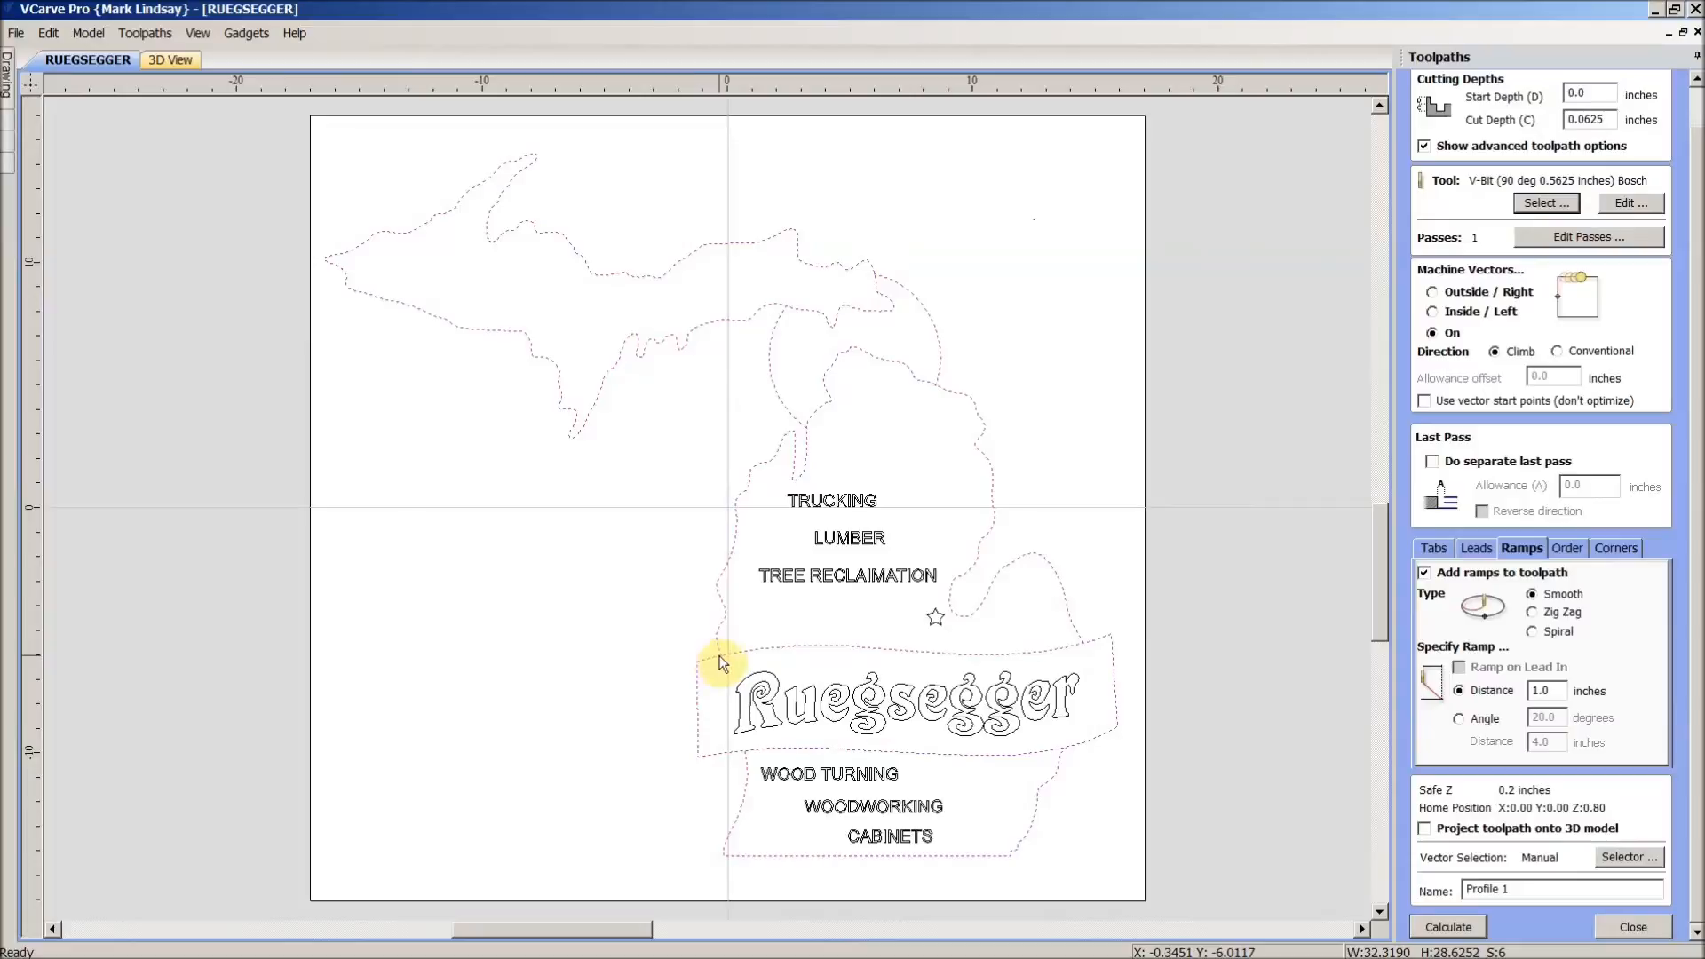
mouse_move(721, 663)
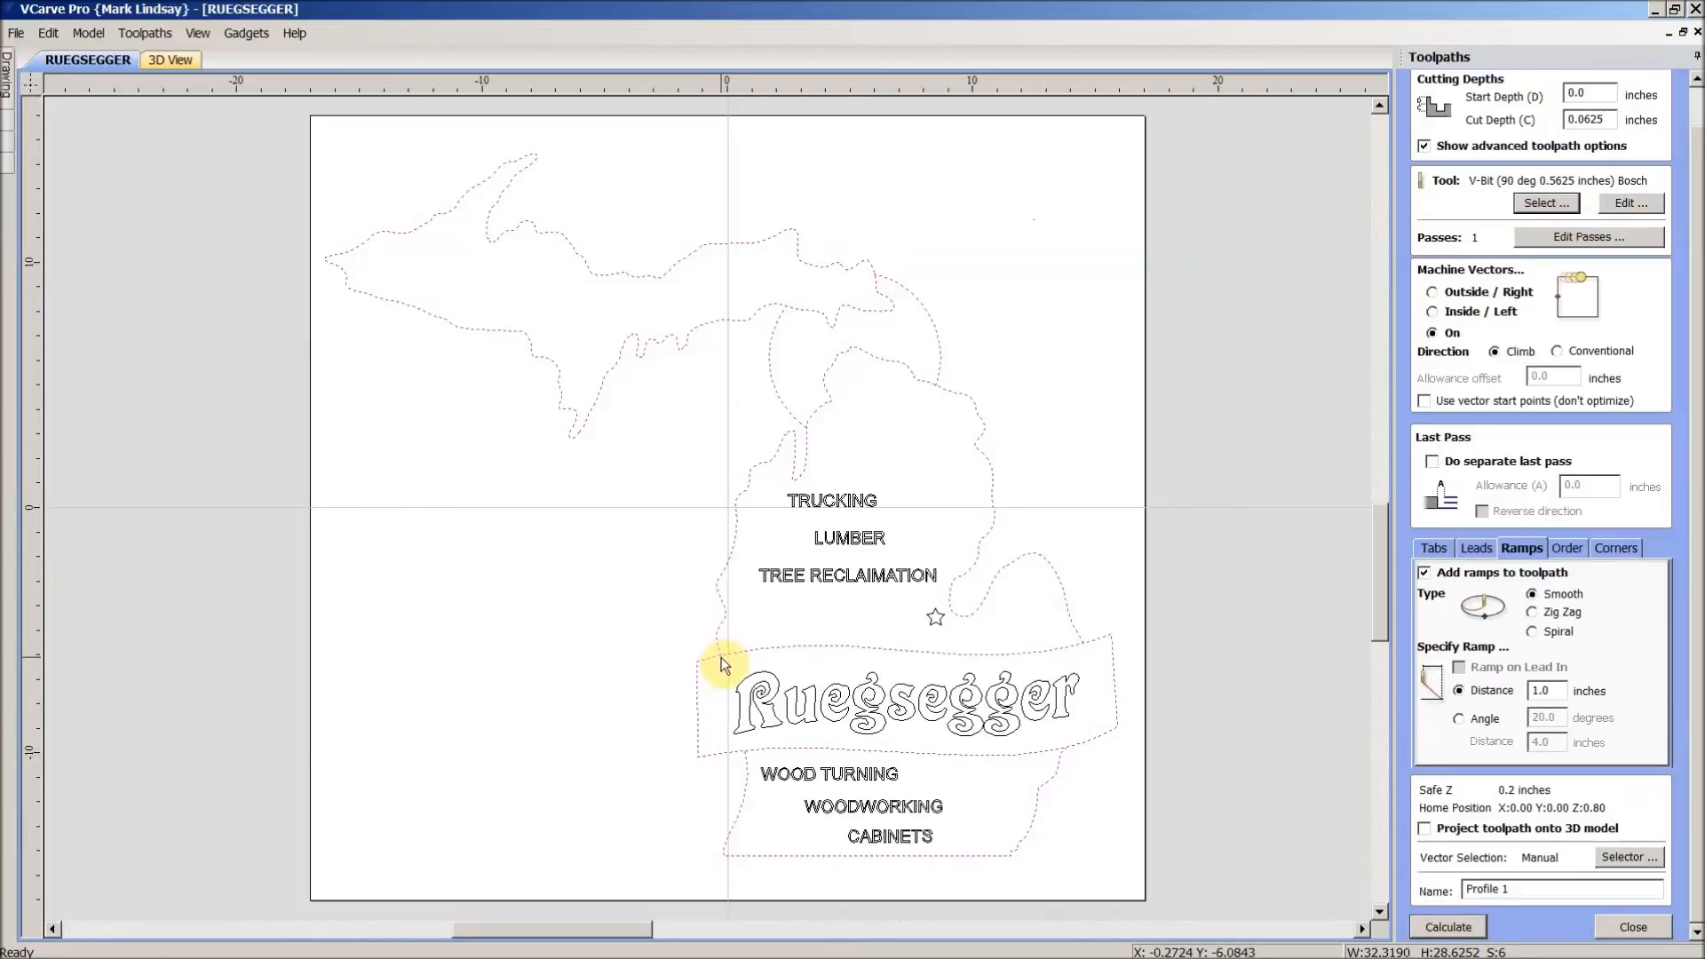
mouse_move(720, 654)
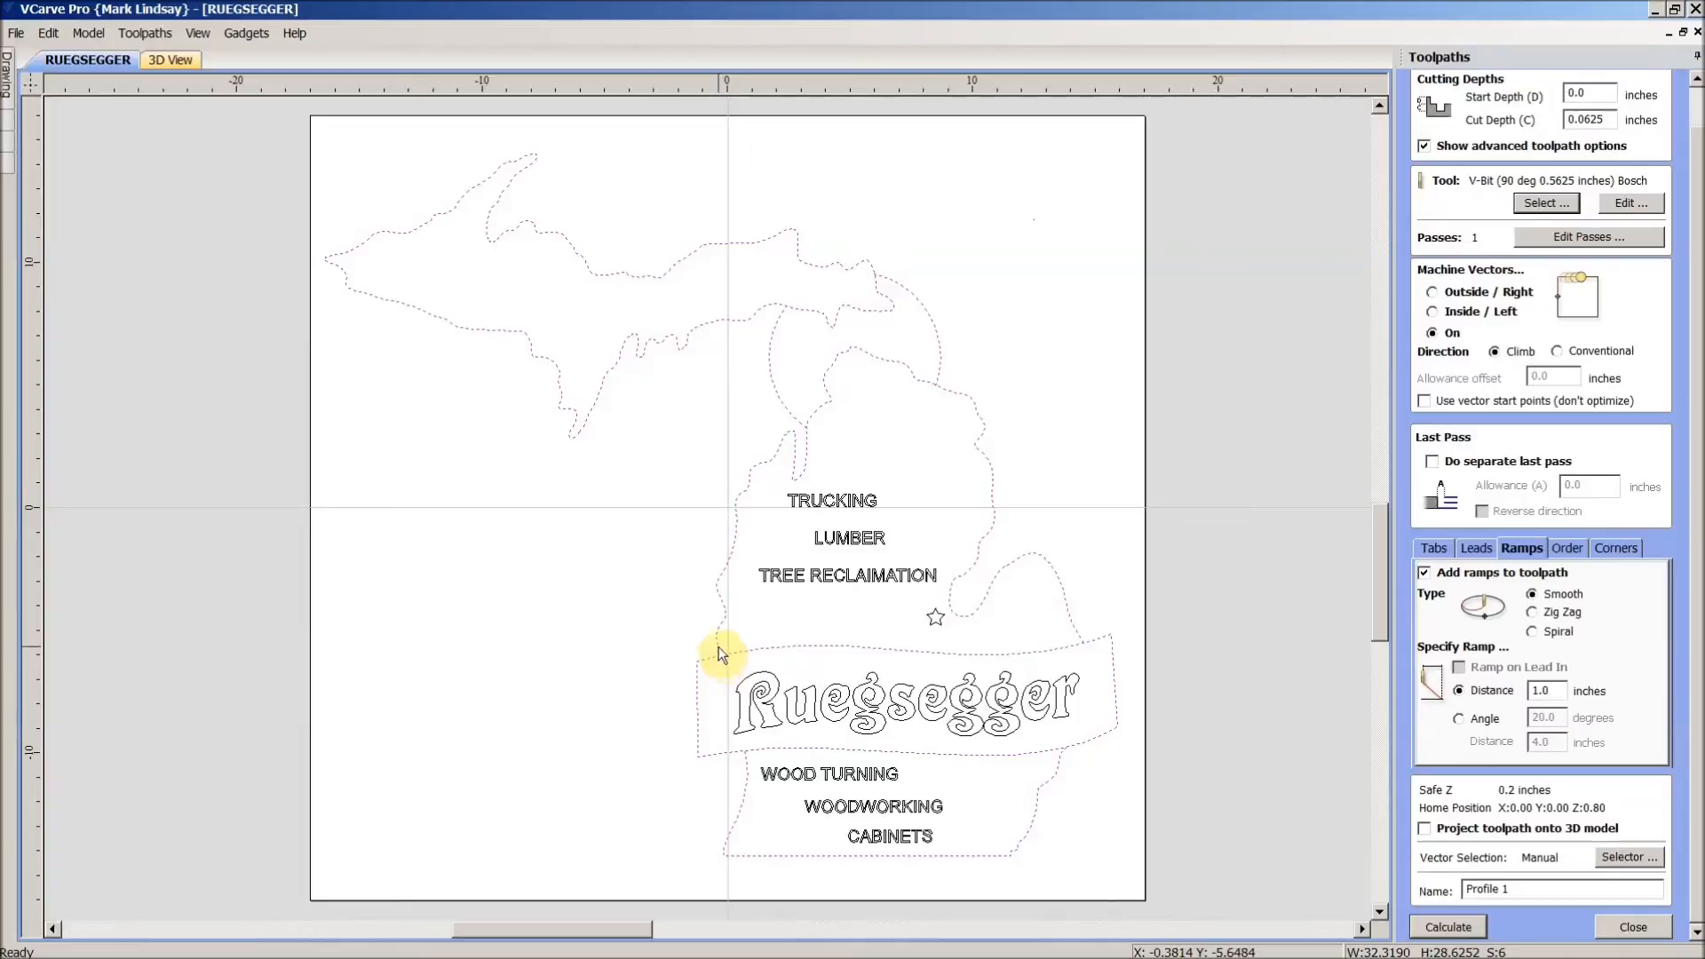
mouse_move(720, 653)
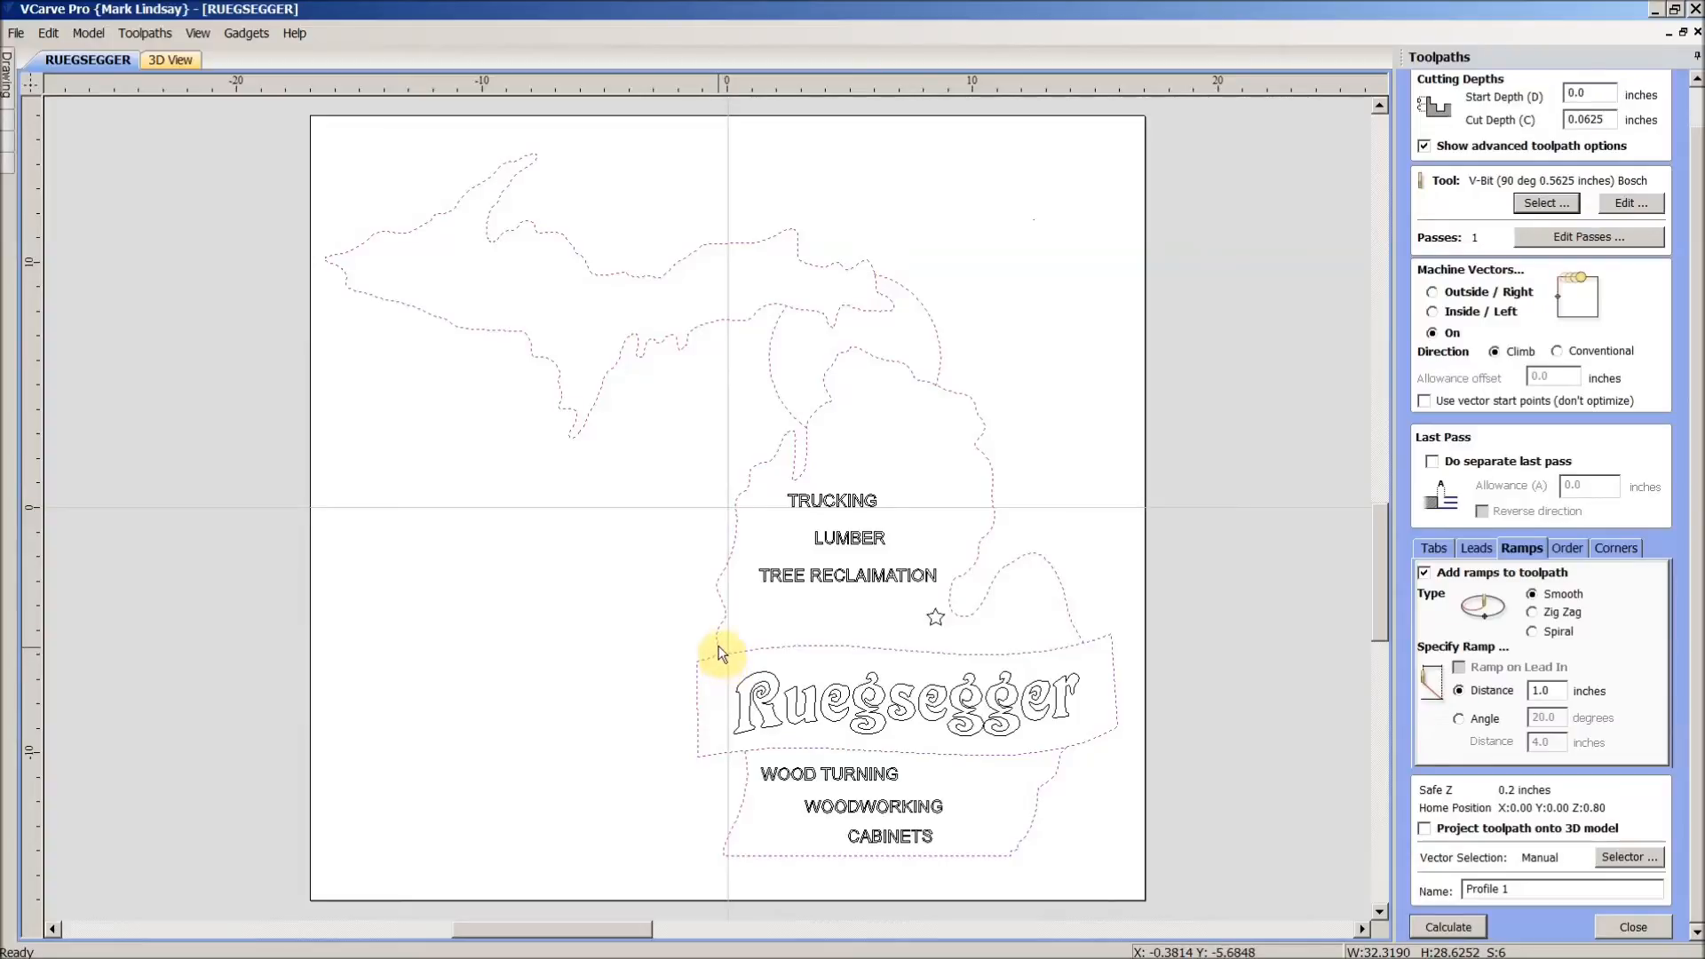
mouse_move(730, 629)
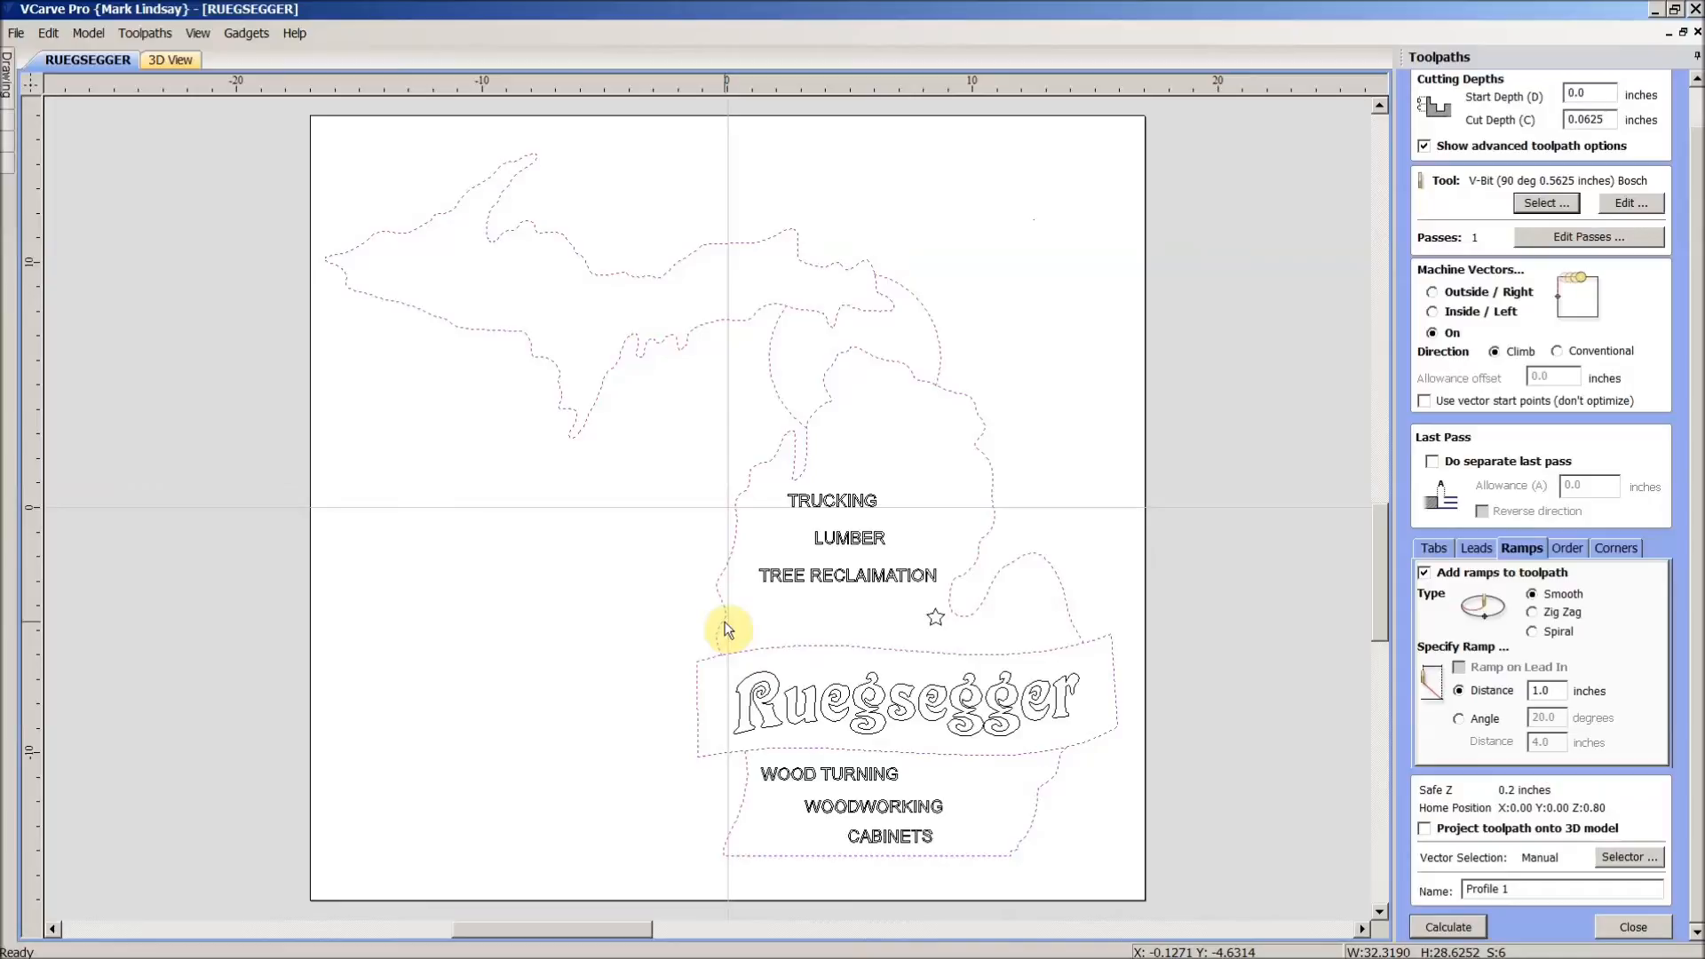
mouse_move(726, 653)
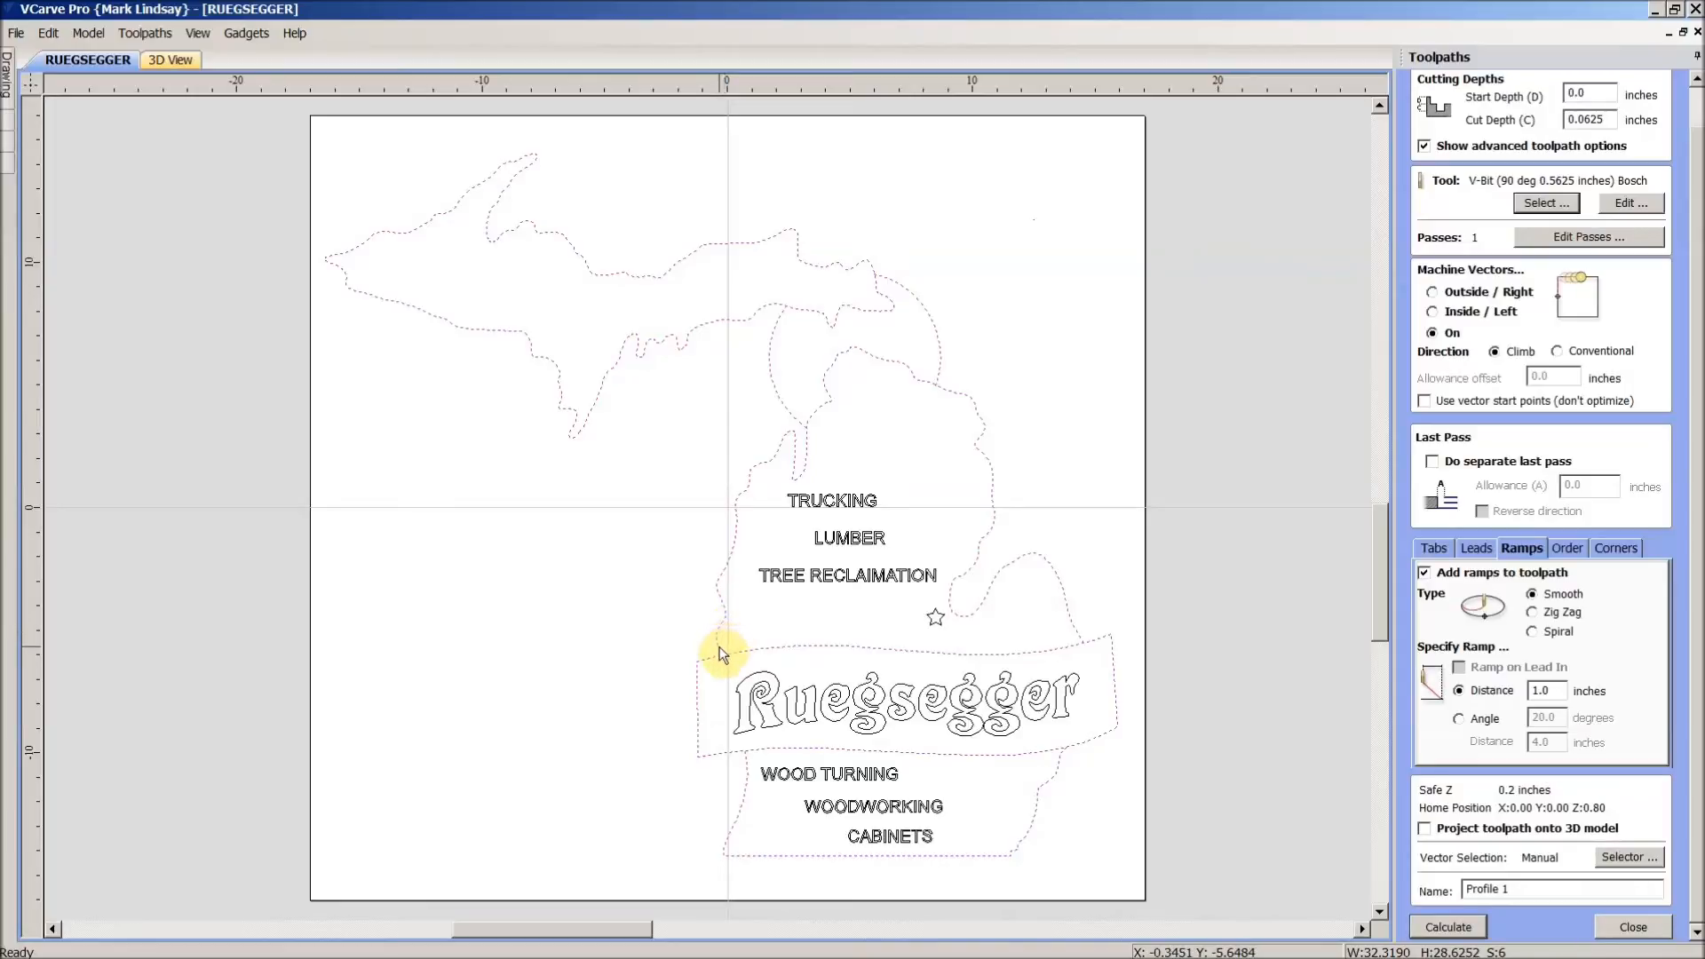
mouse_move(722, 641)
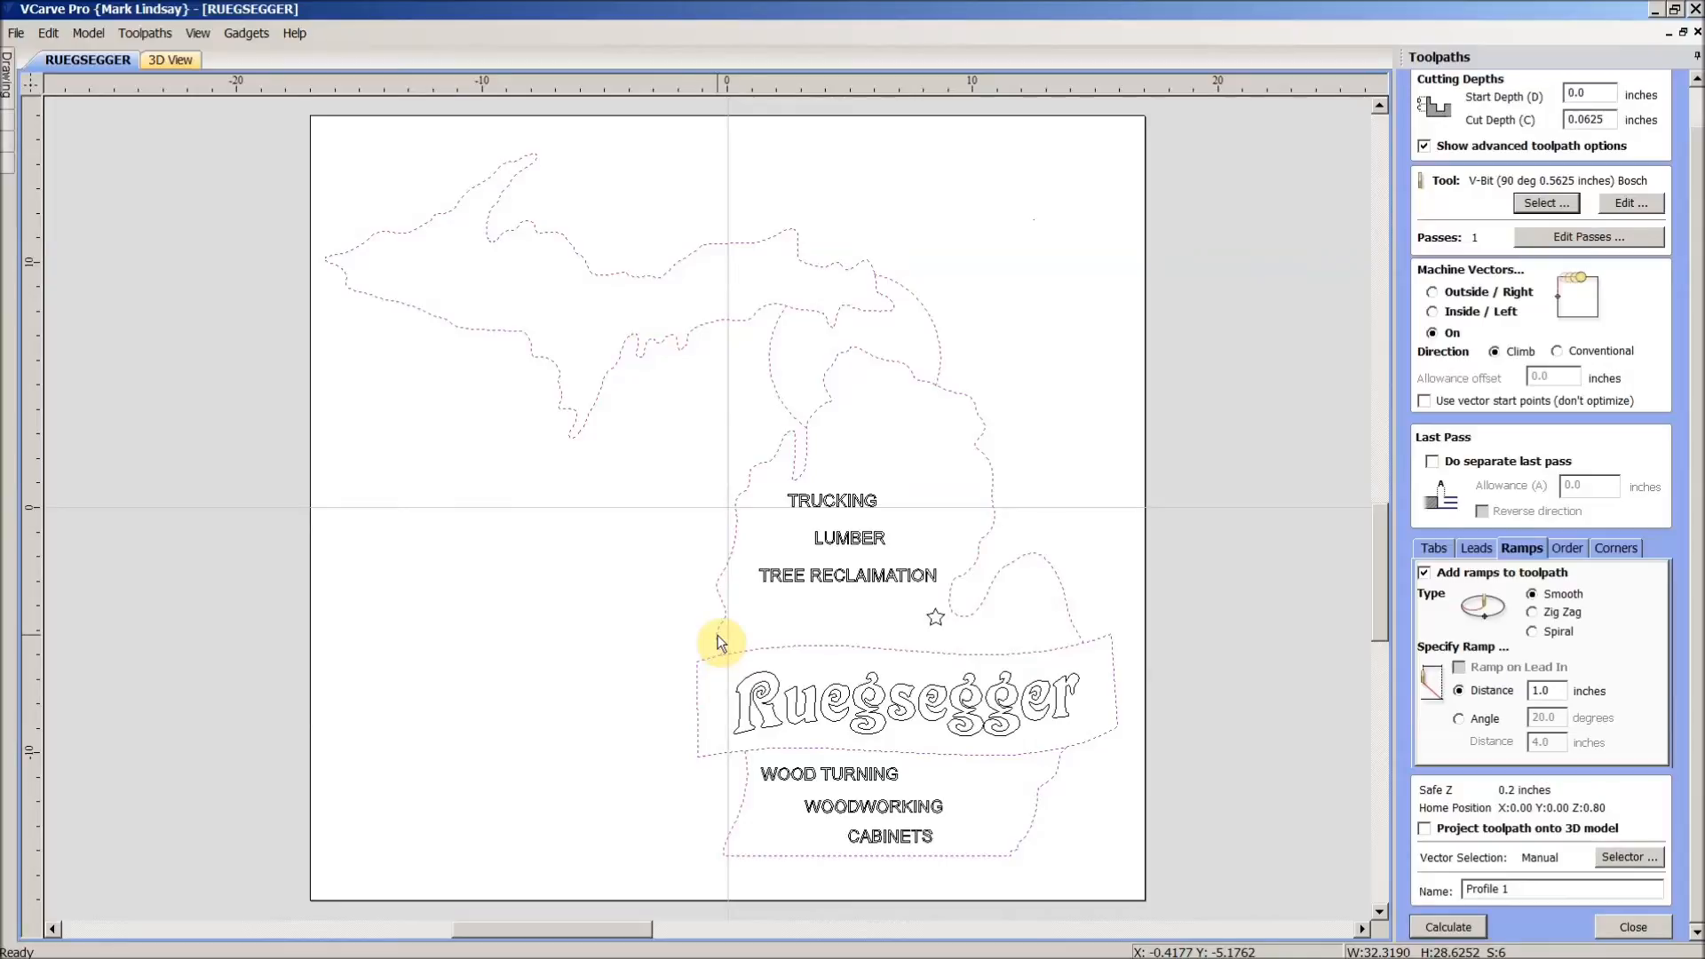
mouse_move(1593, 133)
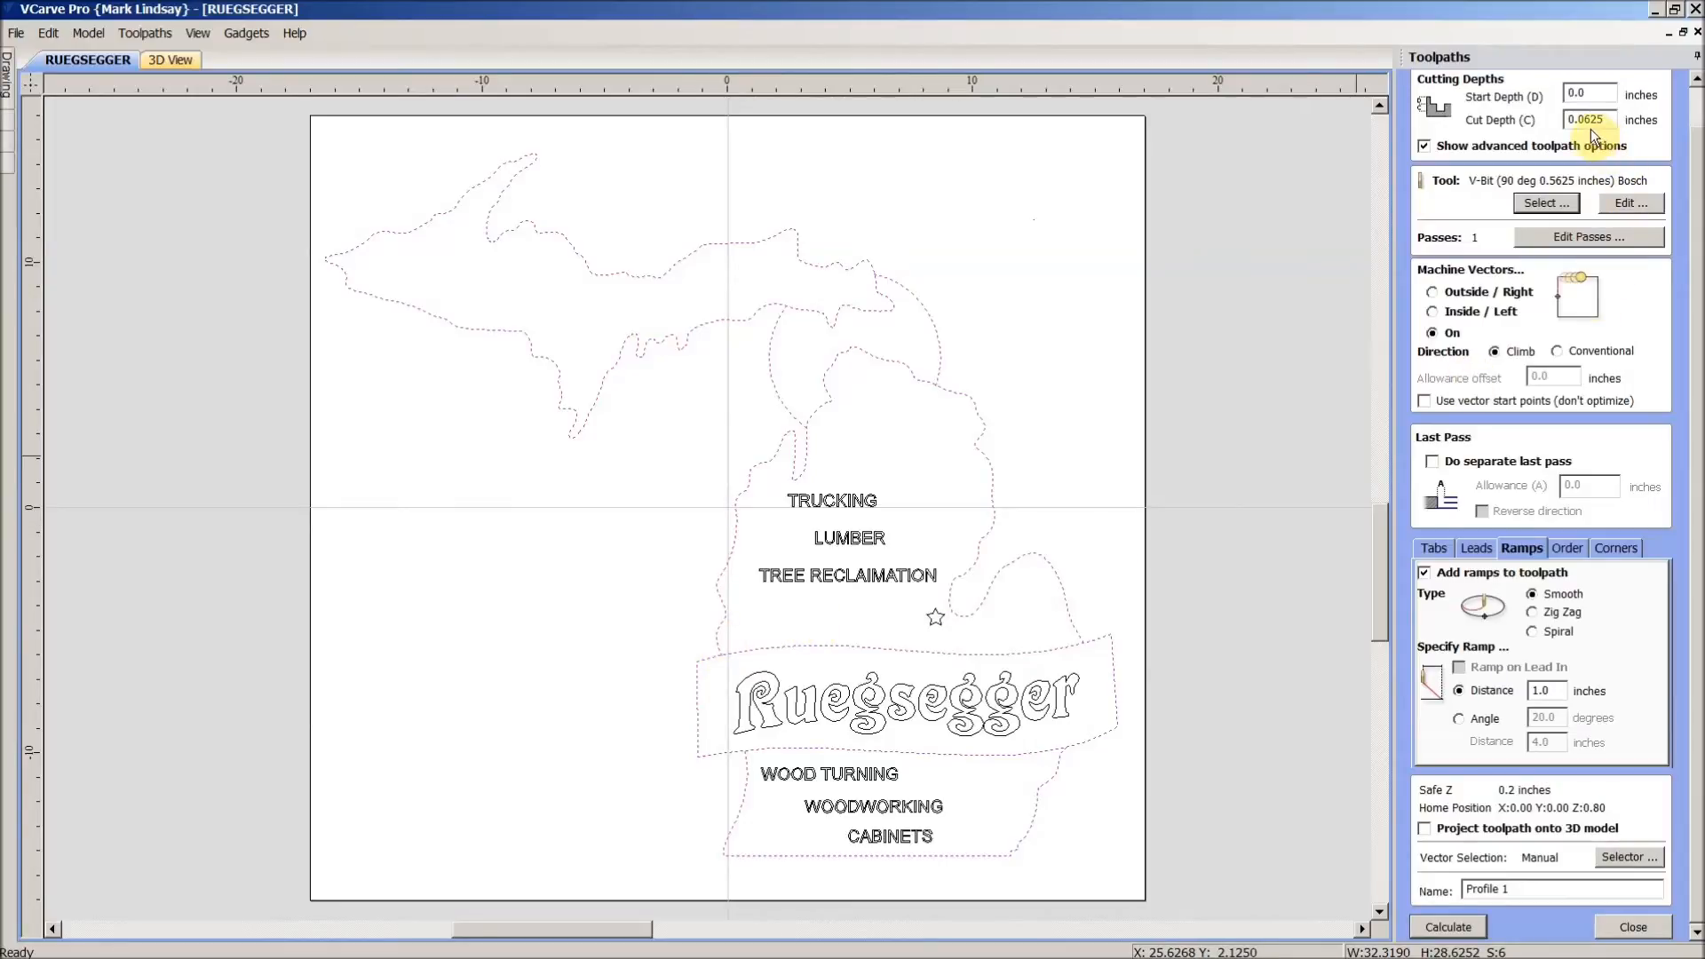
mouse_move(726, 649)
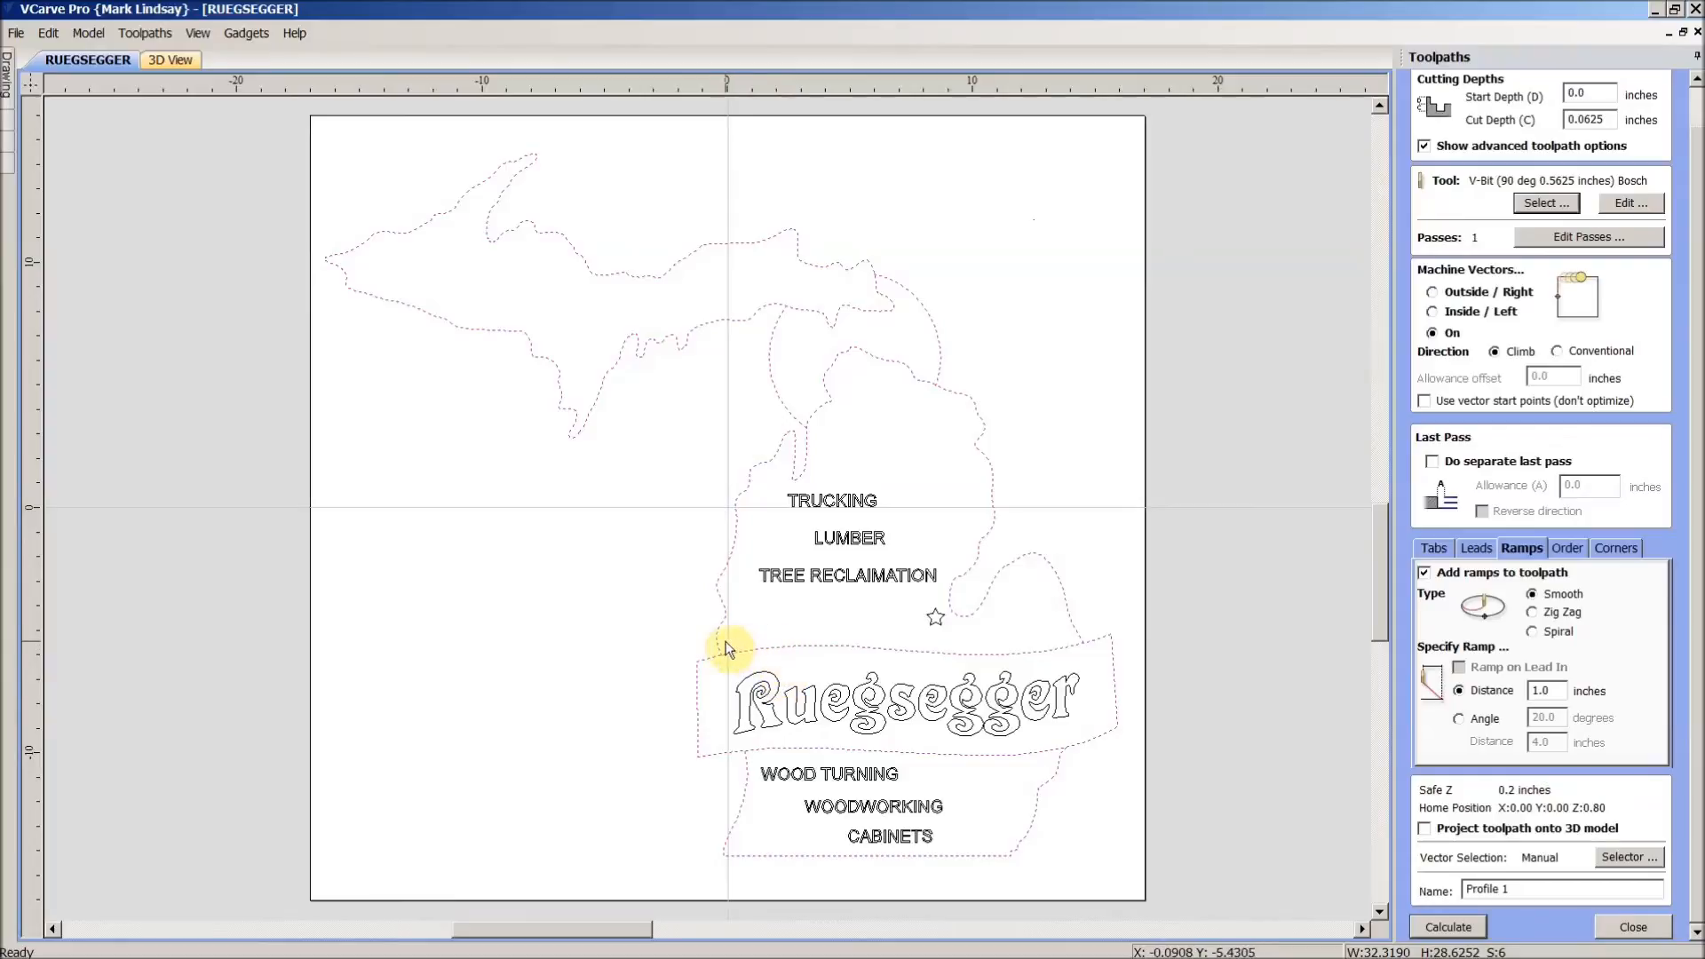
mouse_move(737, 517)
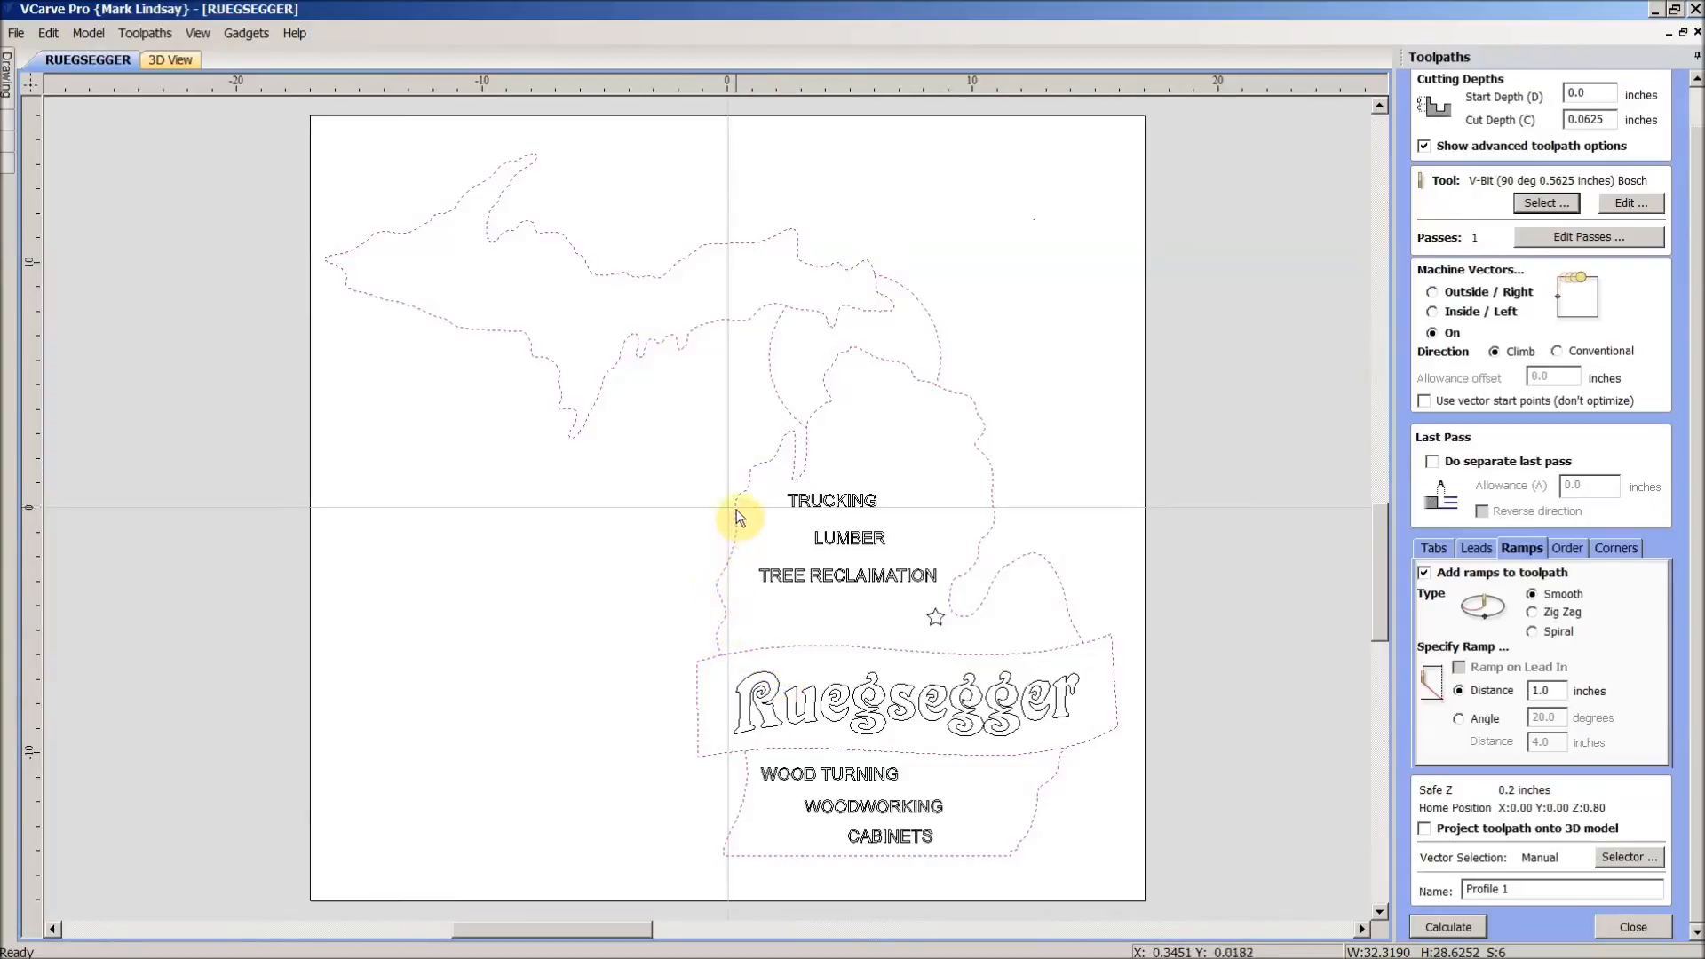
mouse_move(772, 669)
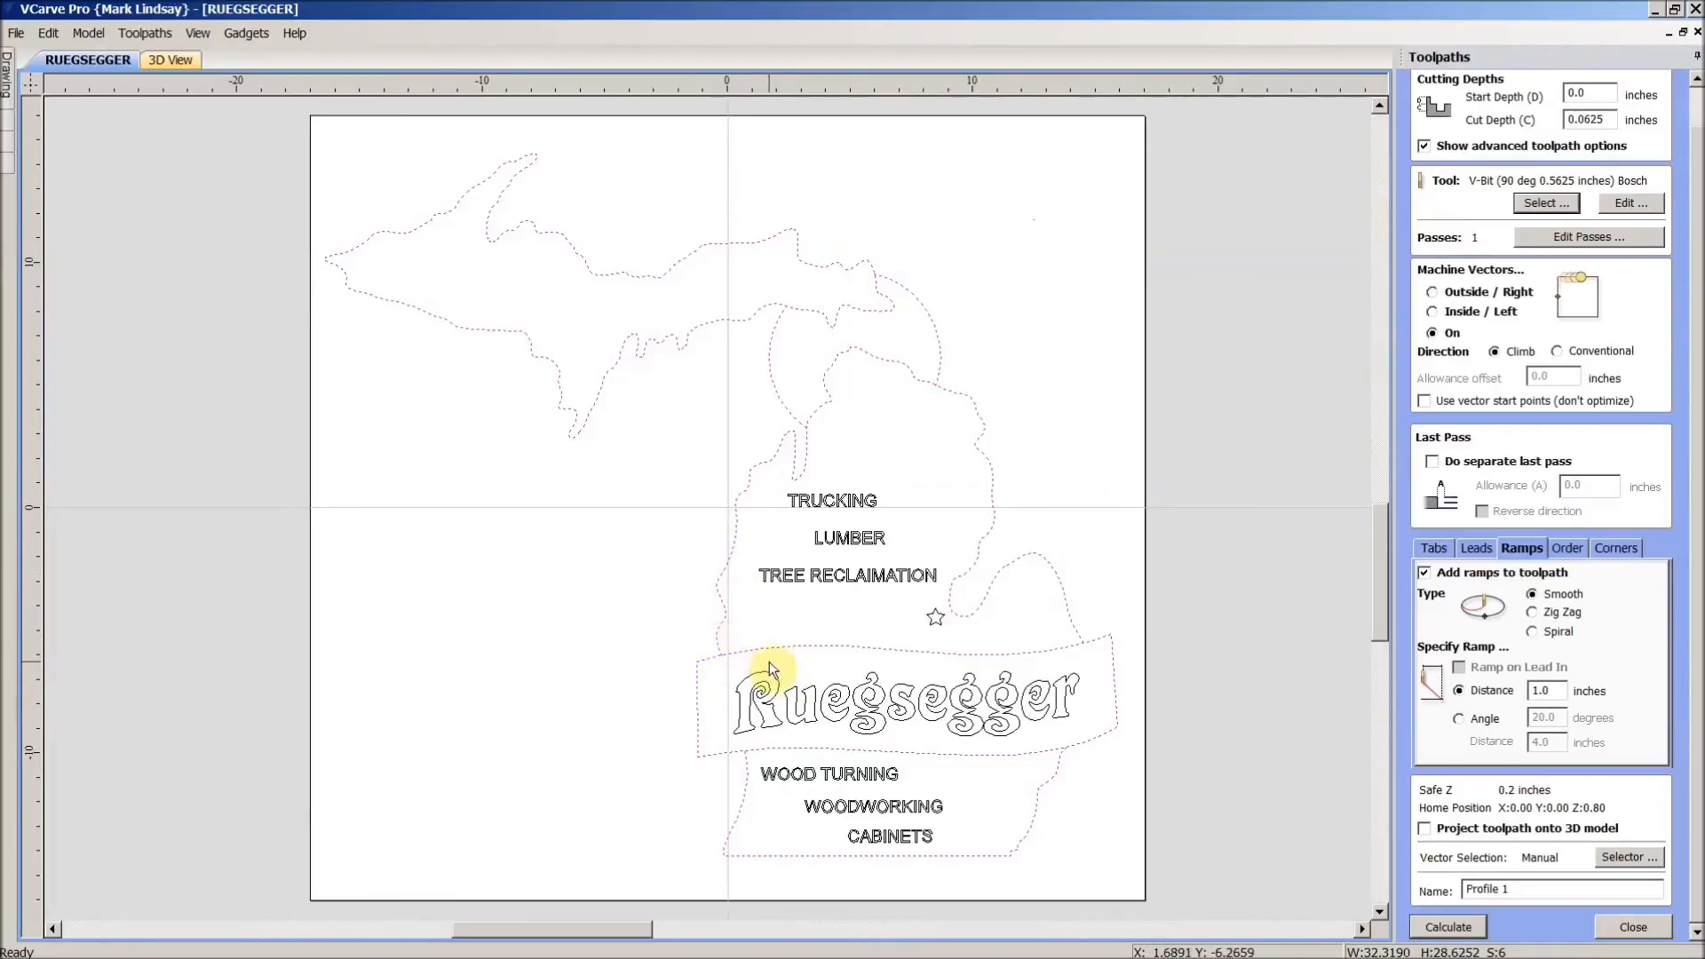
mouse_move(881, 590)
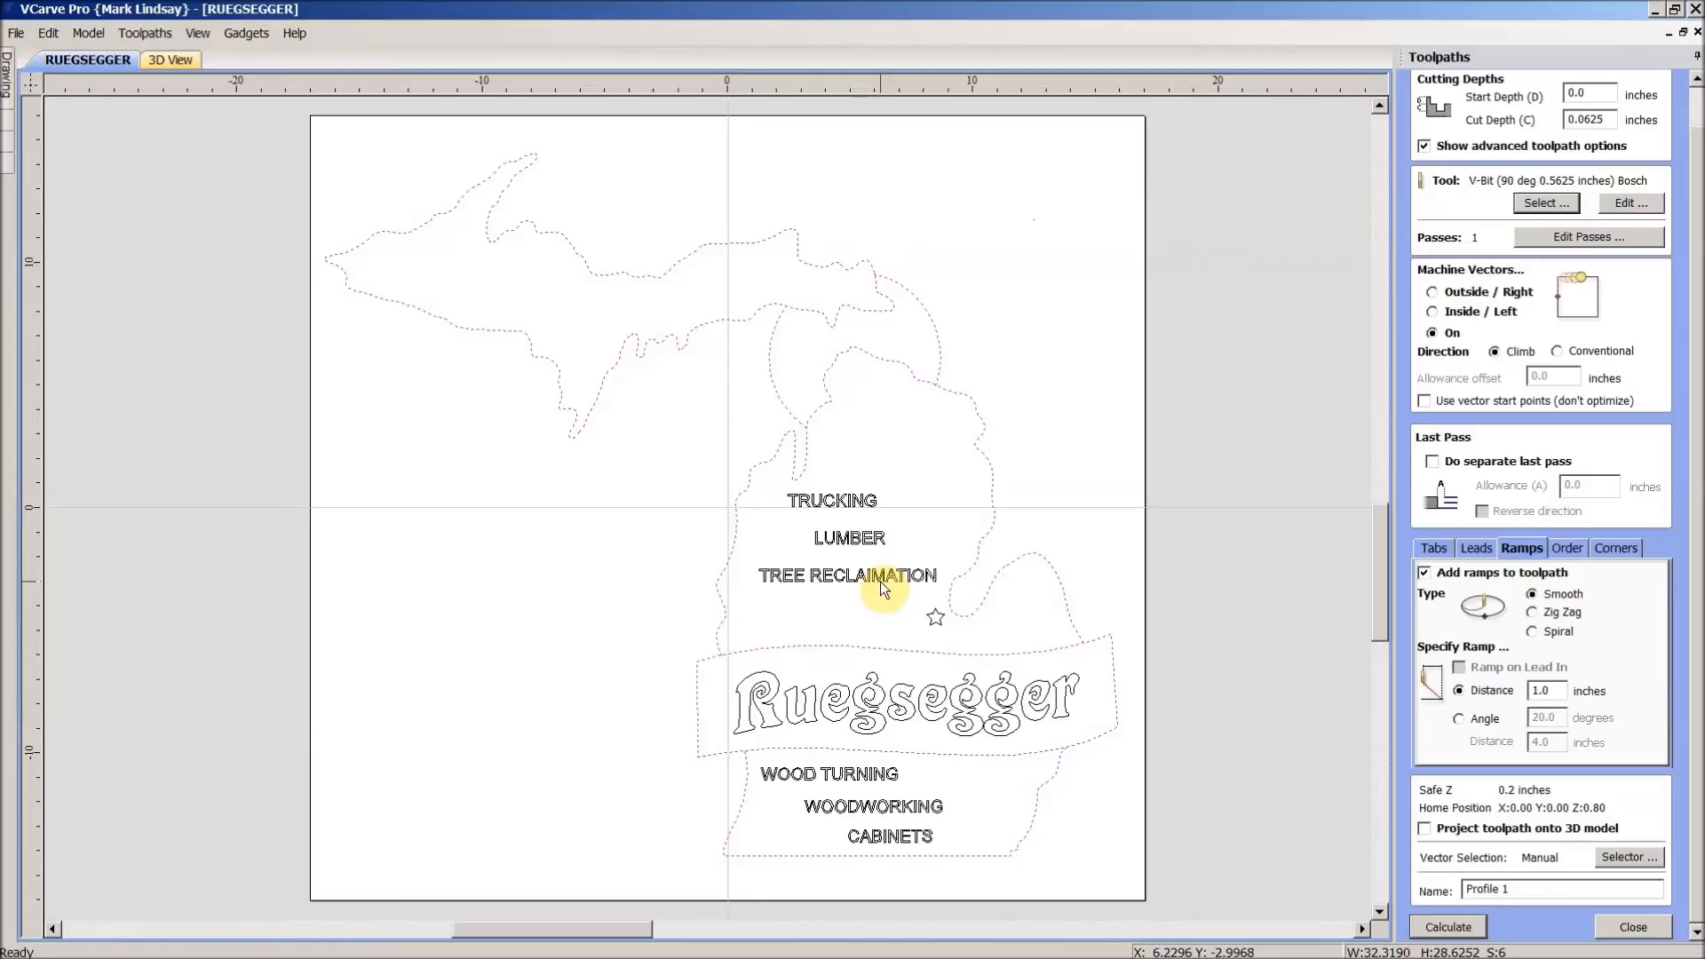
mouse_move(873, 618)
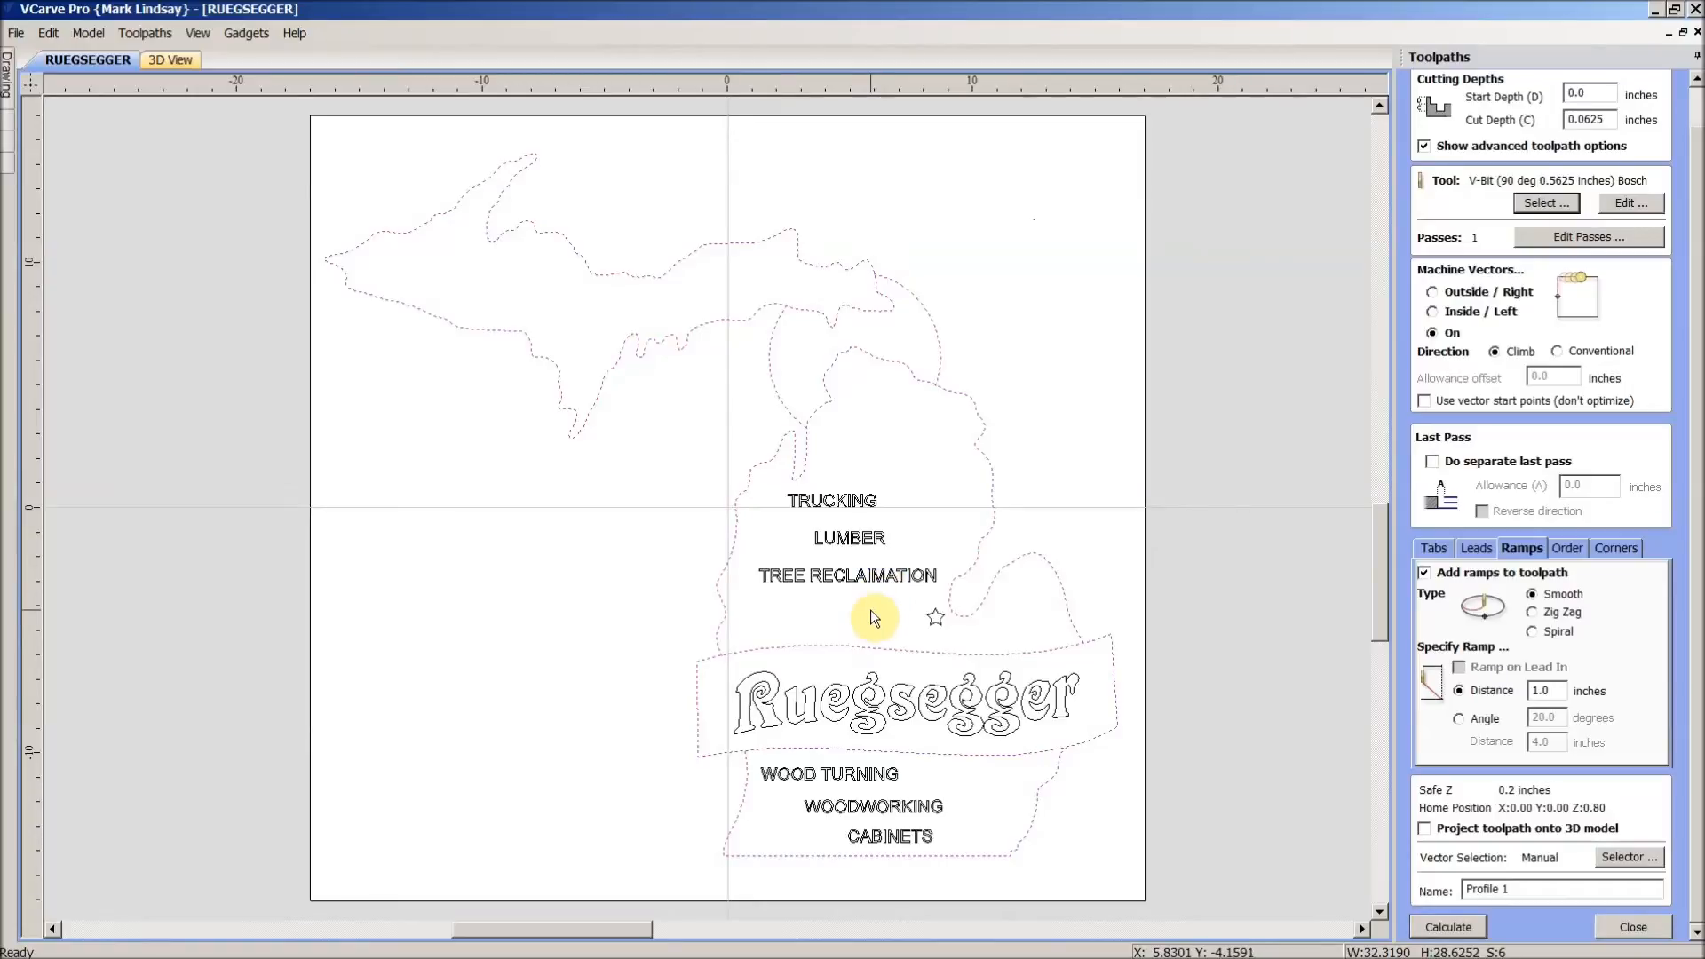
mouse_move(1006, 641)
text(V)
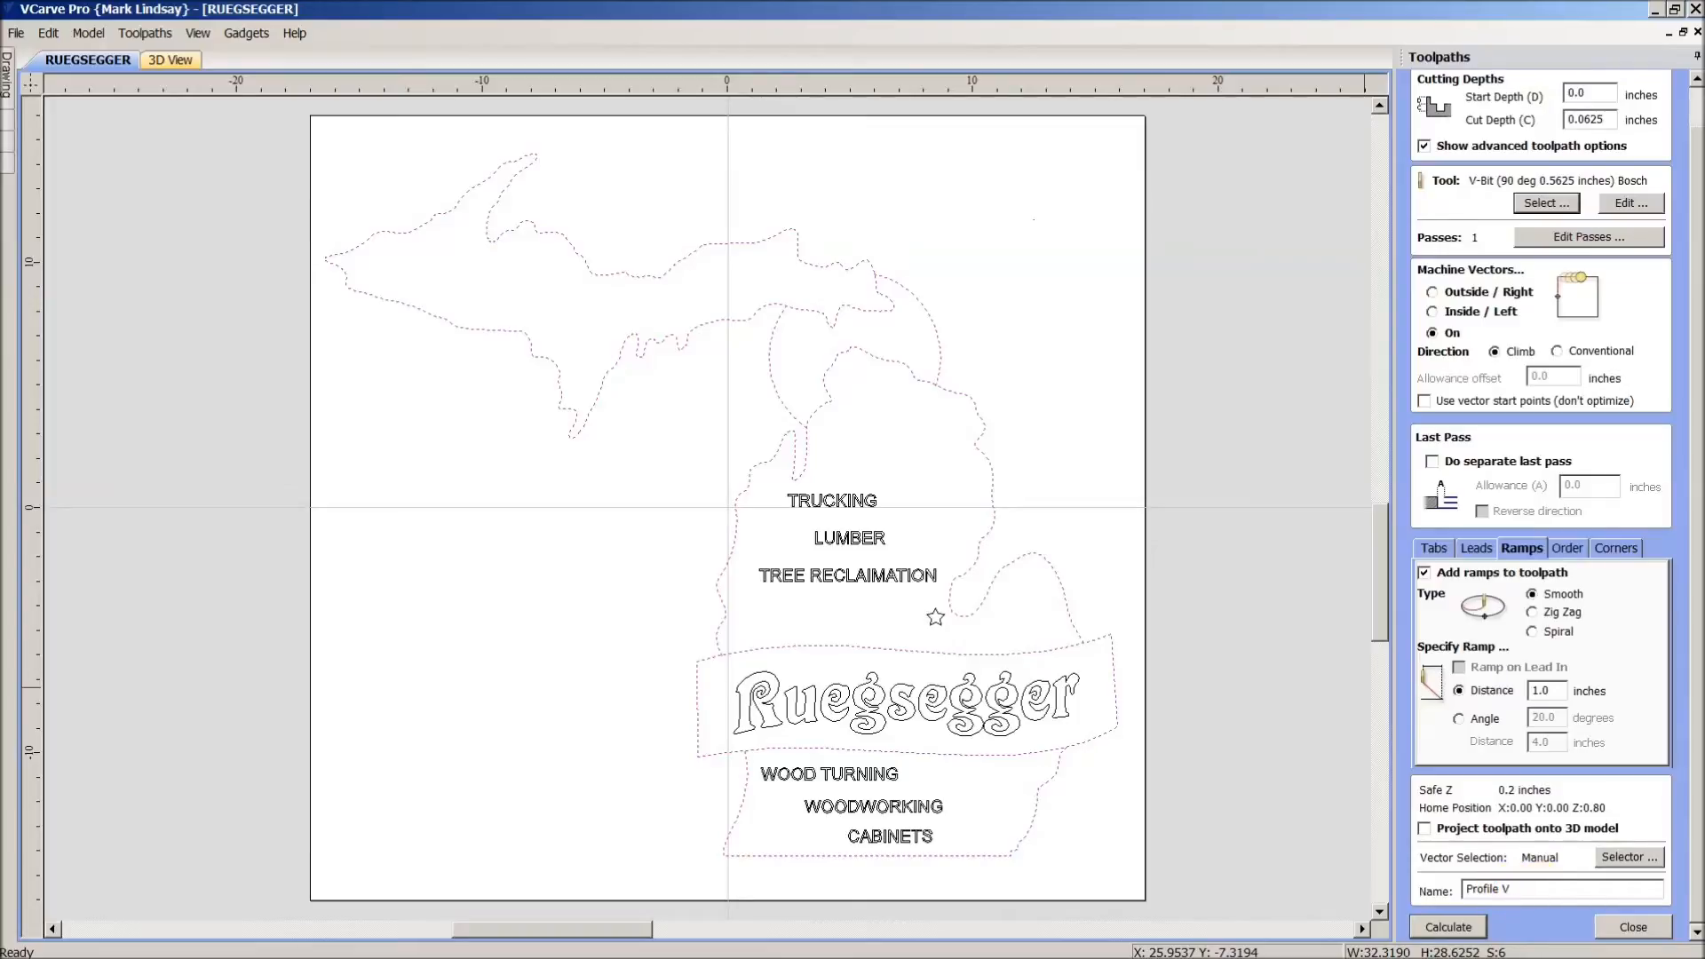
- Change the toolpath name from 'Profile 1' to 'Profile V-carve'
text(-)
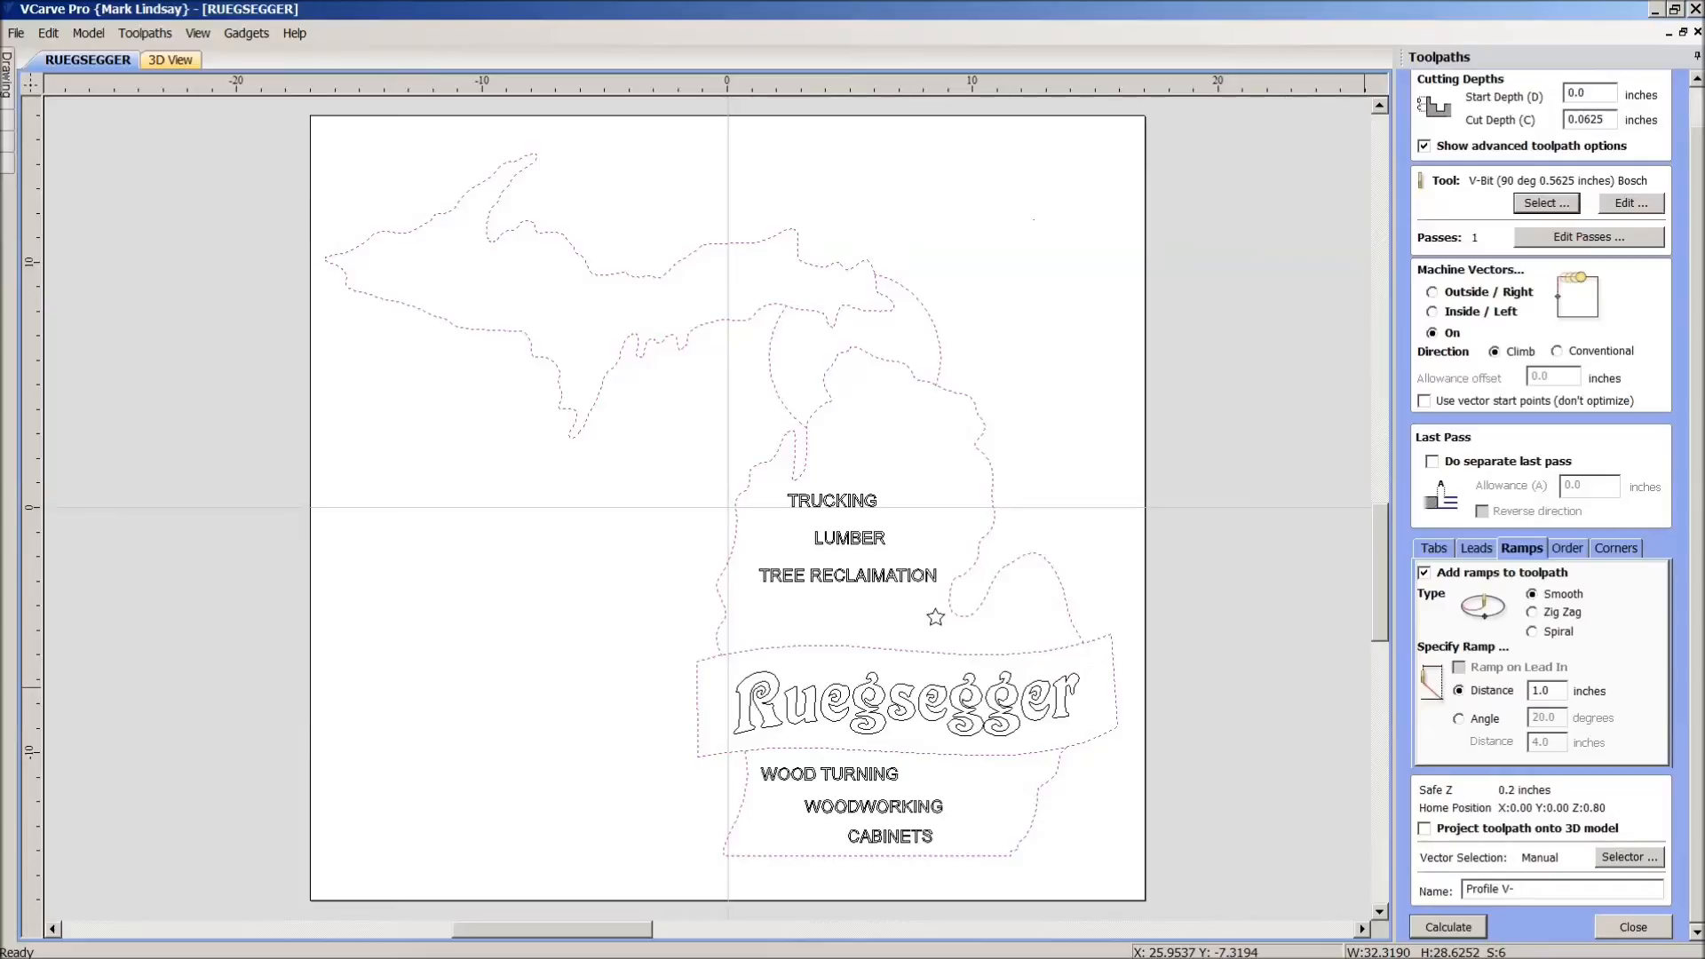
text(carve)
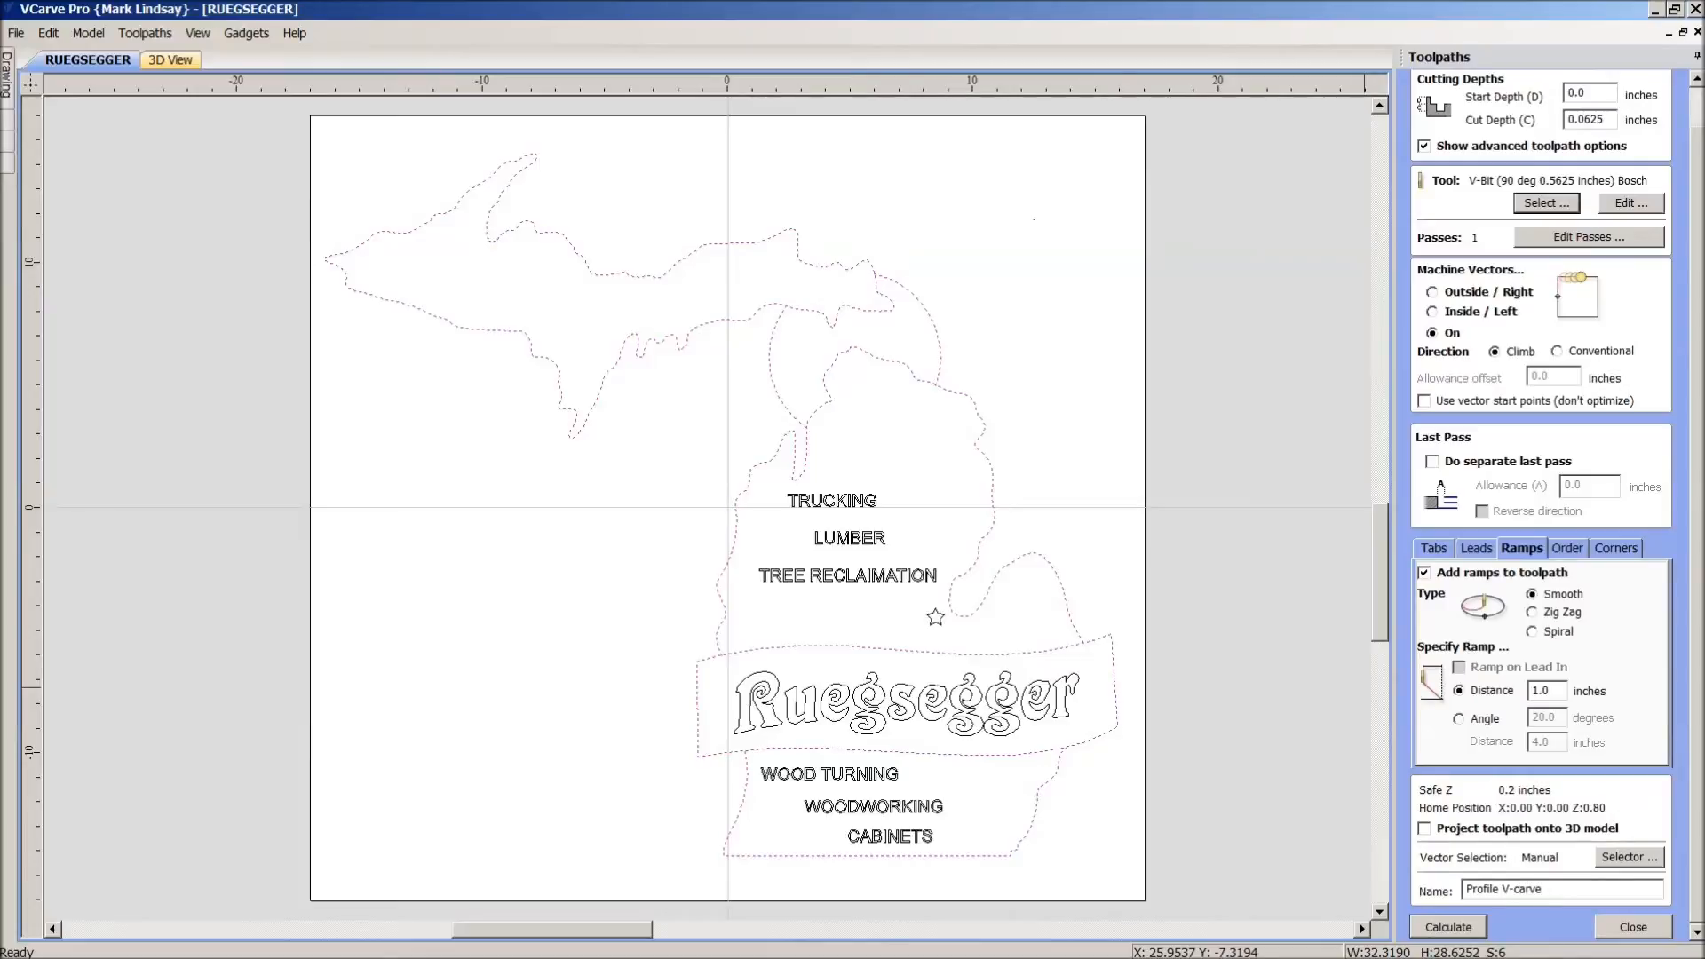
- Calculate 'Profile V-carve' and preview the outline cut in the cherry board
click(1446, 926)
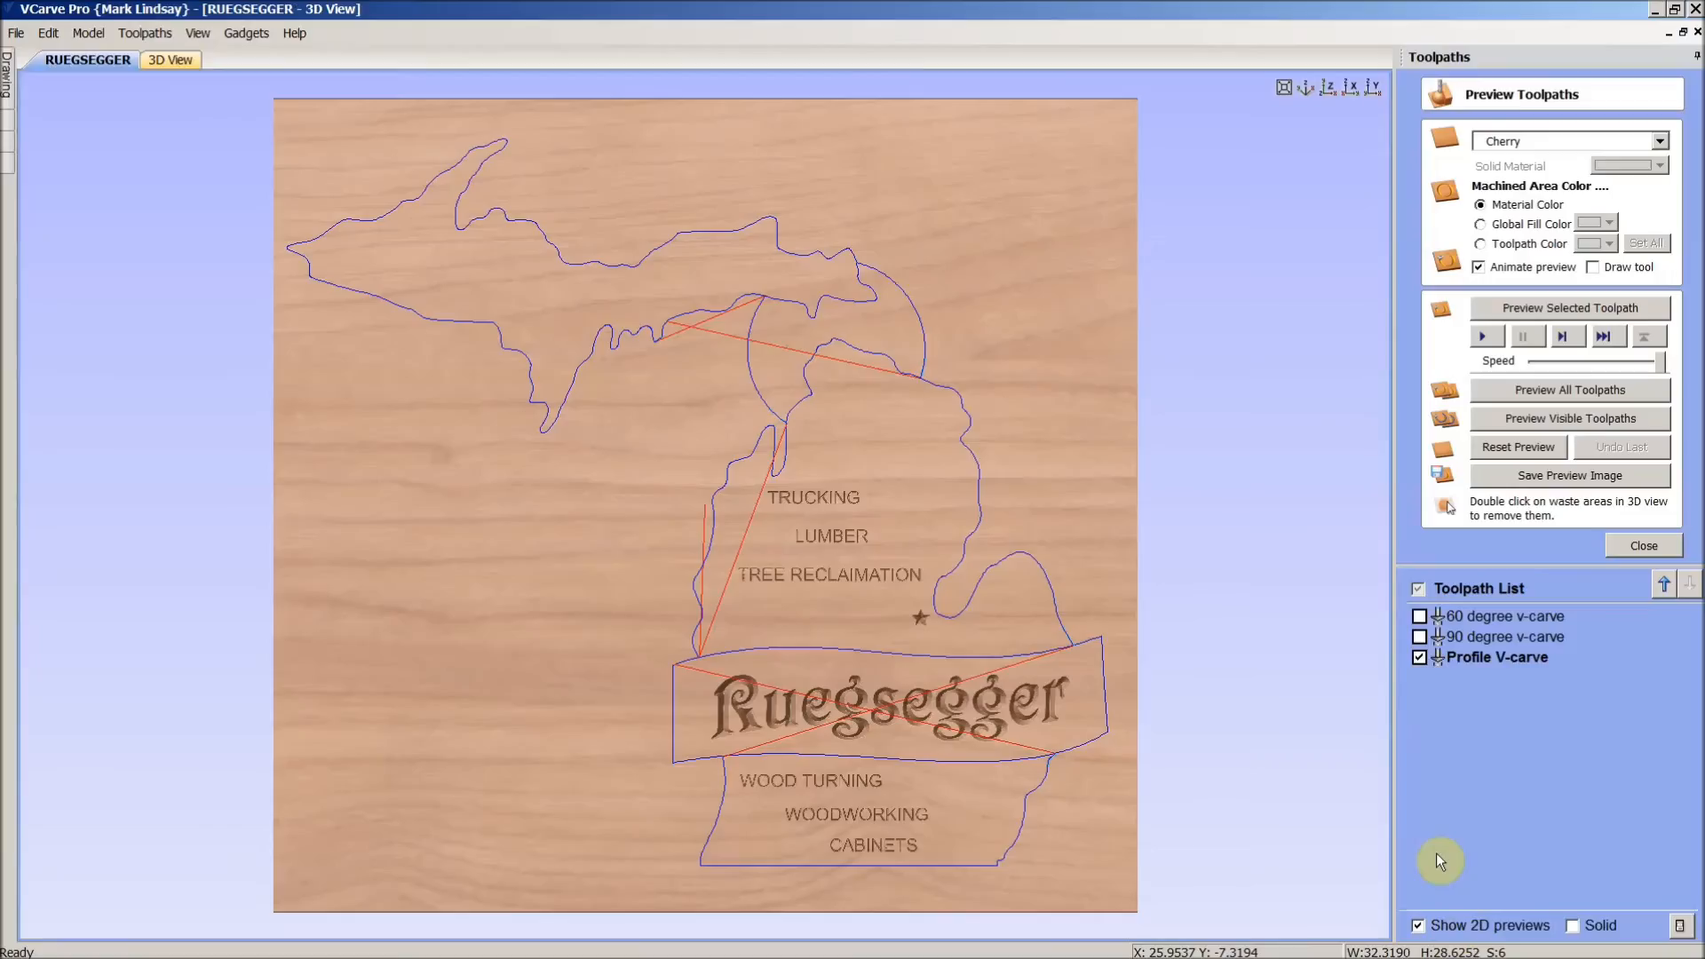
mouse_move(1621, 655)
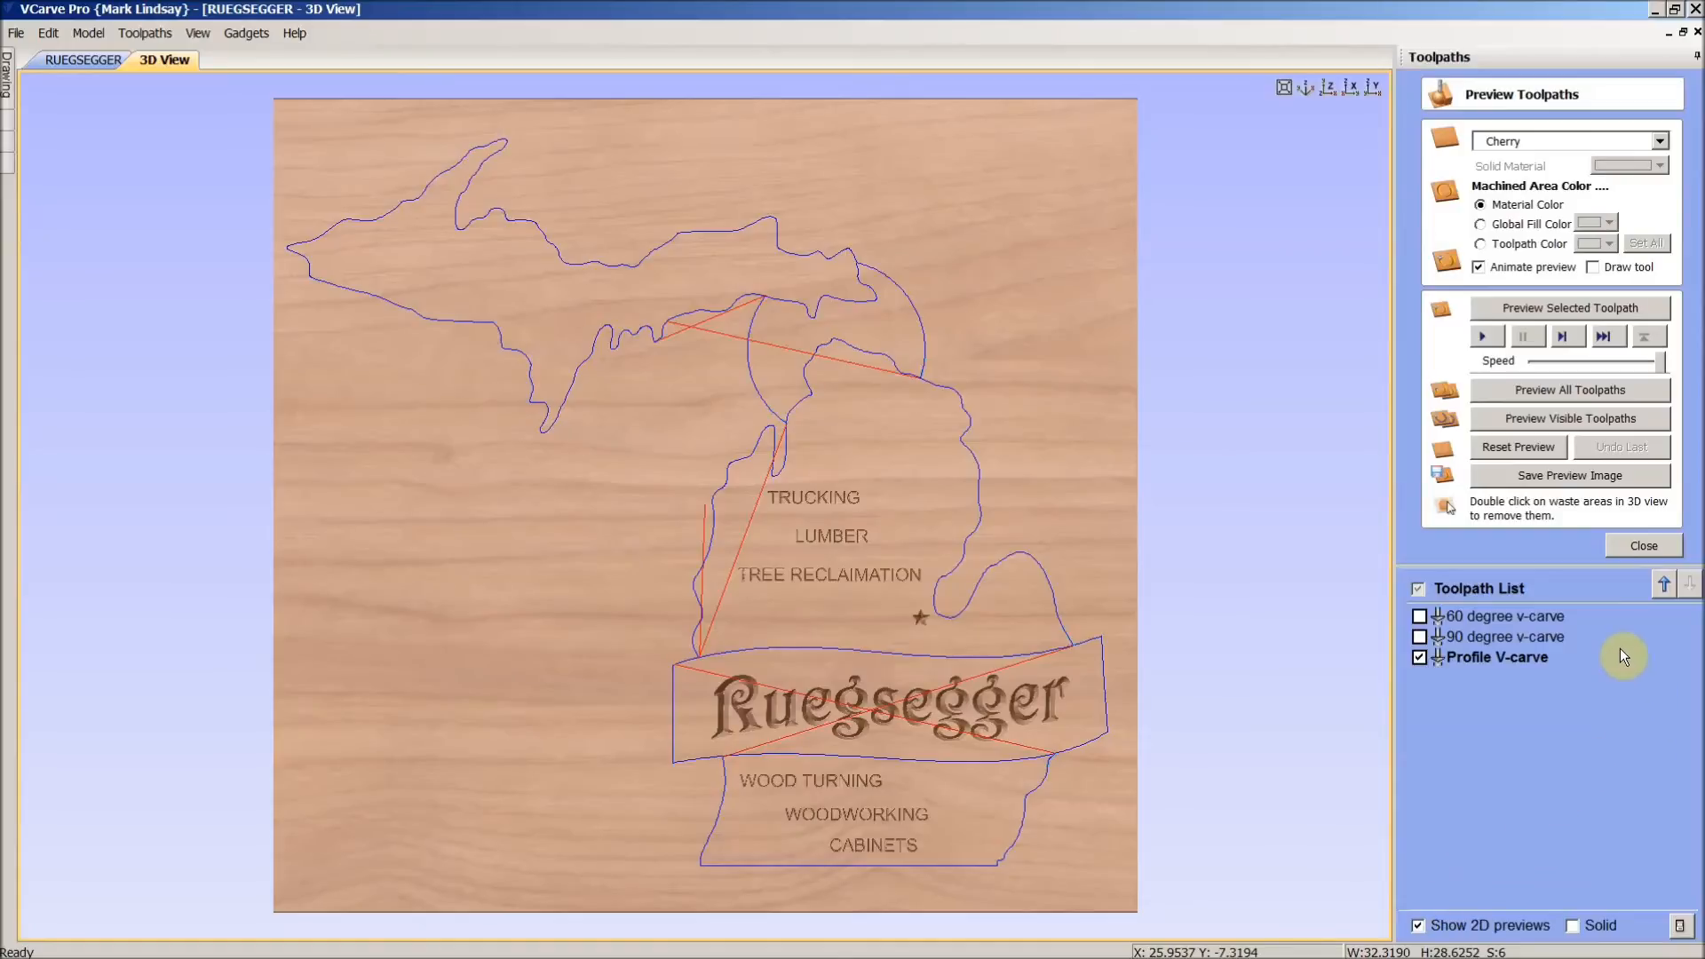
mouse_move(1569, 308)
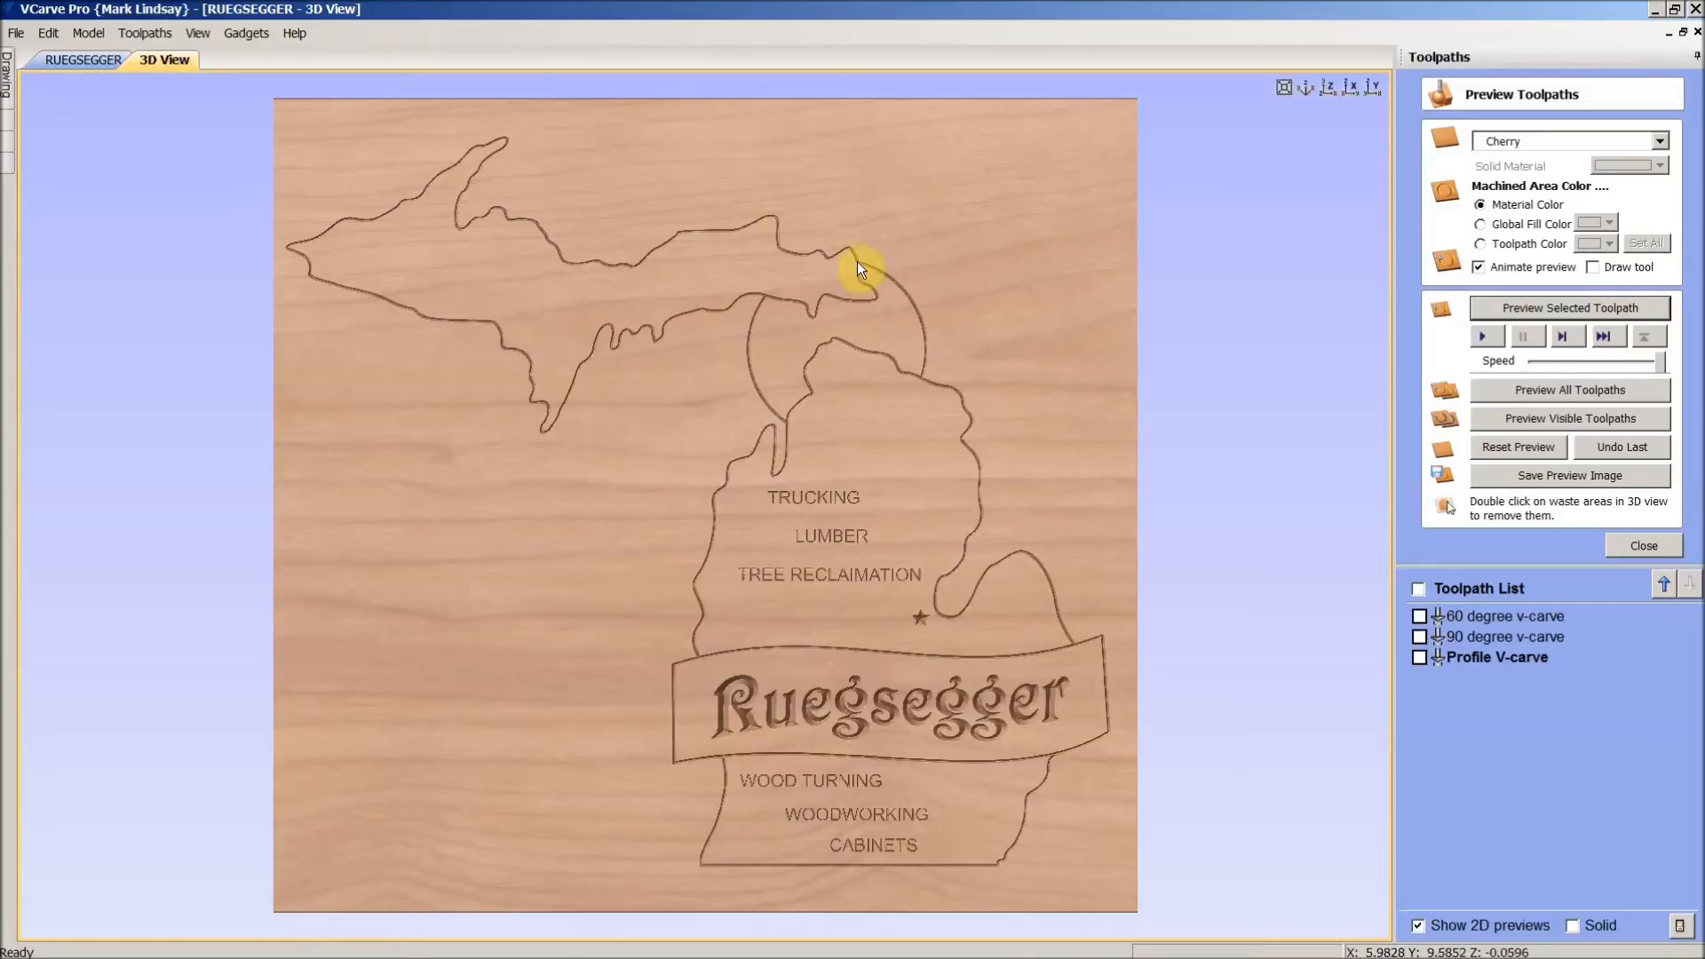
mouse_move(897, 378)
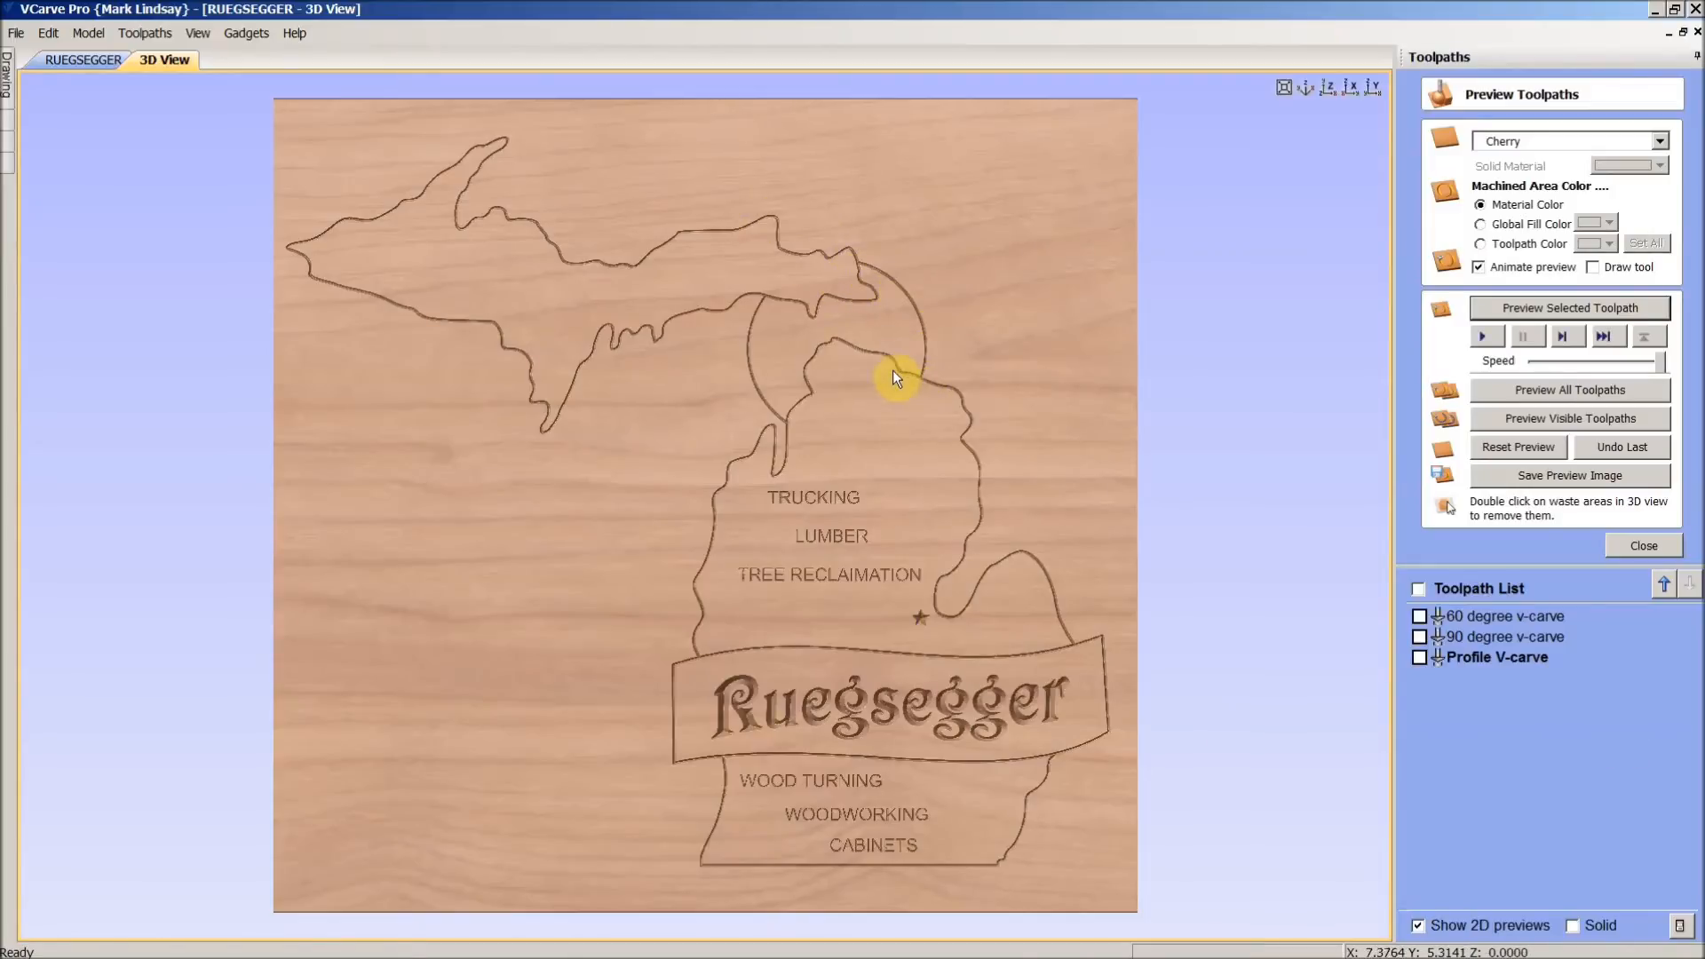
mouse_move(788, 438)
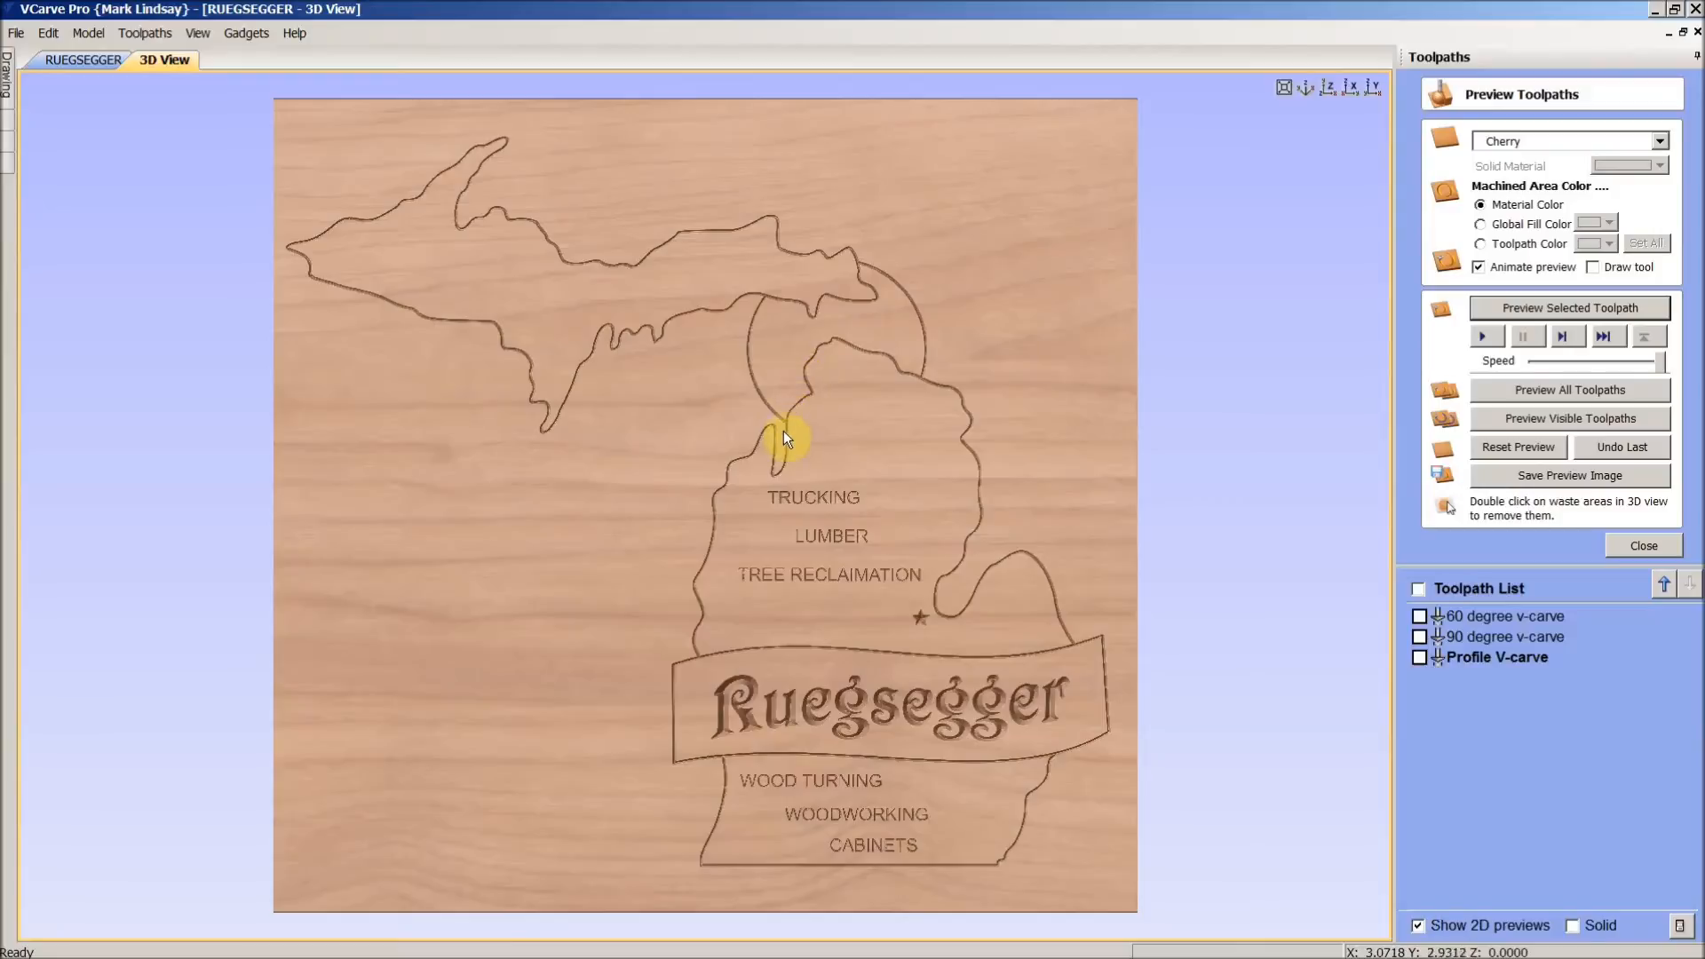
mouse_move(620, 707)
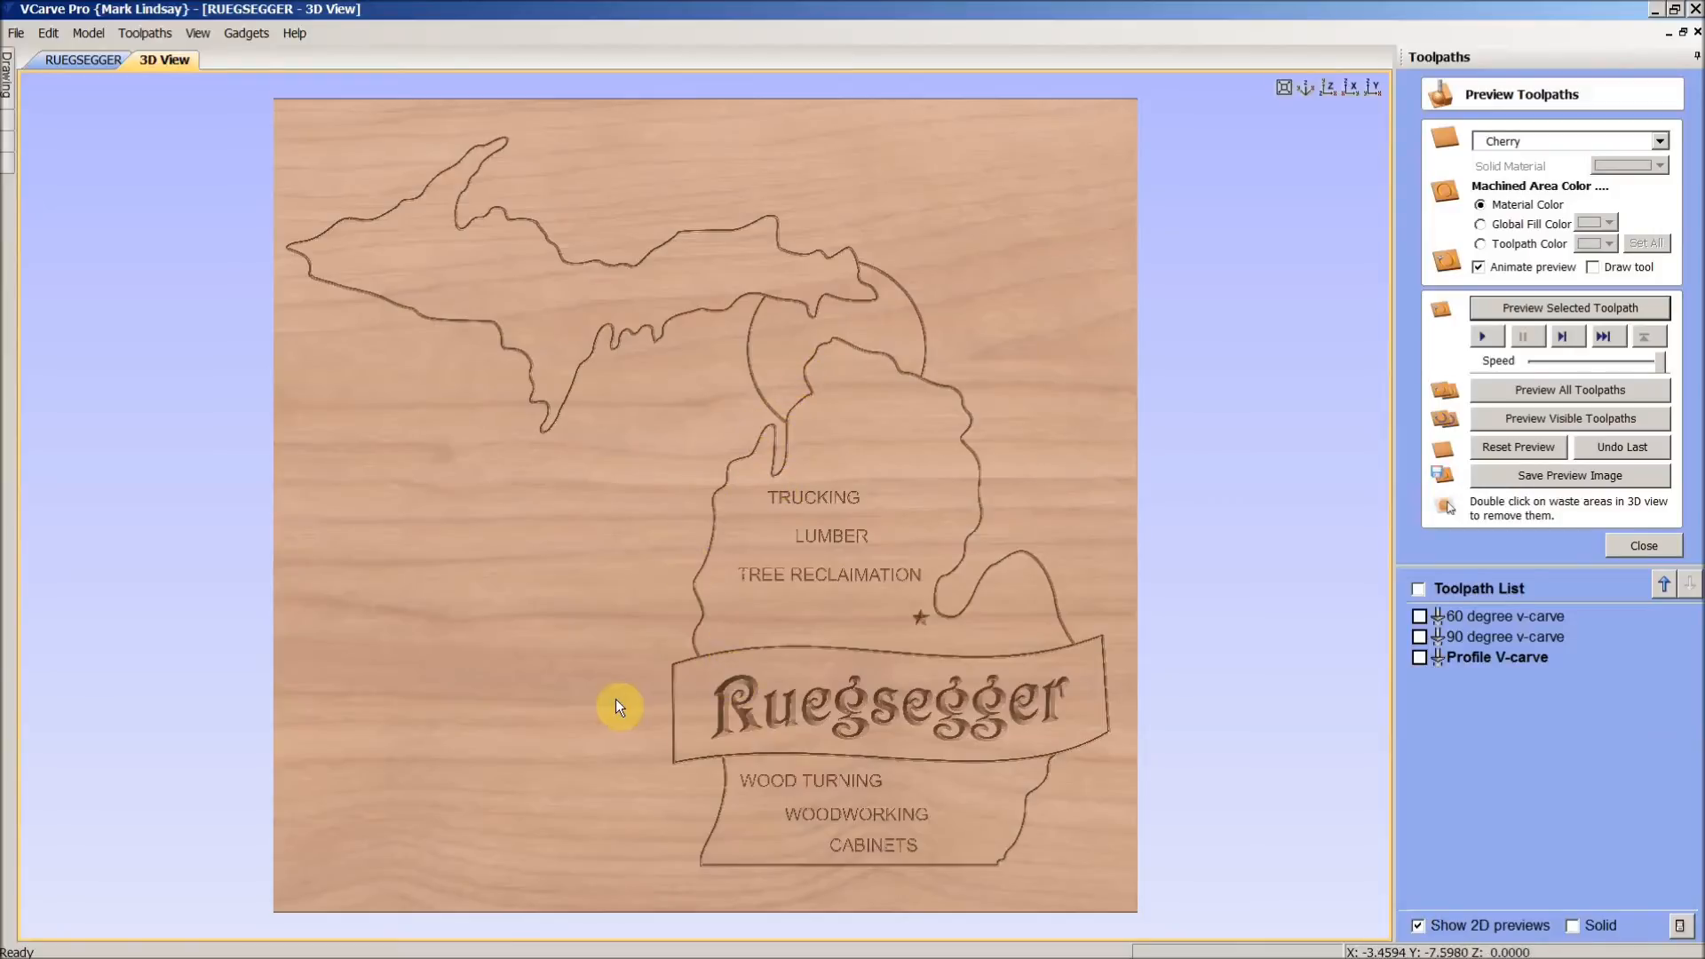
mouse_move(1104, 665)
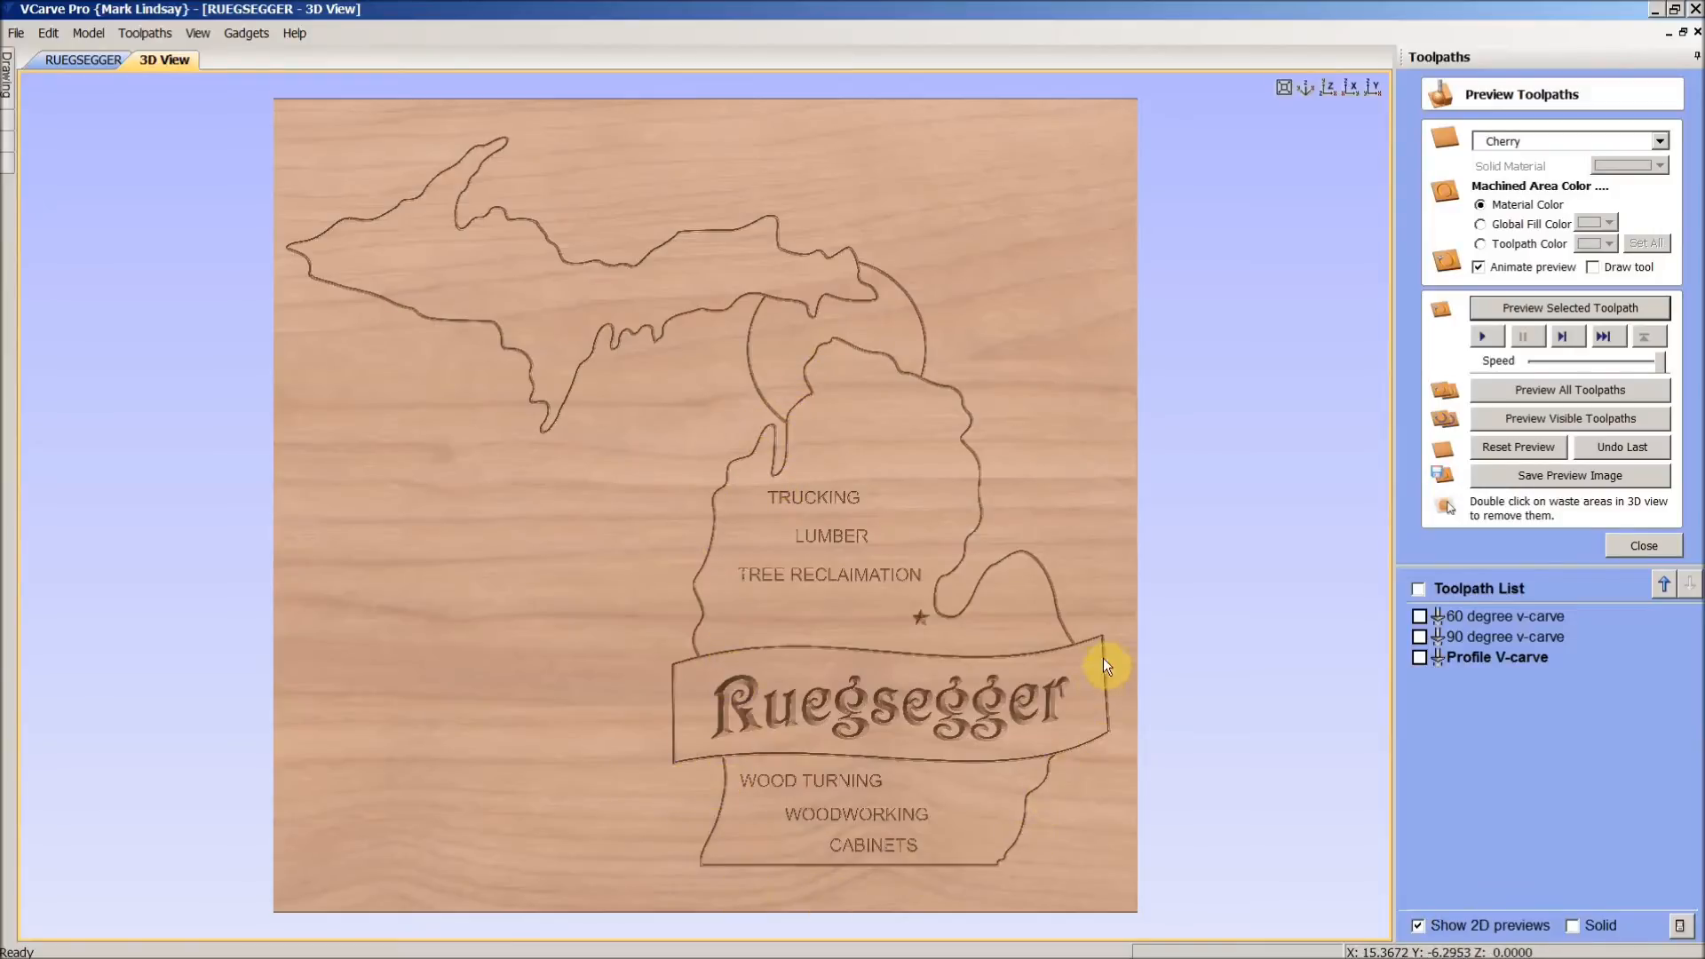
mouse_move(715, 750)
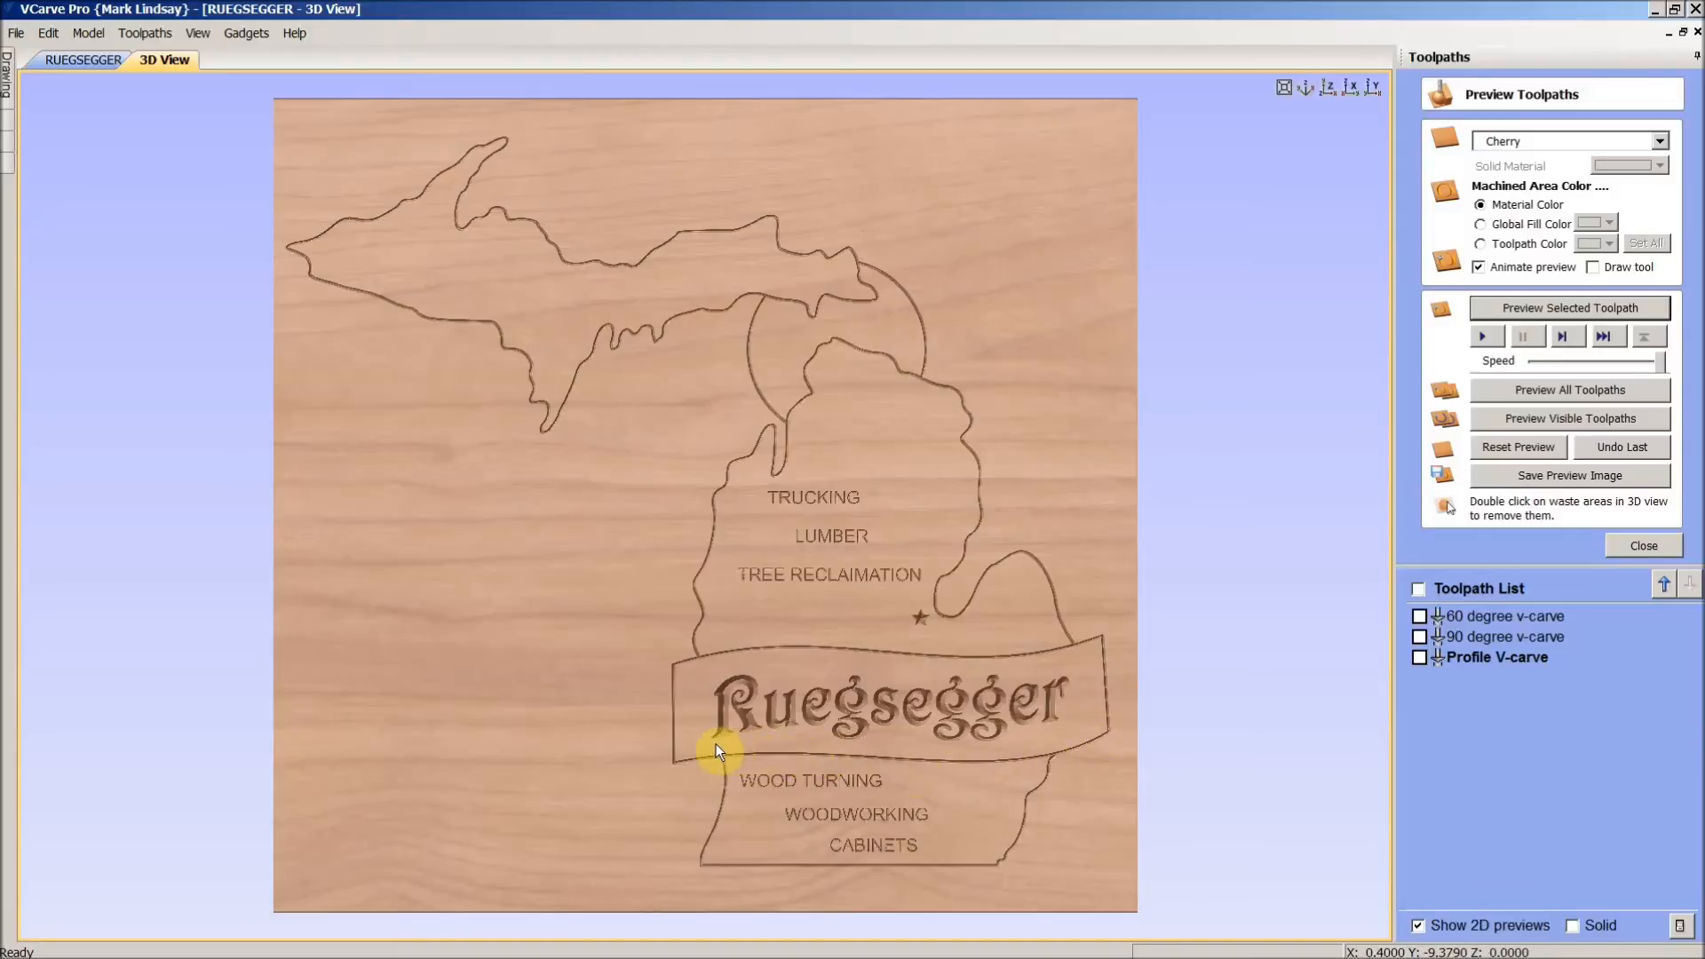
mouse_move(820, 354)
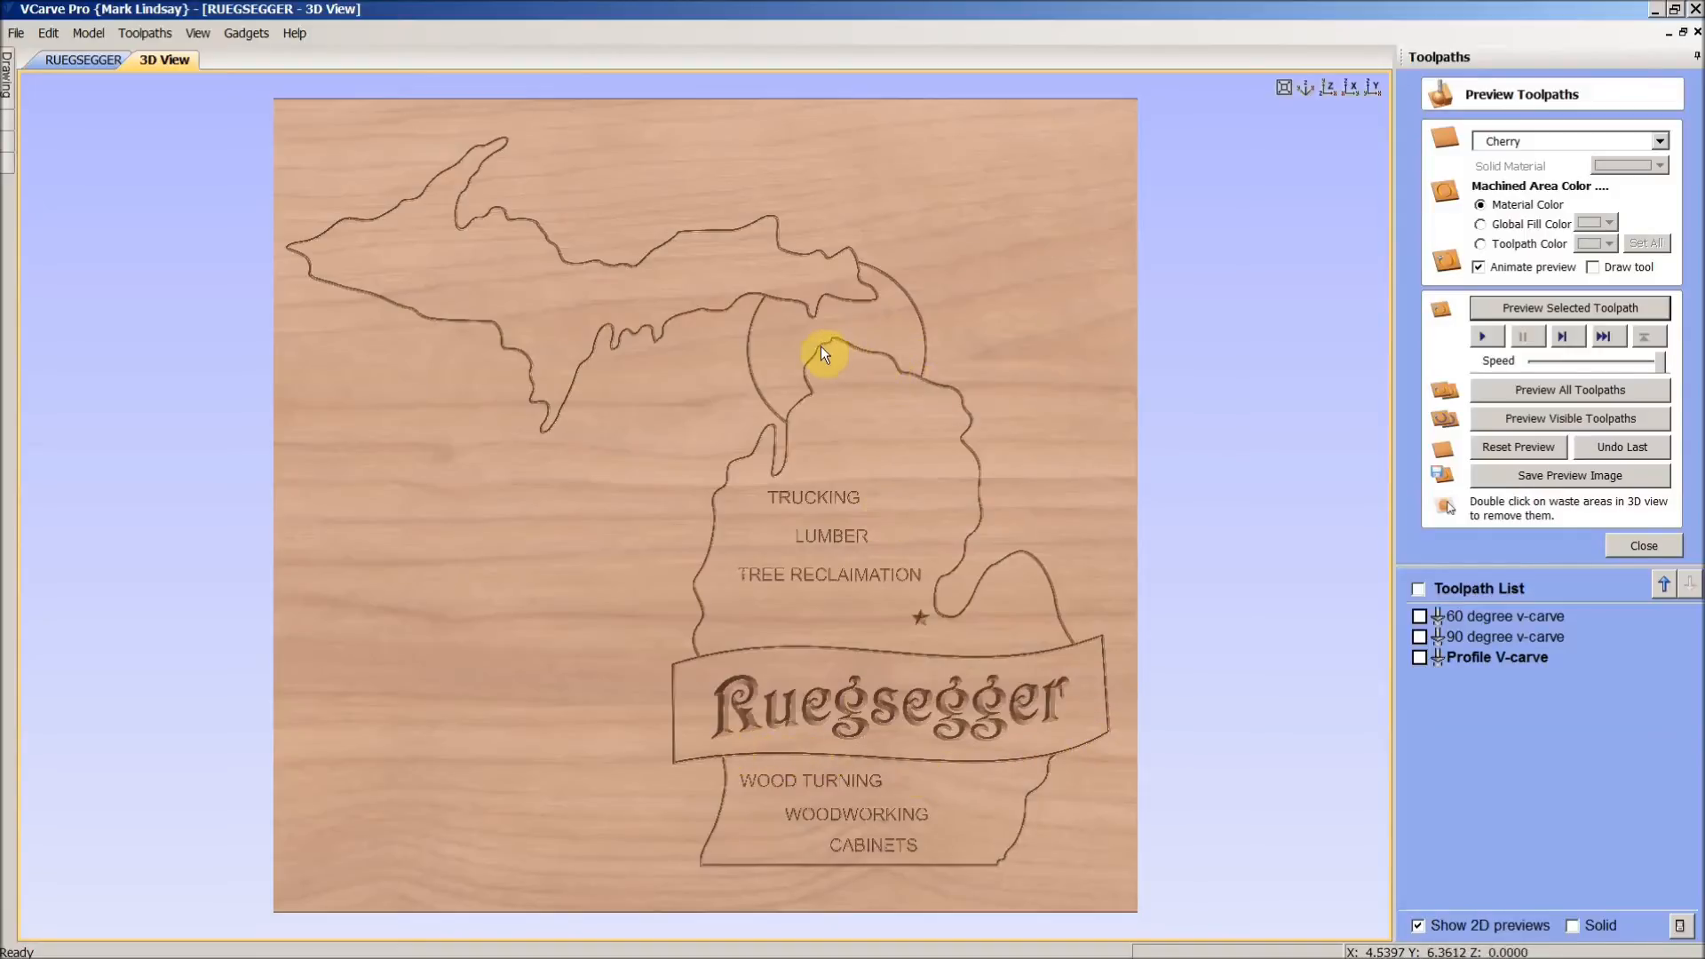
mouse_move(892, 375)
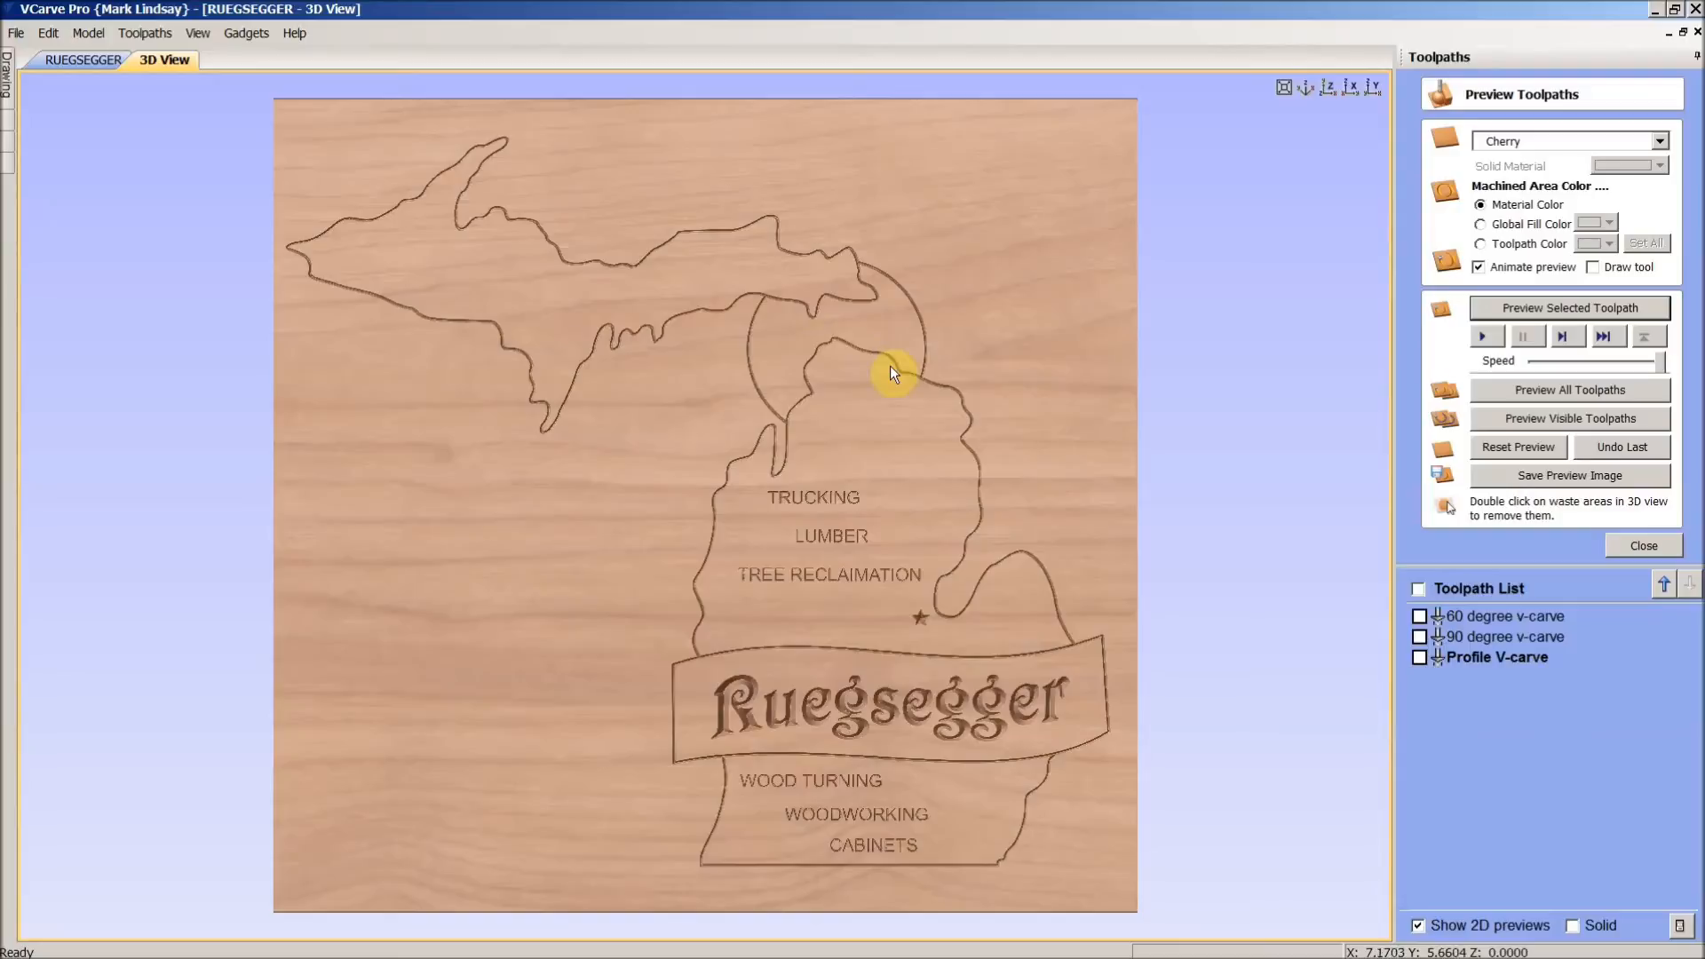
mouse_move(761, 304)
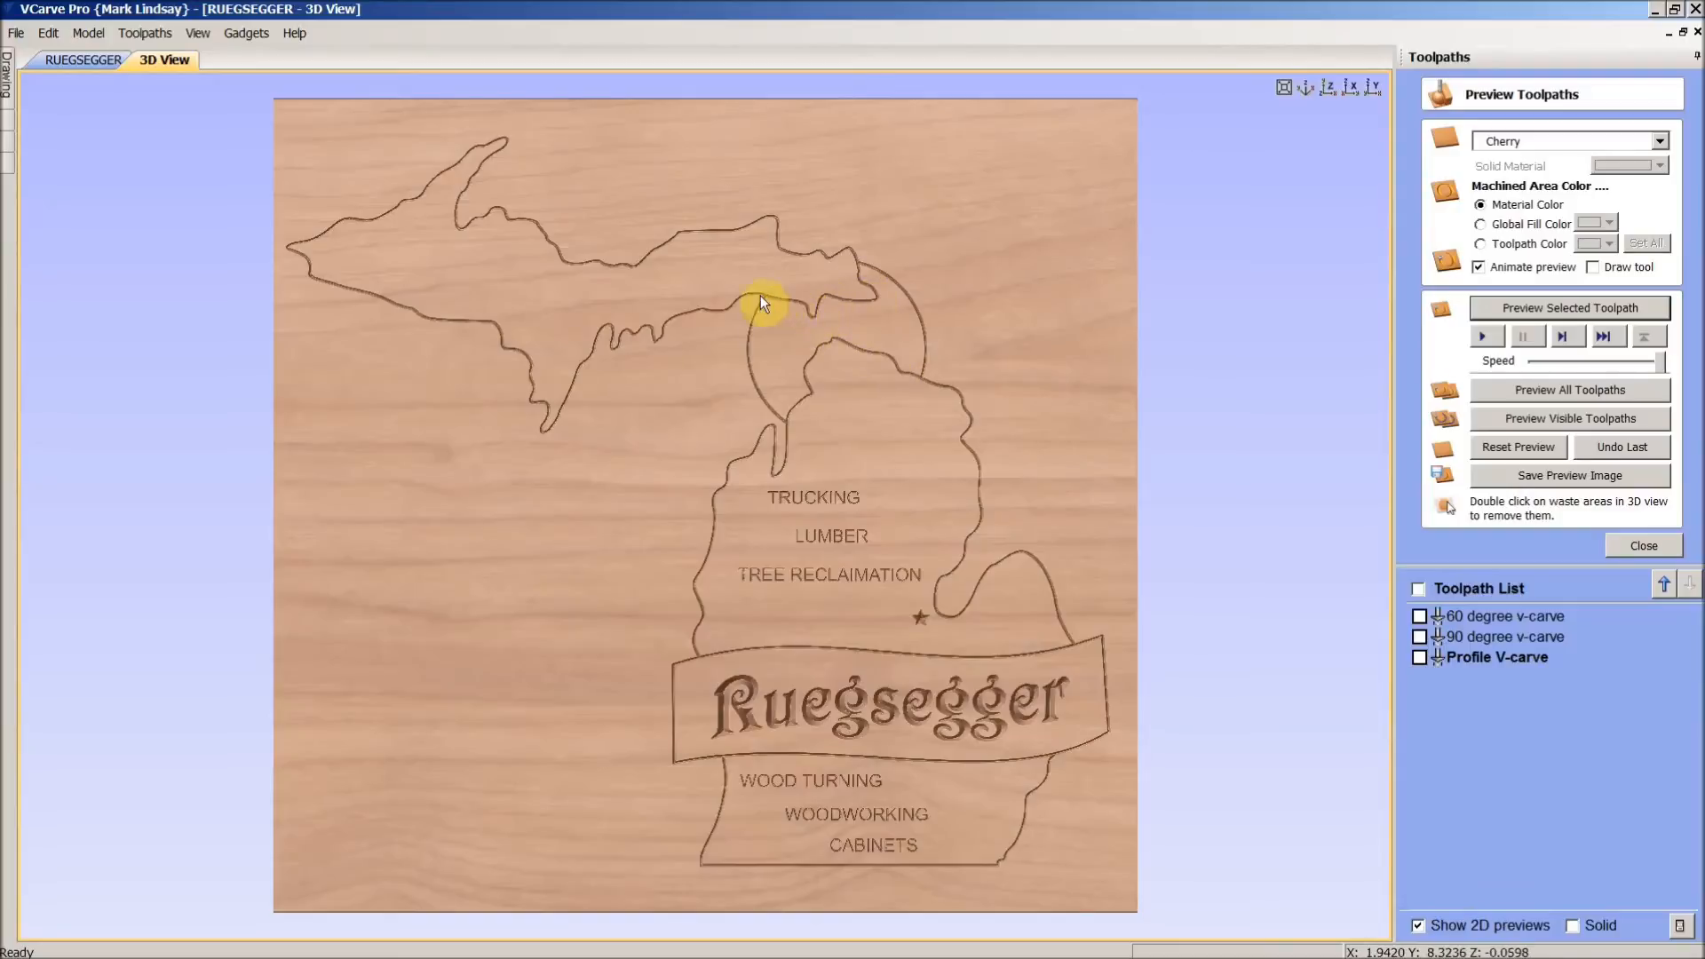
mouse_move(848, 454)
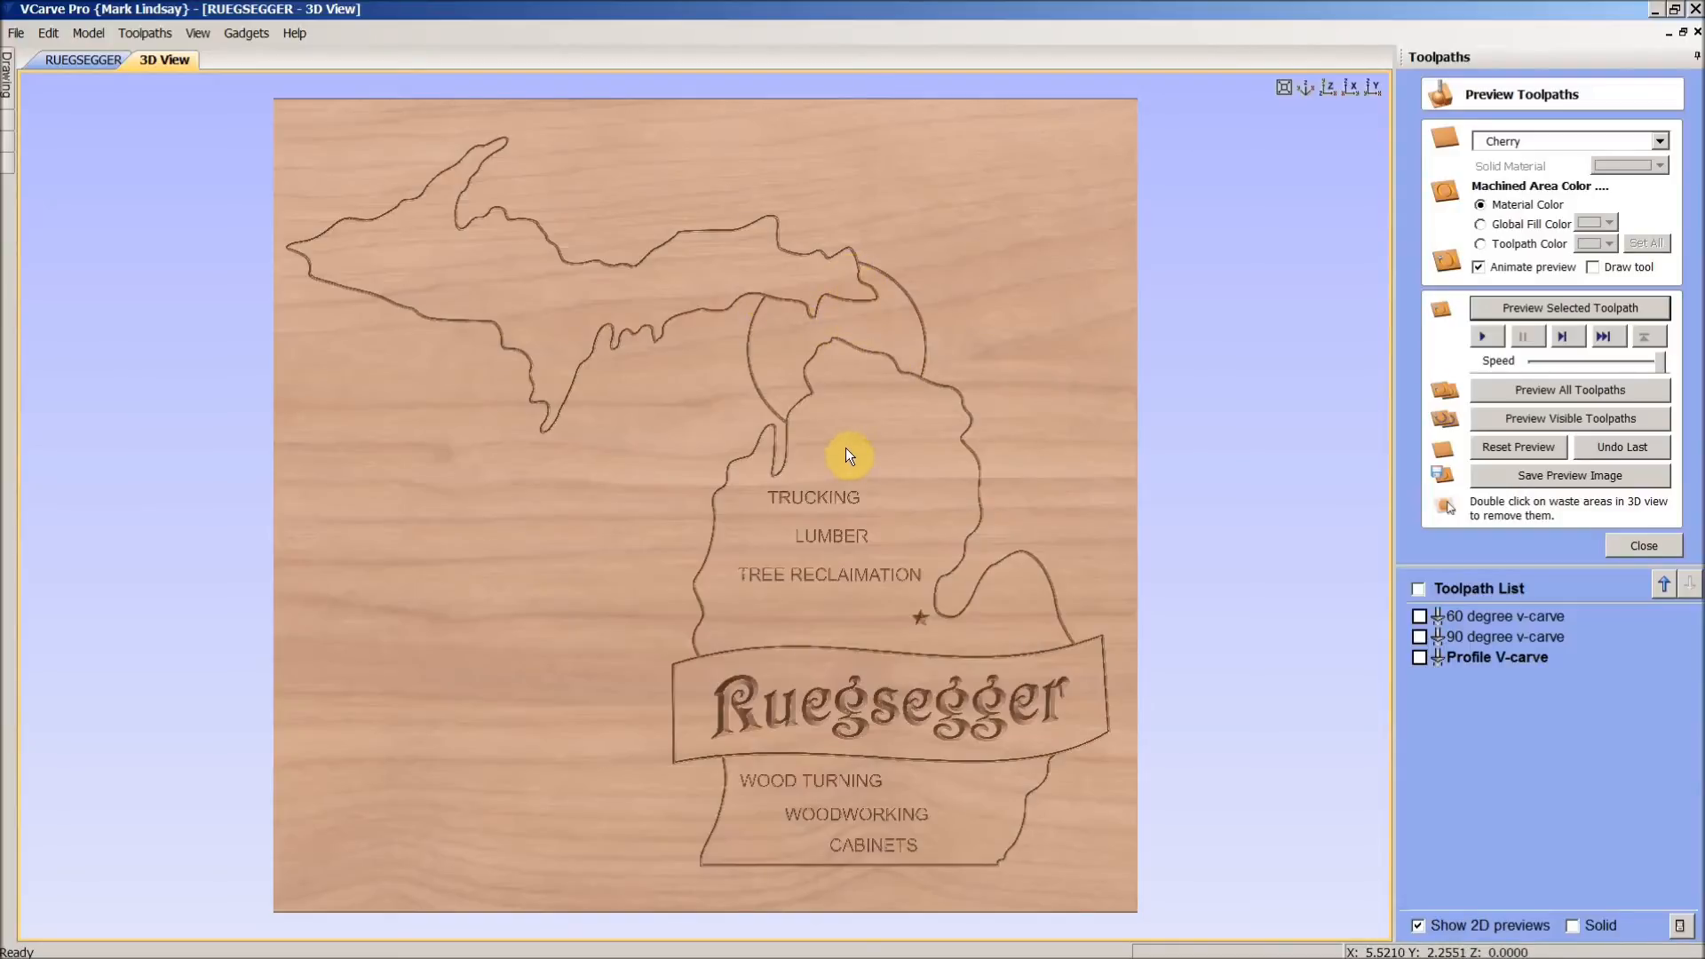
click(1642, 545)
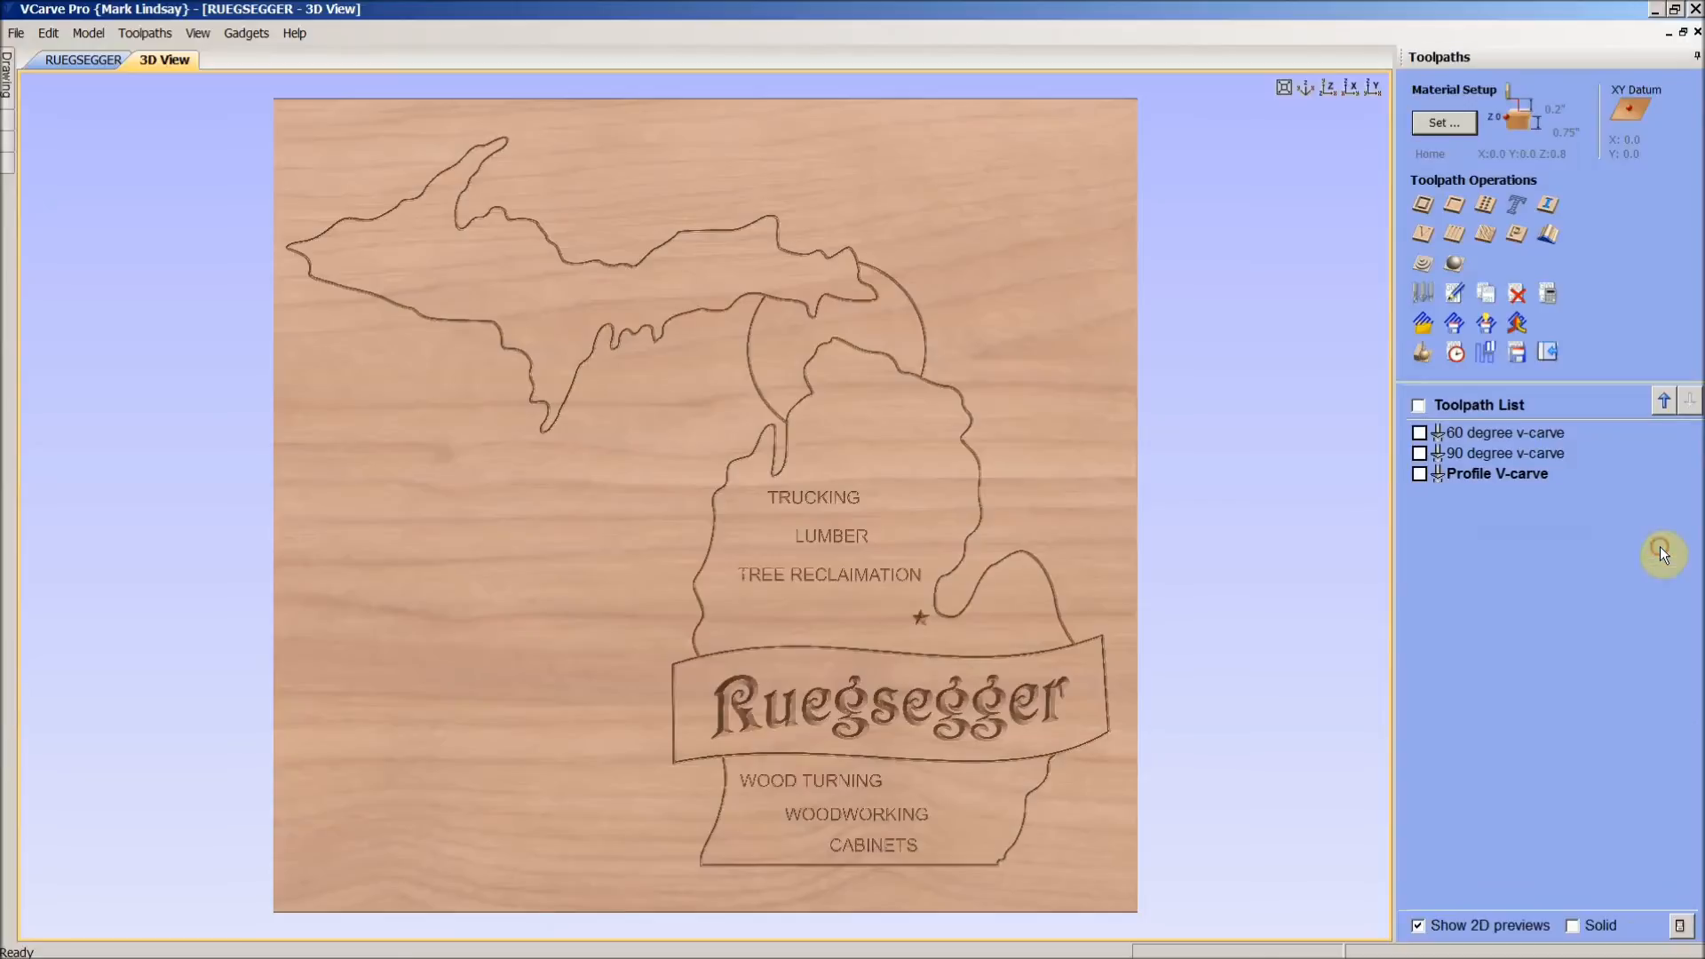
mouse_move(1608, 505)
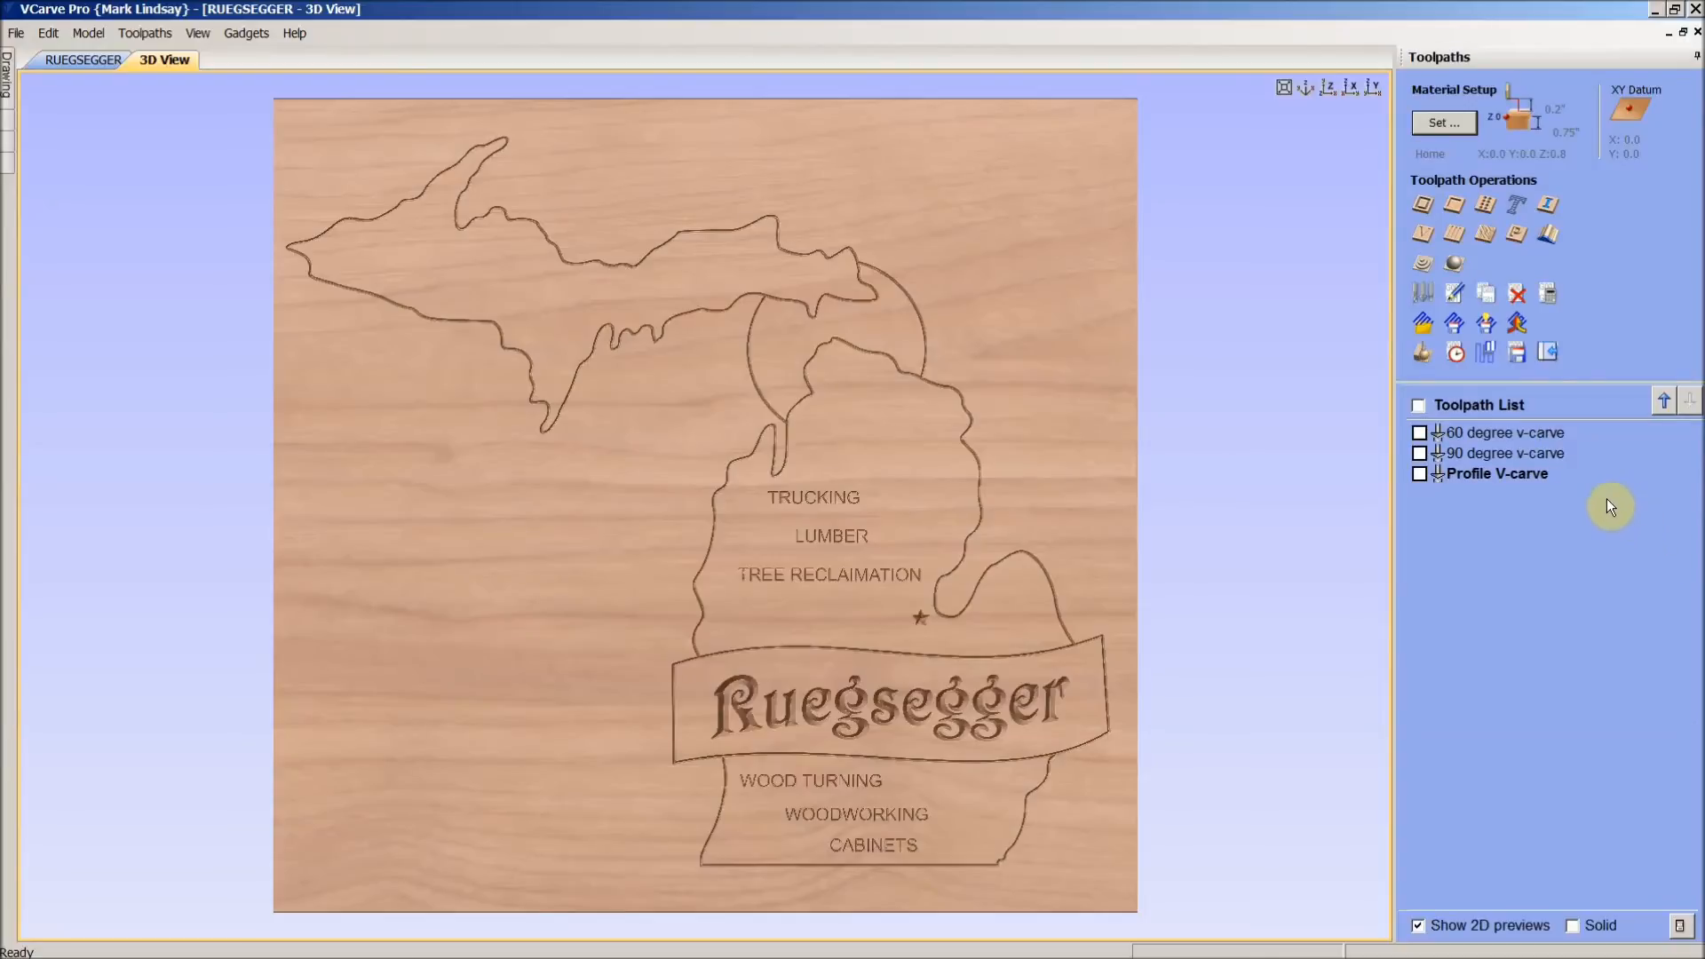
mouse_move(1068, 348)
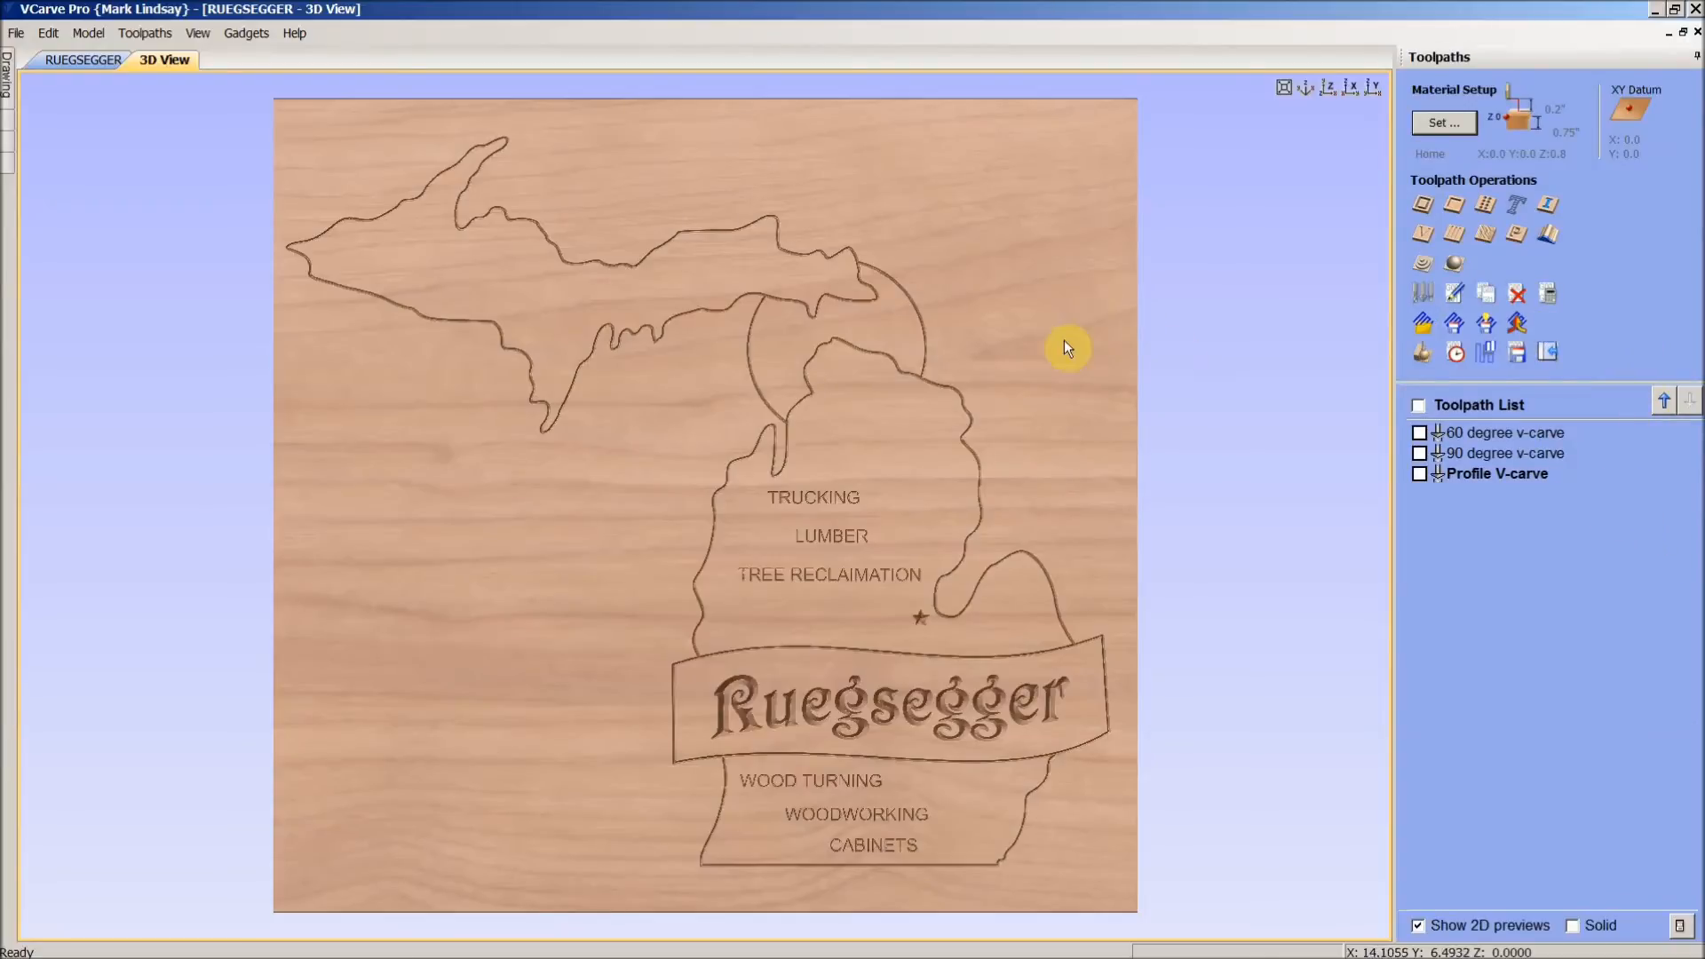
mouse_move(1008, 388)
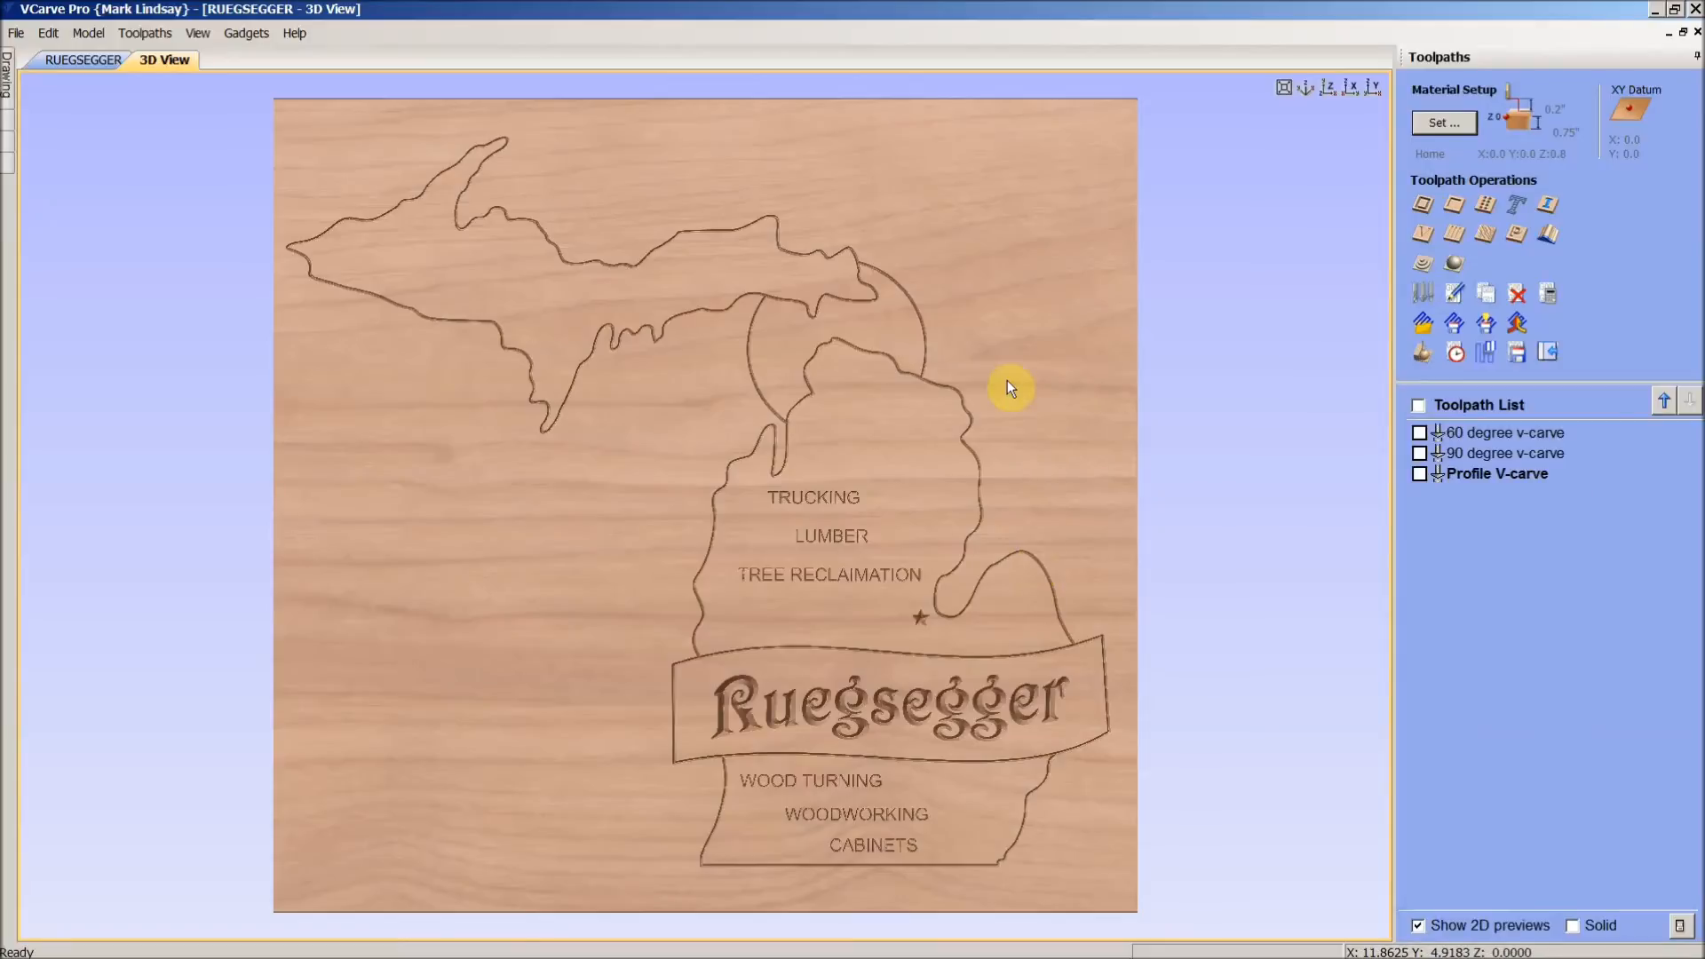
mouse_move(1019, 369)
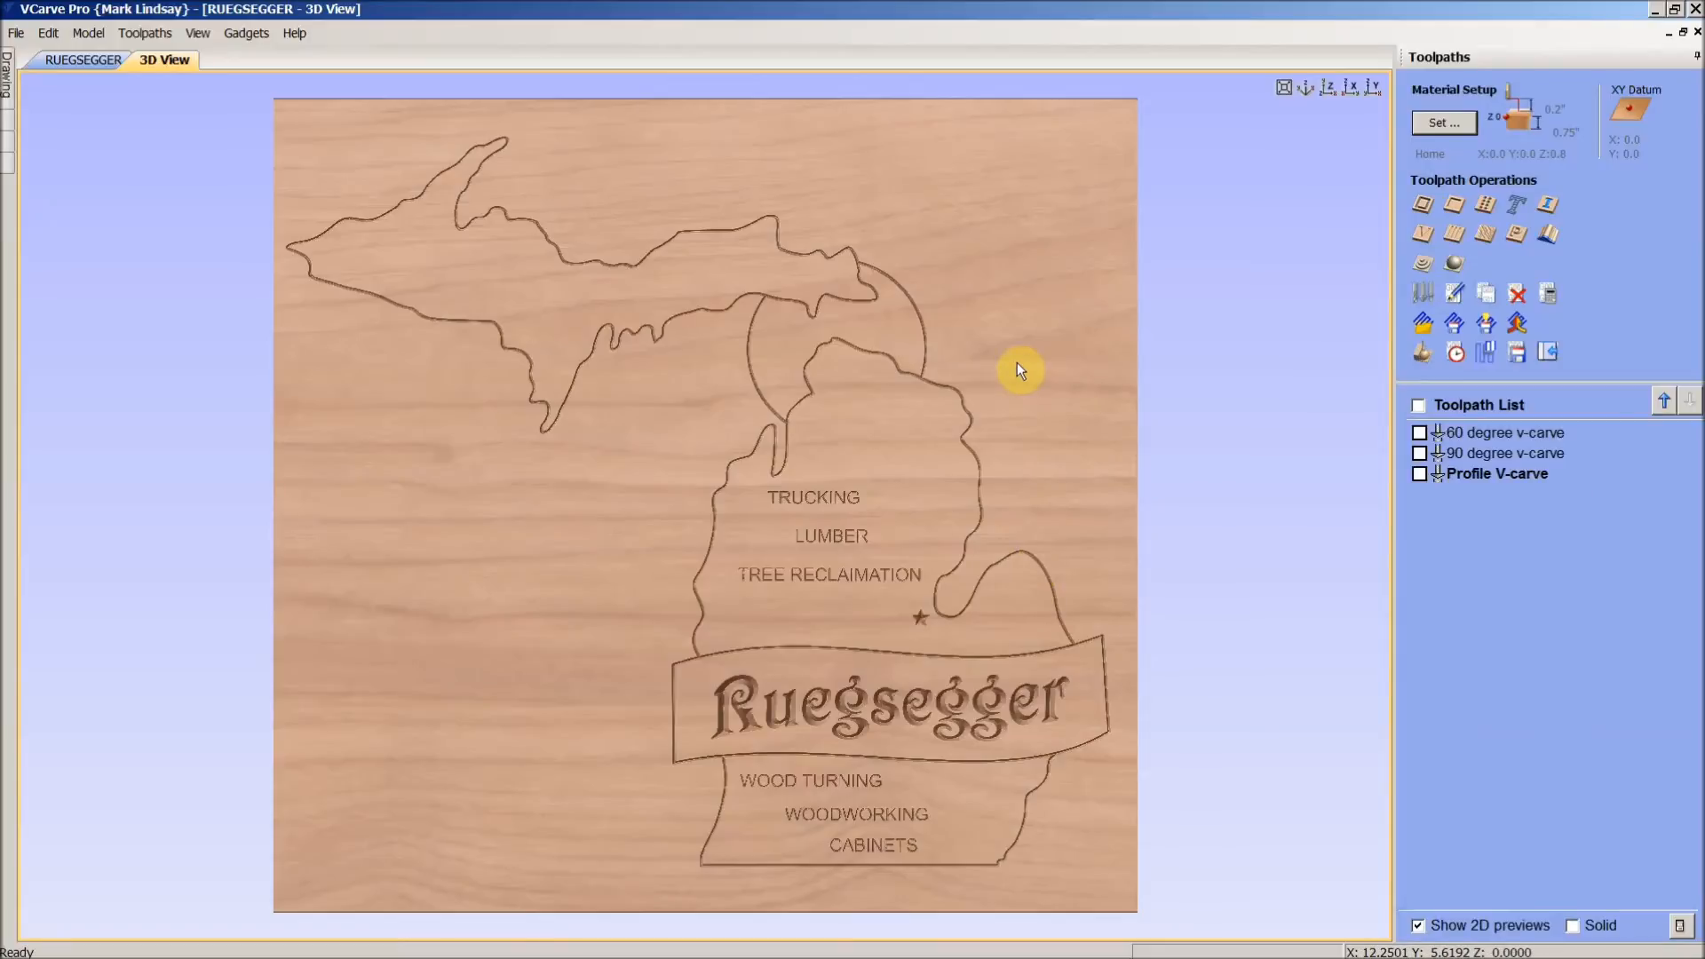
mouse_move(158, 93)
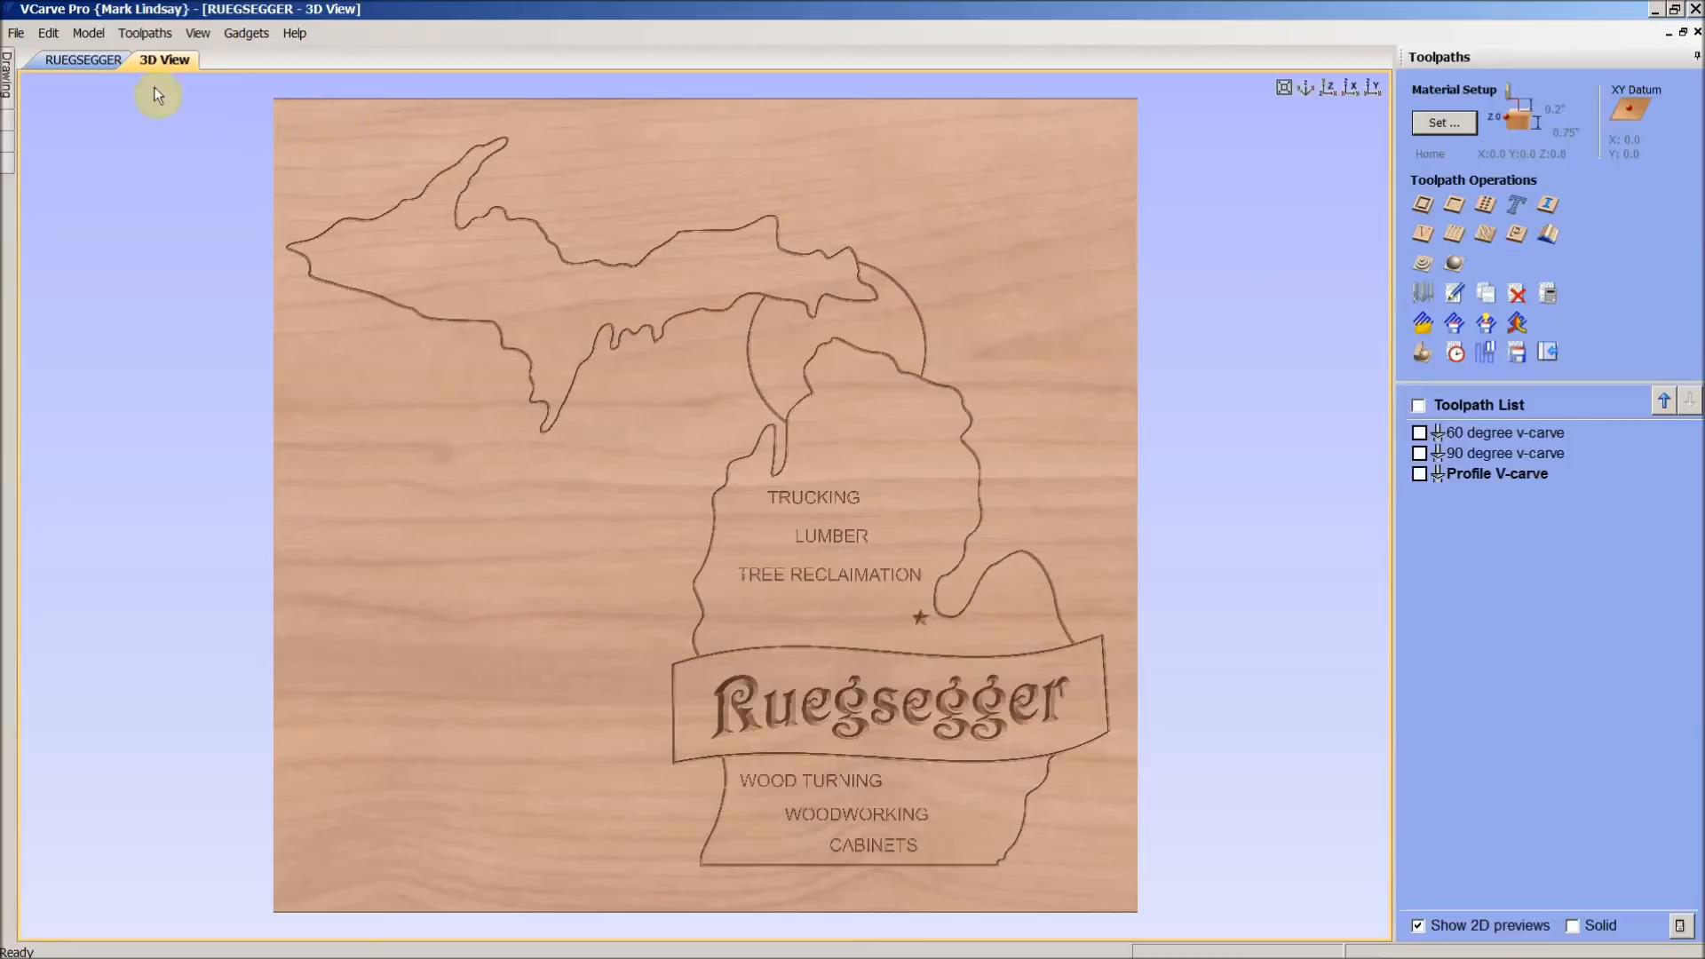
- Go back to the RUEGSEGGER drawing and show its layer list with Profile active
click(82, 60)
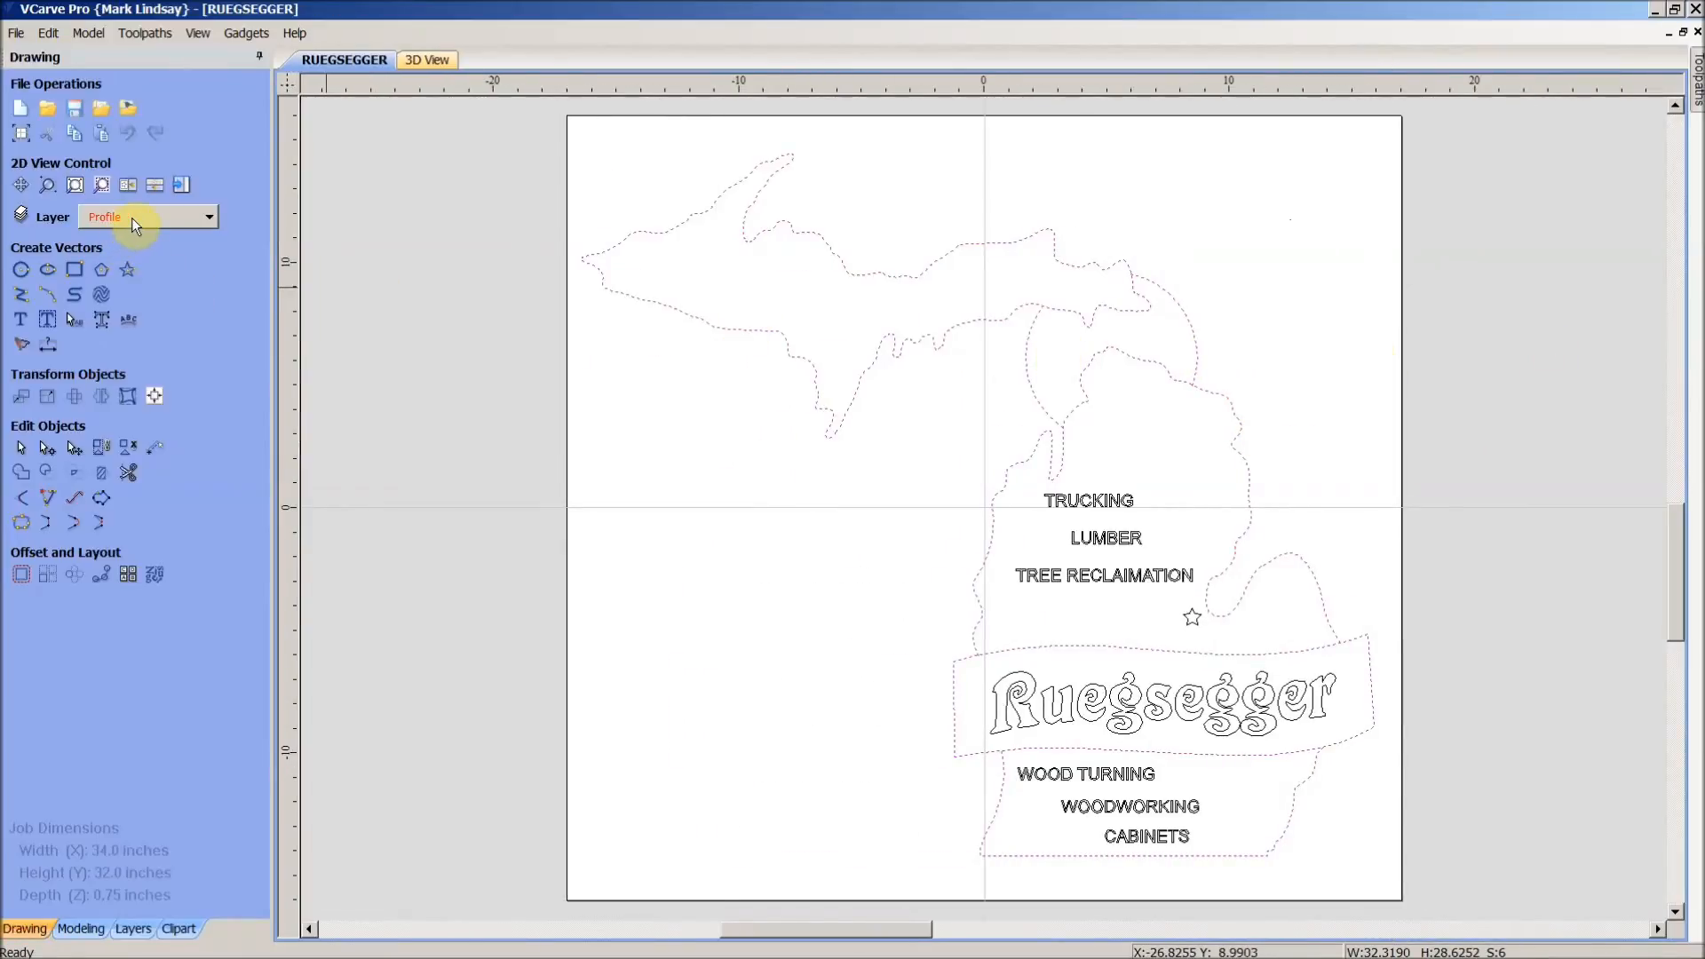
click(208, 217)
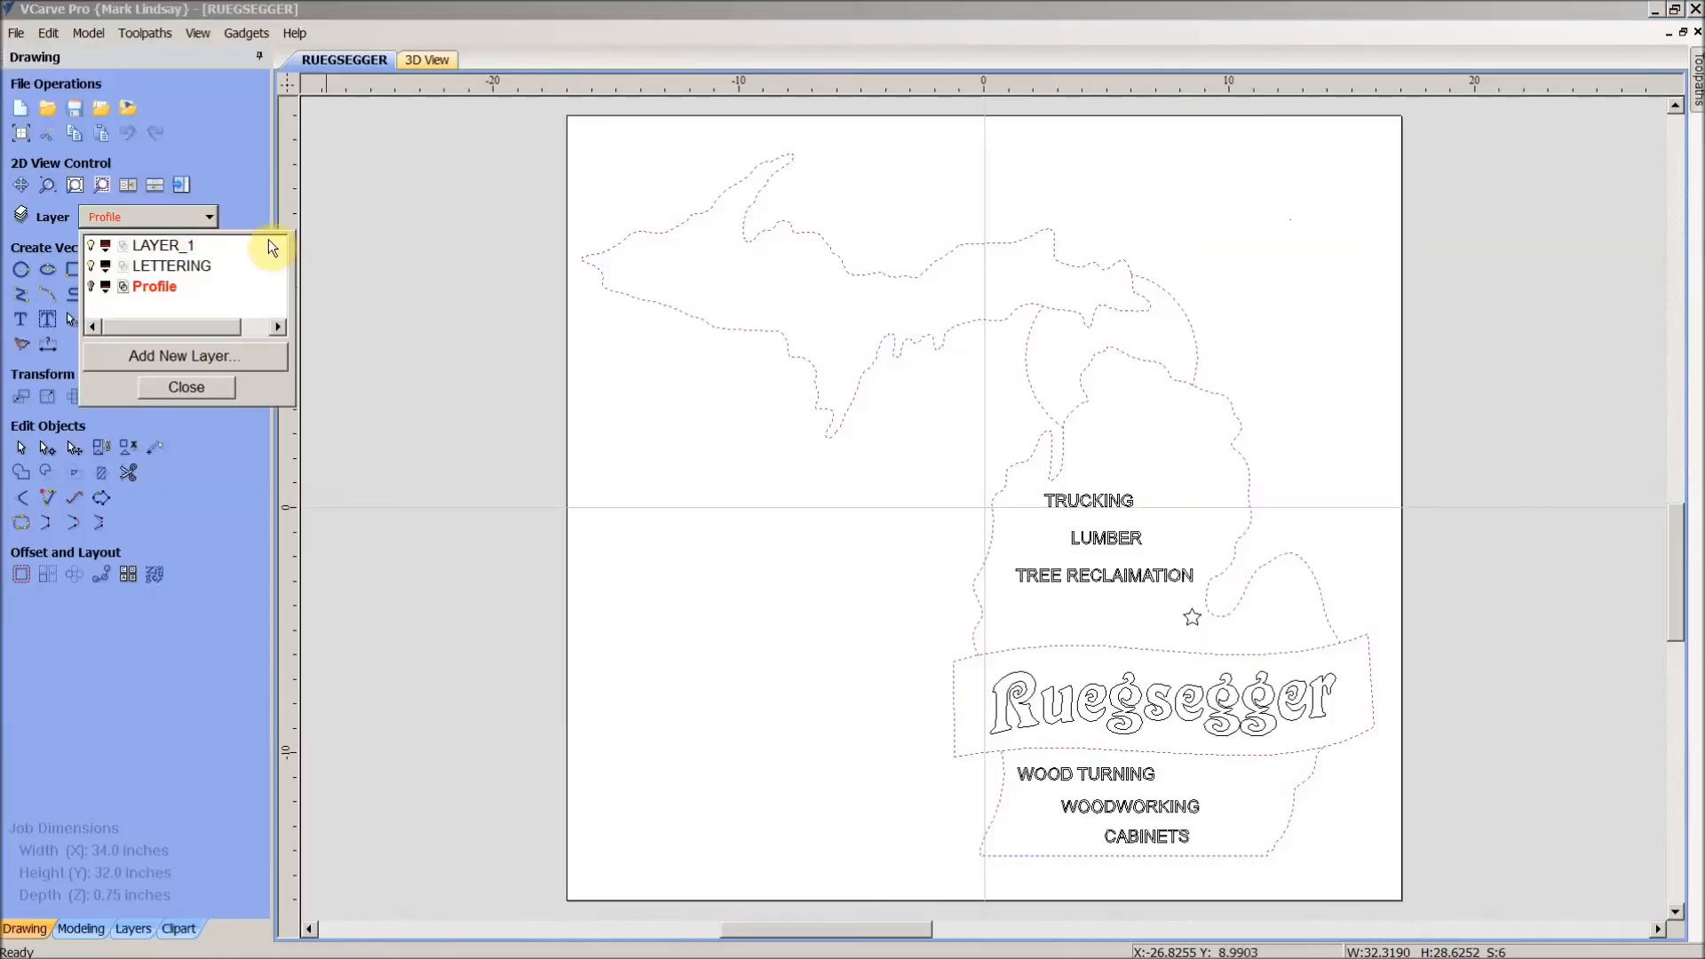
click(91, 286)
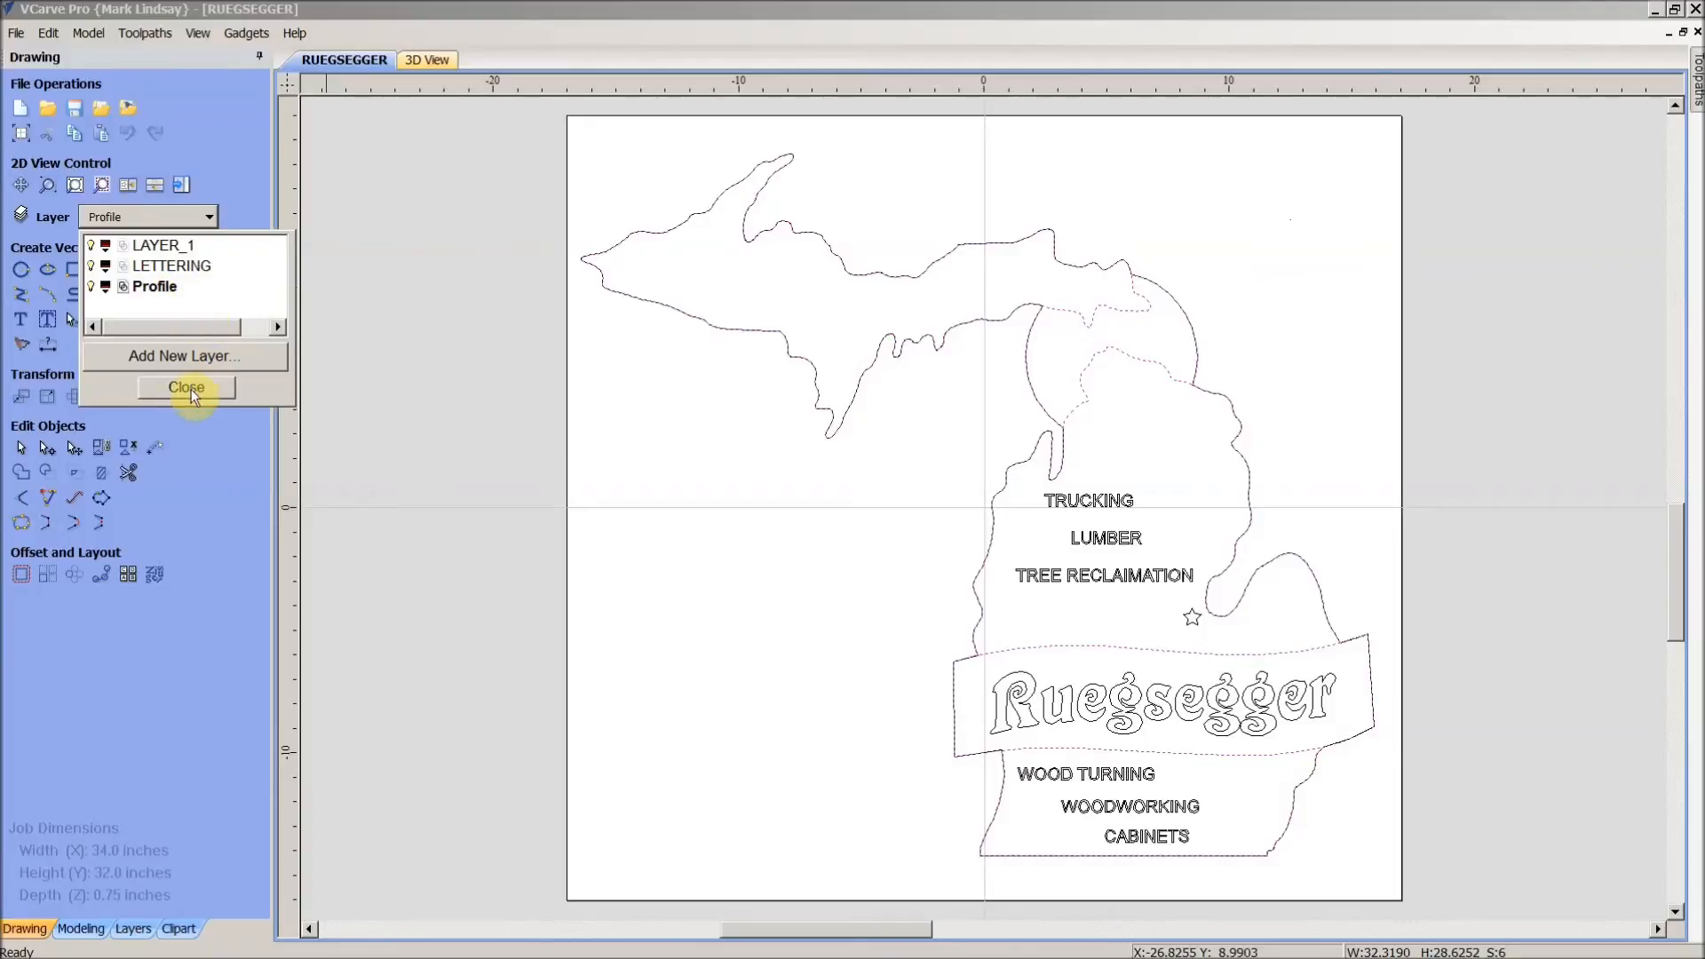
- Close the layer list and show the Toolpaths panel listing all three toolpaths
click(184, 387)
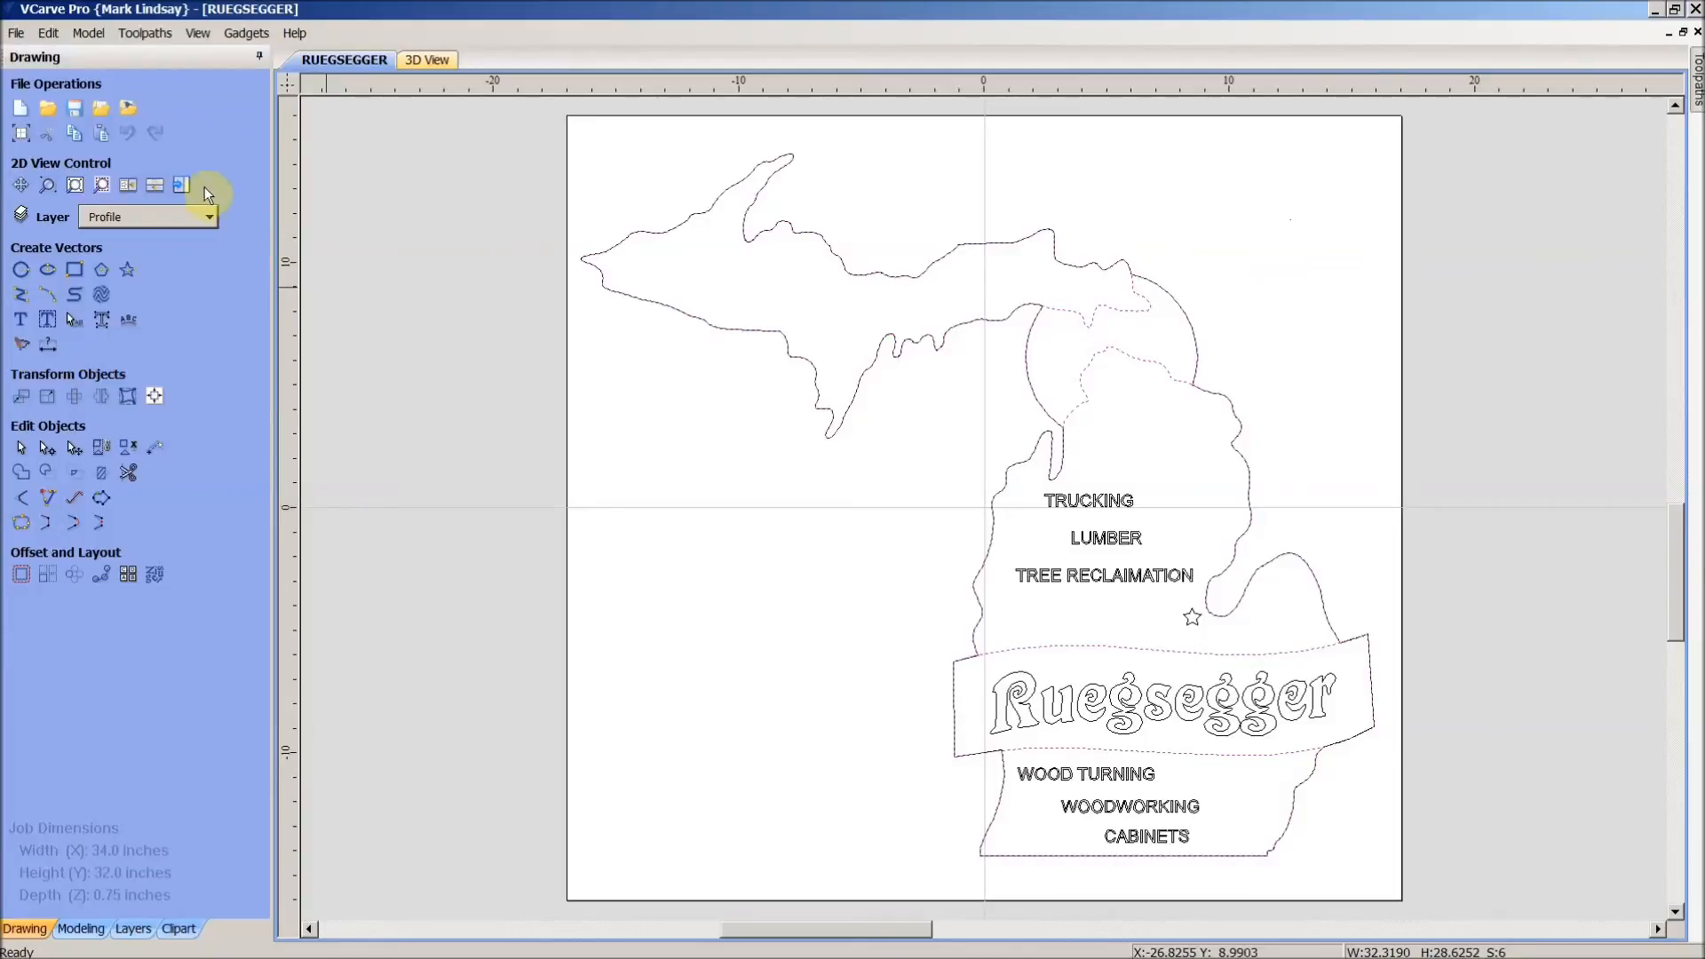
click(208, 216)
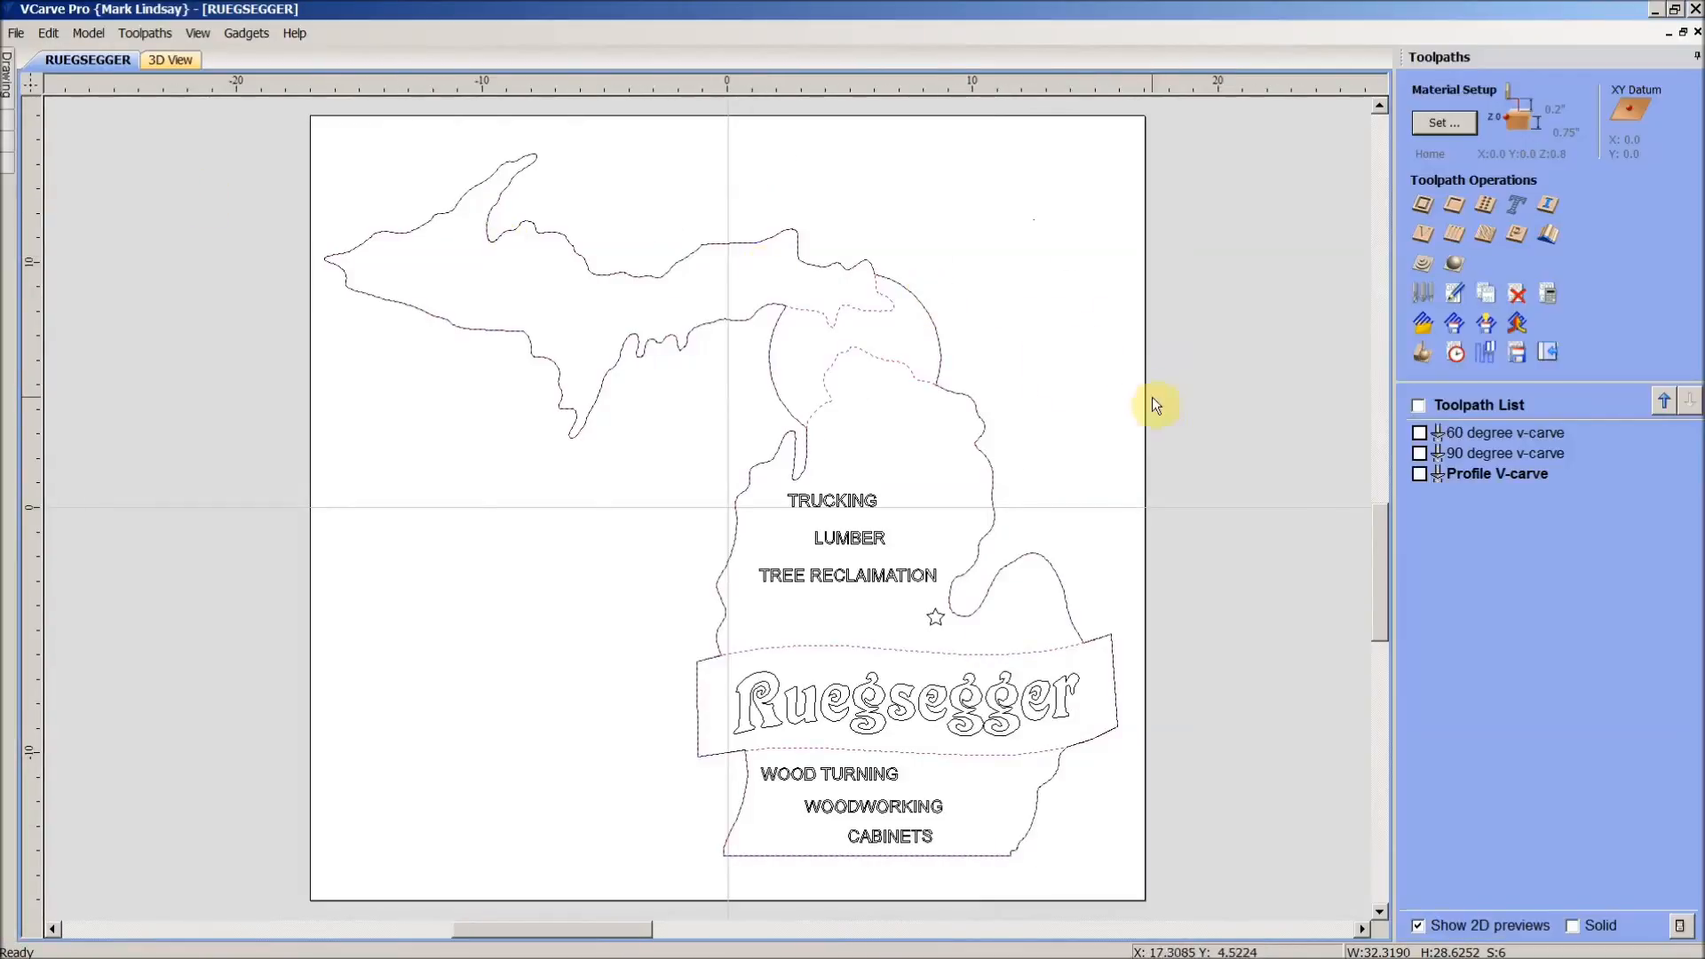
mouse_move(1403, 168)
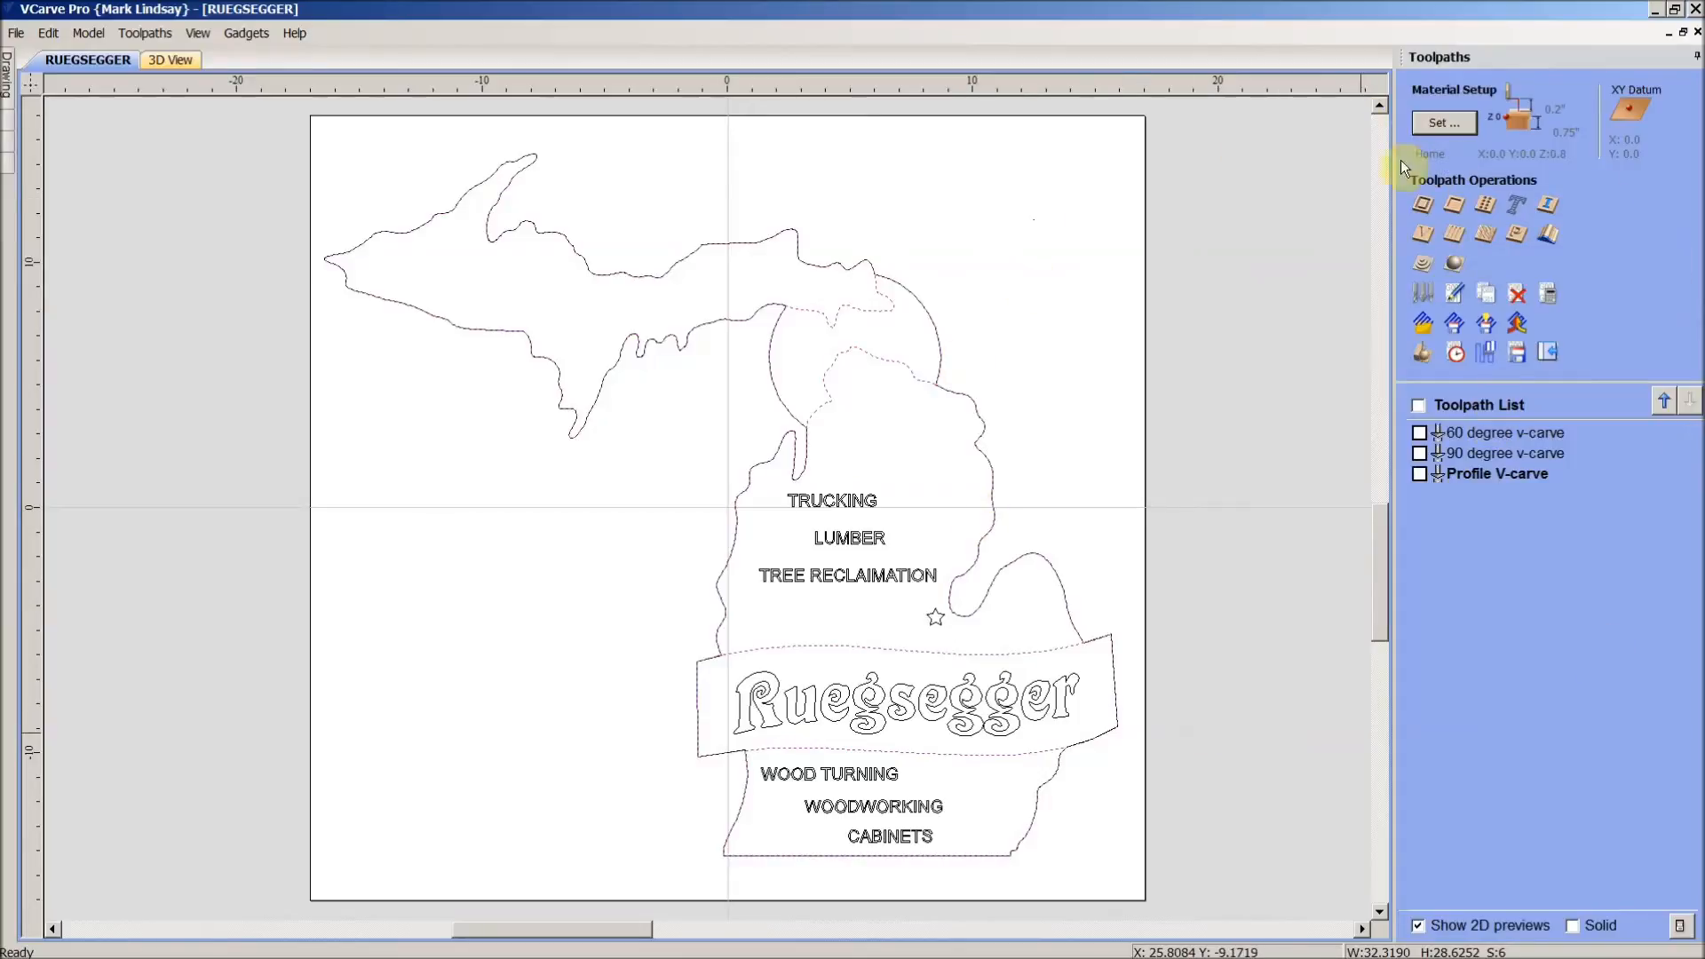
click(1038, 280)
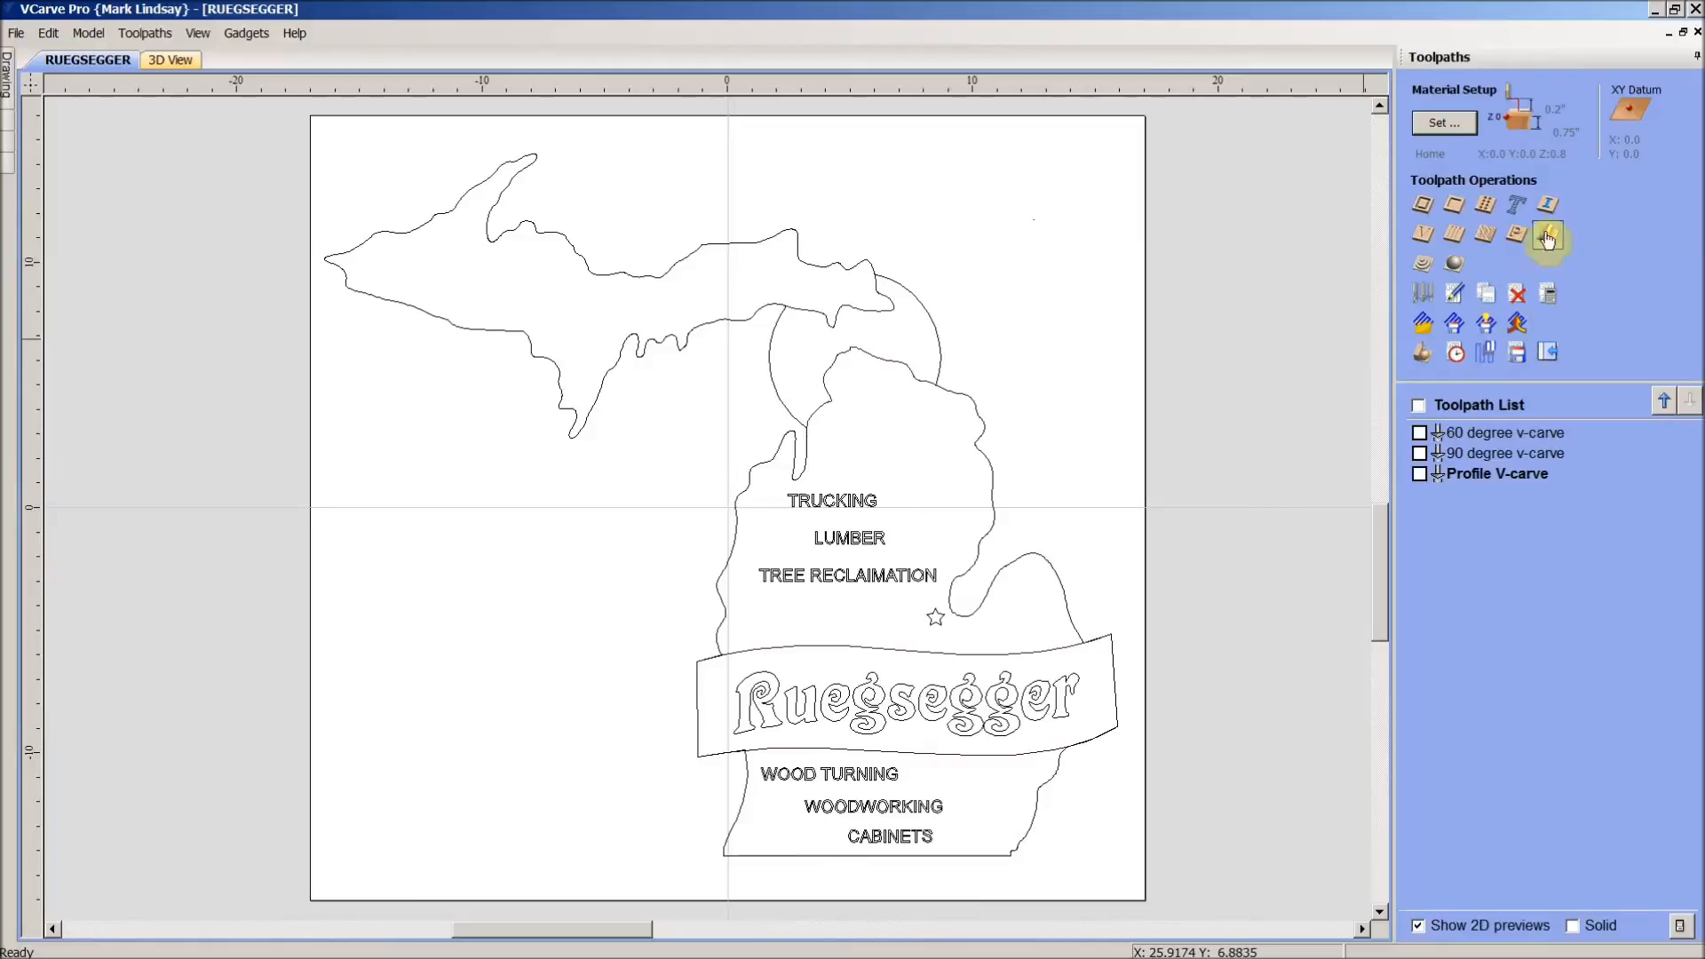
- Start a new 2D profile toolpath for the Michigan outline
click(1545, 236)
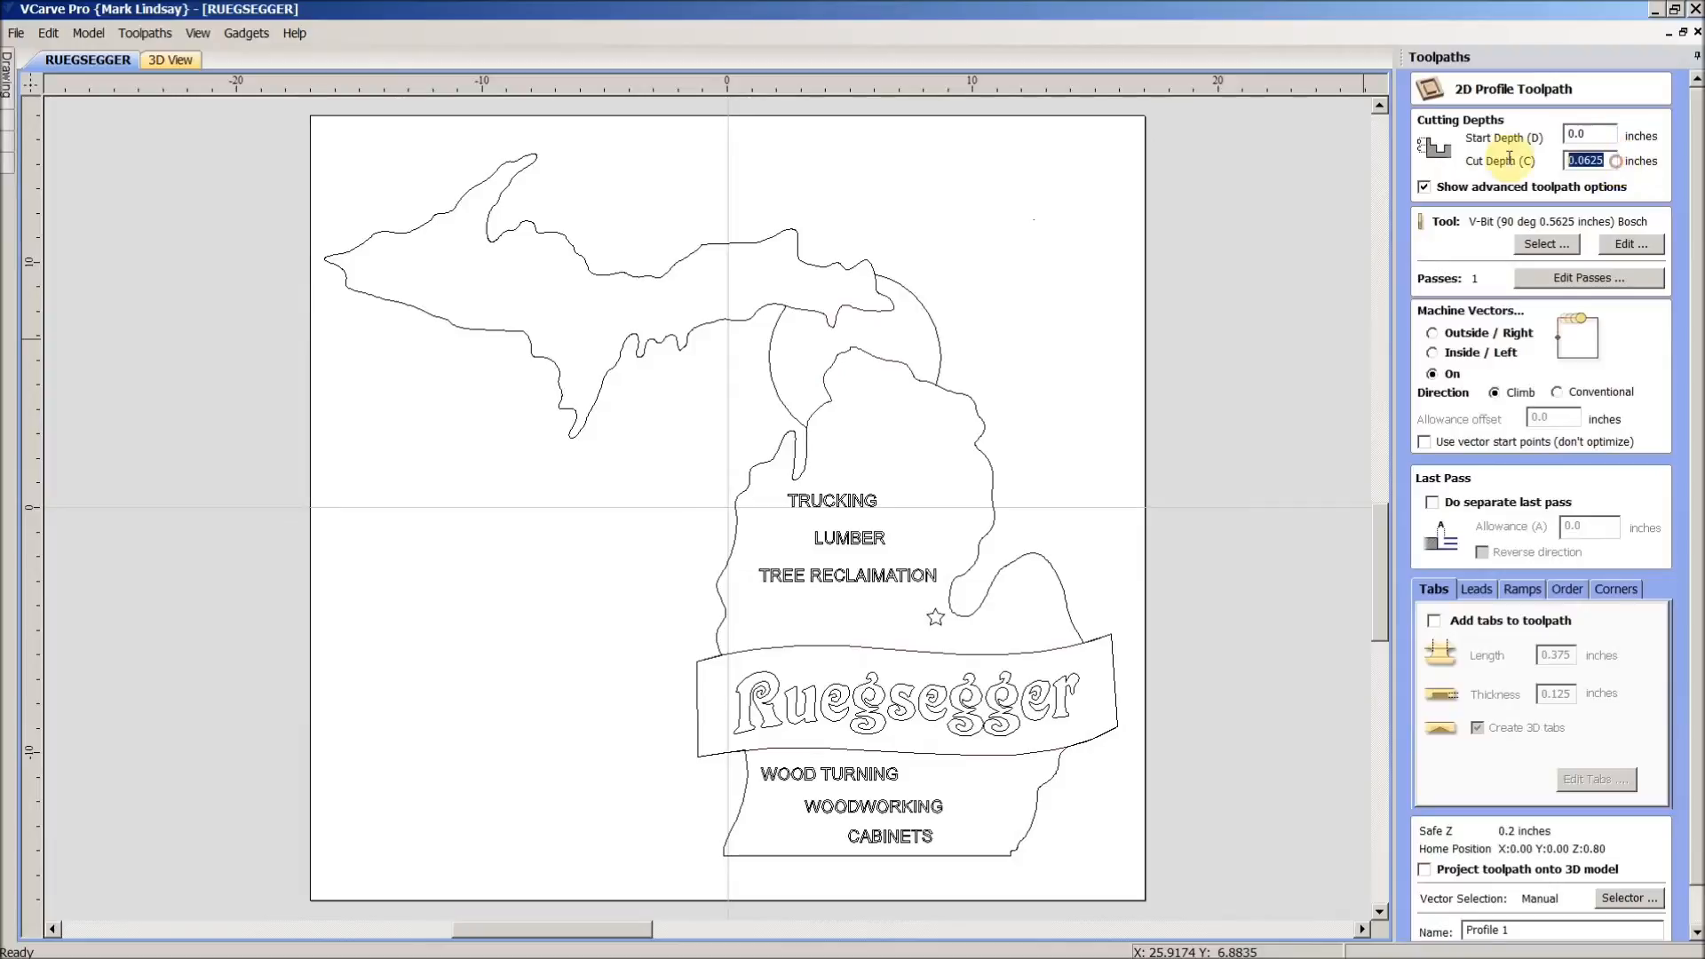
mouse_move(957, 233)
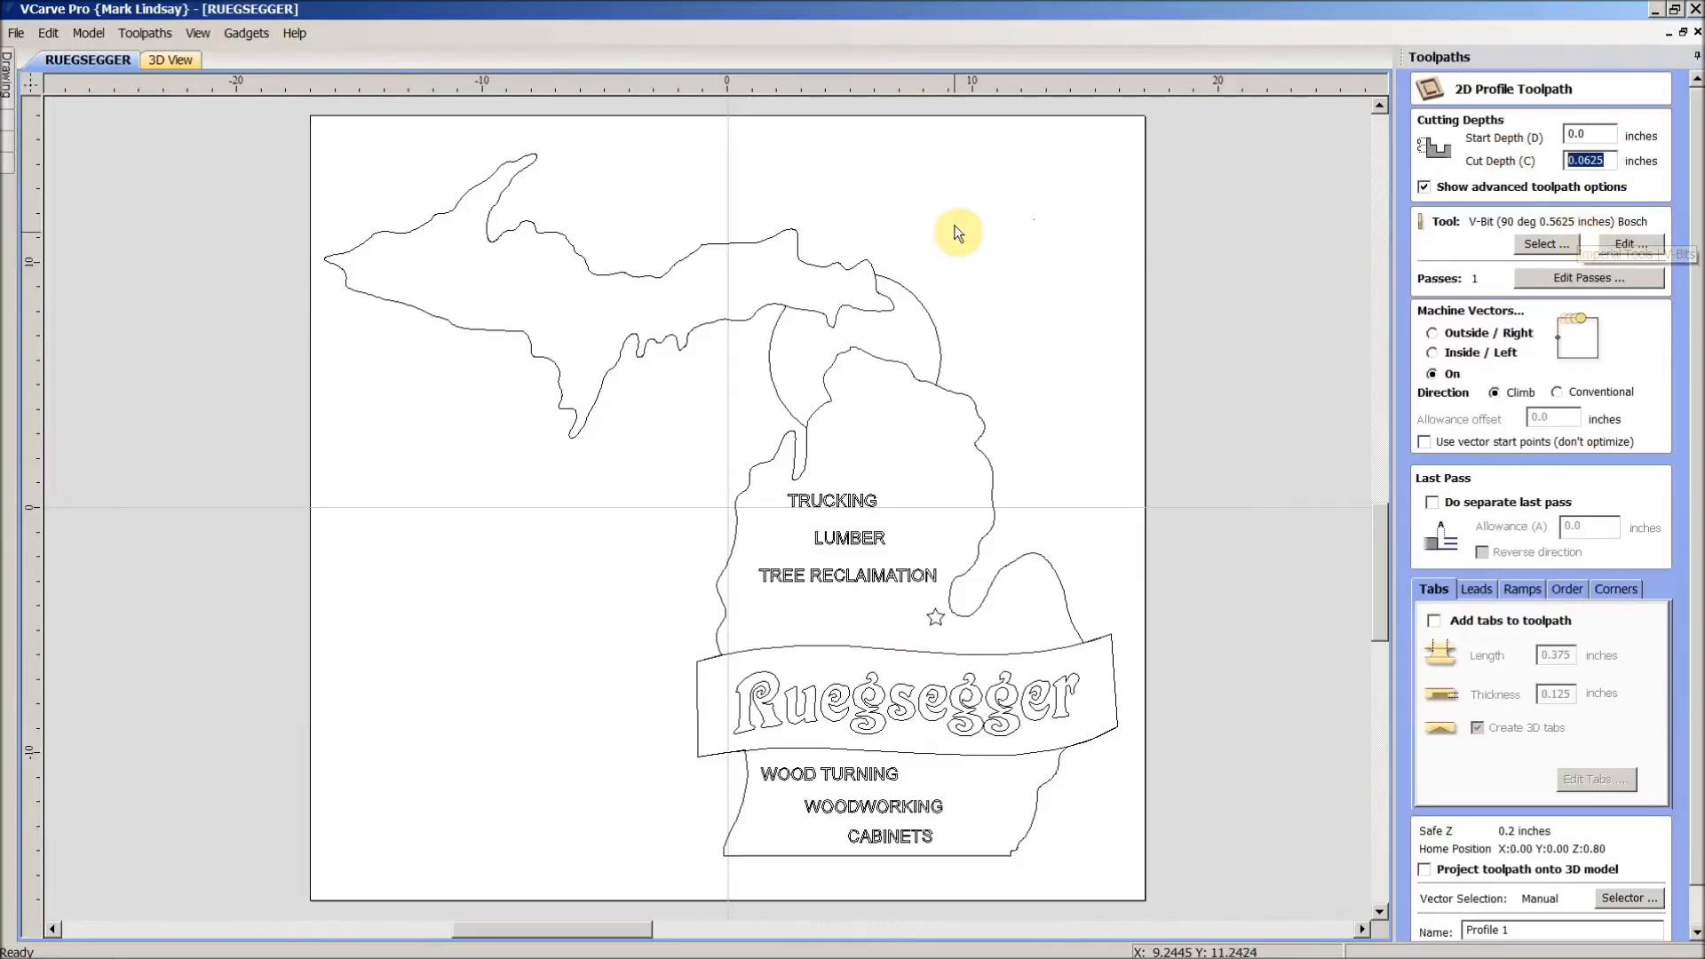
mouse_move(1032, 310)
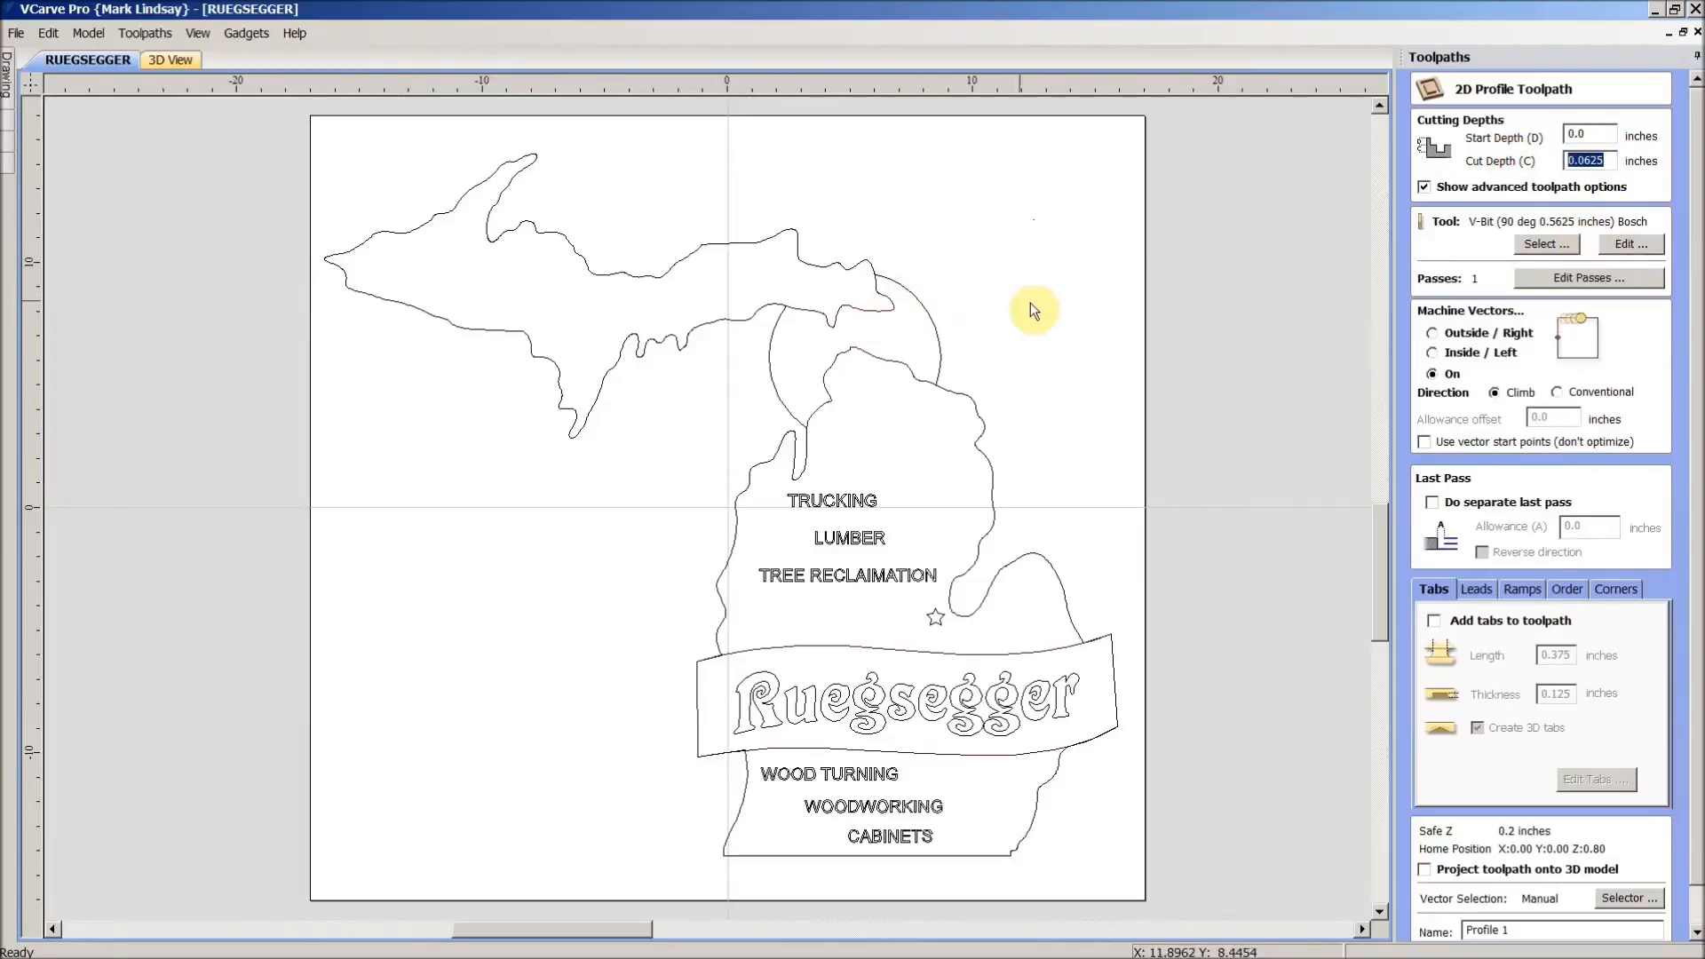
mouse_move(36, 115)
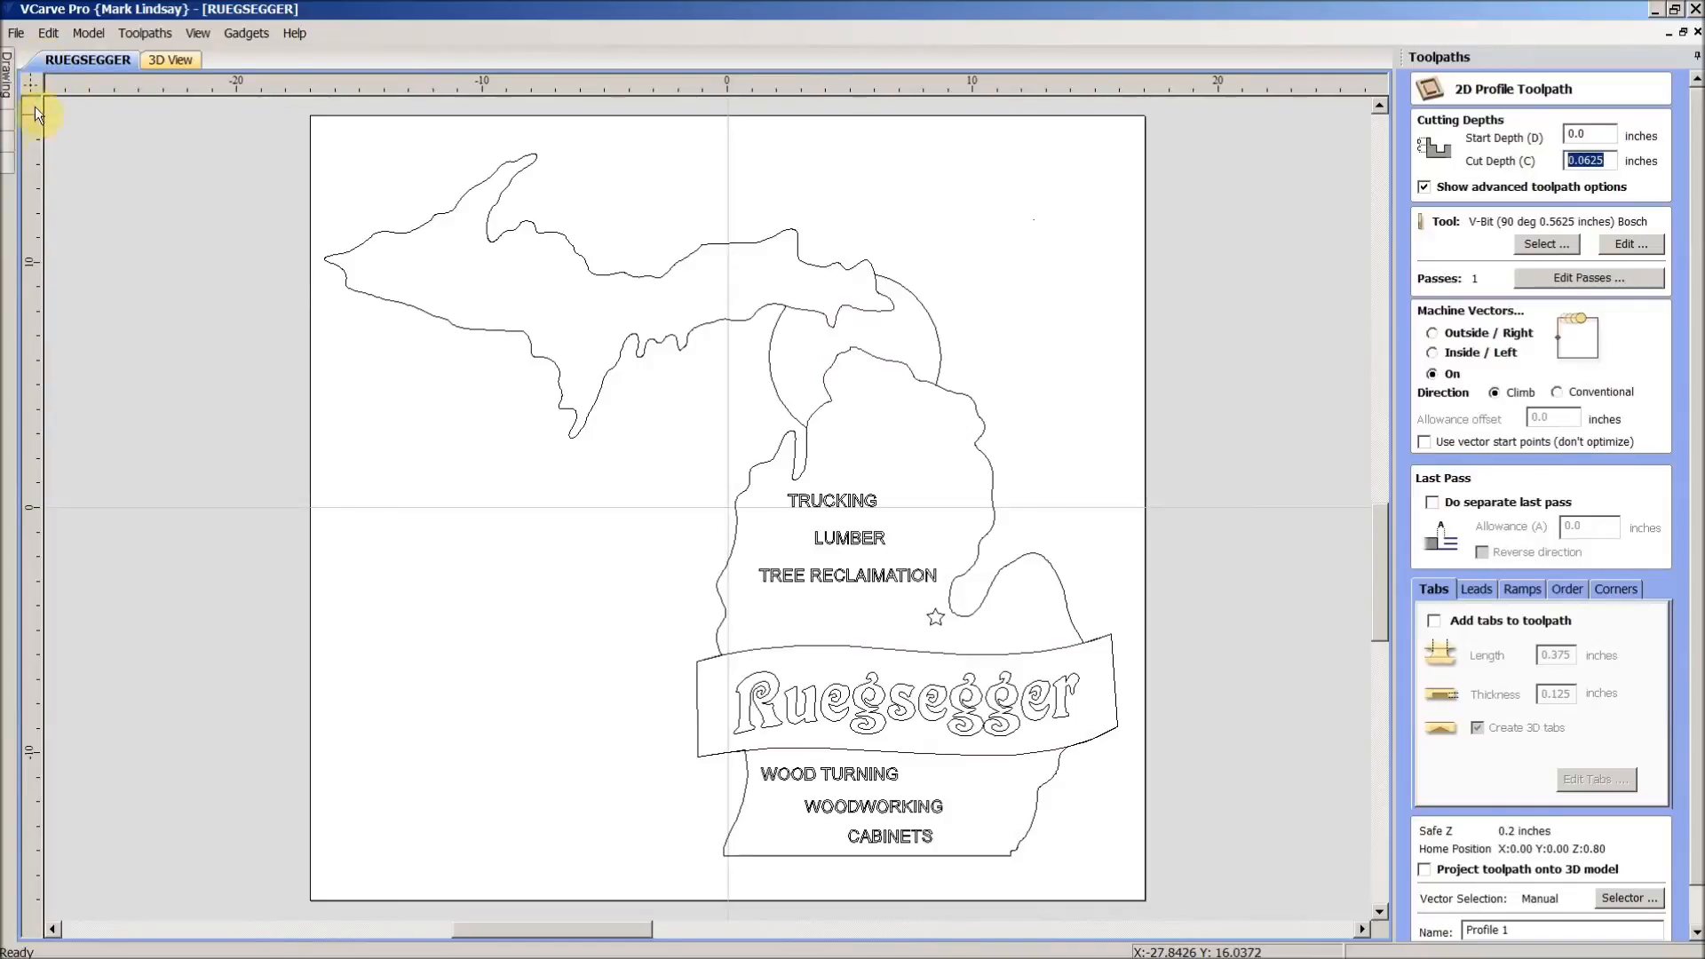
mouse_move(89, 289)
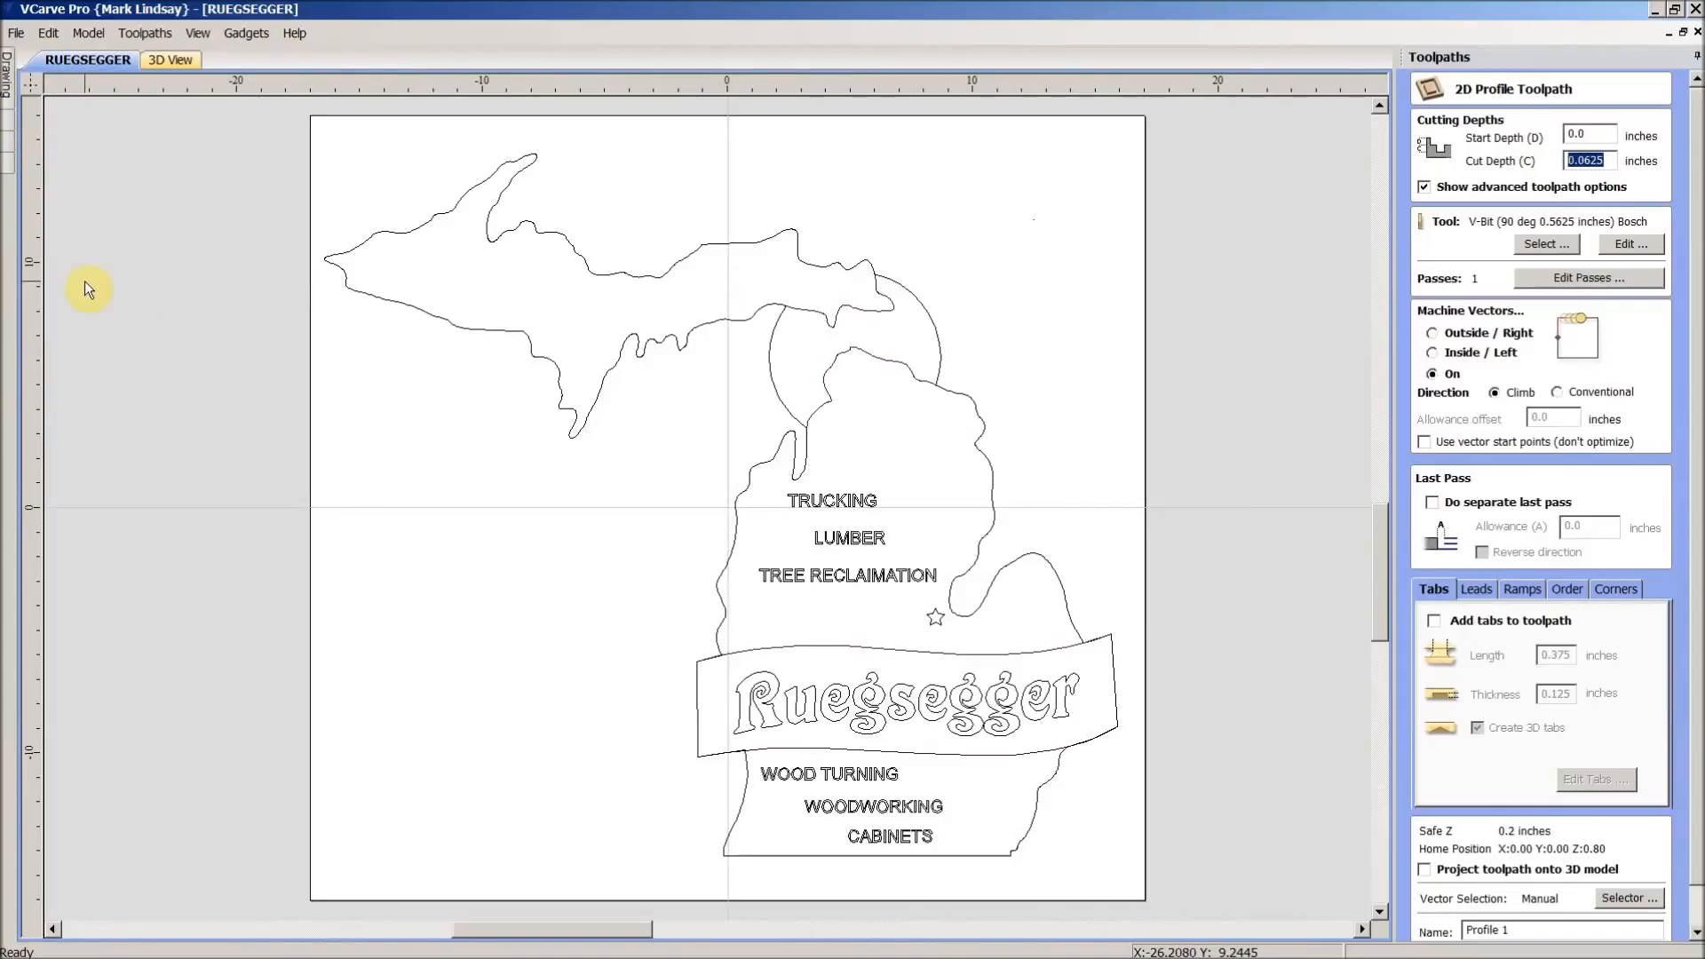
mouse_move(1625, 196)
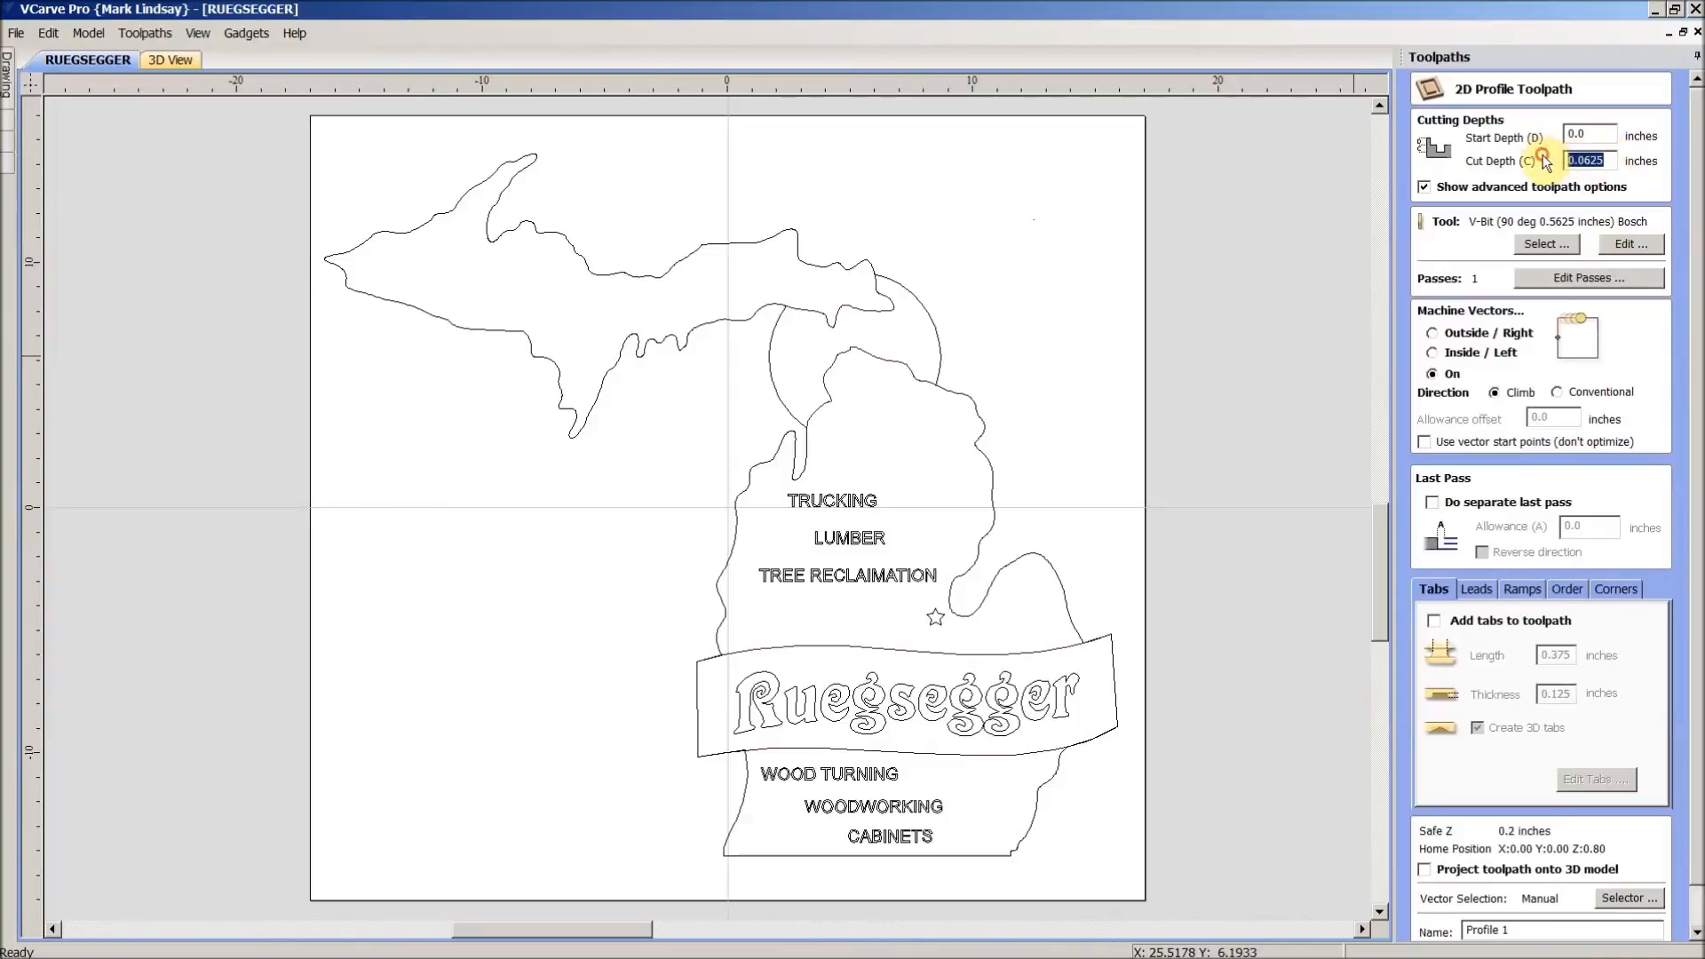
mouse_move(1544, 163)
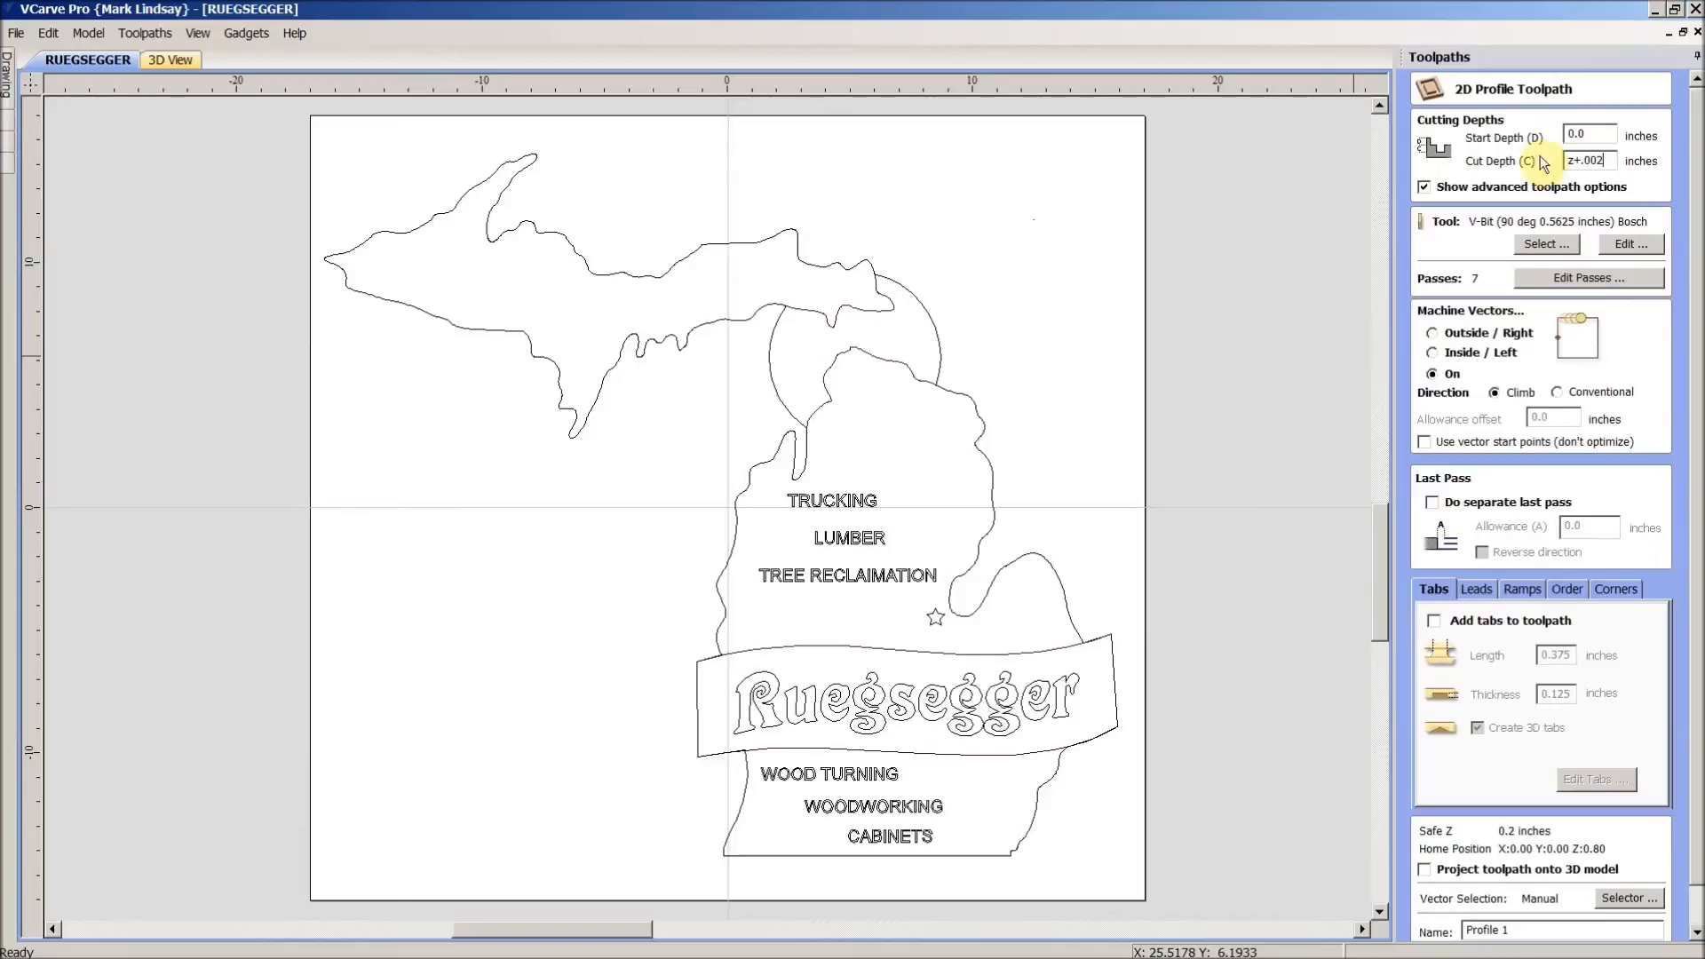
mouse_move(1588, 160)
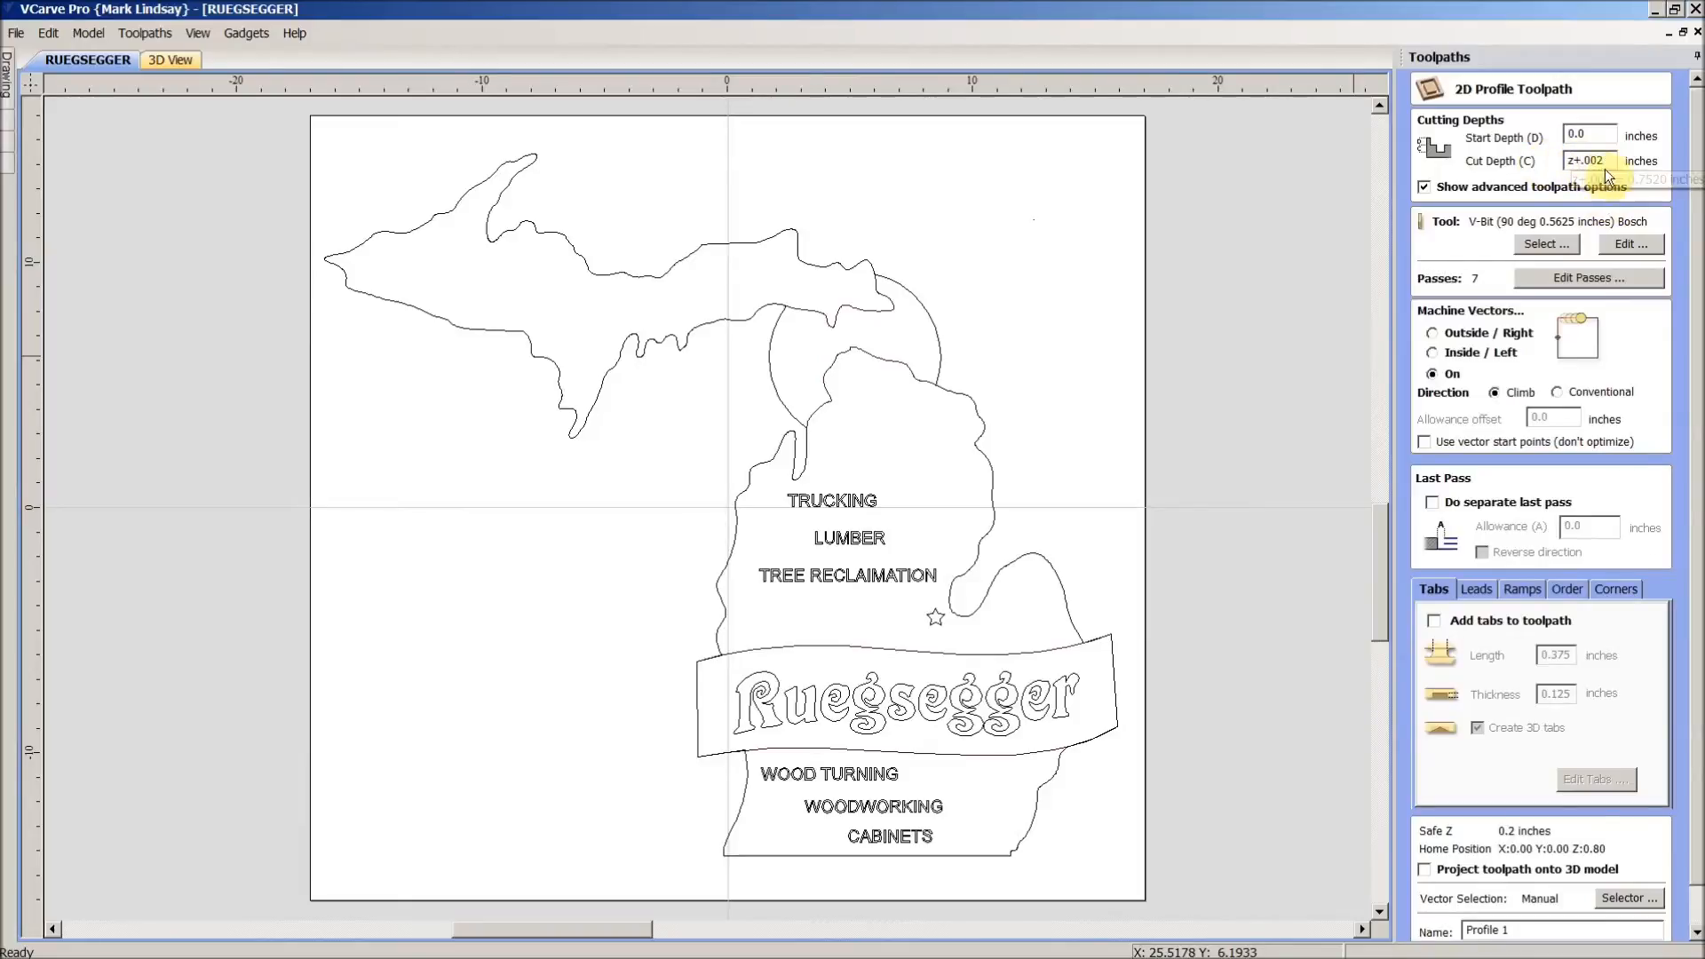
mouse_move(1696, 302)
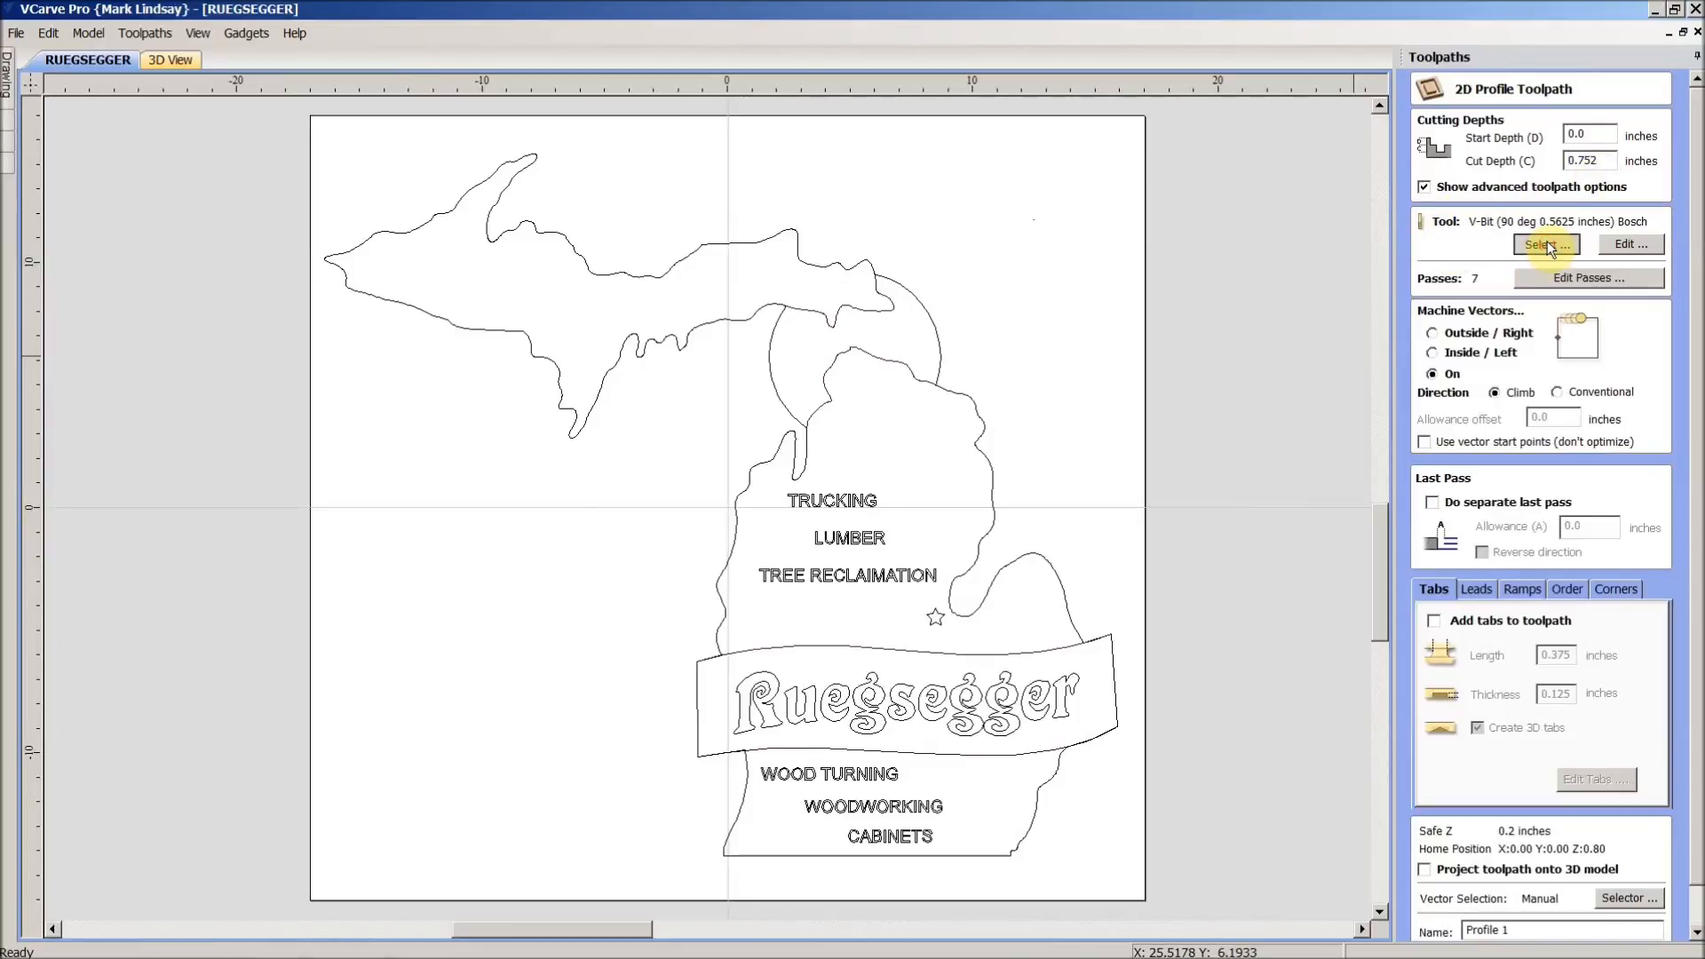
- Swap the profile toolpath's cutter to the 0.25 inch End Mill from the Tool Database
click(1544, 243)
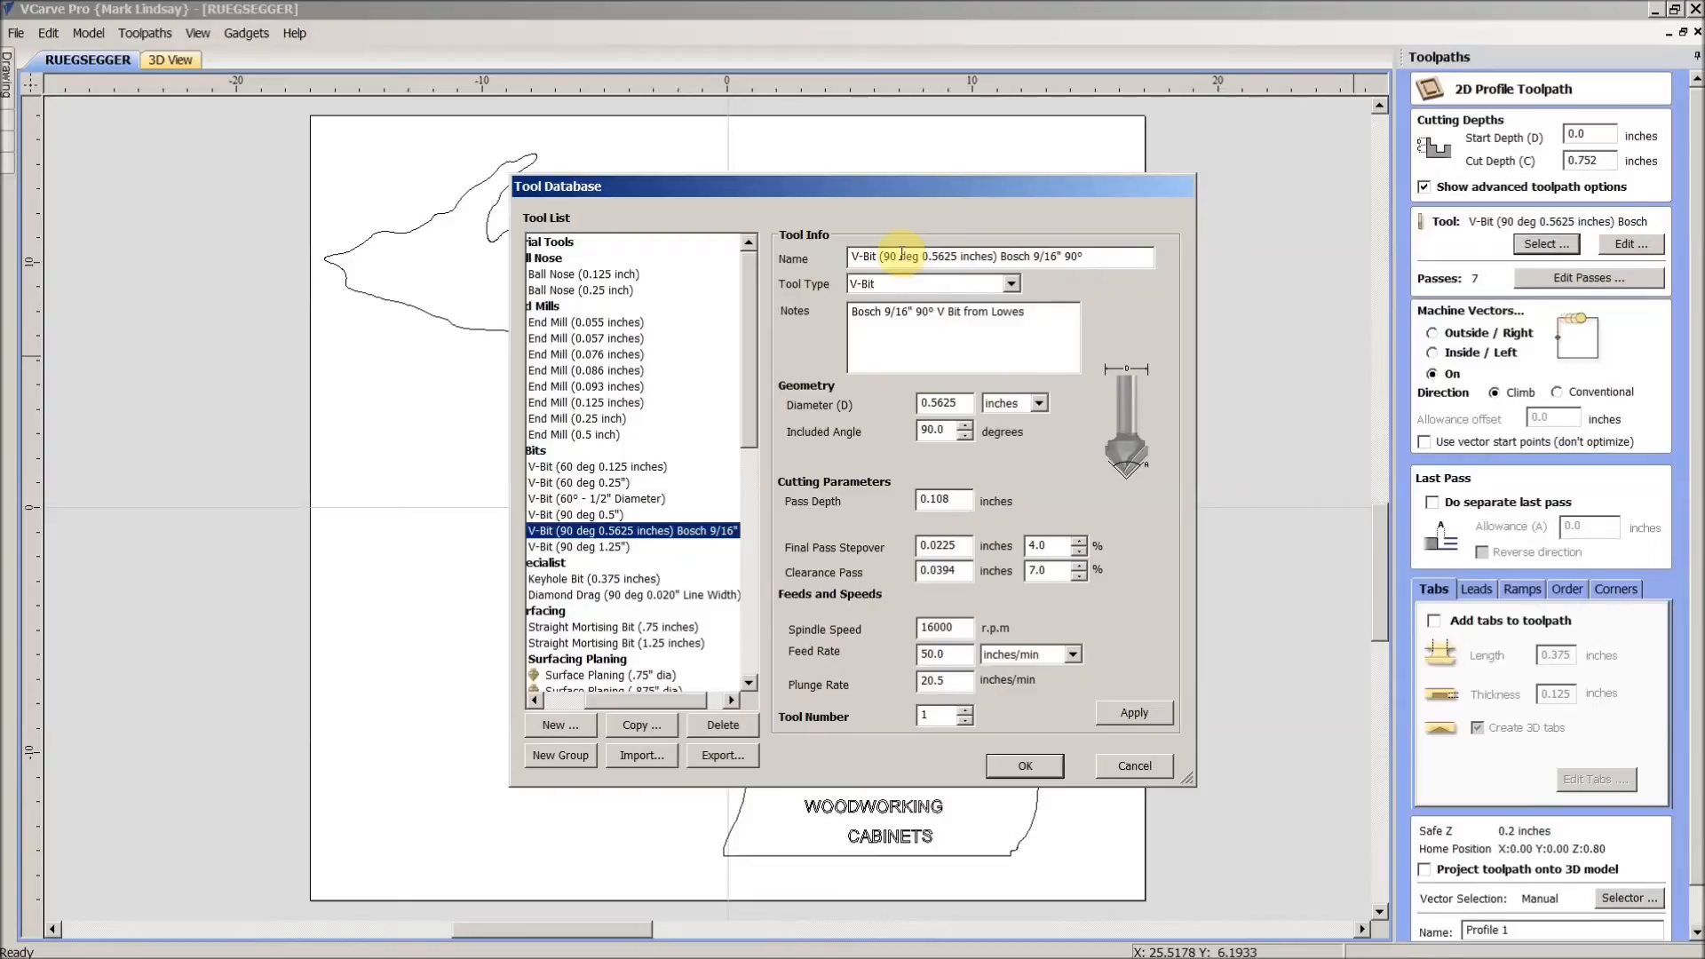
mouse_move(655, 420)
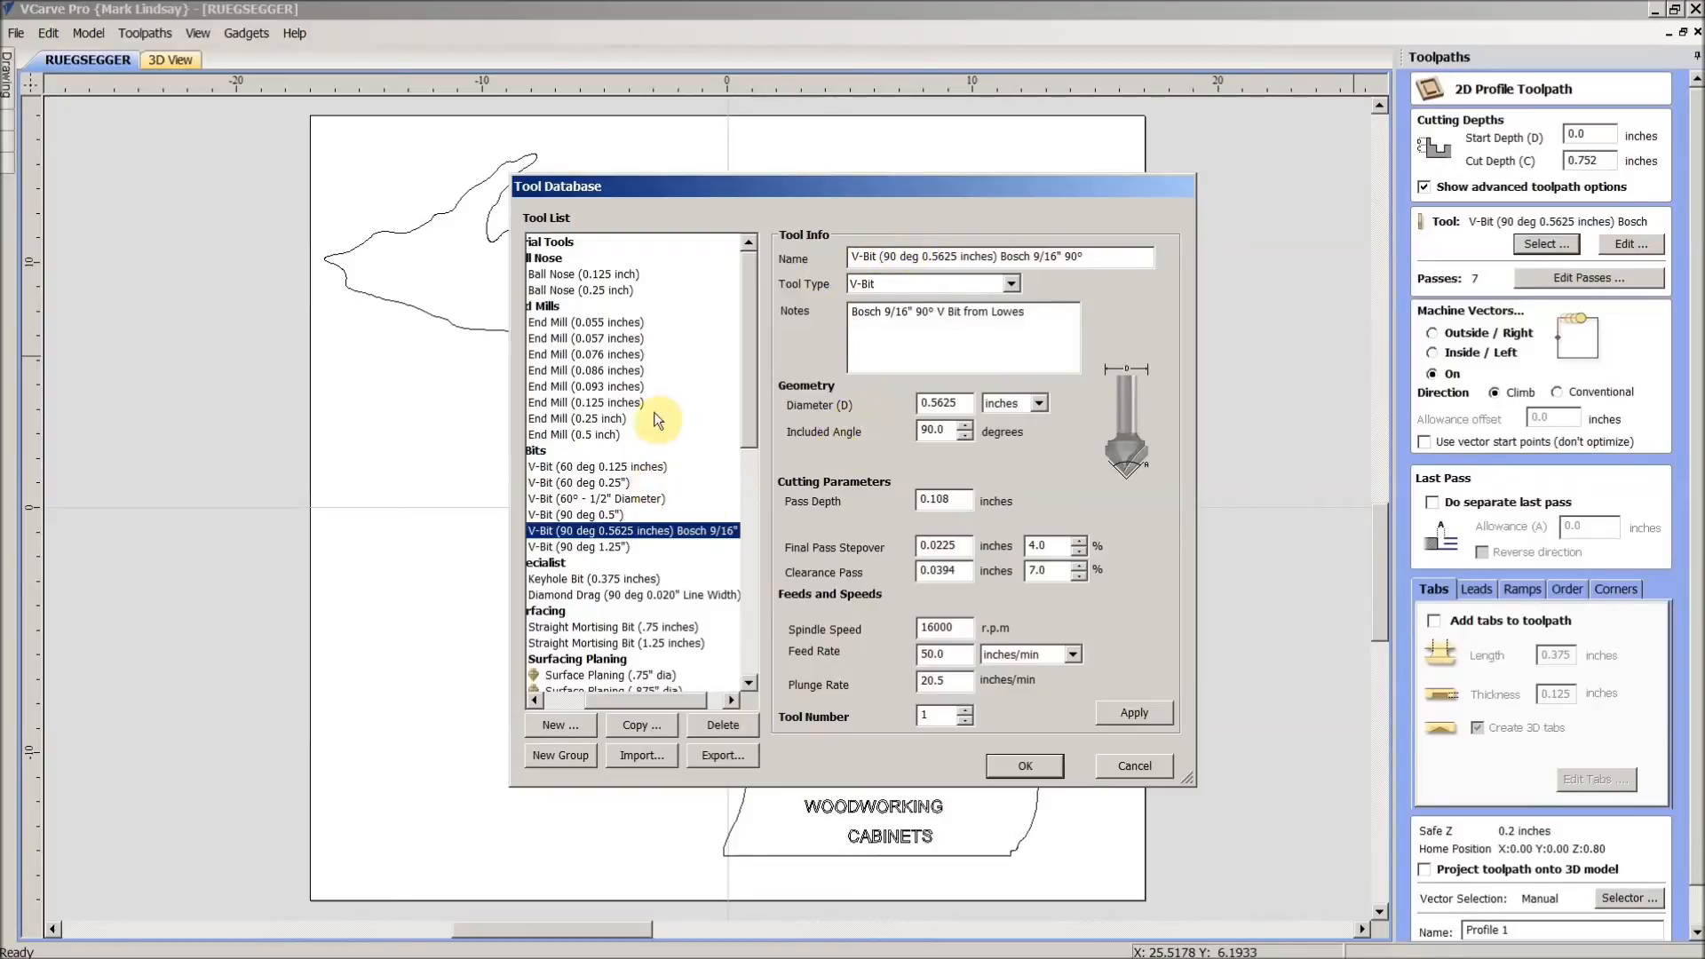
click(577, 418)
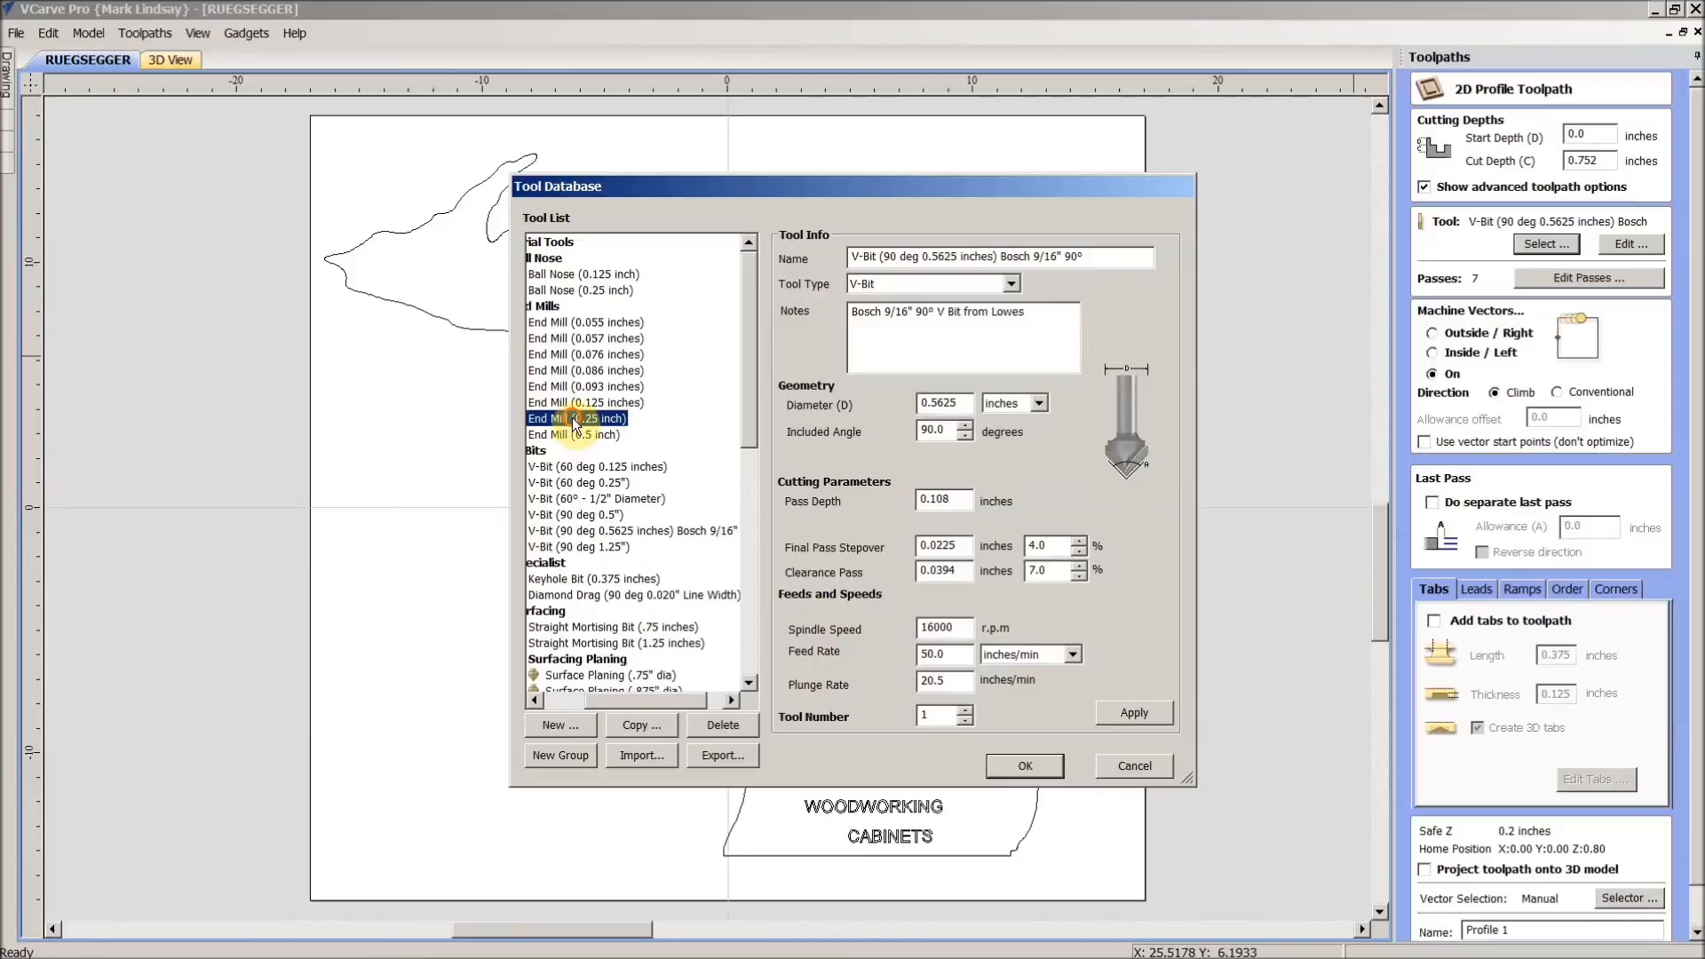
click(577, 418)
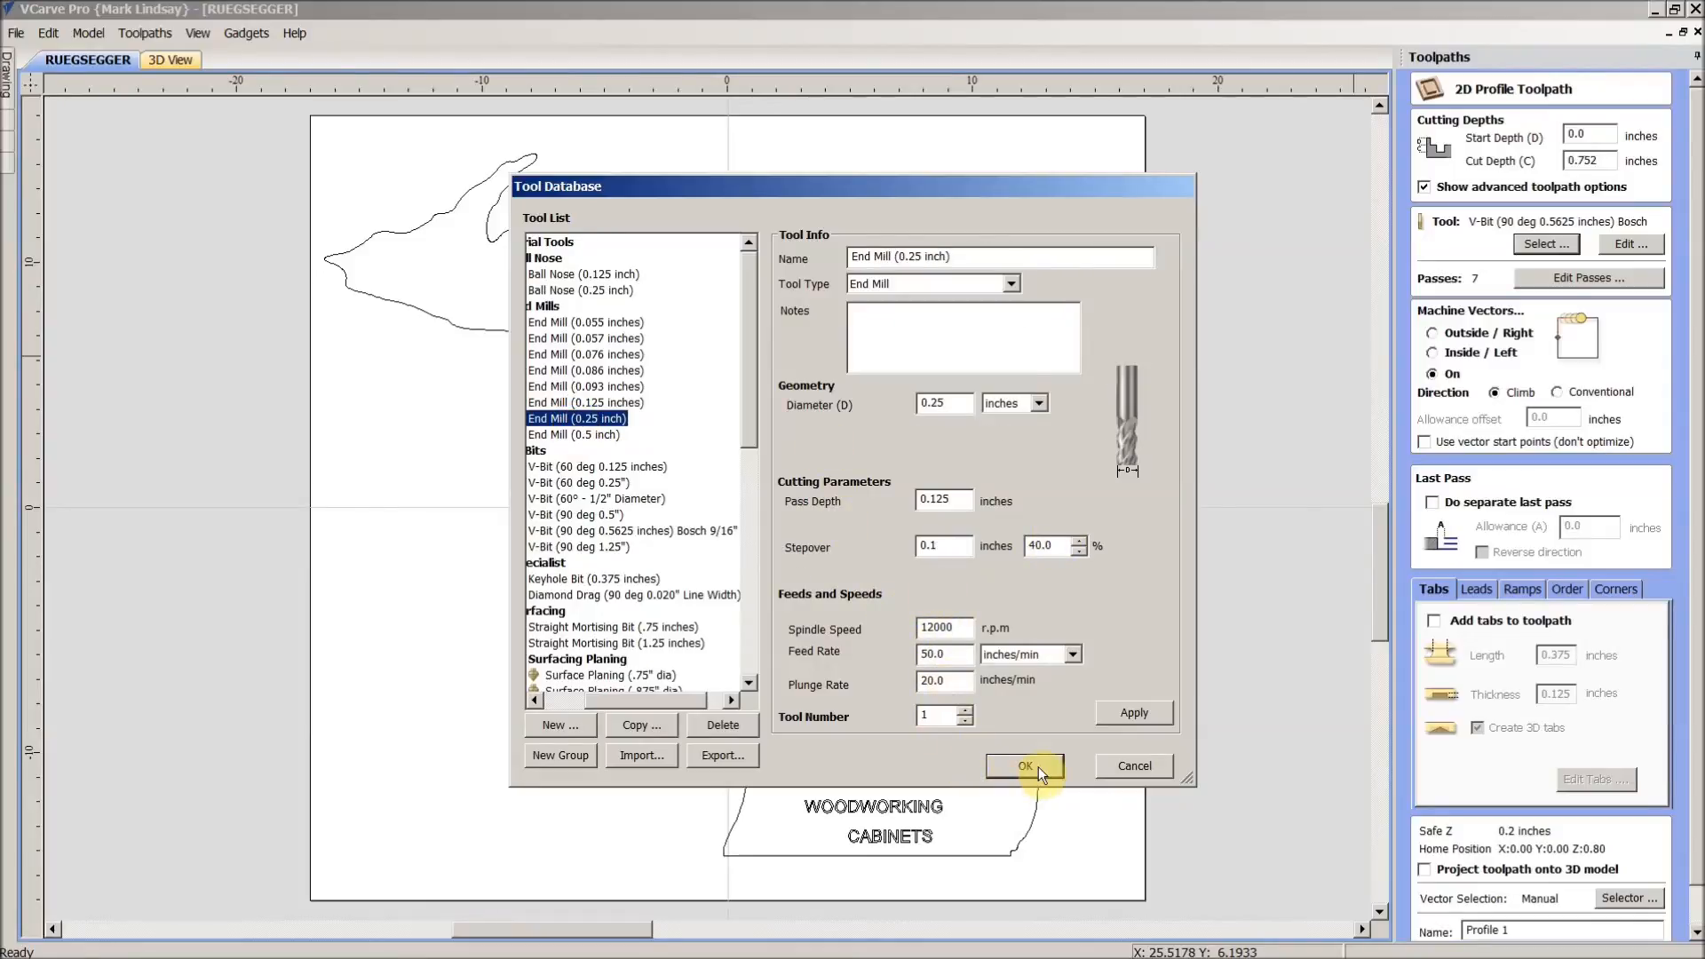
click(1023, 765)
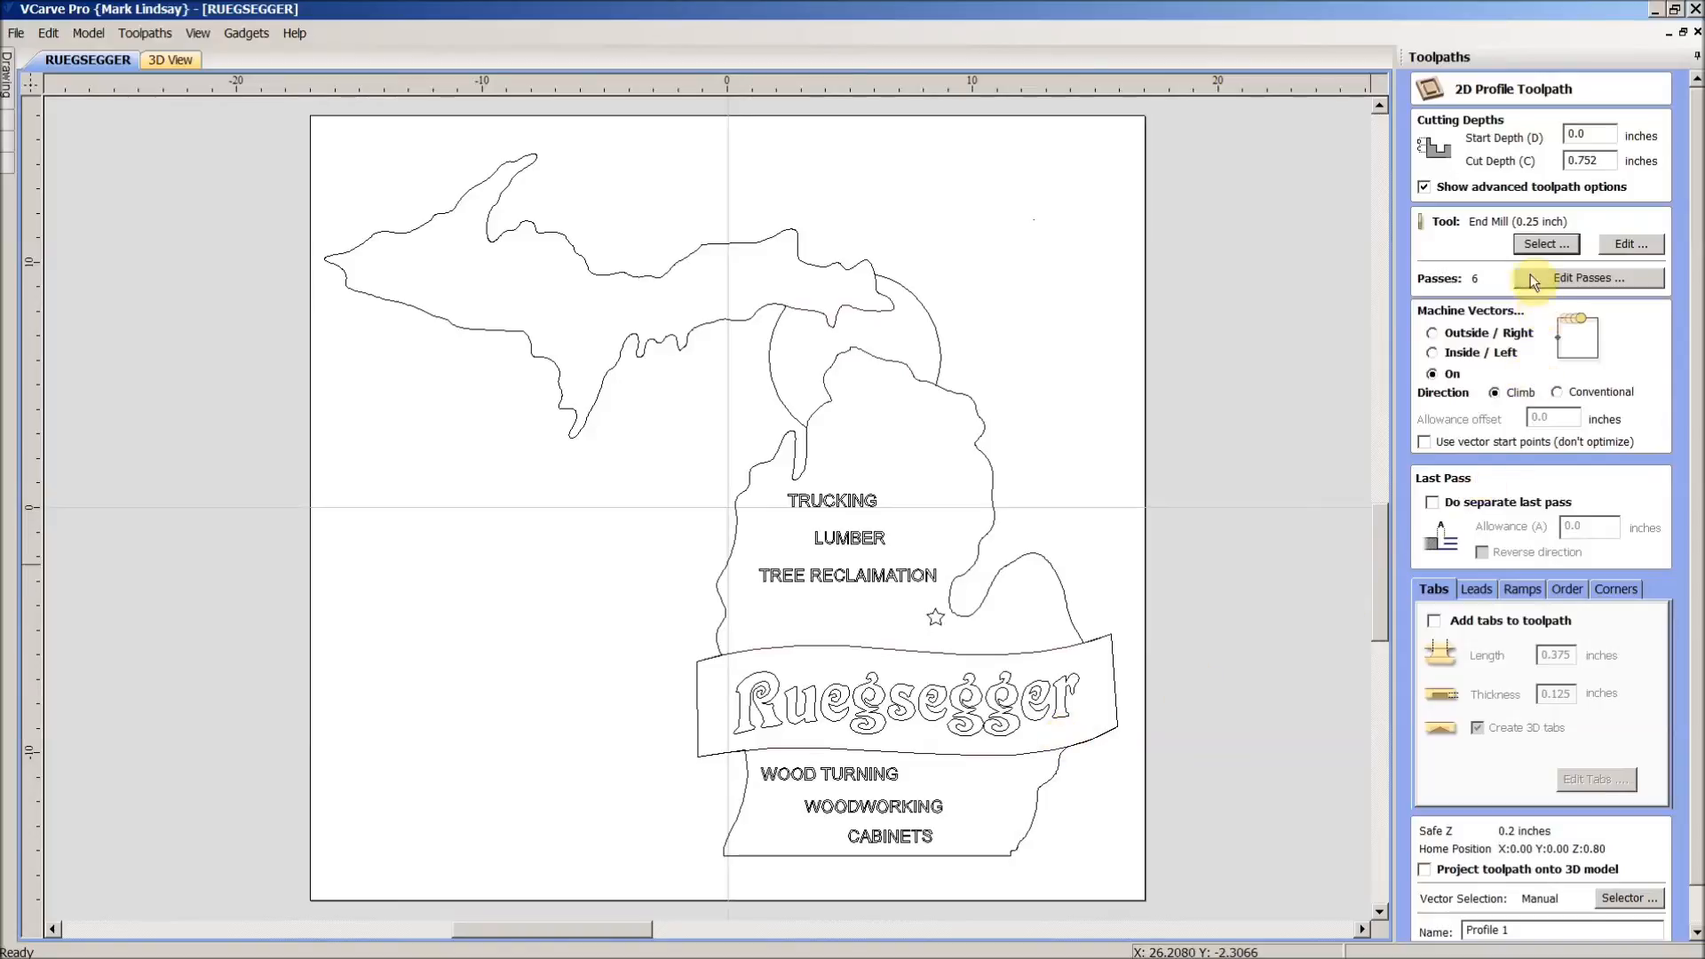
mouse_move(1563, 296)
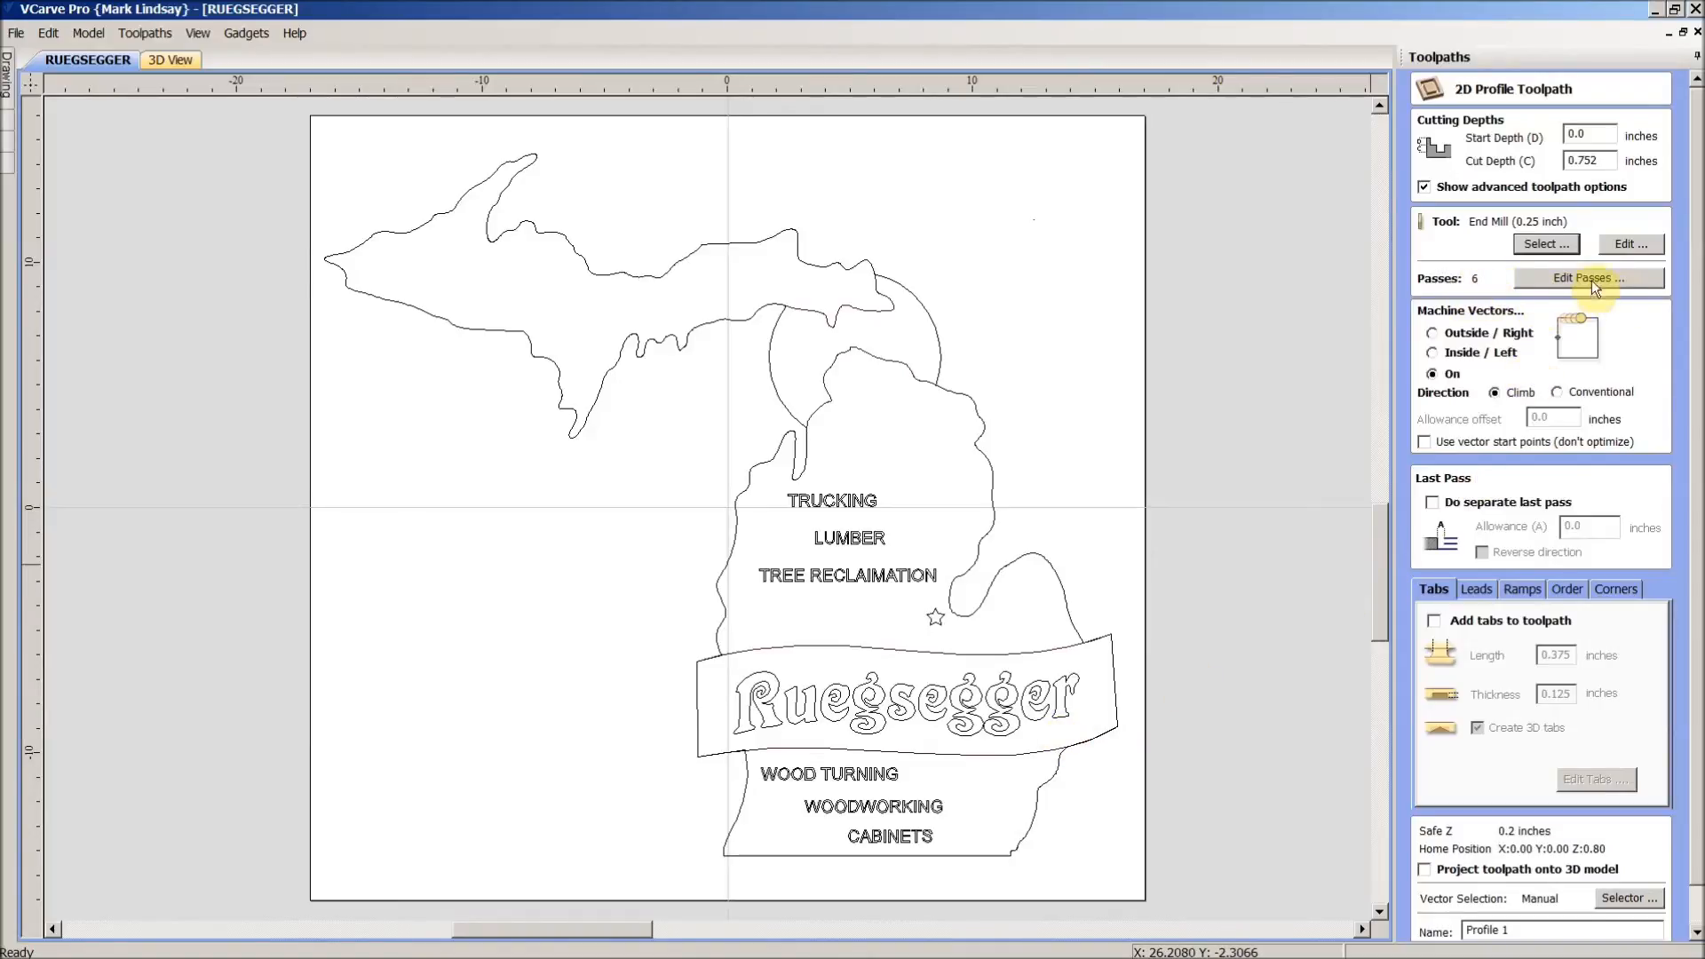
- Set the profile to cut outside the vector with a separate last pass at 0.01 inch allowance
click(1433, 333)
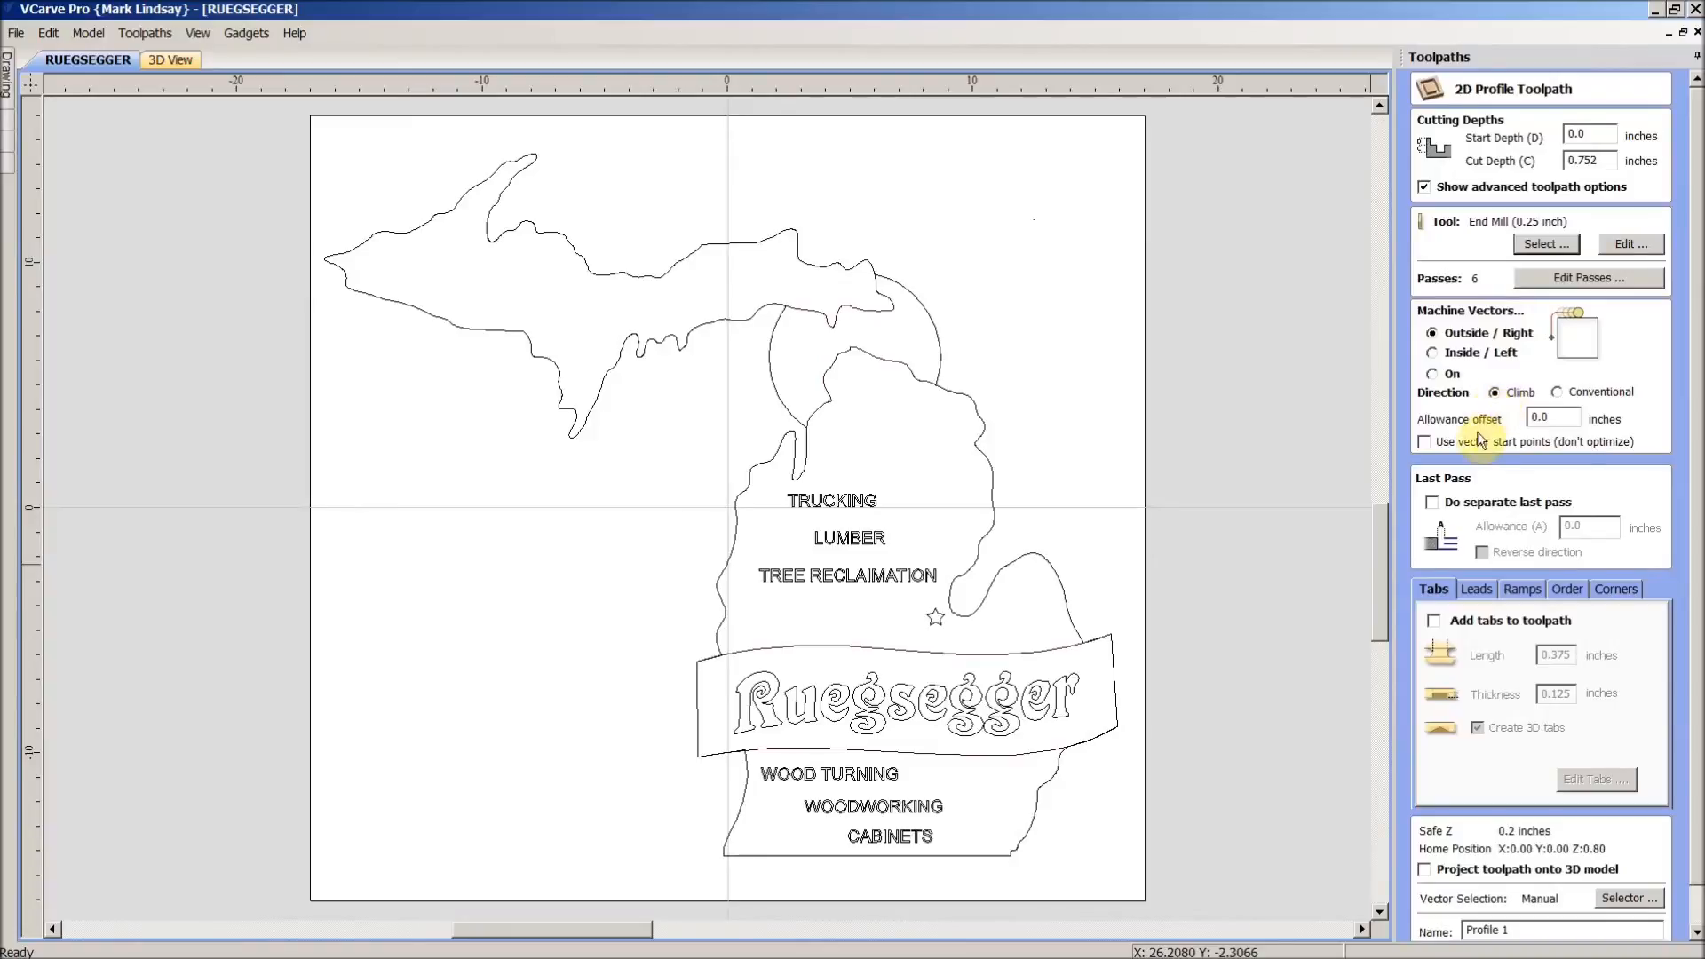
mouse_move(1435, 513)
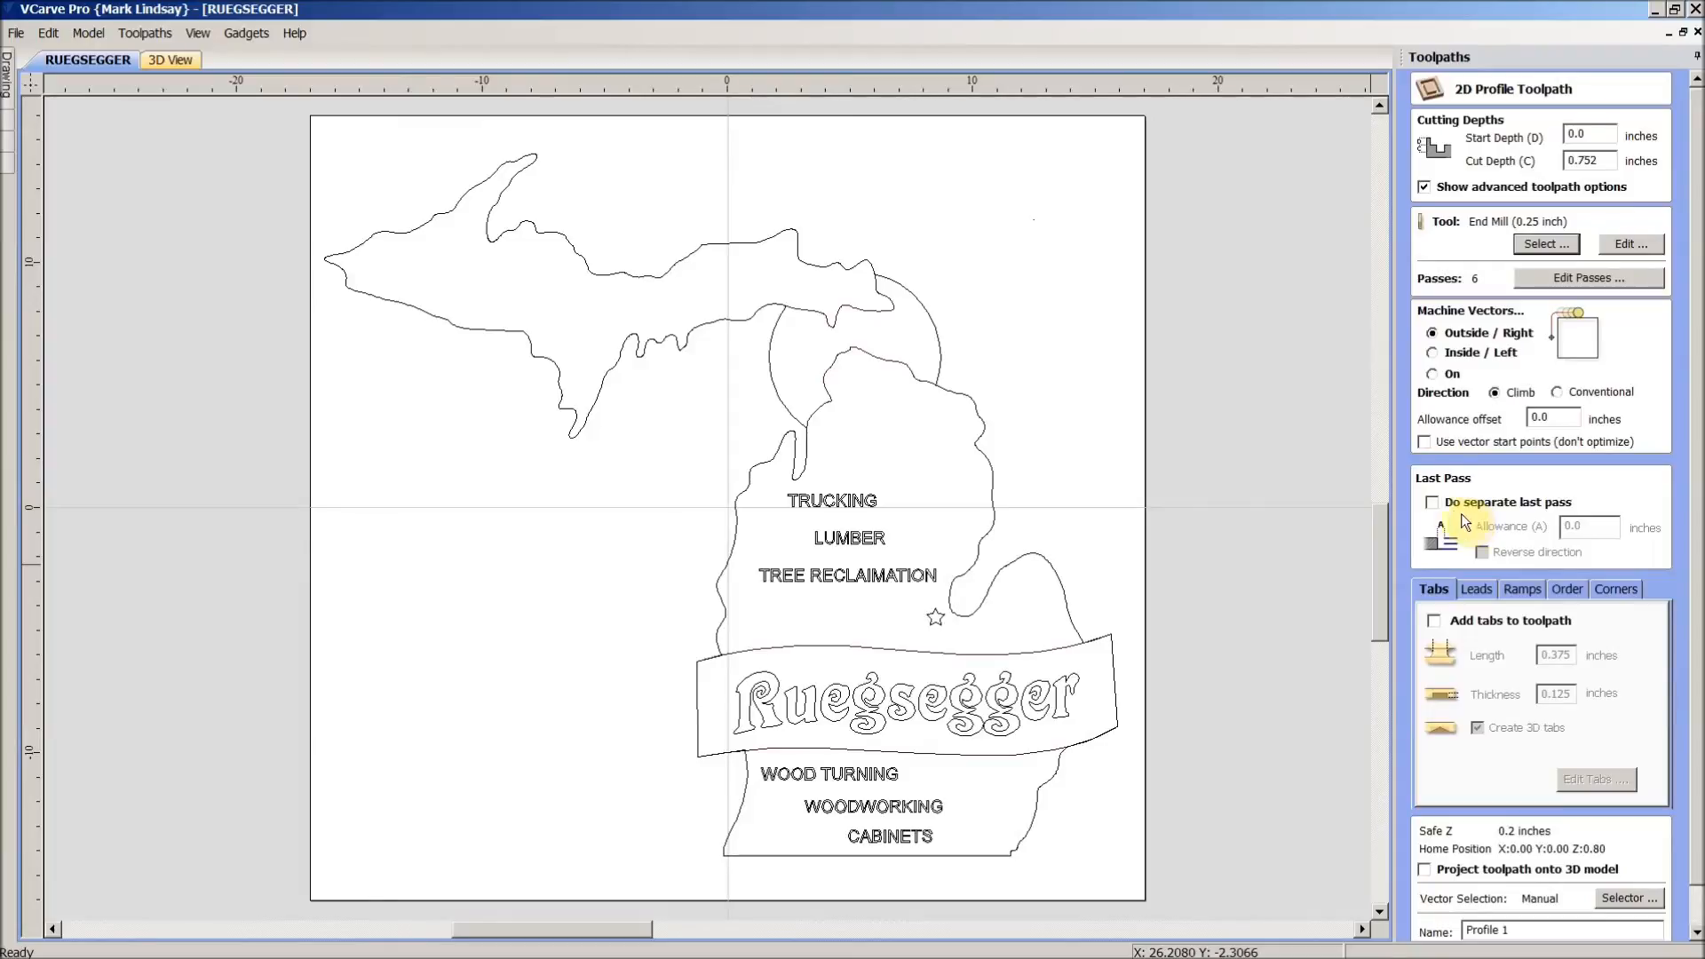
click(1432, 501)
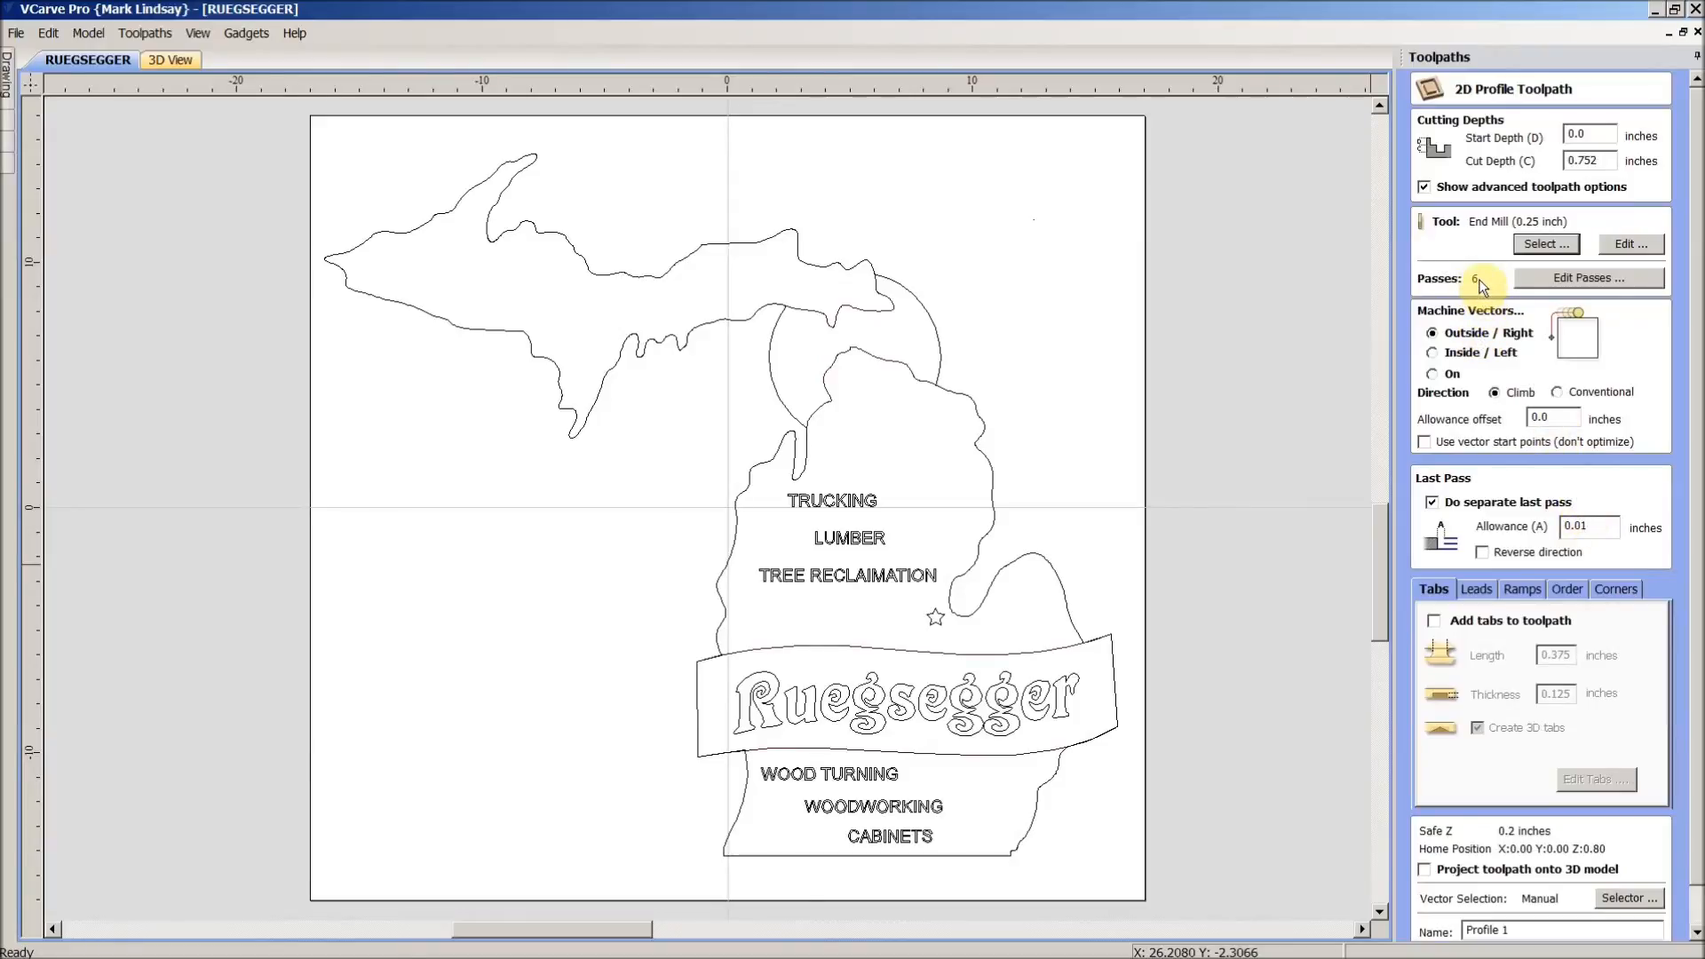
mouse_move(1093, 638)
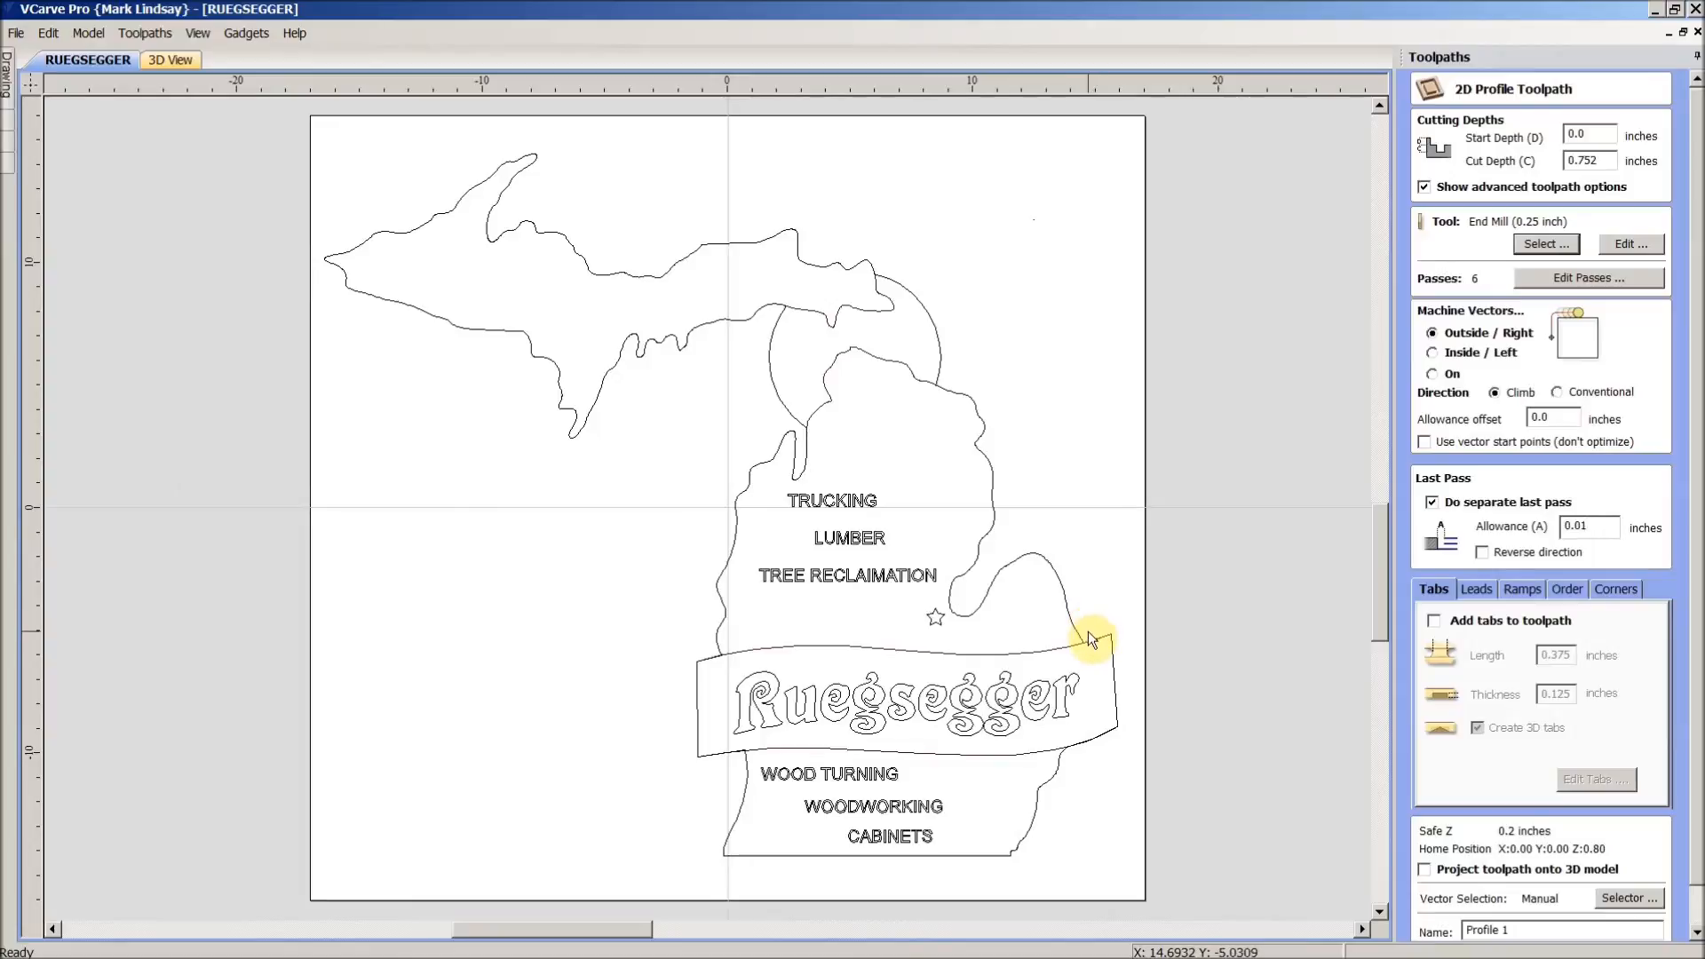
mouse_move(1076, 609)
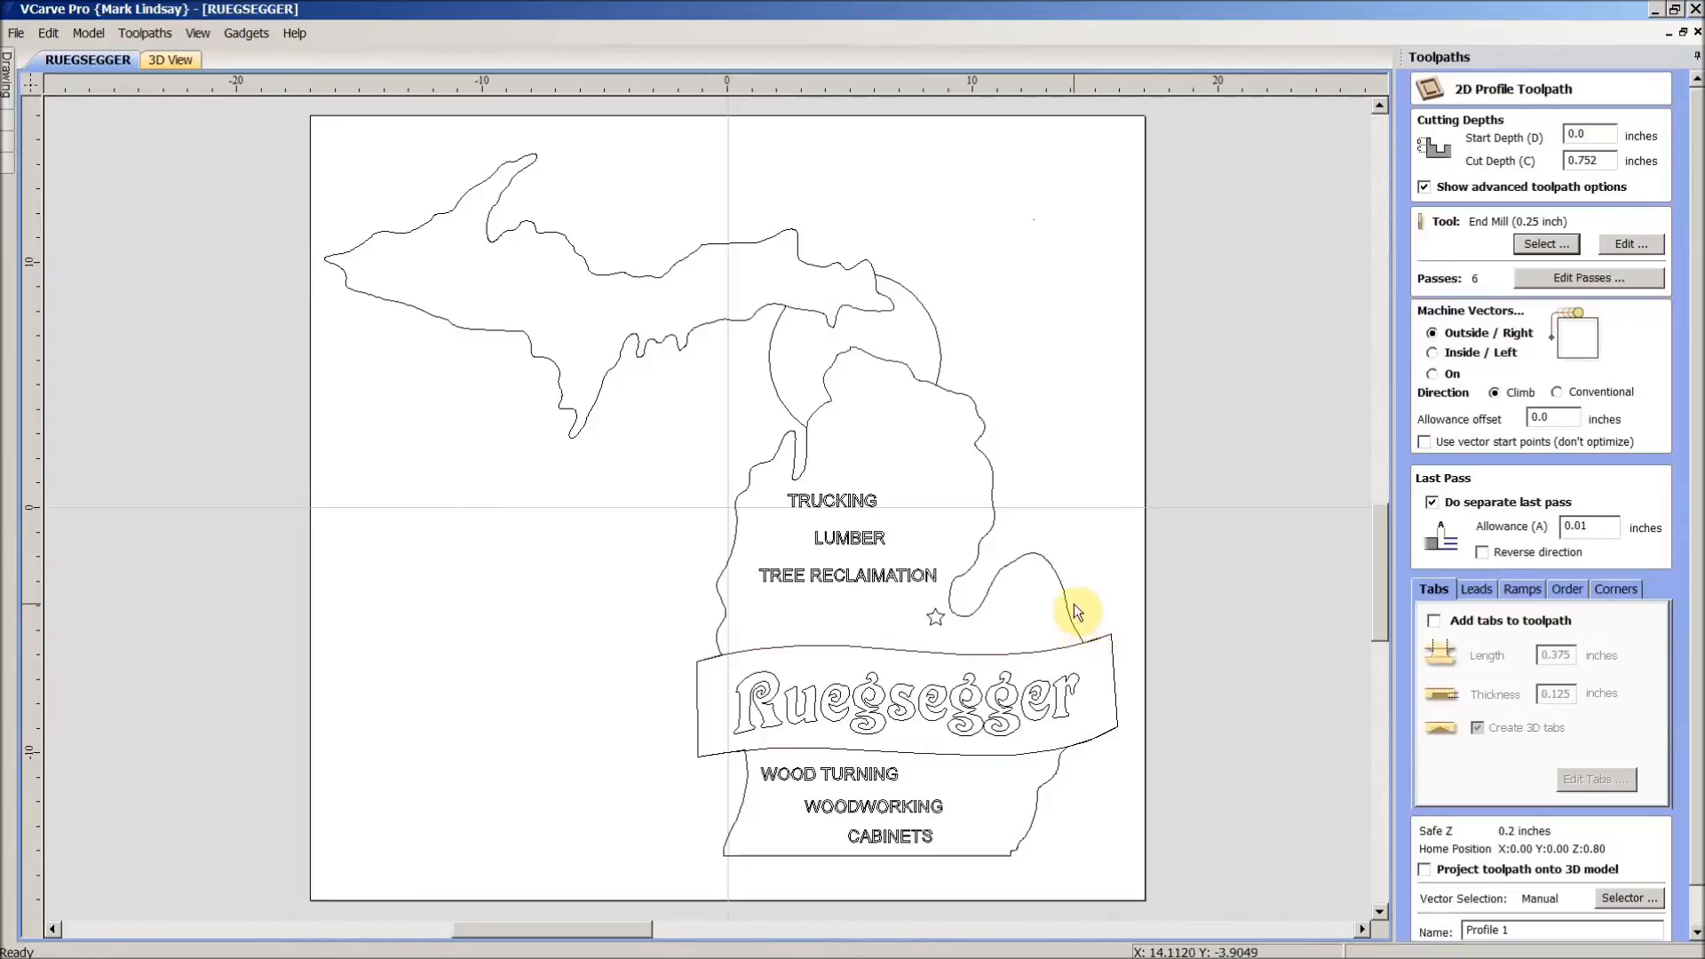
mouse_move(1495, 561)
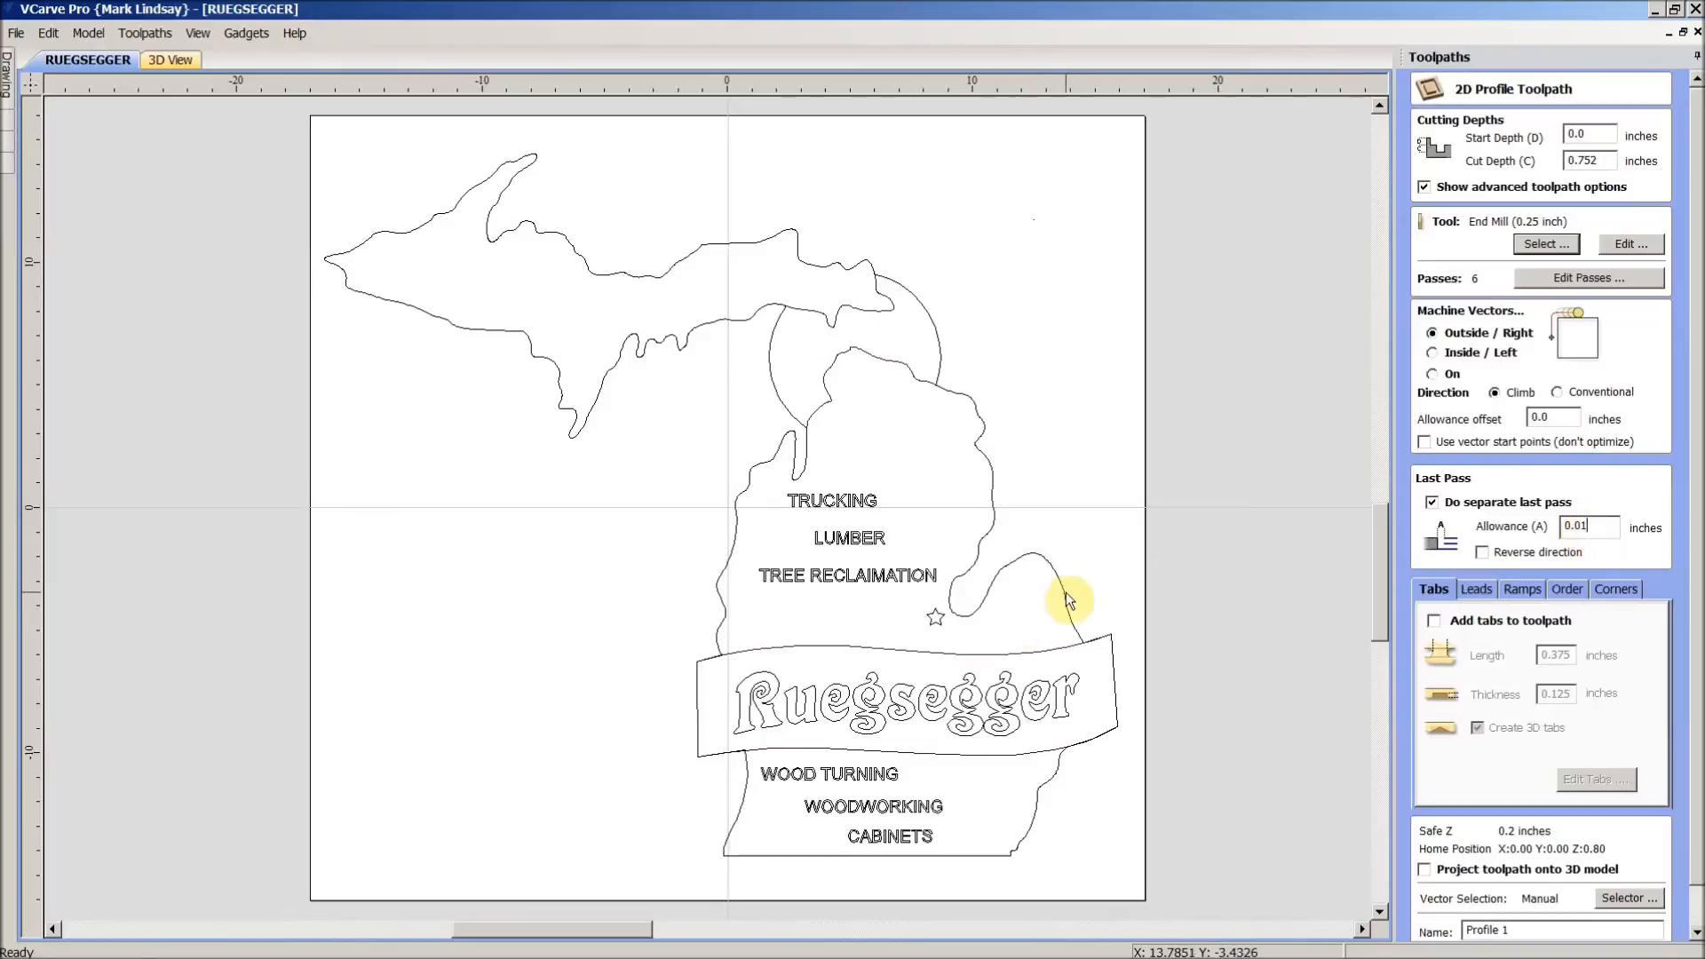
mouse_move(1119, 587)
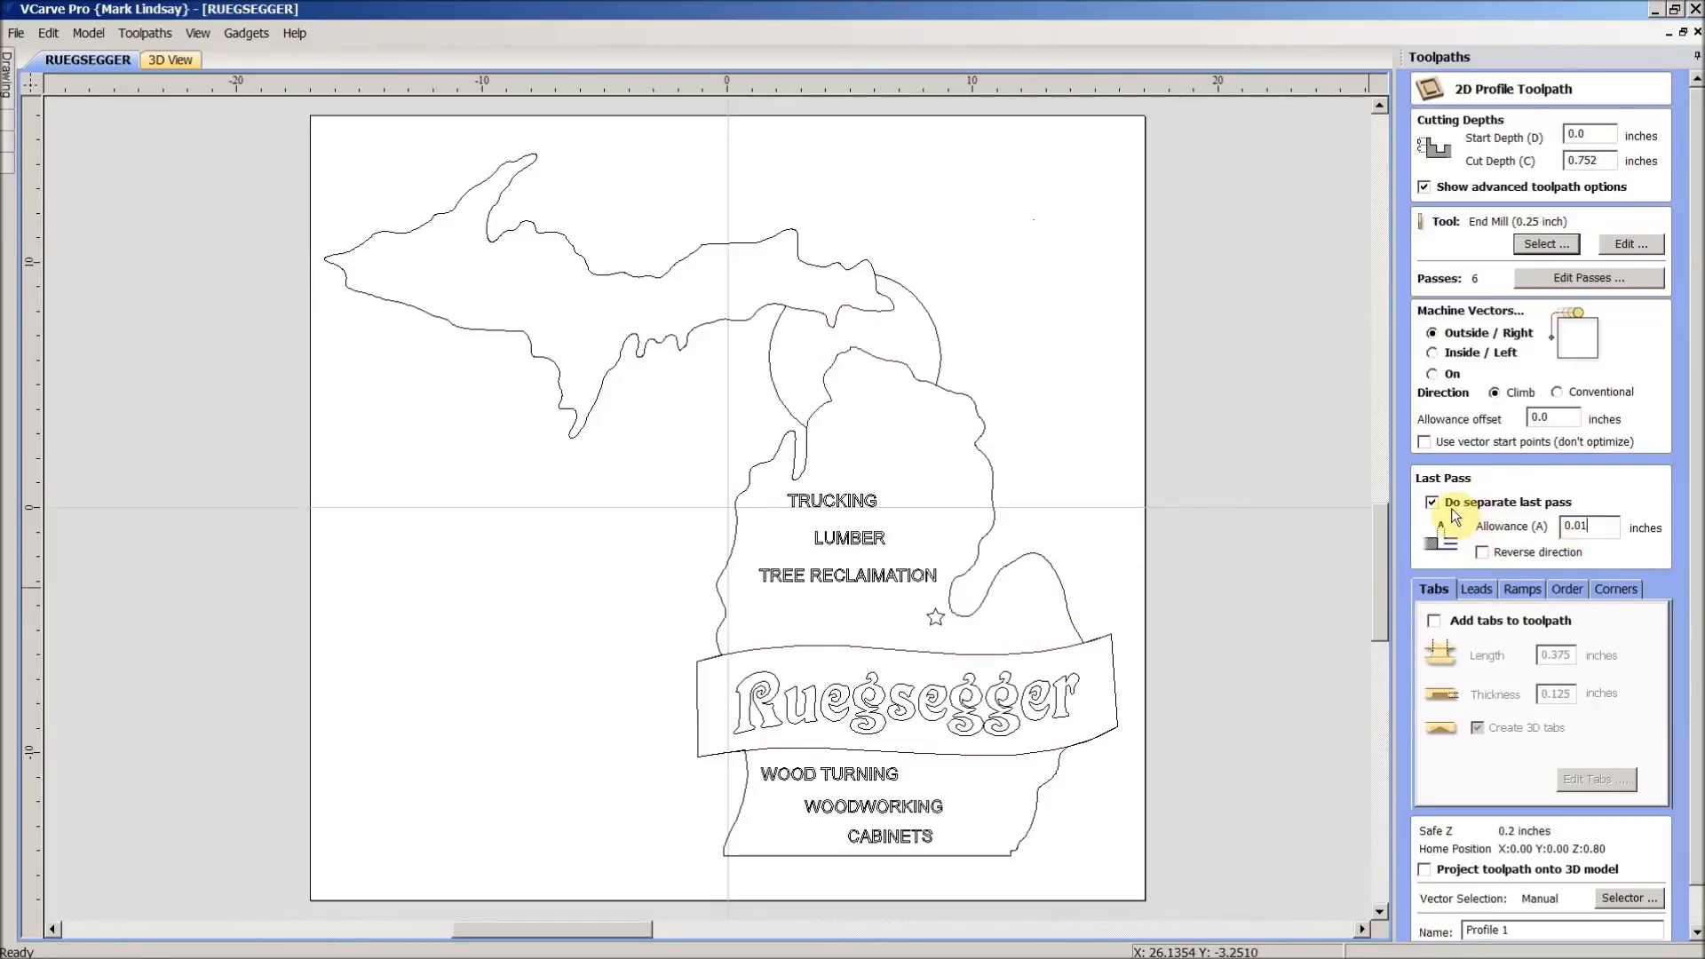
mouse_move(1538, 513)
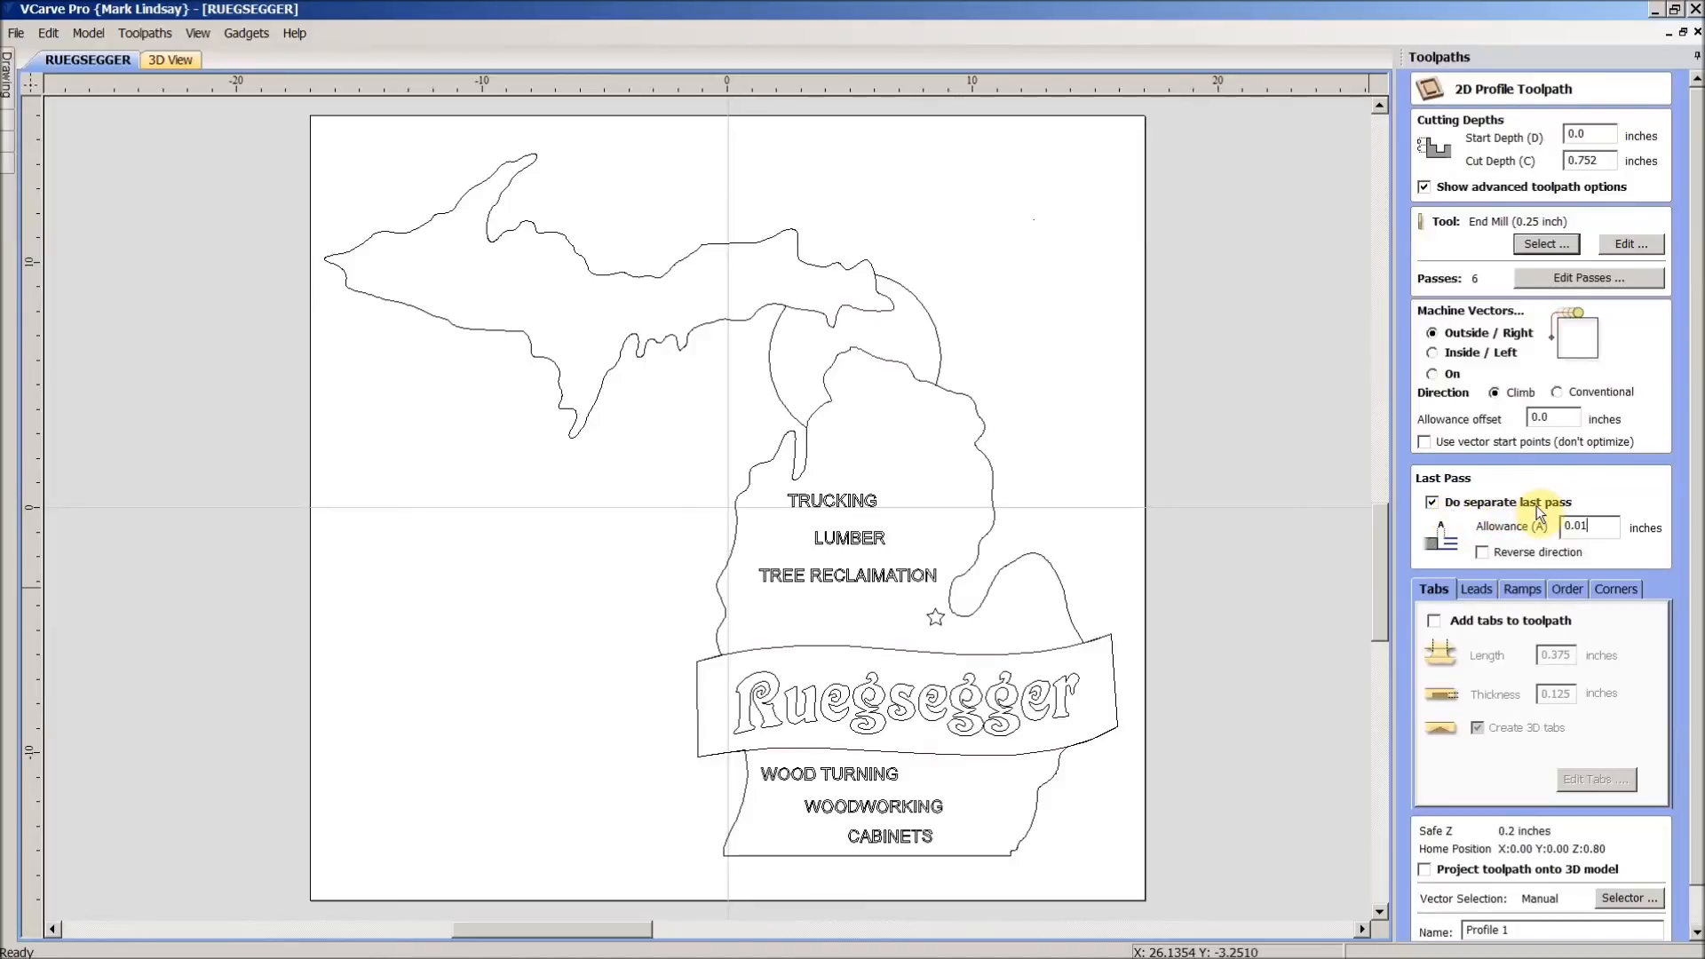
mouse_move(1091, 648)
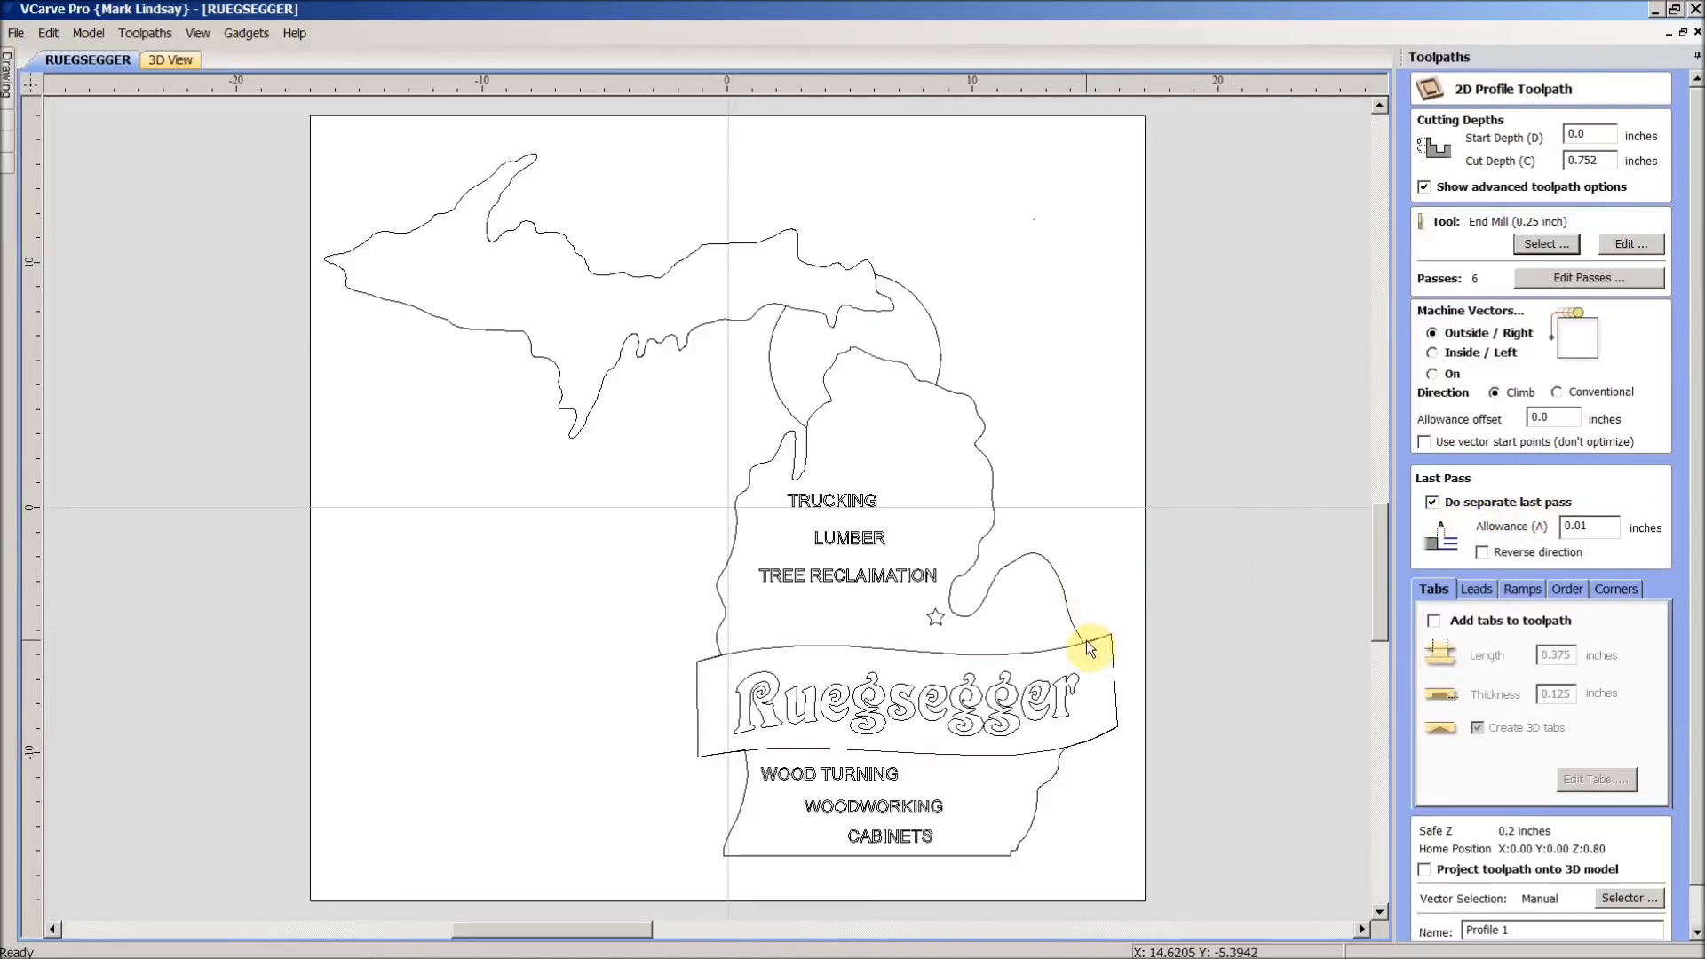
mouse_move(1082, 641)
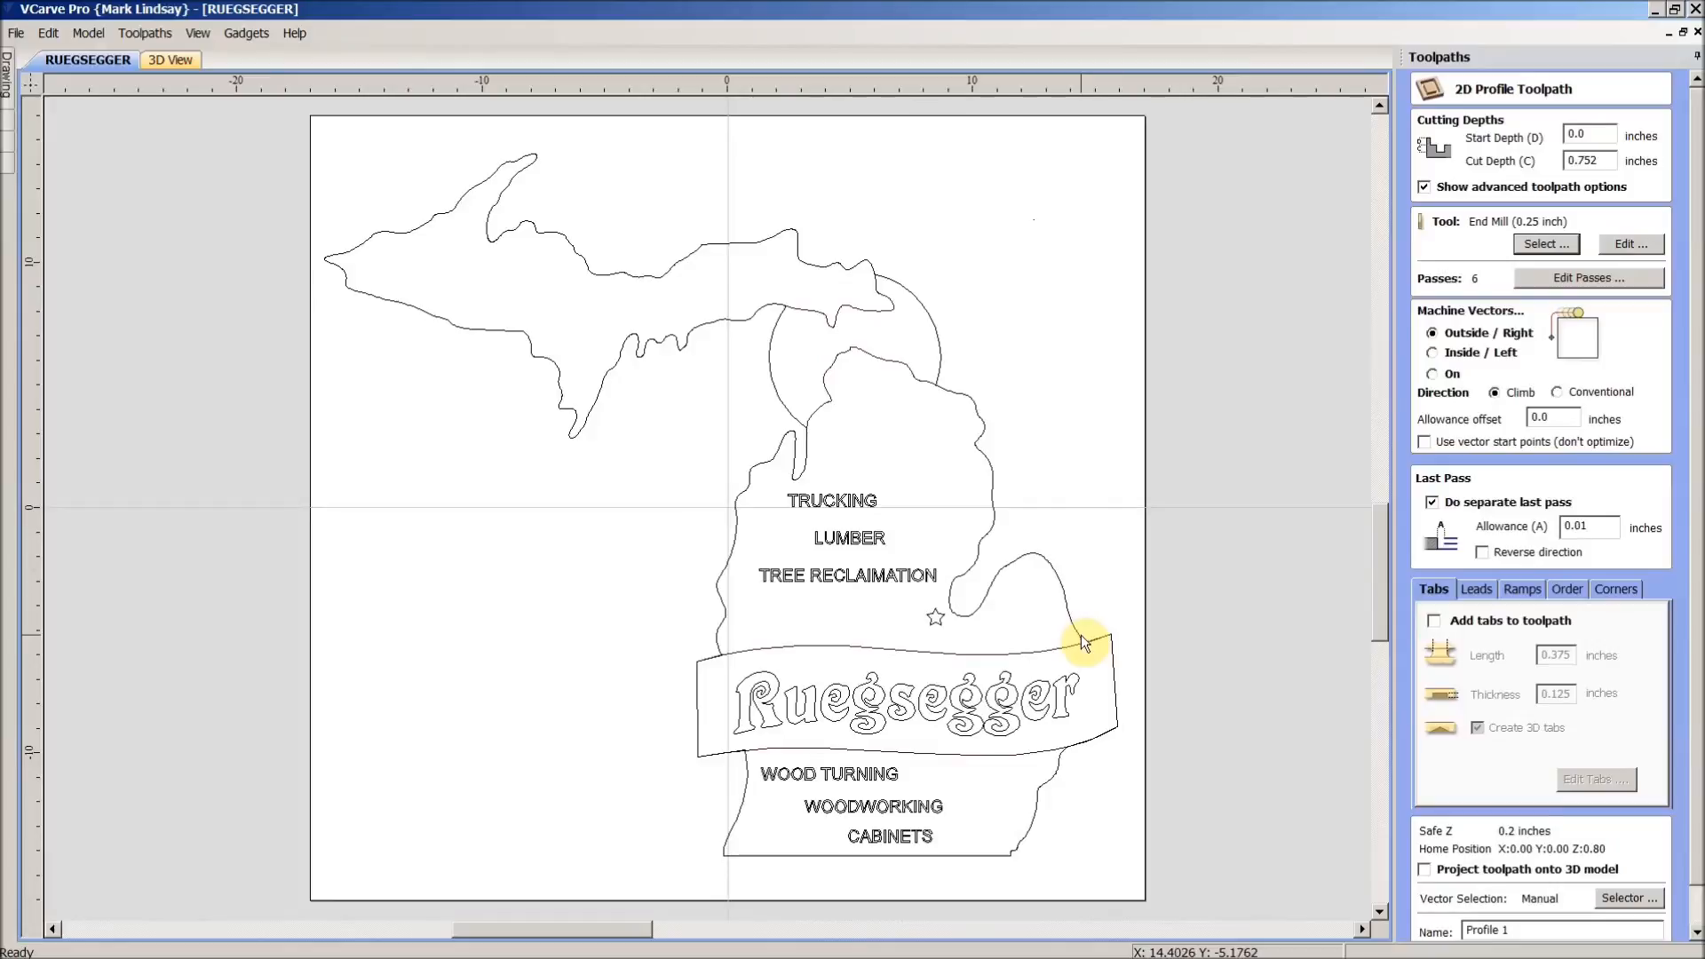
mouse_move(1084, 644)
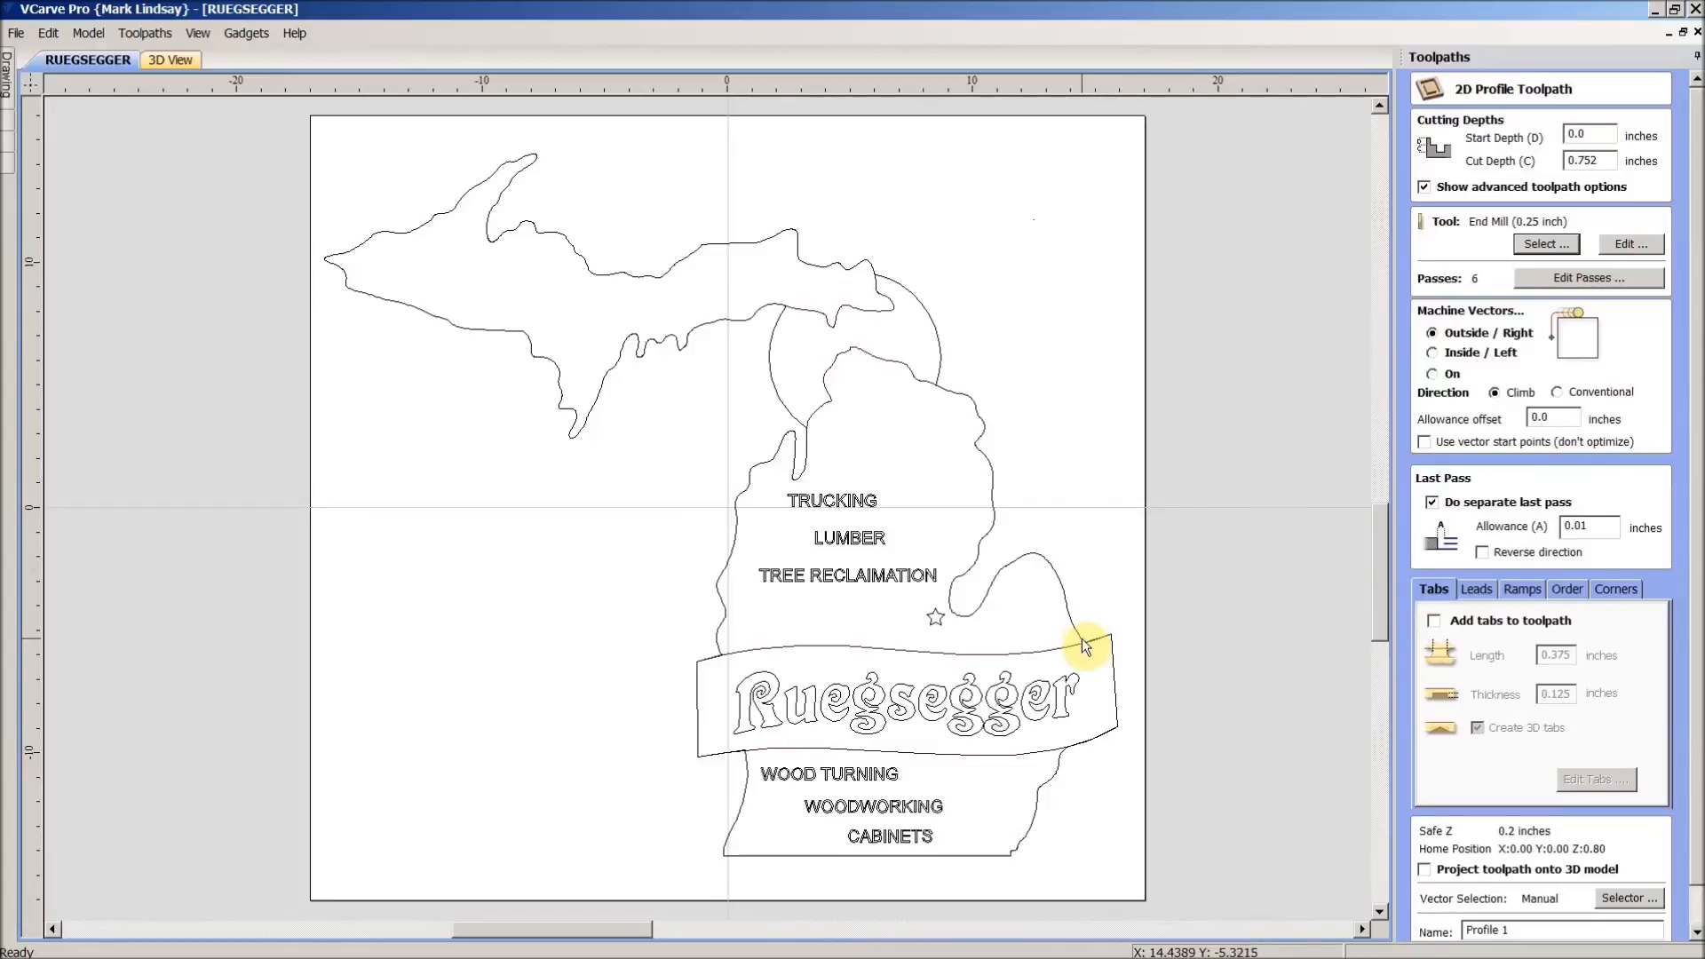
mouse_move(1028, 558)
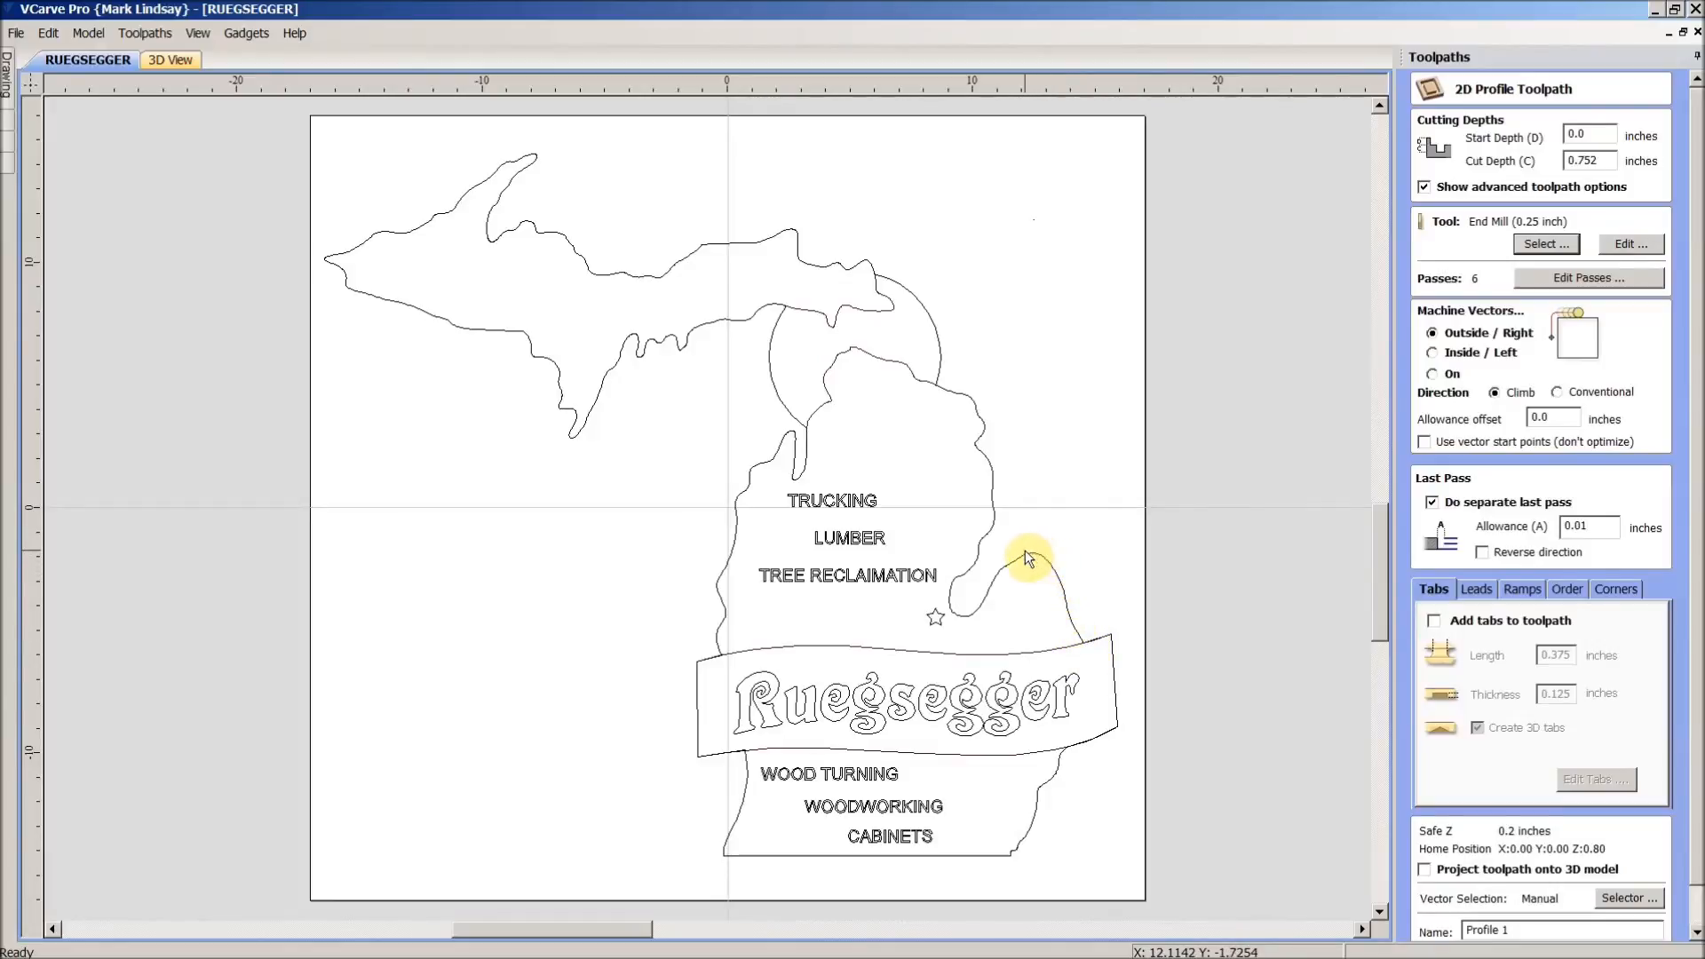
mouse_move(1180, 633)
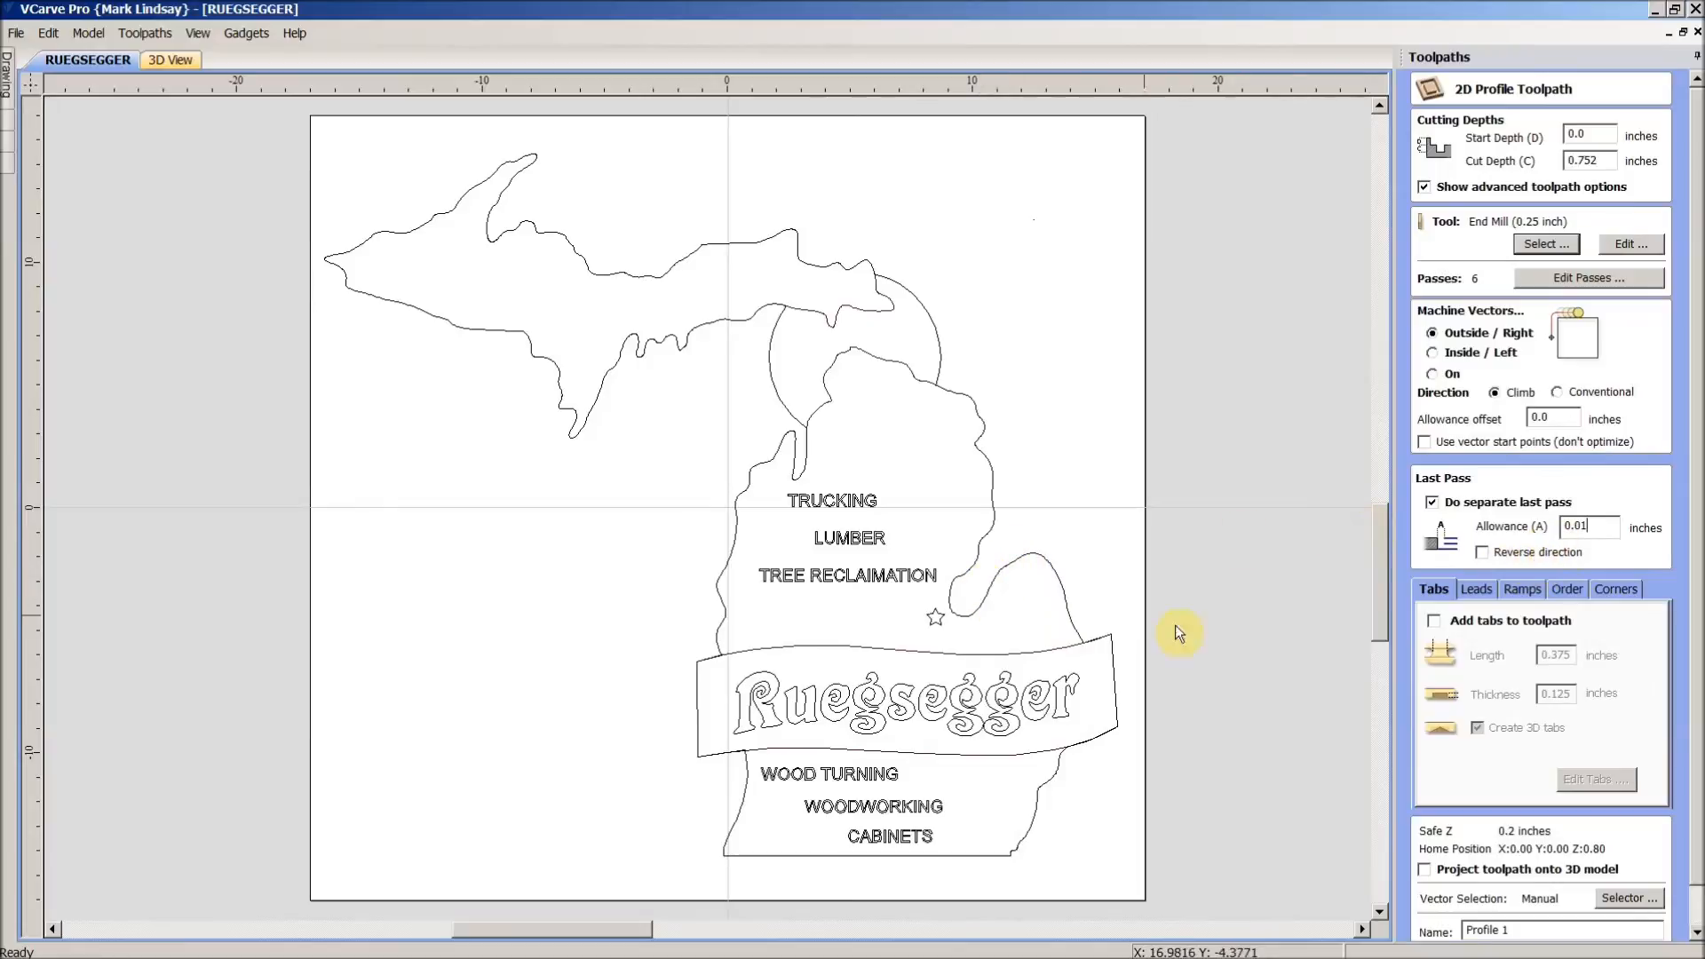
mouse_move(988, 554)
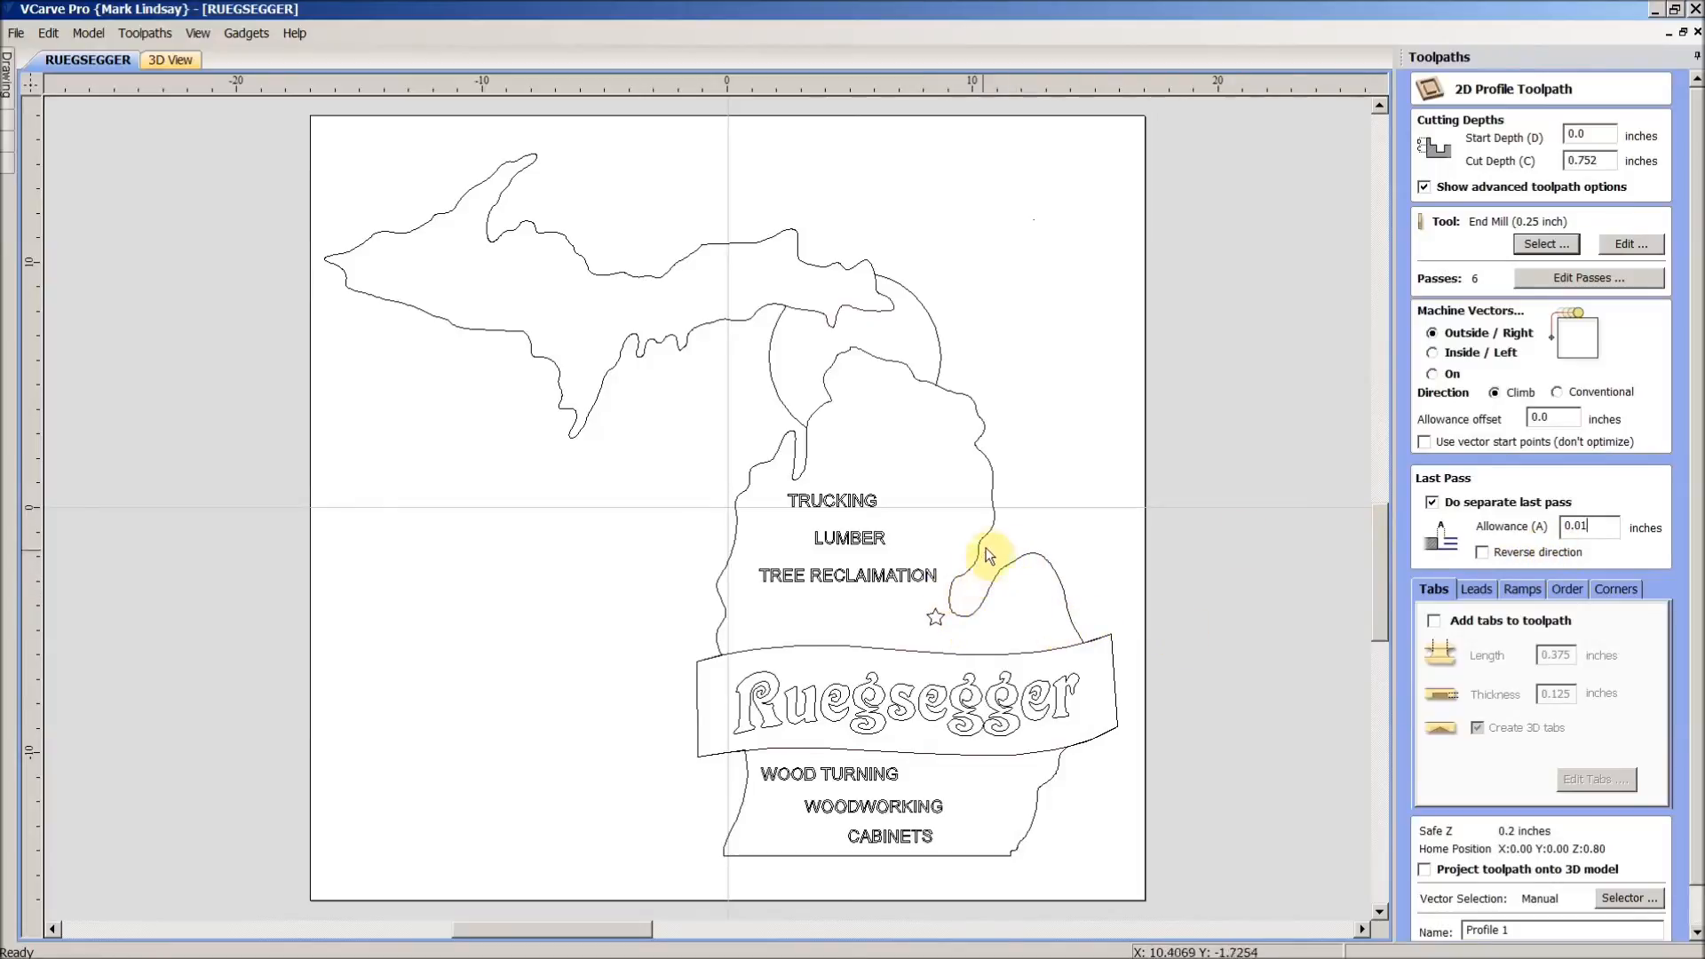
mouse_move(1081, 607)
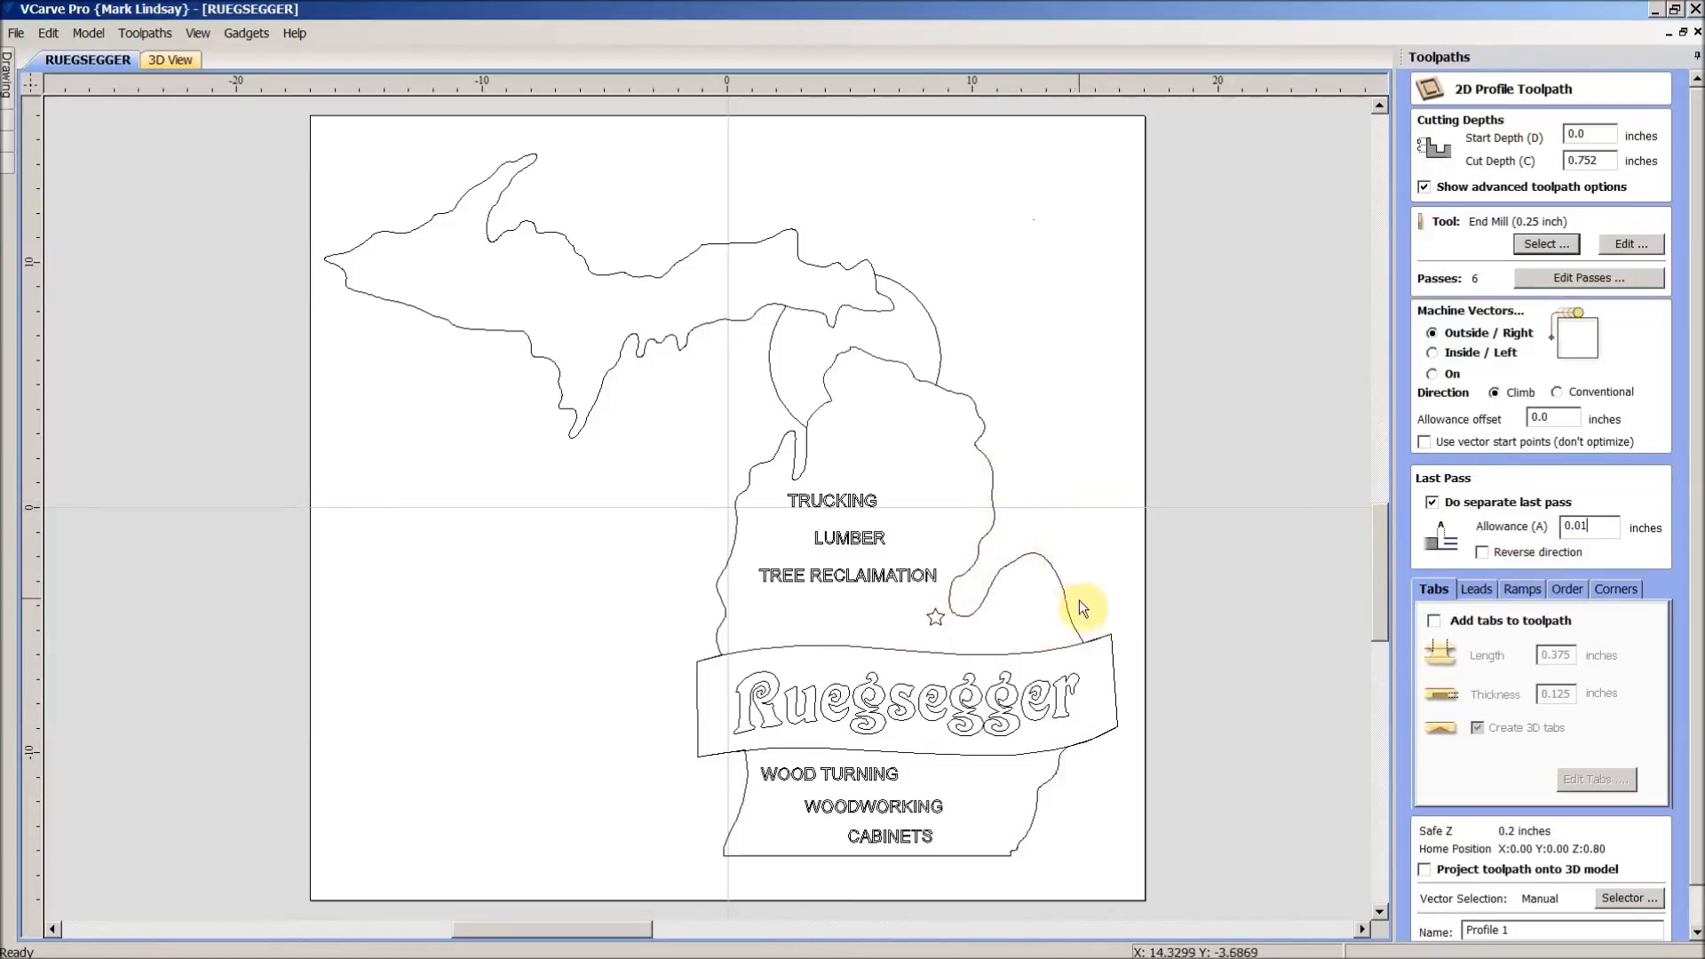
mouse_move(1076, 628)
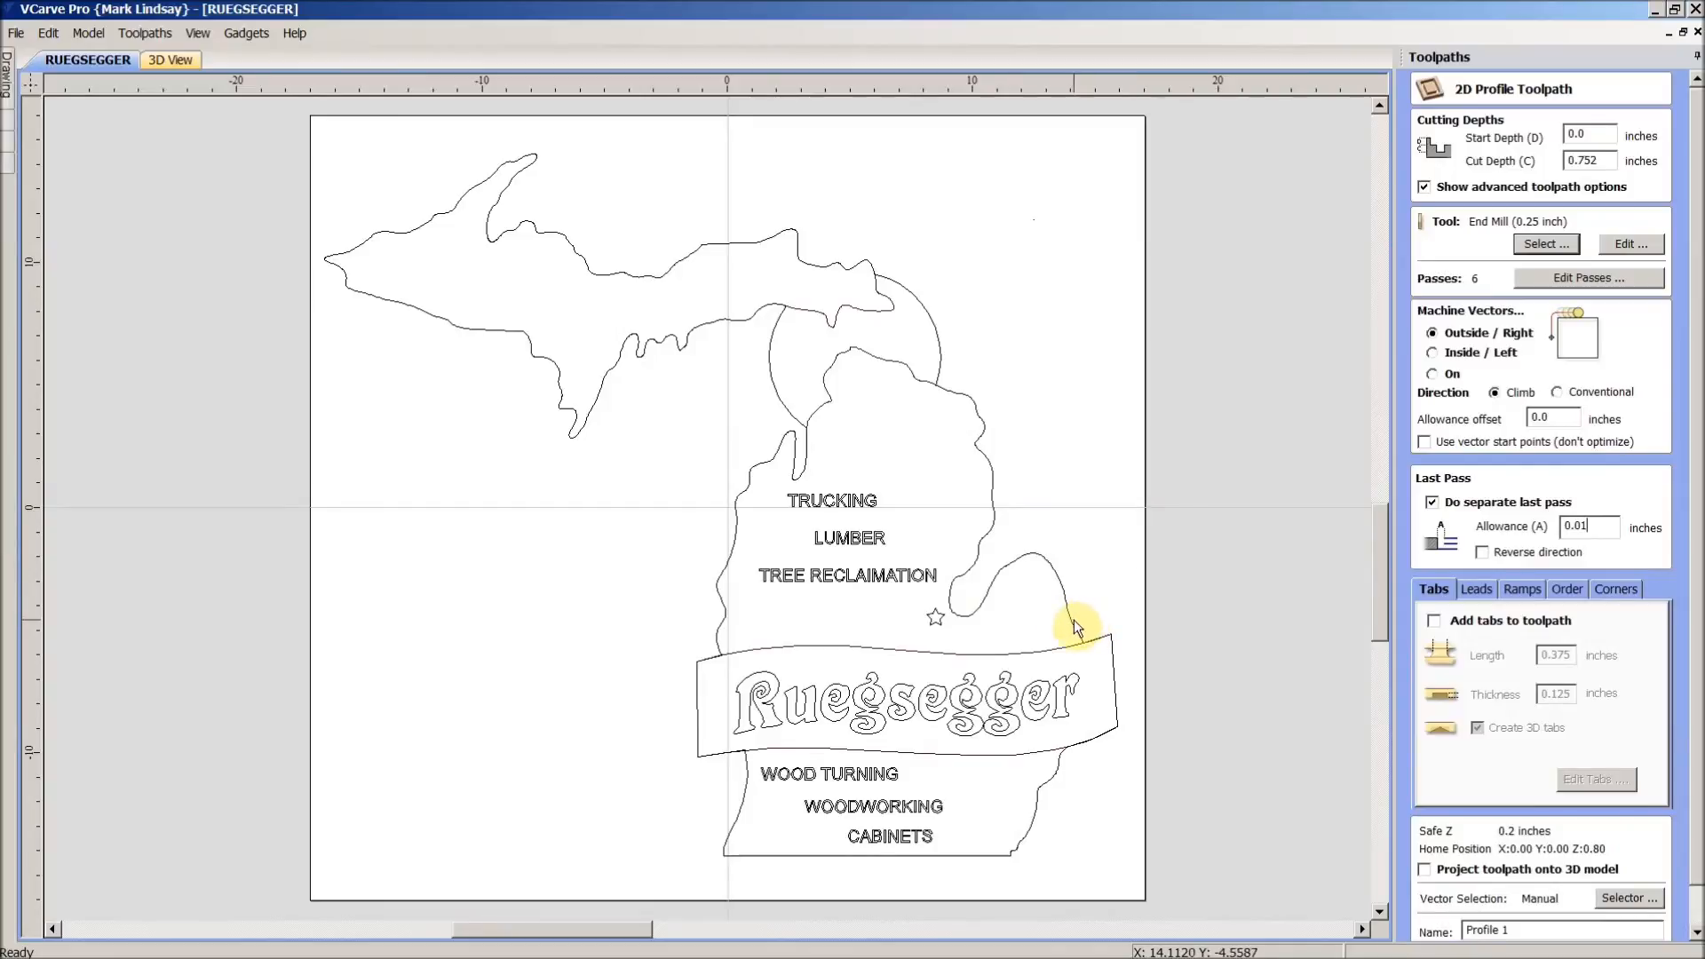
mouse_move(1482, 294)
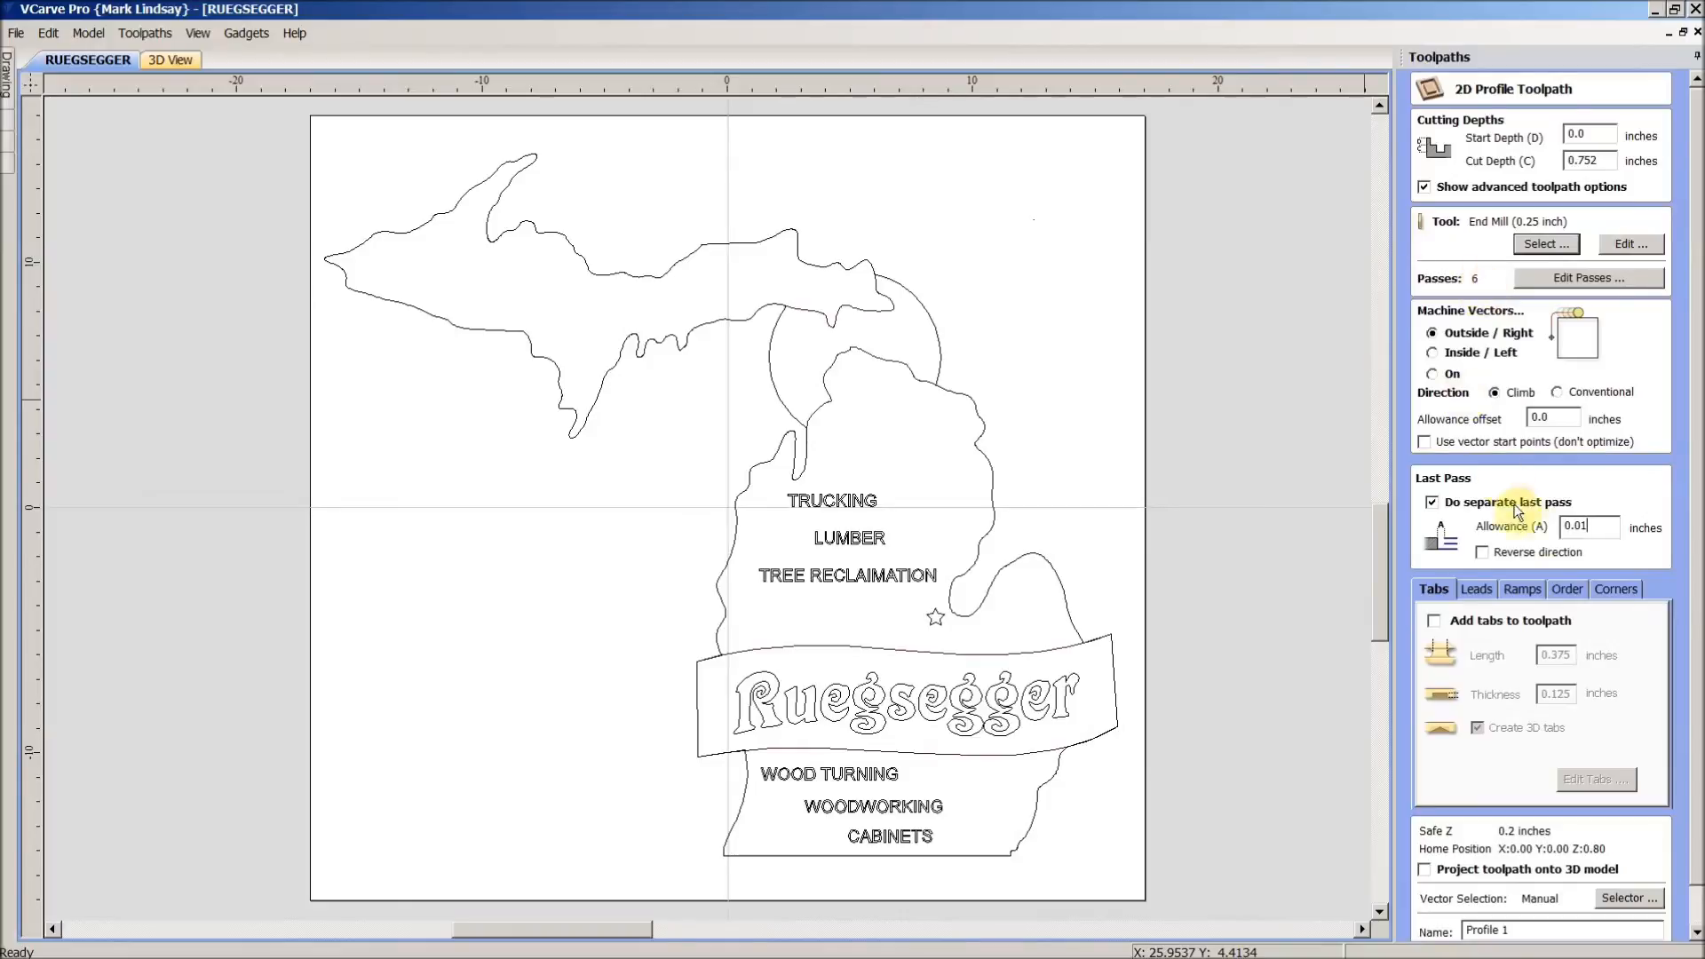
mouse_move(1095, 629)
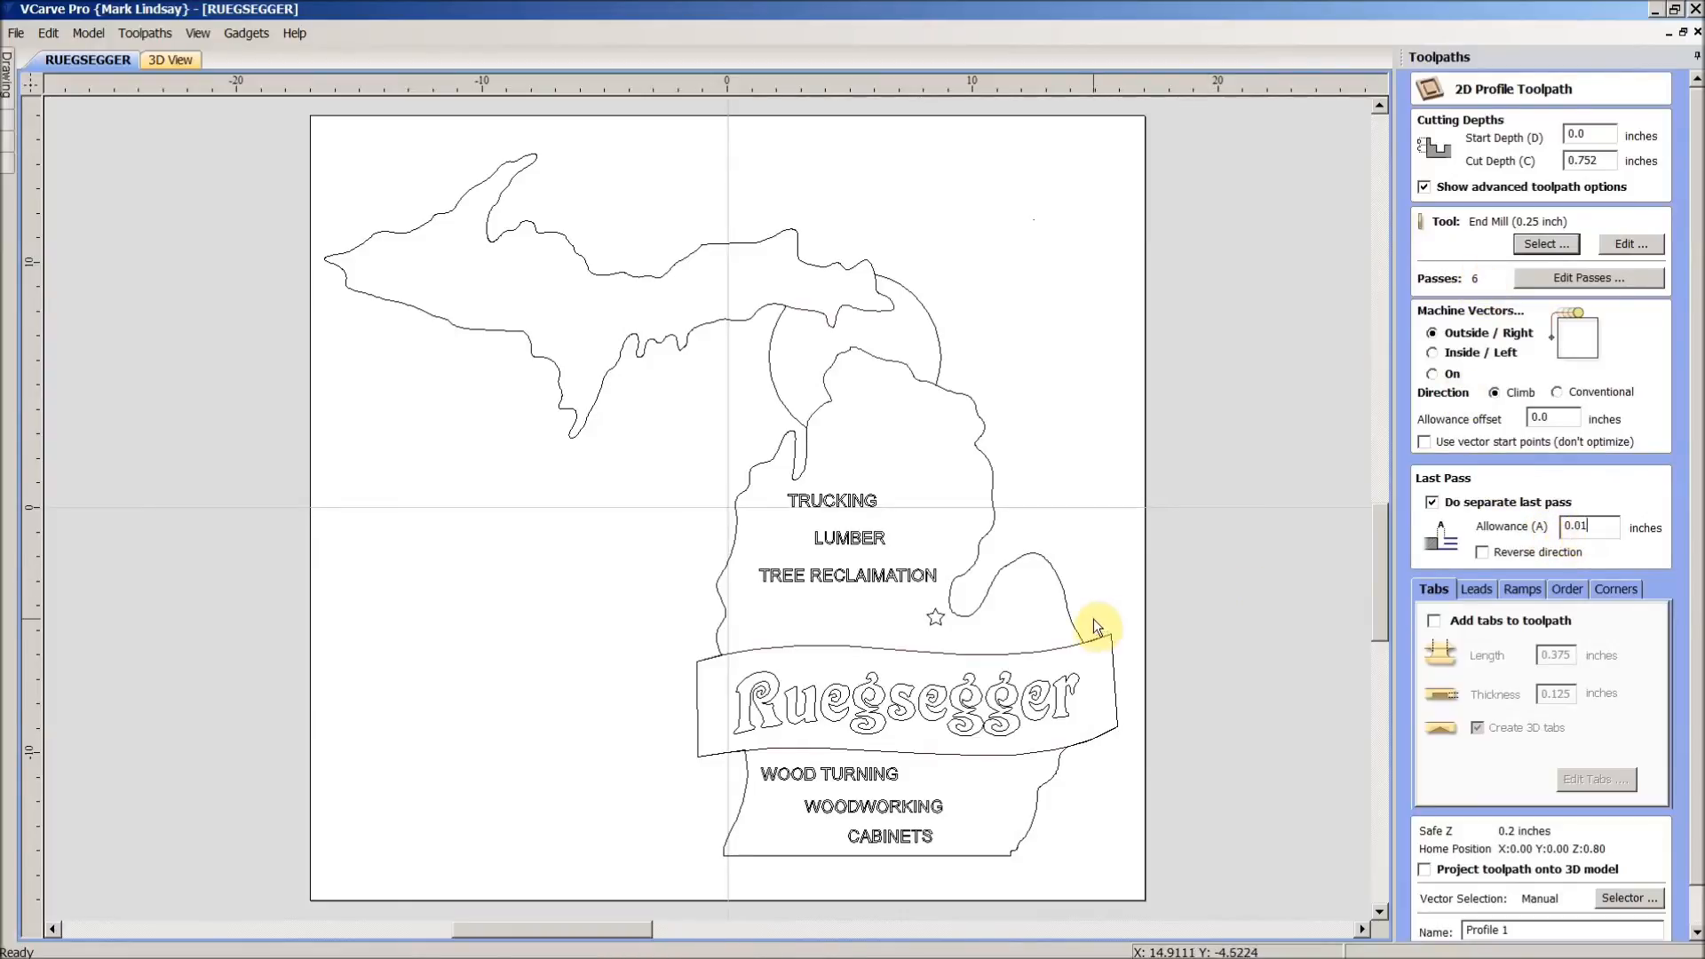
mouse_move(957, 270)
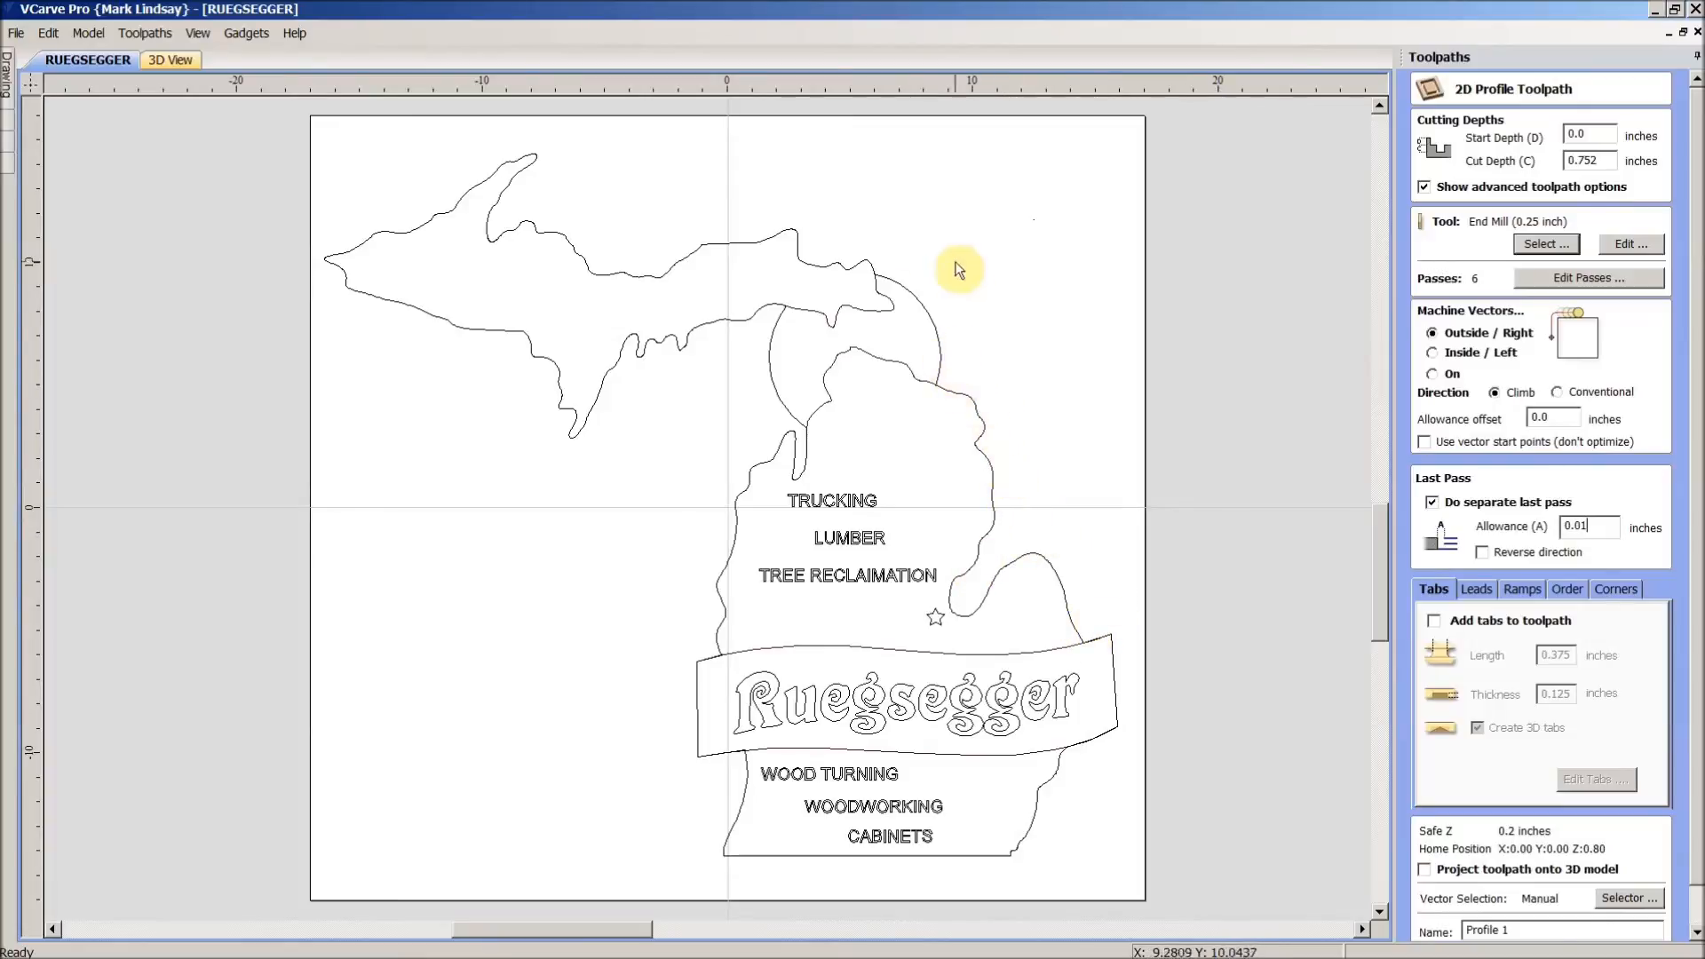
mouse_move(817, 759)
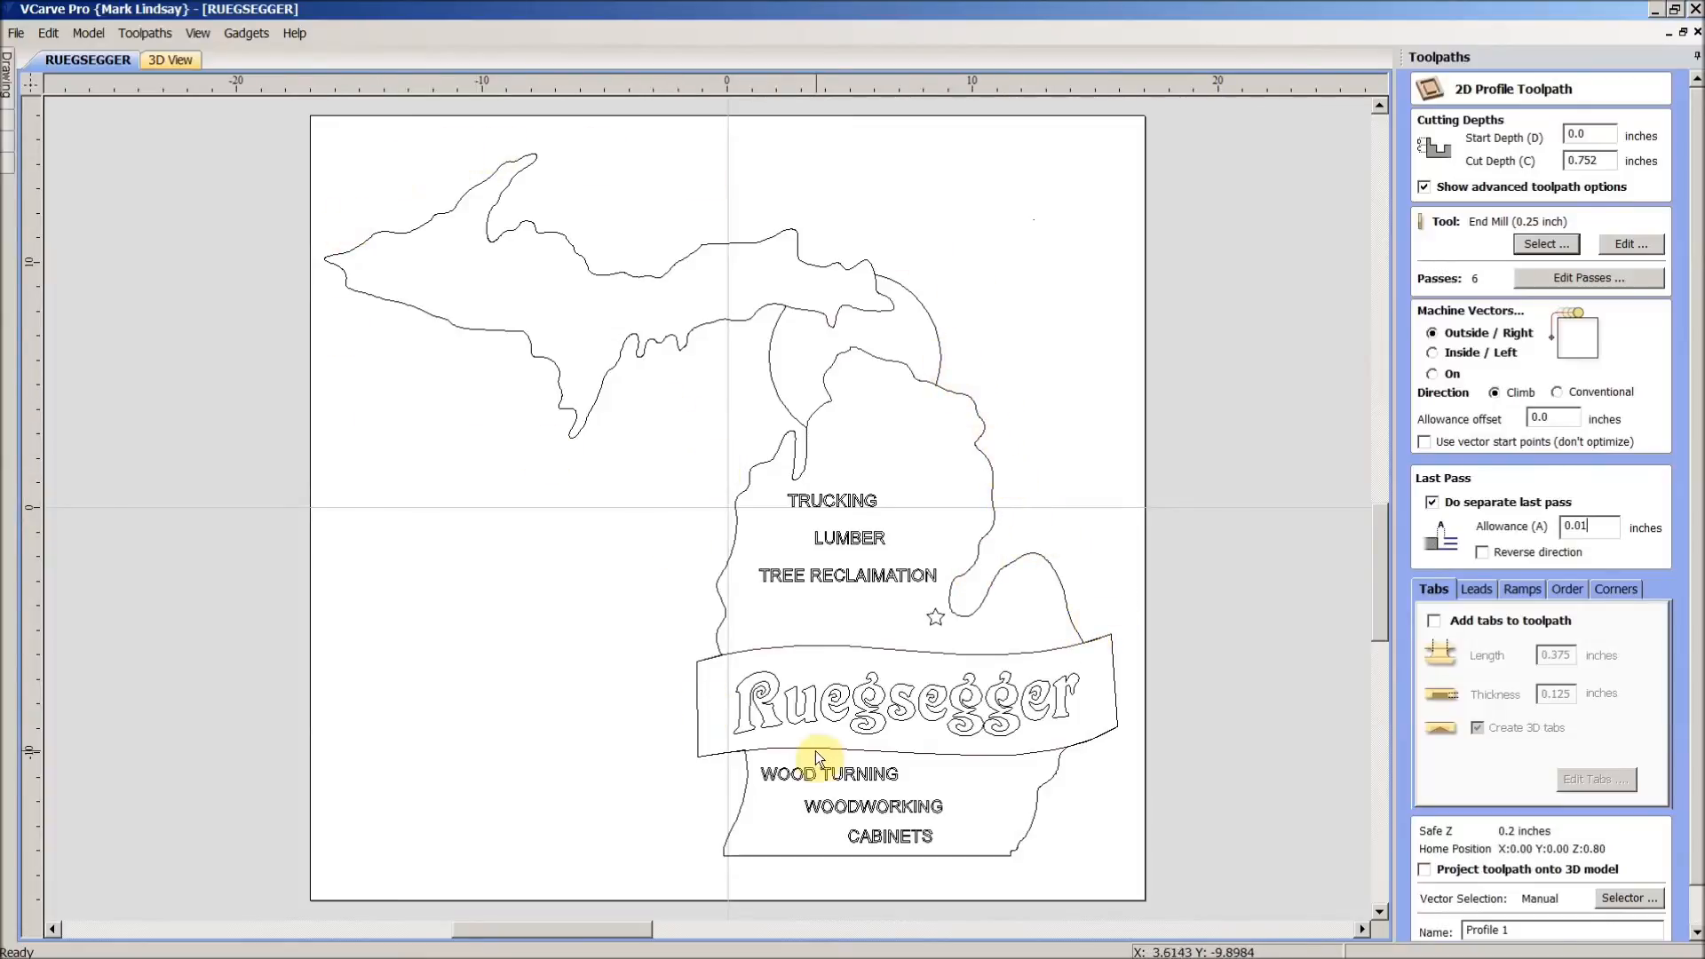
mouse_move(1522, 606)
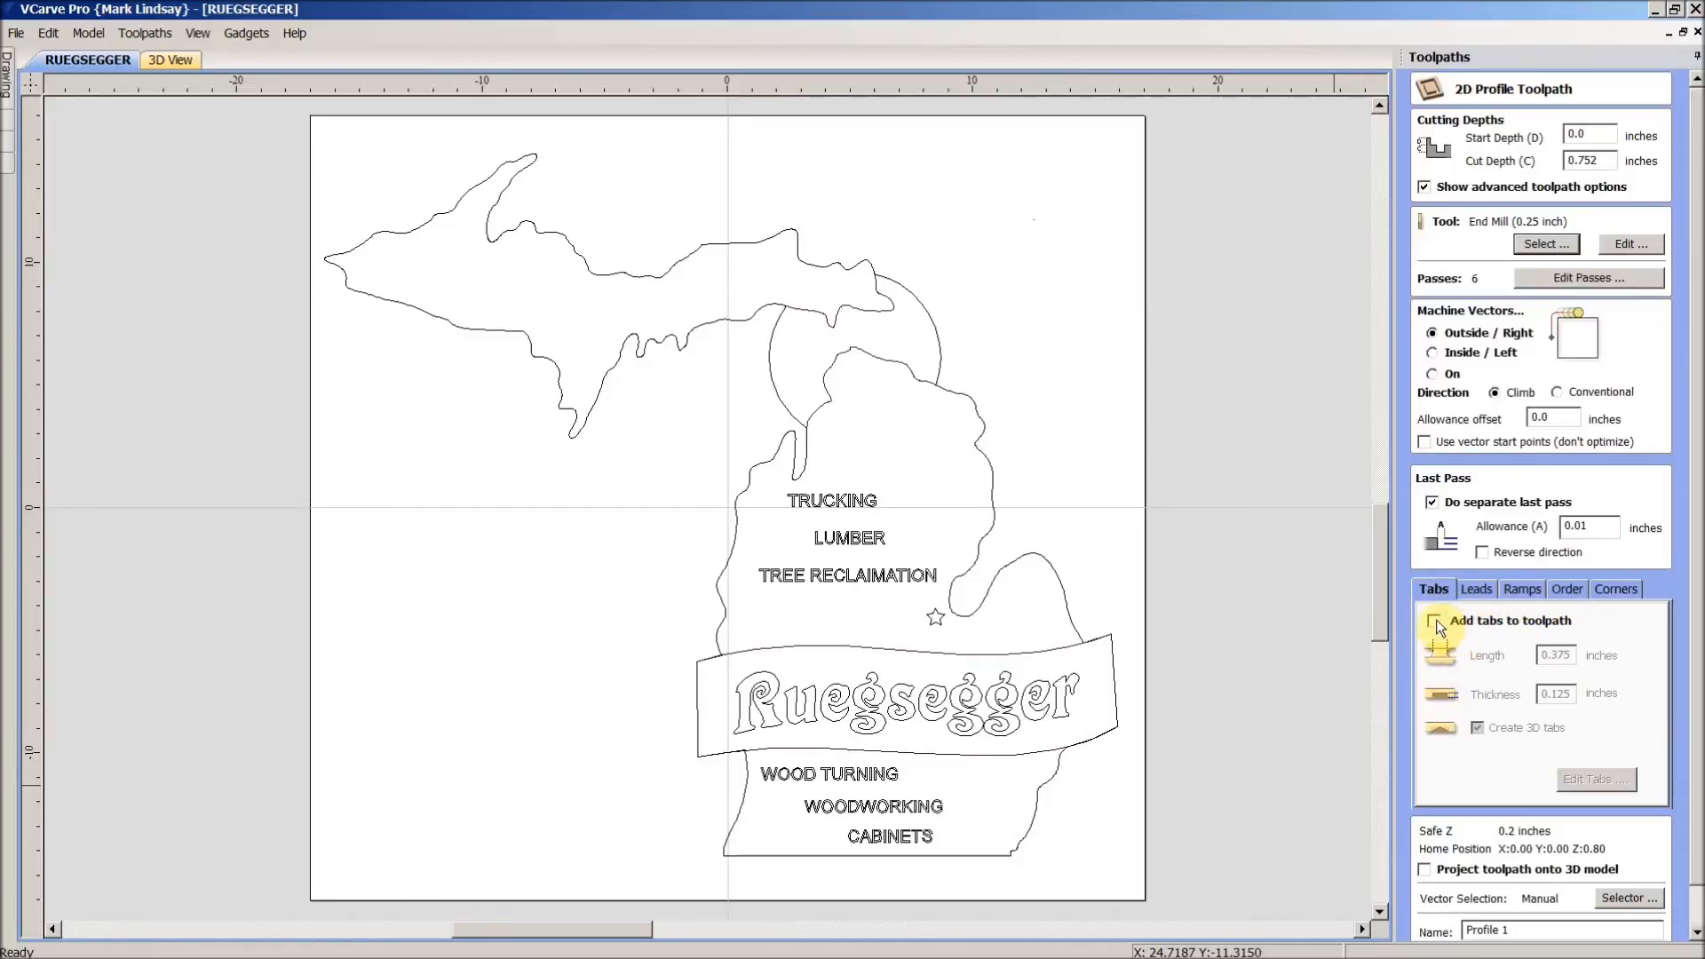
- Enable 3D holding tabs (0.375 inch long, 0.125 inch thick) and dismiss the 'No vectors selected' warning
click(1434, 620)
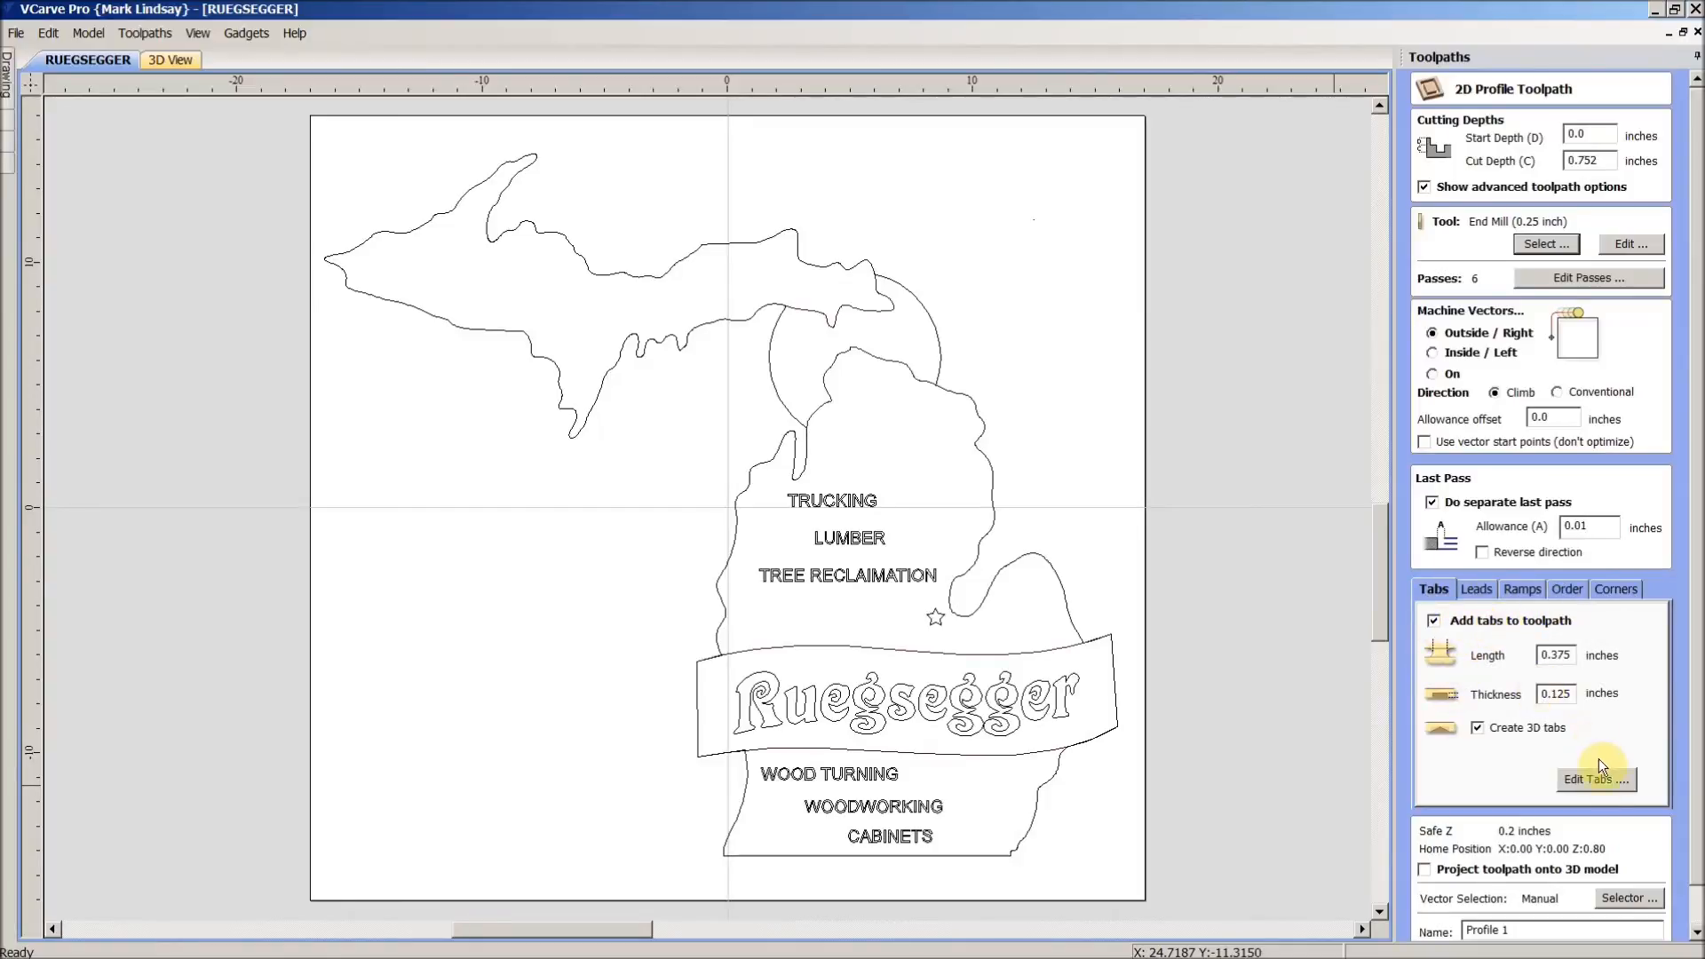
click(1594, 778)
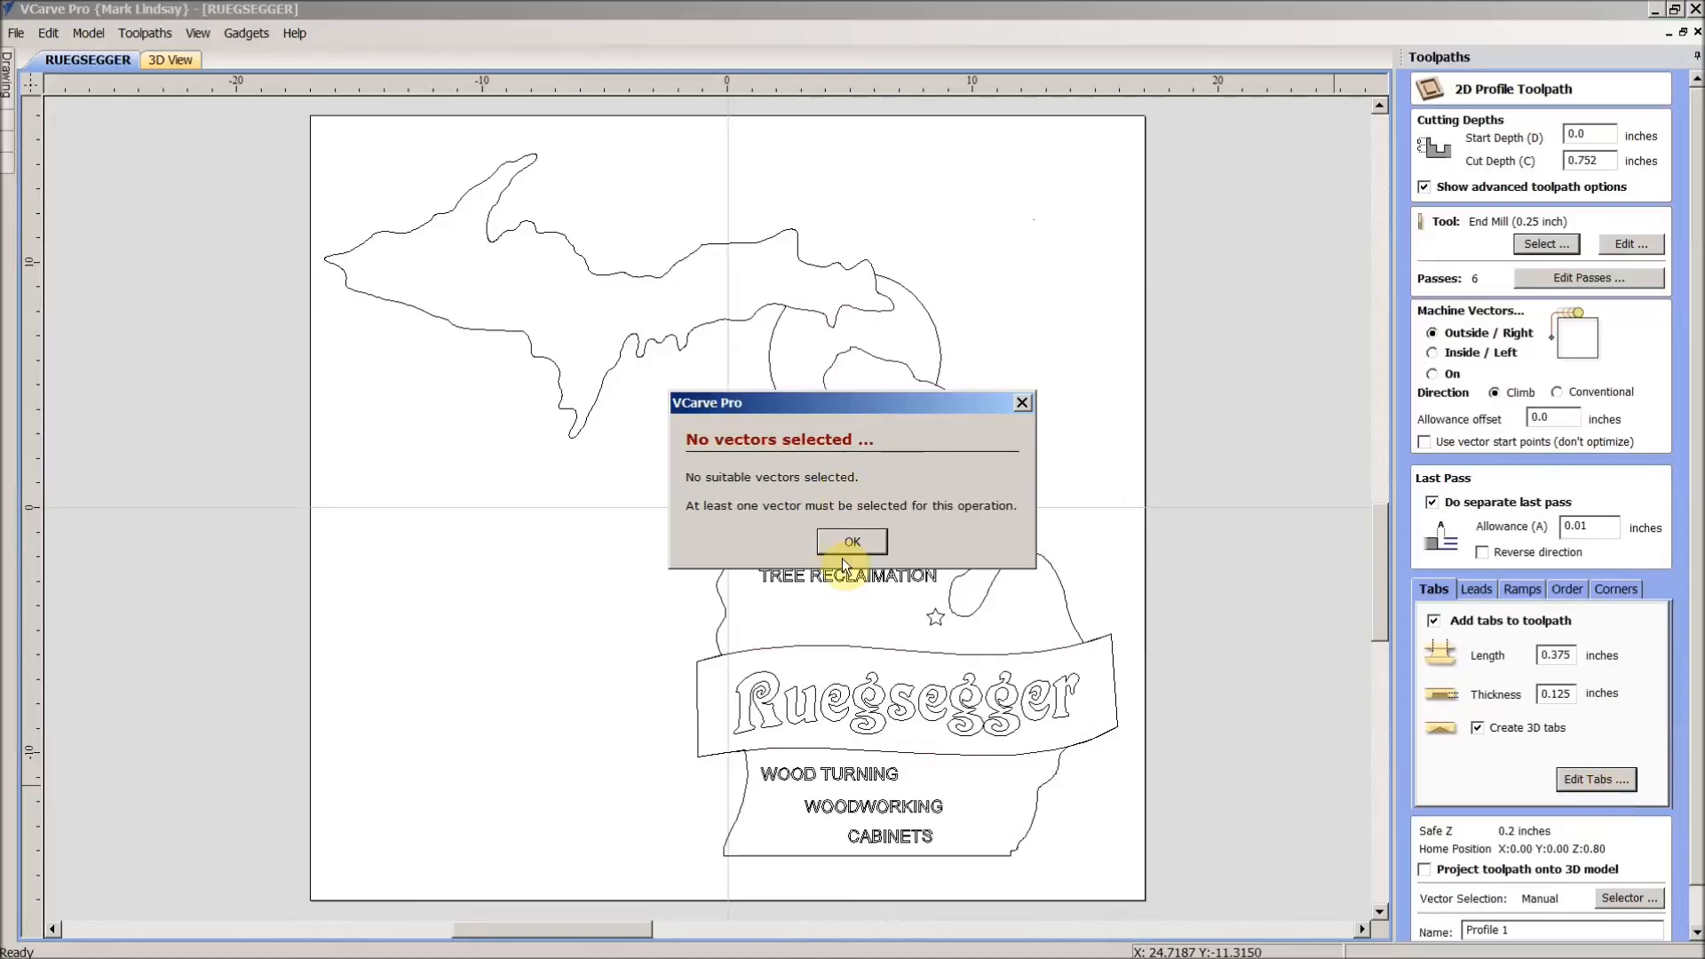
click(851, 541)
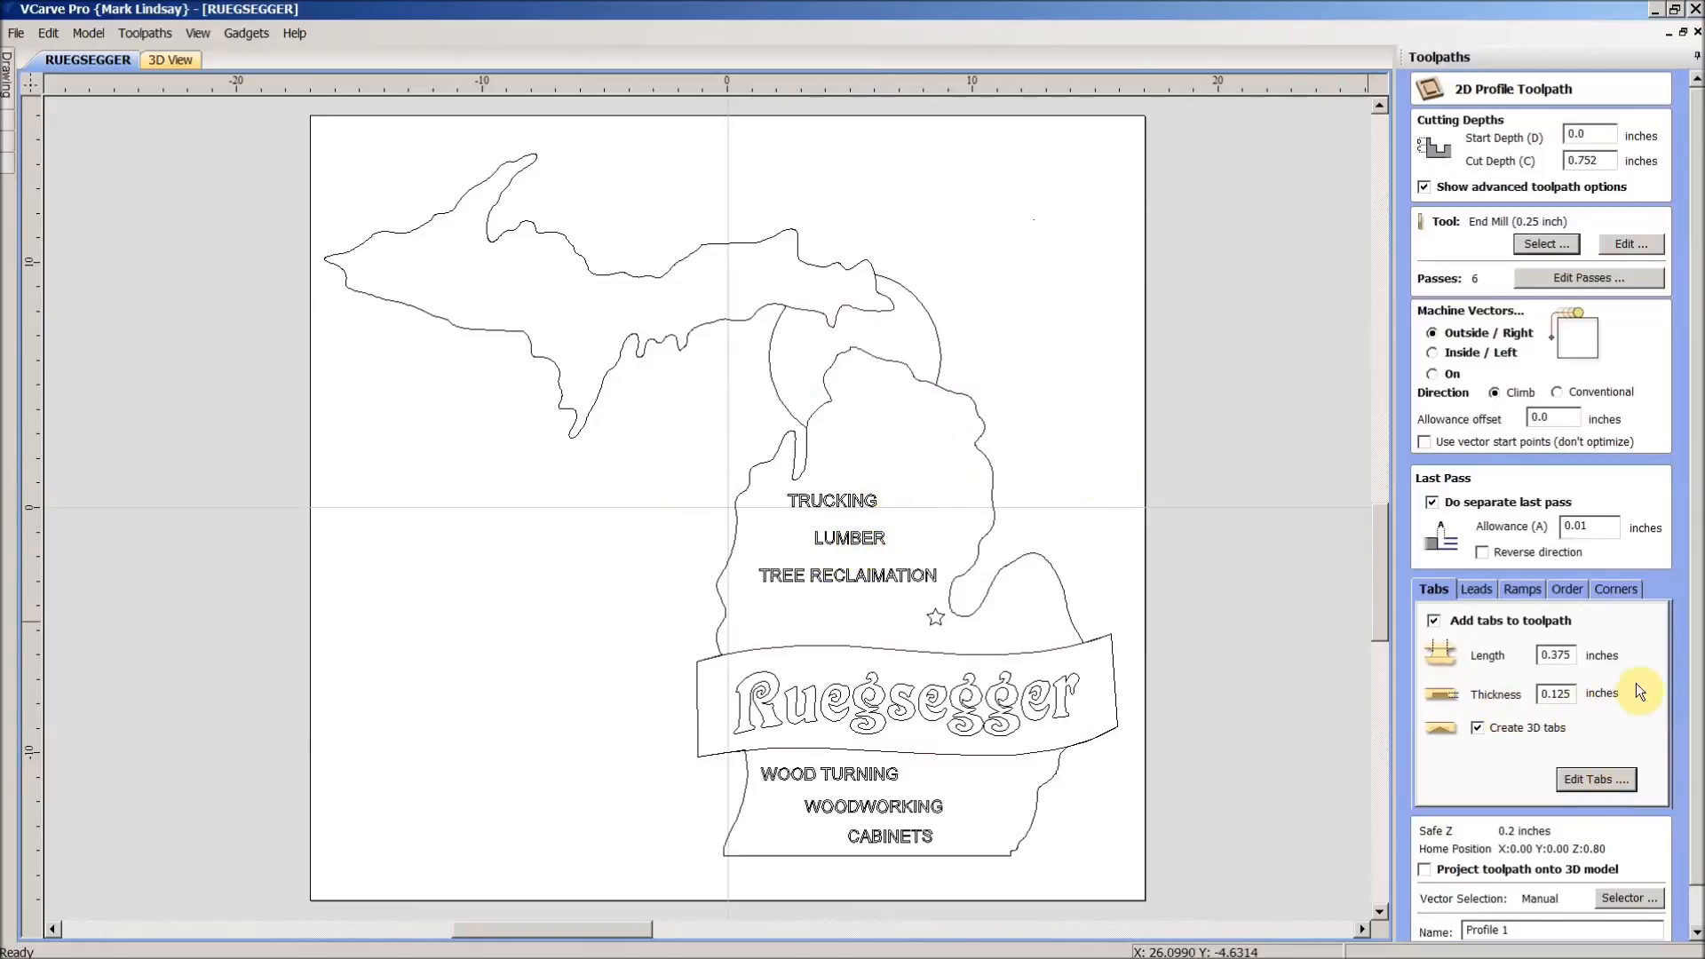
mouse_move(1690, 571)
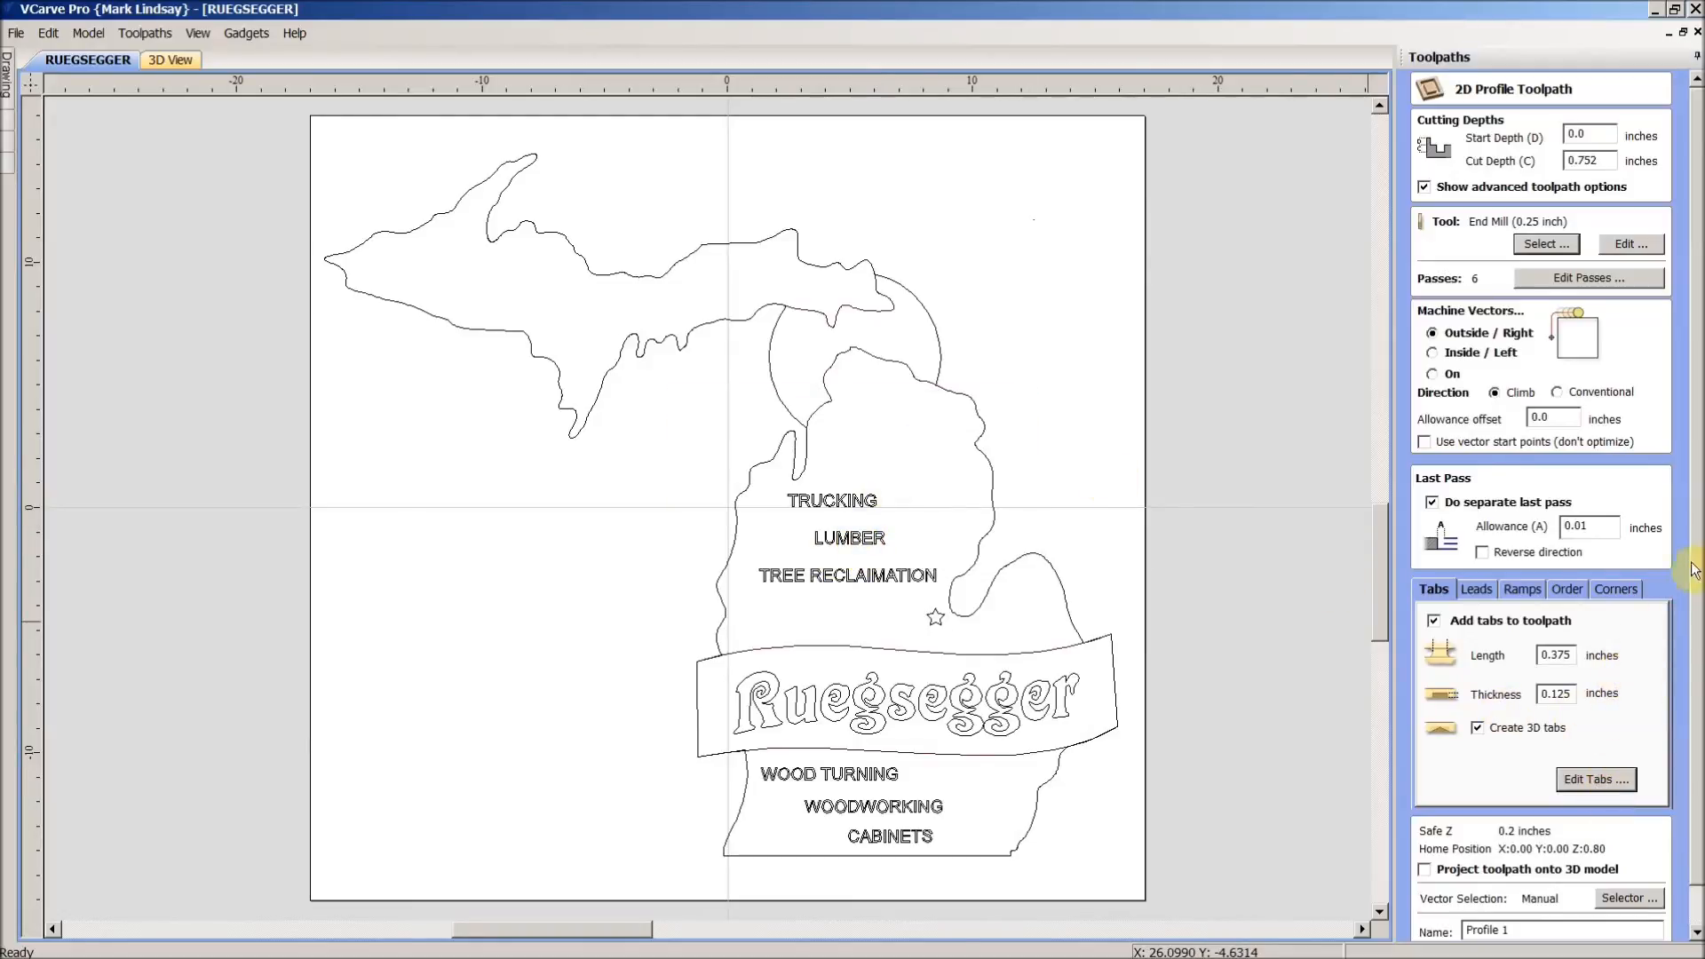
scroll(down, 3)
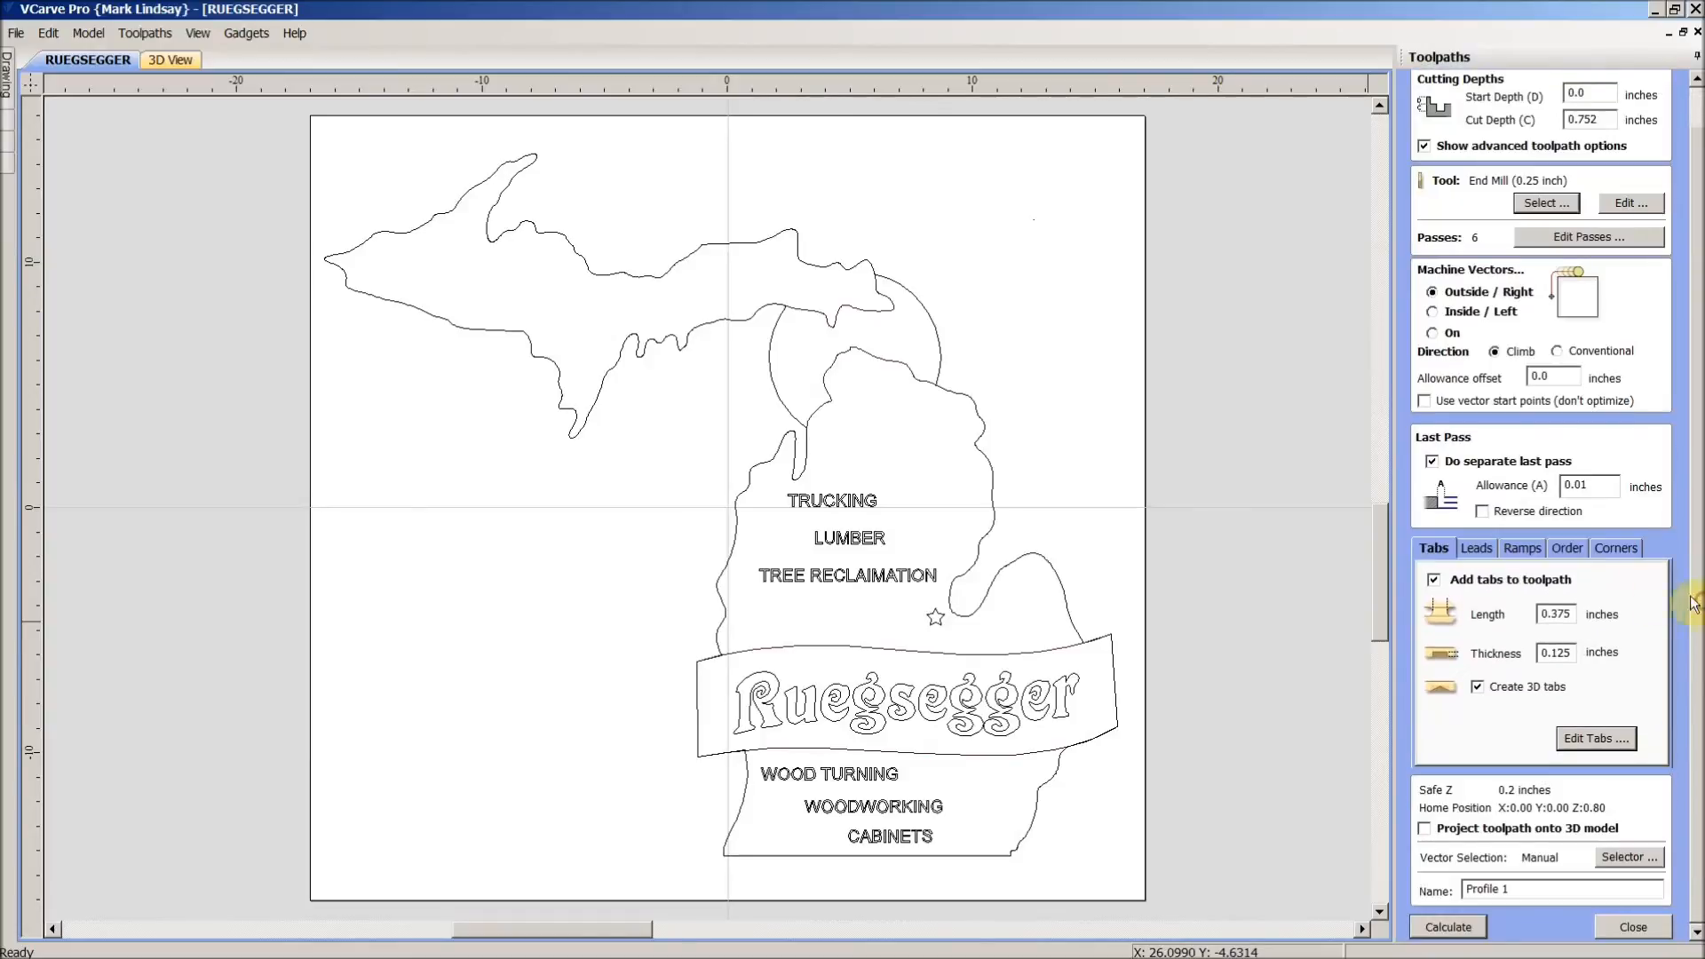
mouse_move(1487, 773)
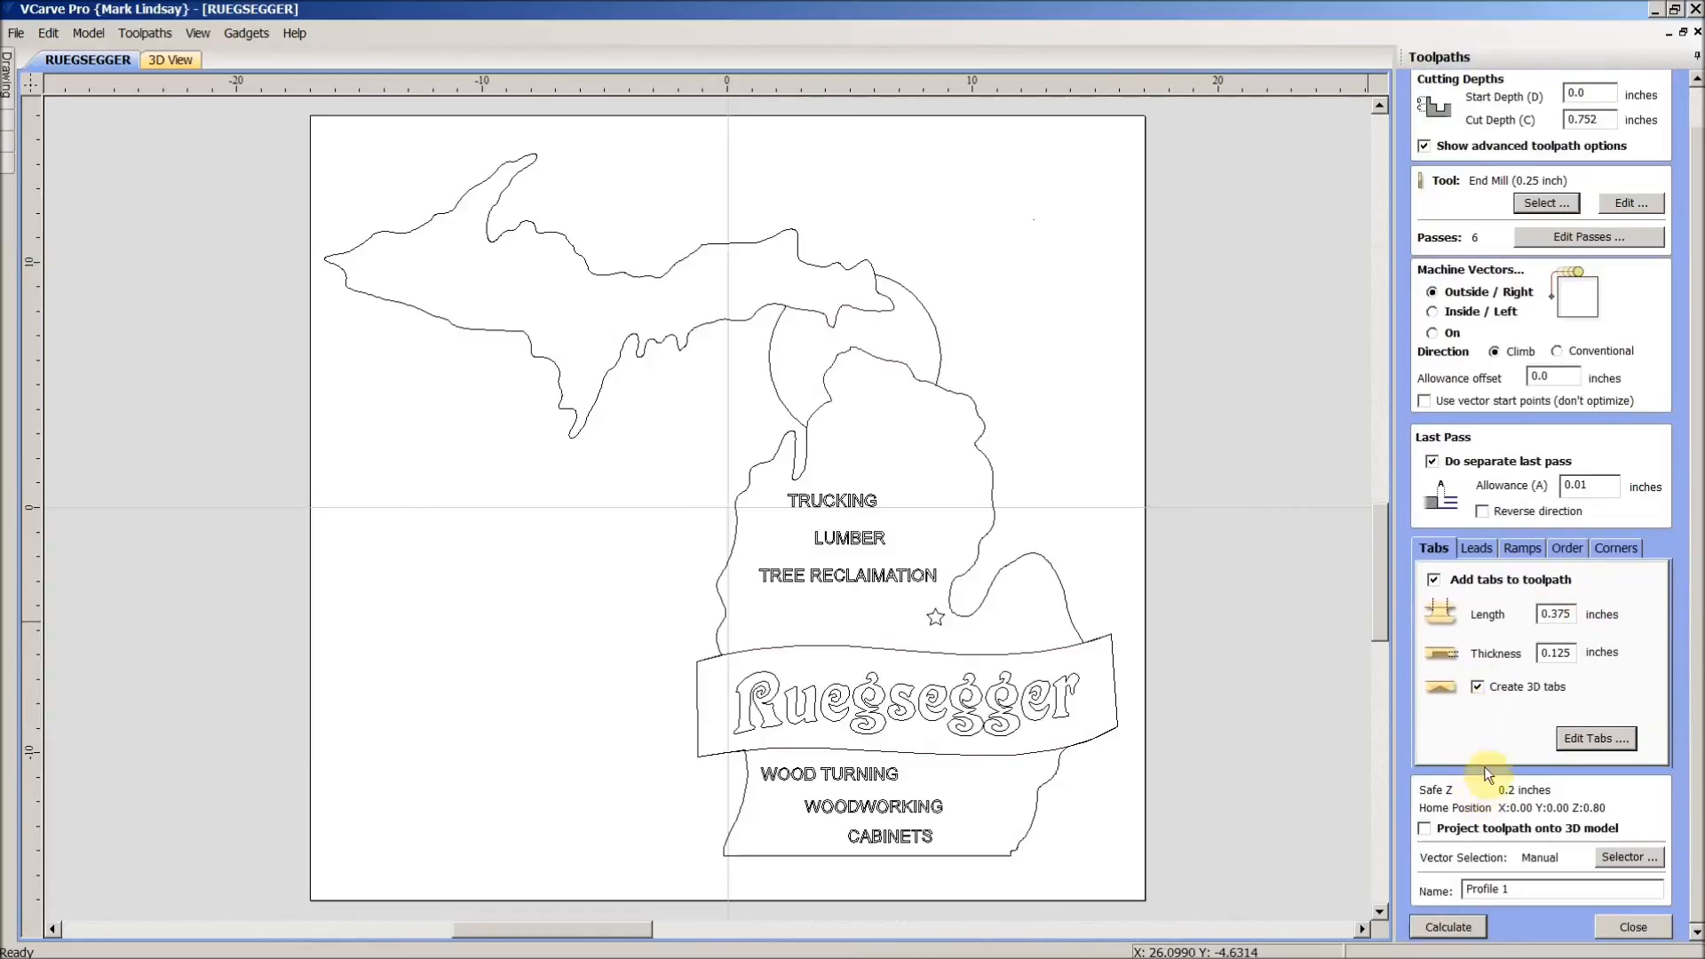
mouse_move(1541, 288)
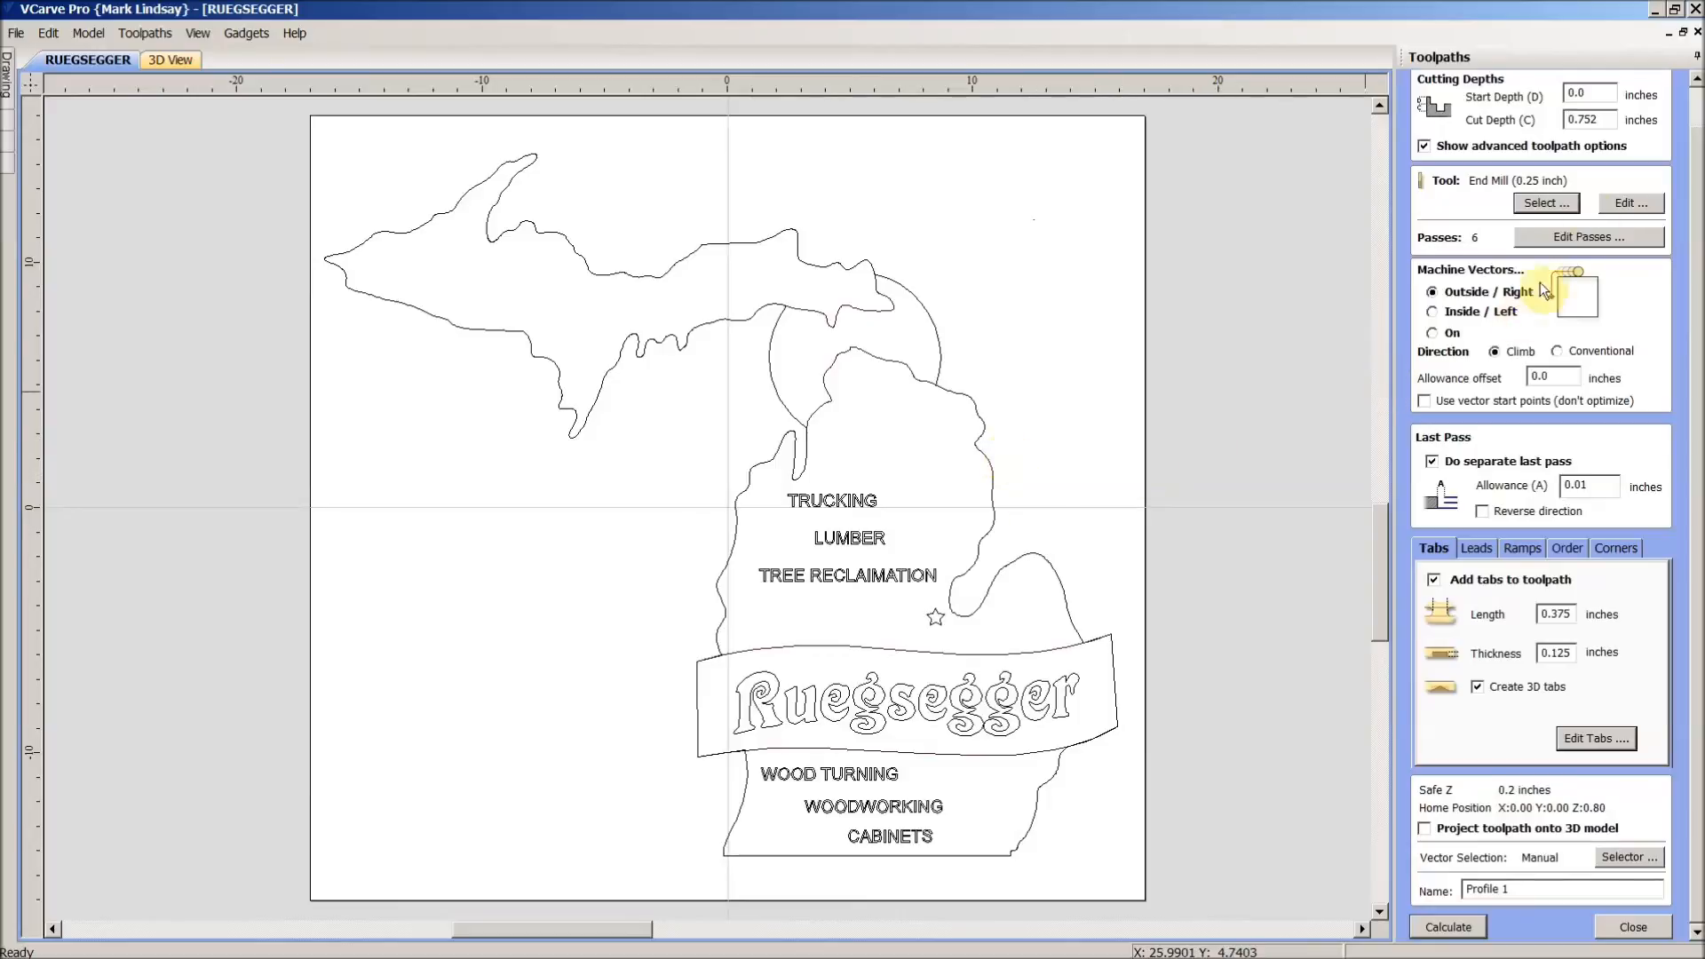
mouse_move(1093, 603)
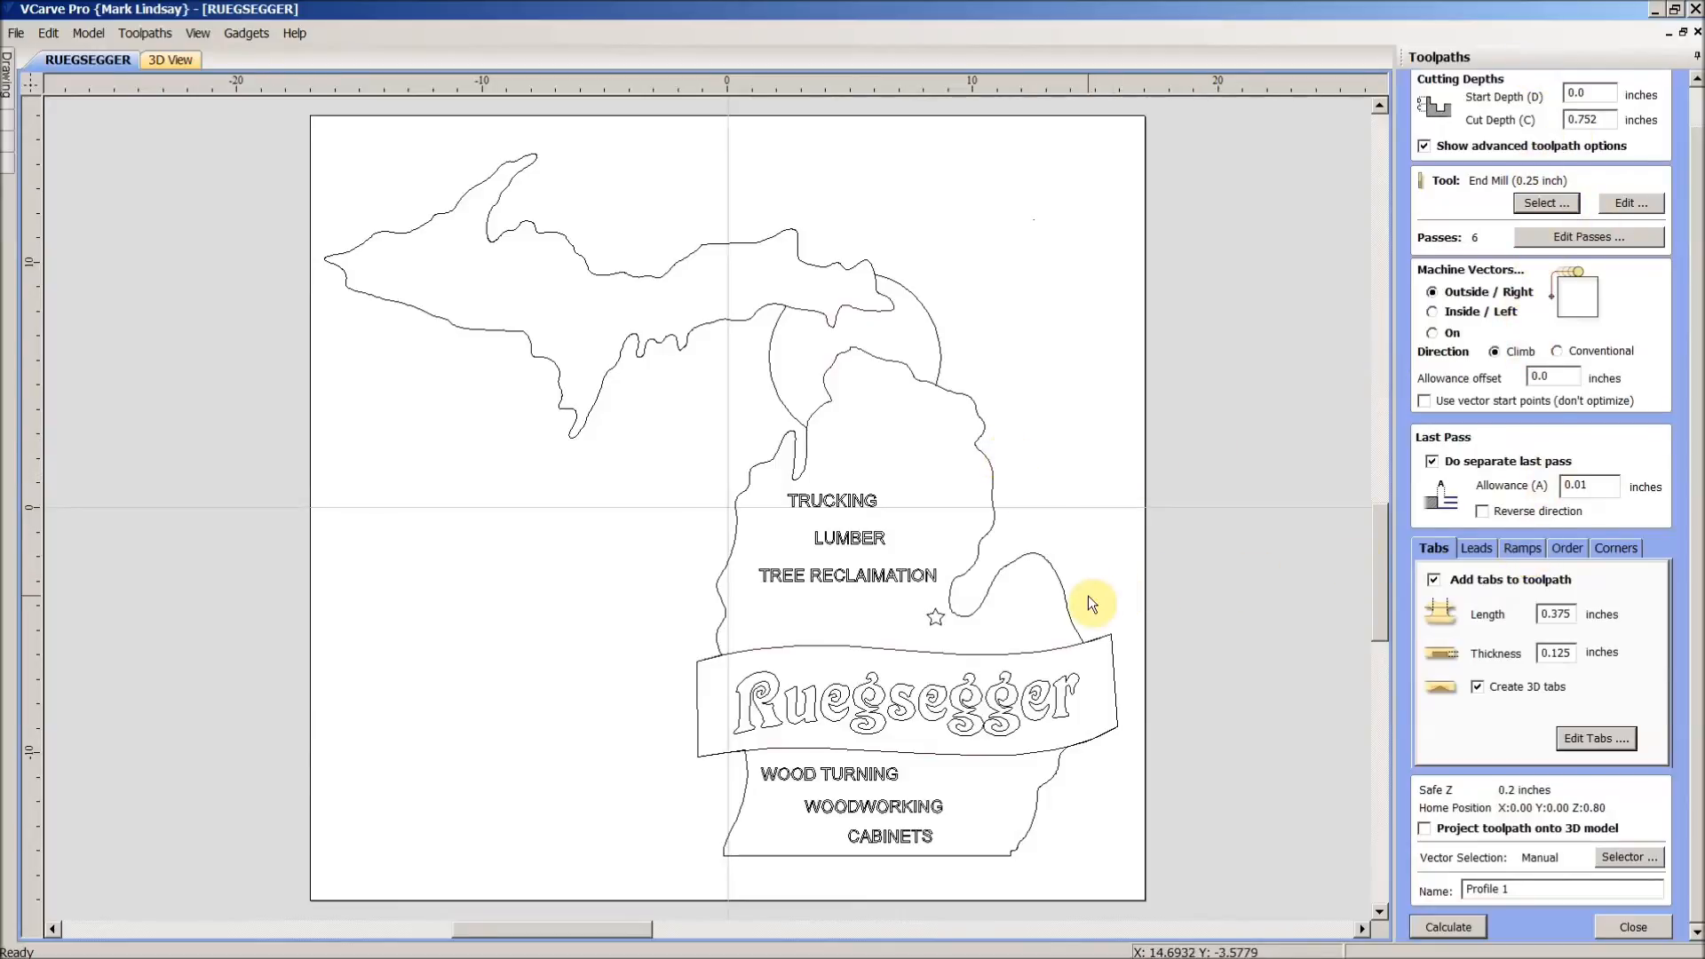
mouse_move(1142, 522)
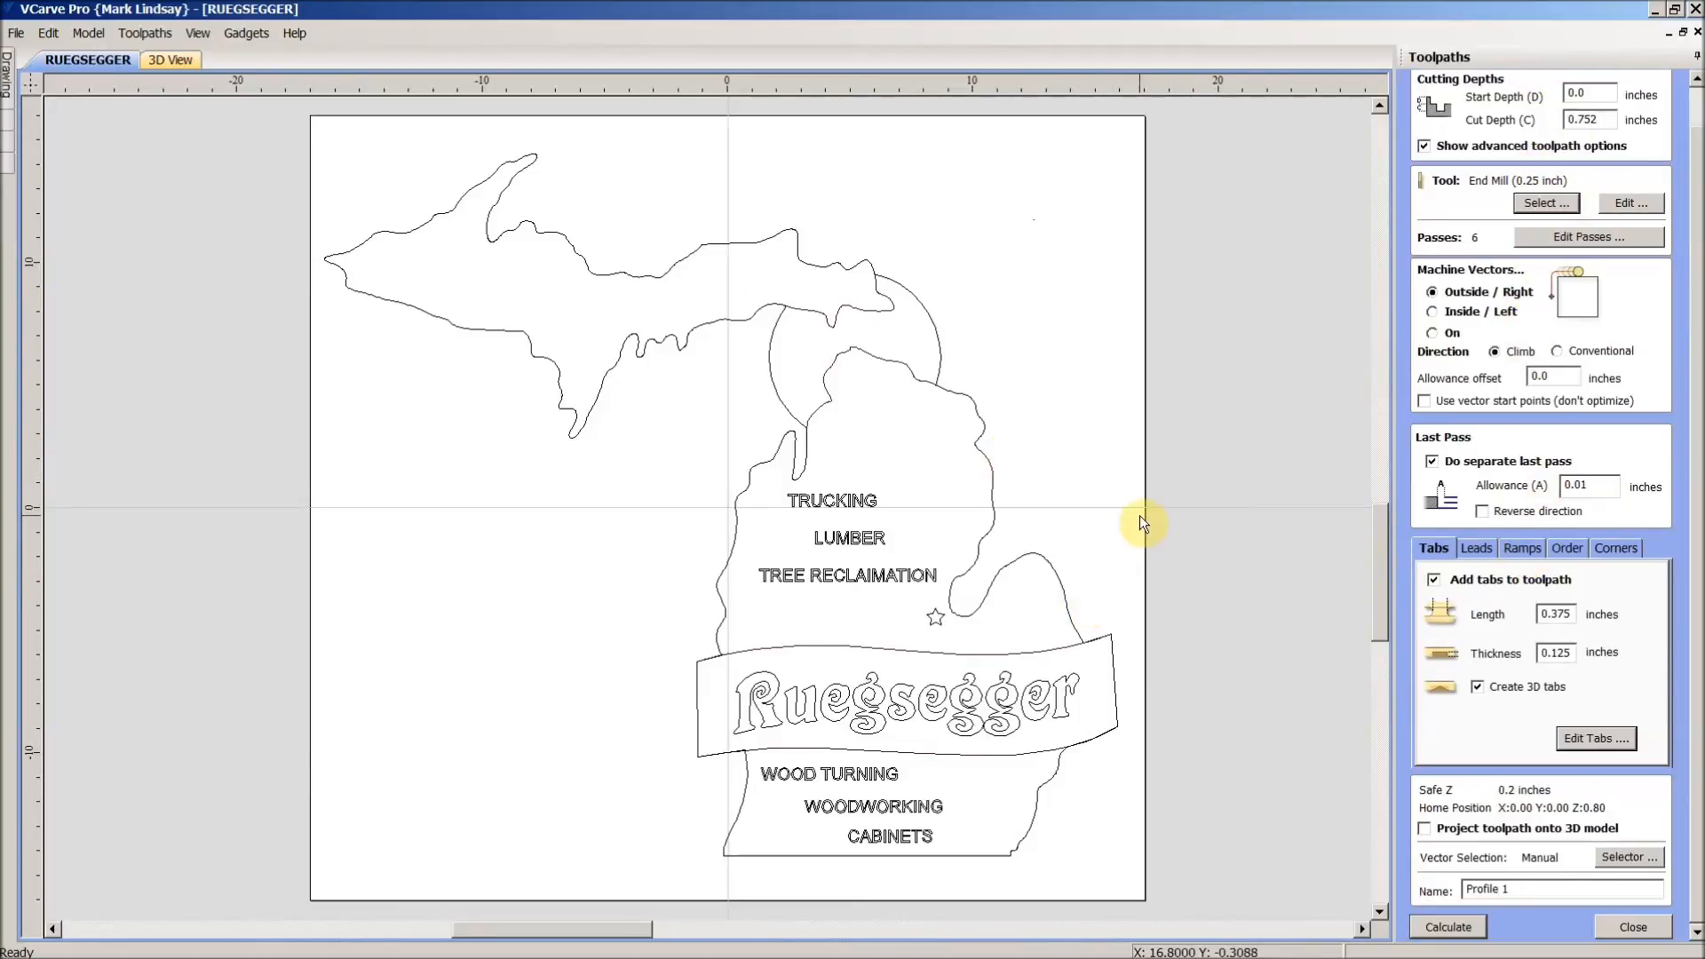
mouse_move(1483, 731)
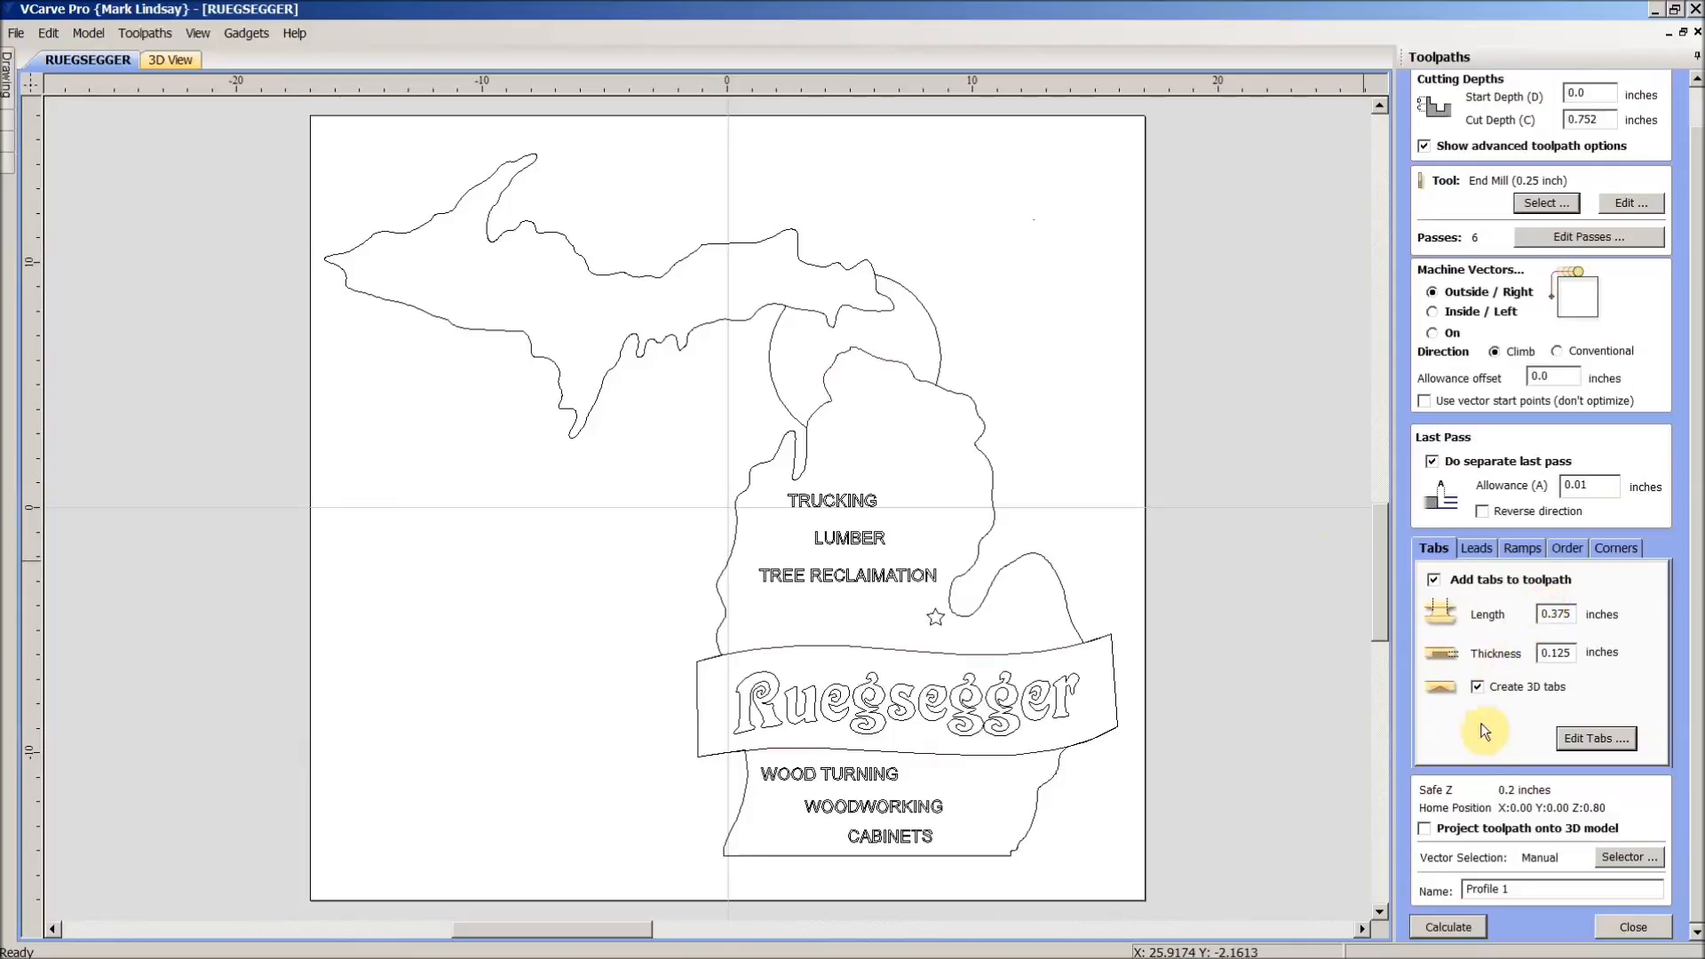
mouse_move(1483, 867)
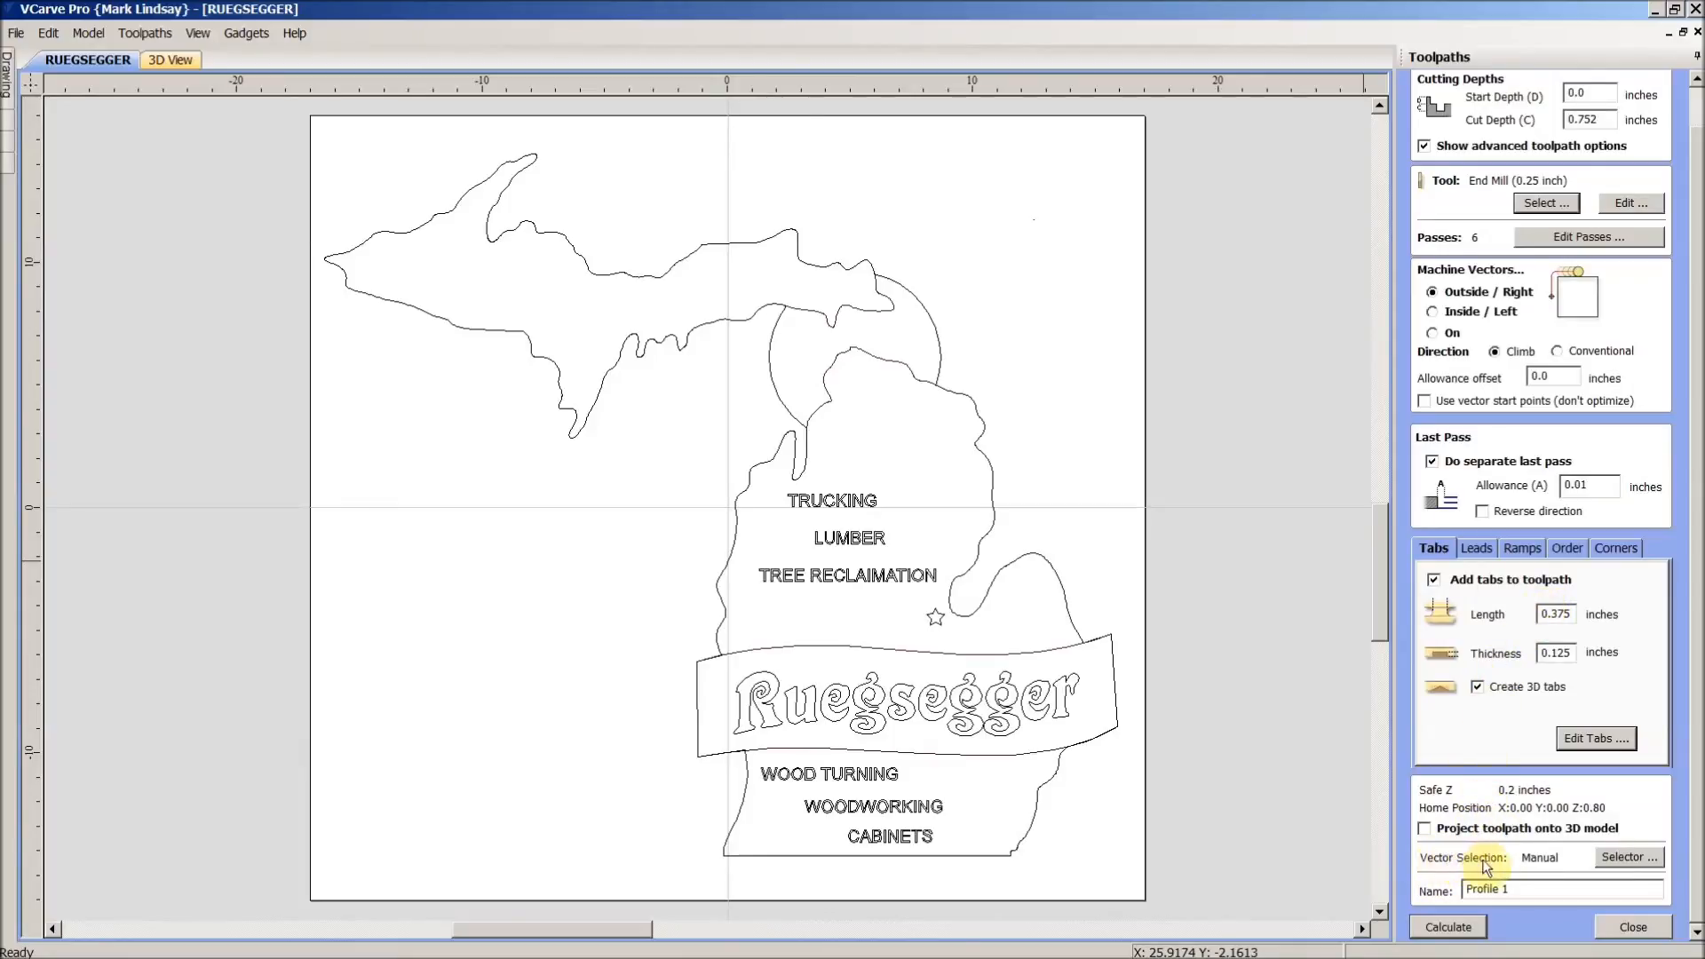
- In Vector Selector, pick closed vectors on the Profile layer and associate them with the toolpath
click(1627, 856)
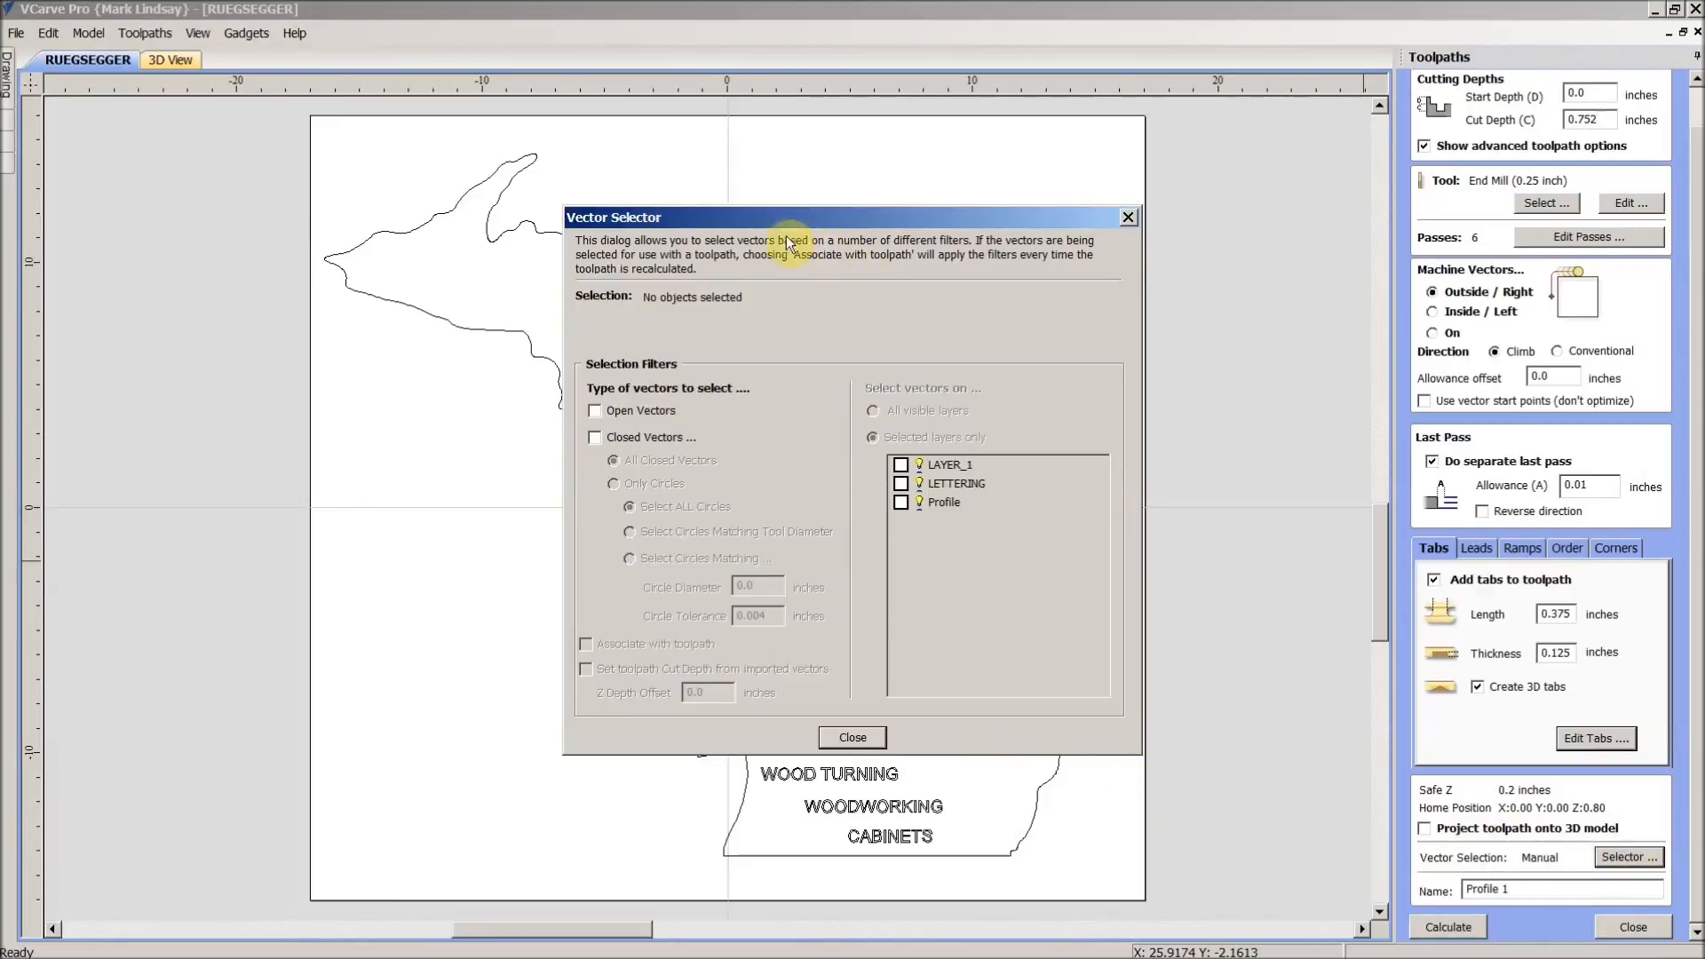
mouse_move(595, 411)
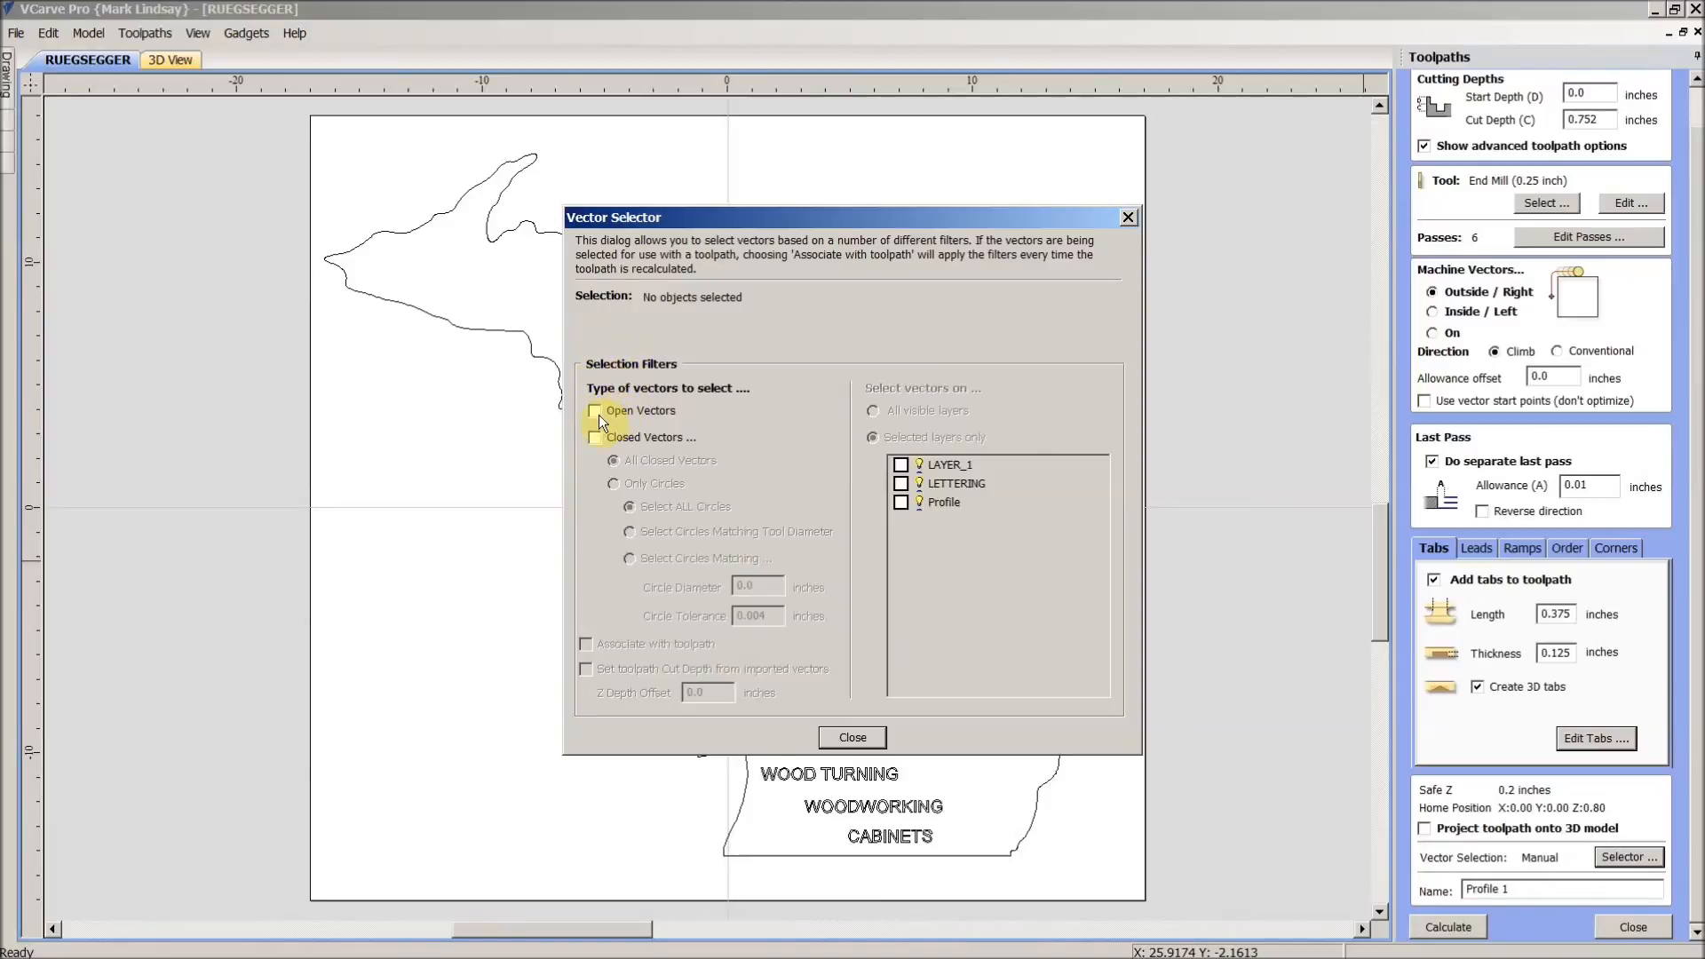
click(595, 437)
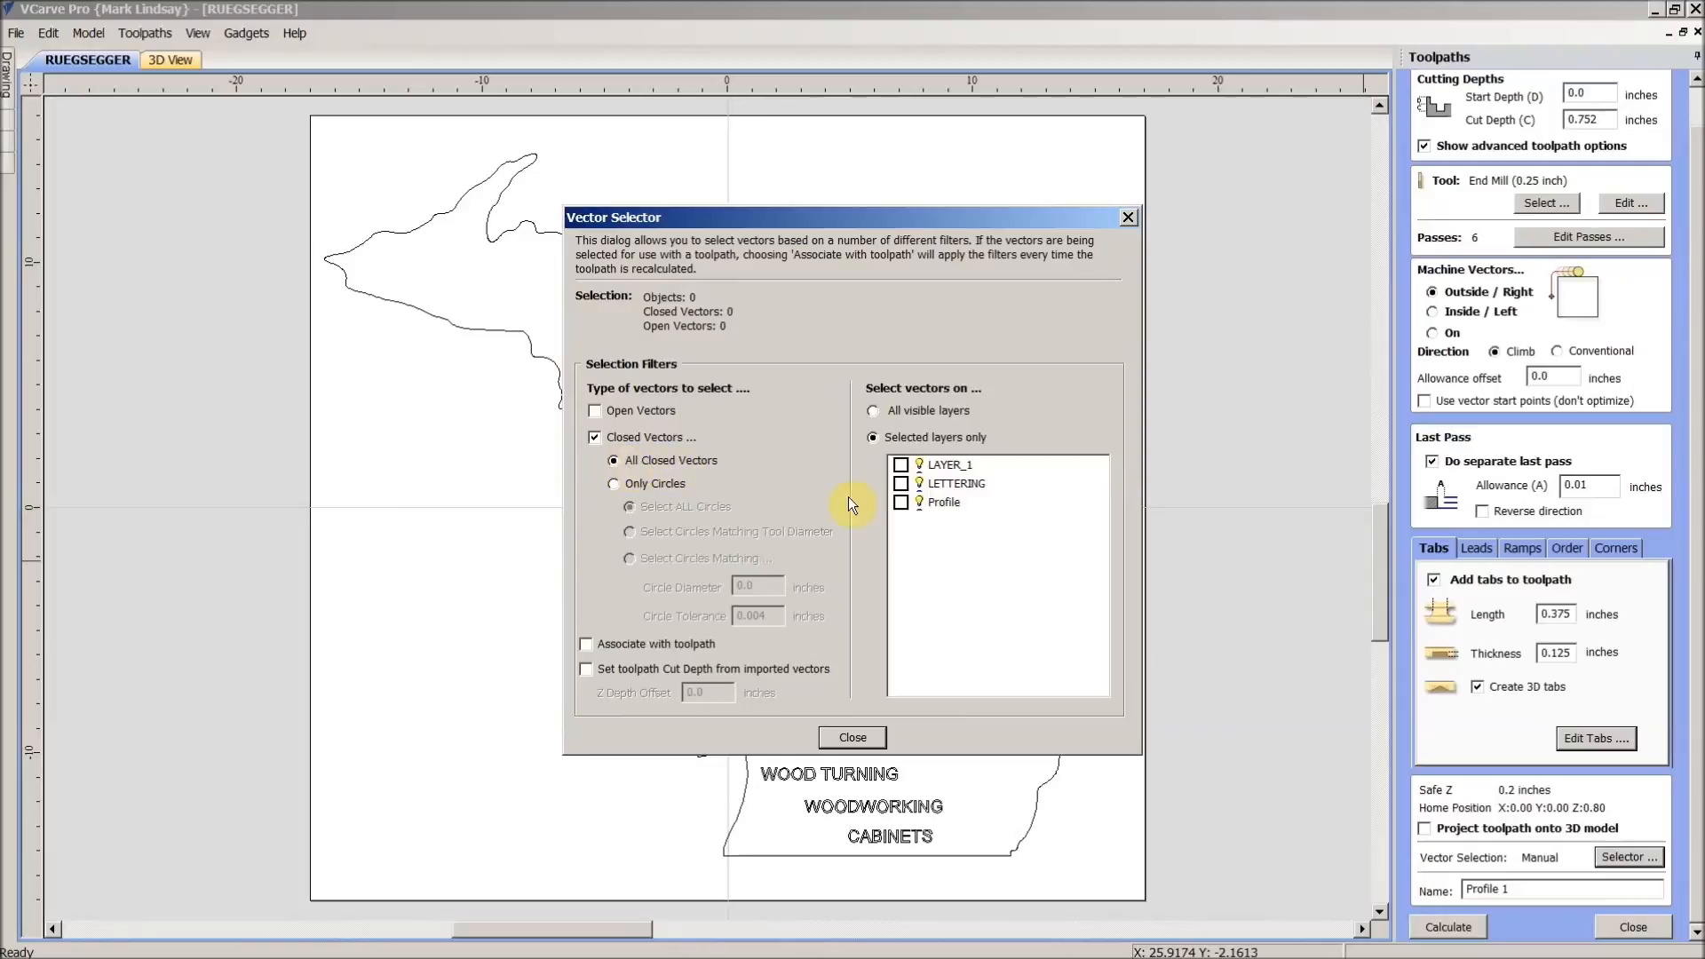
click(901, 502)
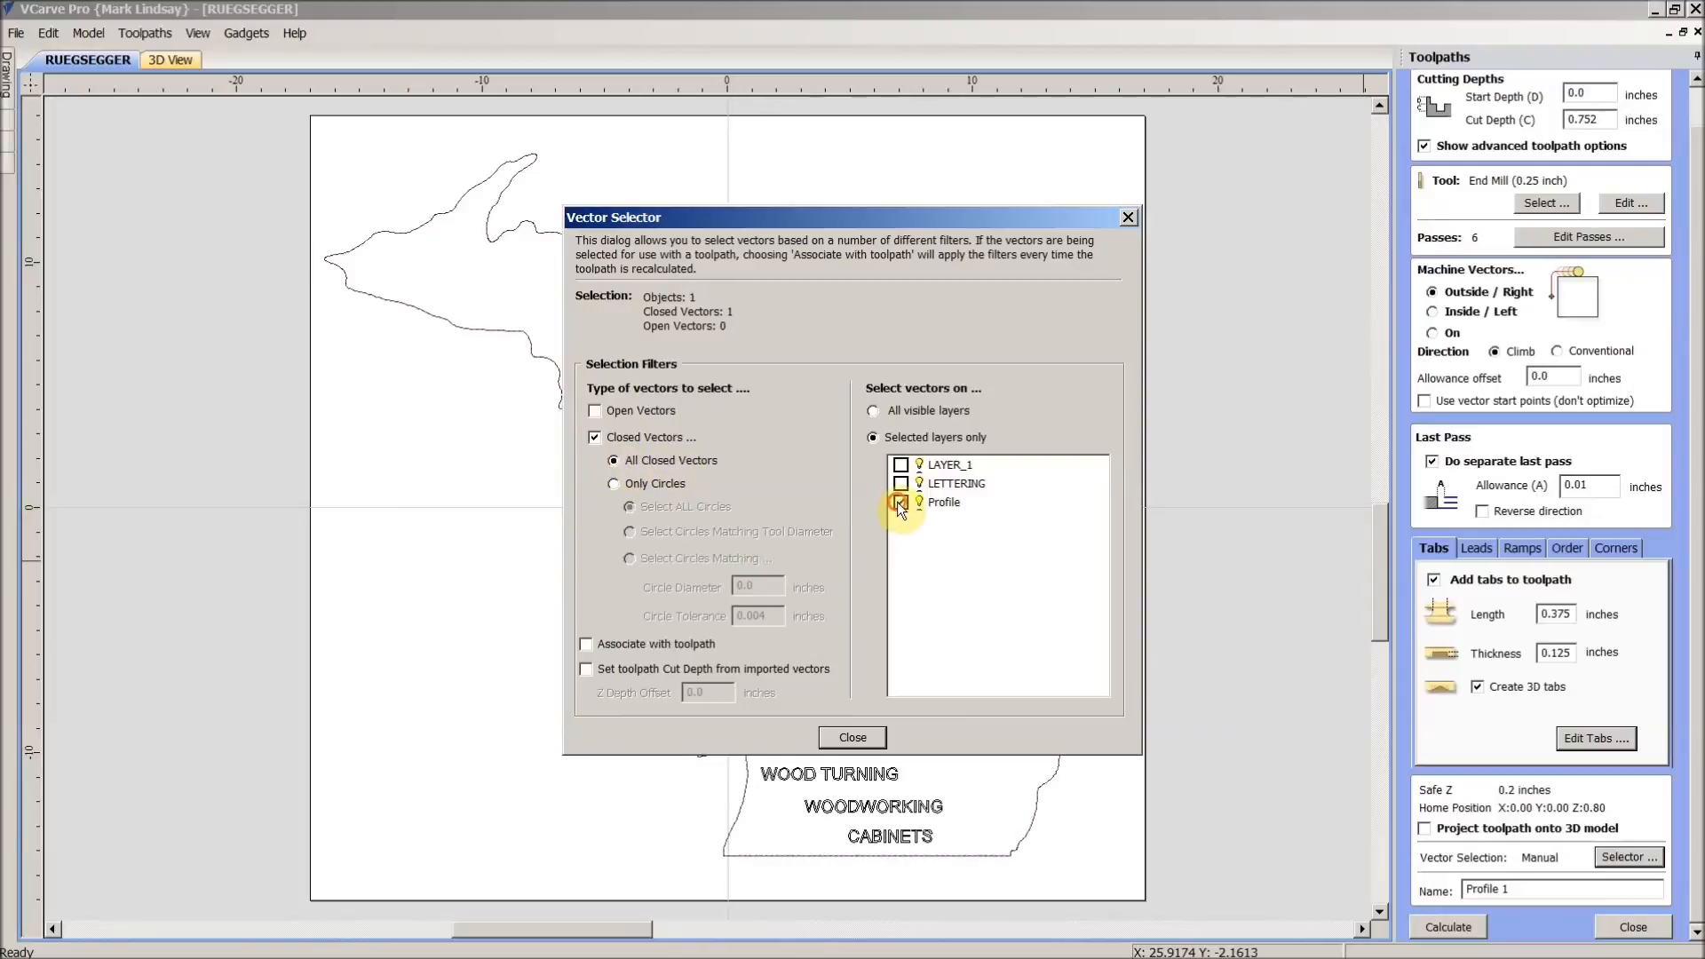
click(900, 501)
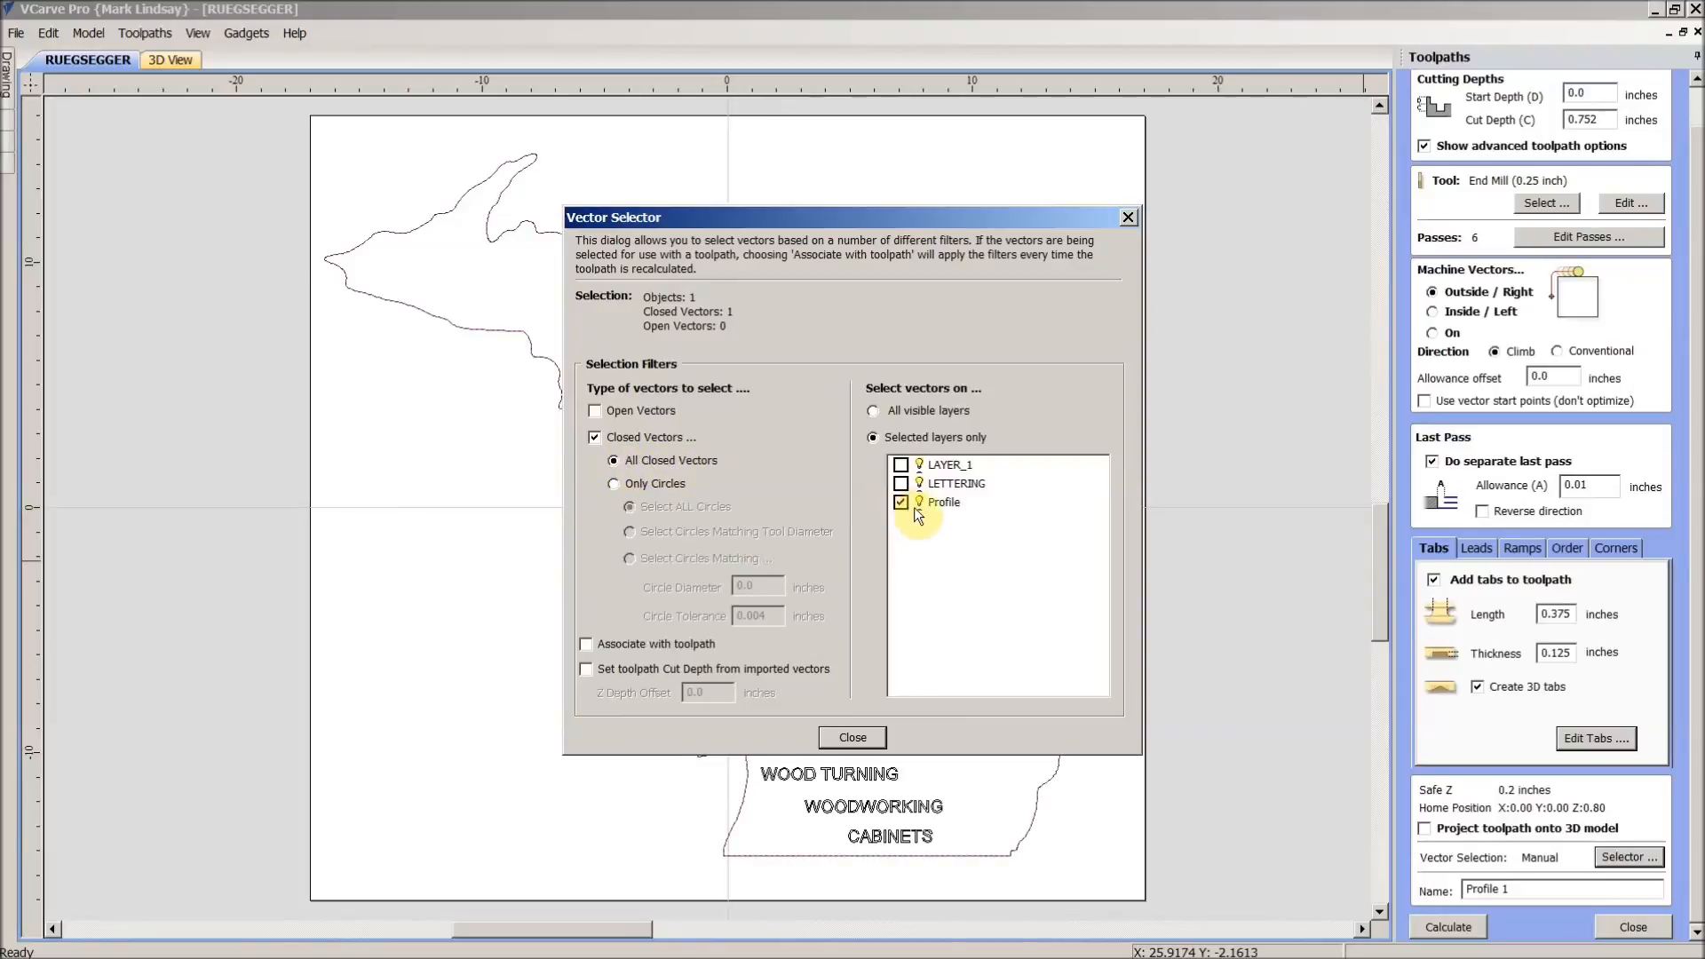
mouse_move(944, 509)
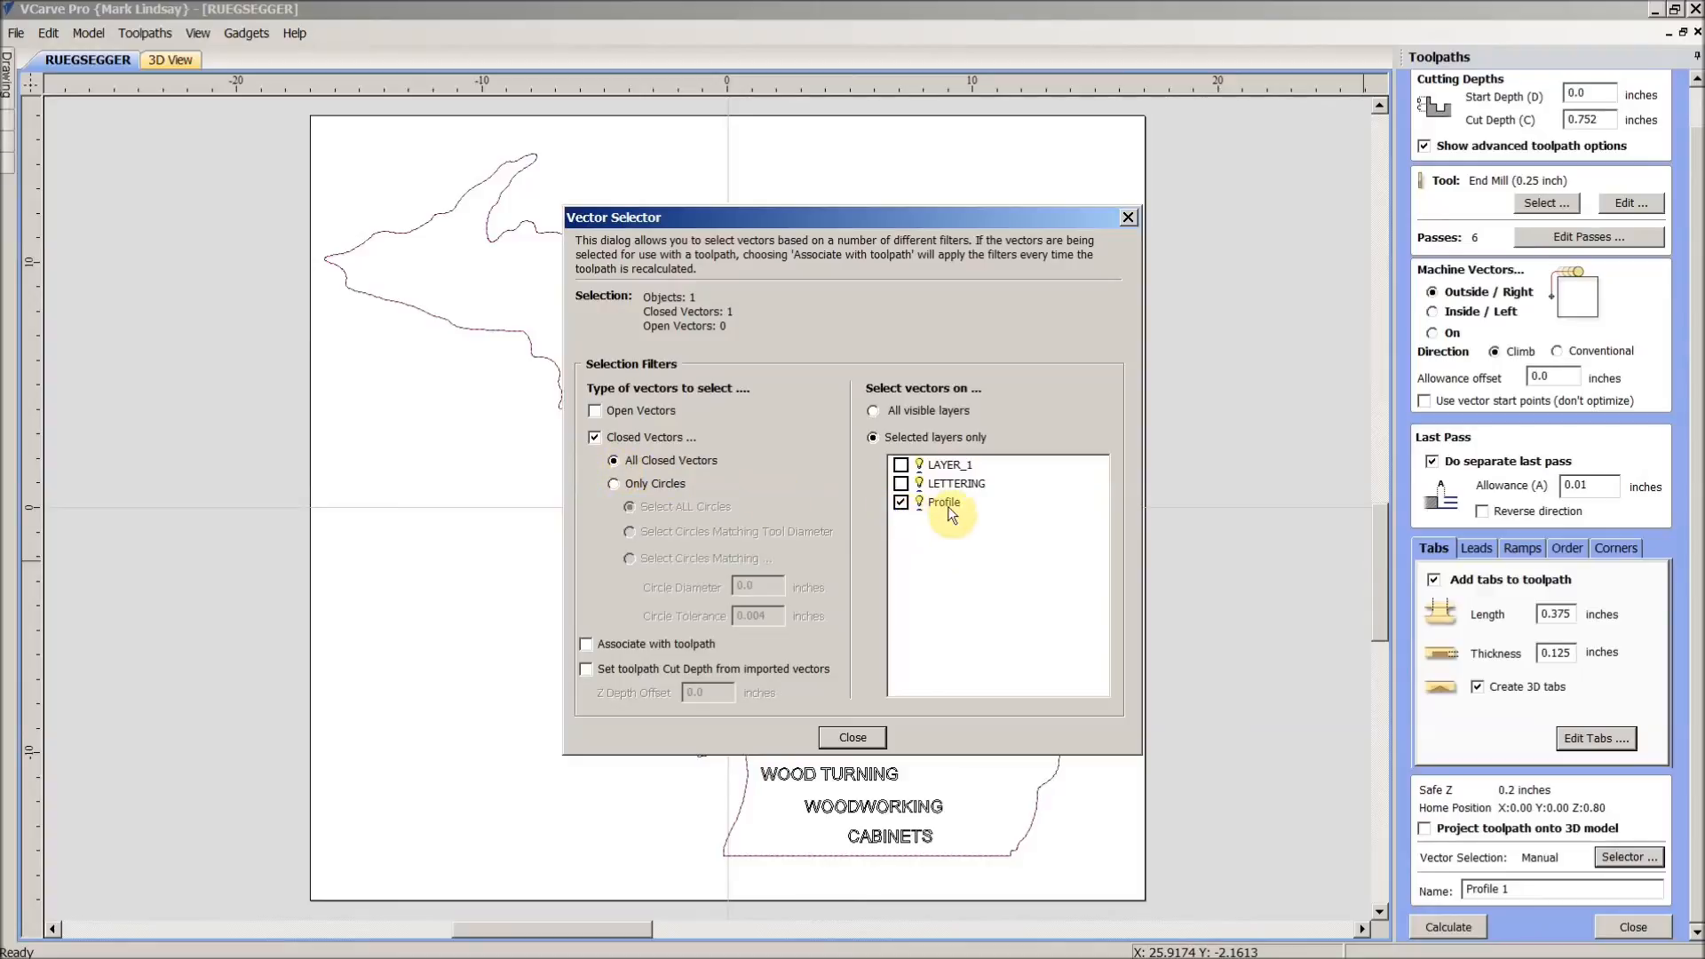
mouse_move(615, 636)
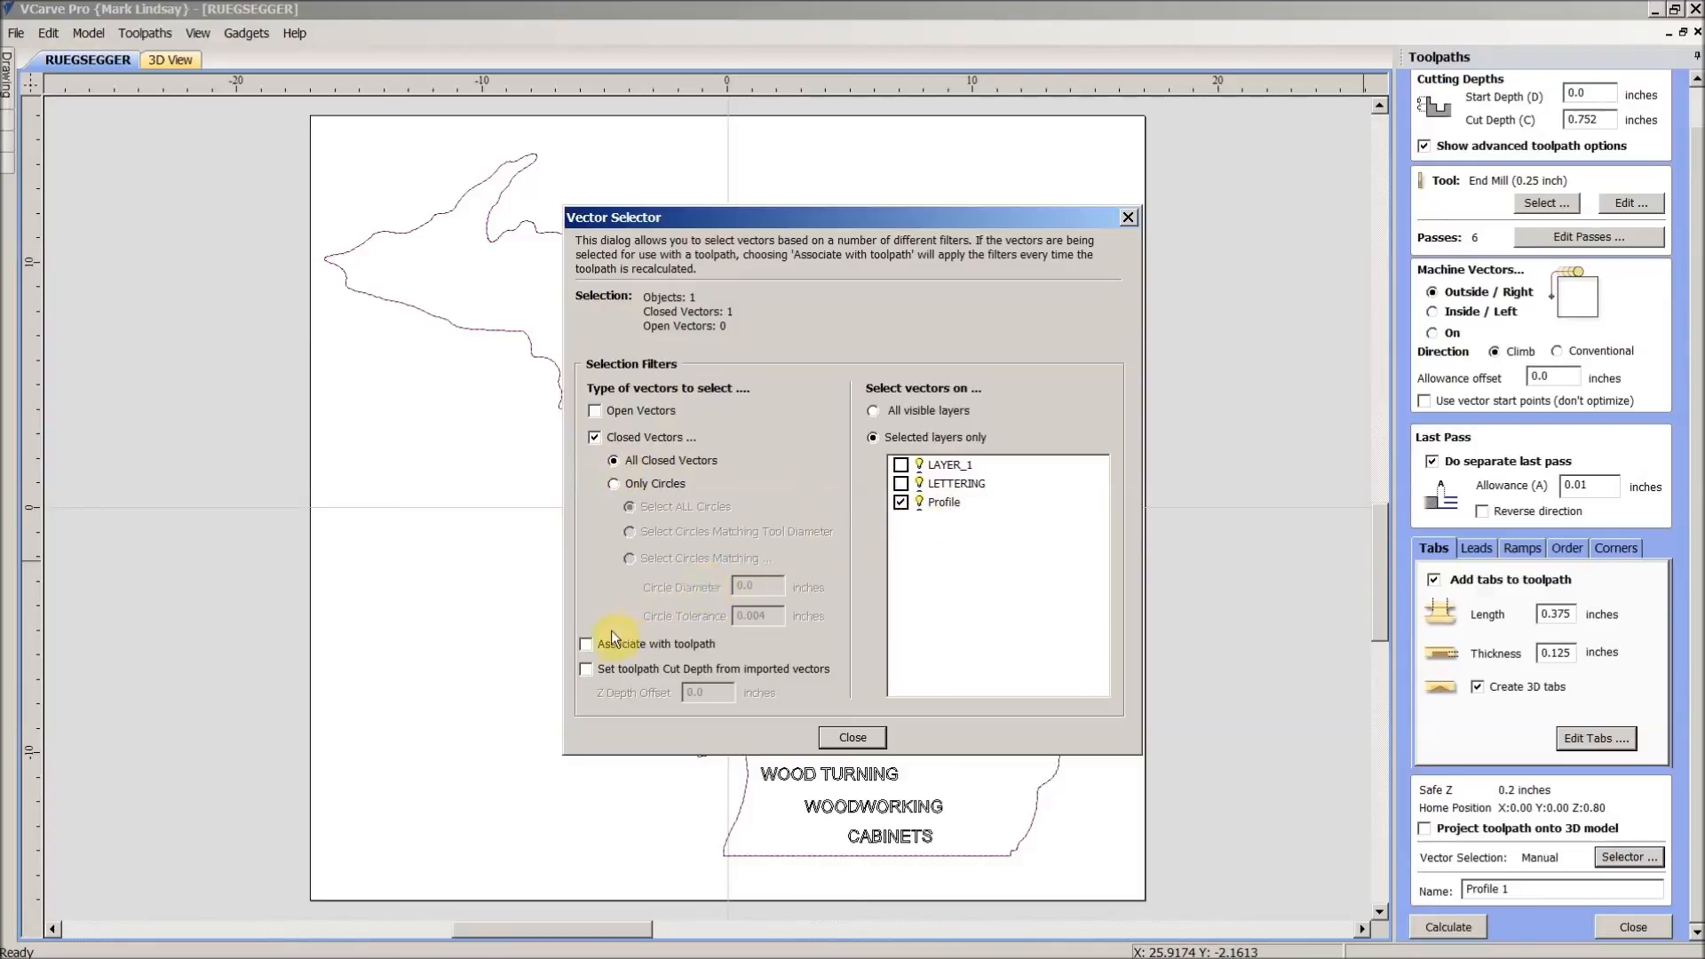
click(586, 642)
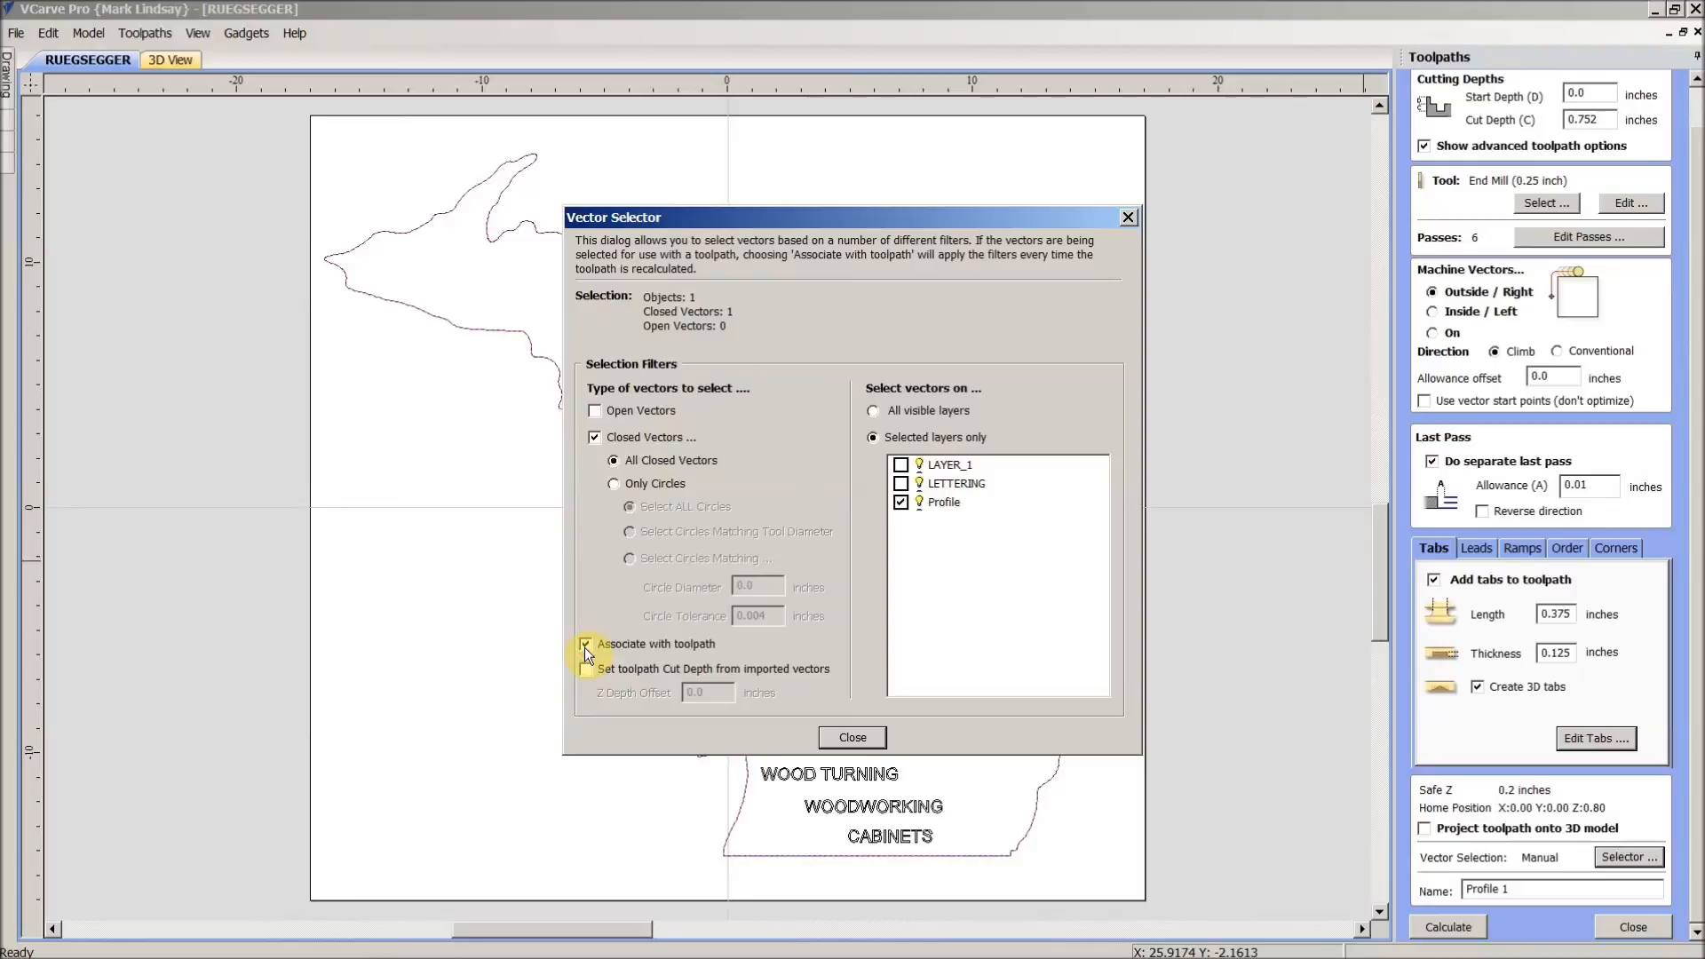
click(587, 643)
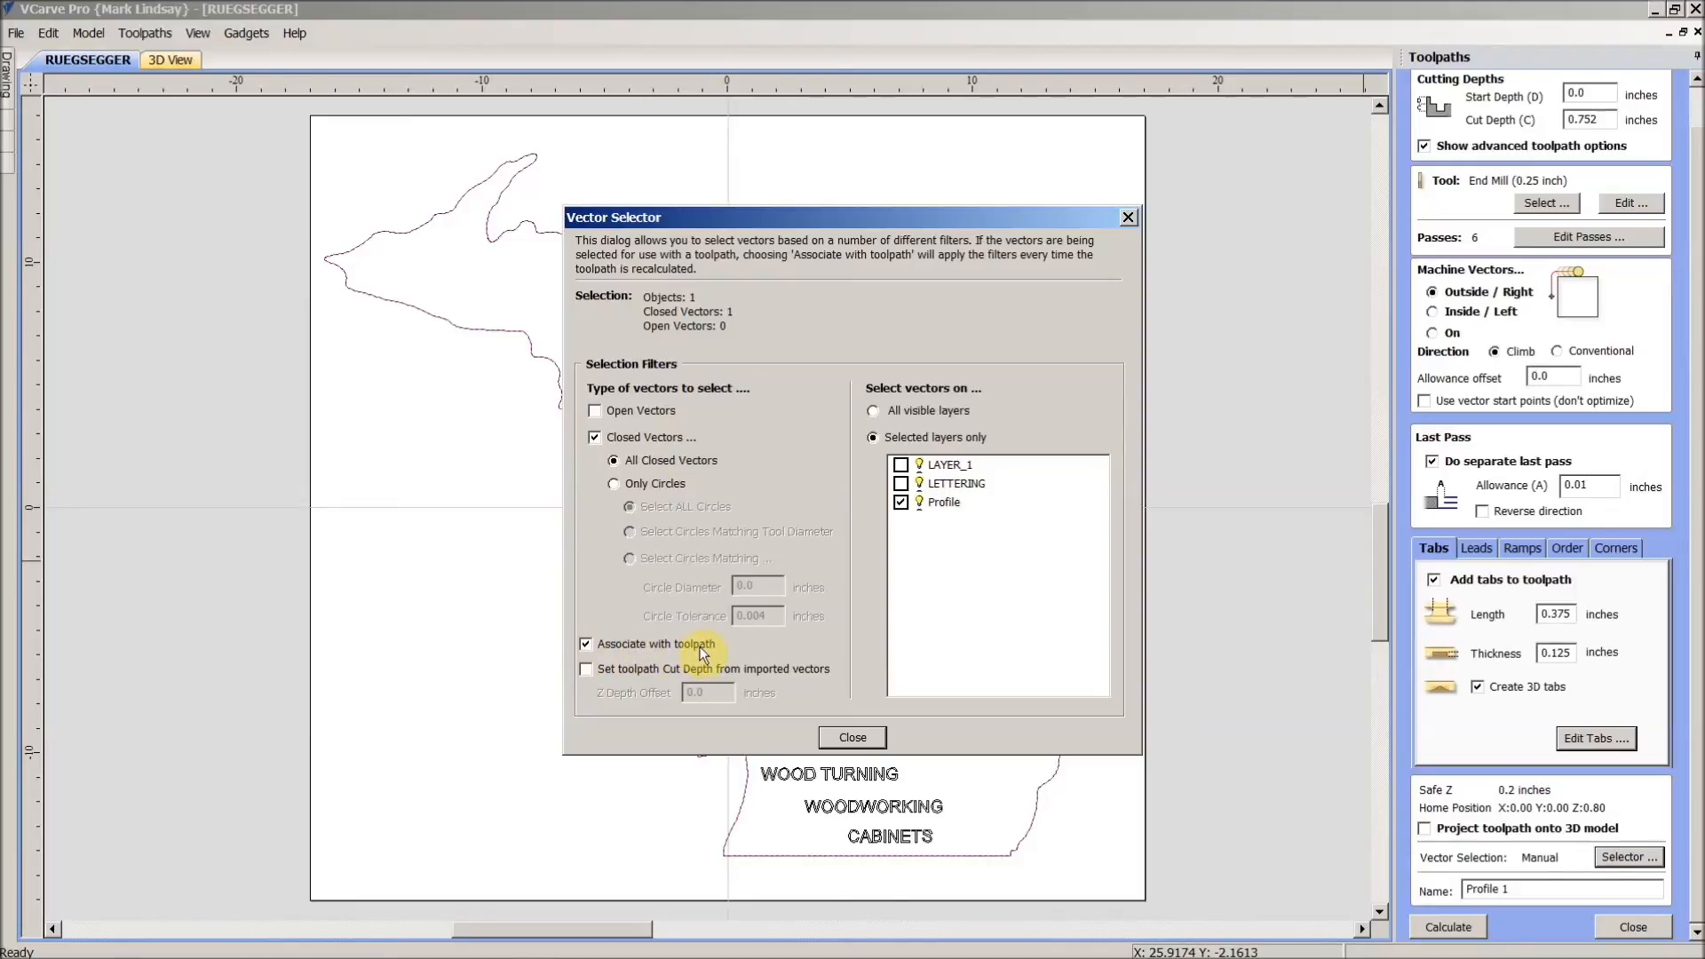
mouse_move(852, 737)
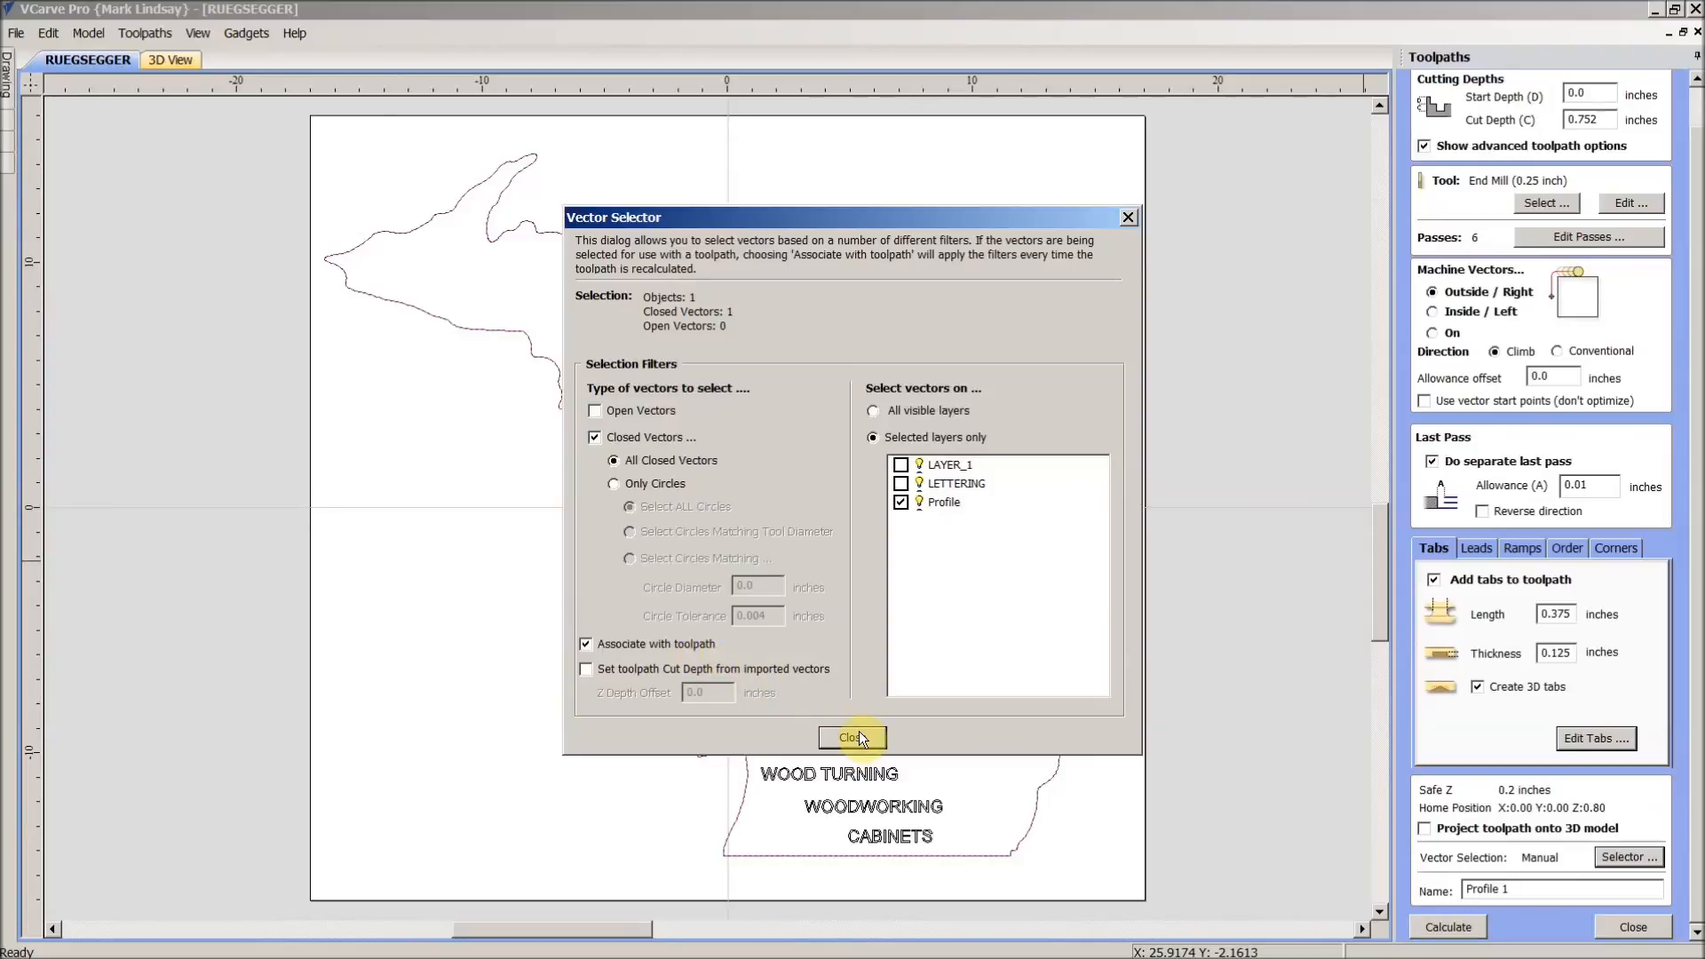
click(851, 738)
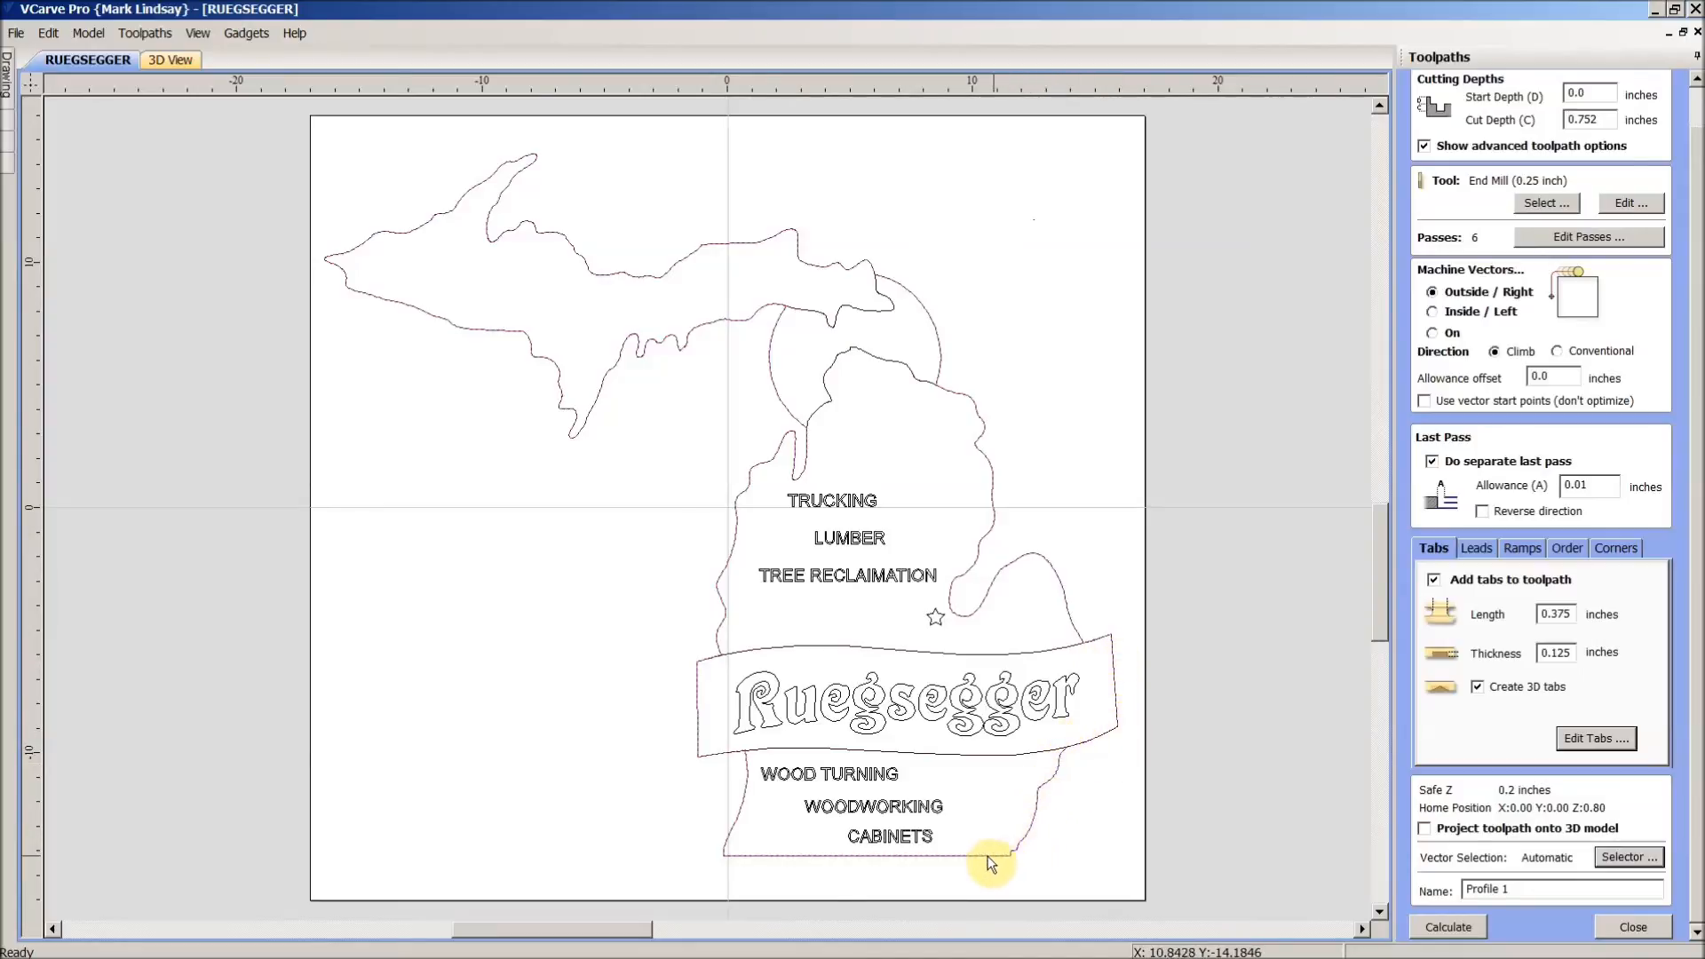
mouse_move(791, 863)
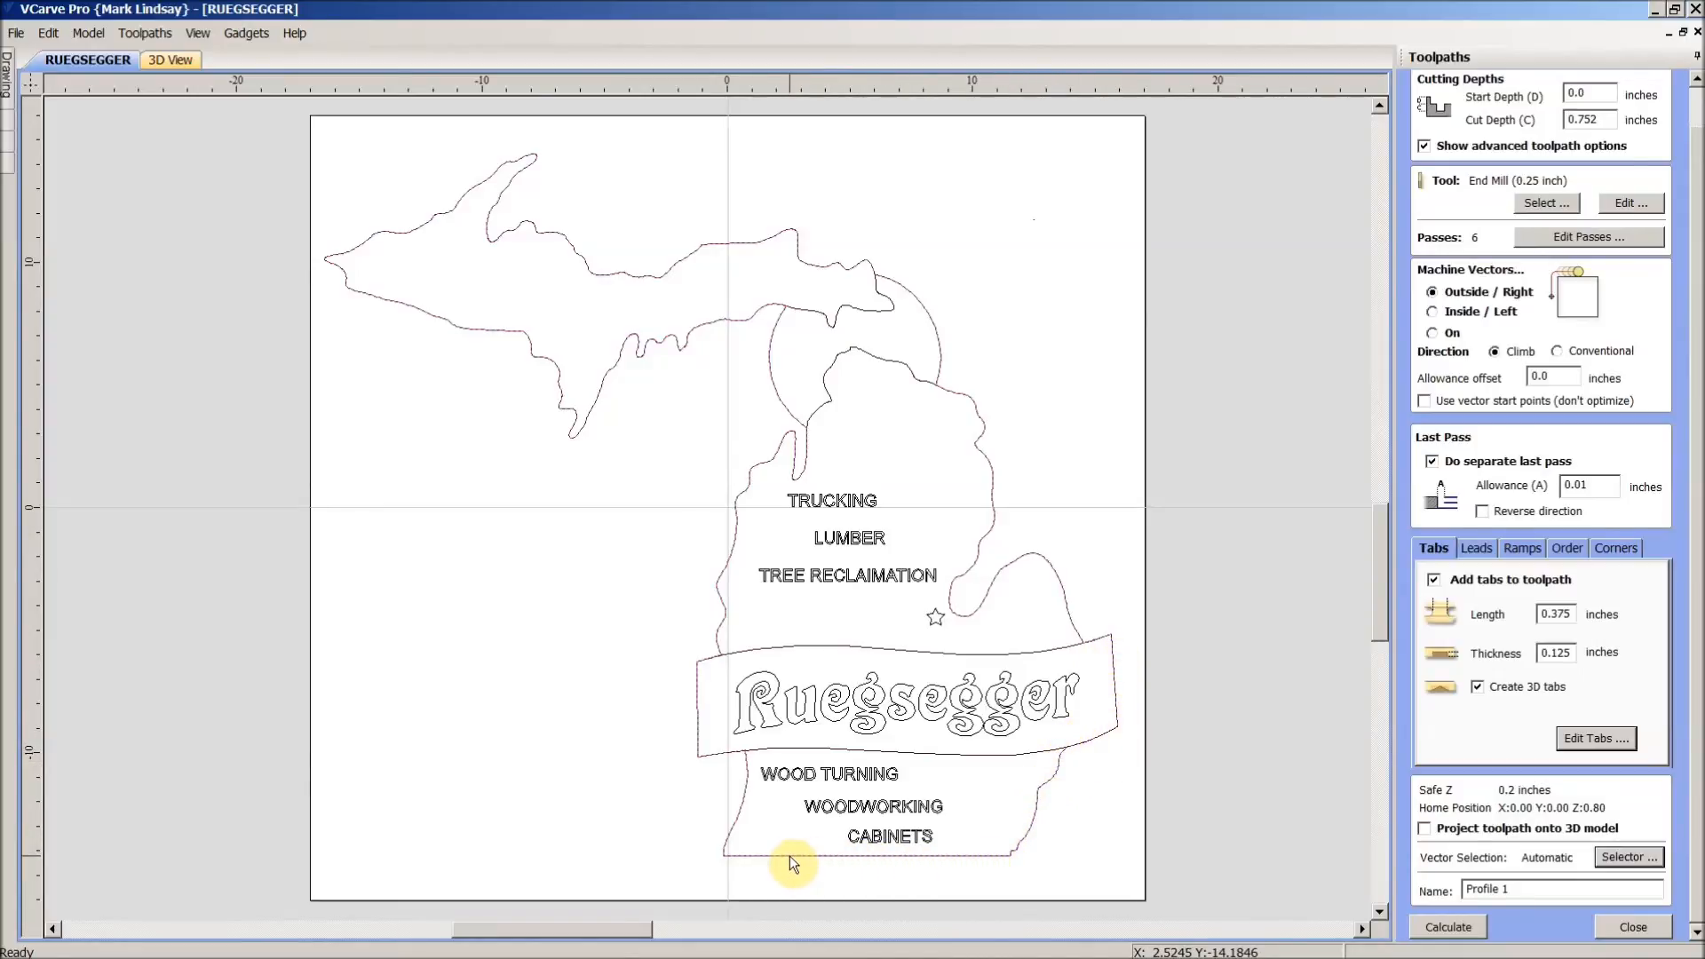
mouse_move(1027, 842)
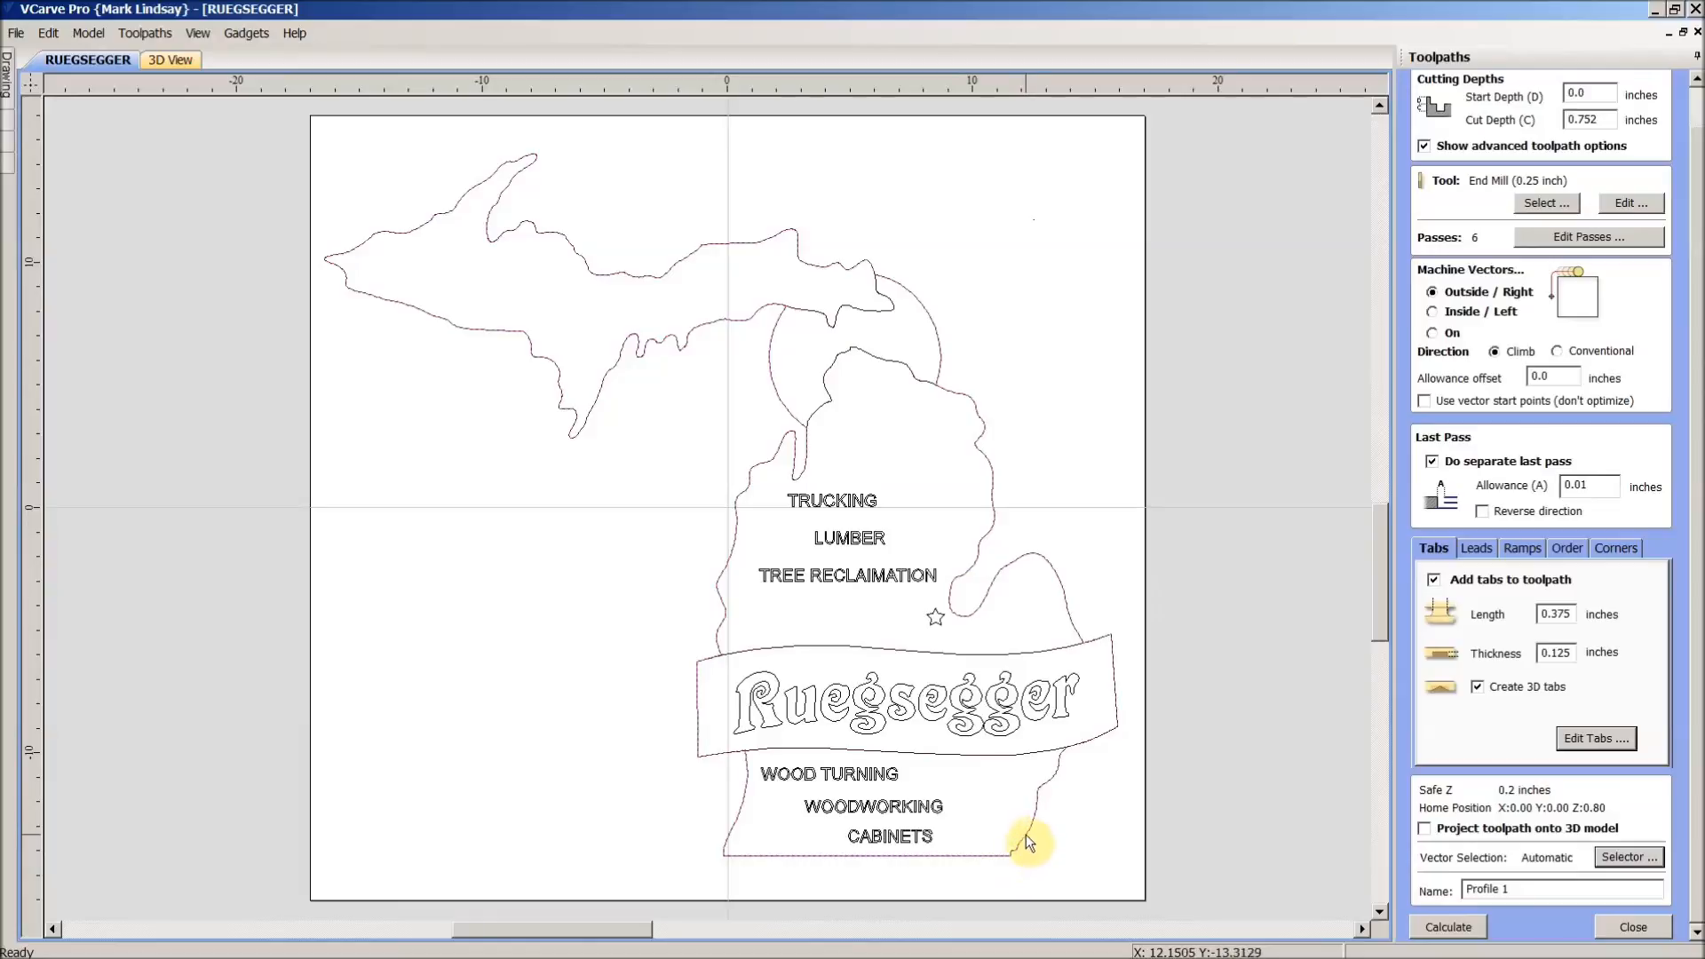
mouse_move(1071, 582)
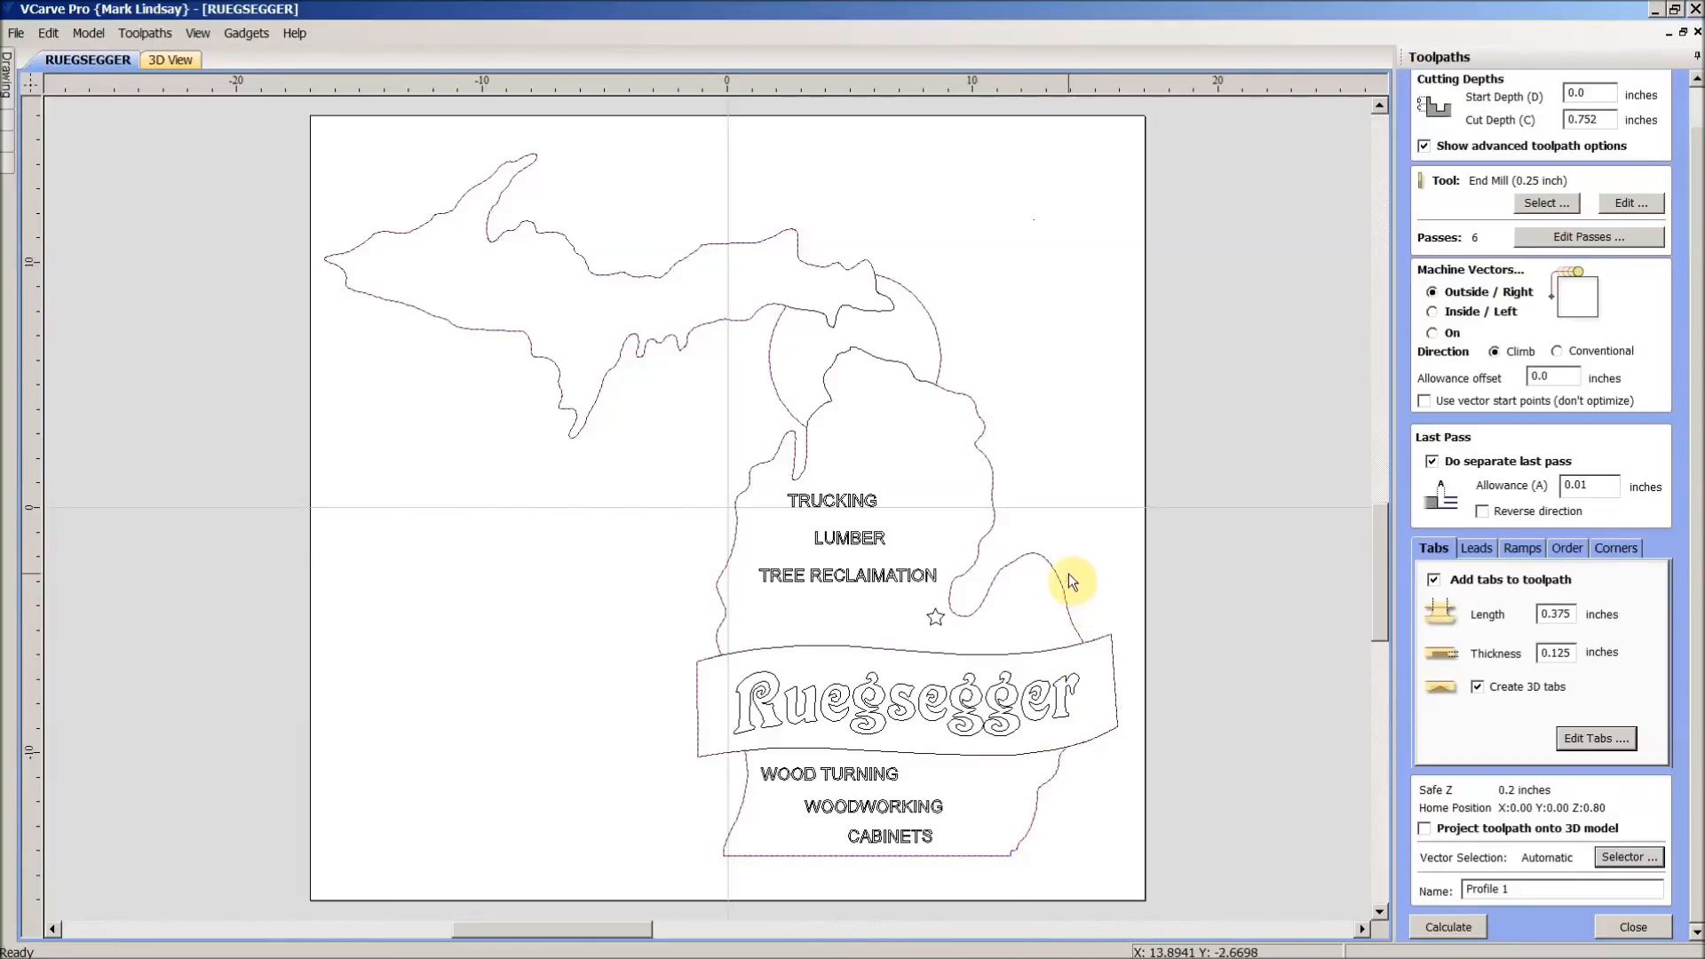
mouse_move(913, 378)
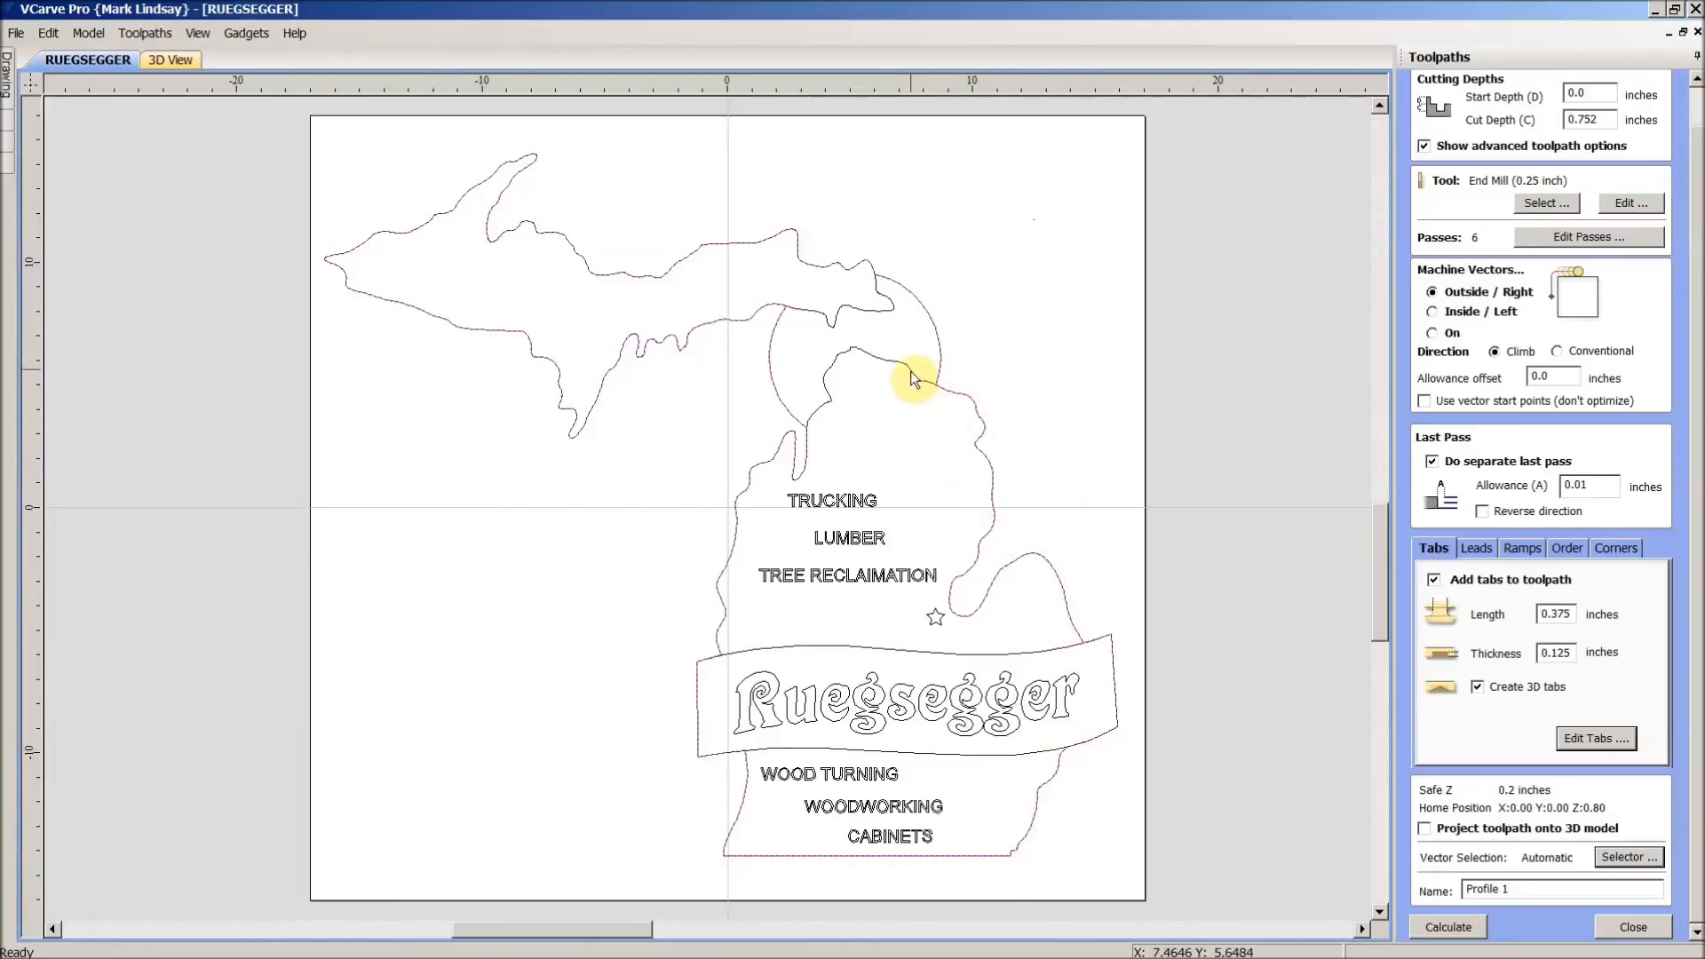
mouse_move(824, 423)
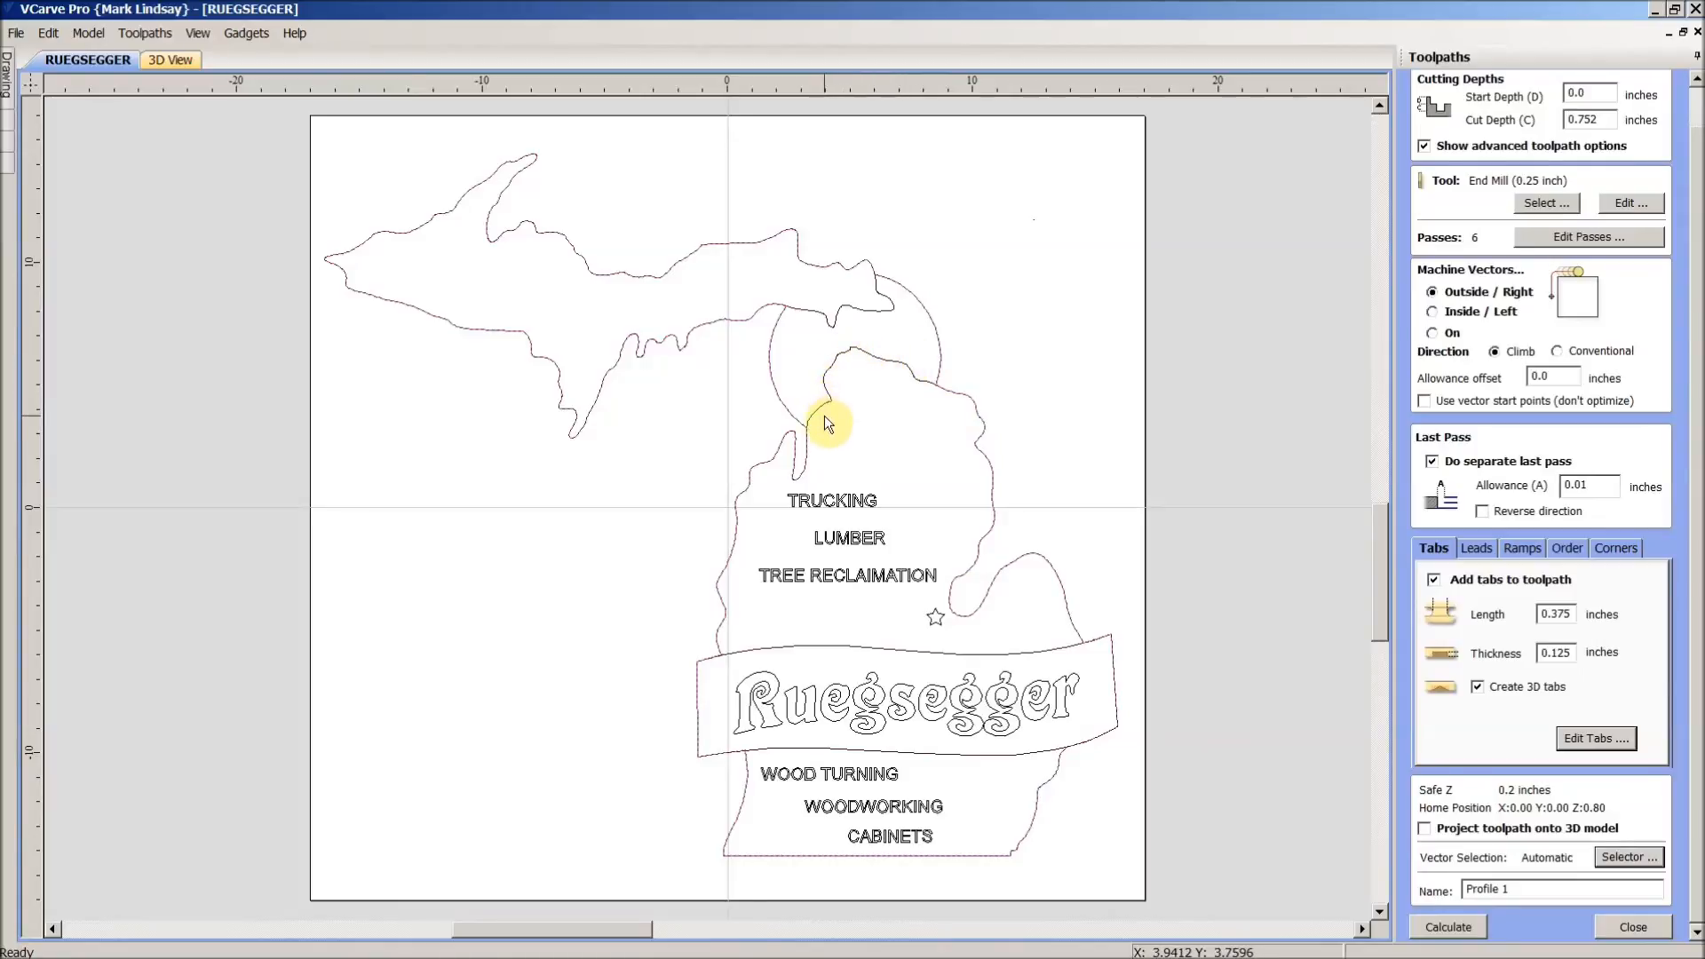
mouse_move(949, 350)
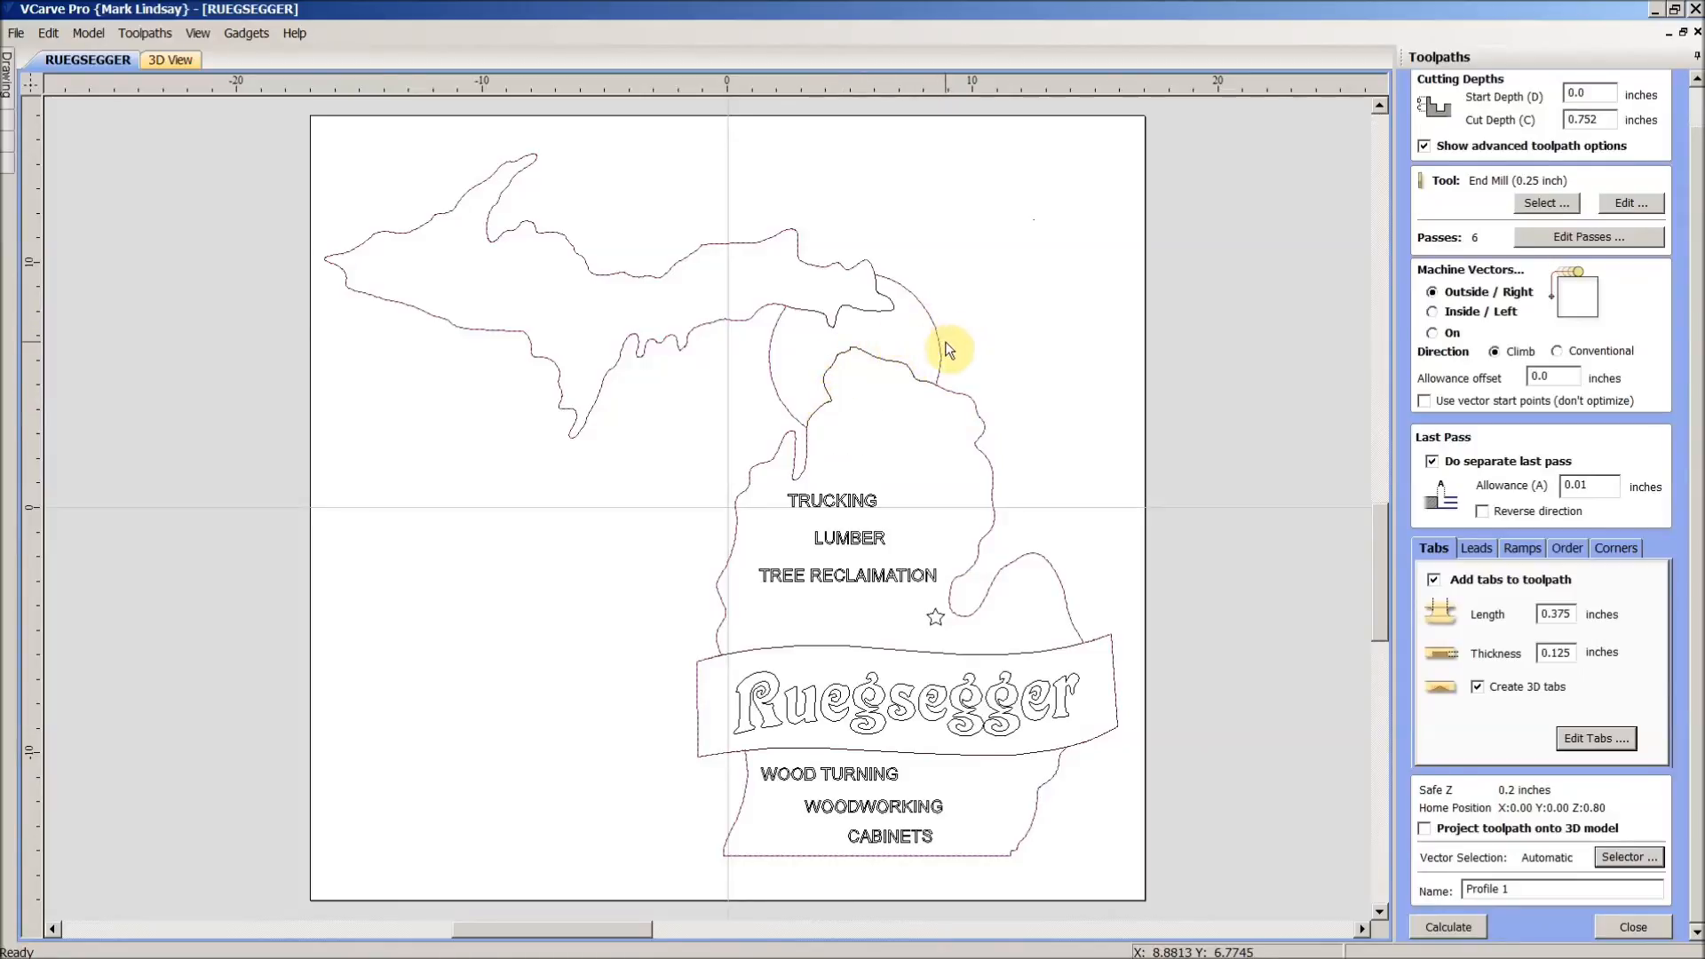
mouse_move(1022, 348)
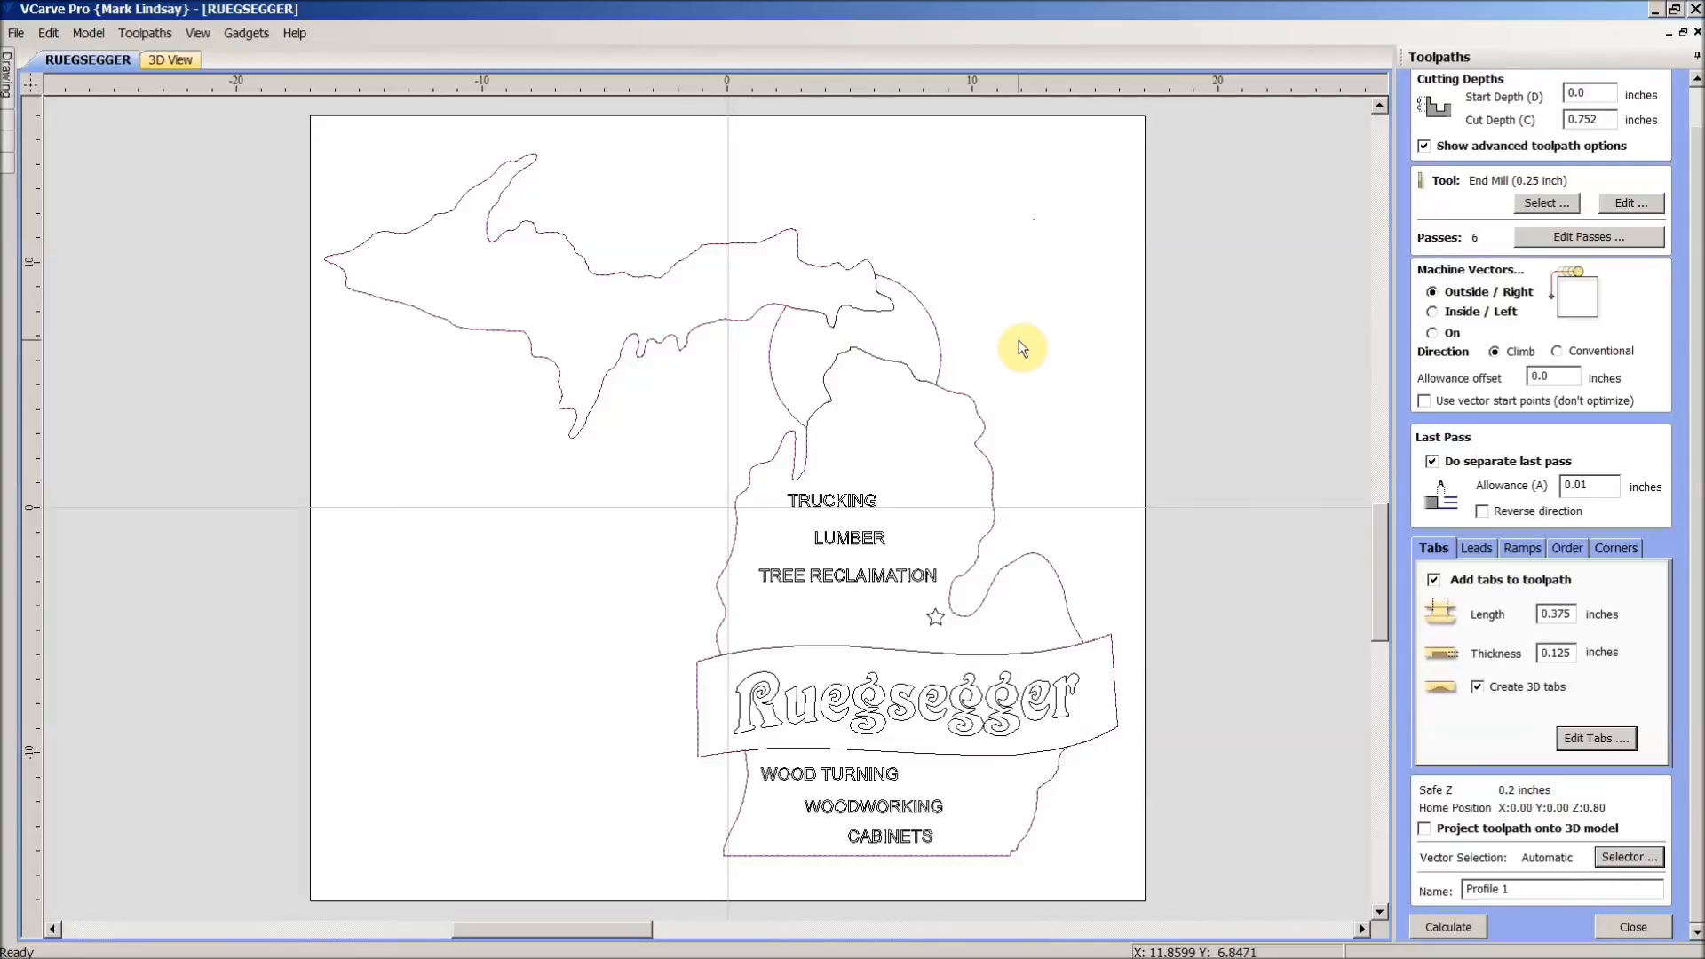
mouse_move(1022, 345)
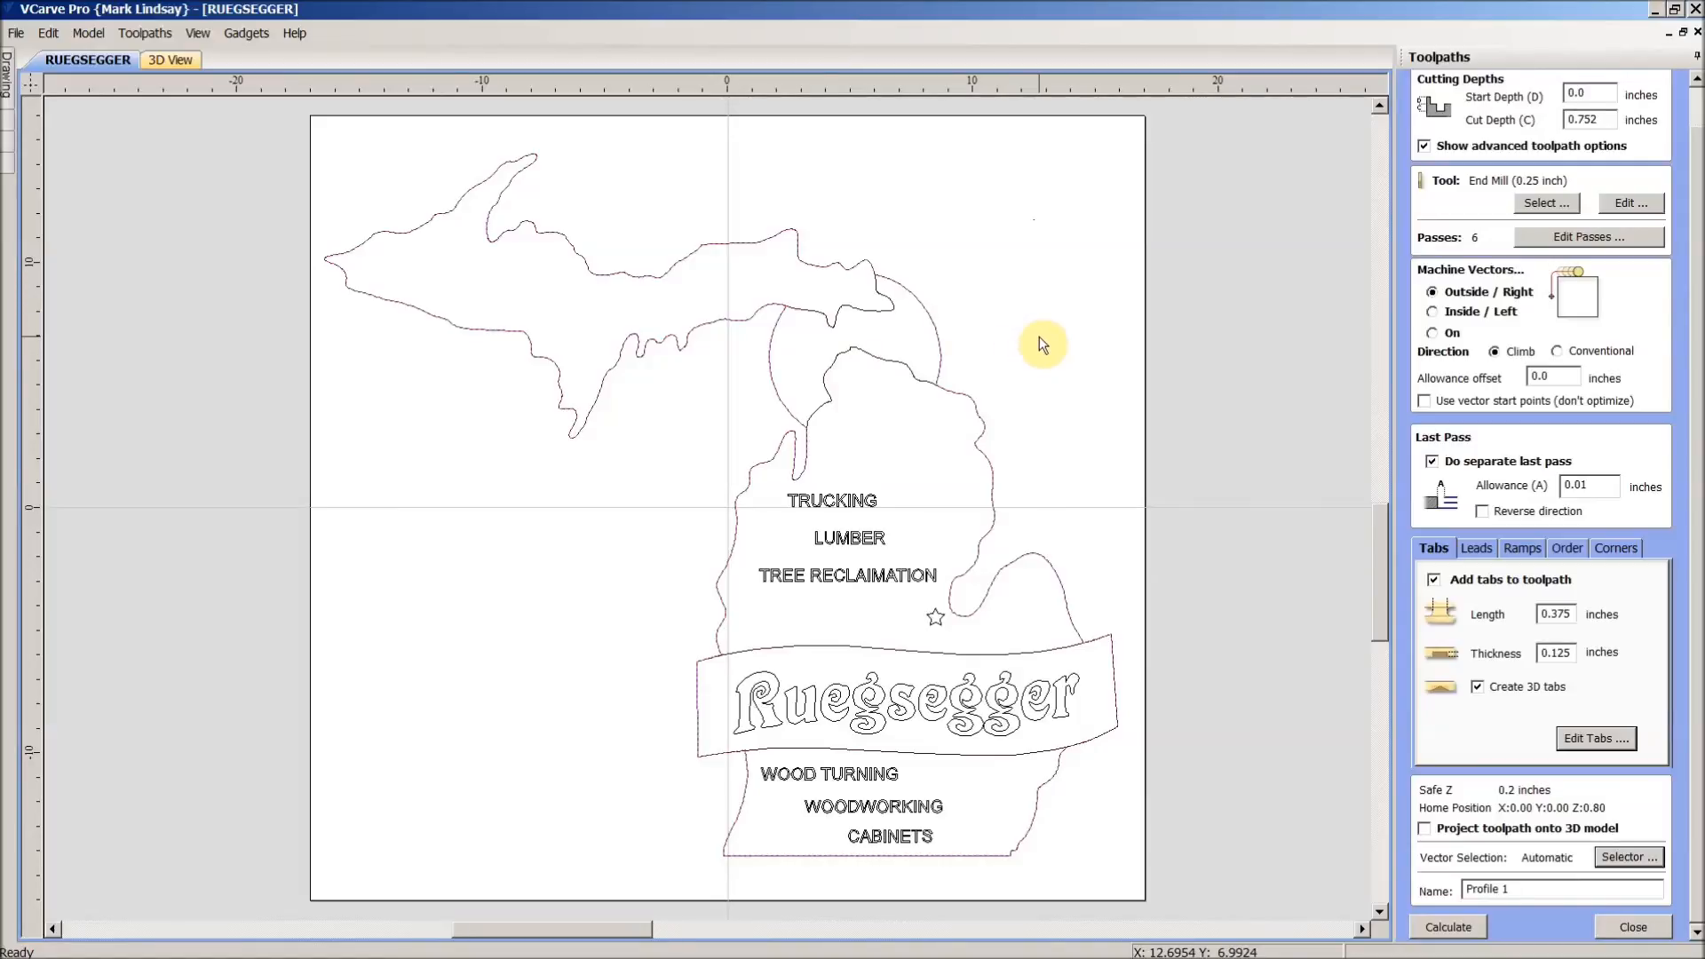
mouse_move(1022, 348)
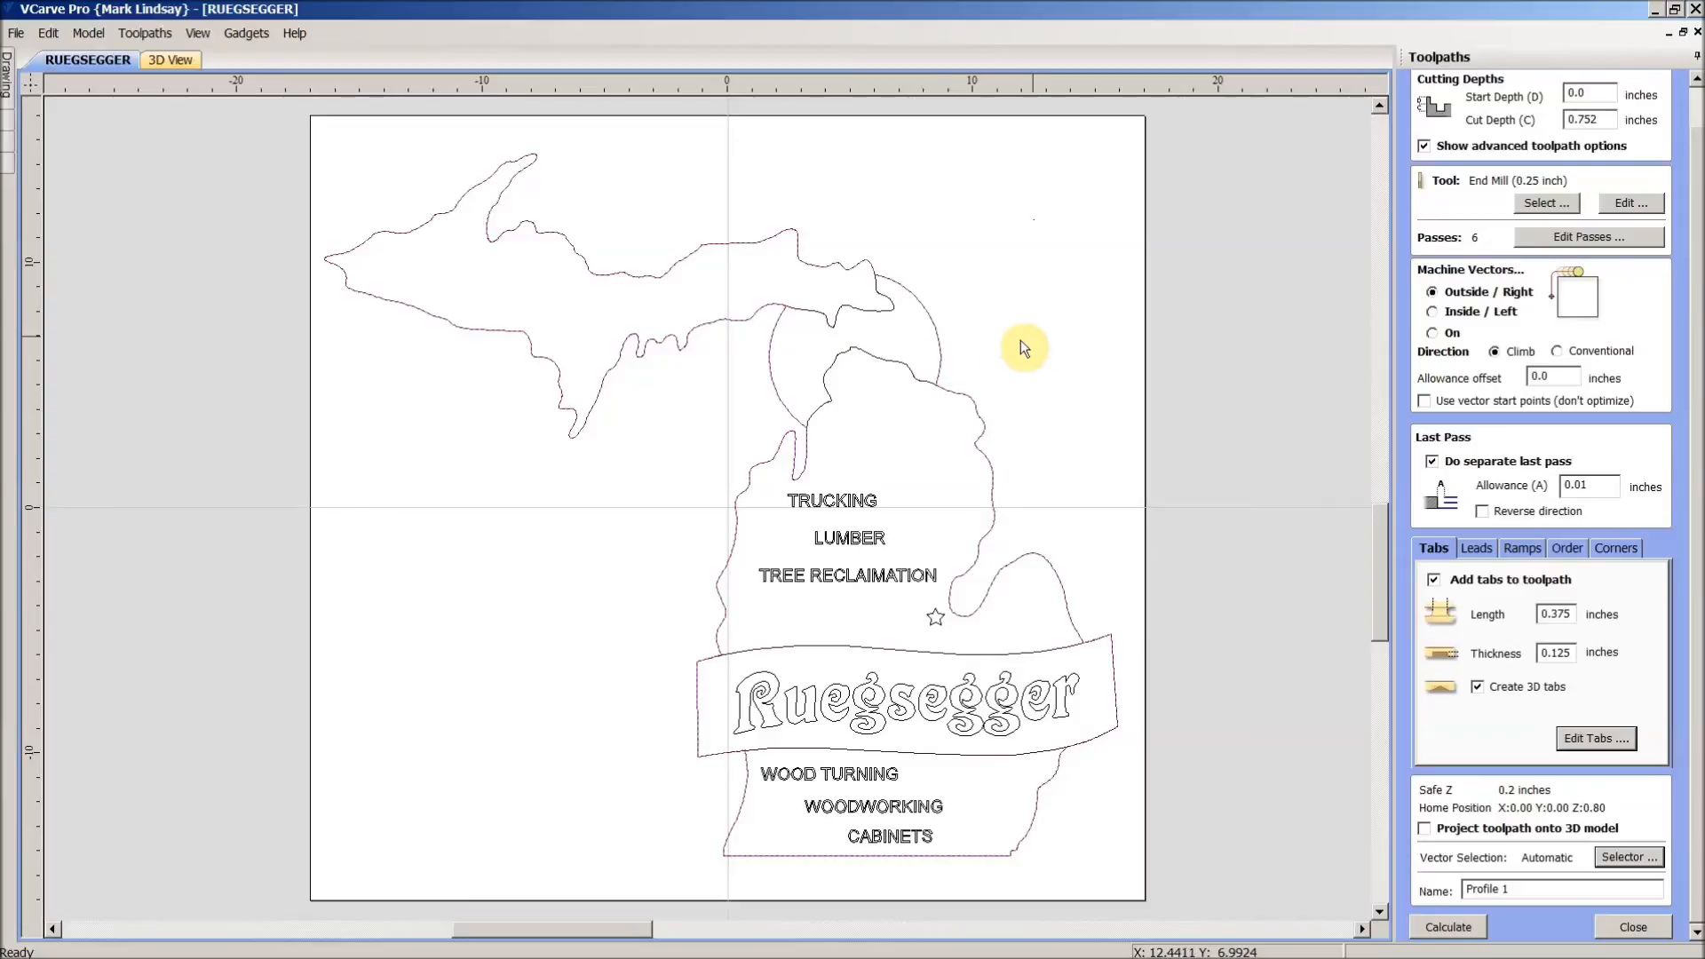
mouse_move(1022, 484)
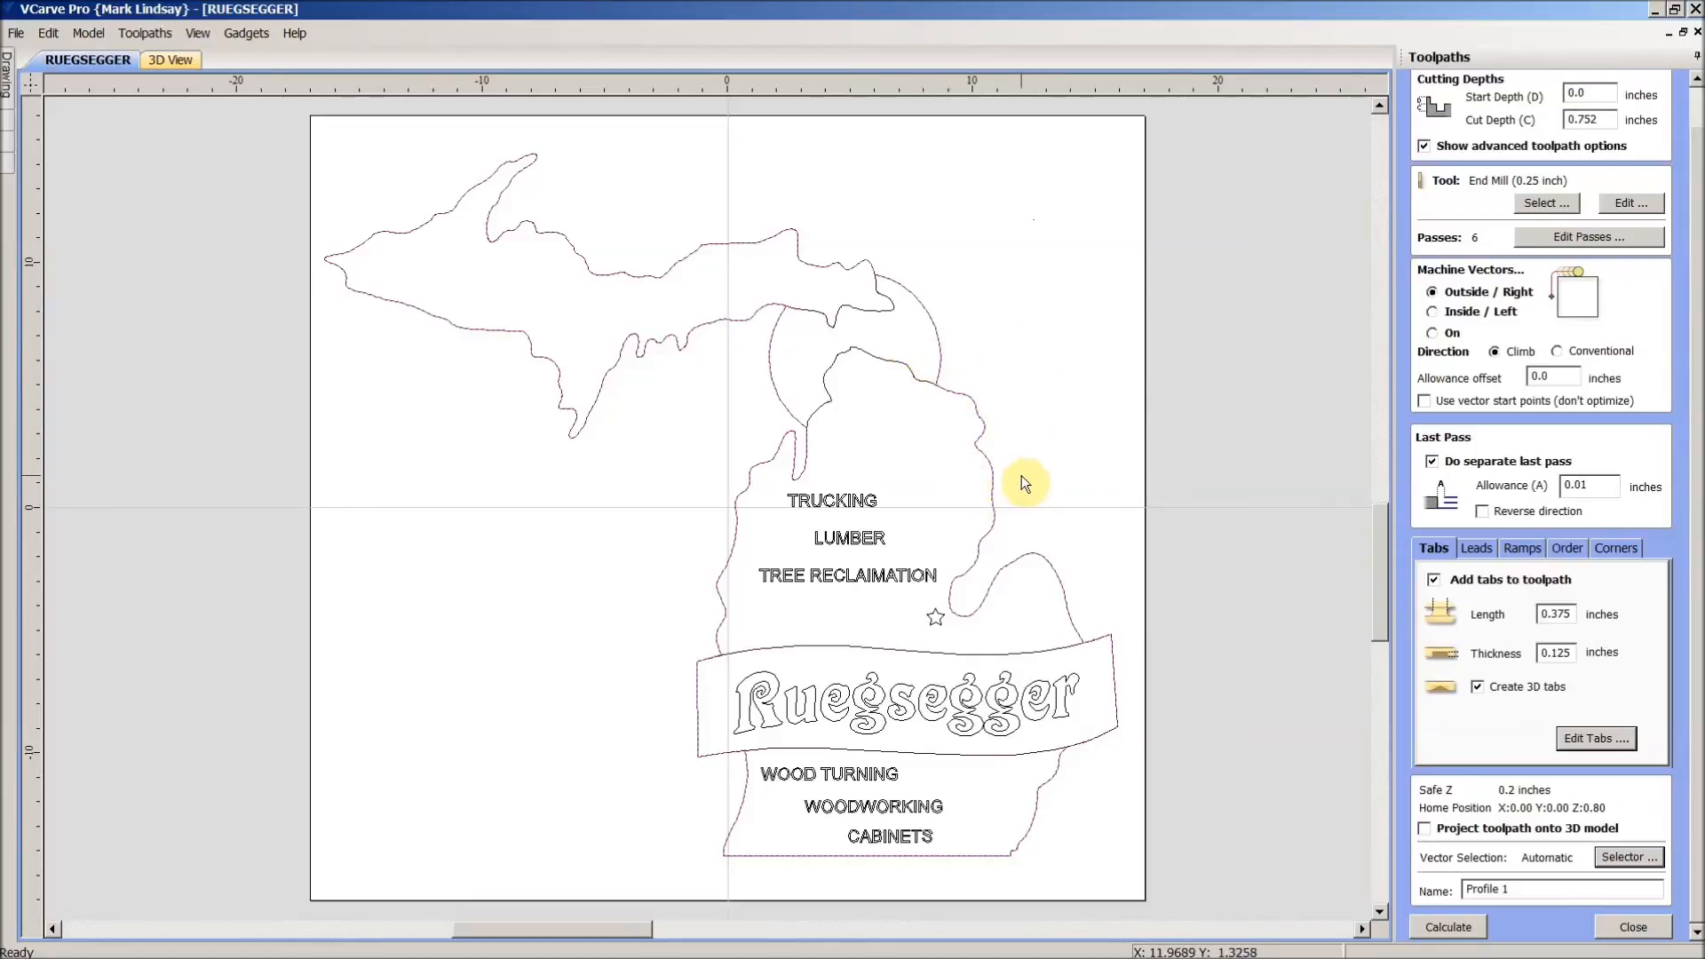
mouse_move(1087, 376)
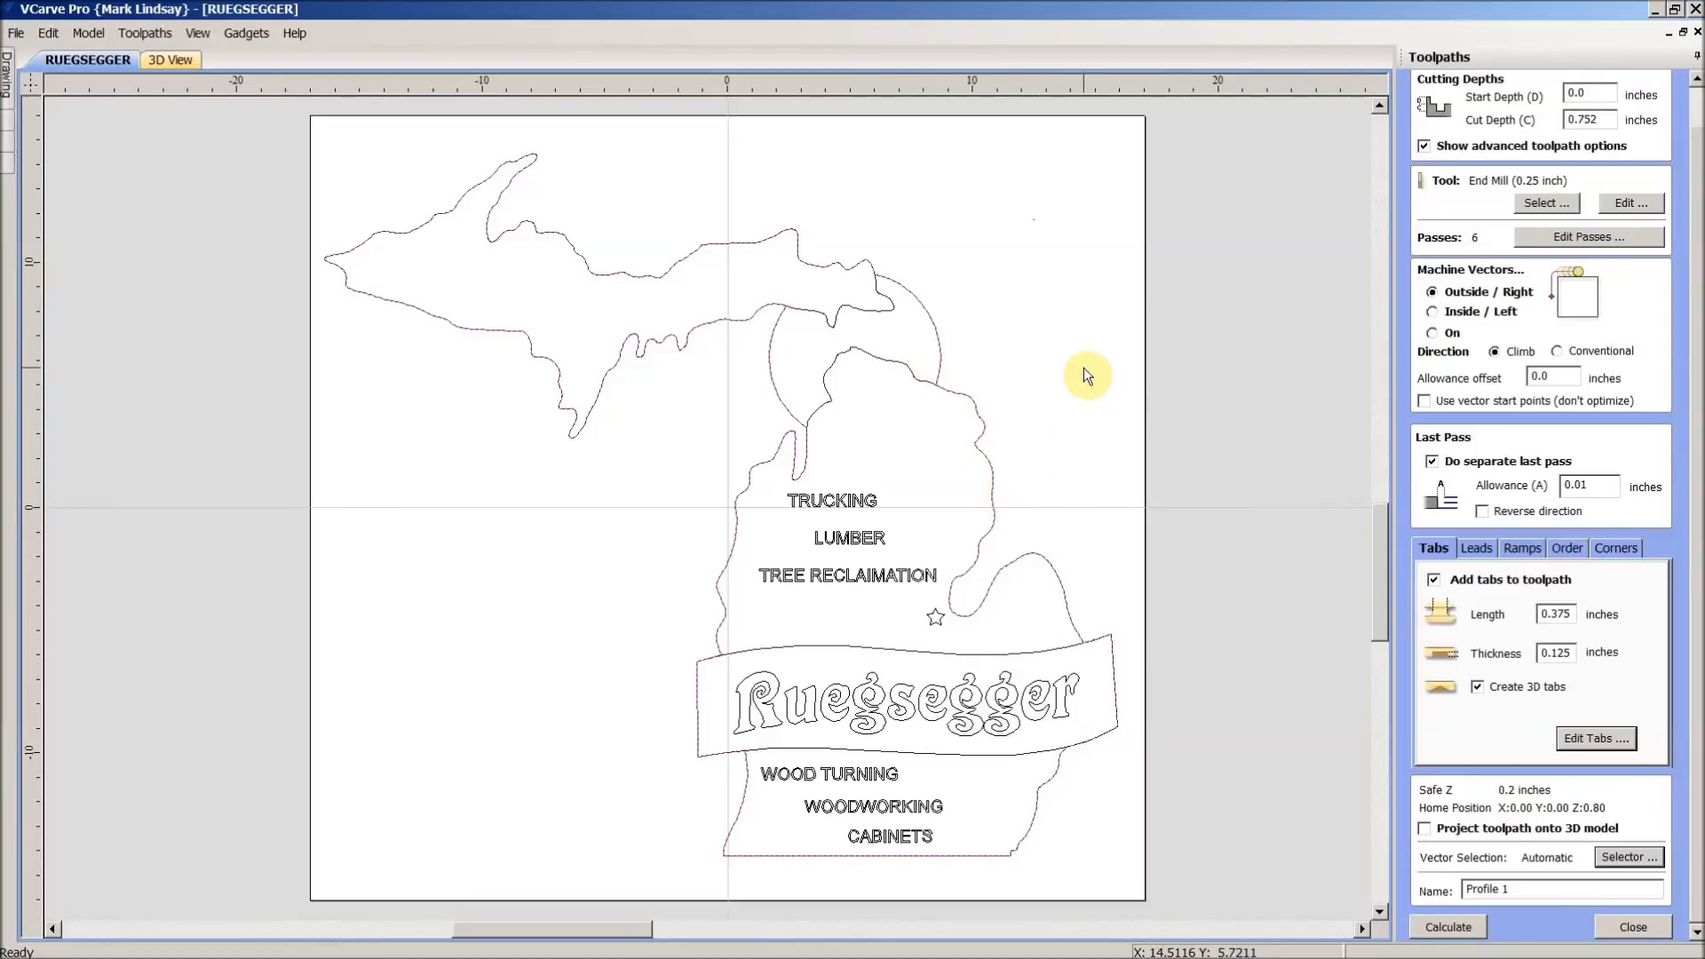
mouse_move(1495, 652)
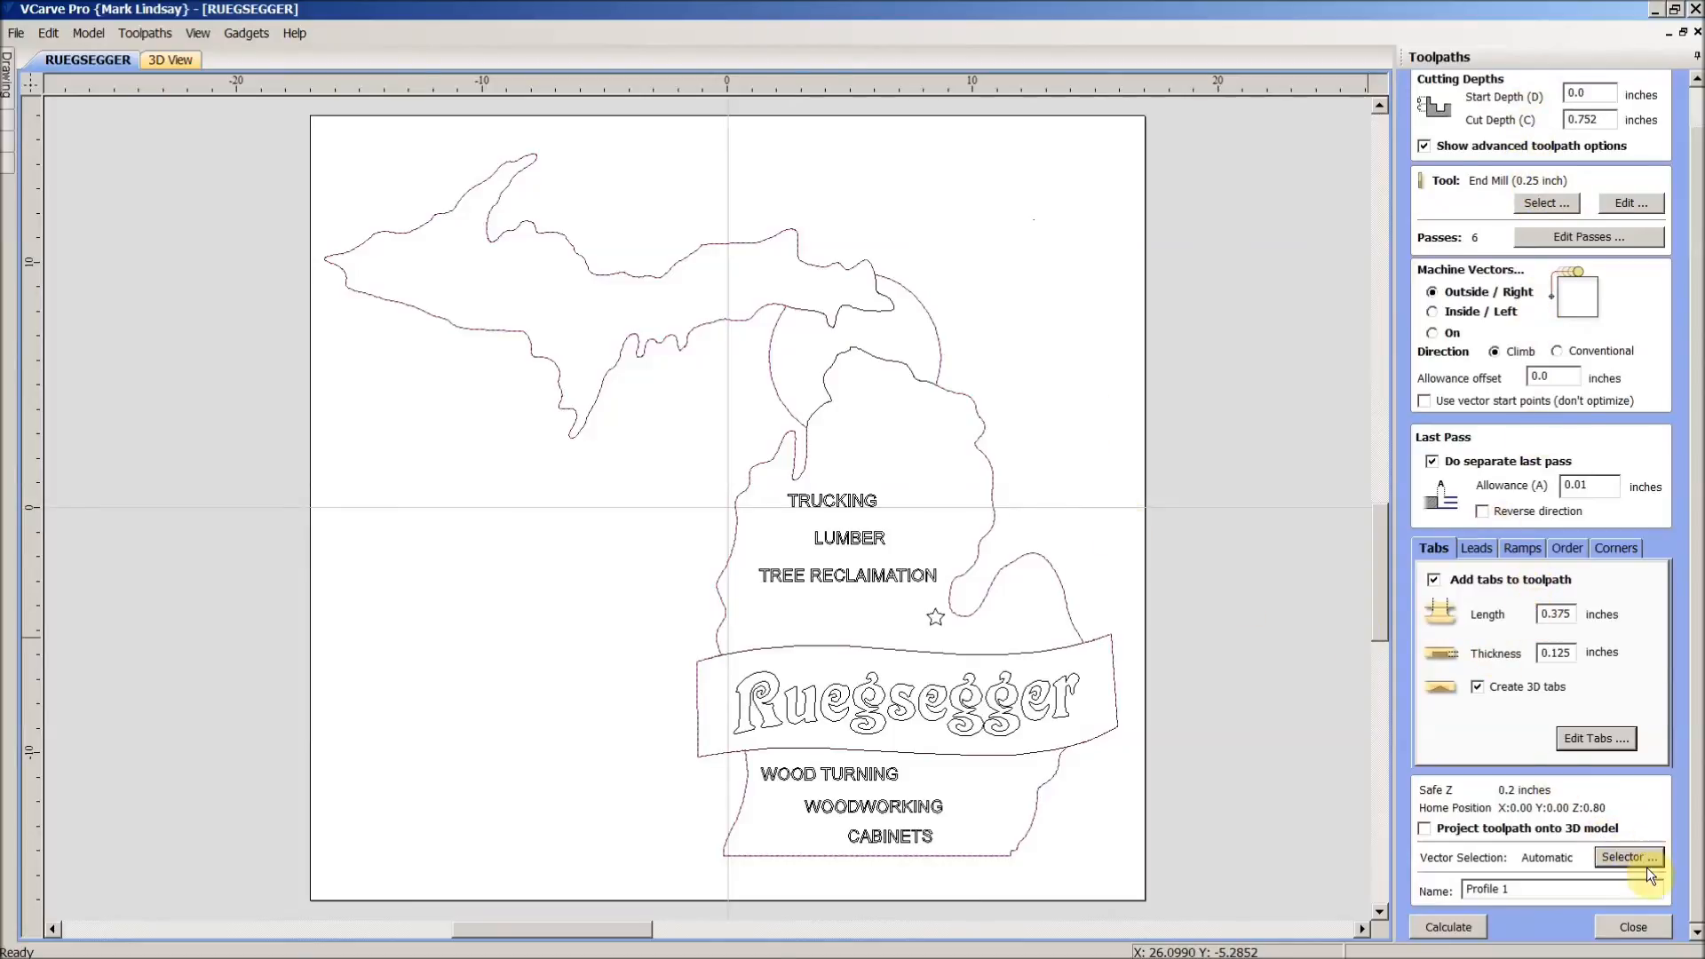
click(1627, 857)
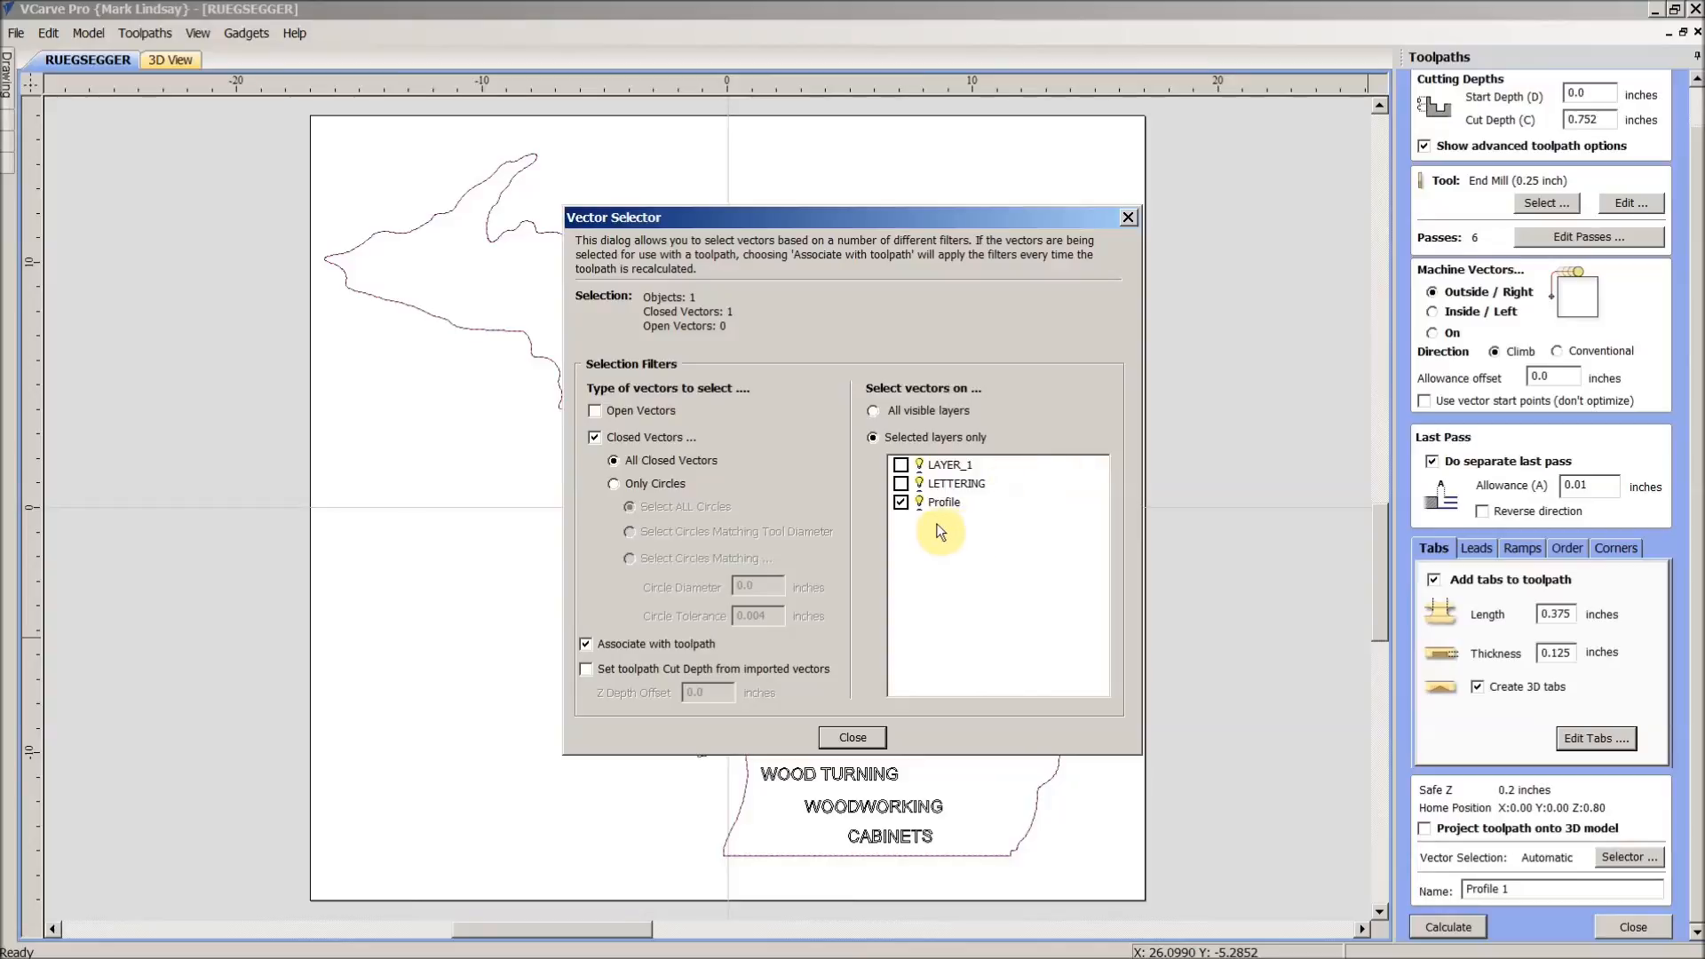
mouse_move(944, 508)
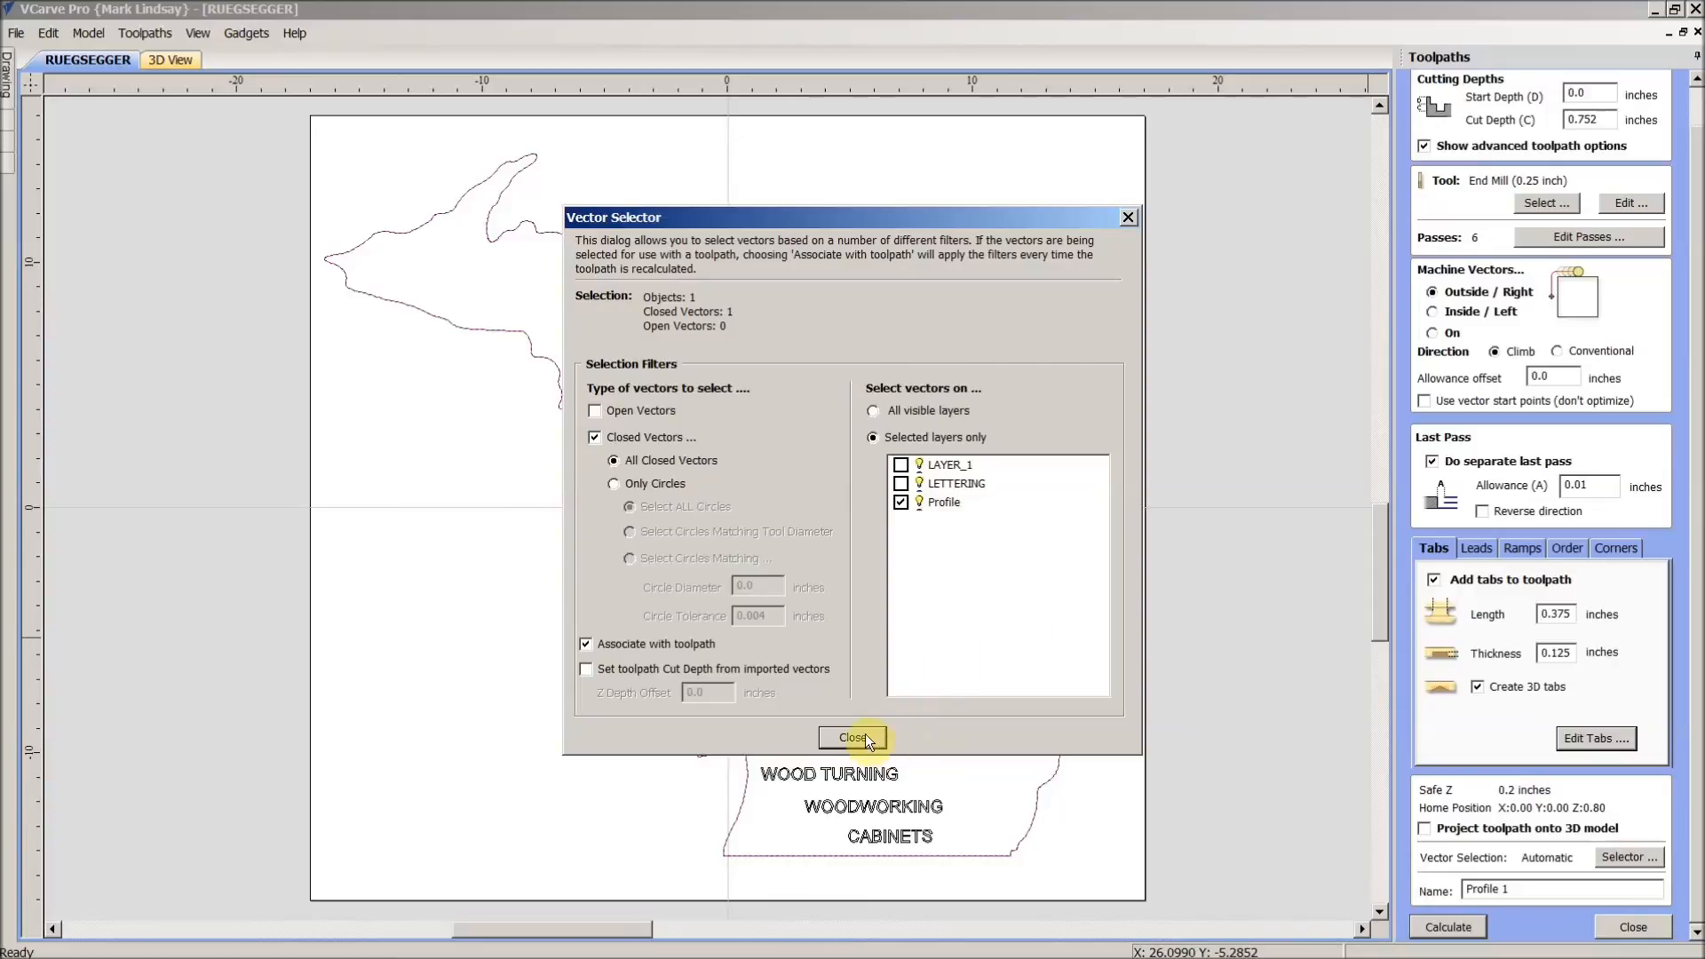
mouse_move(742, 482)
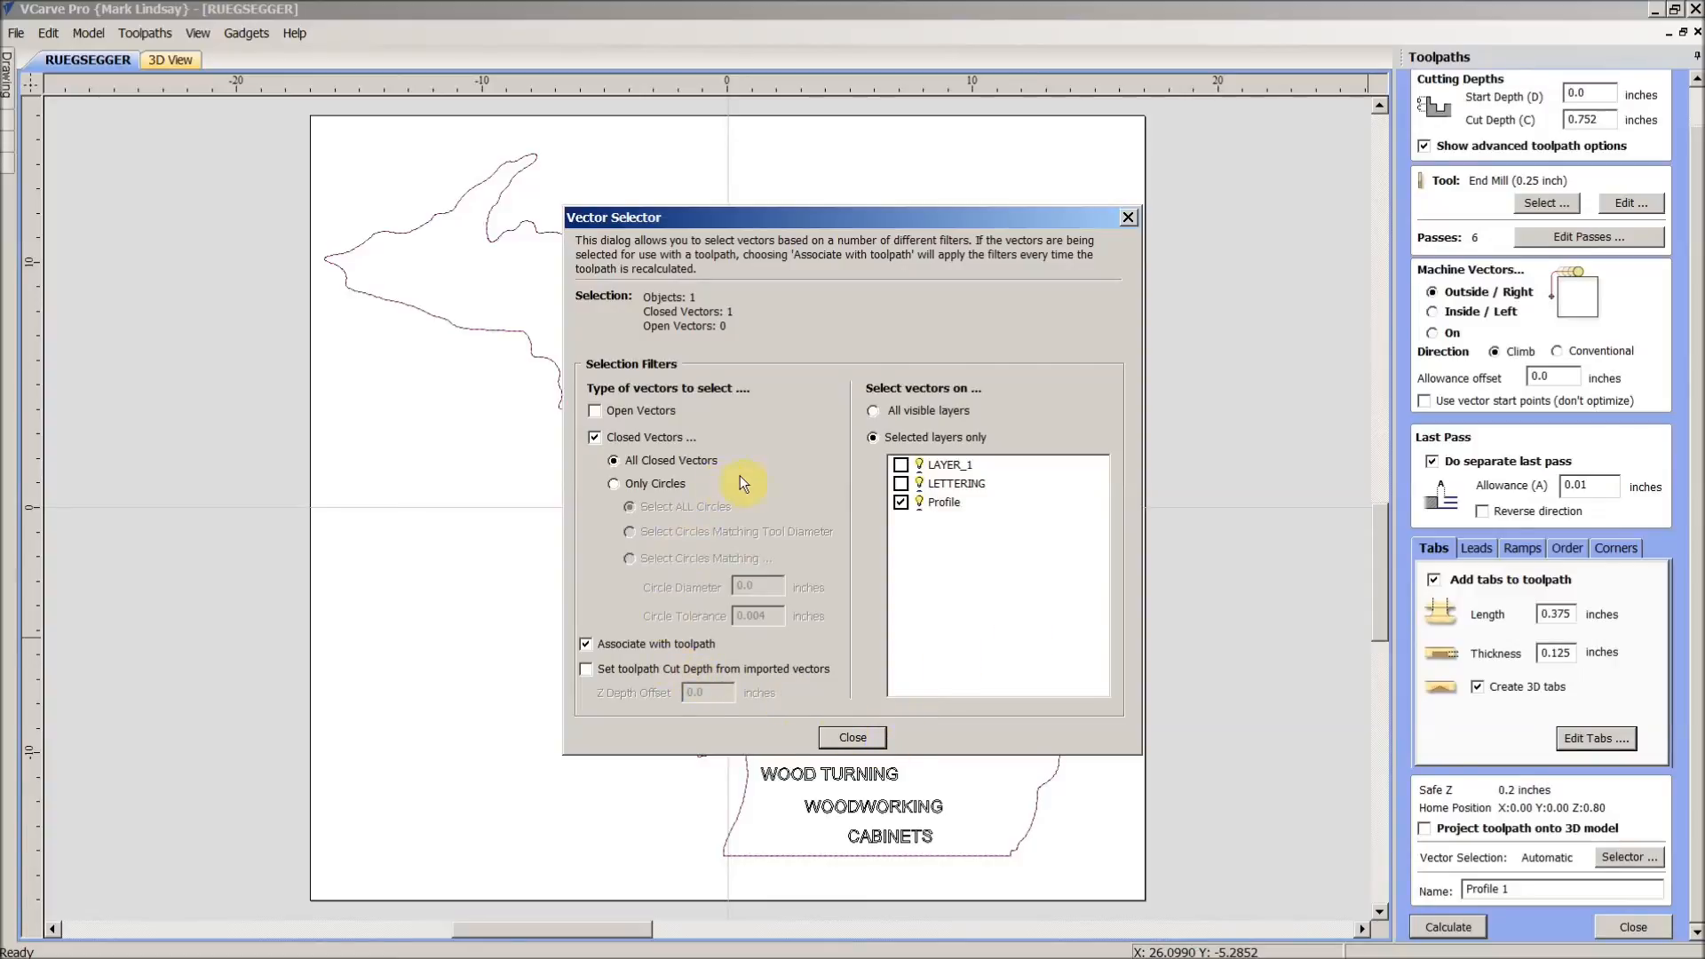
mouse_move(641, 381)
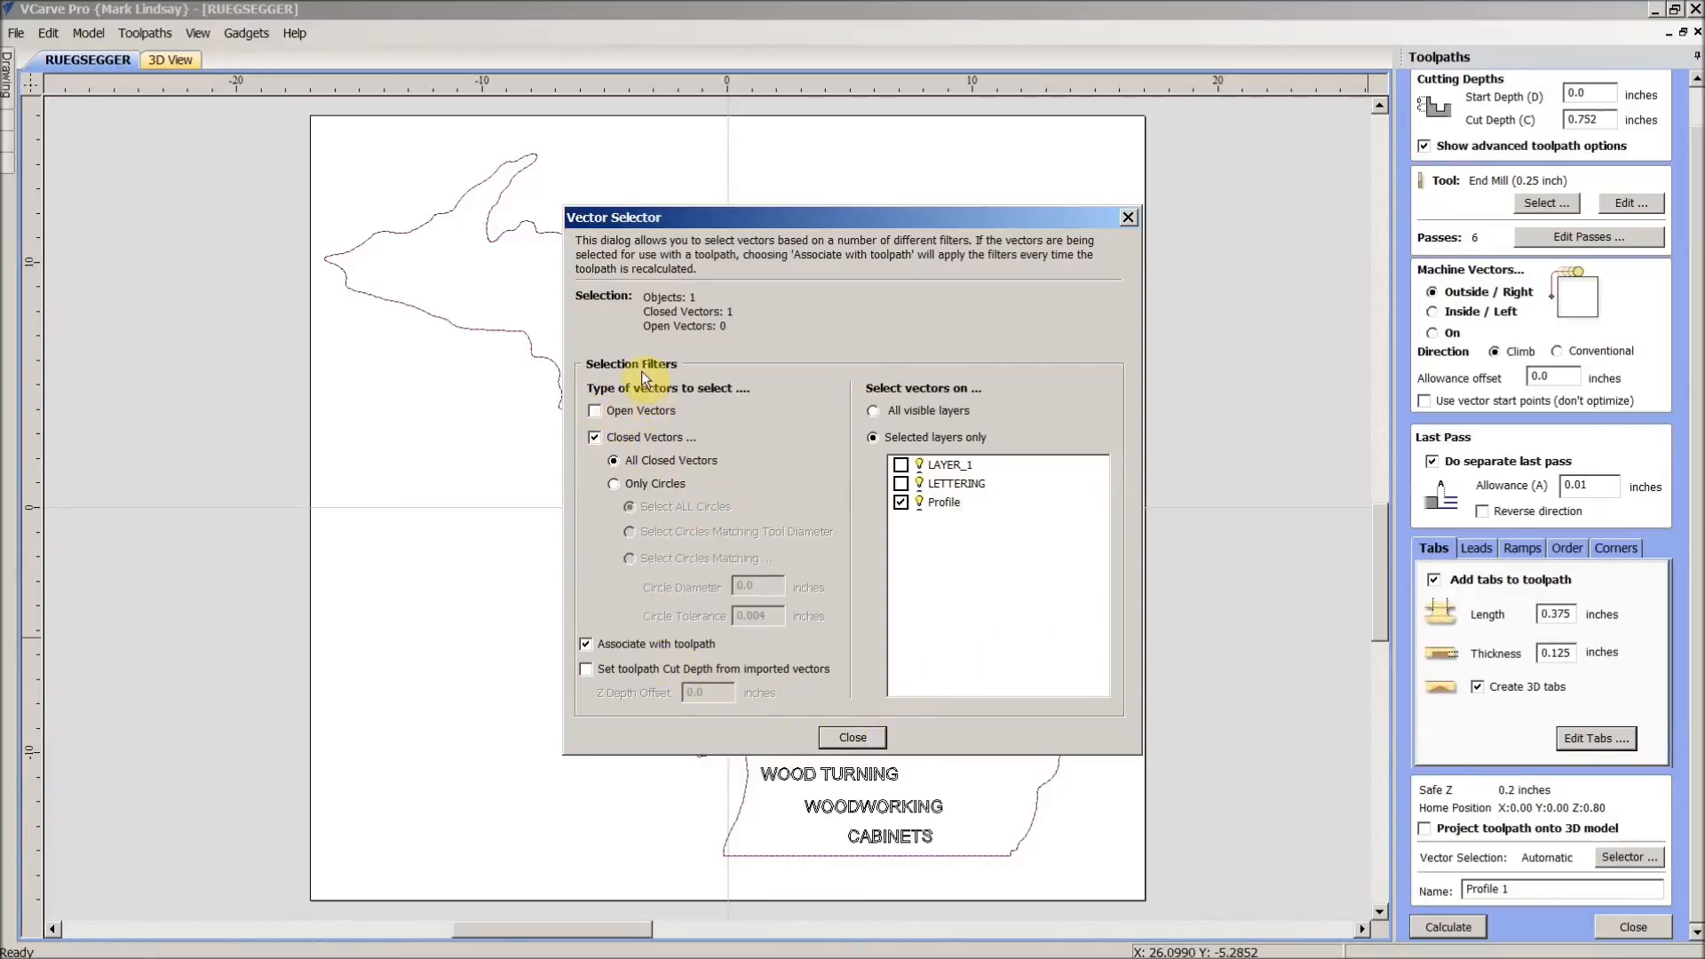
mouse_move(635, 446)
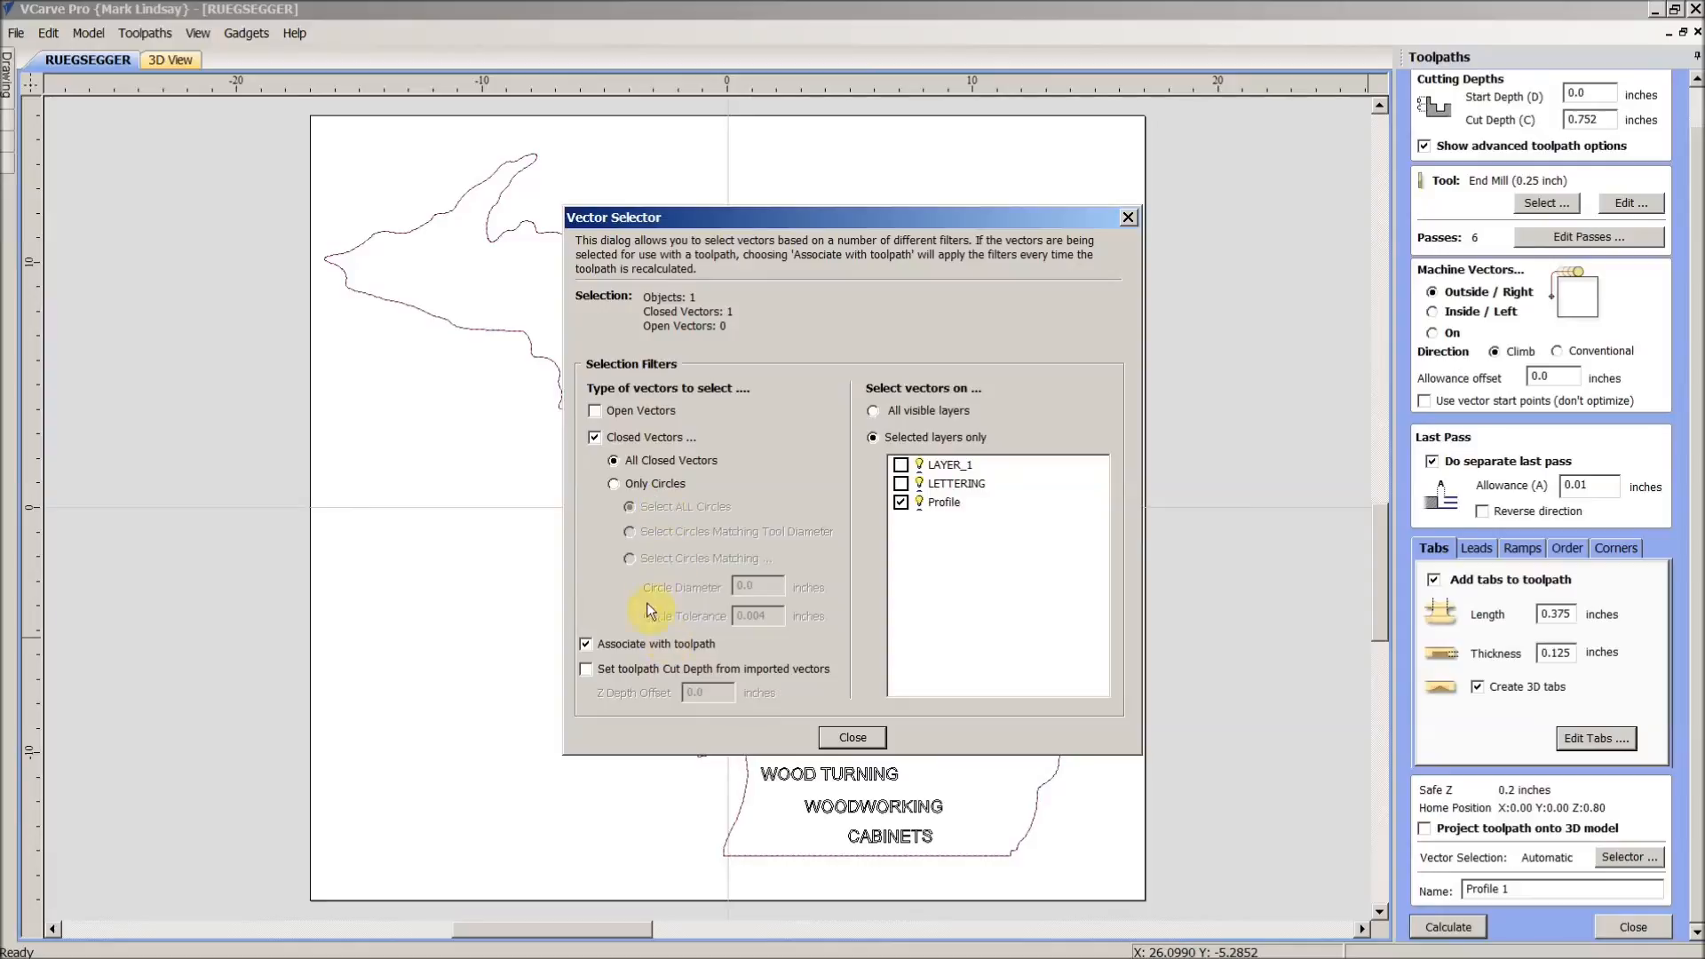
mouse_move(940, 391)
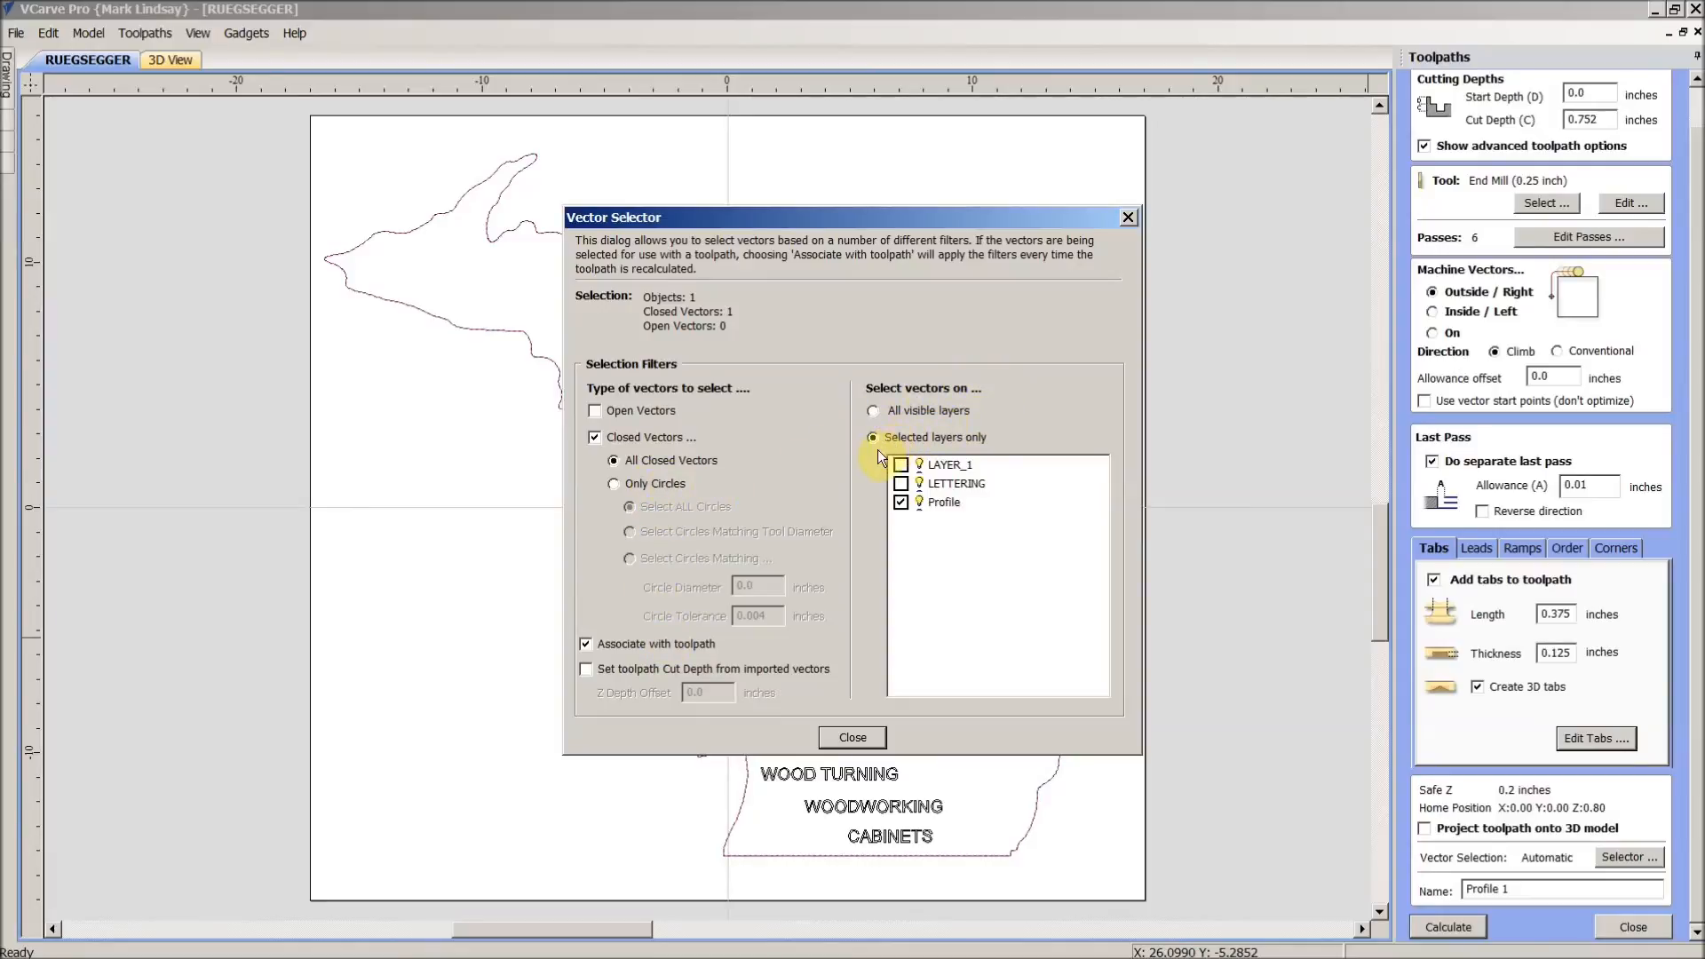
mouse_move(951, 464)
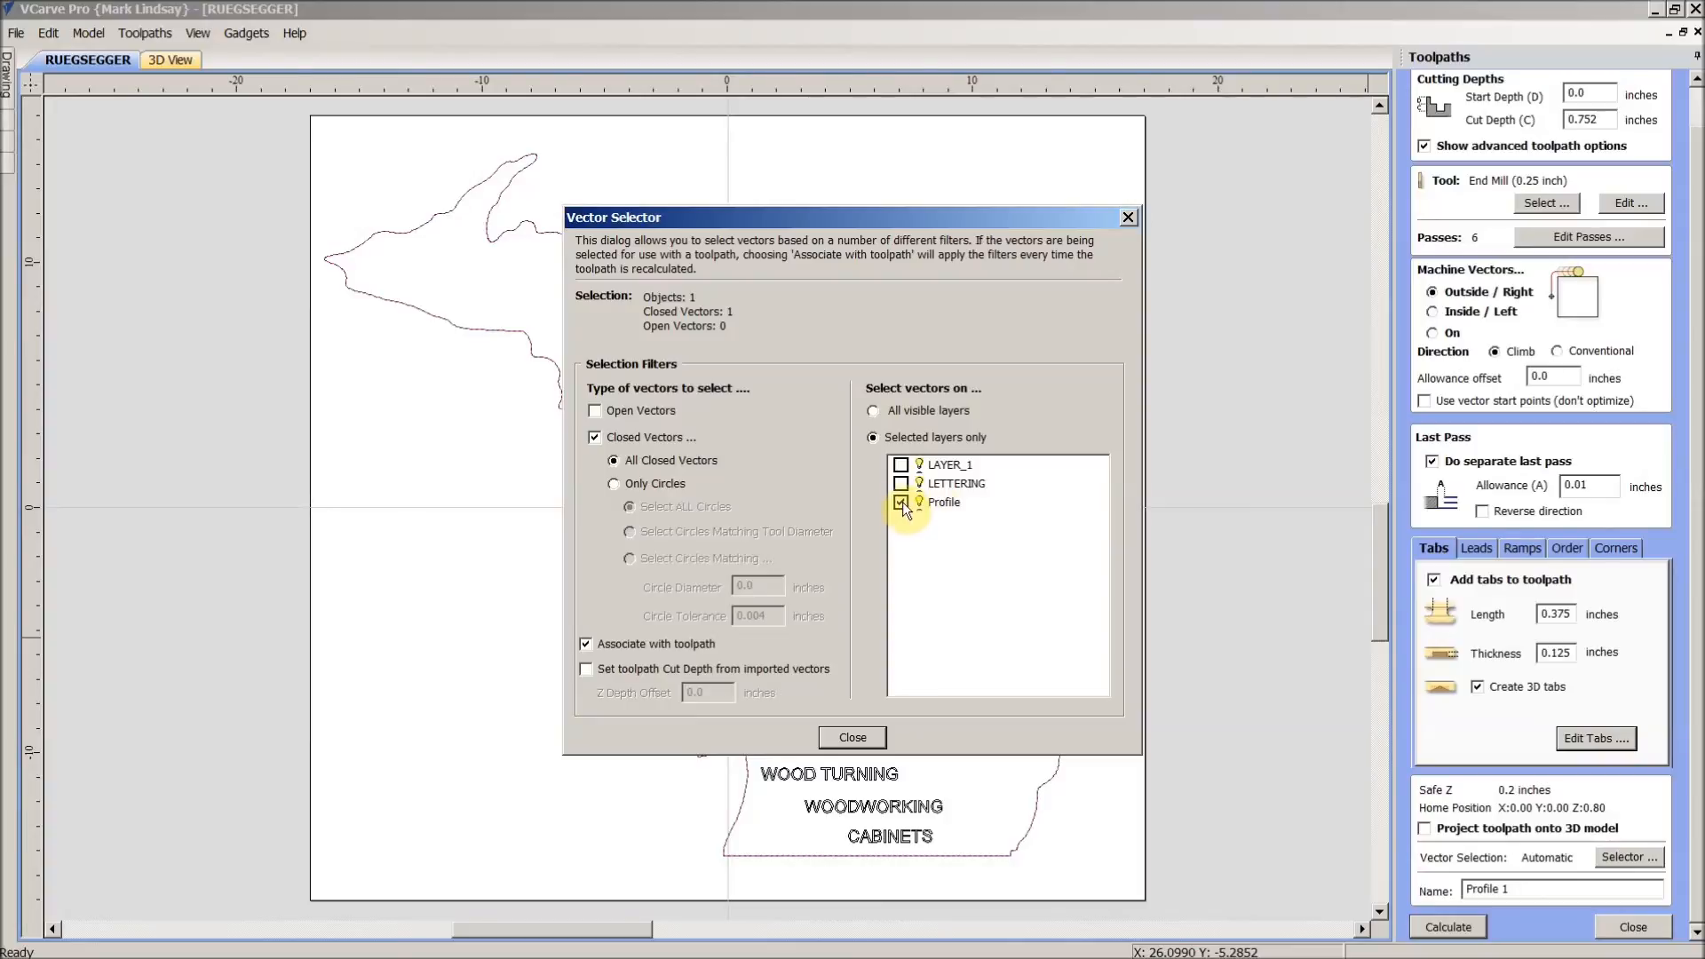
click(901, 500)
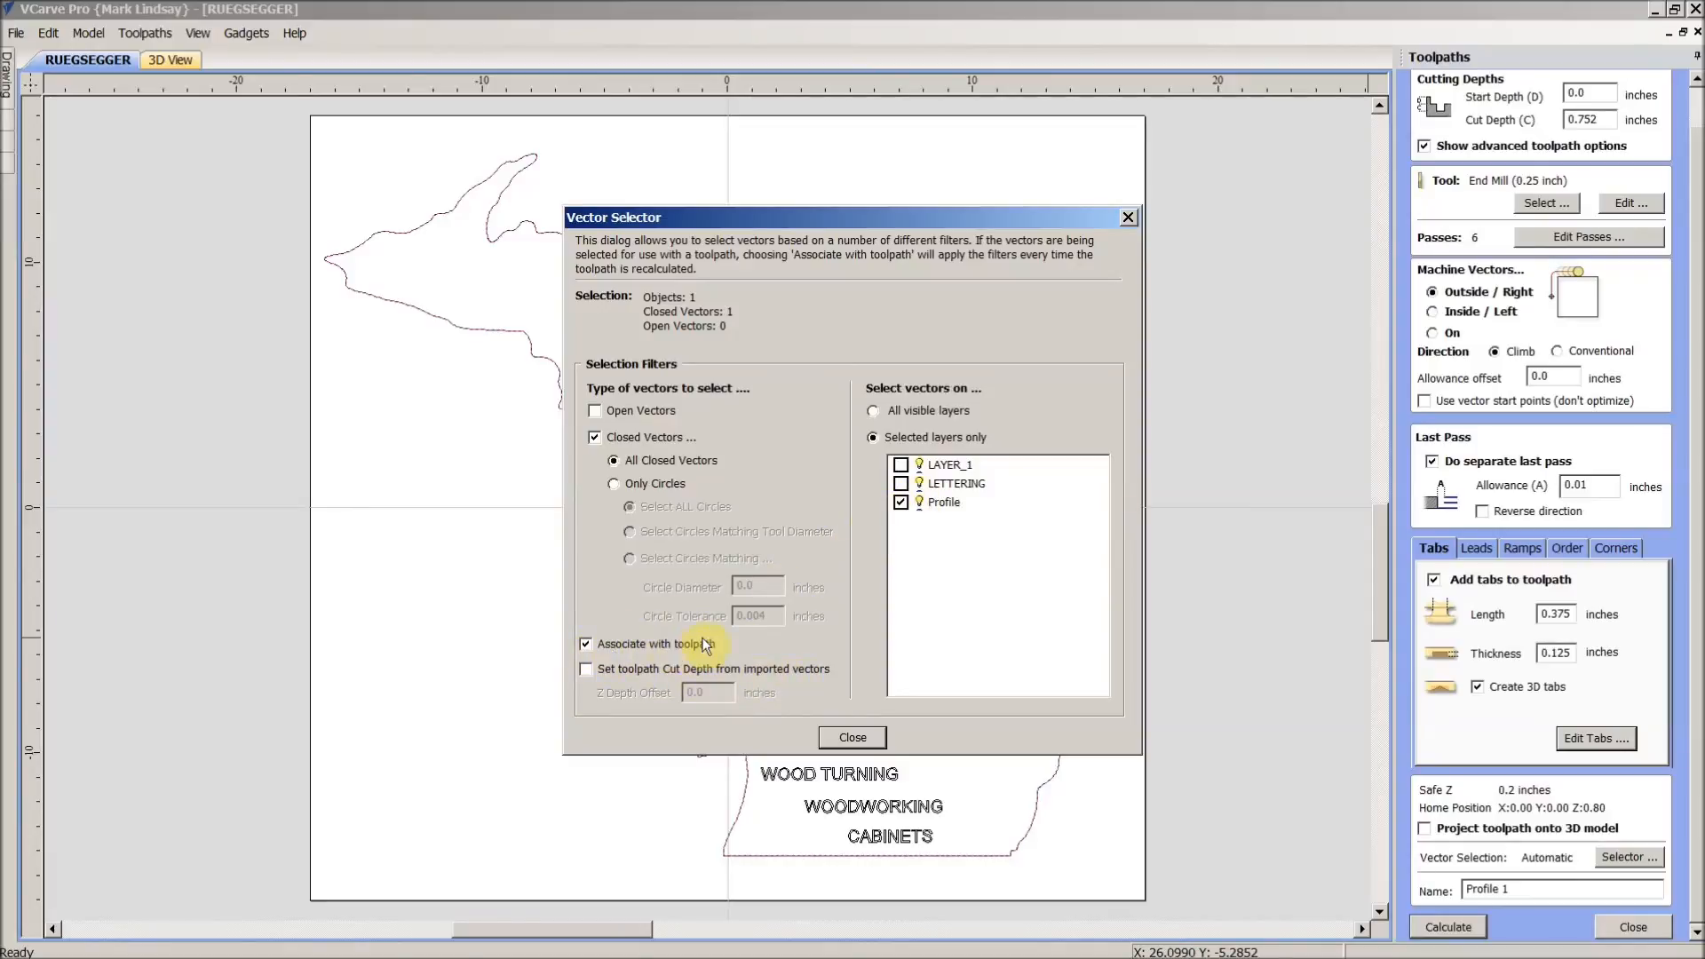
mouse_move(925, 511)
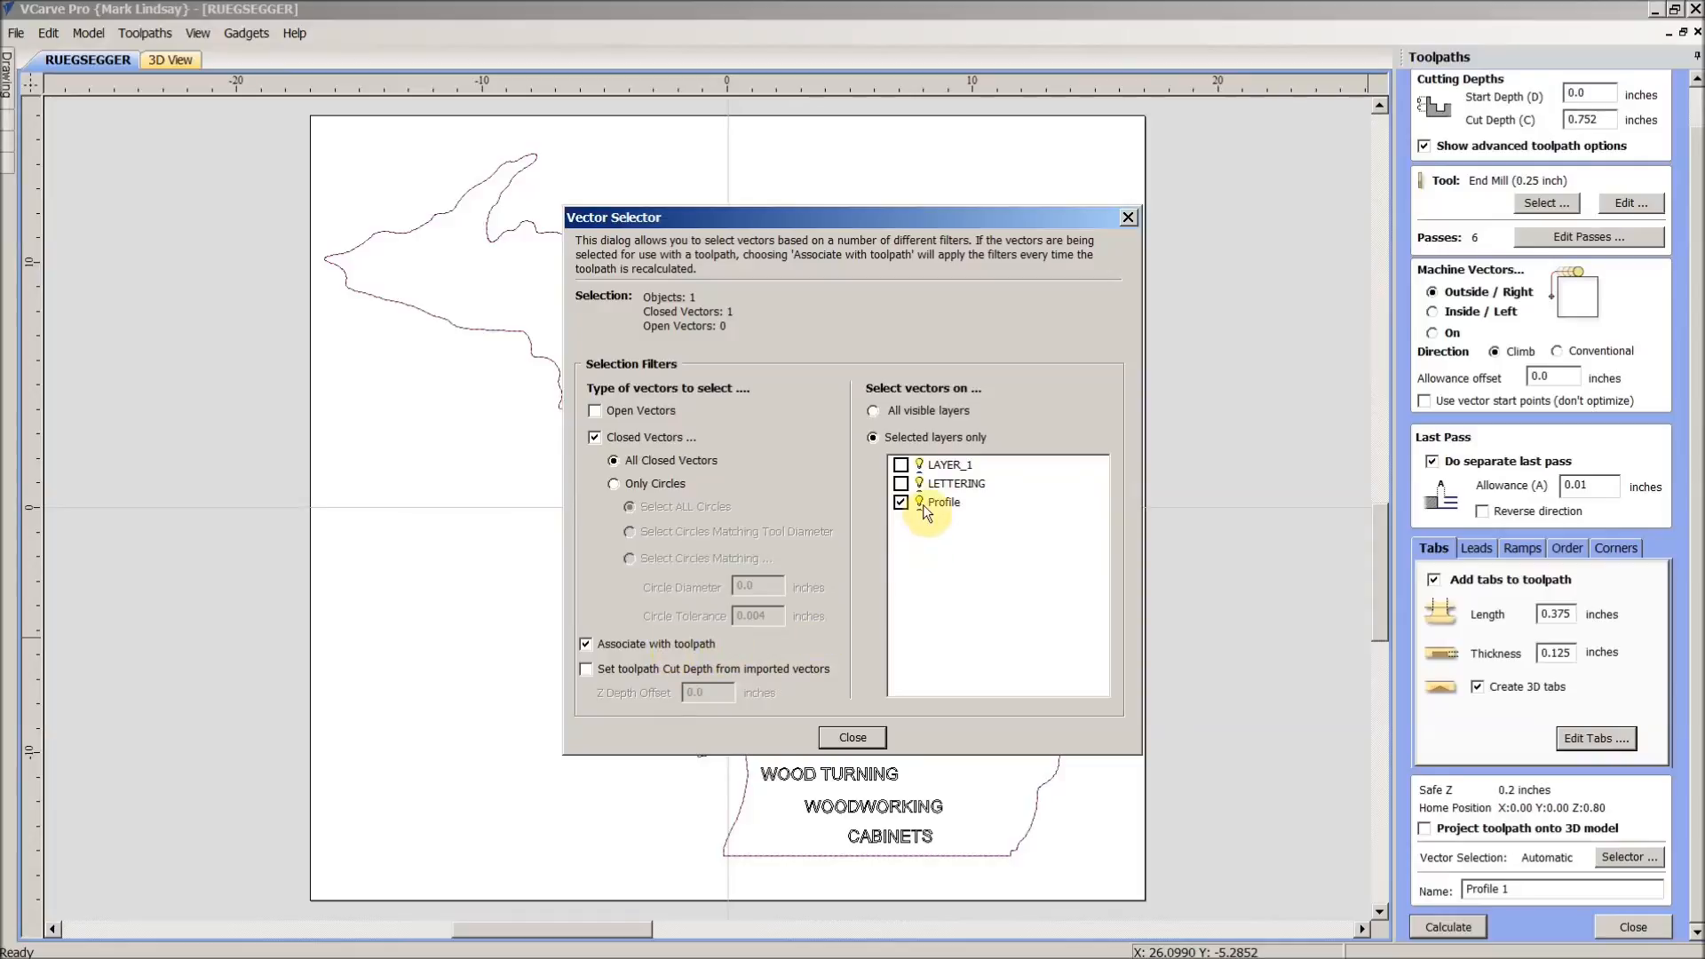
mouse_move(938, 708)
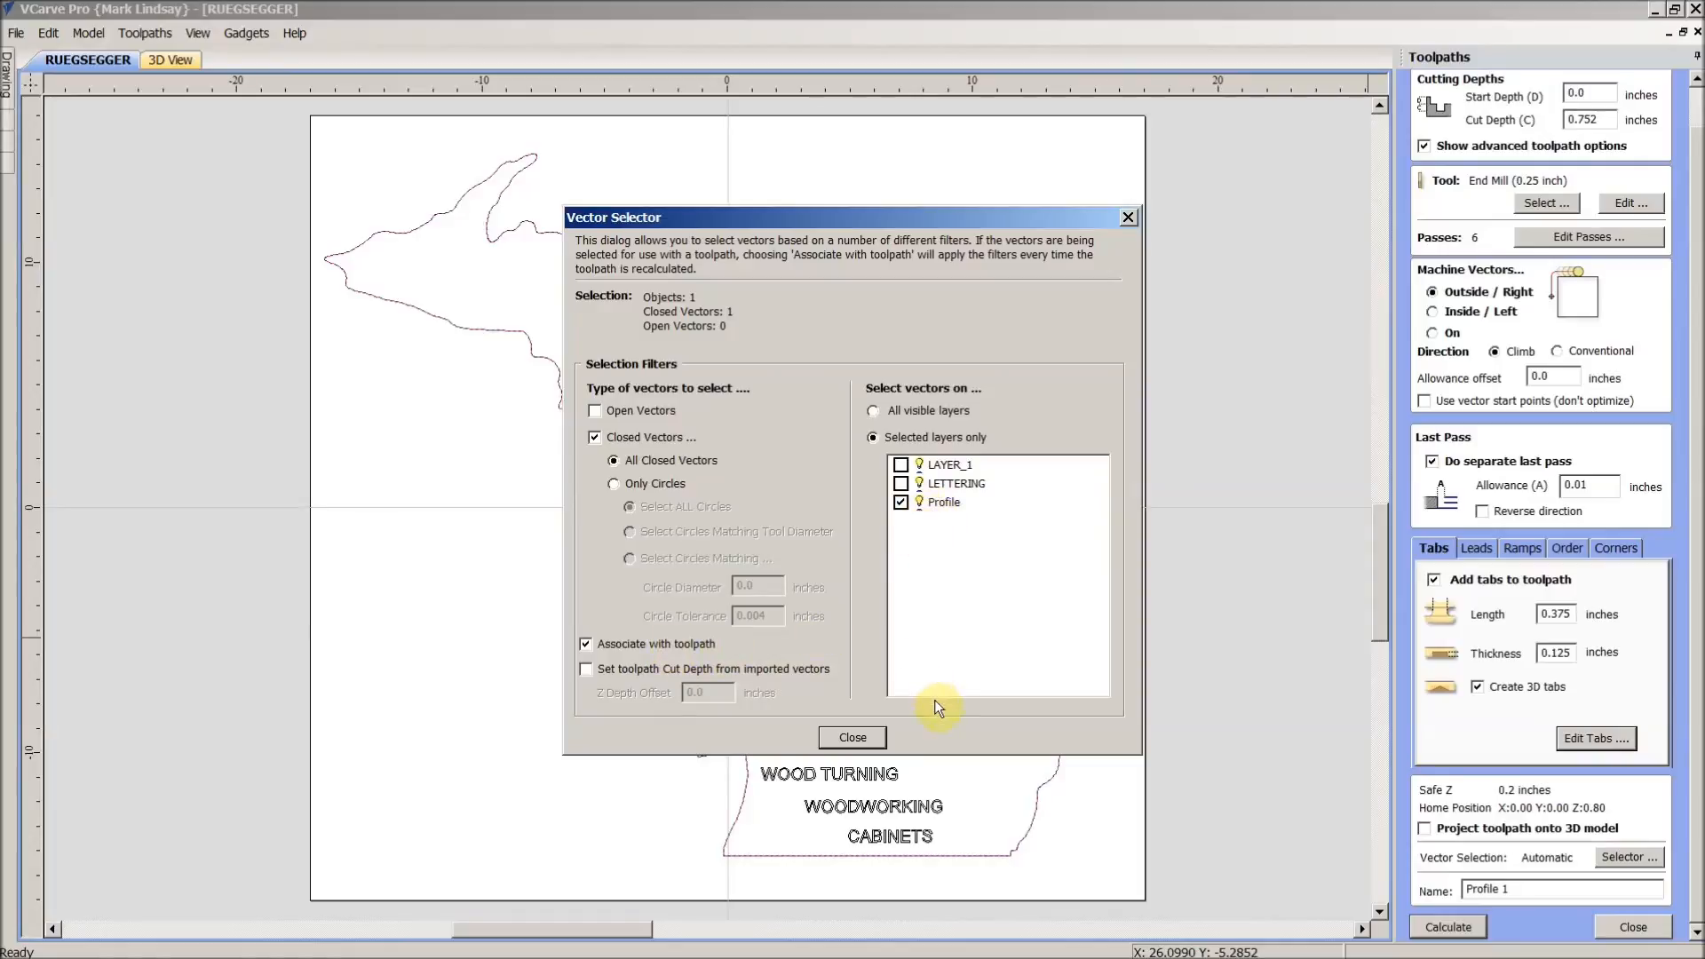
click(851, 736)
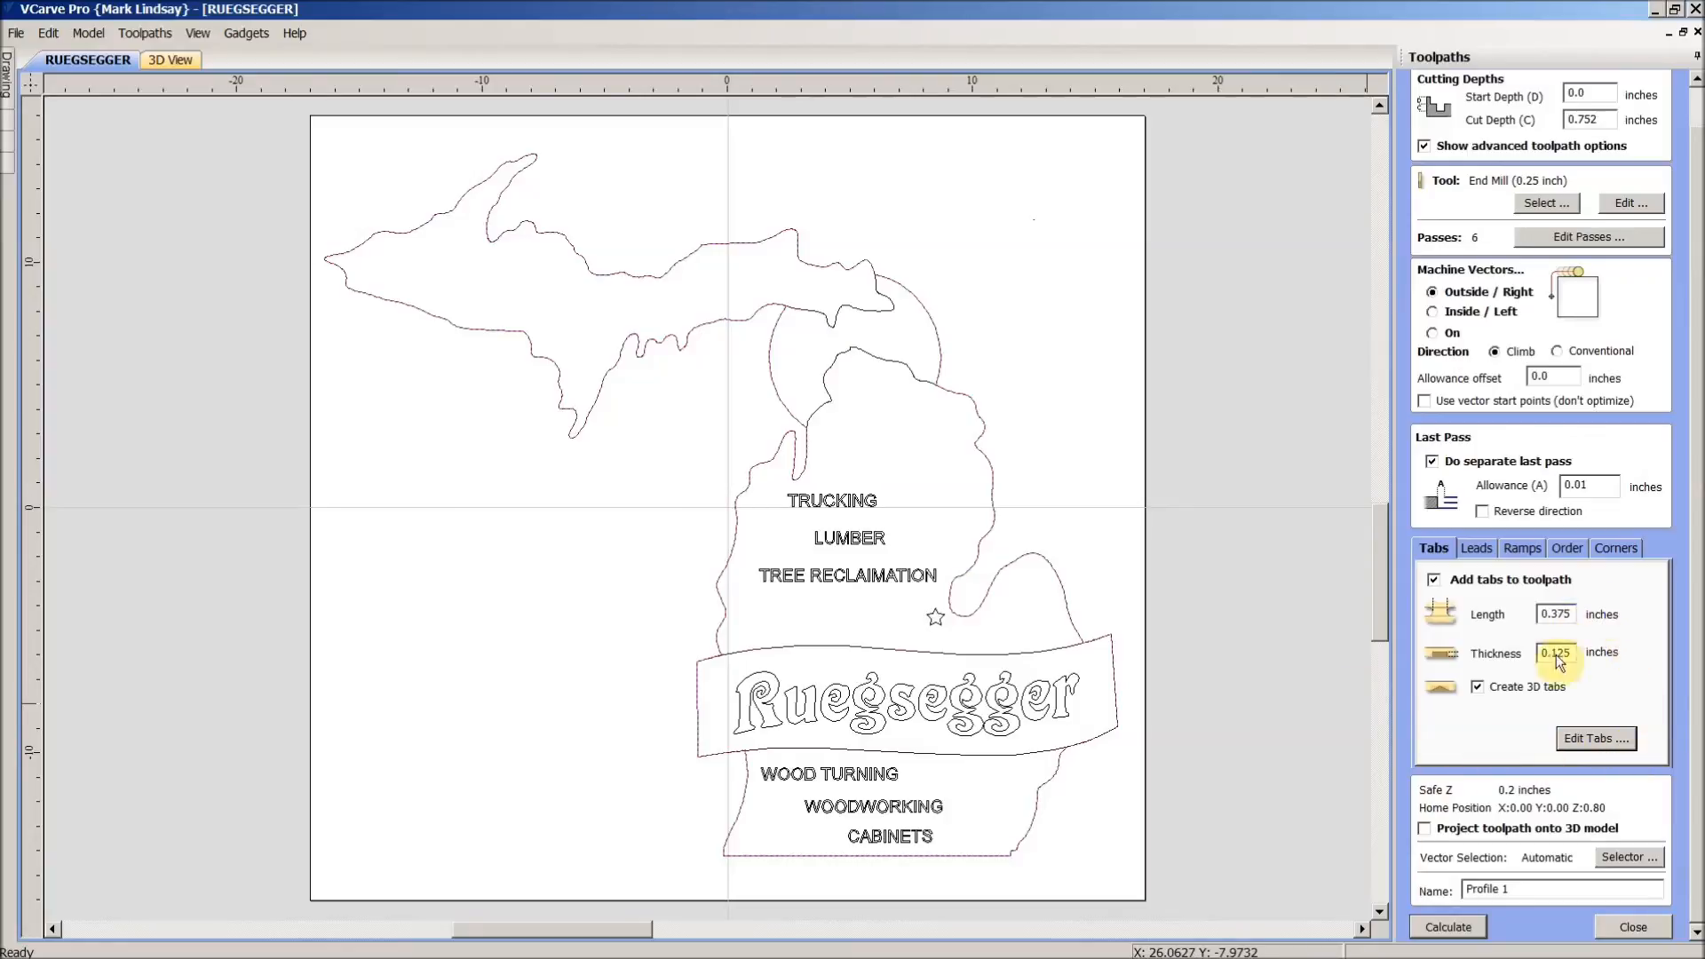
- Change the tab length to 0.5 inch and thickness to 0.25 inch
click(1555, 614)
text(0.5)
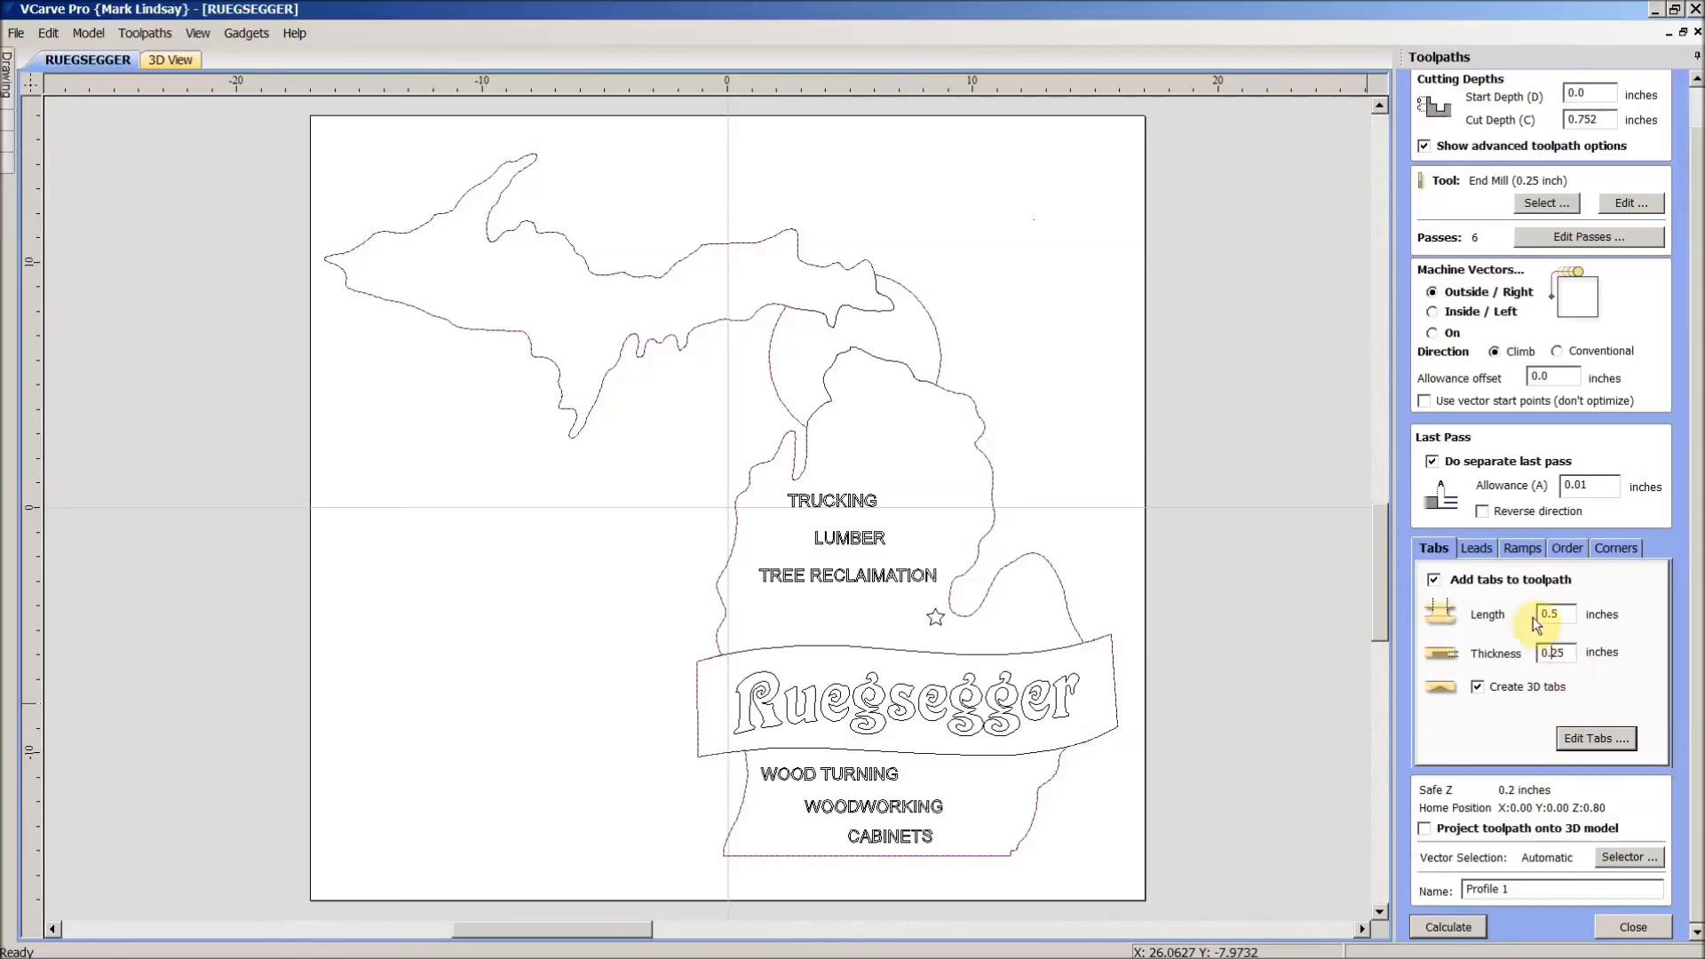
mouse_move(1533, 679)
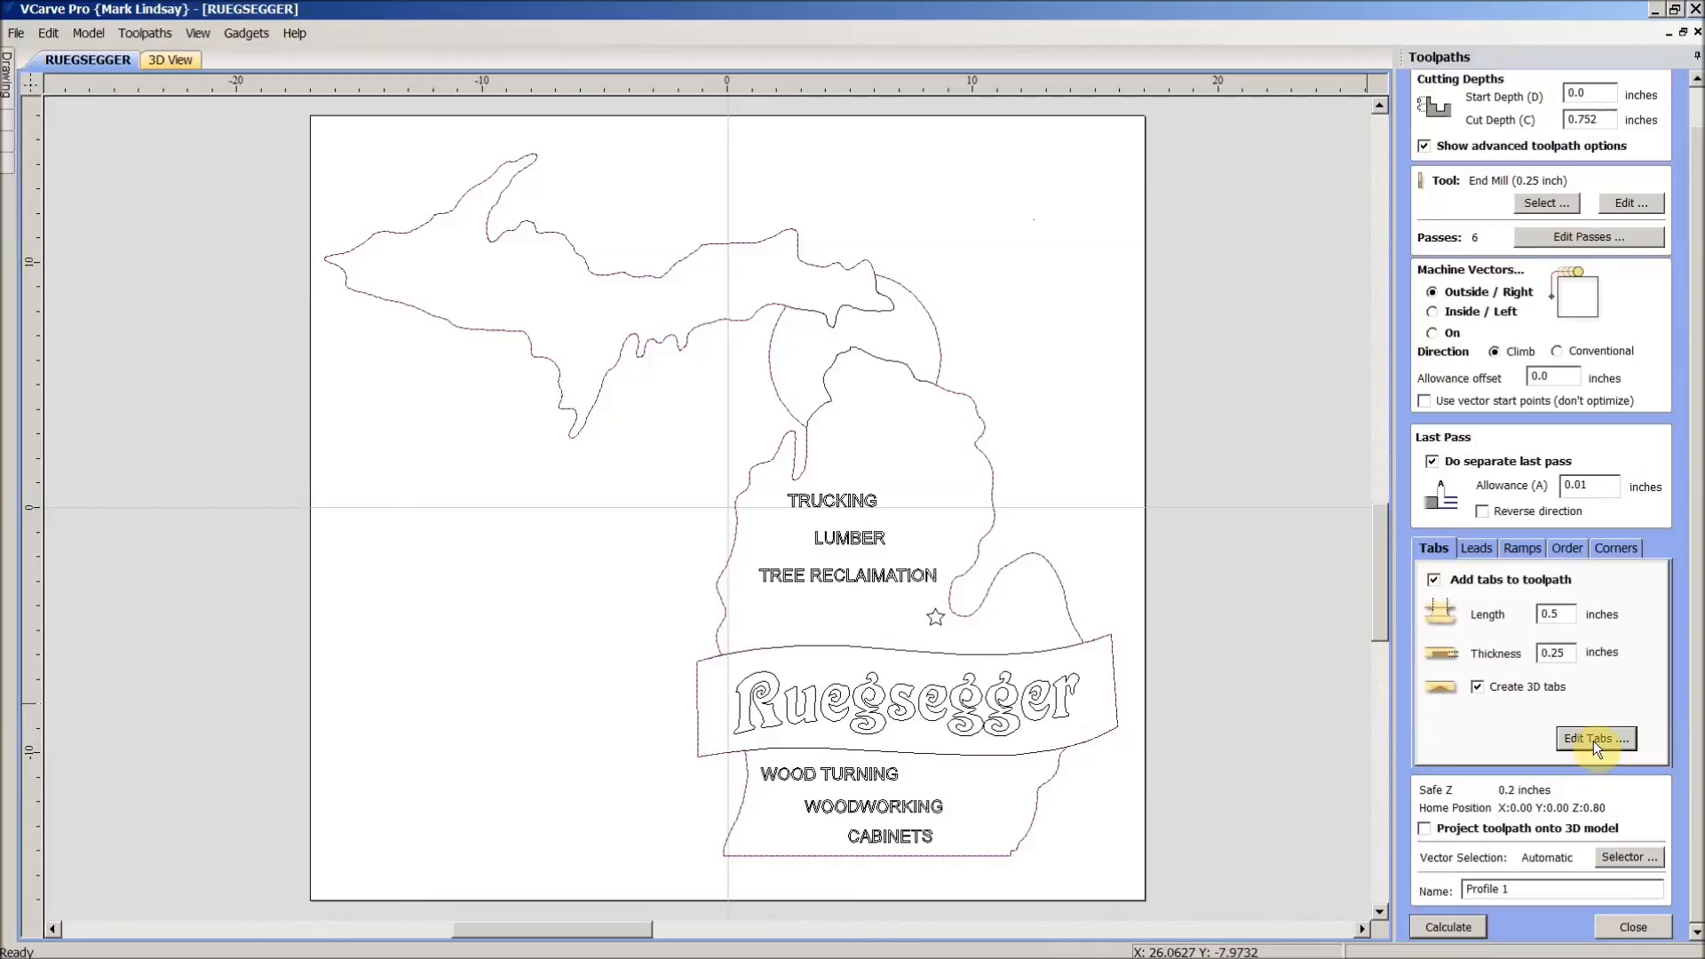
- Place holding tabs on the Upper Peninsula outline and close tab editing
click(1593, 739)
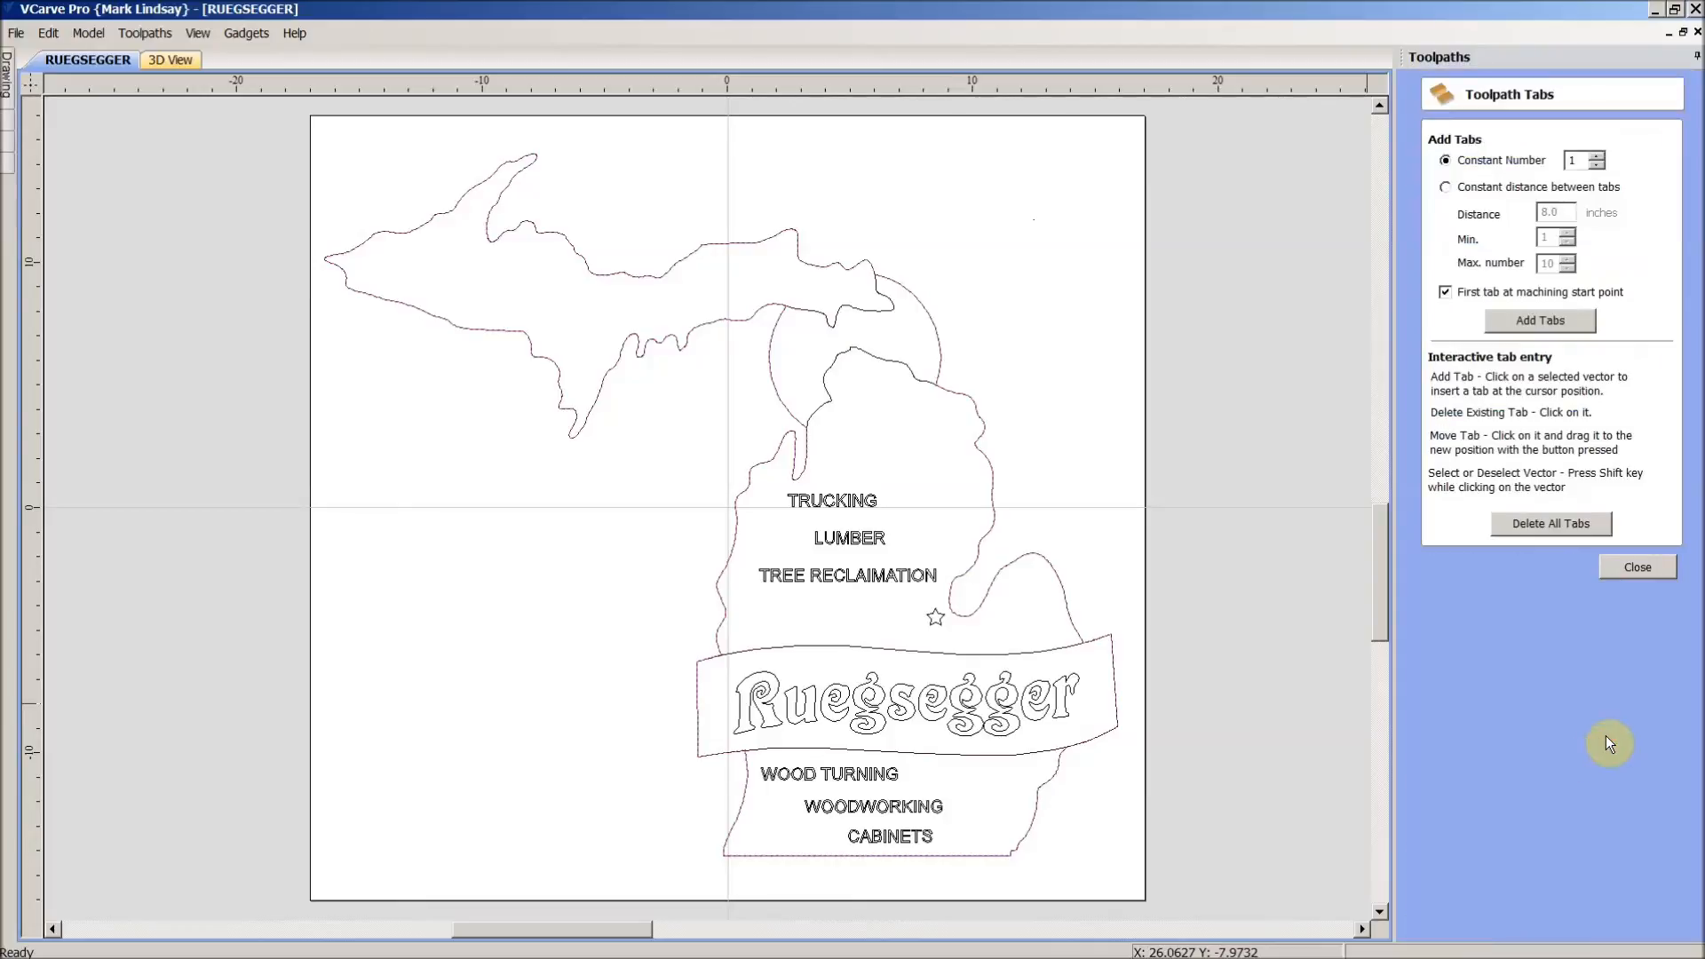
mouse_move(1539, 320)
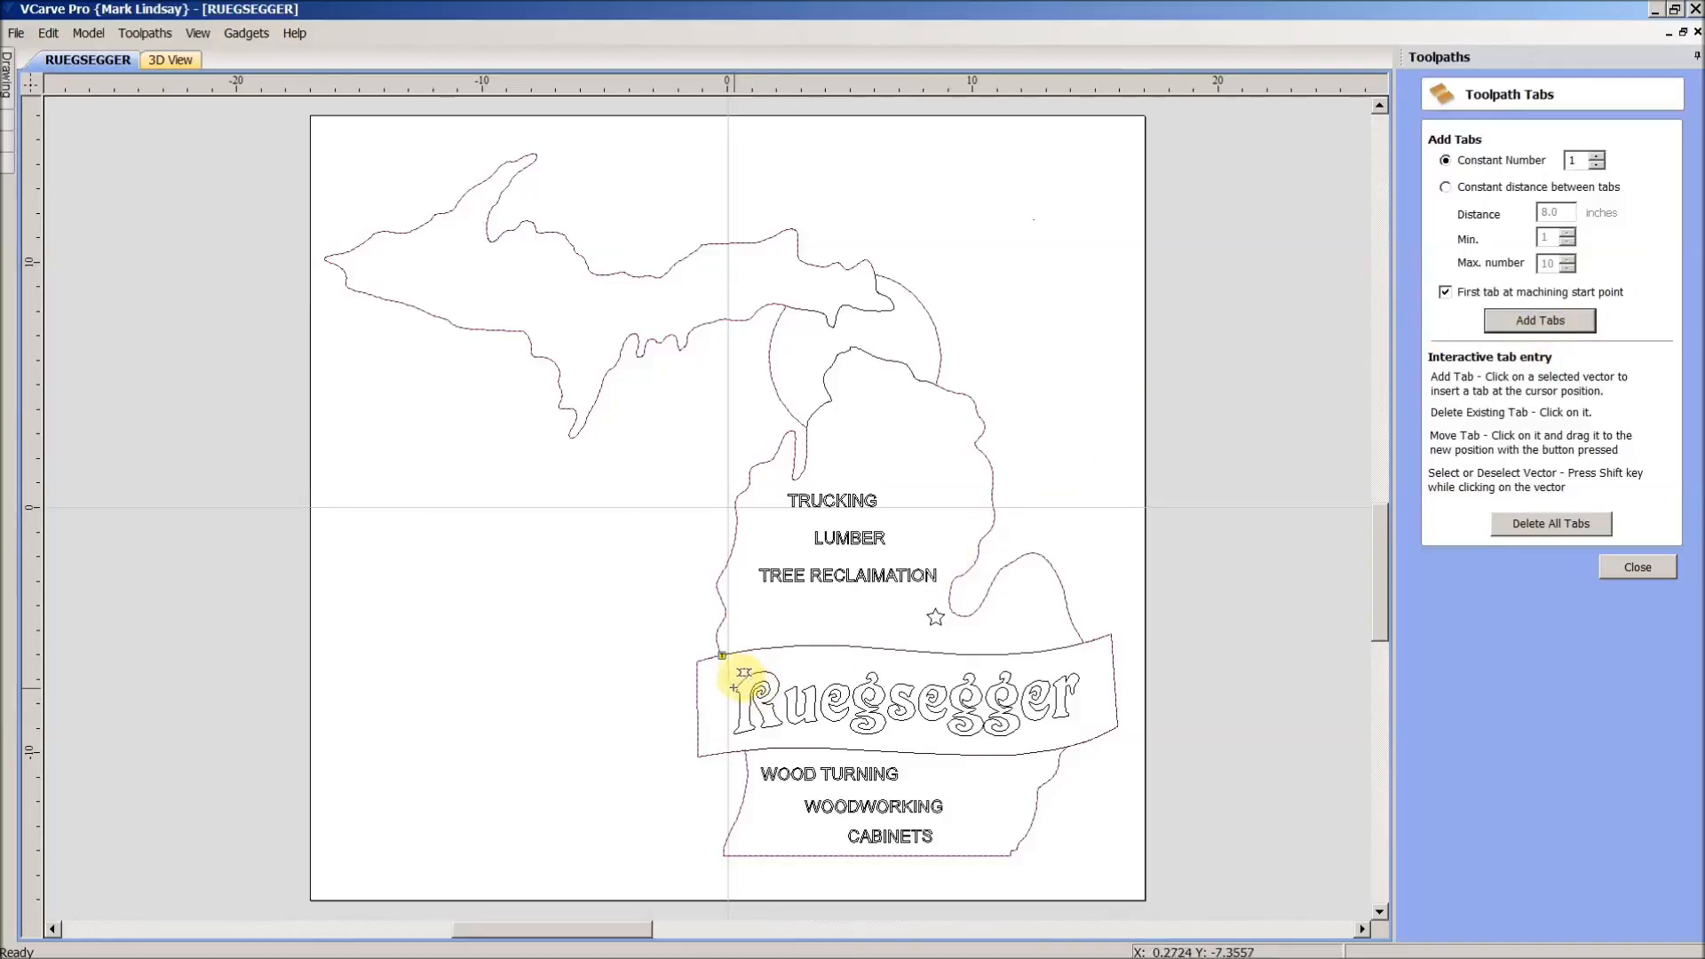
mouse_move(732, 644)
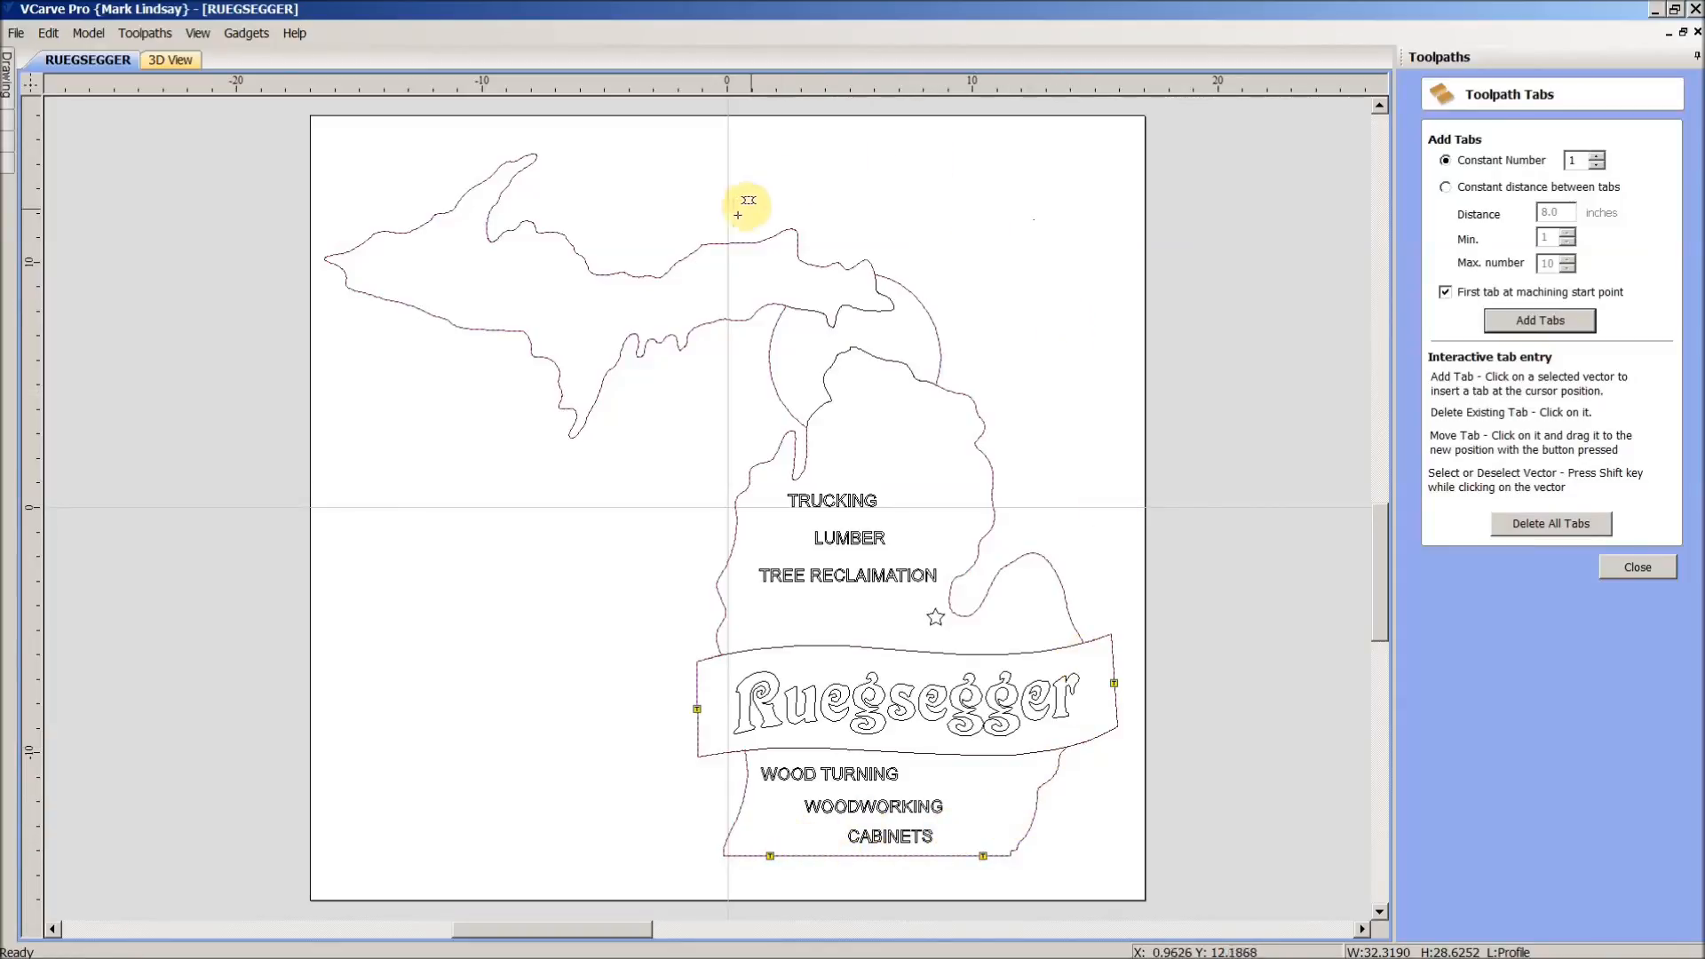
click(737, 241)
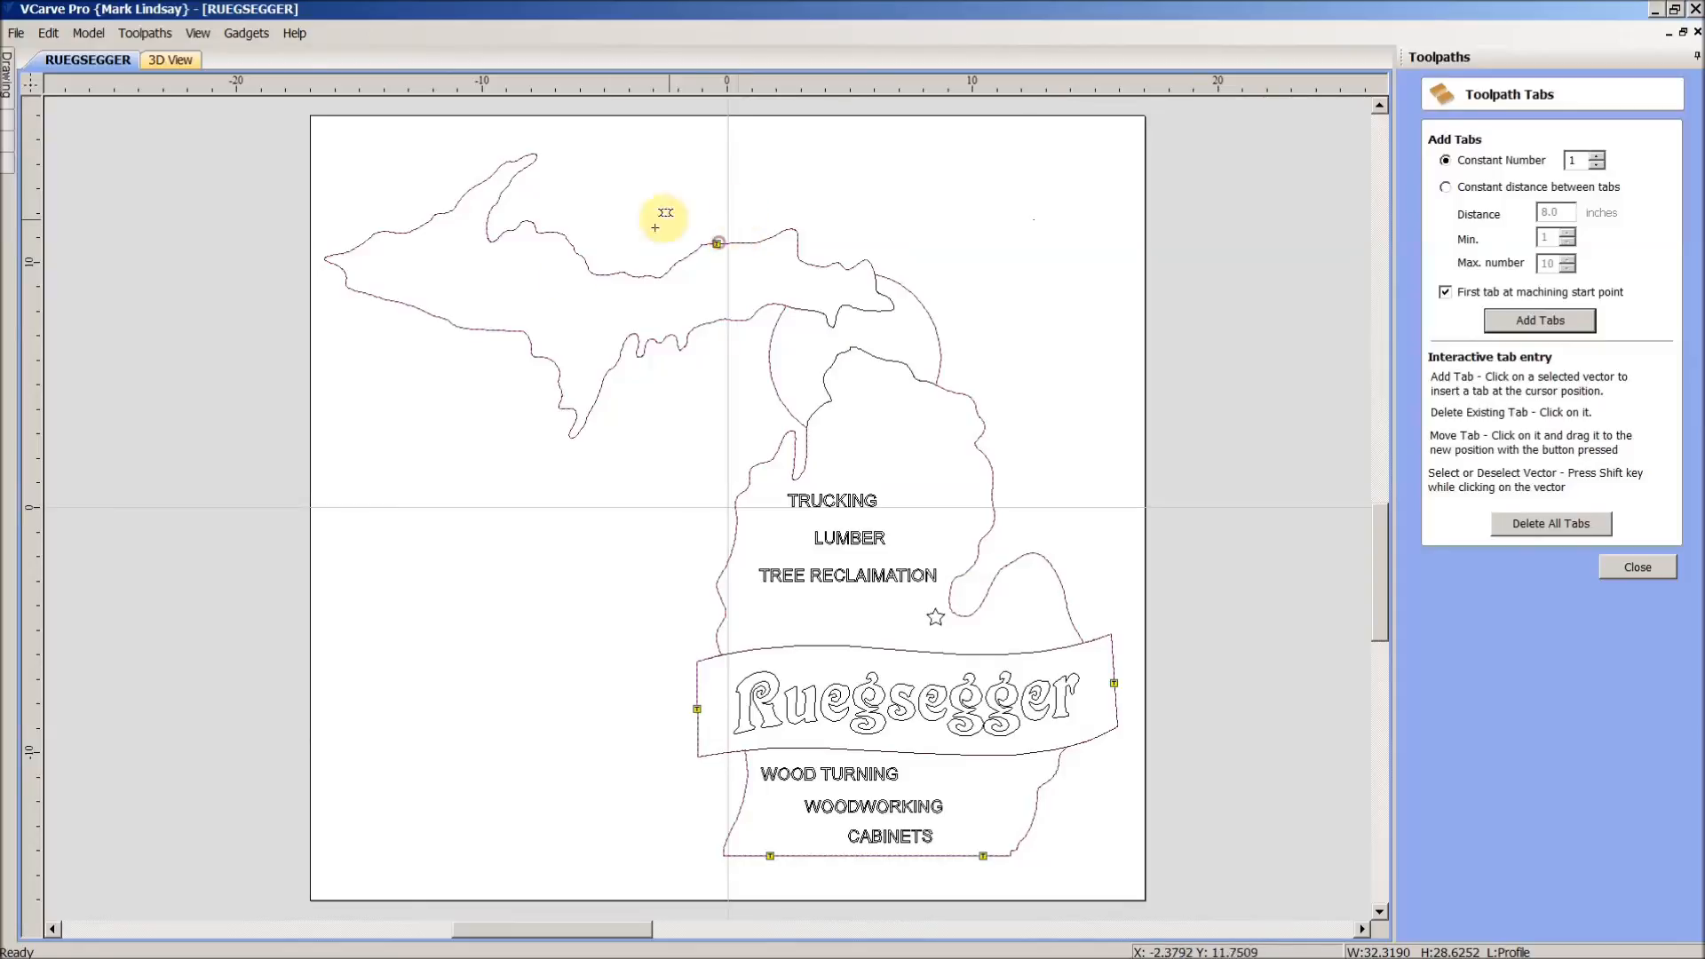
mouse_move(491, 320)
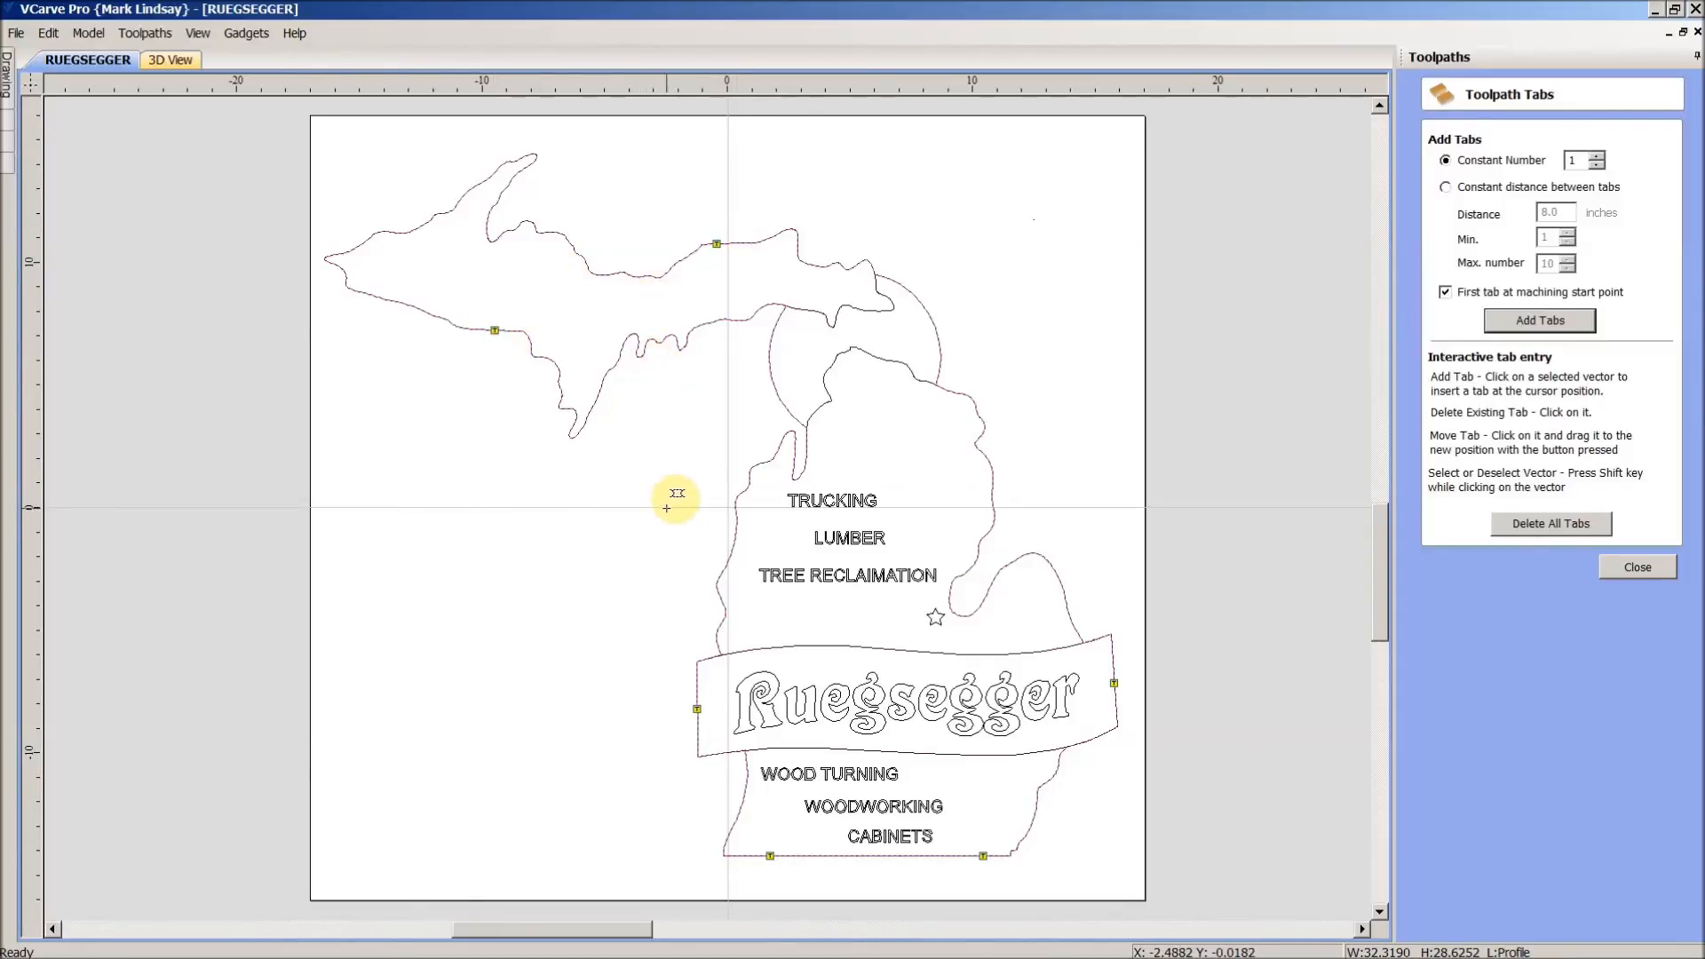
mouse_move(1084, 349)
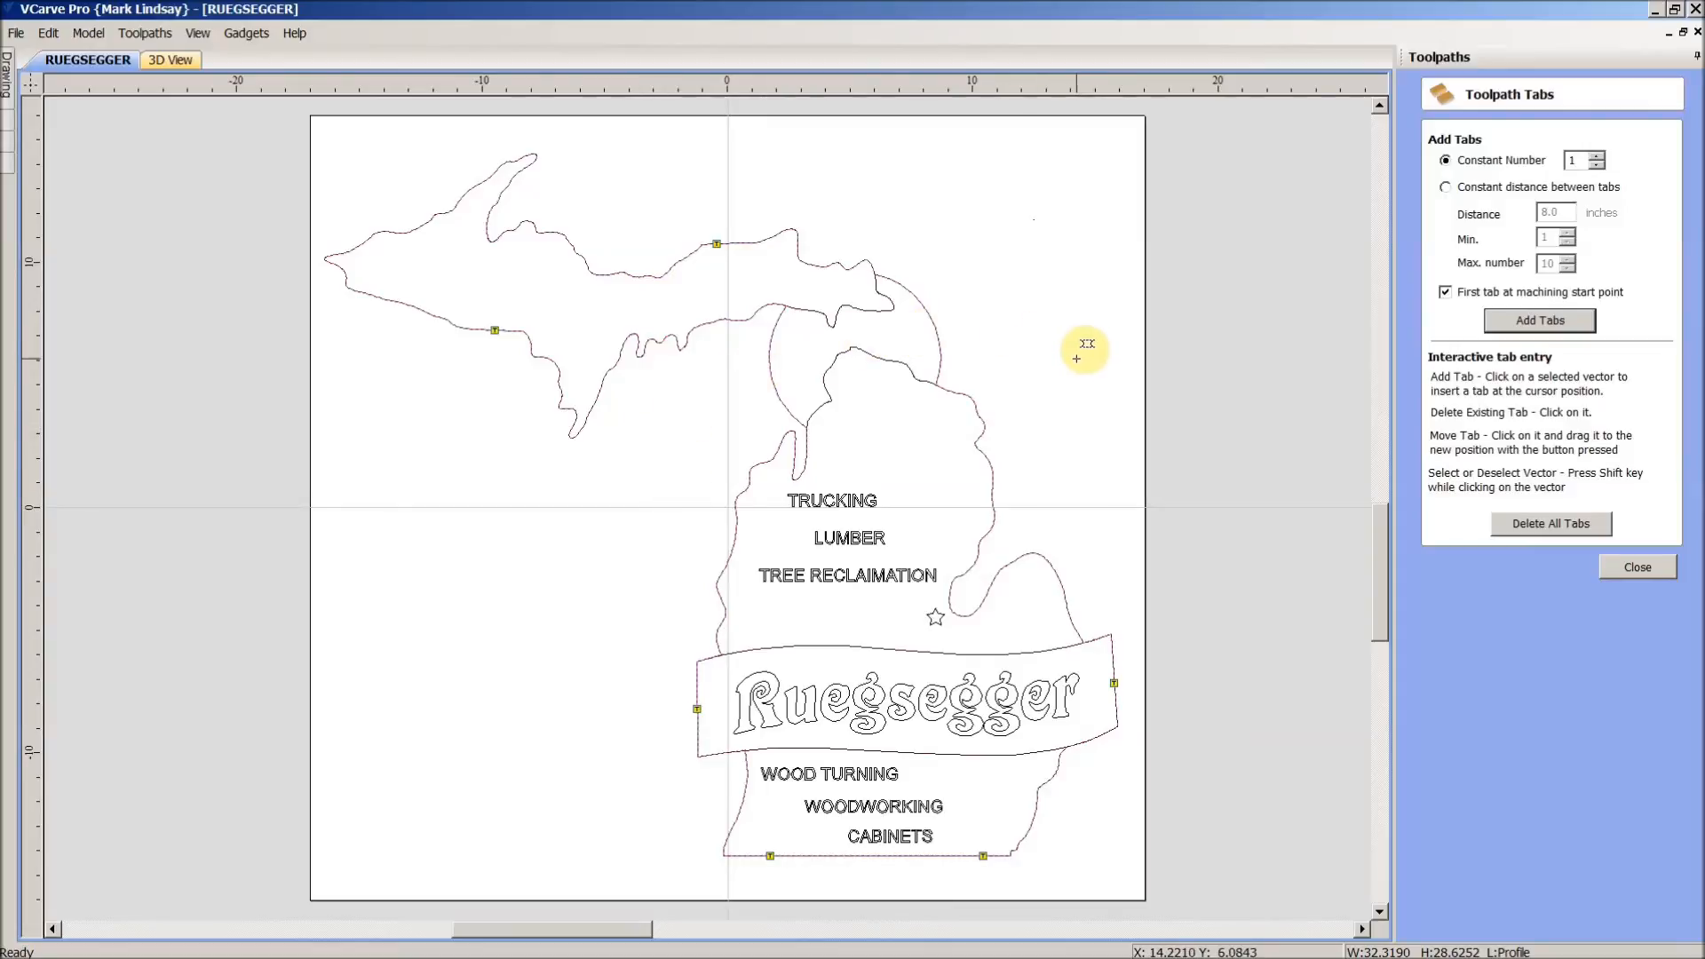
mouse_move(1084, 335)
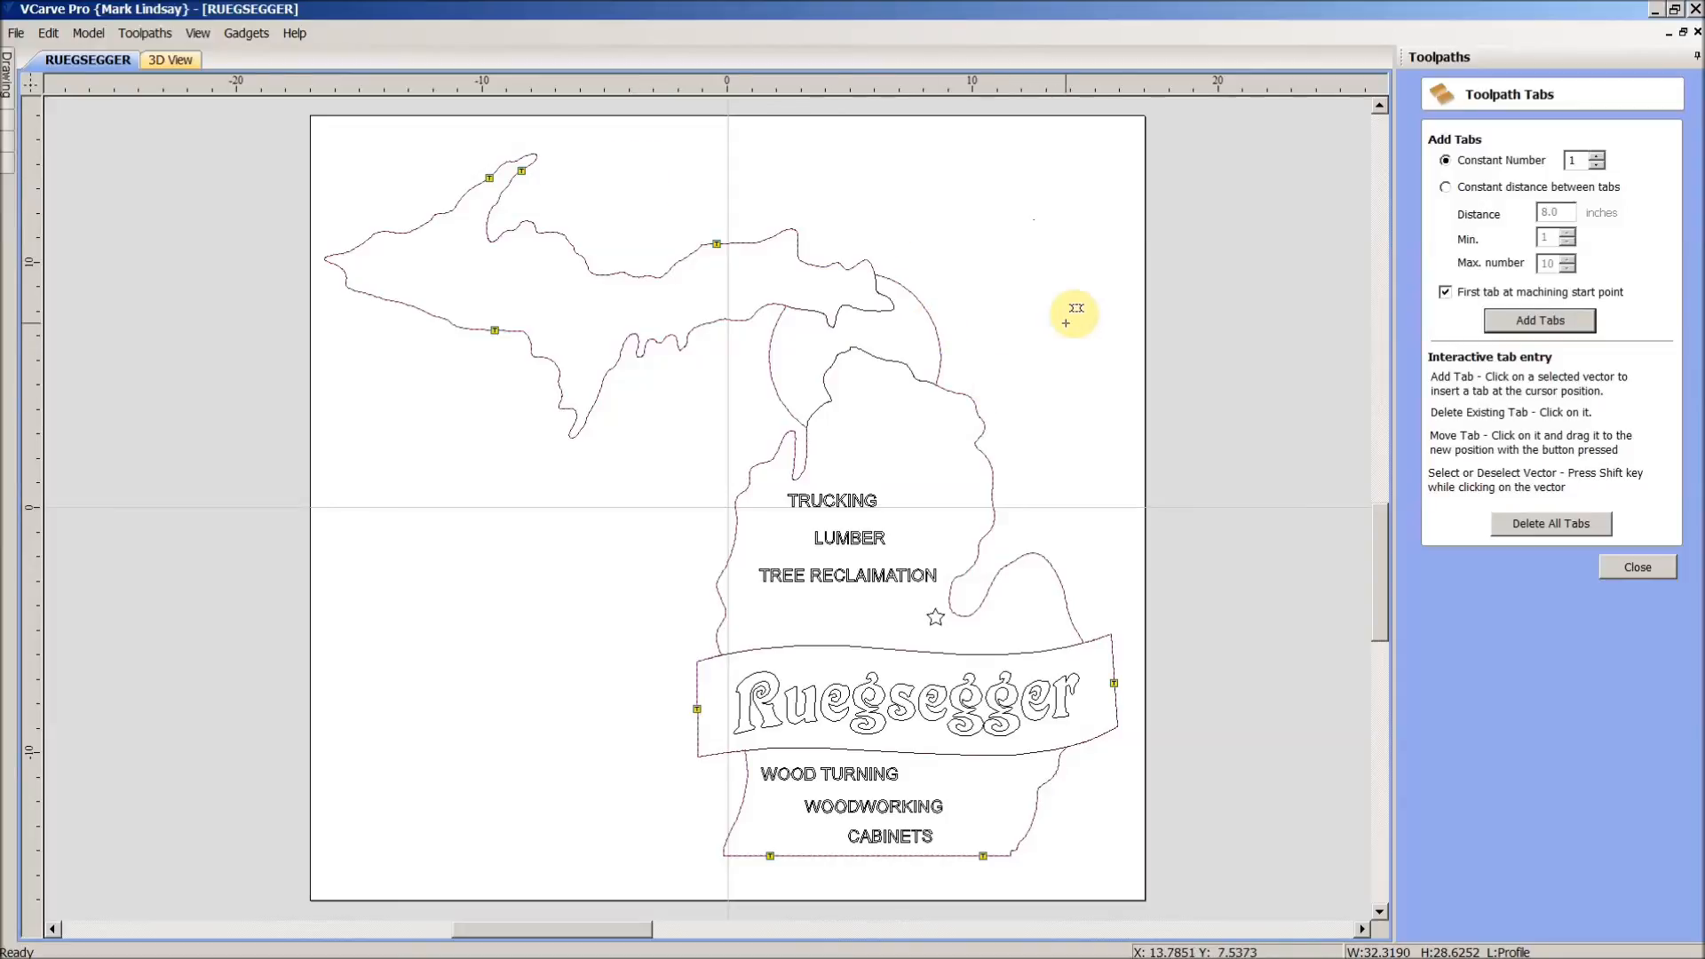
mouse_move(1637, 566)
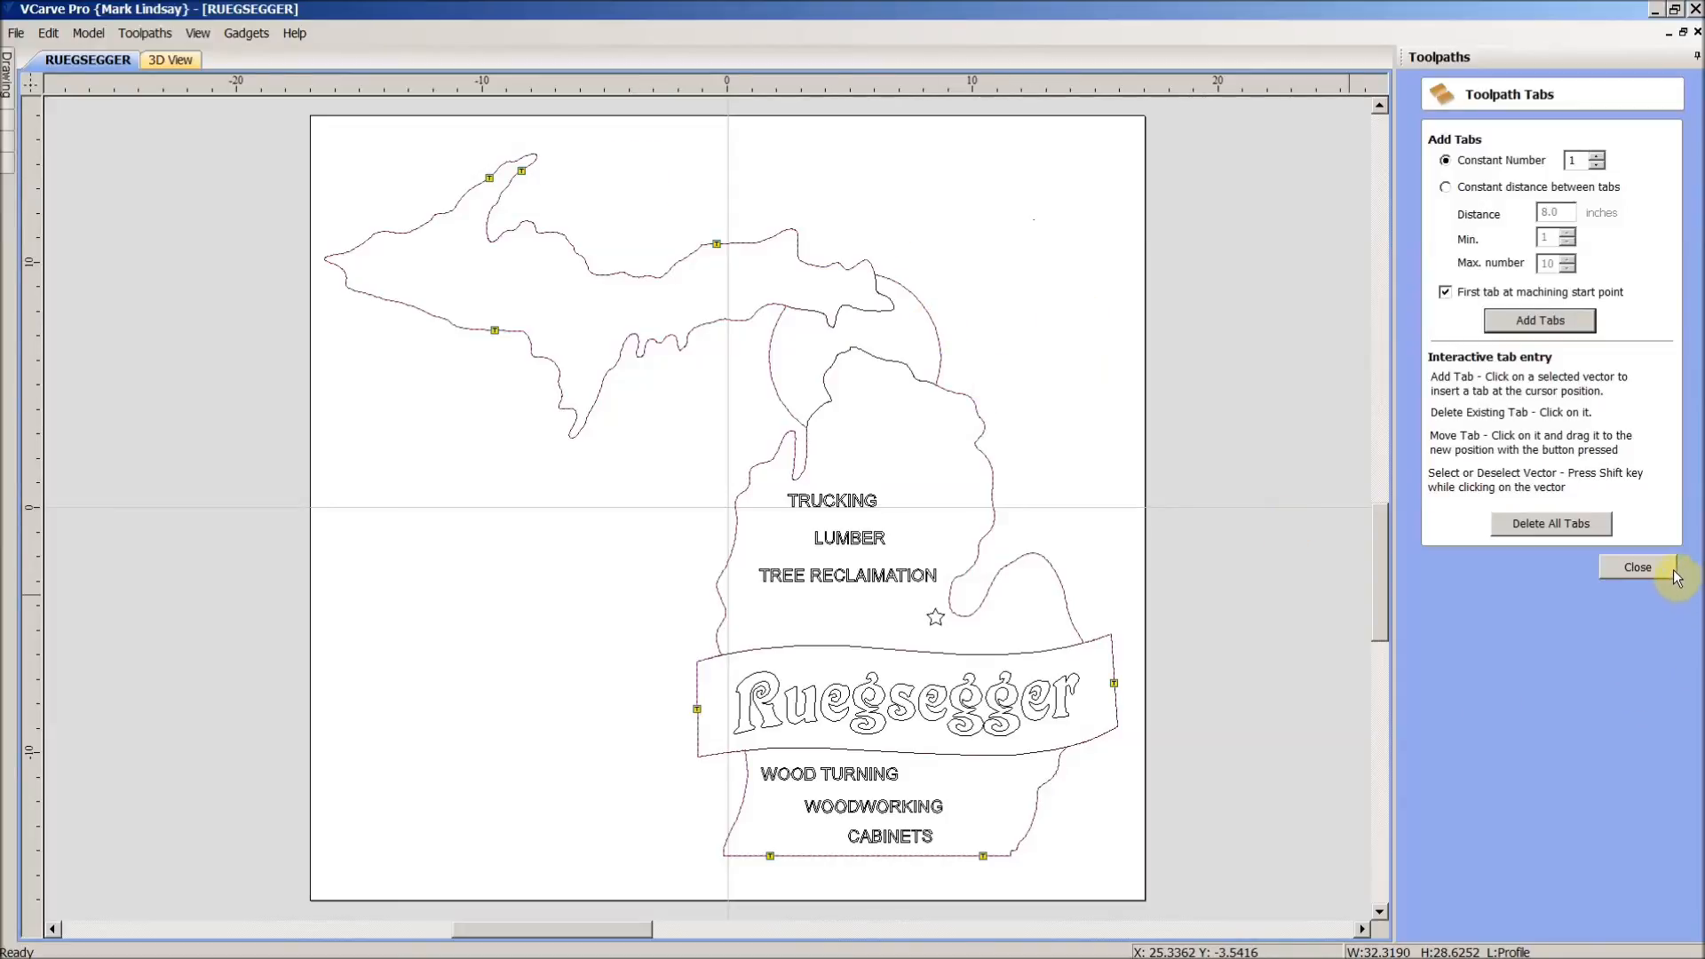
click(1636, 567)
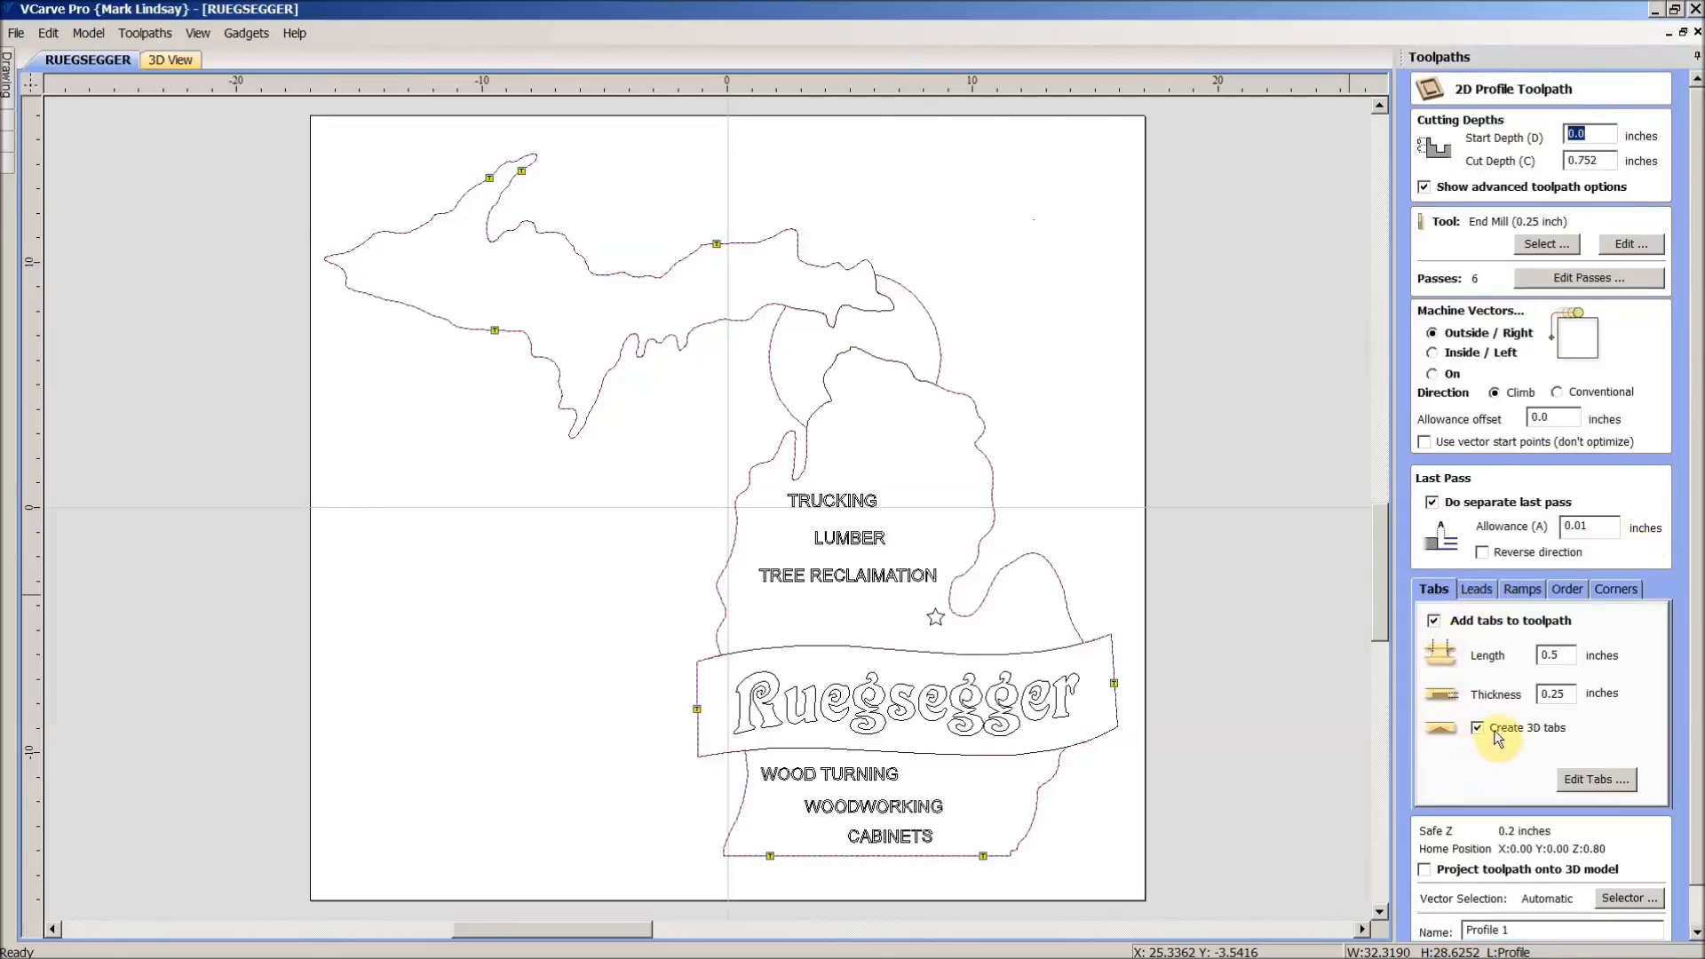
mouse_move(1444, 750)
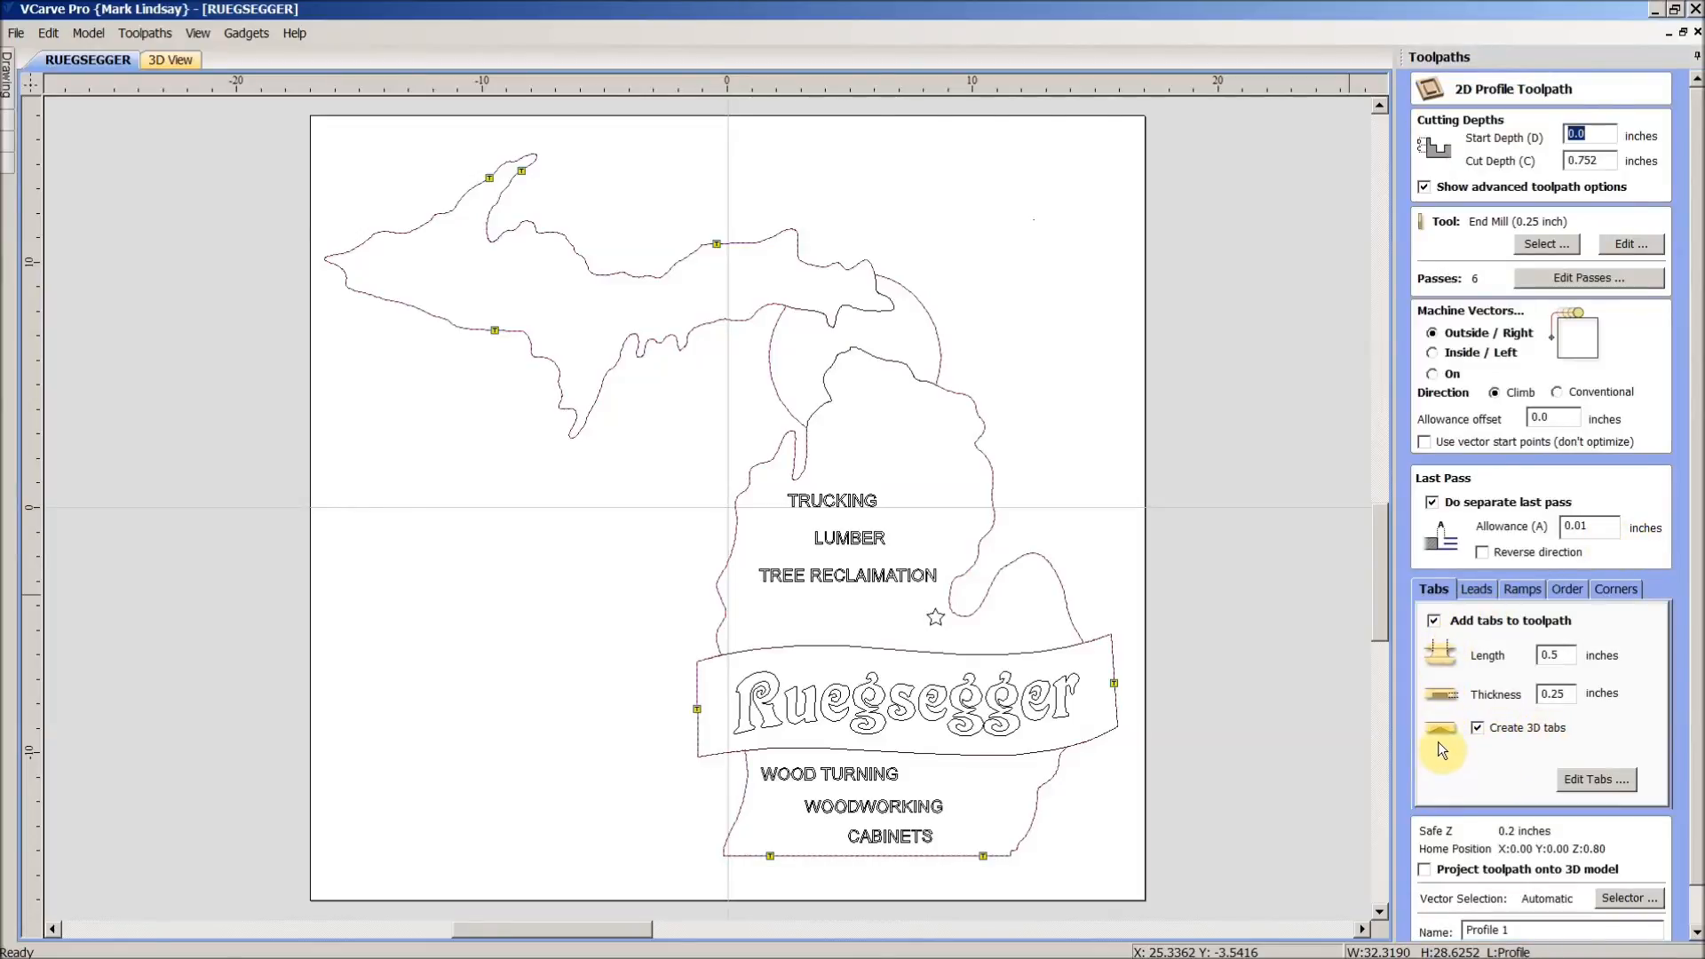
mouse_move(1427, 668)
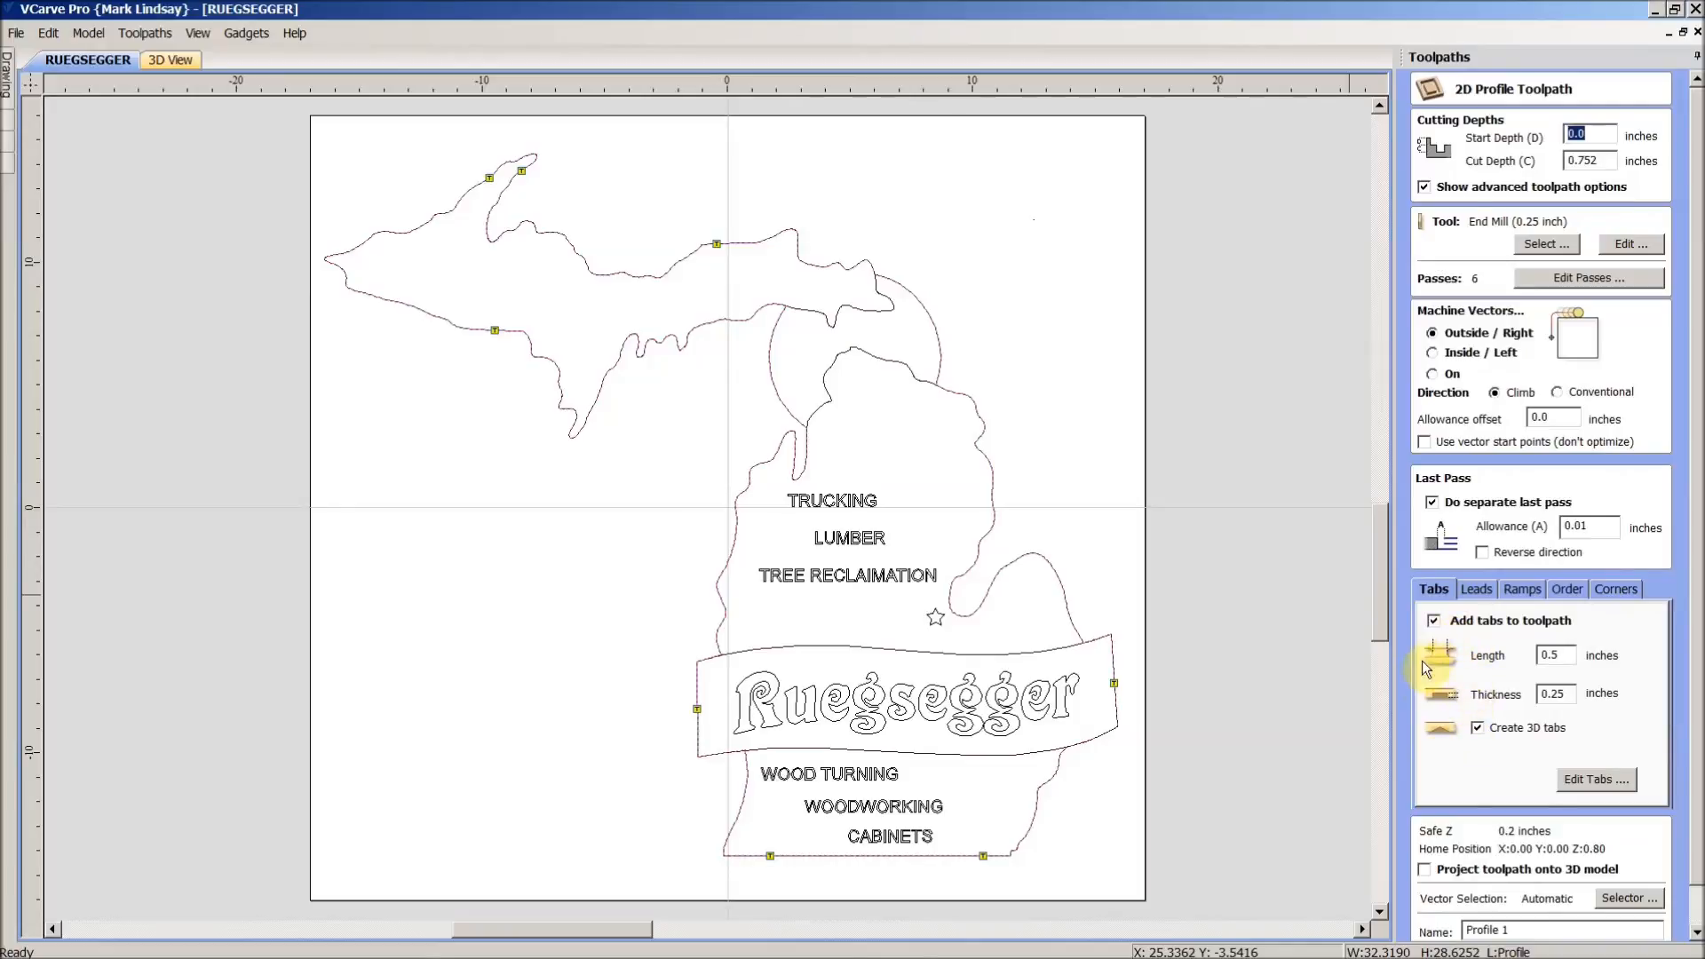
mouse_move(1466, 760)
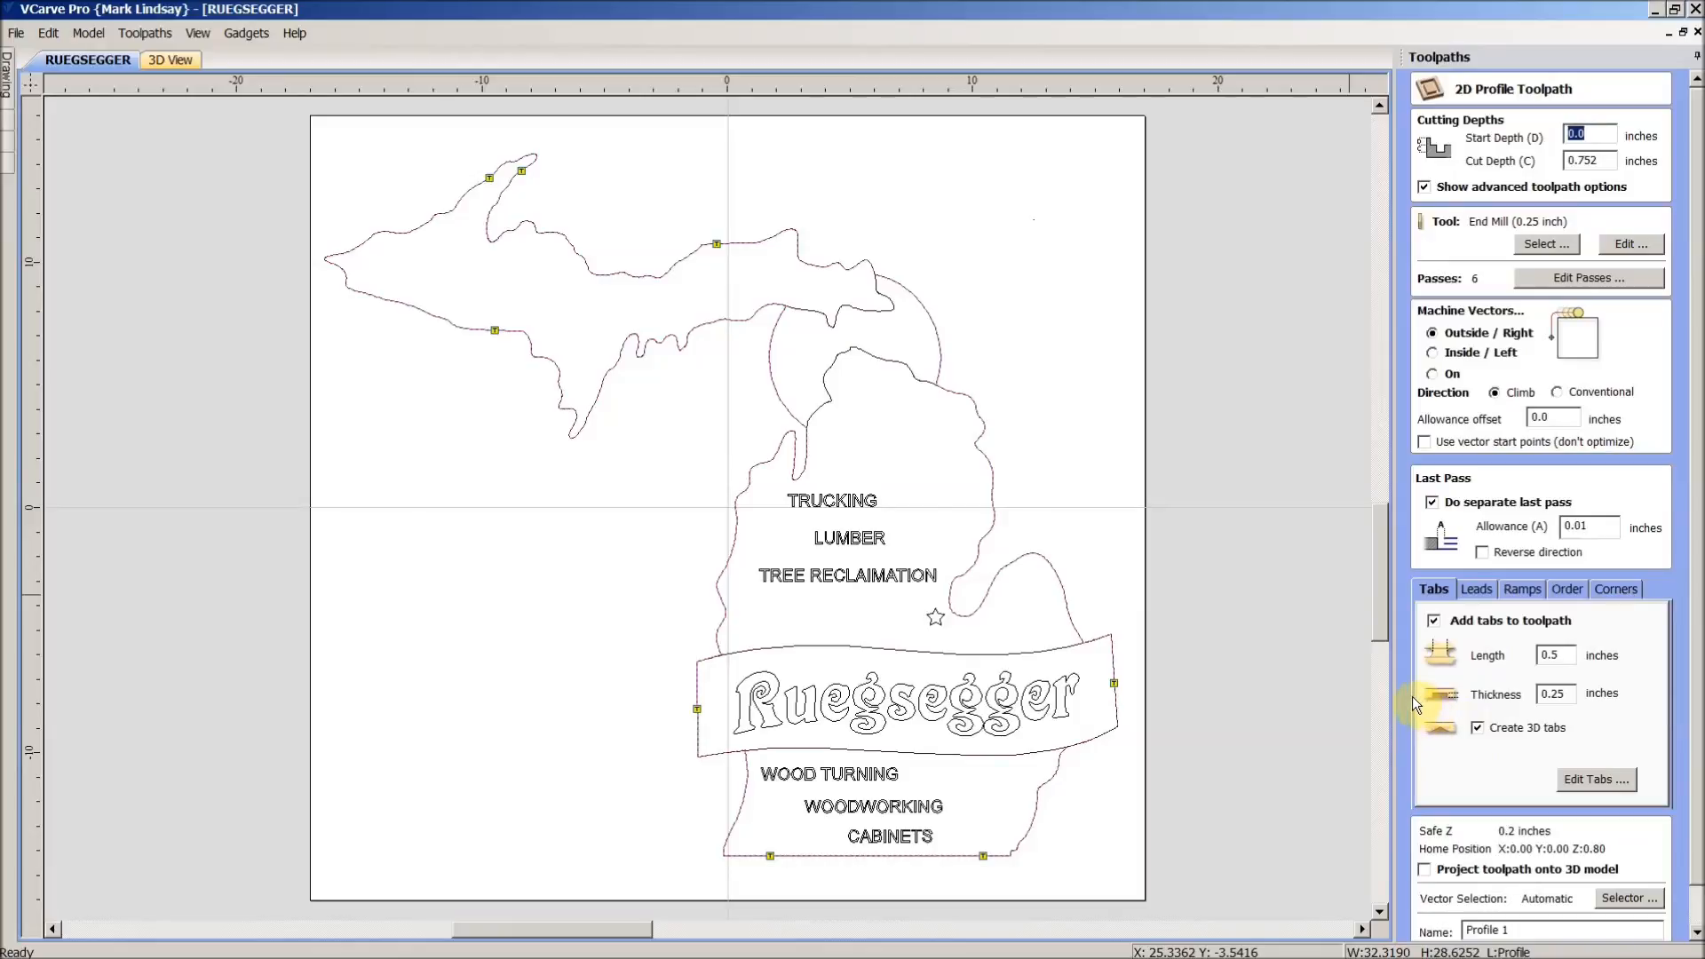
mouse_move(1124, 707)
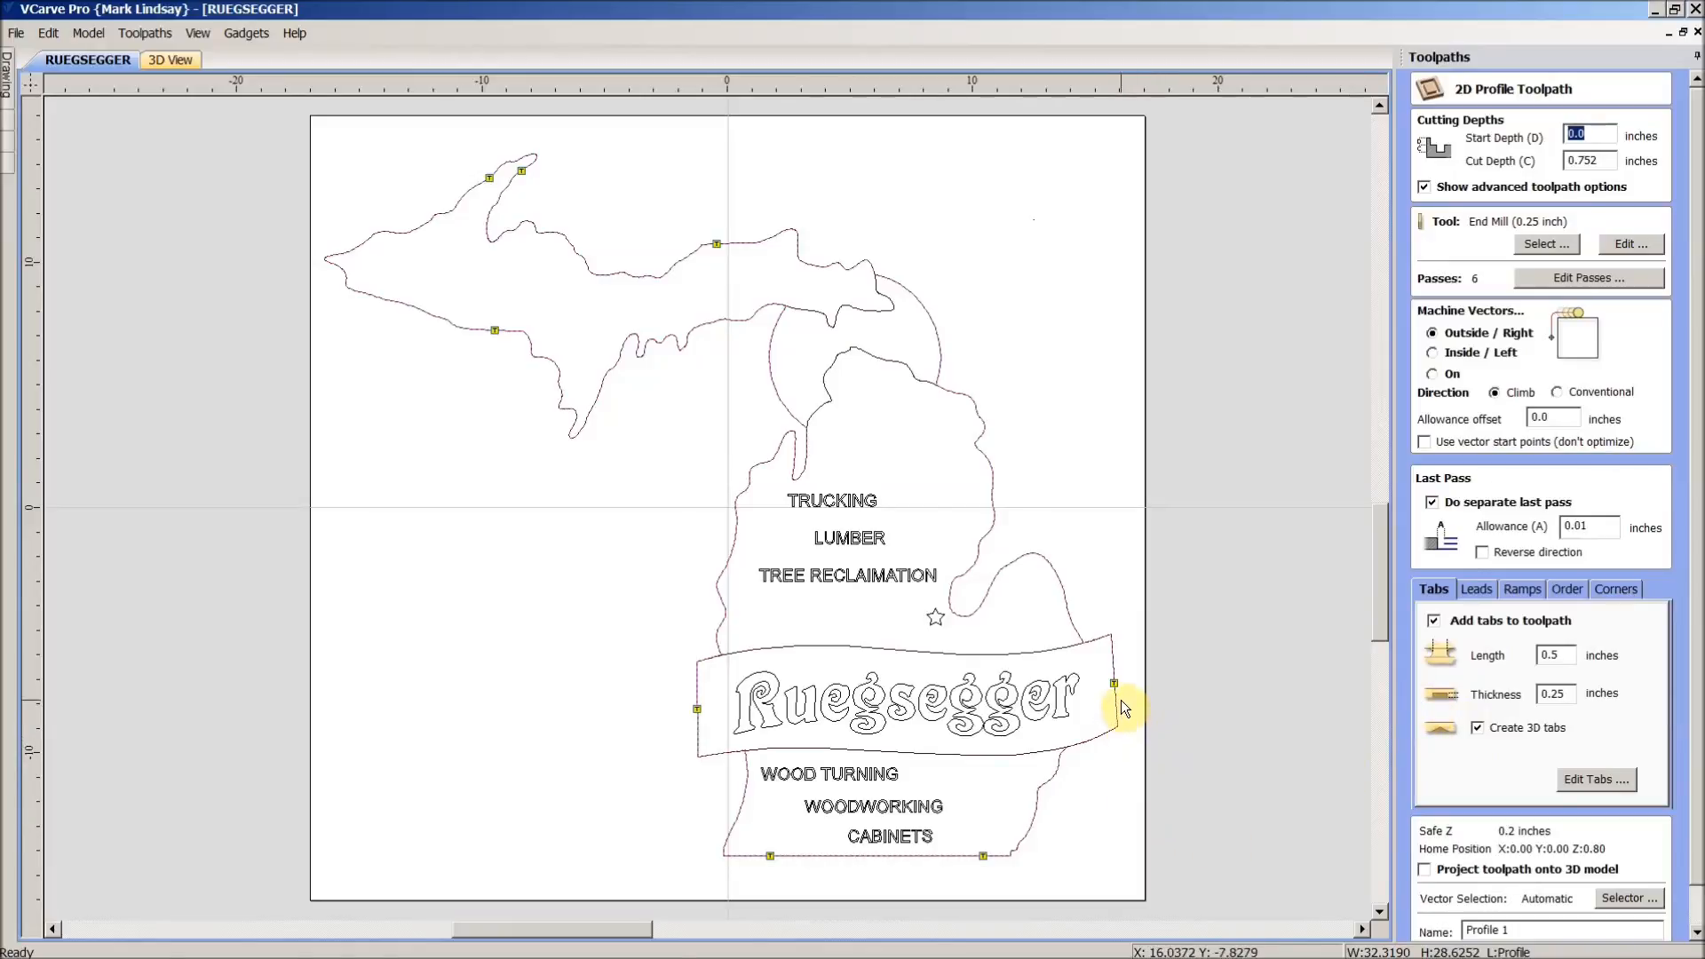
mouse_move(1119, 698)
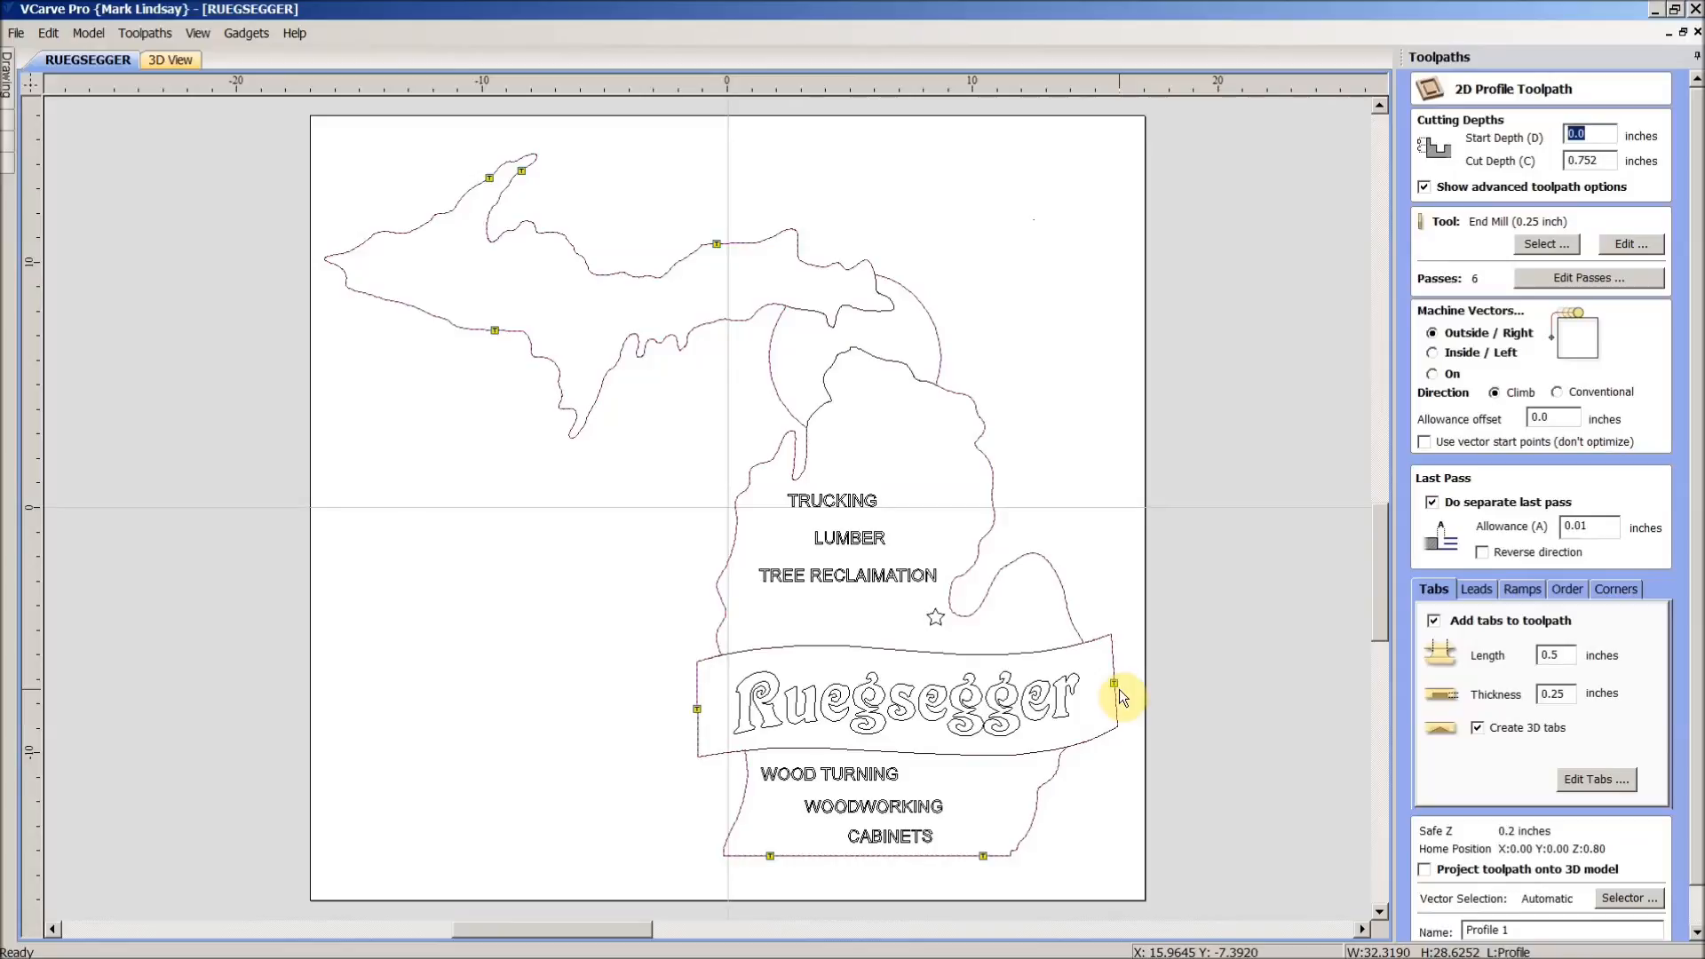
mouse_move(1118, 687)
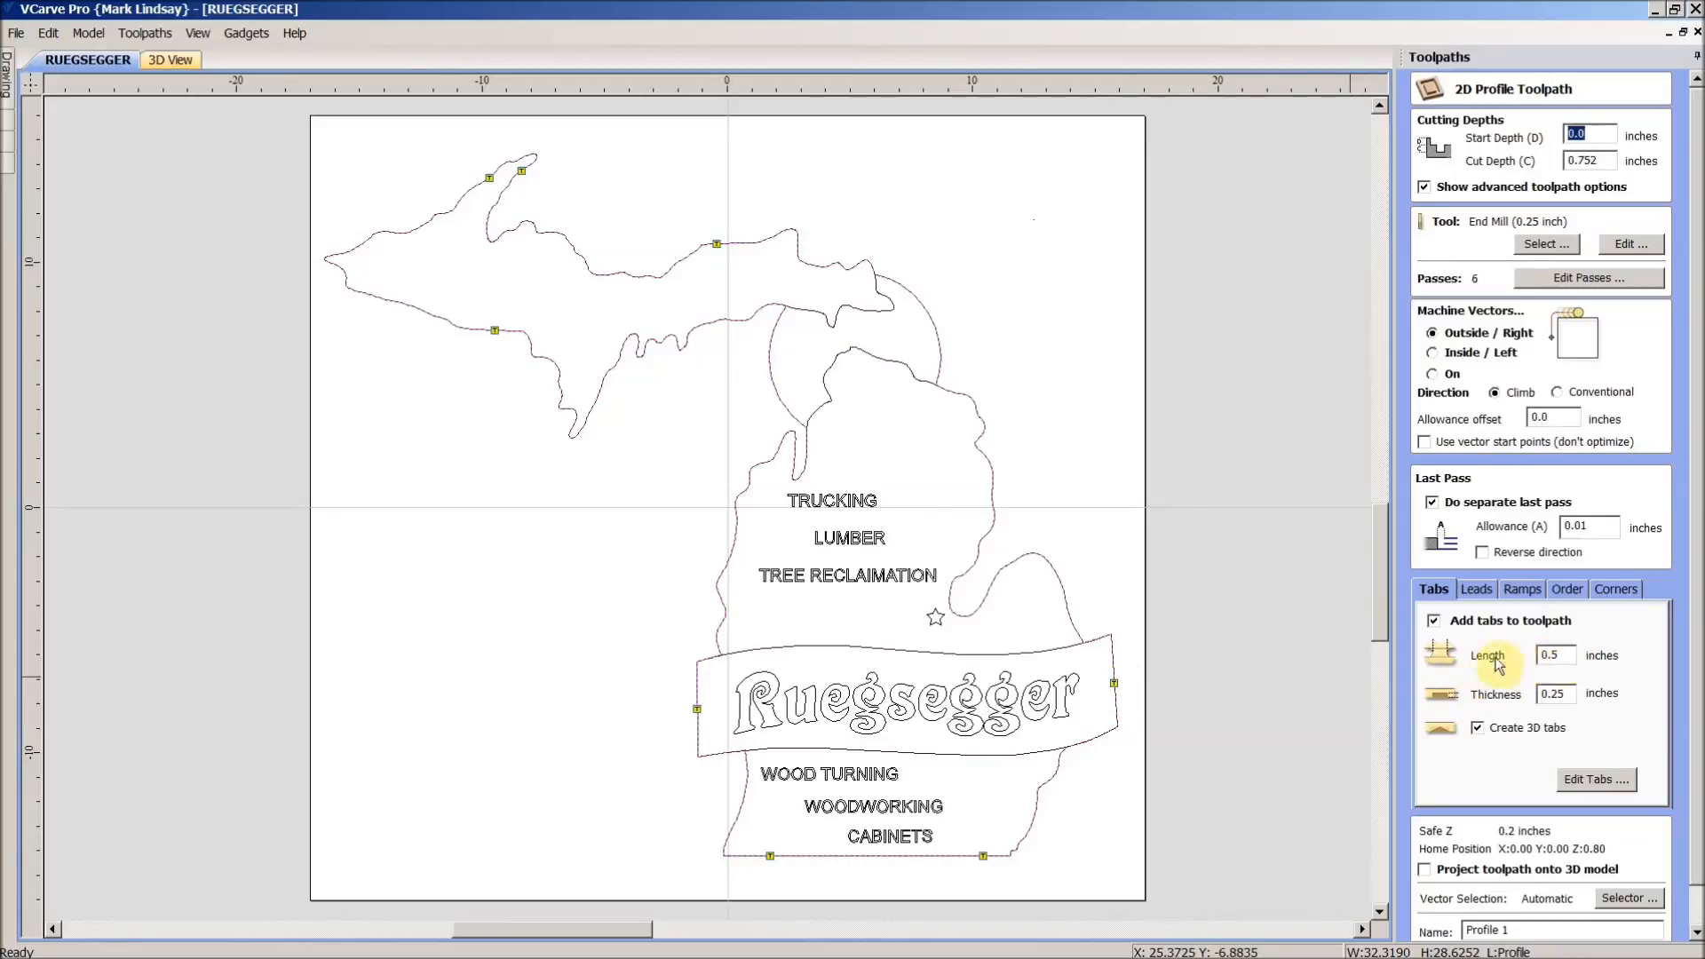
mouse_move(1118, 686)
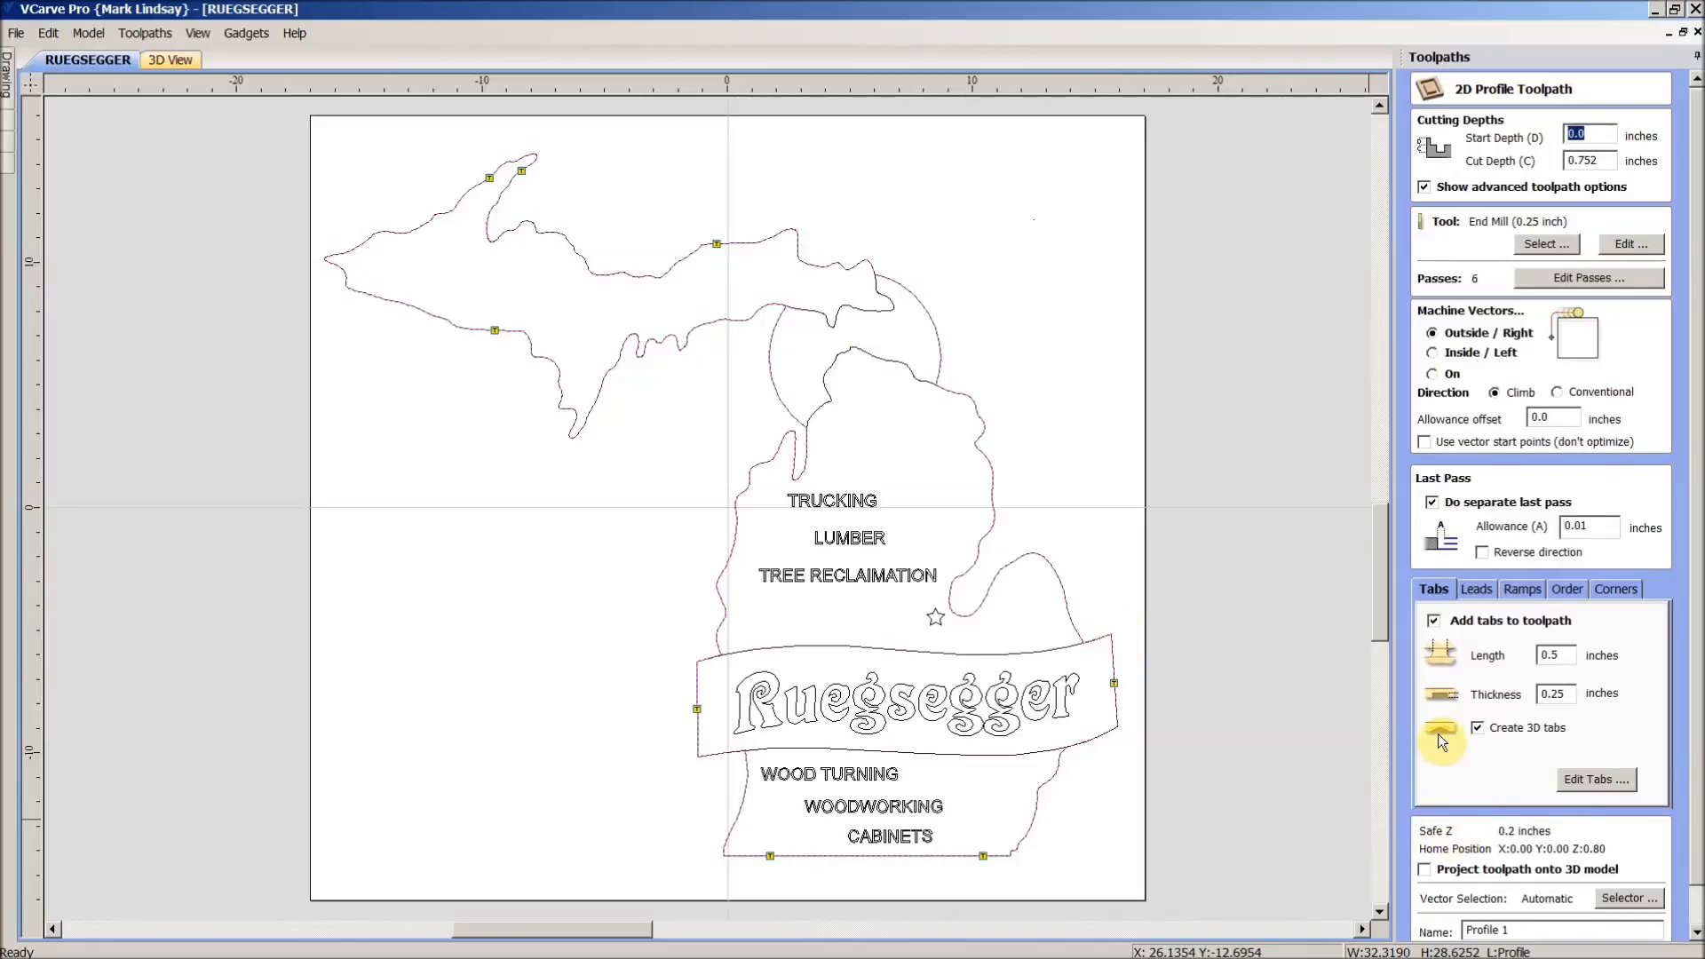
mouse_move(1123, 714)
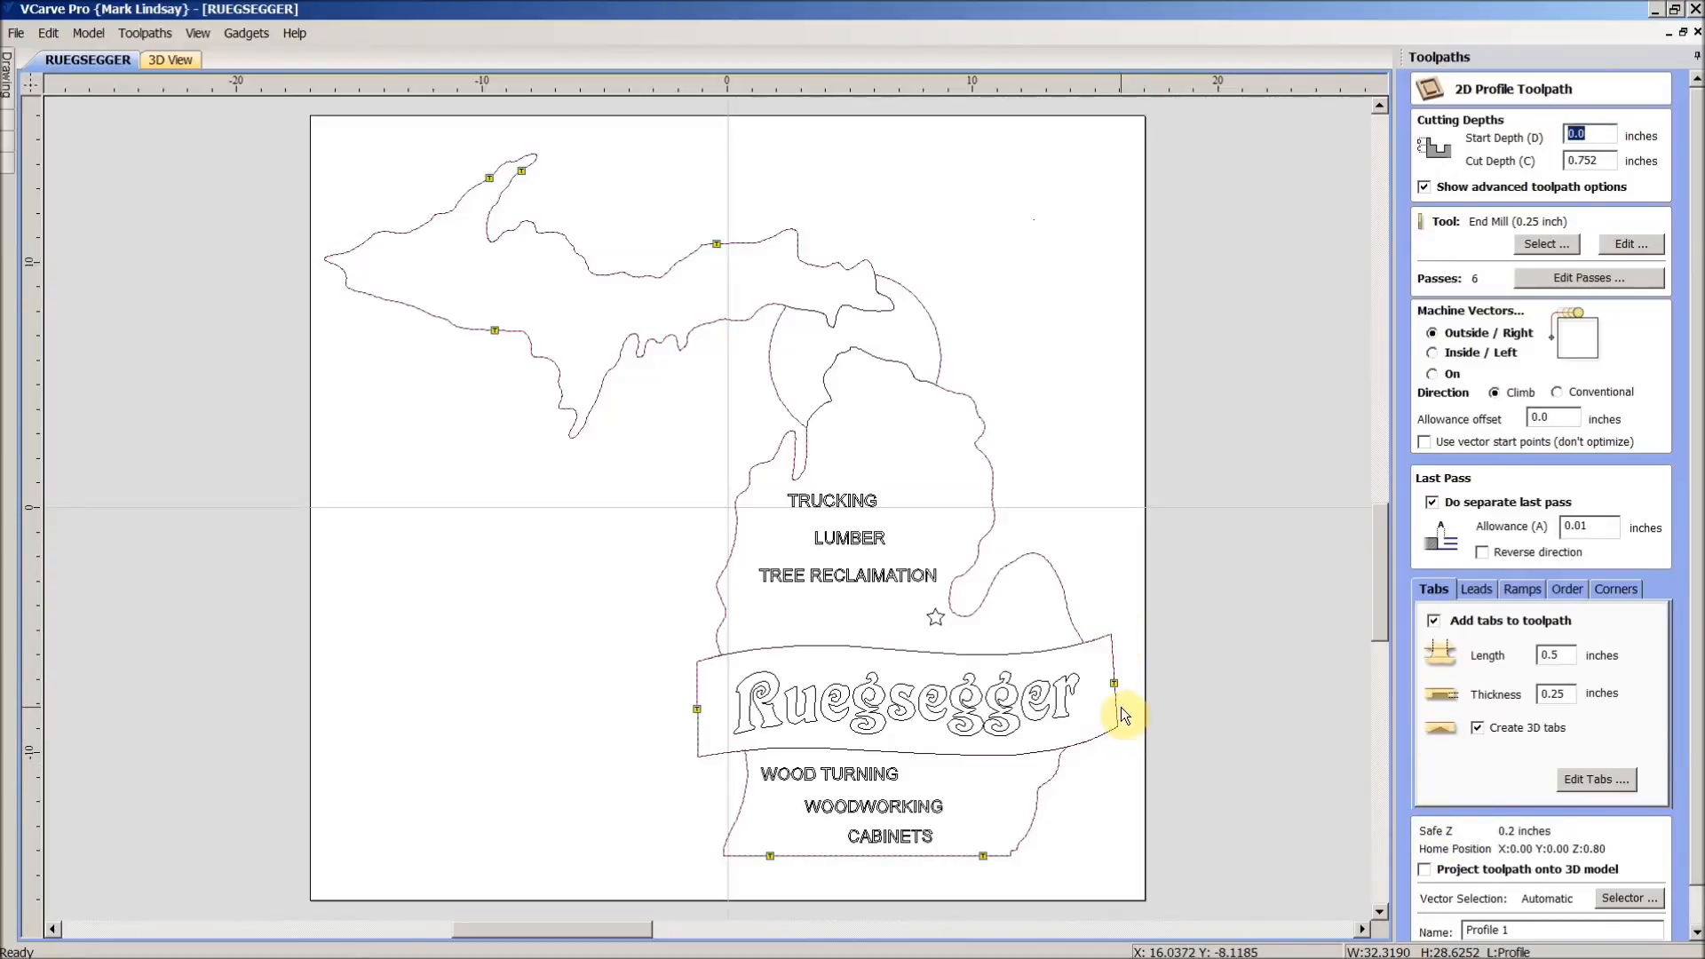
mouse_move(1435, 742)
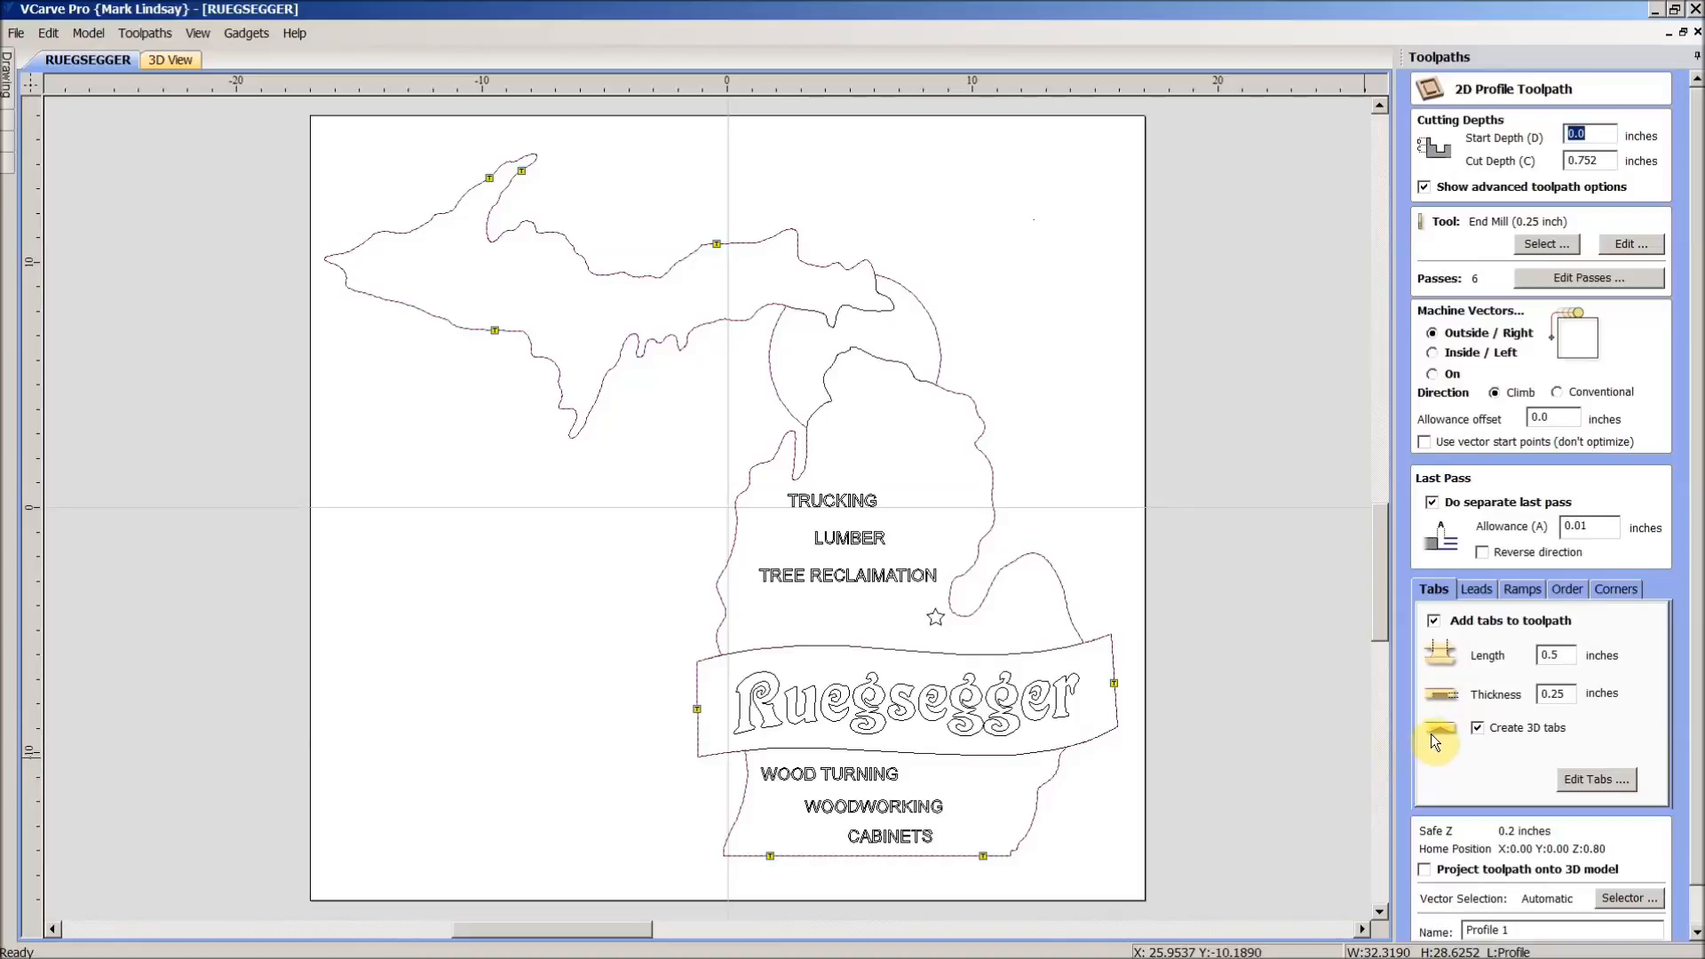
mouse_move(1120, 716)
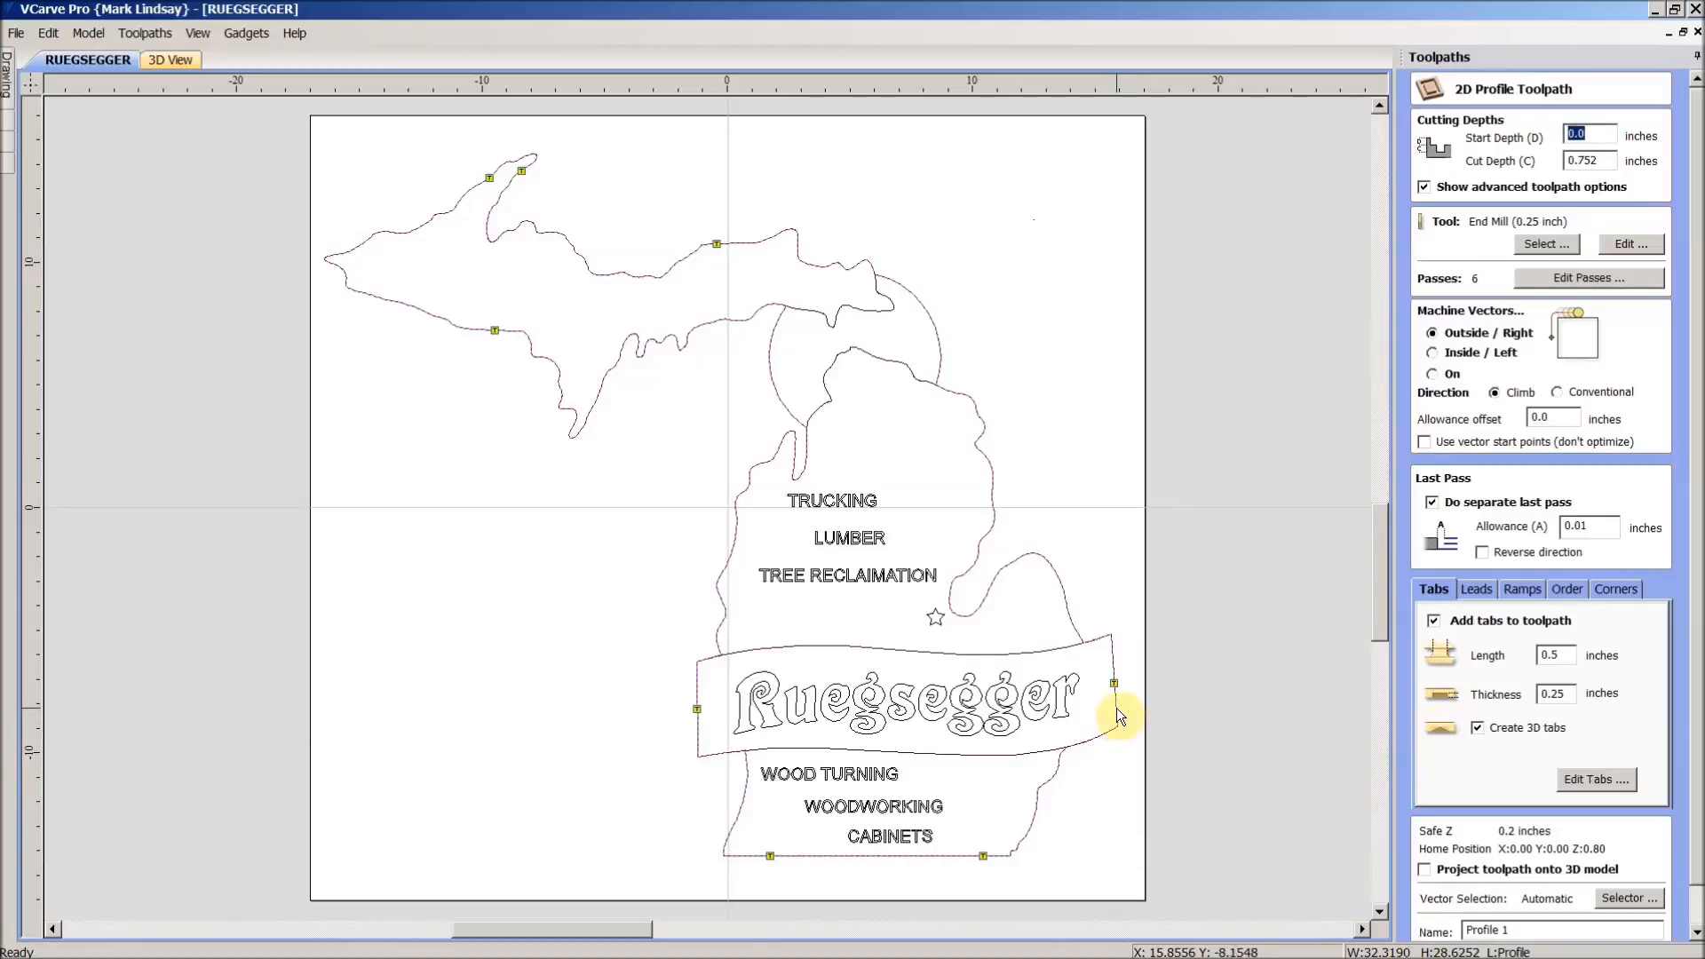
mouse_move(1118, 699)
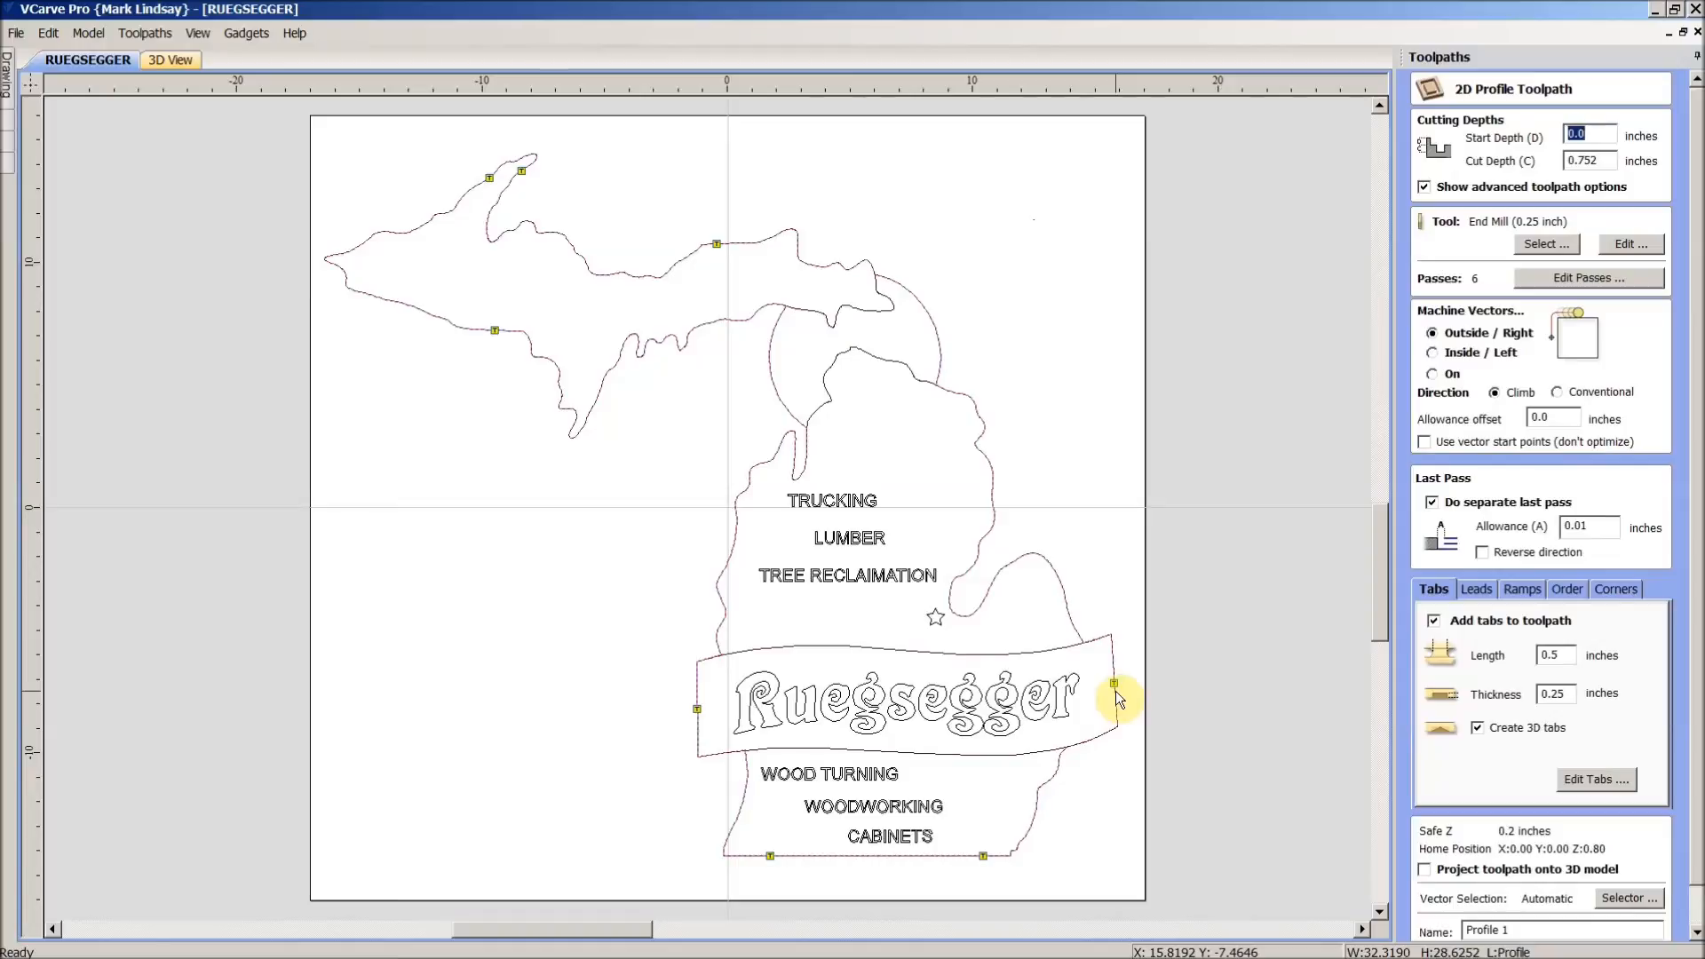
mouse_move(1117, 696)
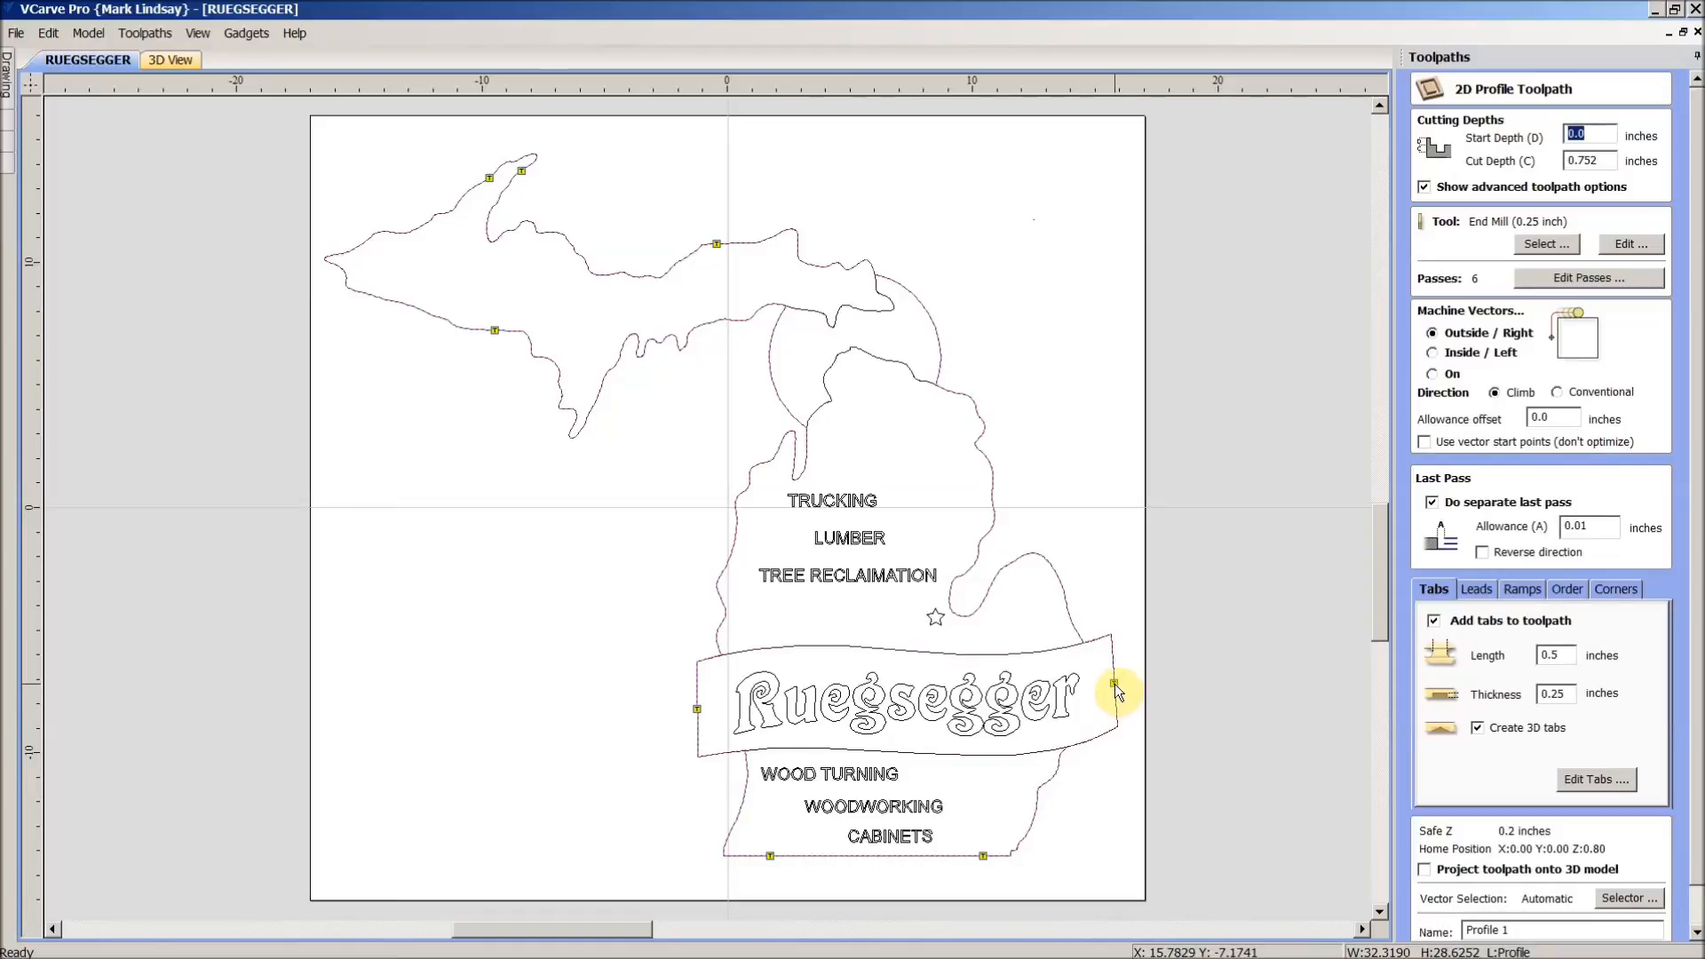
mouse_move(1114, 688)
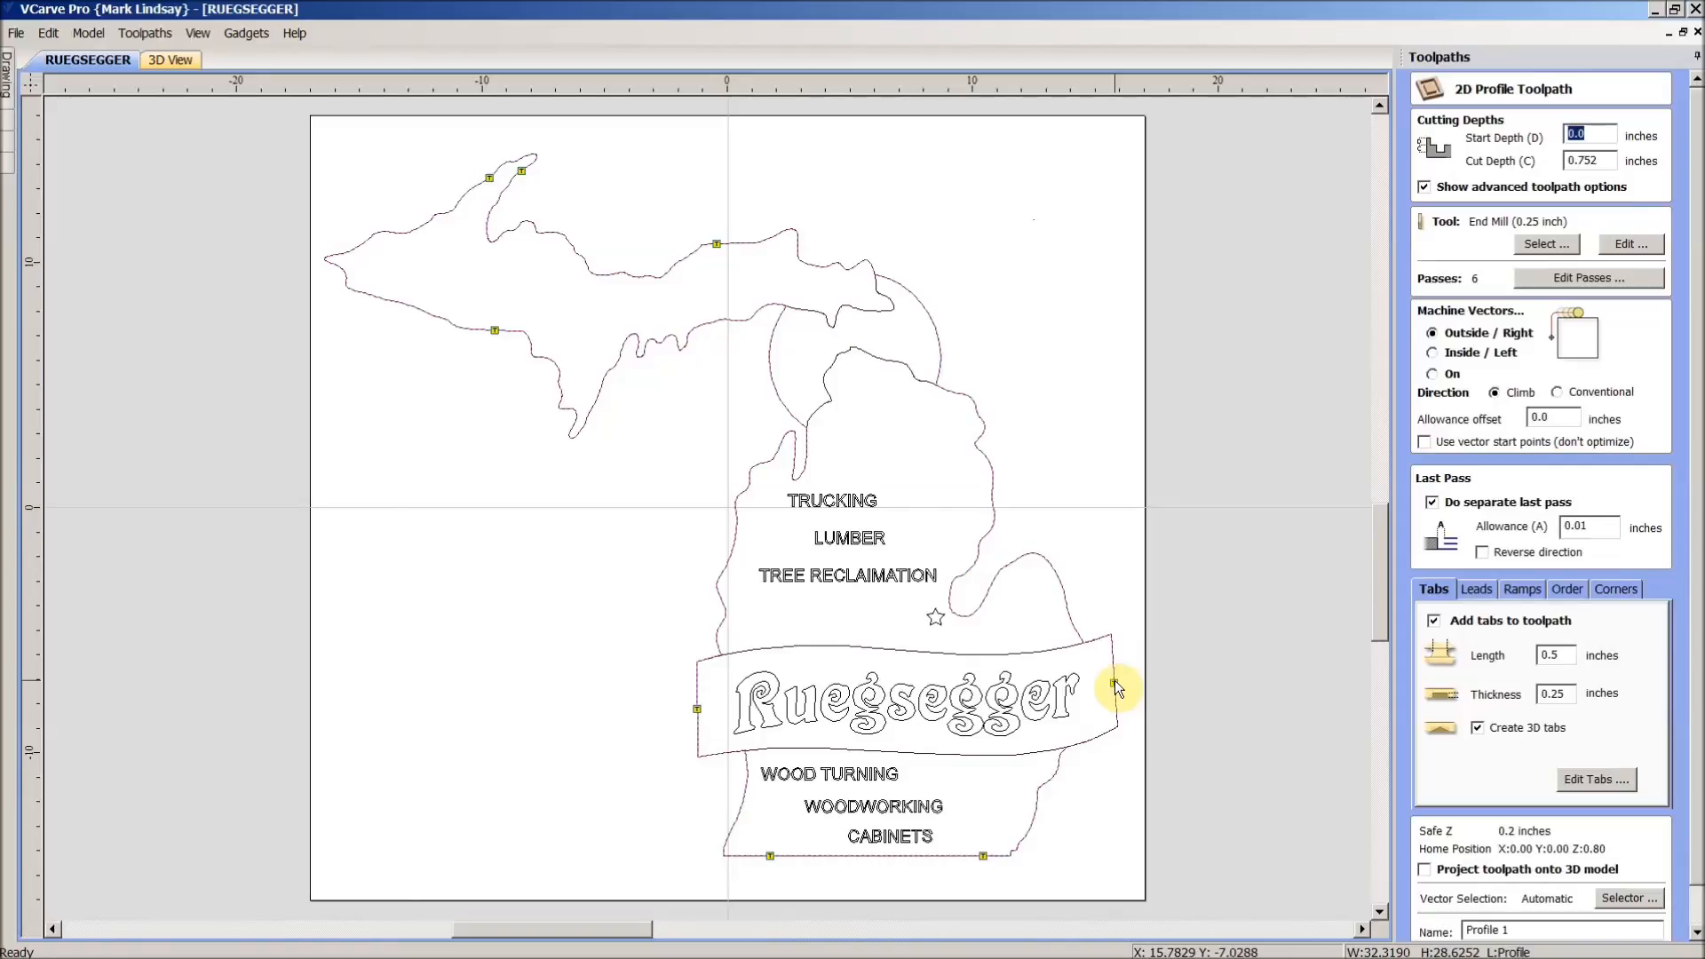
mouse_move(1118, 687)
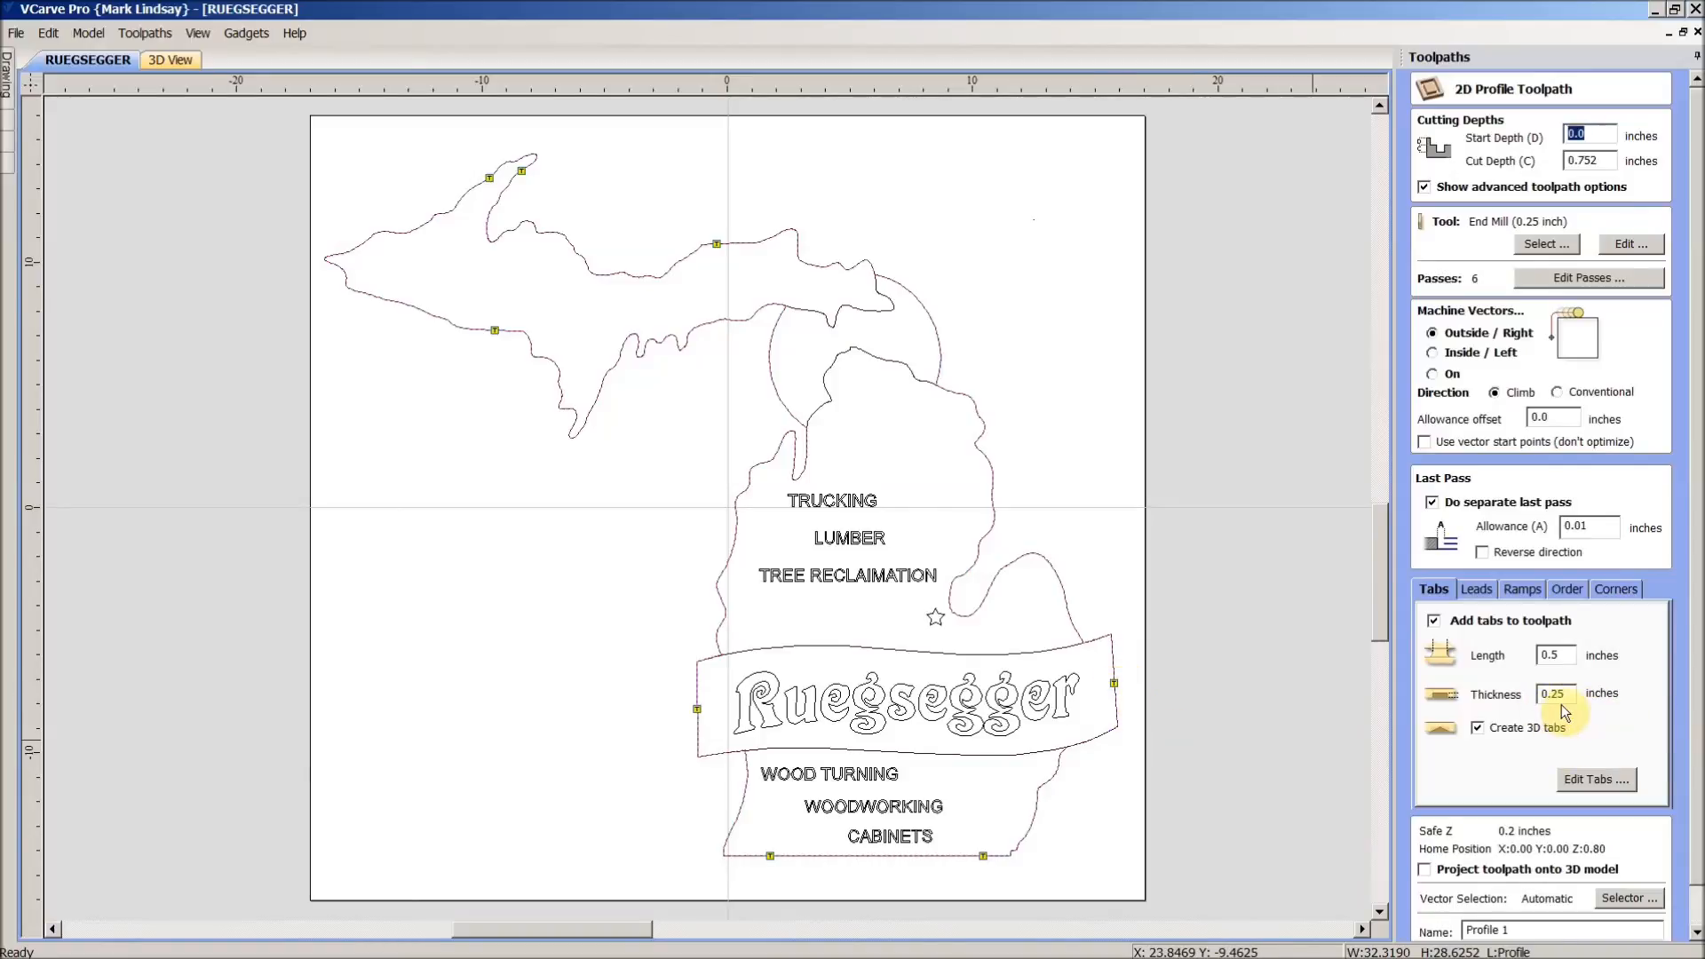
mouse_move(1114, 663)
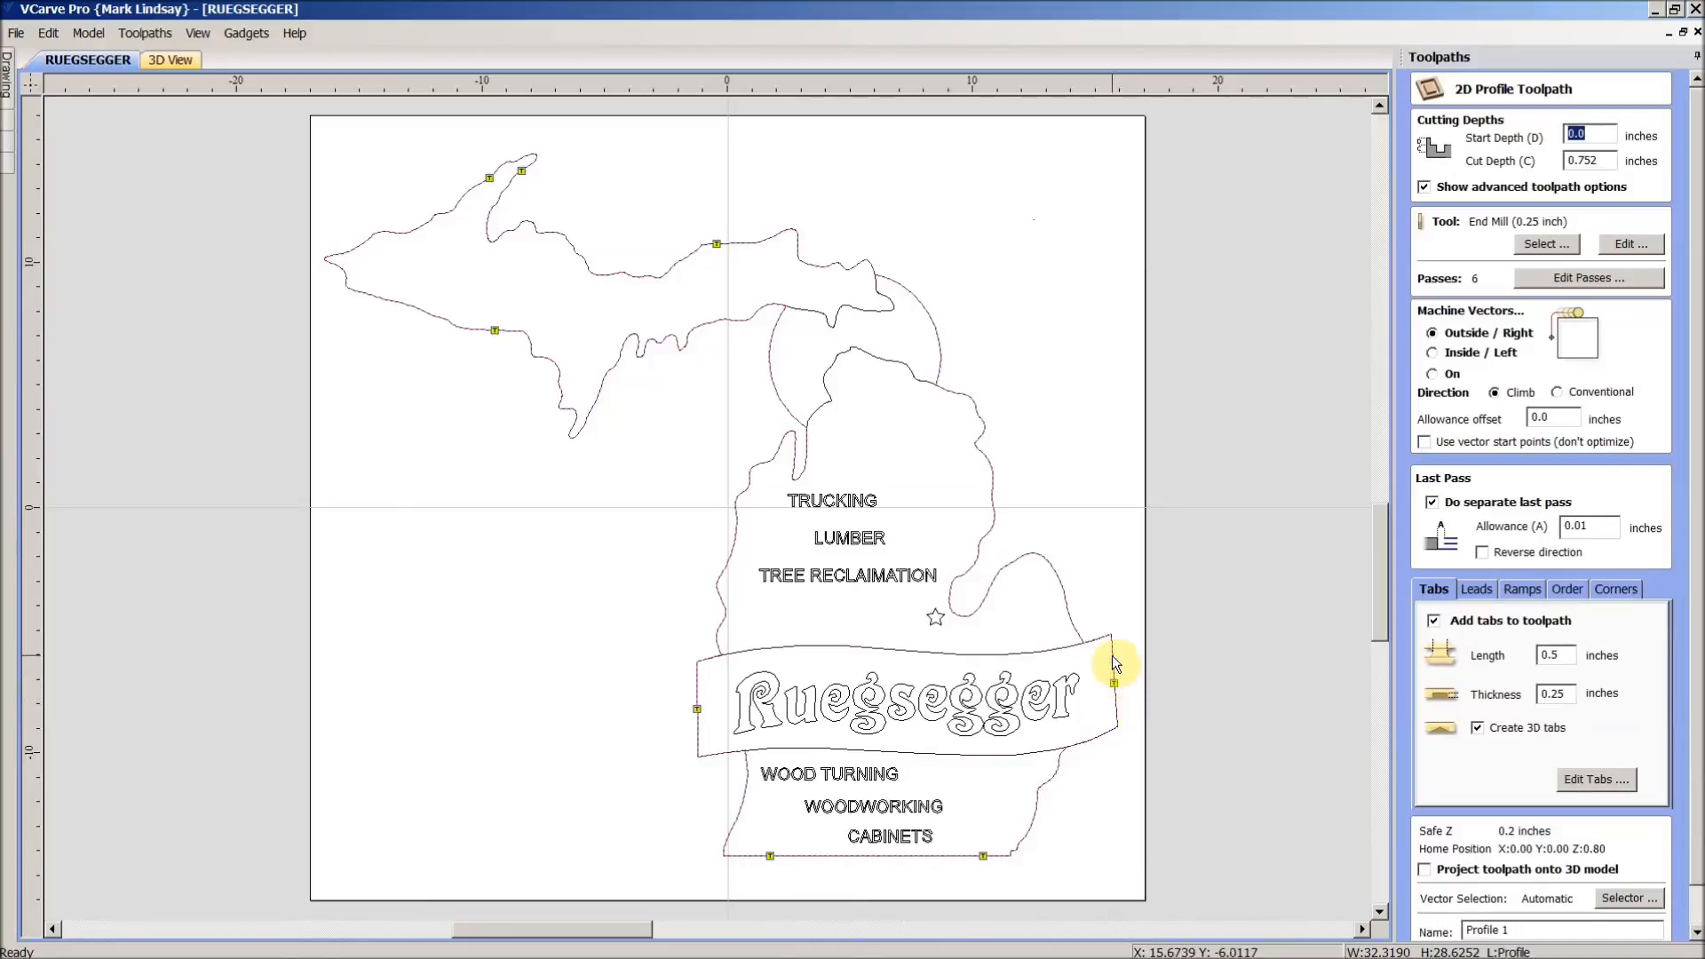
mouse_move(1119, 708)
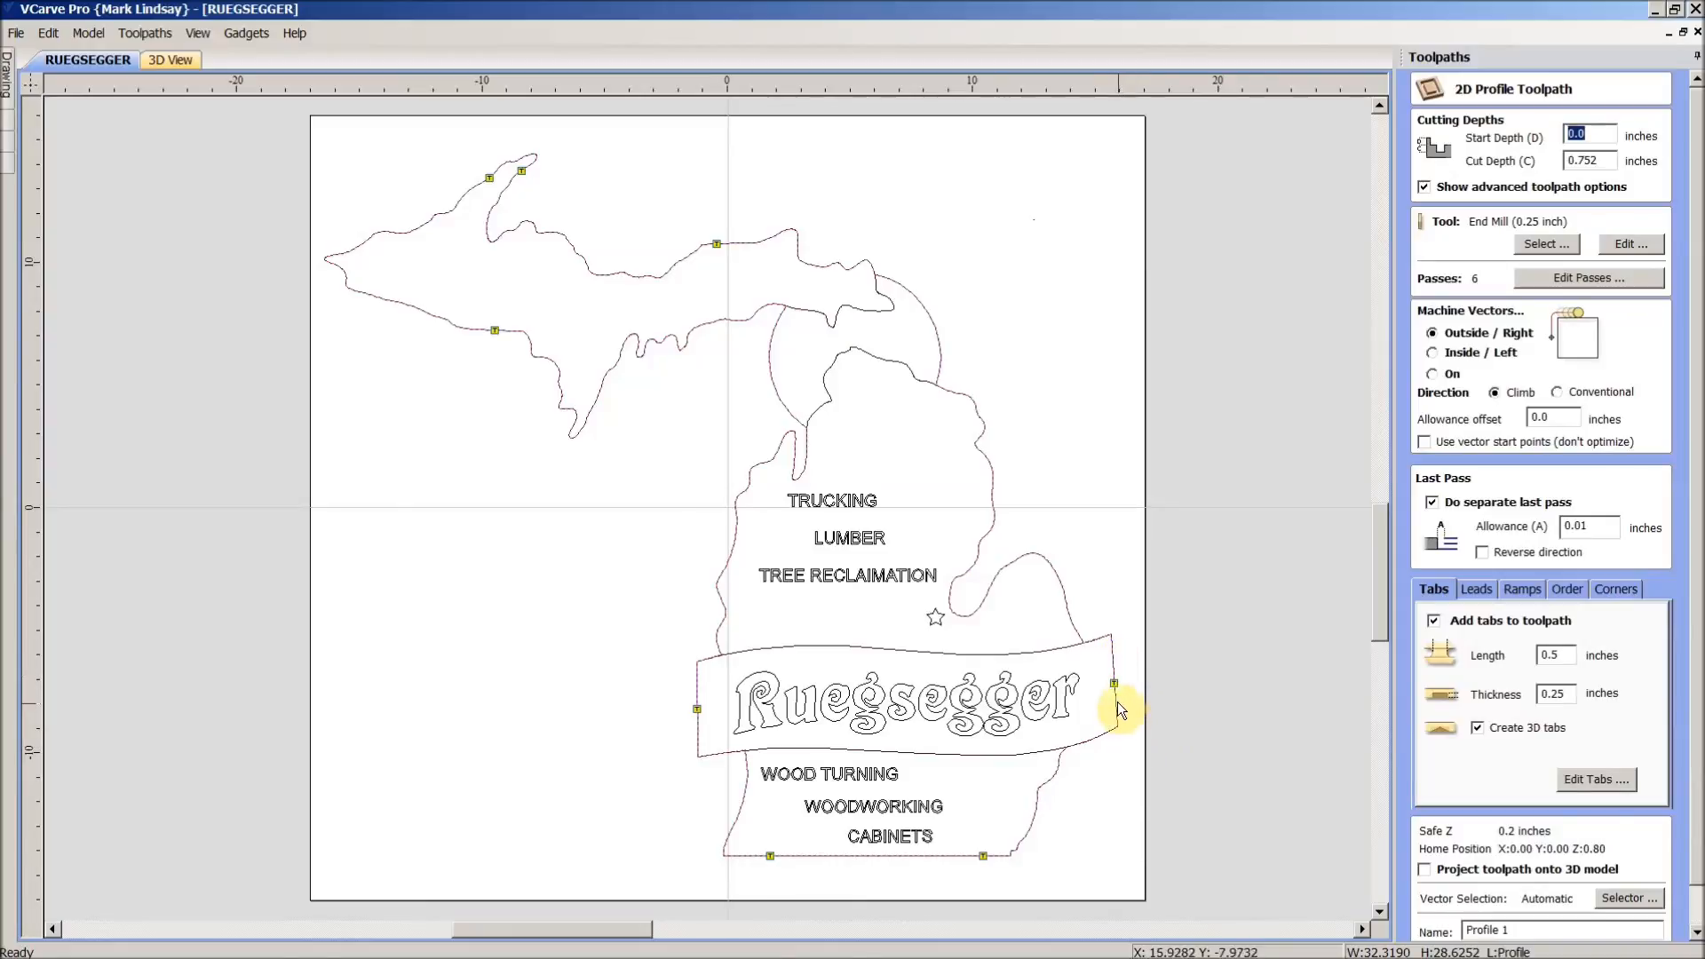
mouse_move(1117, 689)
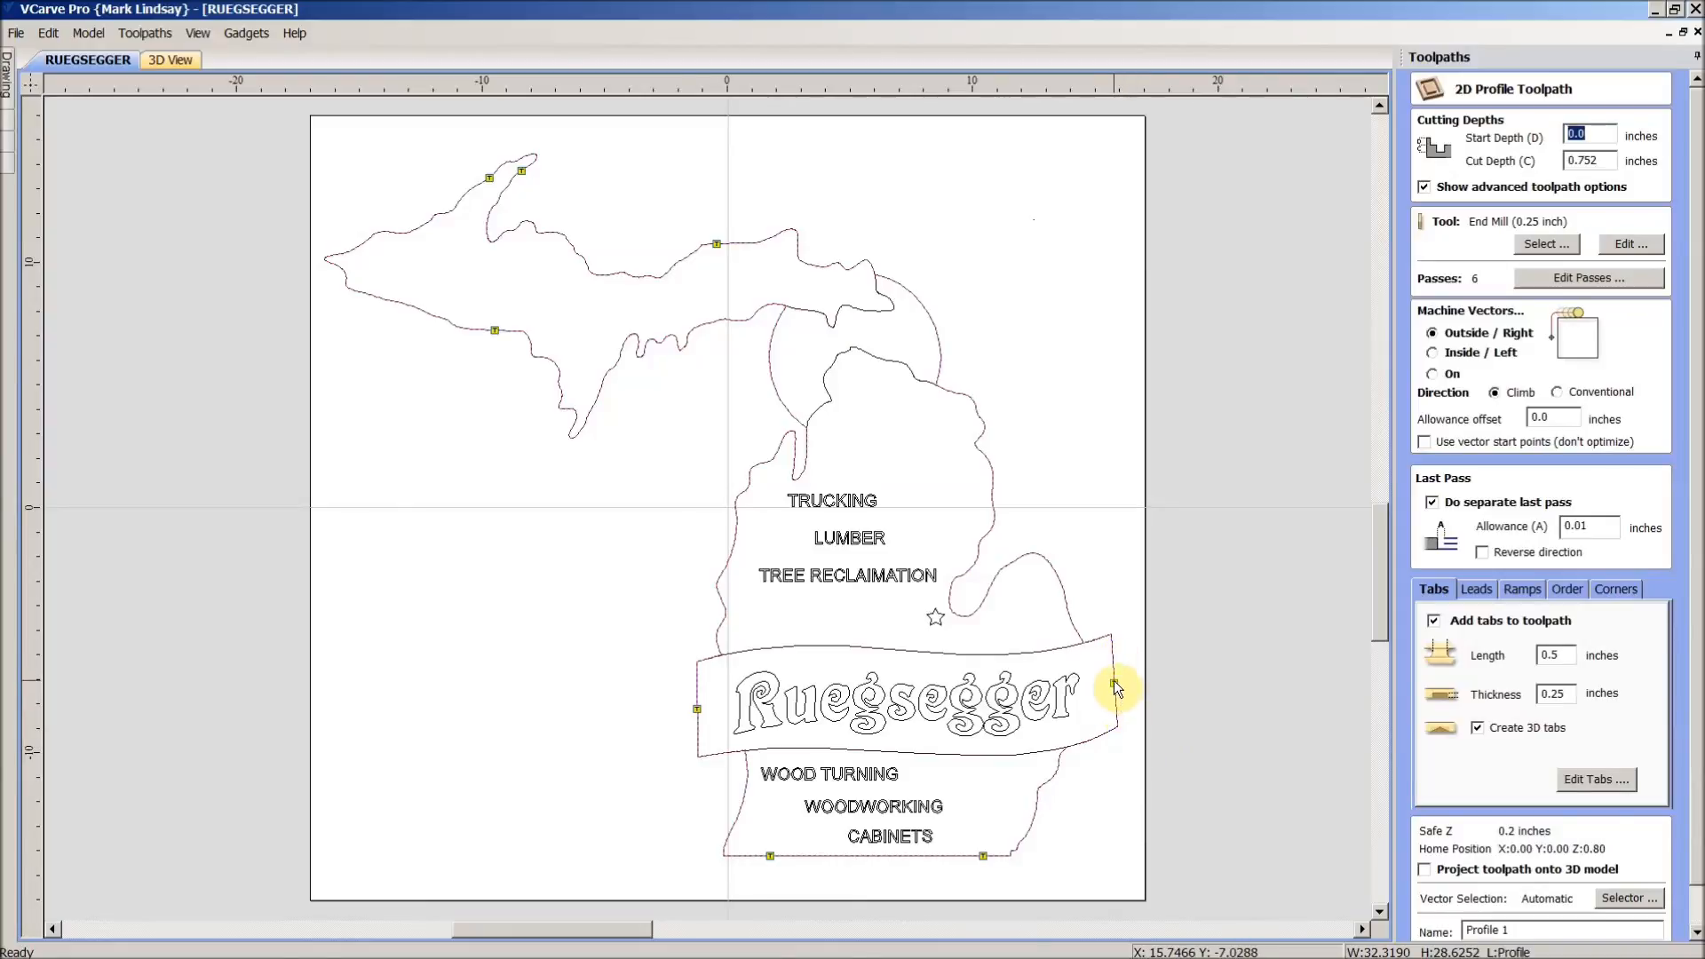
mouse_move(1452, 754)
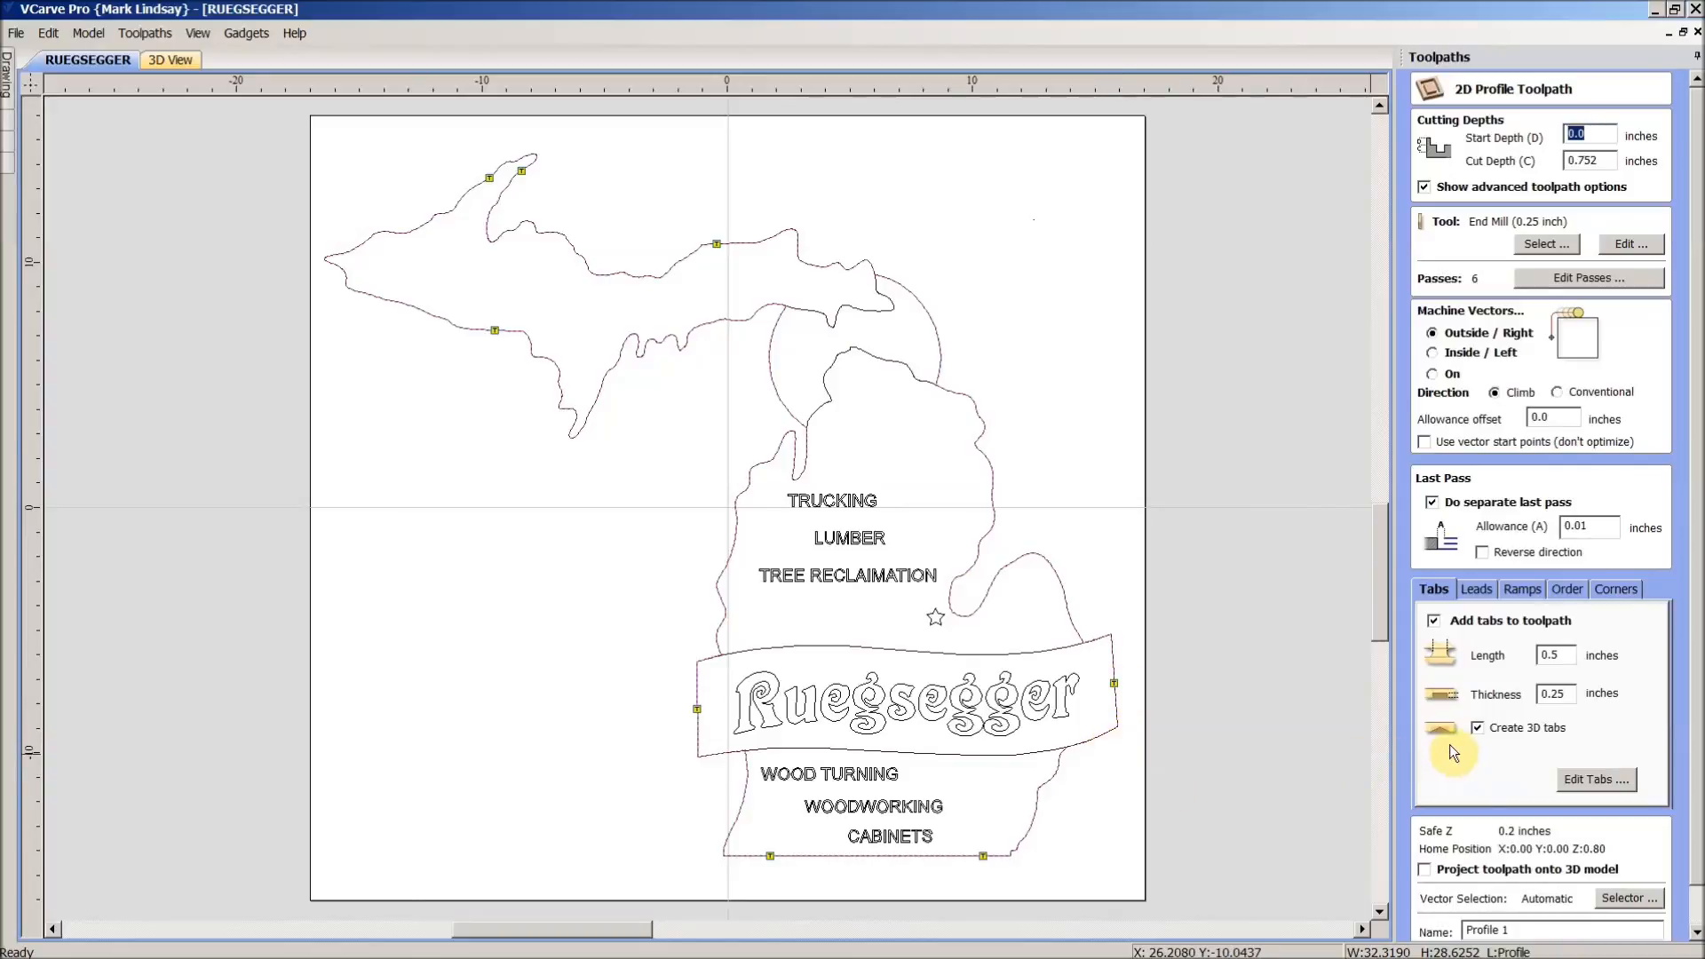
mouse_move(1452, 737)
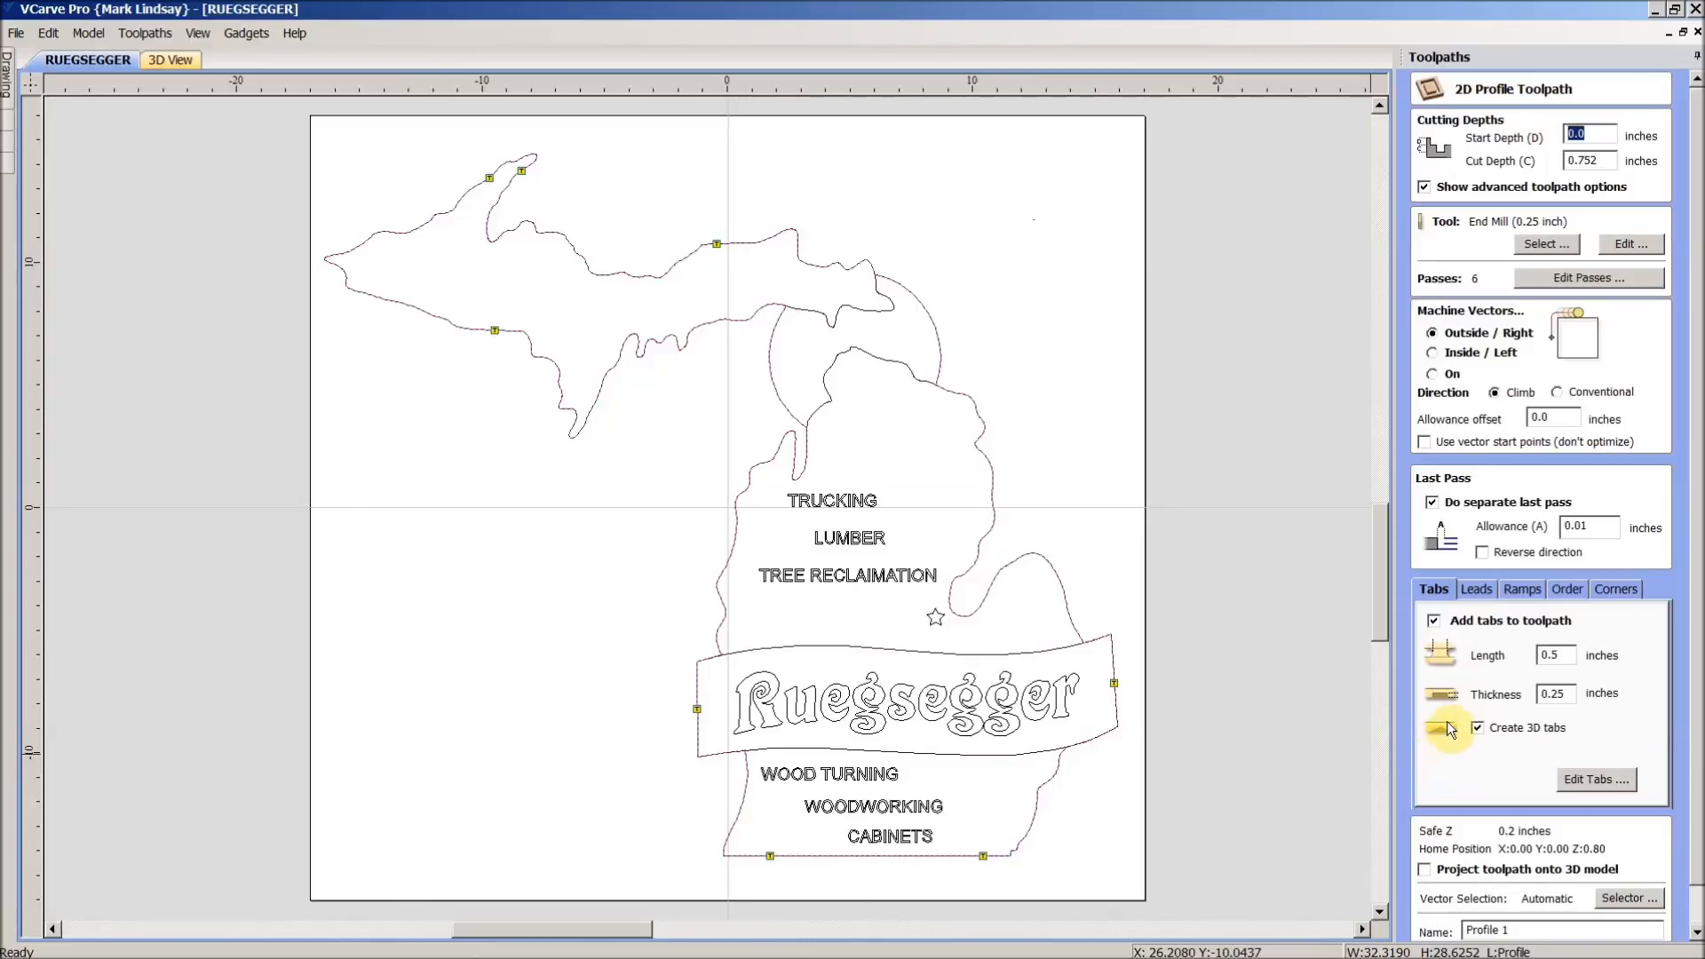
mouse_move(1463, 764)
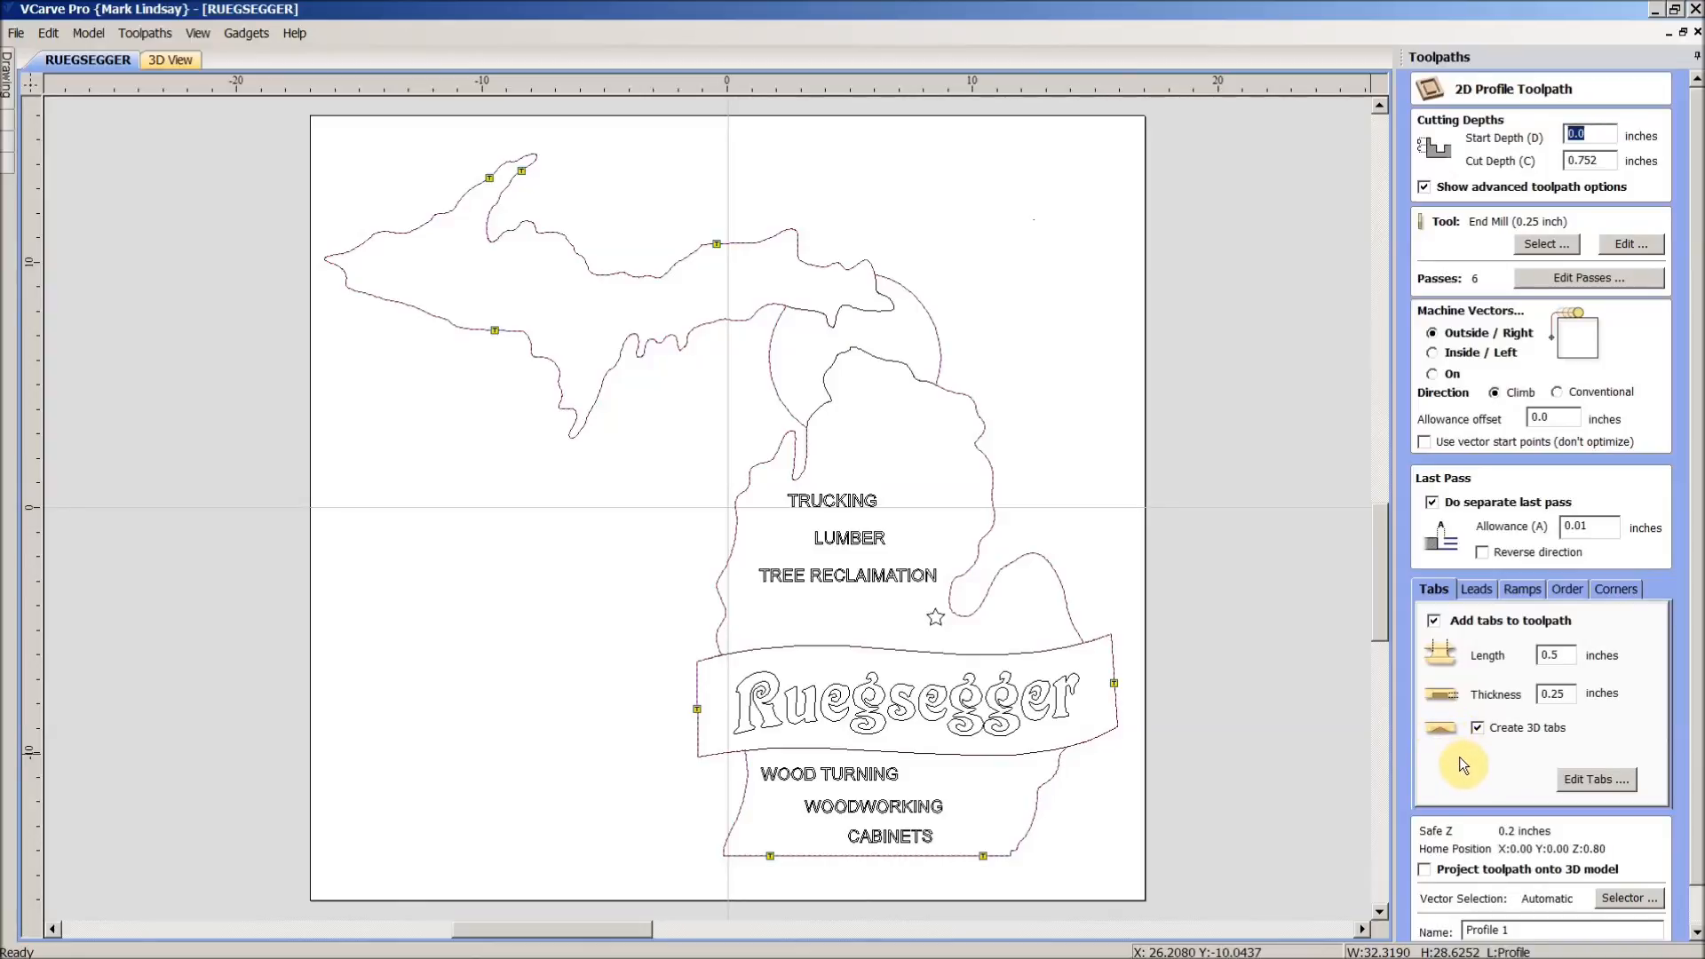
mouse_move(1467, 761)
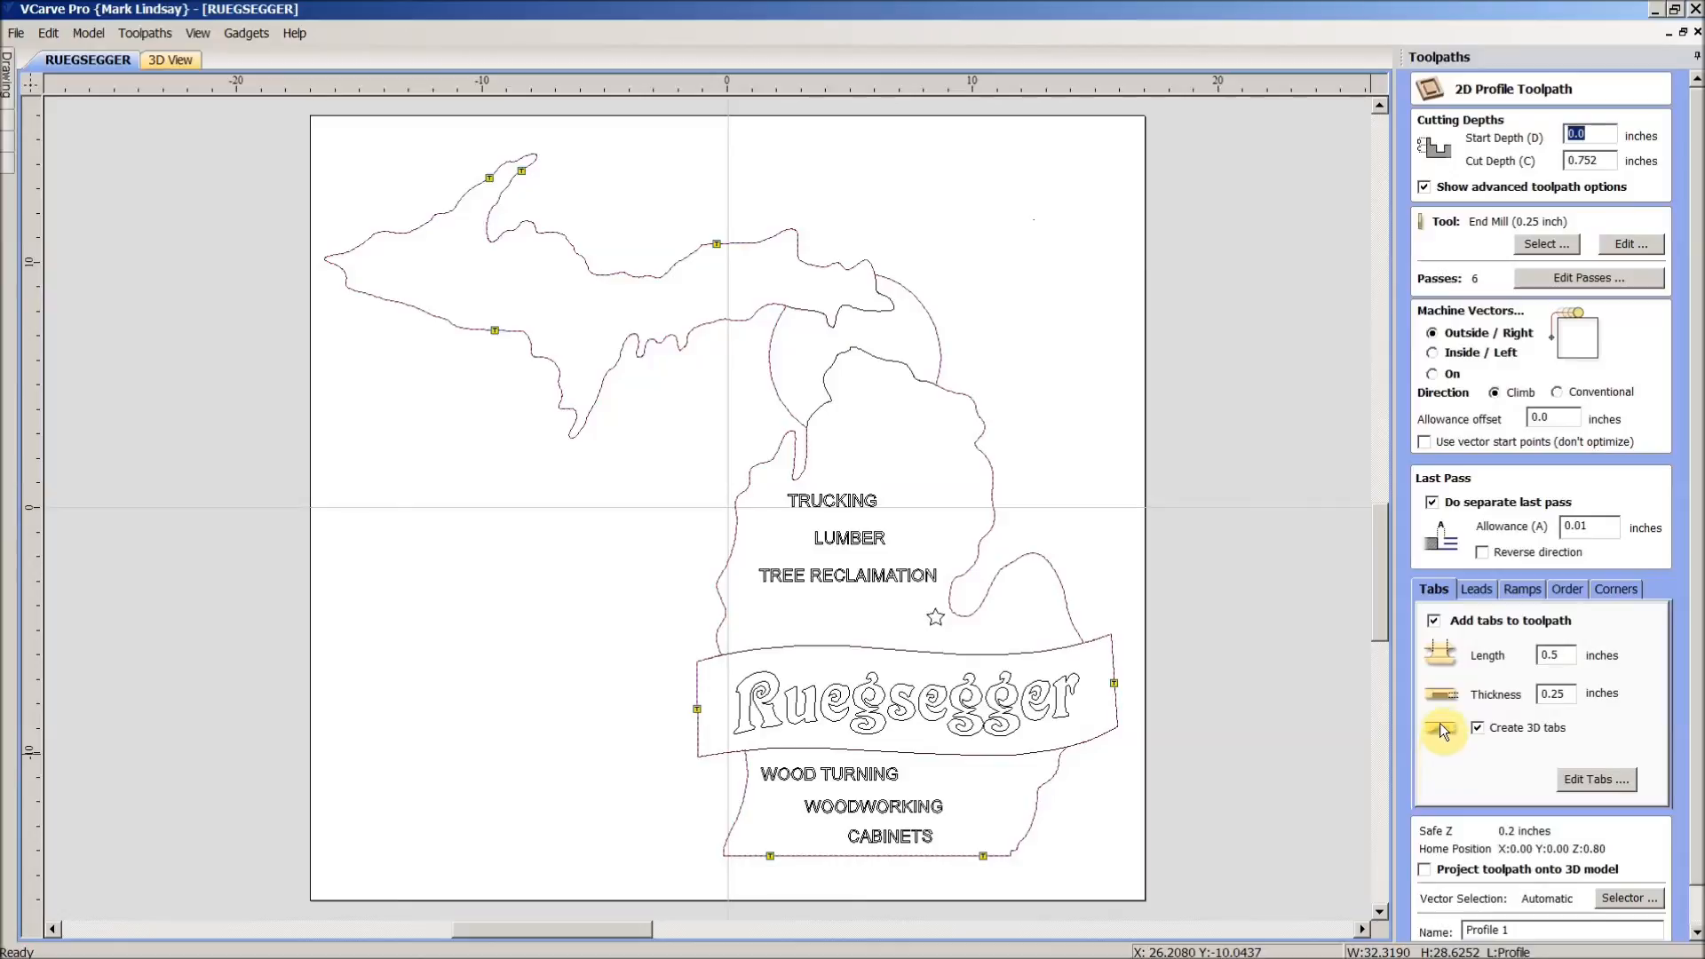
mouse_move(864, 728)
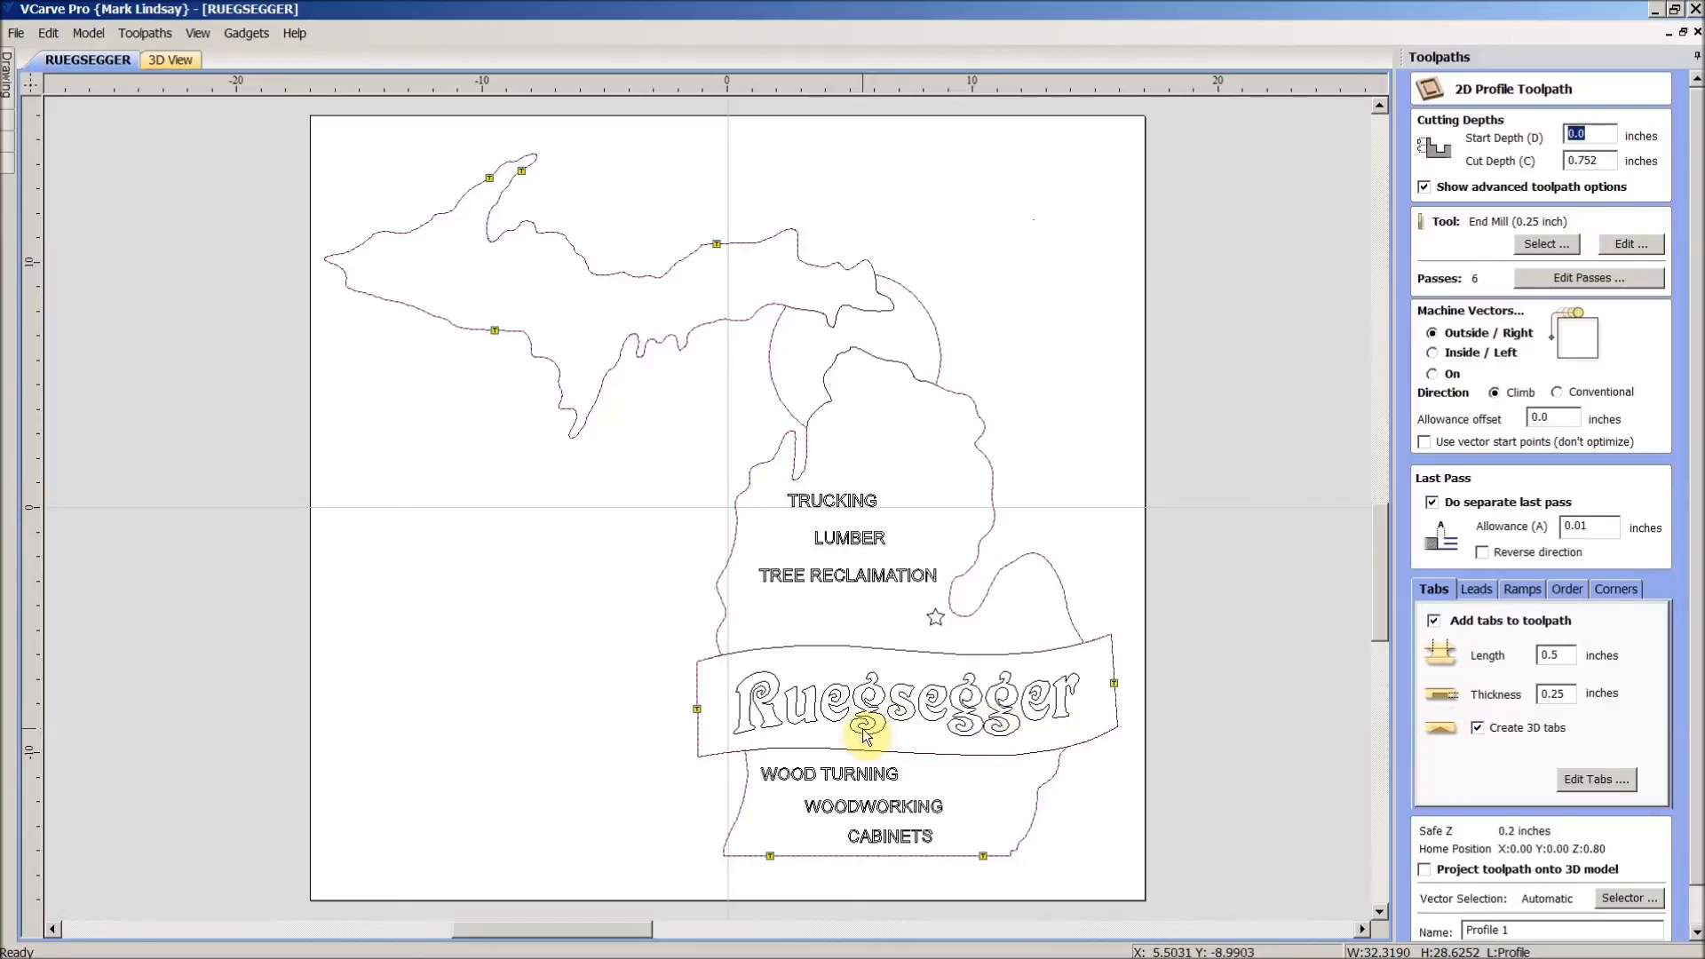
mouse_move(1112, 606)
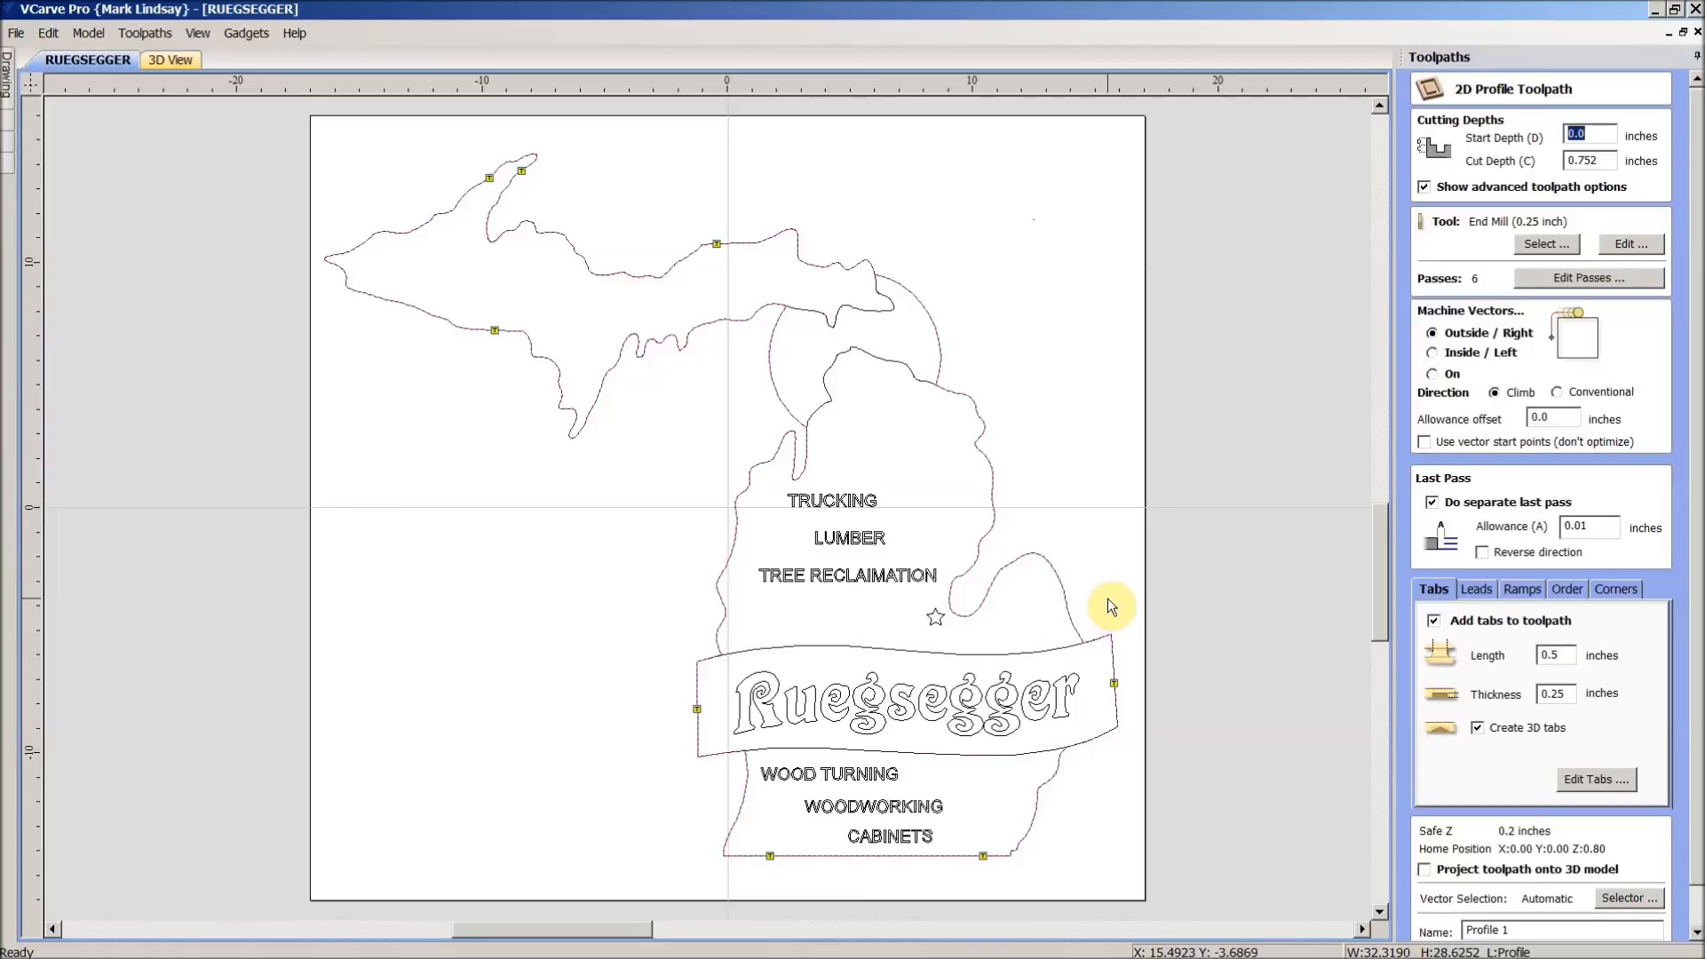
mouse_move(1005, 676)
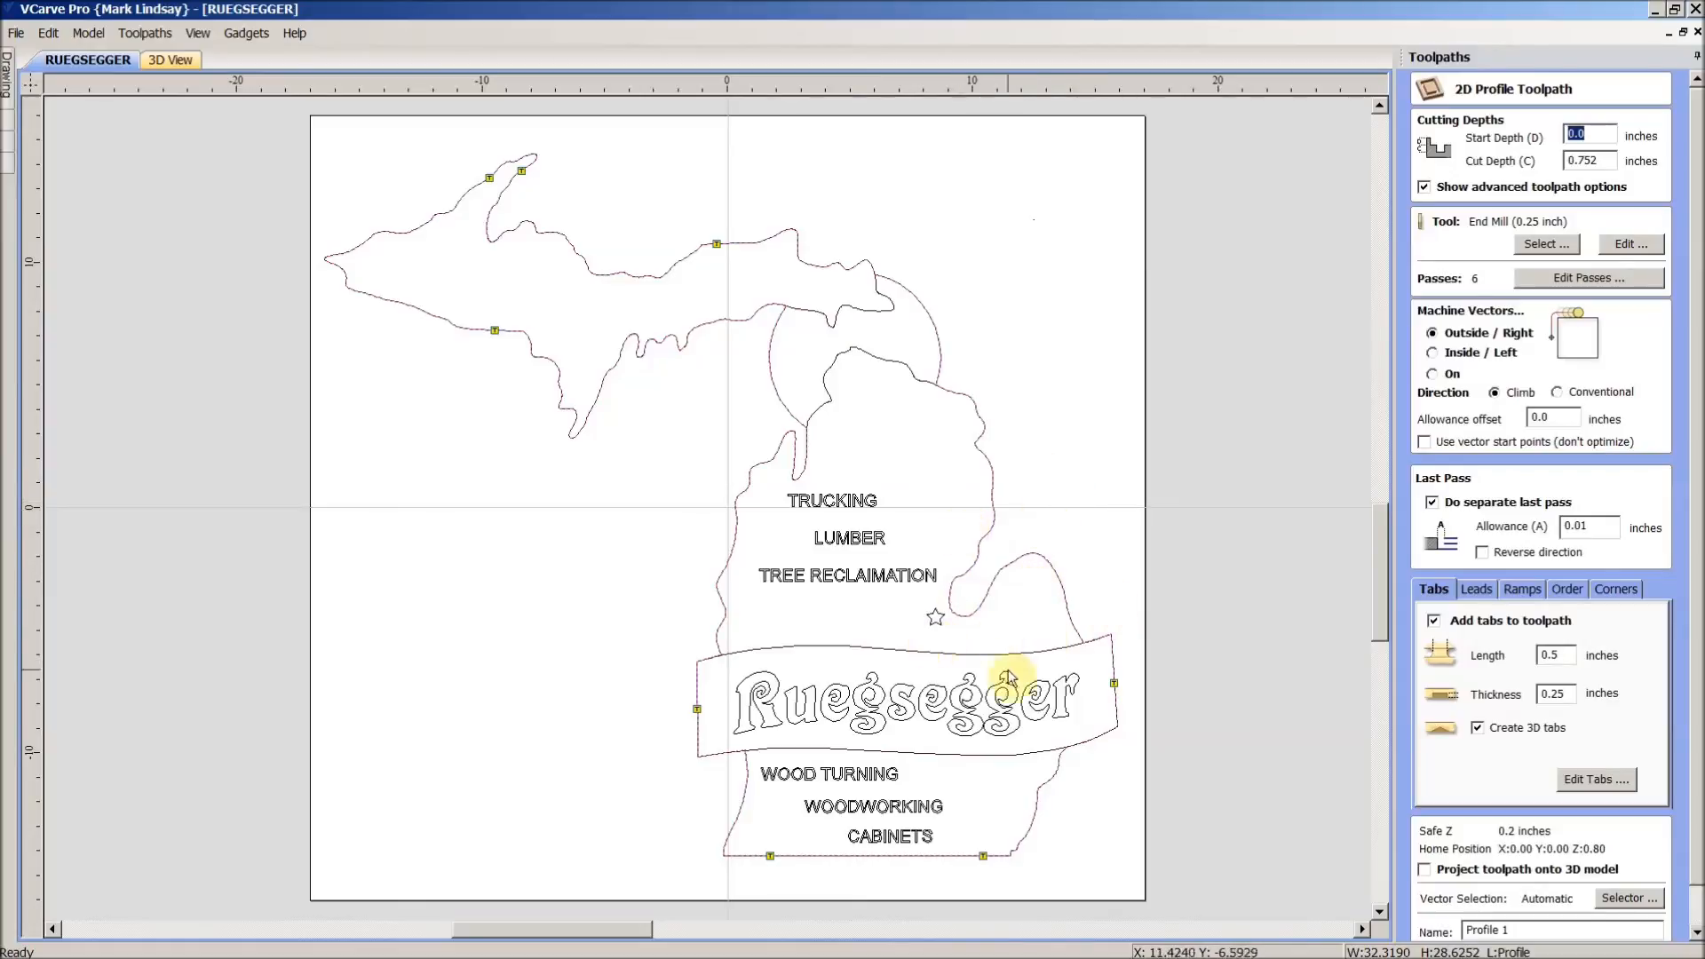
mouse_move(1065, 427)
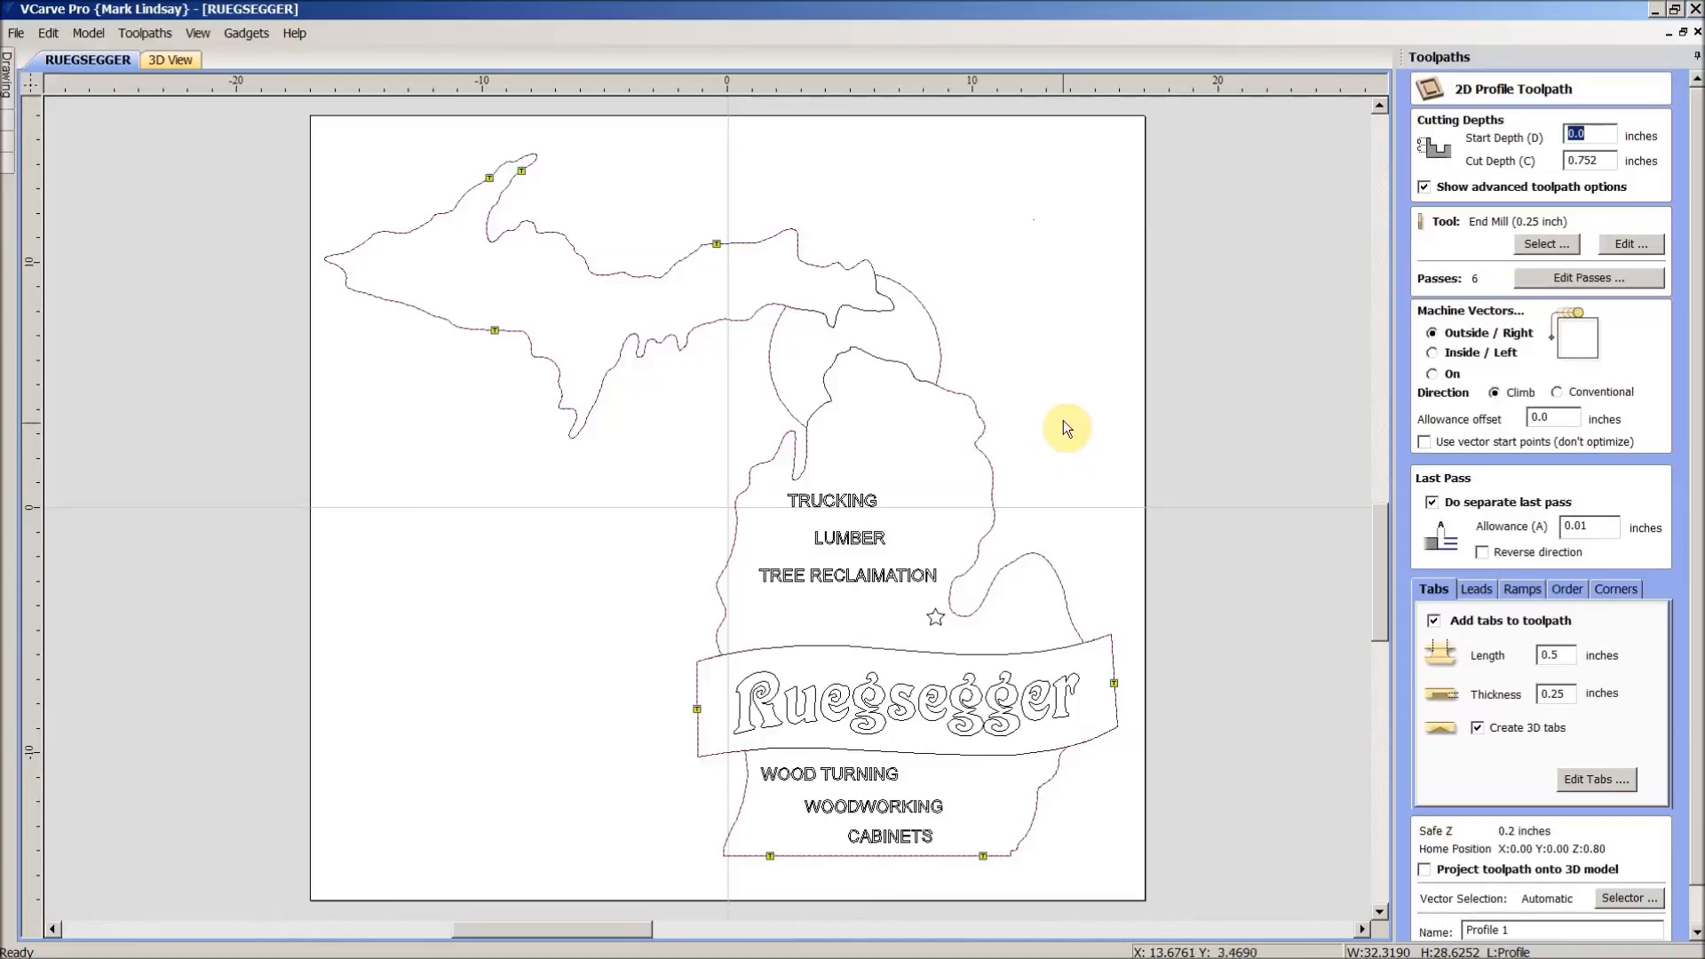
mouse_move(1067, 417)
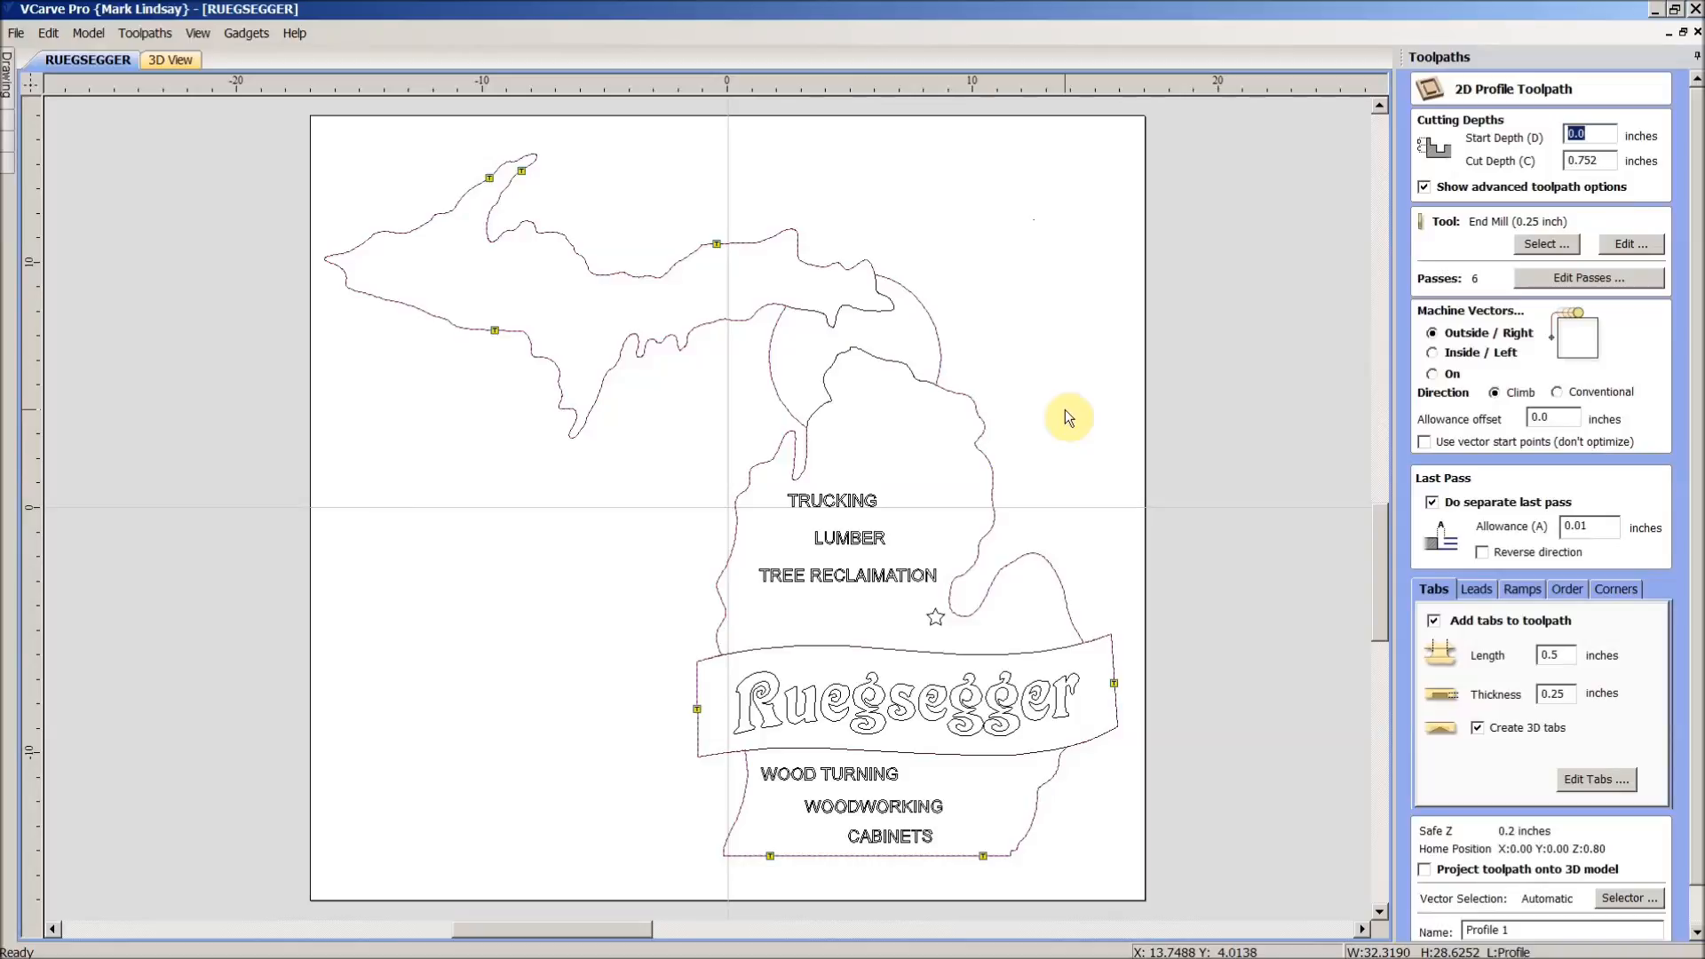
mouse_move(1539, 204)
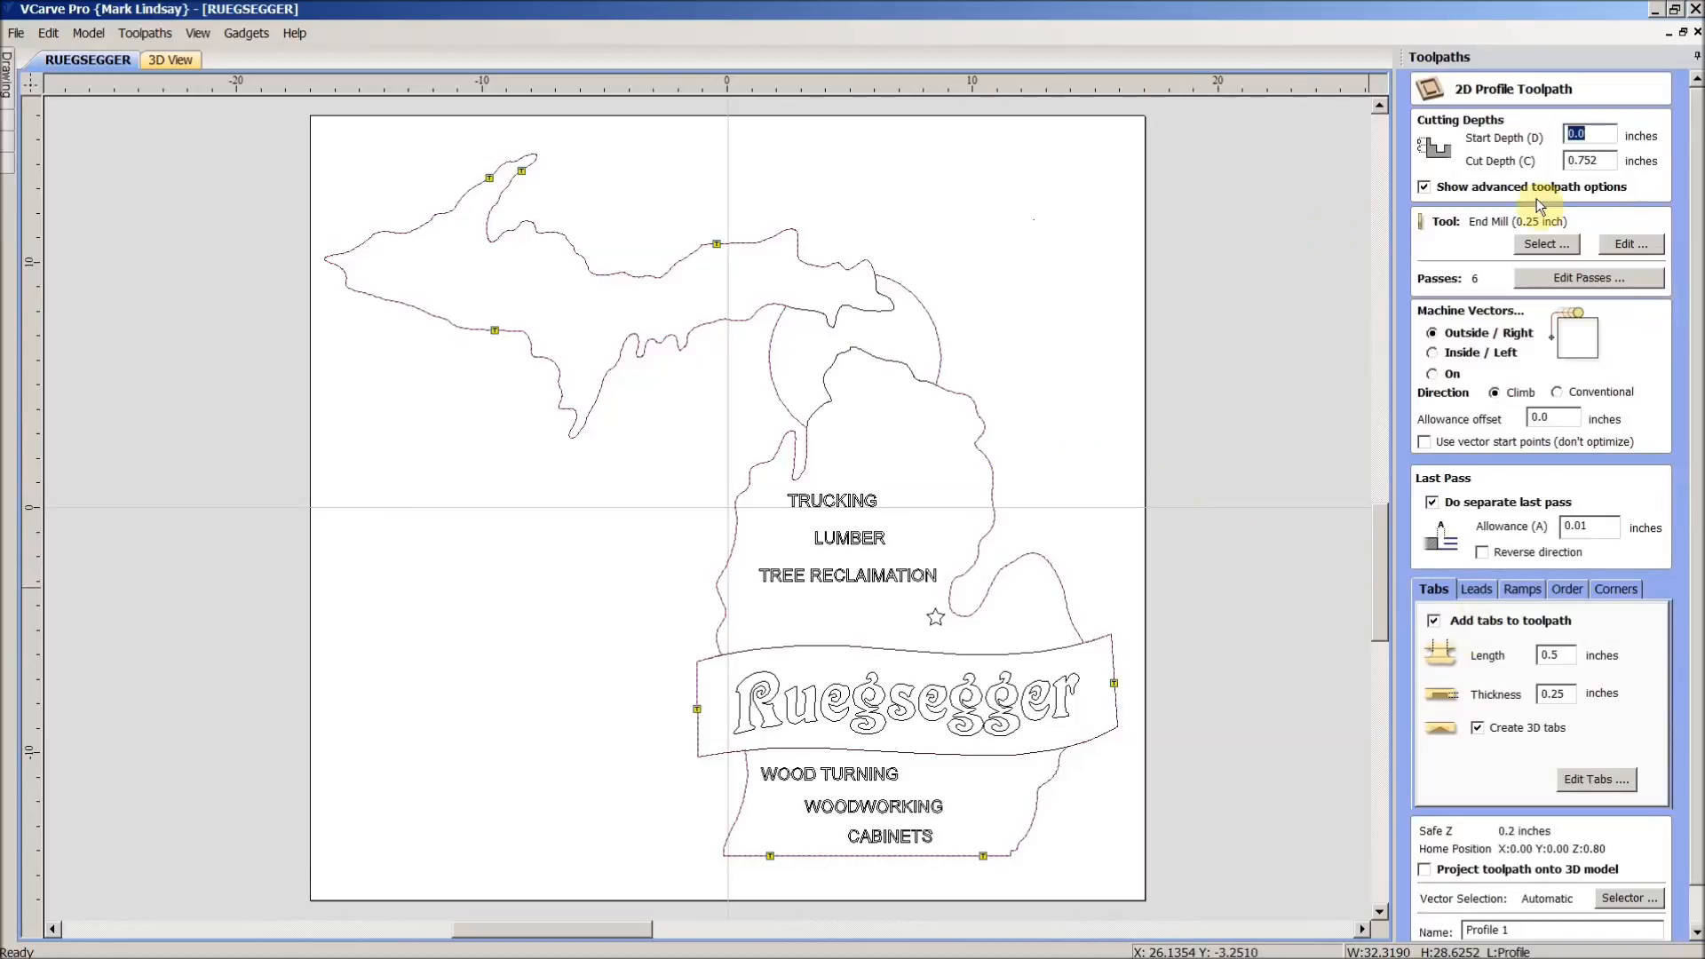
mouse_move(1427, 236)
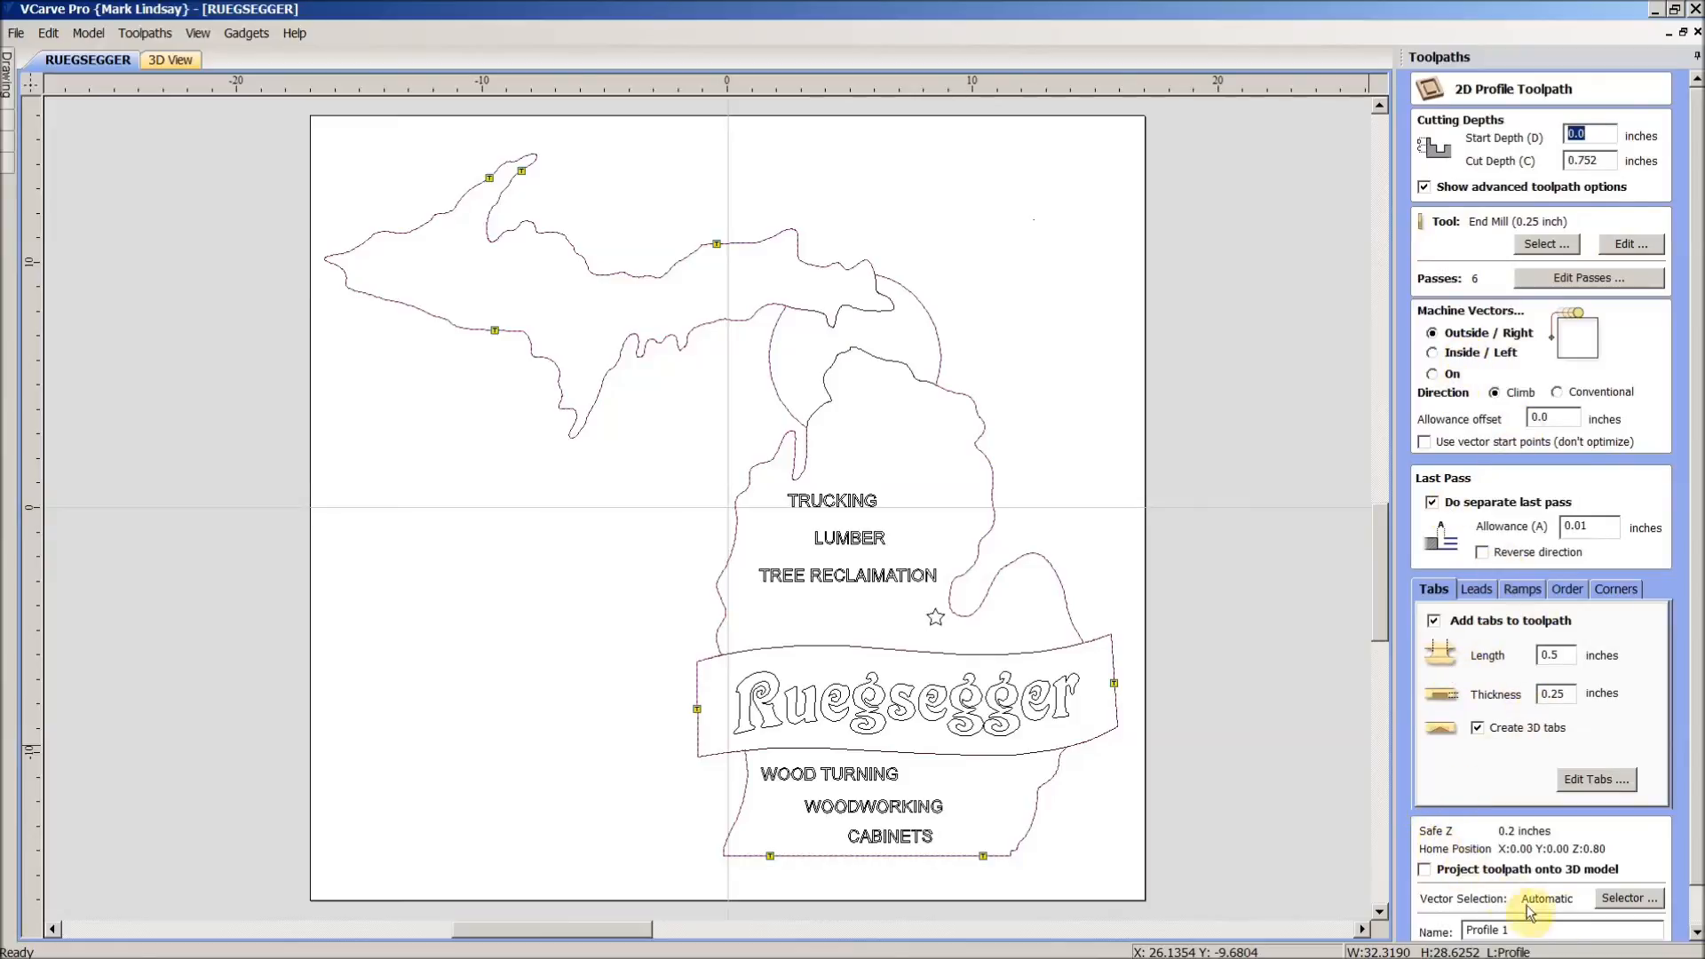
- Calculate the 'Profile Cutout' toolpath, accepting the 'Tool will cut through material' warning
scroll(down, 3)
text(Cutout)
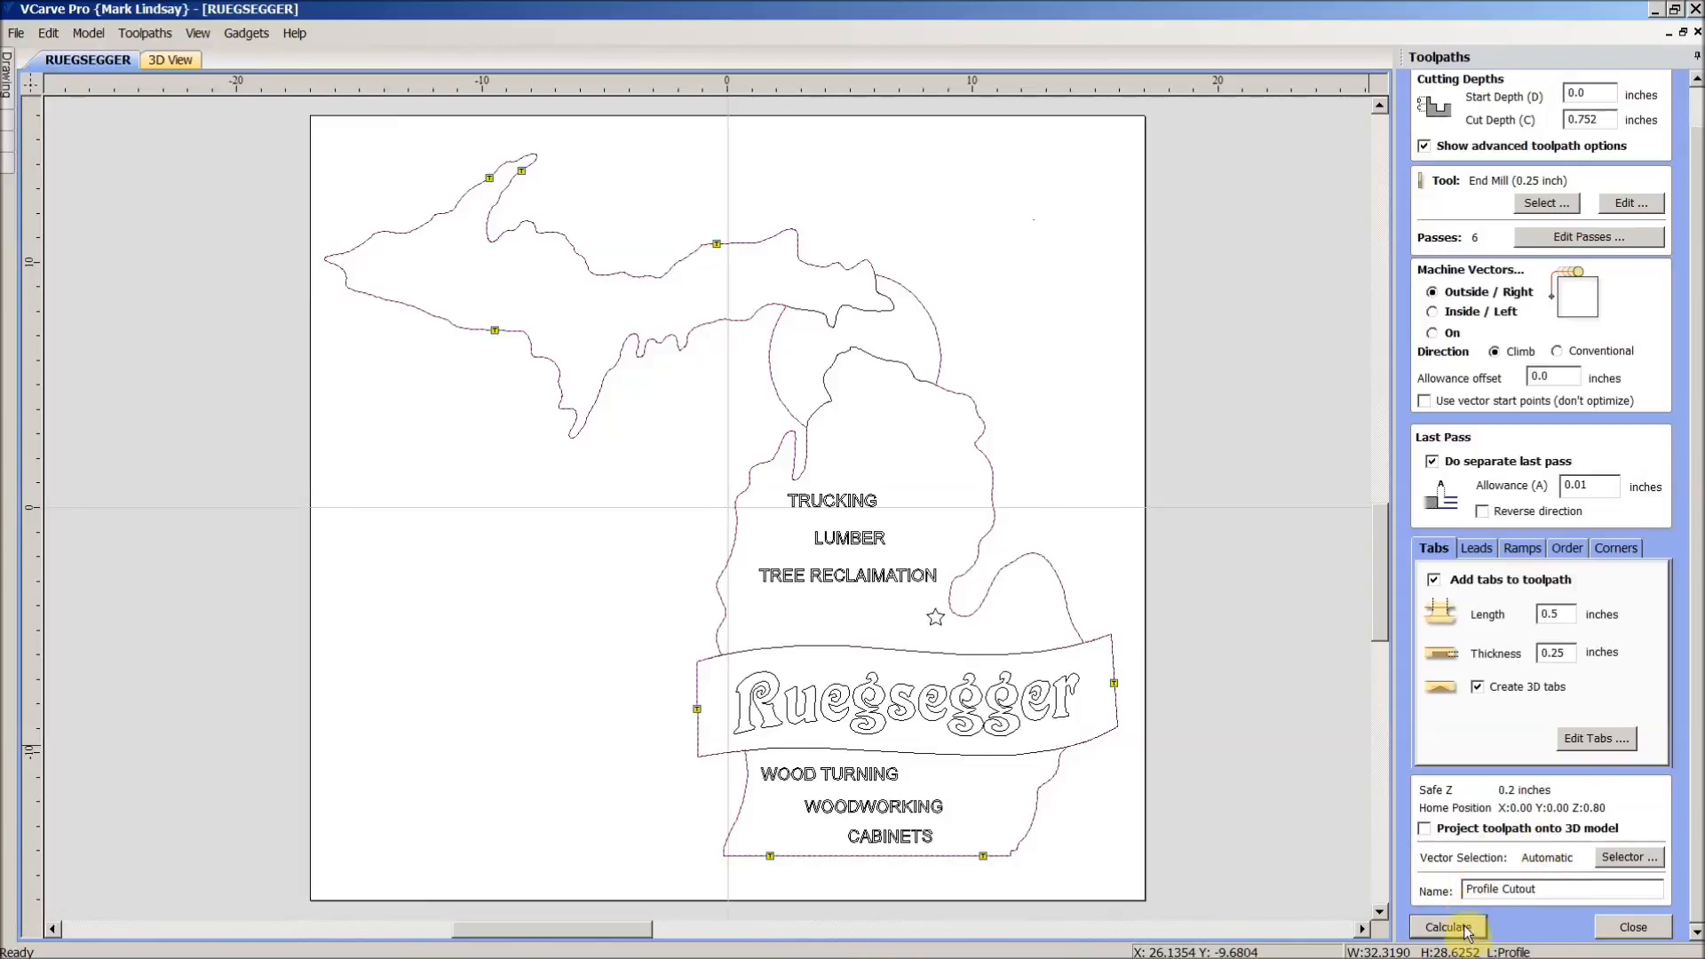
click(1447, 926)
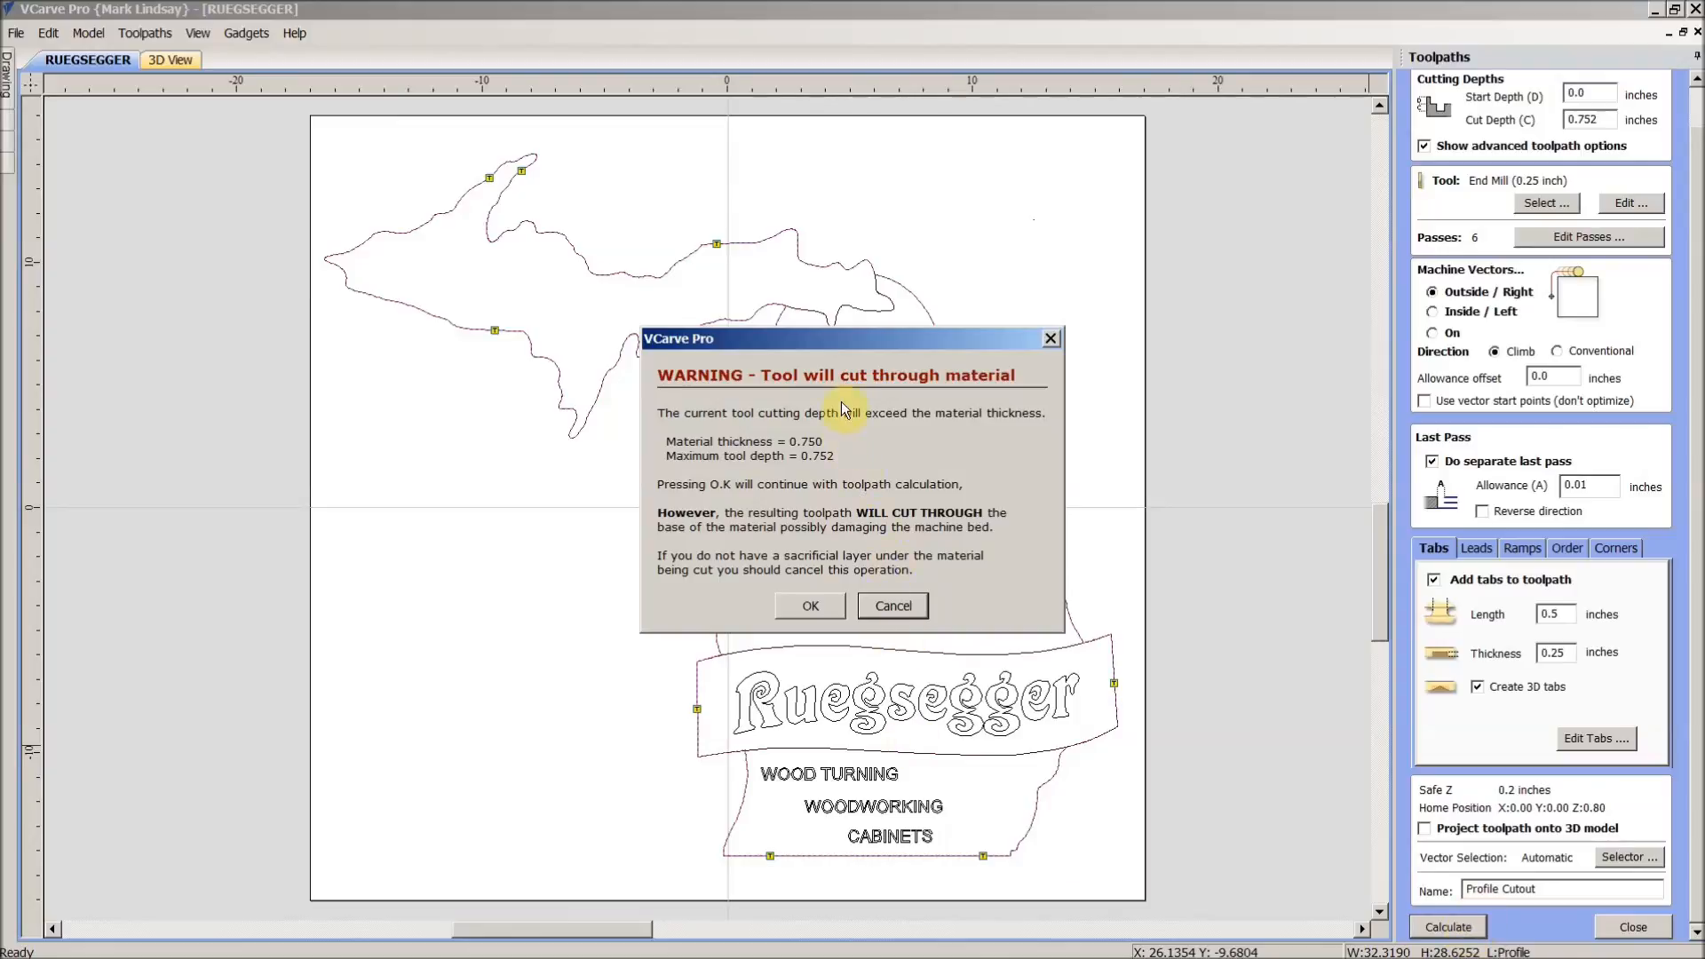
mouse_move(823, 470)
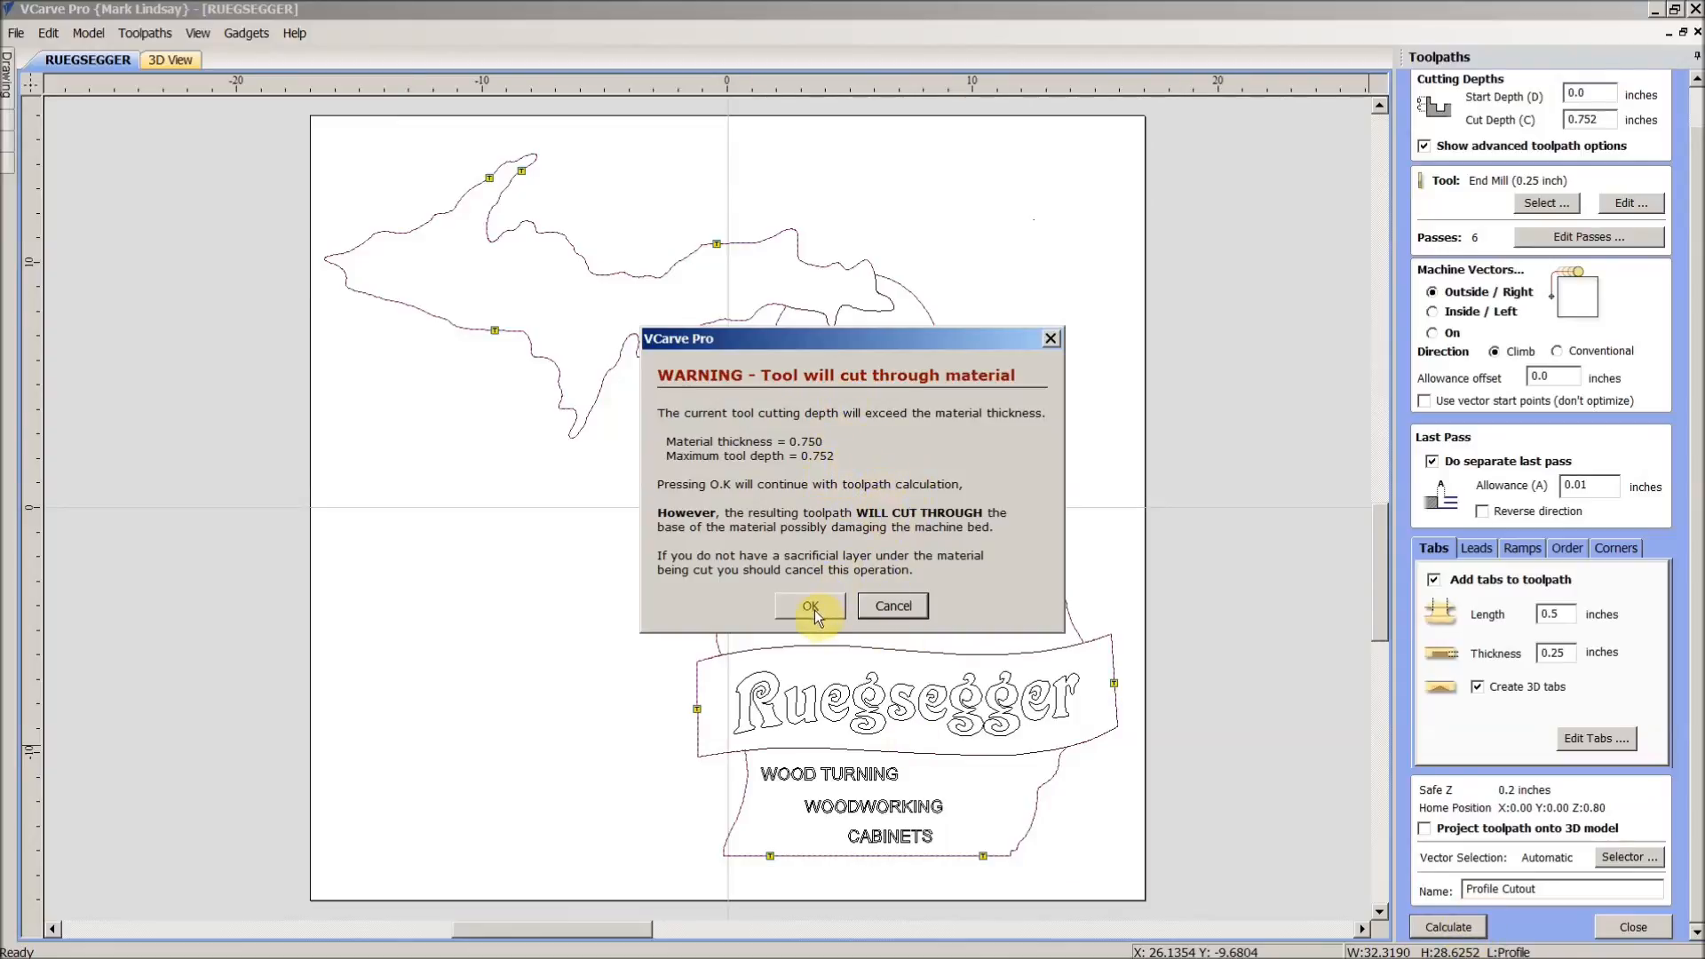
click(809, 606)
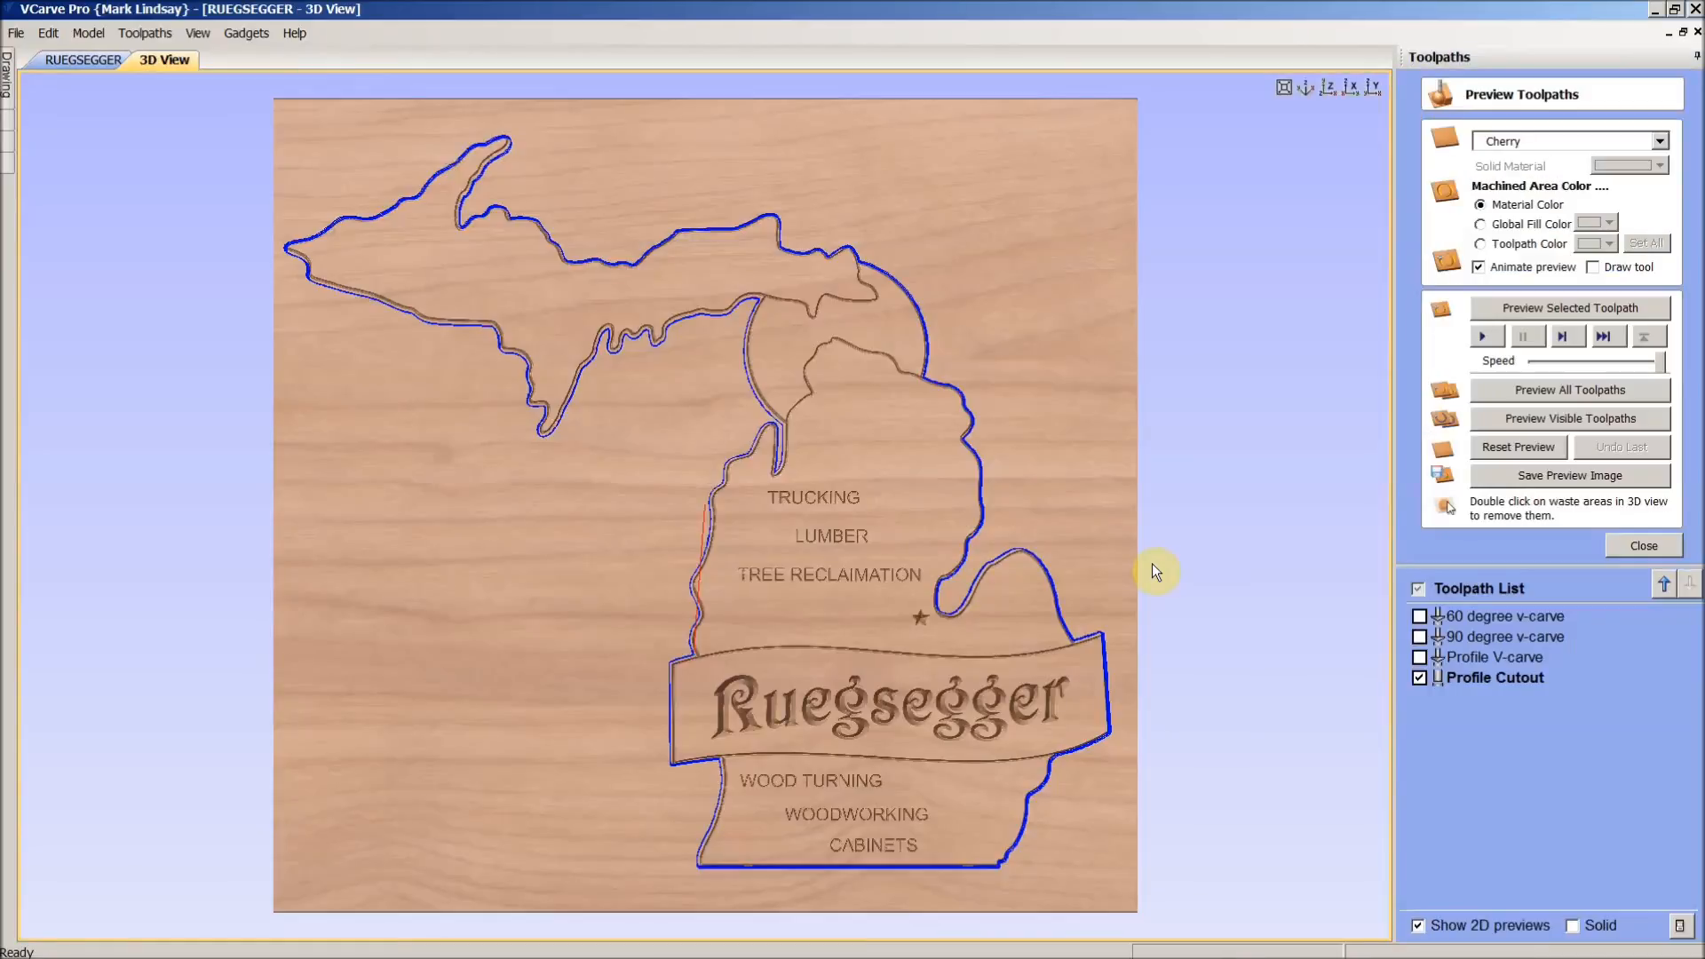
mouse_move(1090, 418)
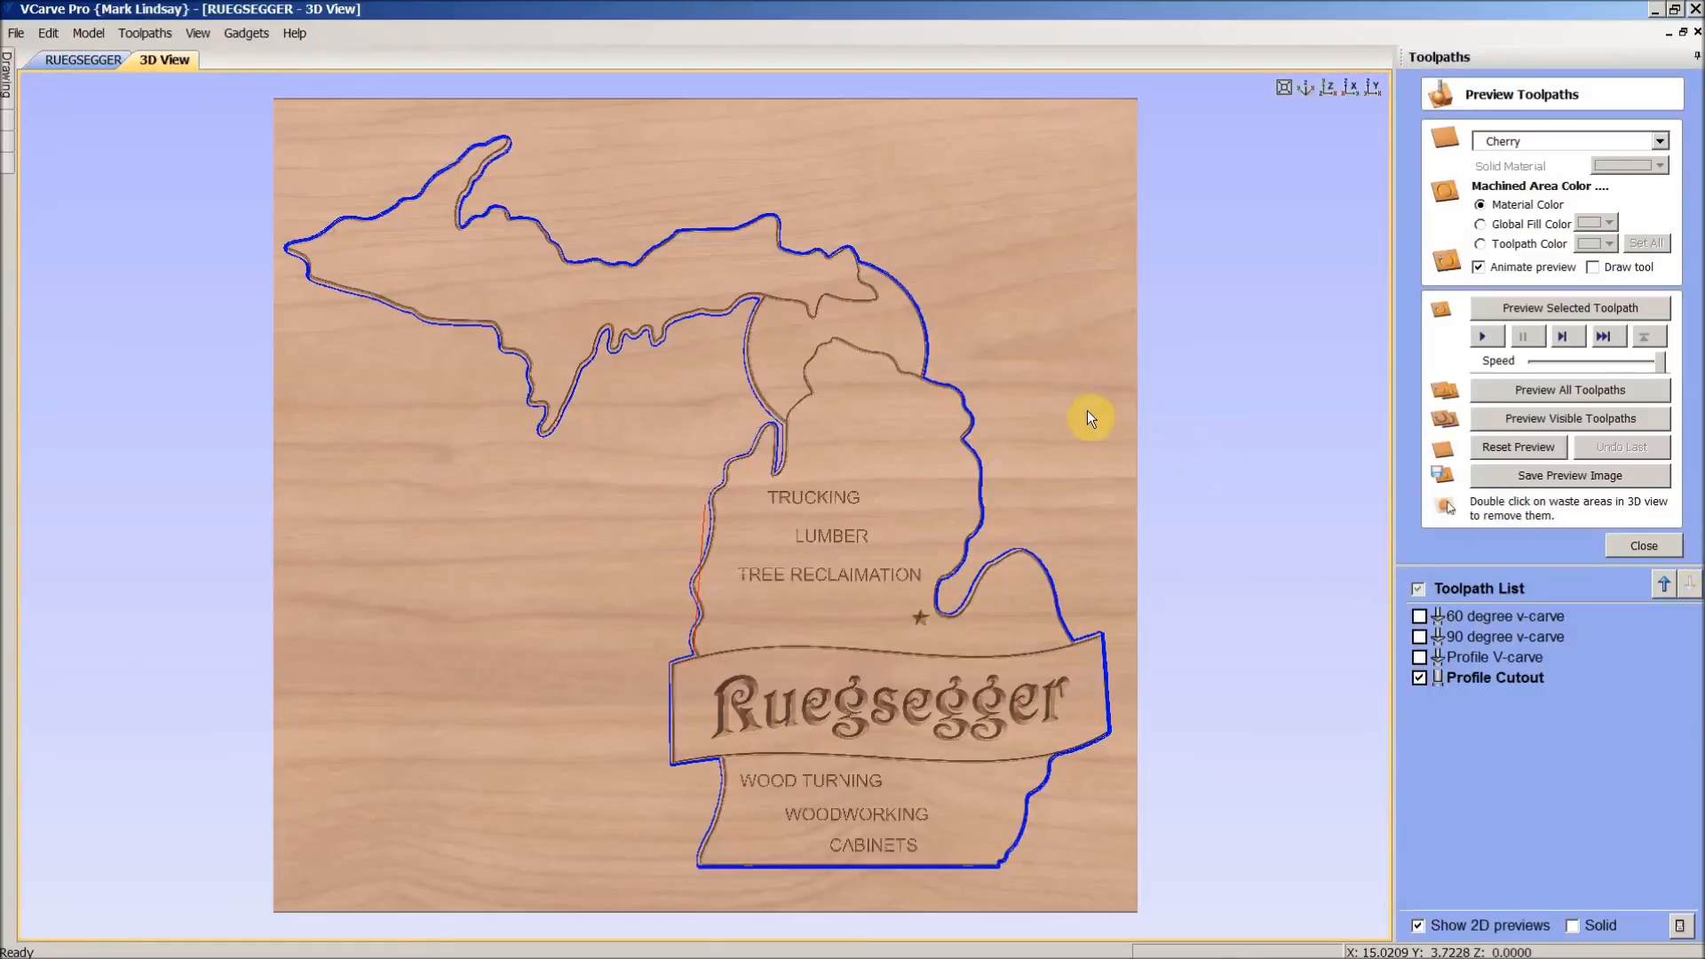
mouse_move(679, 389)
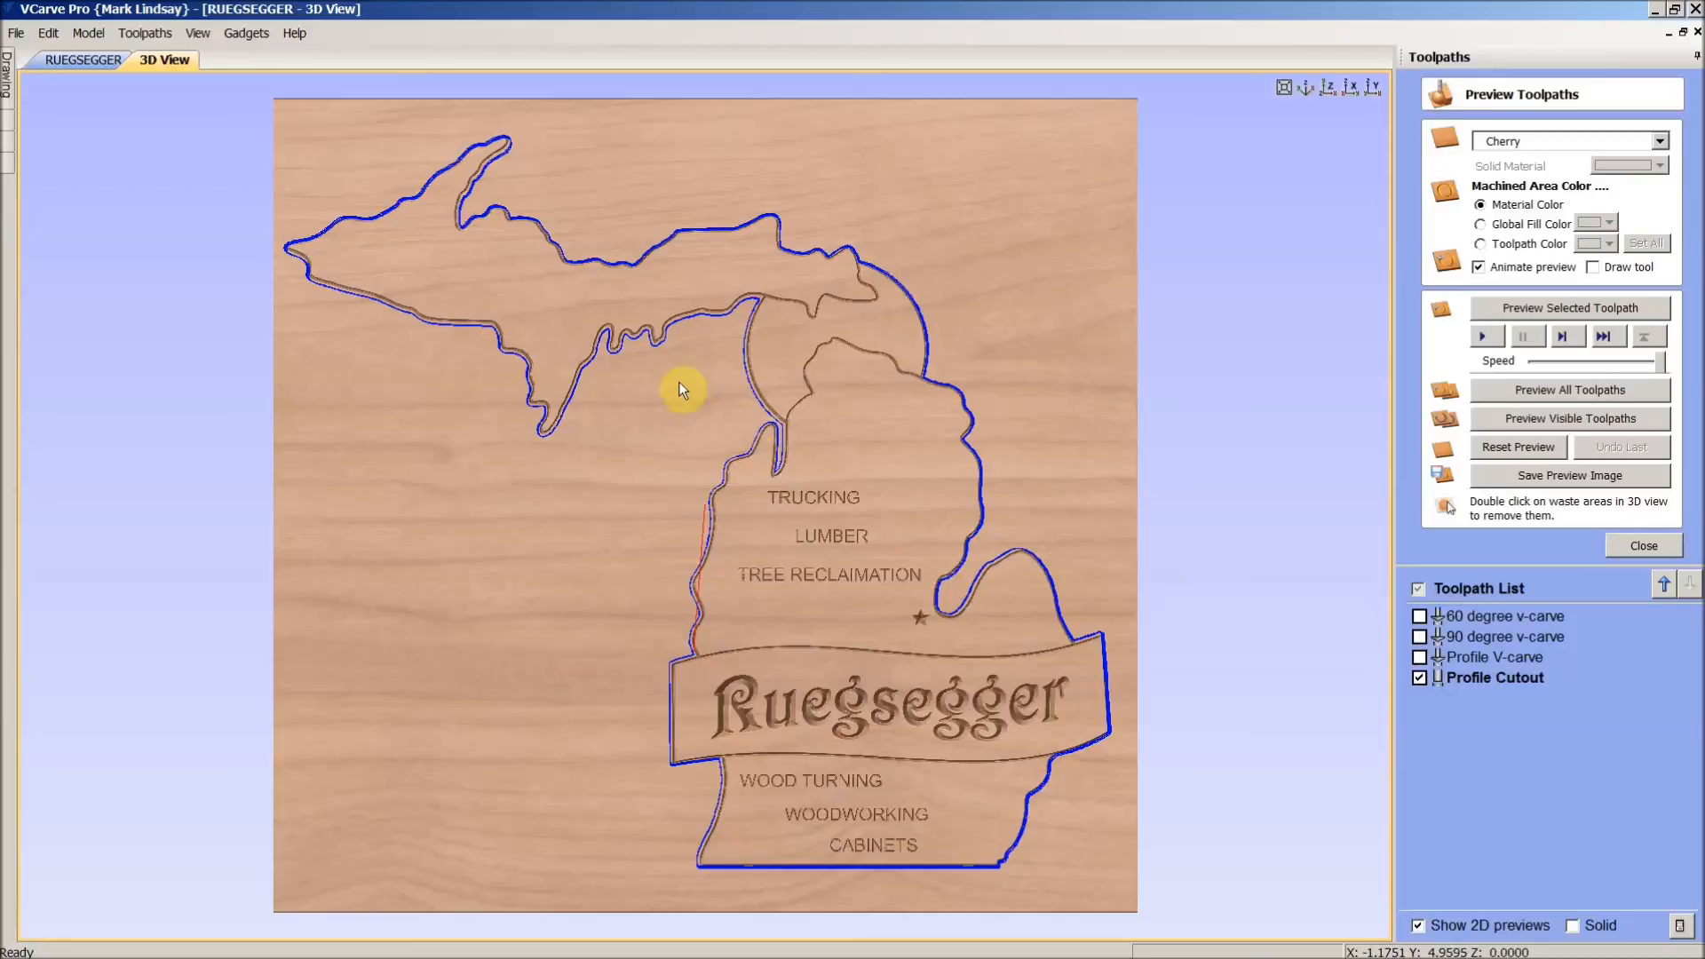
- Preview the Profile Cutout toolpath on cherry and inspect the tabs in 3D
scroll(up, 3)
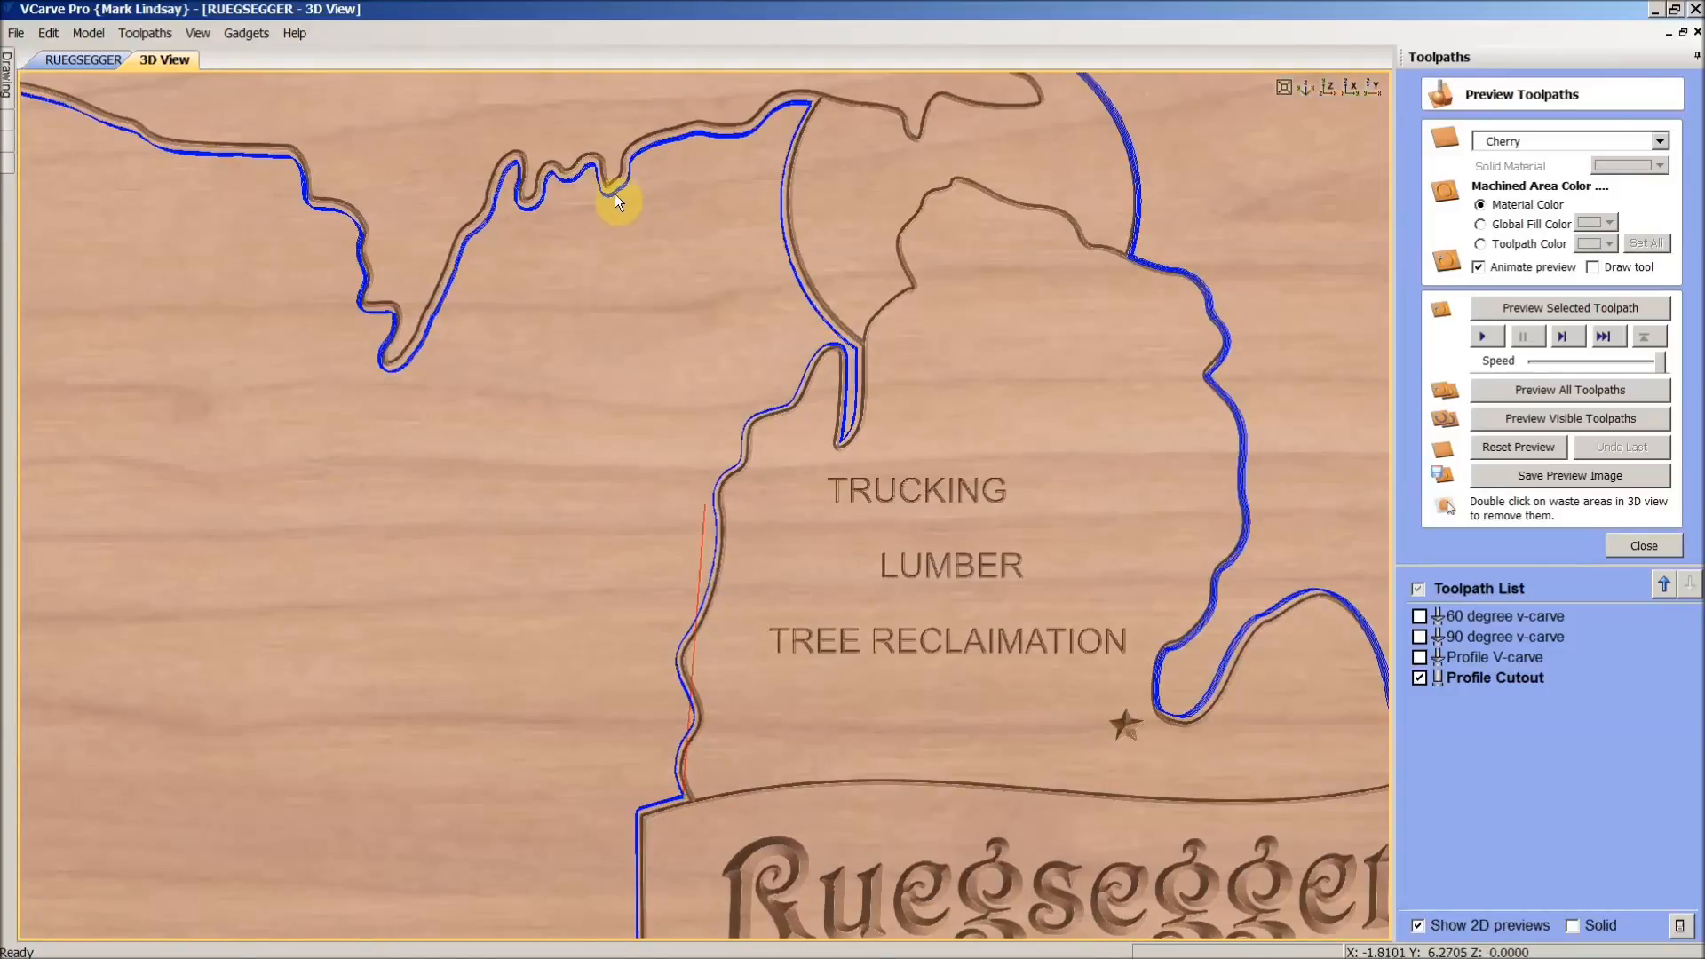
mouse_move(770, 125)
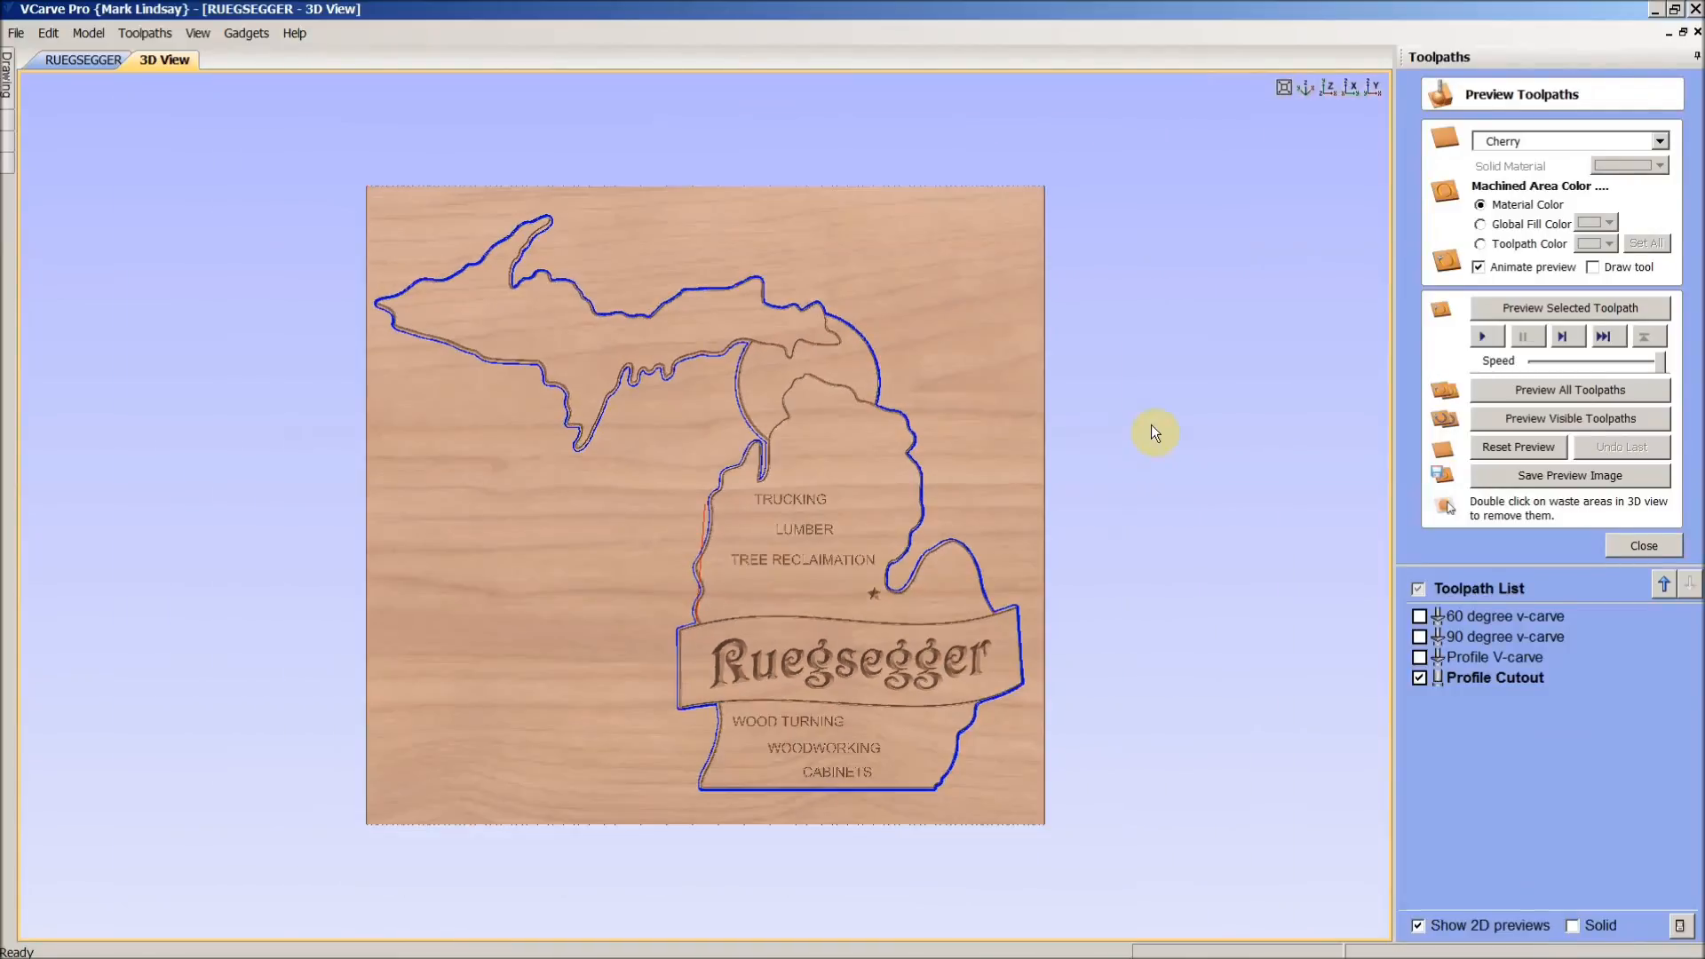
mouse_move(1357, 735)
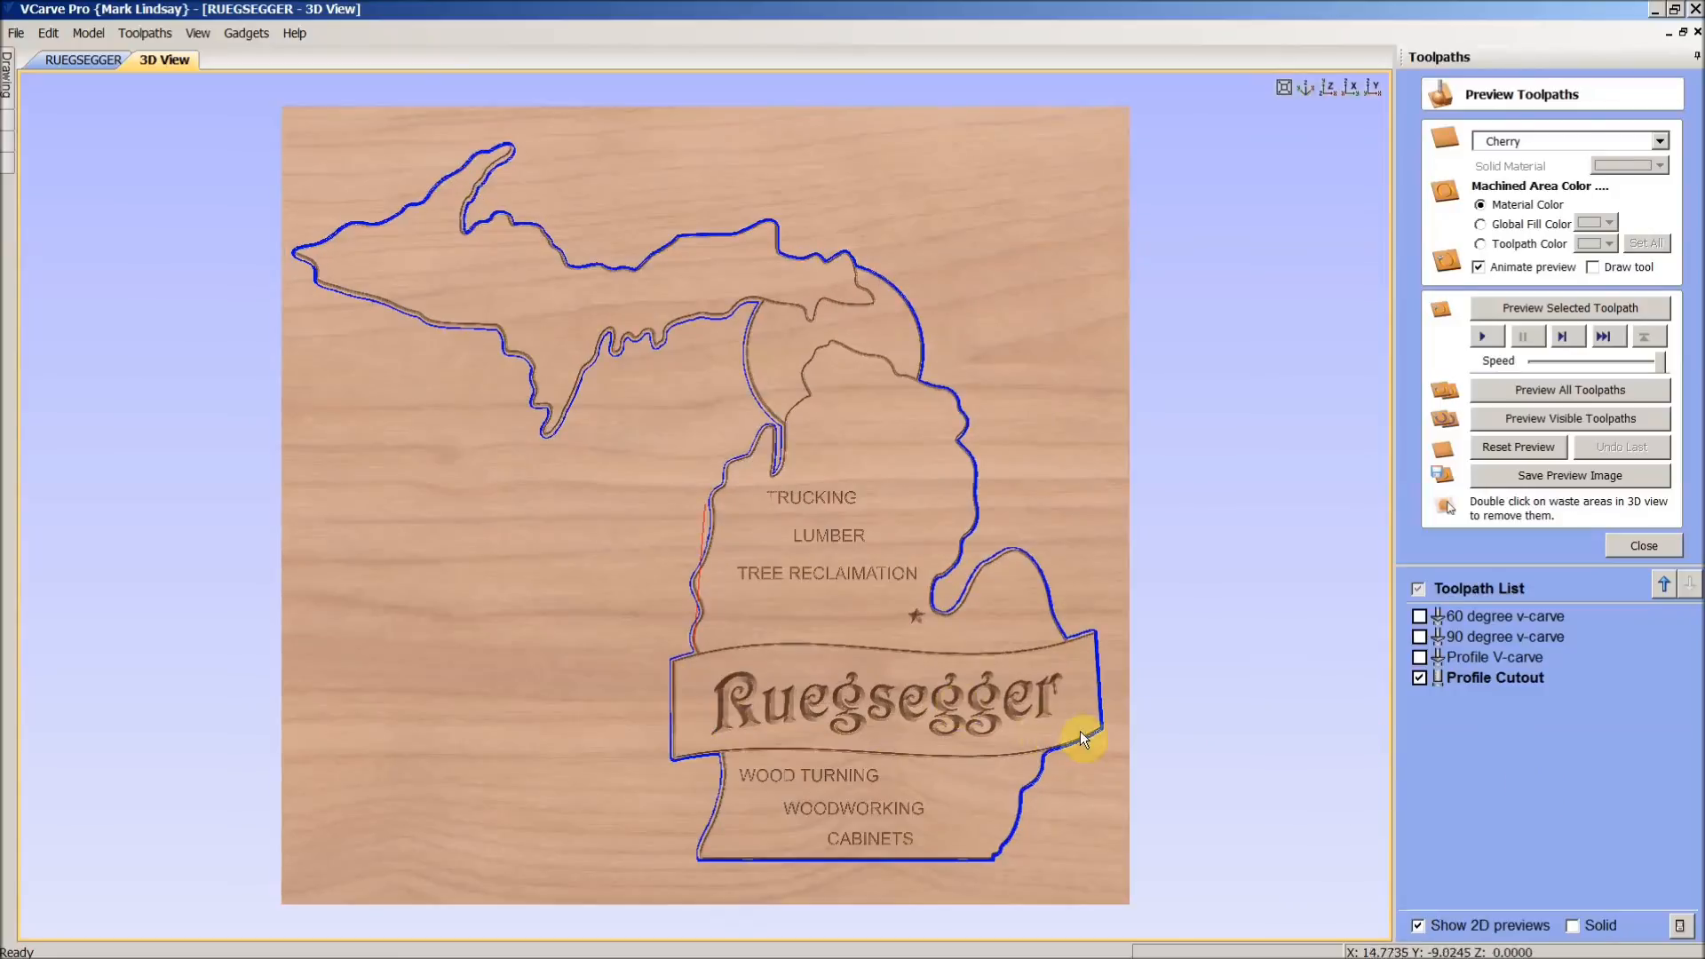
mouse_move(1583, 308)
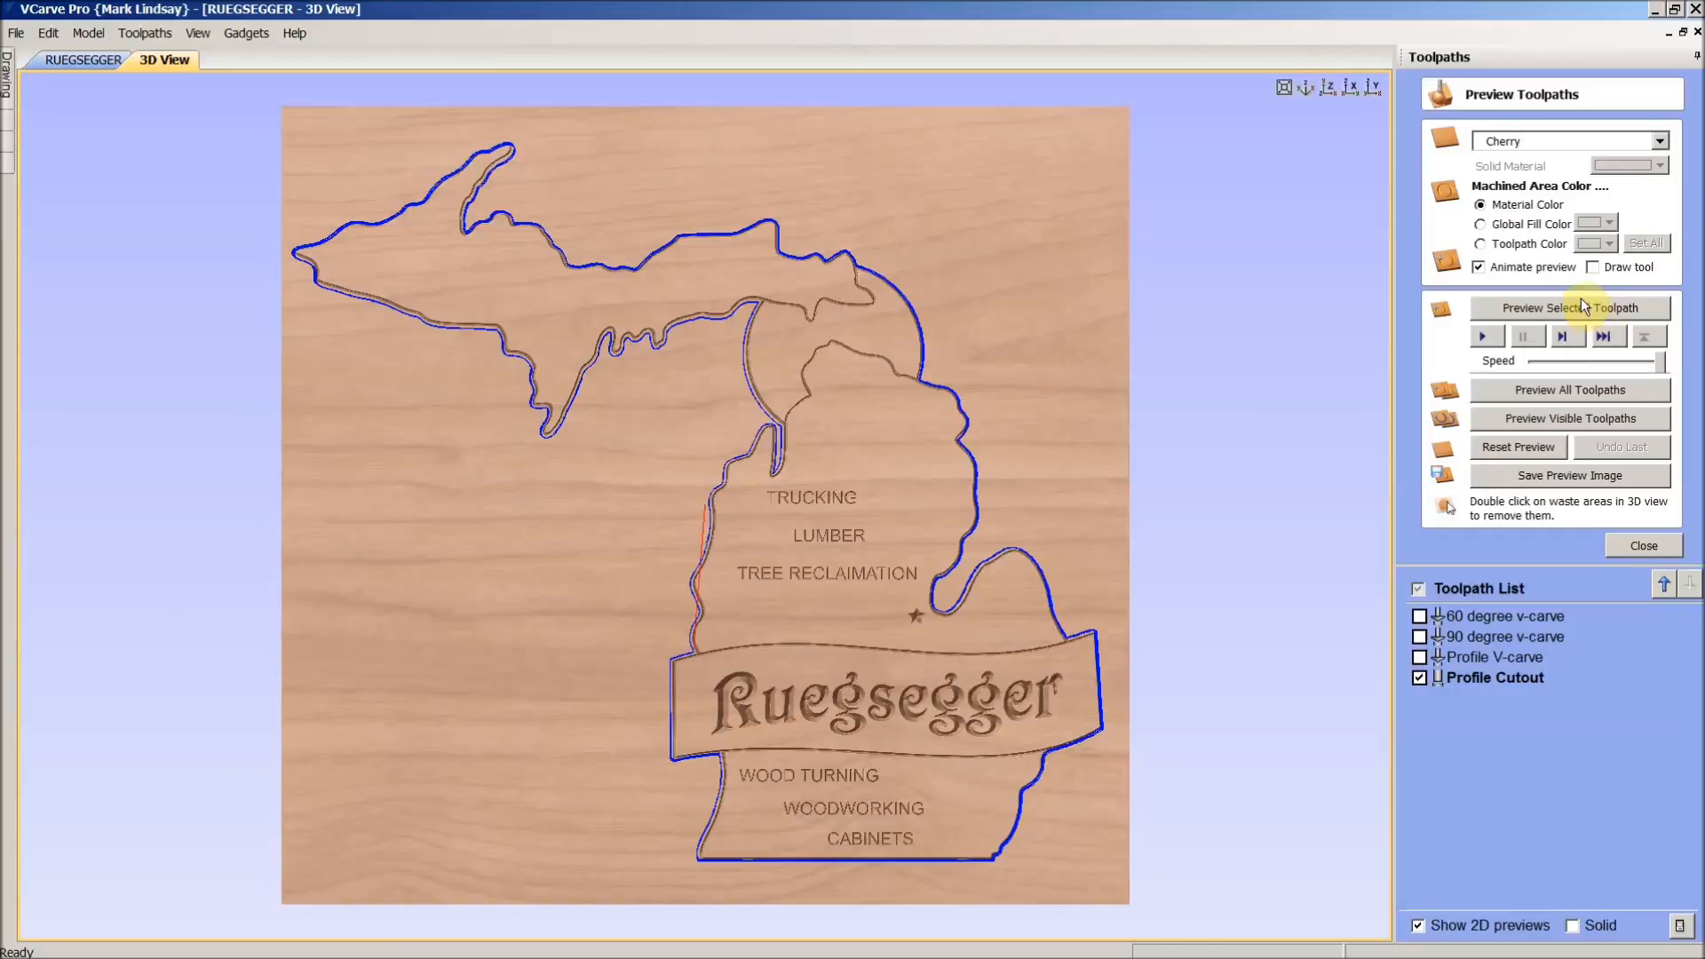
click(1420, 677)
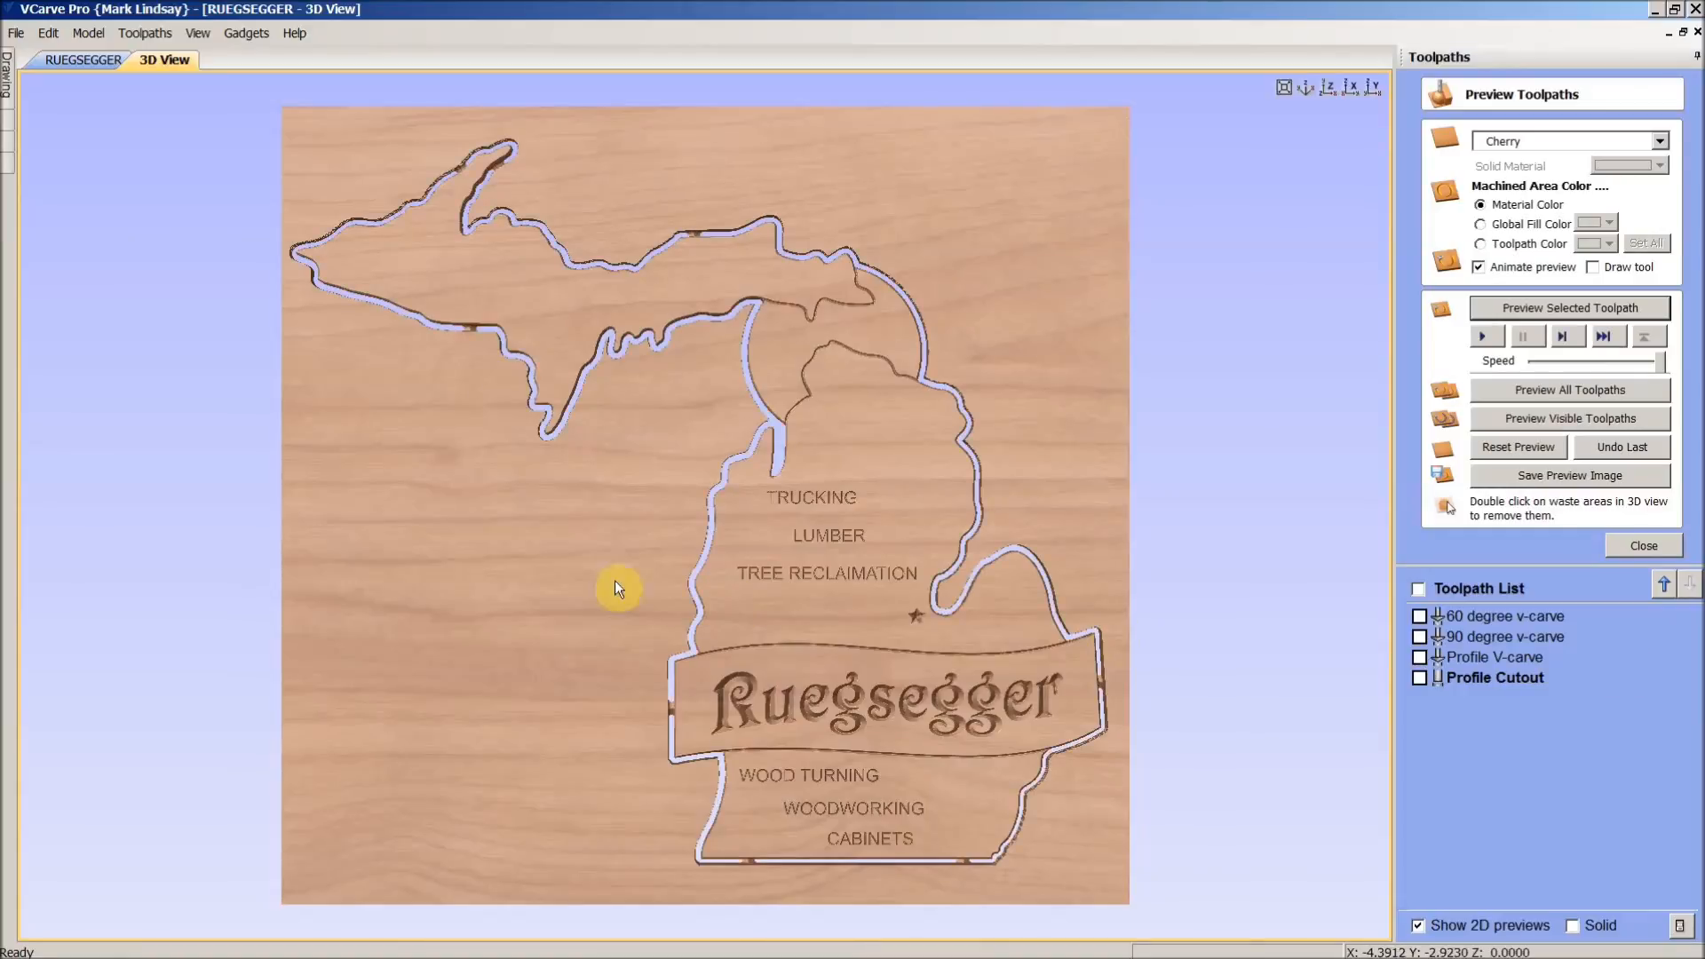
mouse_move(693, 325)
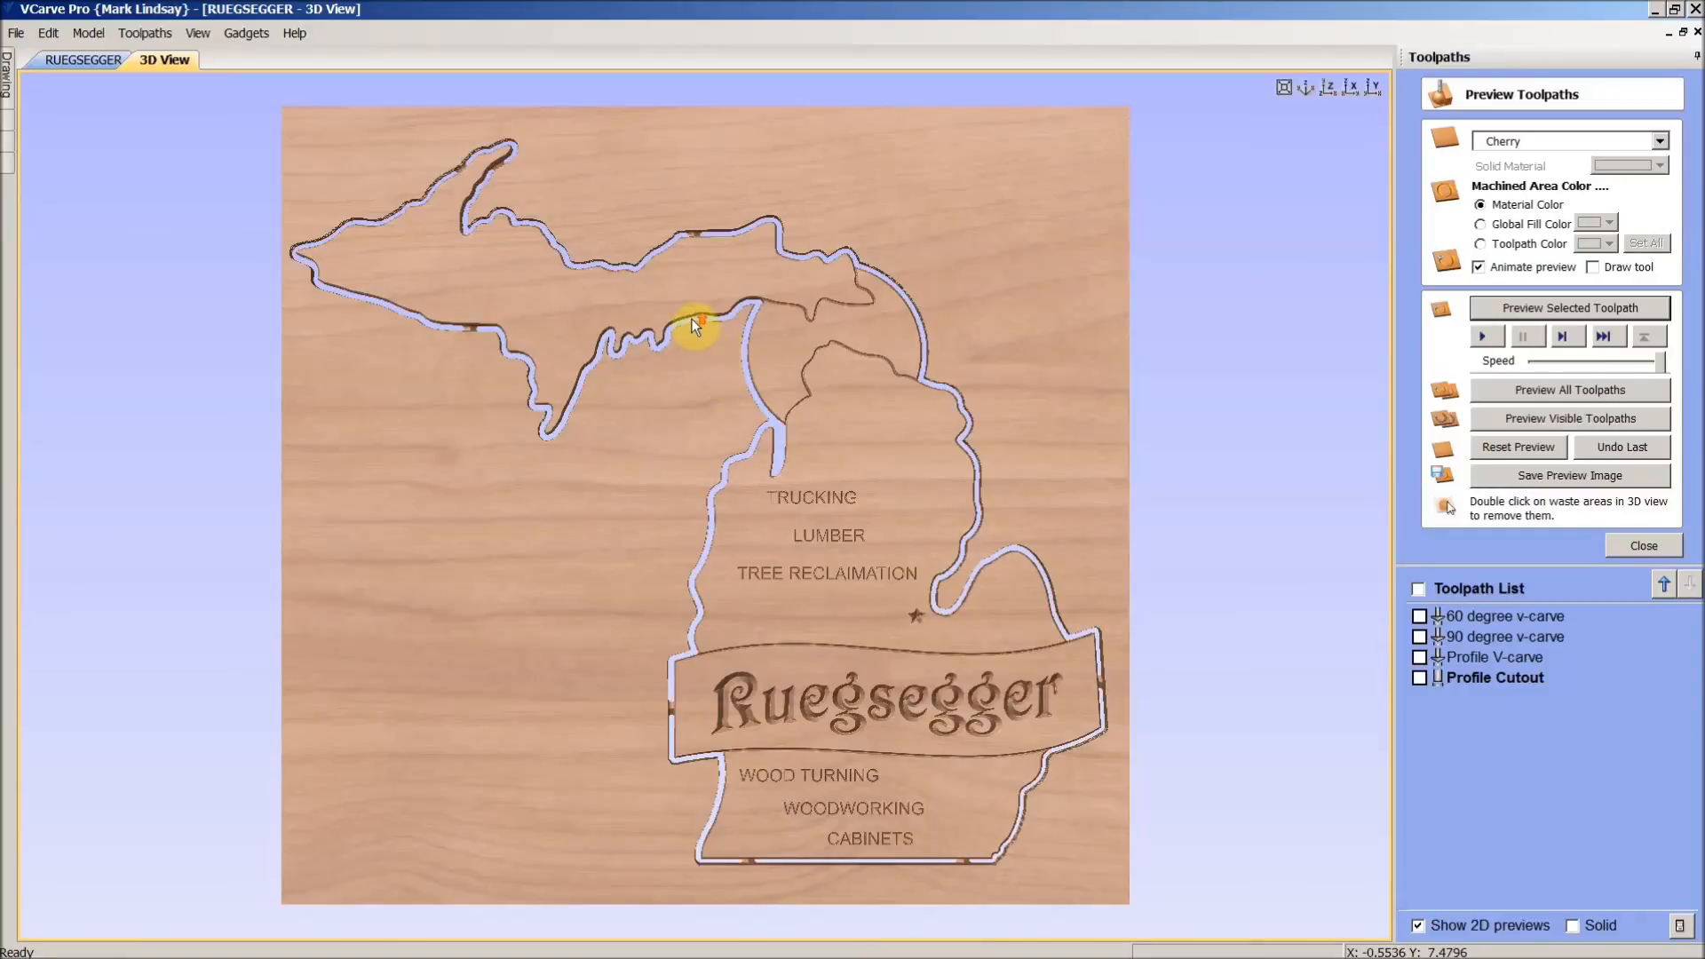
mouse_move(717, 319)
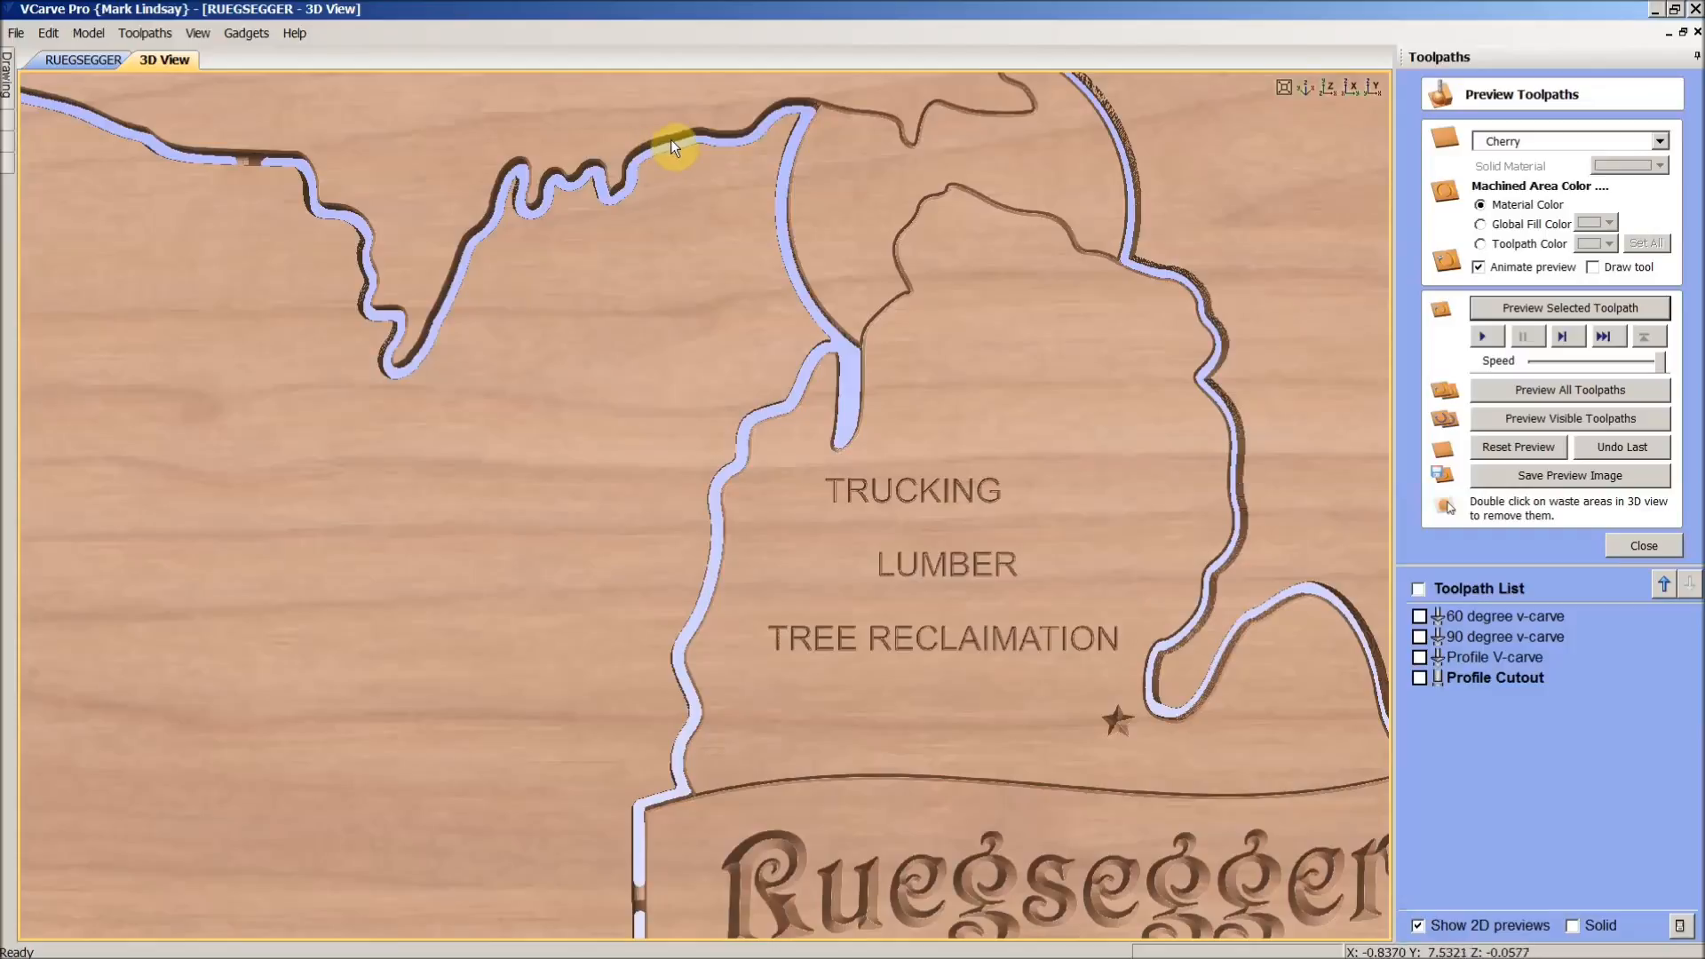
mouse_move(789, 115)
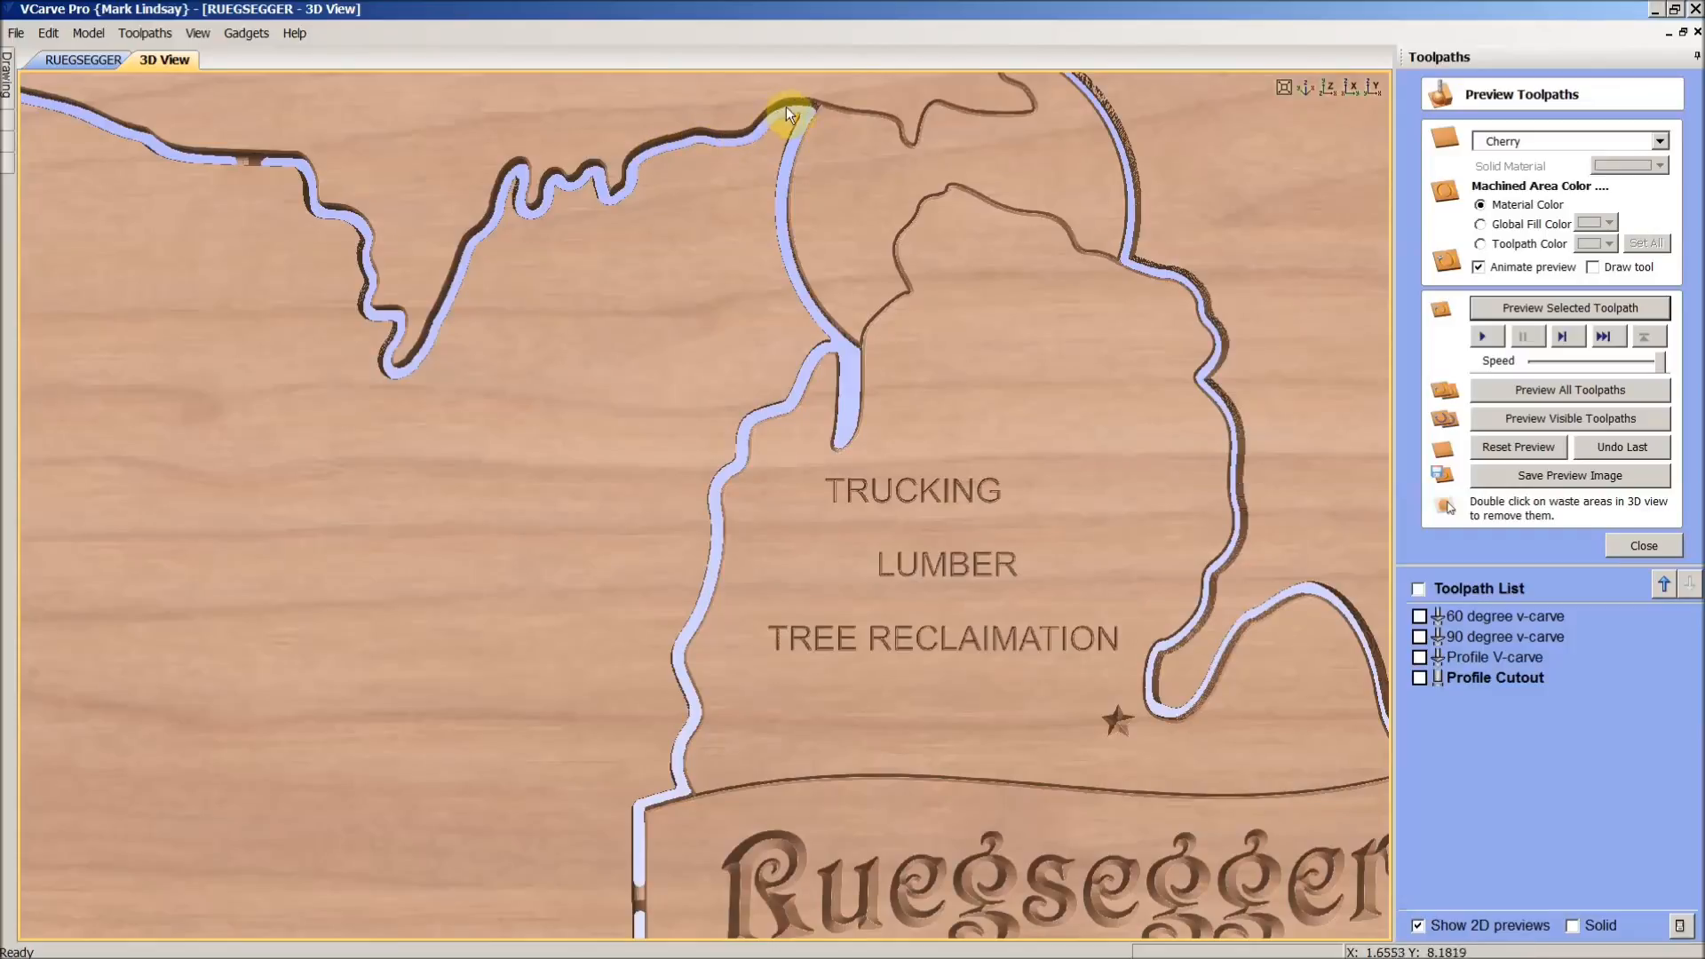
mouse_move(778, 237)
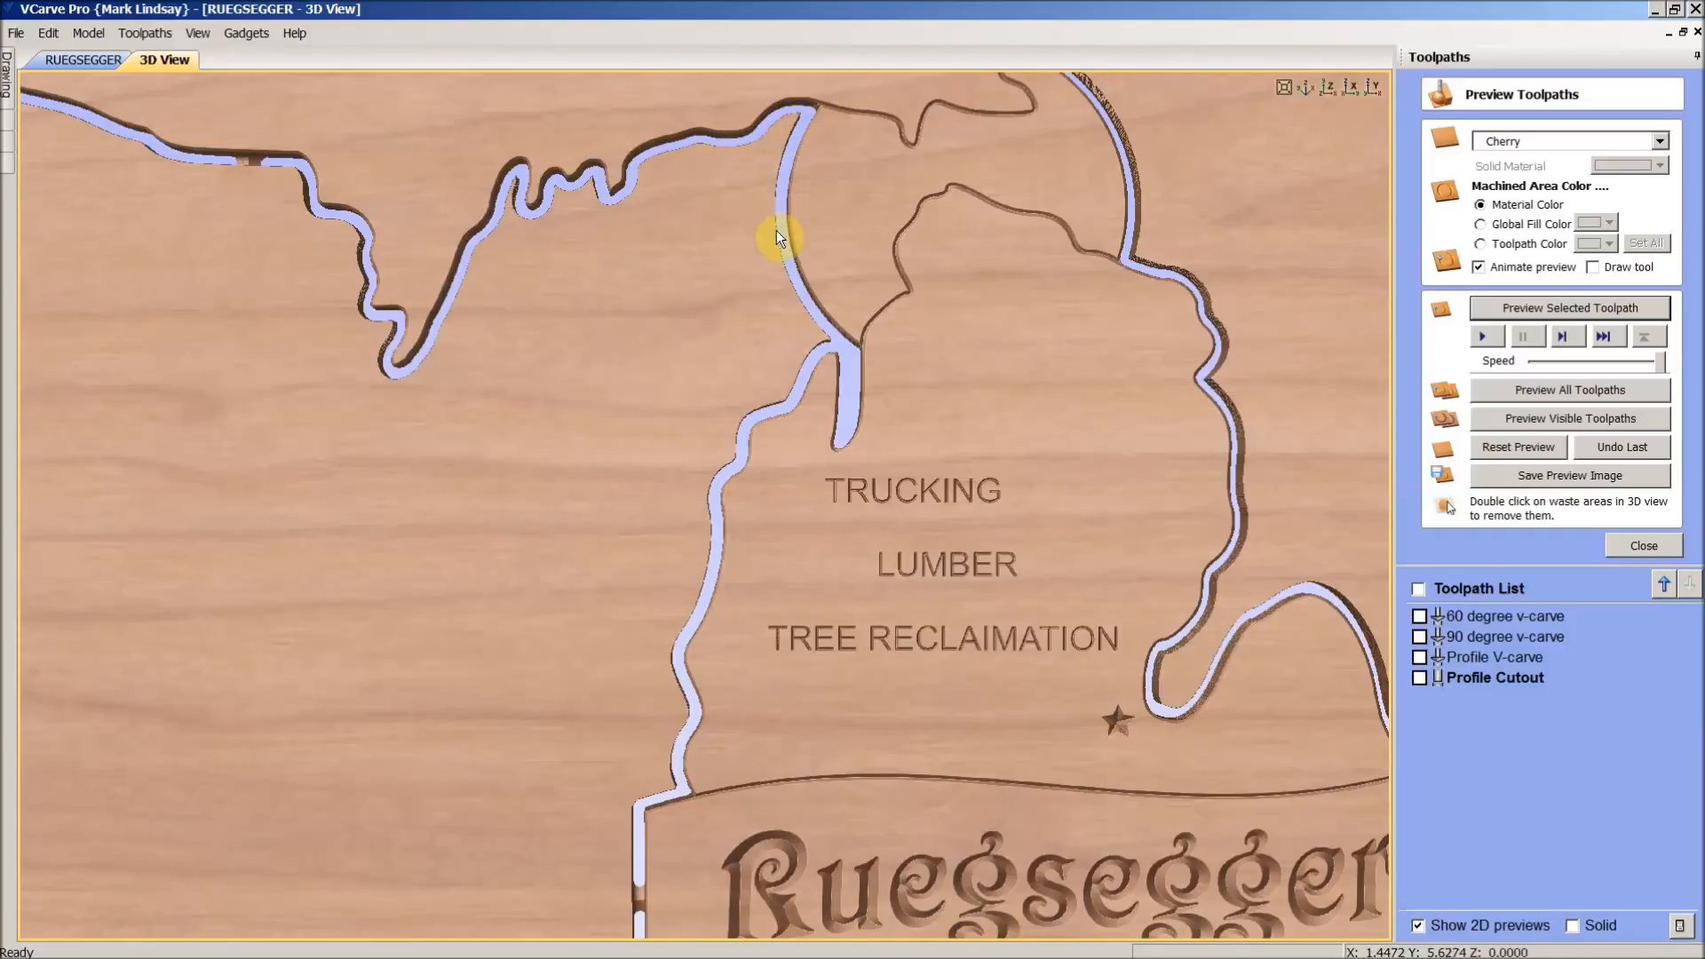
mouse_move(870, 359)
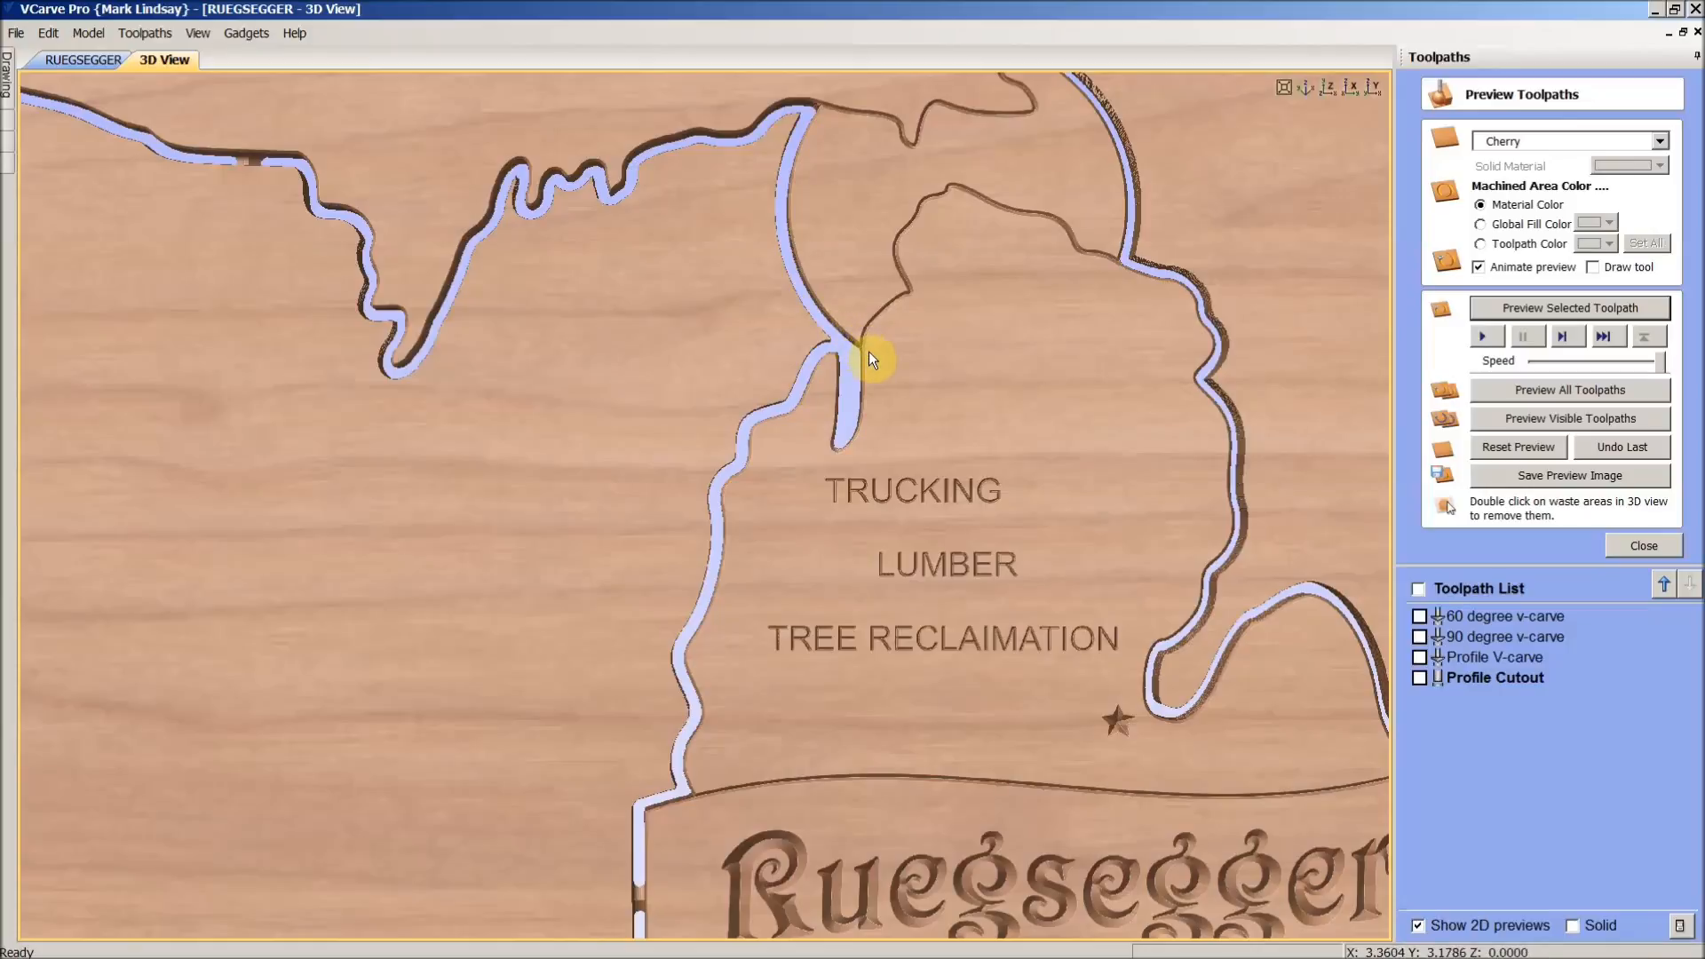
mouse_move(859, 454)
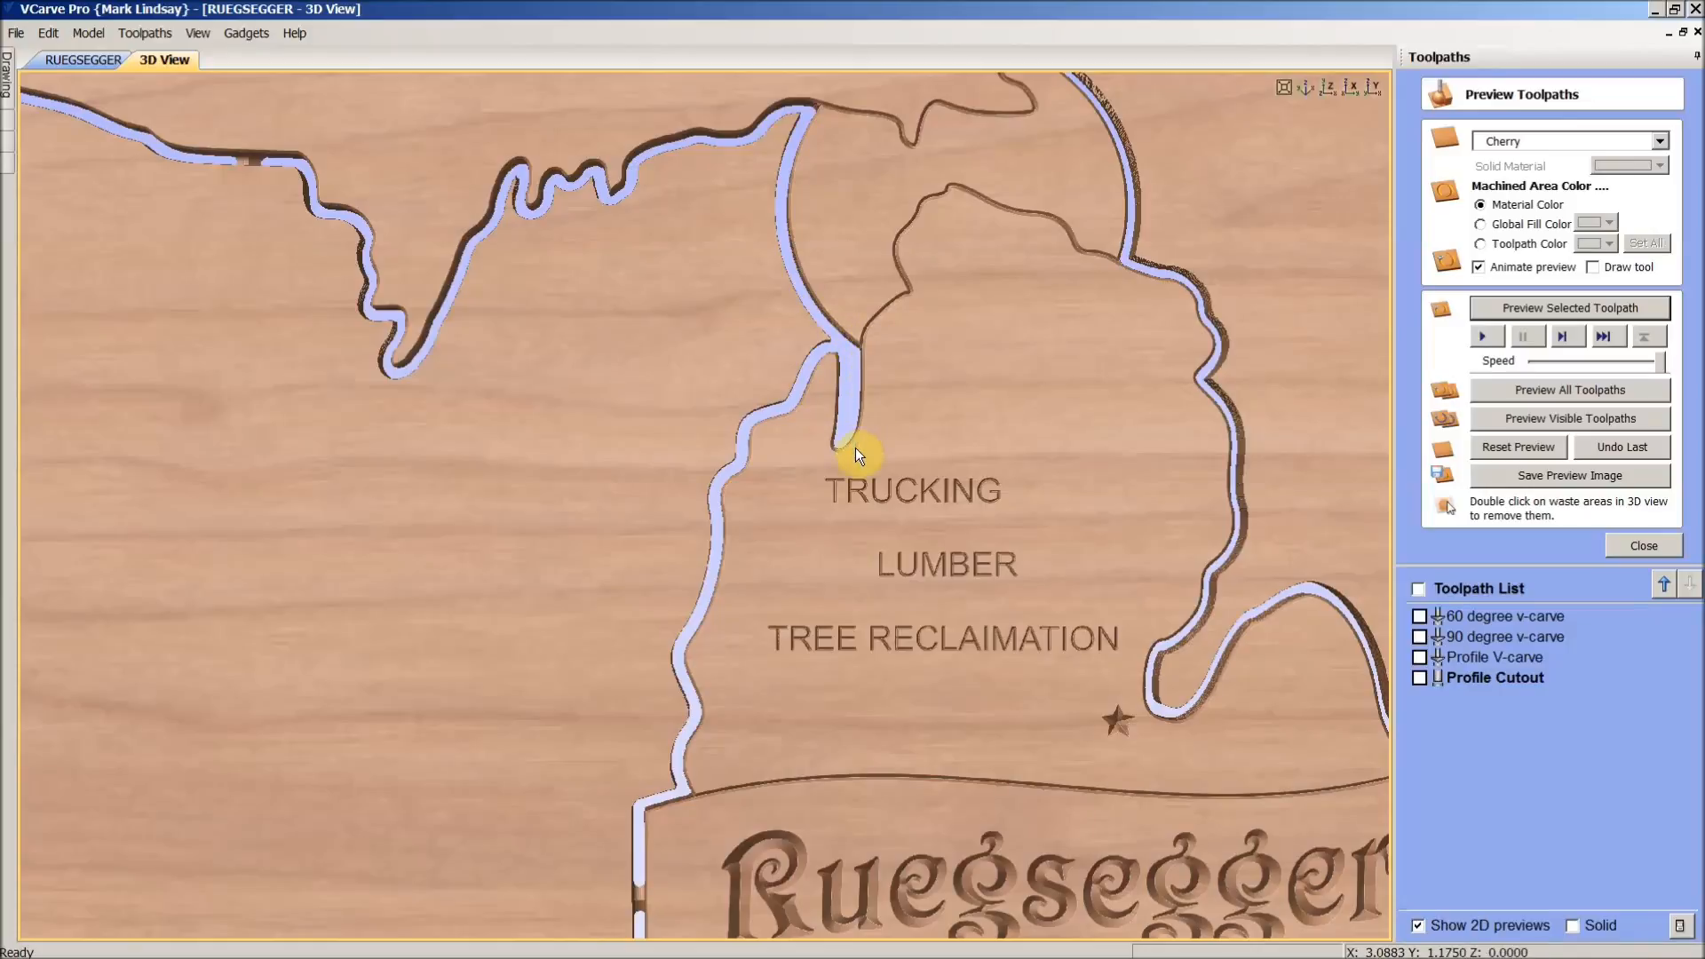
mouse_move(814, 392)
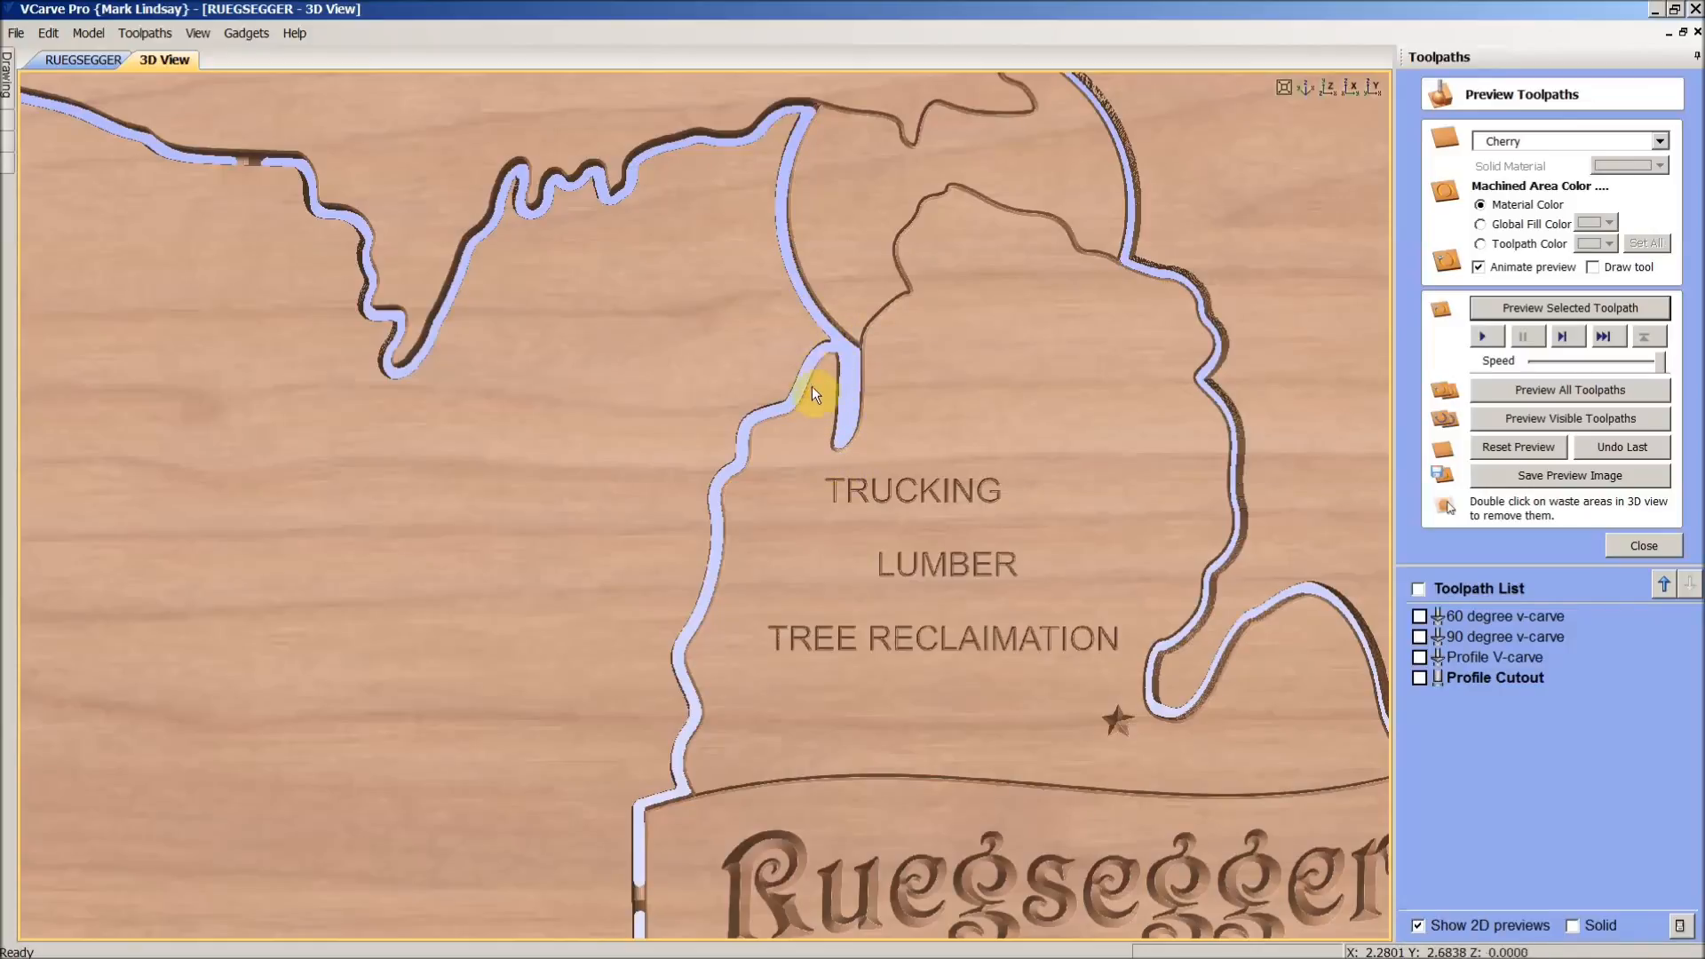
mouse_move(864, 499)
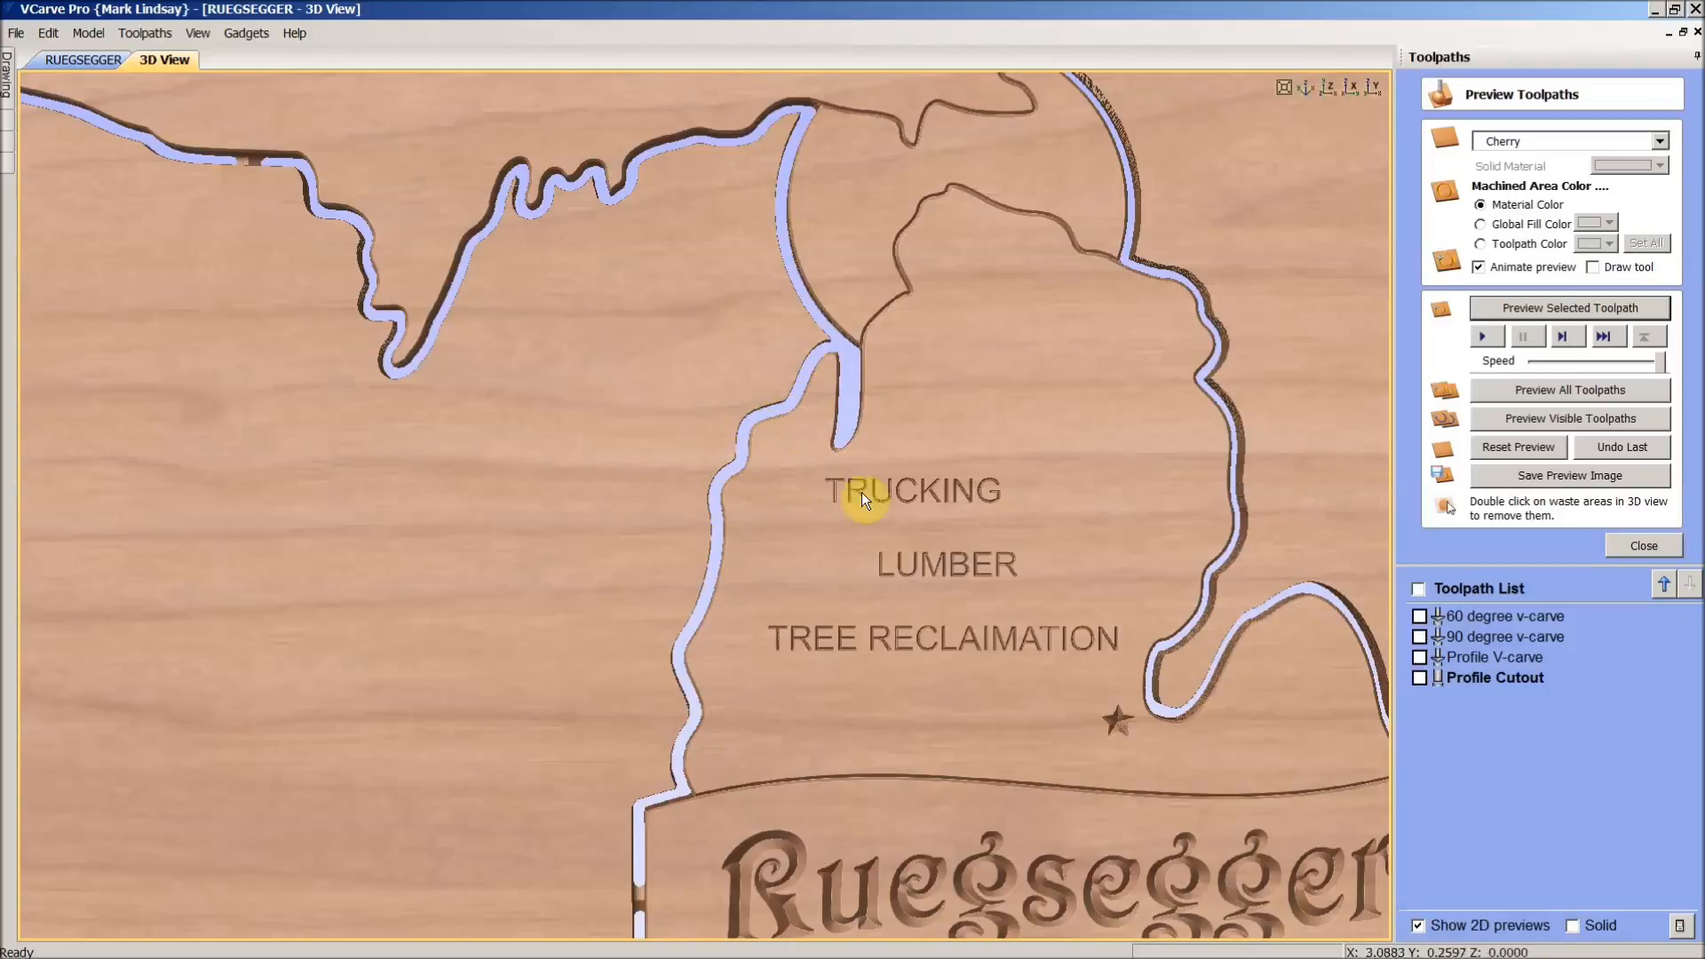
mouse_move(911, 234)
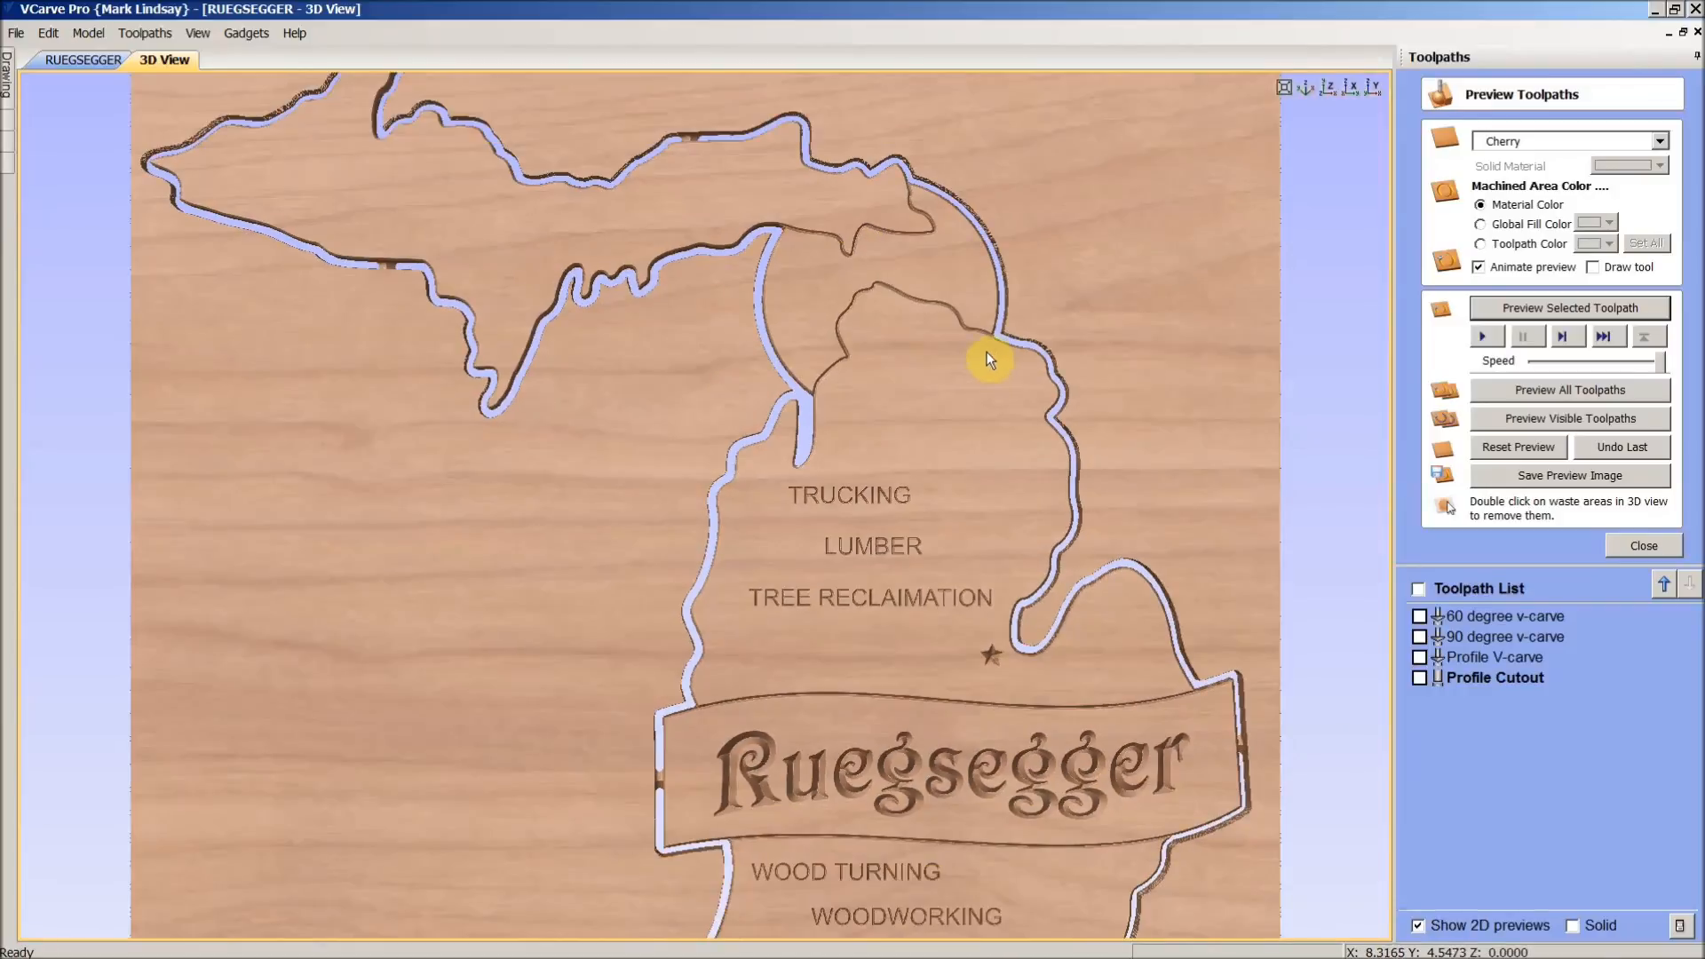
mouse_move(778, 783)
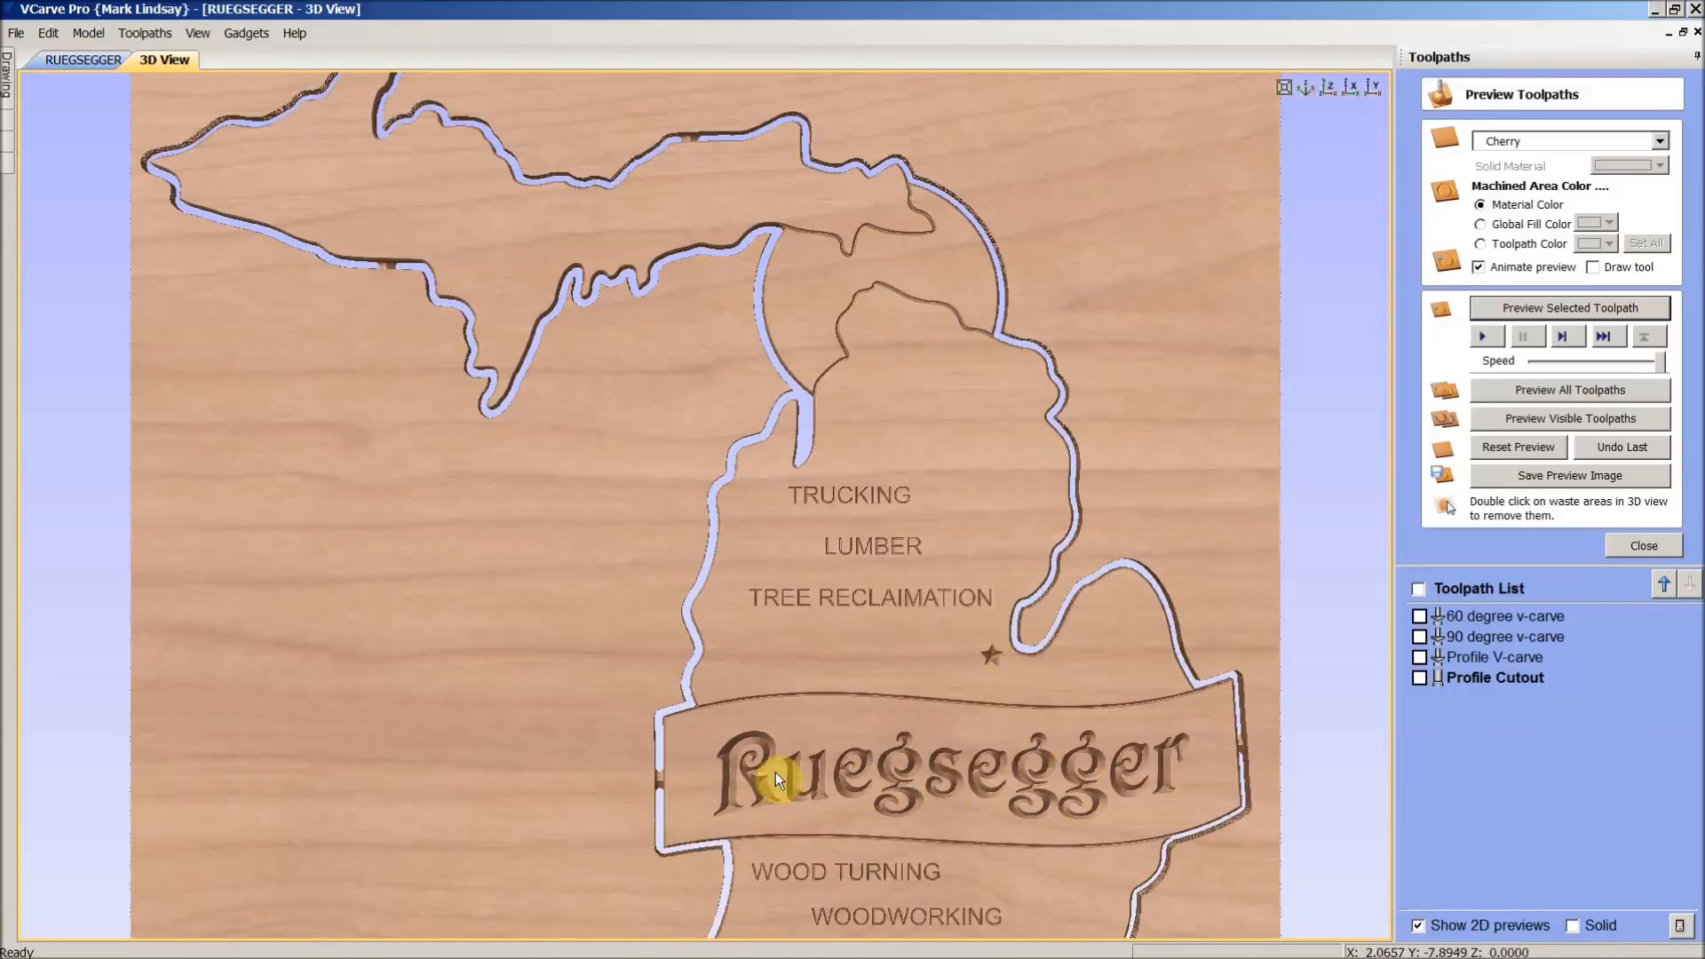
mouse_move(1248, 801)
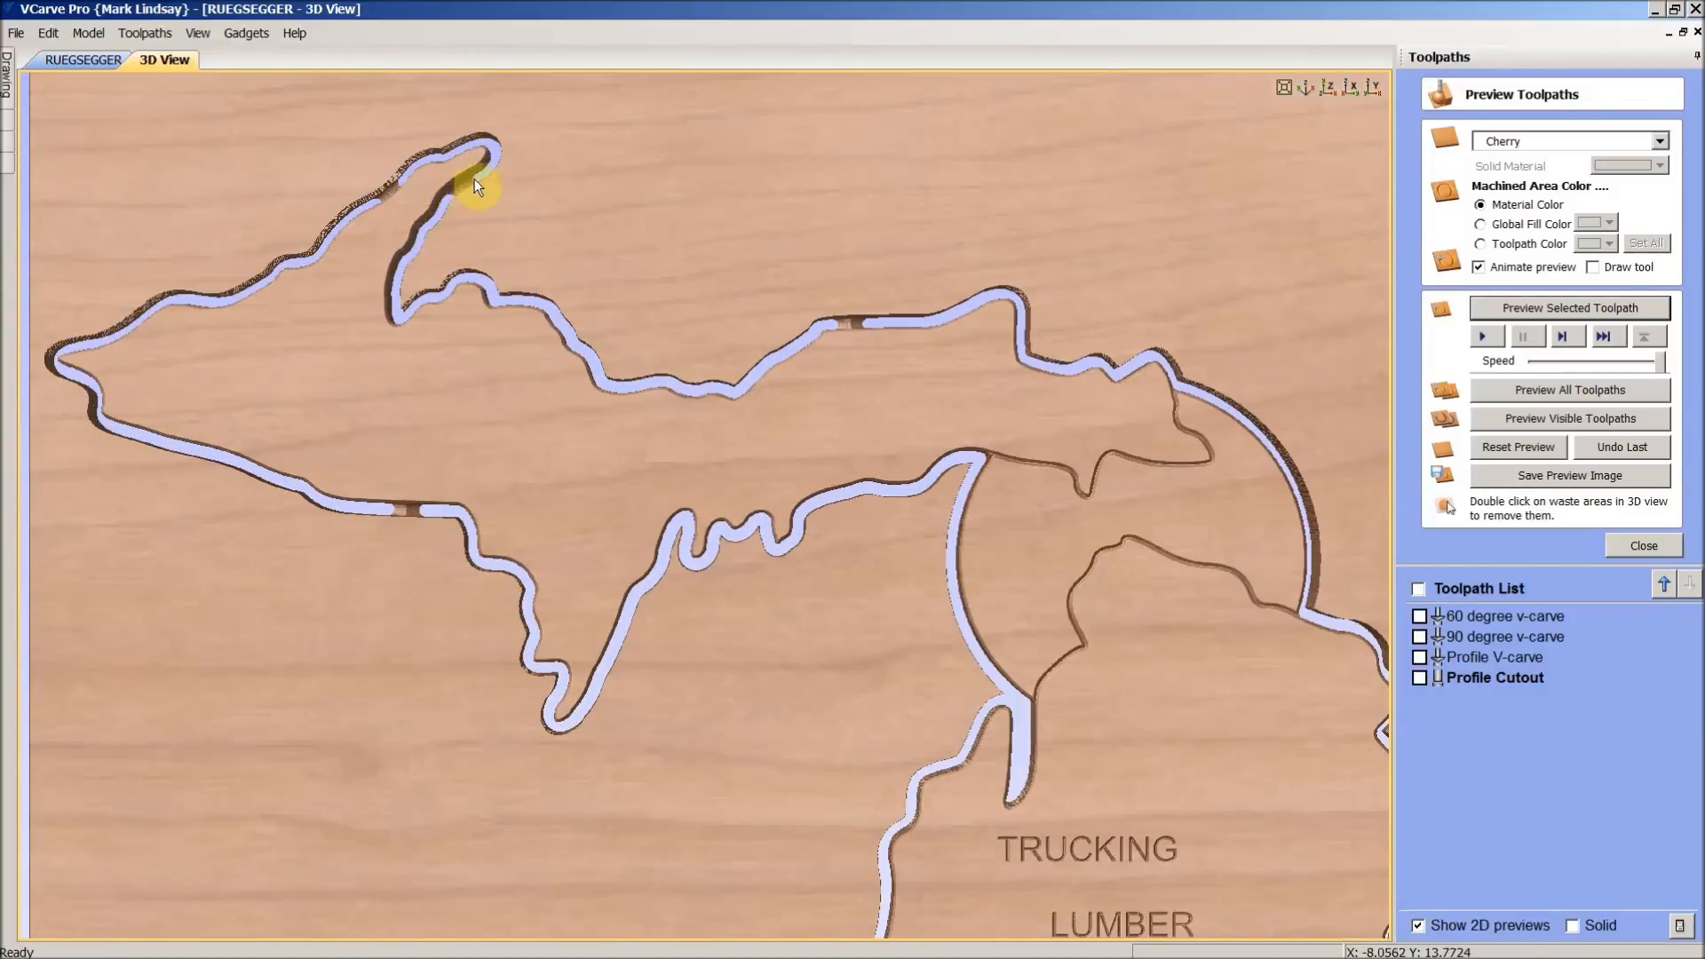
mouse_move(370, 207)
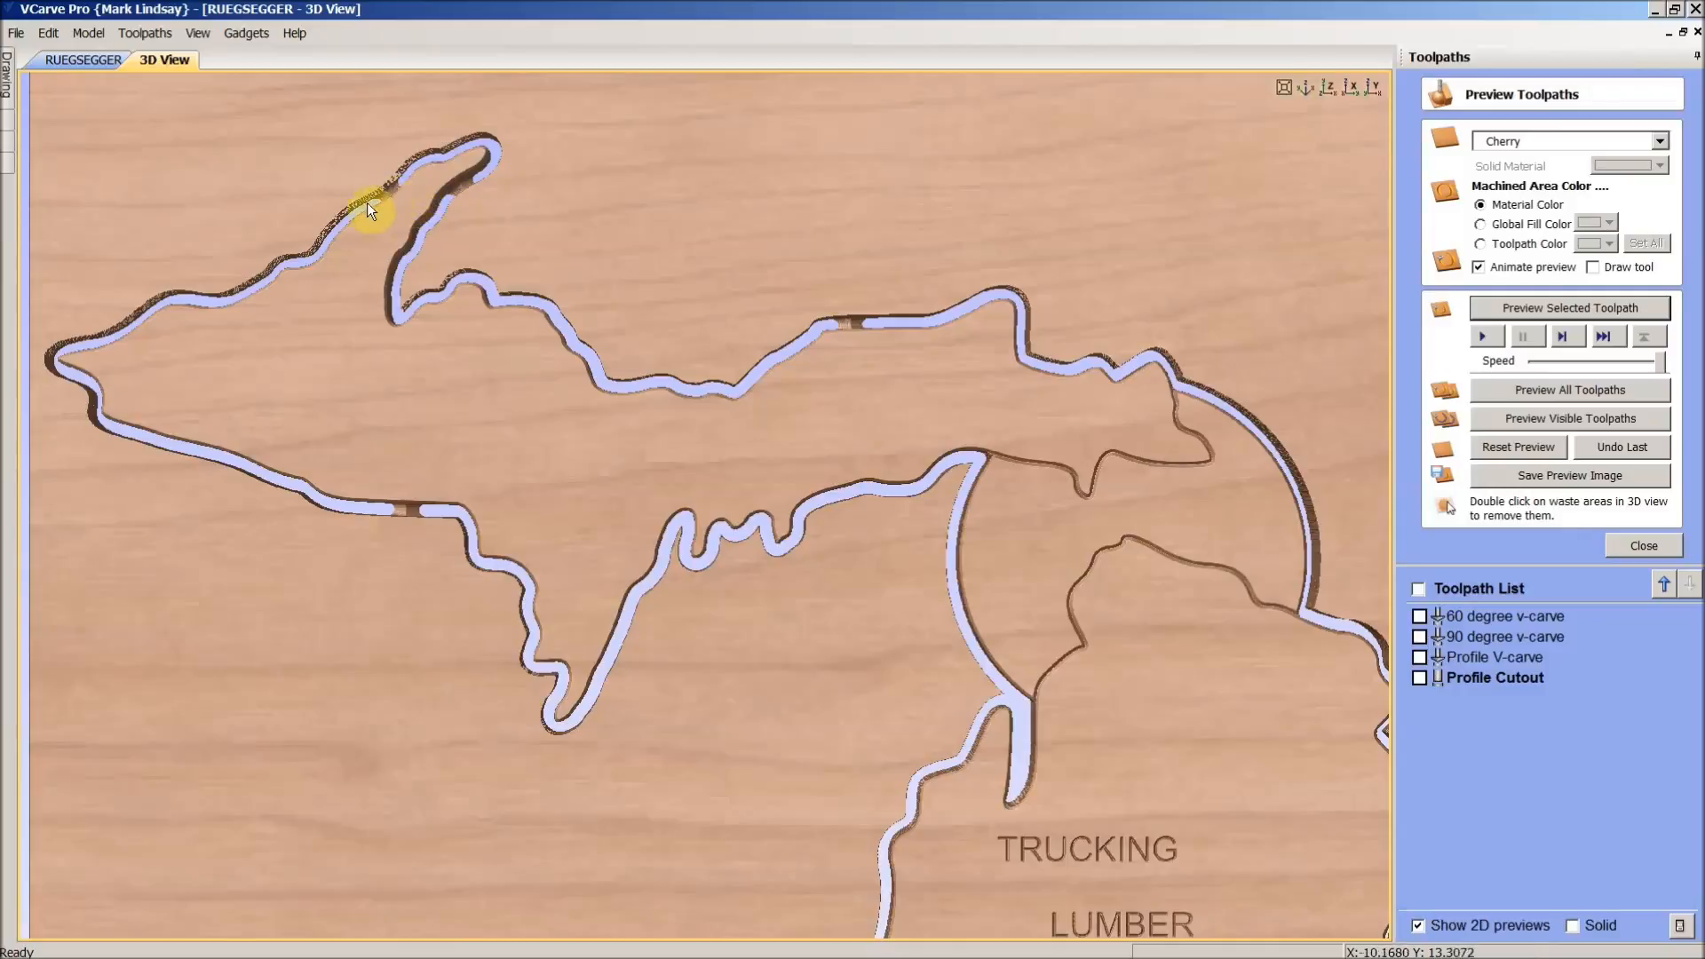
mouse_move(576, 476)
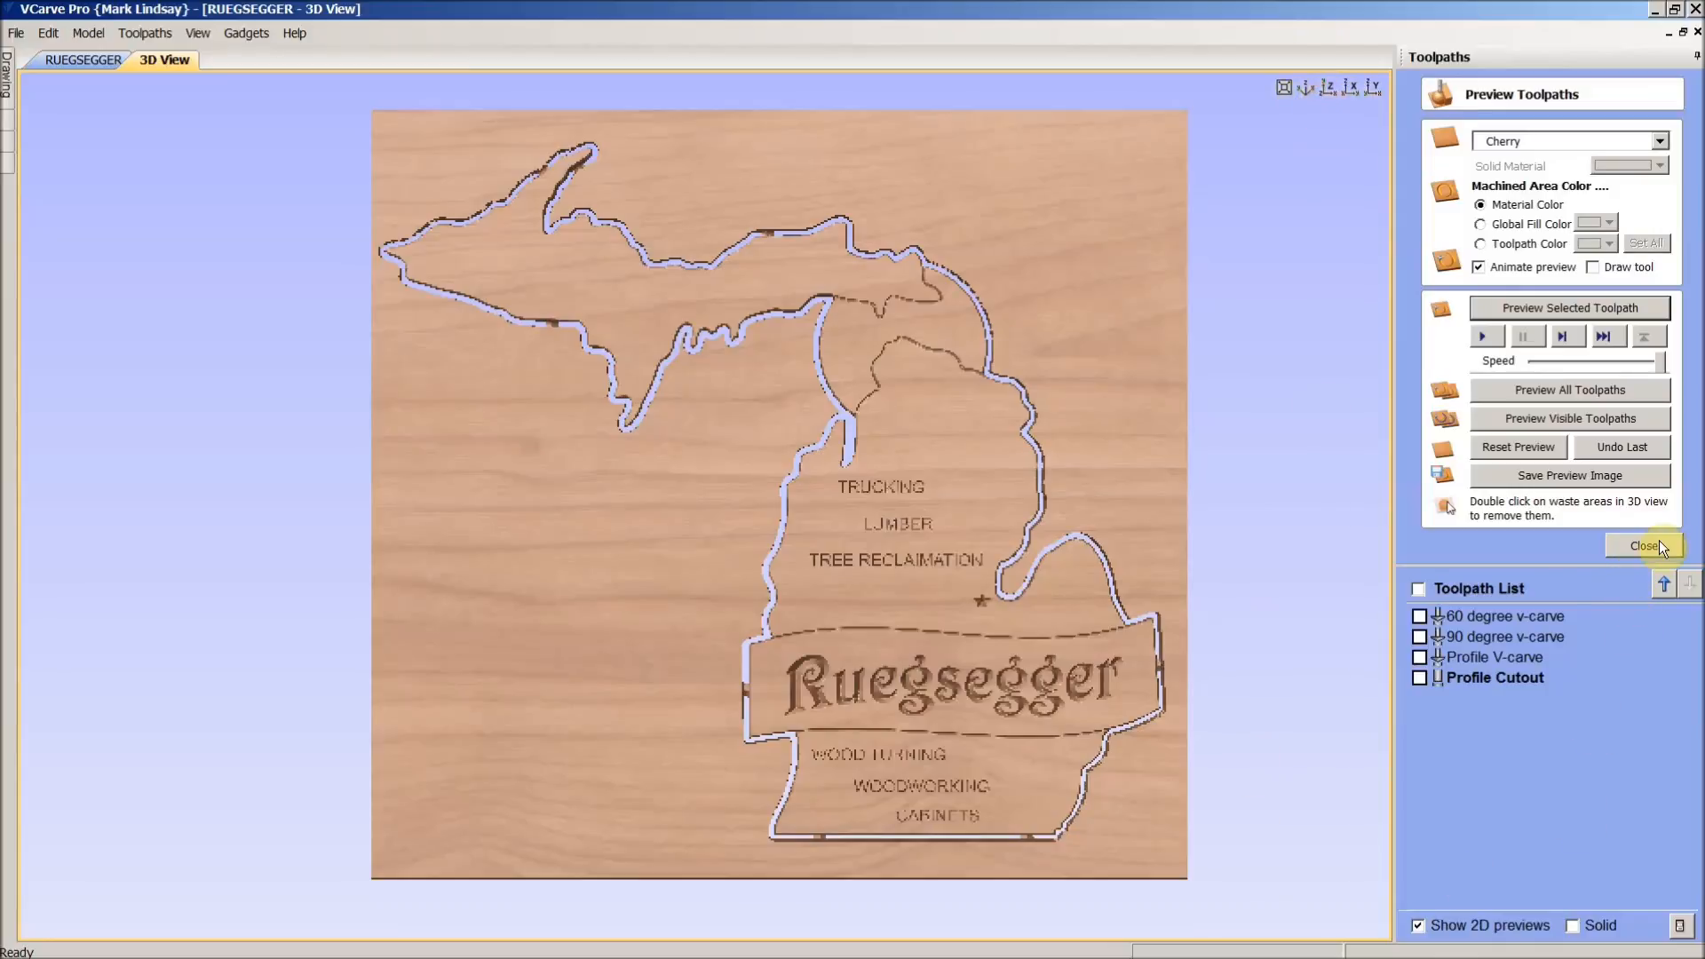
- Close the toolpath preview and switch the Toolpaths panel to the Drawing tab
click(1643, 546)
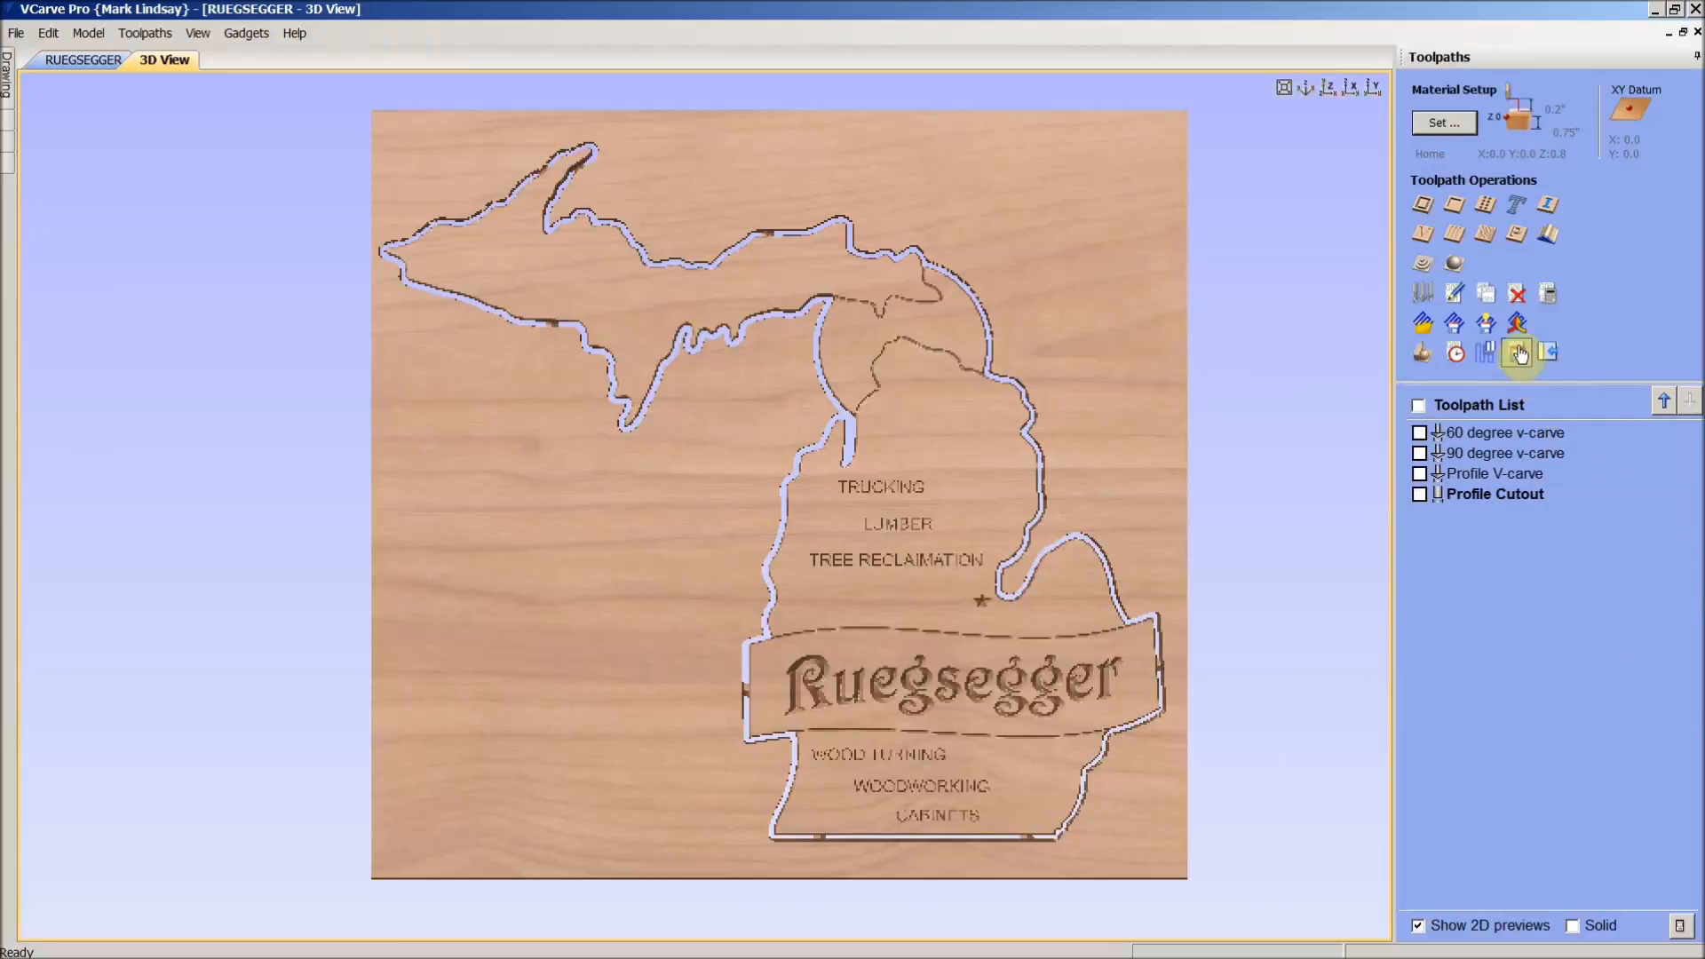
mouse_move(1516, 352)
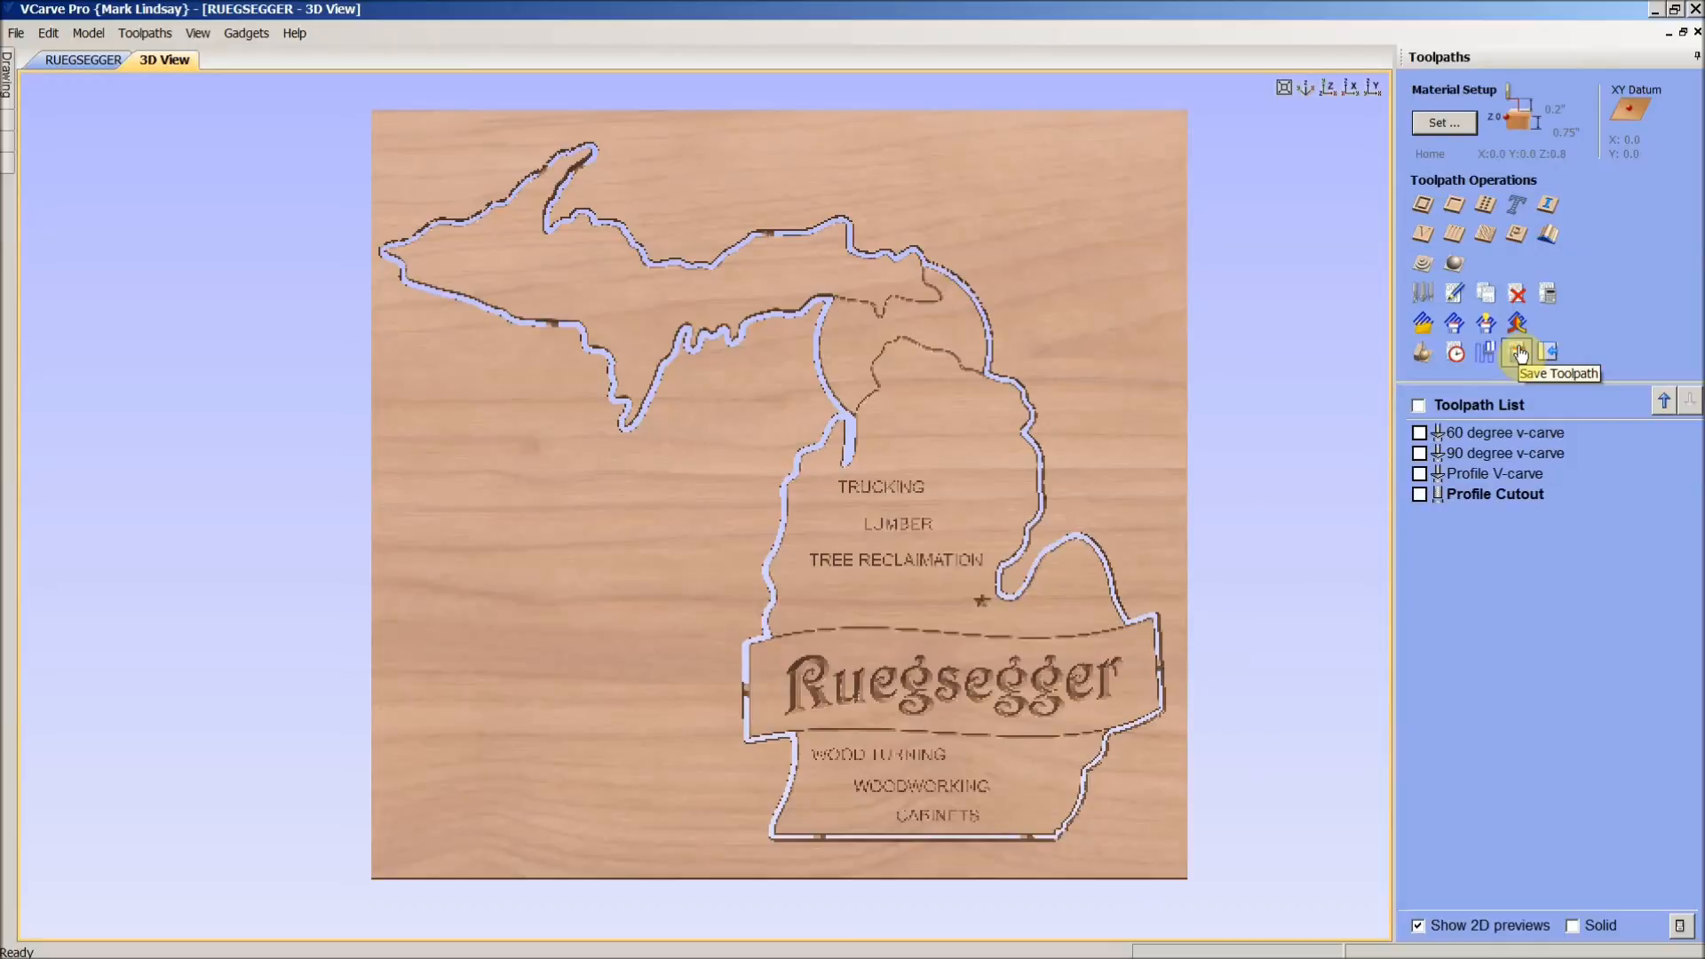
mouse_move(1540, 649)
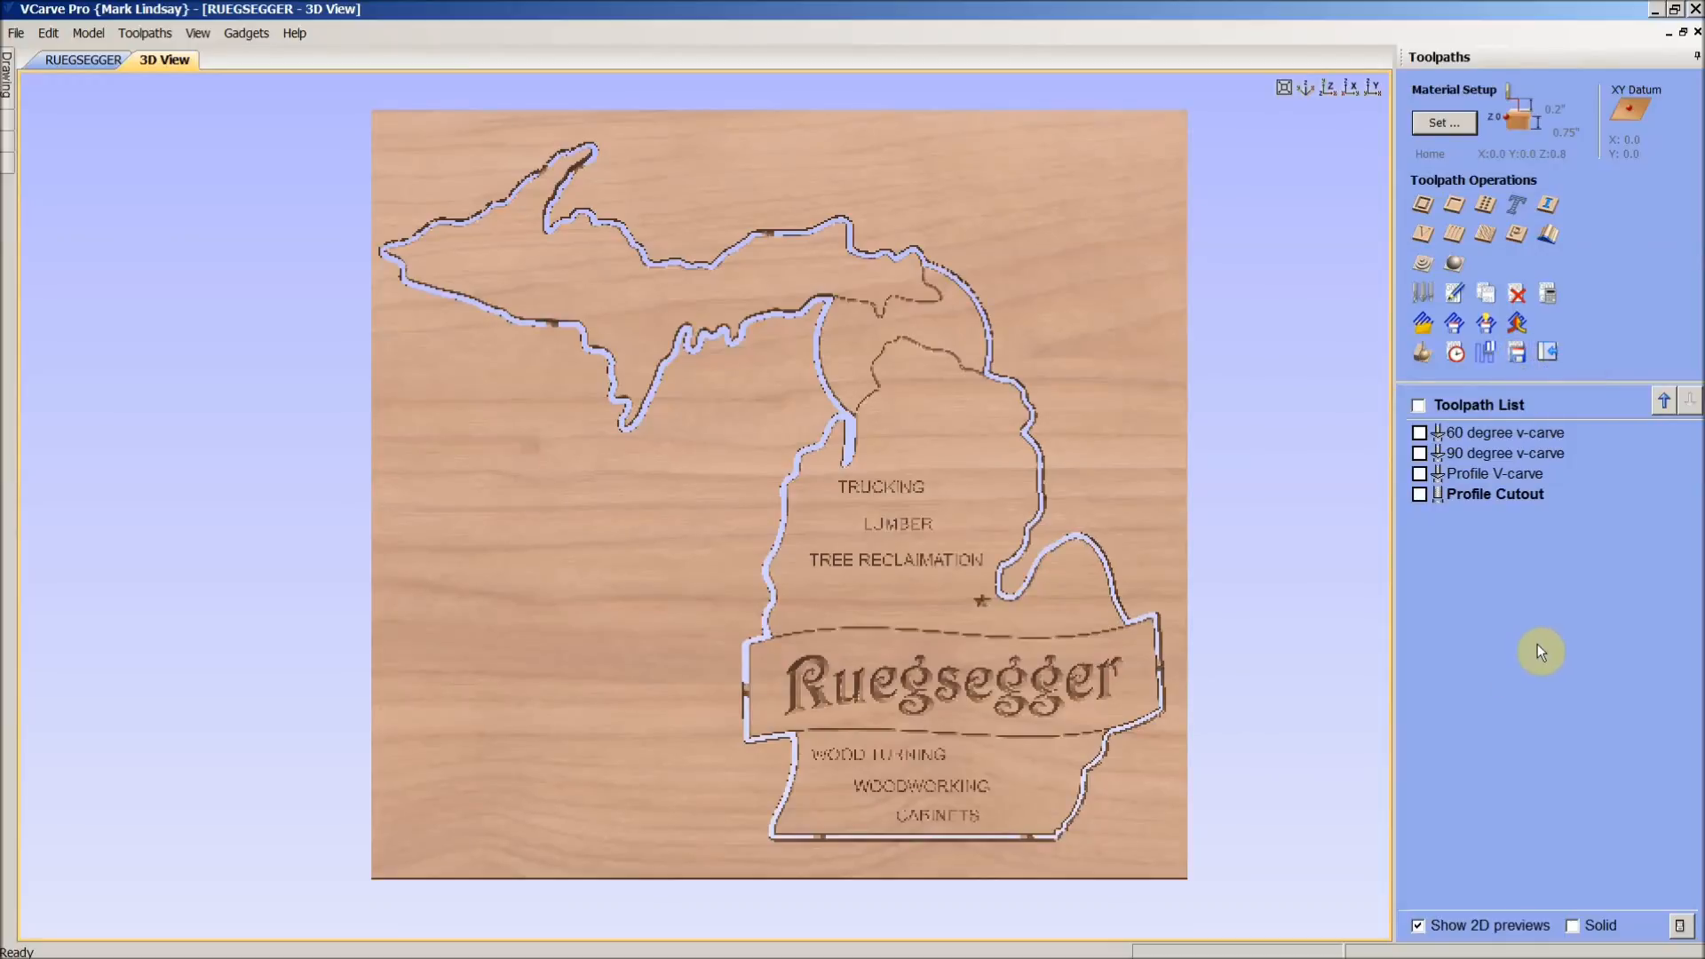
mouse_move(1610, 405)
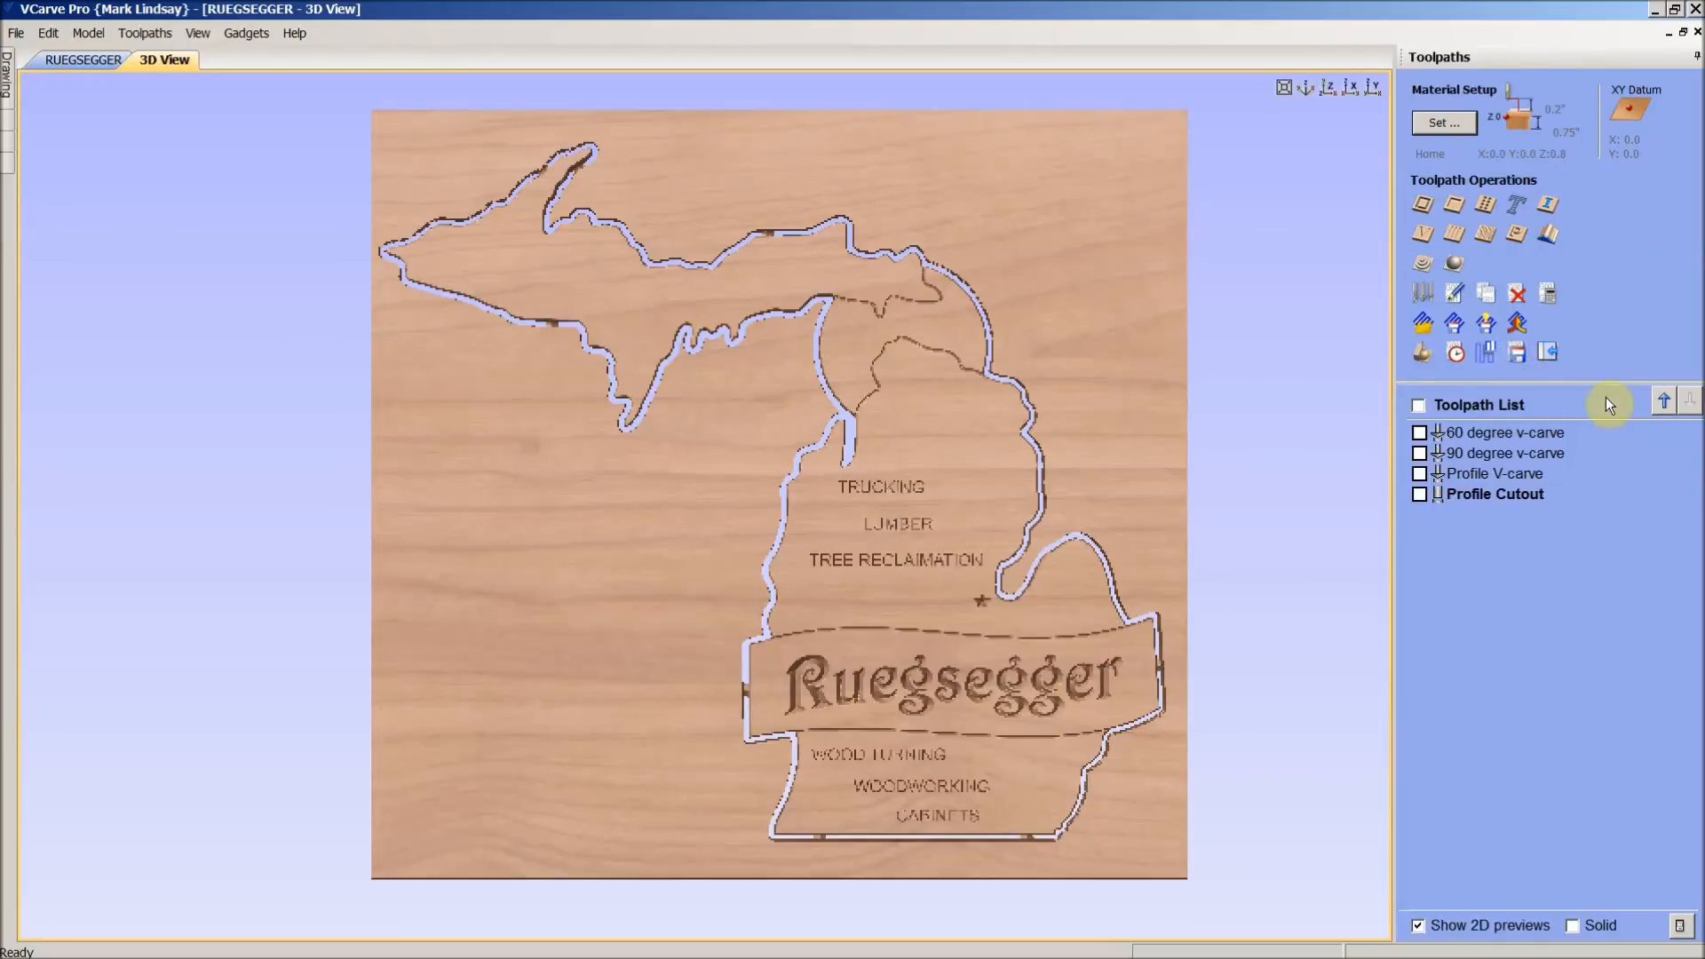
mouse_move(1547, 352)
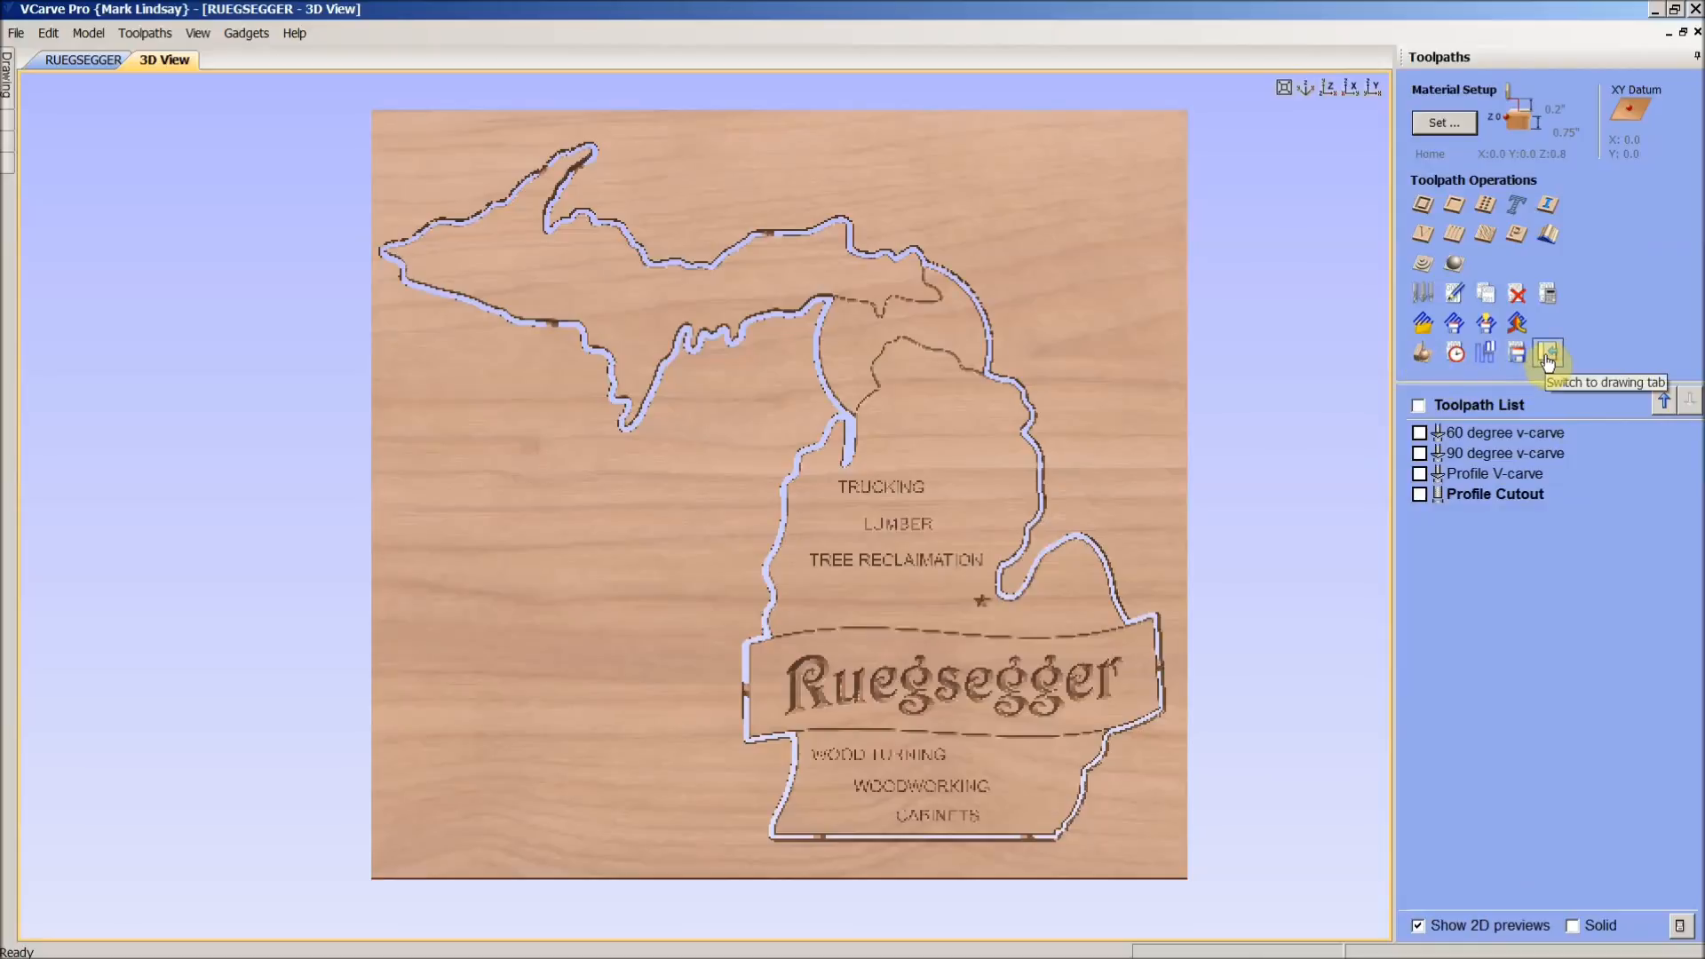
click(1545, 353)
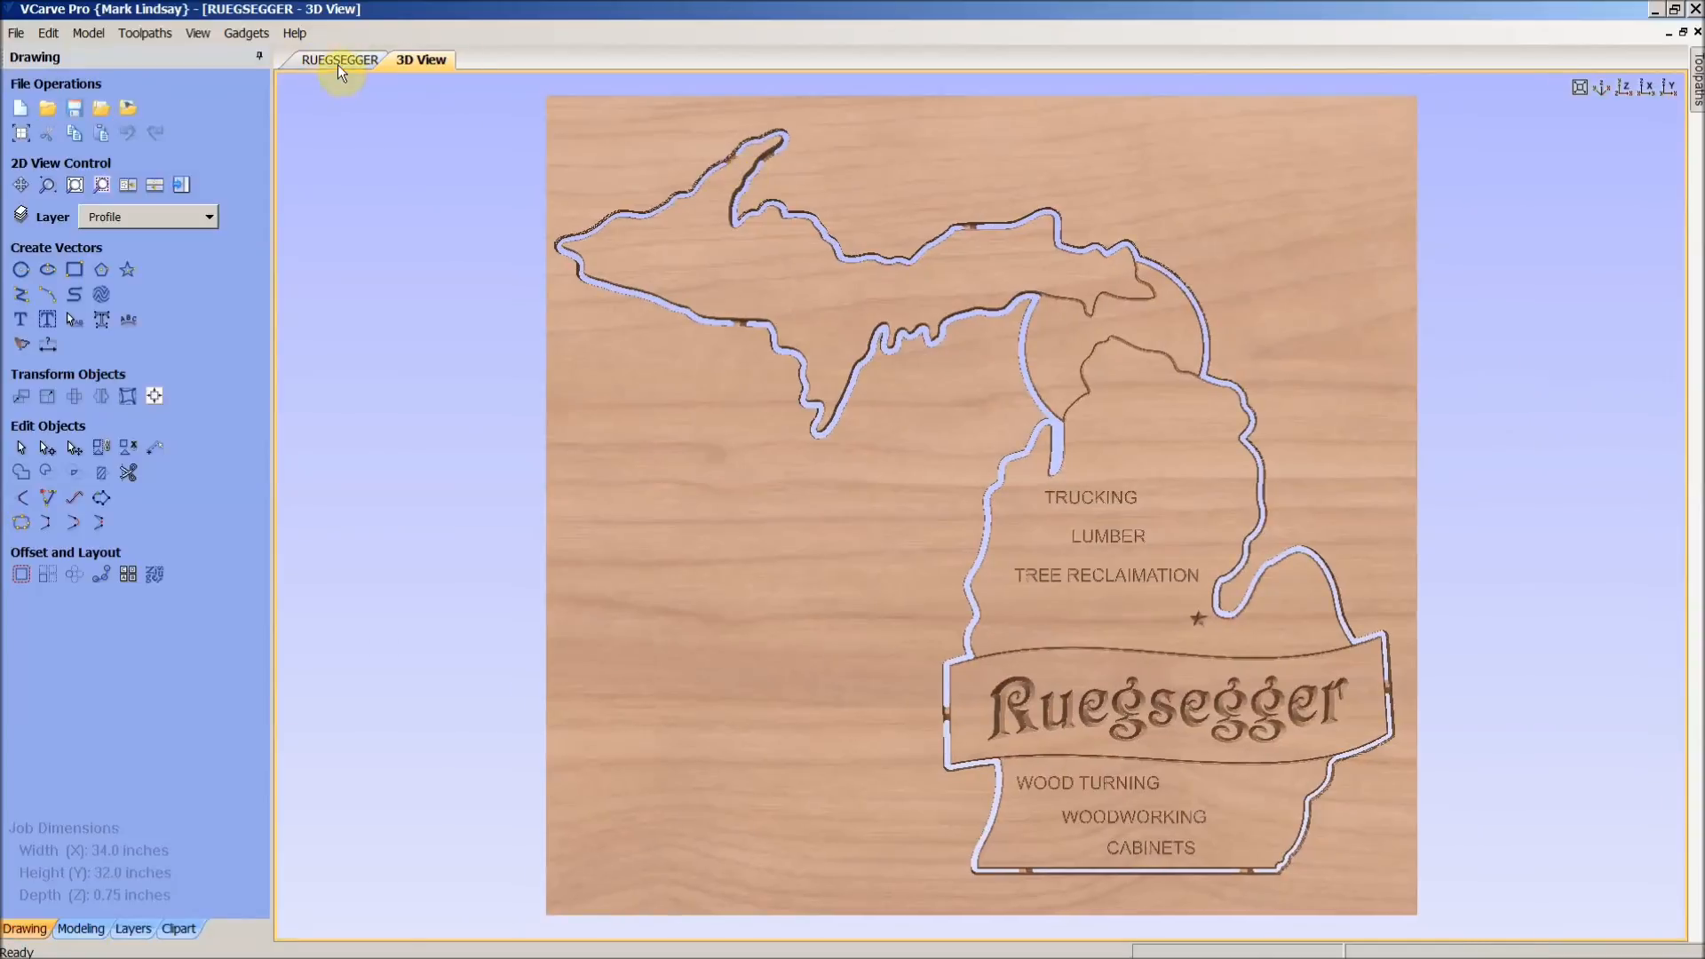
- Switch to the 2D RUEGSEGGER drawing view and check the layer list, keeping Profile active
click(339, 59)
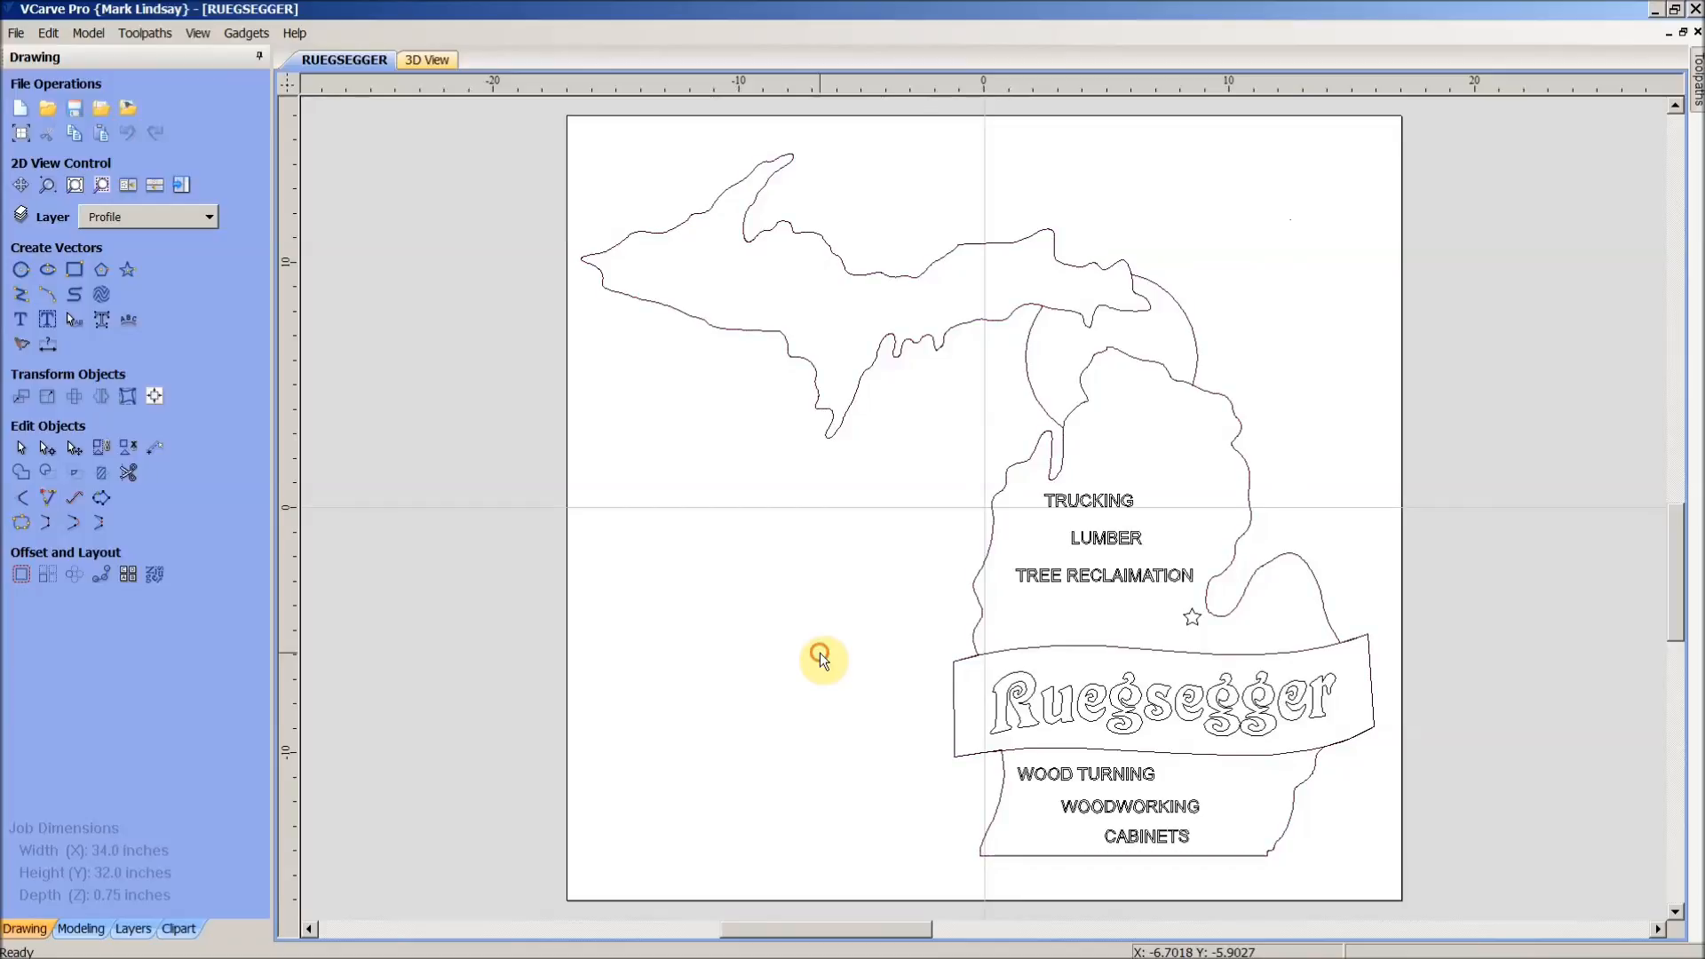
mouse_move(1038, 250)
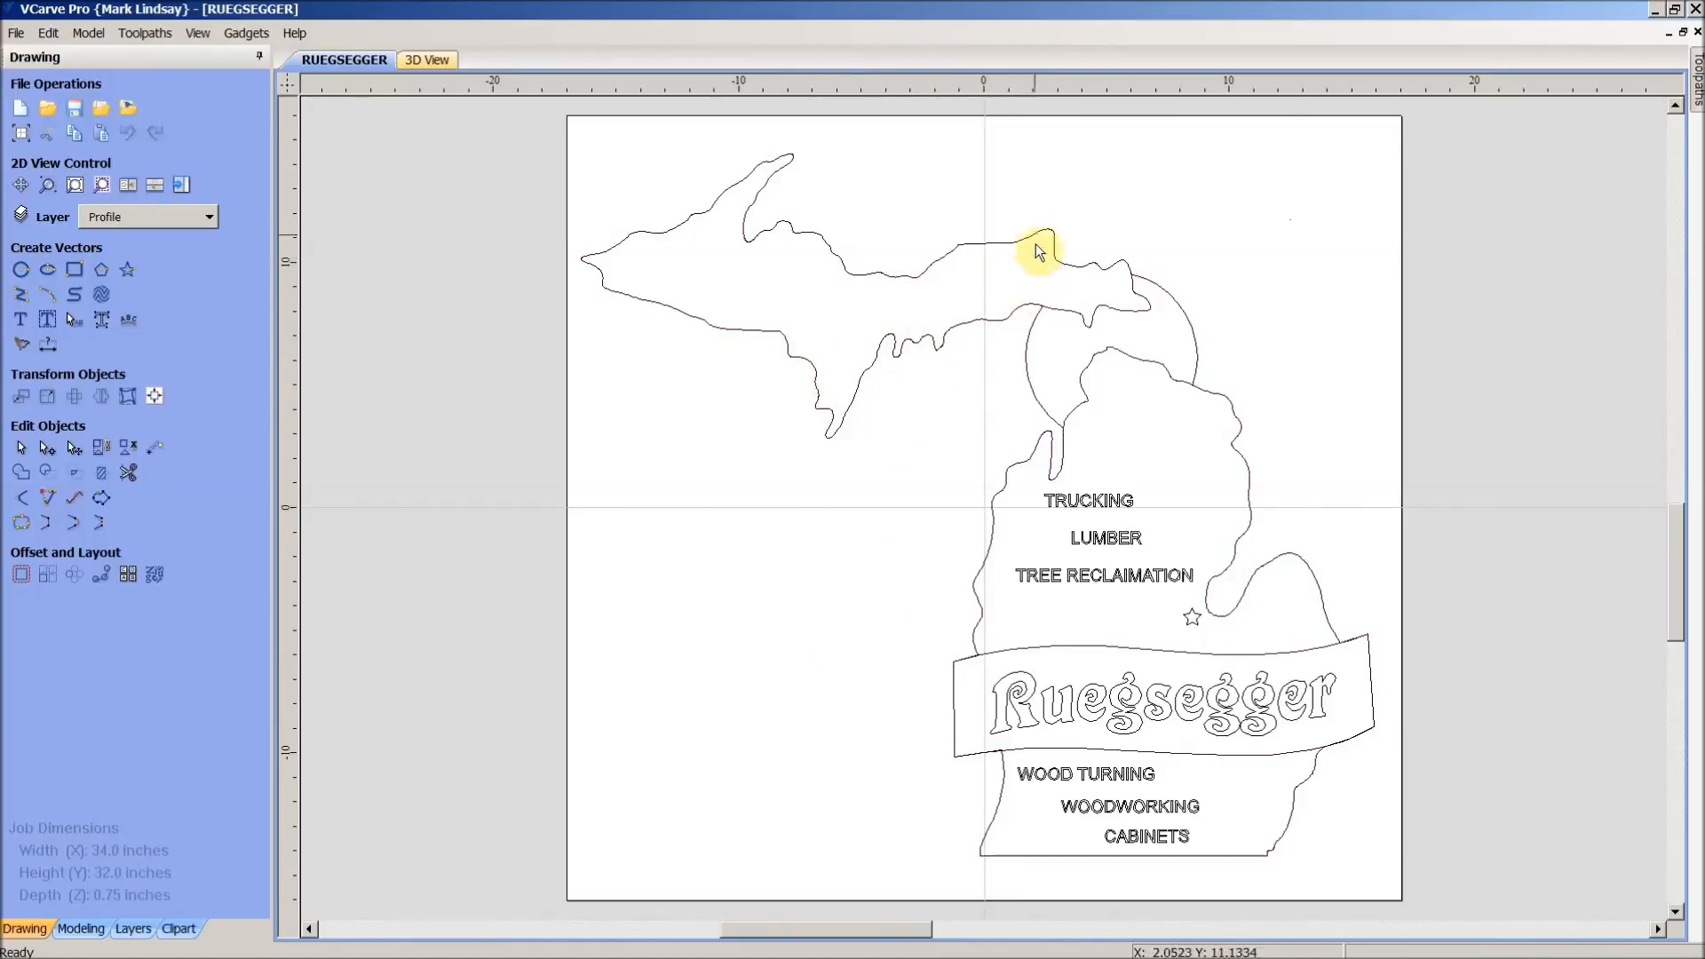
mouse_move(1139, 335)
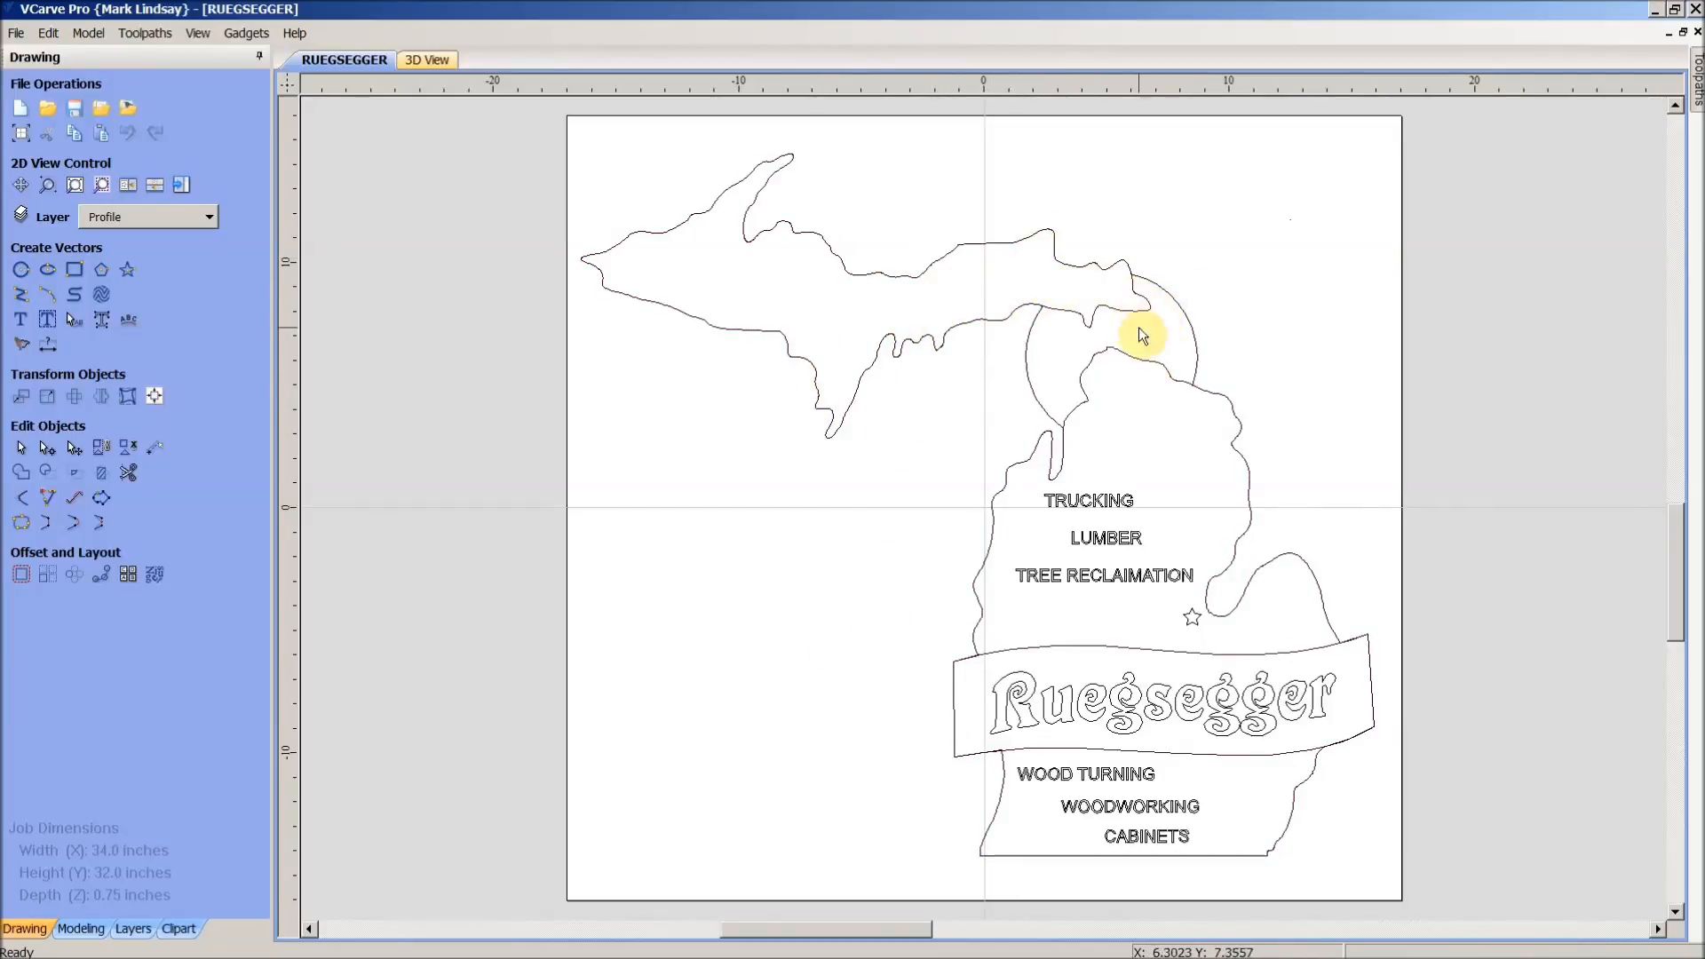
mouse_move(1096, 313)
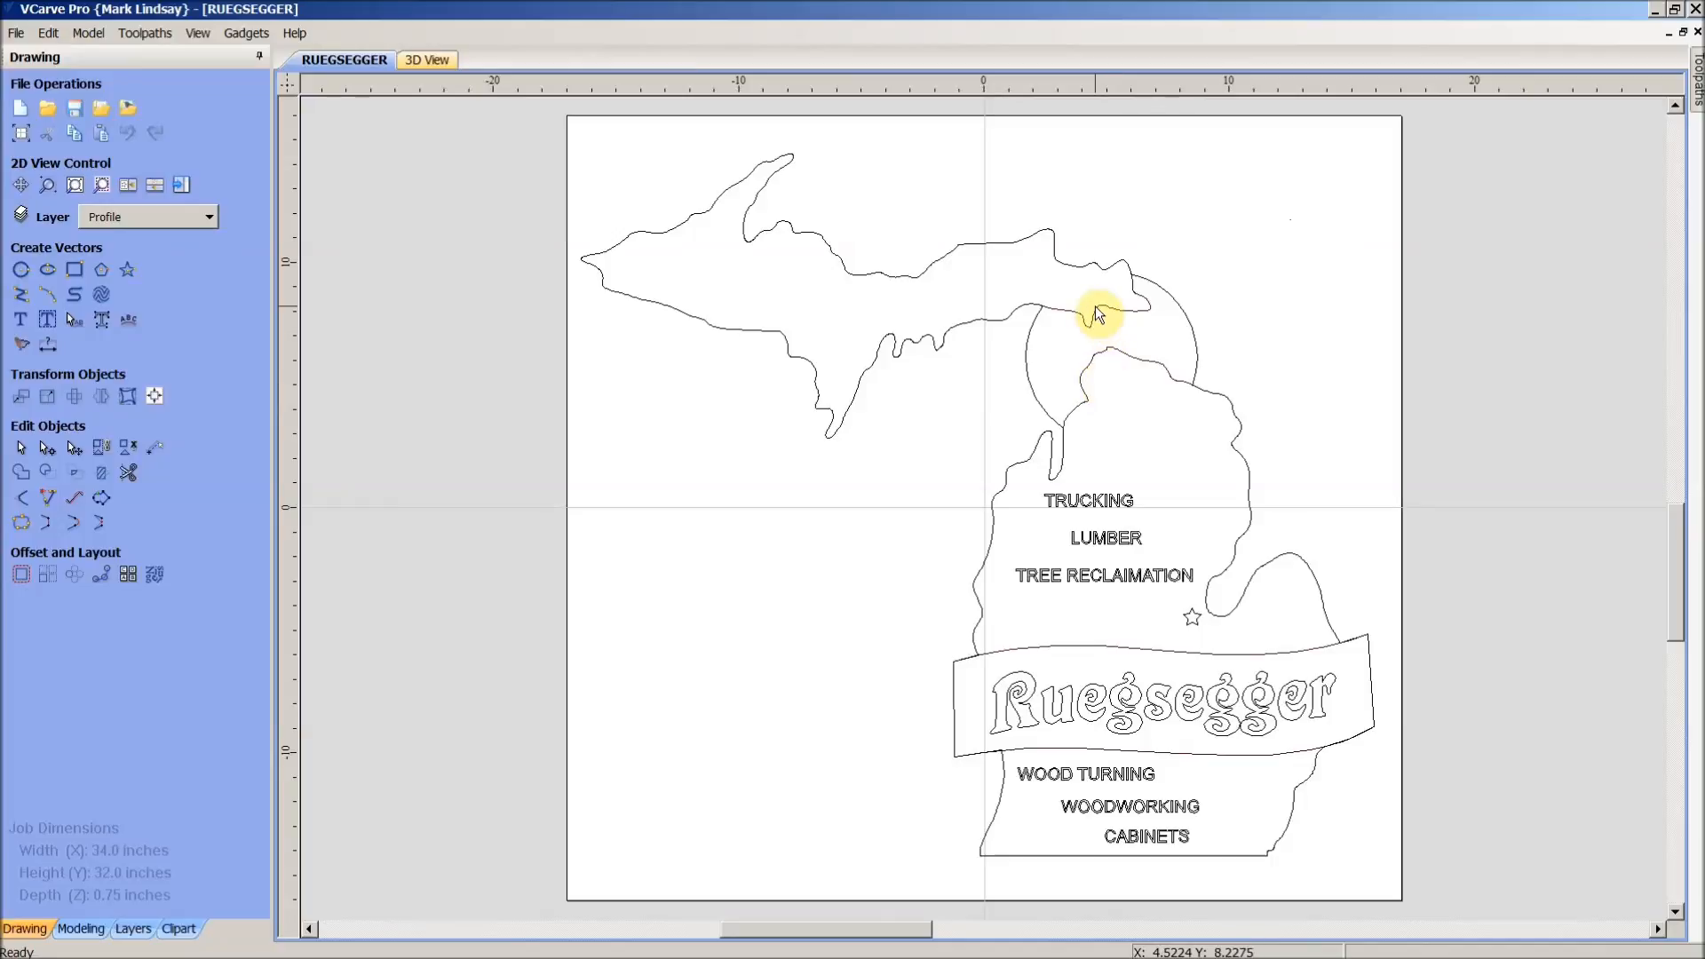
mouse_move(922, 354)
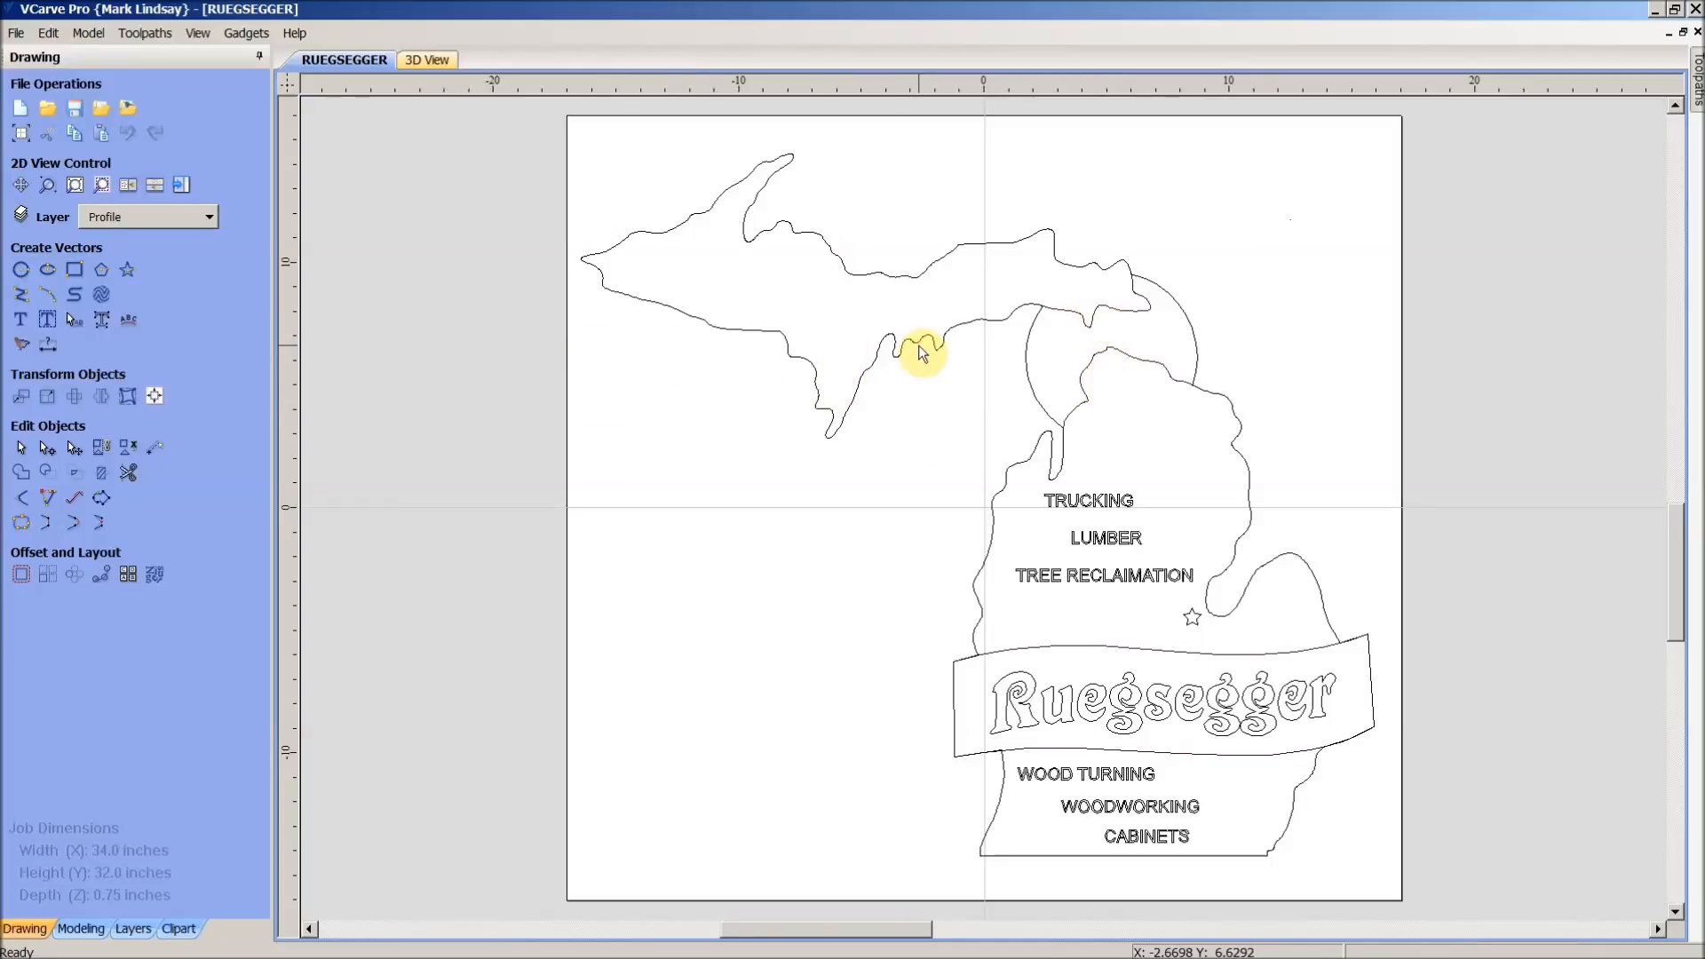
mouse_move(228, 222)
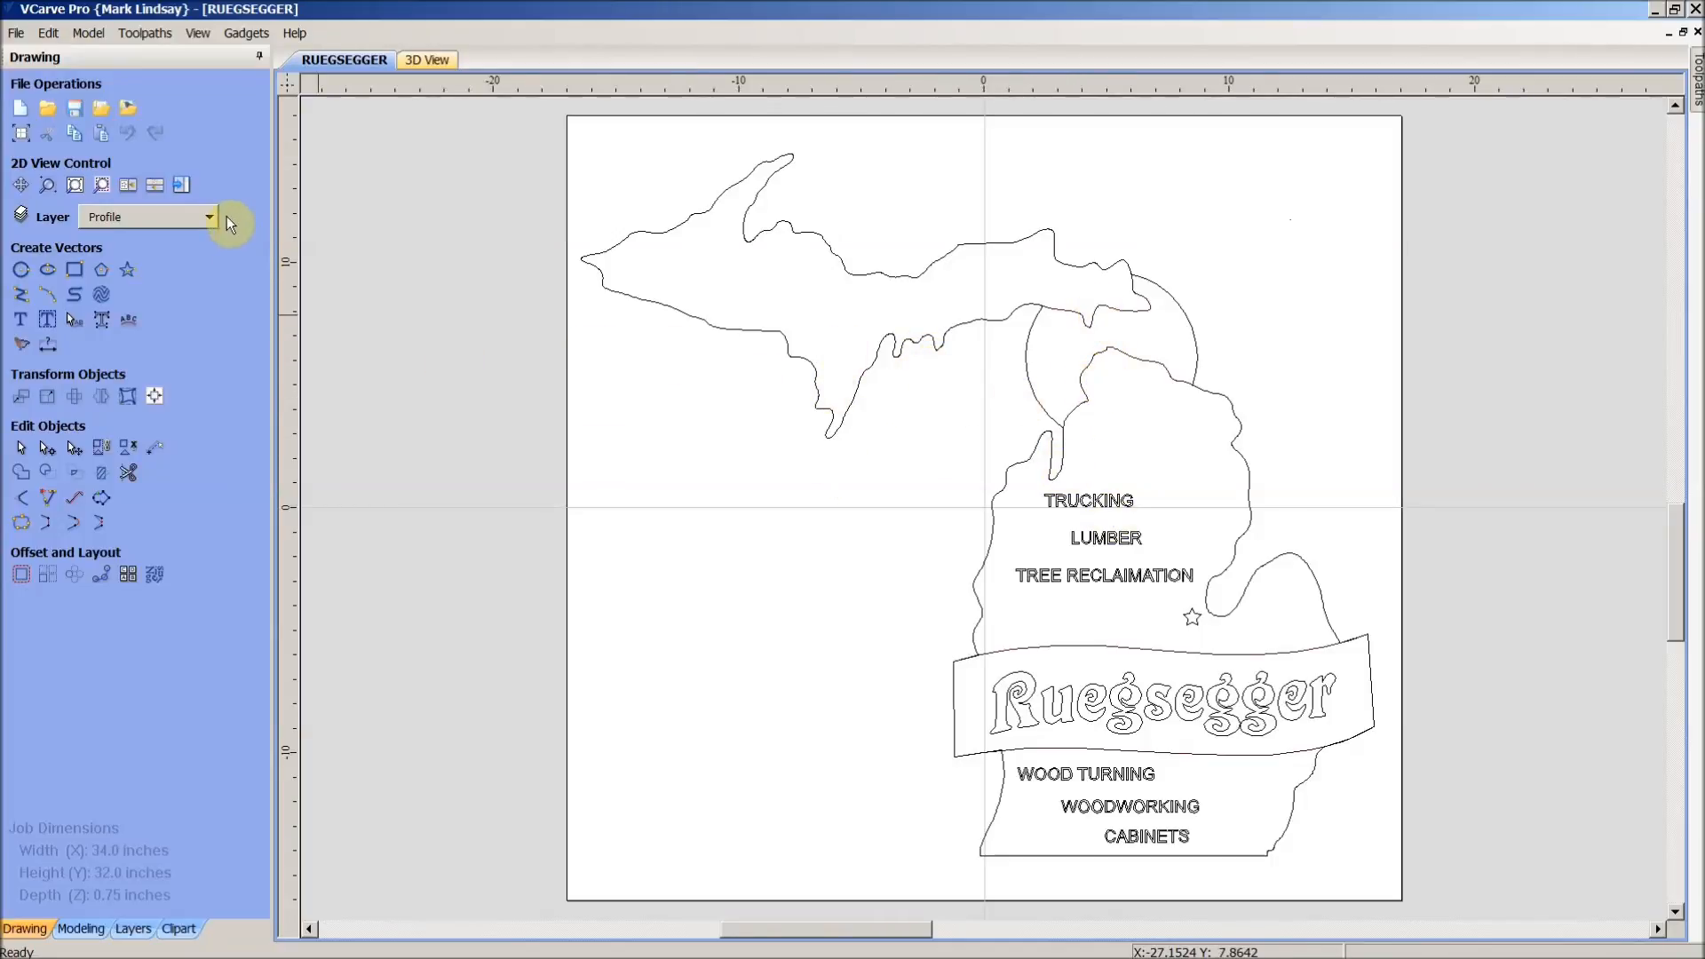
click(207, 217)
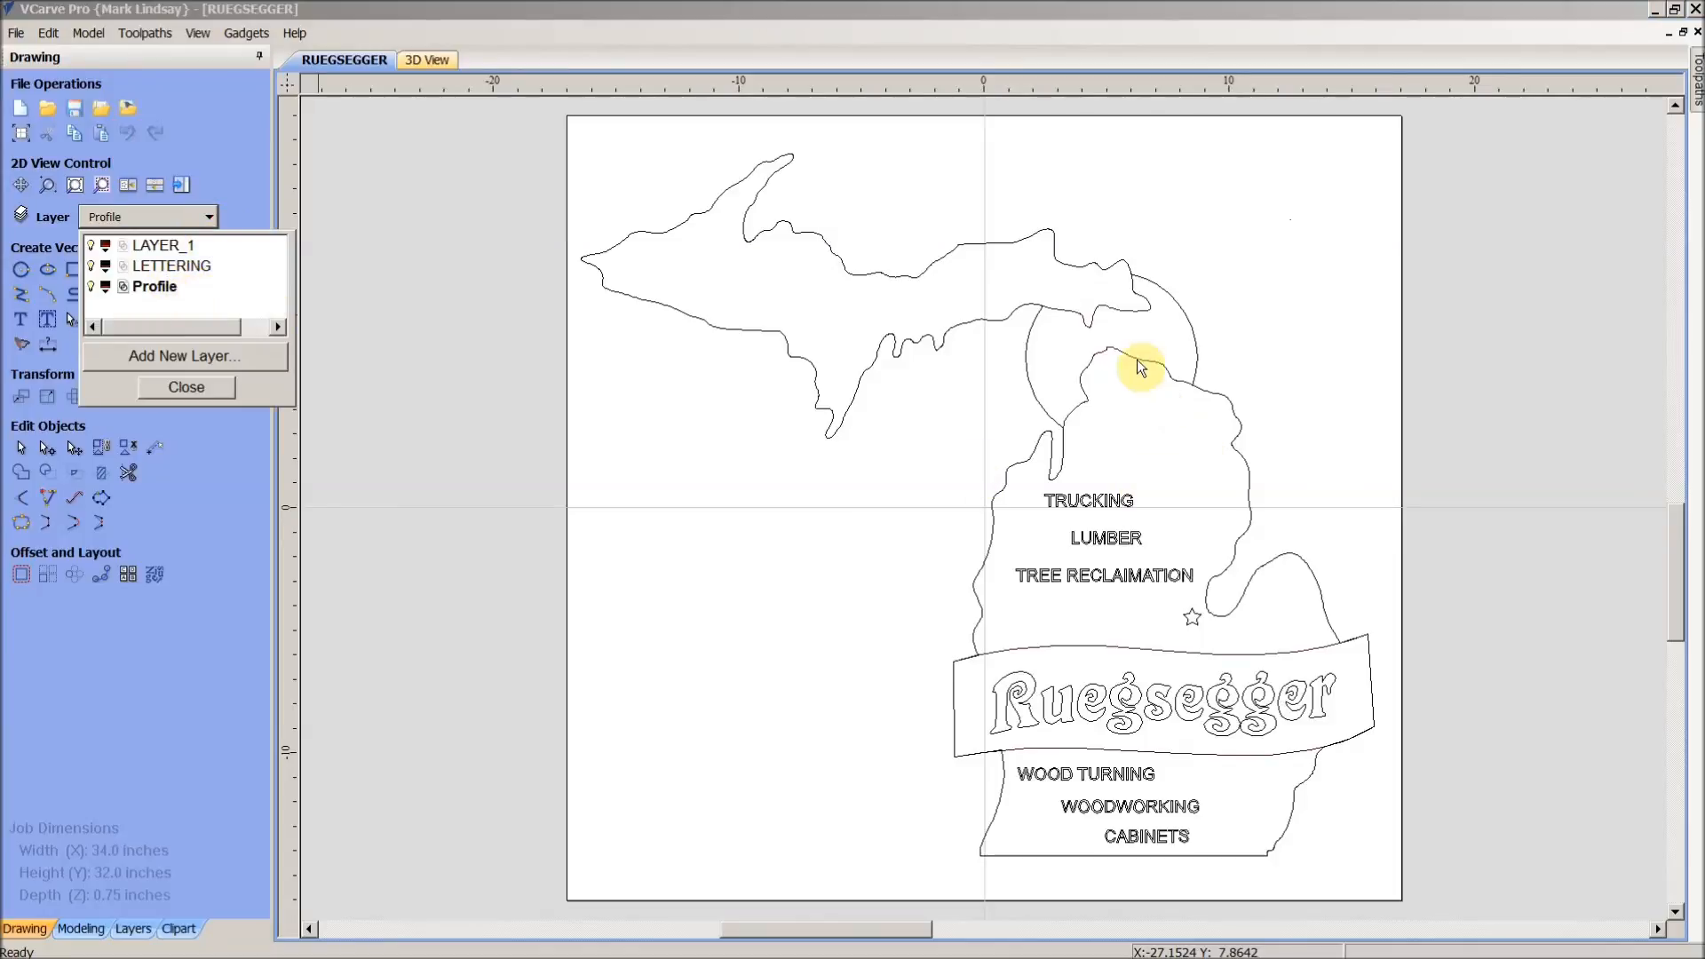
mouse_move(1118, 430)
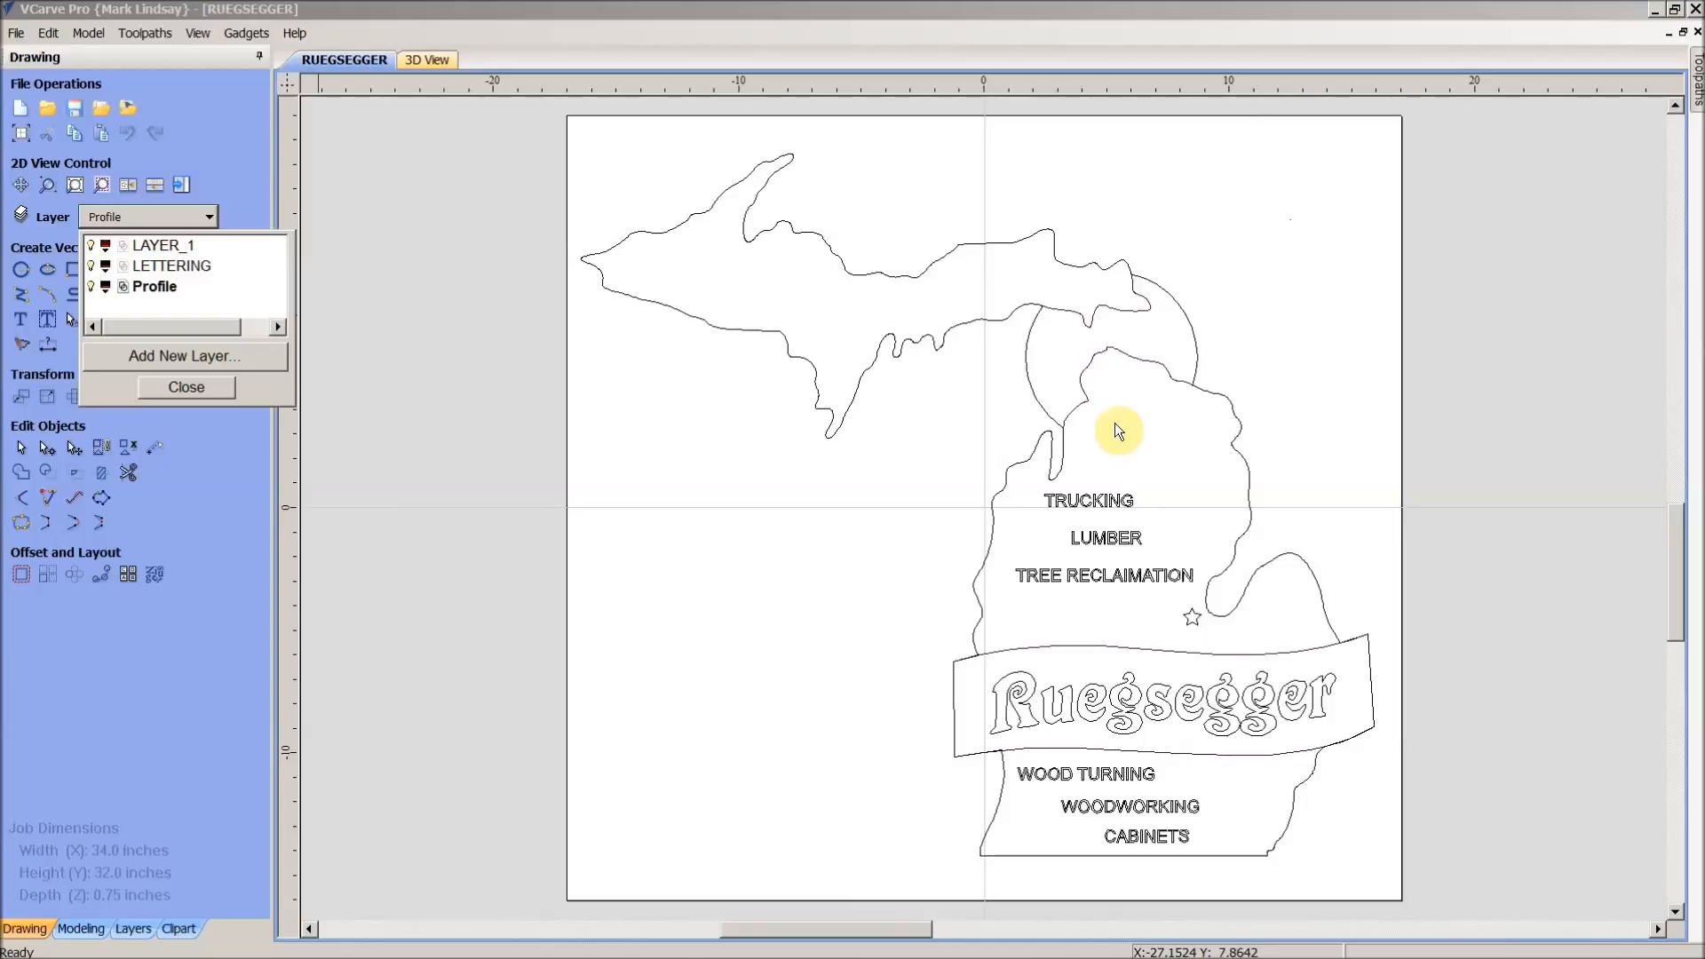
mouse_move(1134, 427)
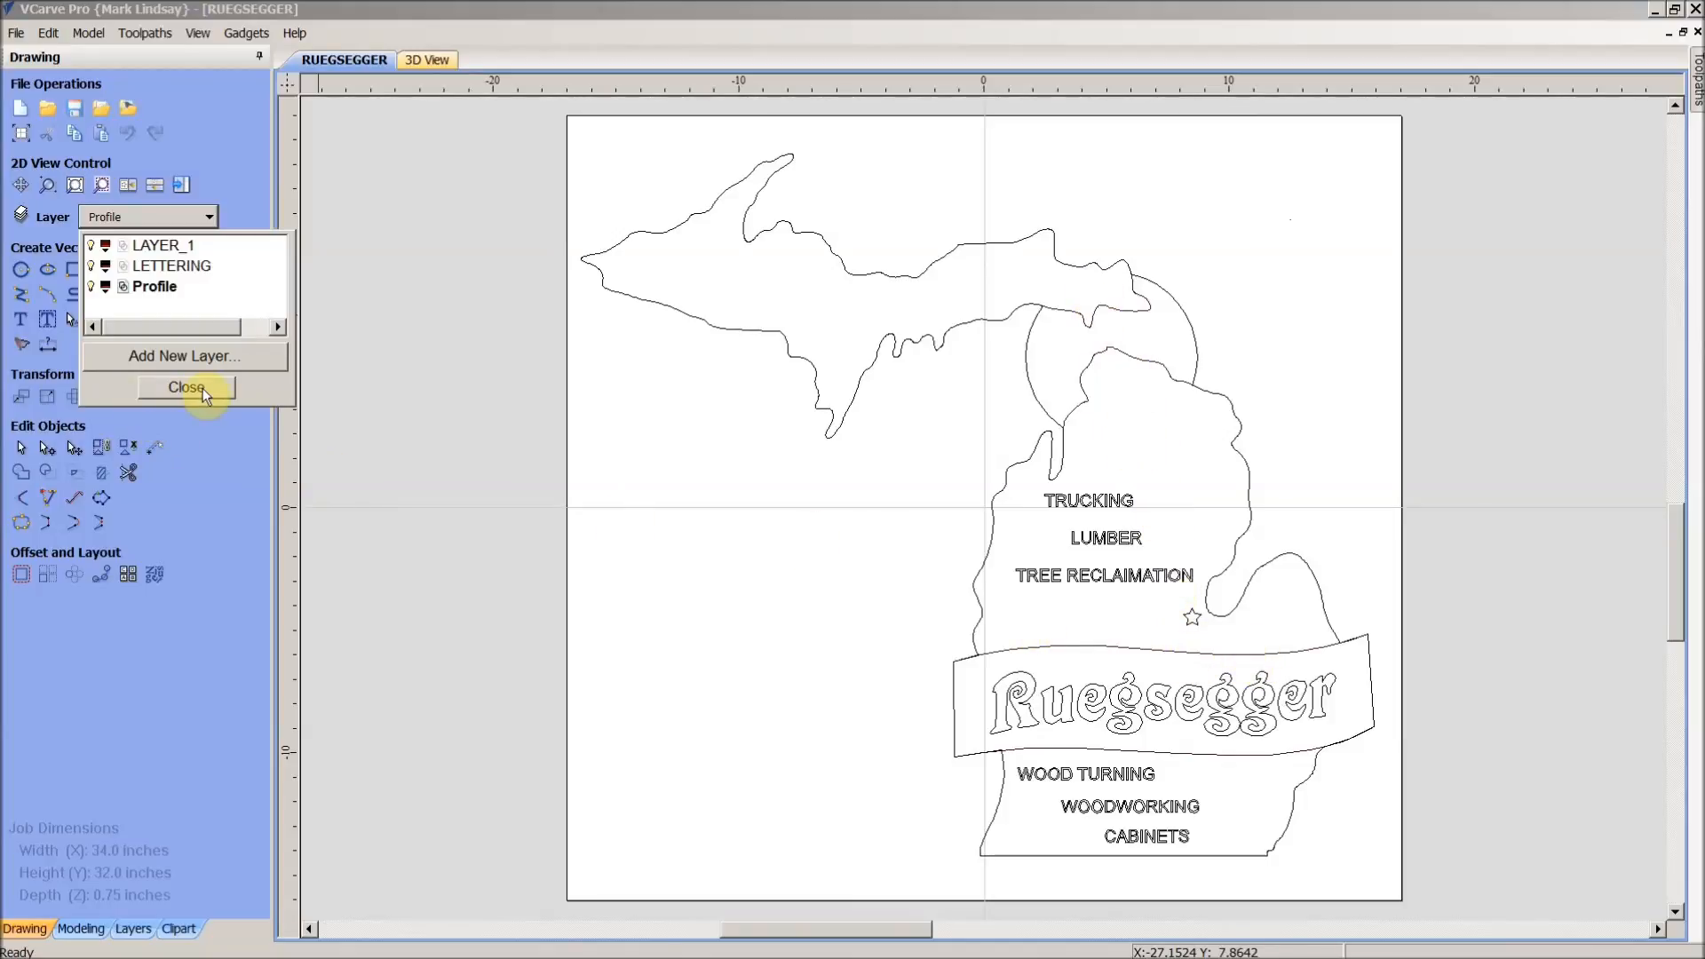
mouse_move(214, 307)
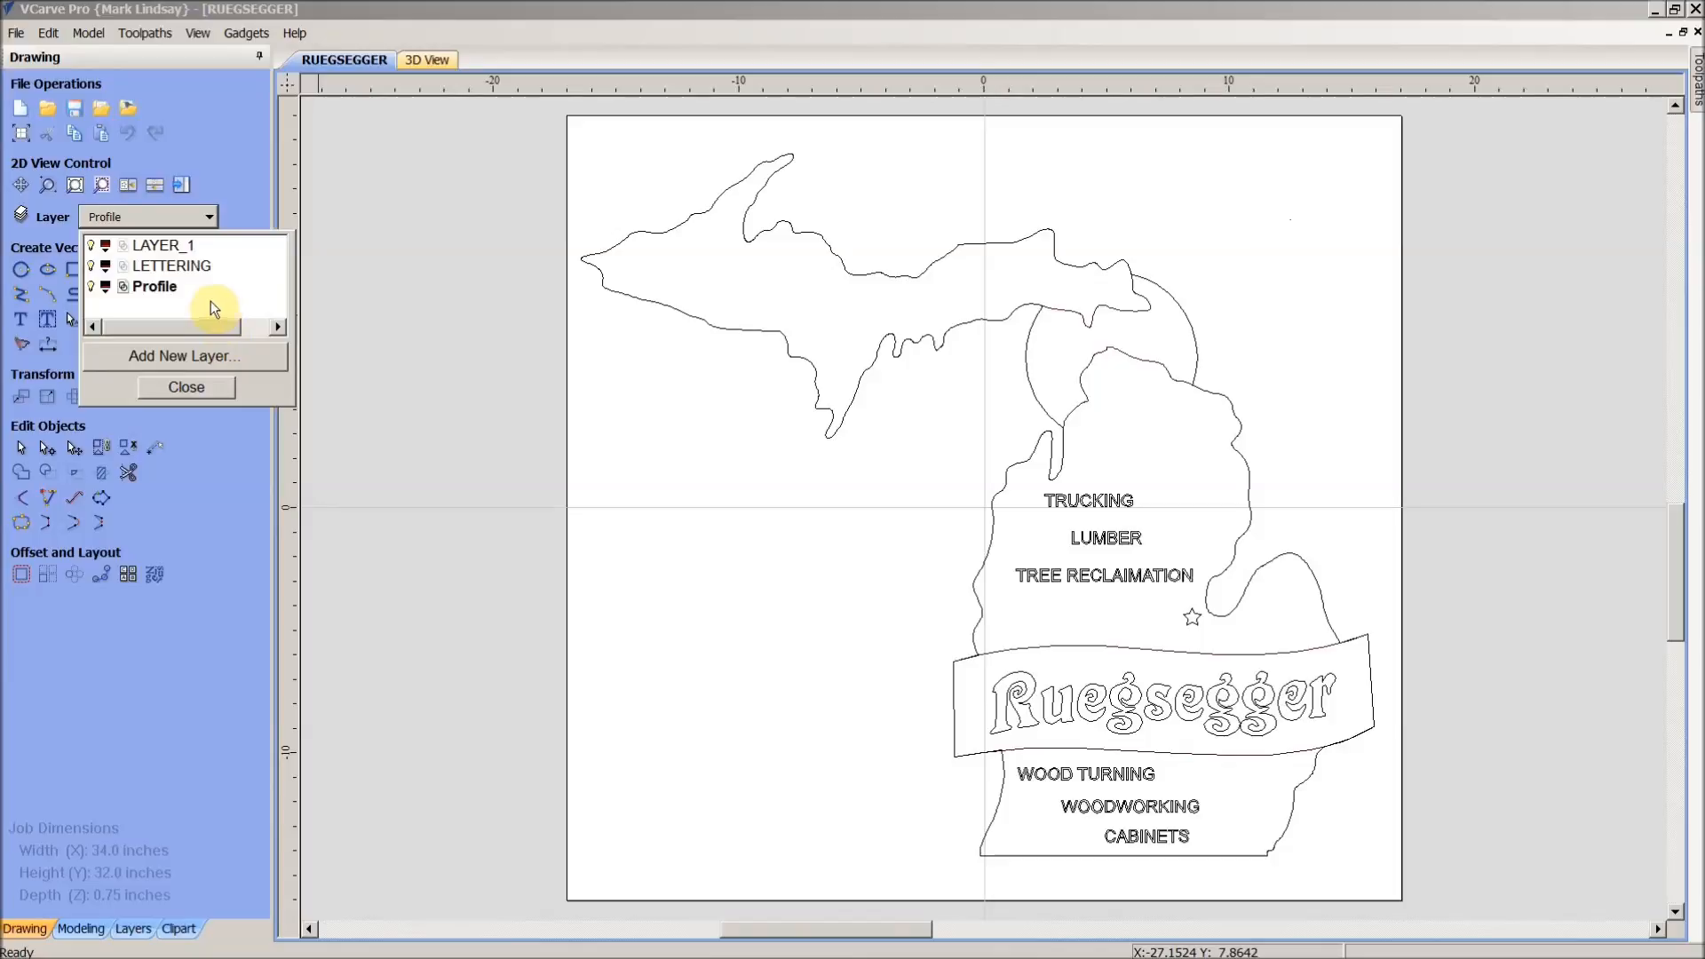
click(185, 387)
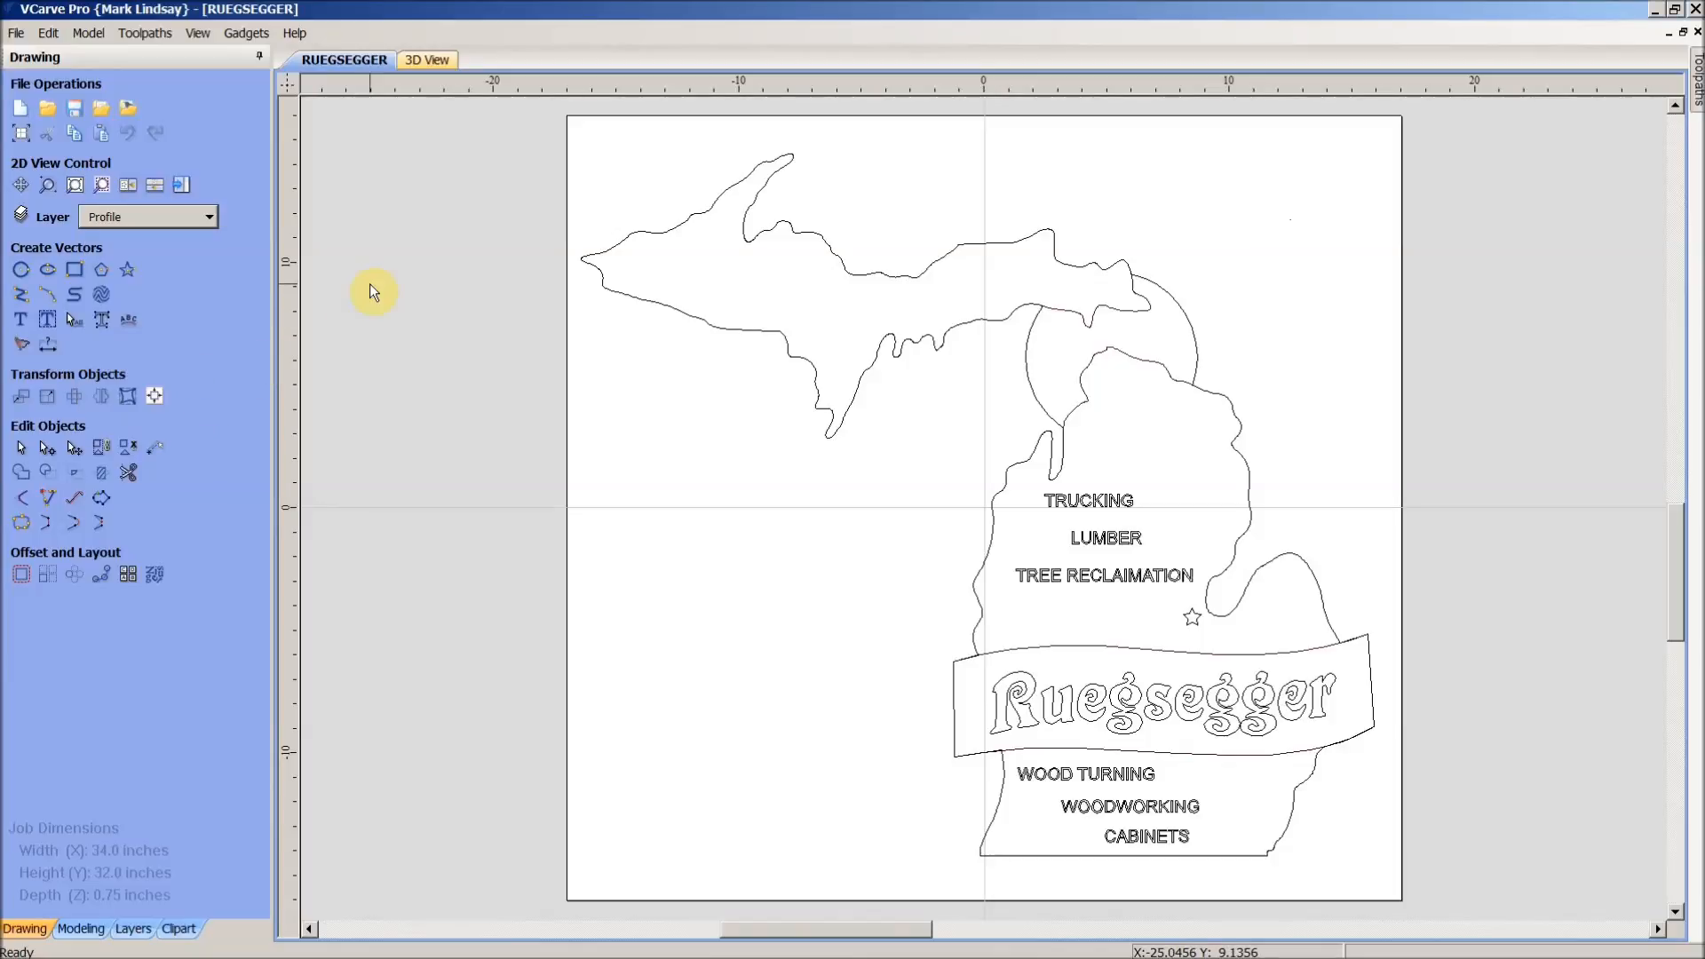
mouse_move(949, 454)
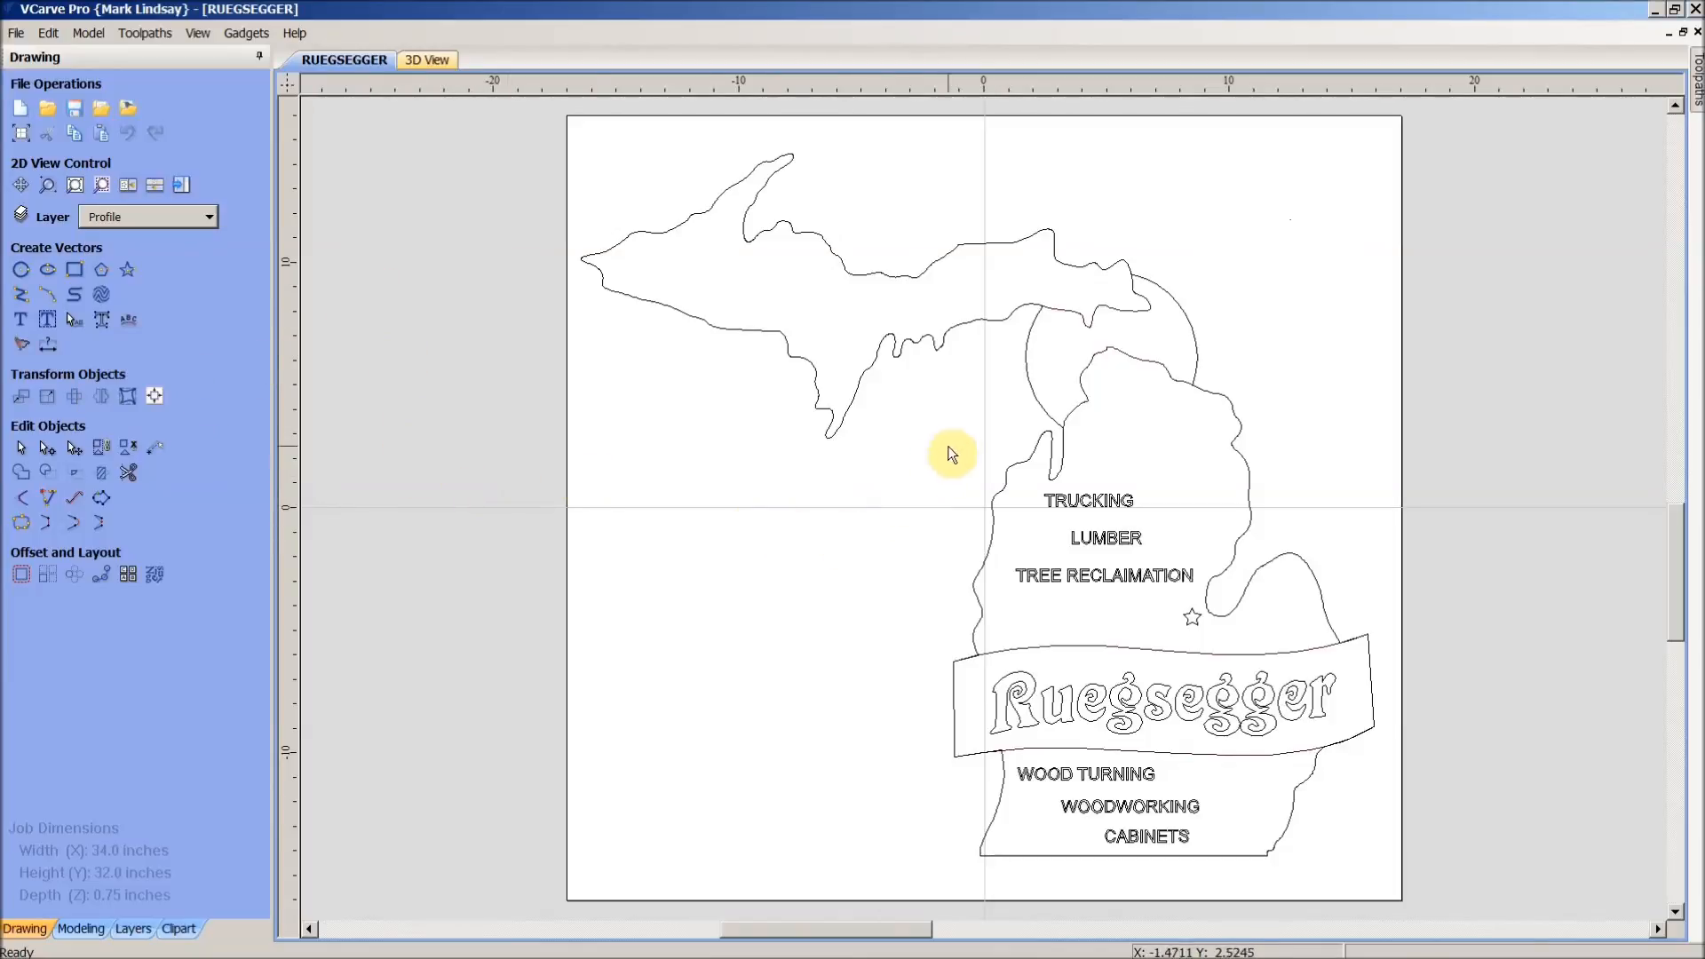
mouse_move(965, 421)
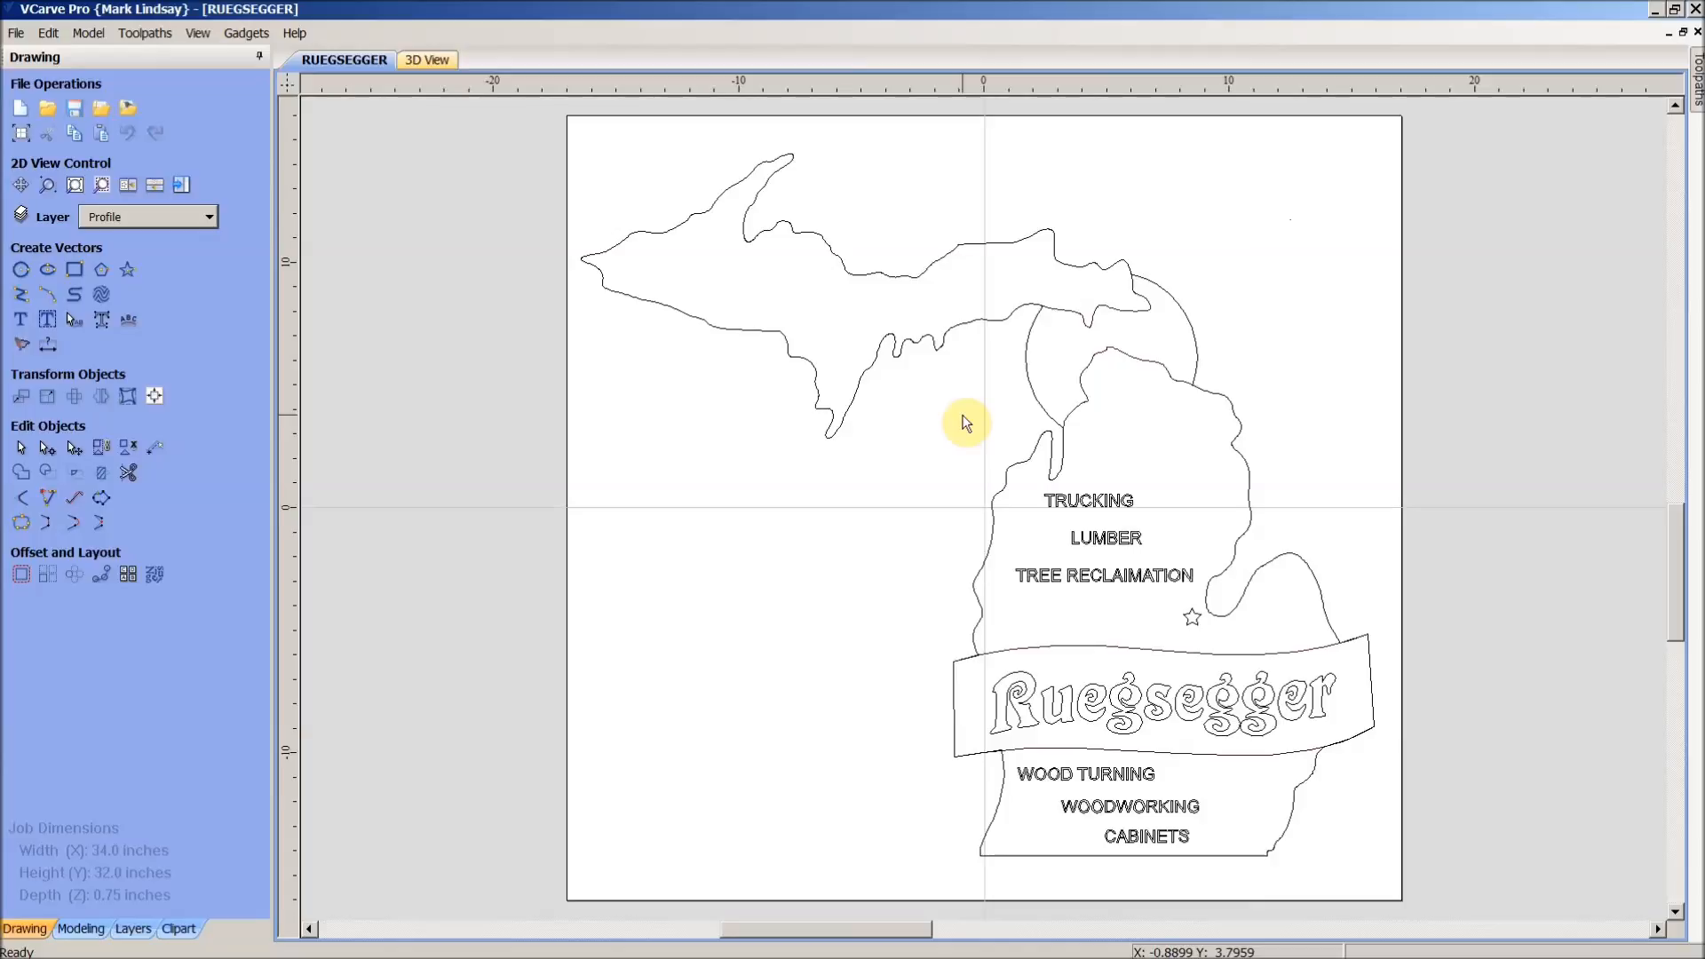
mouse_move(921, 461)
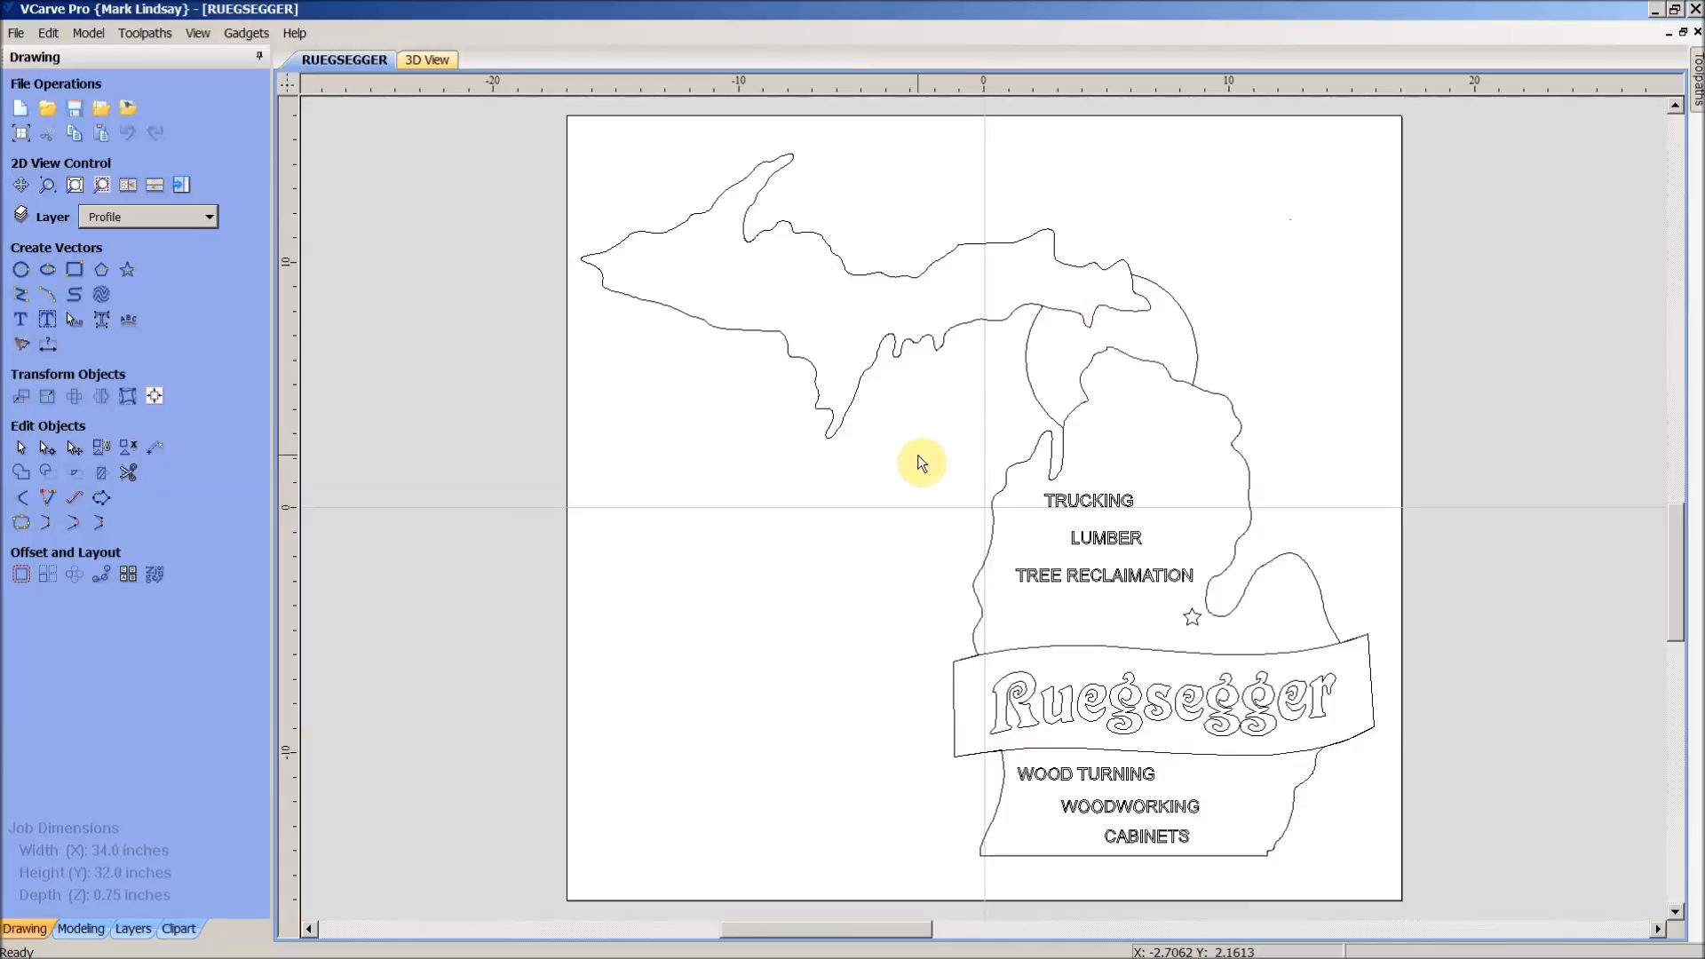
mouse_move(933, 462)
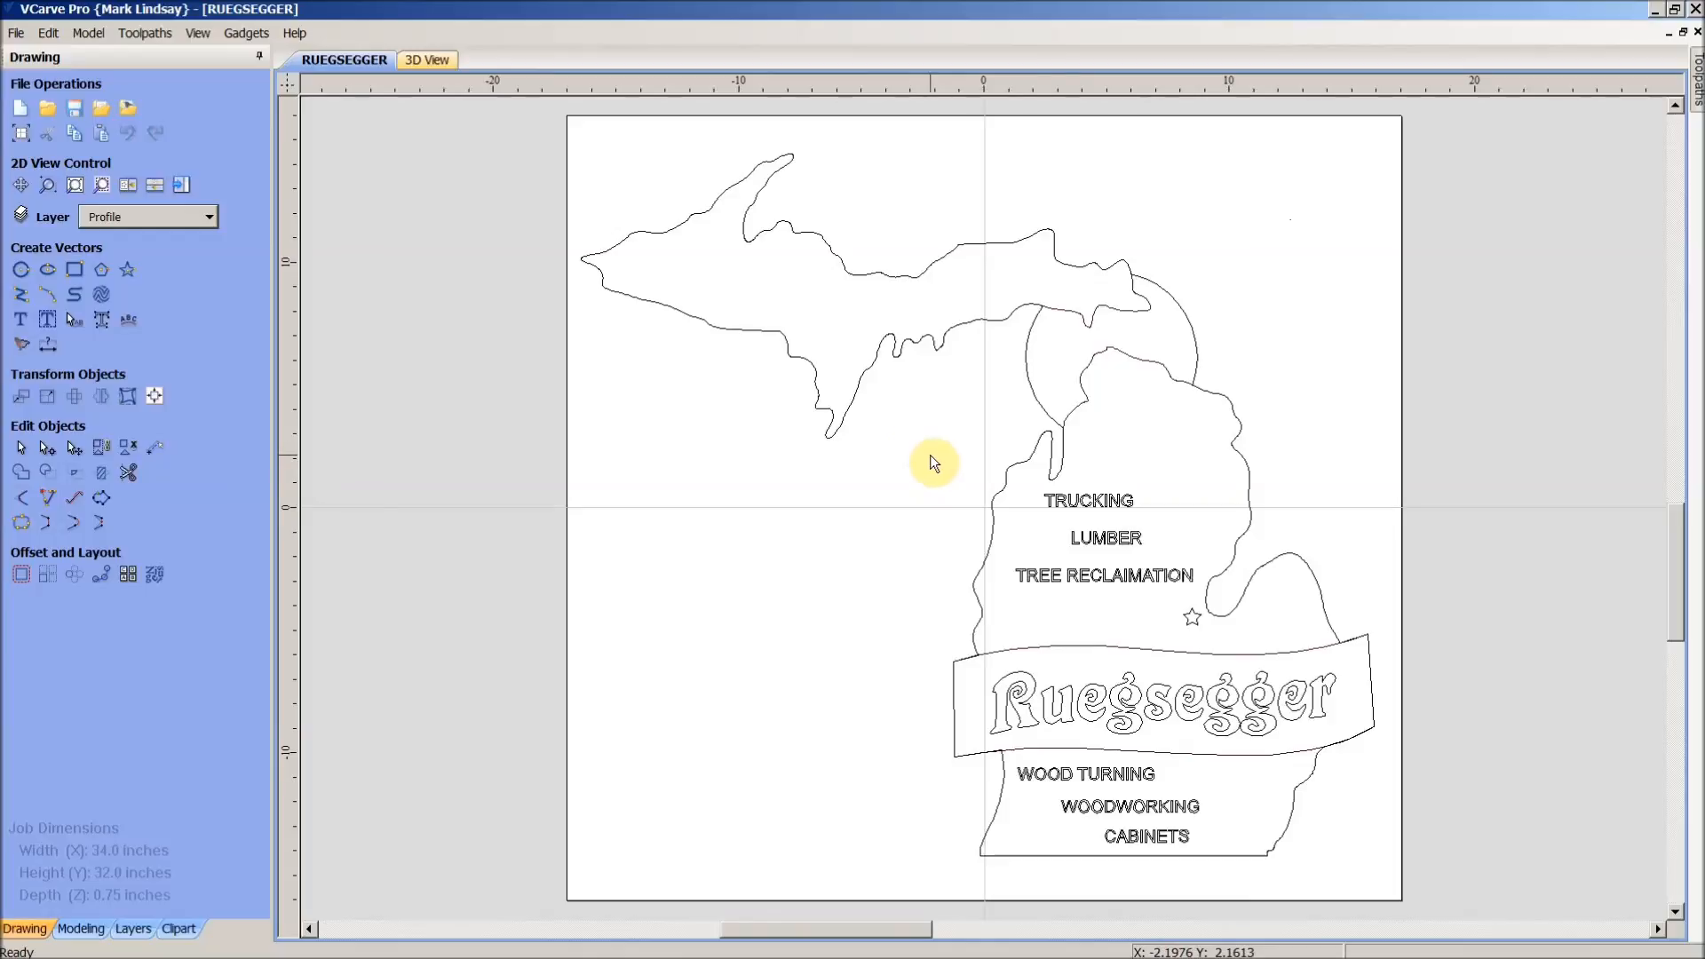
mouse_move(969, 446)
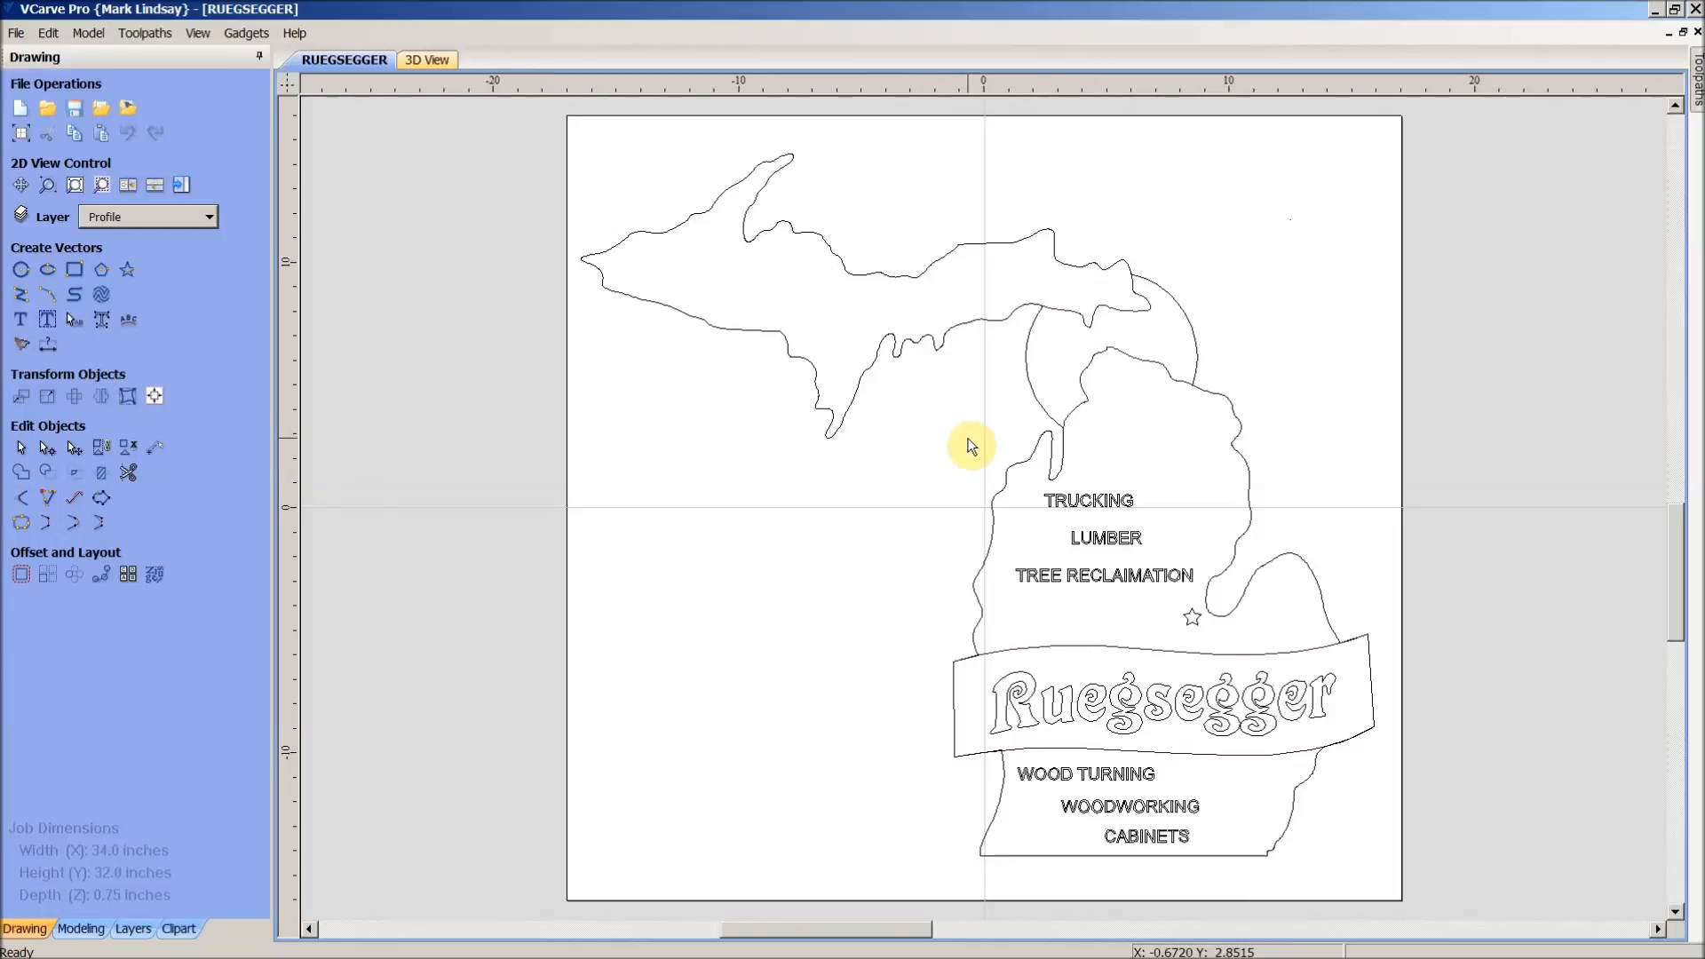
mouse_move(960, 439)
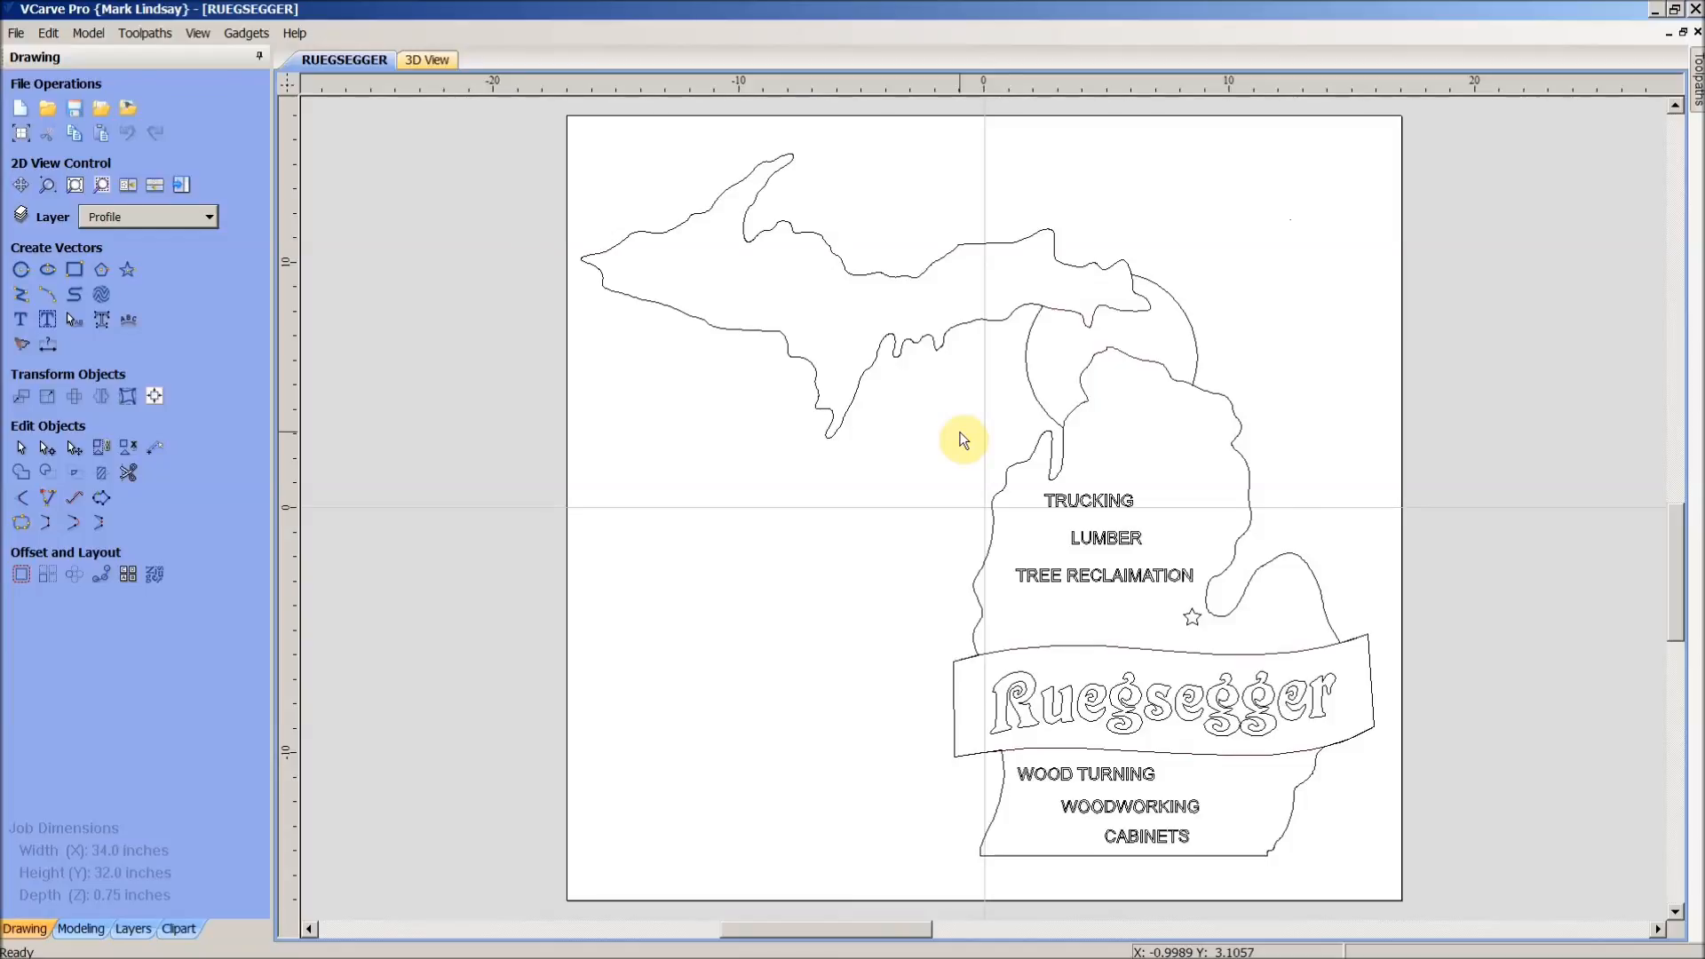
mouse_move(909, 529)
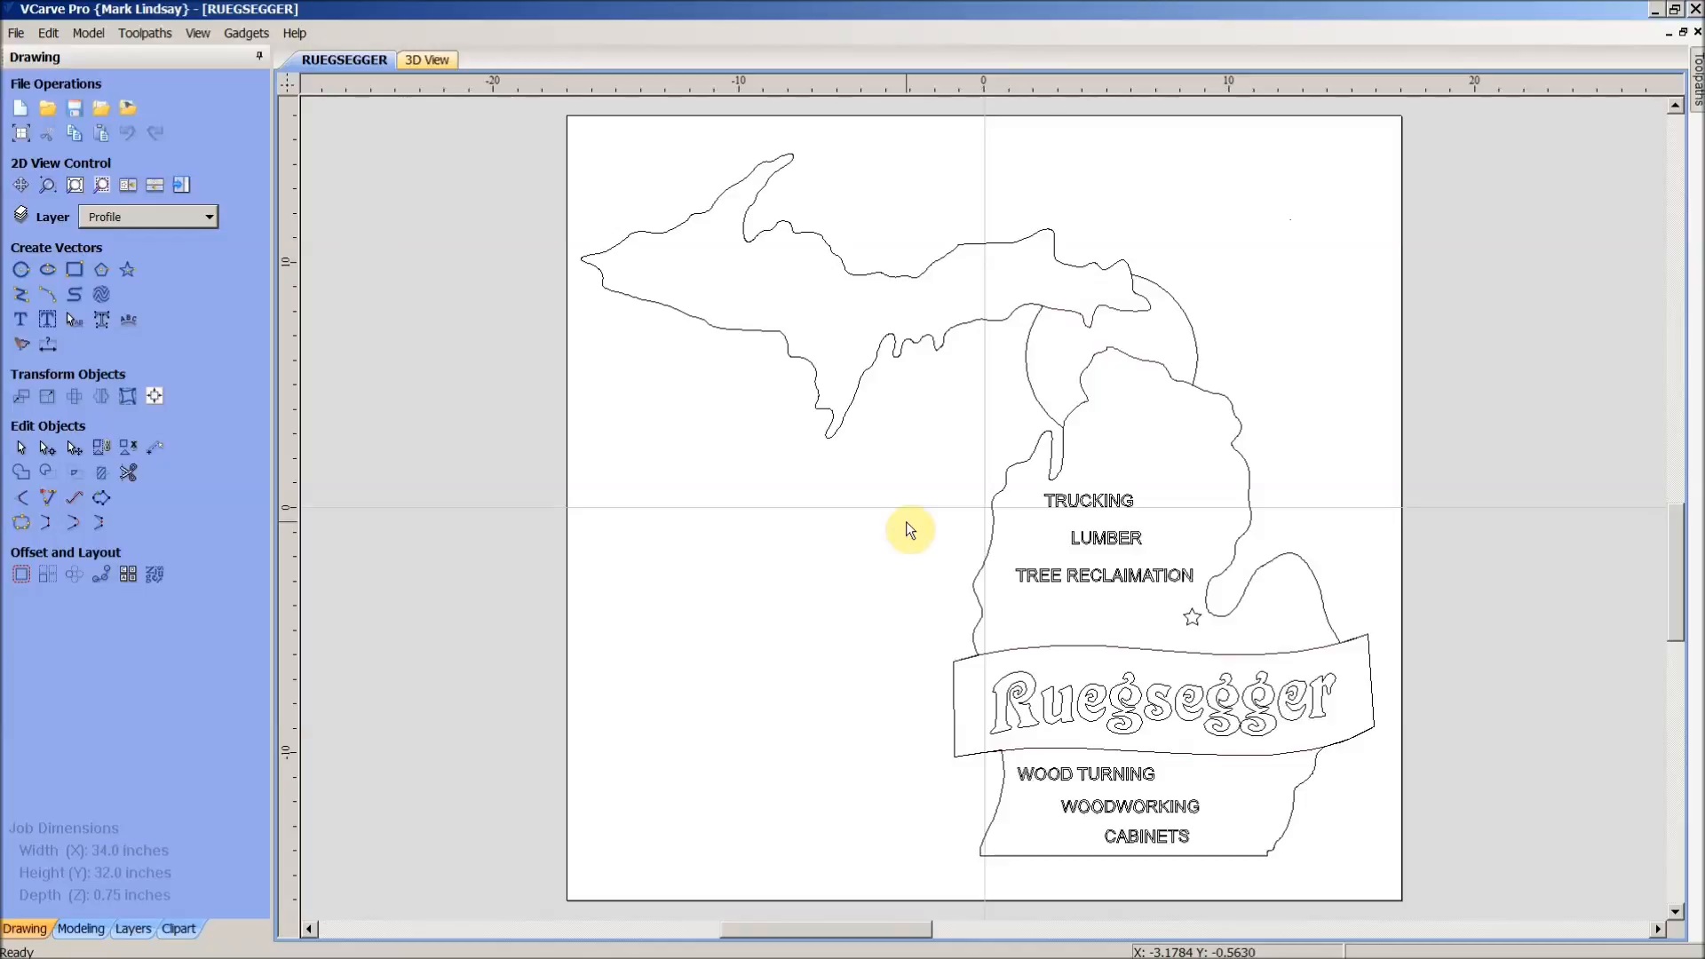
mouse_move(866, 566)
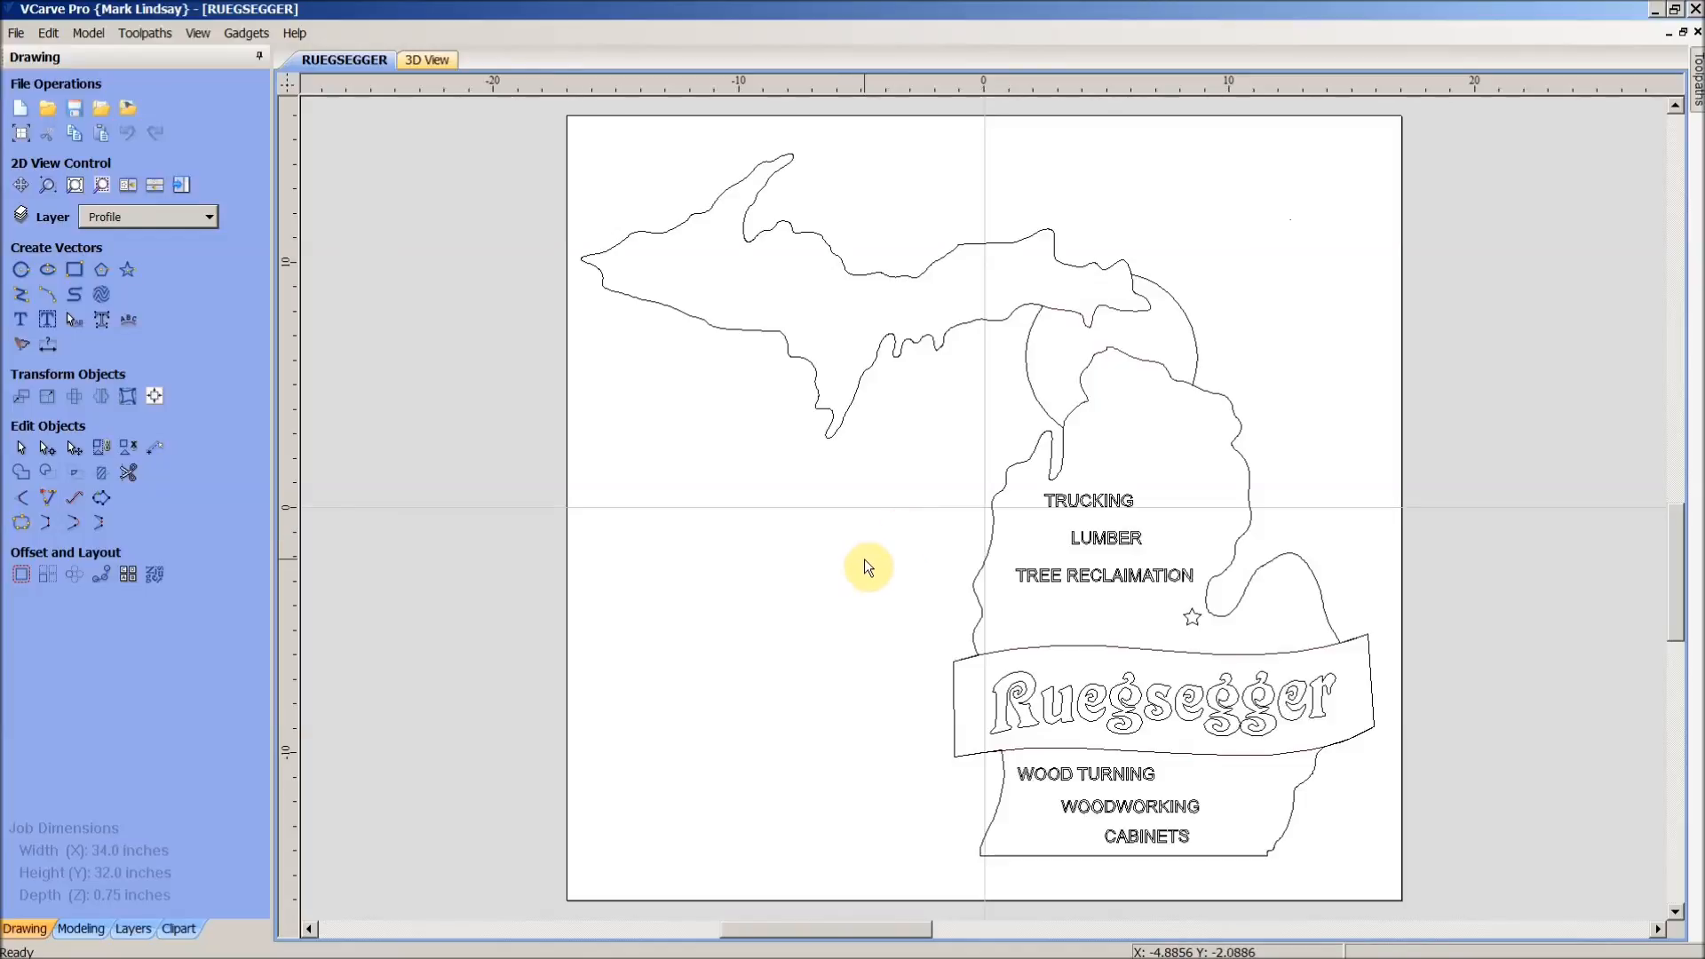
mouse_move(1322, 286)
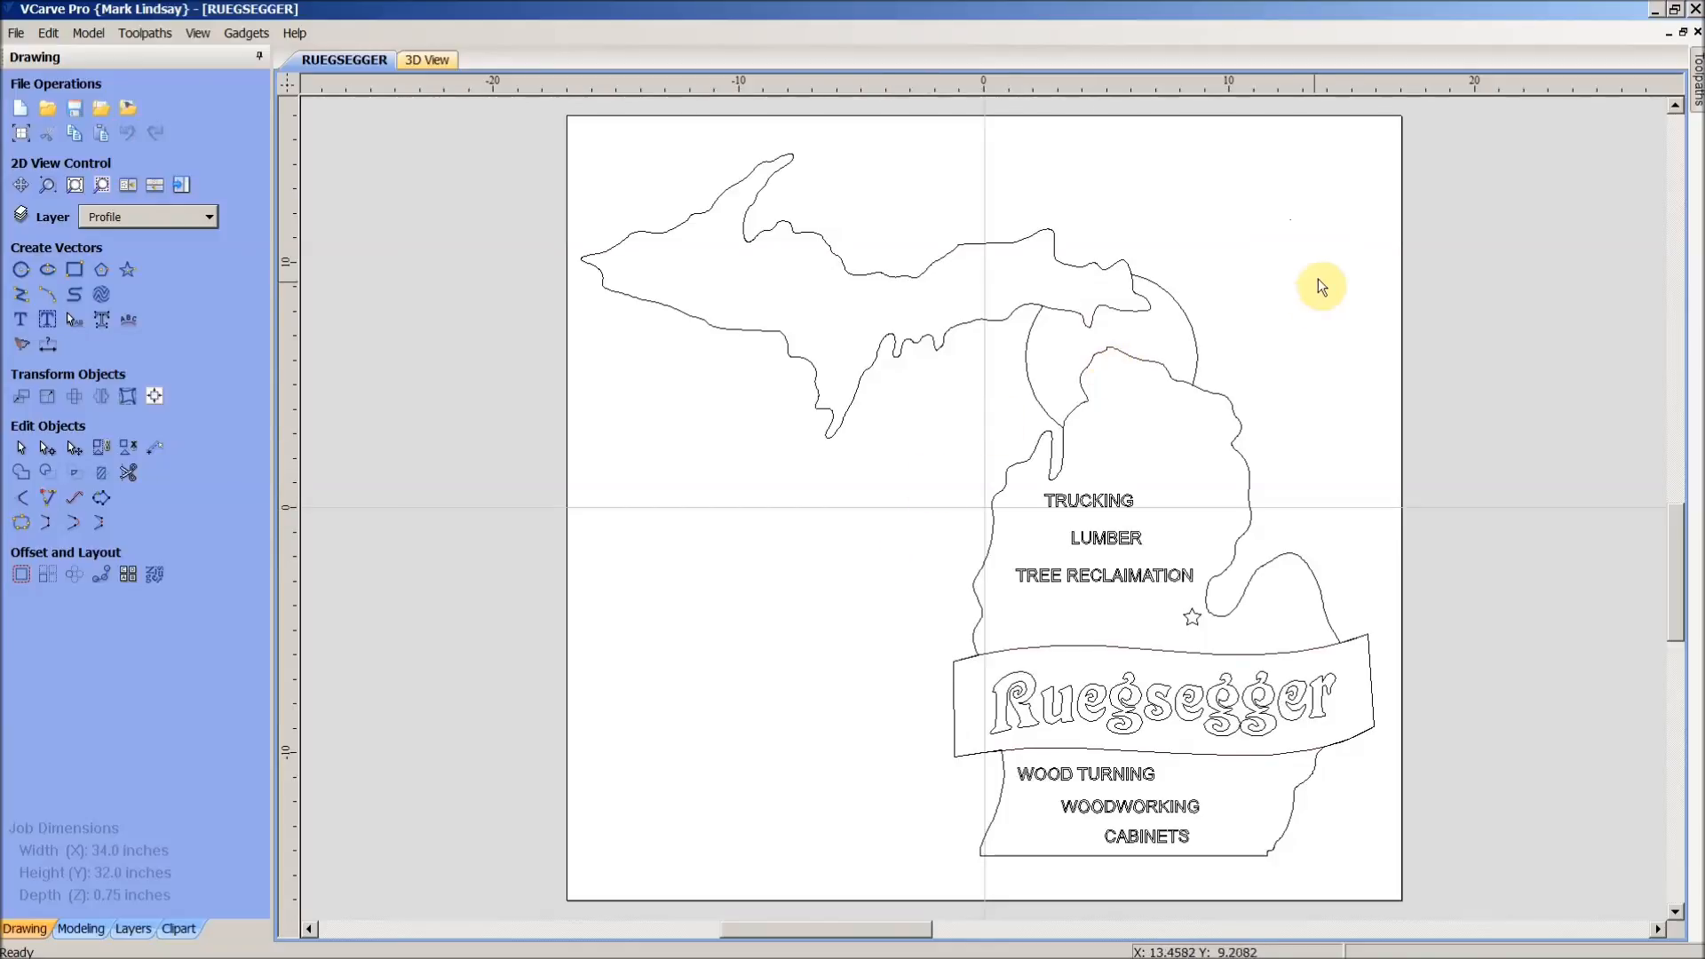
mouse_move(1322, 245)
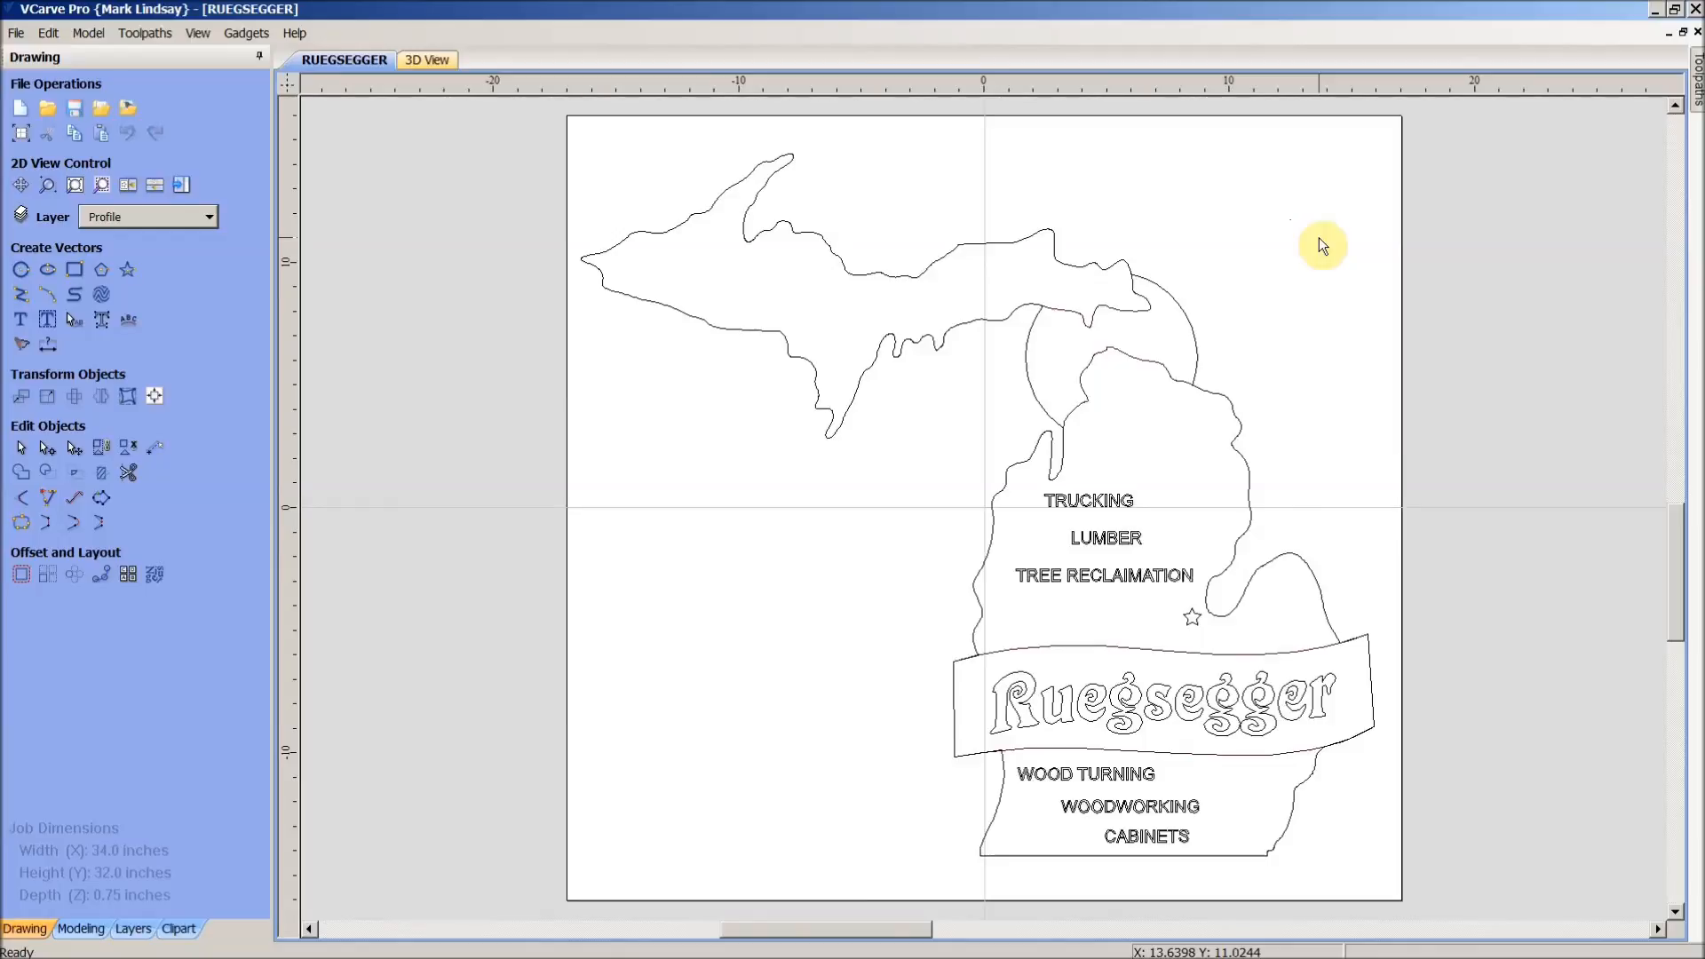
mouse_move(1277, 256)
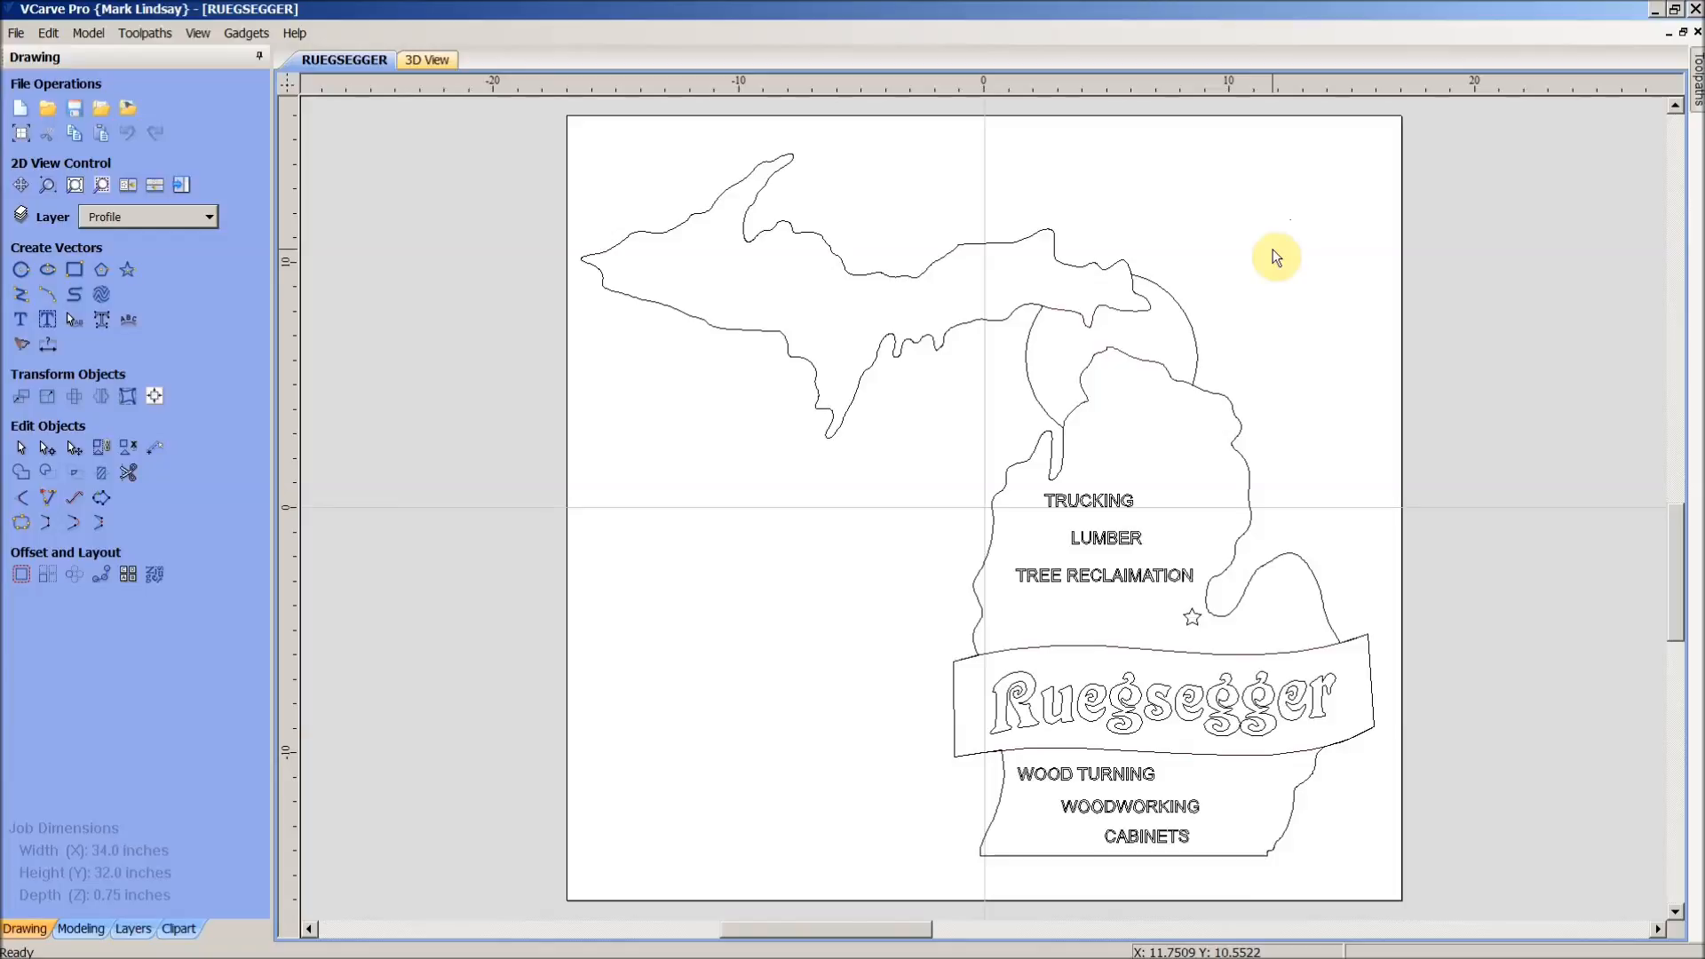
mouse_move(1286, 258)
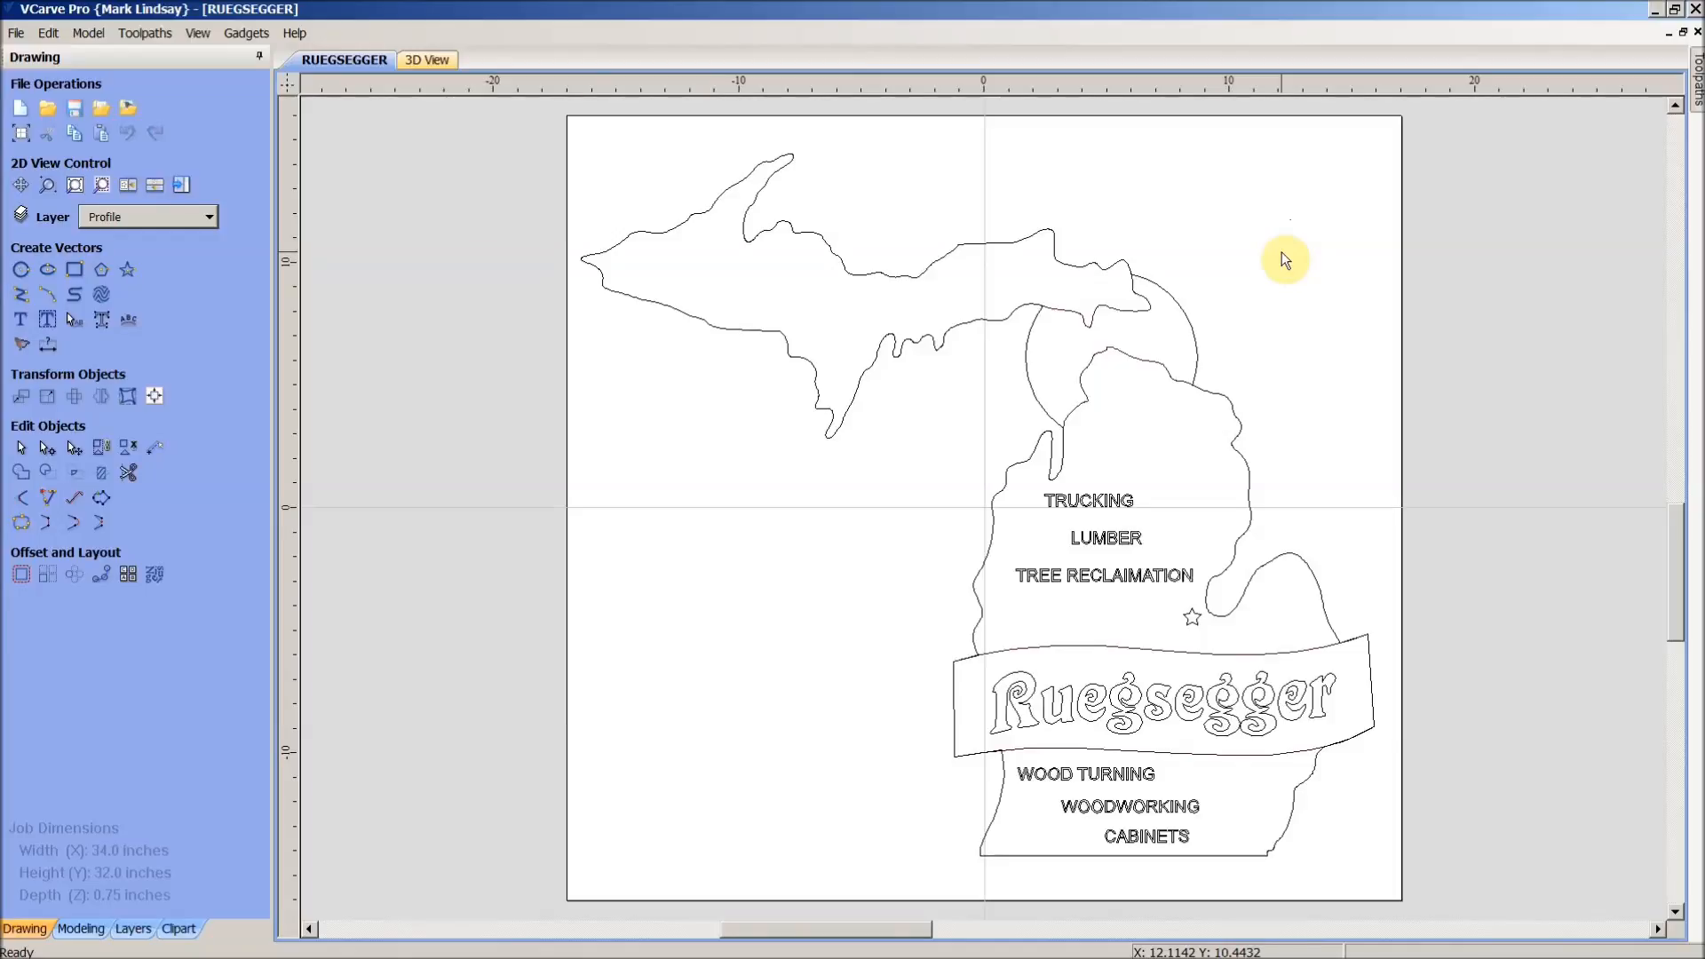
mouse_move(1316, 247)
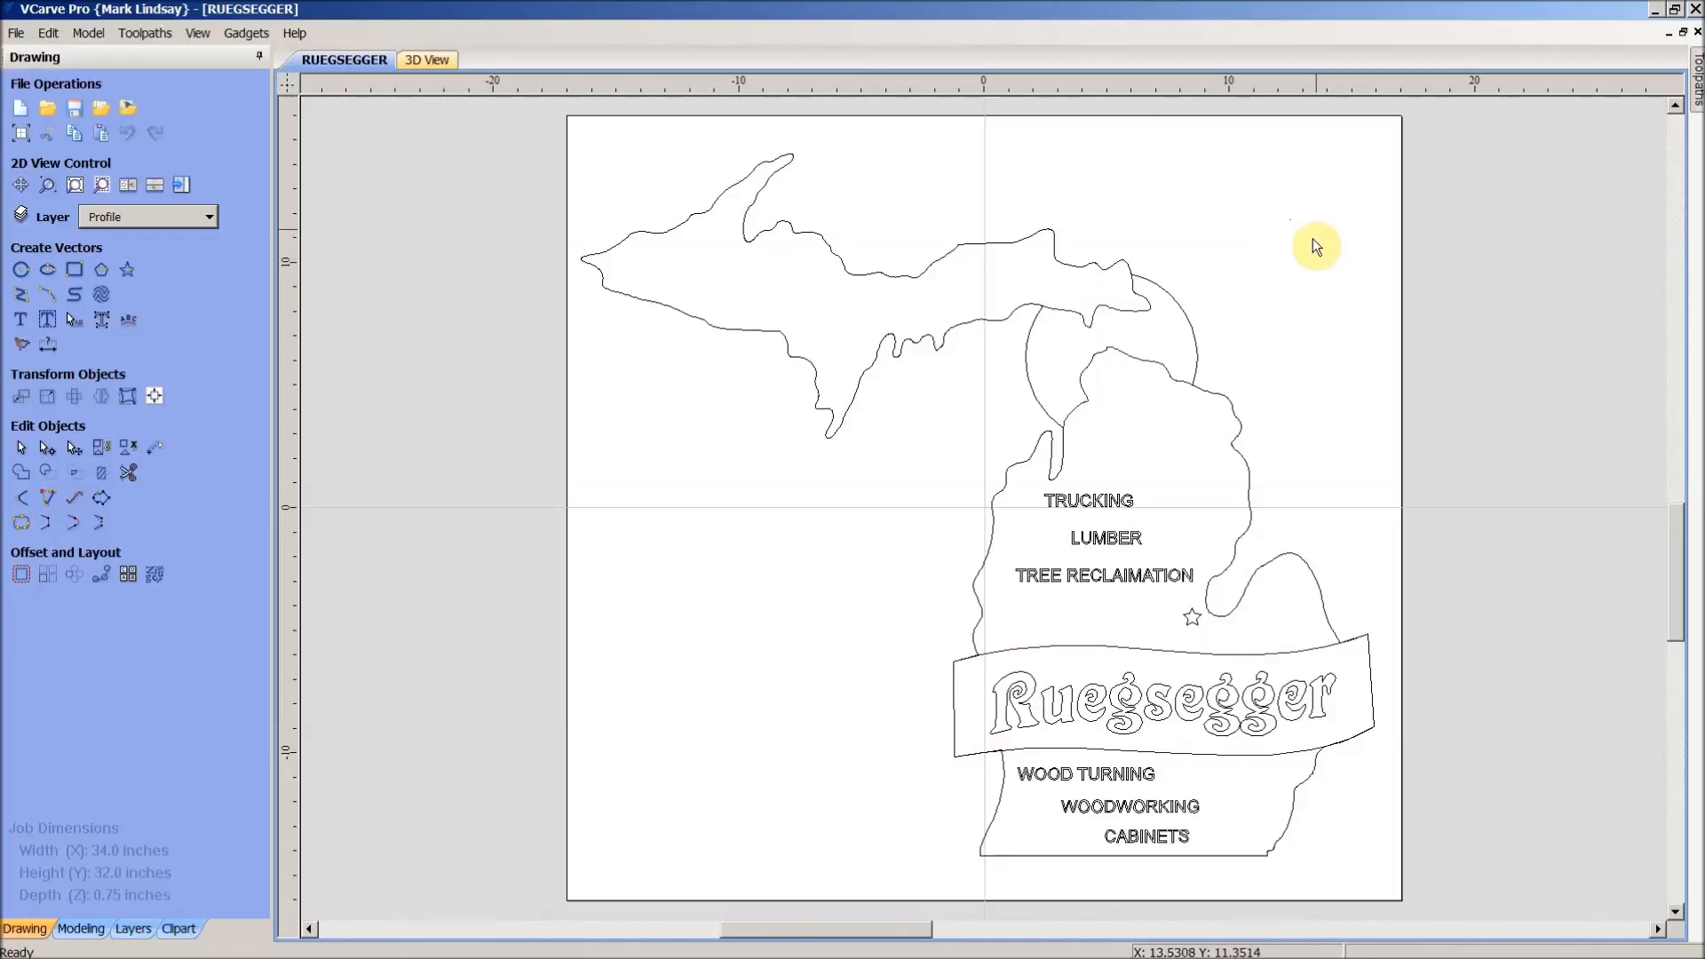
mouse_move(1316, 291)
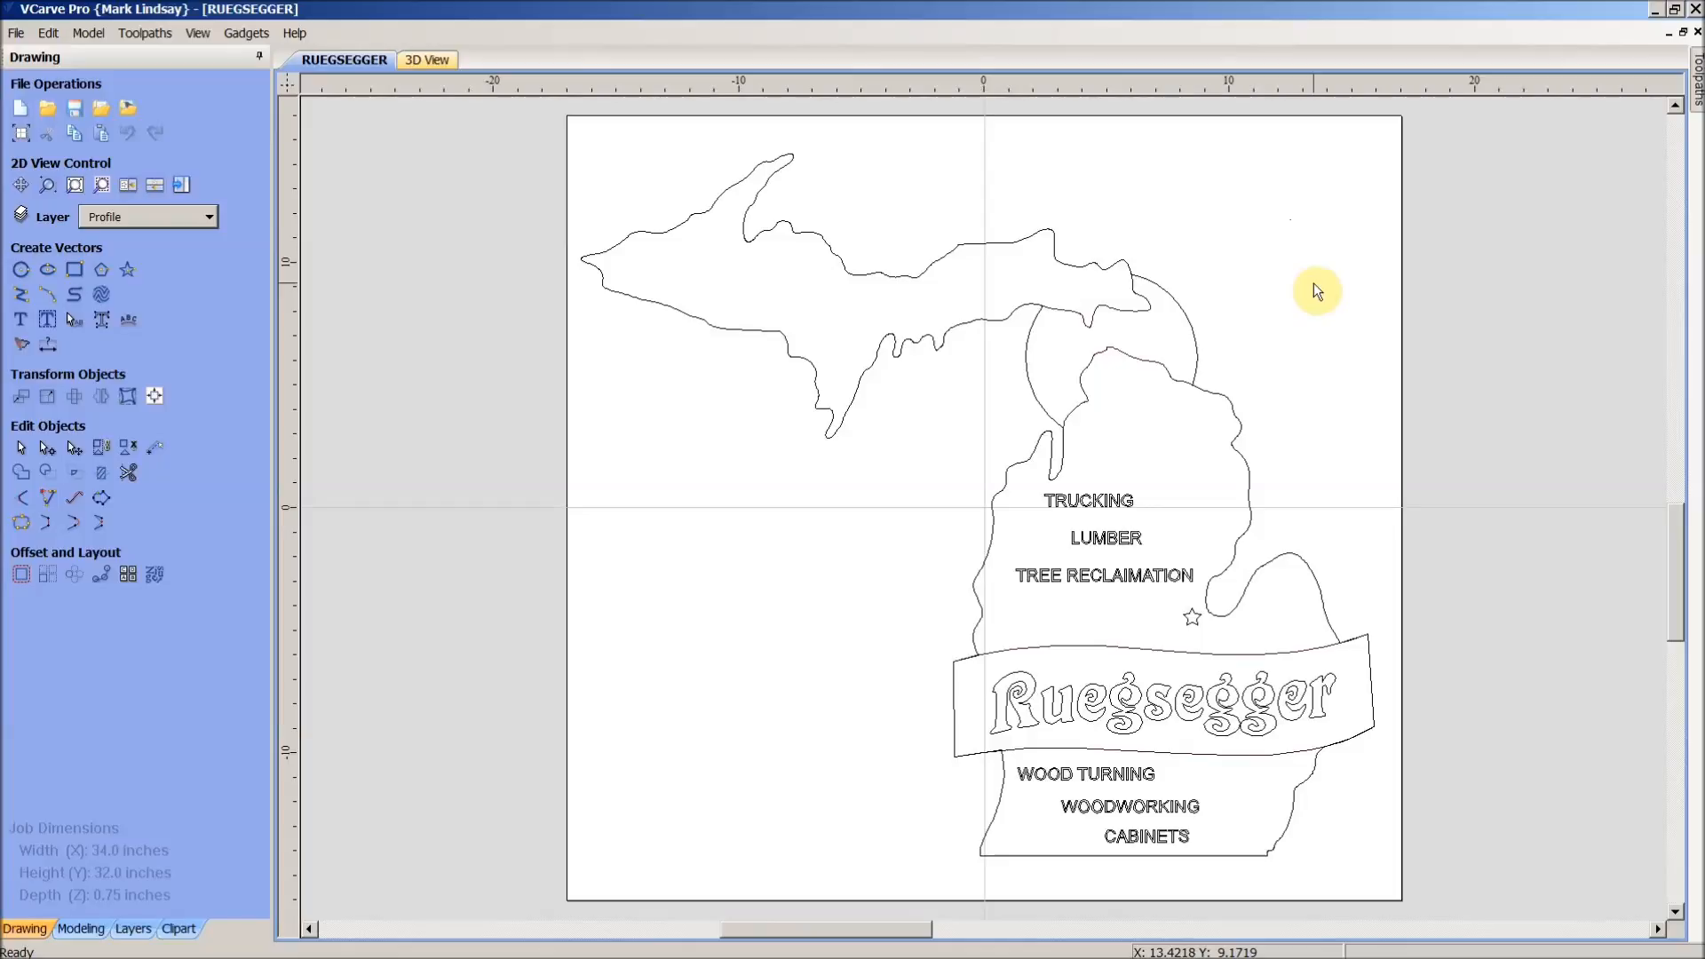